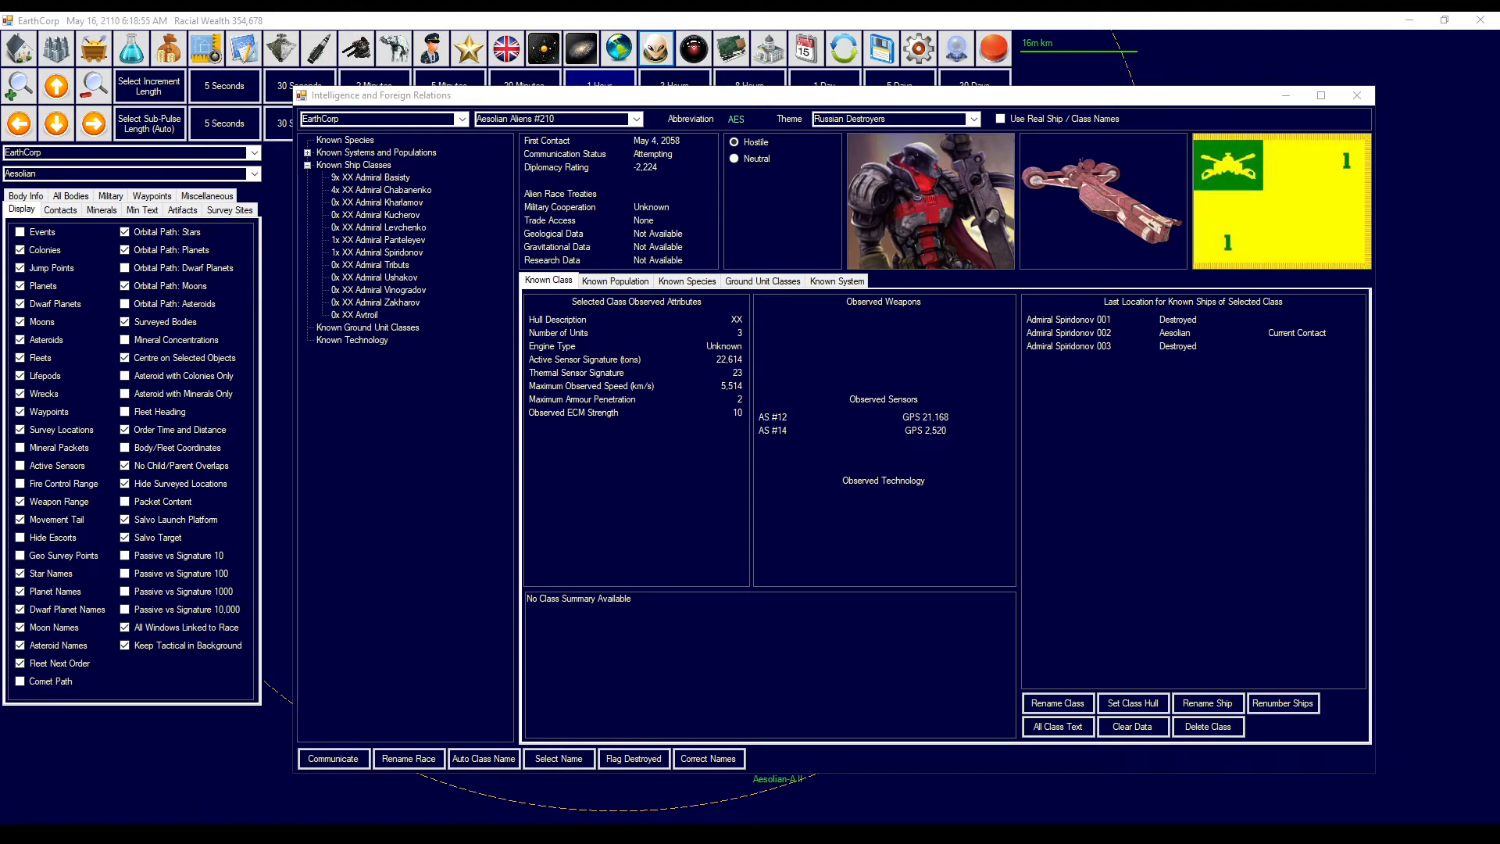
mouse_move(1176, 508)
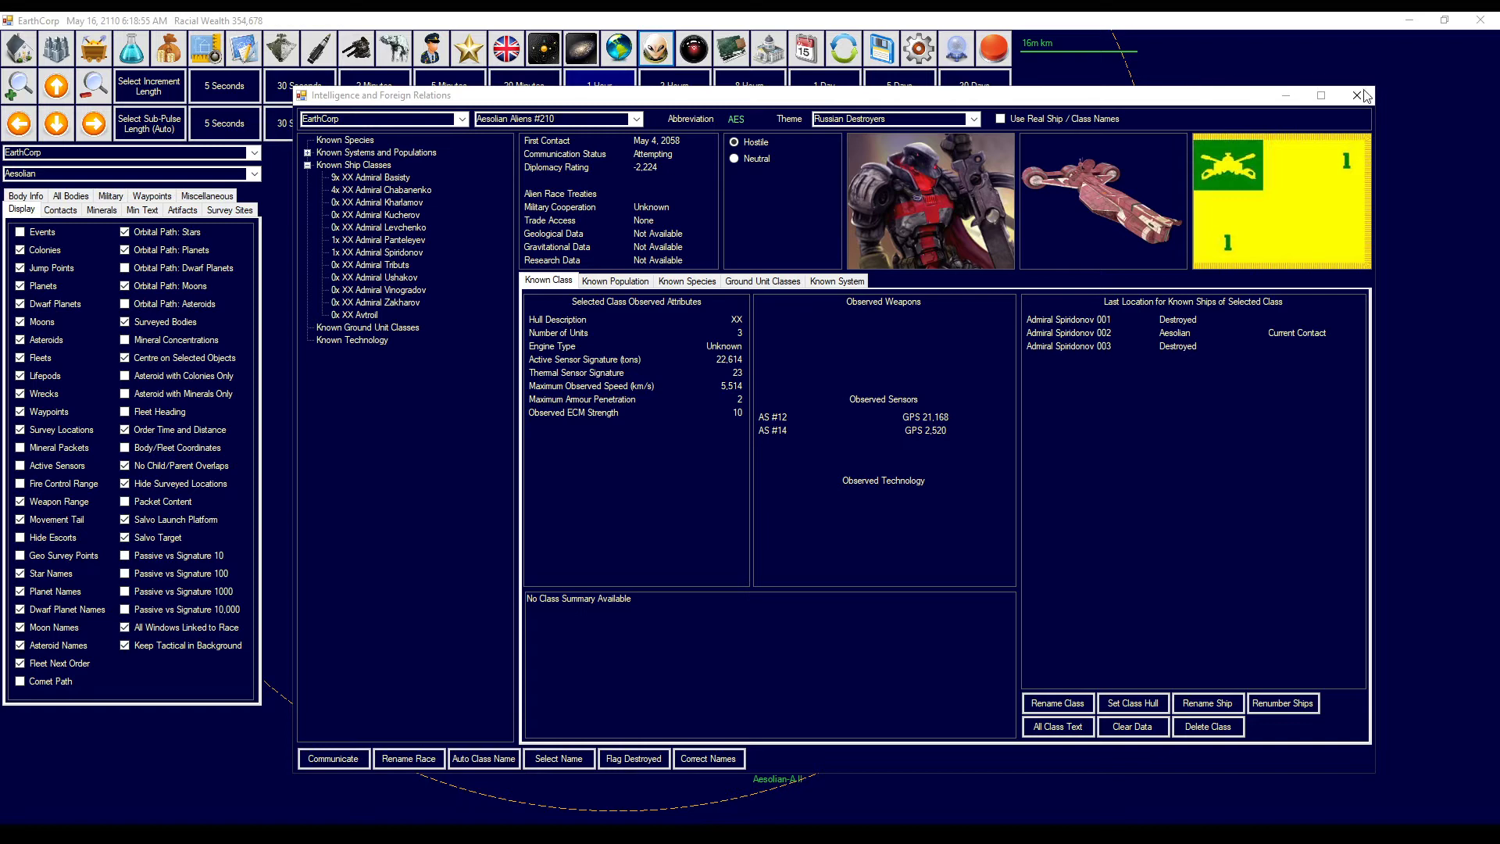
- Close the Aesolian intelligence report to return to the tactical map
click(1355, 95)
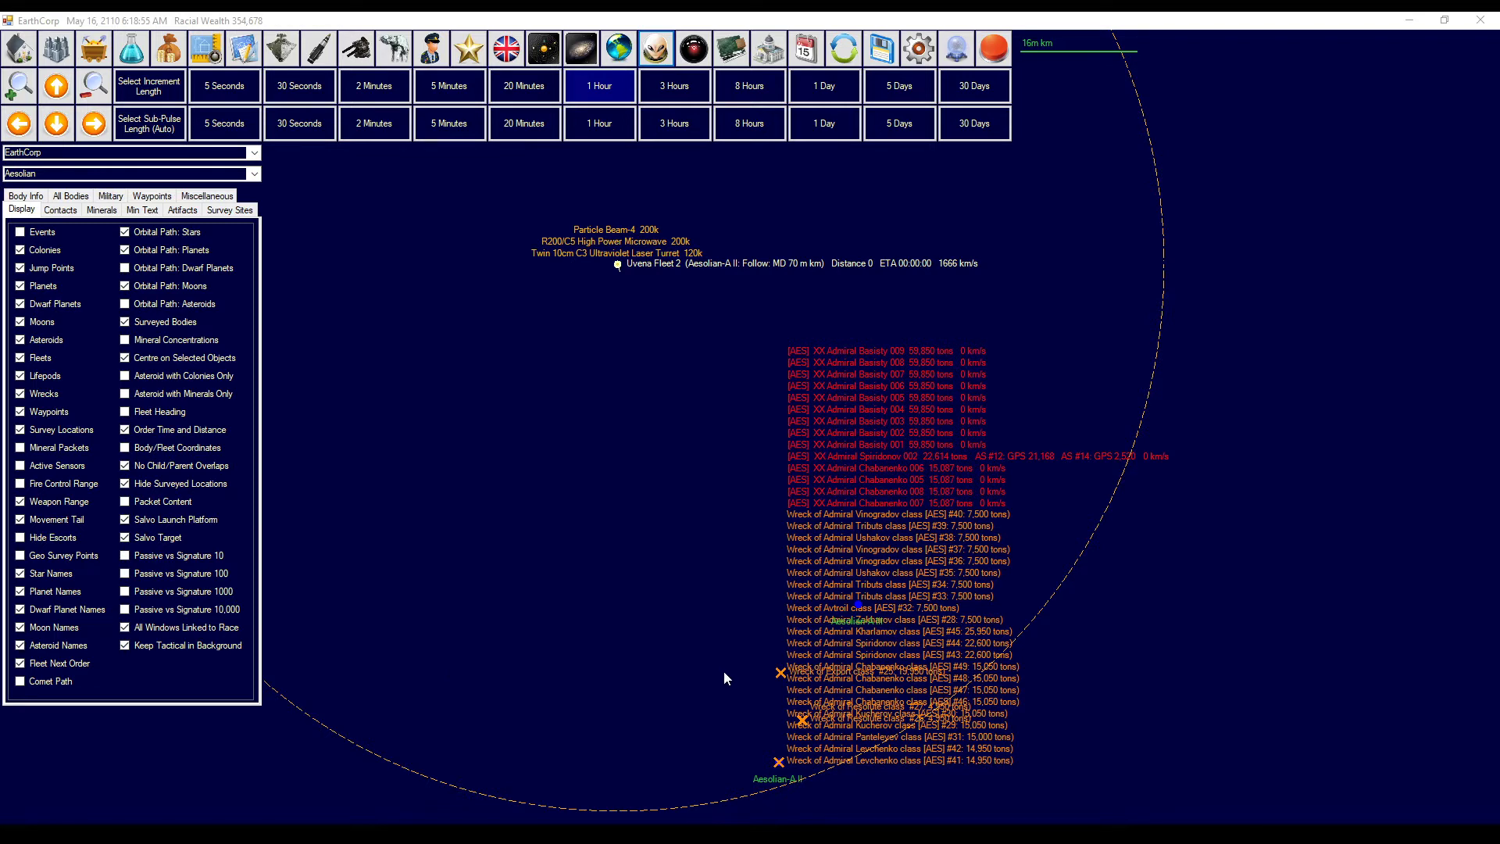
mouse_move(768, 631)
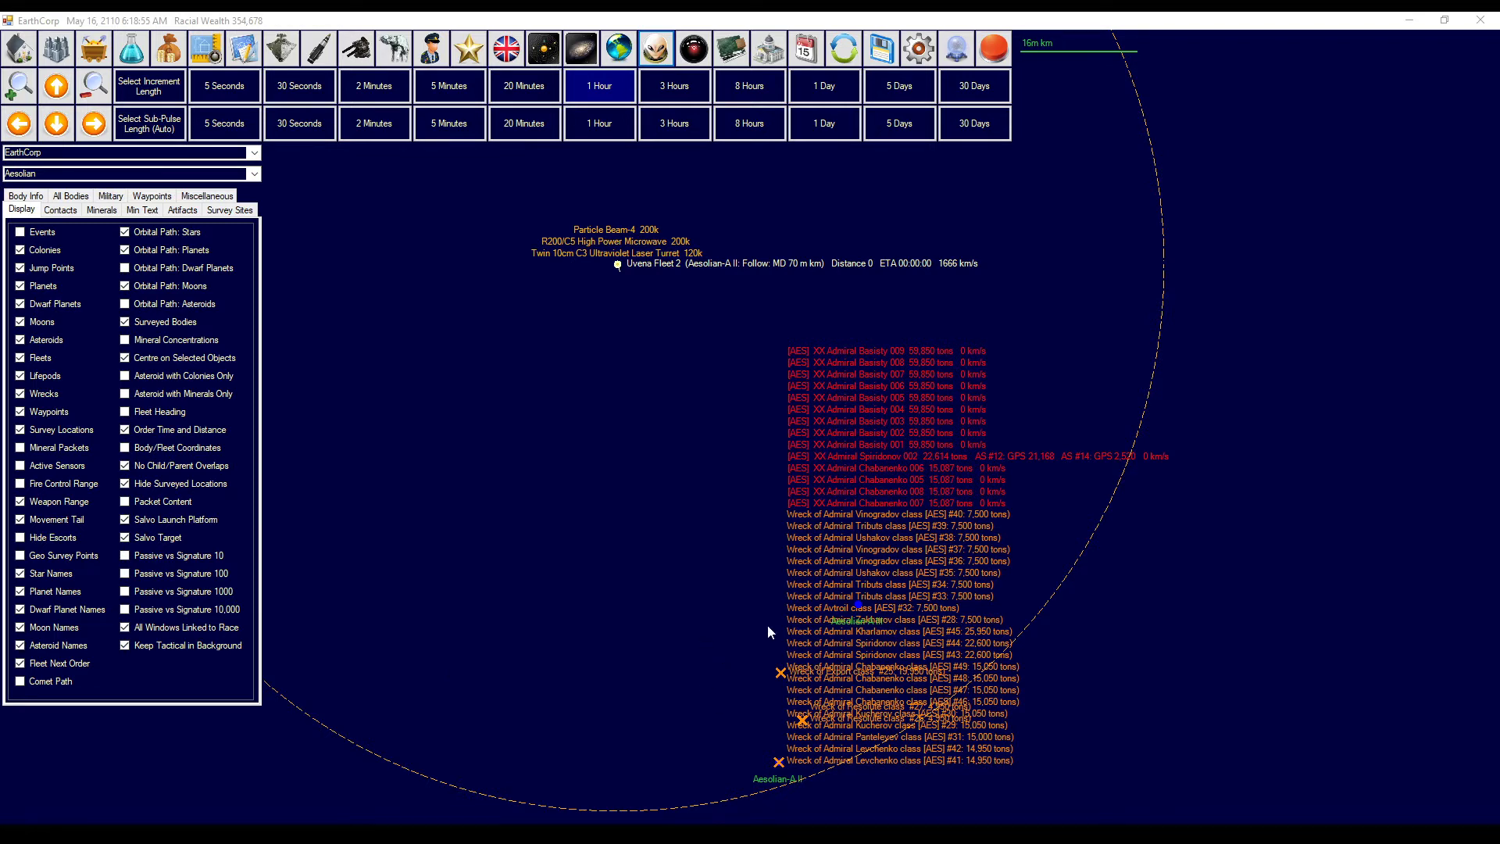
mouse_move(646, 585)
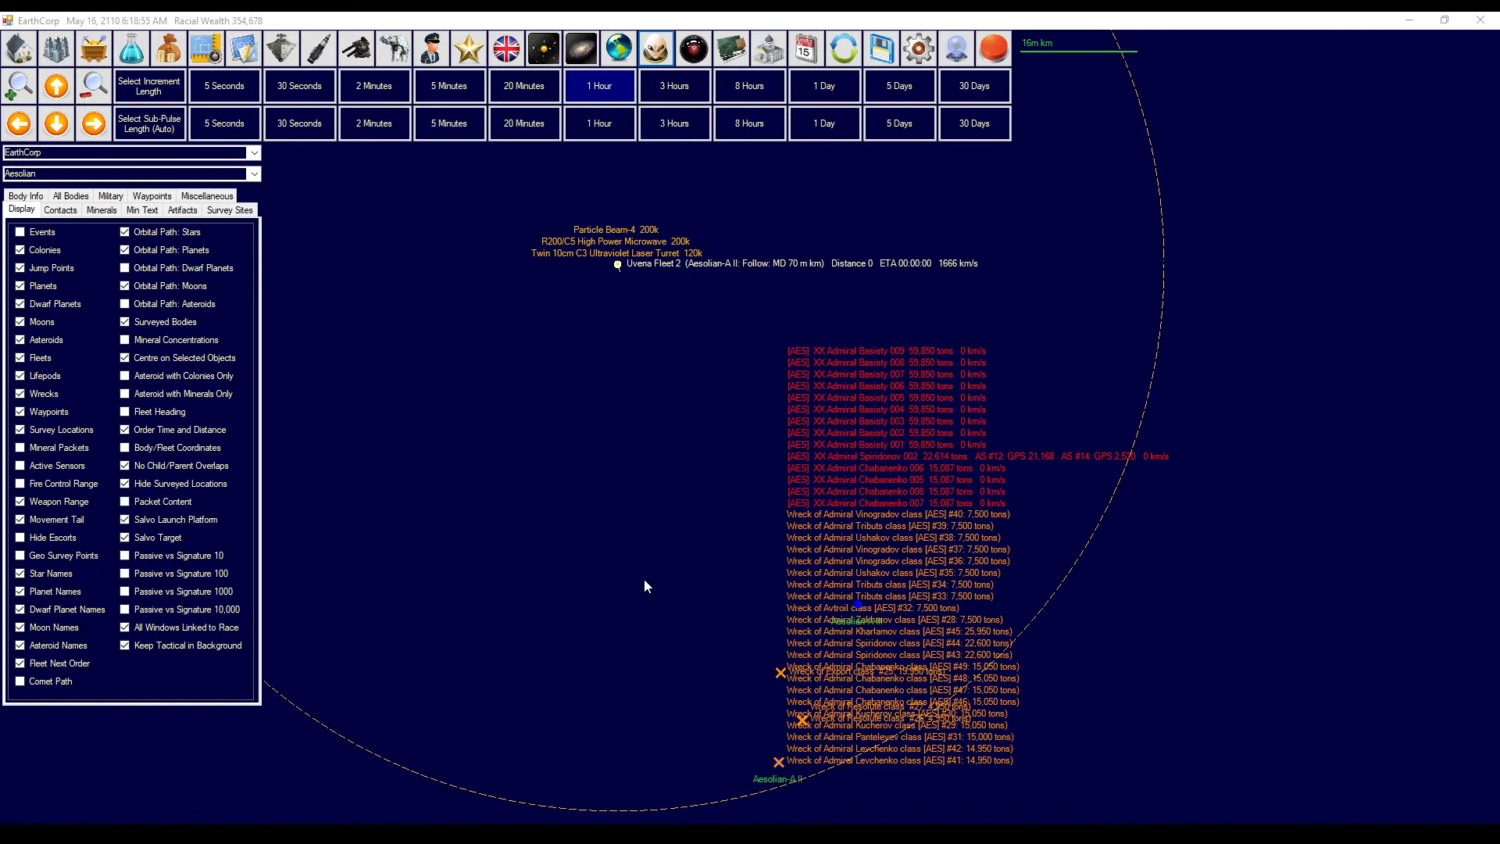
- Open Class Design, inspect the ELINT Module components, and view the Capital command ship
click(204, 48)
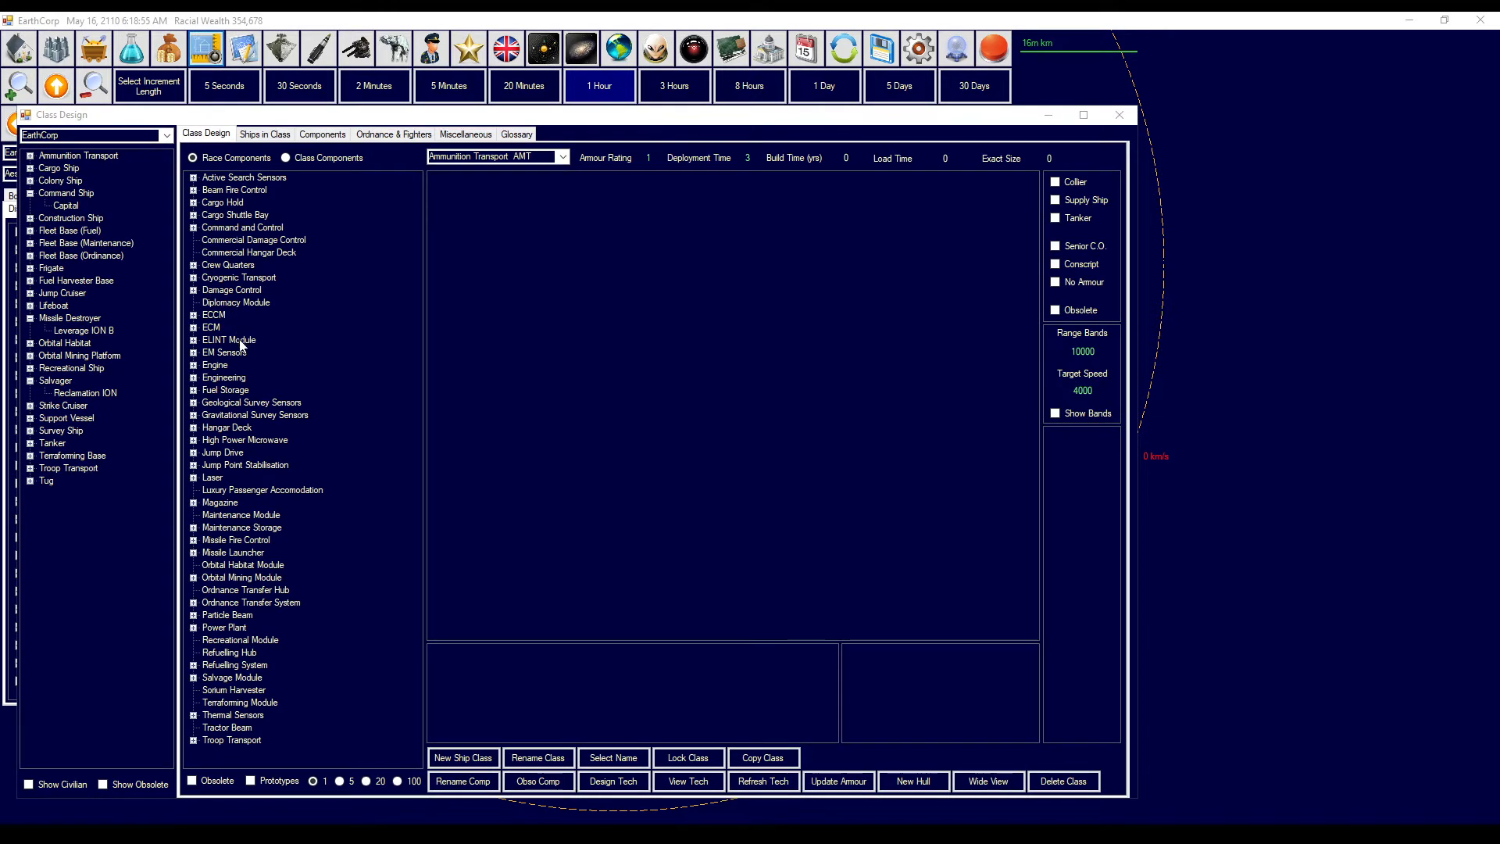
click(230, 339)
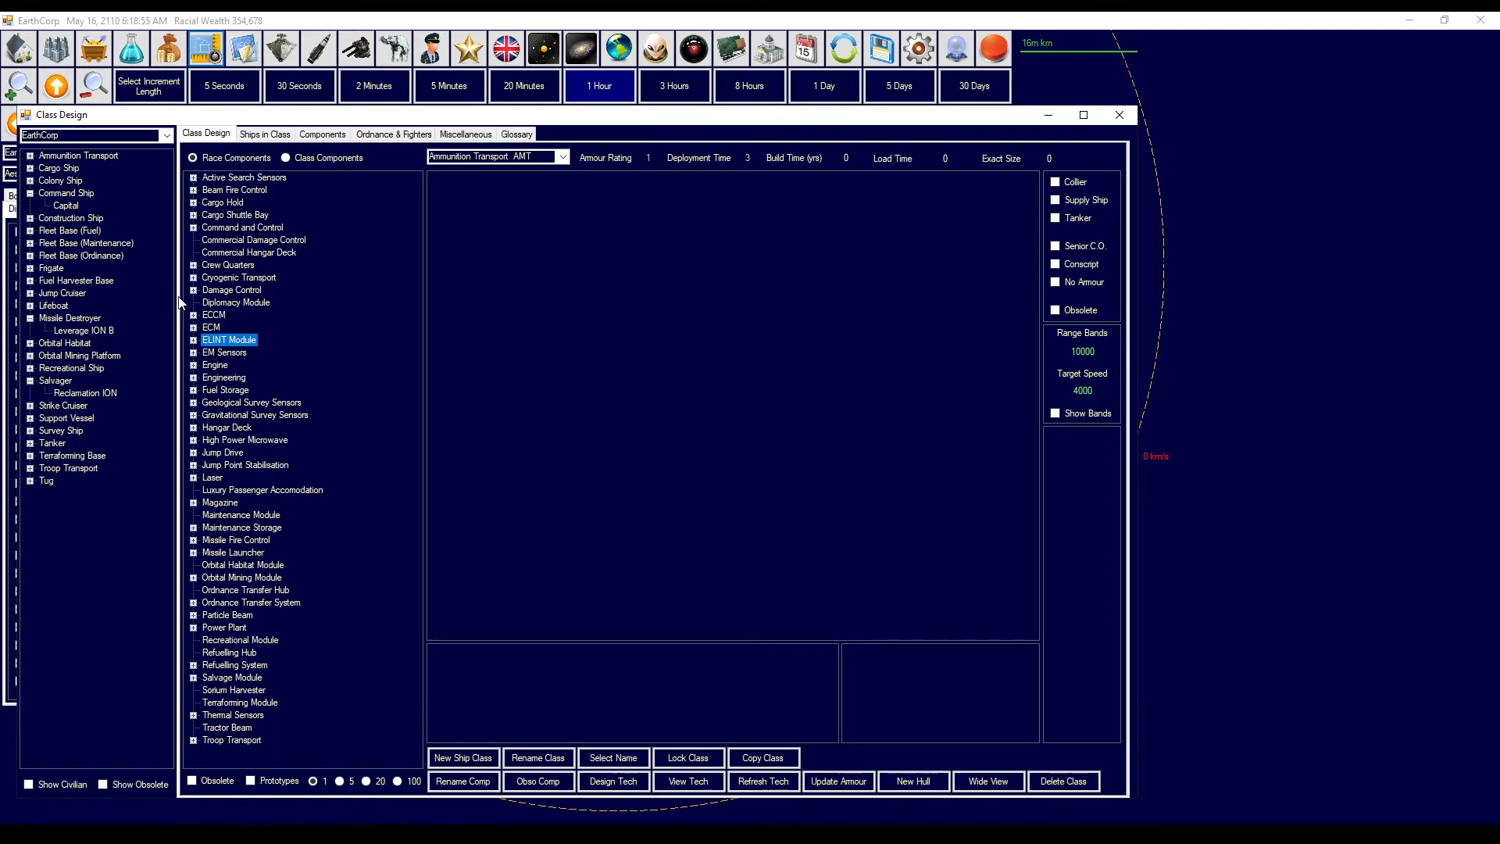
click(65, 205)
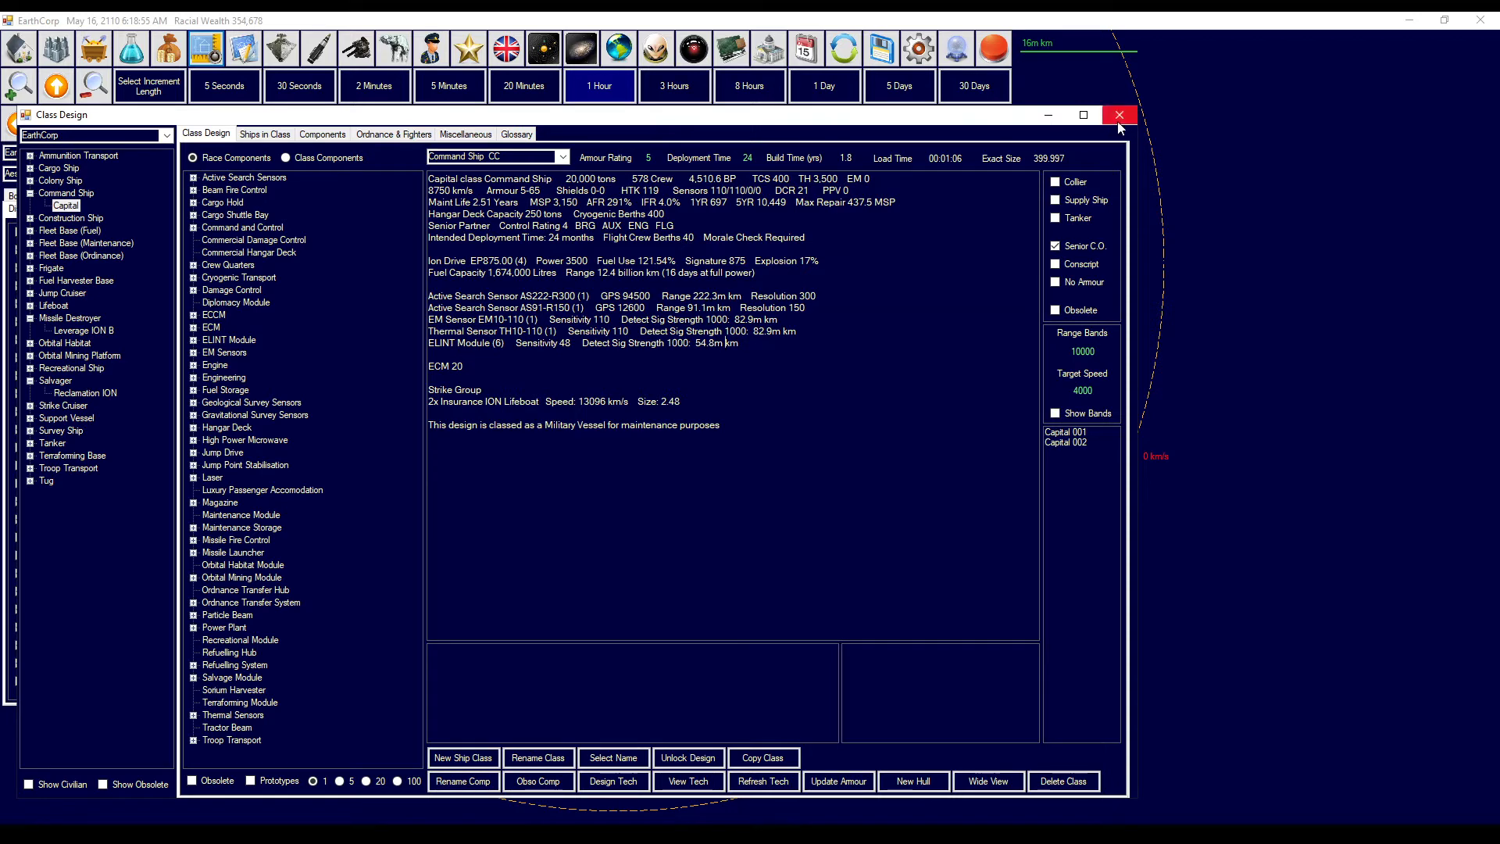
mouse_move(1117, 115)
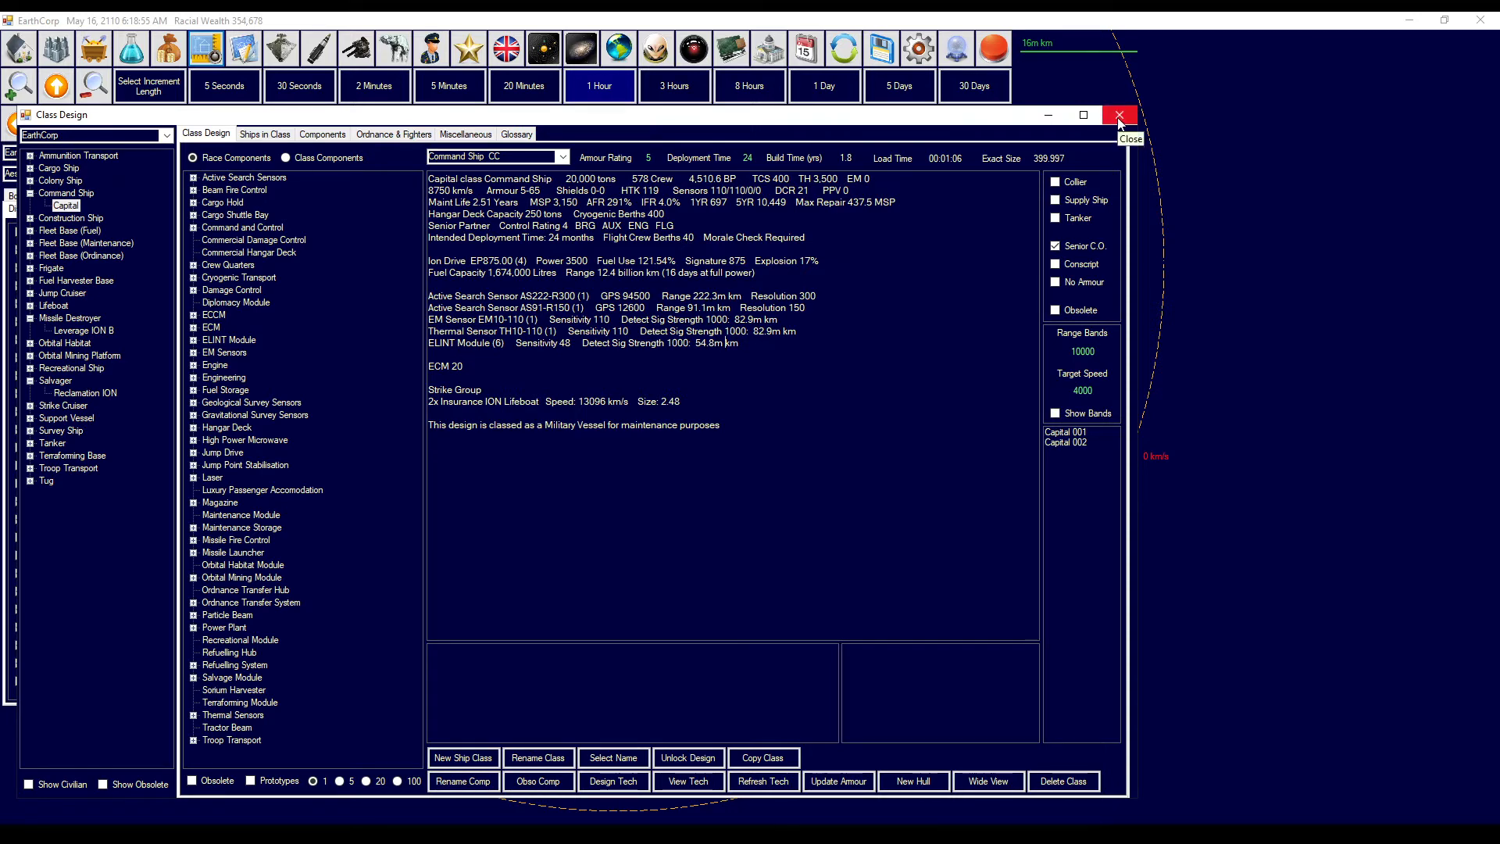
- Close the Class Design screen to view the Aesolian ships and wrecks
click(1117, 115)
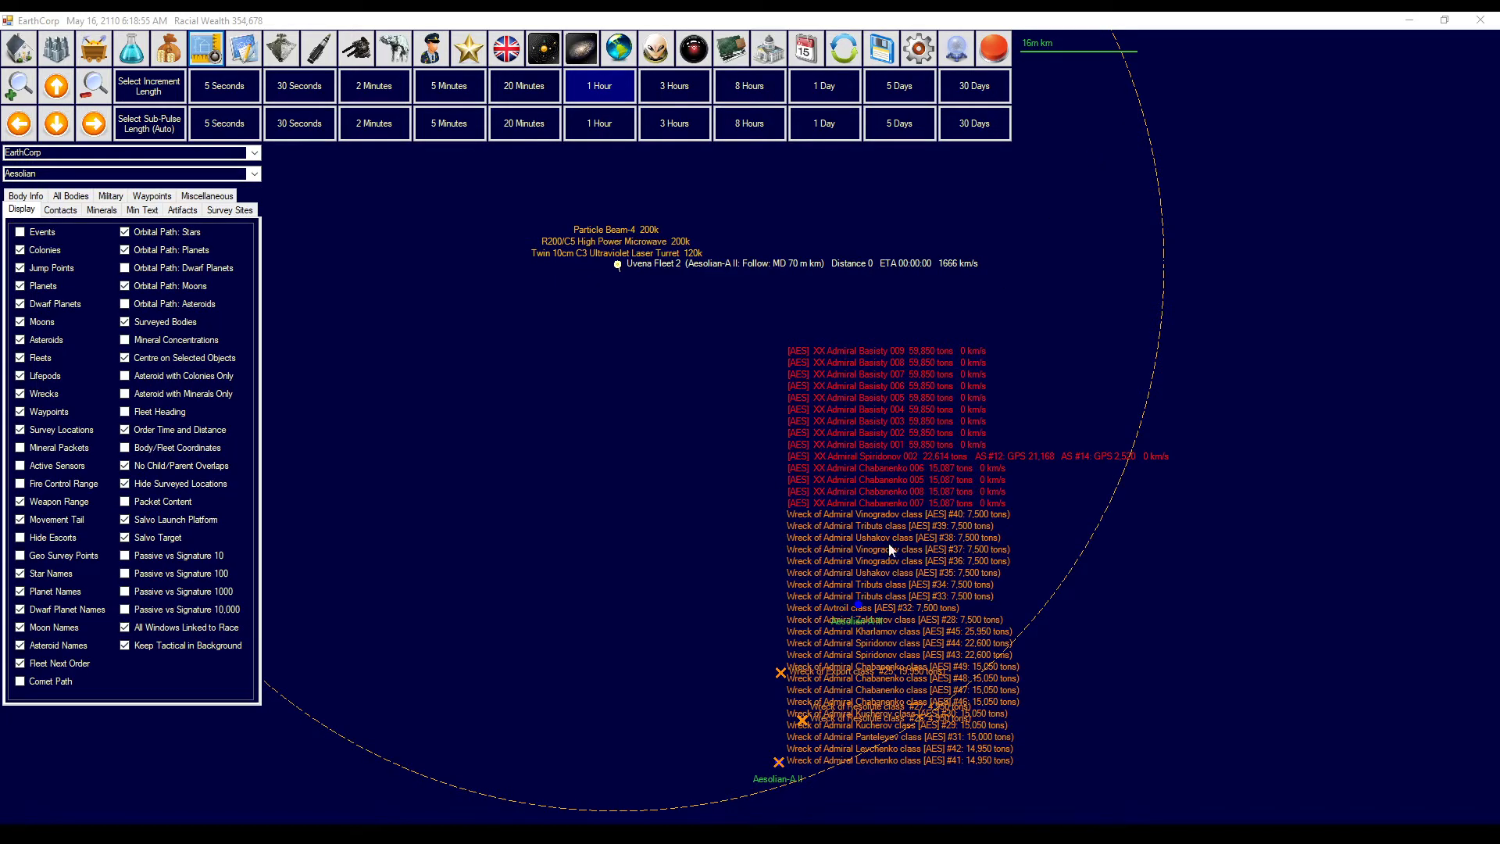
mouse_move(628, 373)
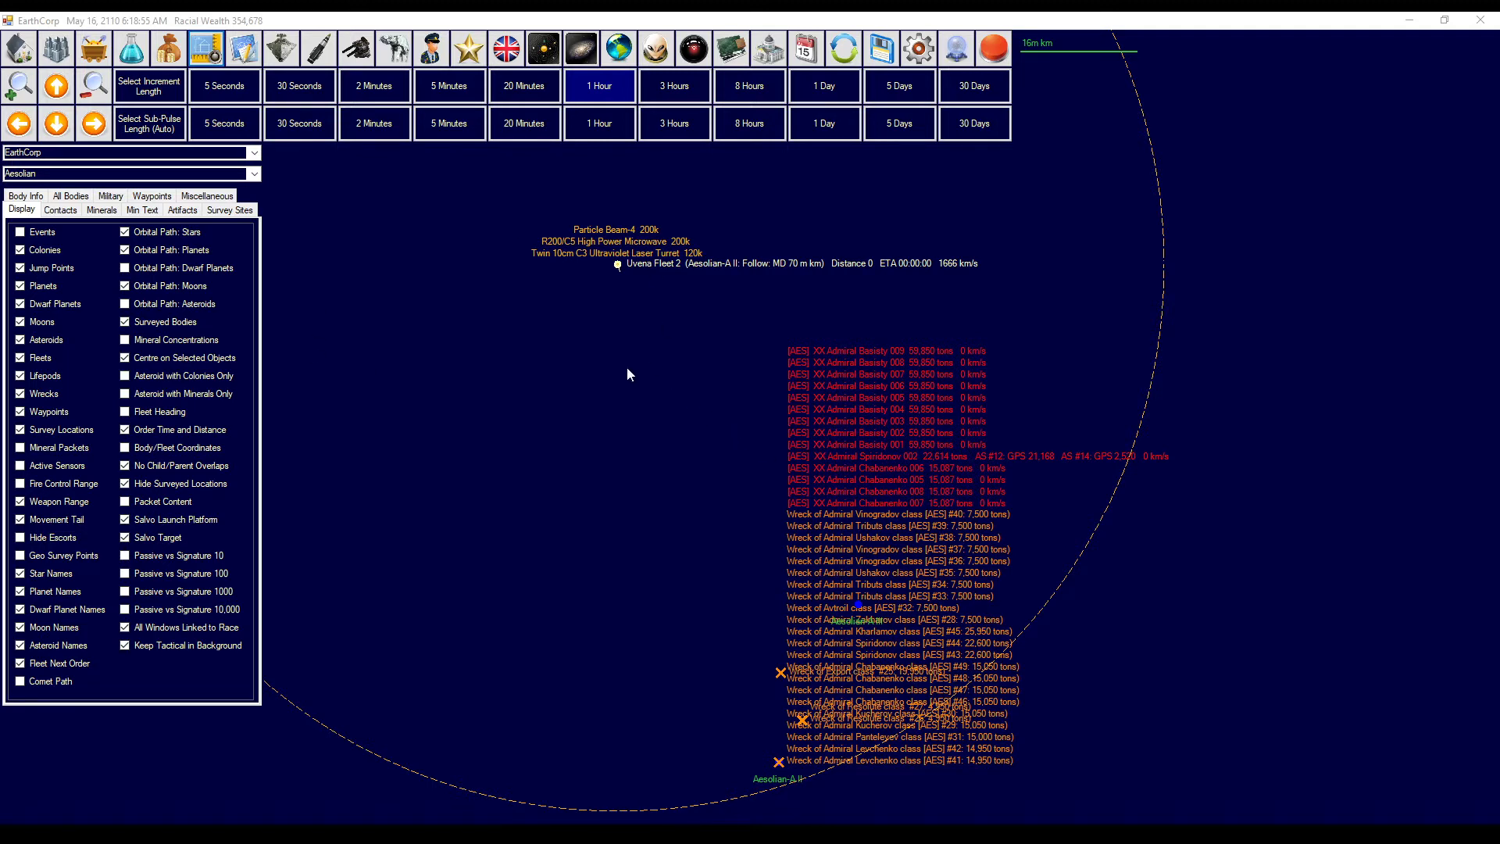
mouse_move(643, 307)
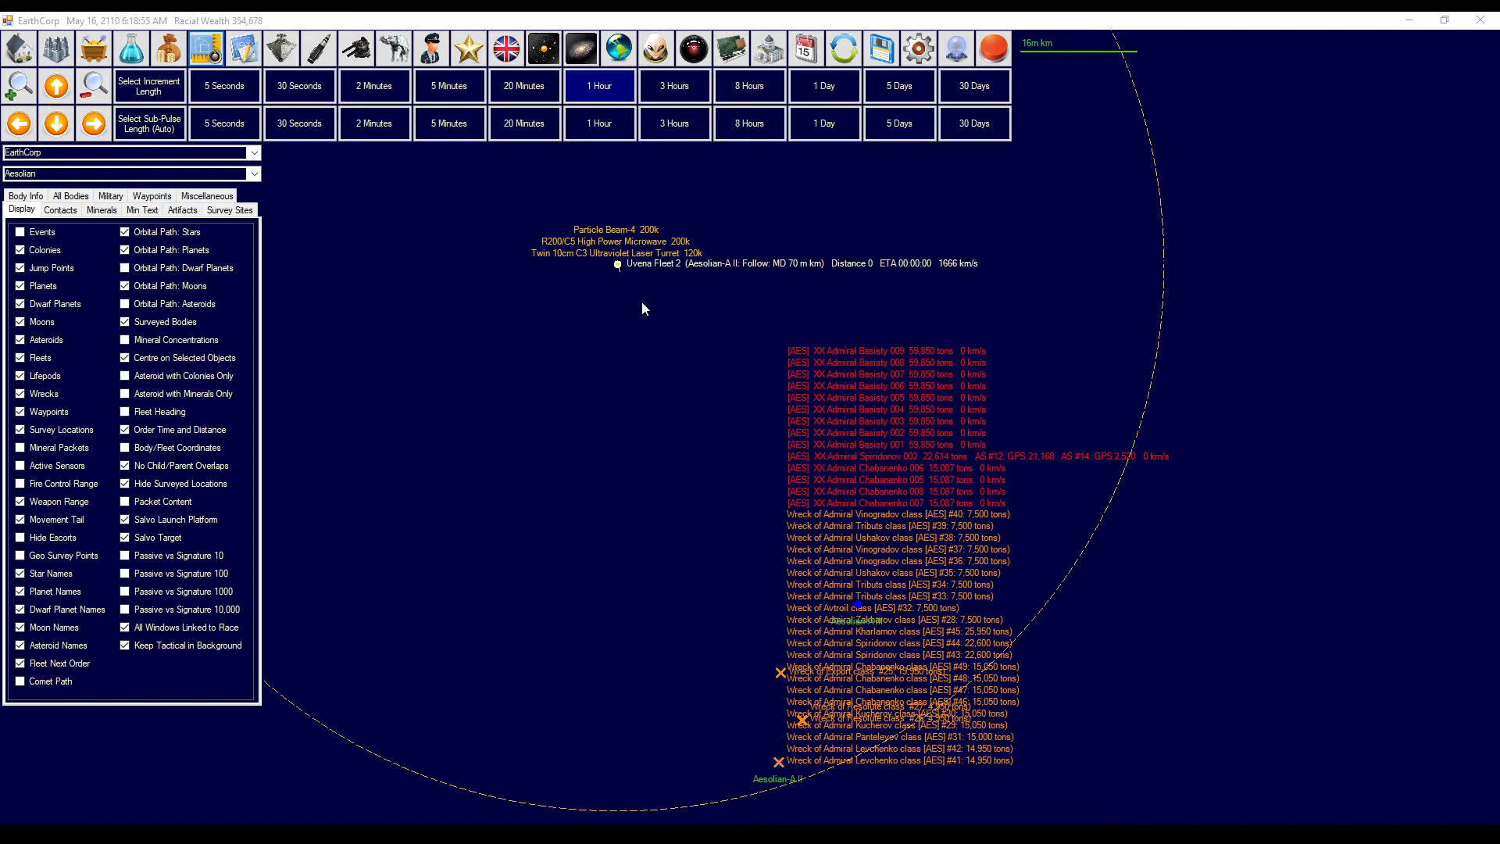
mouse_move(686, 289)
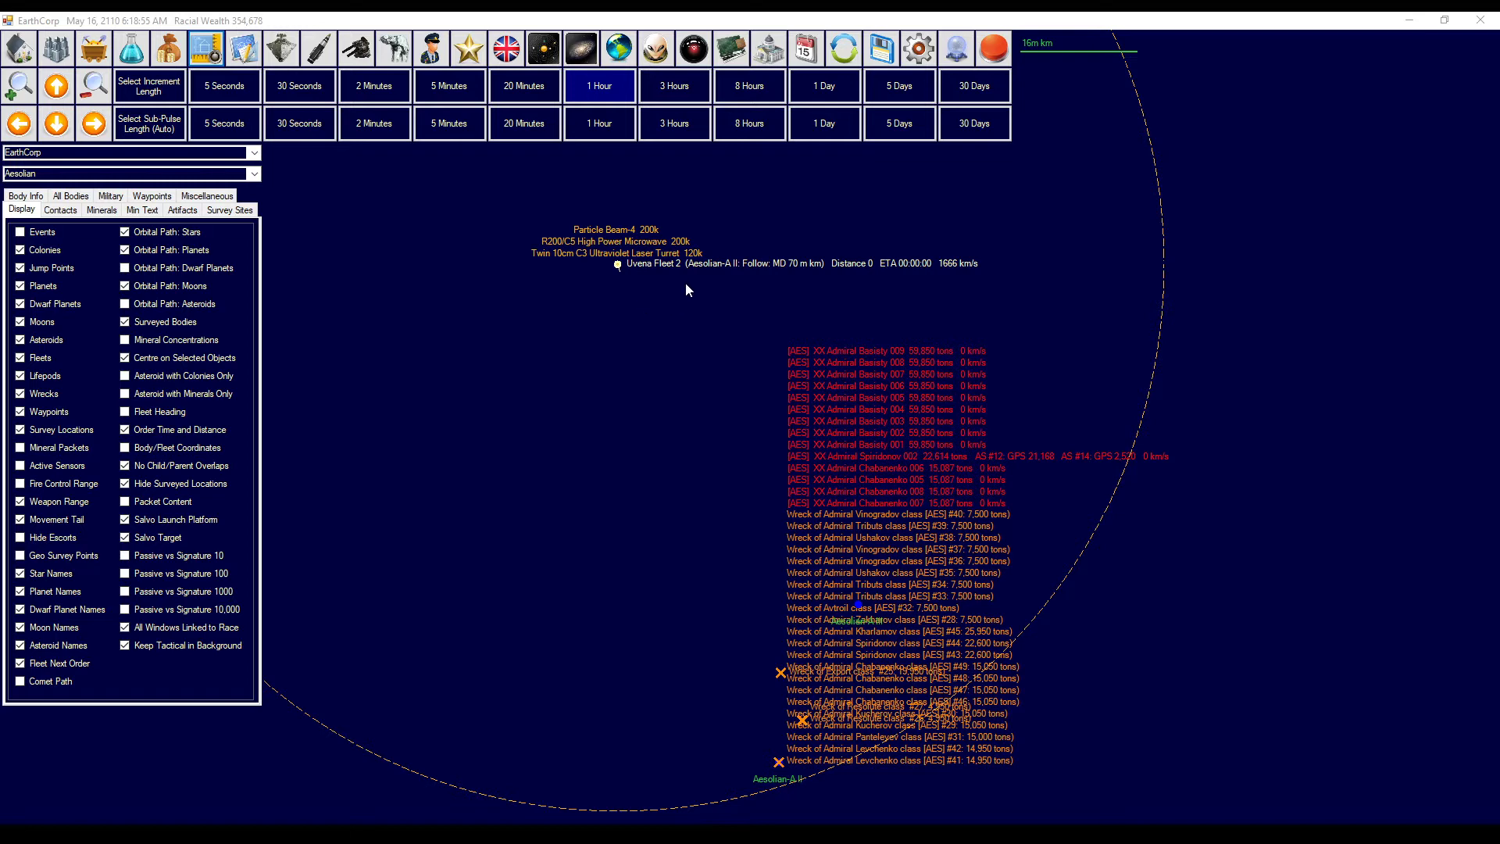
mouse_move(643, 278)
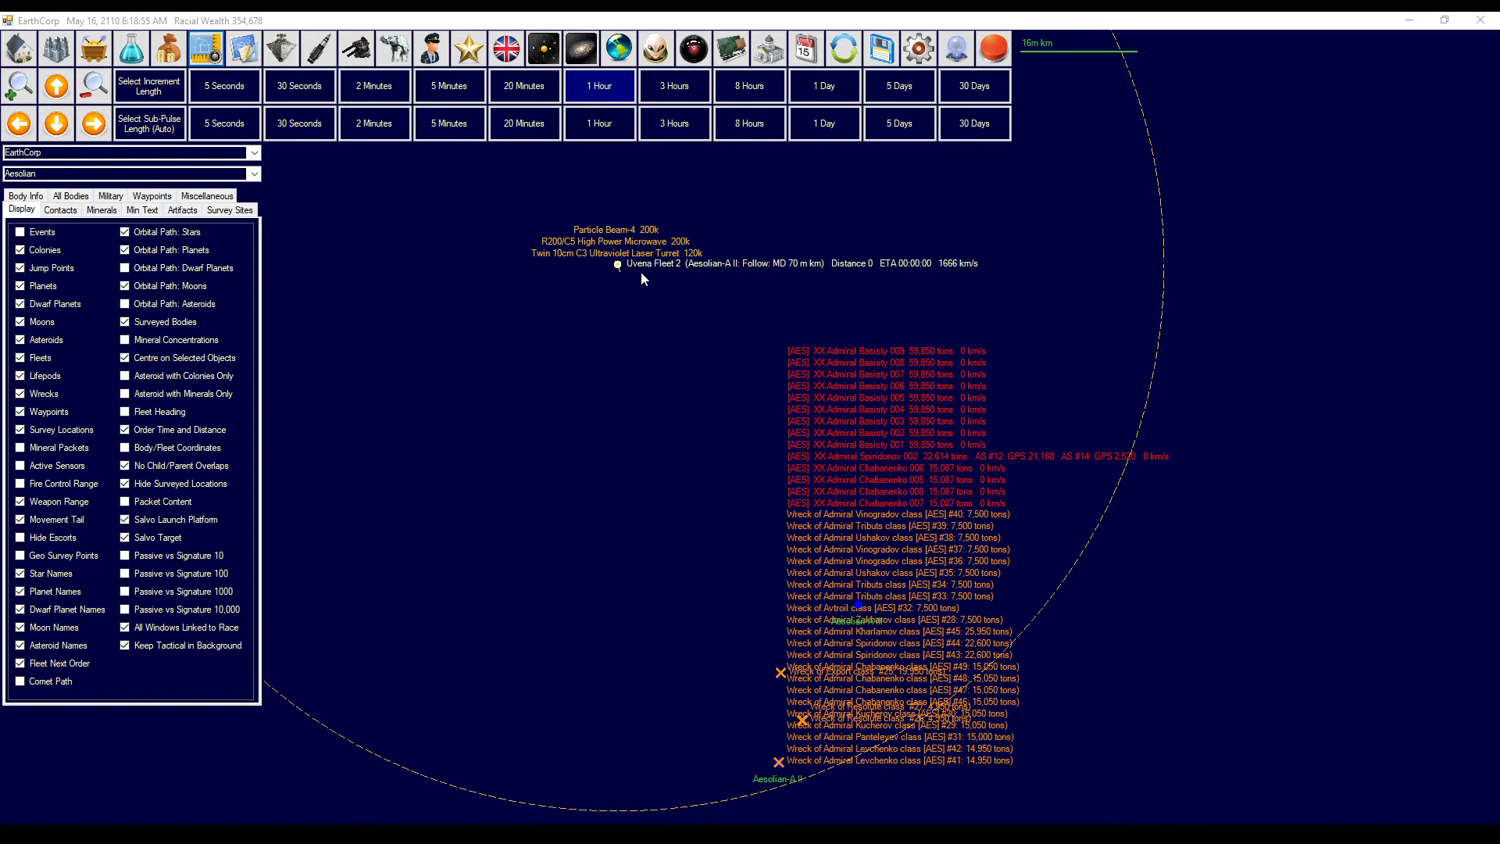
mouse_move(617, 267)
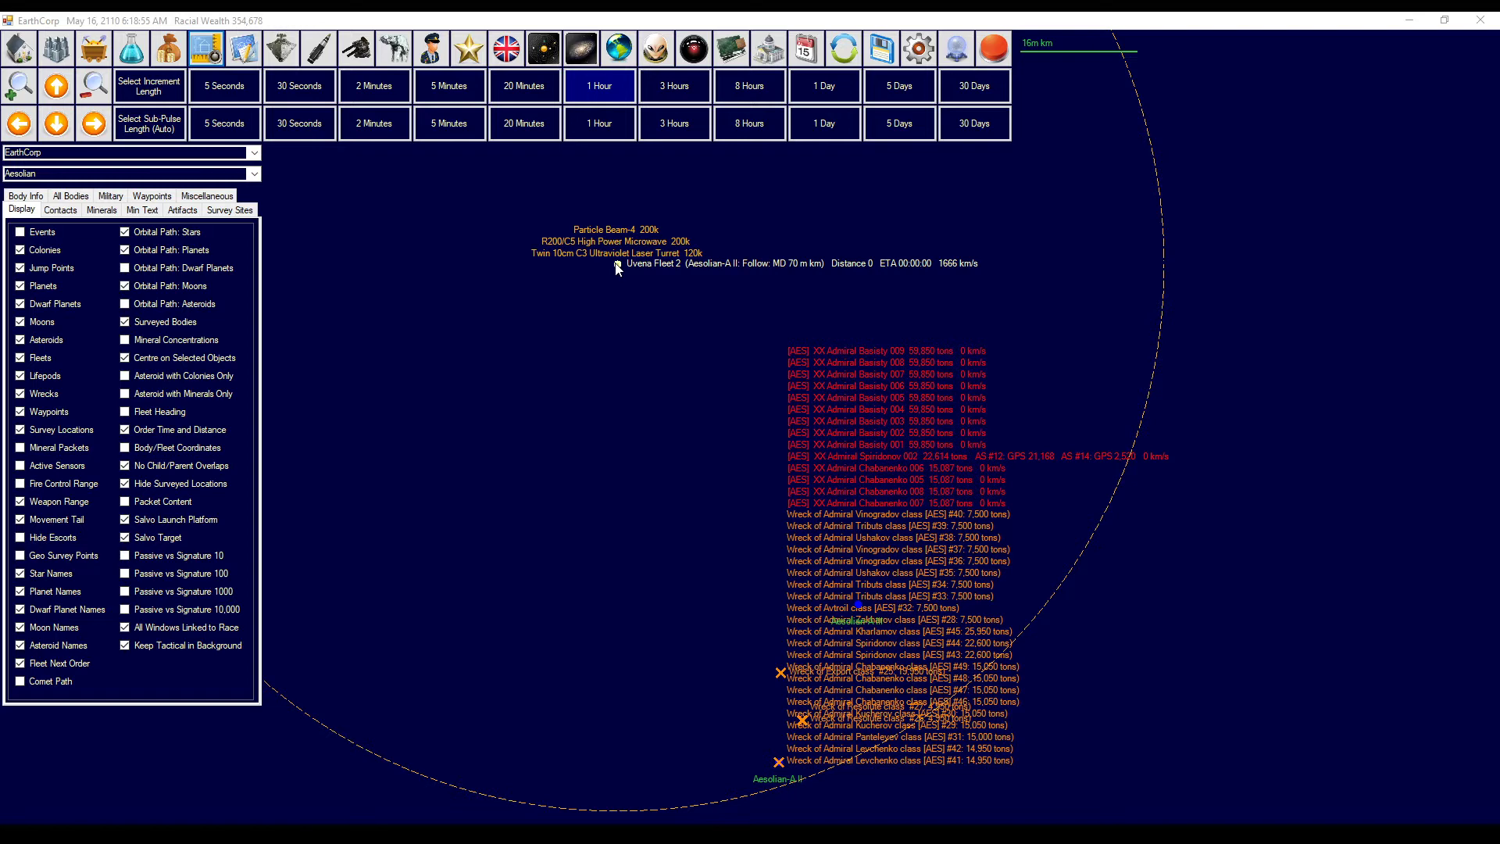
mouse_move(605, 400)
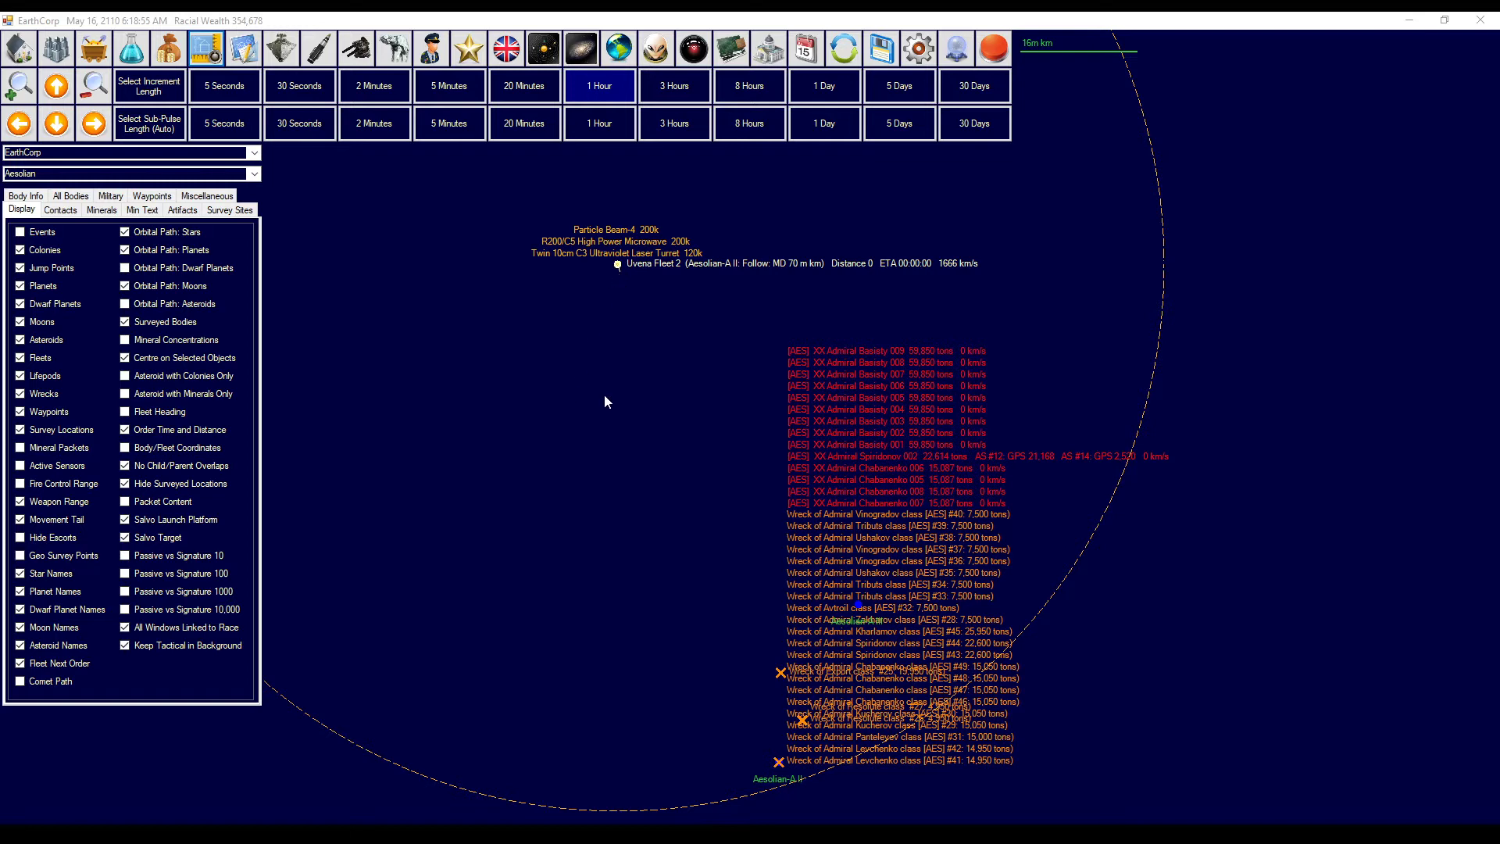
mouse_move(617, 271)
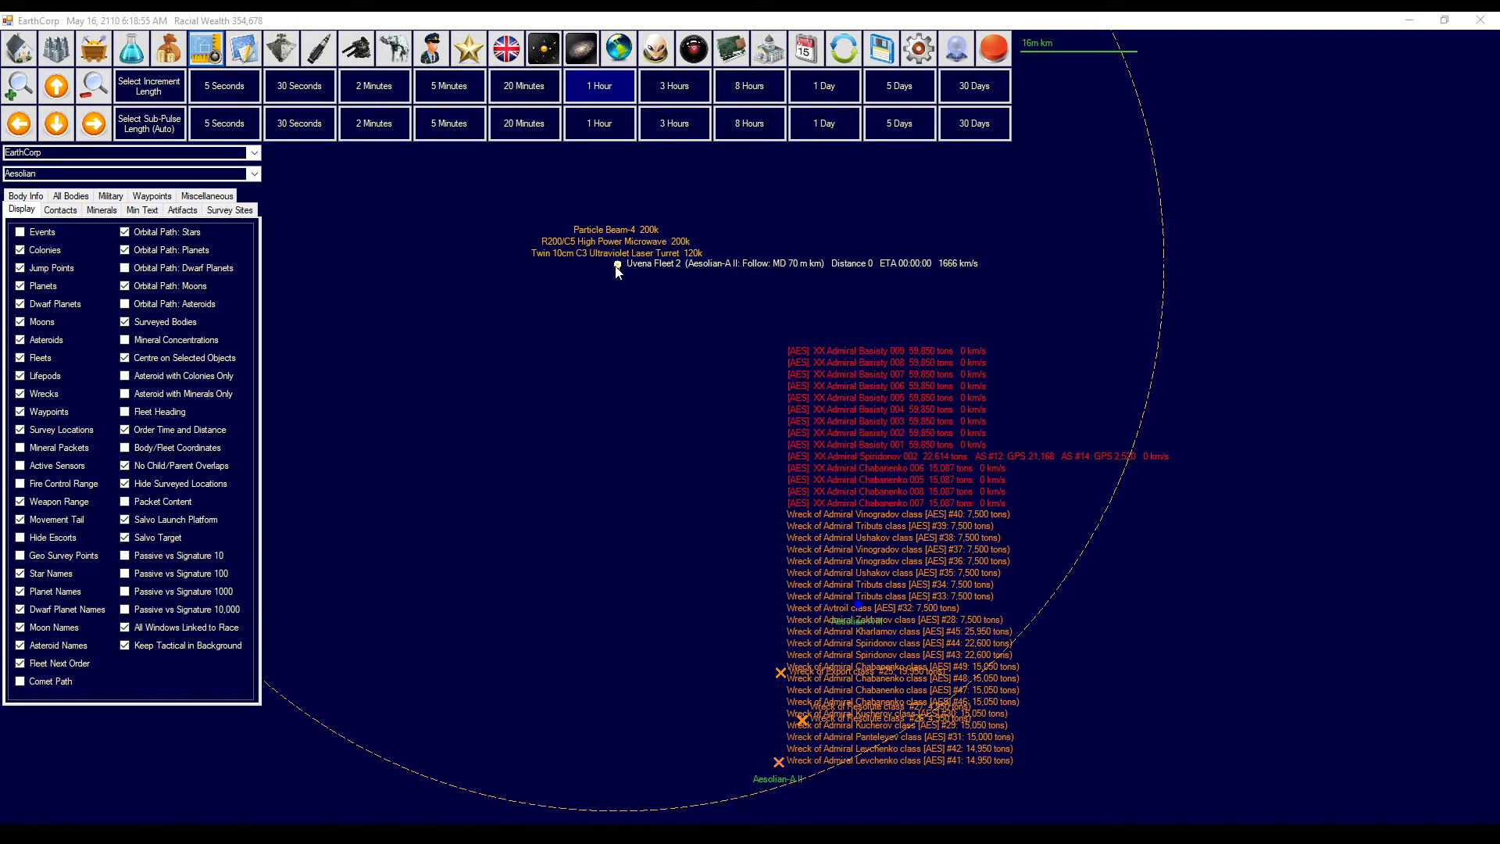
mouse_move(618, 269)
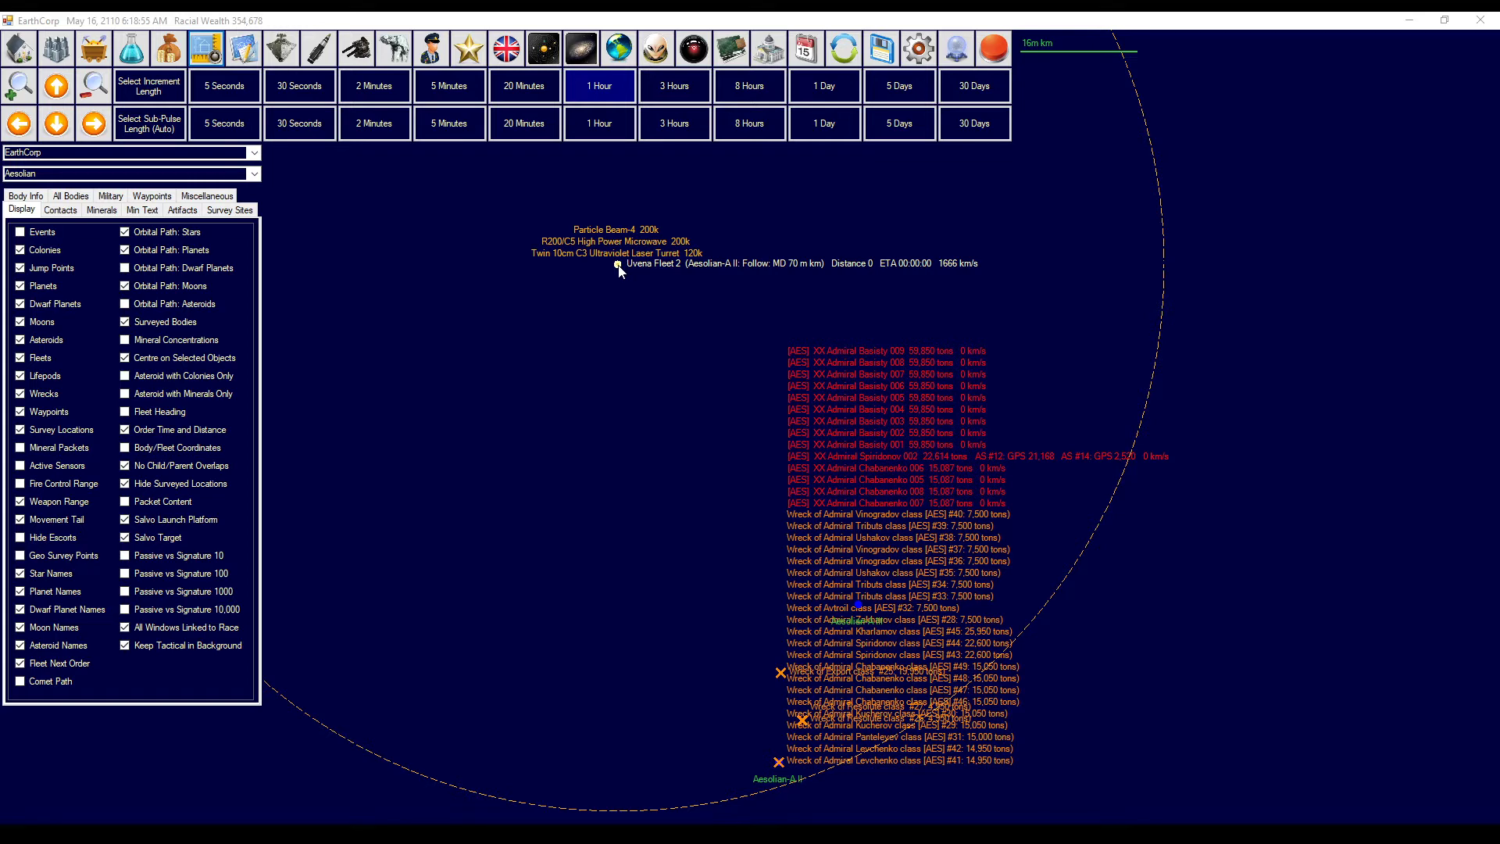
mouse_move(674, 538)
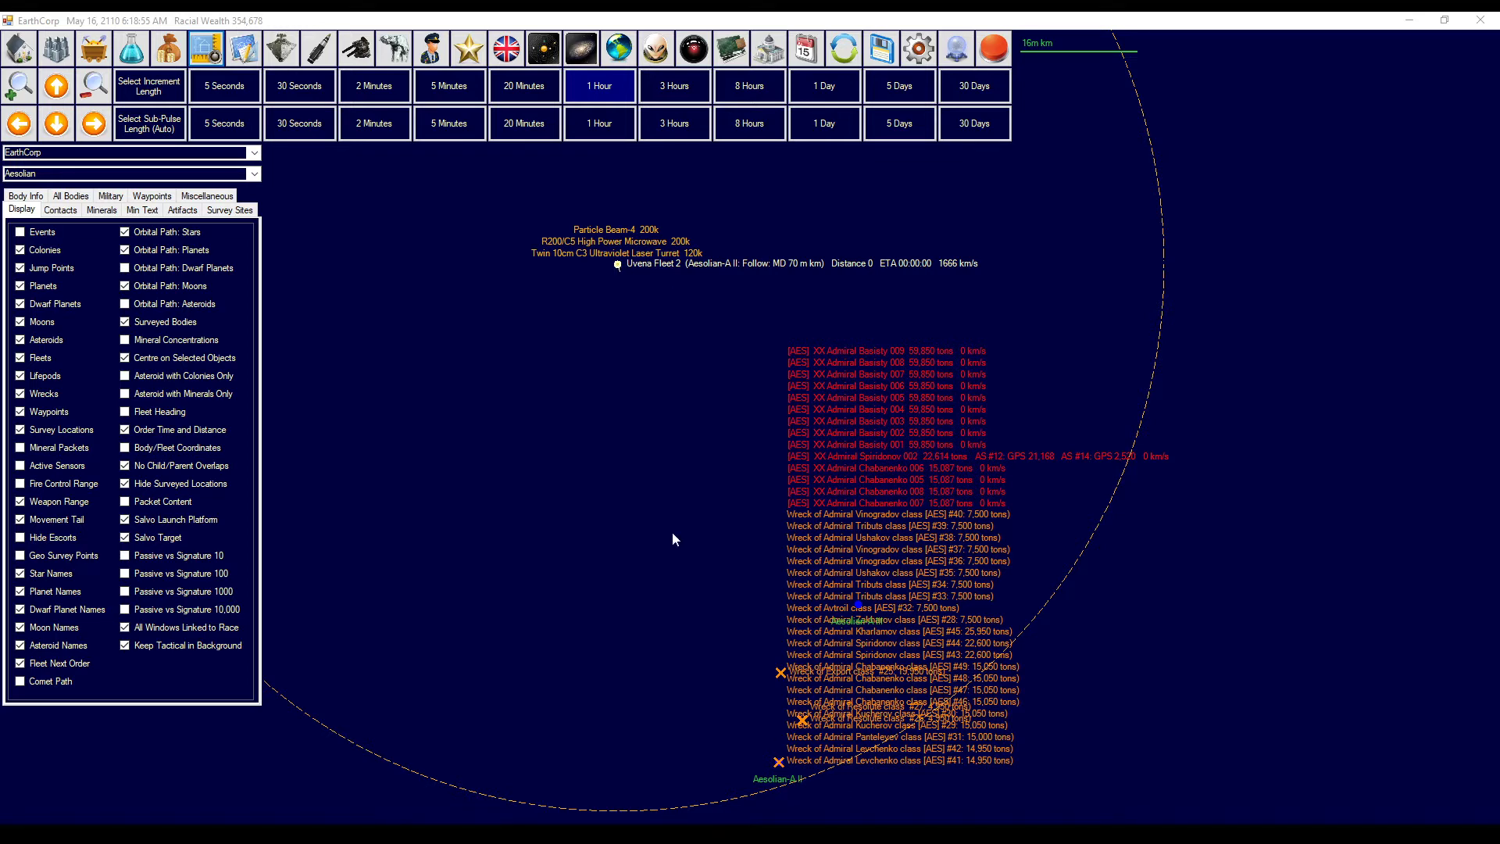
mouse_move(635, 517)
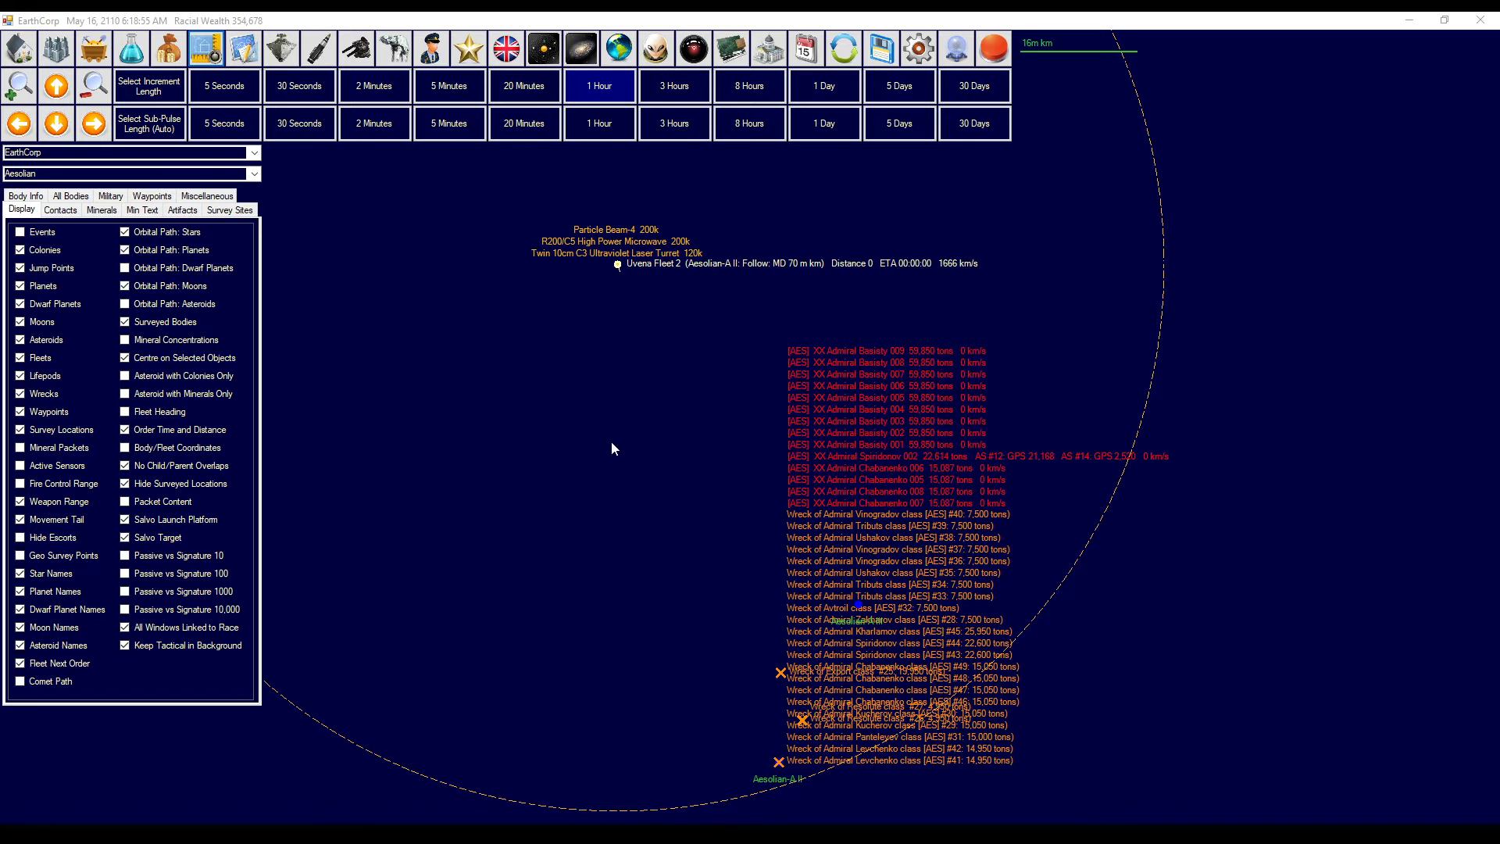
mouse_move(617, 268)
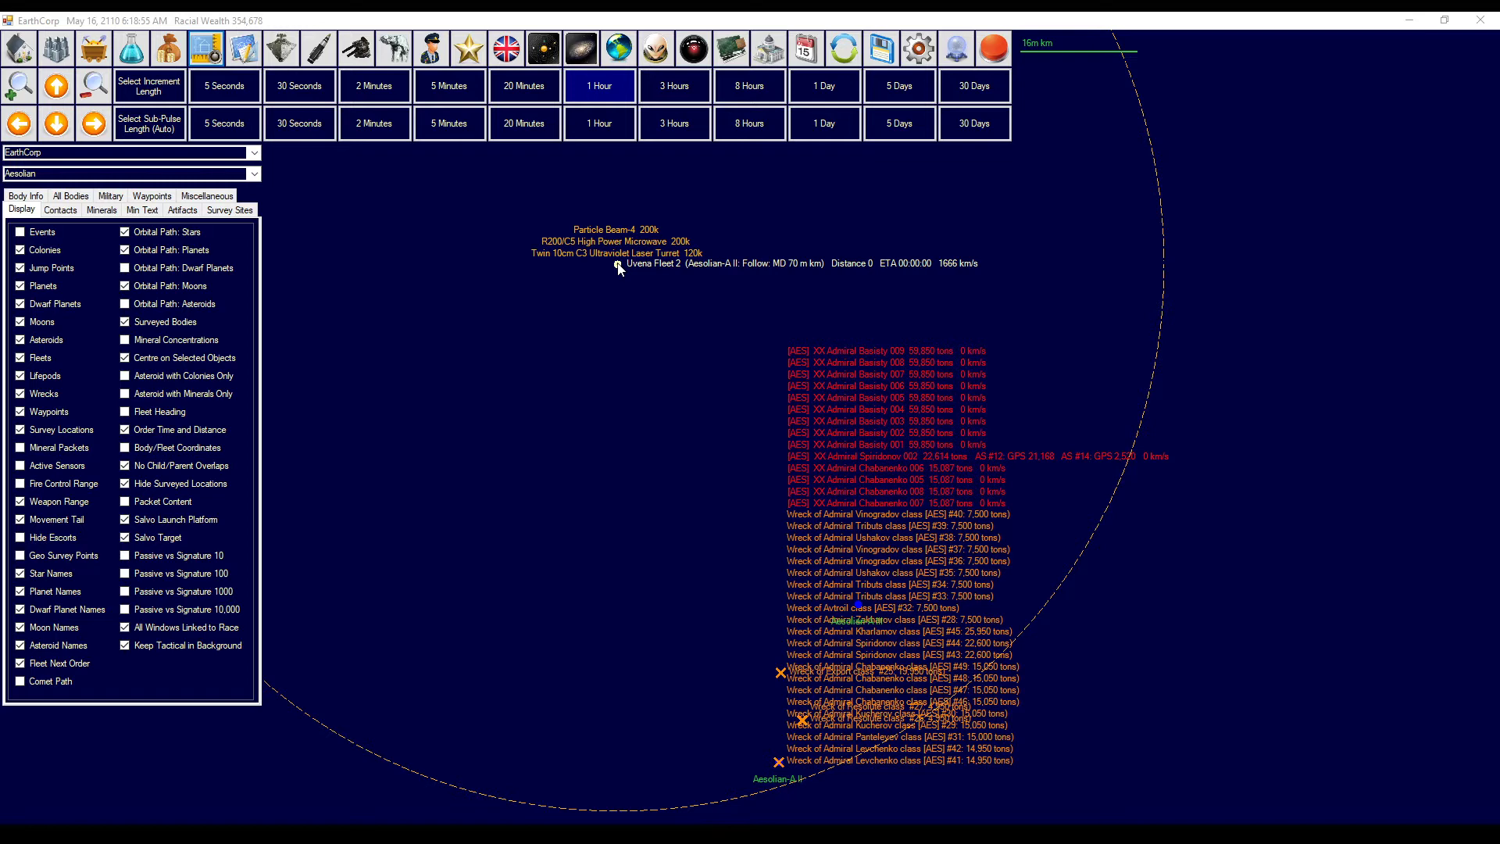
mouse_move(725, 420)
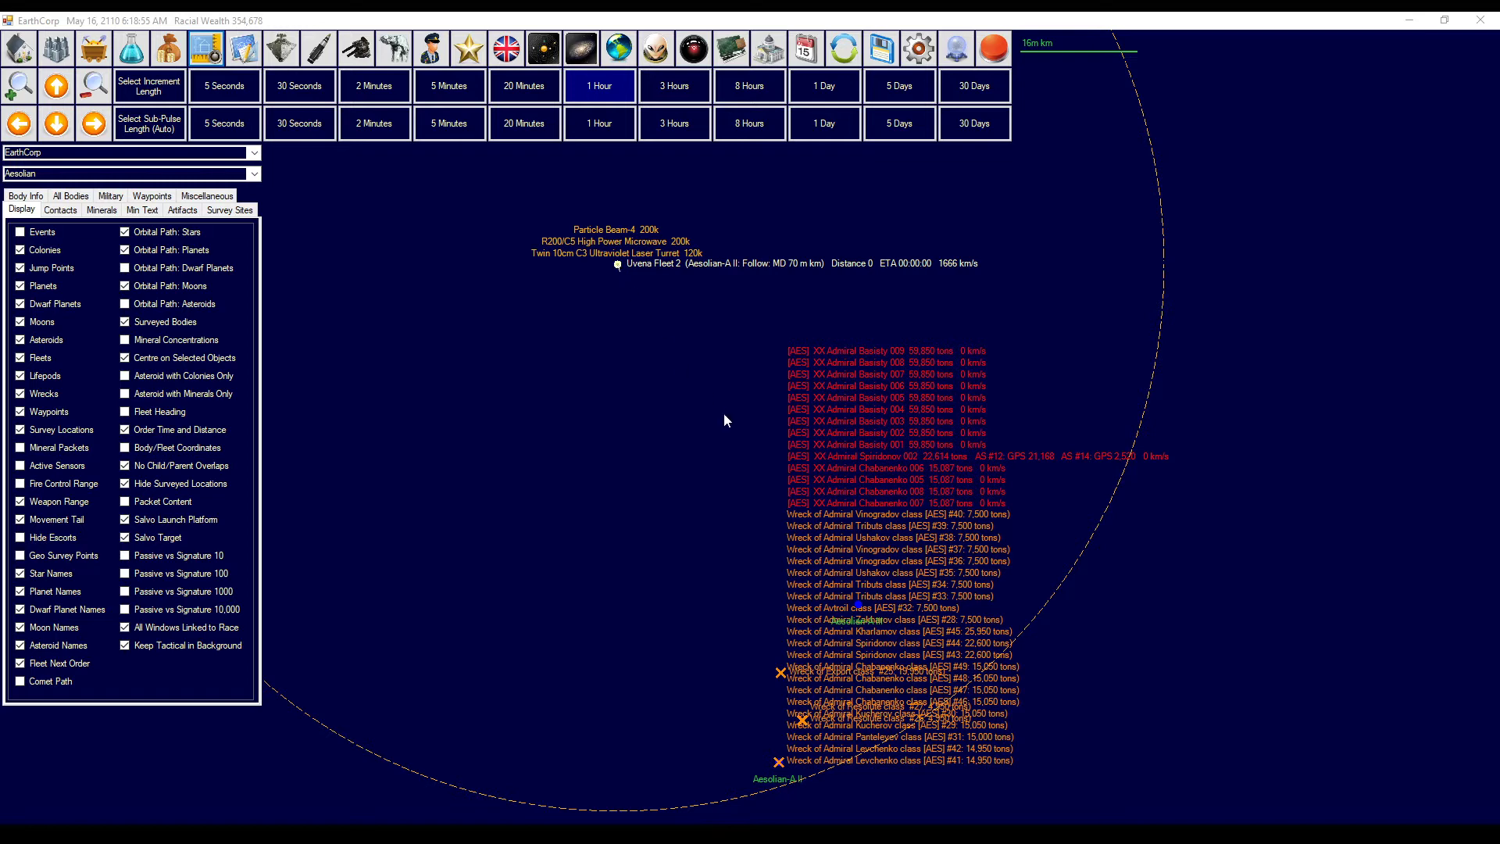
mouse_move(864, 464)
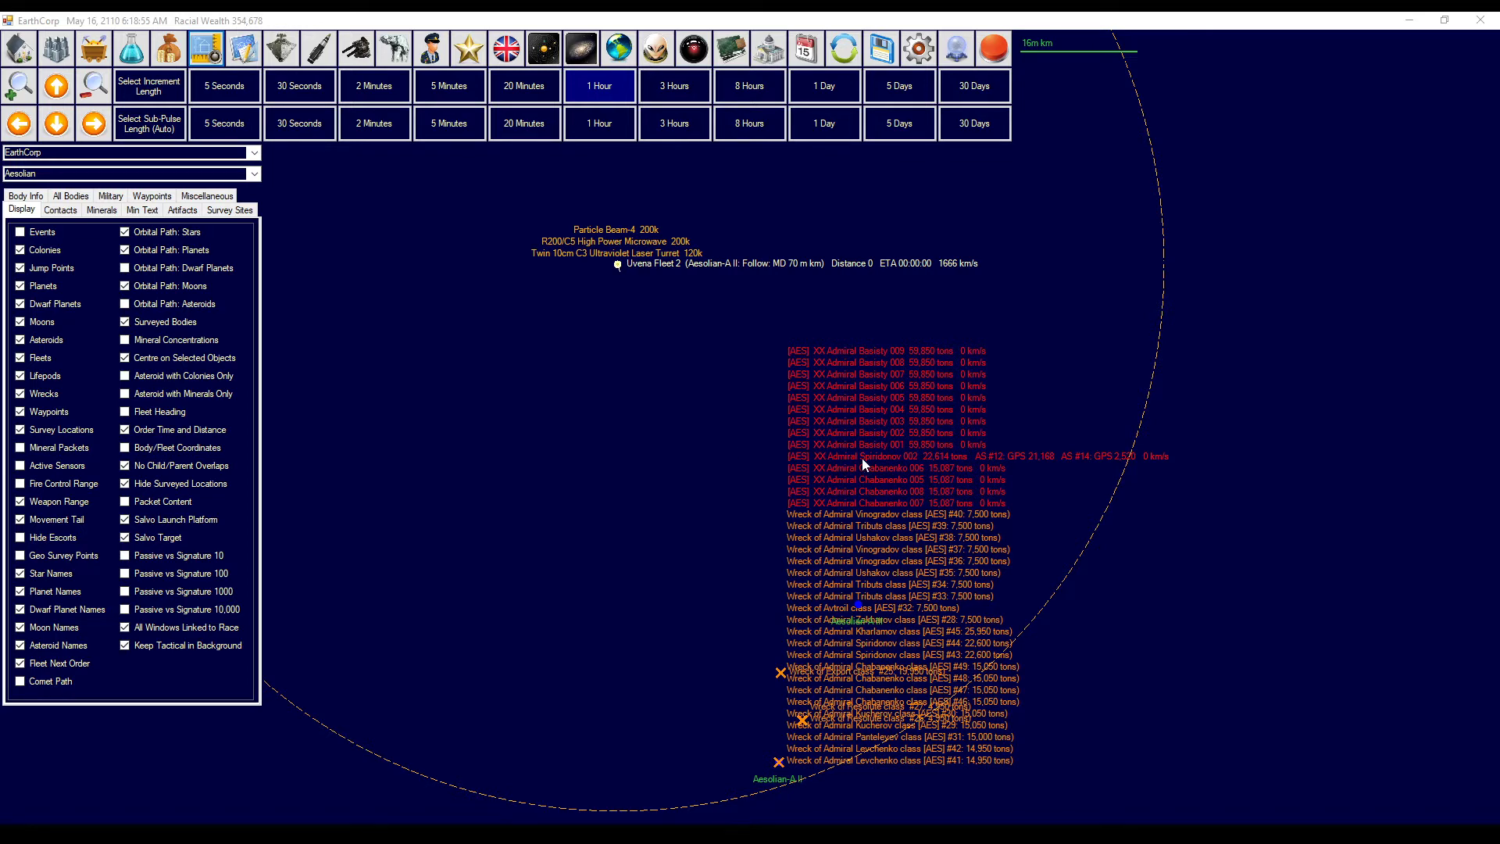
mouse_move(908, 510)
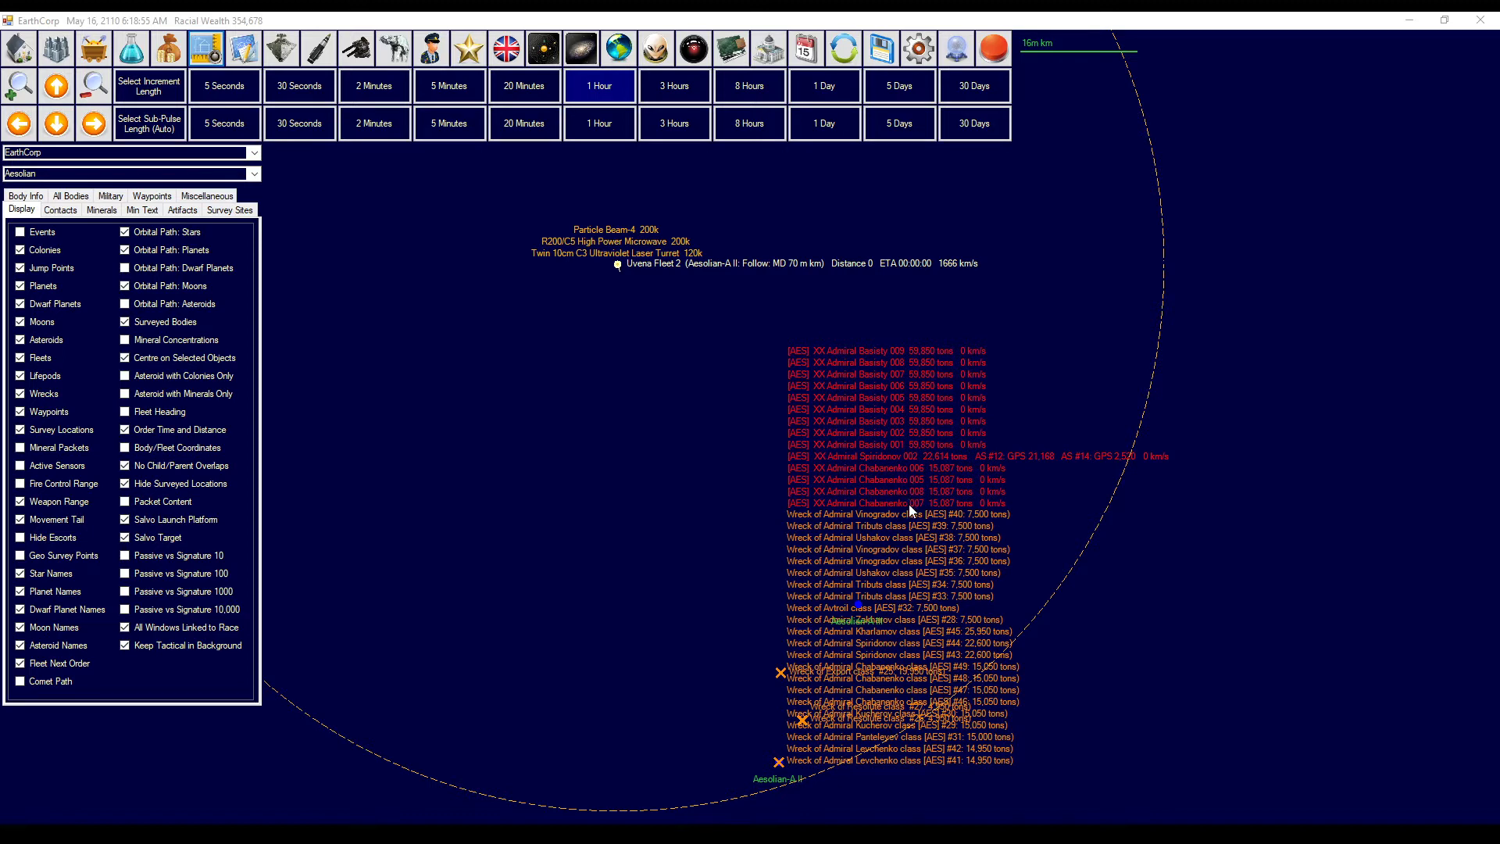
mouse_move(908, 511)
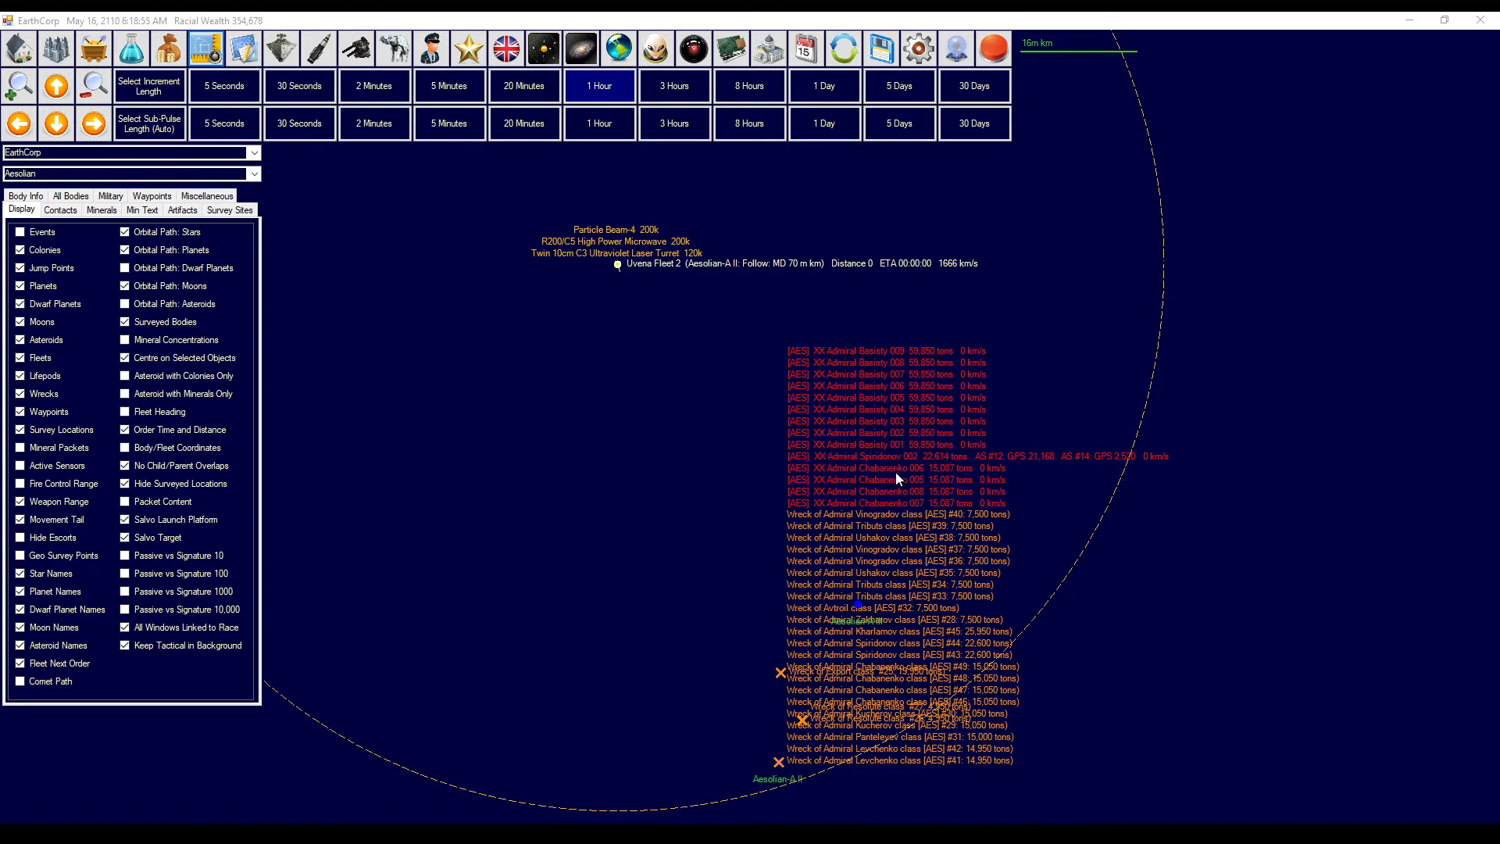
mouse_move(899, 478)
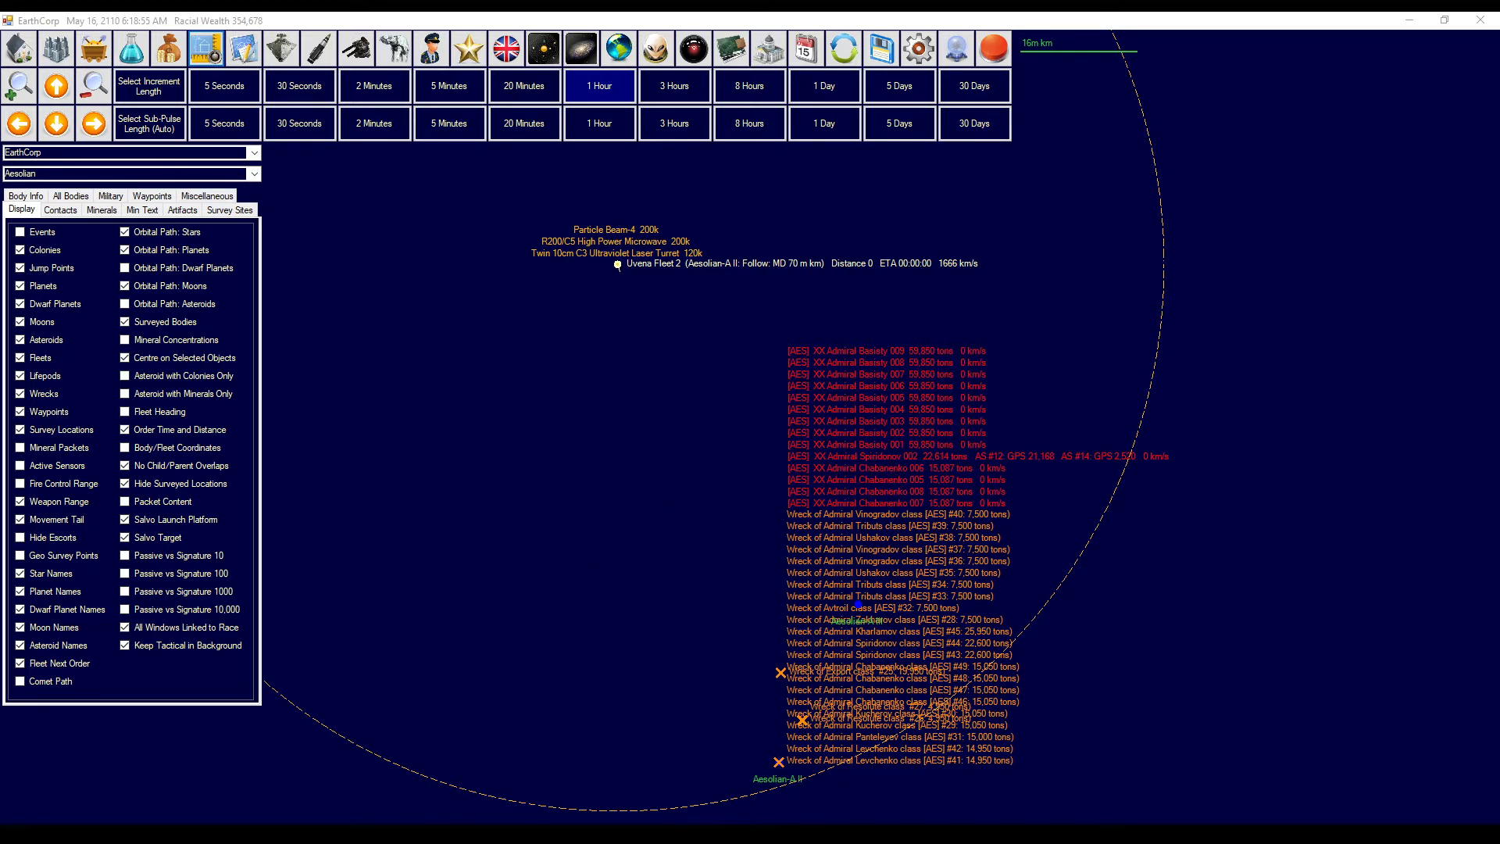
- Aim Uvena Fleet 2's missile fire controls at Admiral Spiridonov 002 and open fire
click(280, 48)
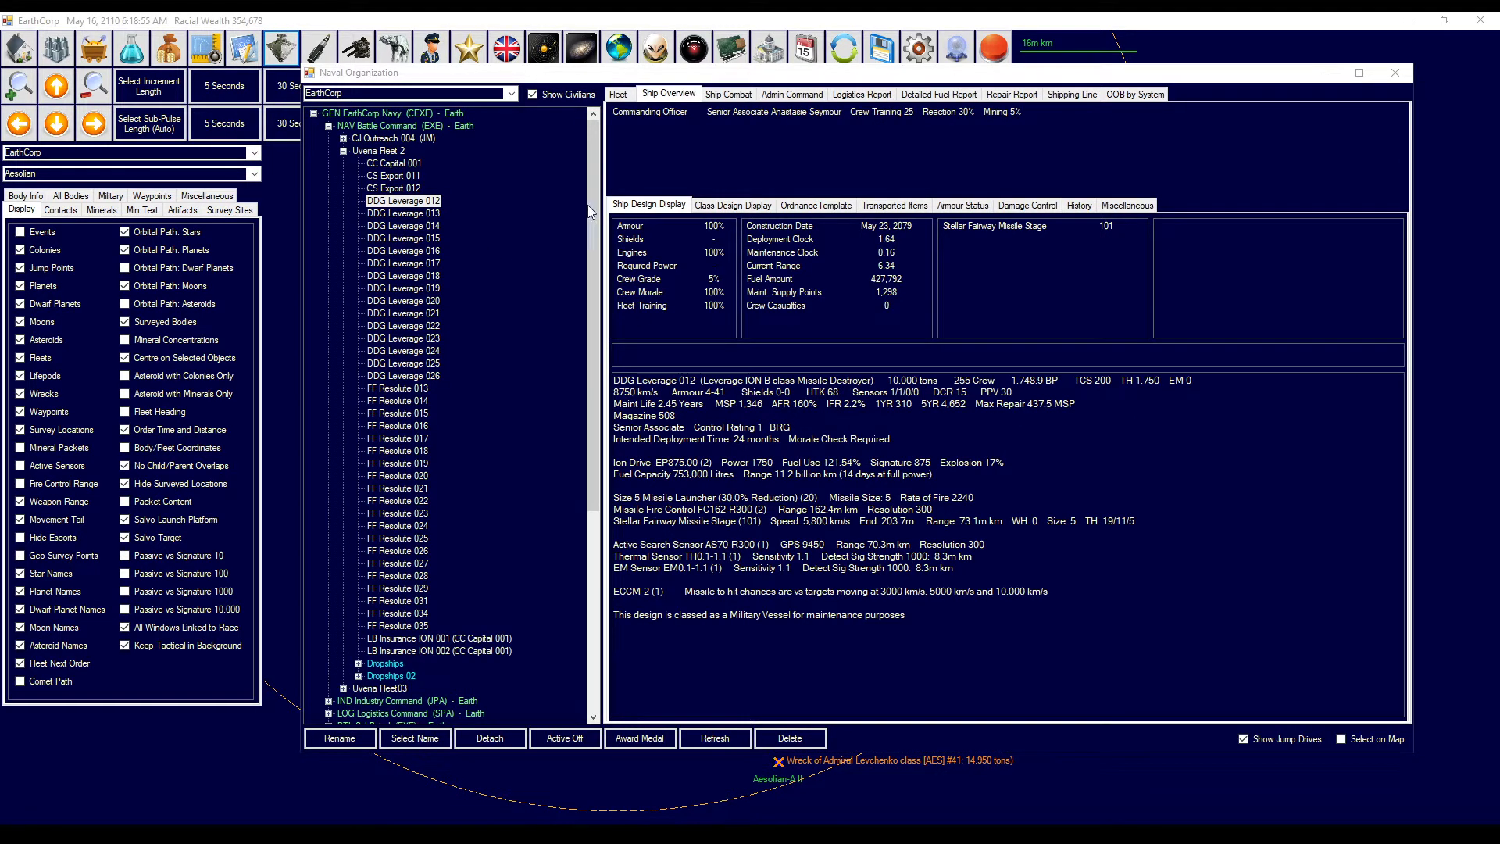
click(728, 94)
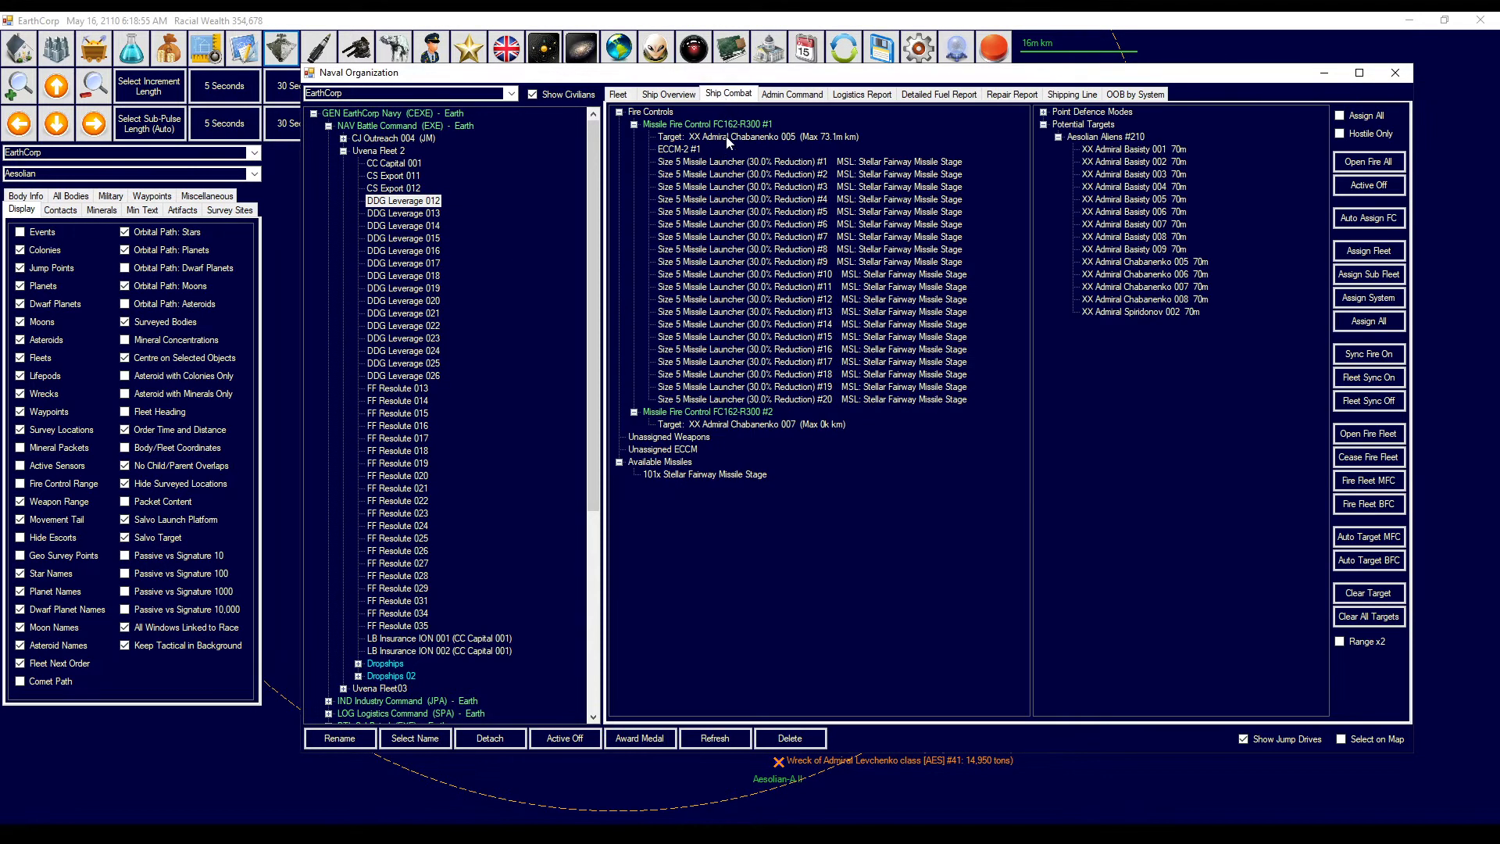
mouse_move(1175, 277)
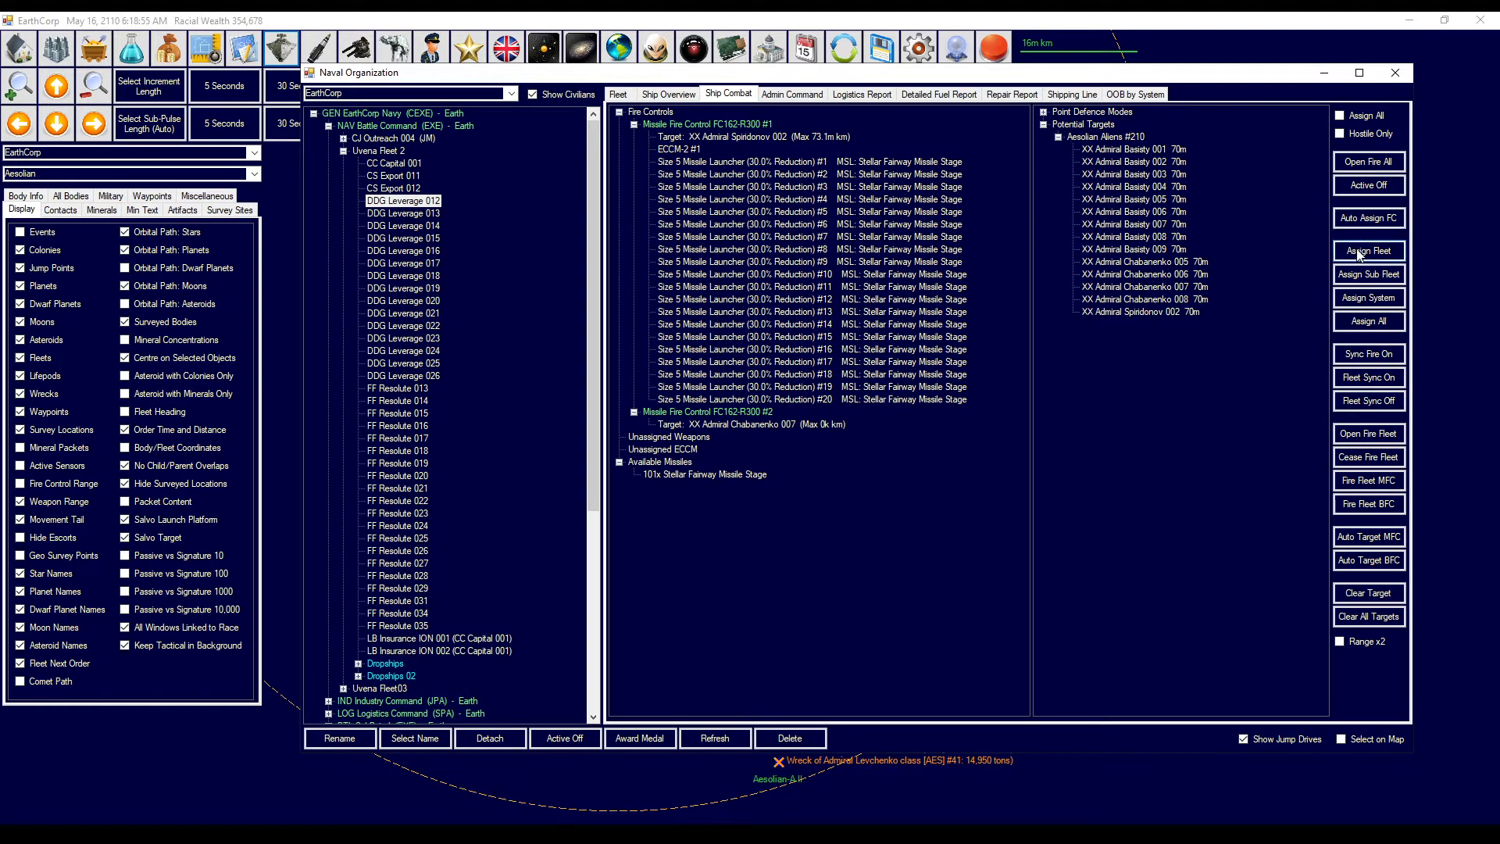
click(403, 249)
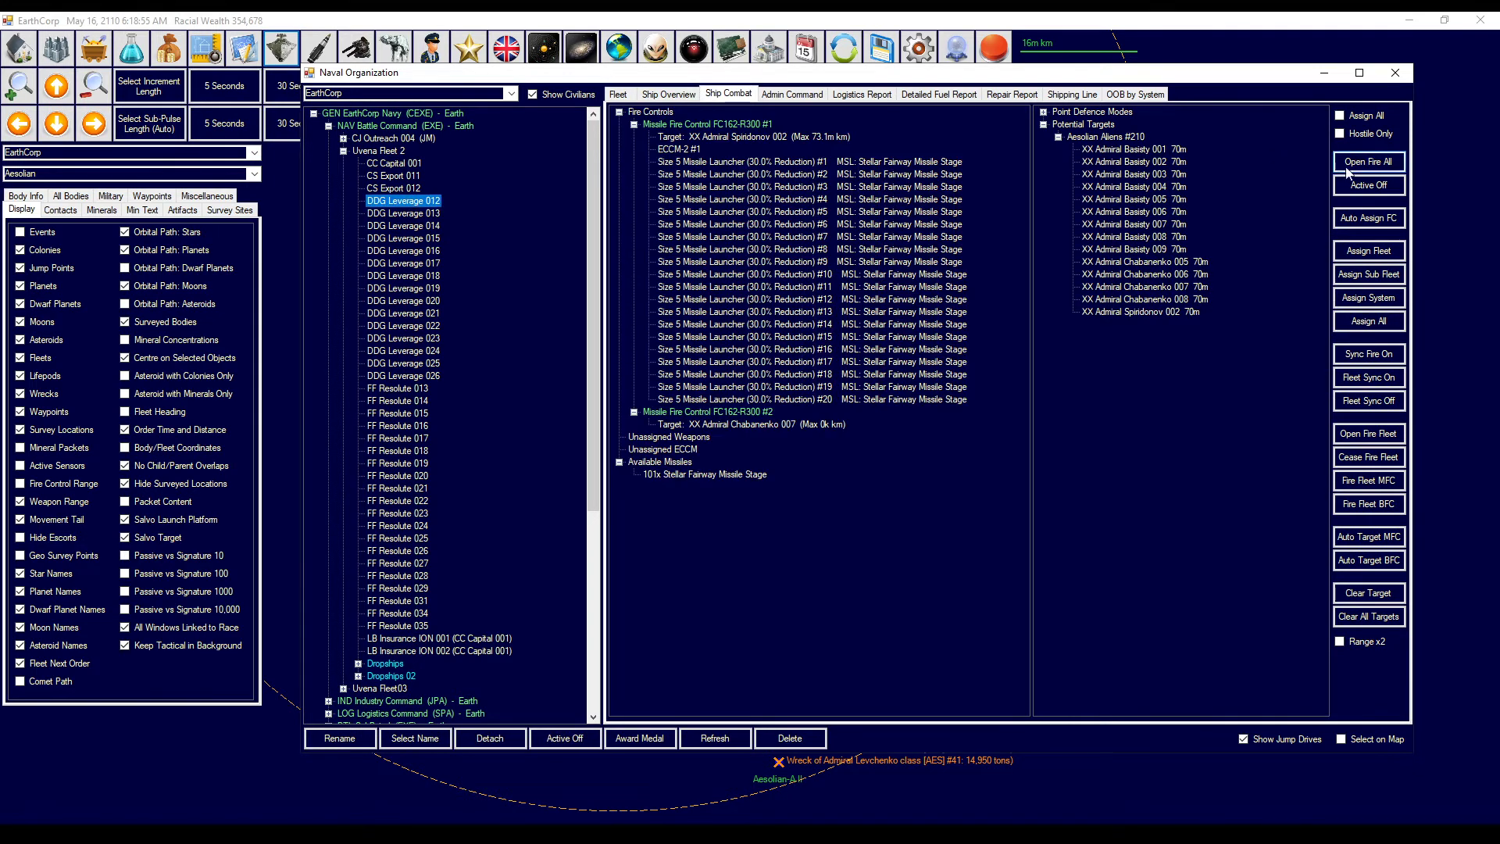
click(1367, 161)
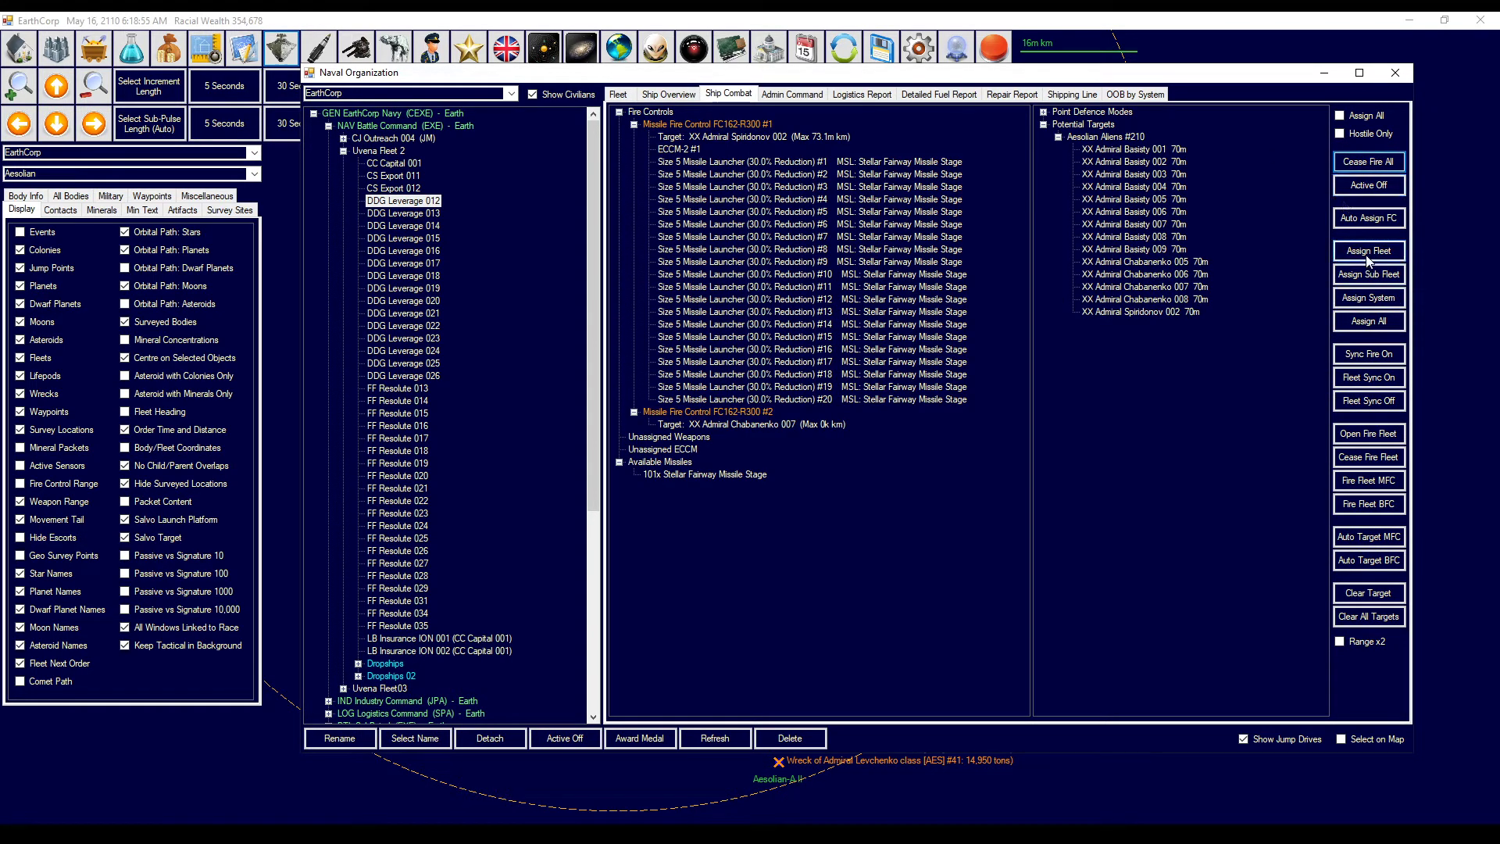
click(404, 324)
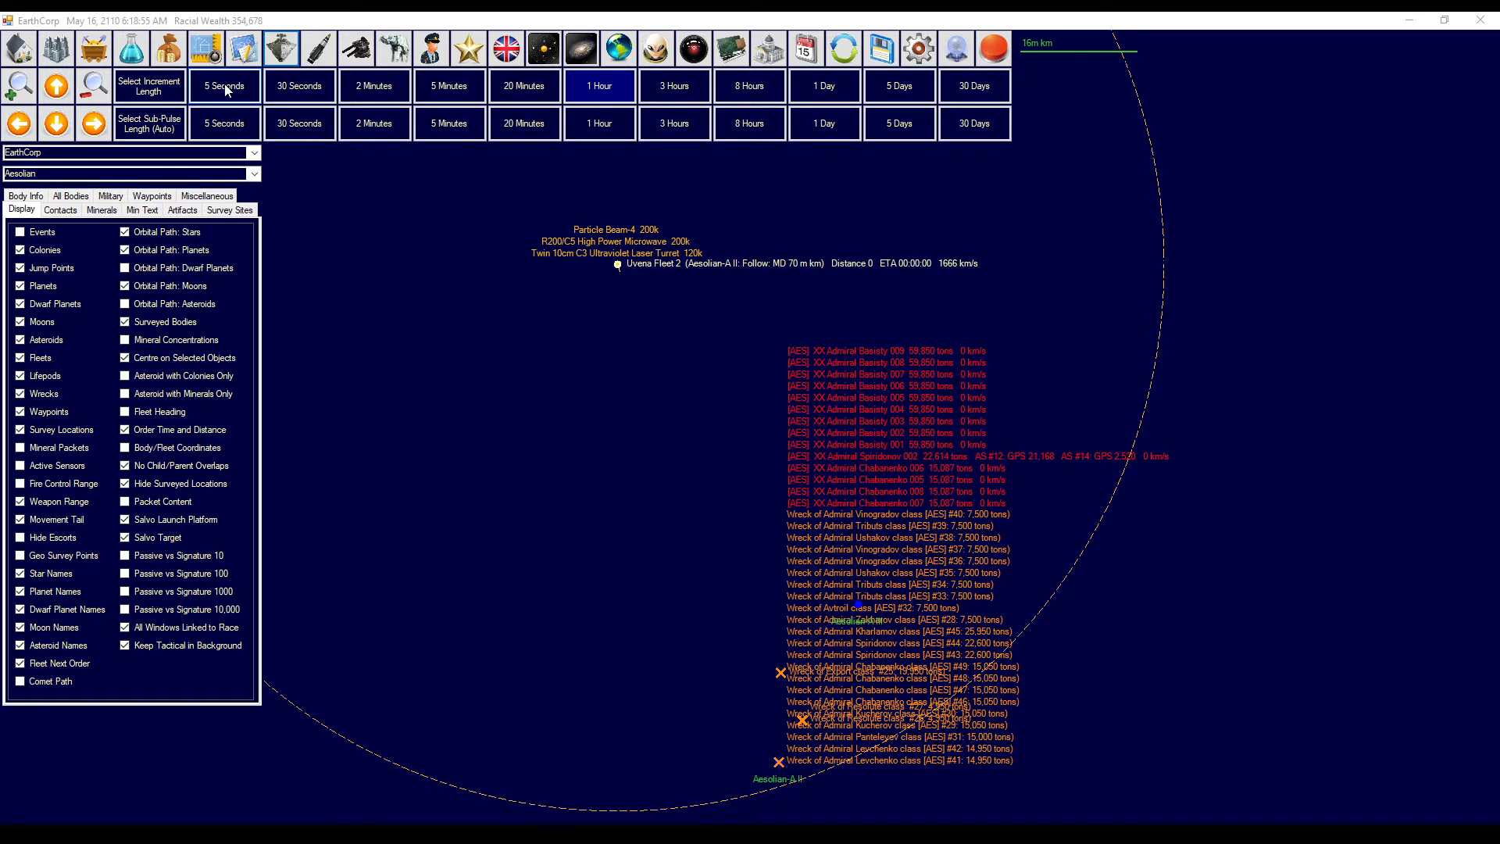
- Advance time five seconds and review the missile launches in the event log
click(224, 85)
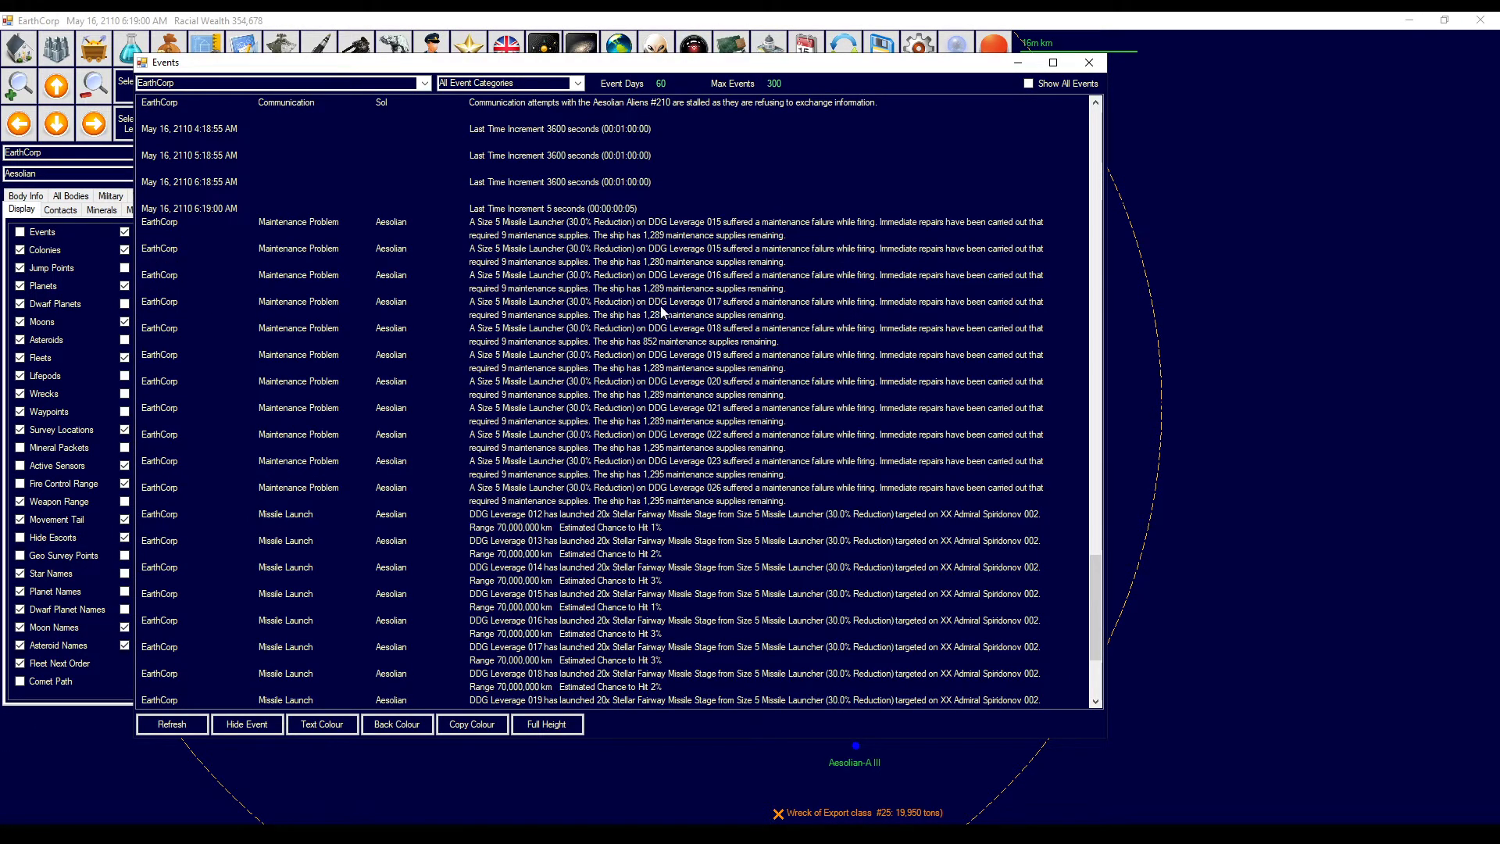
scroll(down, 3)
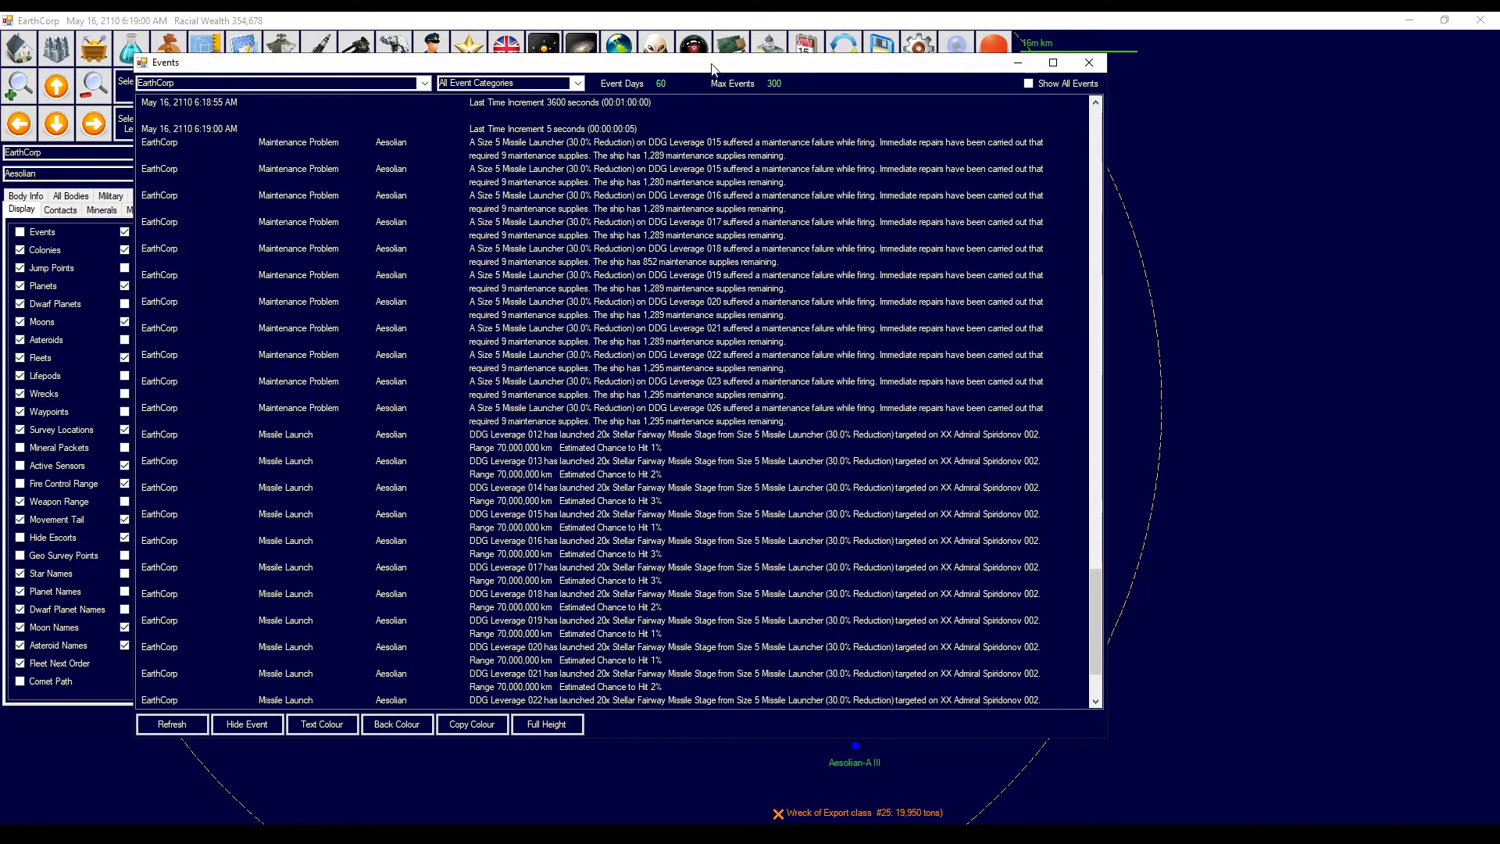
click(1088, 63)
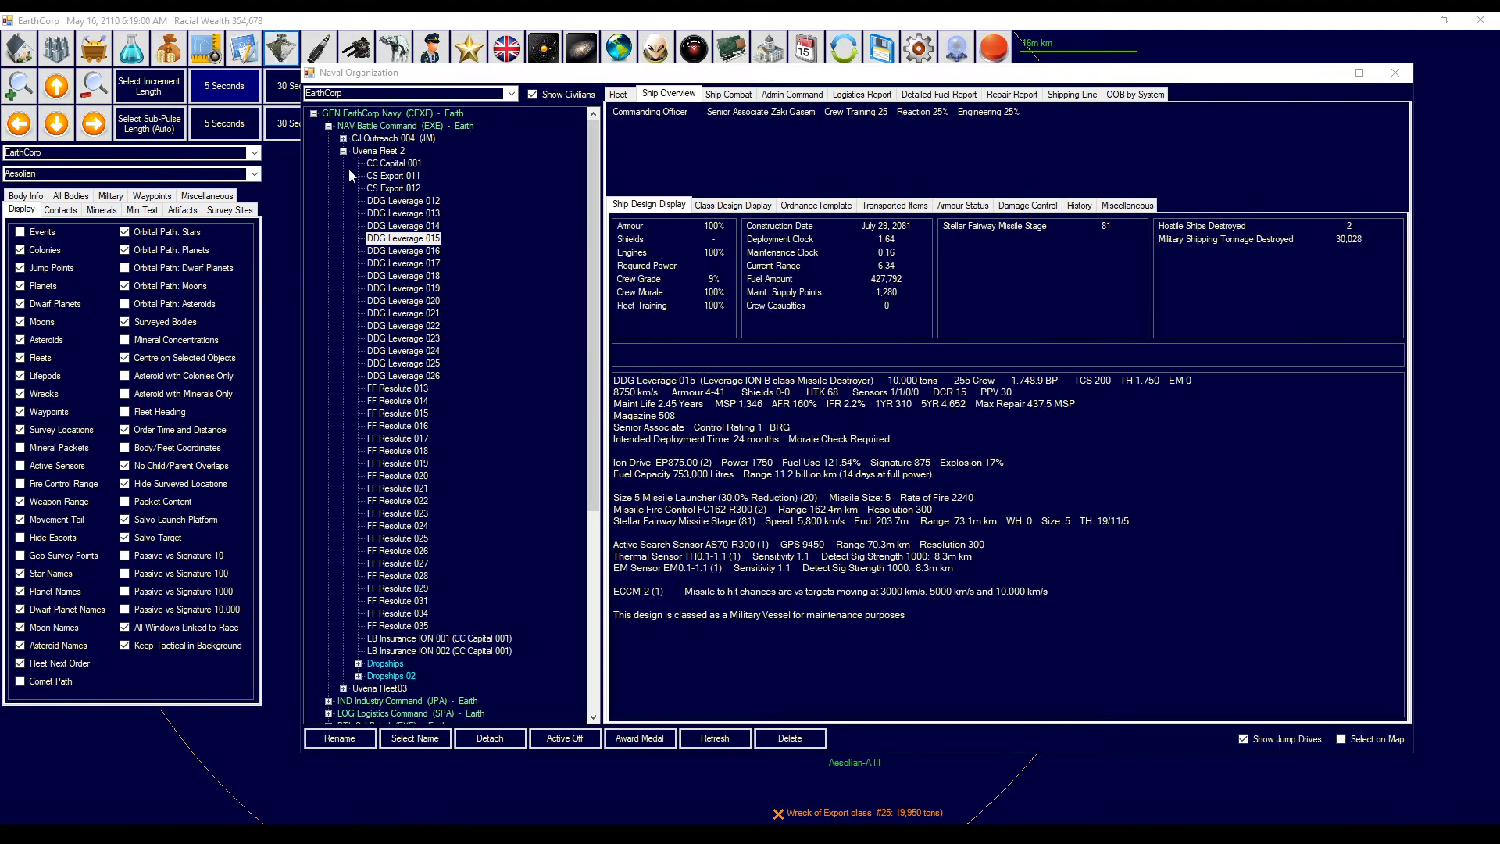
- Assign DDG Leverage 012's missile target, Admiral Chabanenko 005, to the whole fleet
click(397, 200)
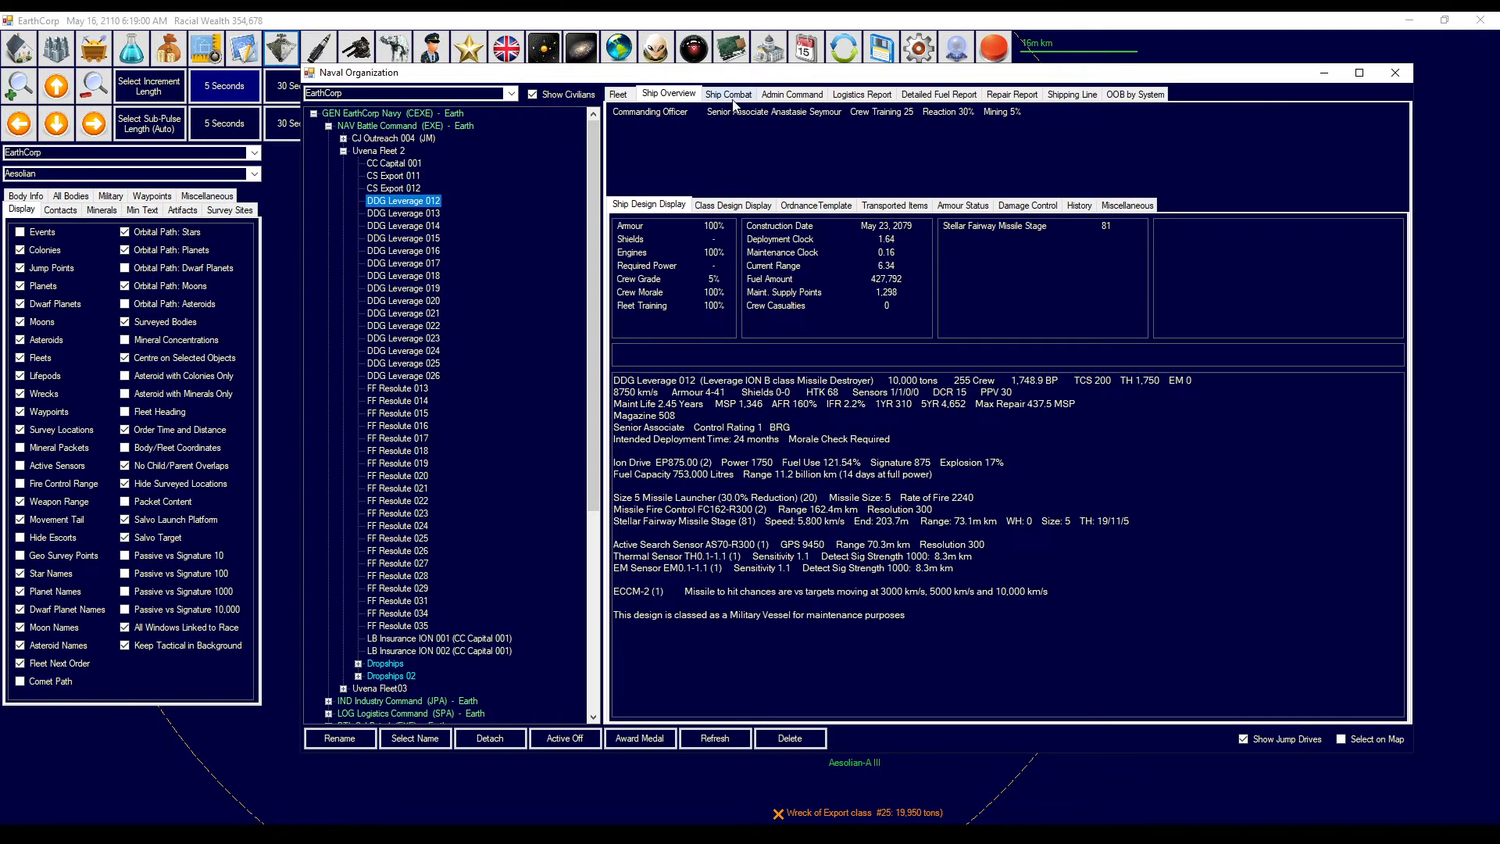
click(728, 94)
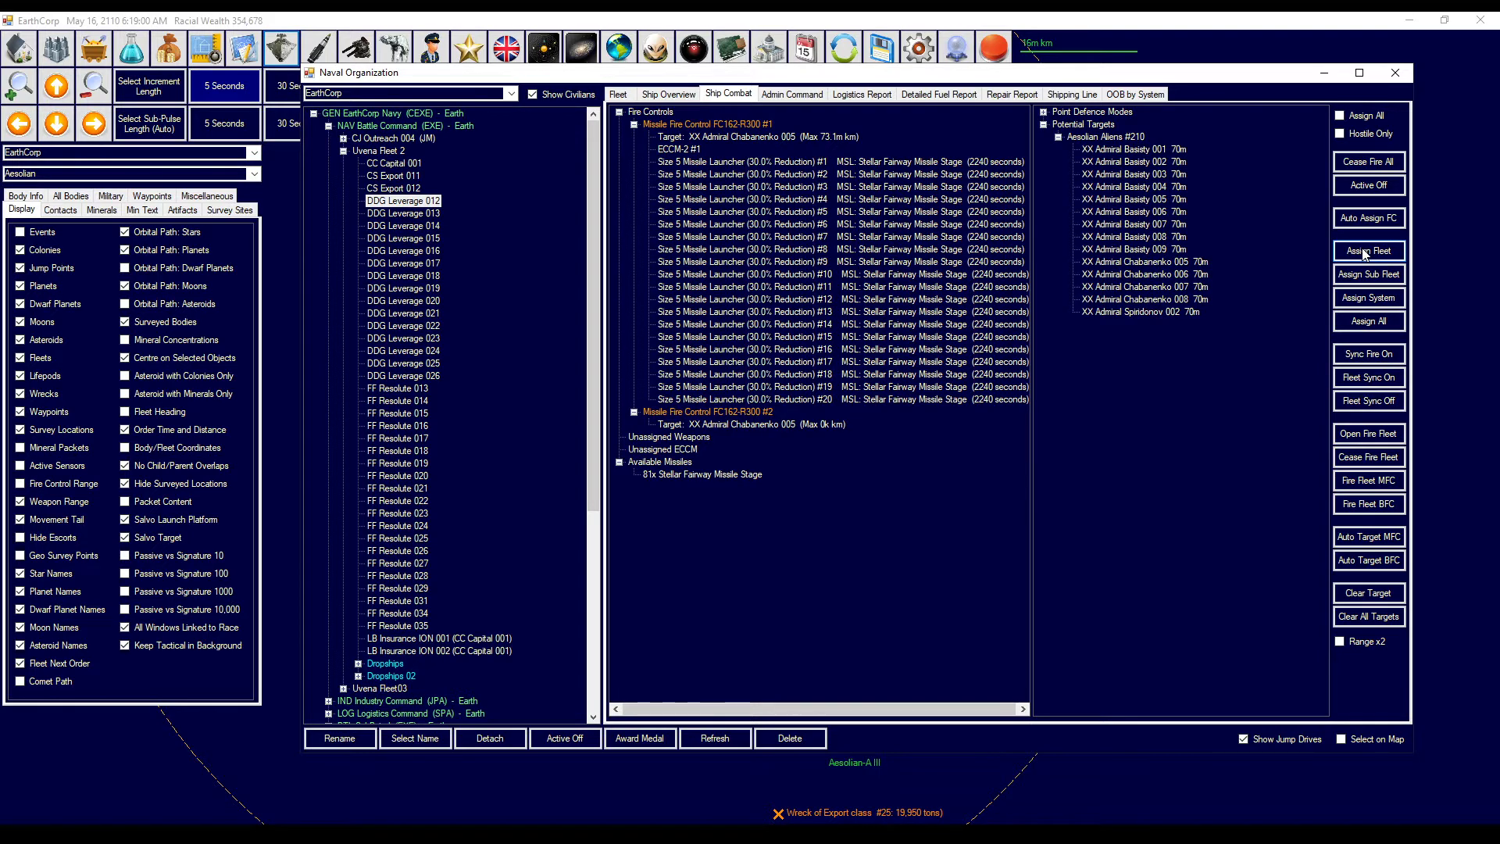
click(401, 276)
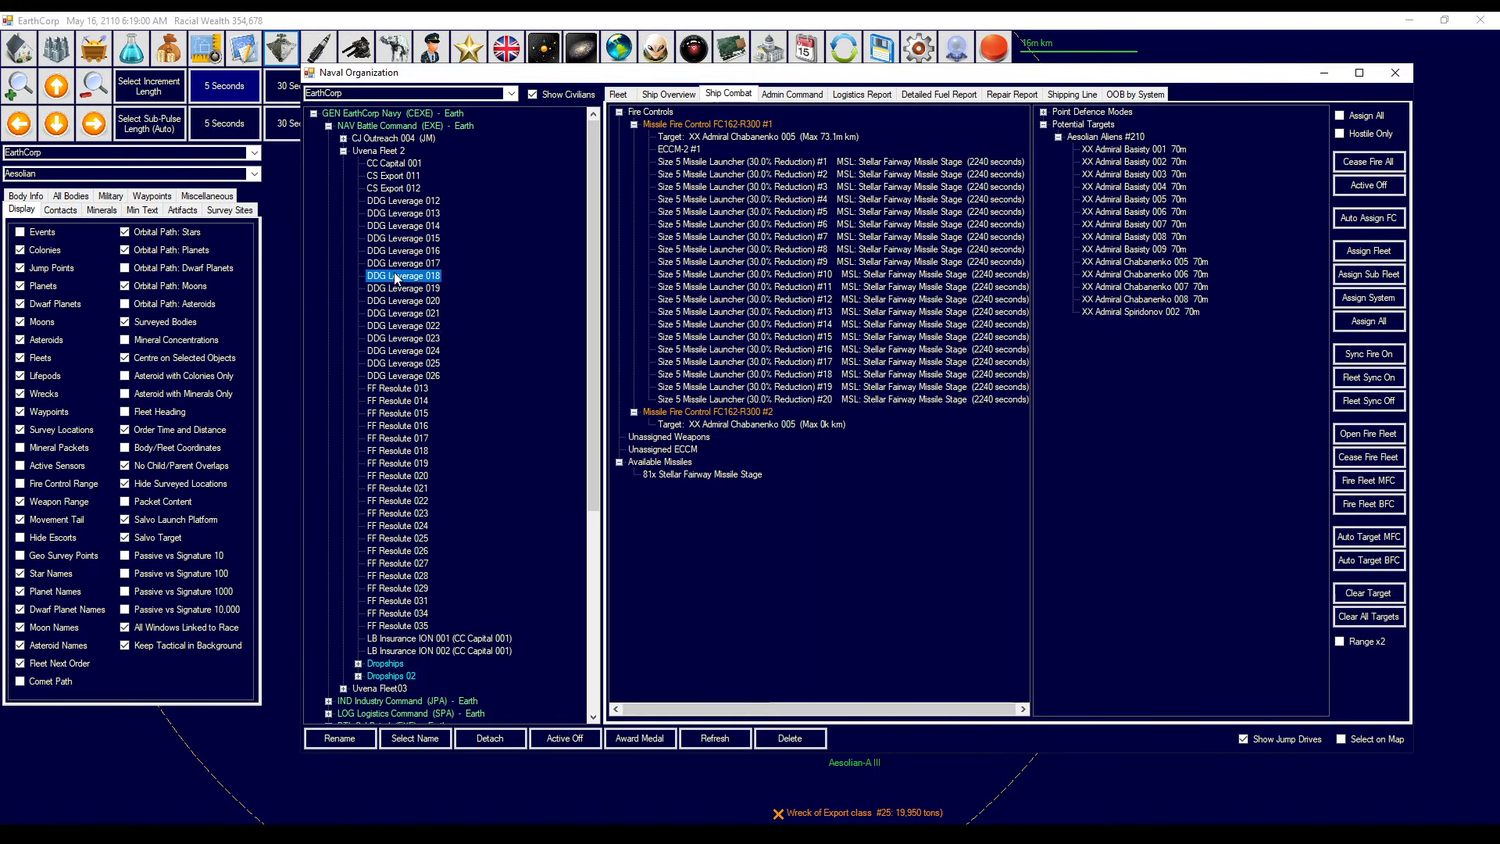
click(1394, 71)
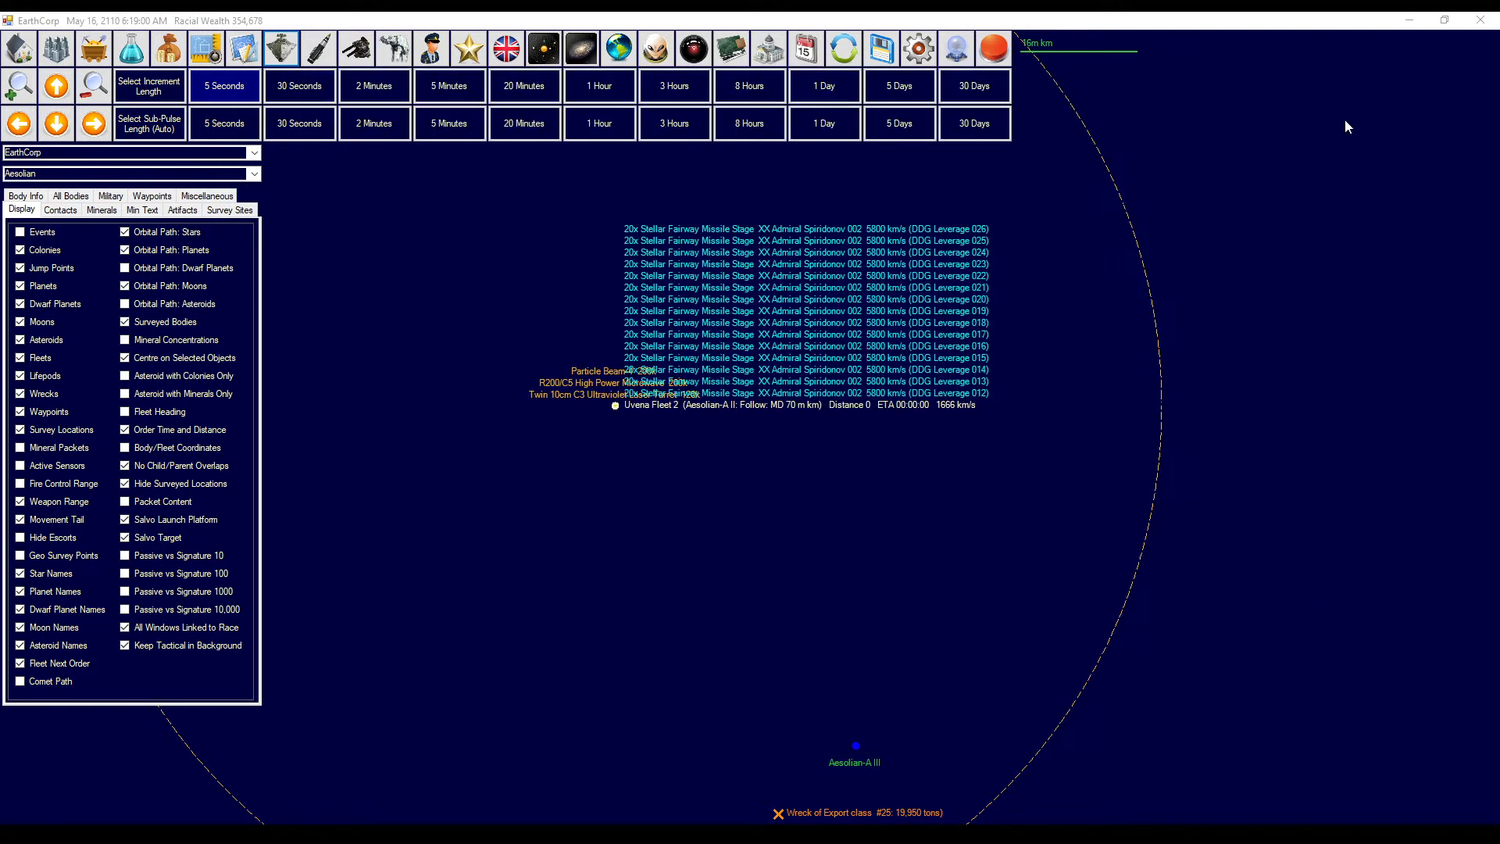
- Advance time in five-minute increments to 6:56 AM while the salvos fly
click(374, 123)
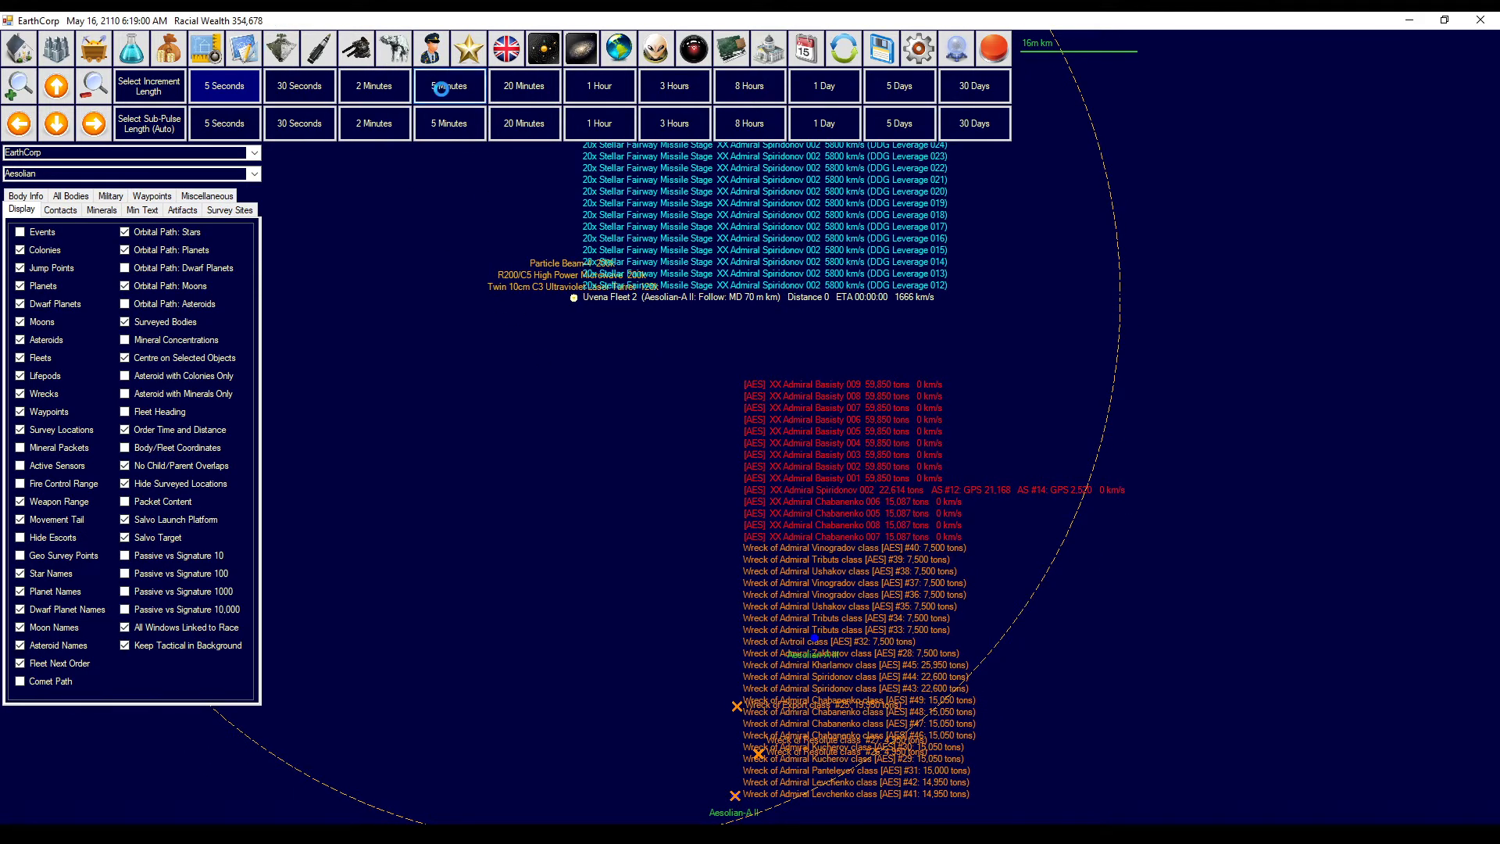
click(447, 85)
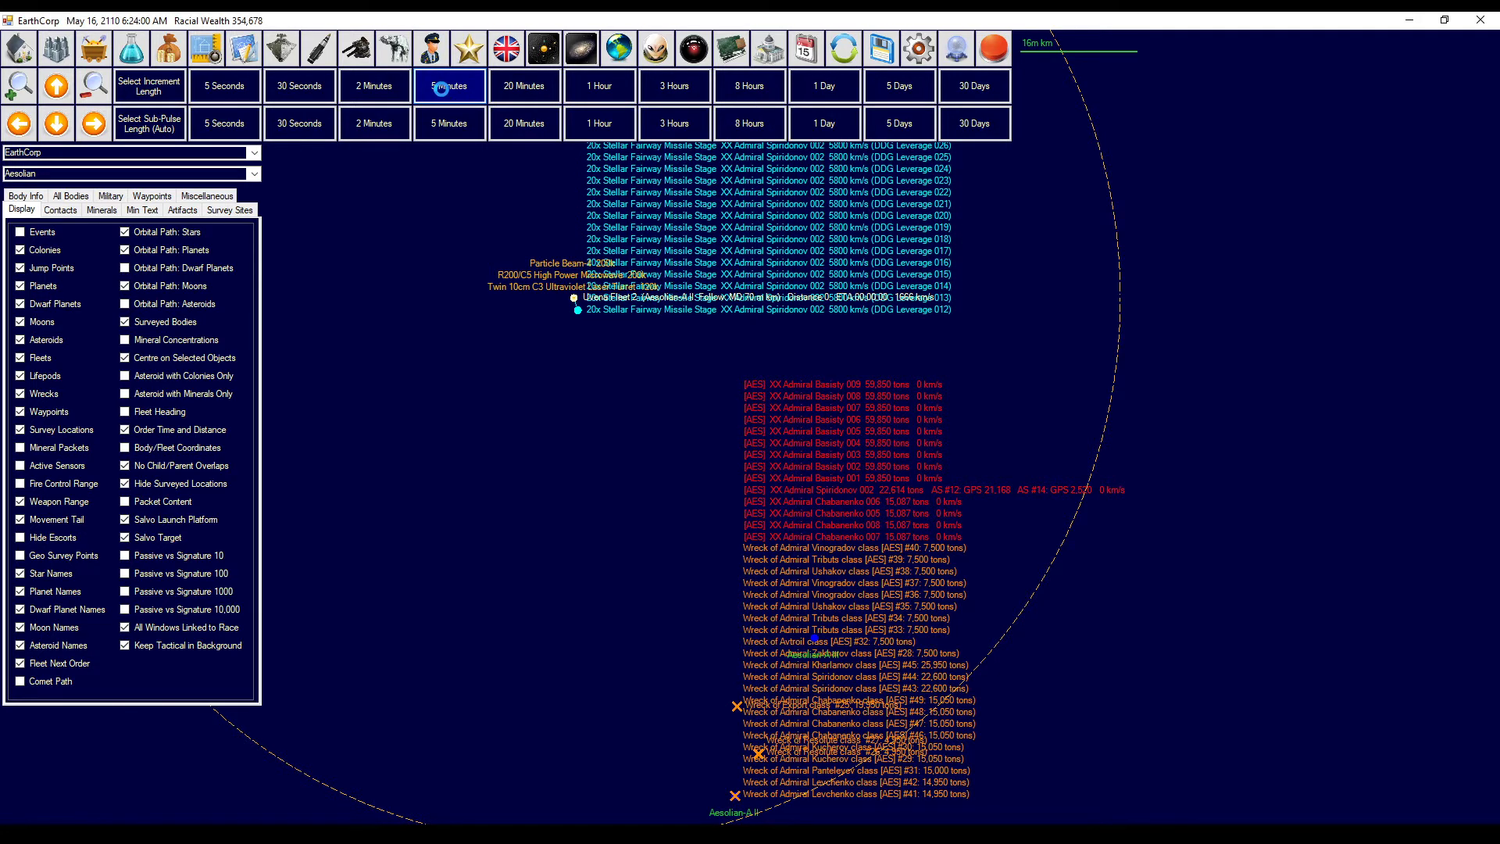
click(447, 85)
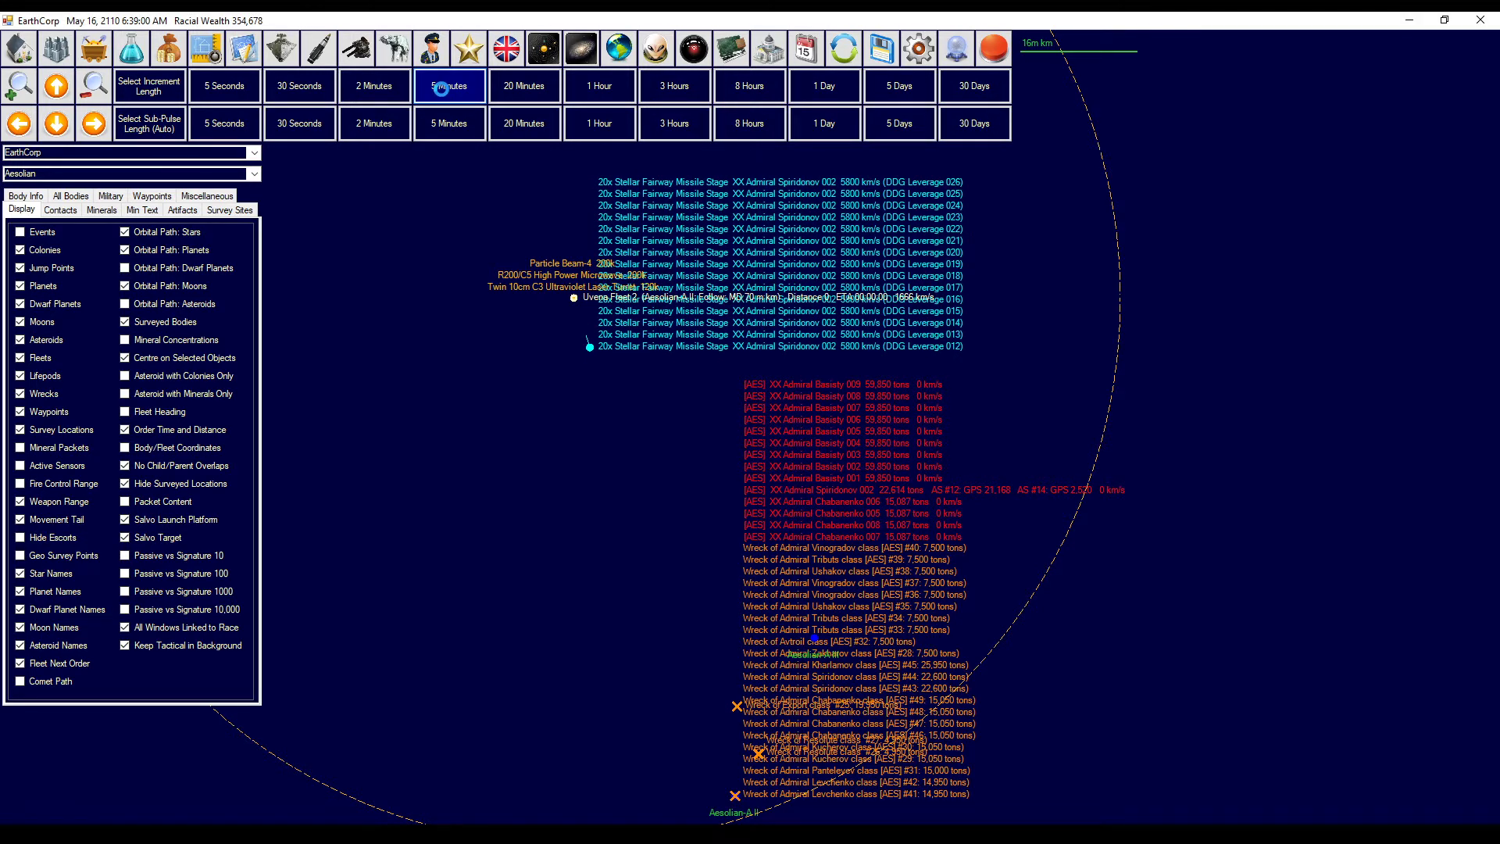
click(449, 85)
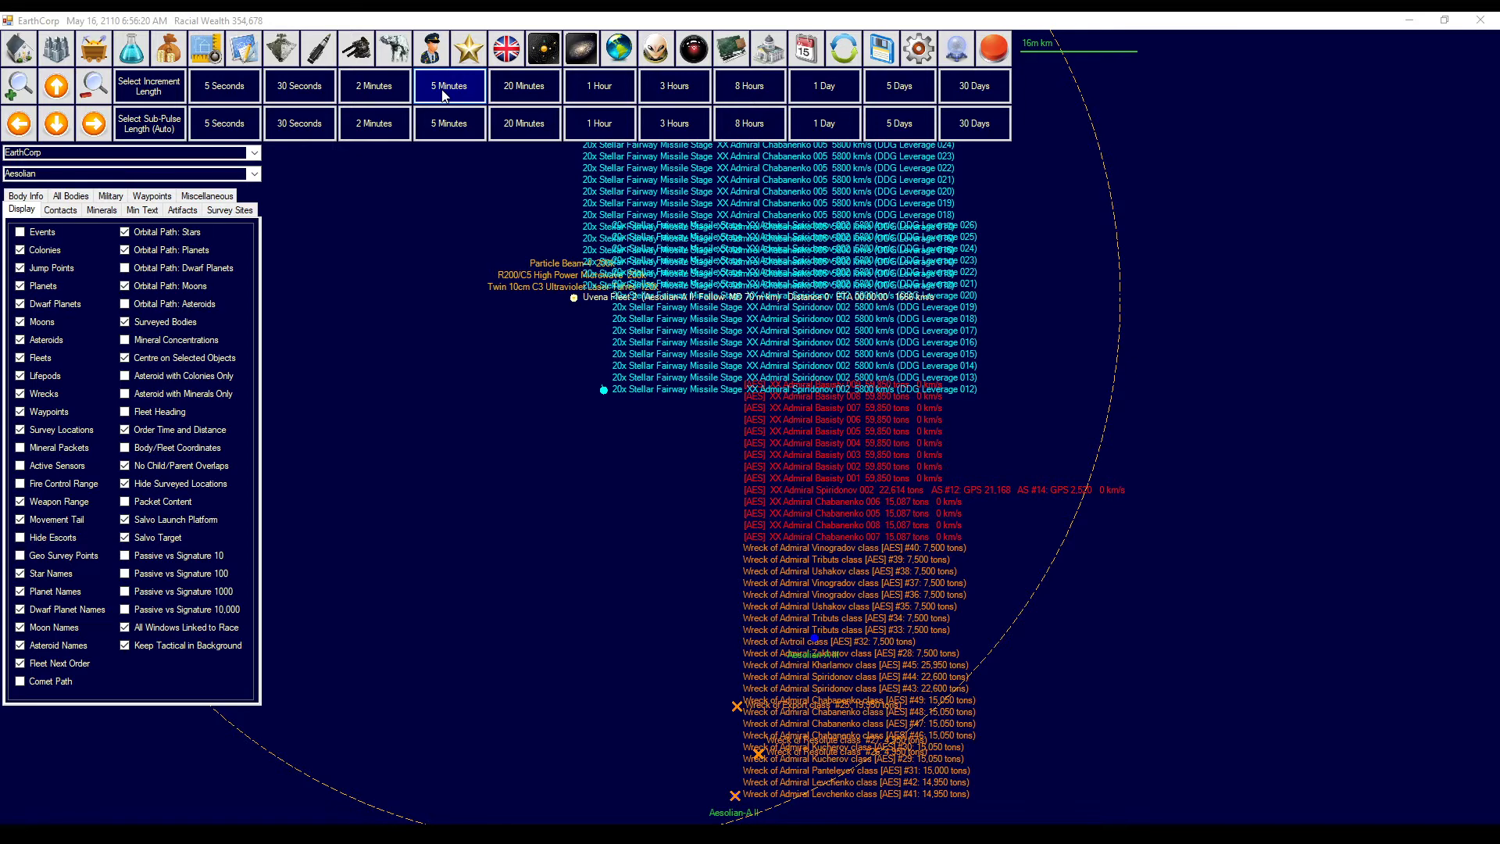
mouse_move(593, 294)
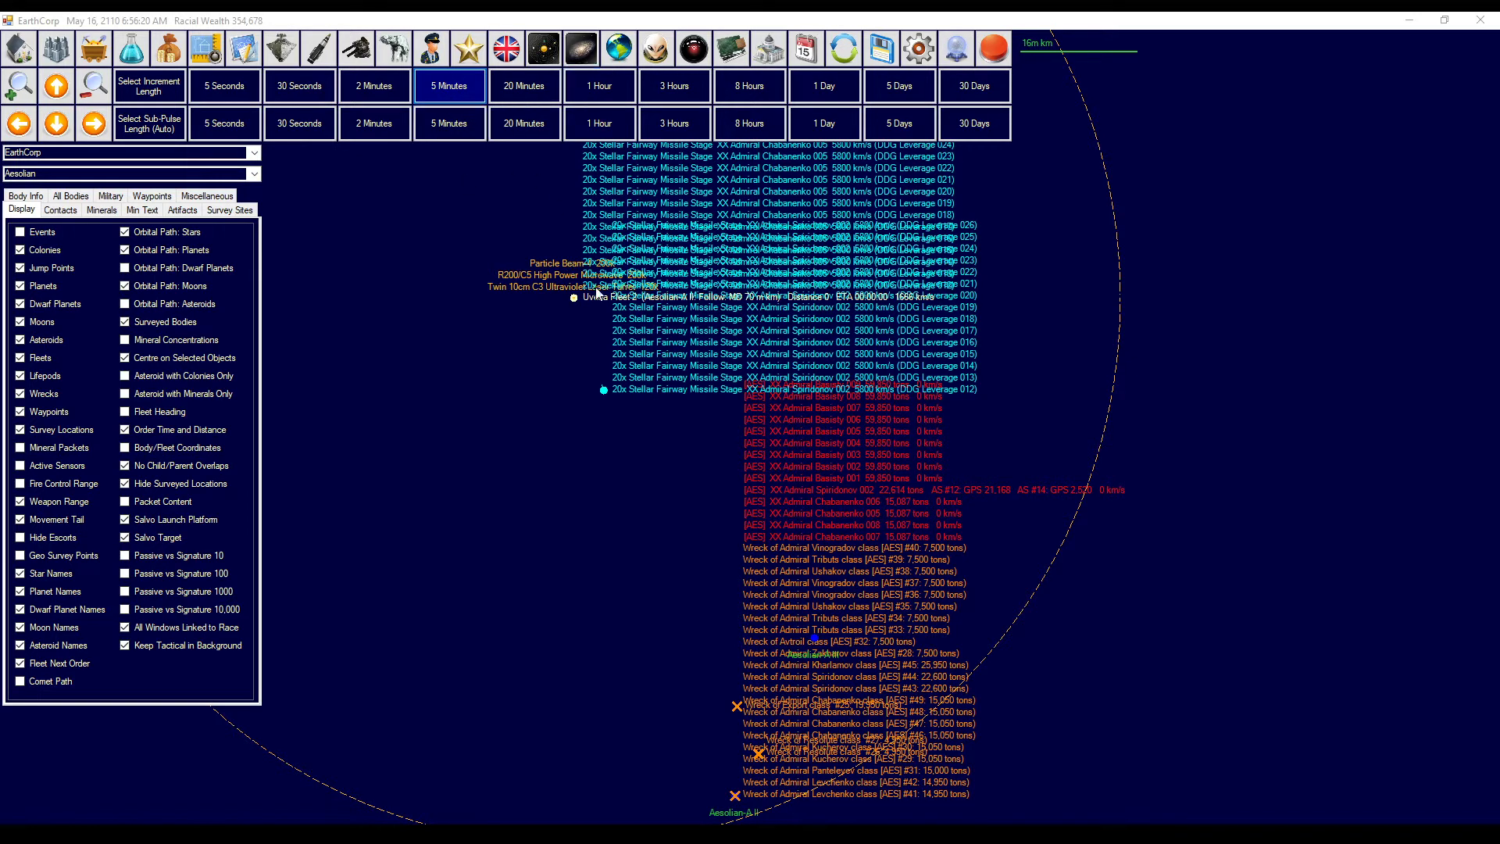
mouse_move(596, 151)
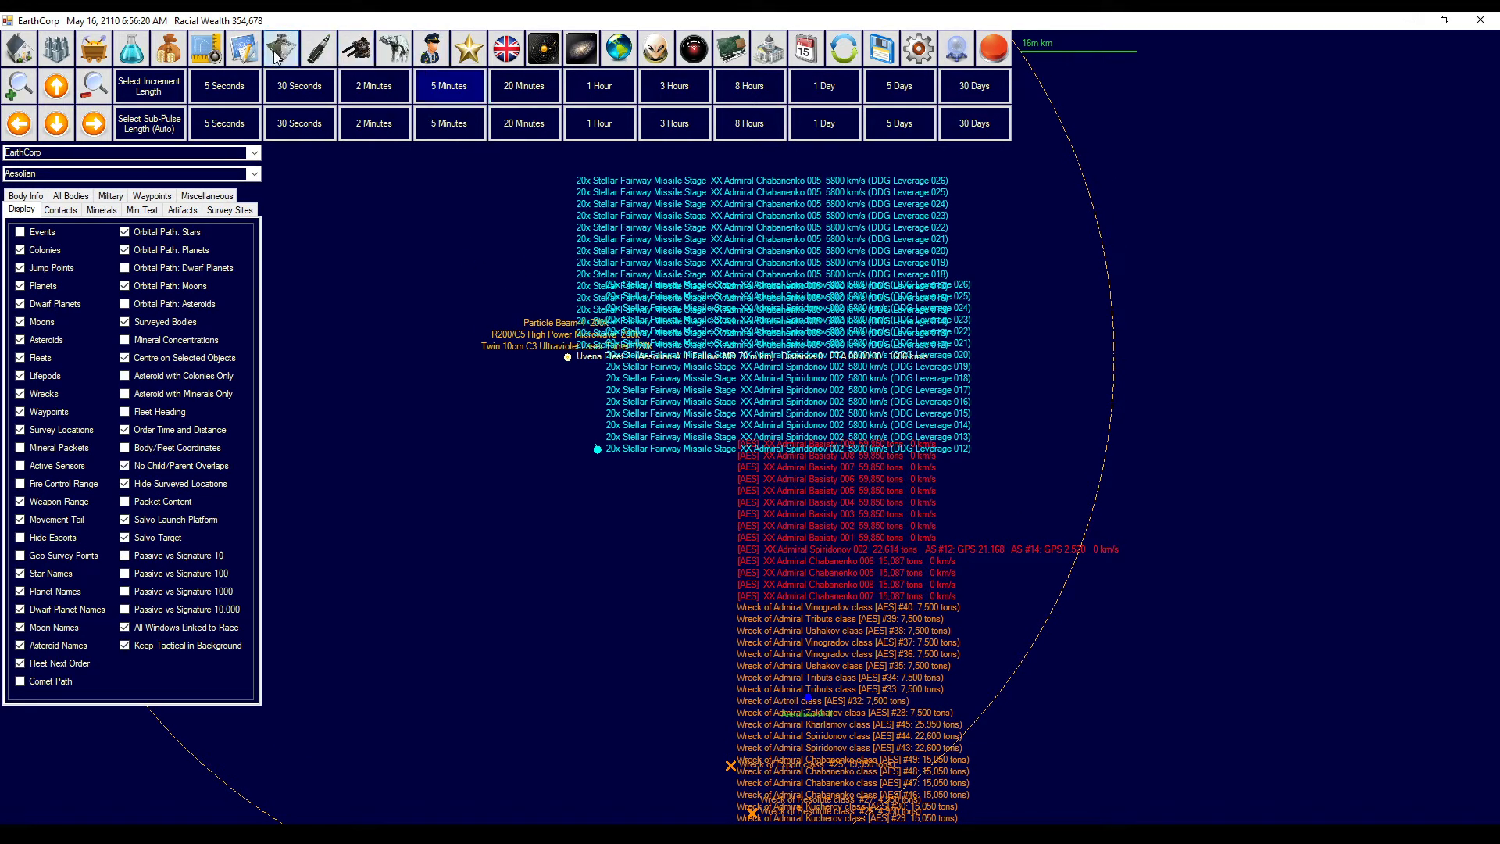
- Retarget the fleet's missile fire controls to Admiral Chabanenko 006
click(278, 47)
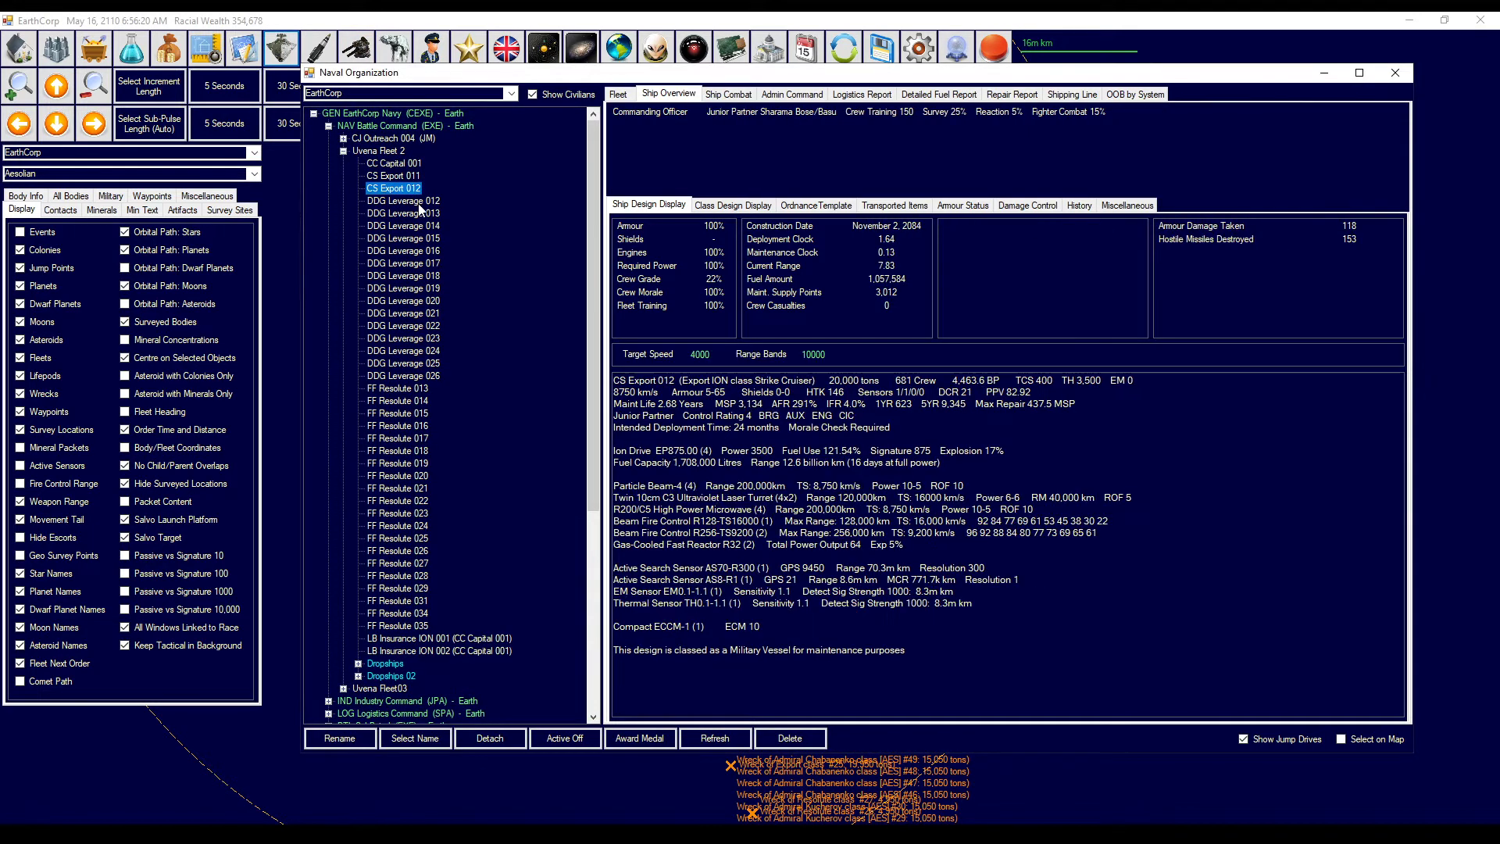
click(729, 94)
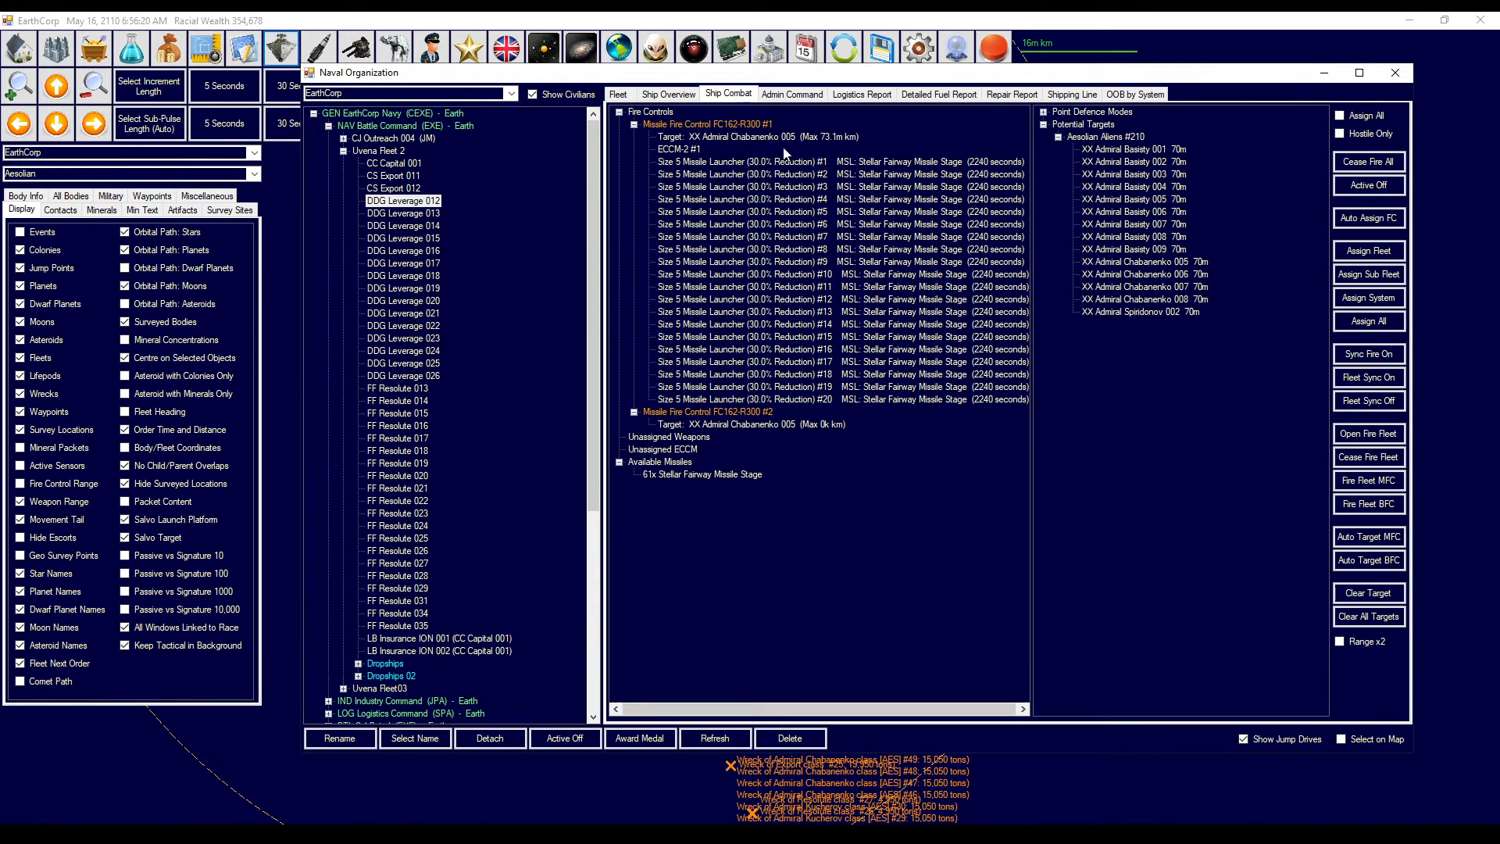
mouse_move(753, 156)
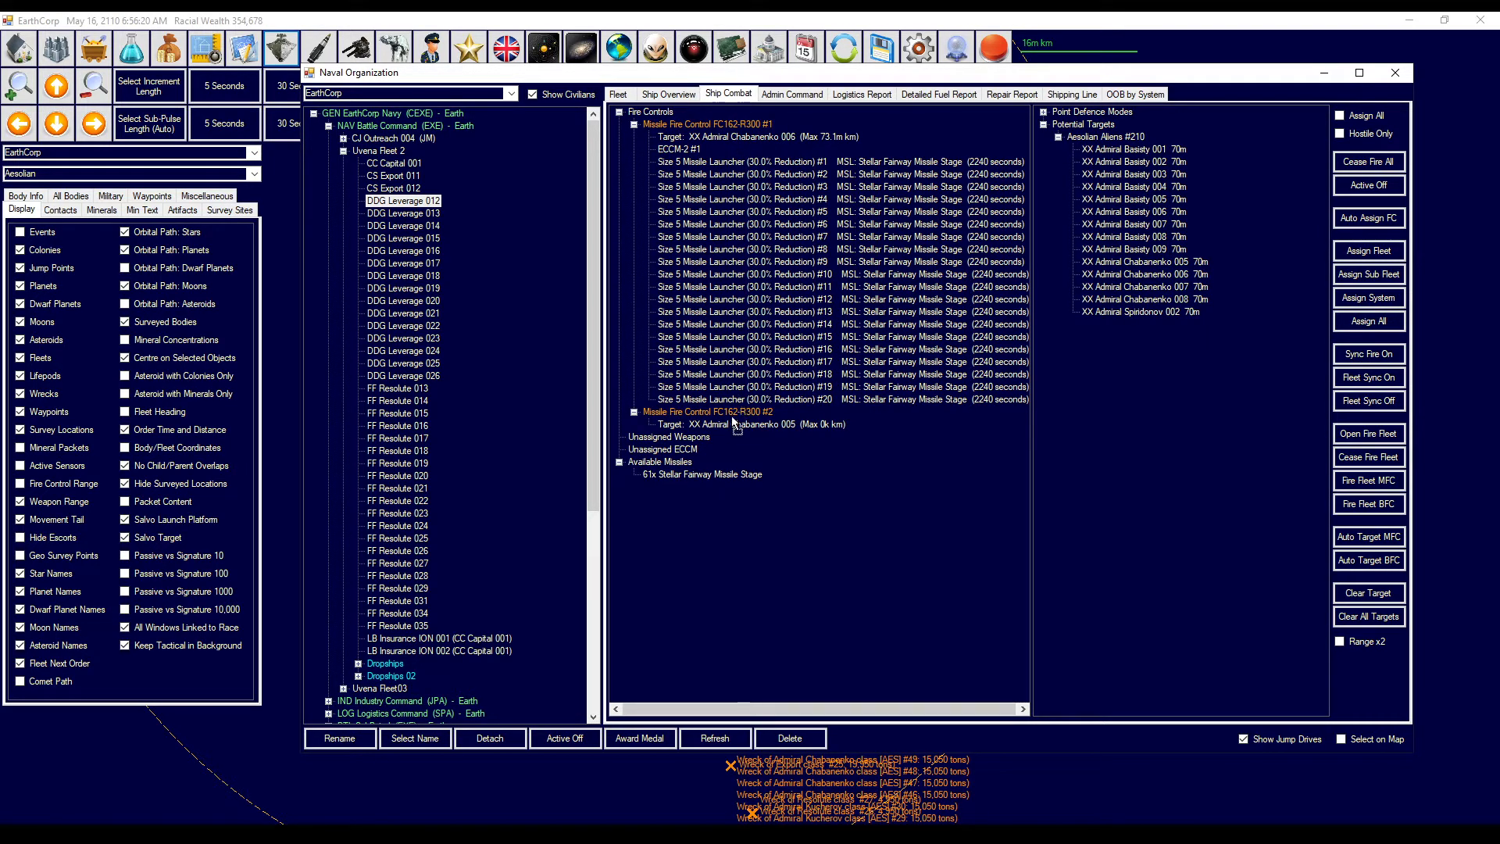
click(1369, 250)
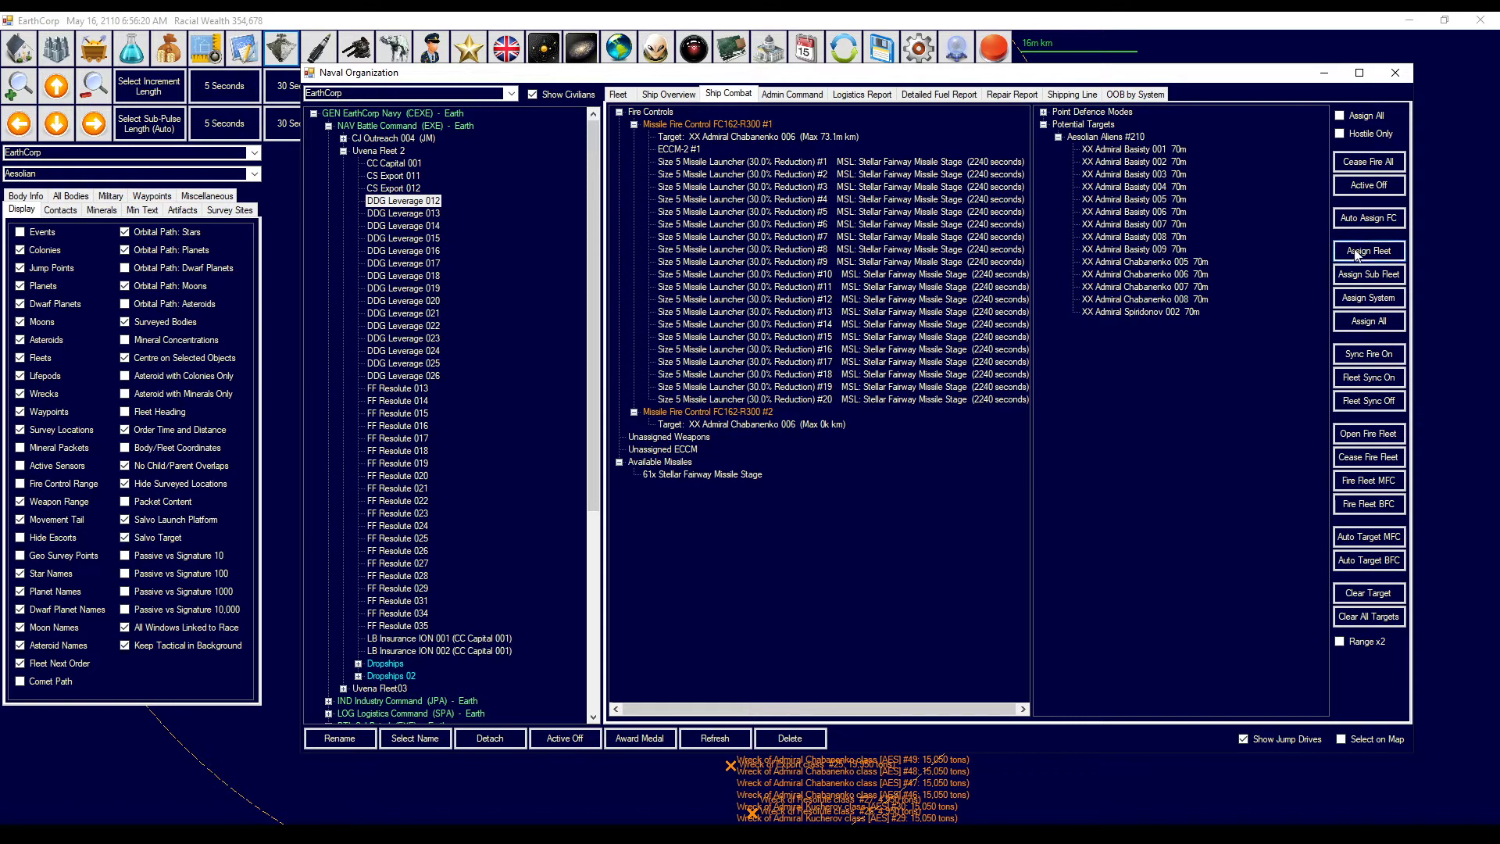
click(403, 250)
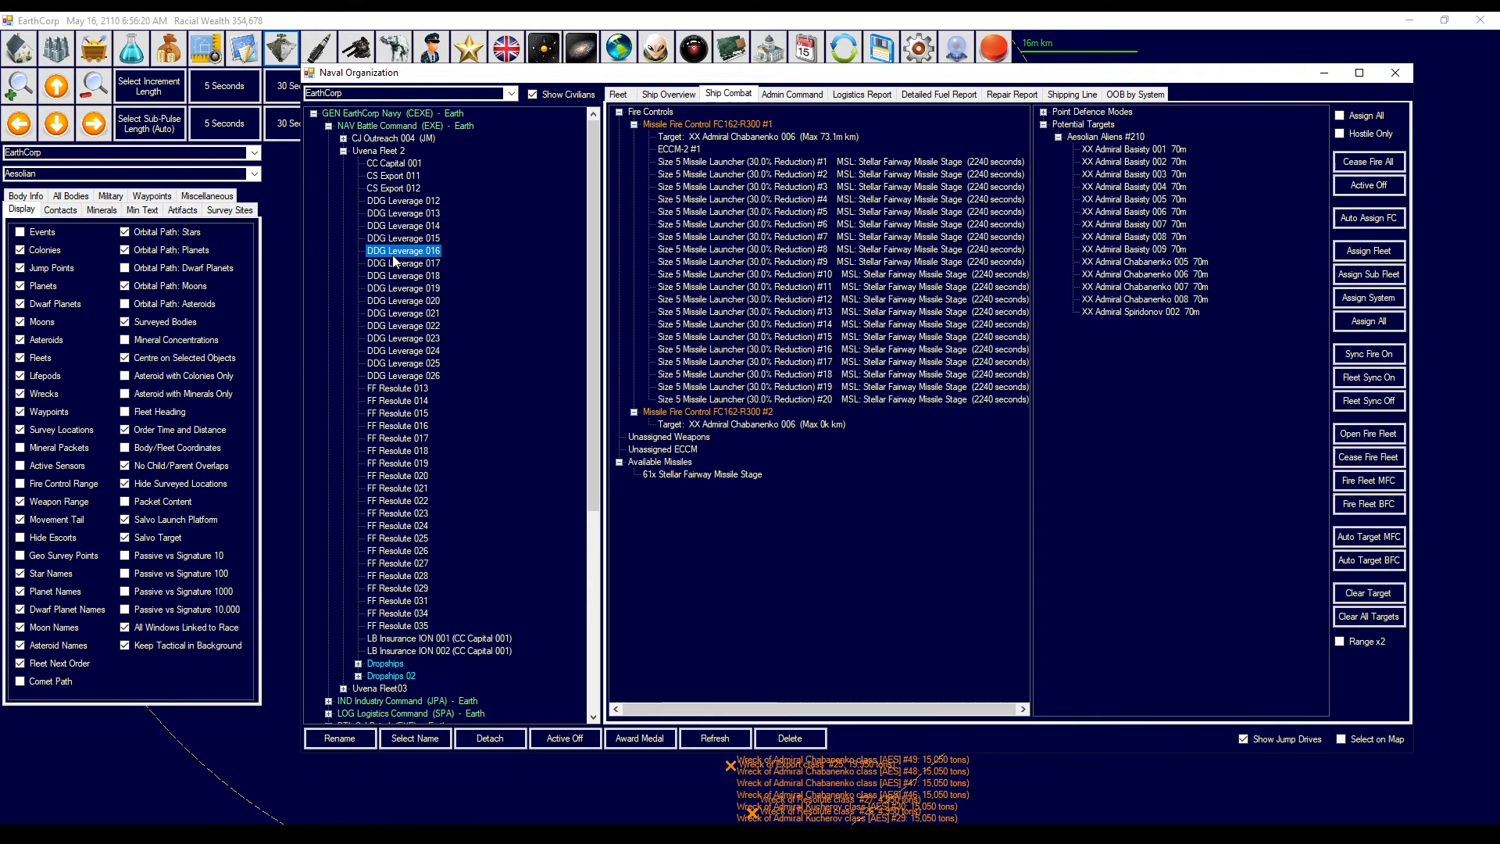
- Advance twenty minutes and retarget the whole fleet to Admiral Chabanenko 007
click(449, 85)
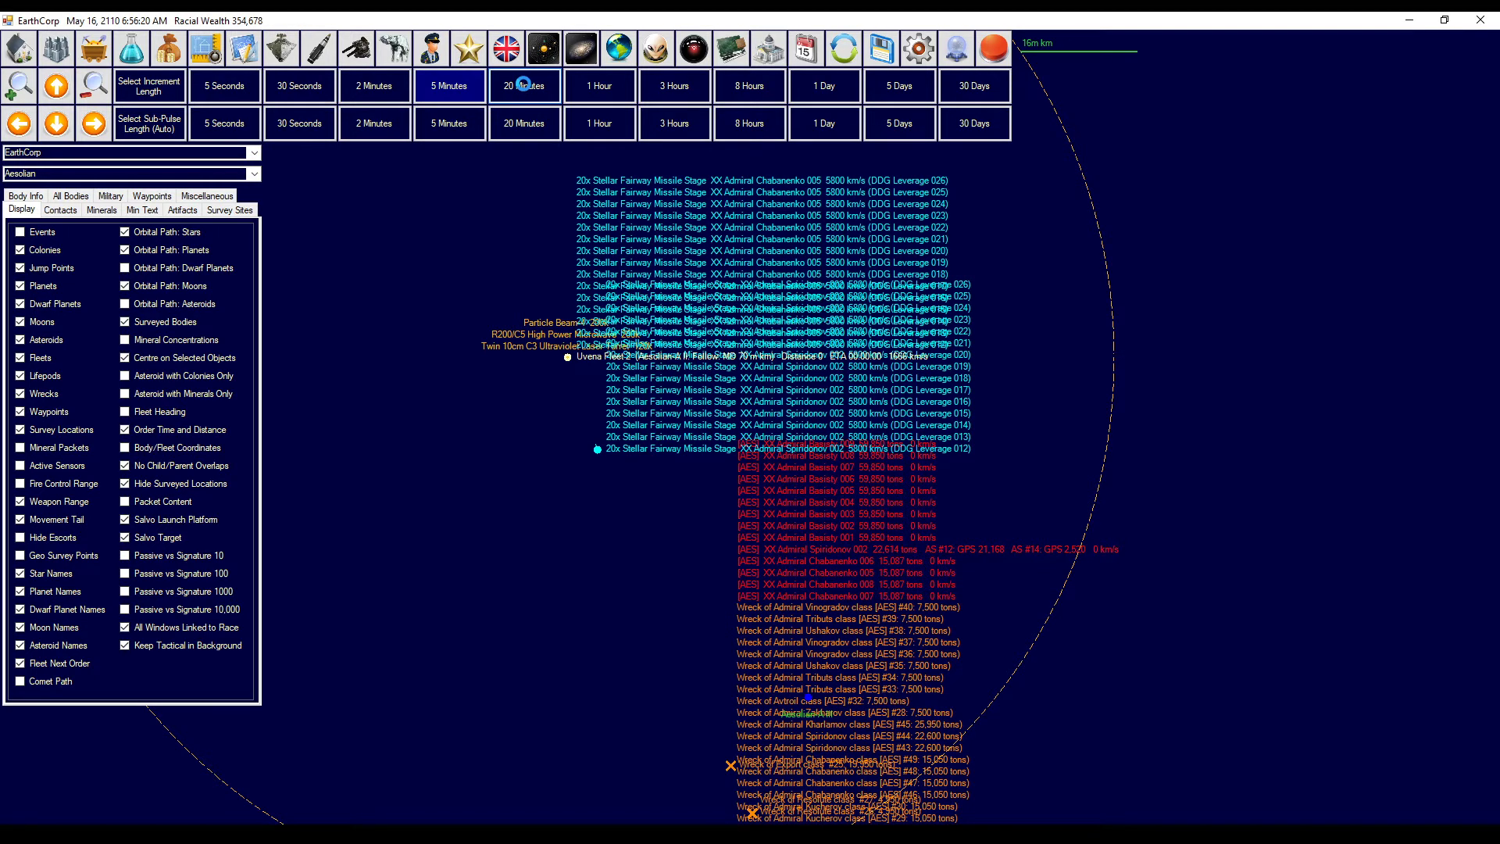
click(524, 85)
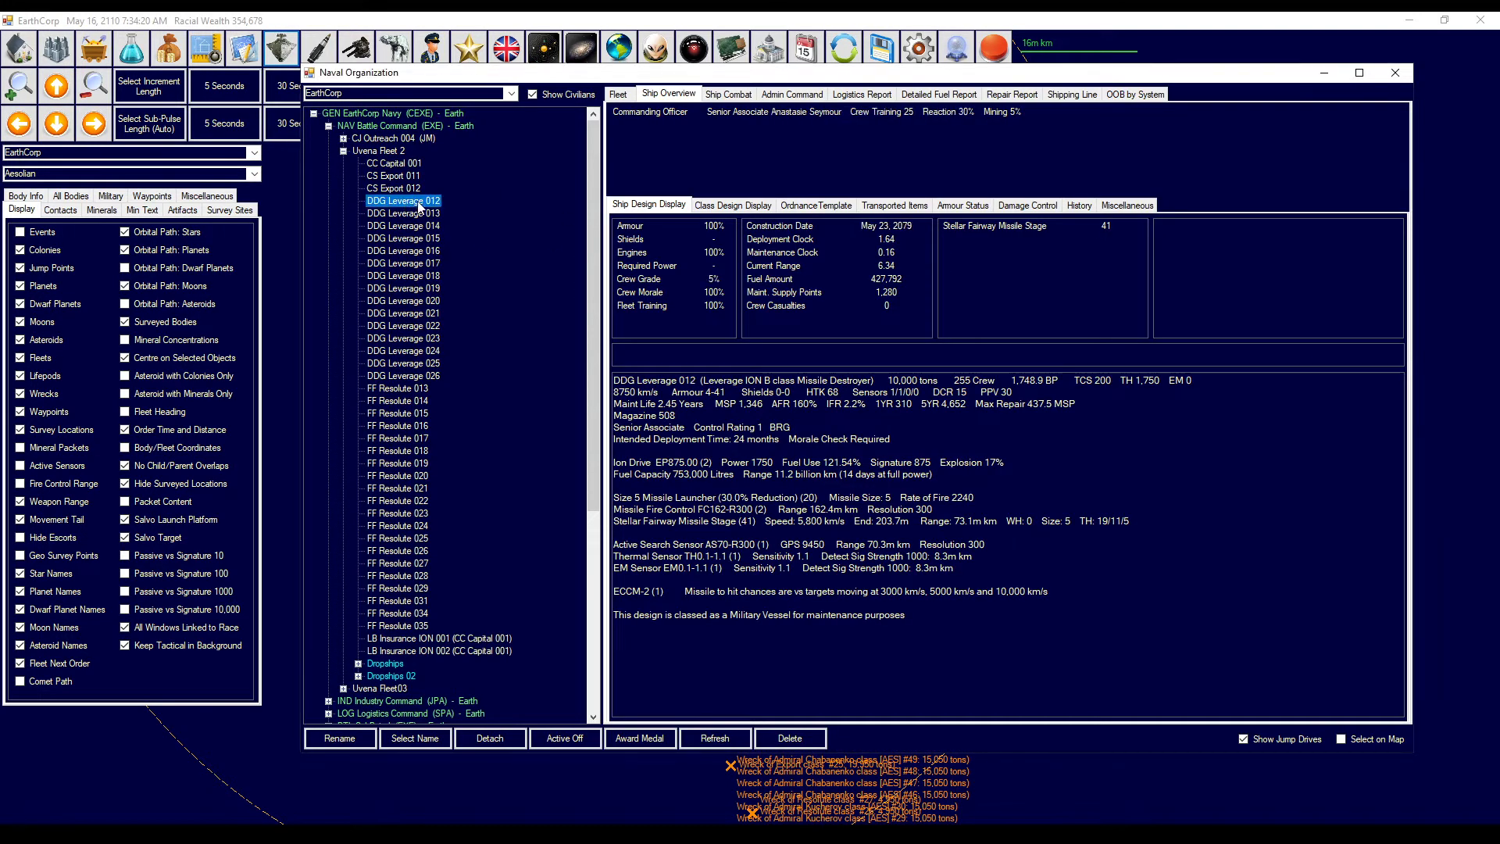
click(728, 94)
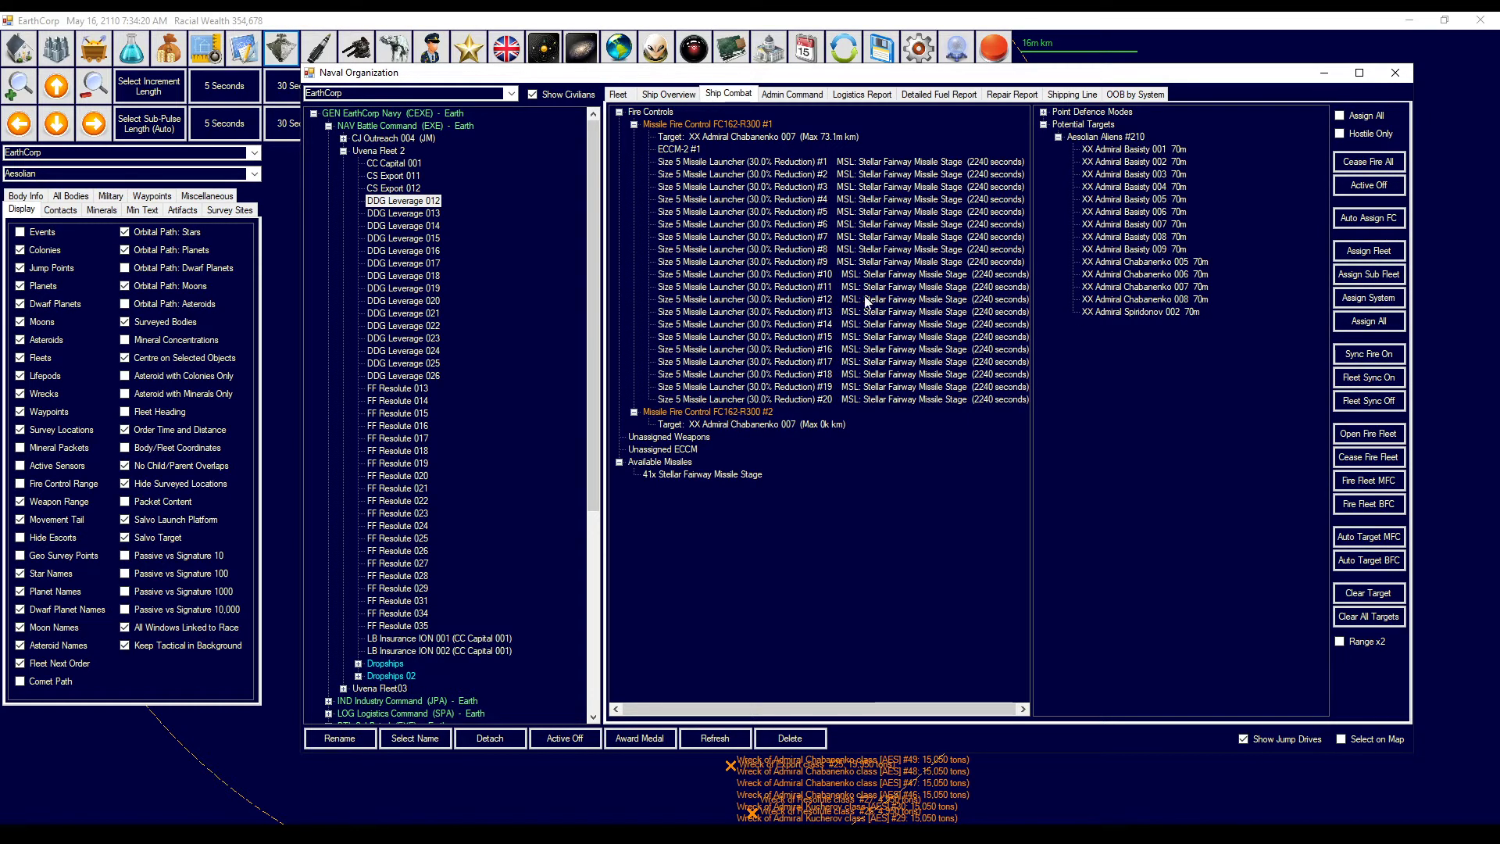
mouse_move(1148, 184)
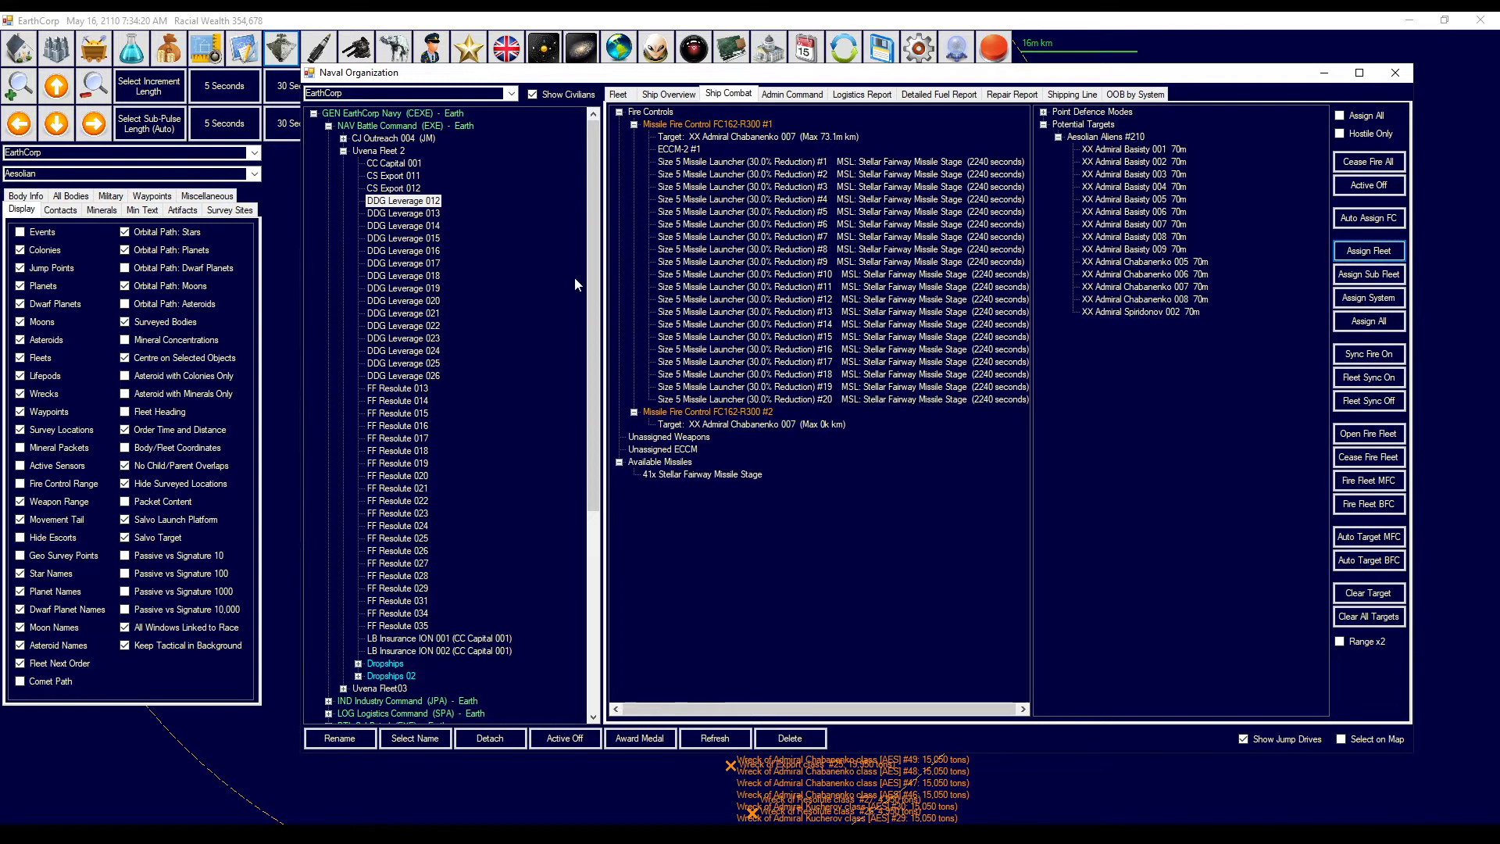
click(403, 238)
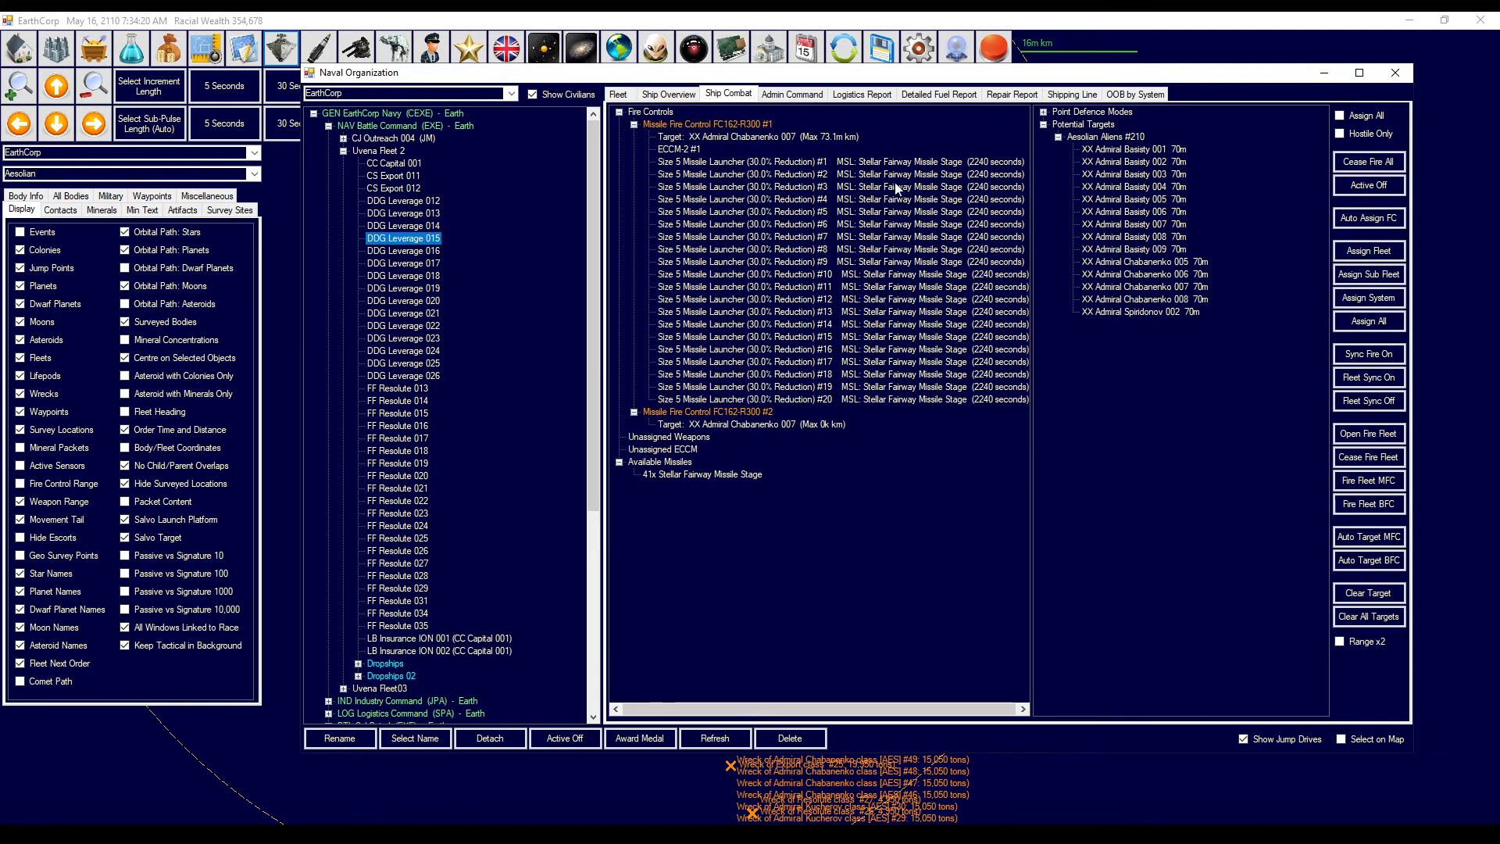
mouse_move(1393, 73)
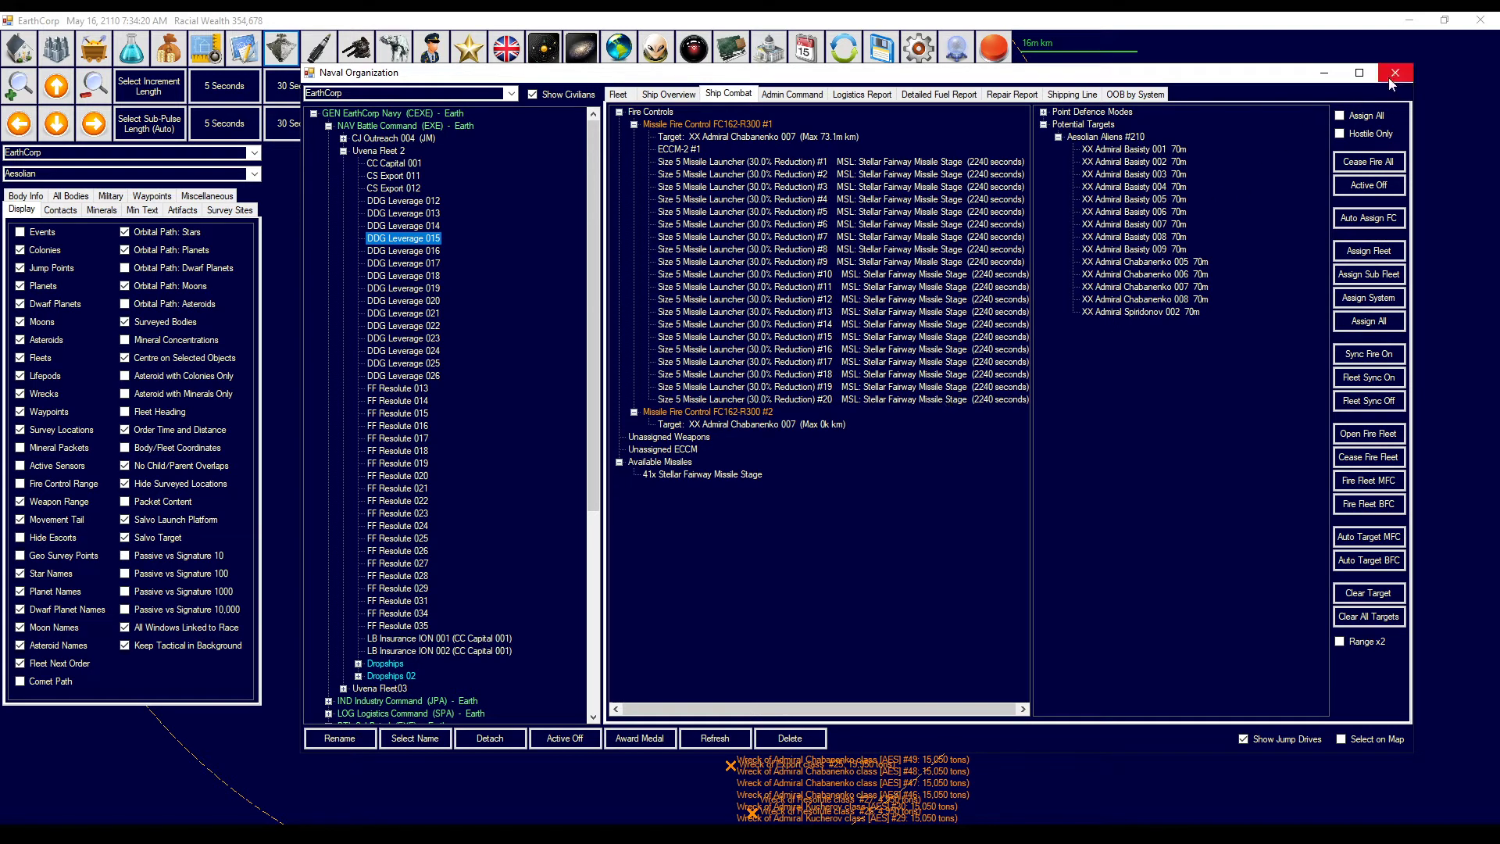
- Advance time twenty minutes and recheck the destroyers' ship combat screen
click(1394, 73)
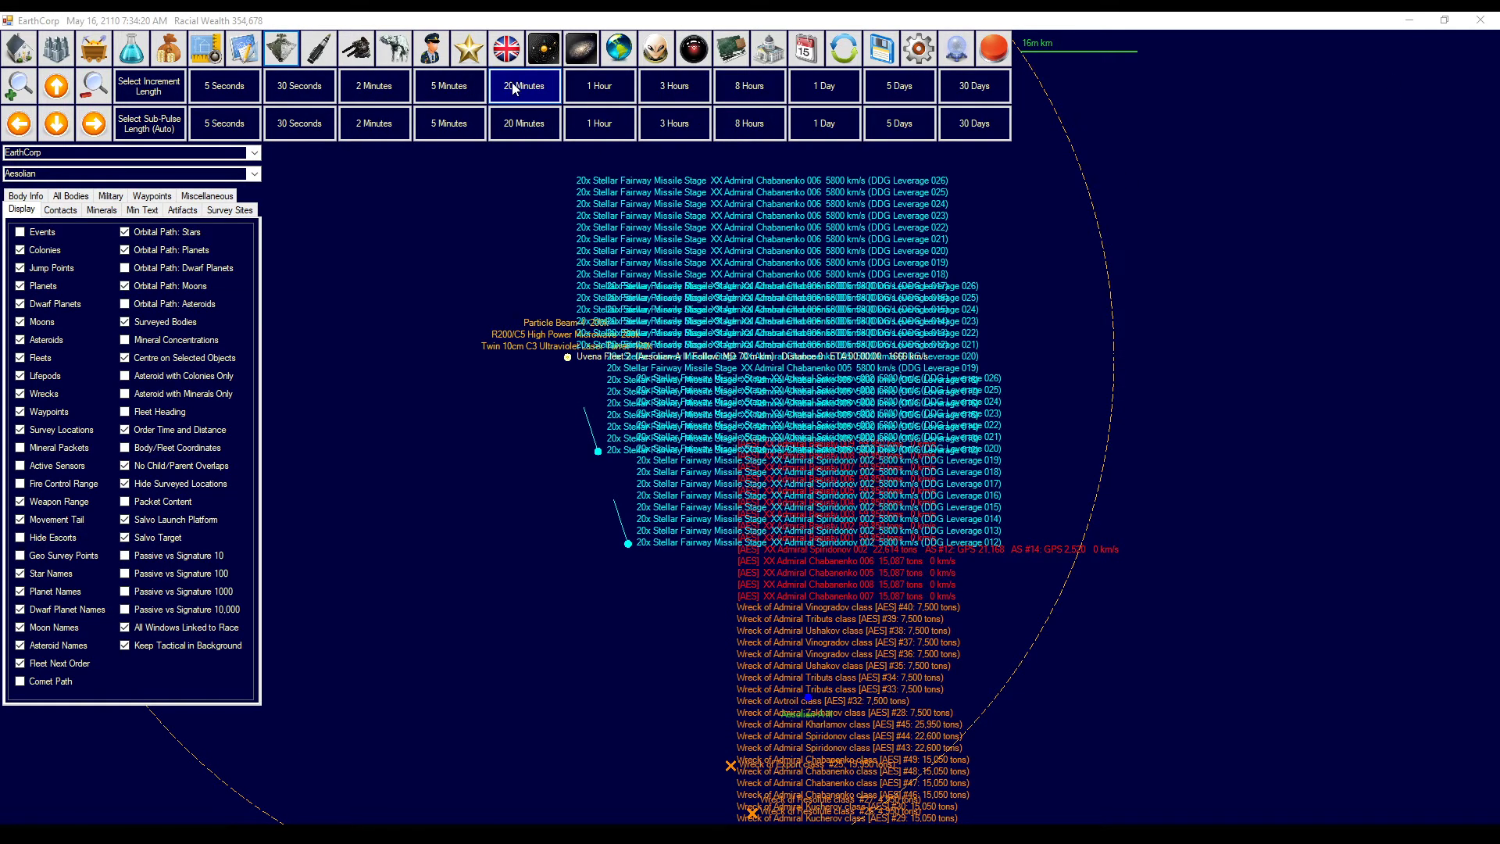
click(524, 122)
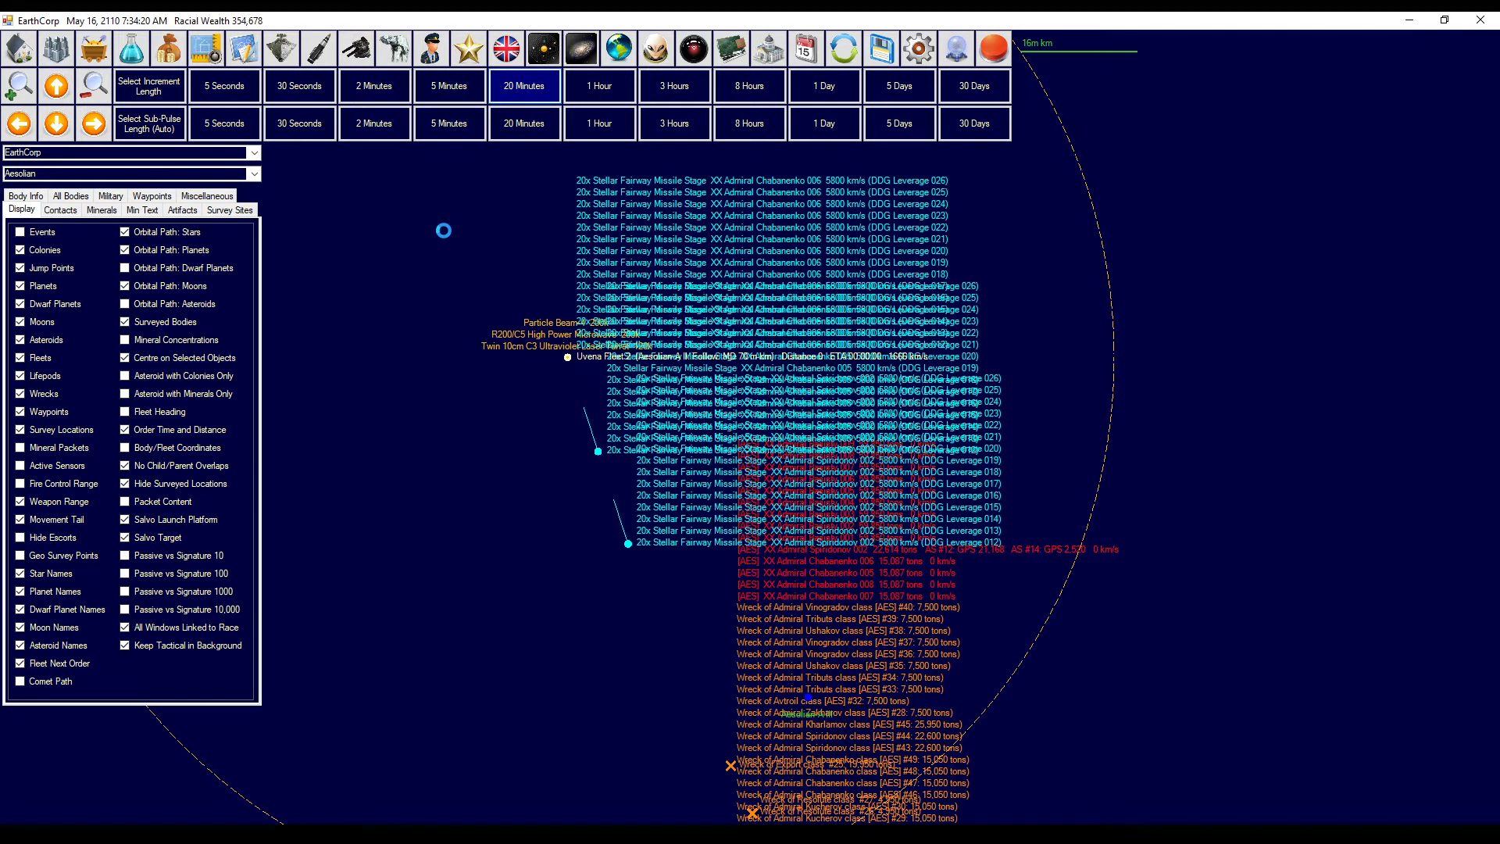
click(281, 46)
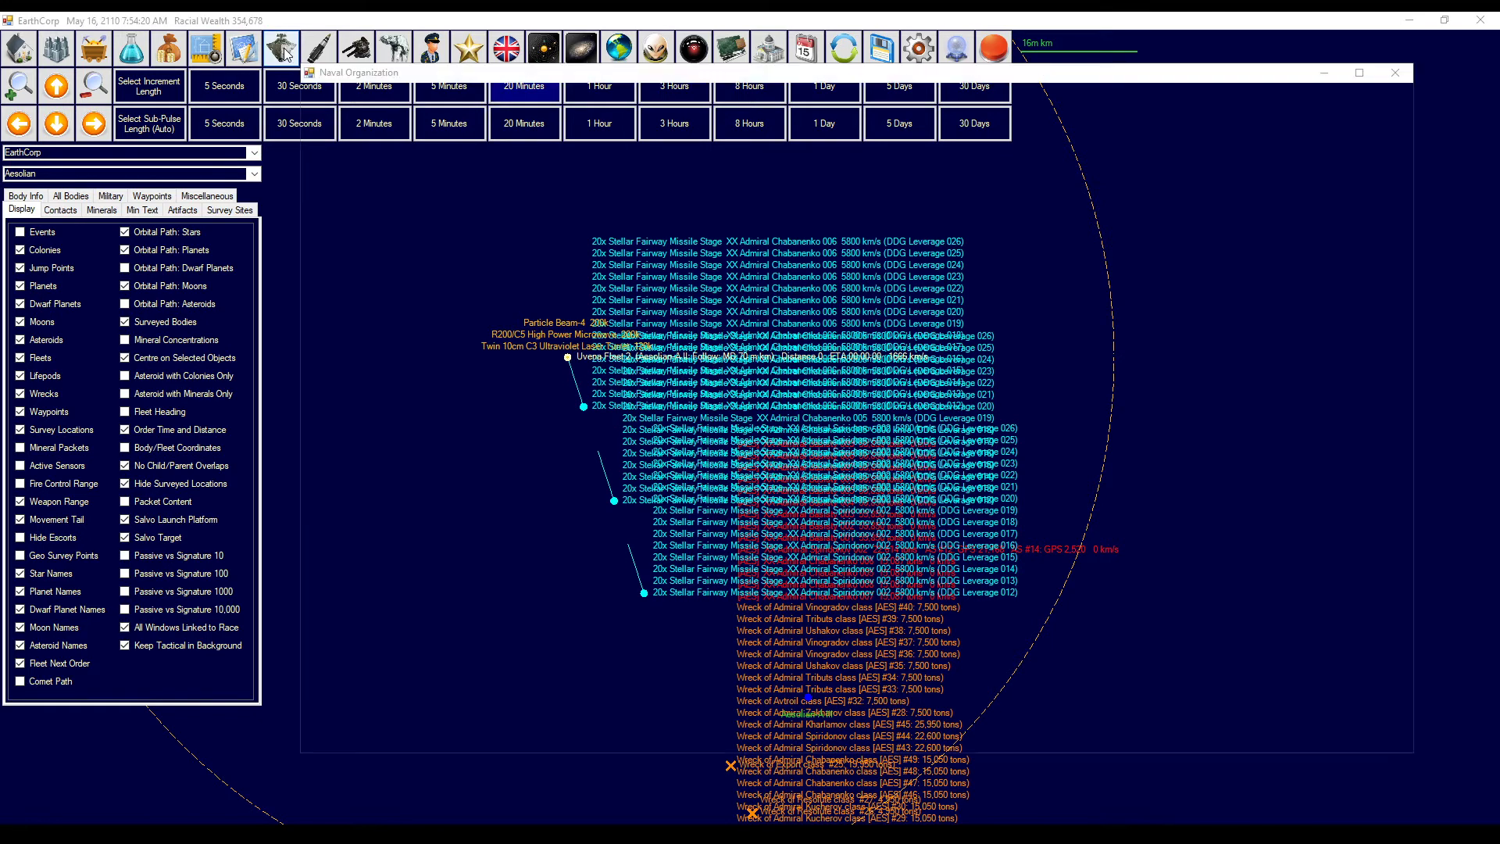
click(728, 94)
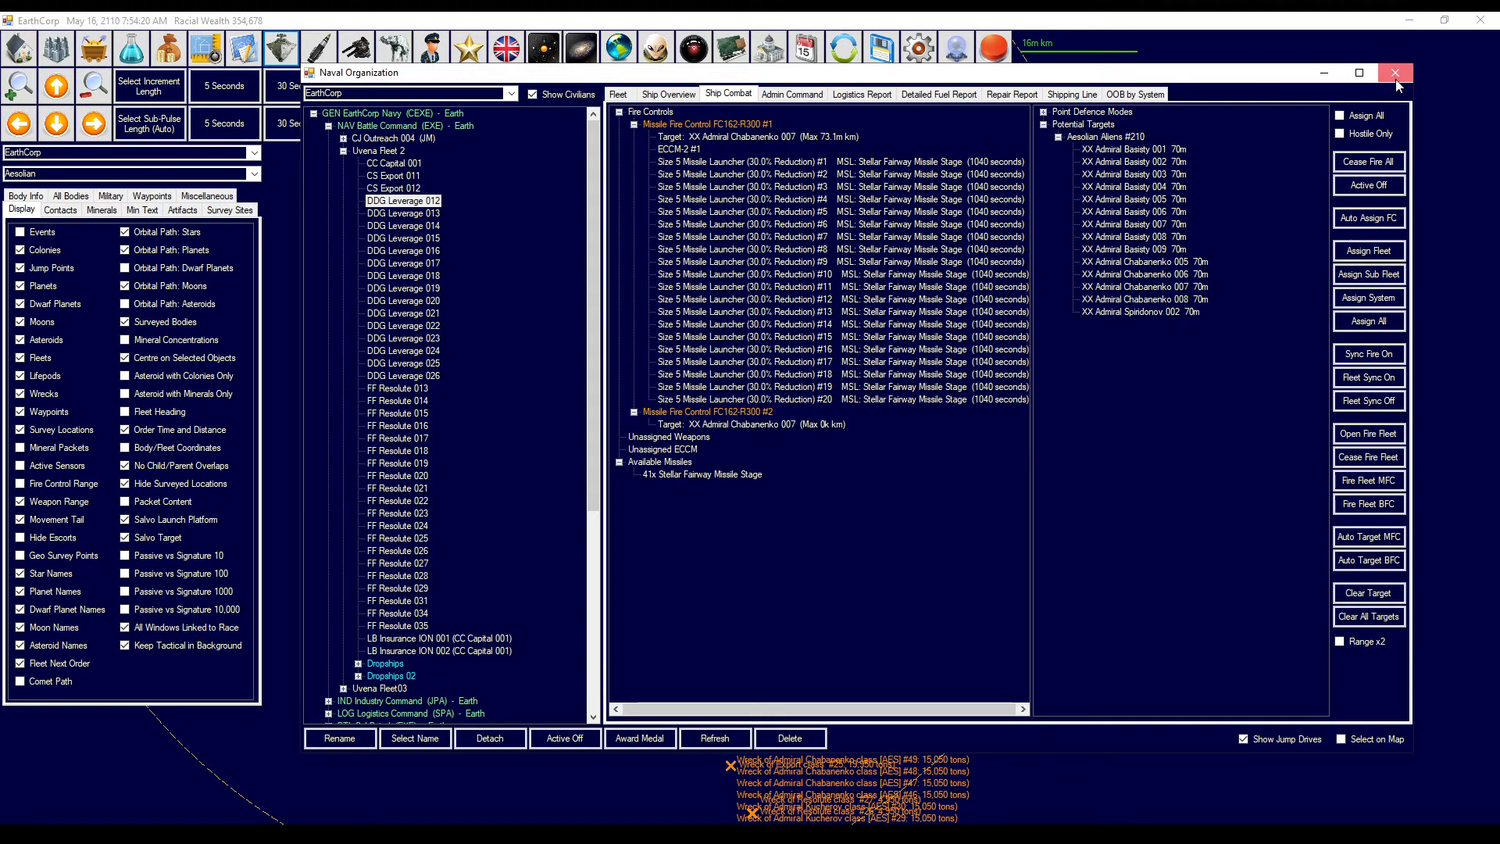
click(1393, 72)
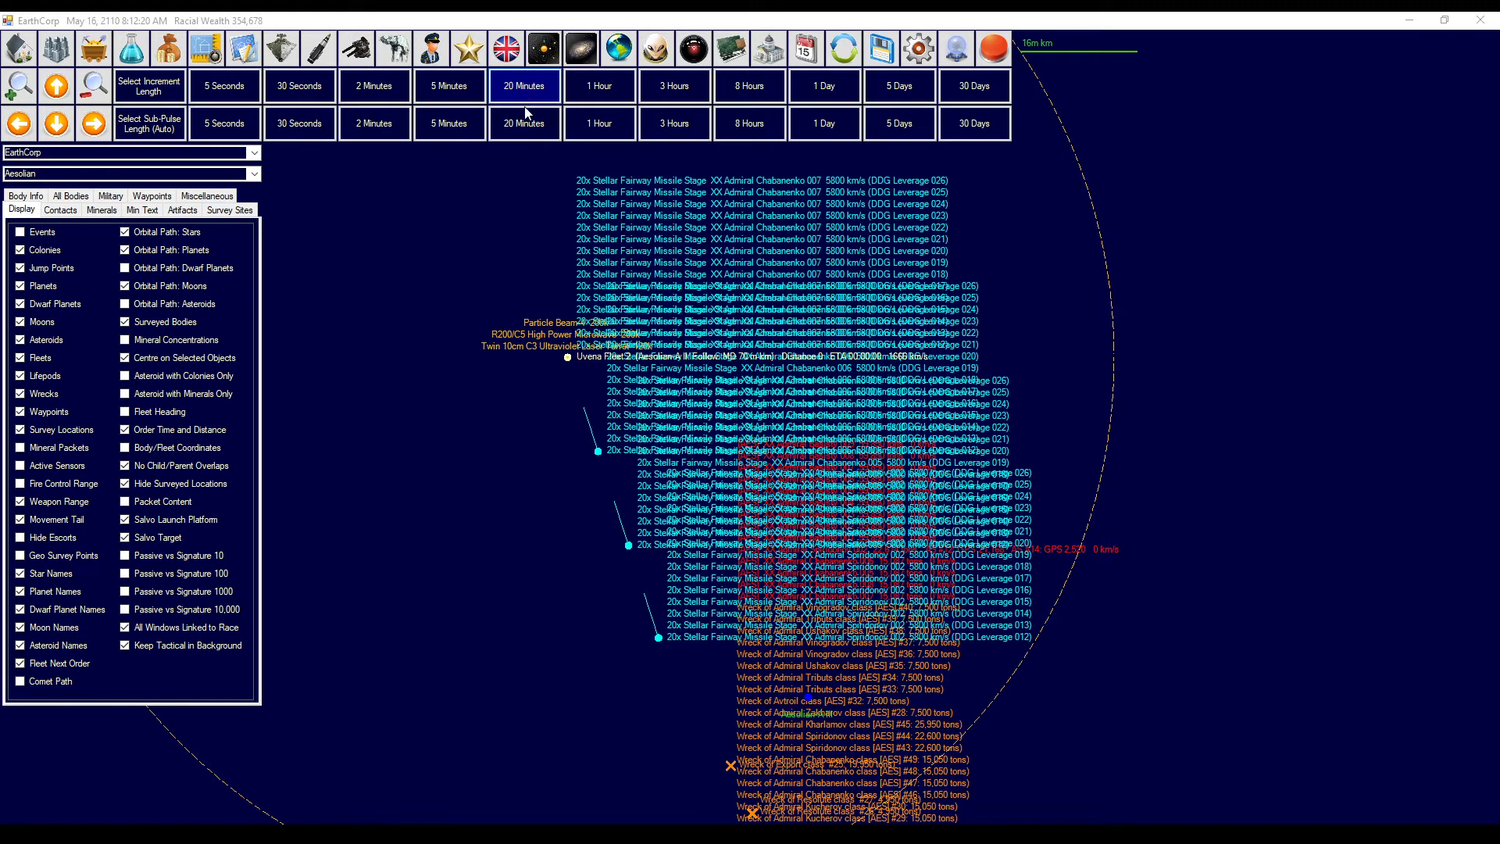
- Launch missiles at the assigned Aesolian targets, then advance time three 20-minute steps
click(278, 46)
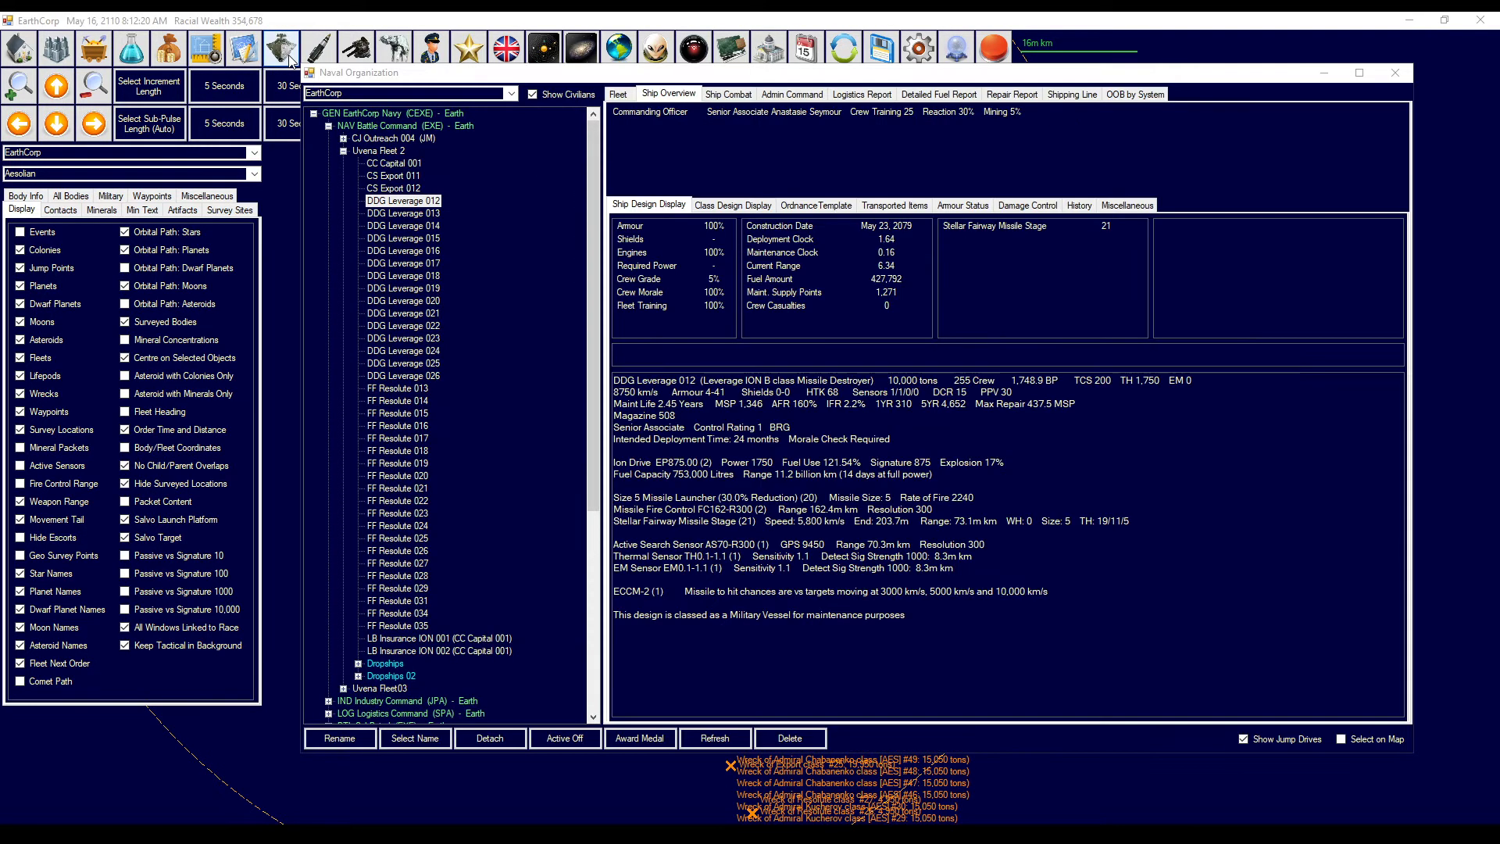
click(728, 94)
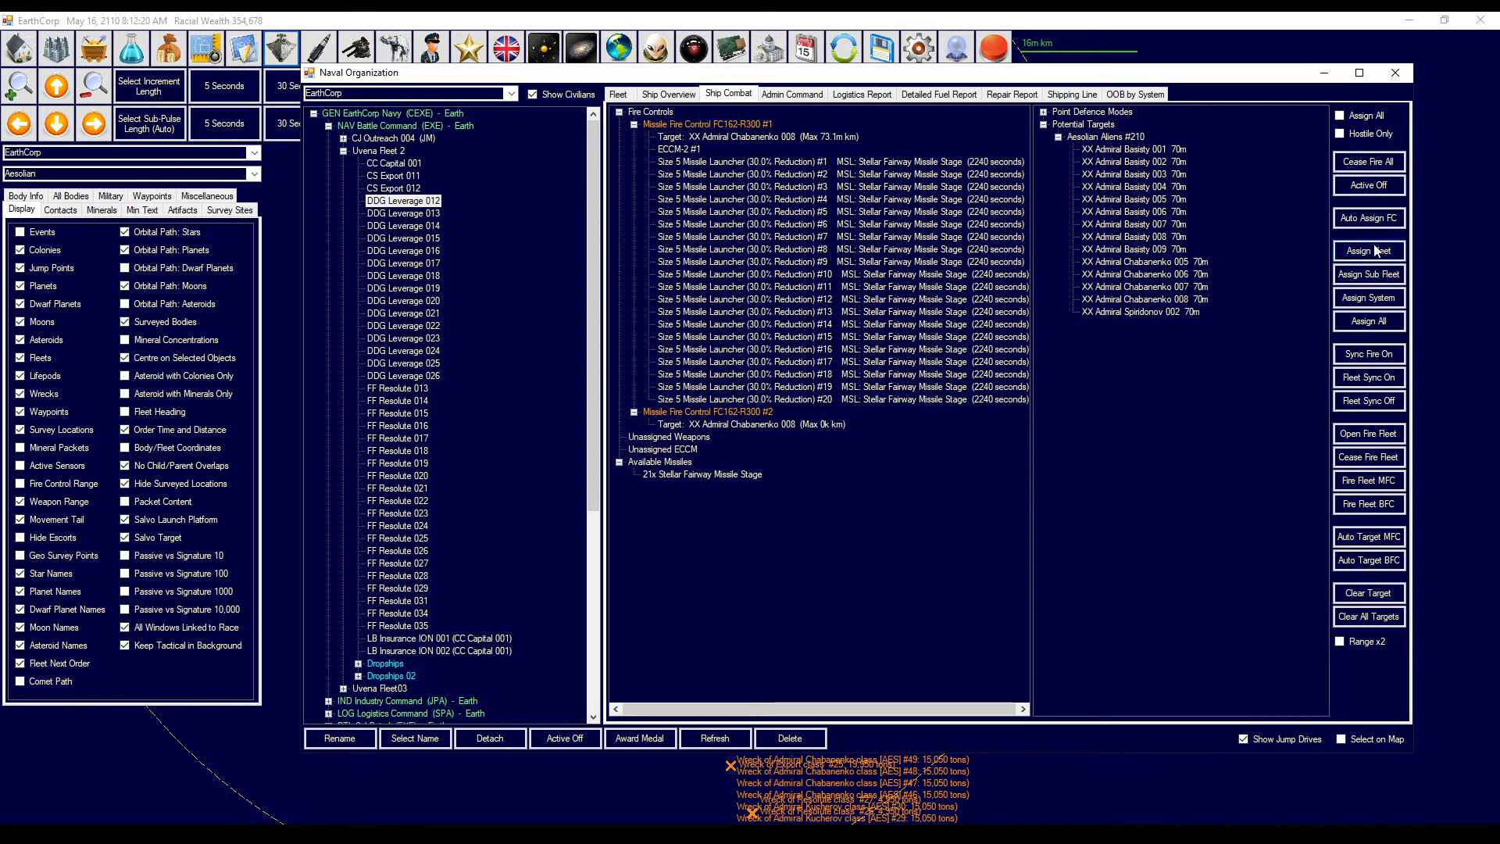
click(397, 313)
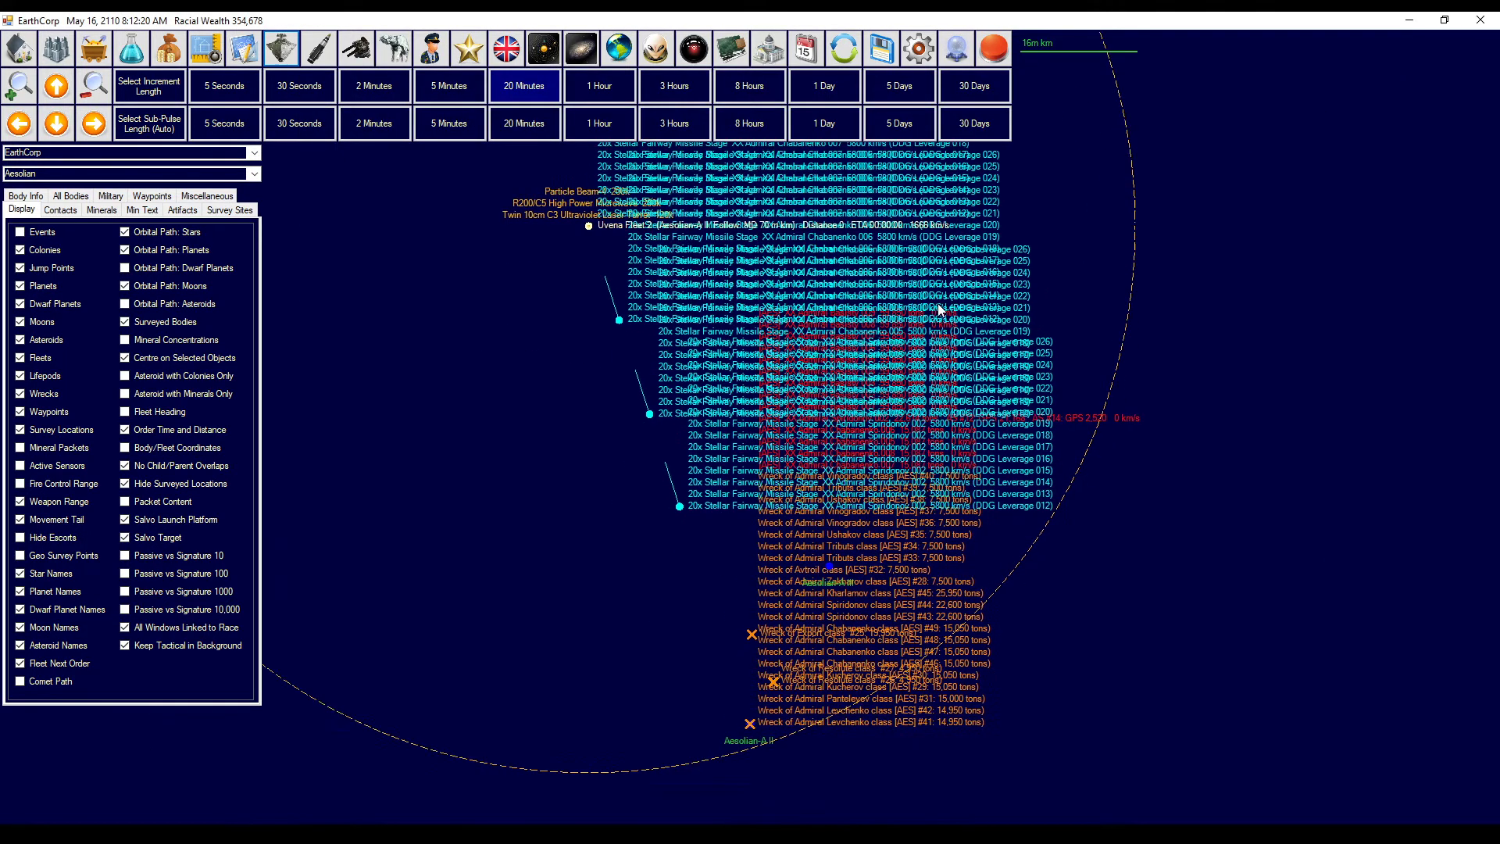
click(524, 85)
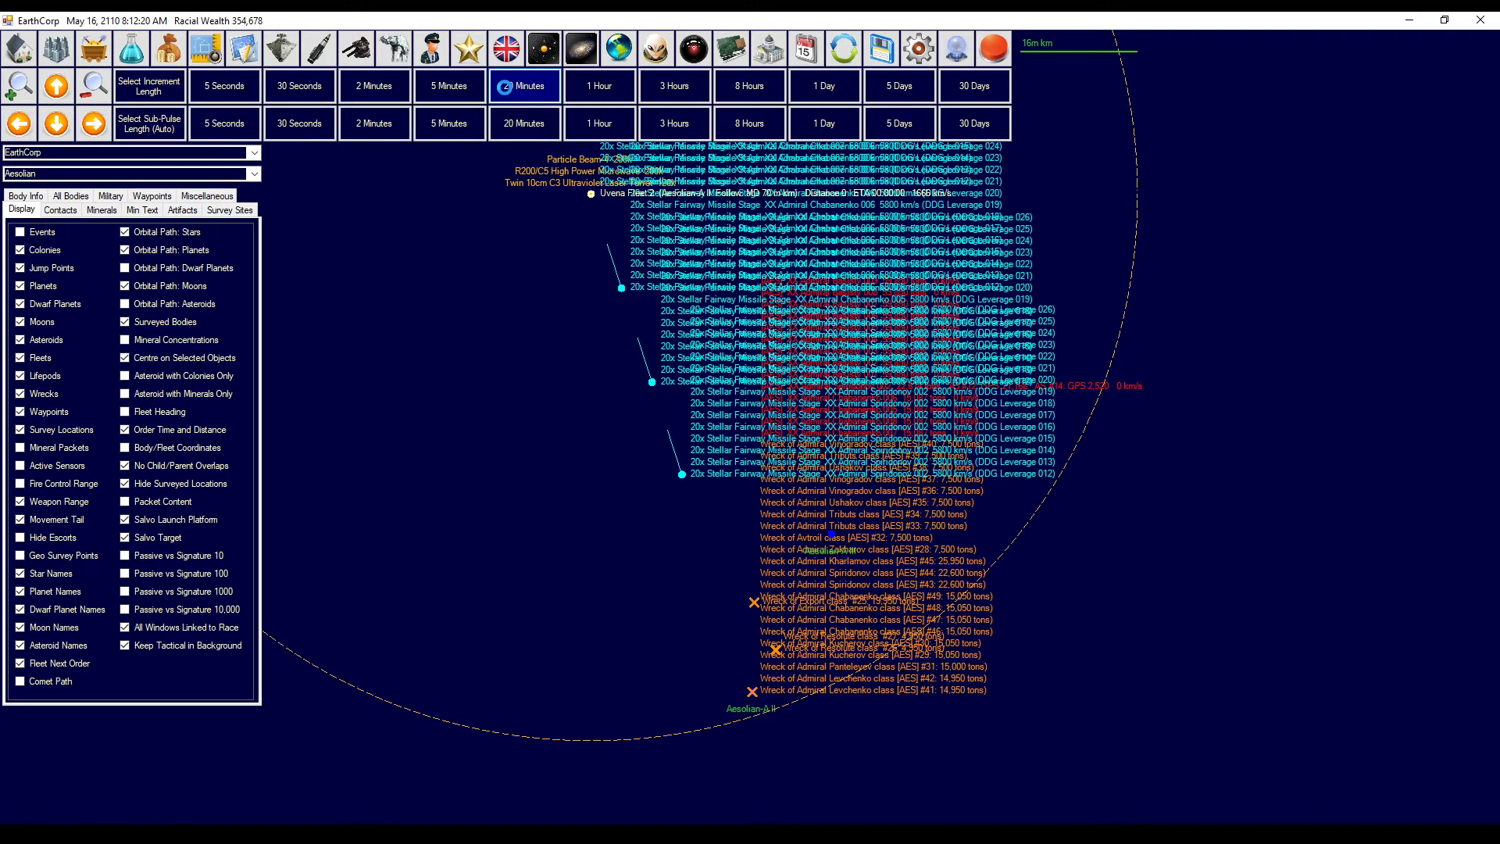
click(524, 85)
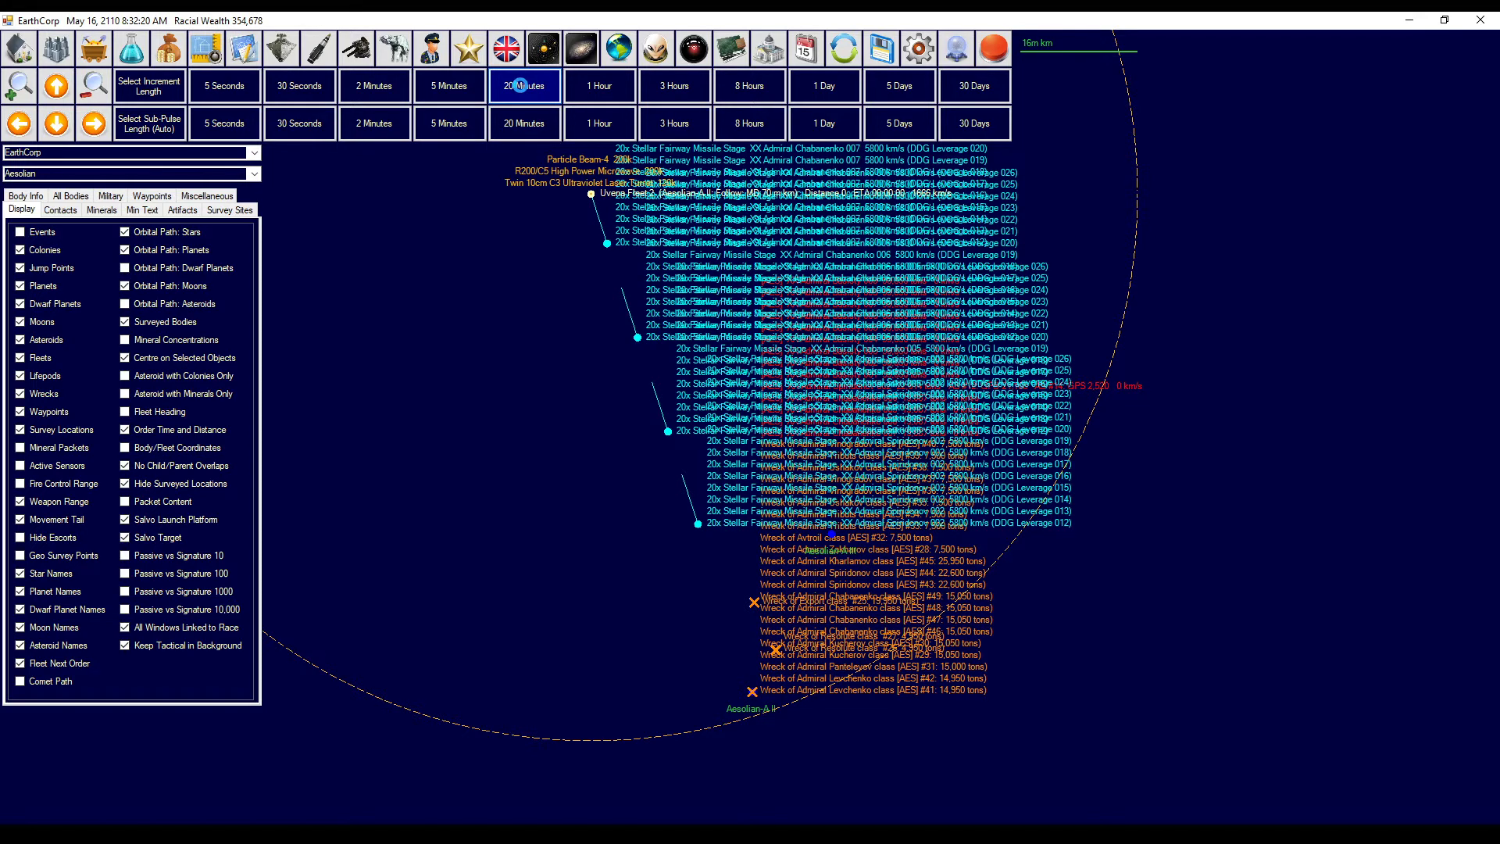
click(523, 85)
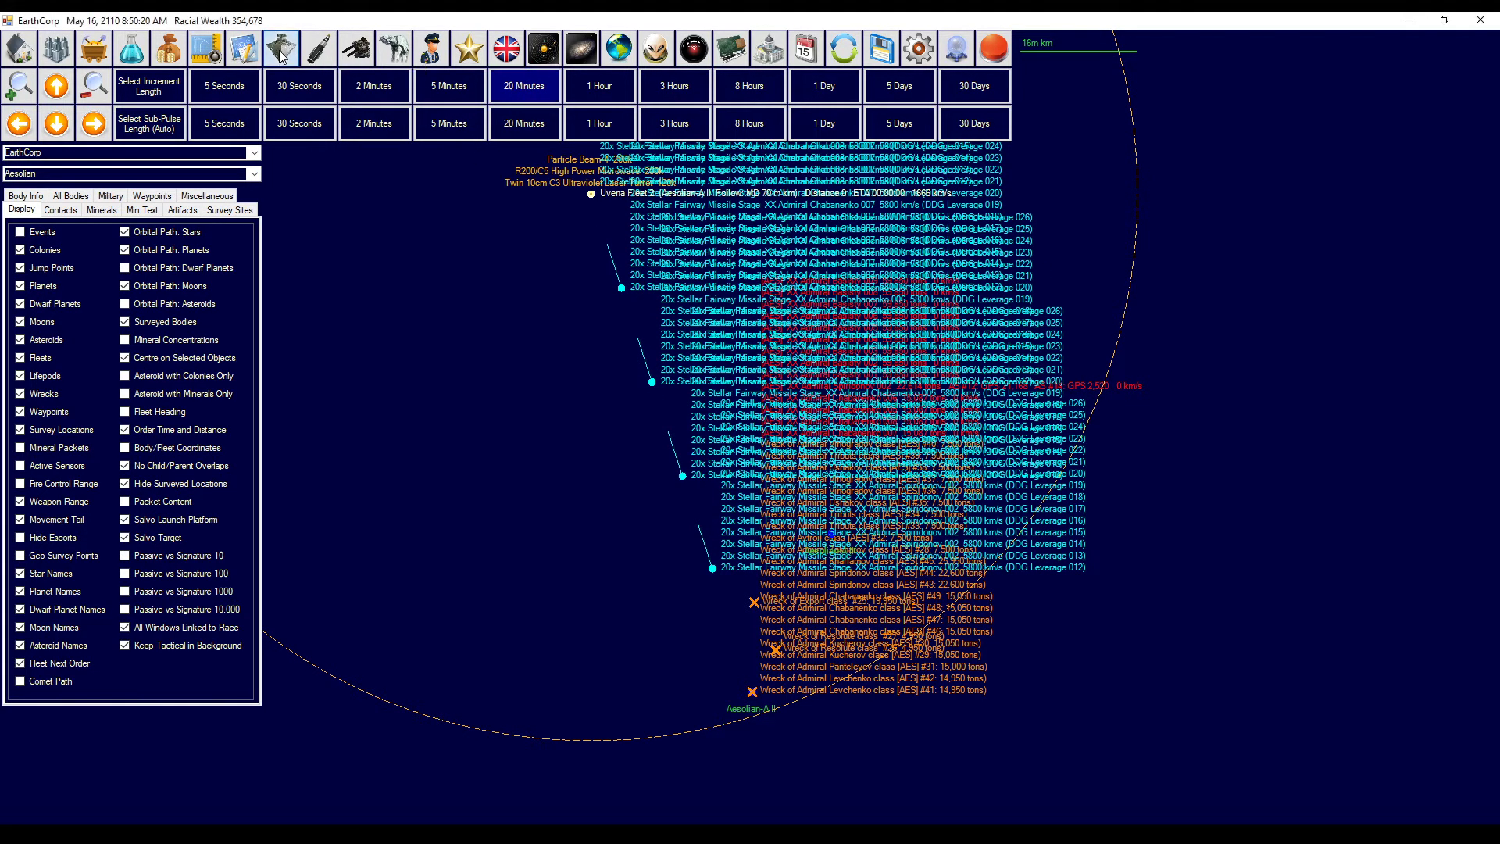
click(280, 47)
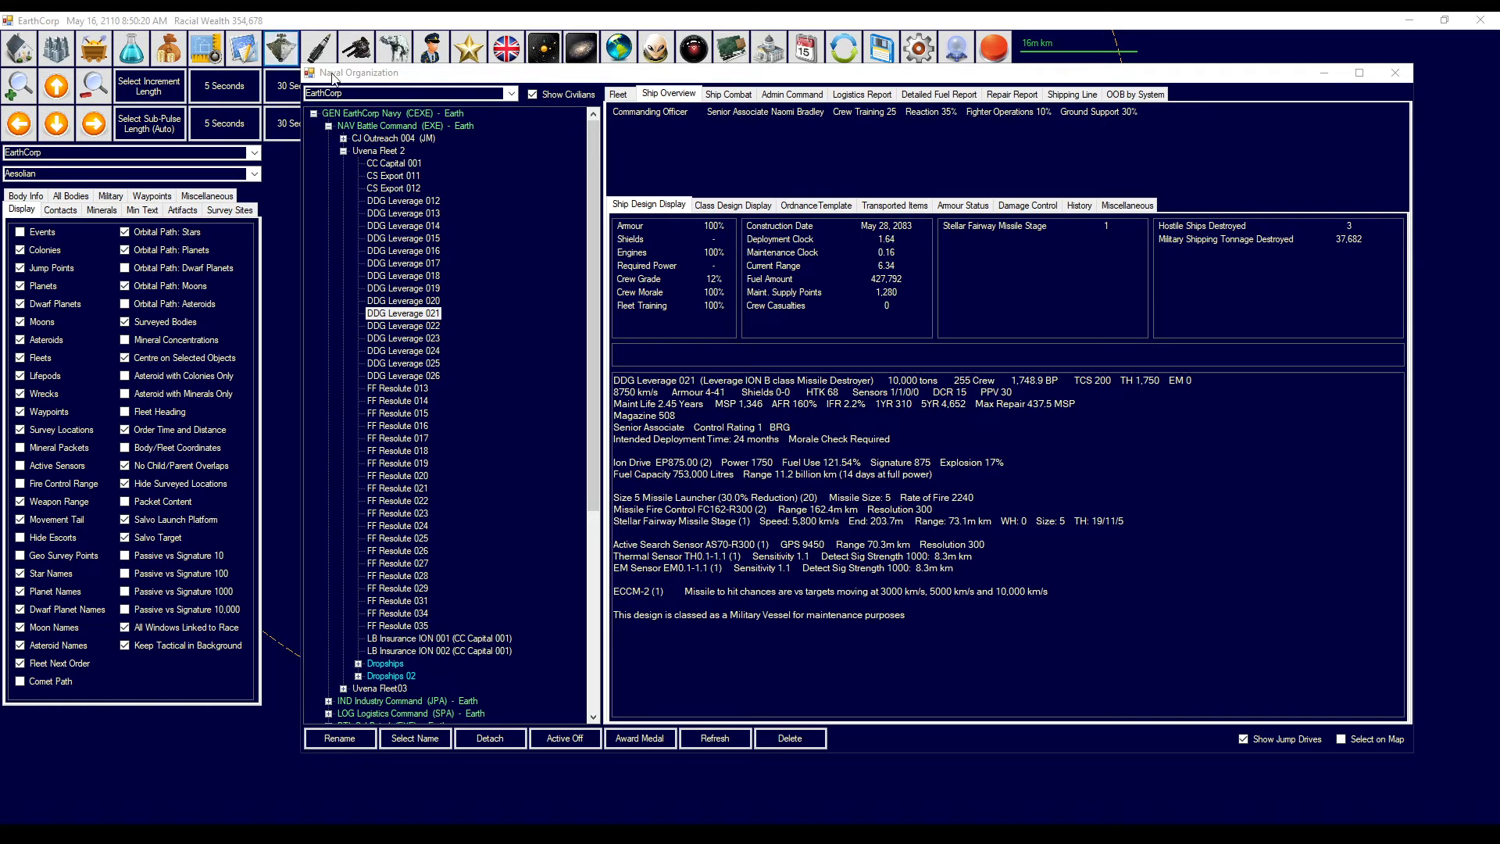
click(404, 201)
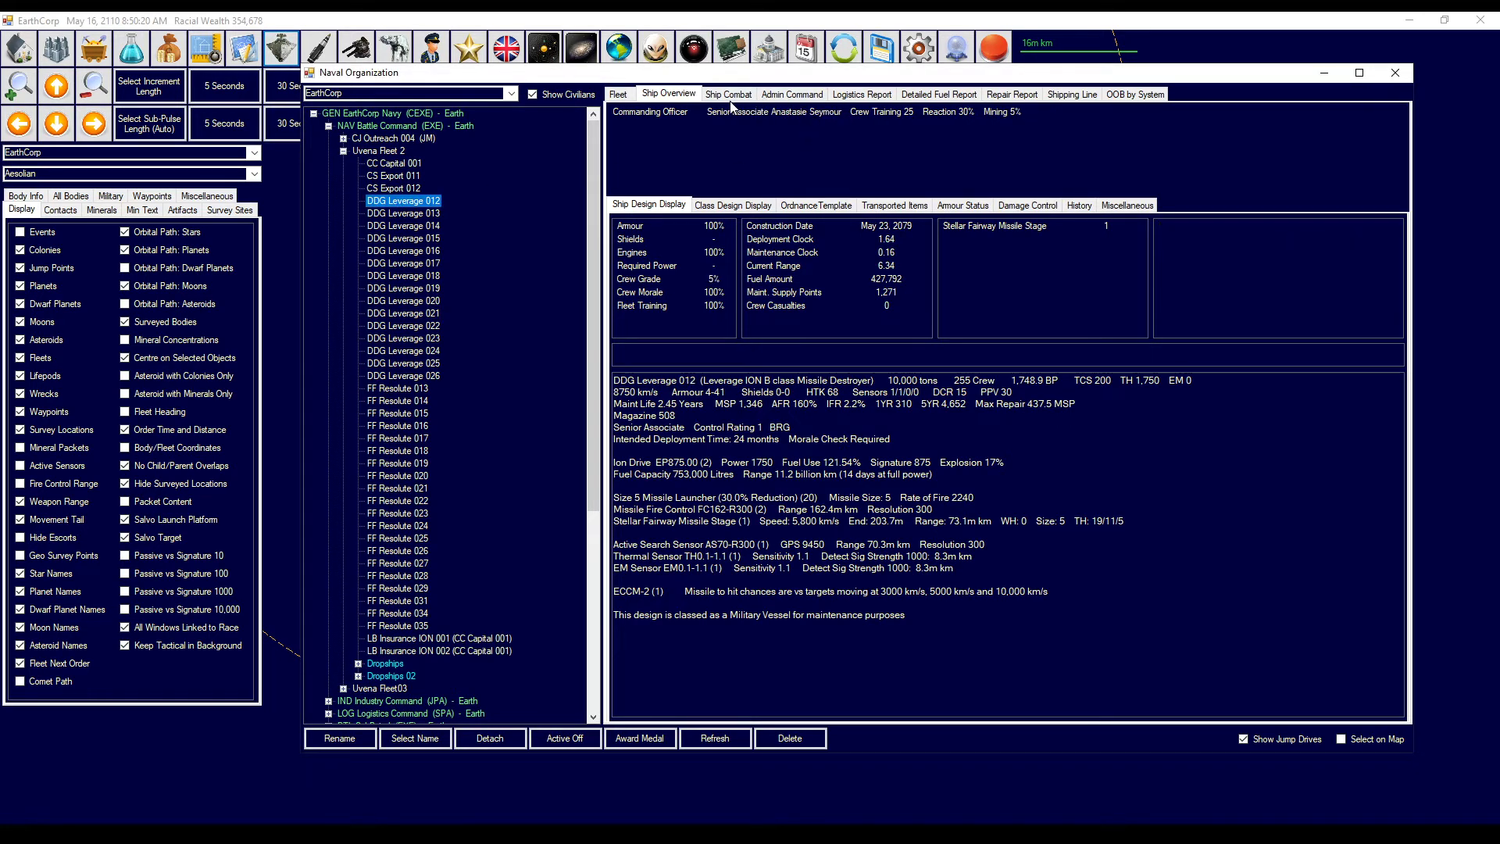
click(728, 94)
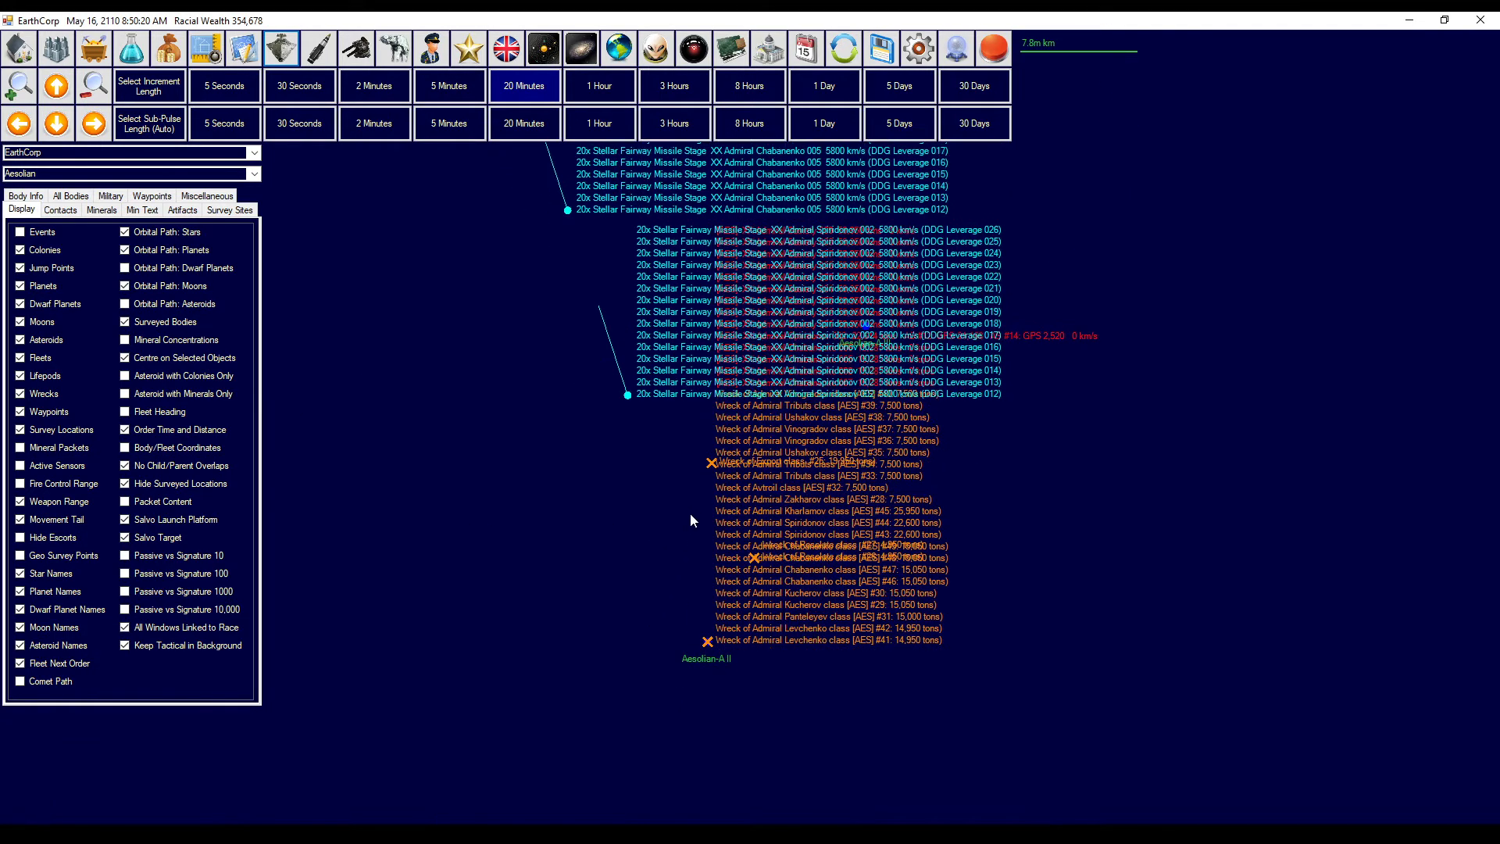
- Advance time in shrinking increments to 9:34 AM until the salvos wreck Admiral Spiridonov 002
click(523, 85)
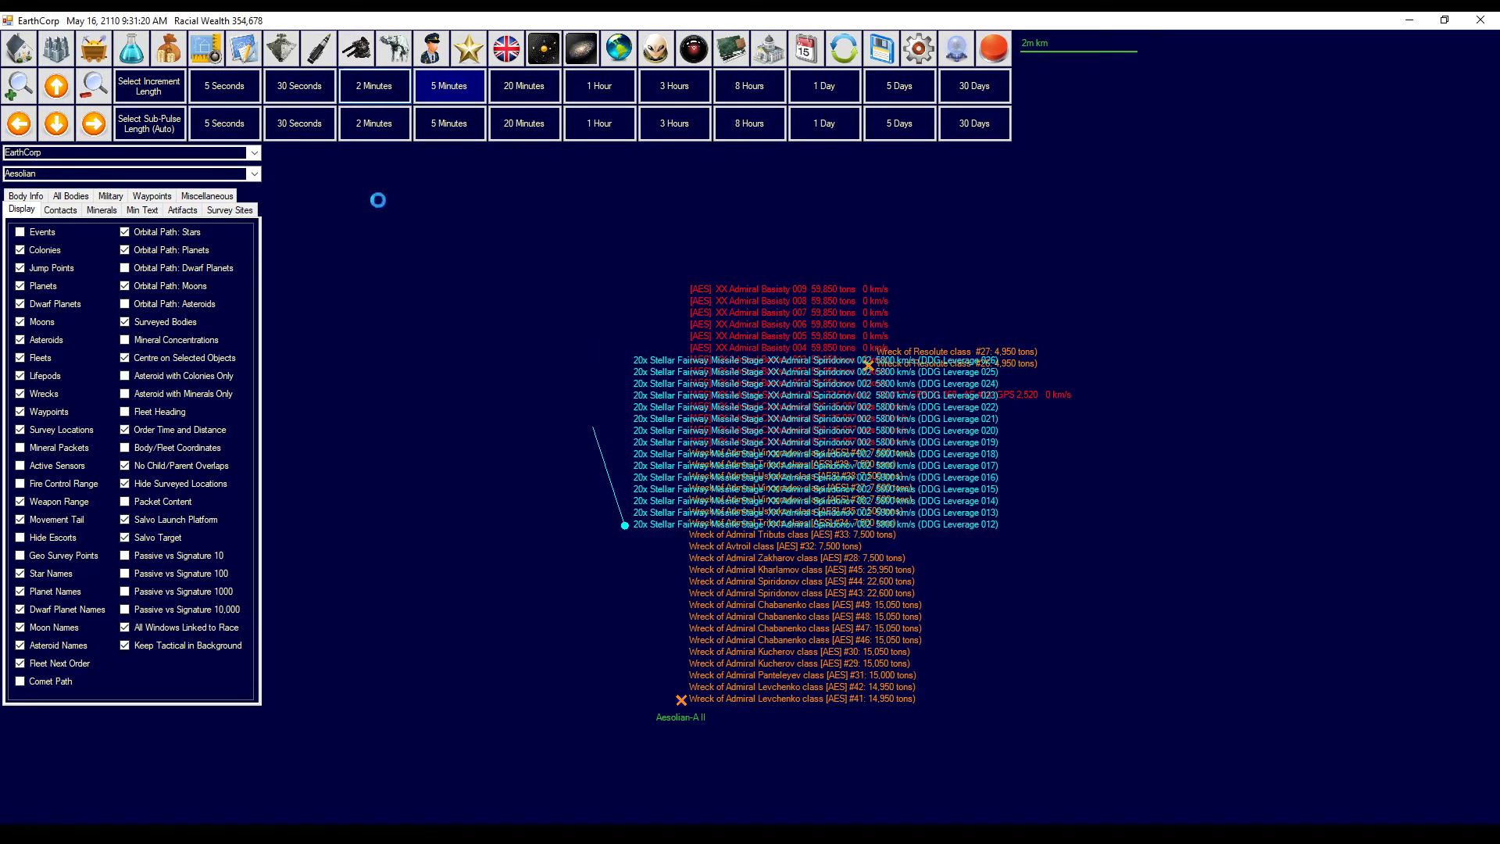
click(374, 85)
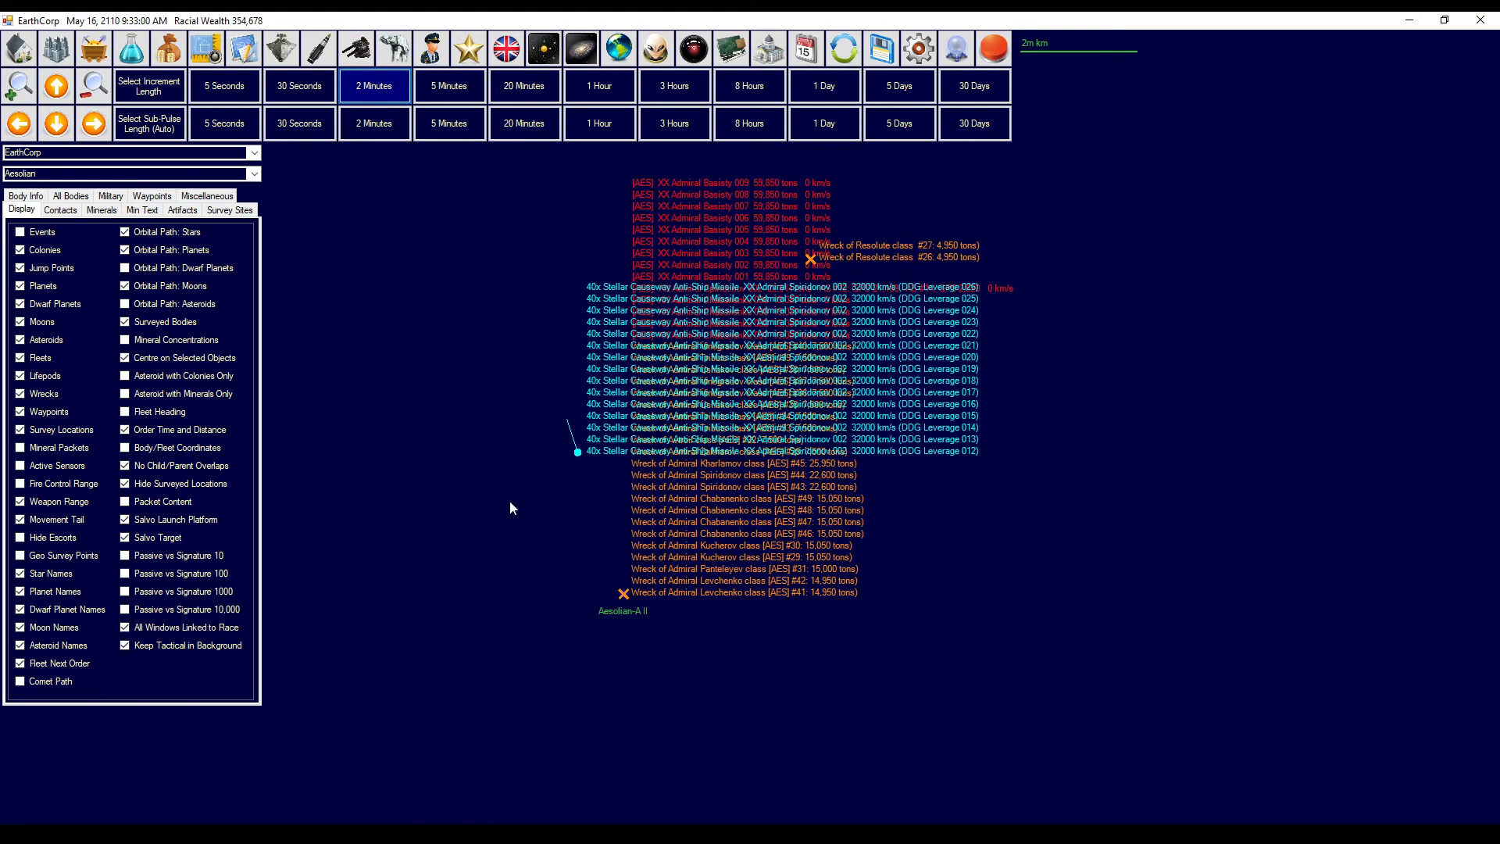
click(299, 85)
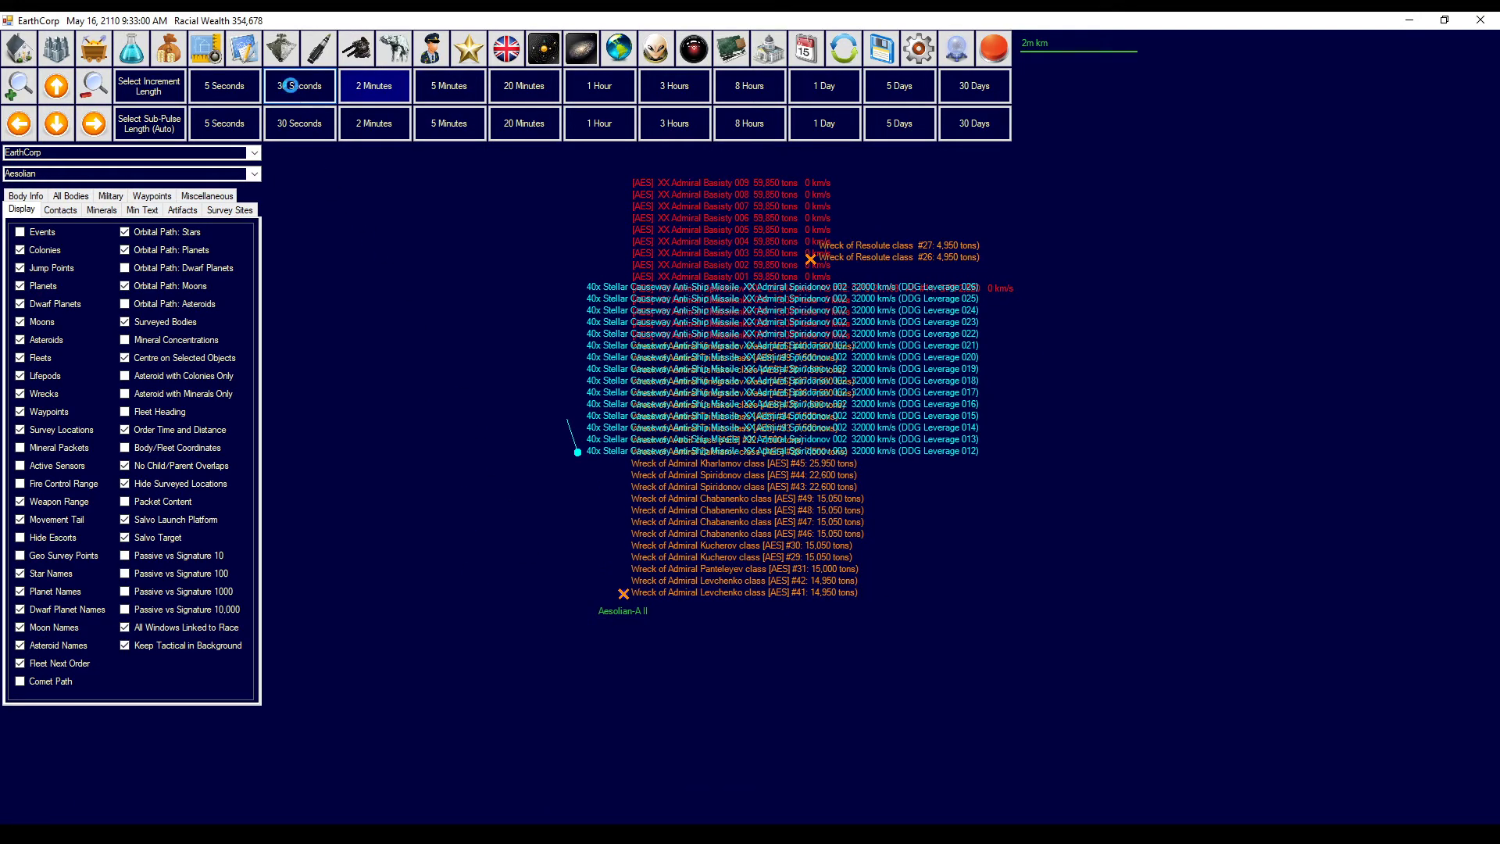
click(299, 85)
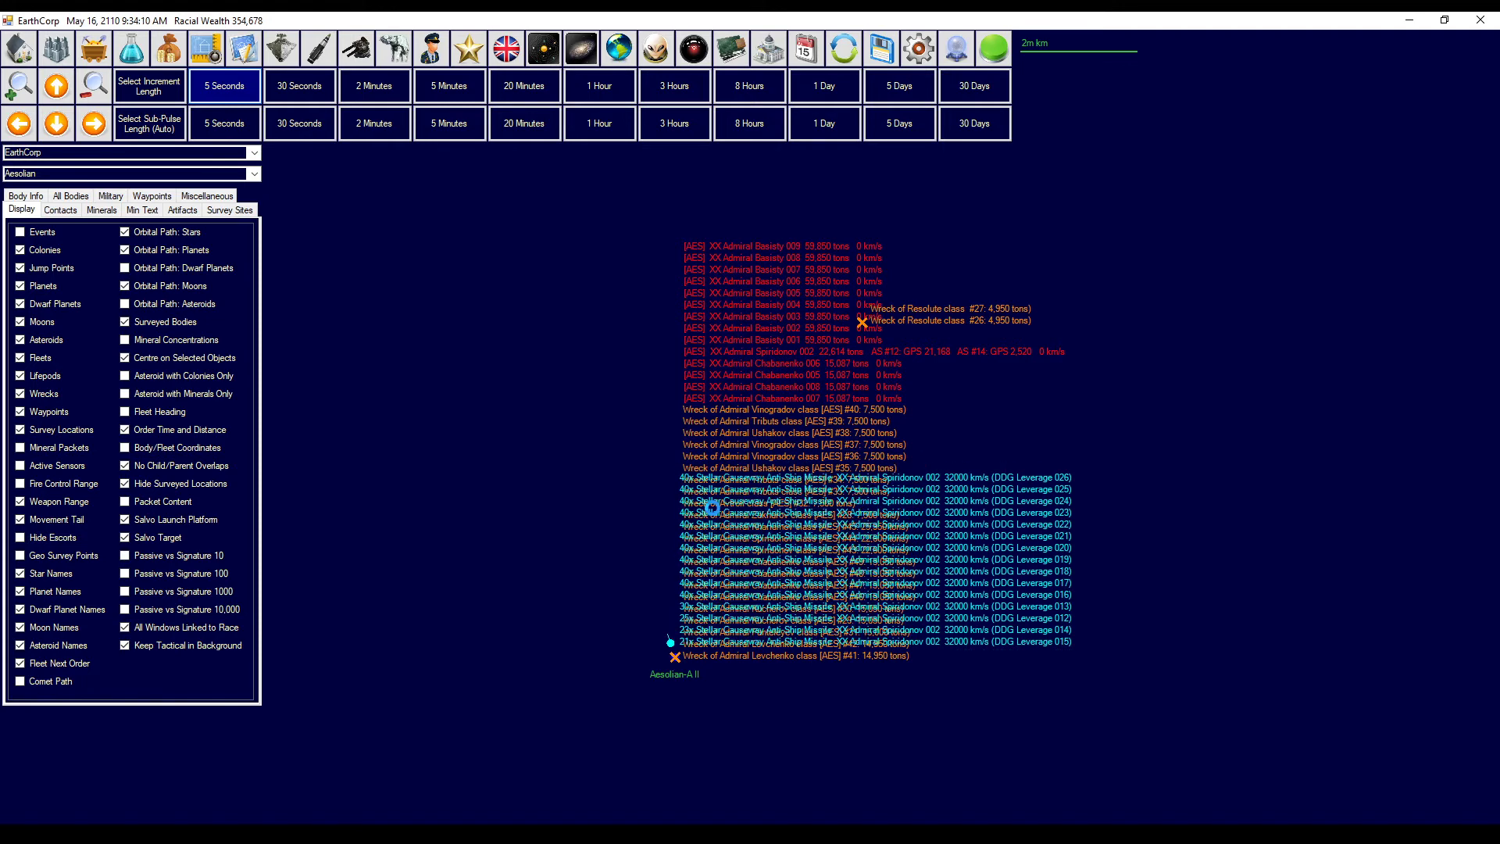
click(224, 85)
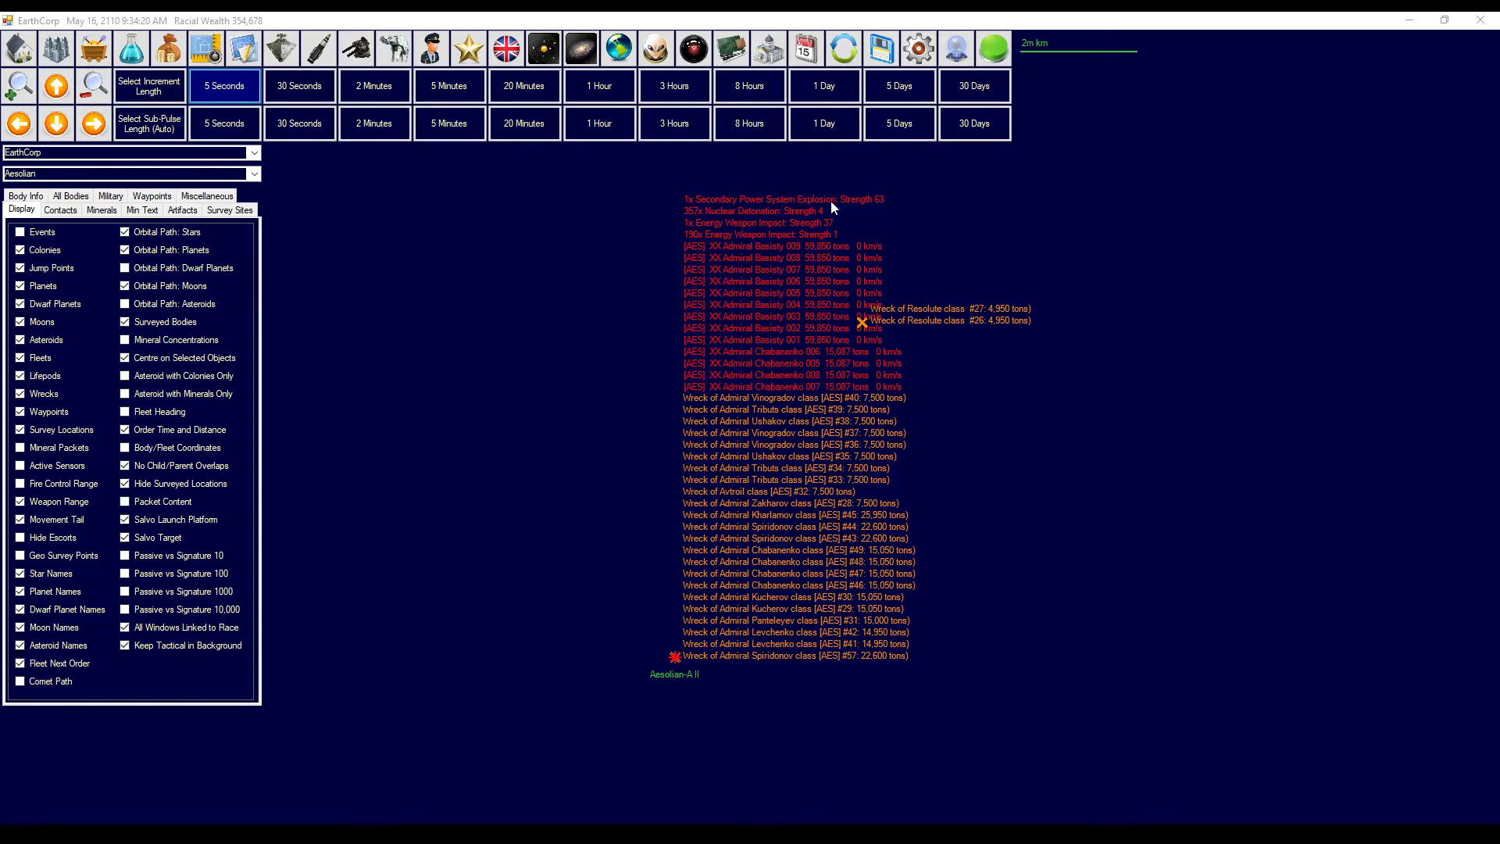
mouse_move(831, 206)
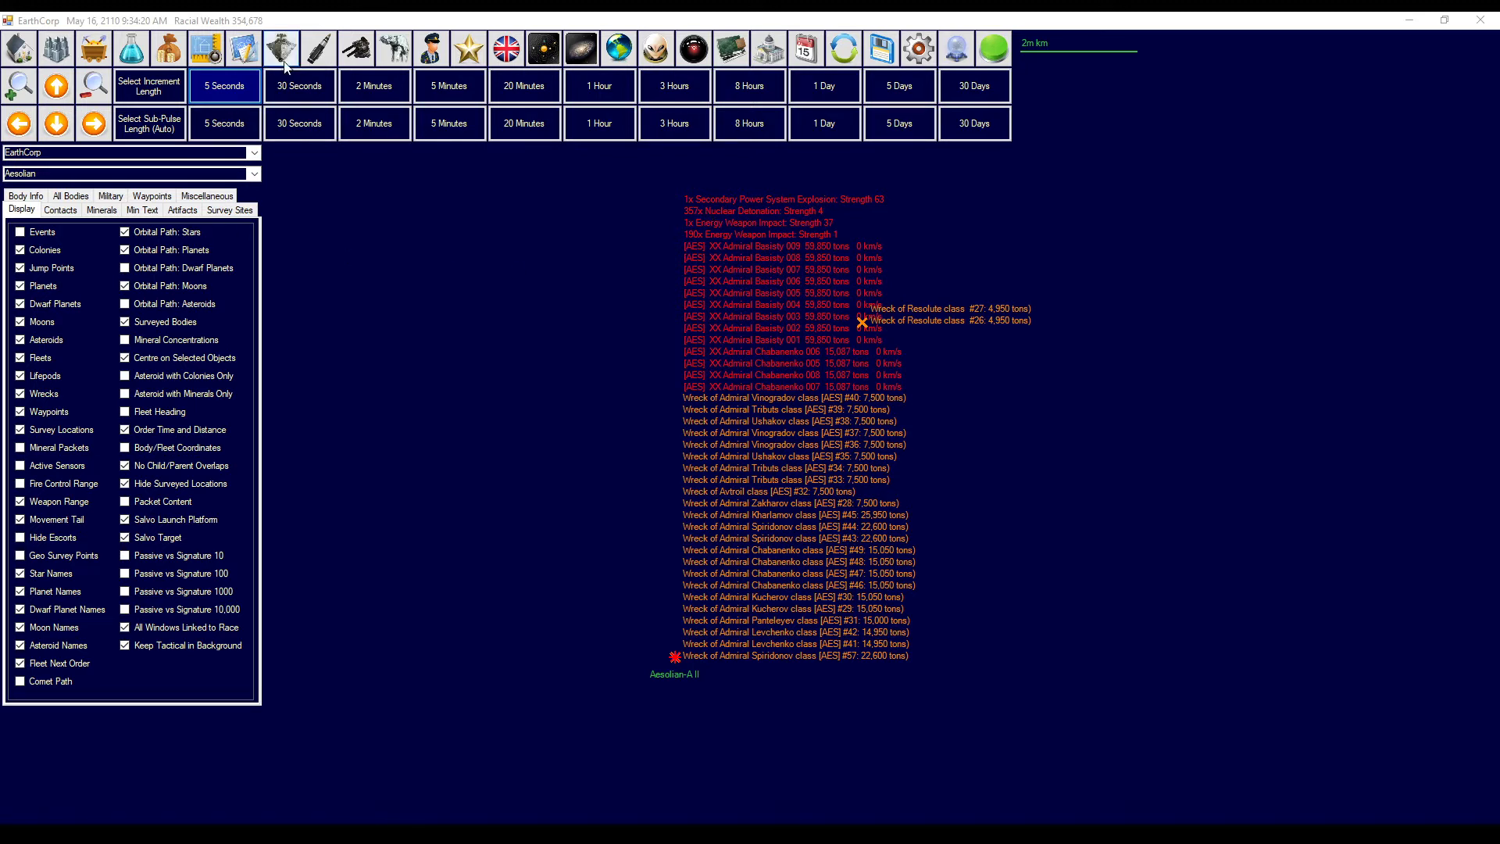
mouse_move(281, 48)
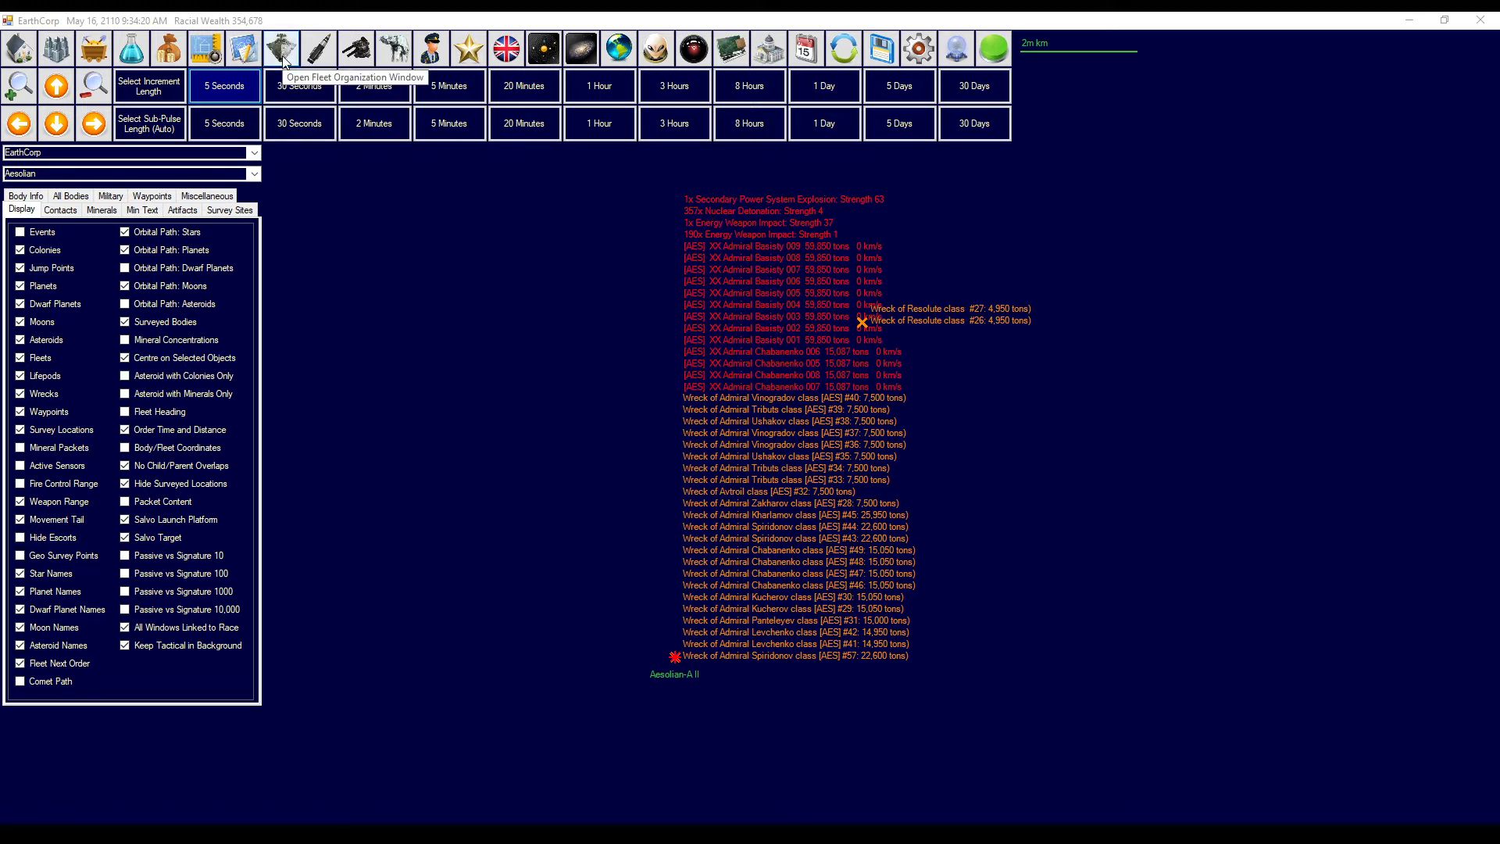
click(656, 47)
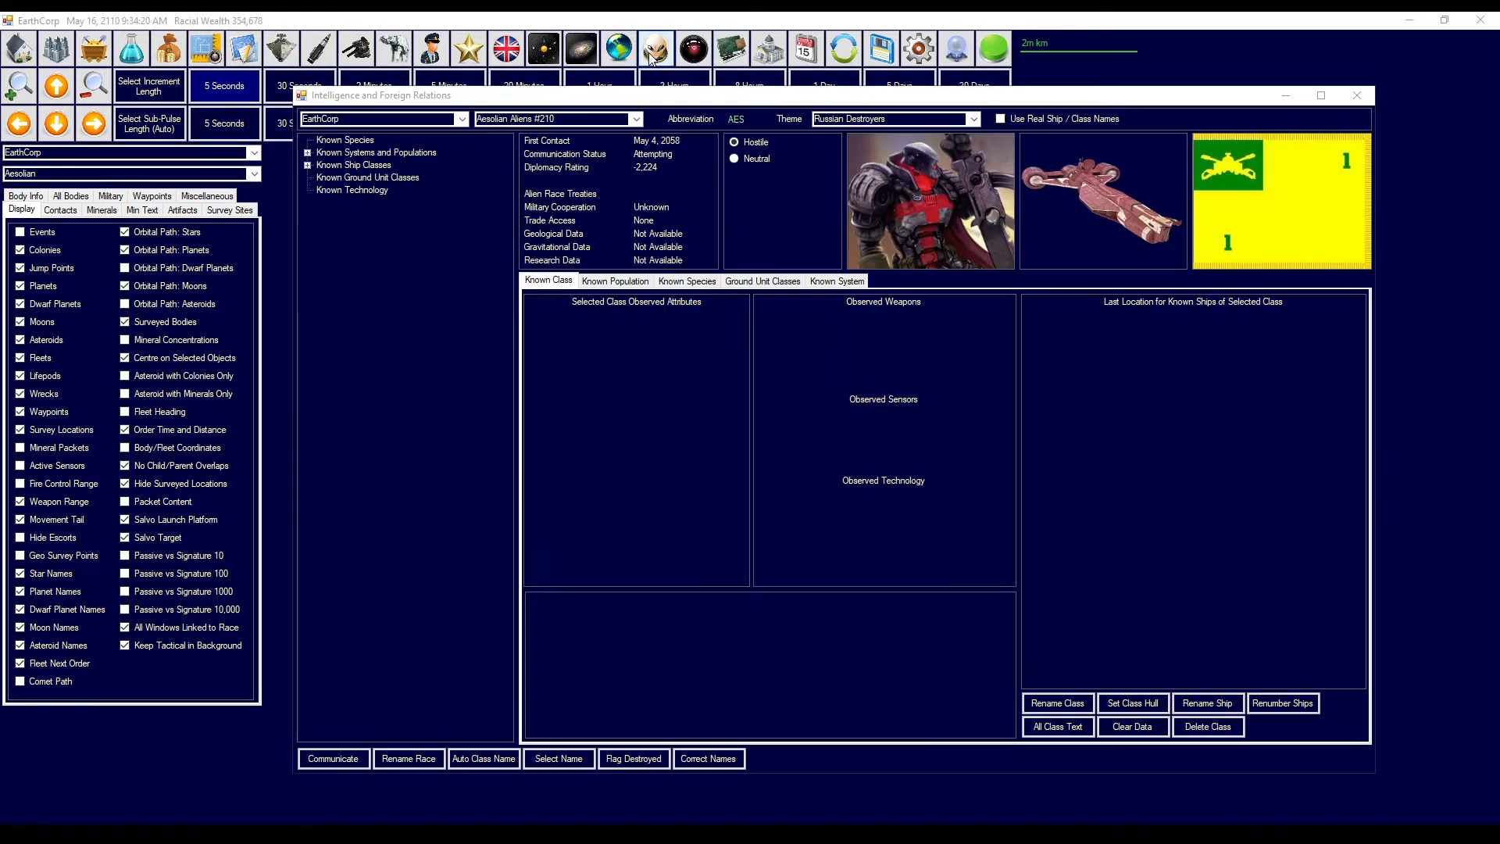
click(353, 165)
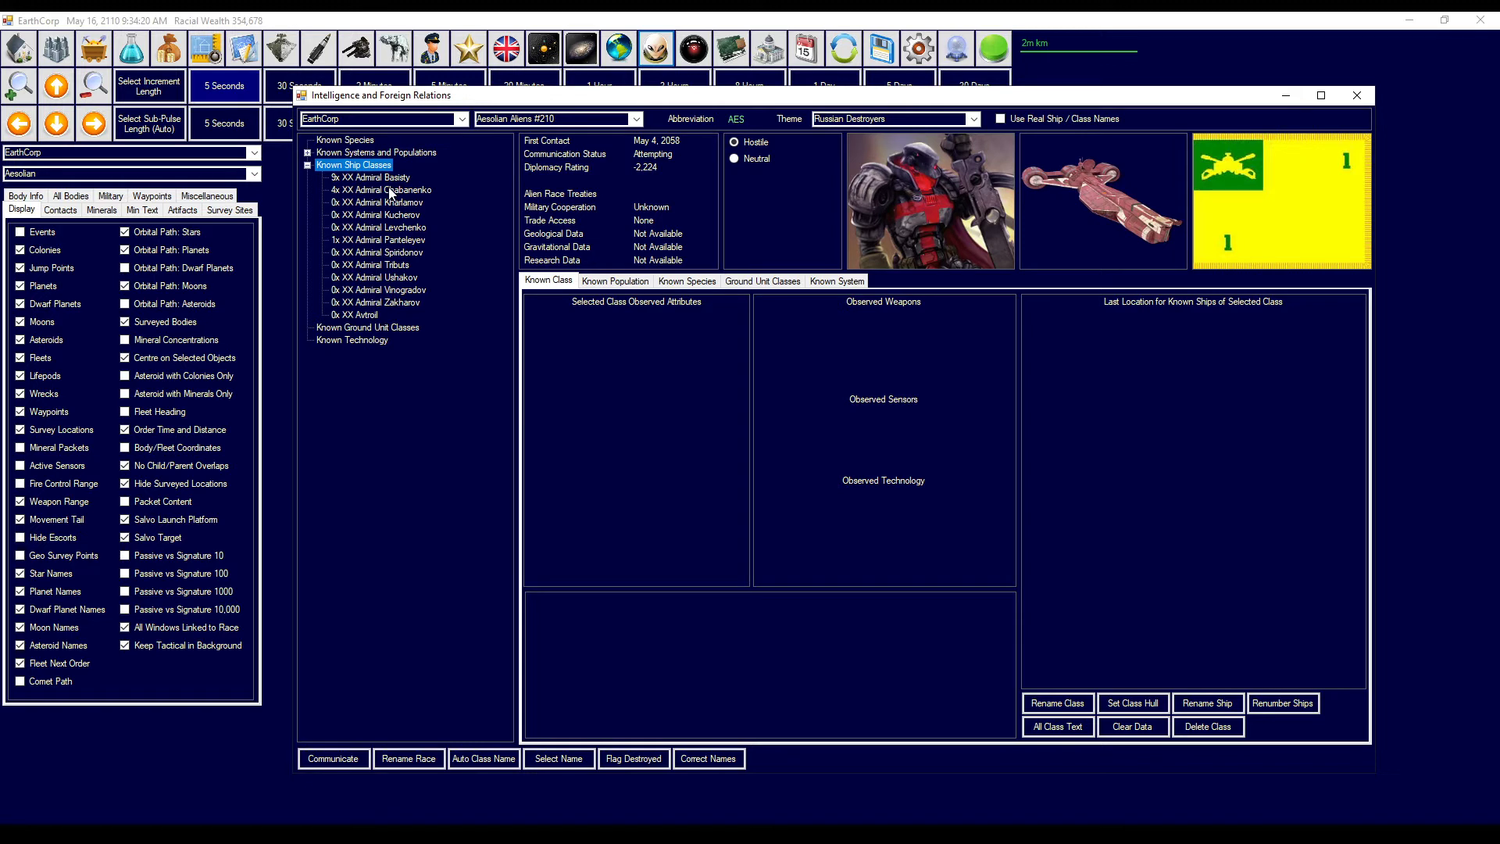
click(370, 178)
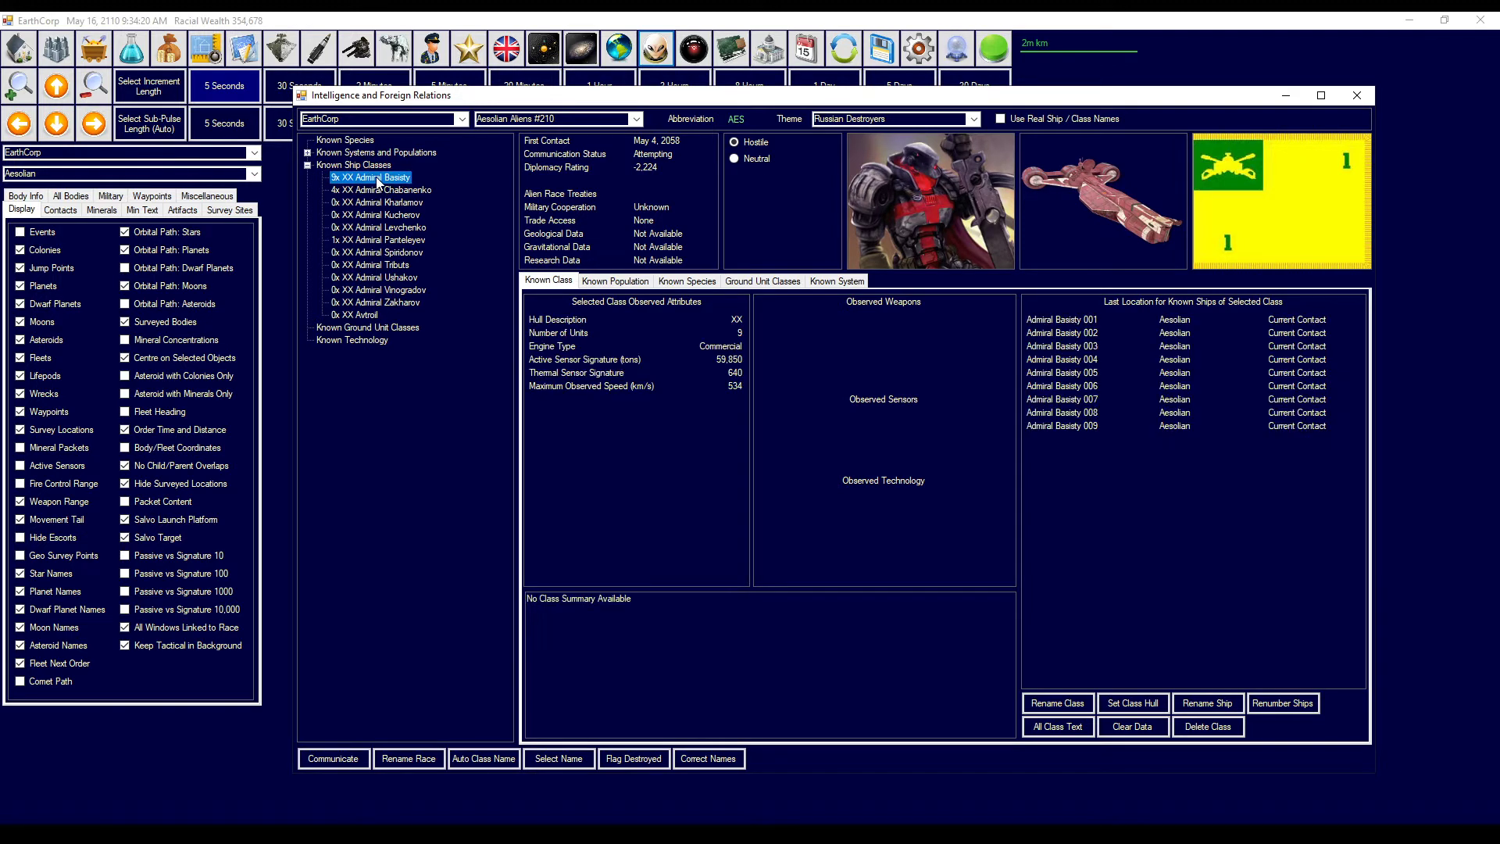
mouse_move(564, 399)
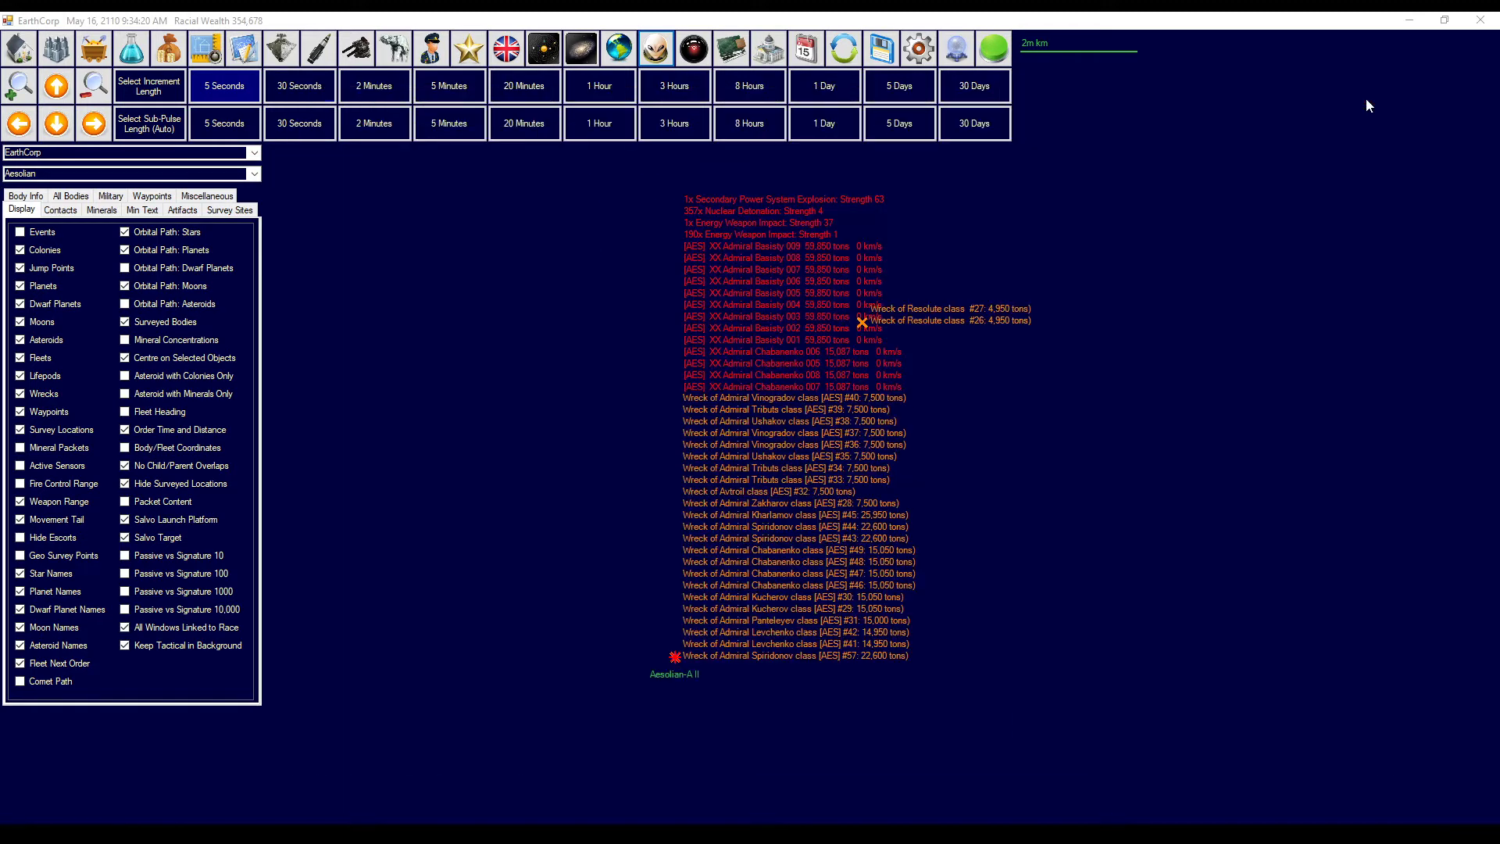
mouse_move(773, 241)
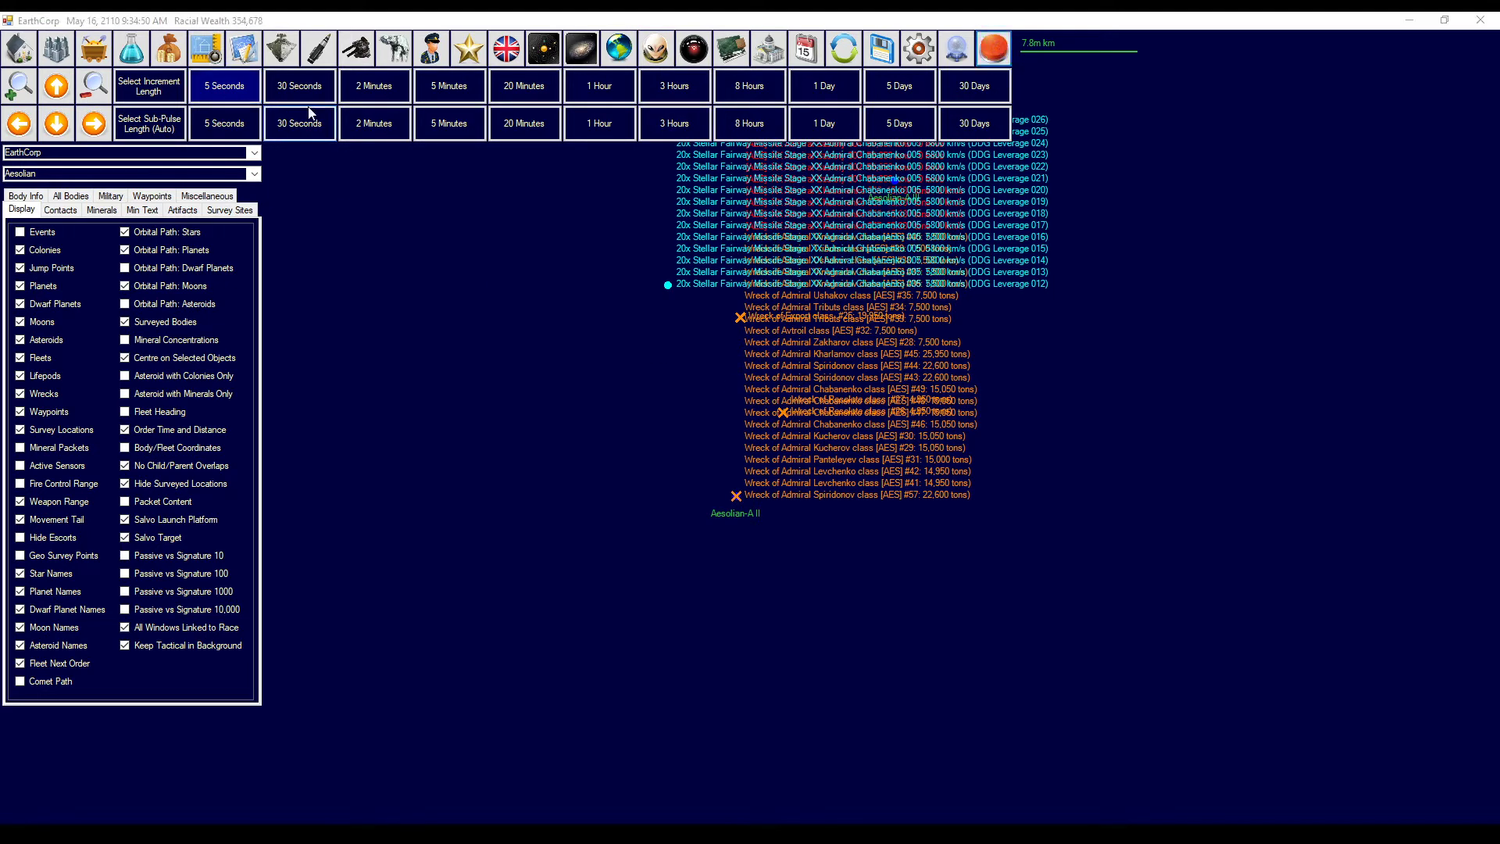
- Advance game time in 5-minute, 2-minute and 30-second increments as the salvos close in
click(447, 85)
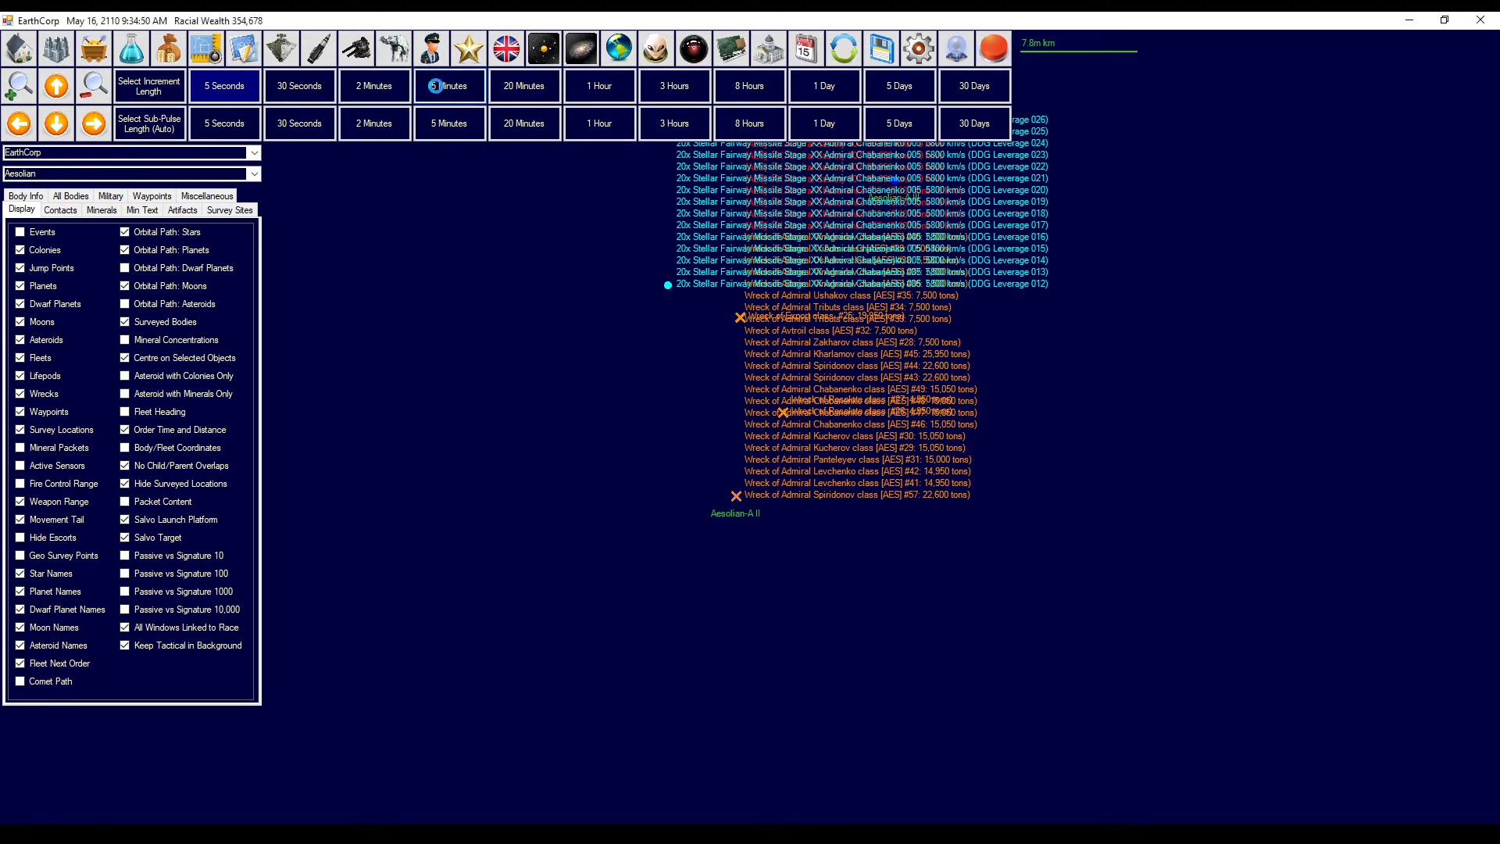
click(448, 85)
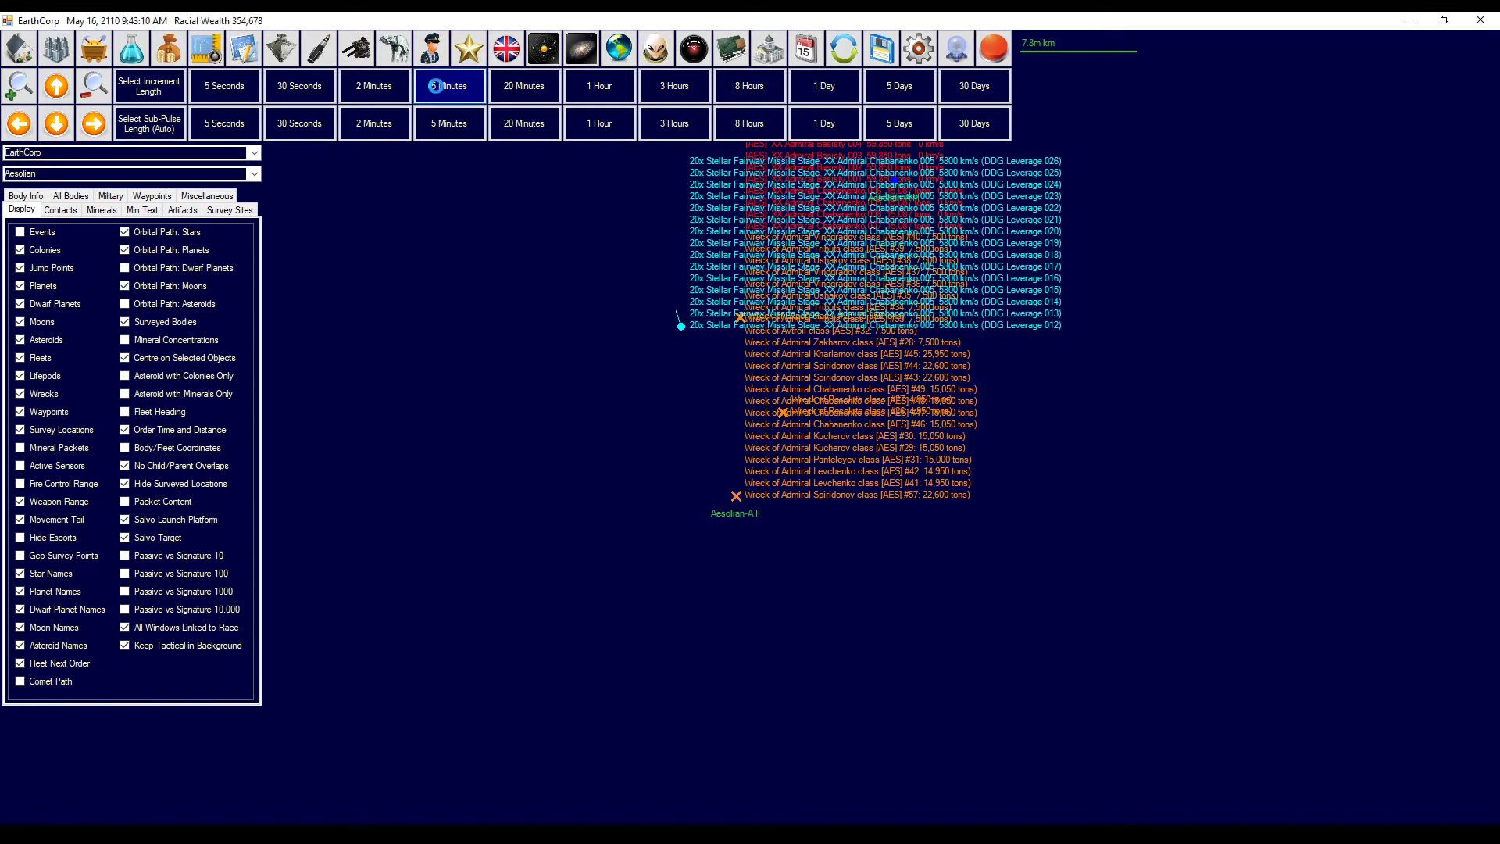
click(448, 85)
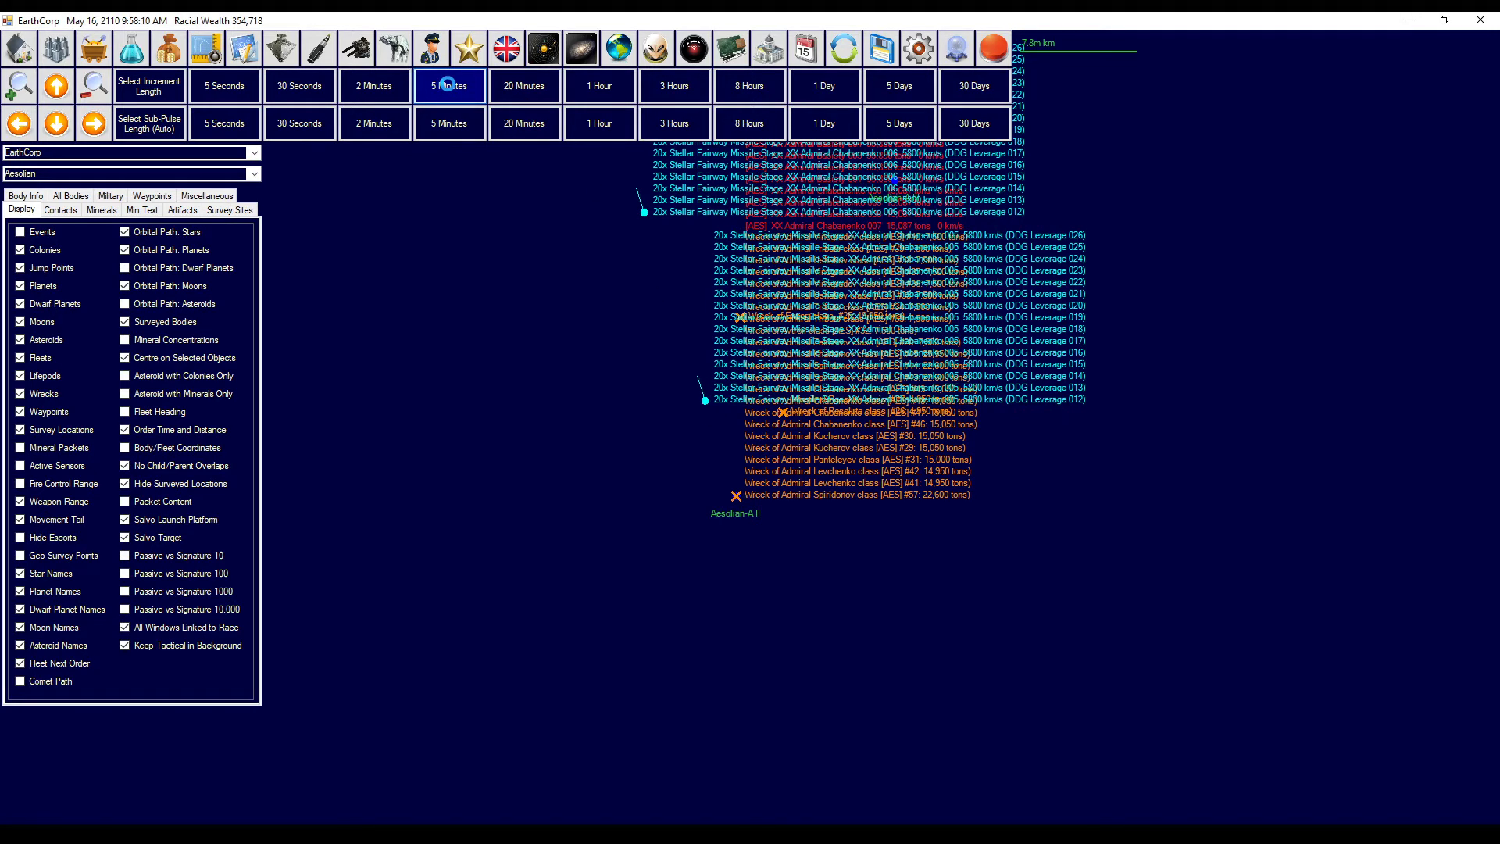
click(447, 85)
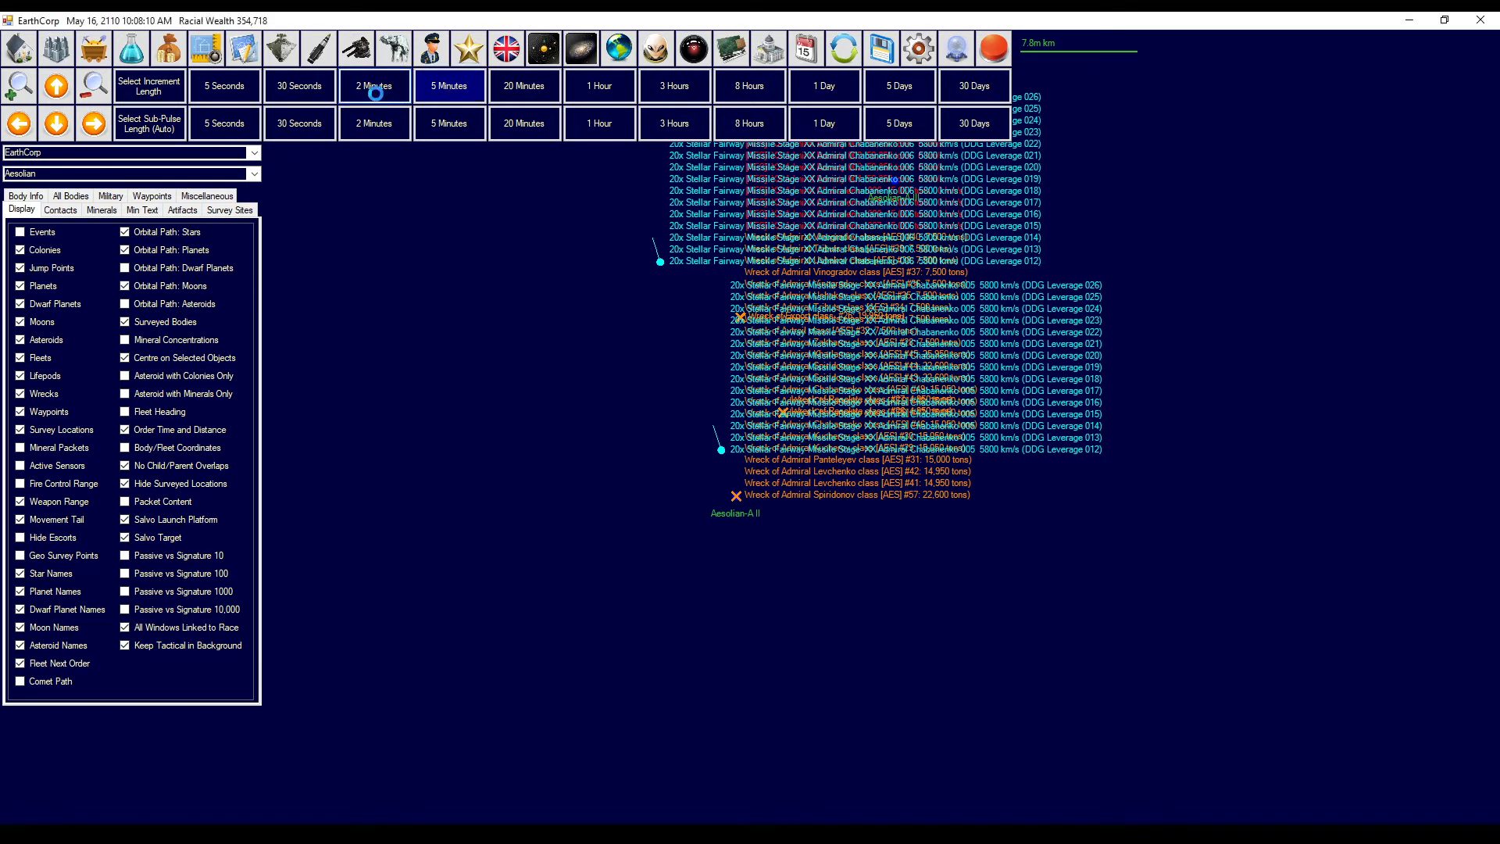
click(374, 85)
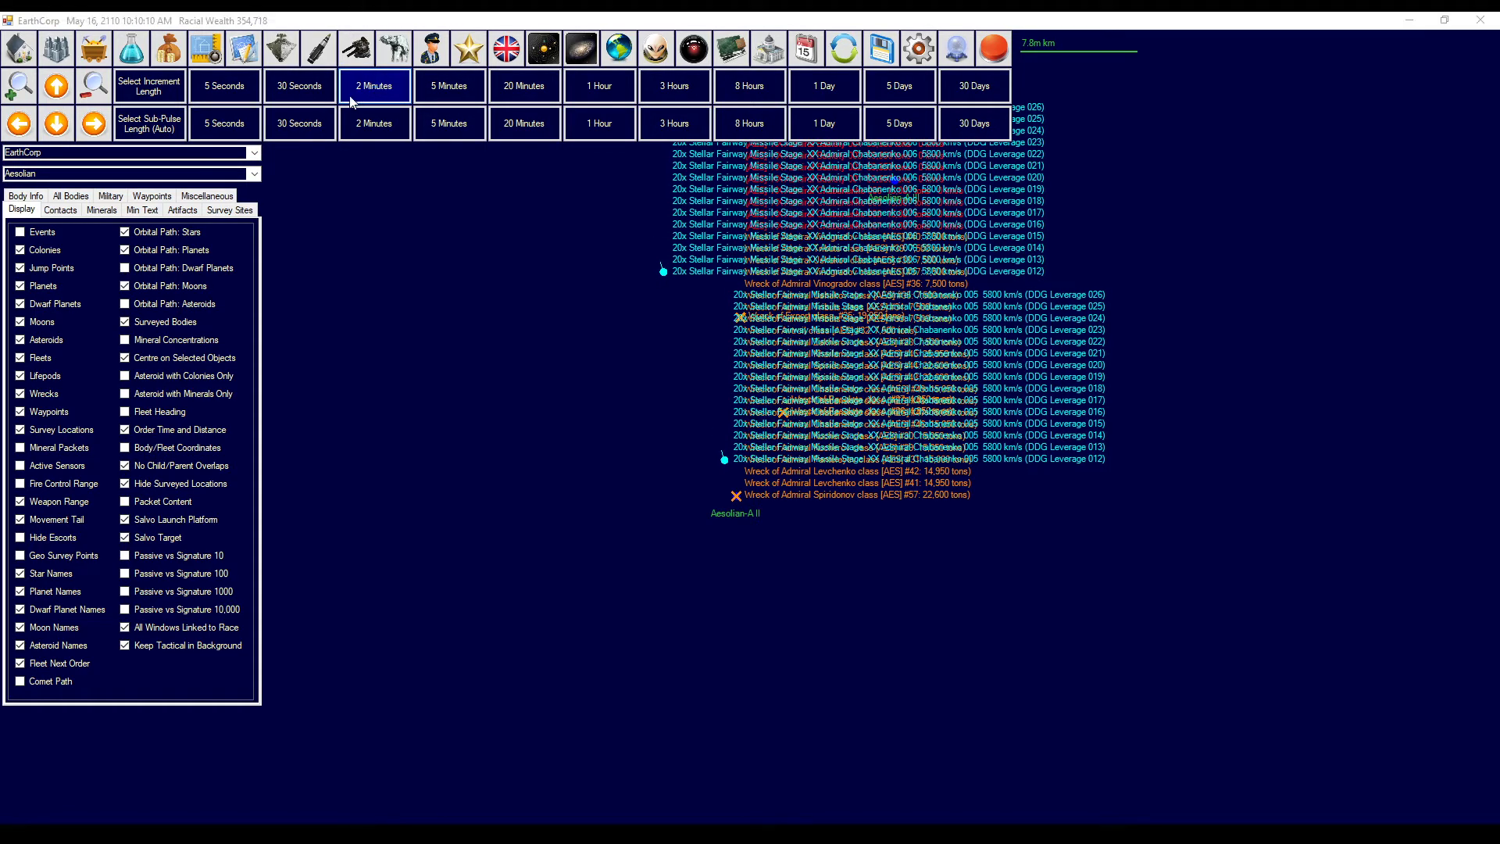
click(299, 85)
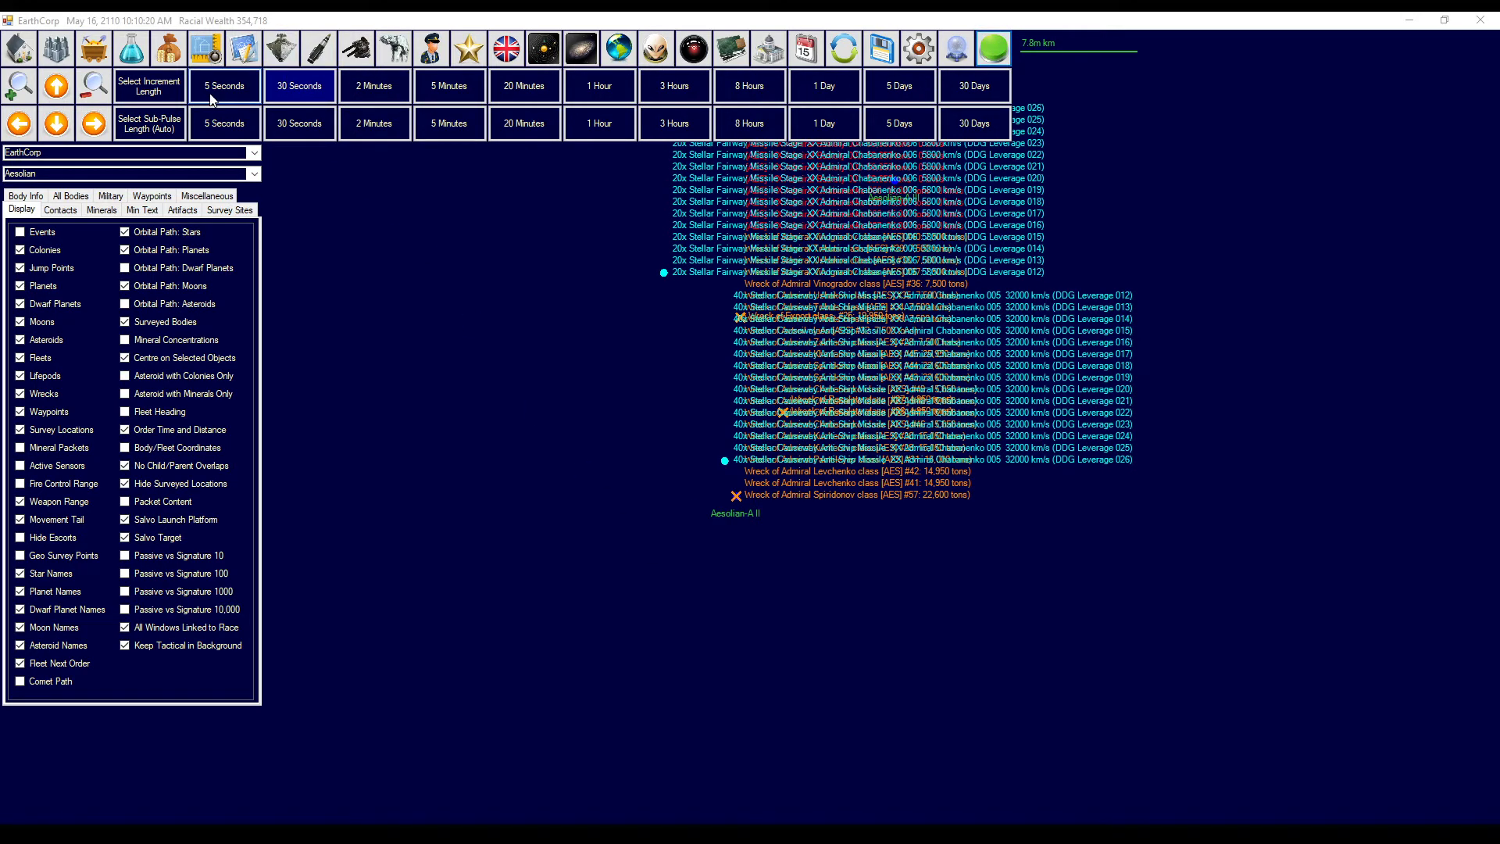
click(225, 85)
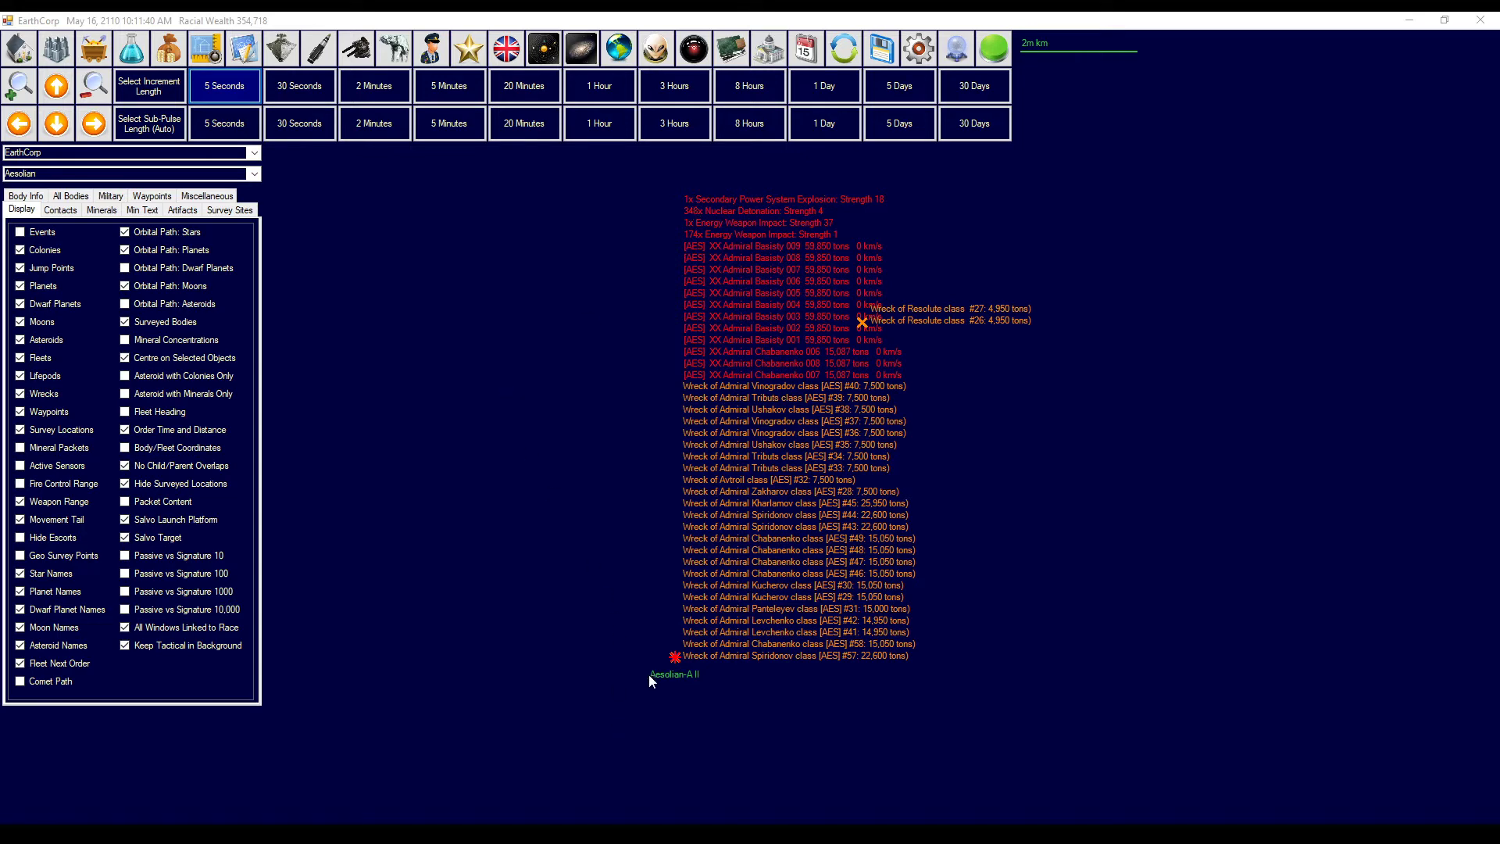
mouse_move(401, 230)
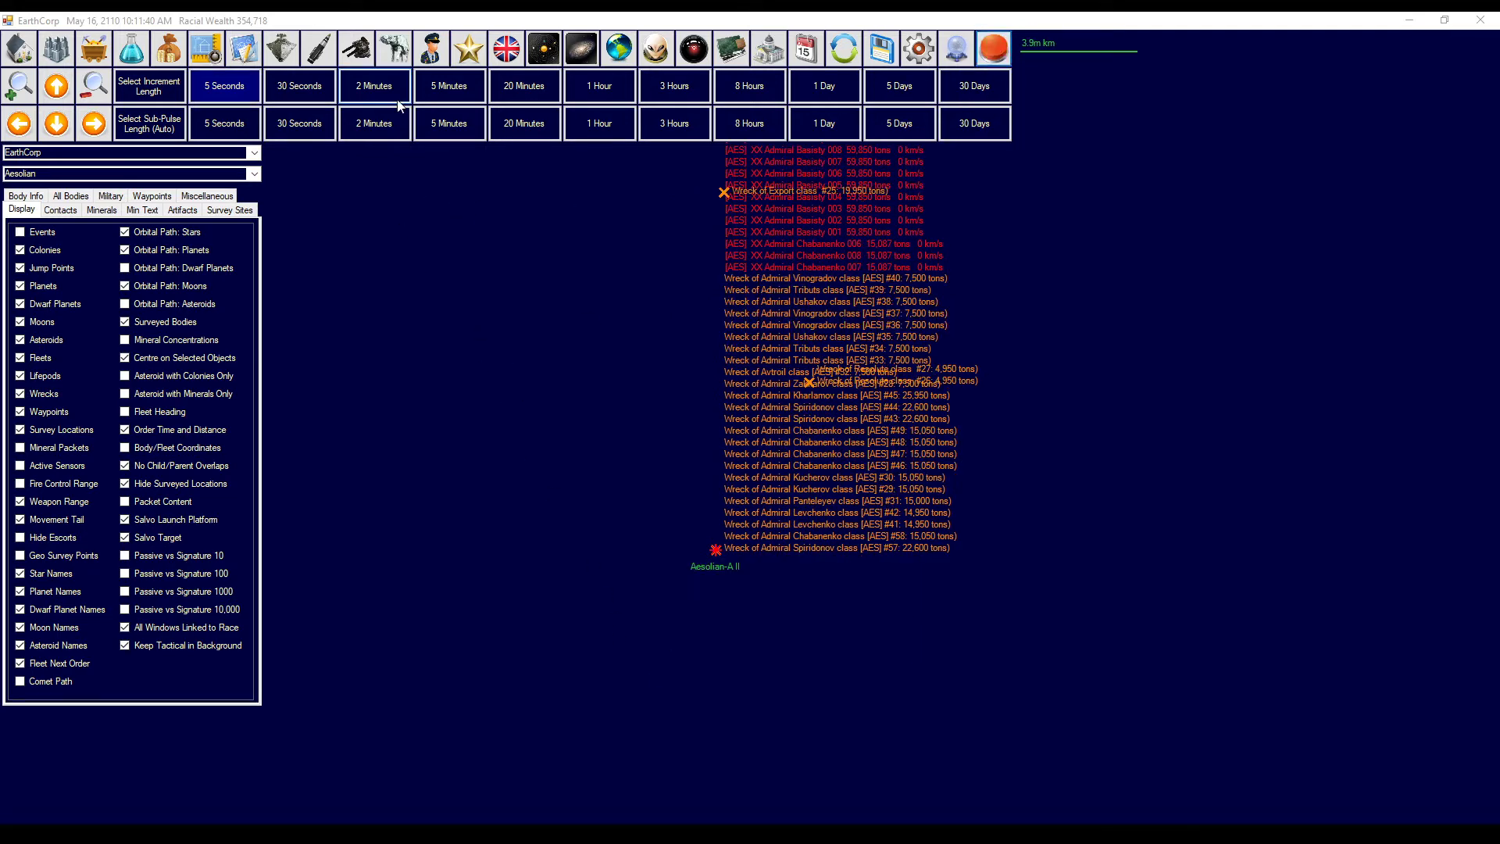
- Keep advancing in 2-minute steps, toggle automated turns, then drop to 5-second steps
click(448, 85)
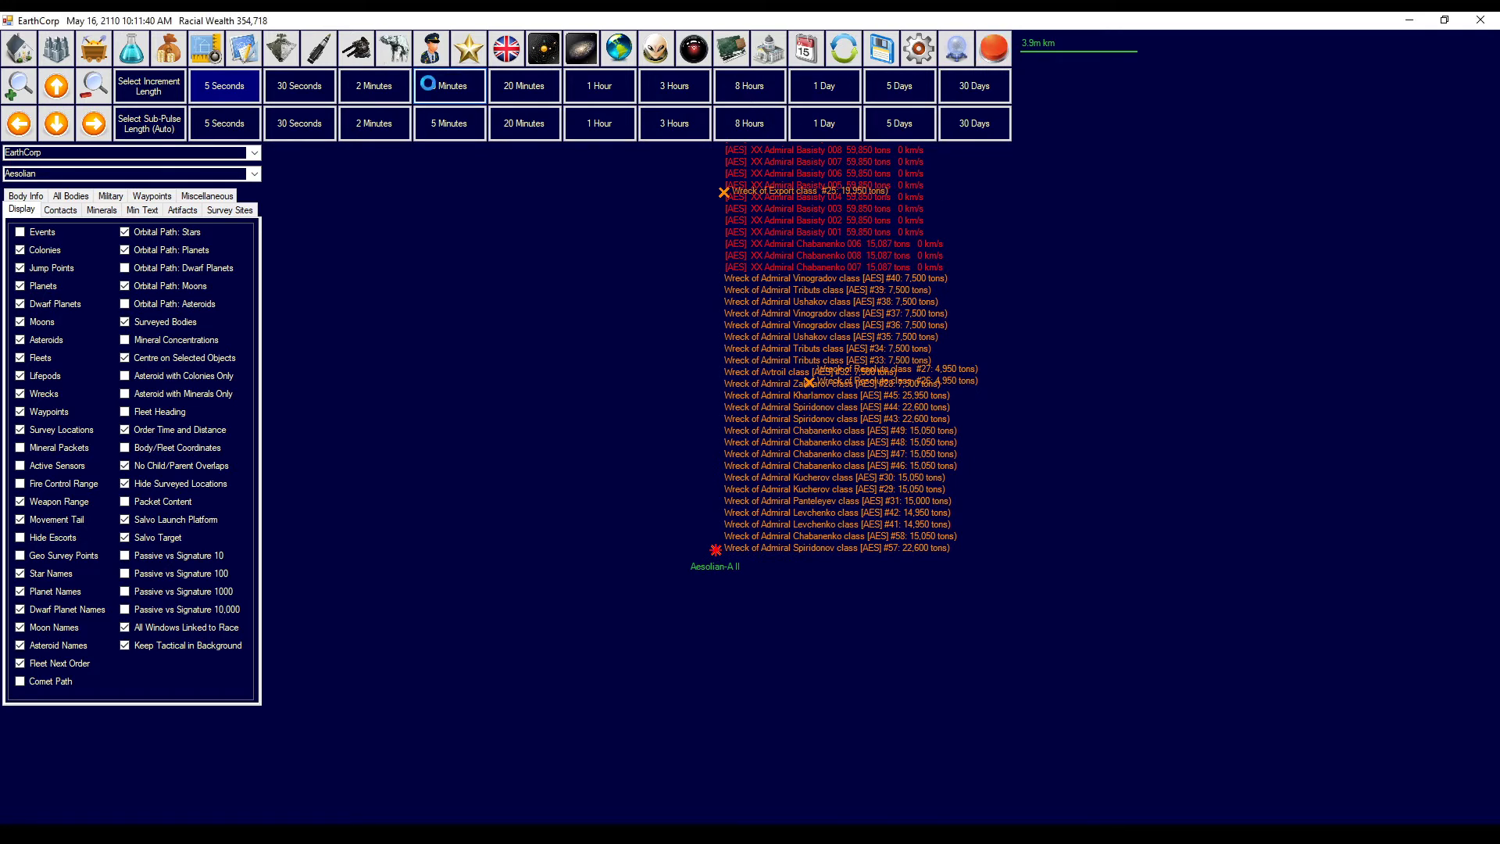
click(448, 85)
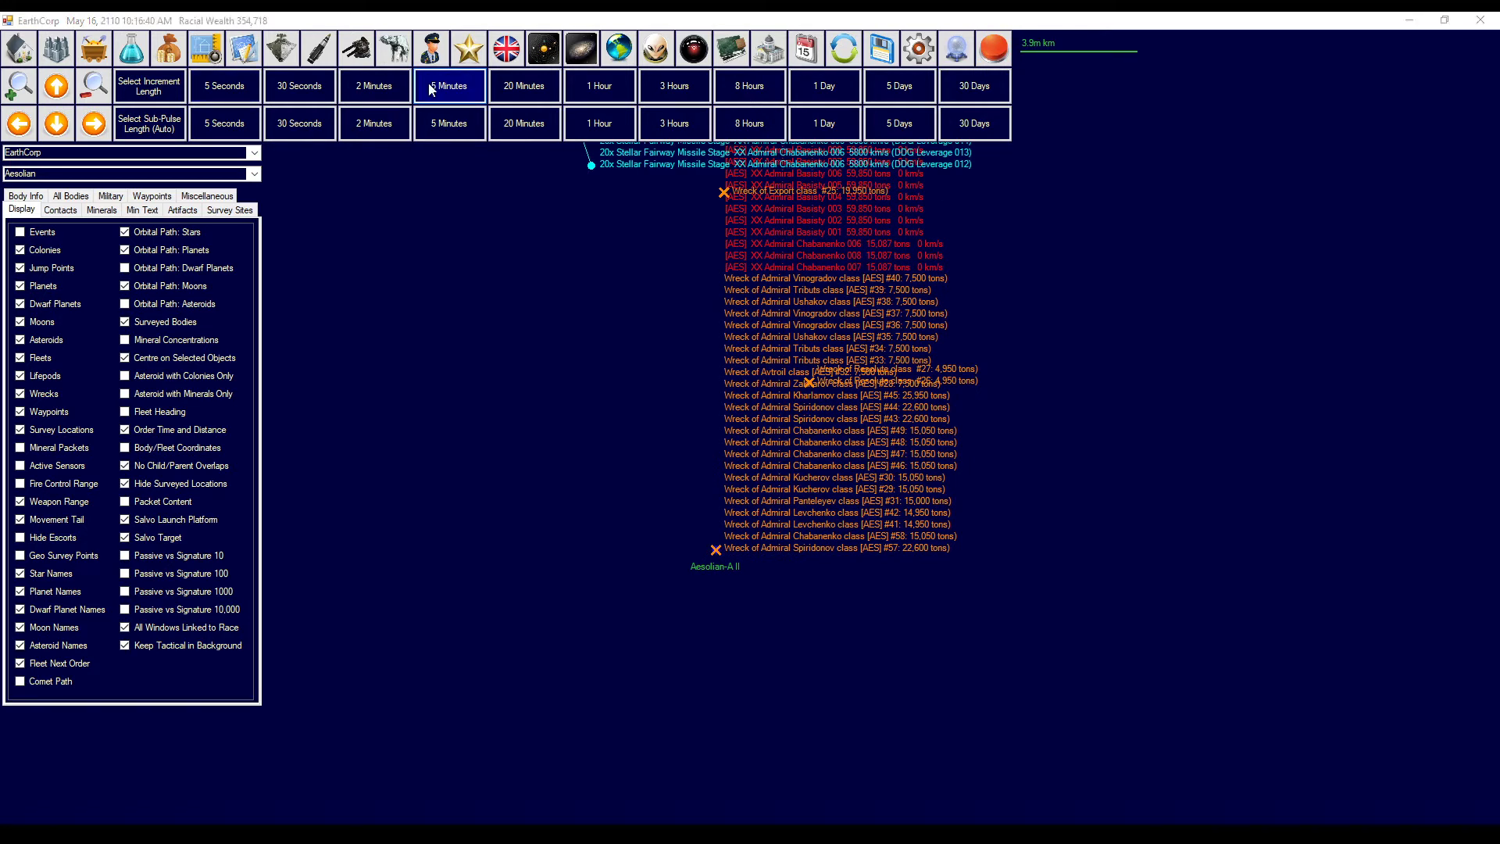
click(373, 85)
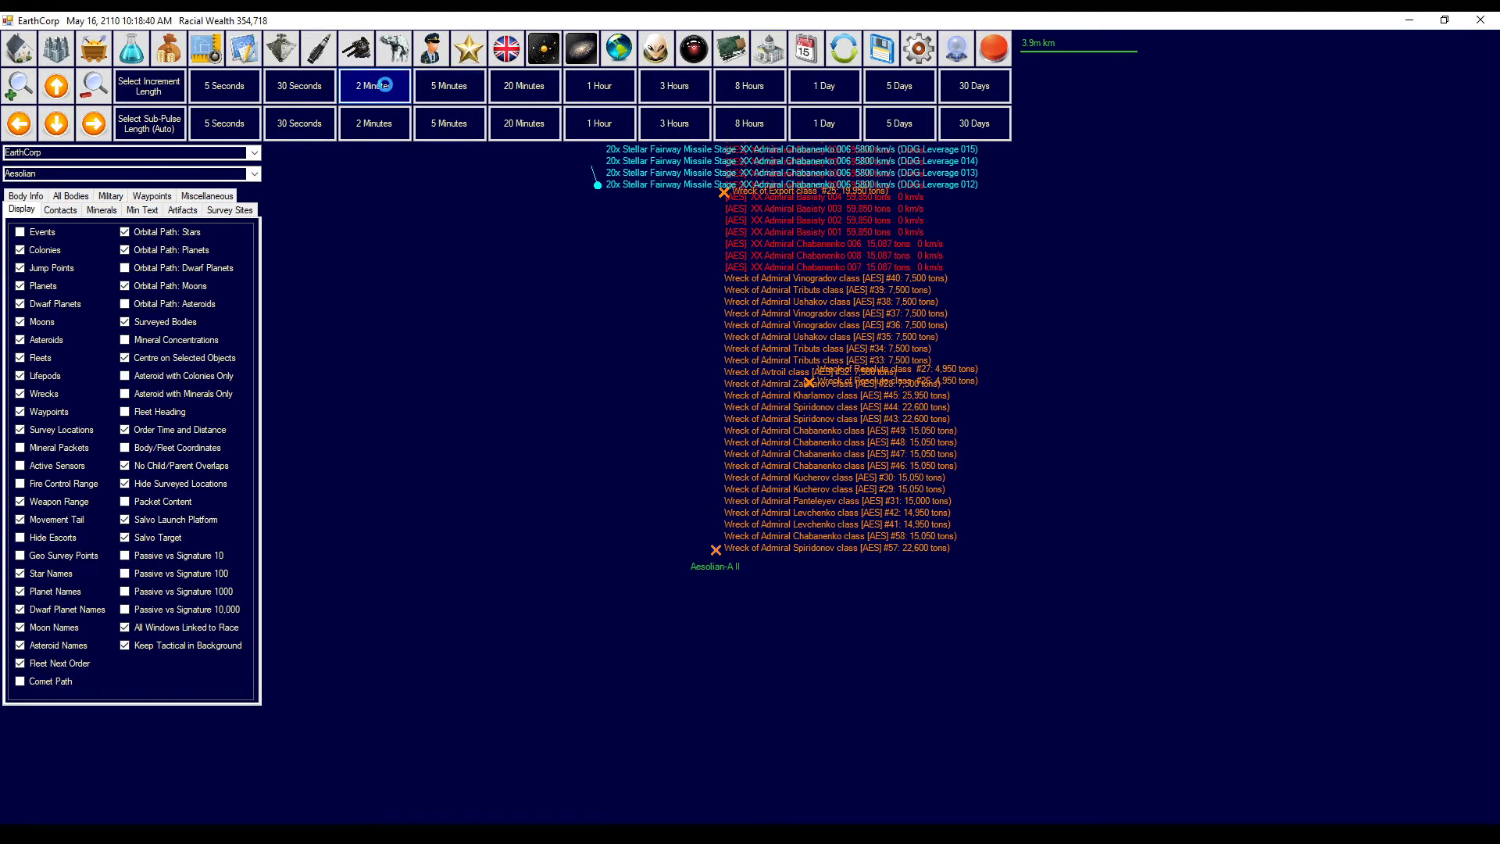
click(374, 85)
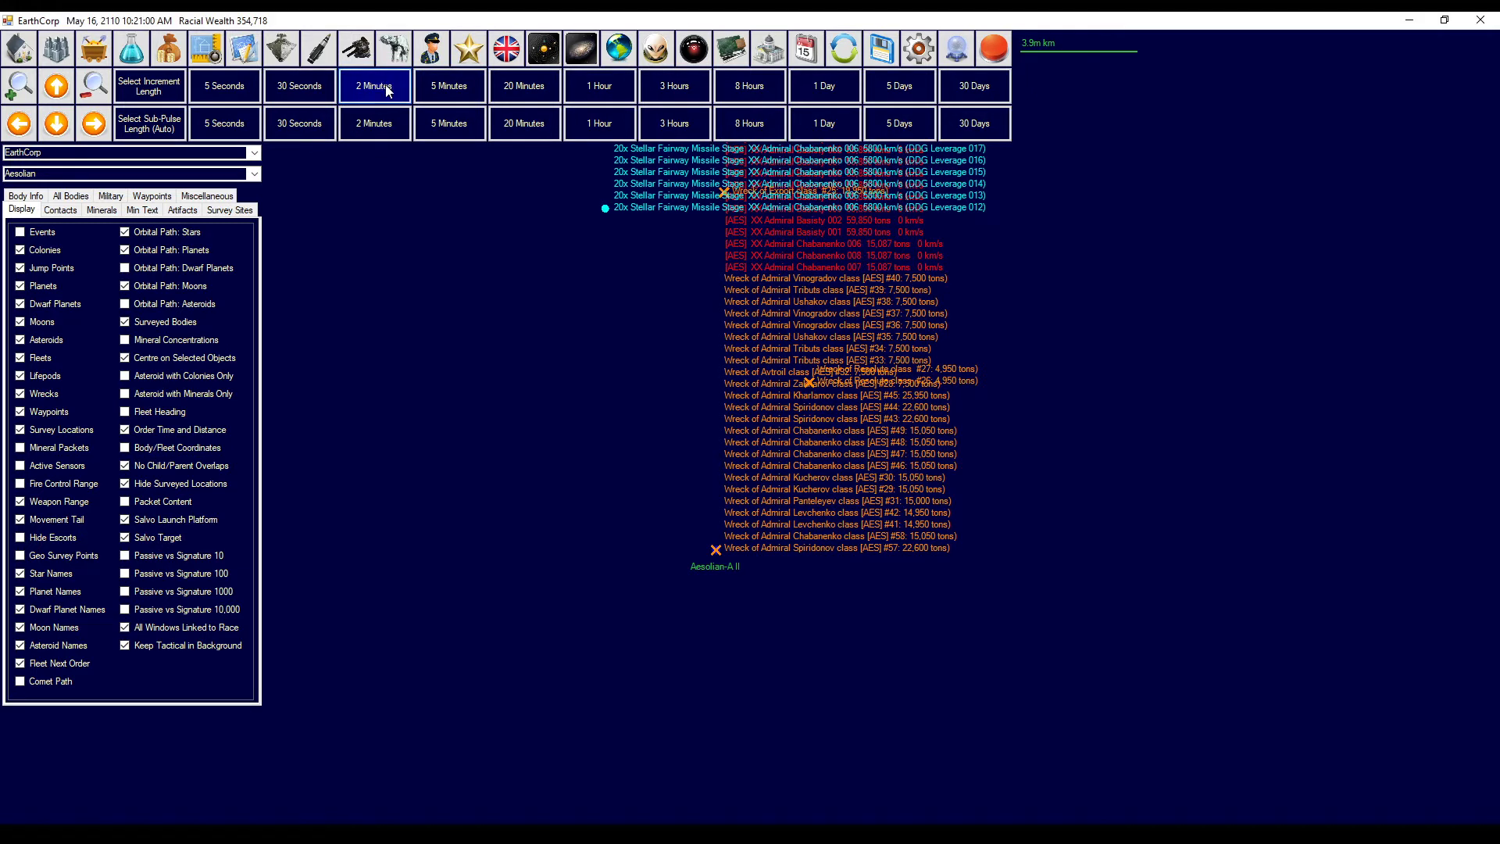
click(374, 85)
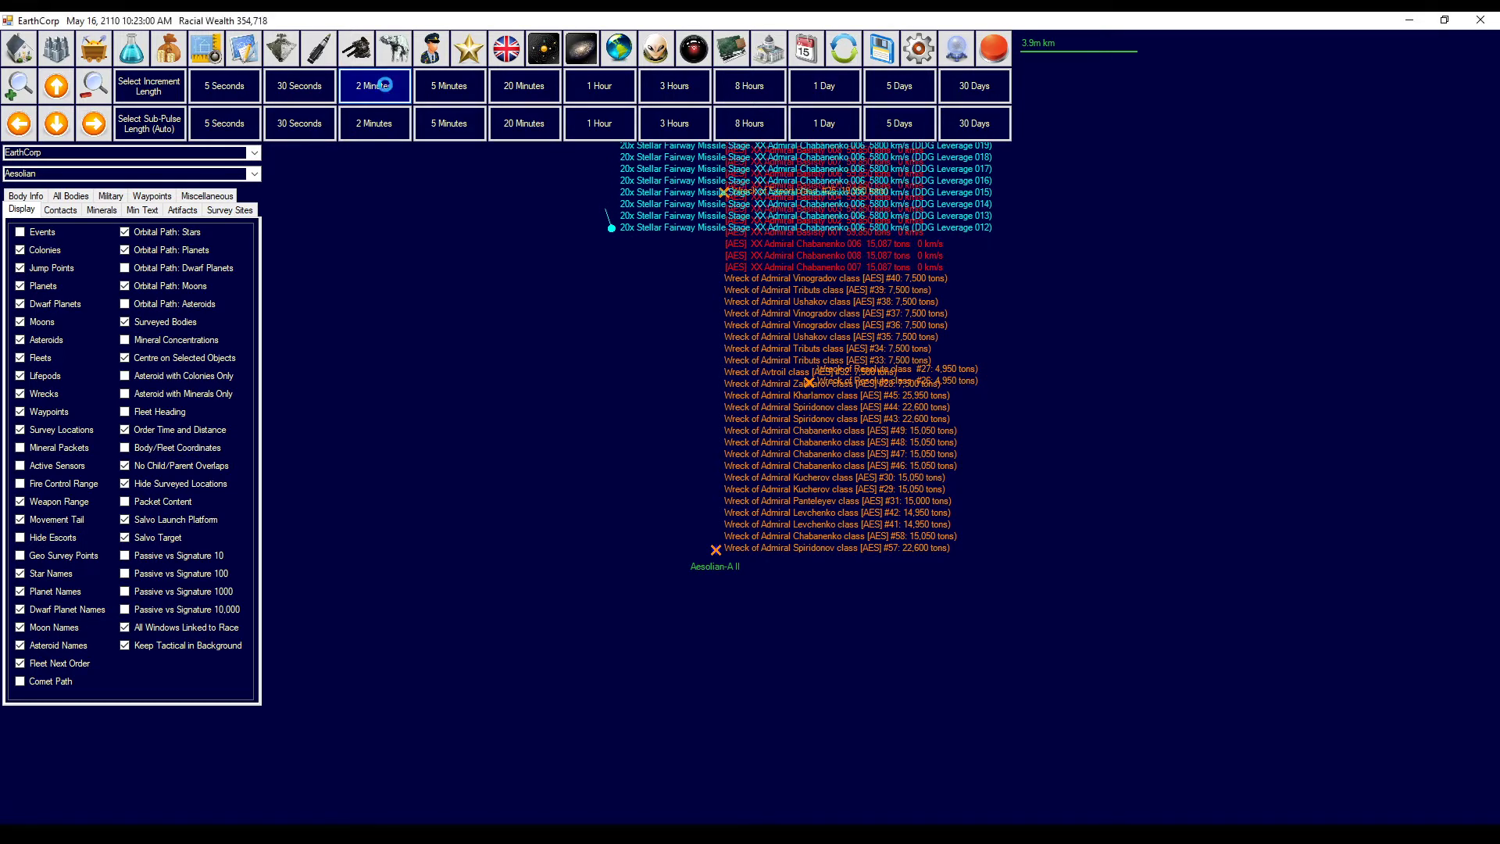
click(374, 85)
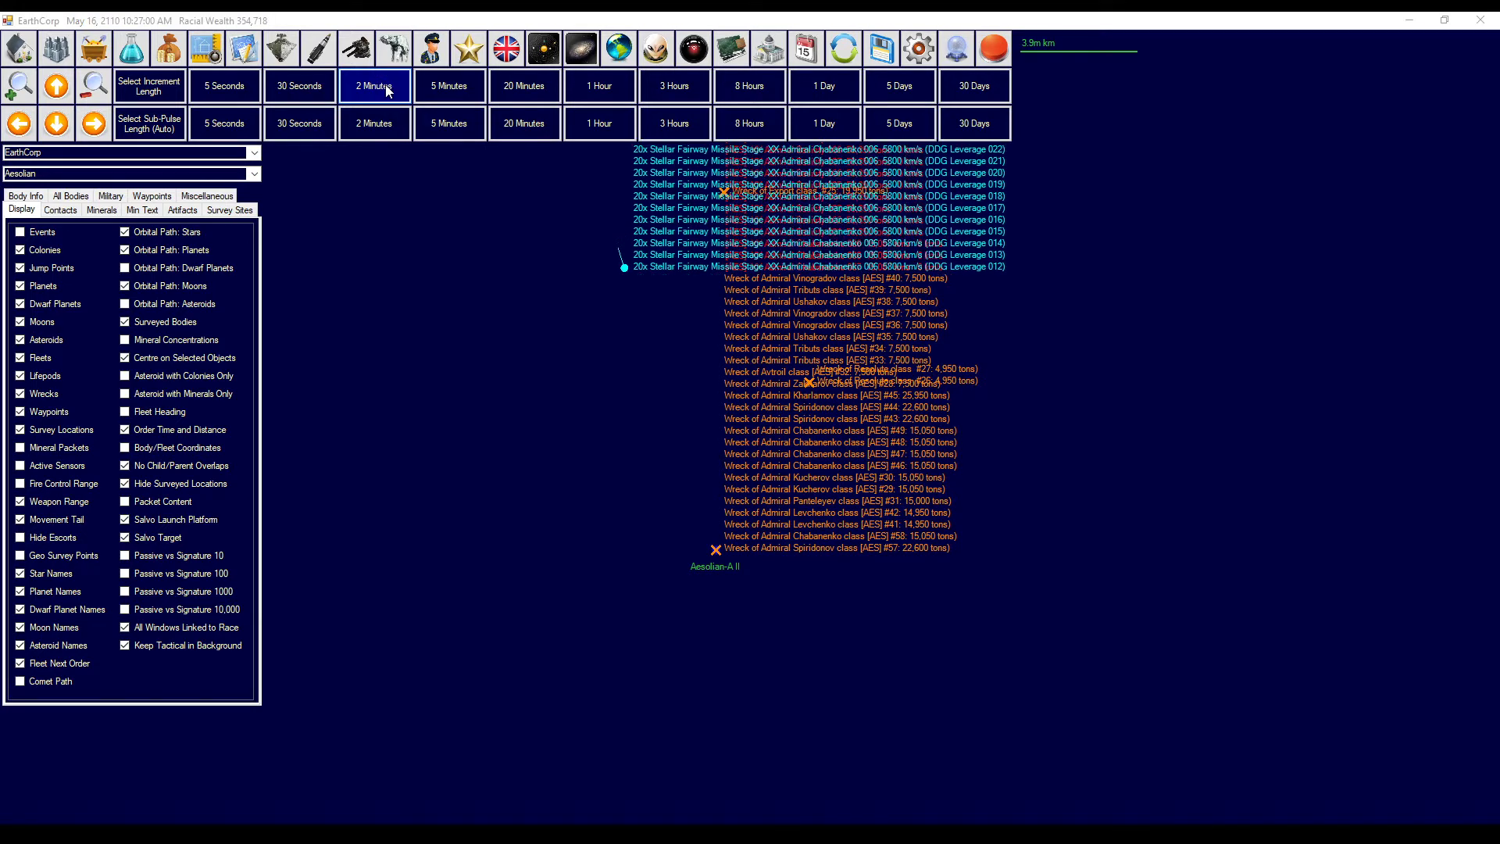
click(375, 85)
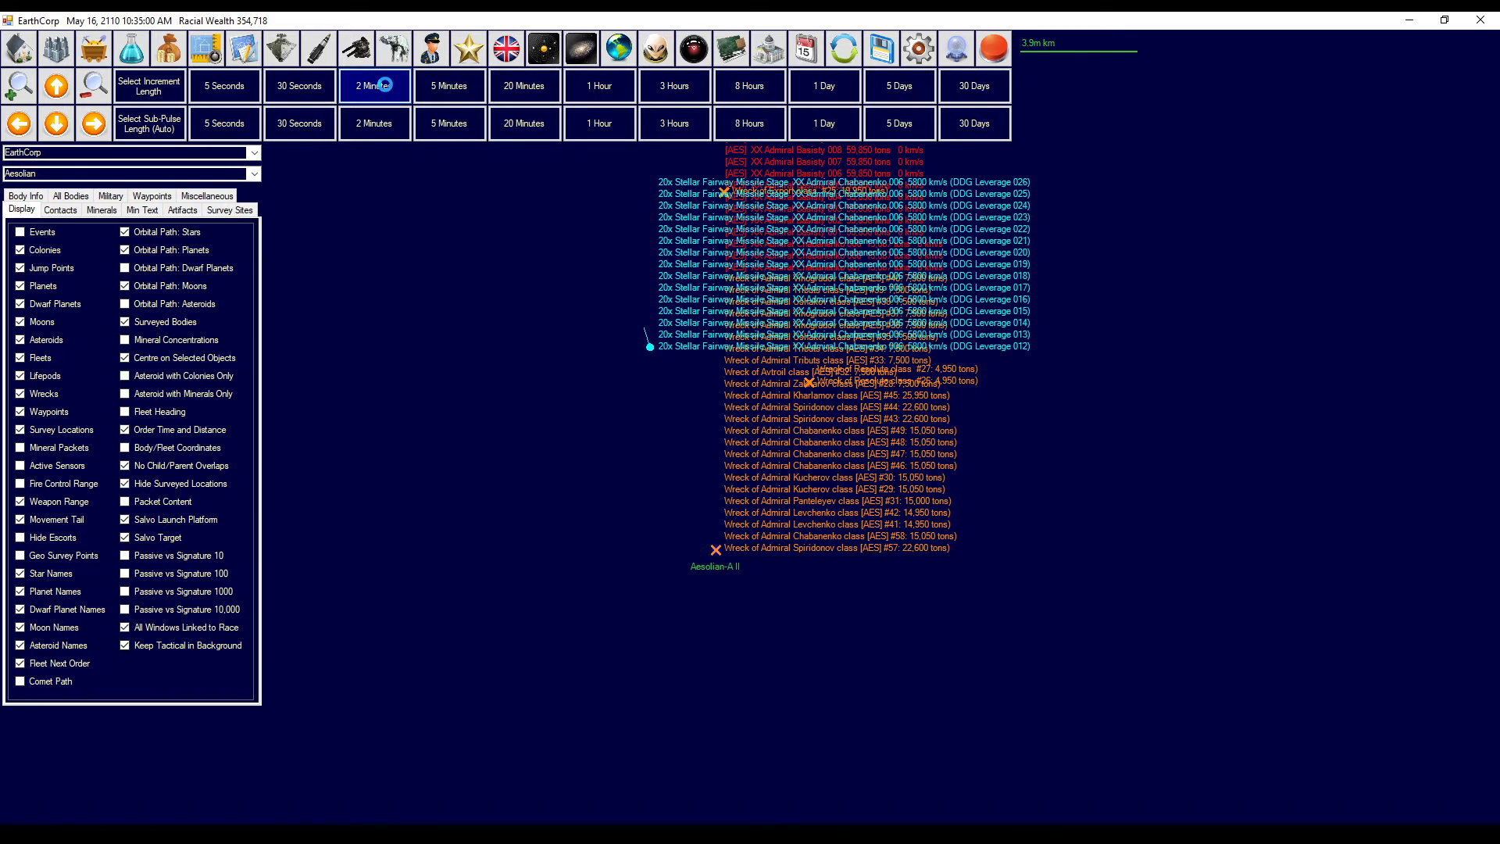
click(375, 85)
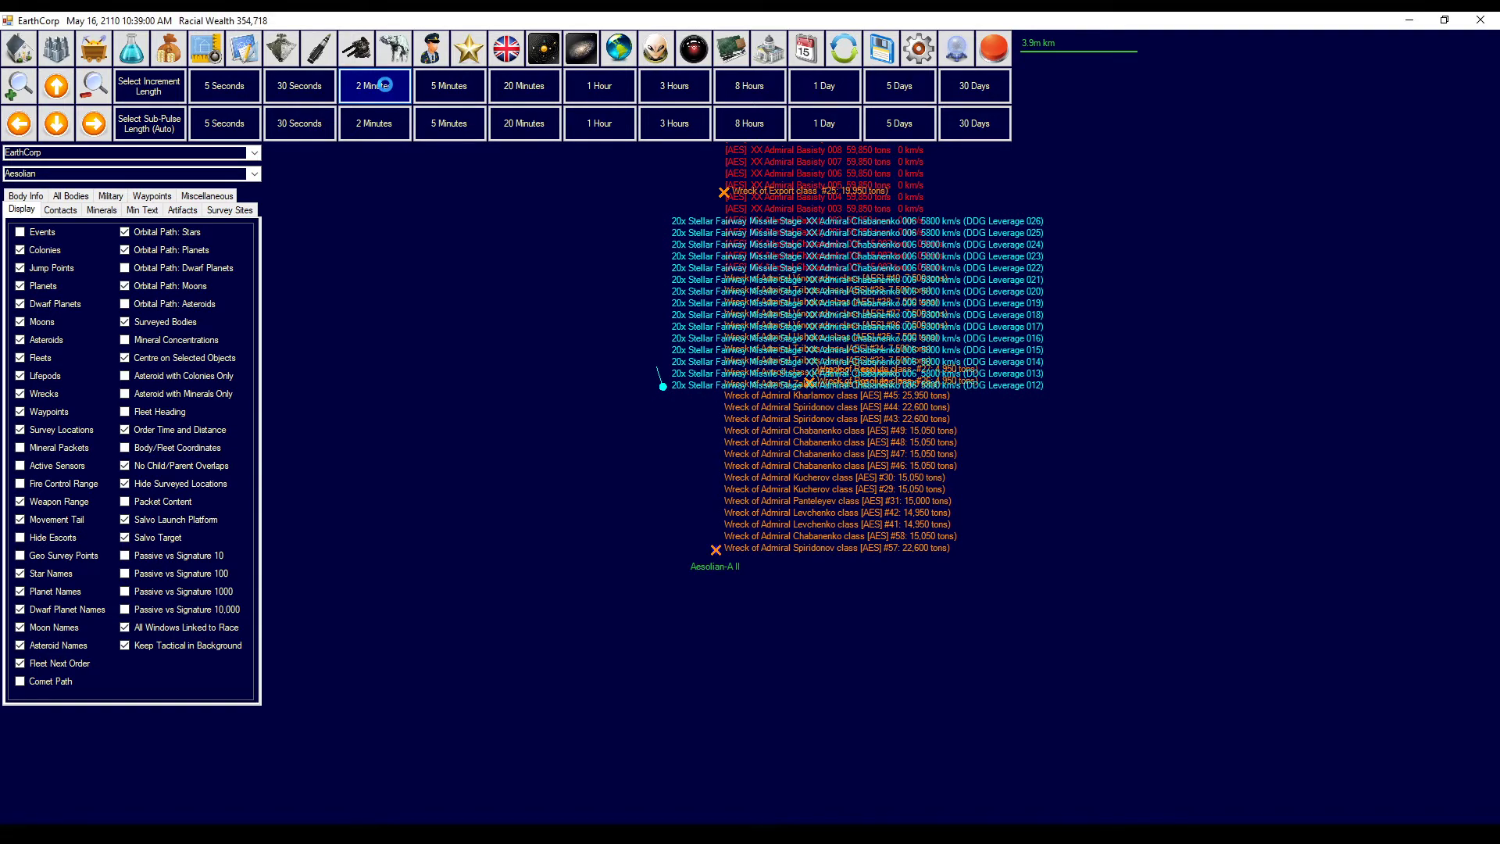
click(374, 85)
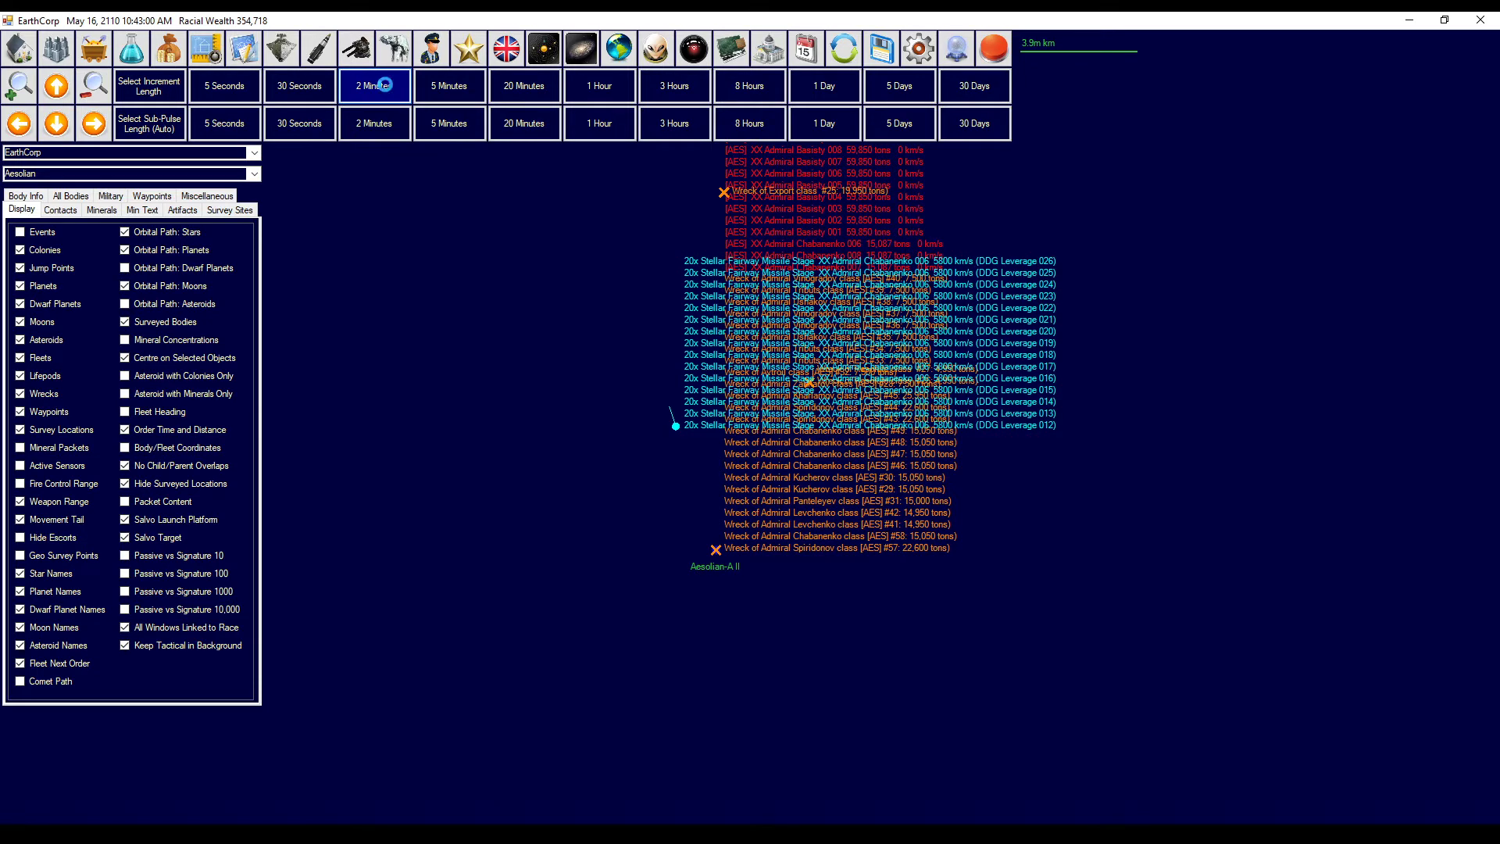
click(374, 85)
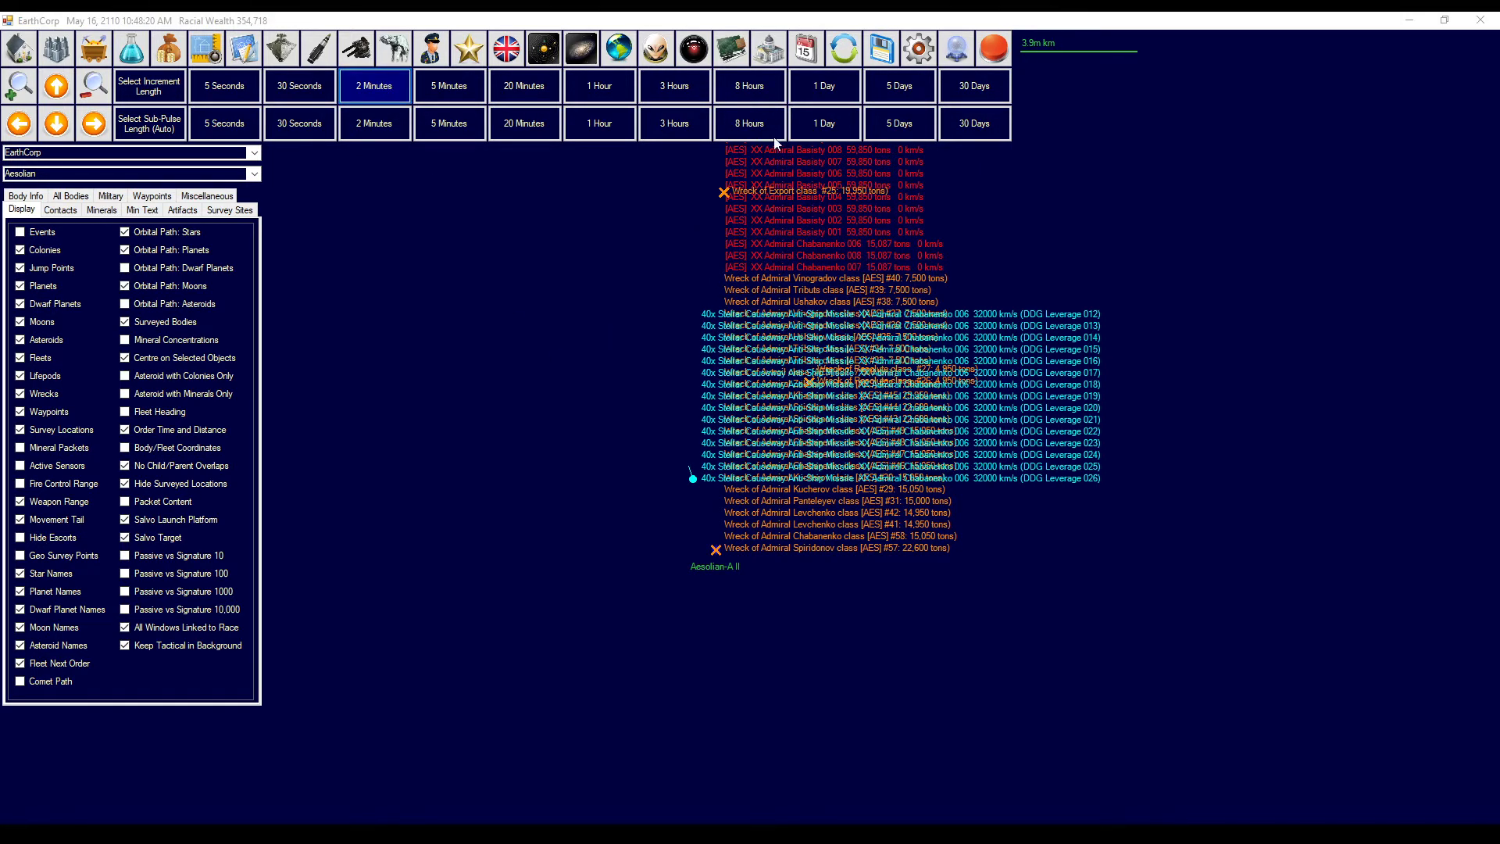
click(993, 47)
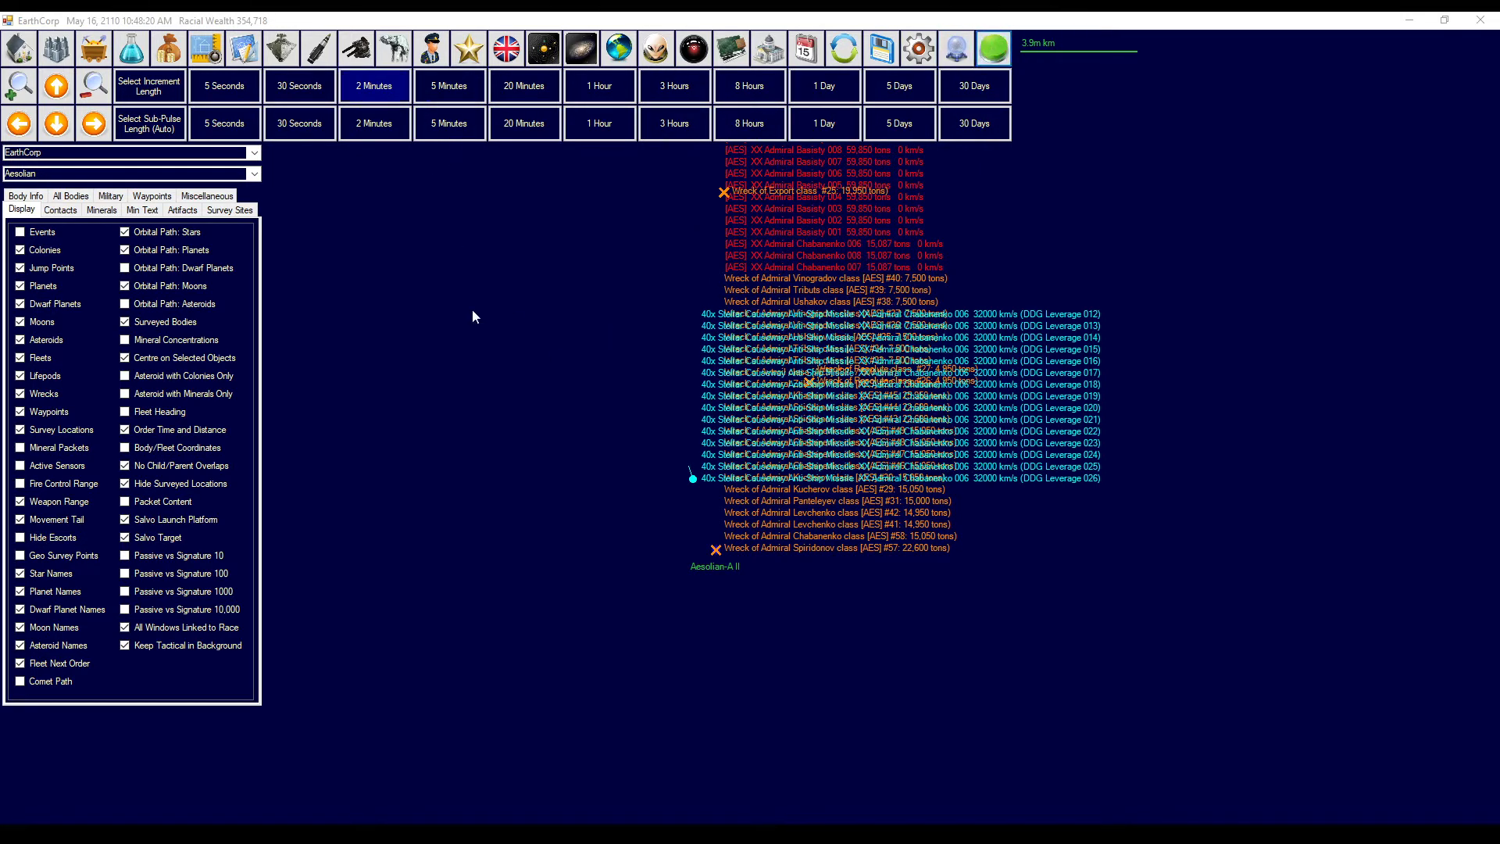
click(225, 85)
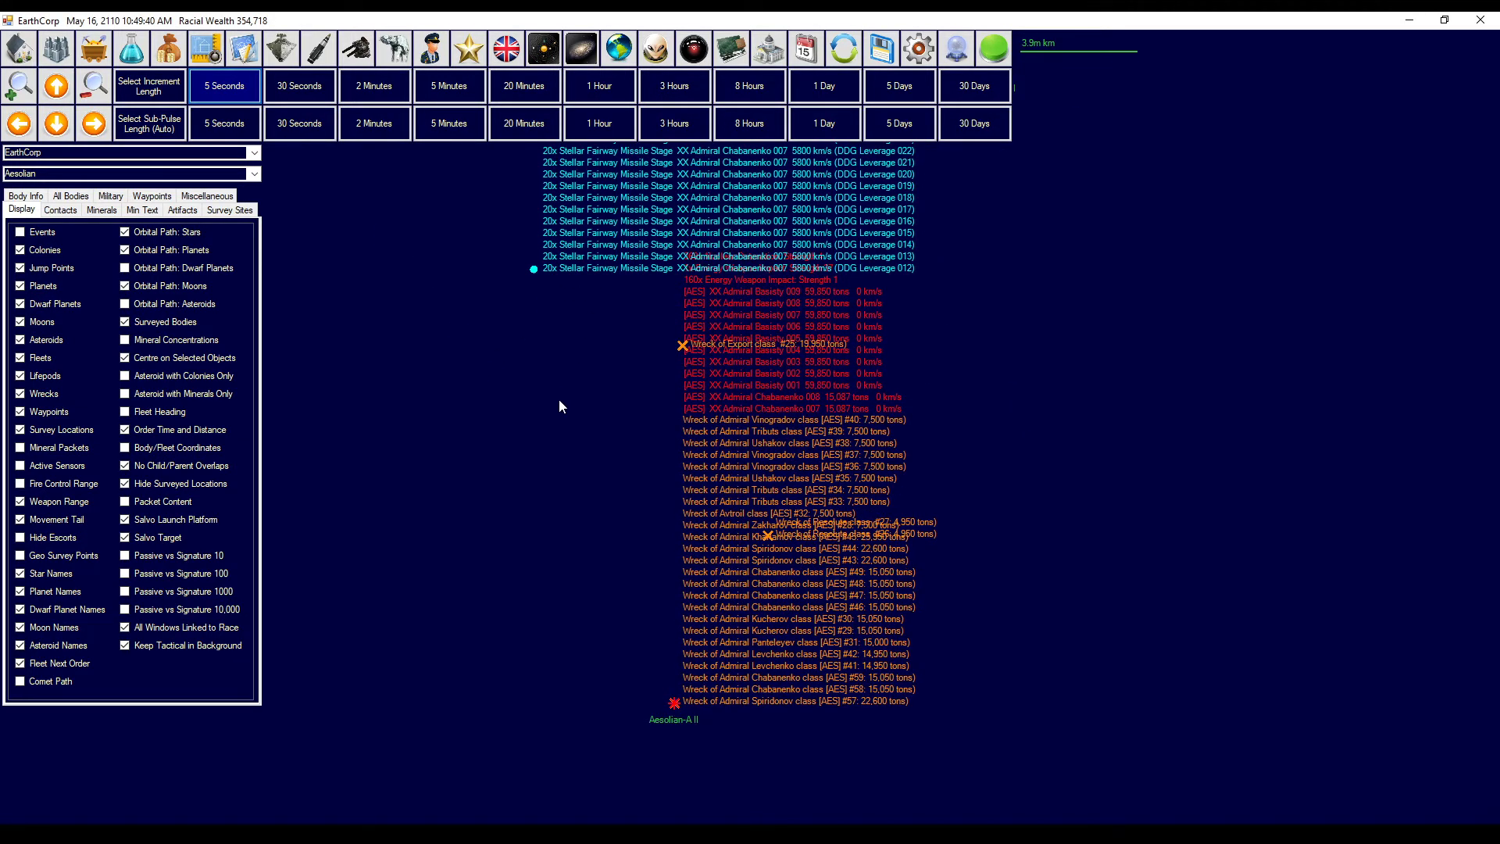
mouse_move(570, 435)
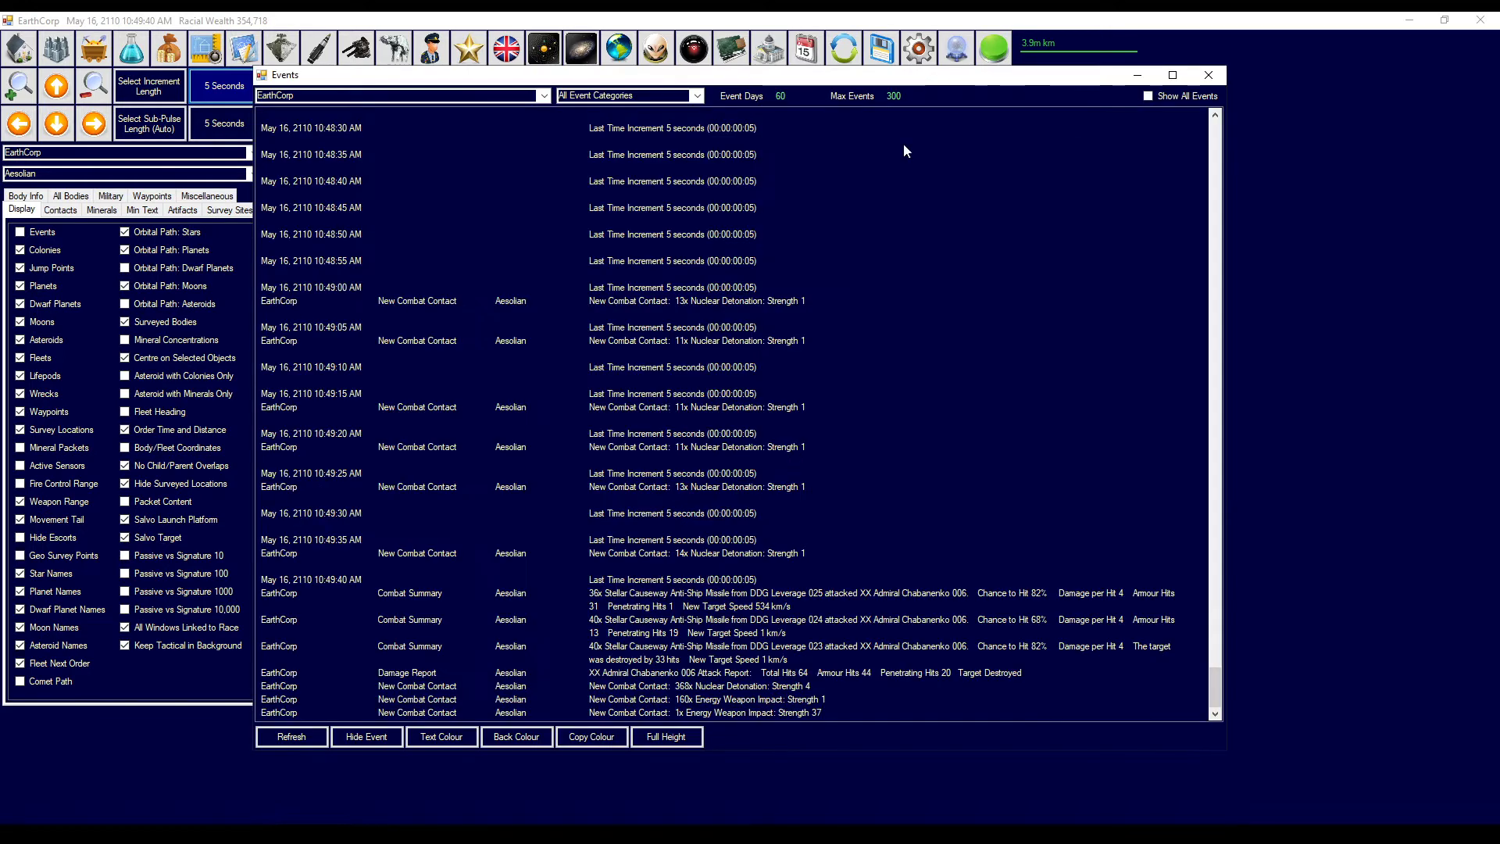
mouse_move(721, 704)
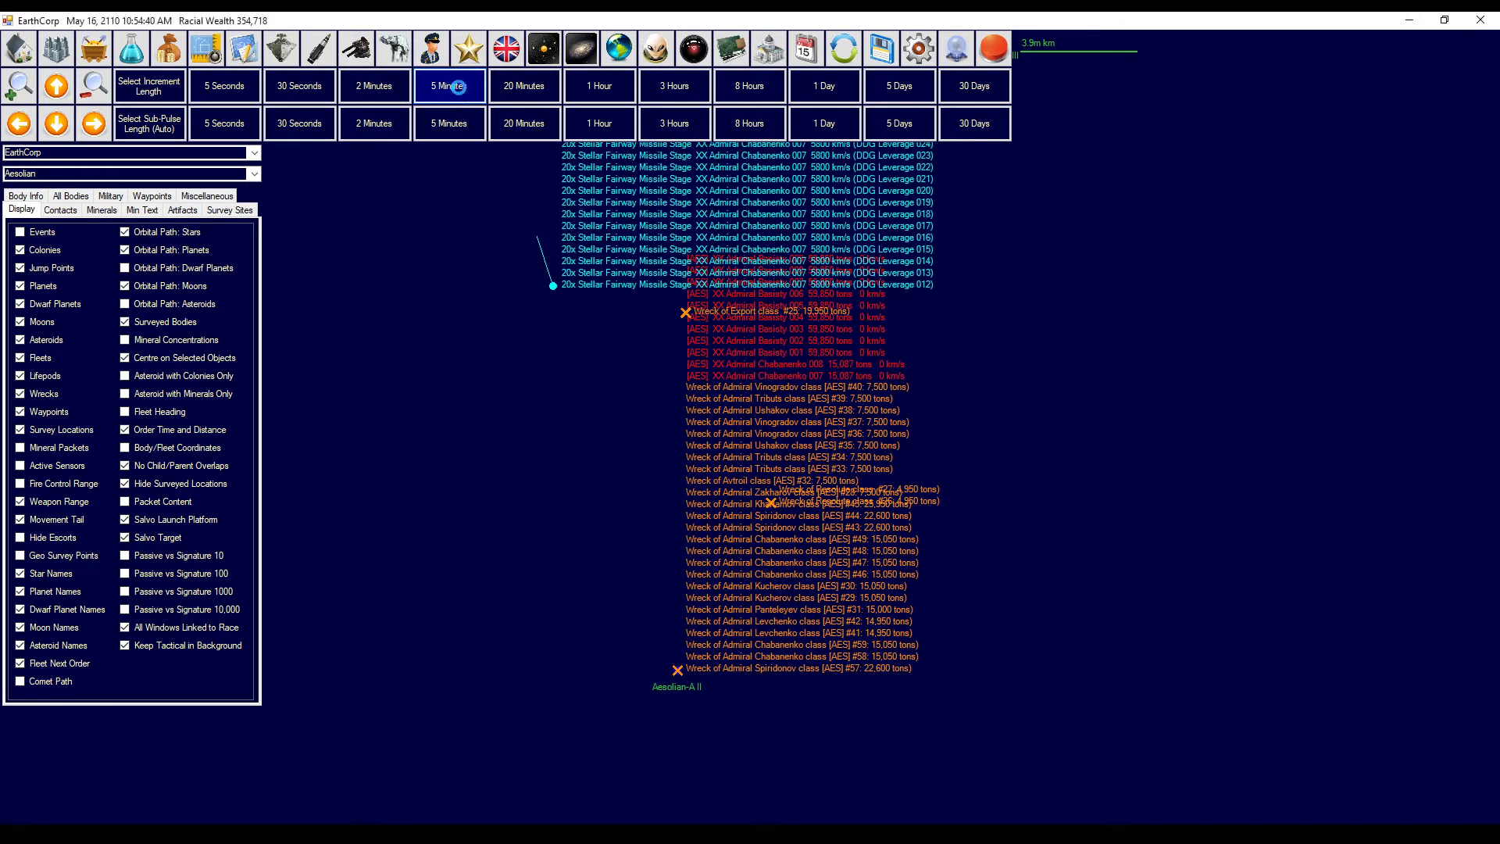
- Advance time by 5 and 2 minutes until Admiral Chabanenko 007 is destroyed at 11:27 AM
click(449, 85)
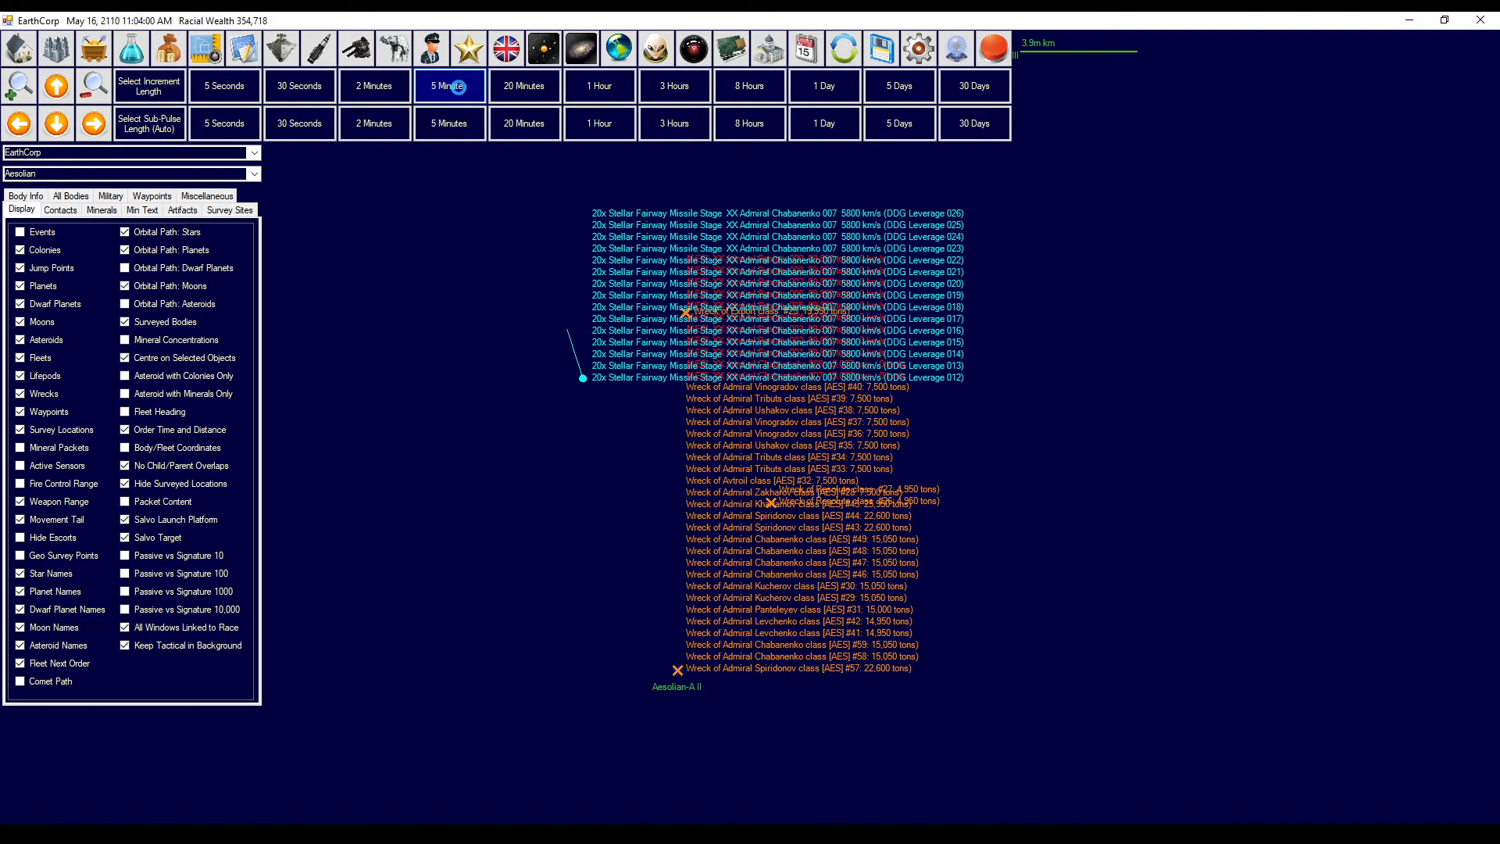
click(448, 85)
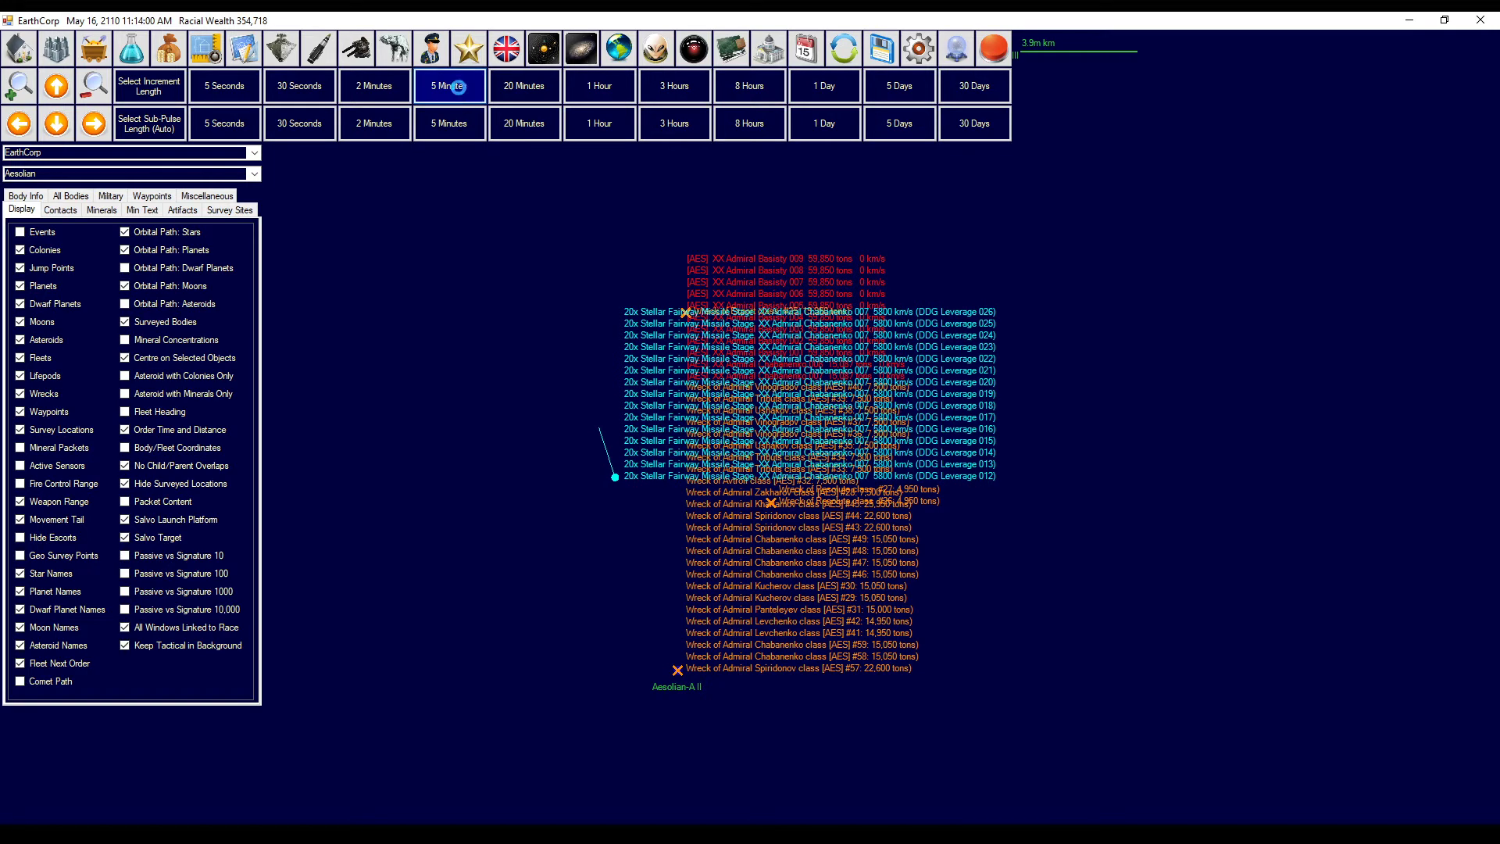
click(449, 85)
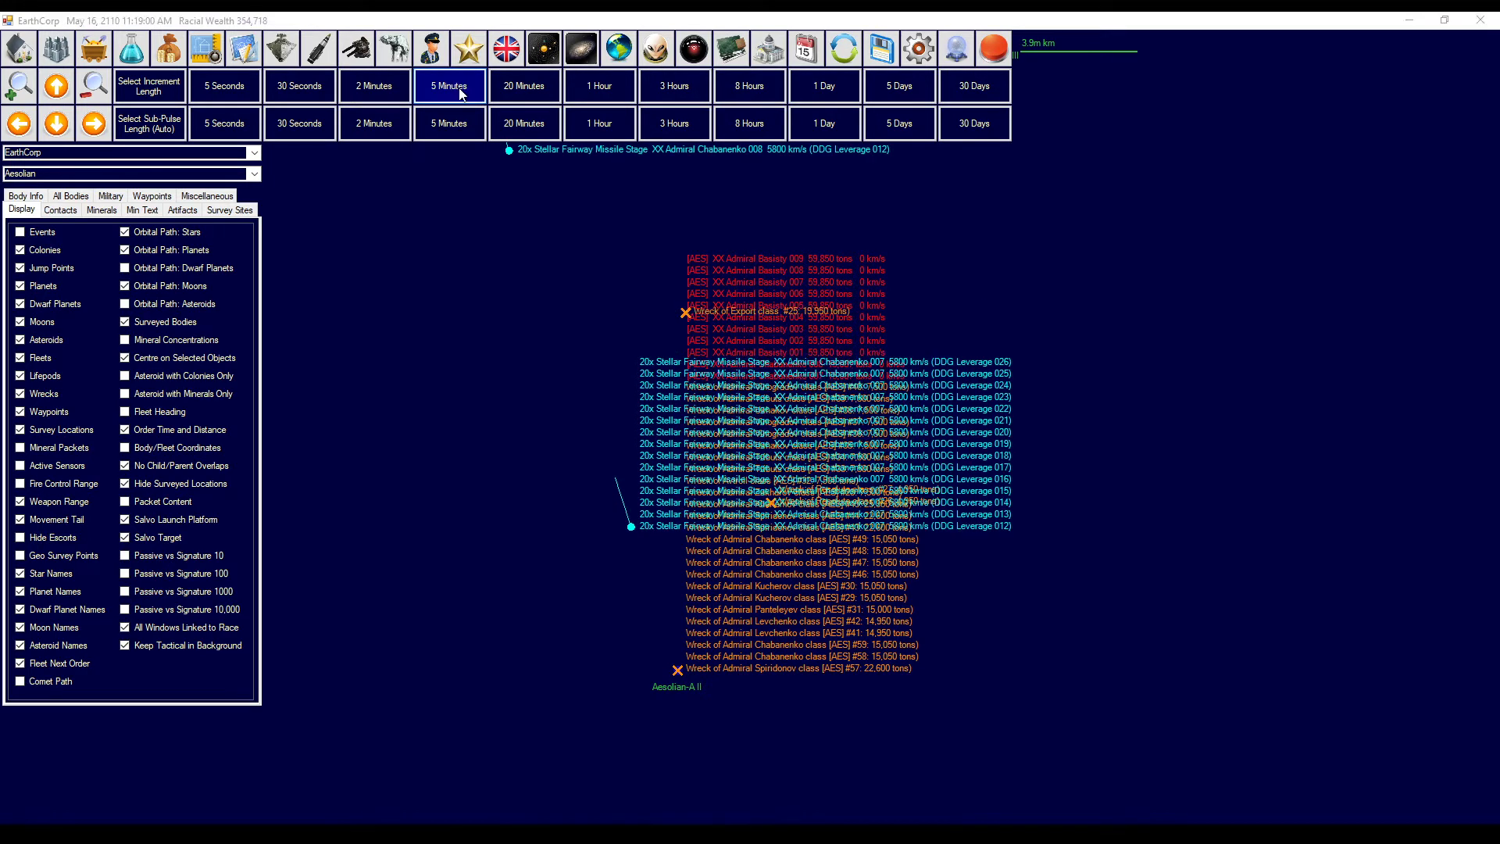
click(375, 85)
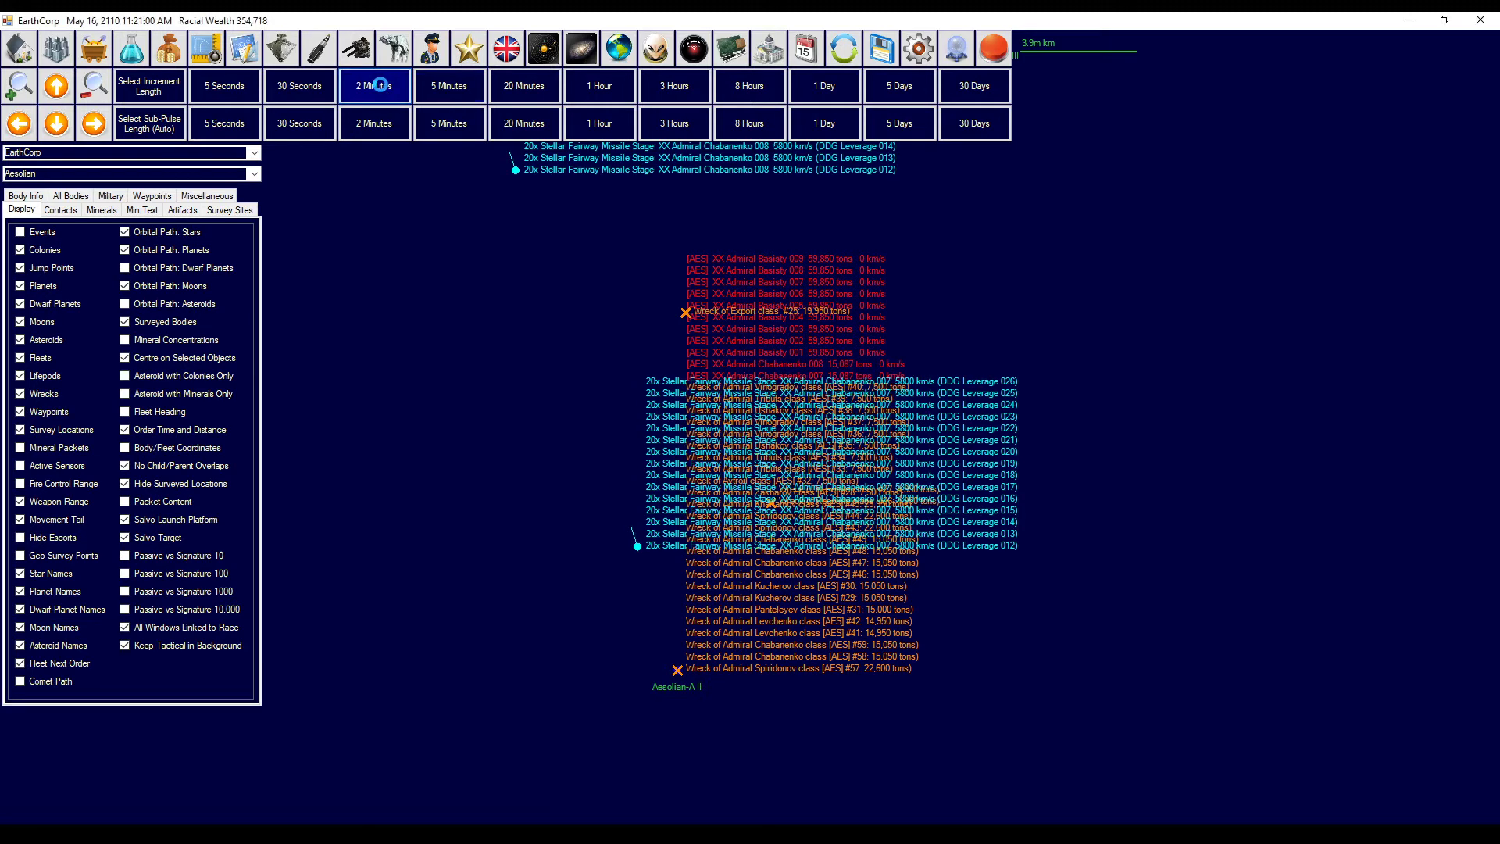
click(374, 85)
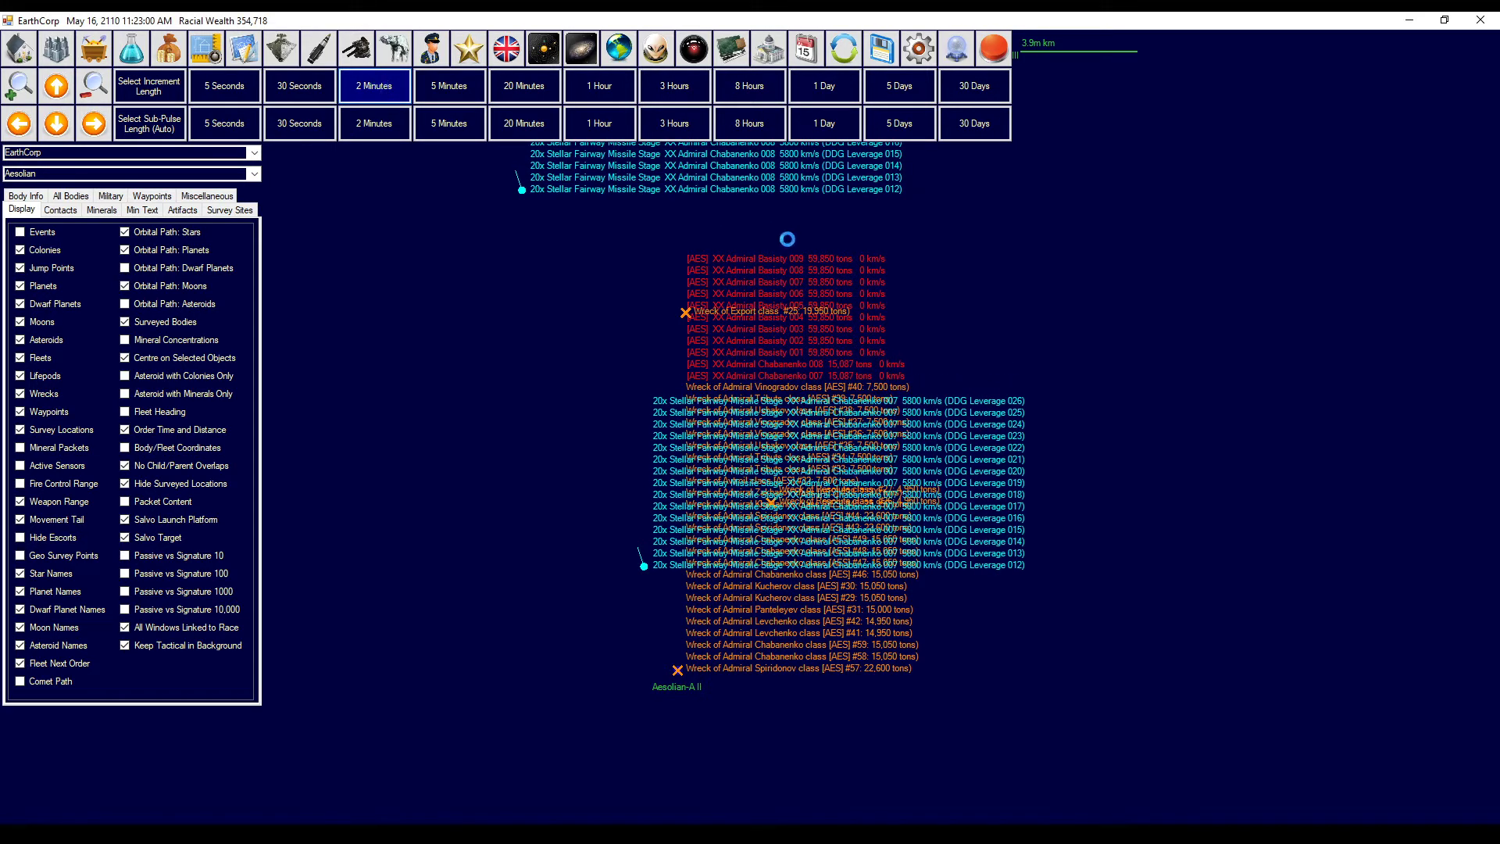
click(374, 85)
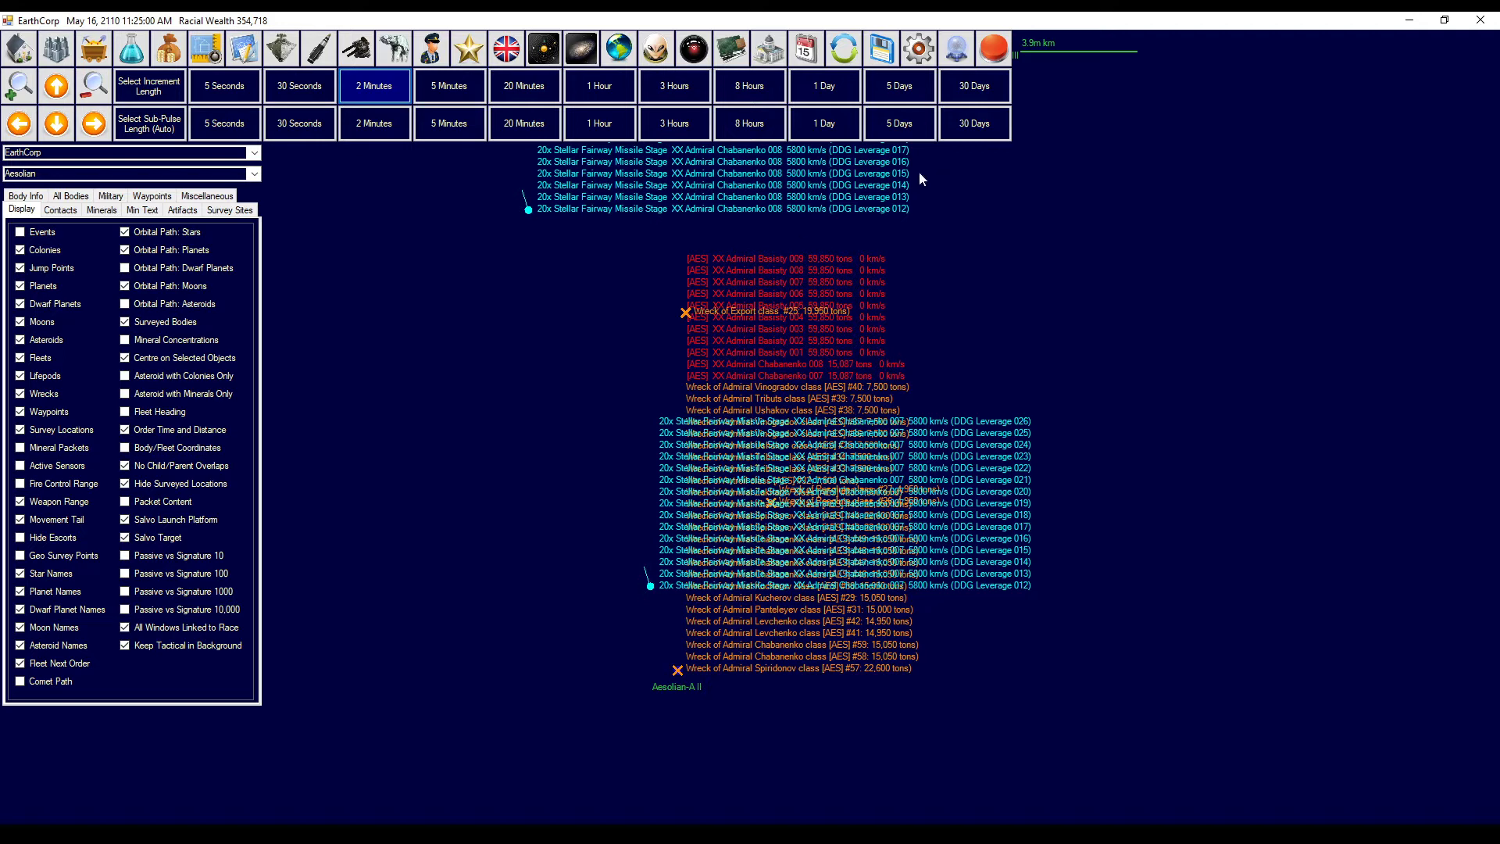
click(375, 85)
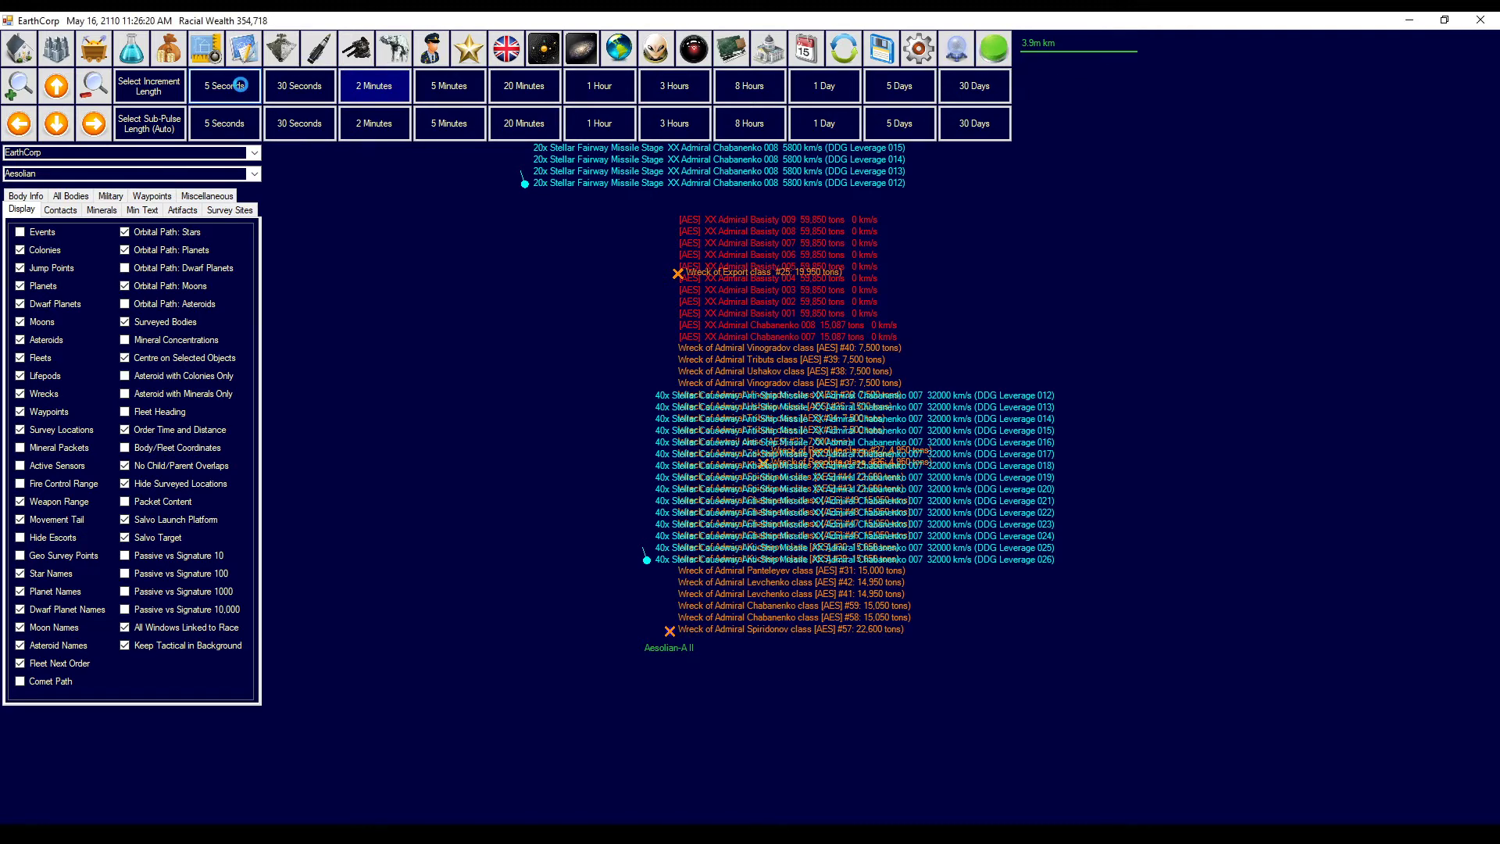
click(224, 86)
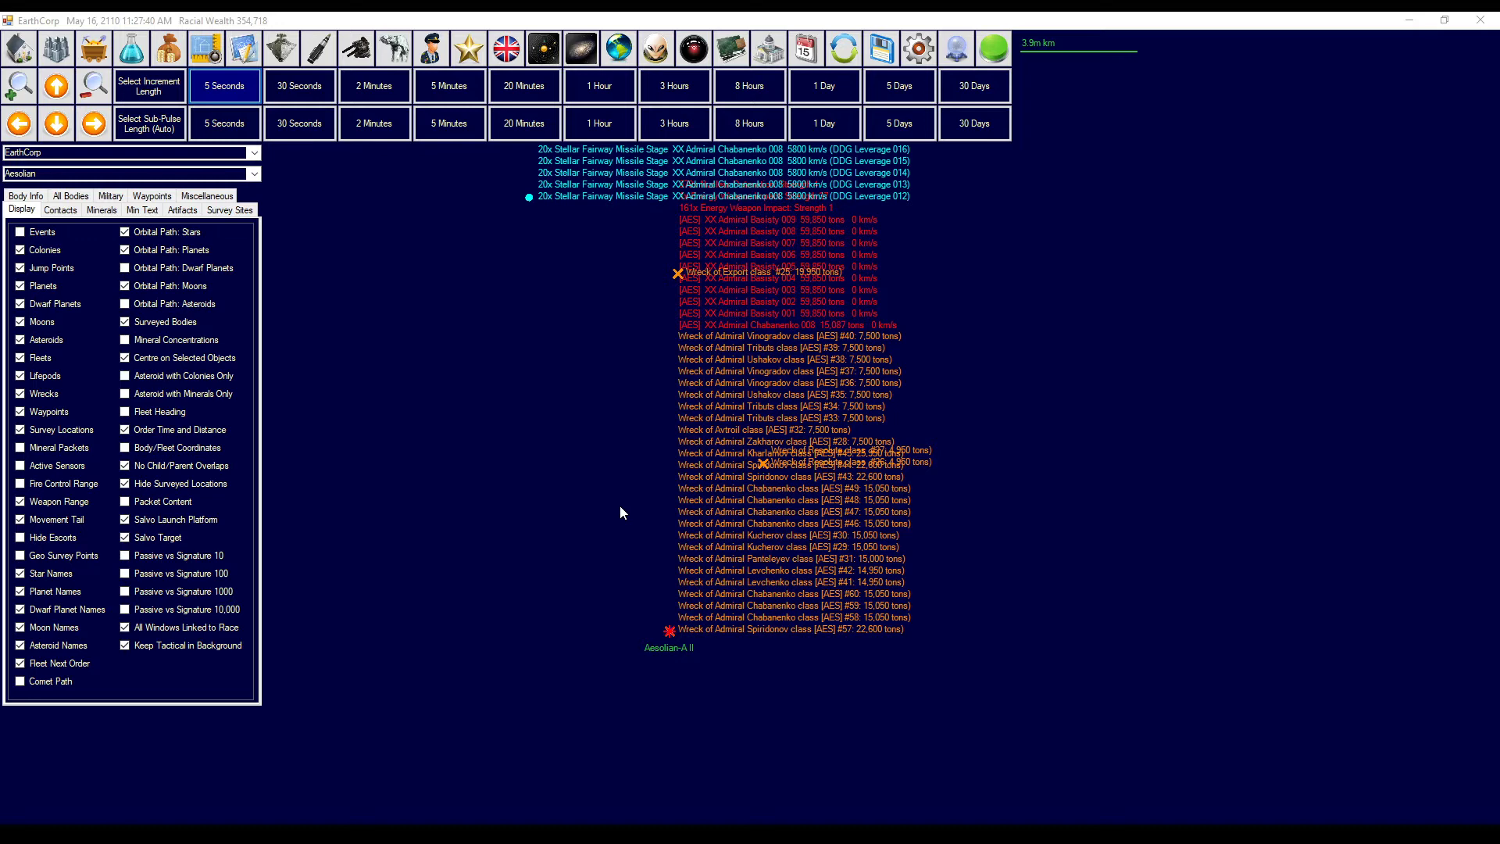
mouse_move(708, 425)
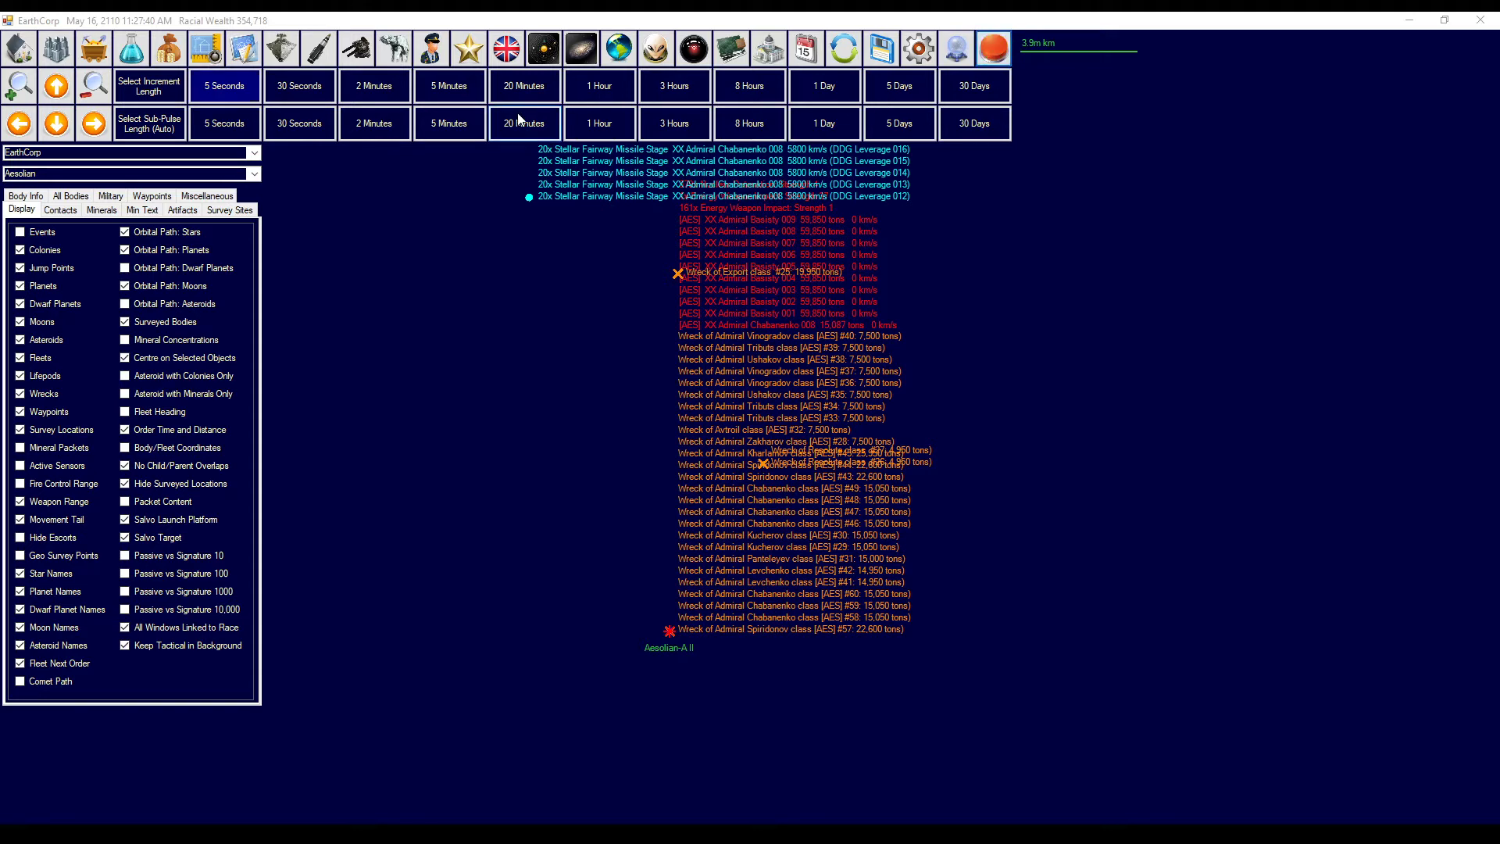
- Advance the game clock in repeated 5-minute increments
click(447, 85)
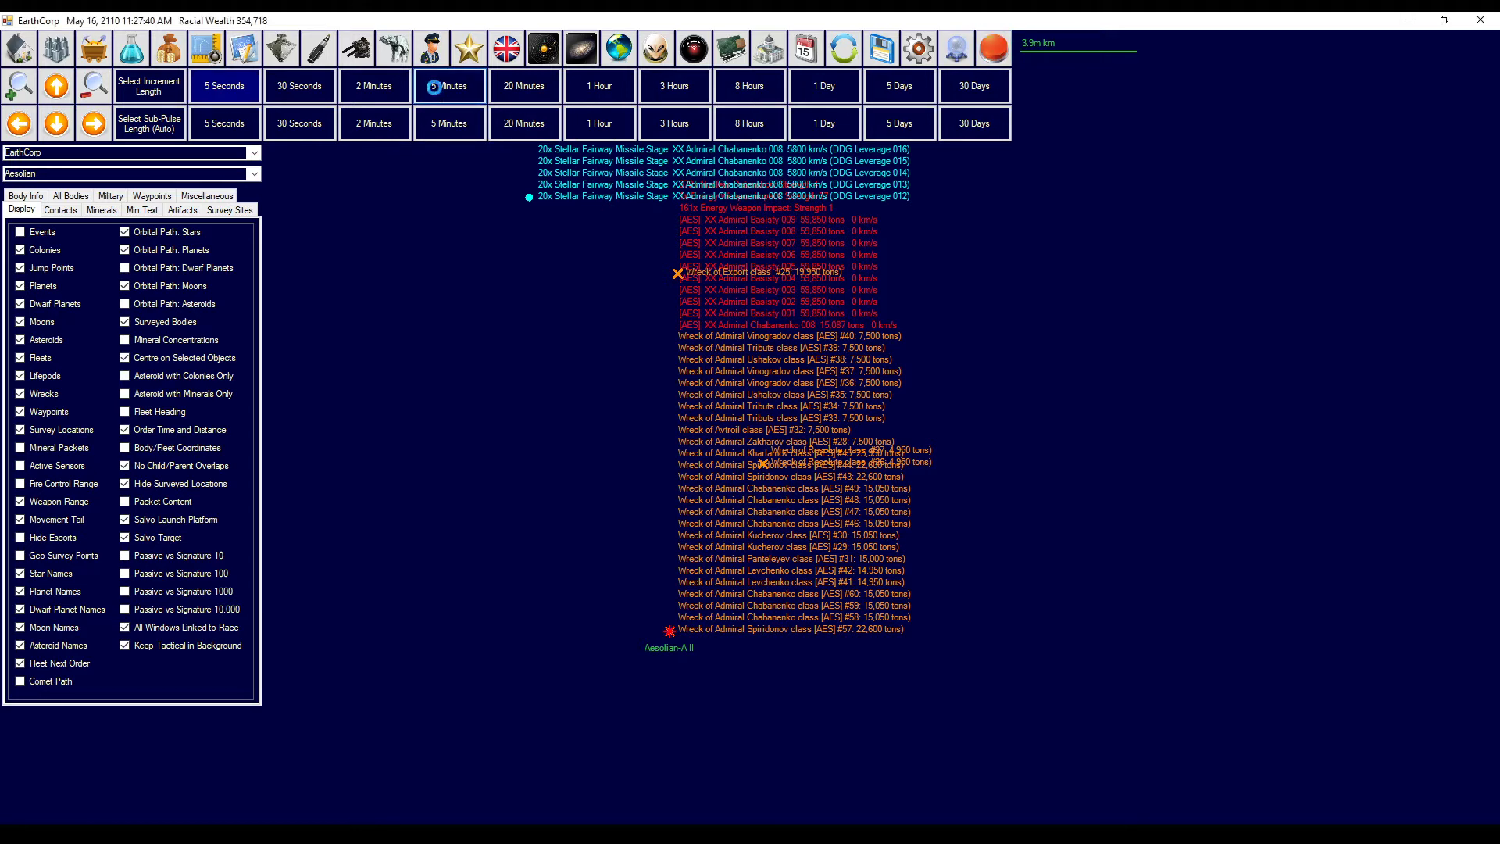
click(448, 85)
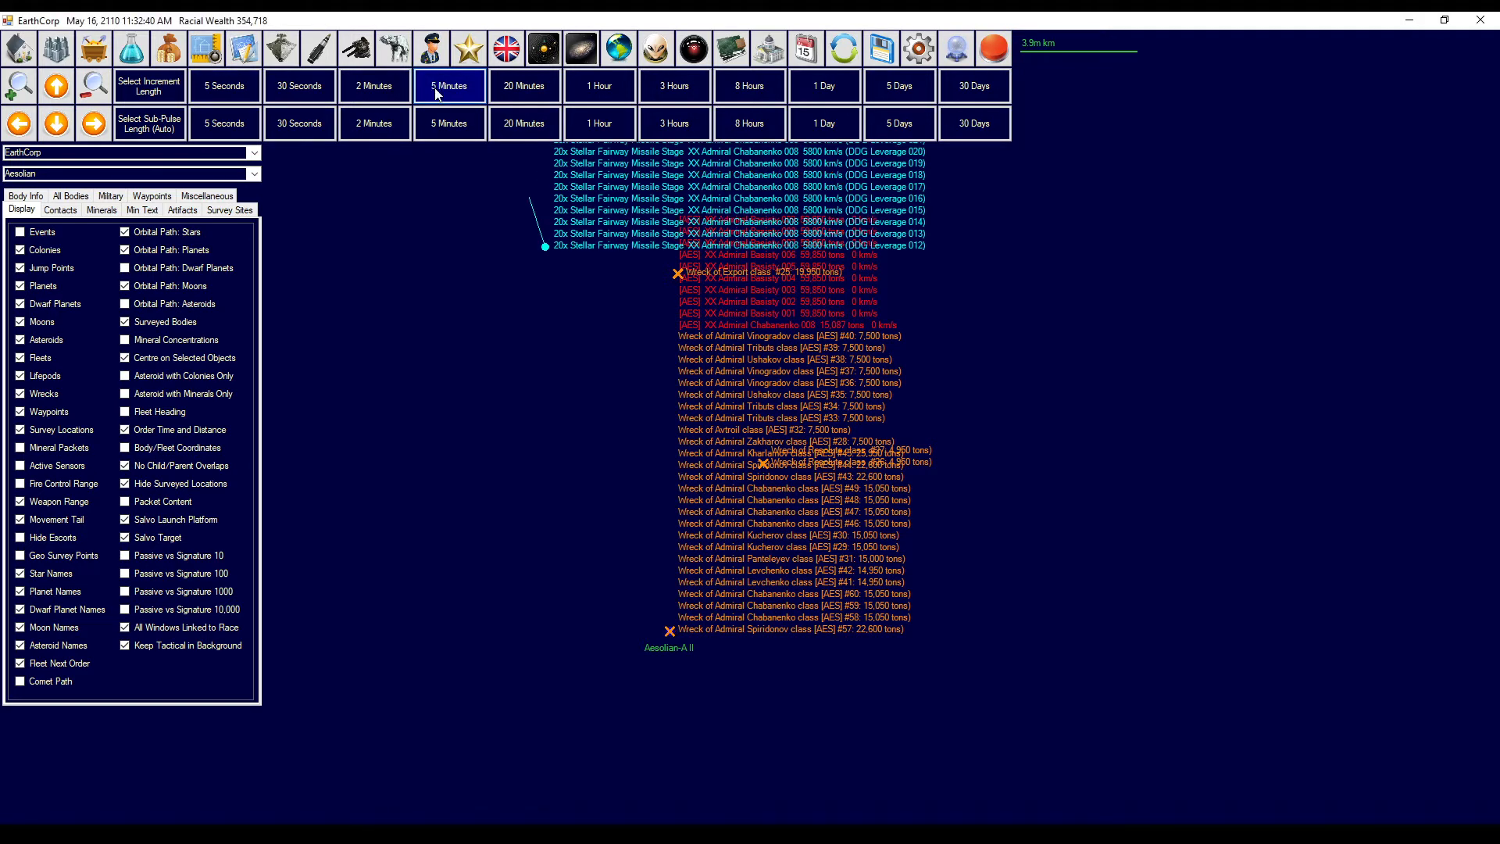
click(449, 86)
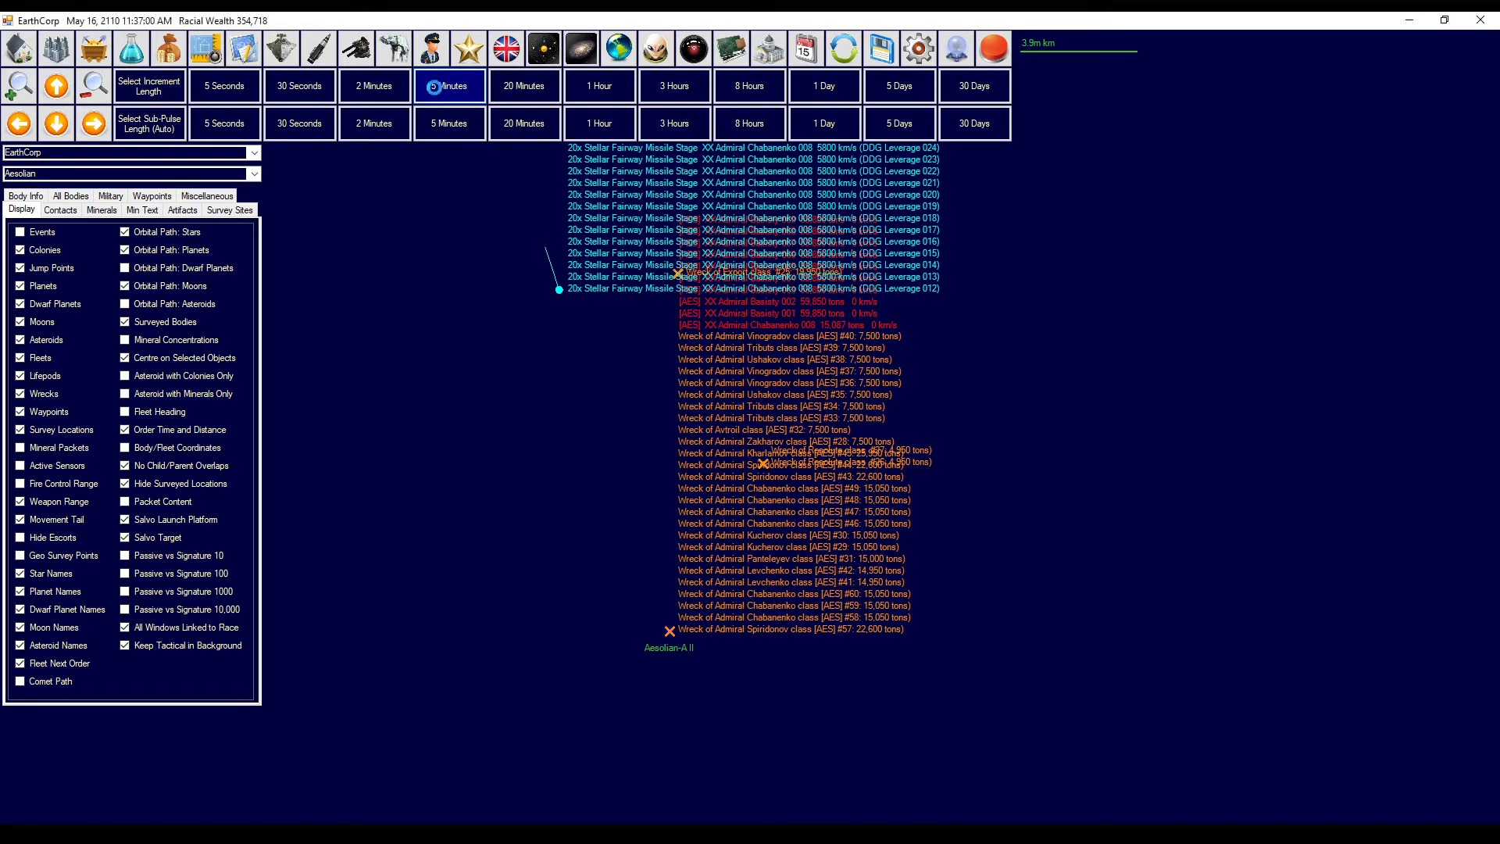
click(448, 85)
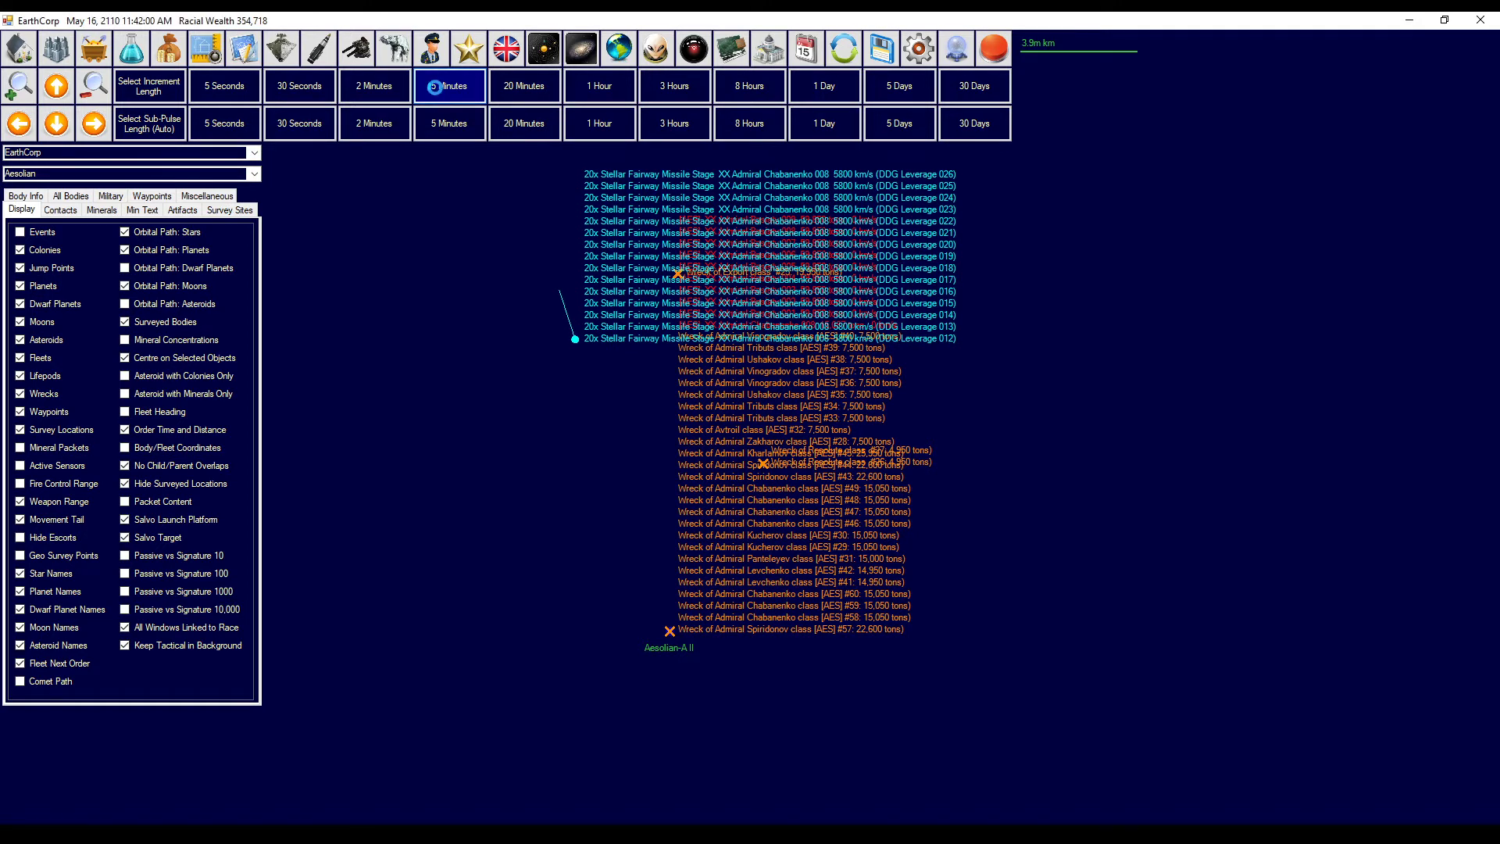
click(448, 85)
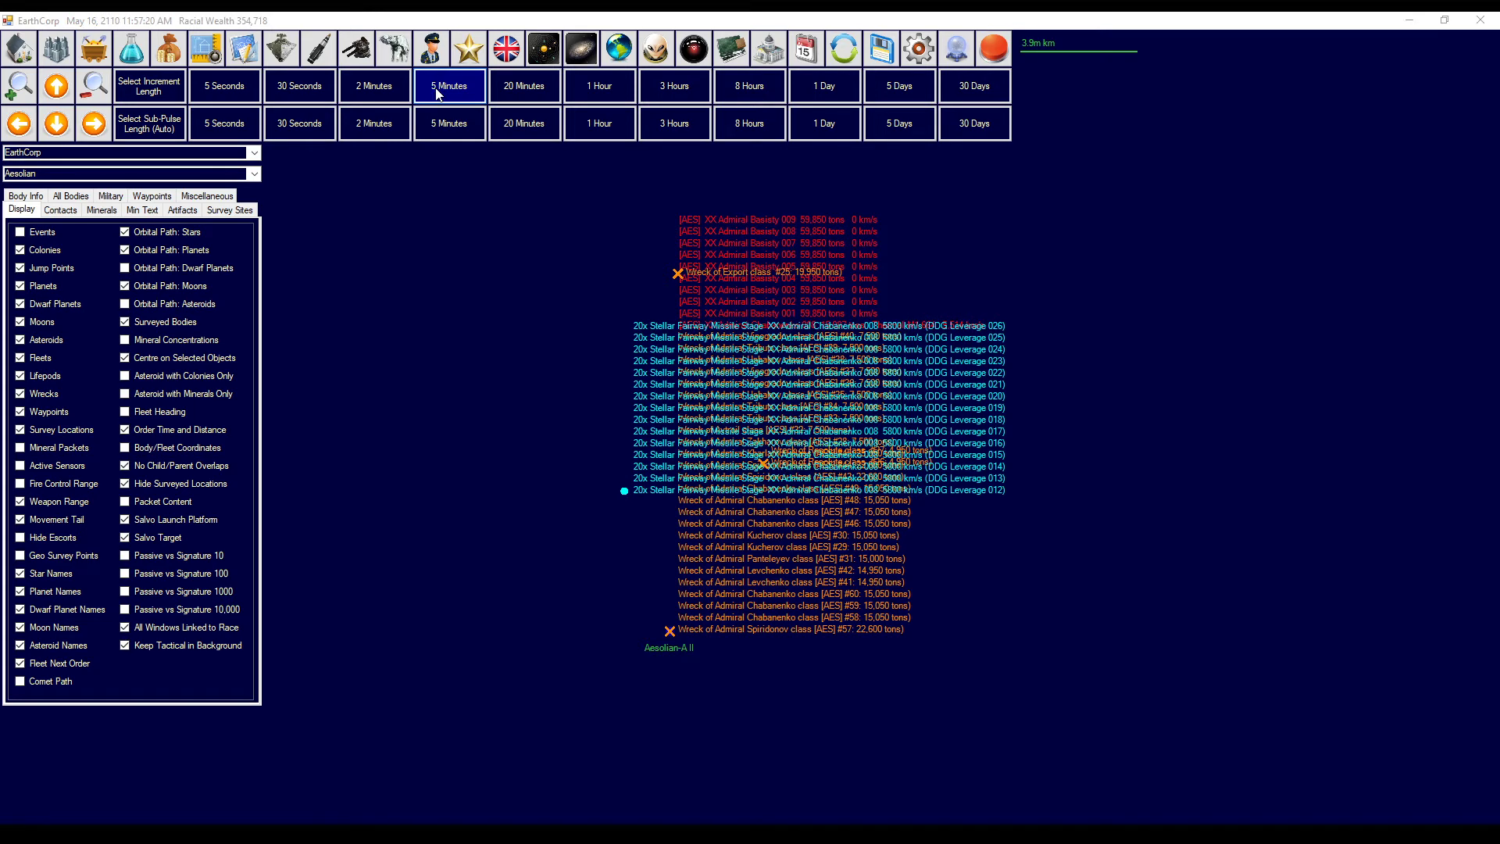
click(299, 85)
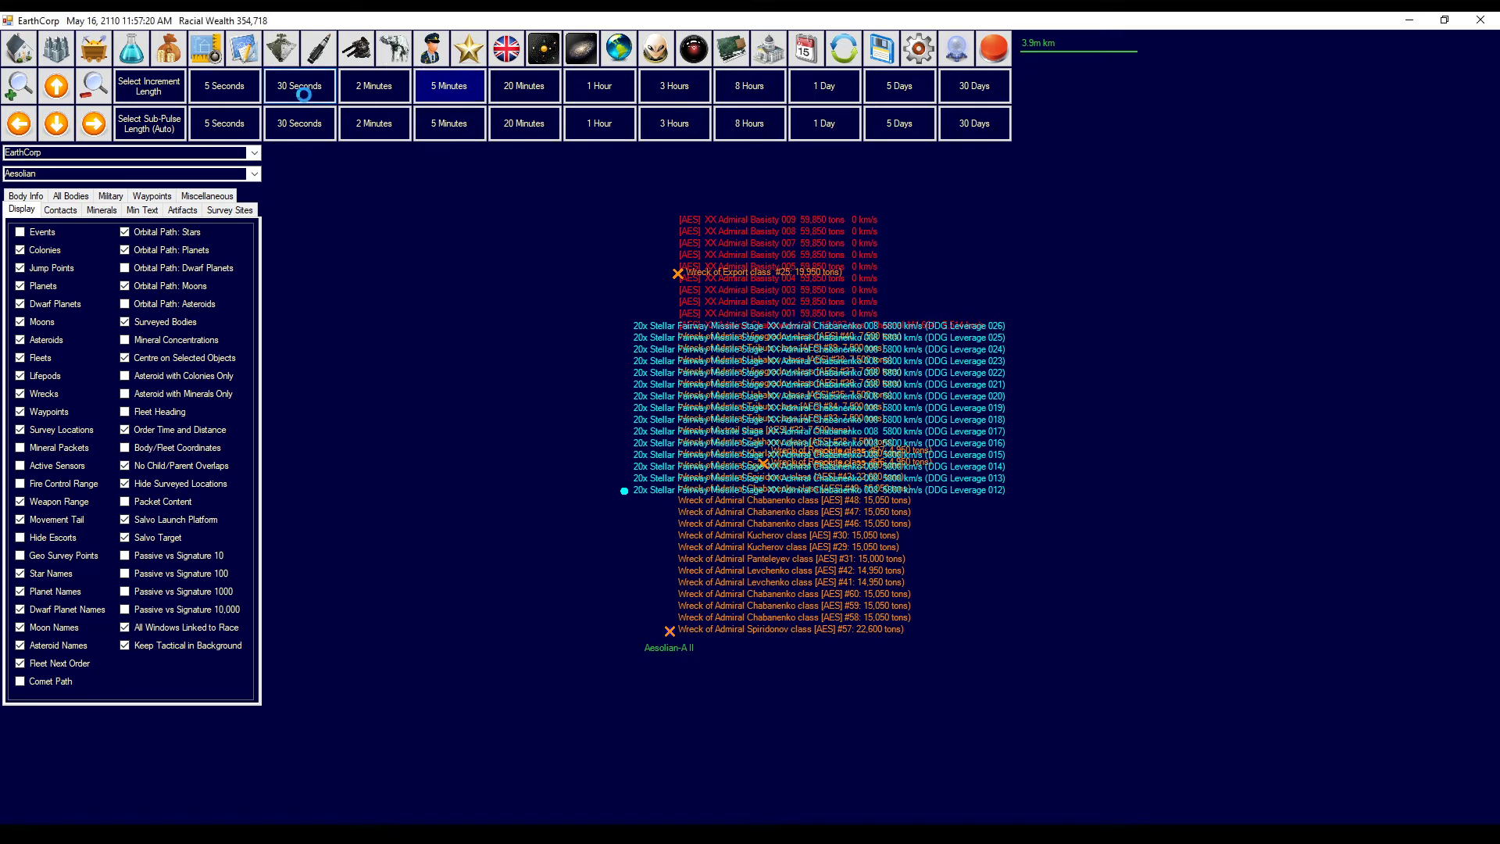
- Step time by 30 seconds, enable automated turns, then 5 seconds until the salvos impact
click(300, 86)
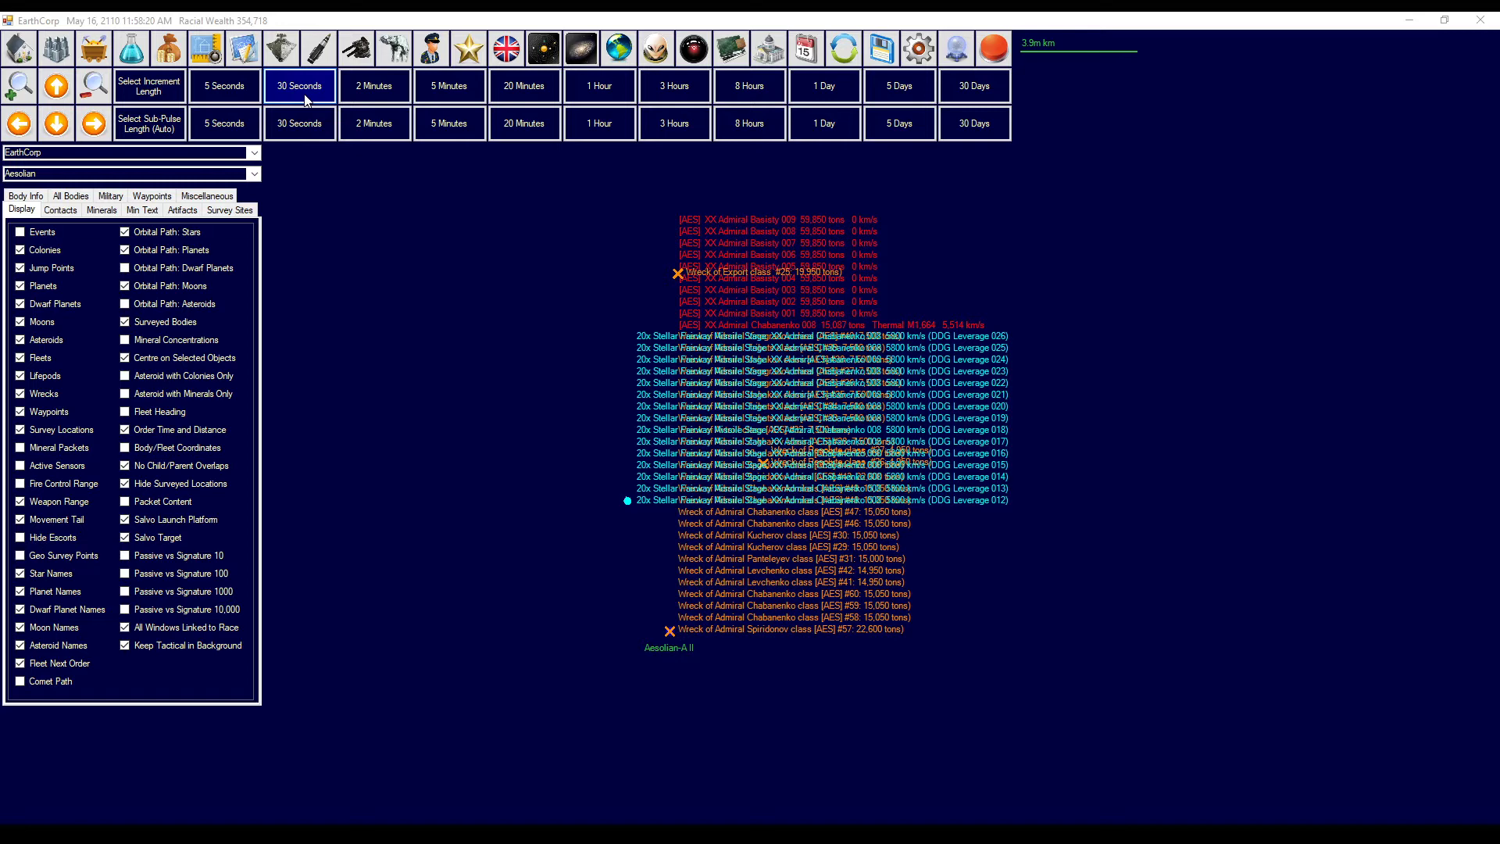
click(298, 85)
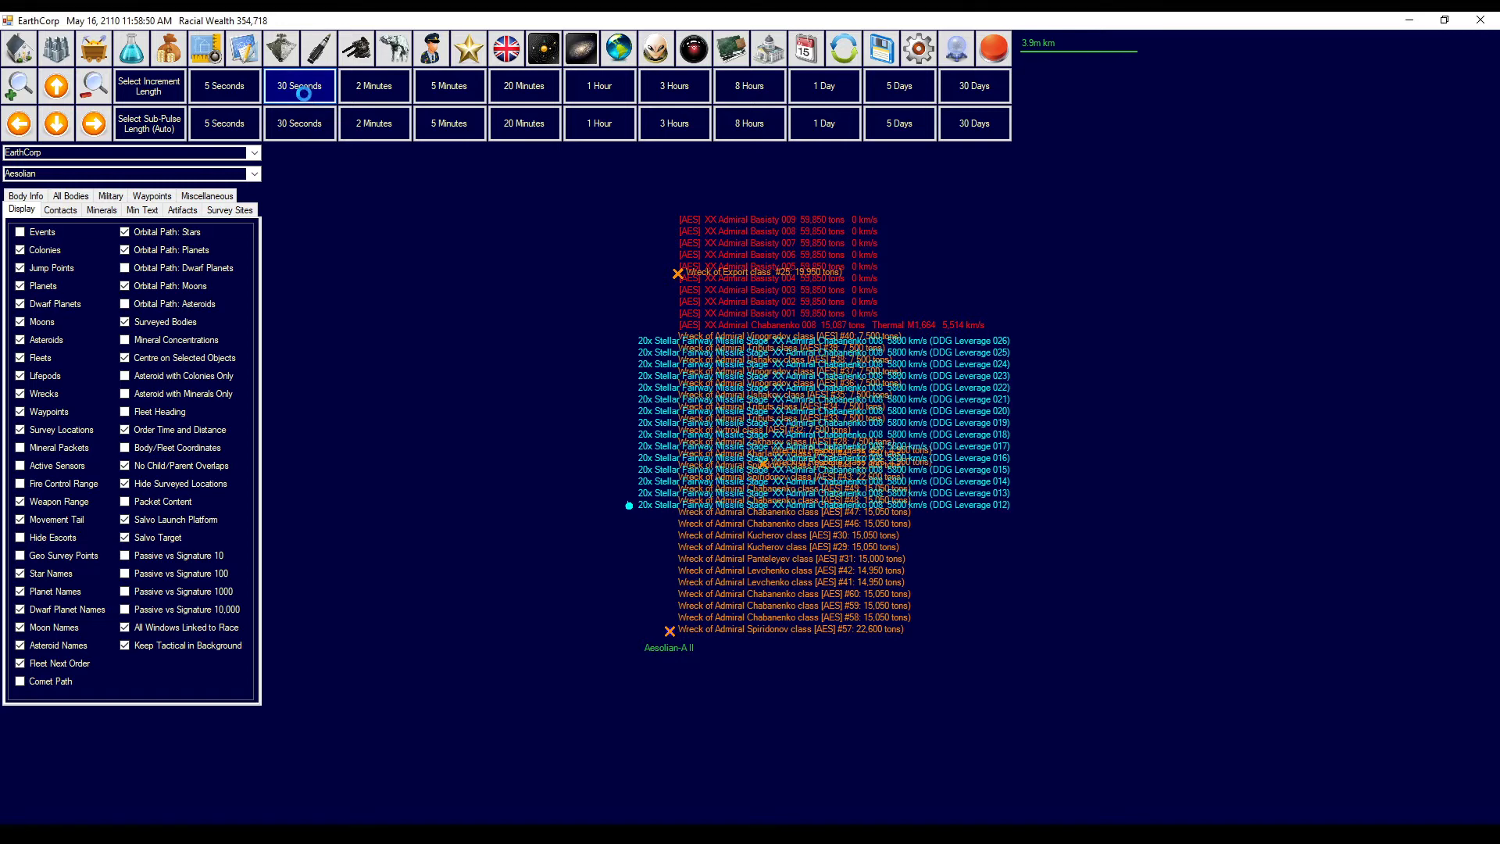
click(299, 85)
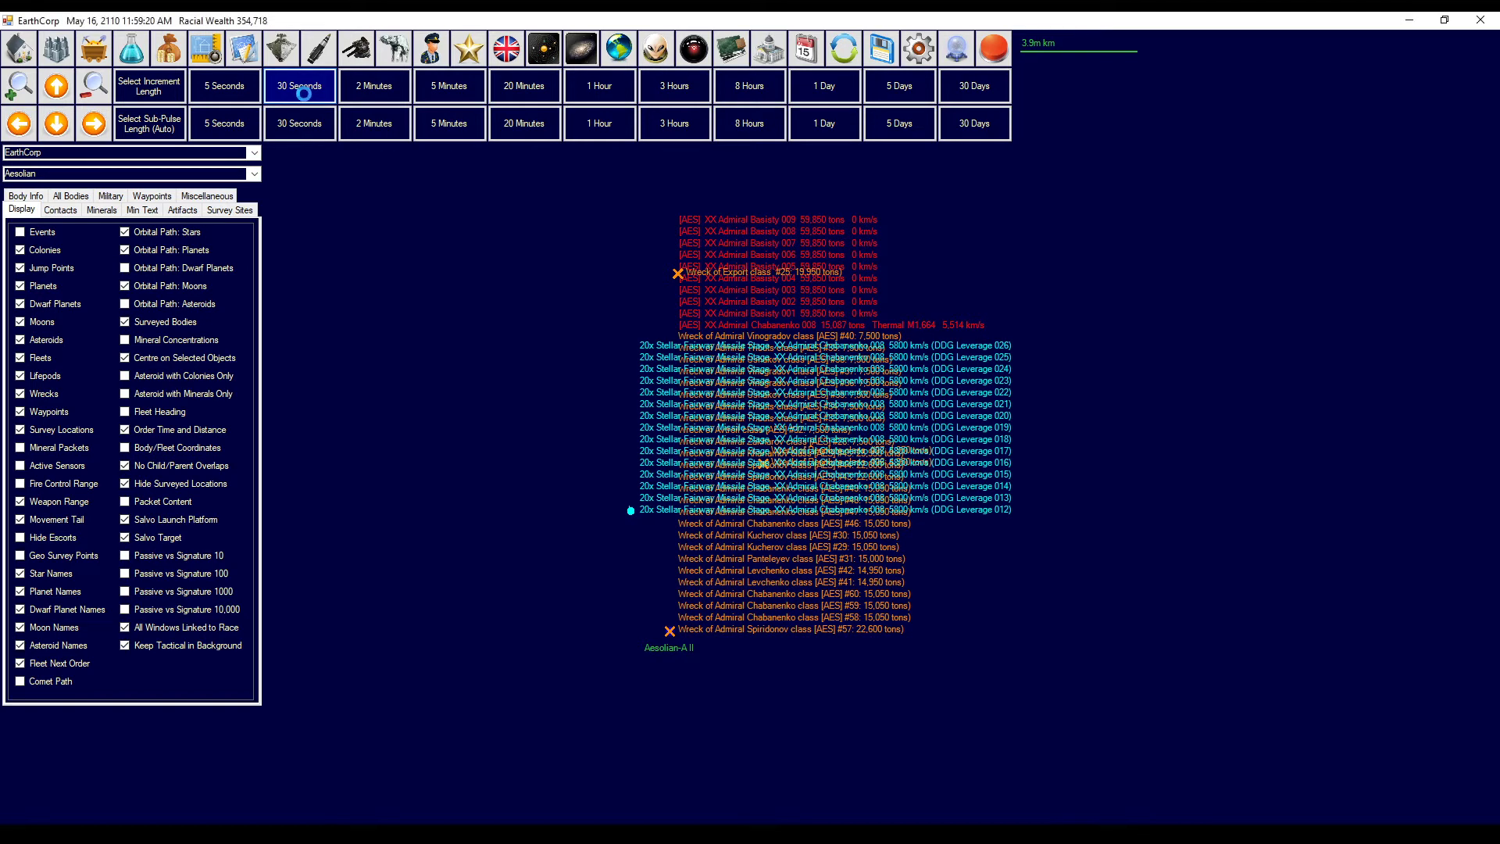
click(299, 85)
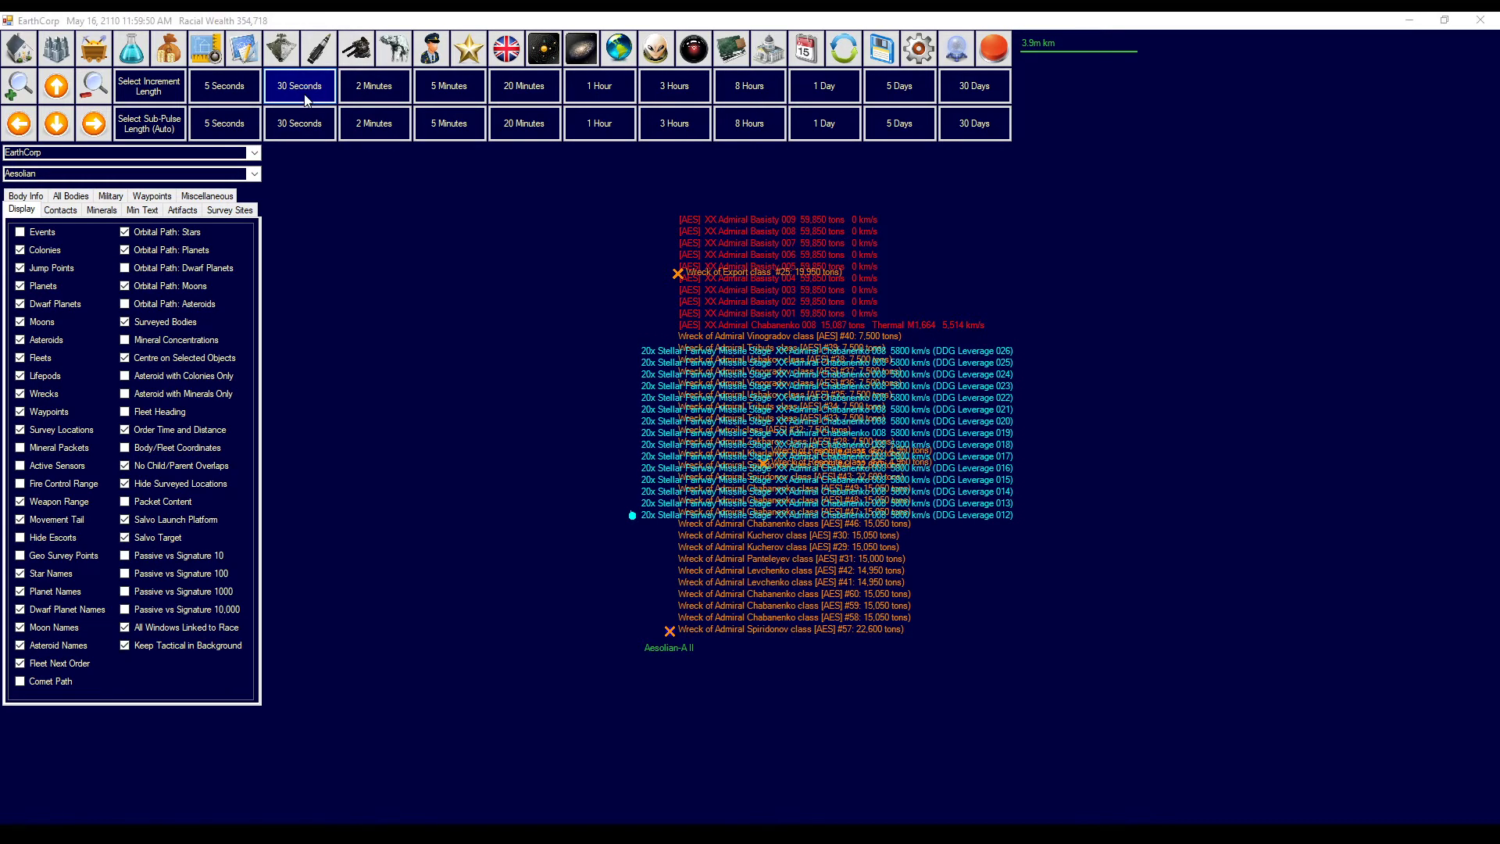
click(299, 86)
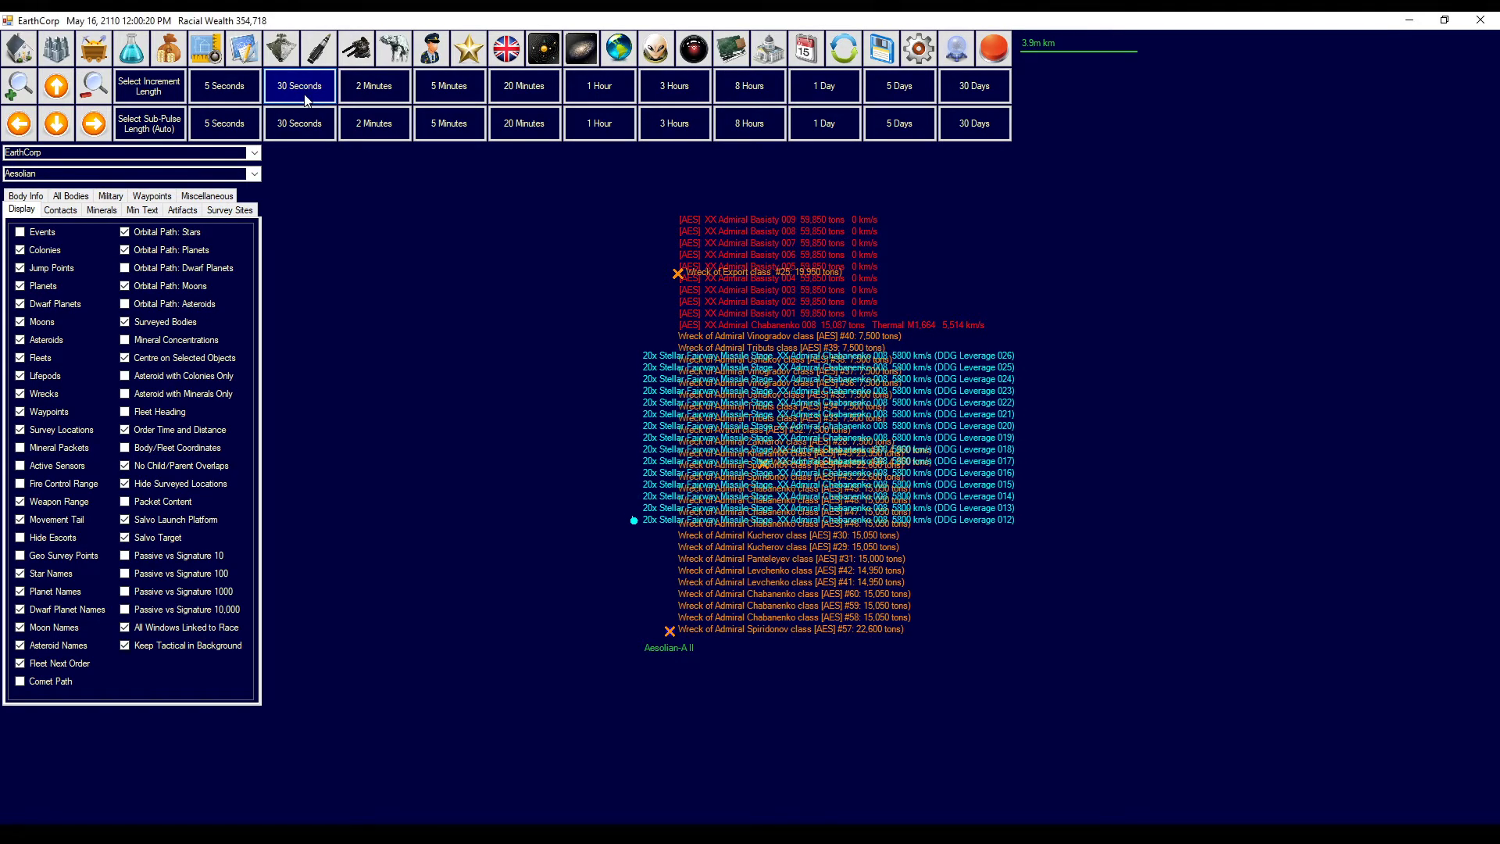
click(299, 85)
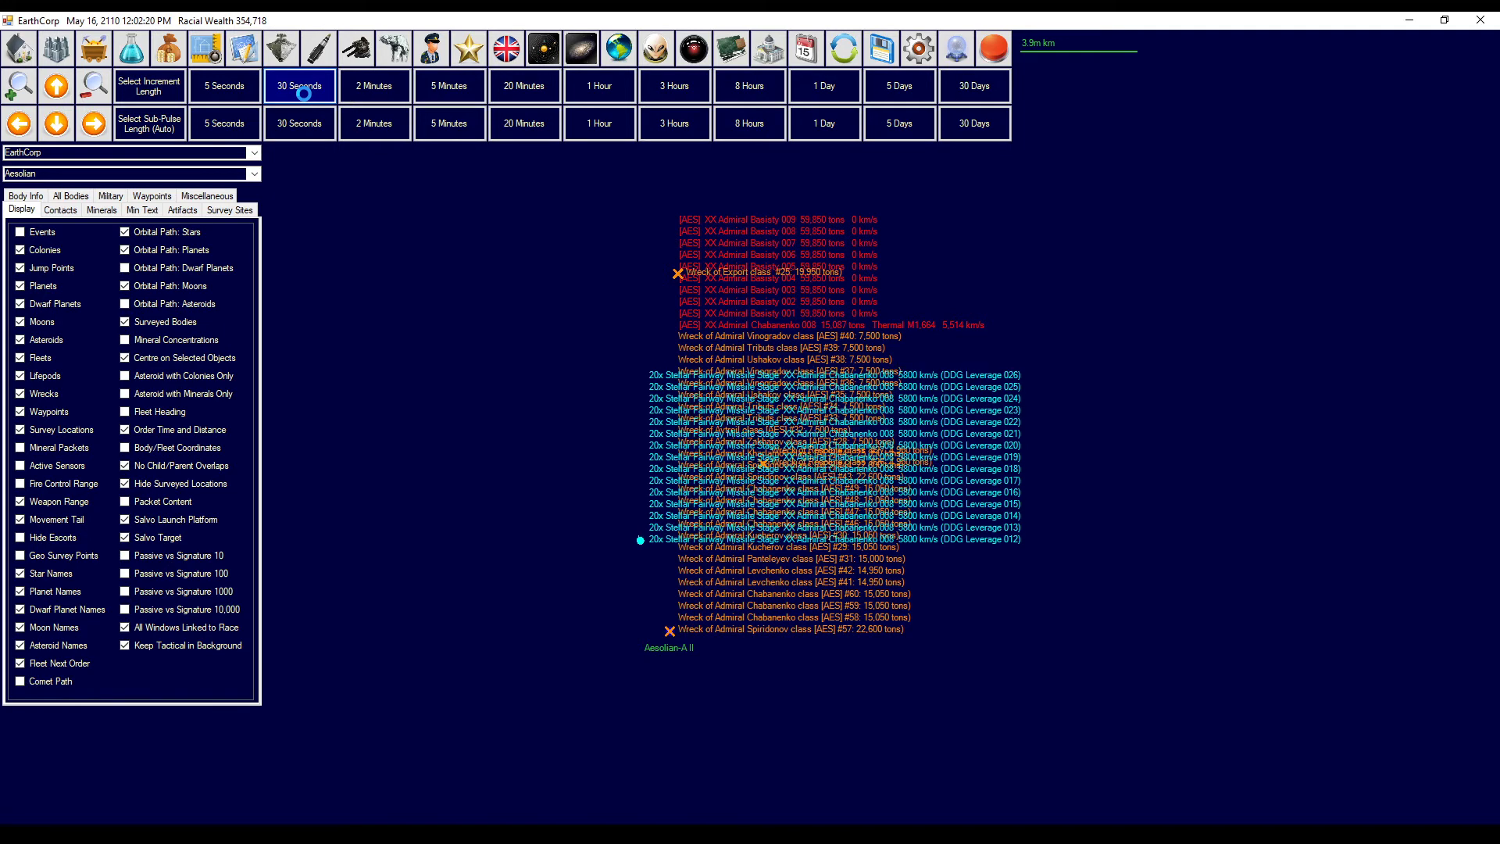
click(298, 85)
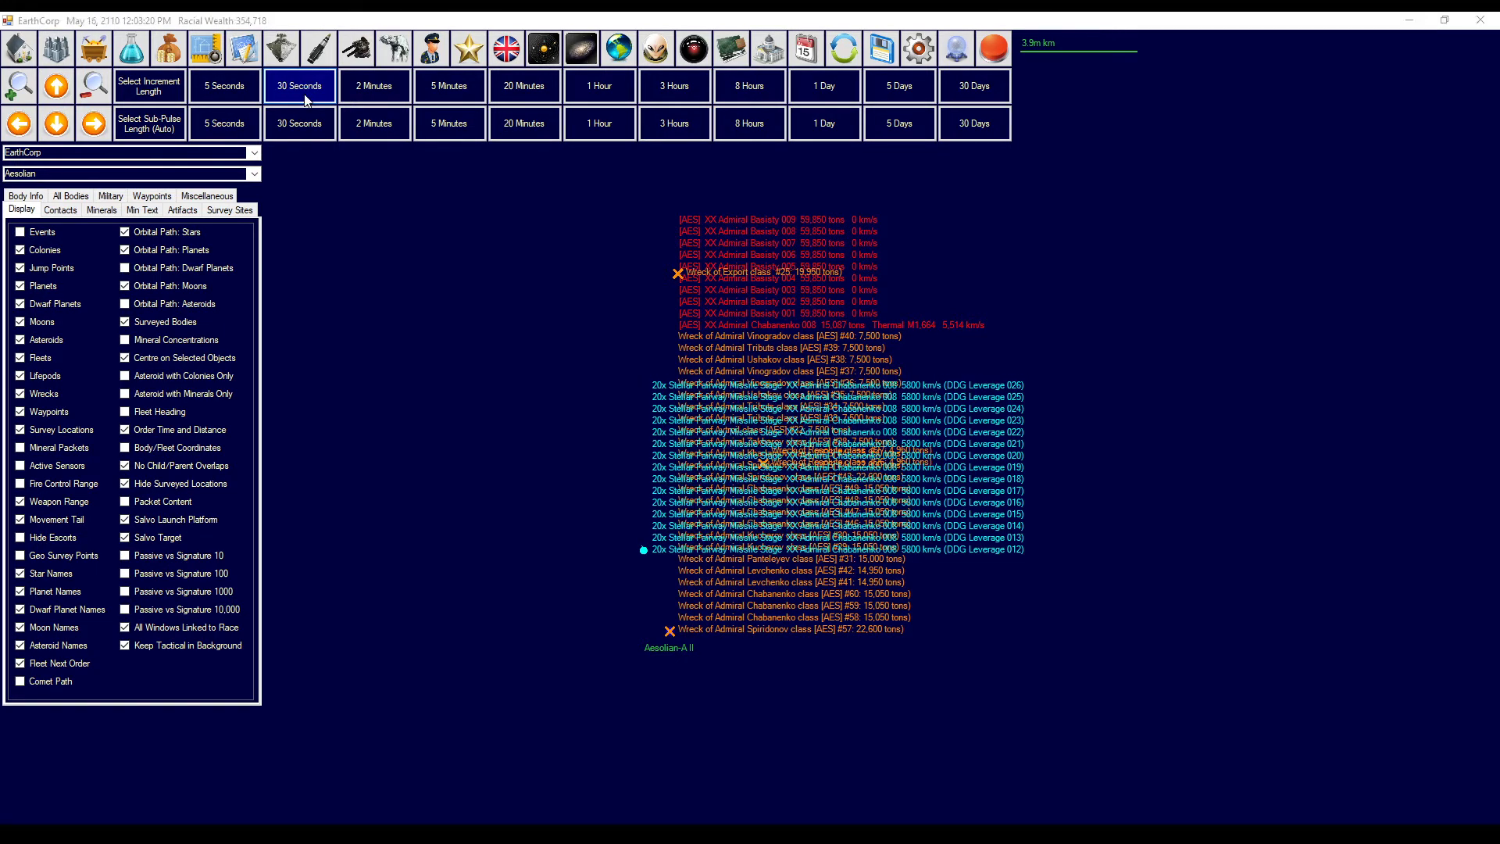
click(299, 85)
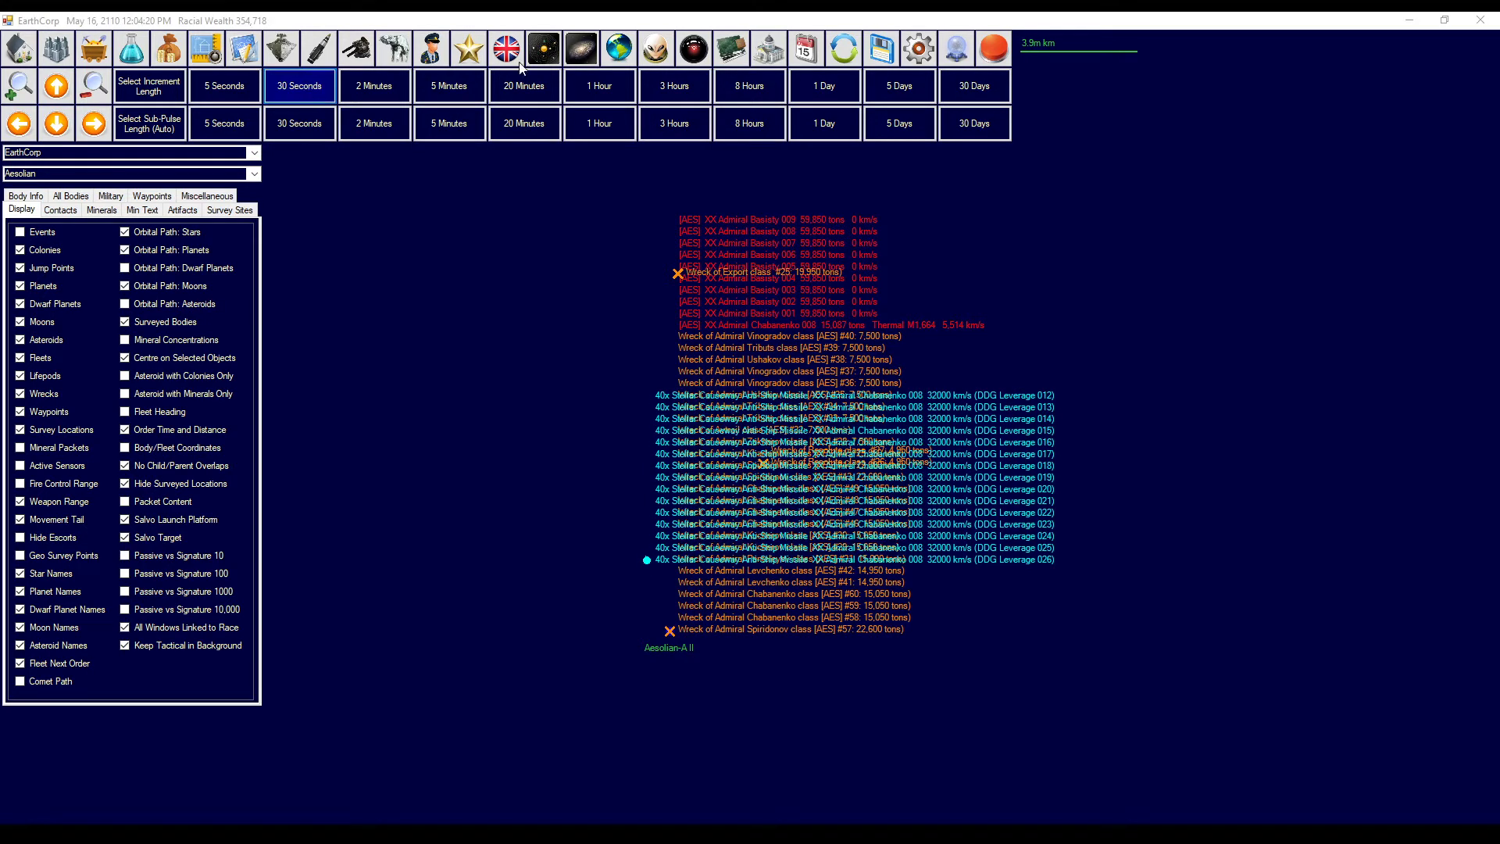
click(993, 48)
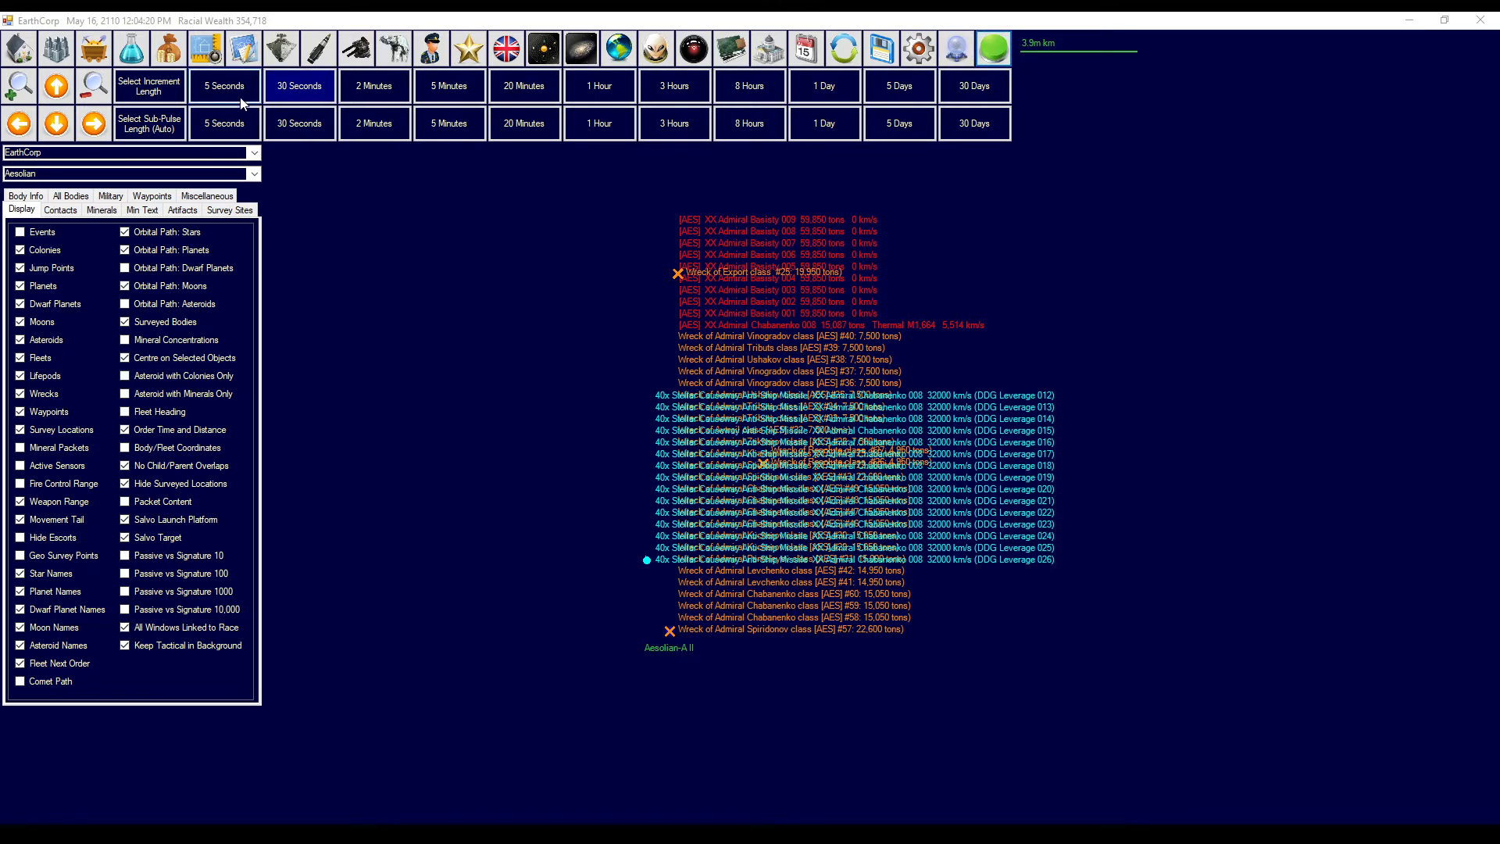
click(225, 85)
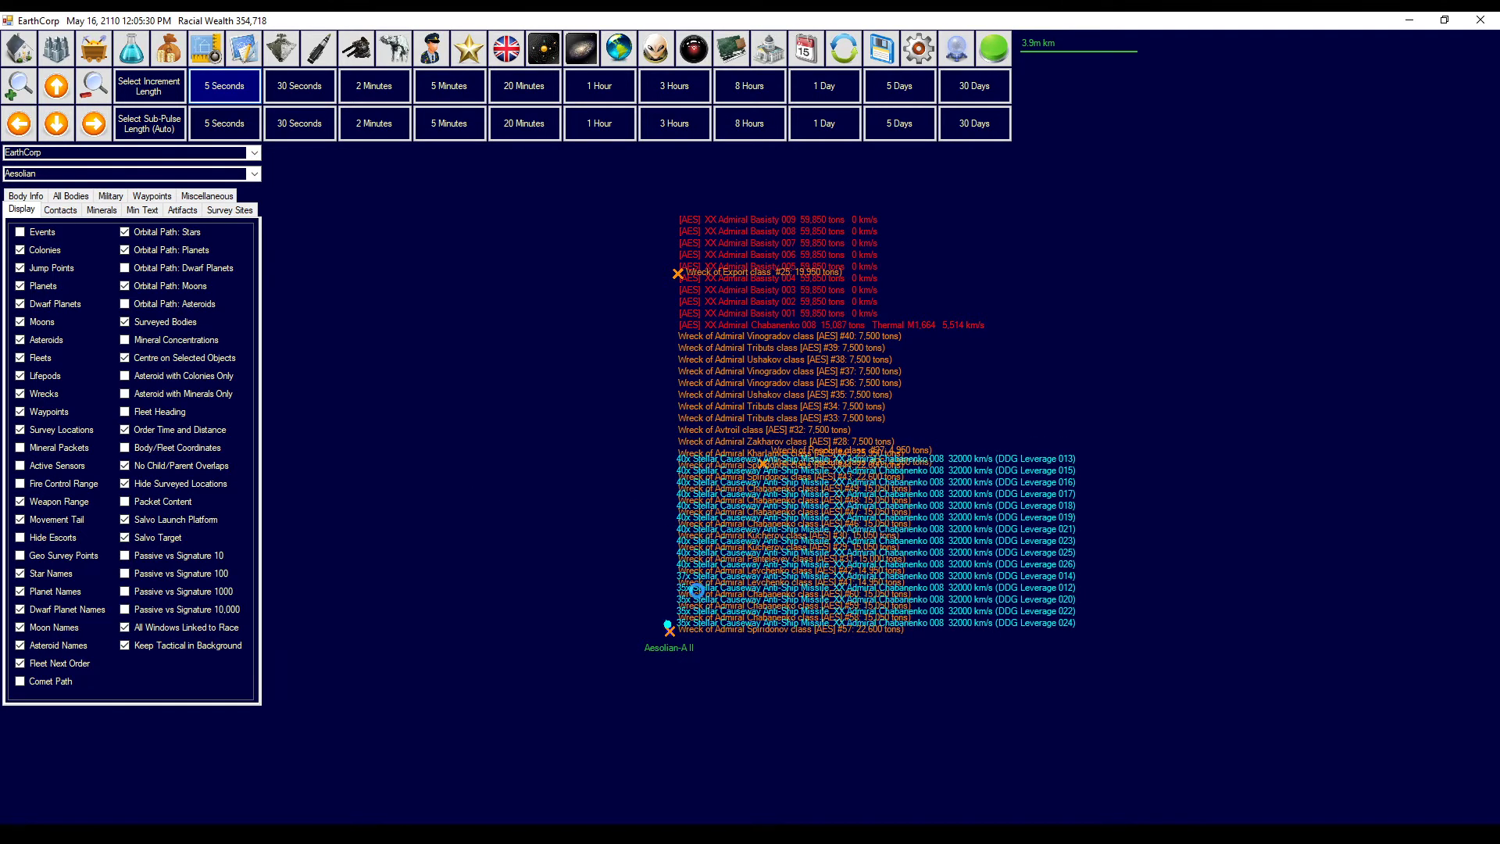
click(225, 85)
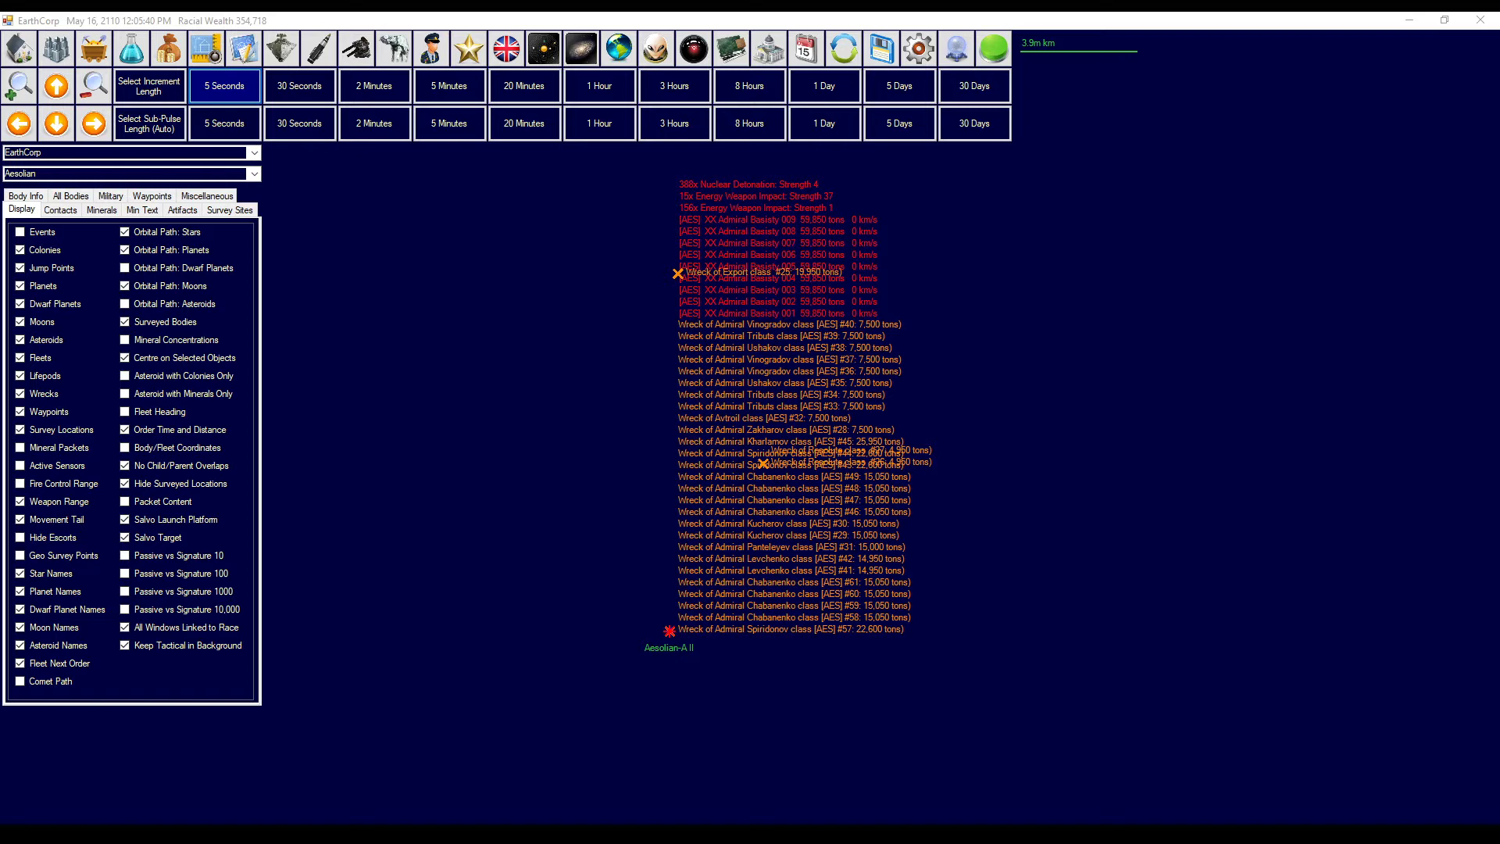
mouse_move(630, 450)
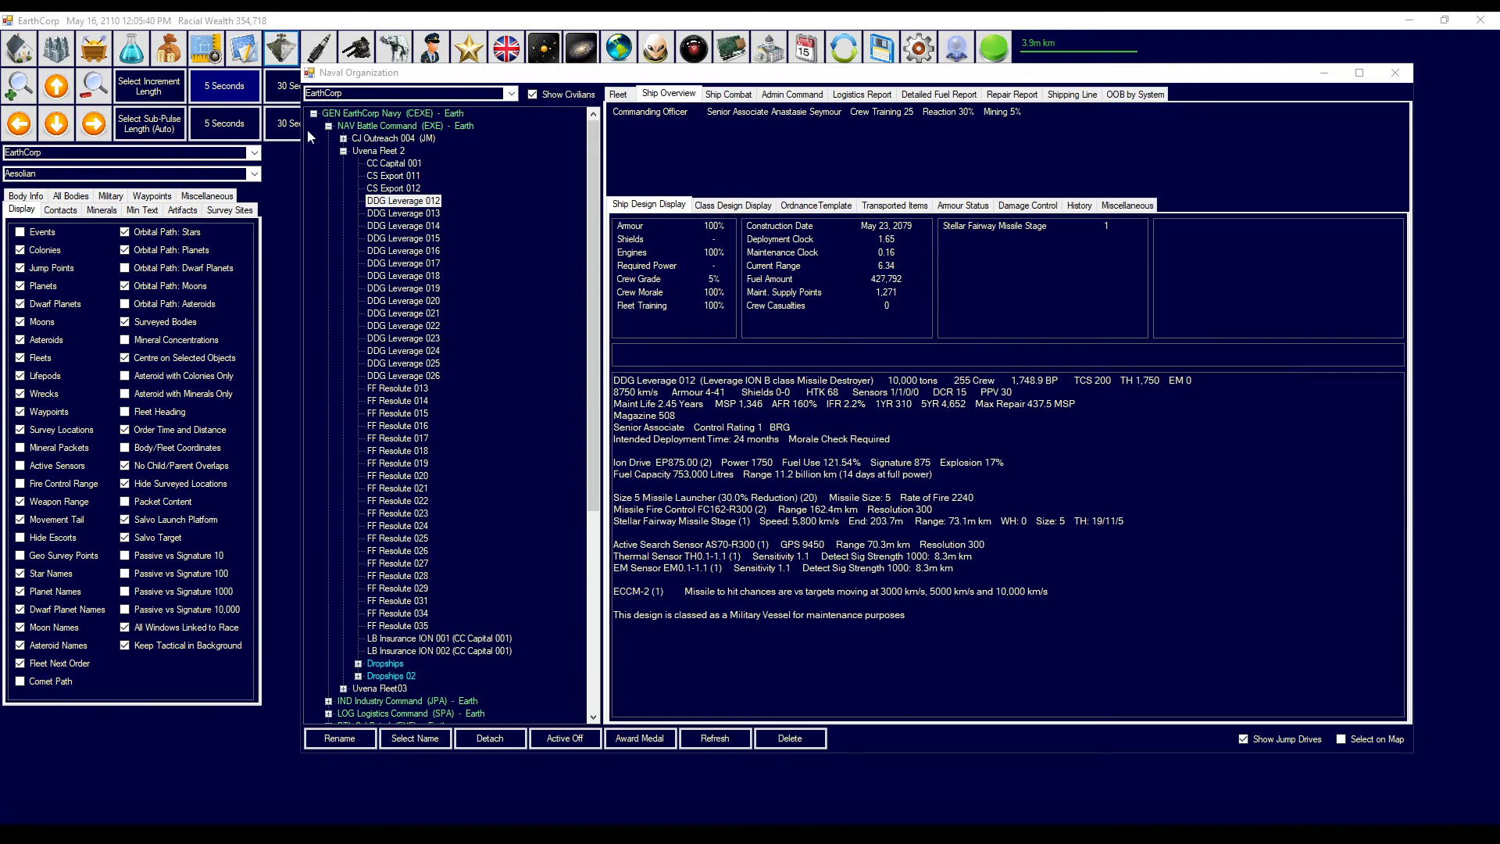
- Put the fifteen Leverage destroyers in Uvena Fleet02, ordered to refuel and reload at Uvena Forward Station
click(388, 151)
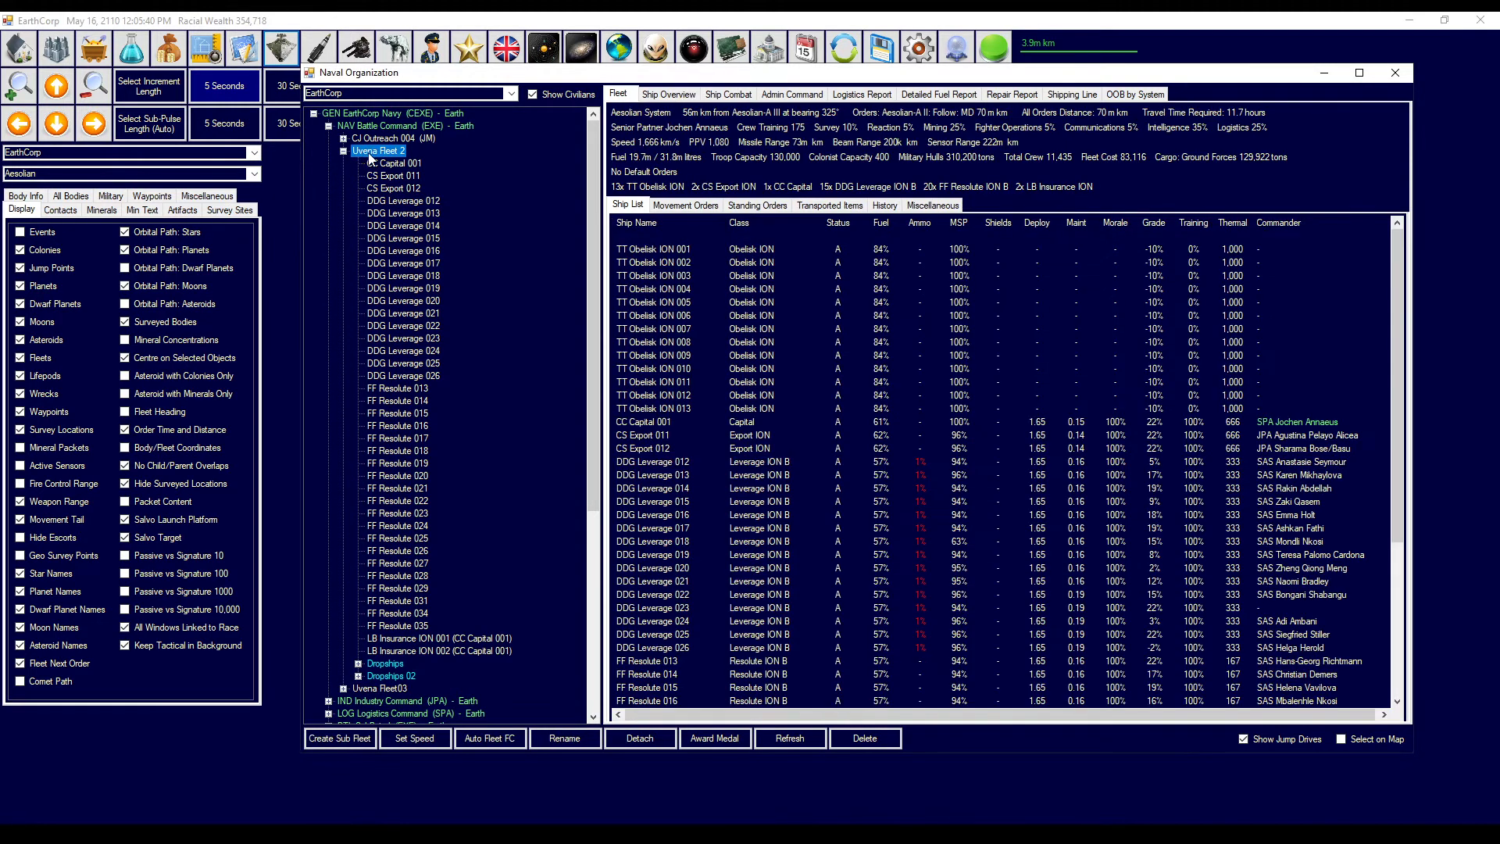
click(653, 461)
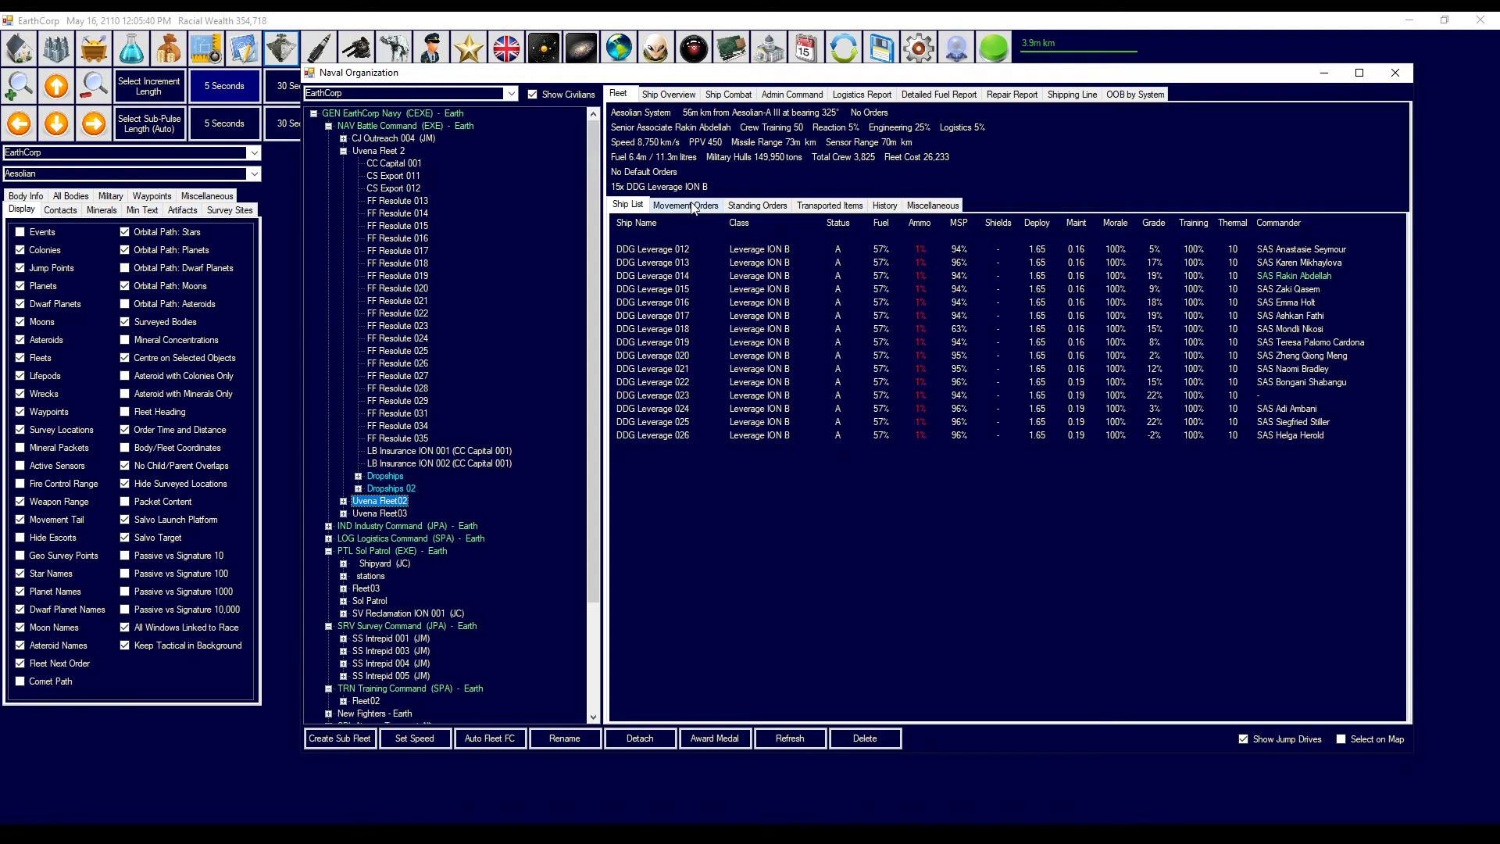
click(684, 204)
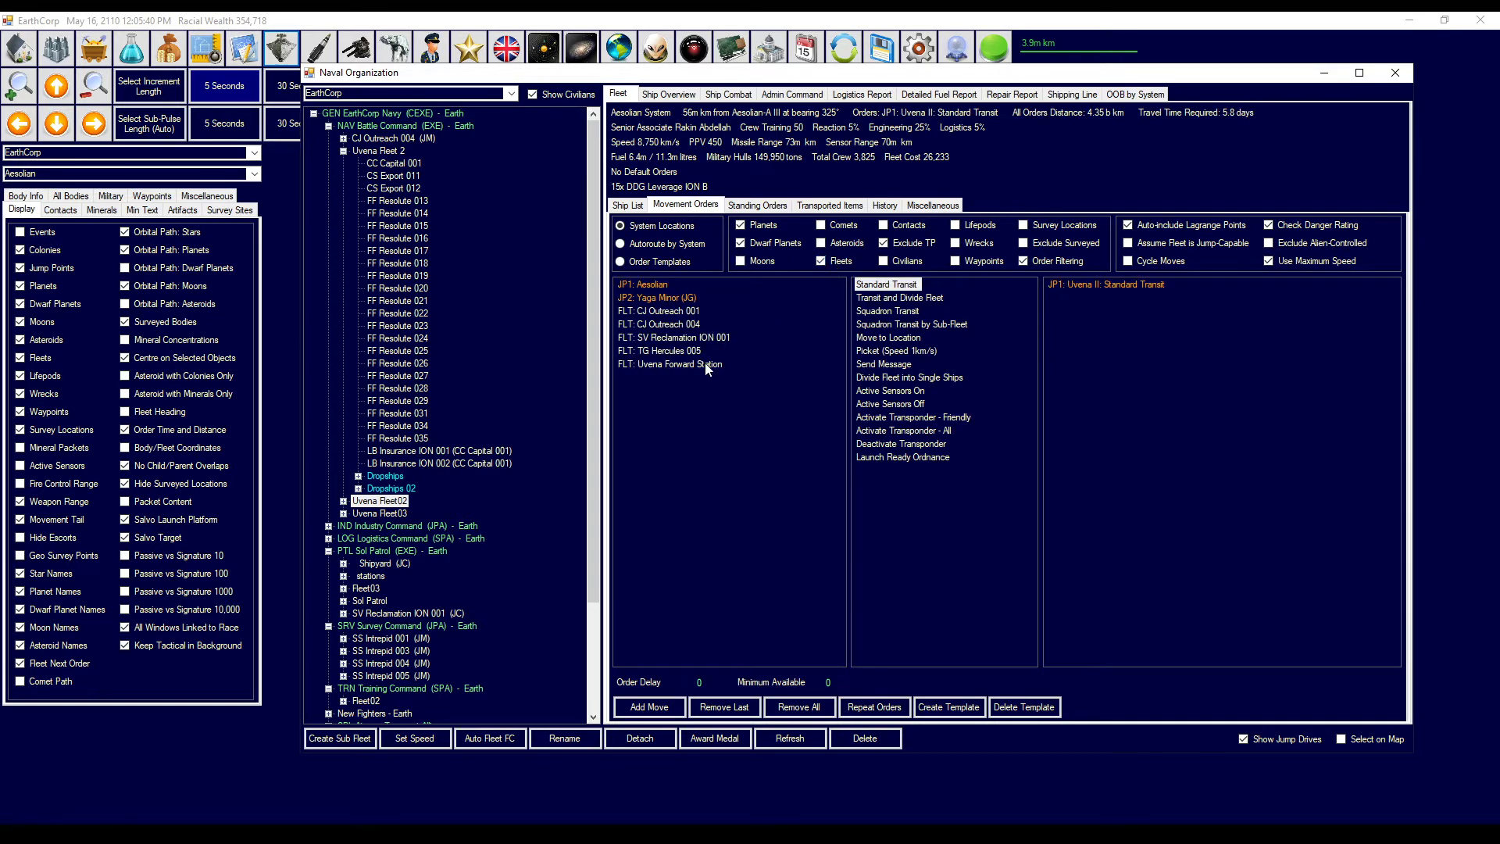
click(669, 363)
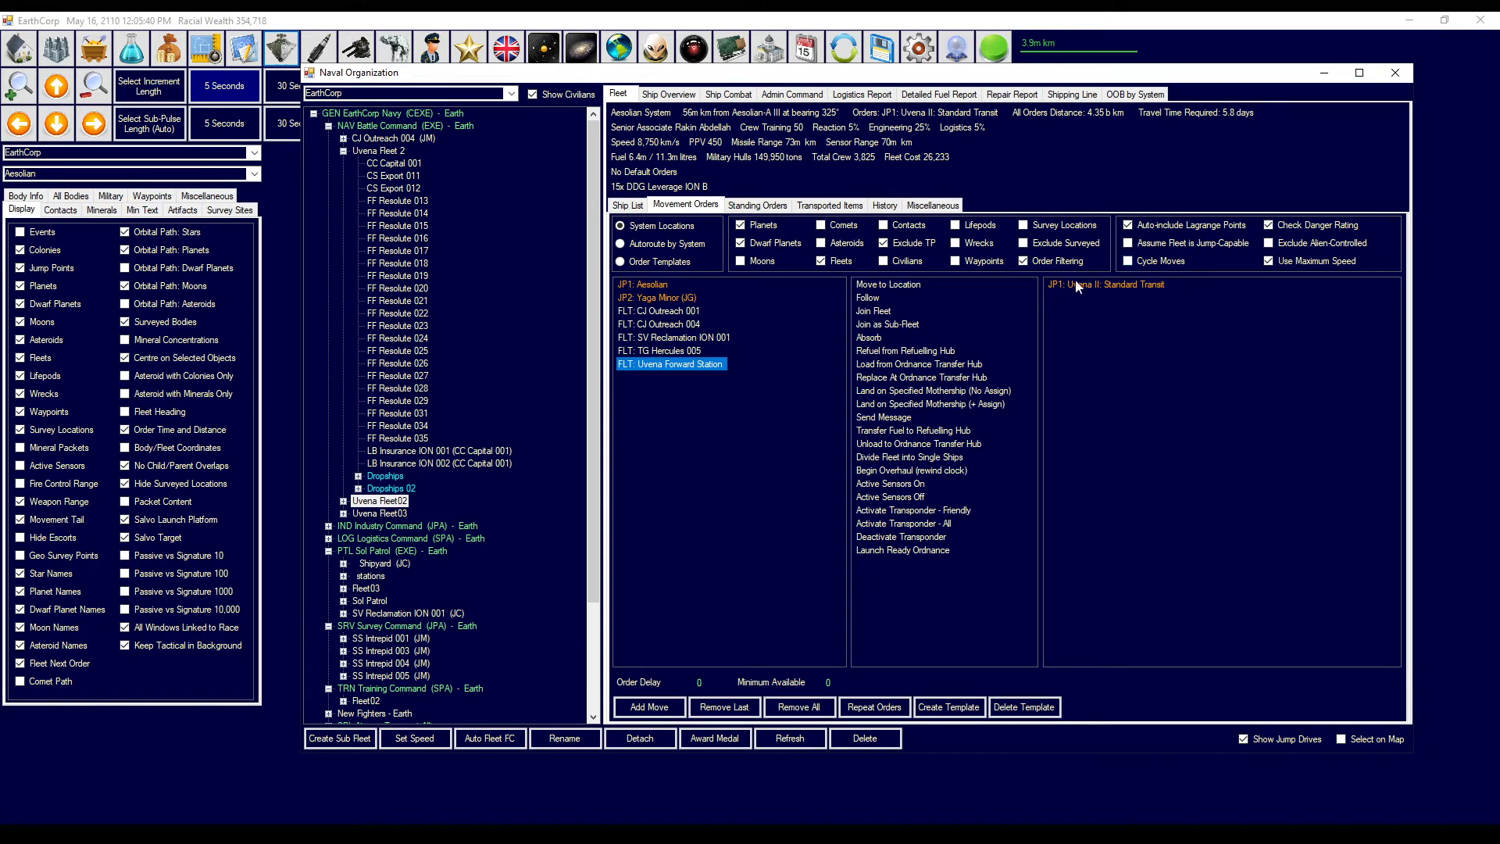
click(903, 351)
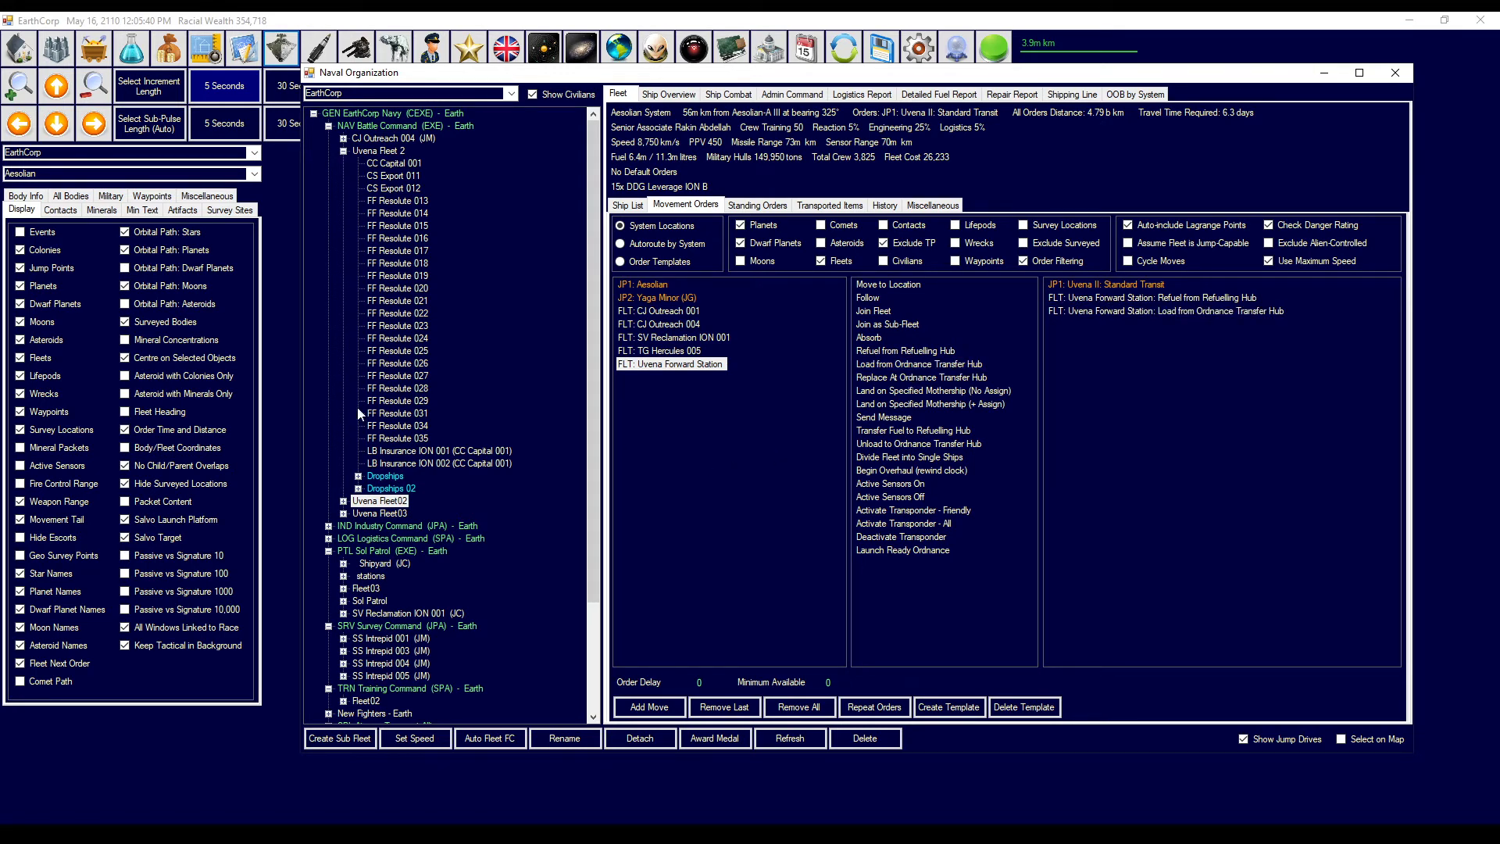
- Add a Follow order on Aesolian-A II for Uvena Fleet 2 with minimum distance 300000
click(380, 150)
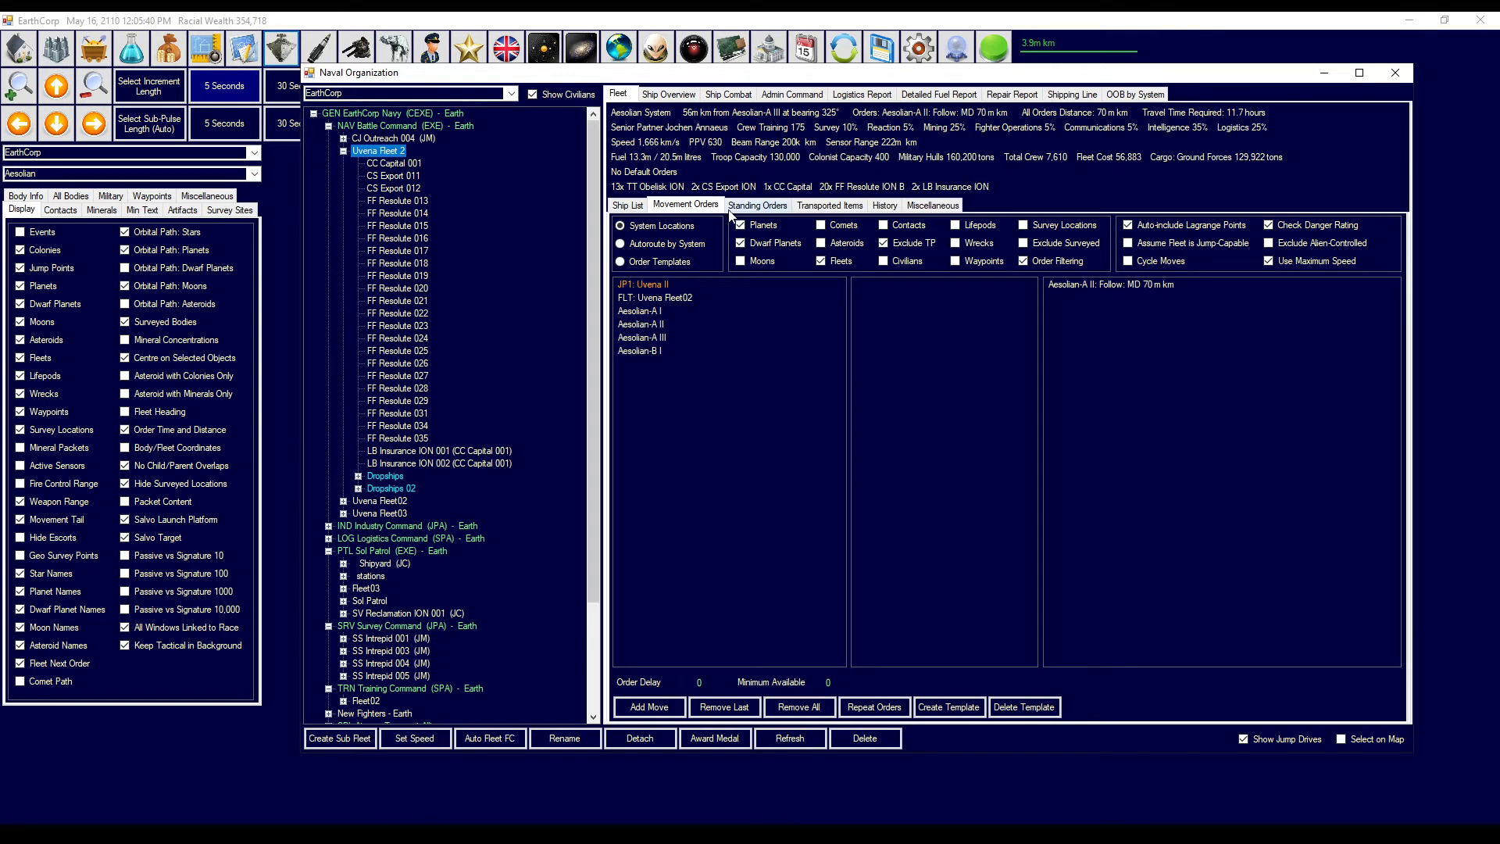
click(741, 242)
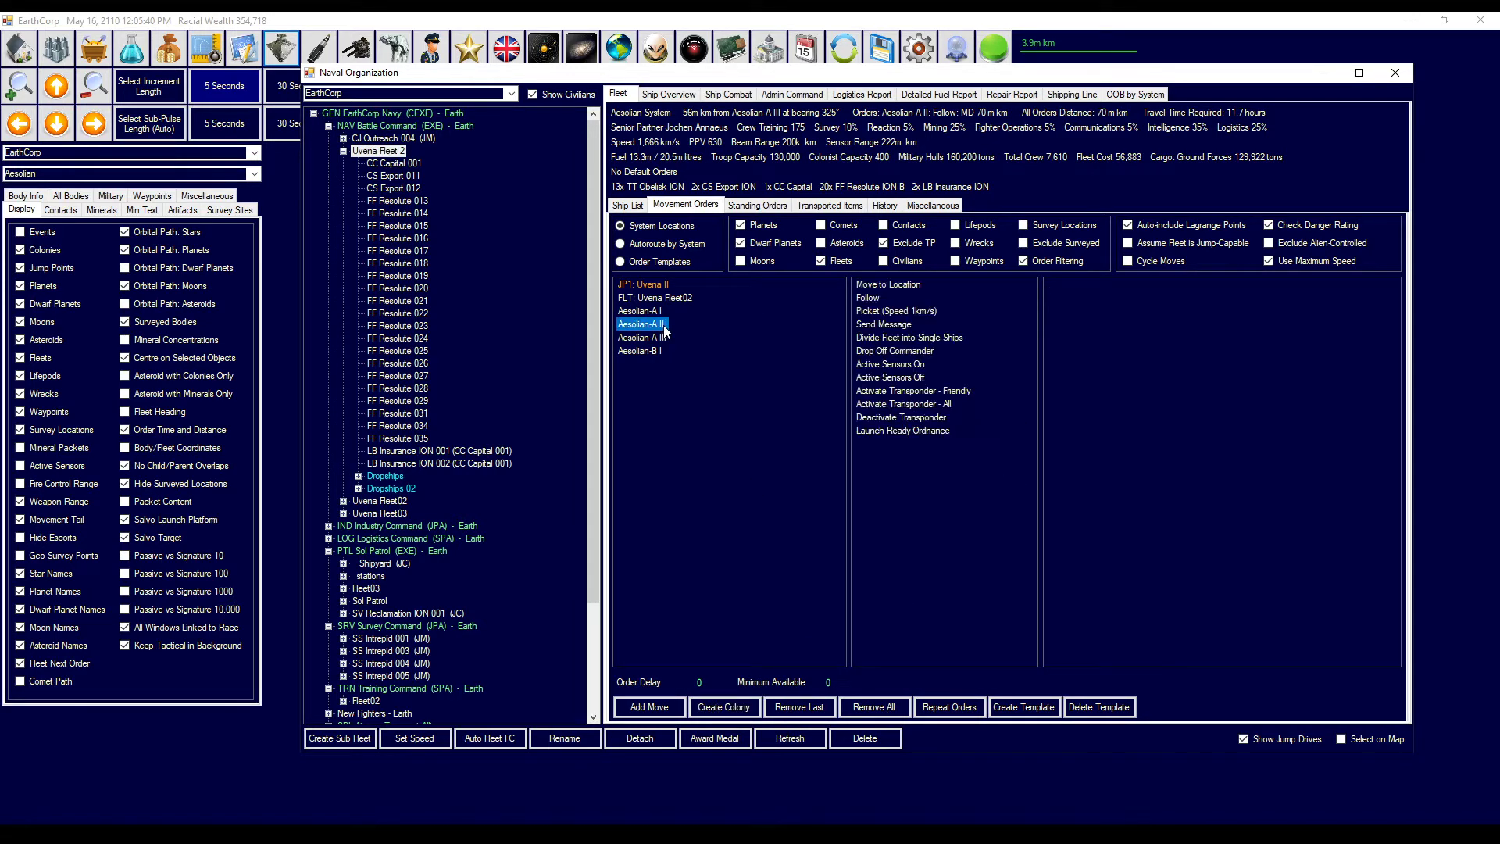
mouse_move(674, 332)
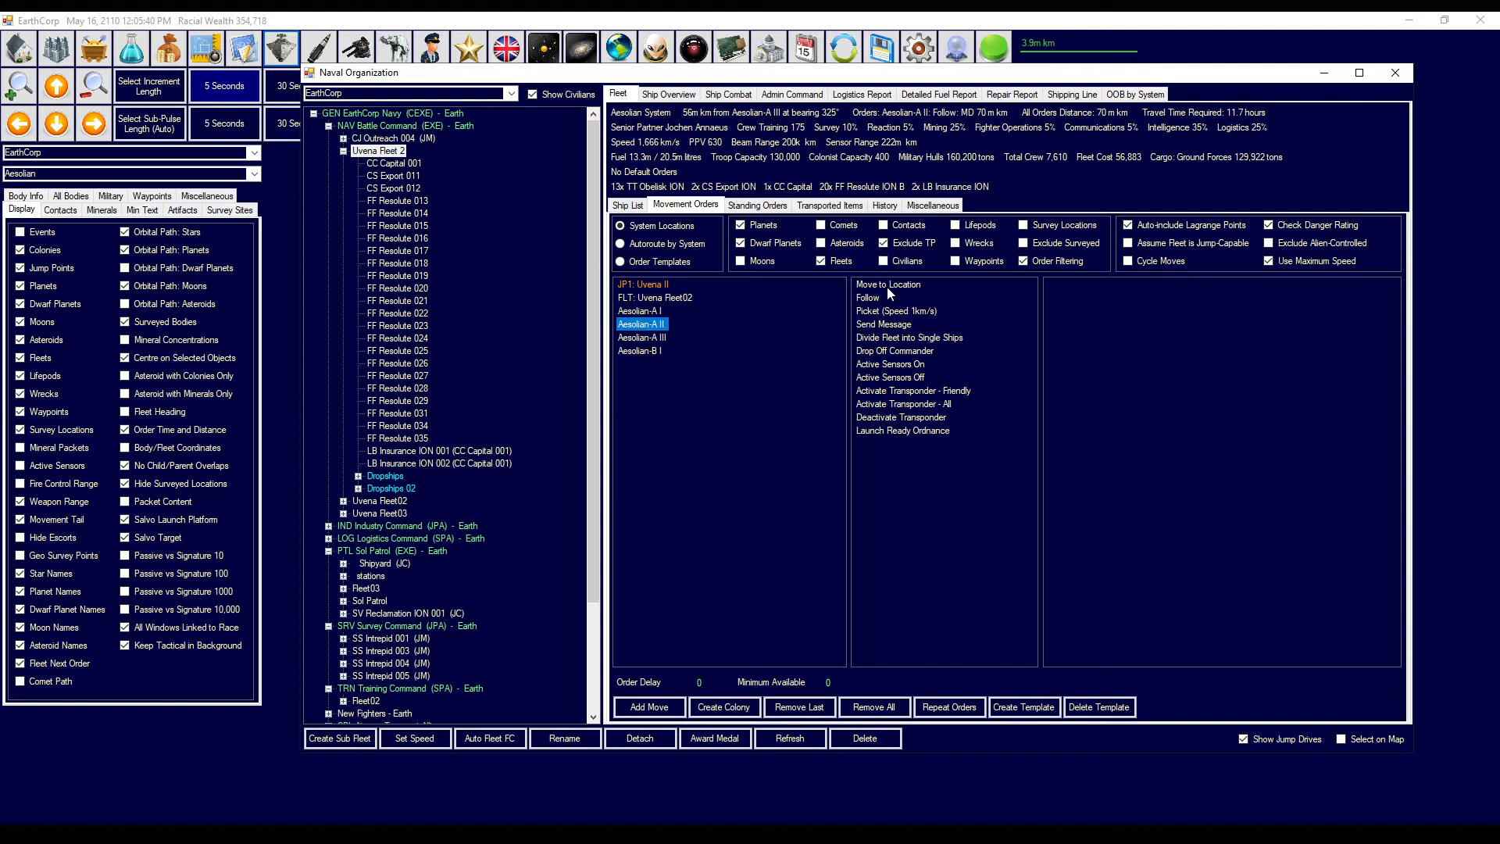
click(866, 298)
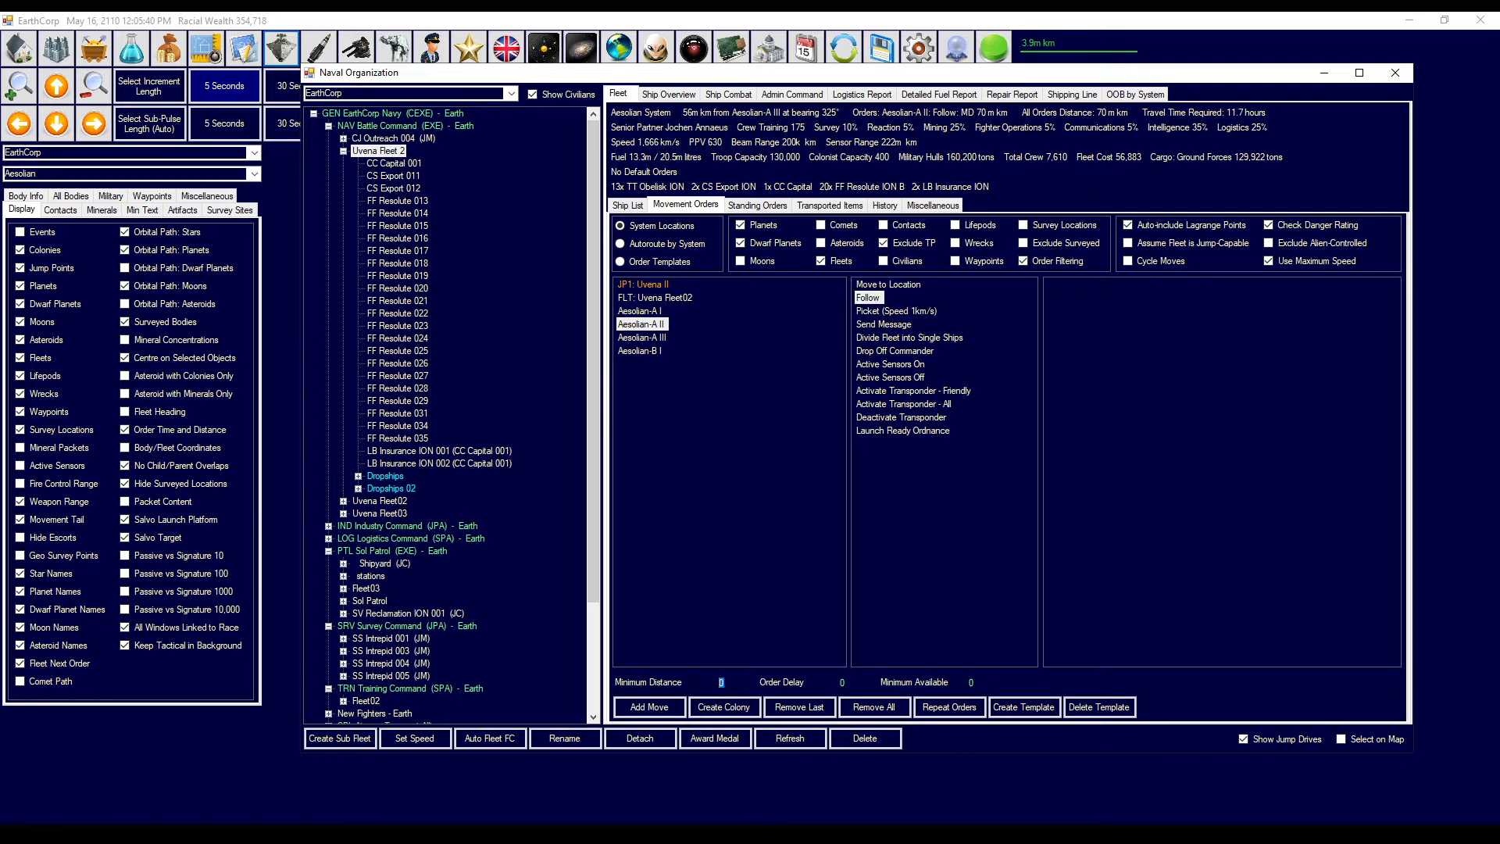
text(400)
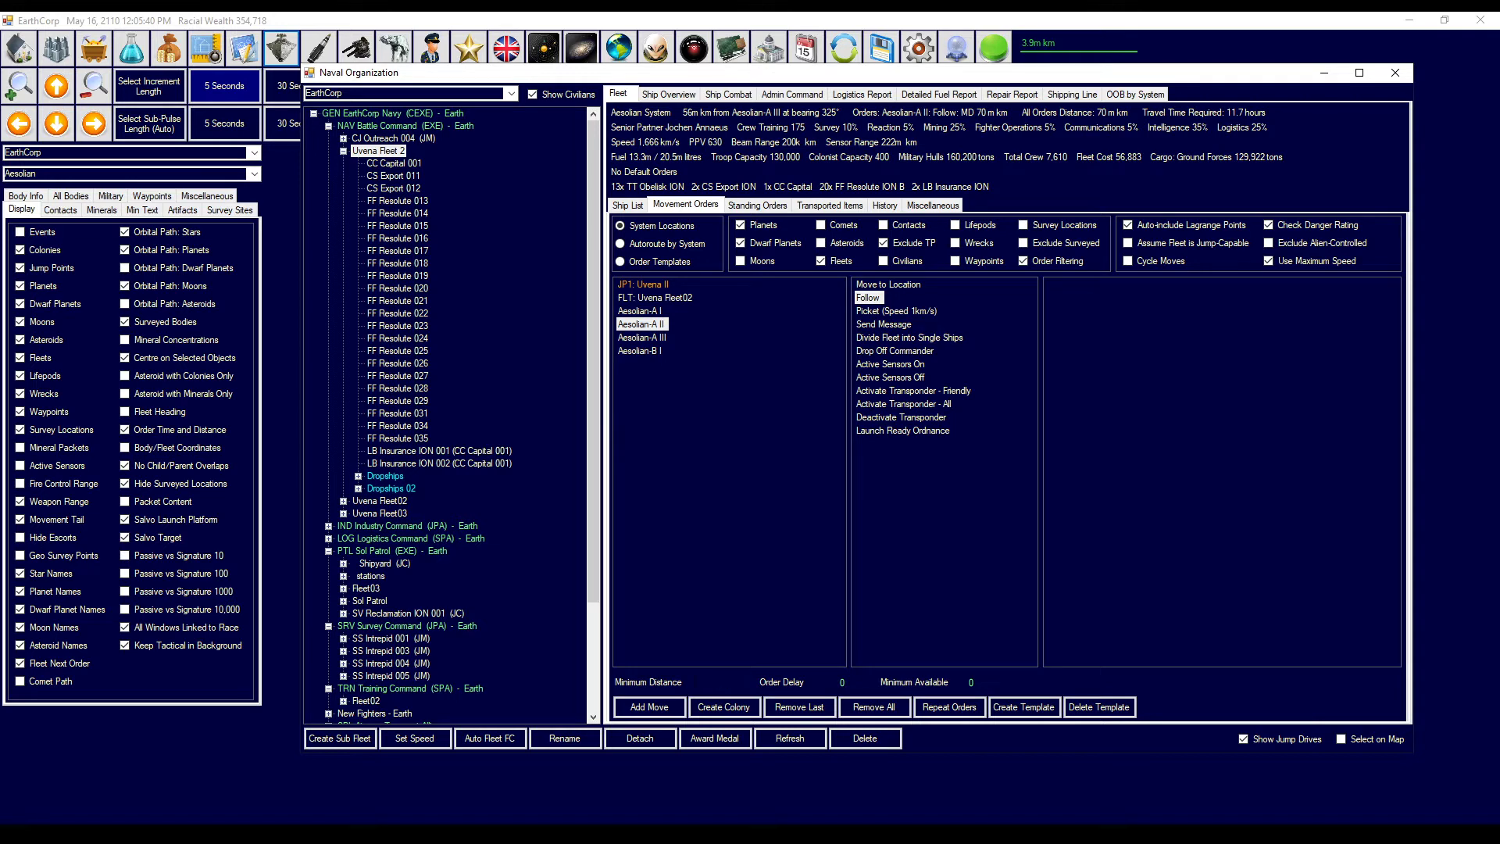
text(300000)
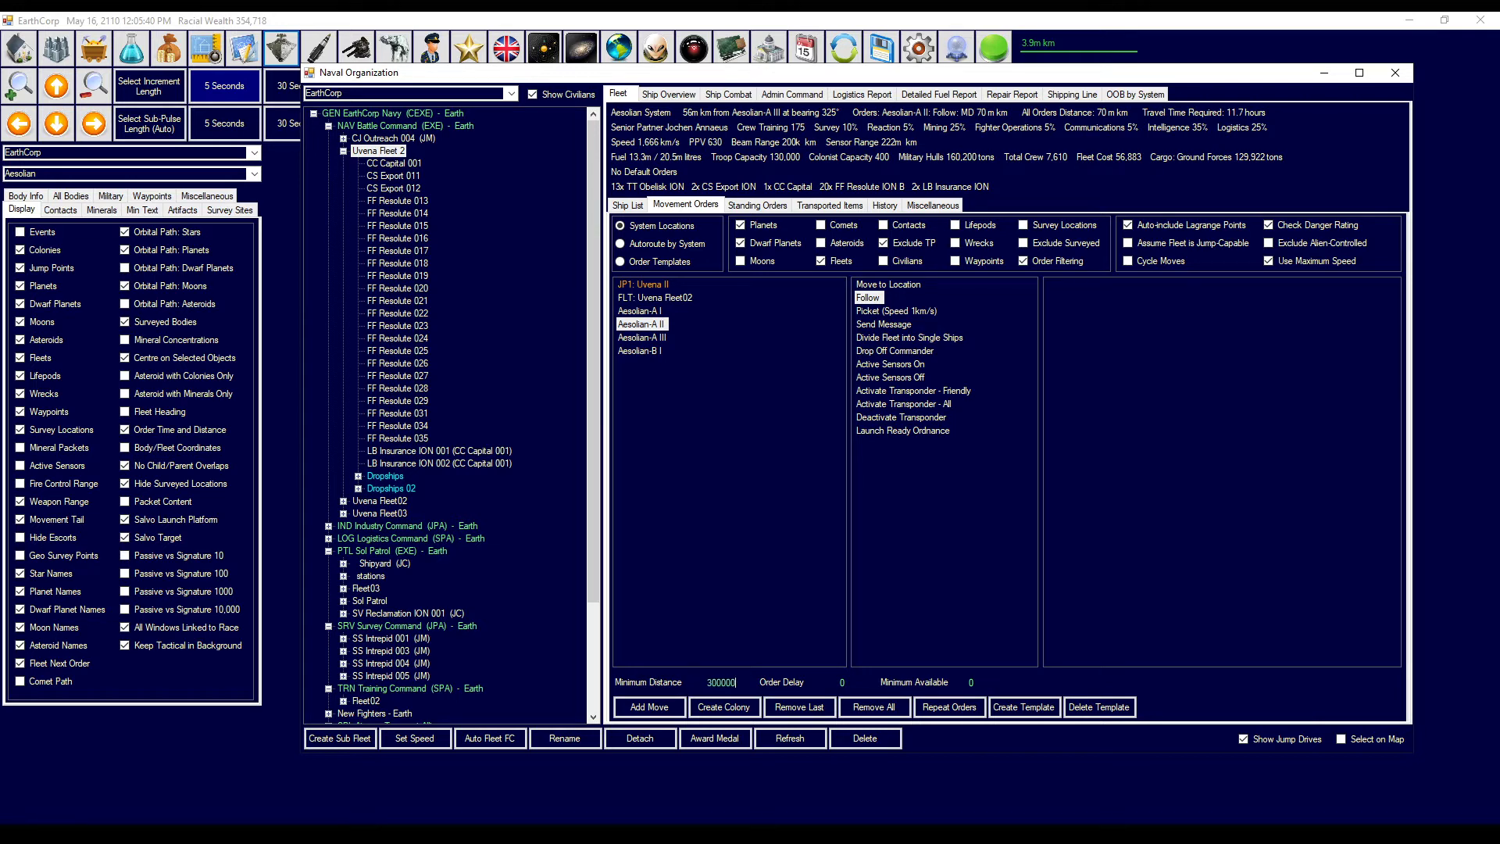
click(647, 710)
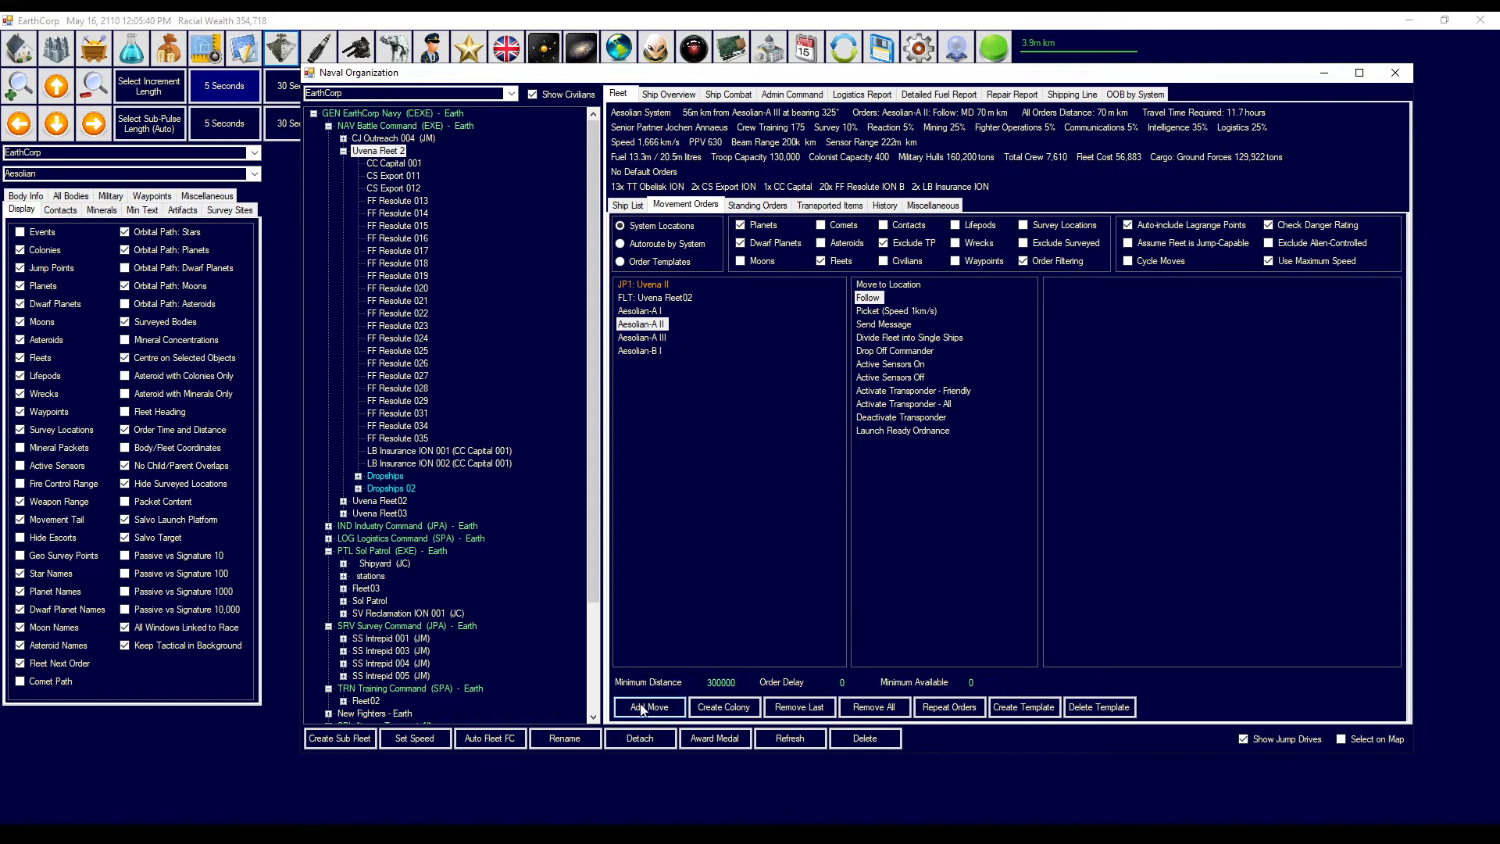
click(647, 707)
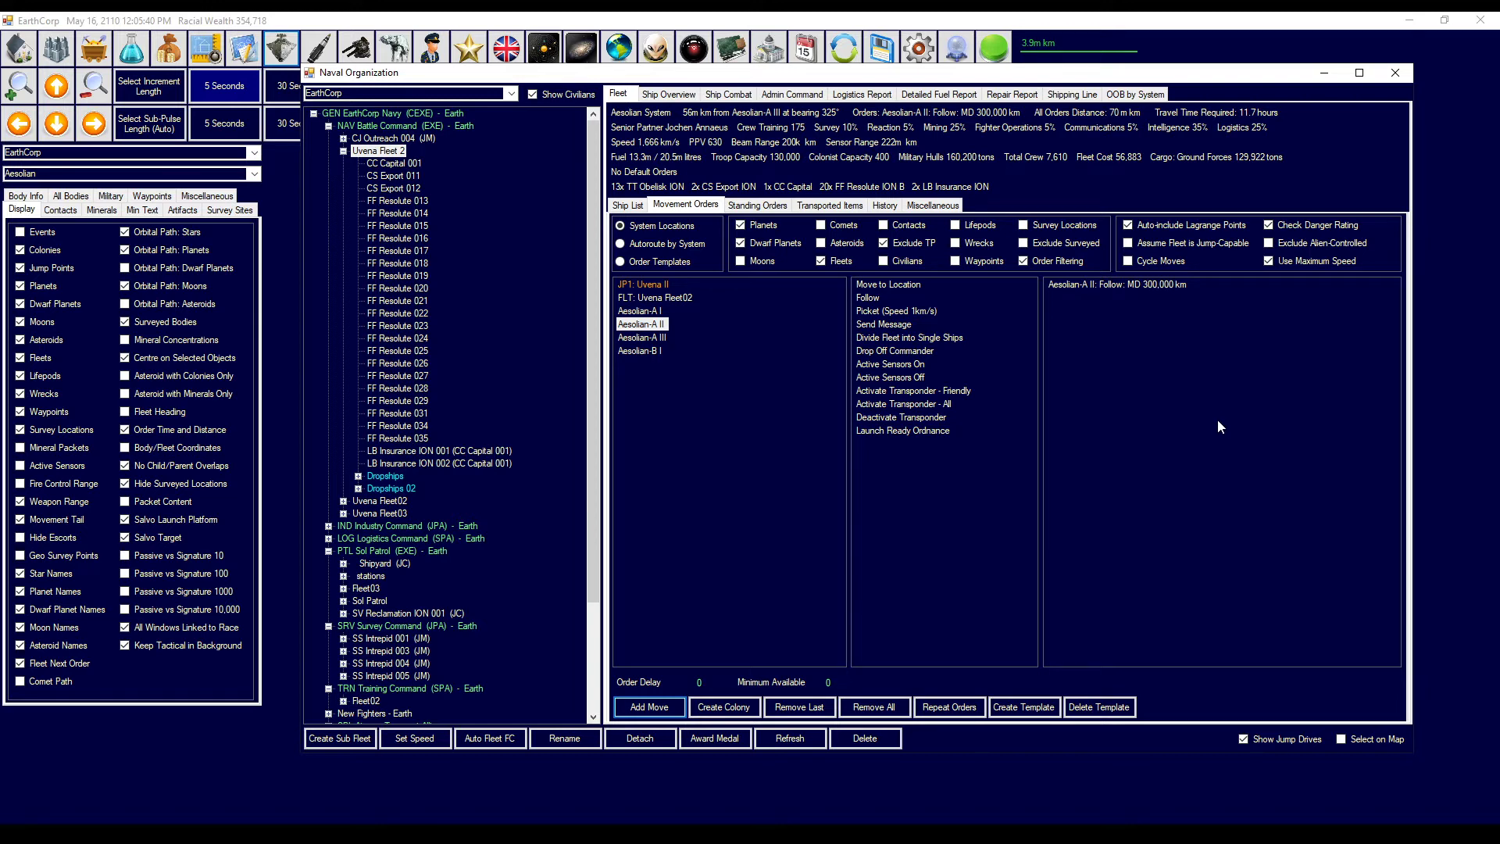
mouse_move(1219, 338)
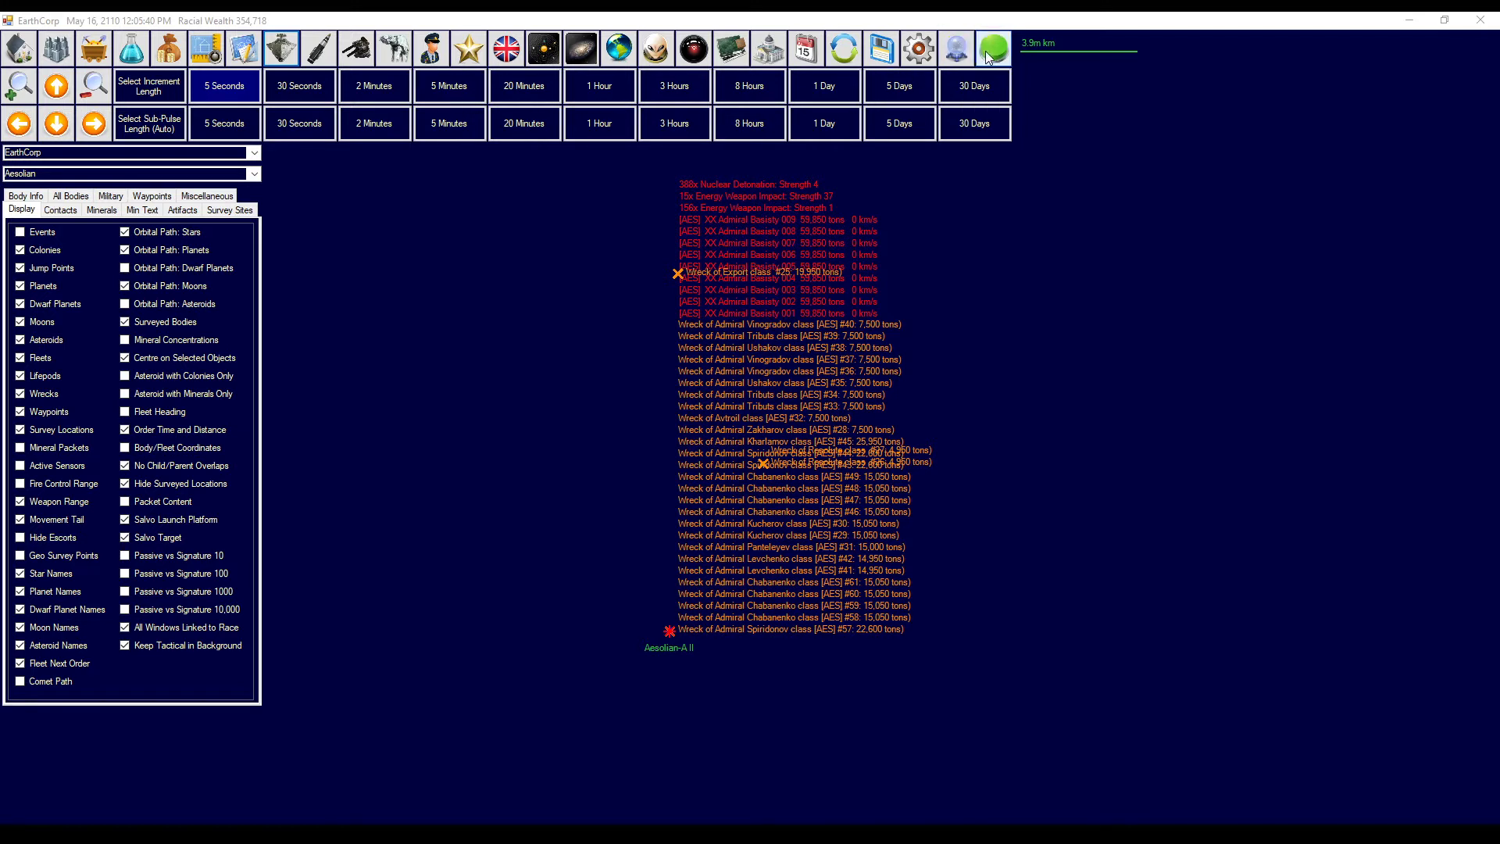
mouse_move(990, 48)
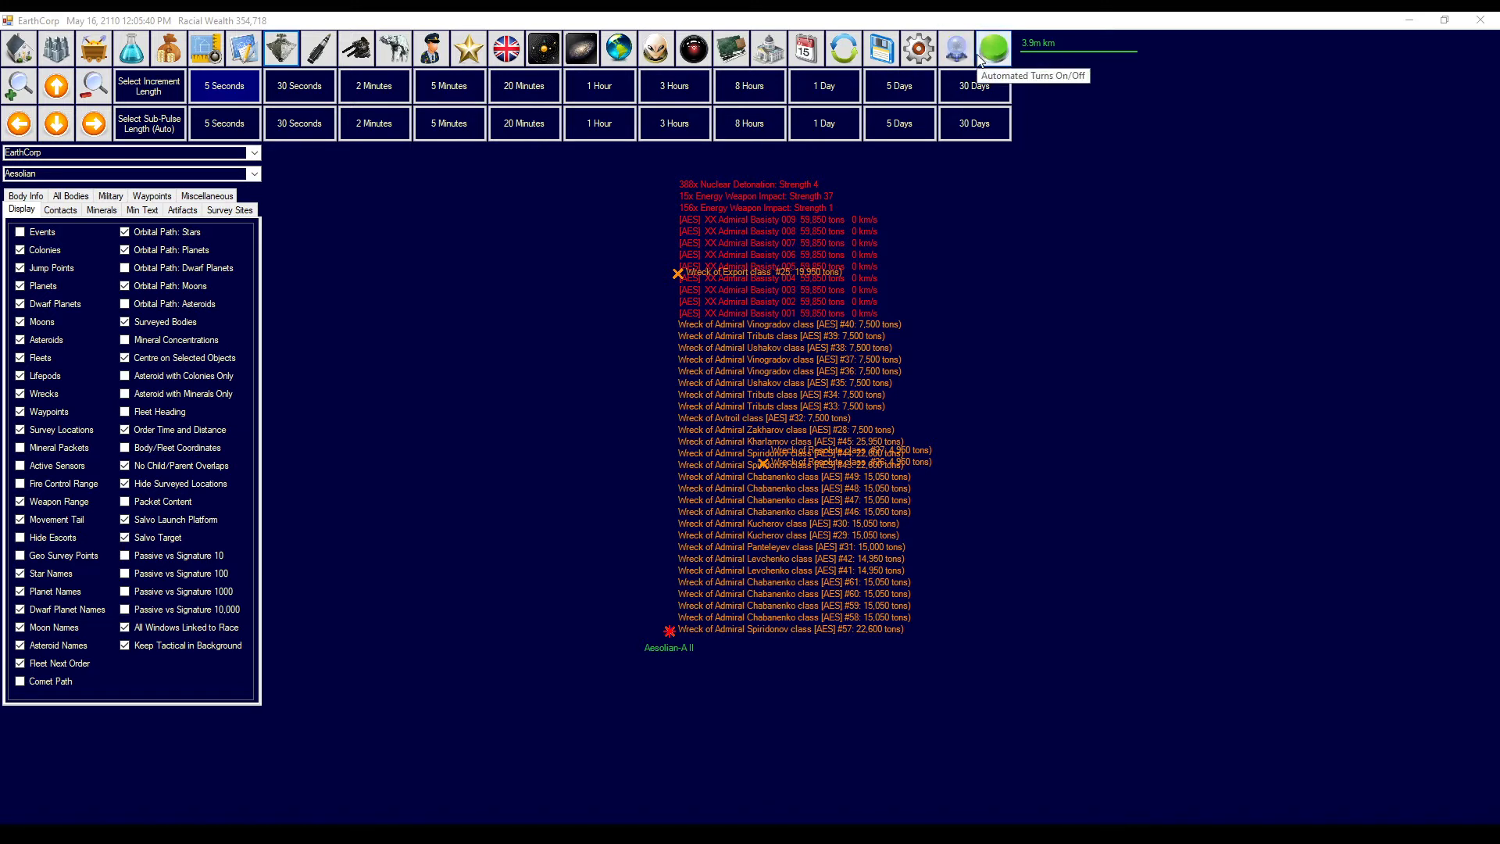
- Turn off automated turns and advance time in 1-hour increments
click(993, 48)
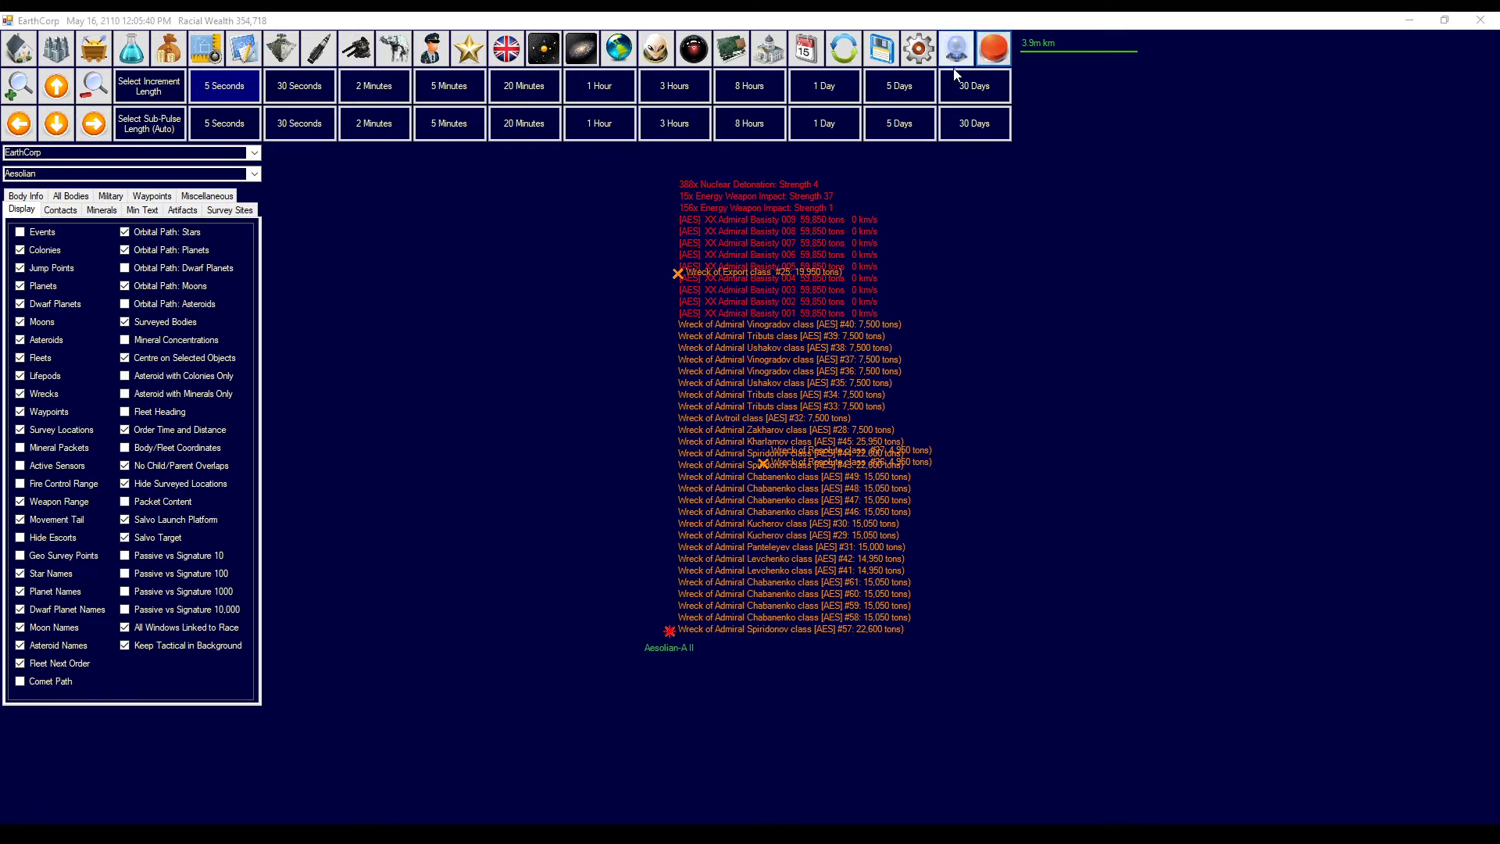
click(600, 85)
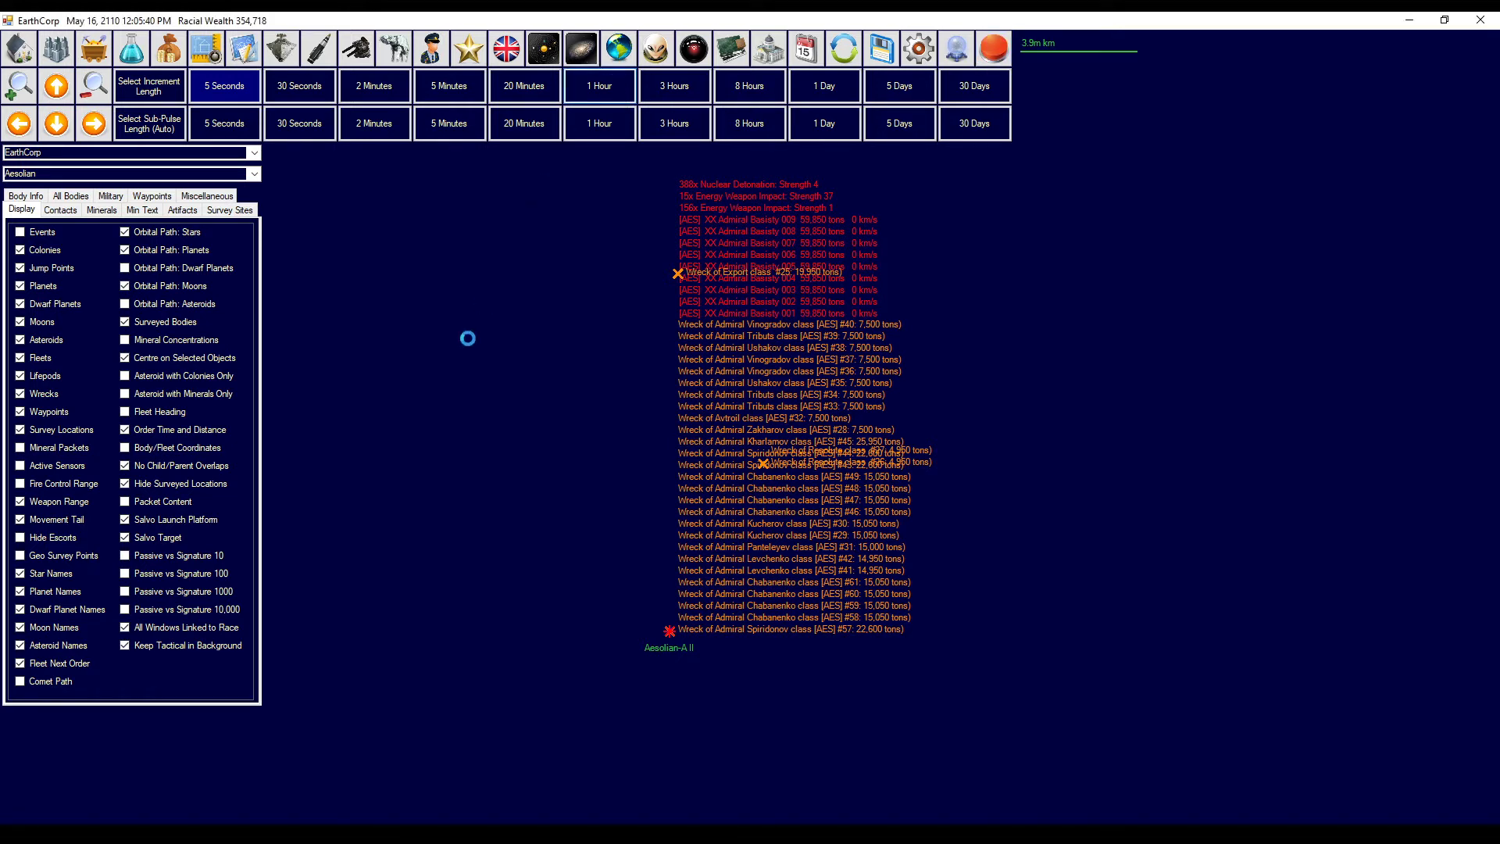
click(599, 85)
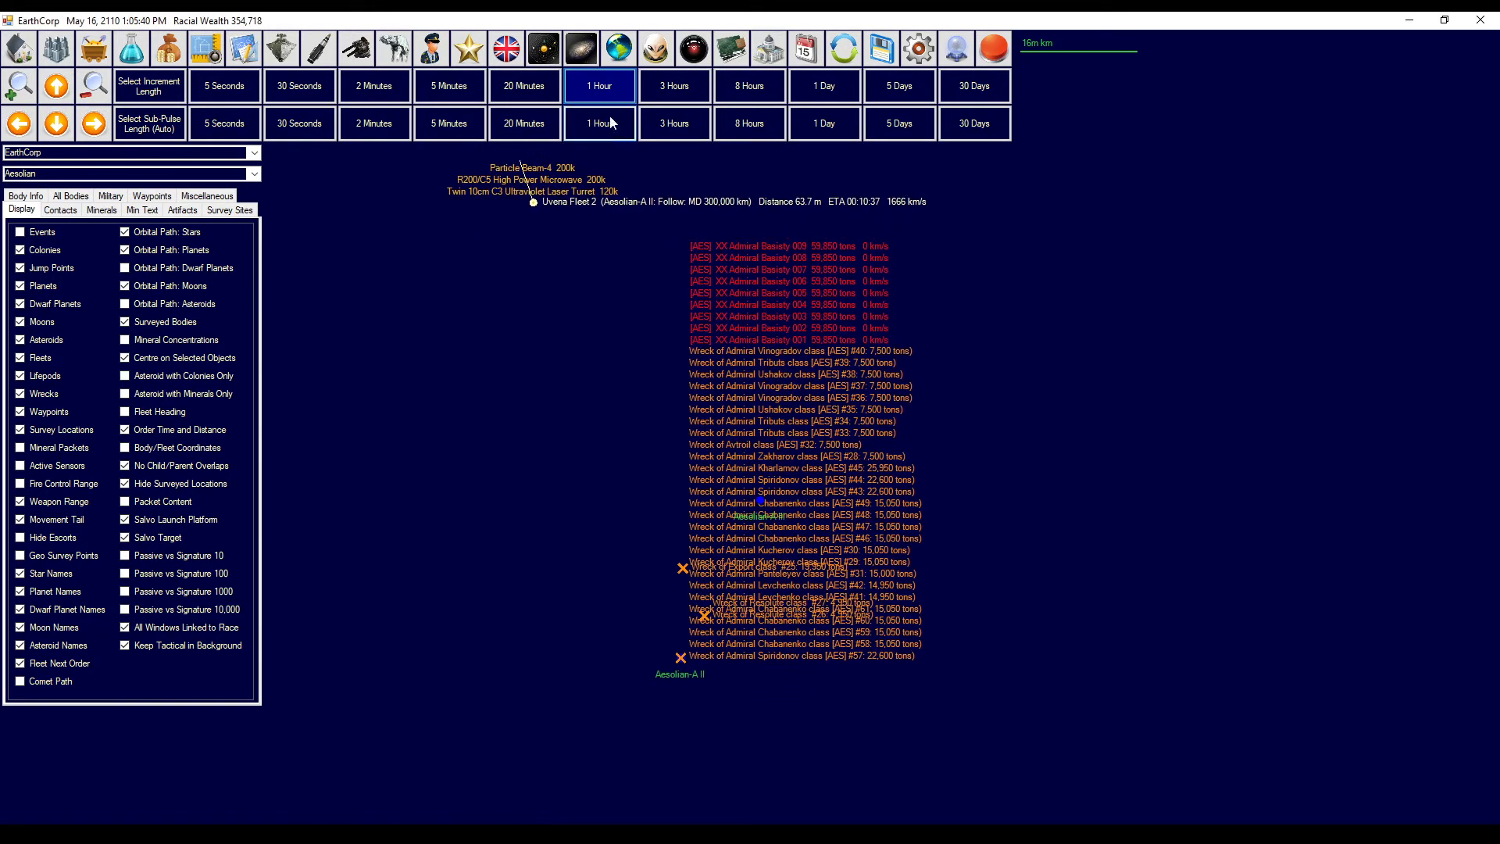
click(599, 86)
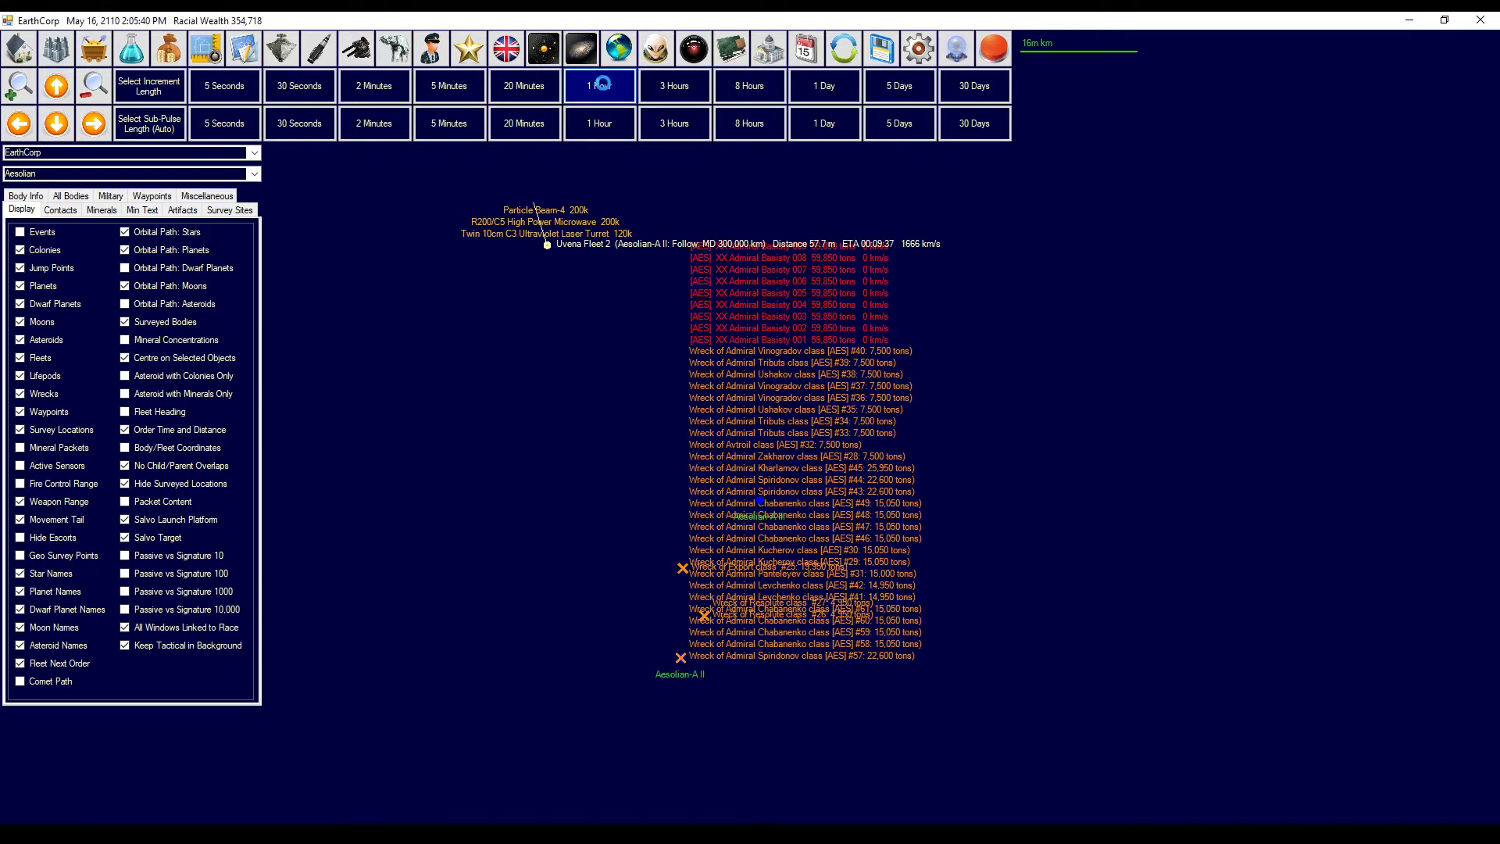
click(600, 85)
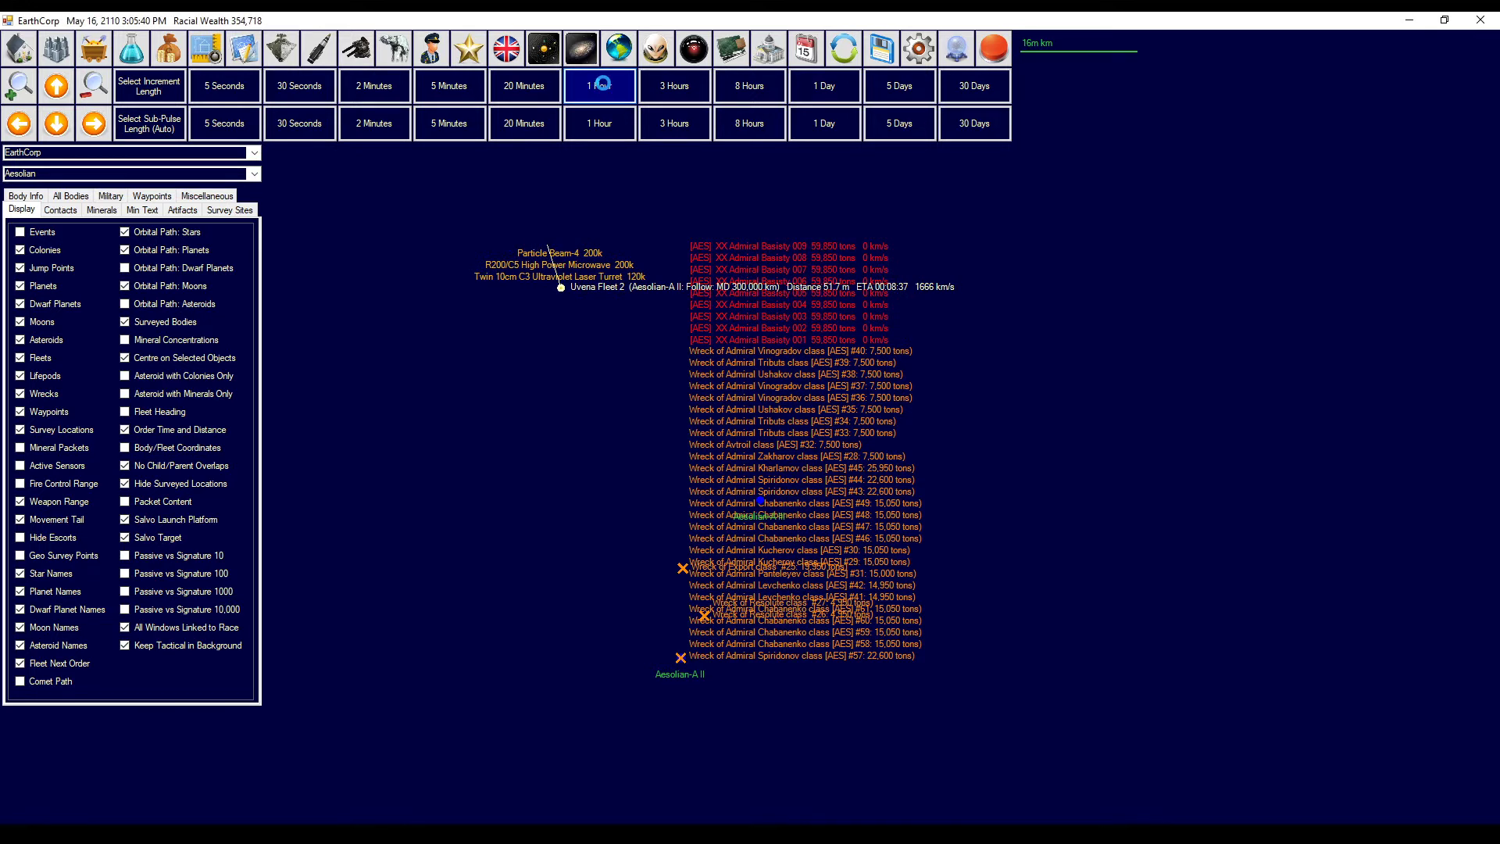
click(600, 85)
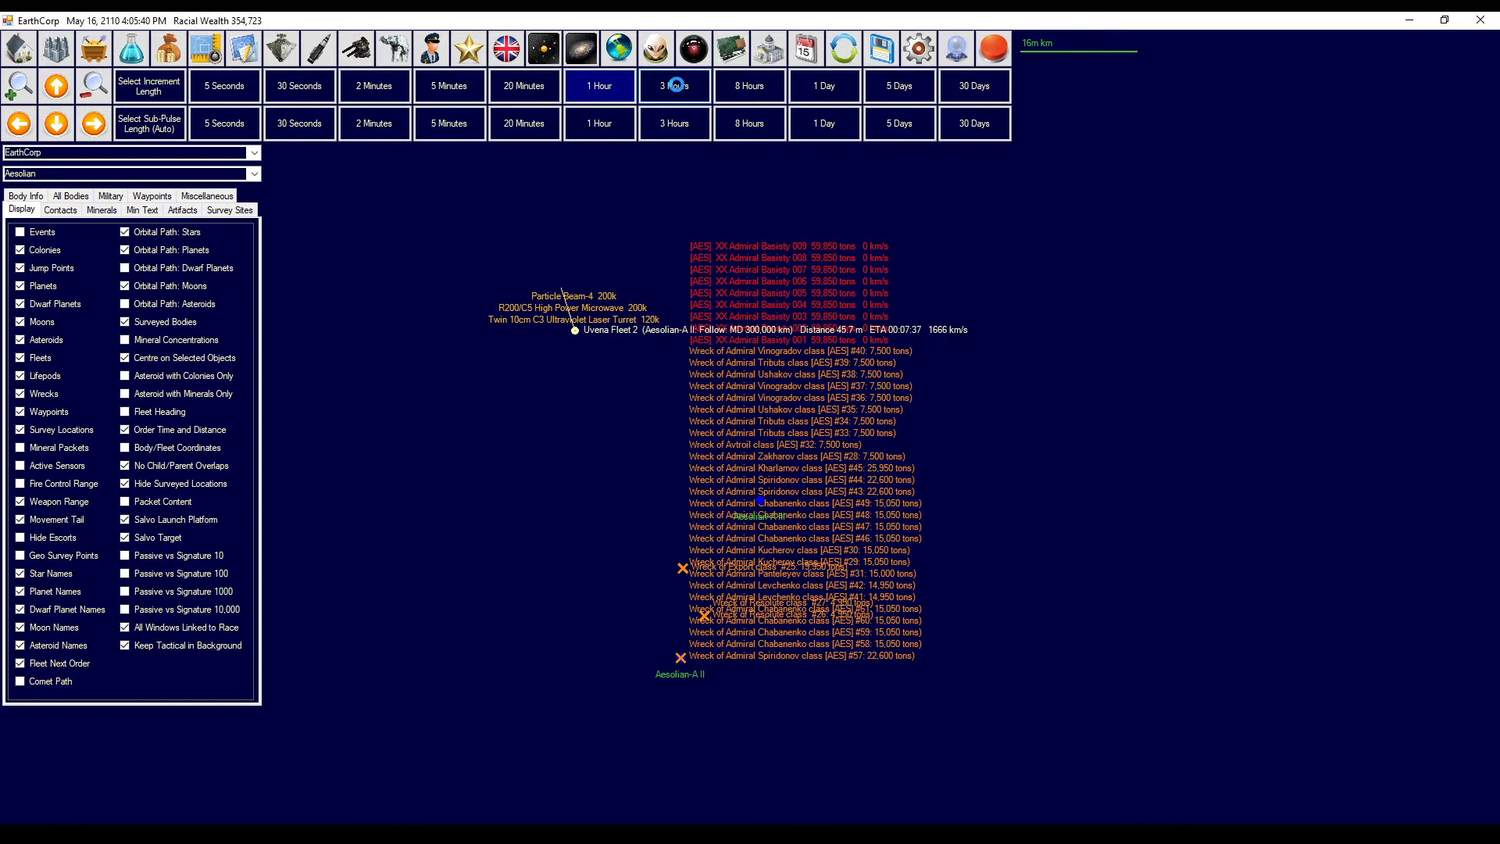
- Advance time in 3-hour then 1-hour steps until the fleet is about 21 seconds away
click(673, 85)
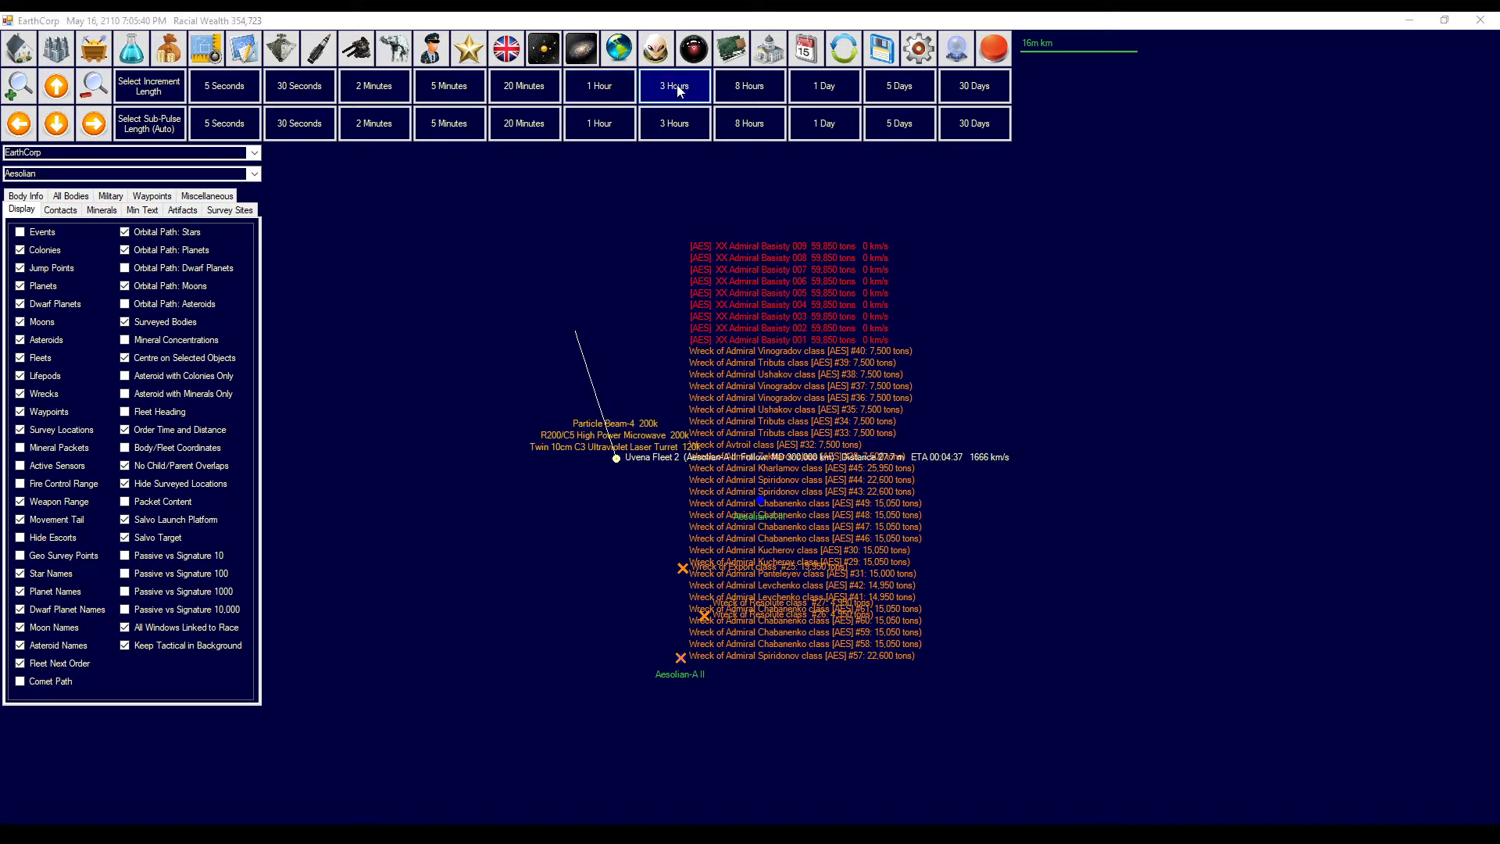
click(675, 85)
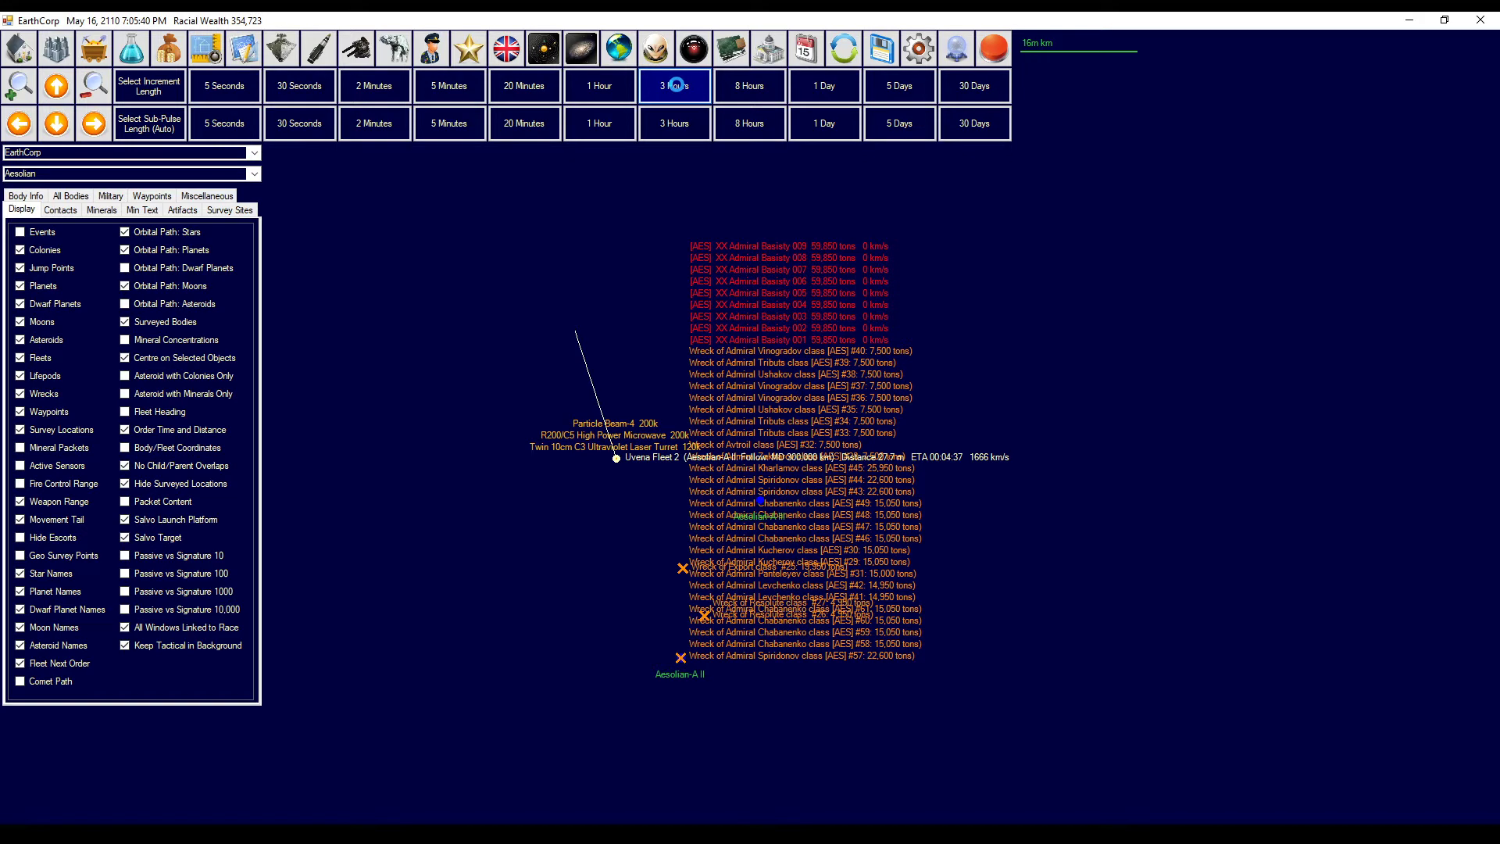
click(674, 85)
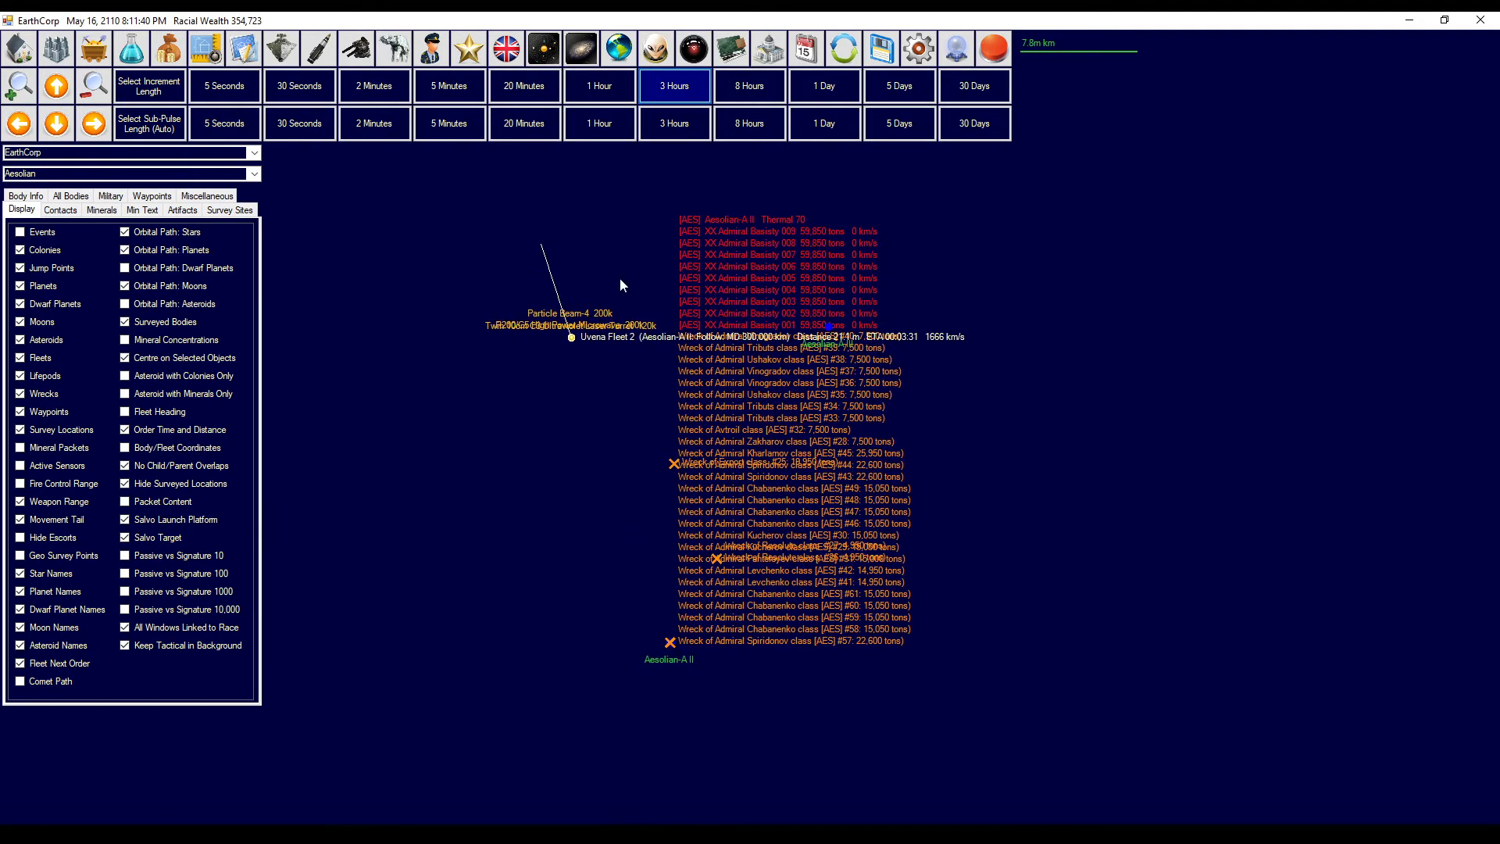
click(600, 85)
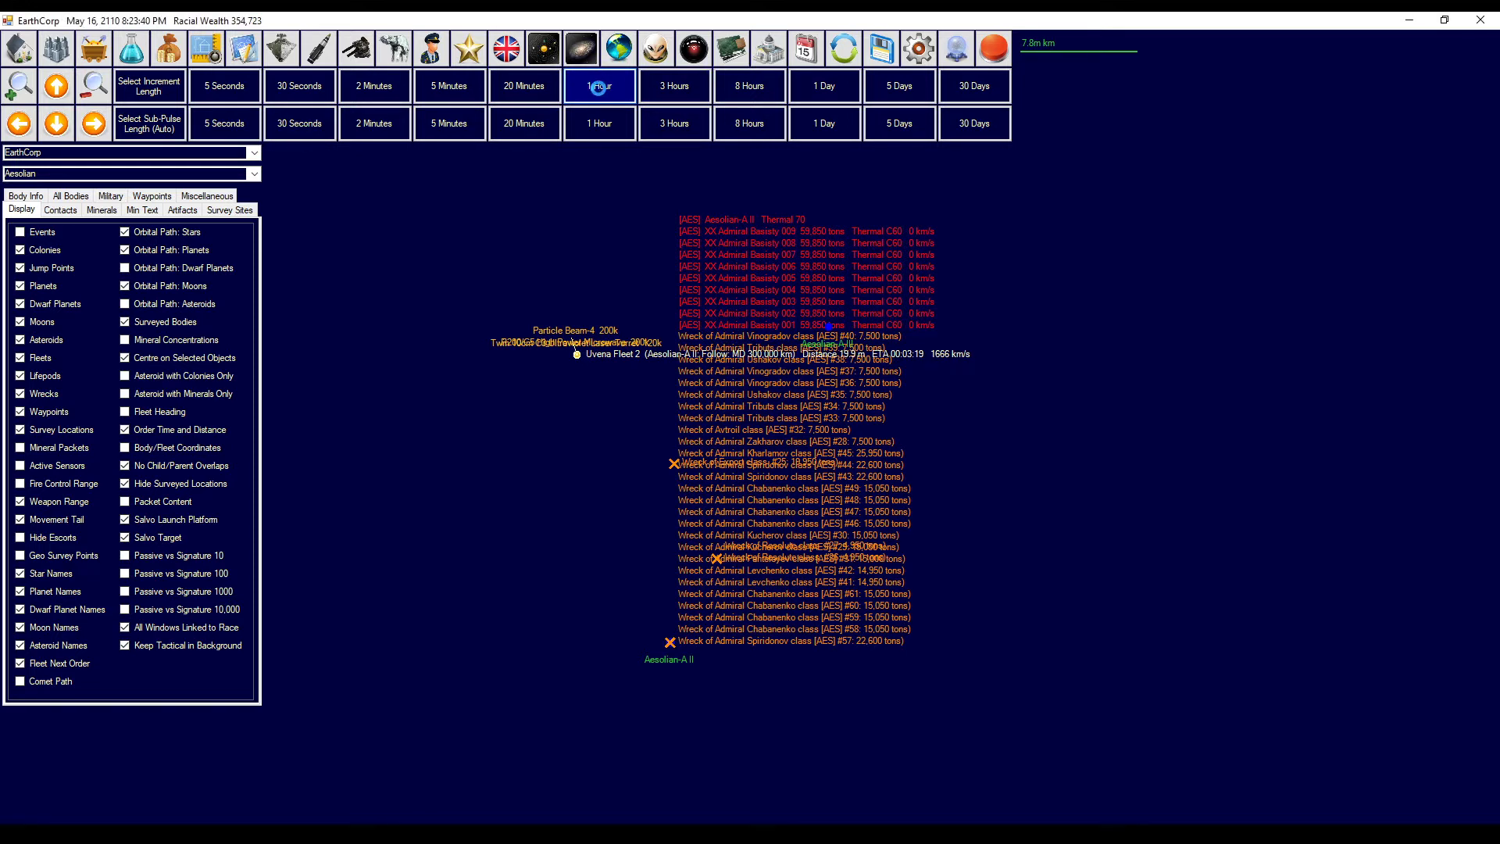
click(599, 85)
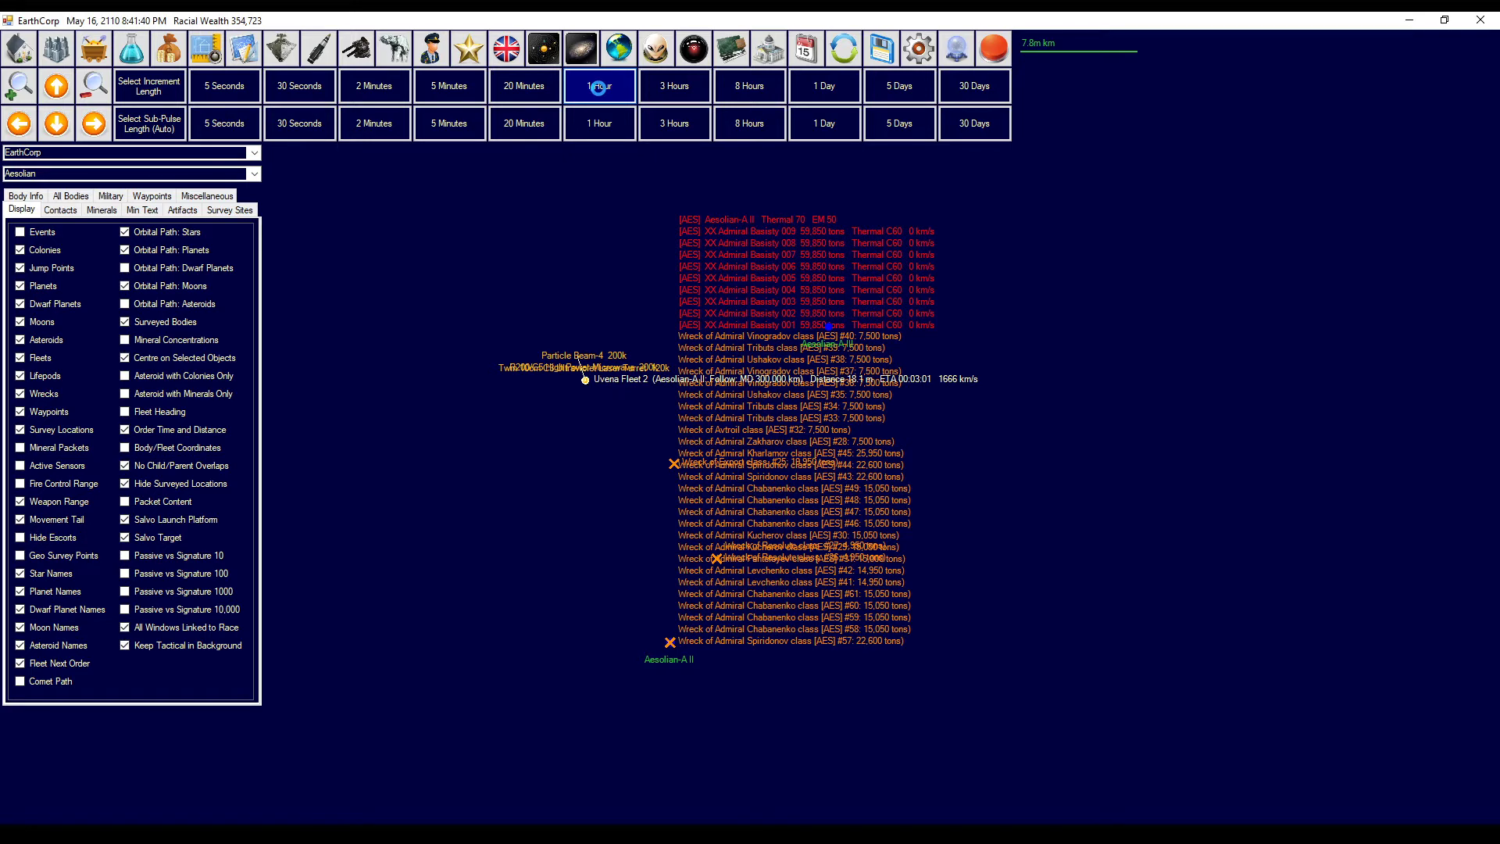
click(600, 85)
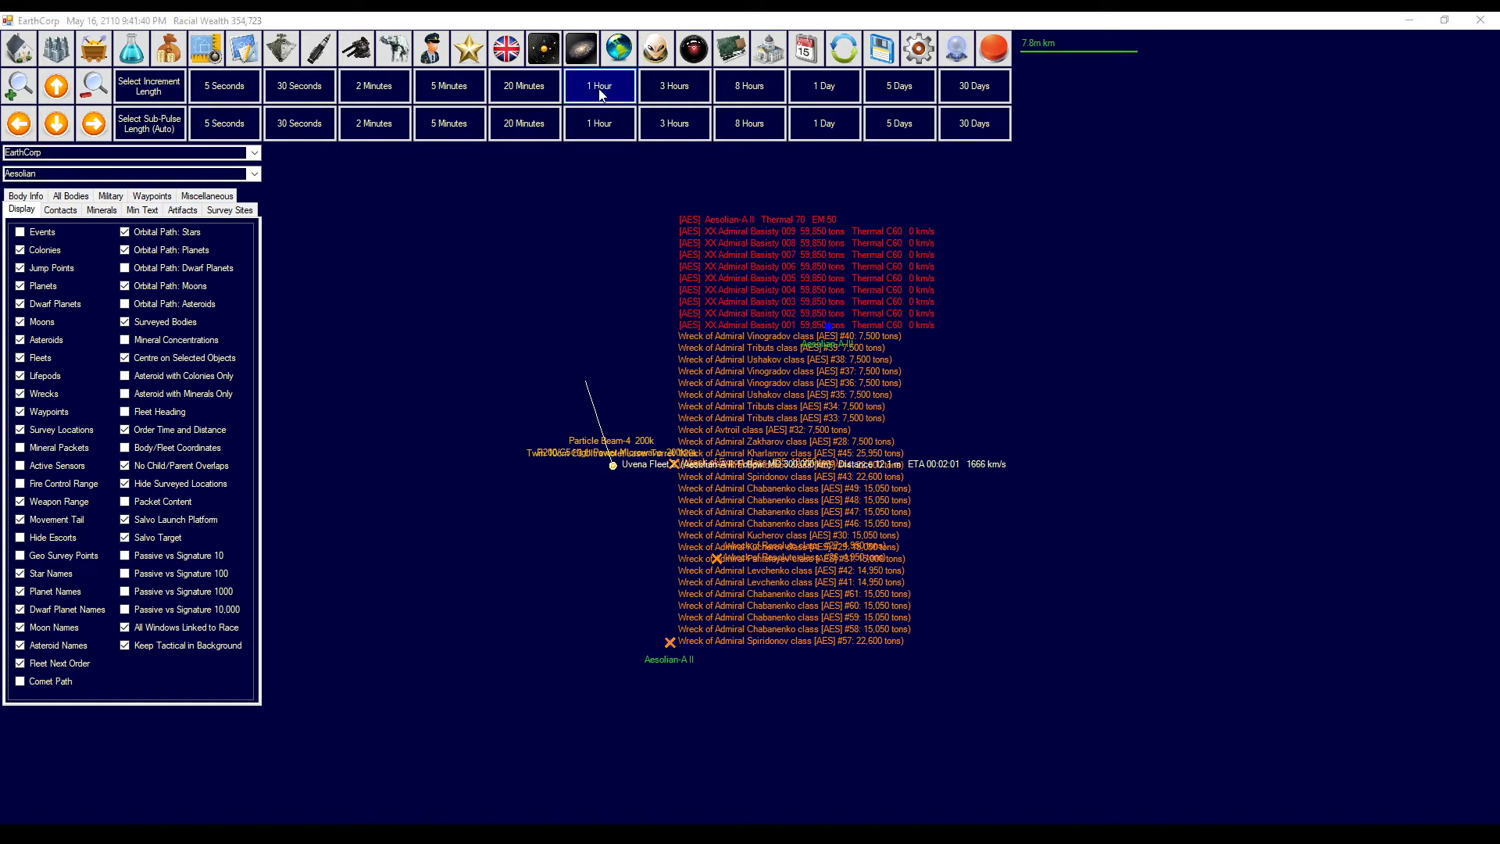
mouse_move(588, 158)
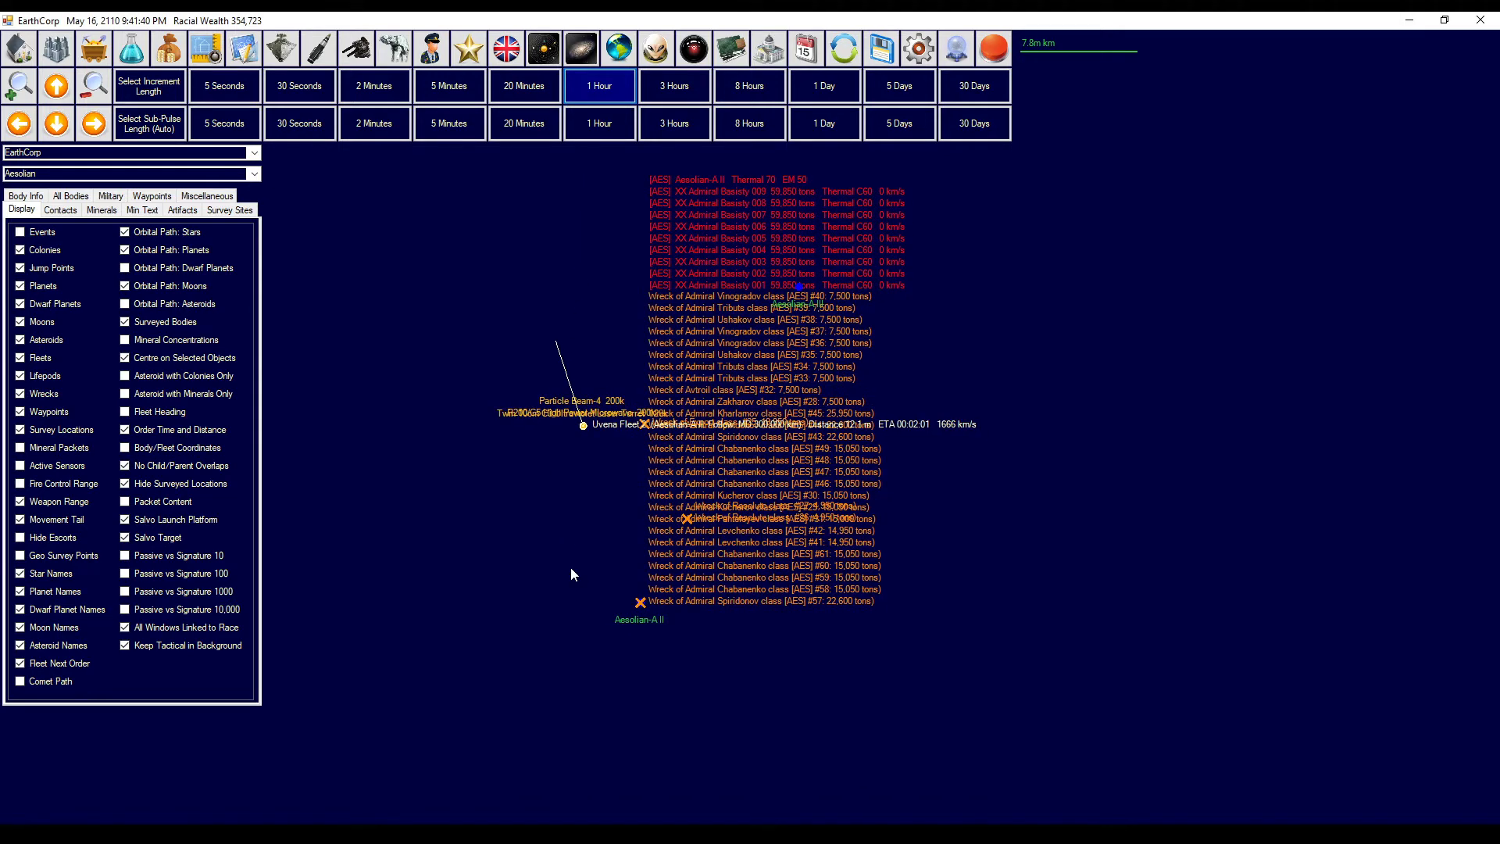
click(599, 85)
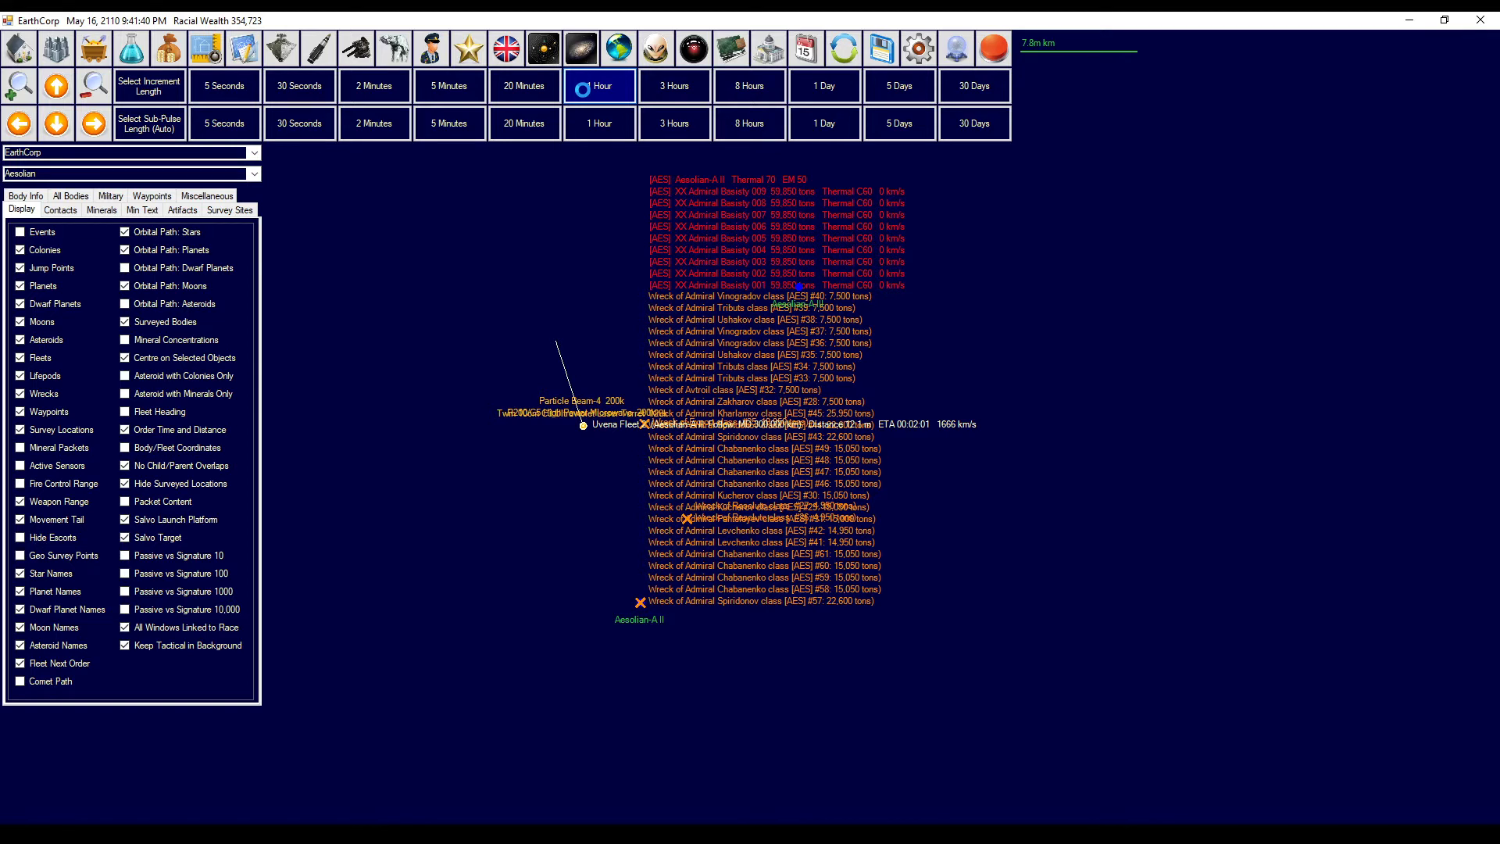
click(600, 85)
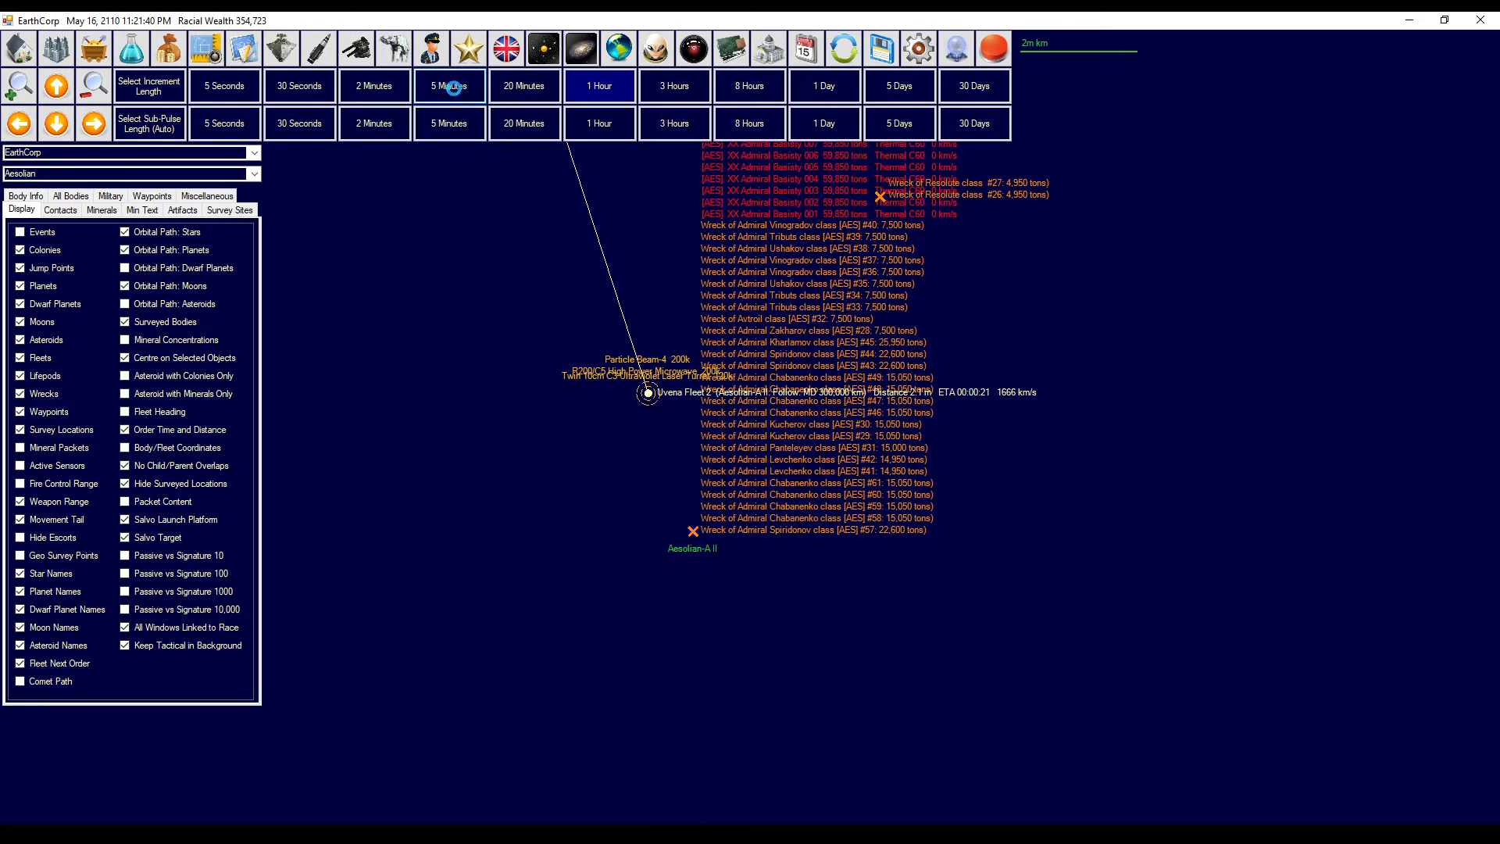
- Step time by 5 minutes, 30 seconds, then 5 seconds until the fleet arrives at 11:43 PM
click(449, 85)
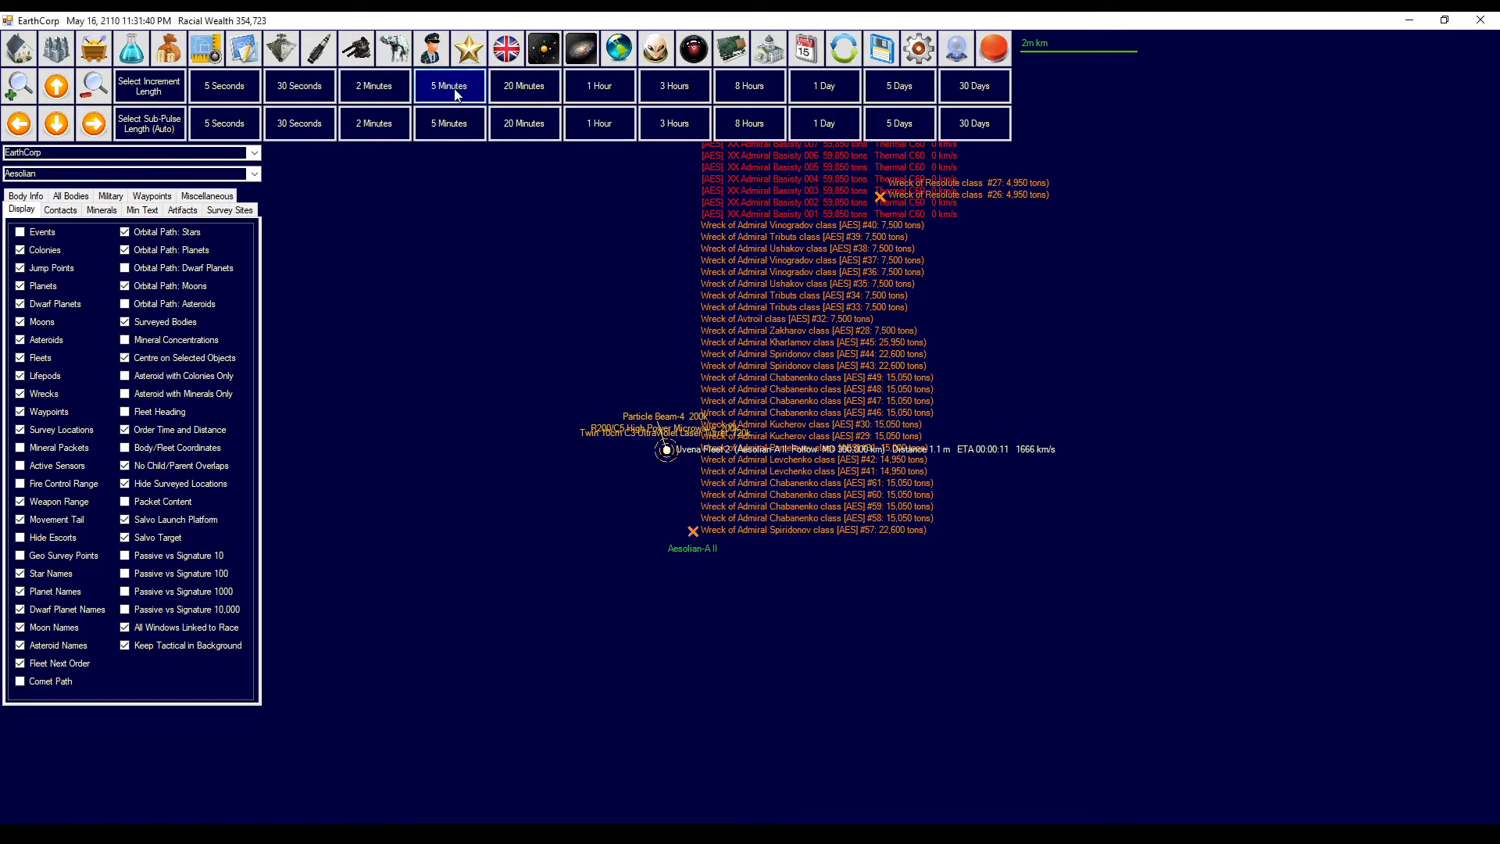
click(448, 86)
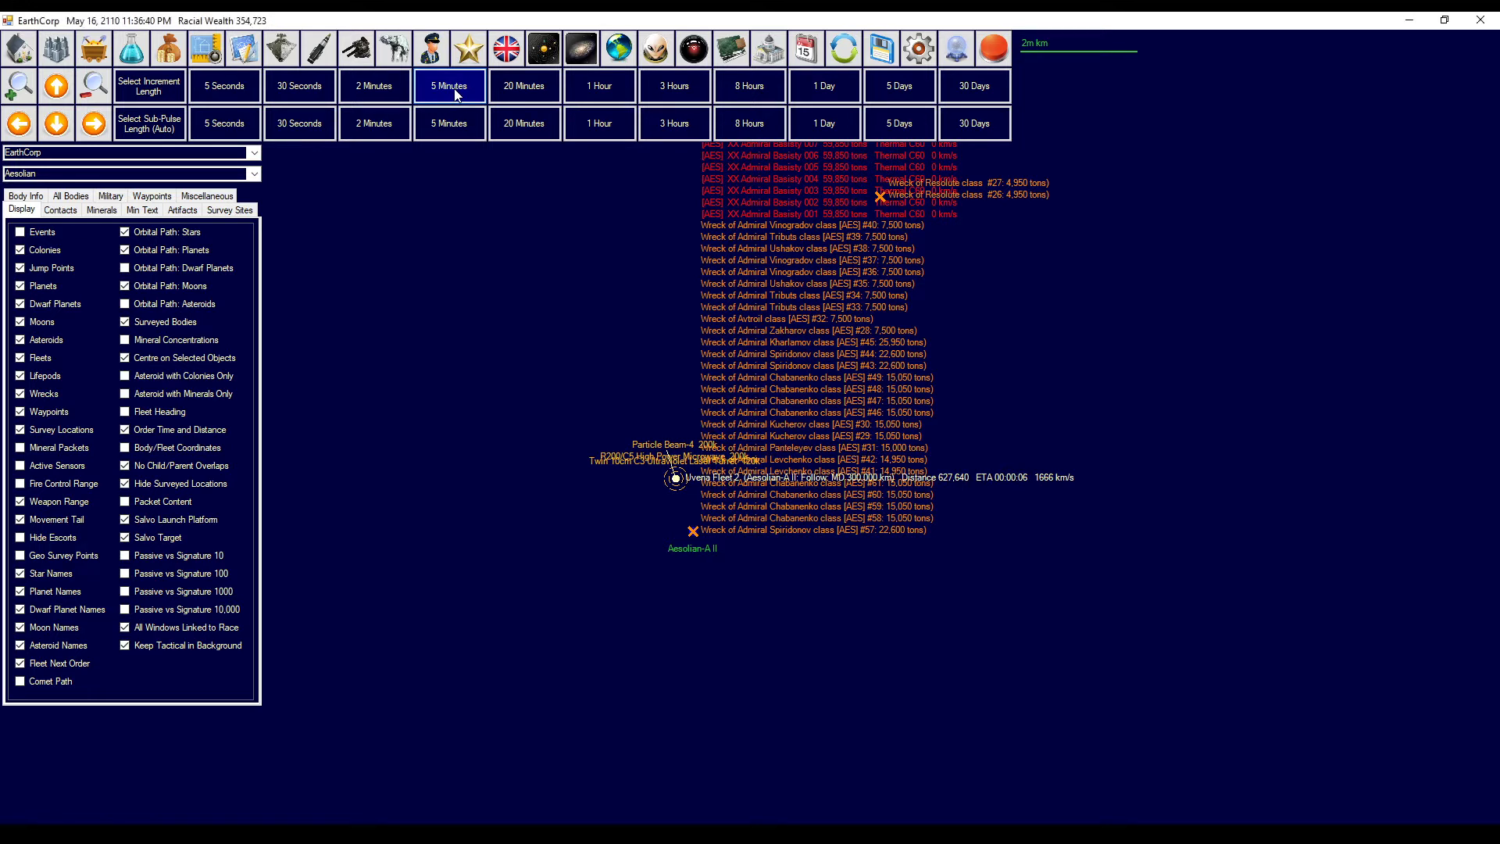
click(448, 85)
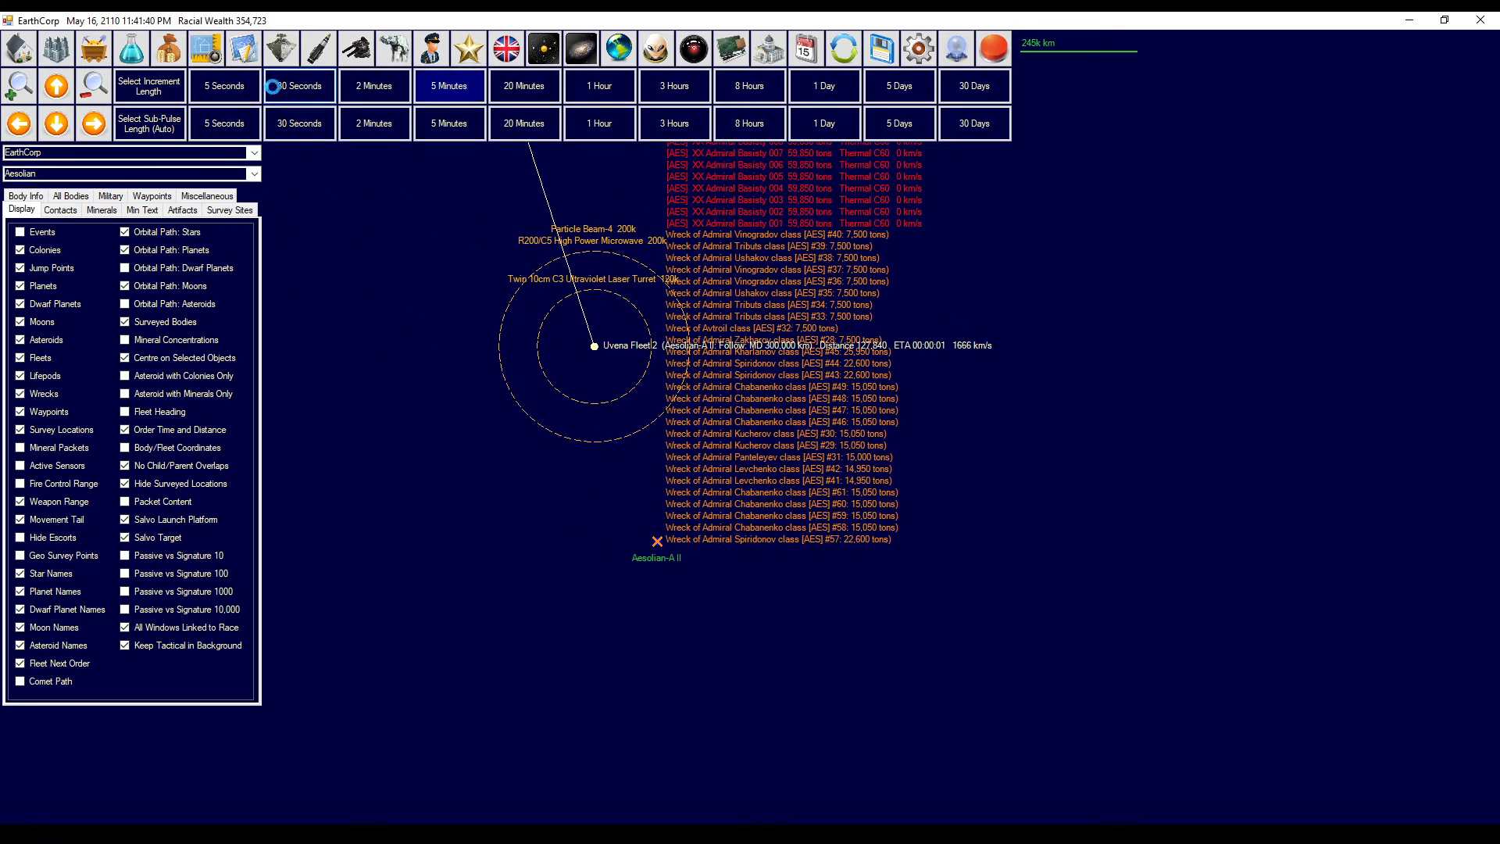
click(298, 85)
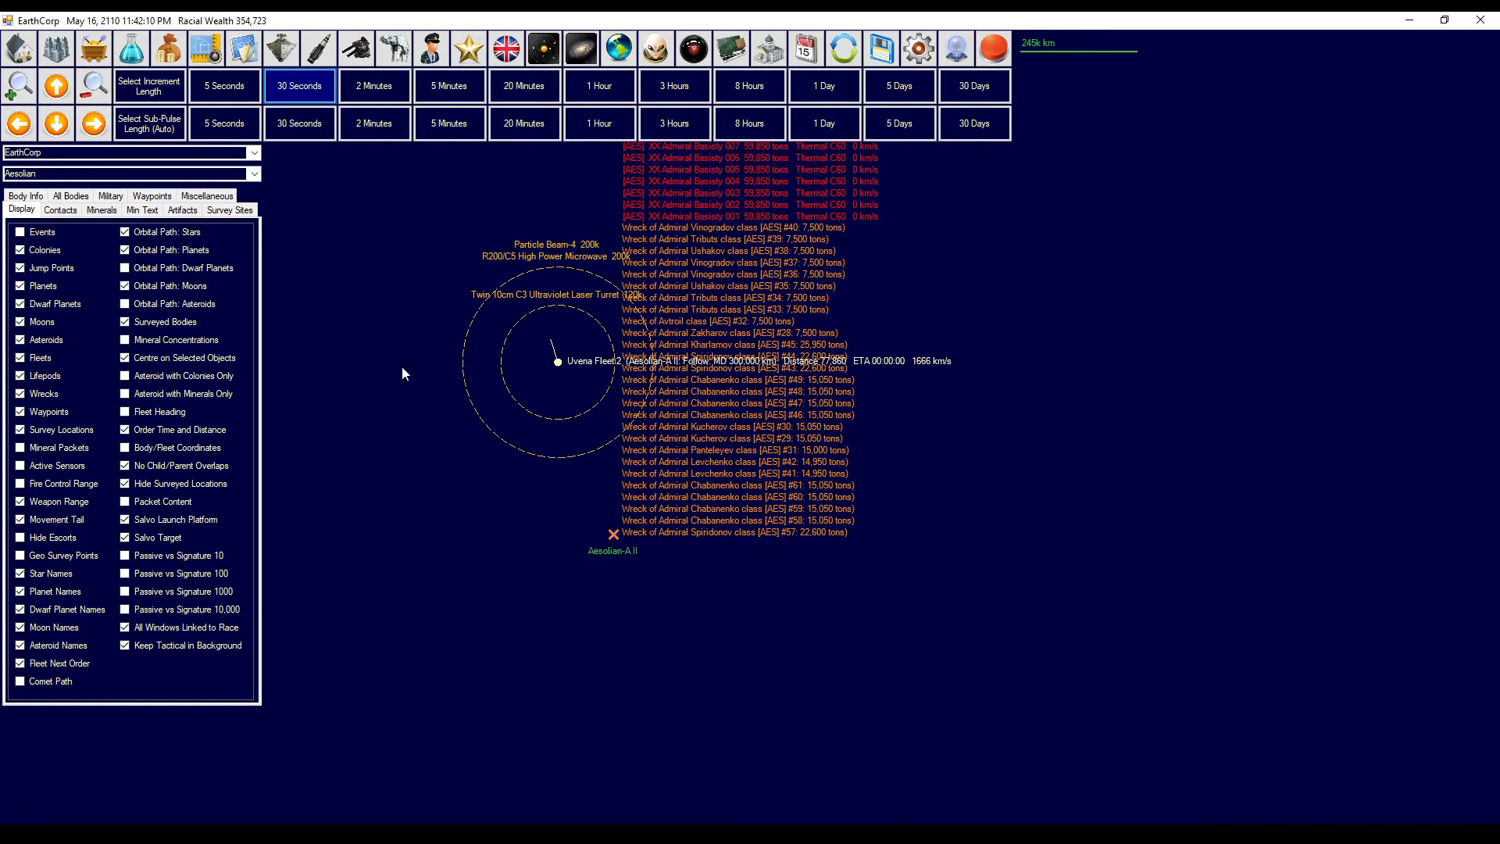
click(299, 86)
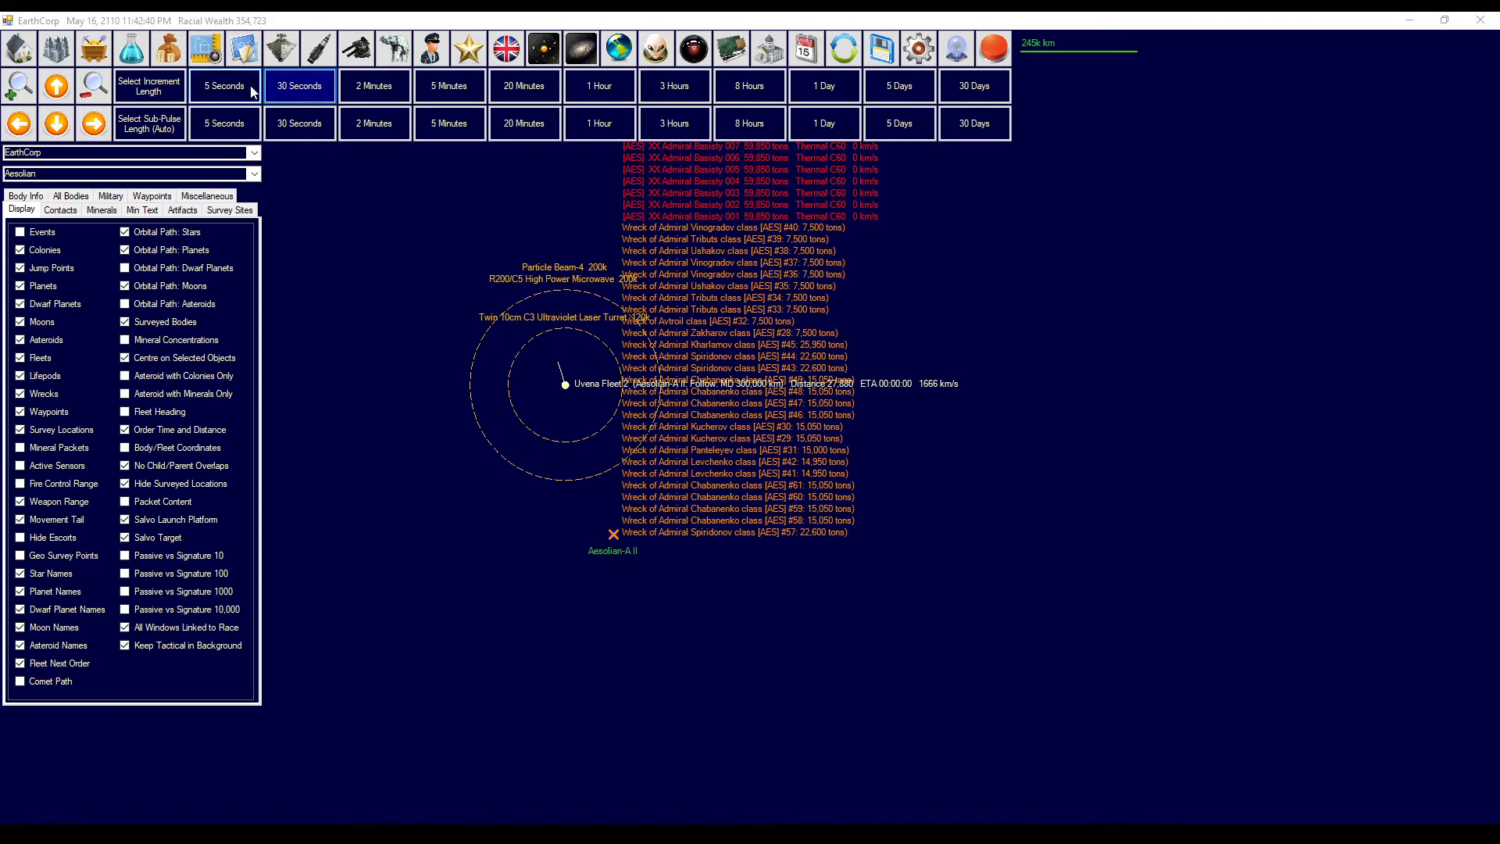
click(224, 85)
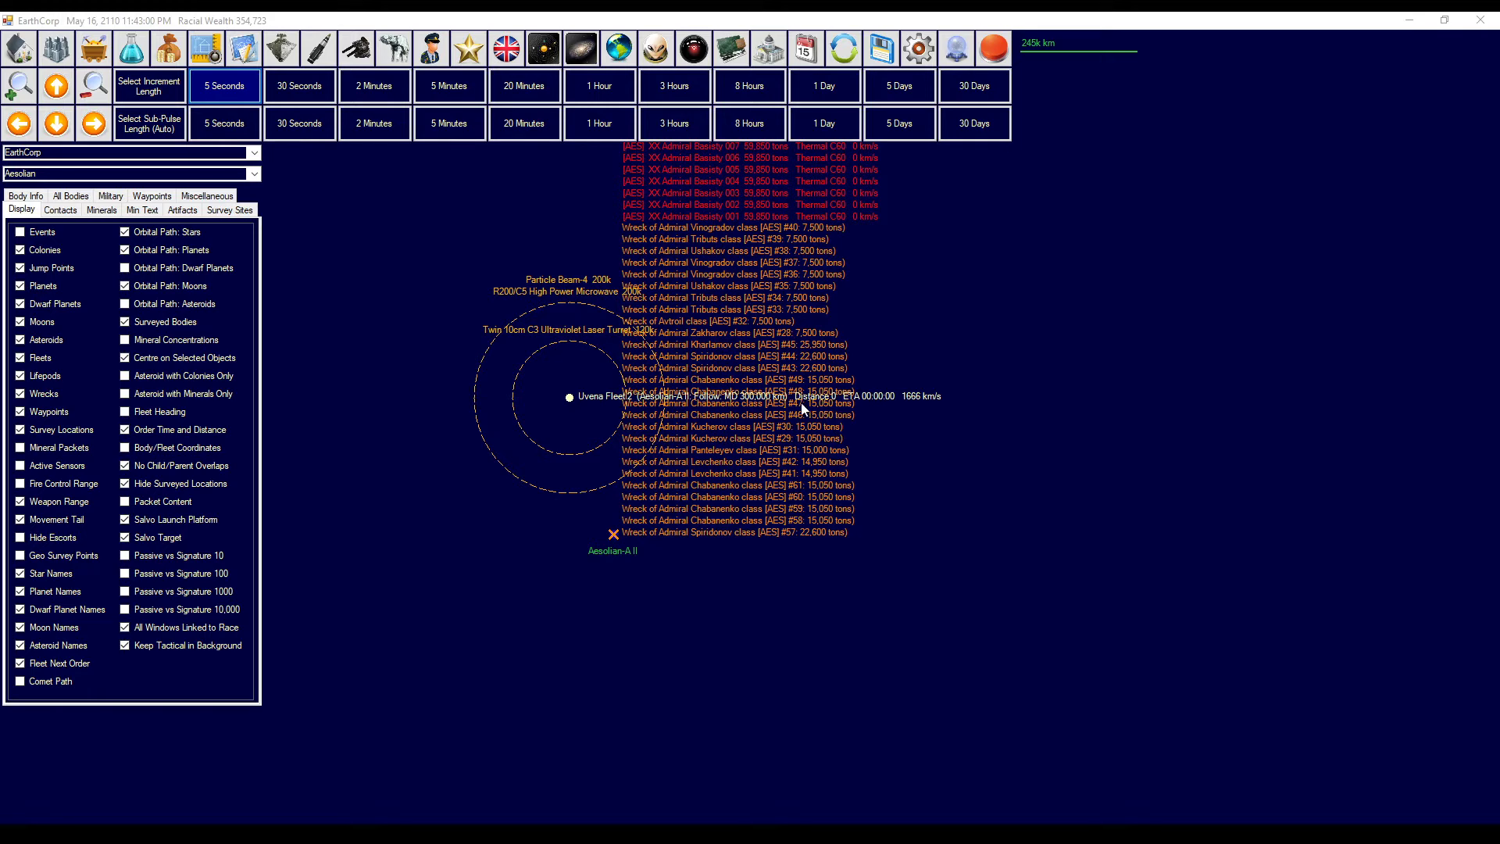
mouse_move(574, 506)
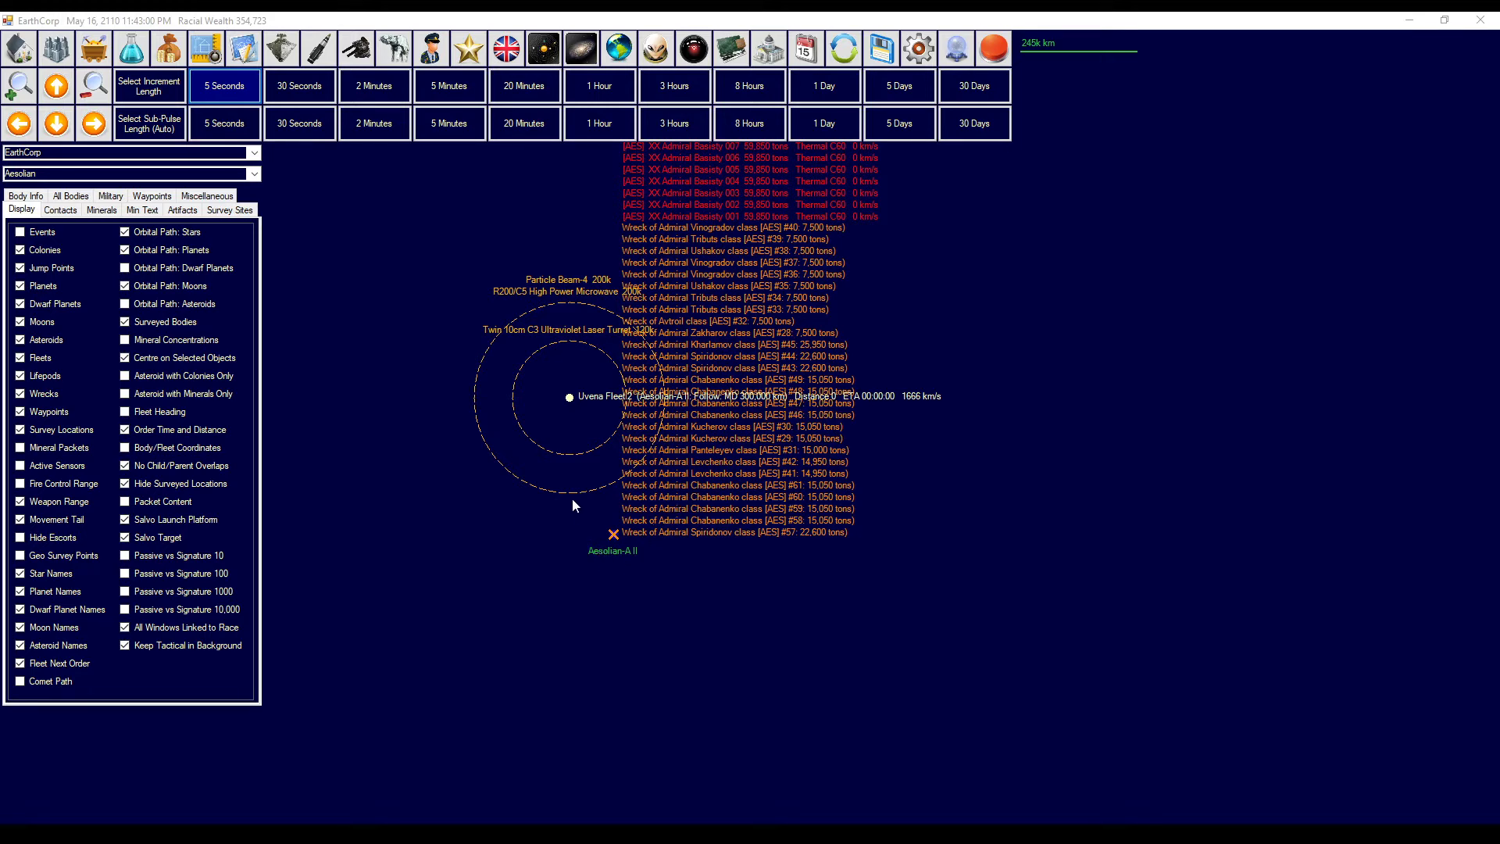
mouse_move(716, 357)
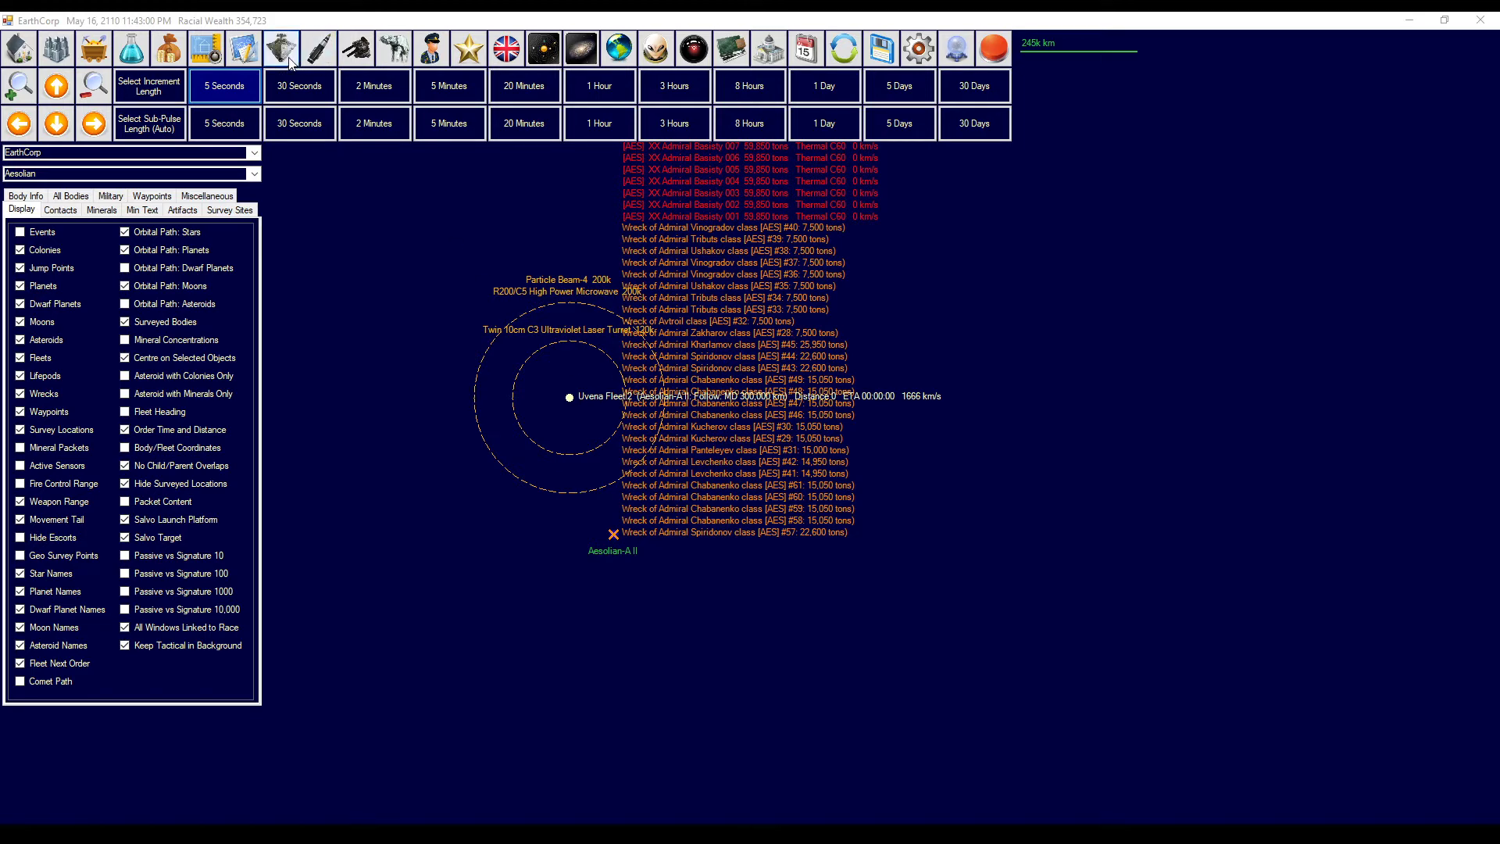
mouse_move(280, 48)
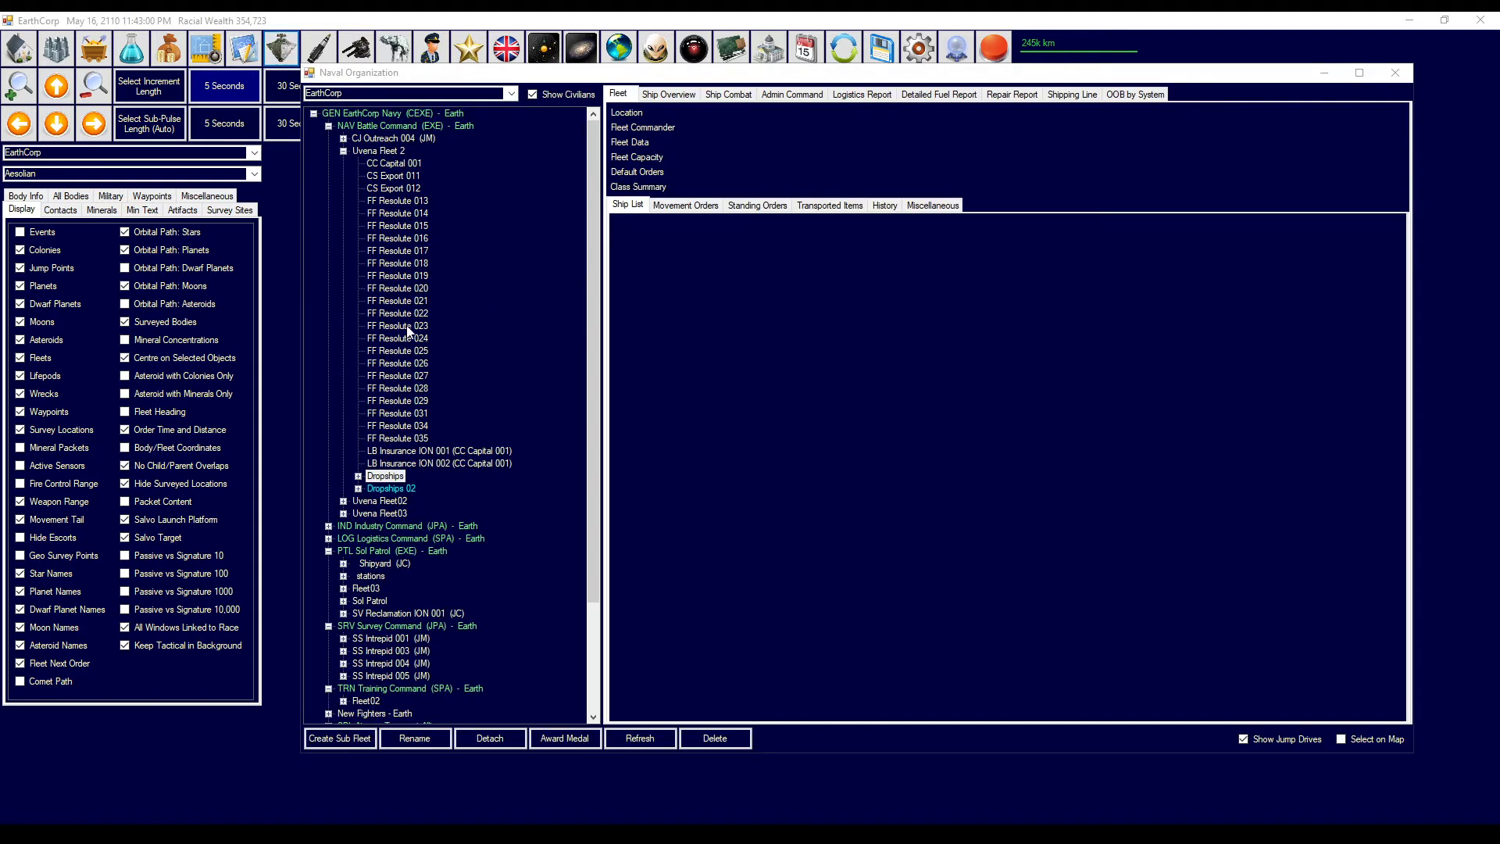
- Select the Dropships fleet of ten Obelisk troop transports in Naval Organization
click(391, 487)
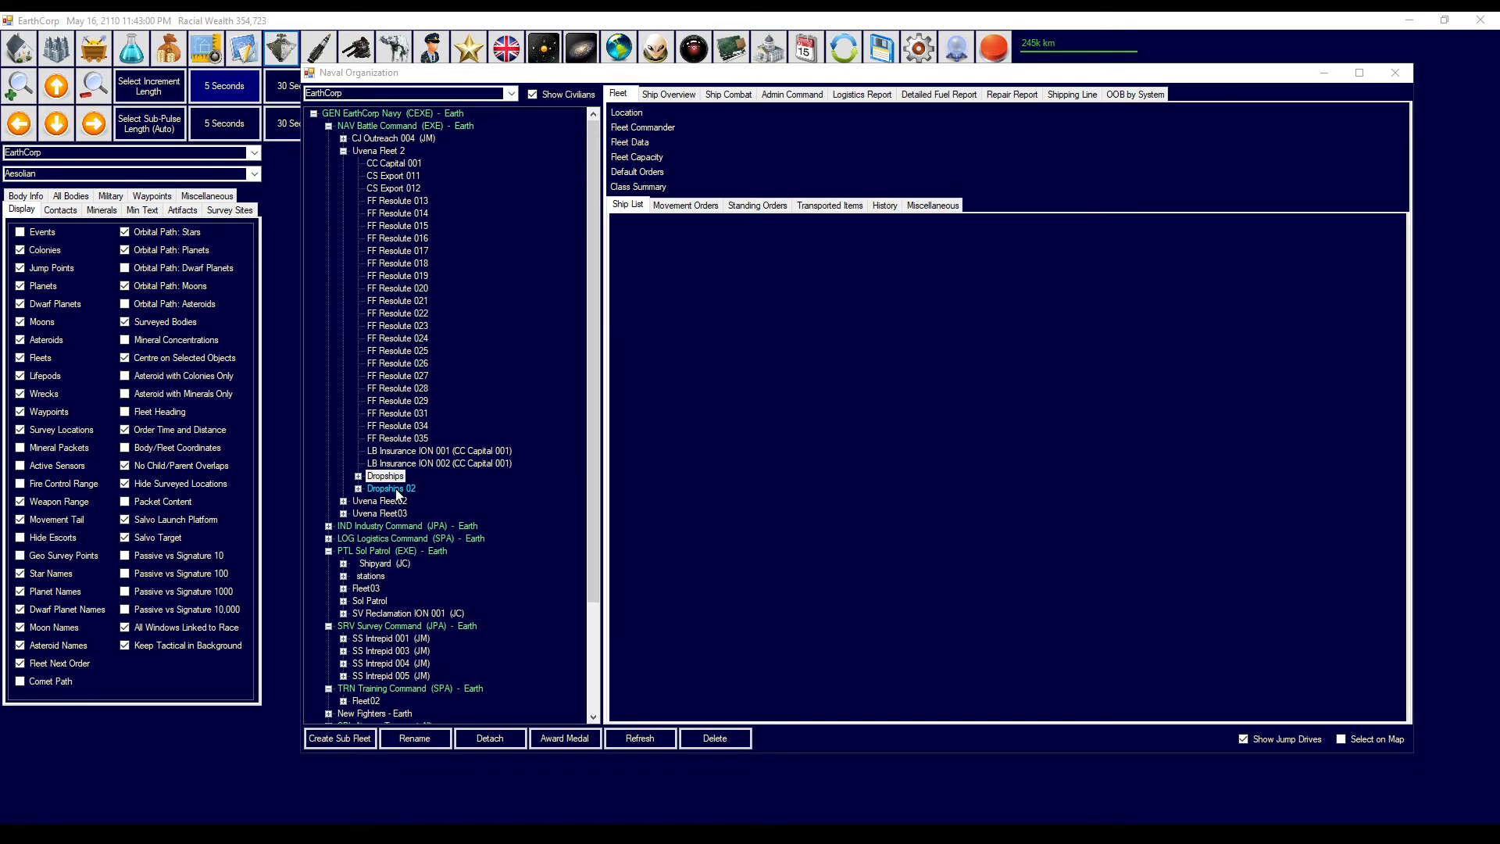
mouse_move(396, 491)
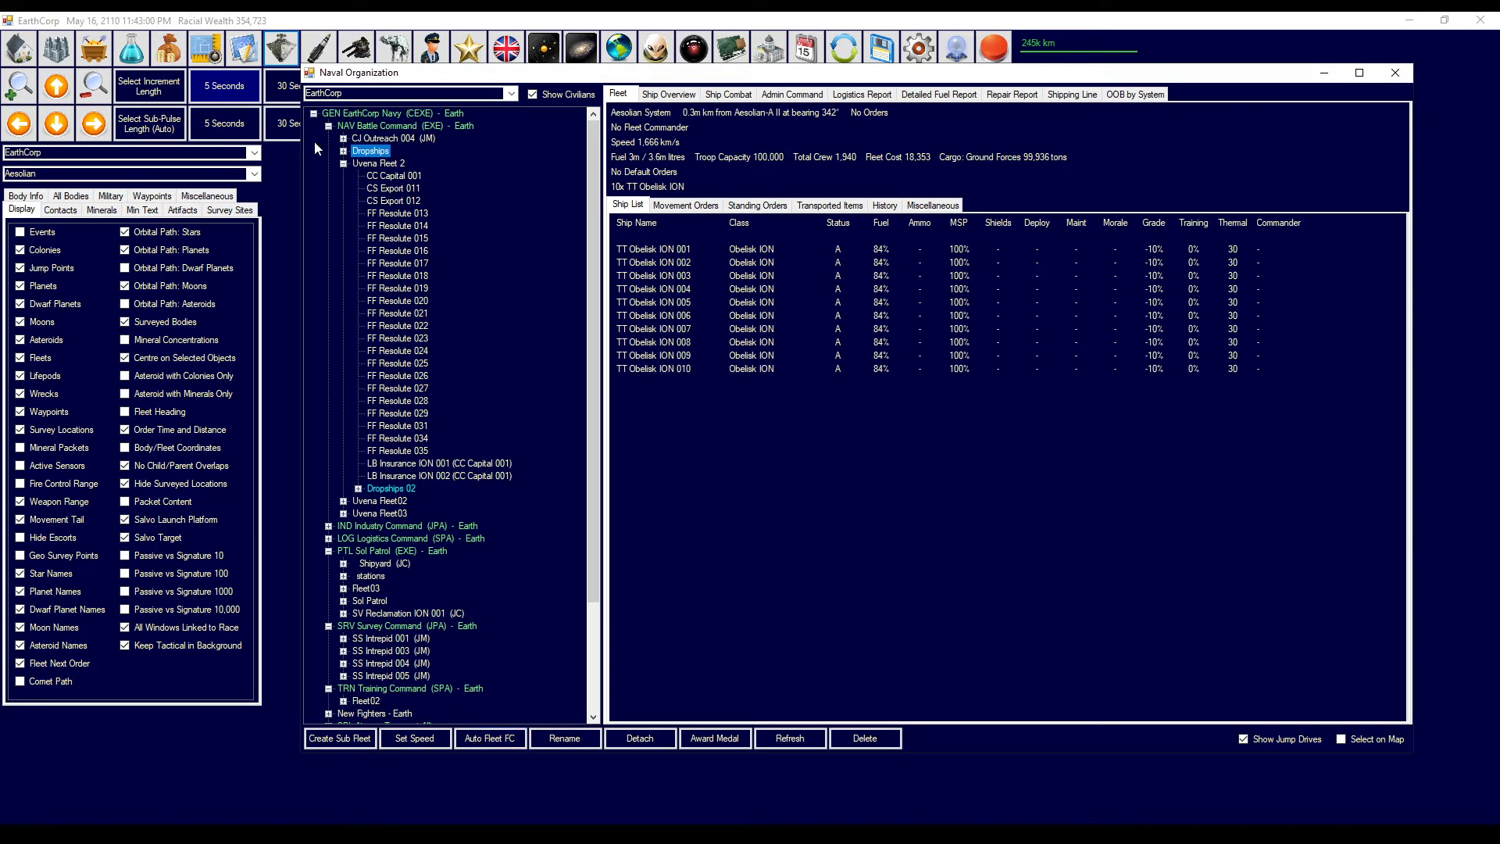
click(344, 151)
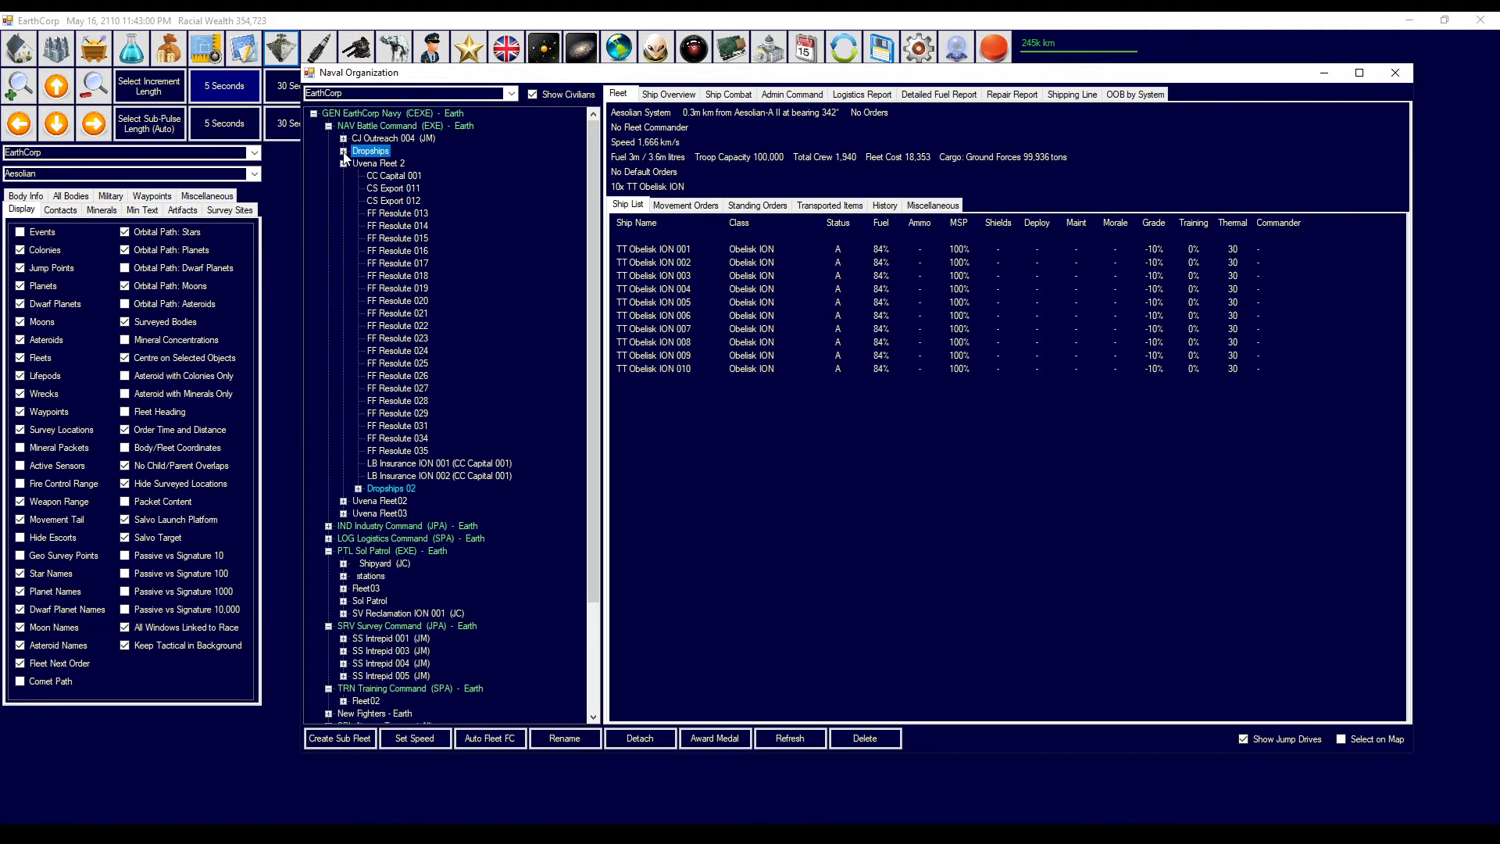
mouse_move(677, 188)
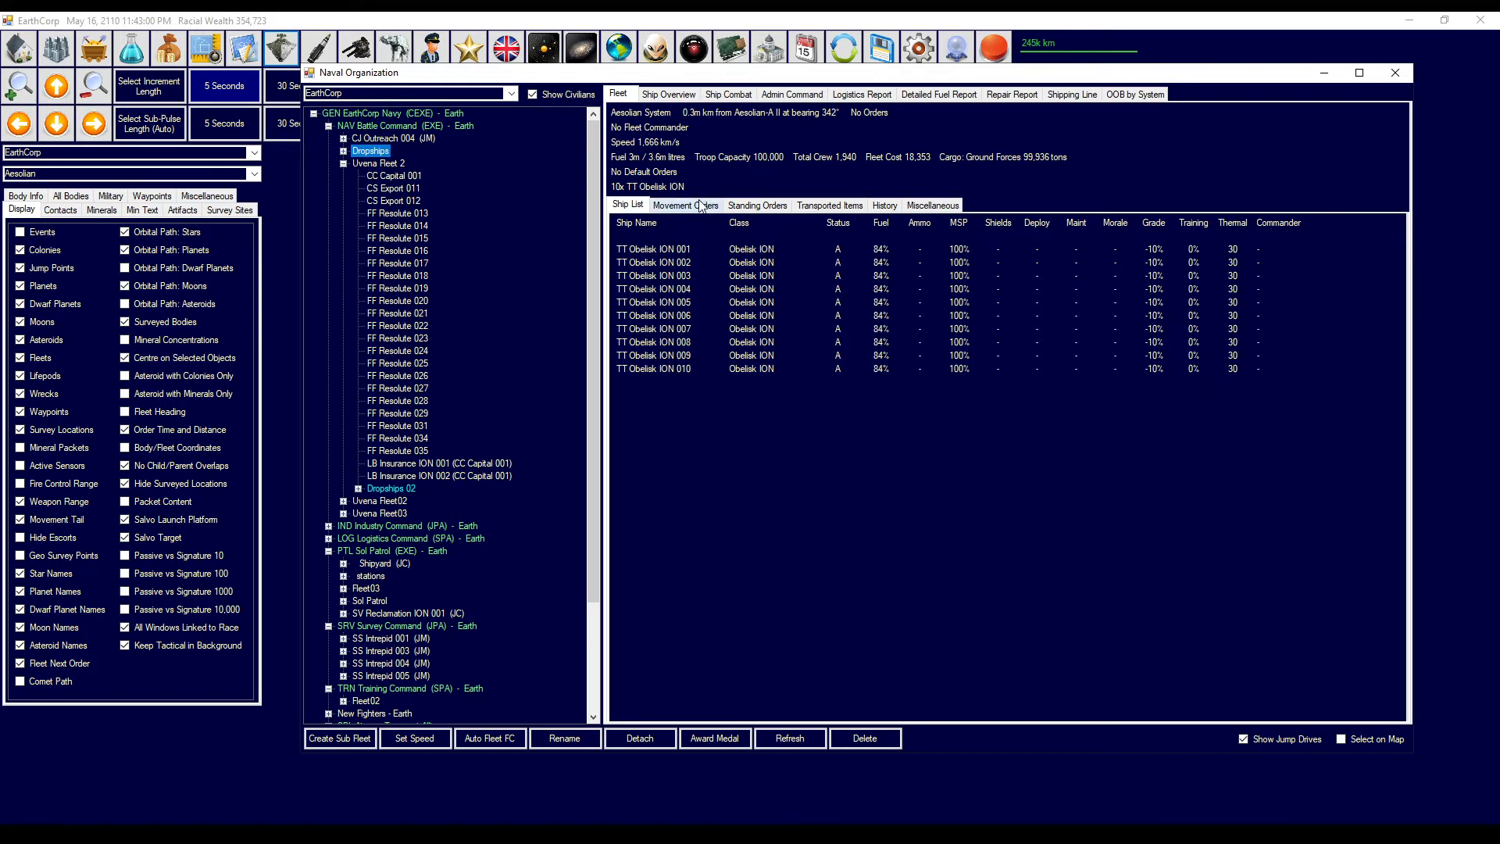
click(685, 205)
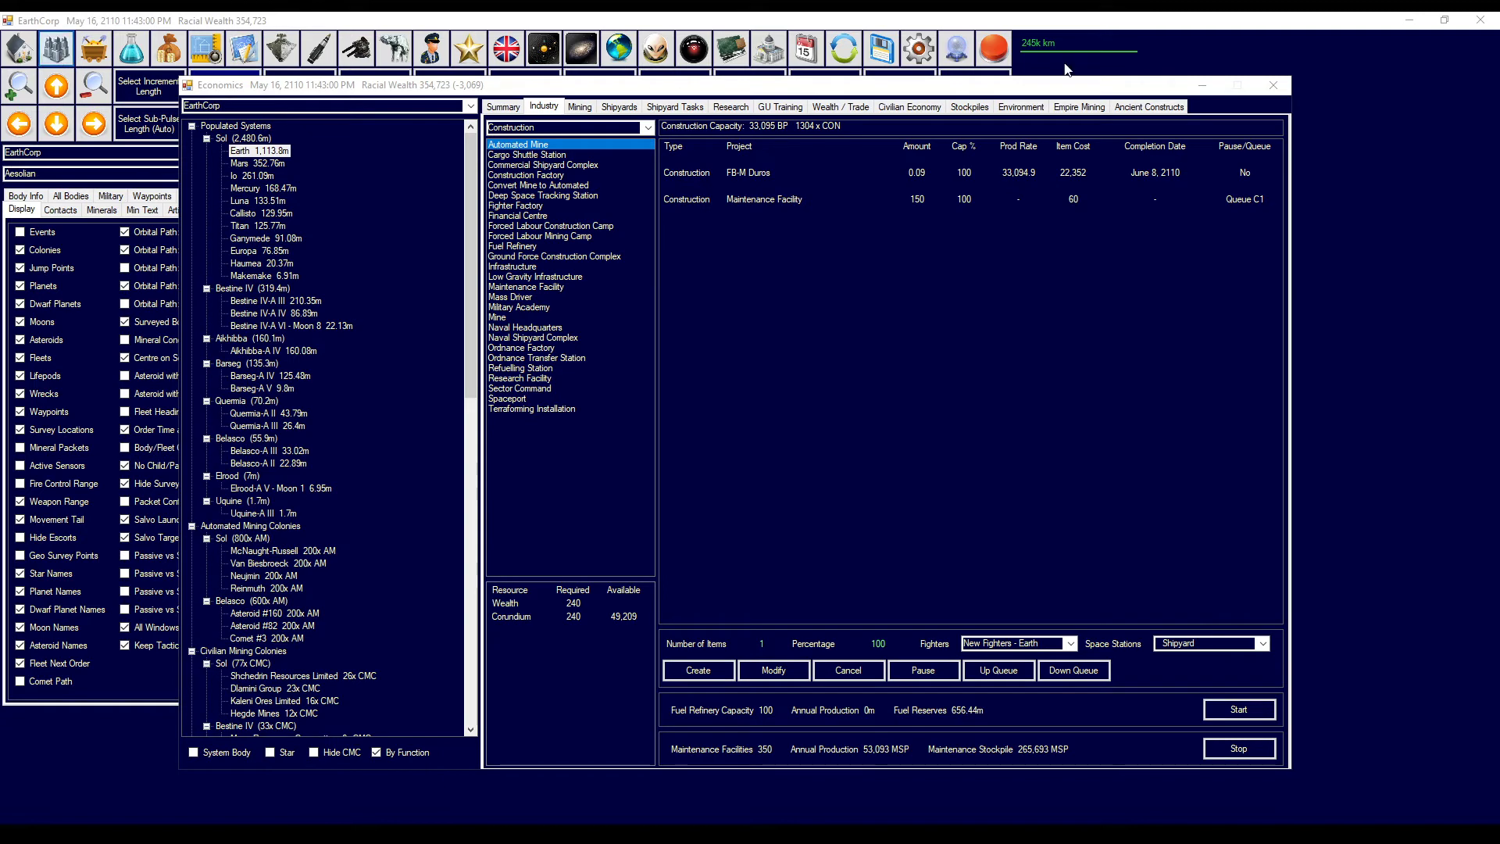
- Check the Economics Summary and the Aesolian system overview, then close the system window
click(1272, 84)
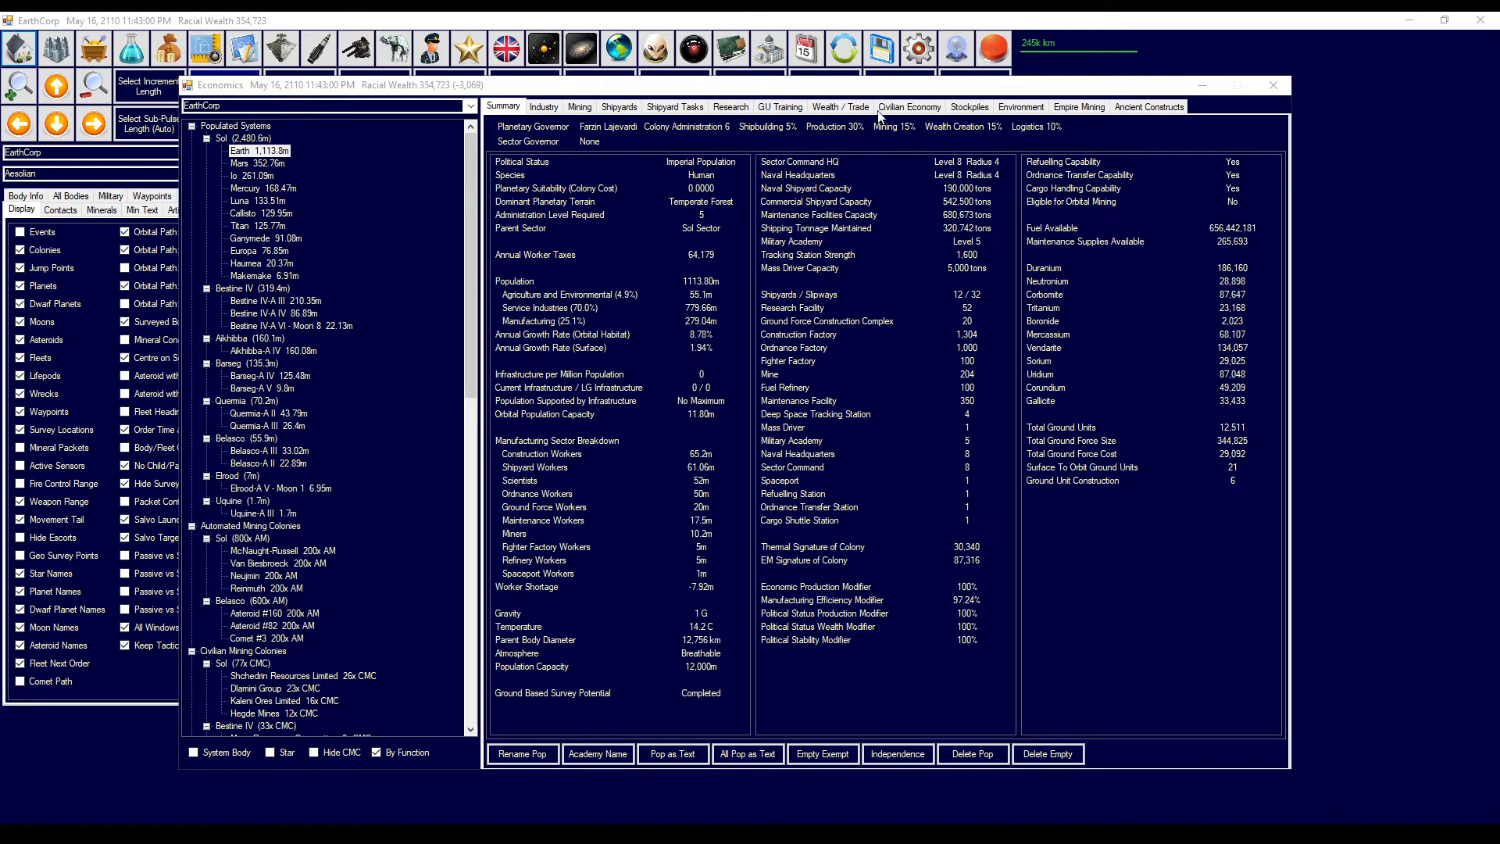
click(543, 48)
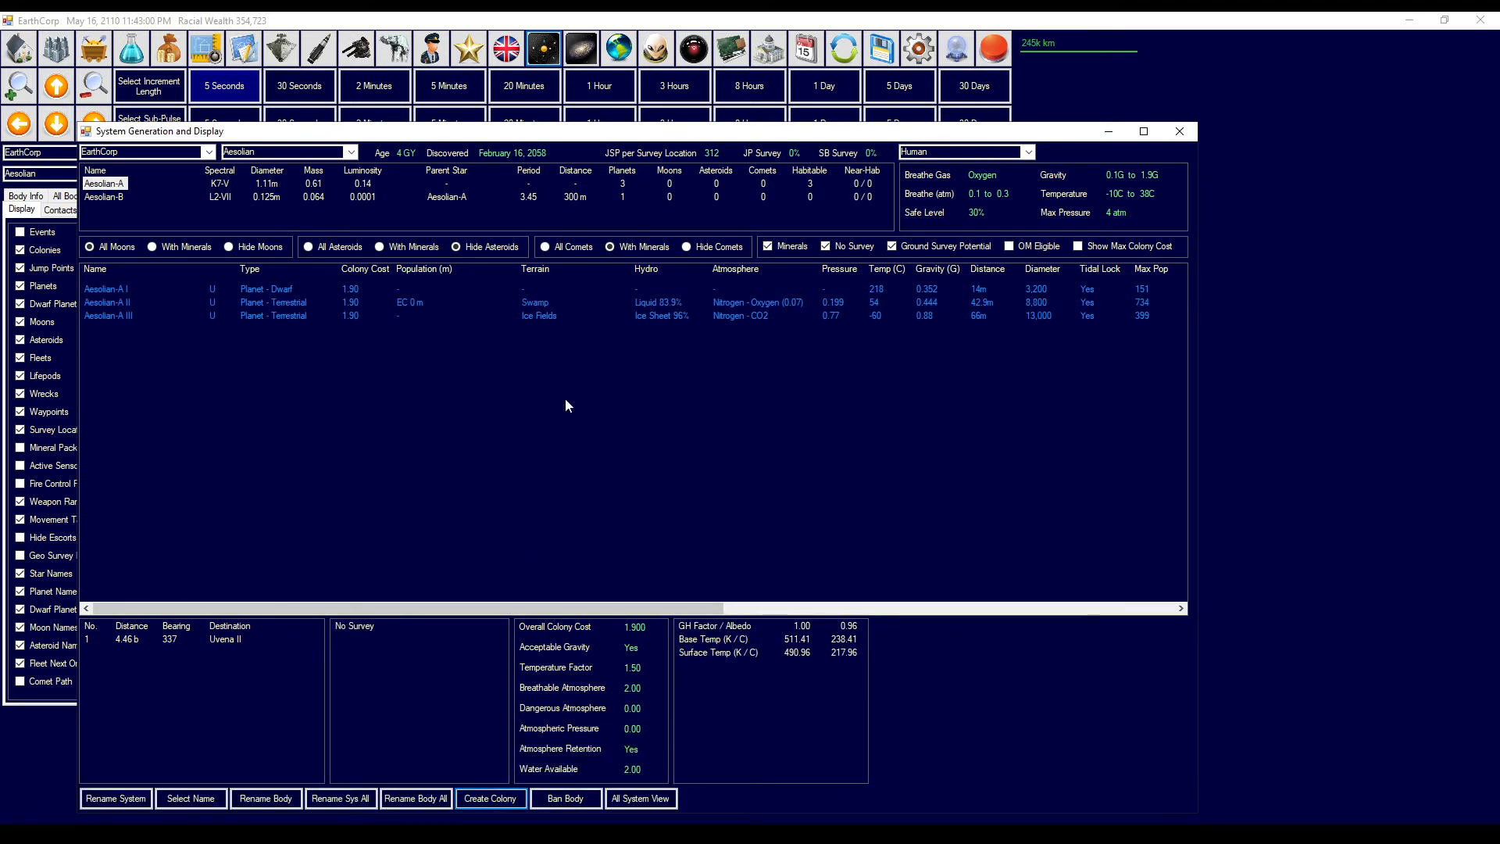
mouse_move(1155, 161)
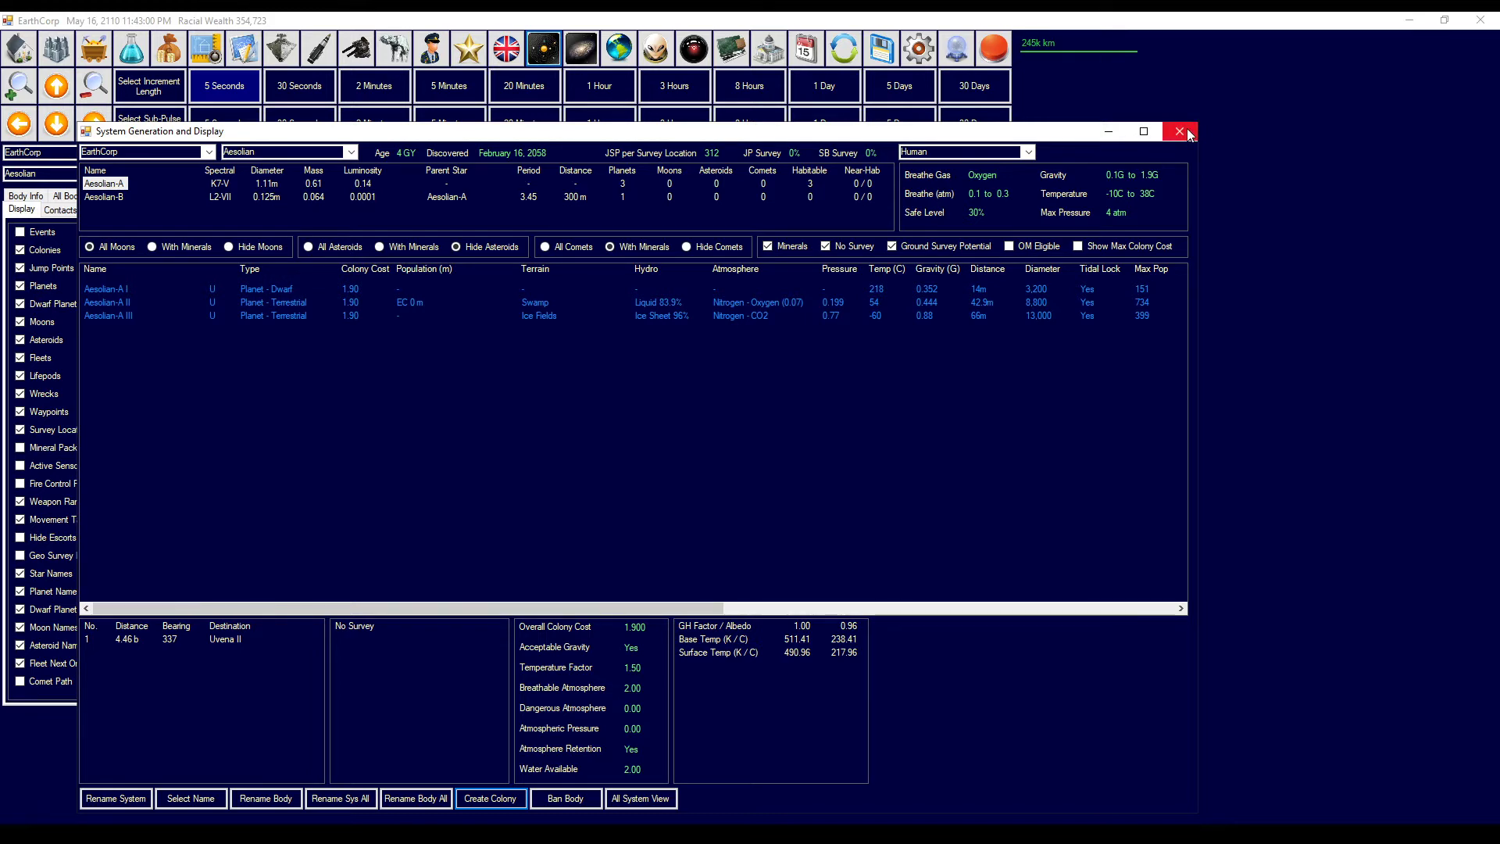
click(1178, 131)
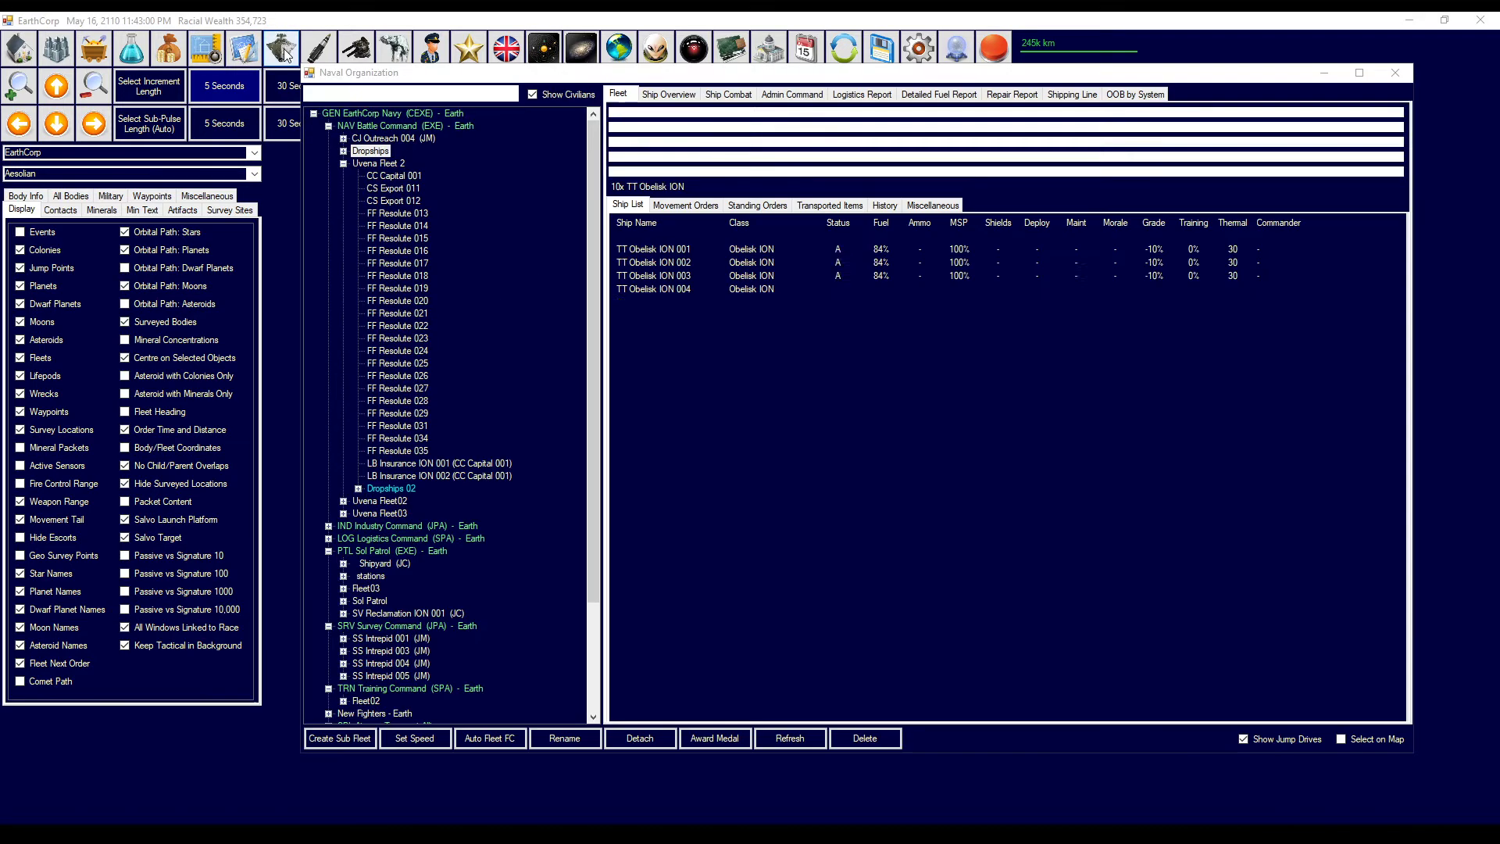
- Give the Dropships fleet an Orbital Drop All Ground Units order at Aesolian-A II, then close
click(685, 205)
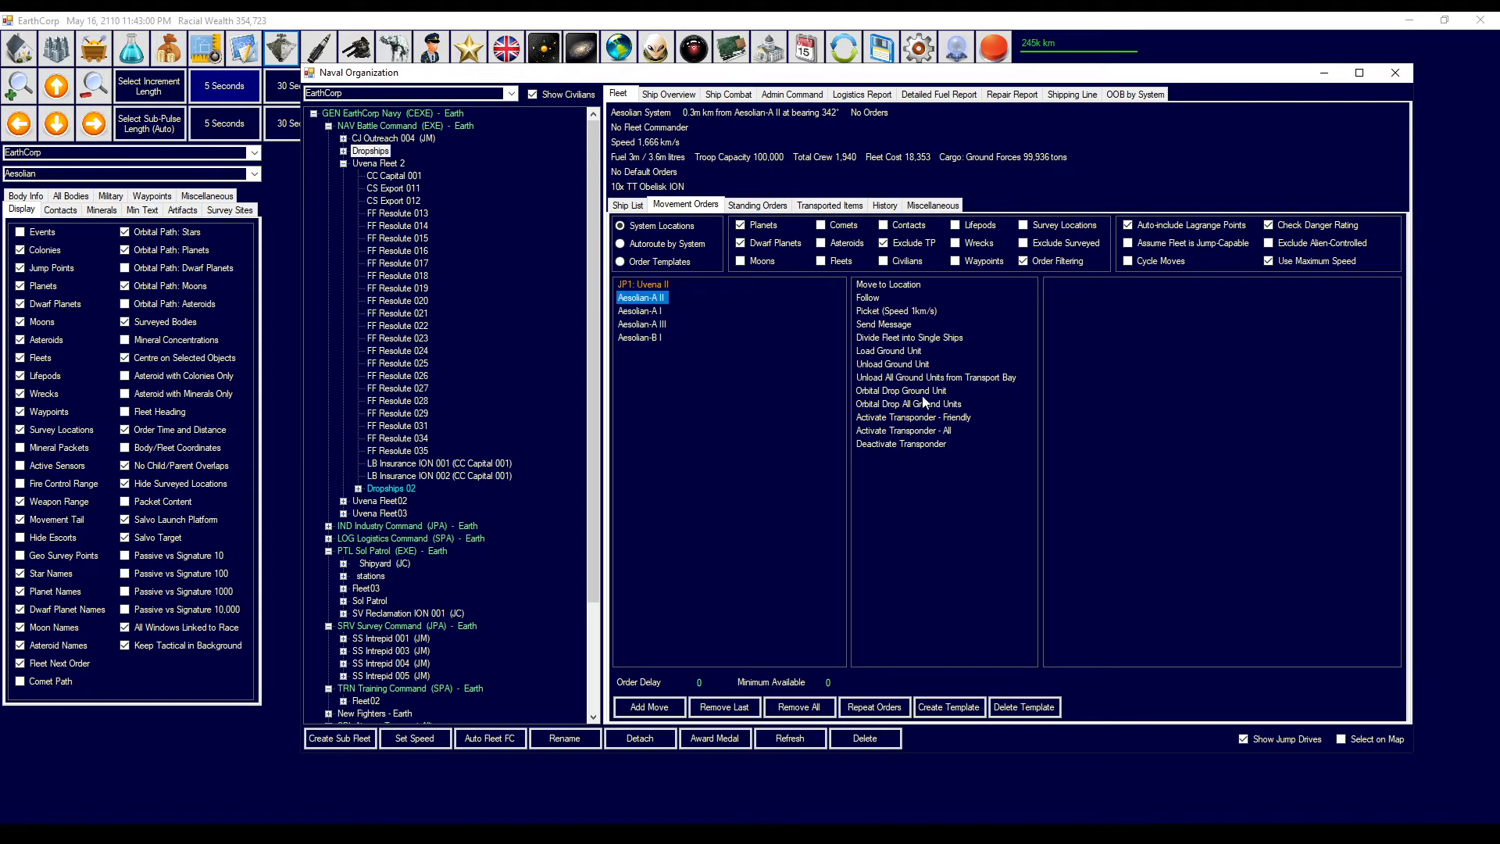
click(900, 403)
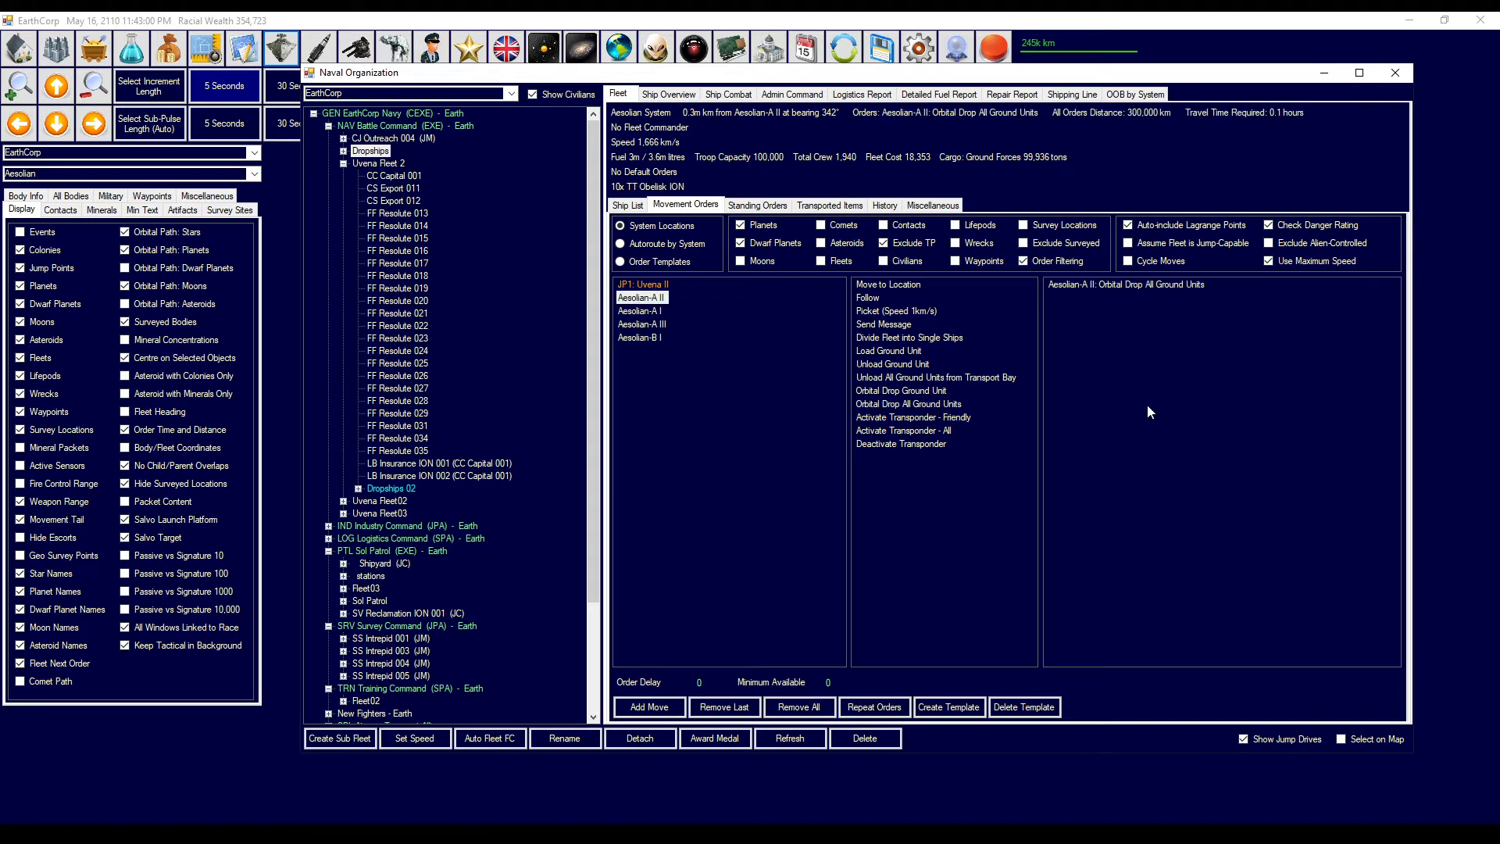
click(1393, 72)
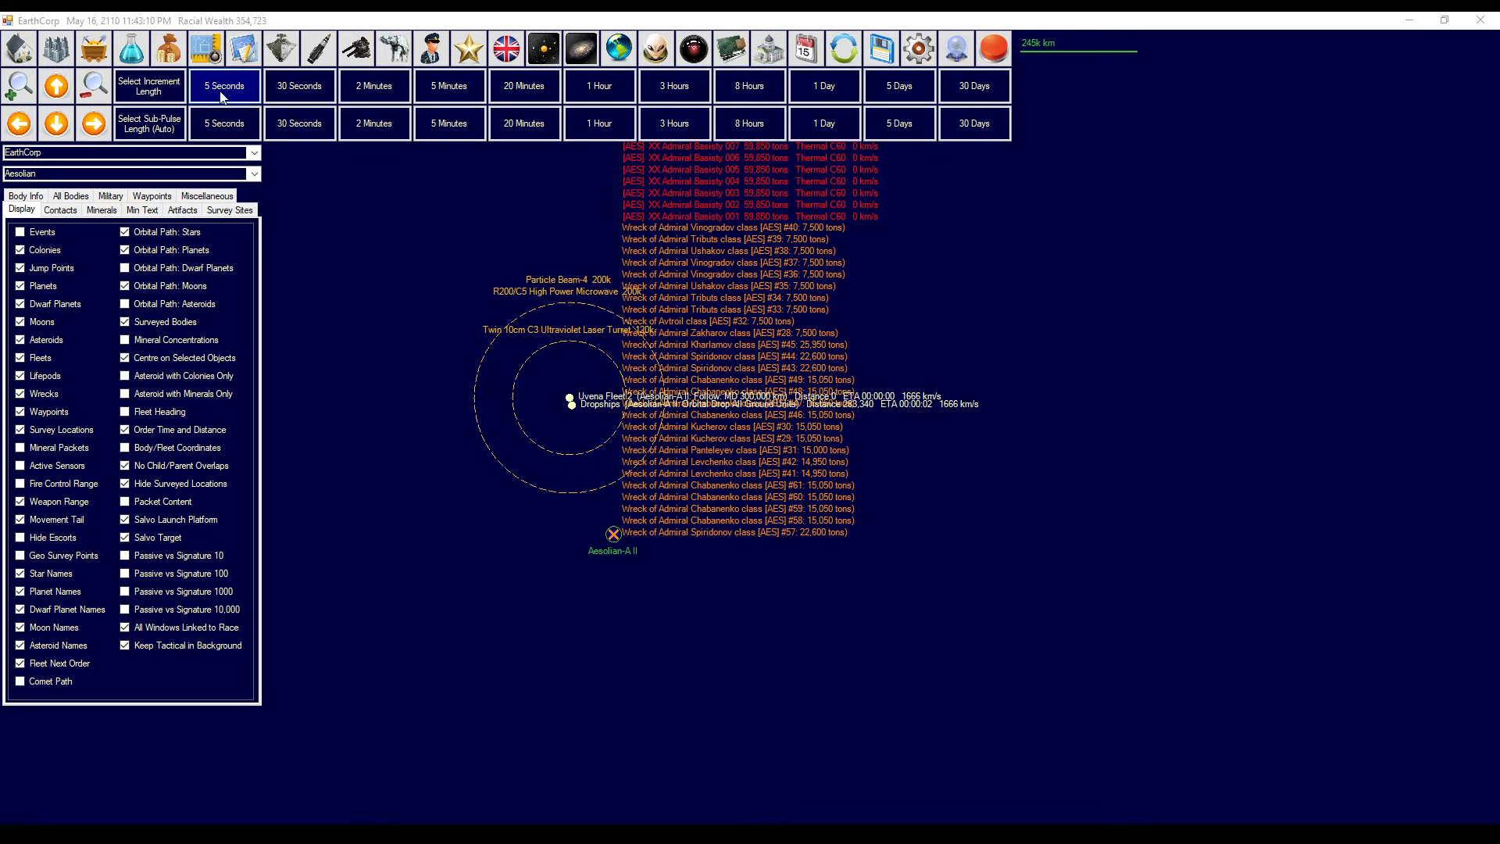
- Advance time in 5-second increments until the Dropships reach distance 0 around 11:46 PM
click(225, 86)
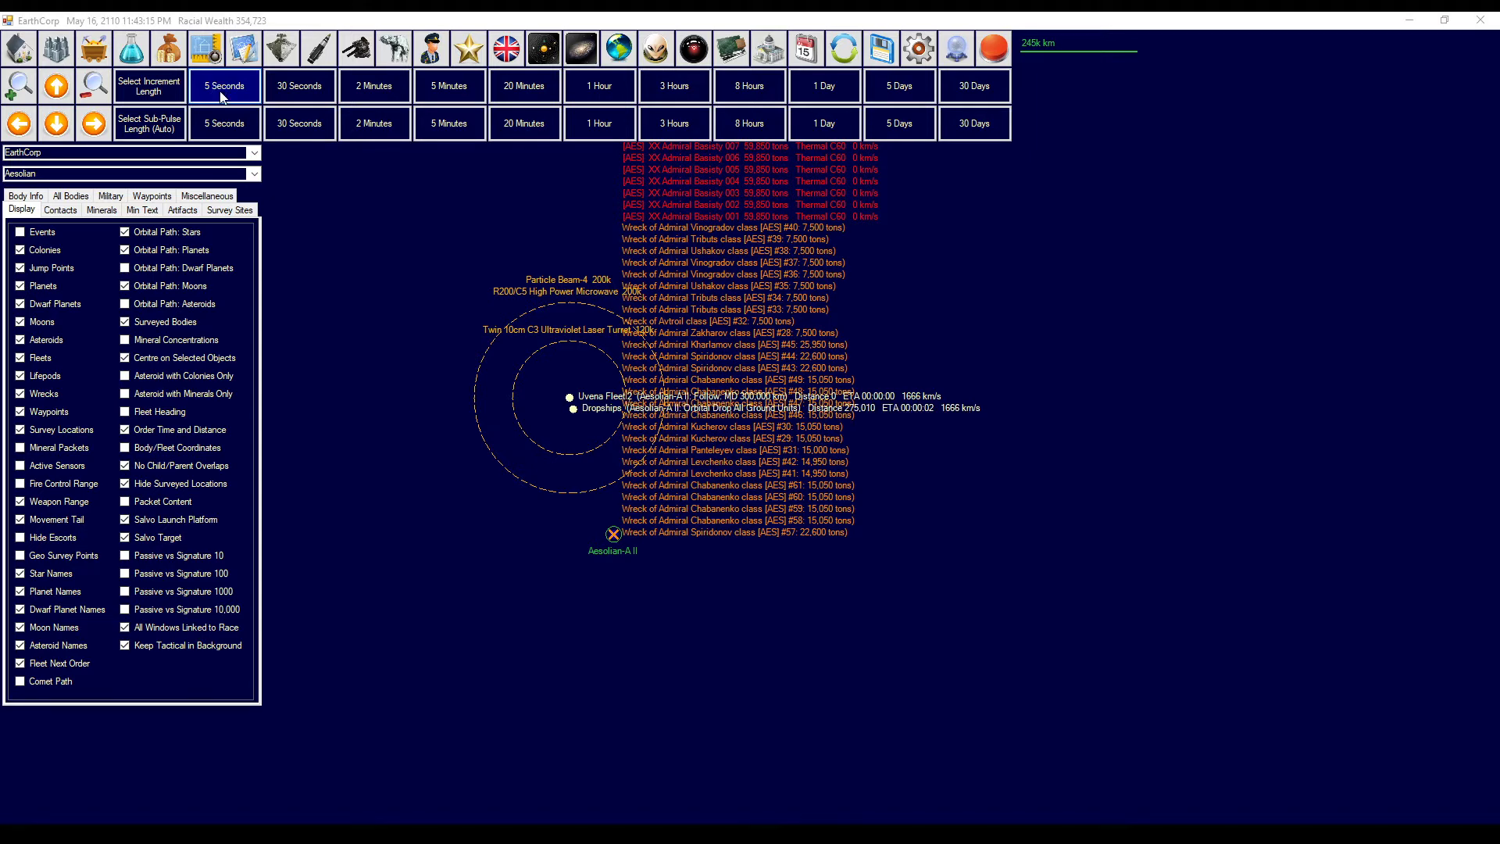
click(224, 85)
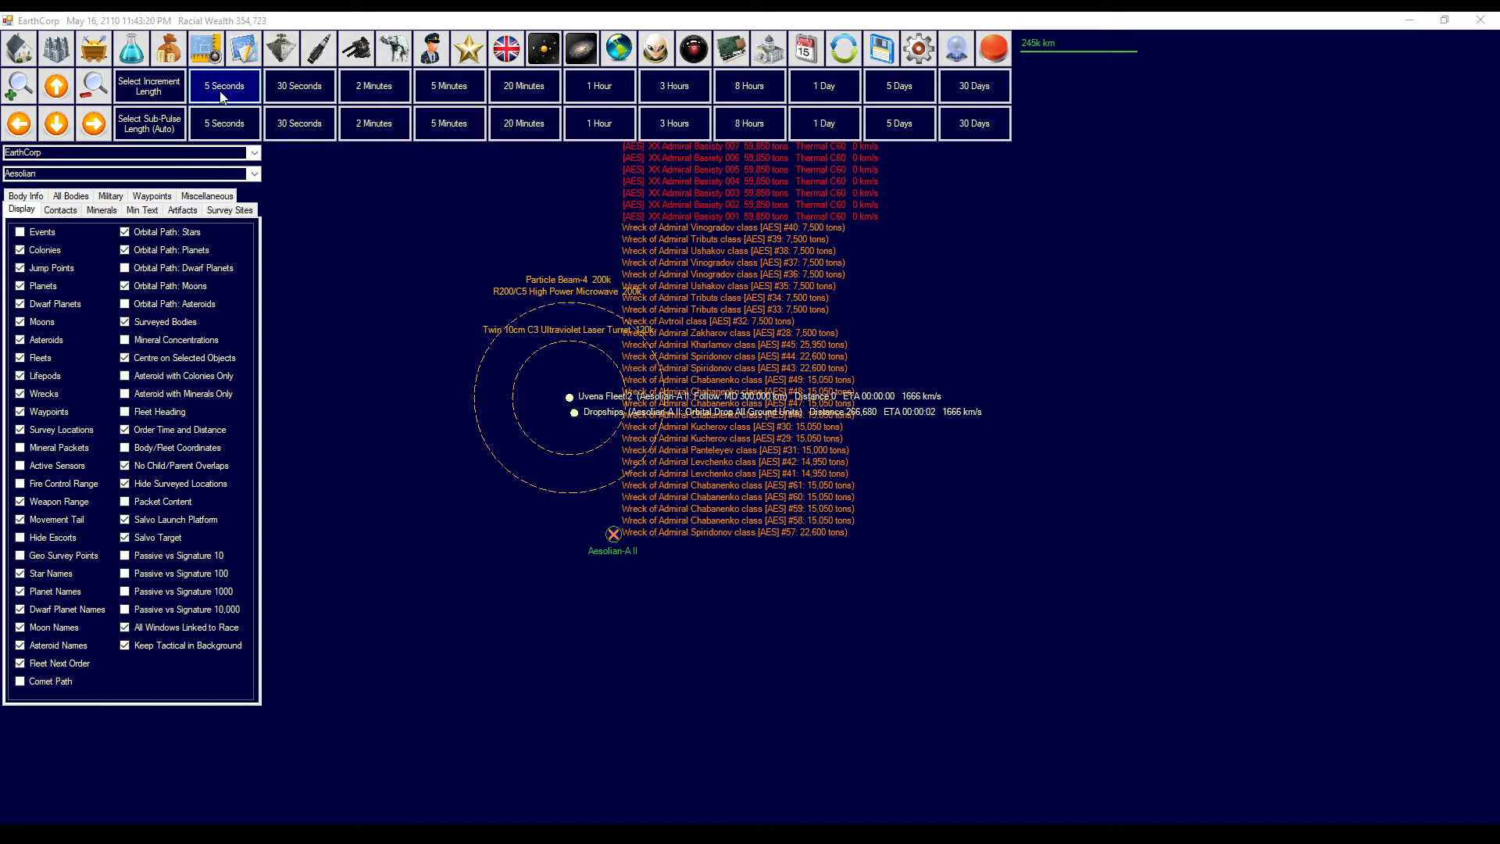
click(225, 86)
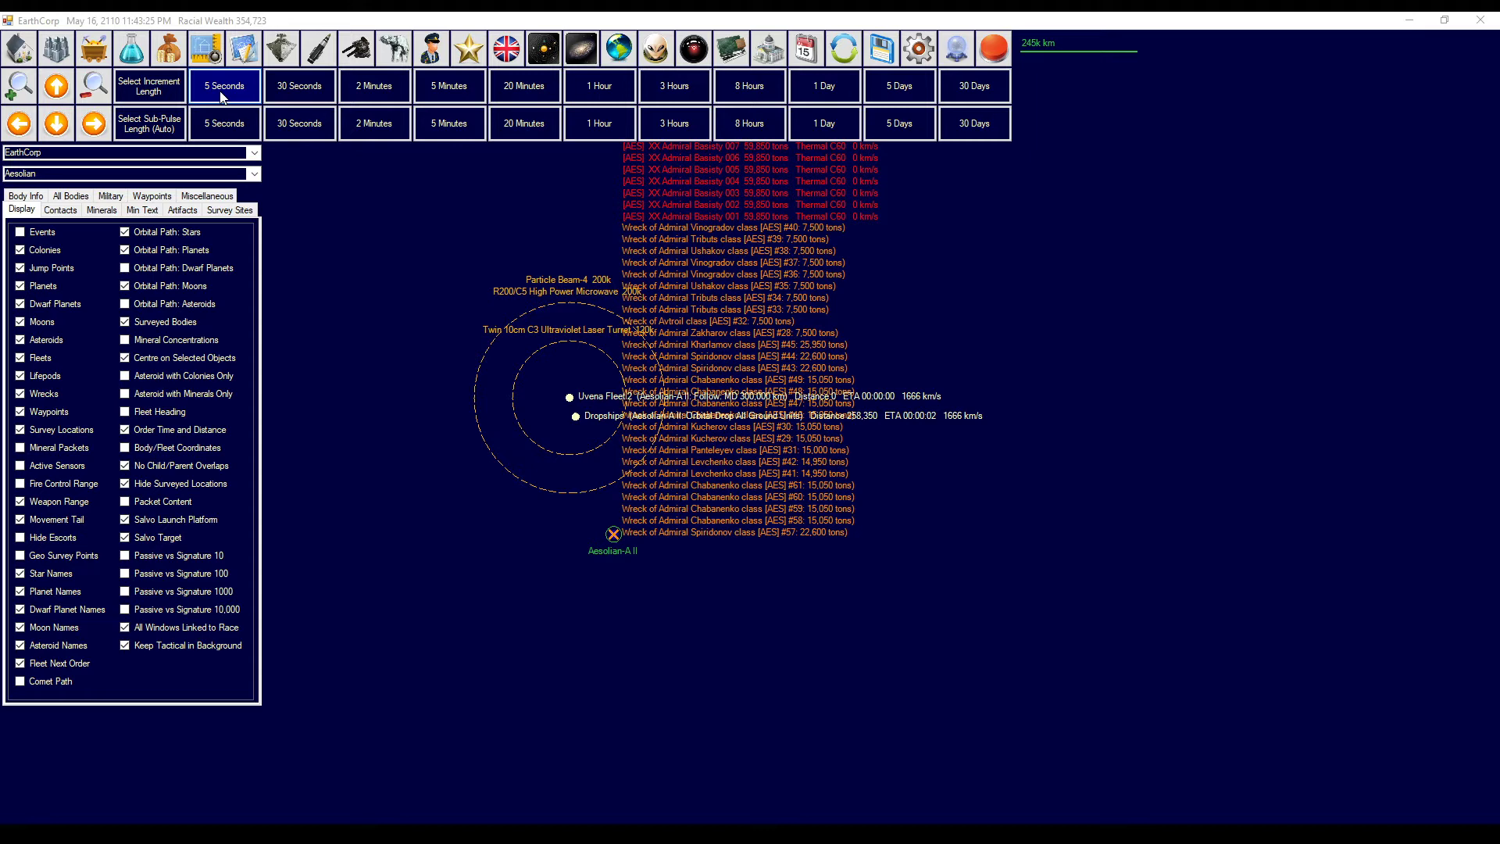
click(224, 85)
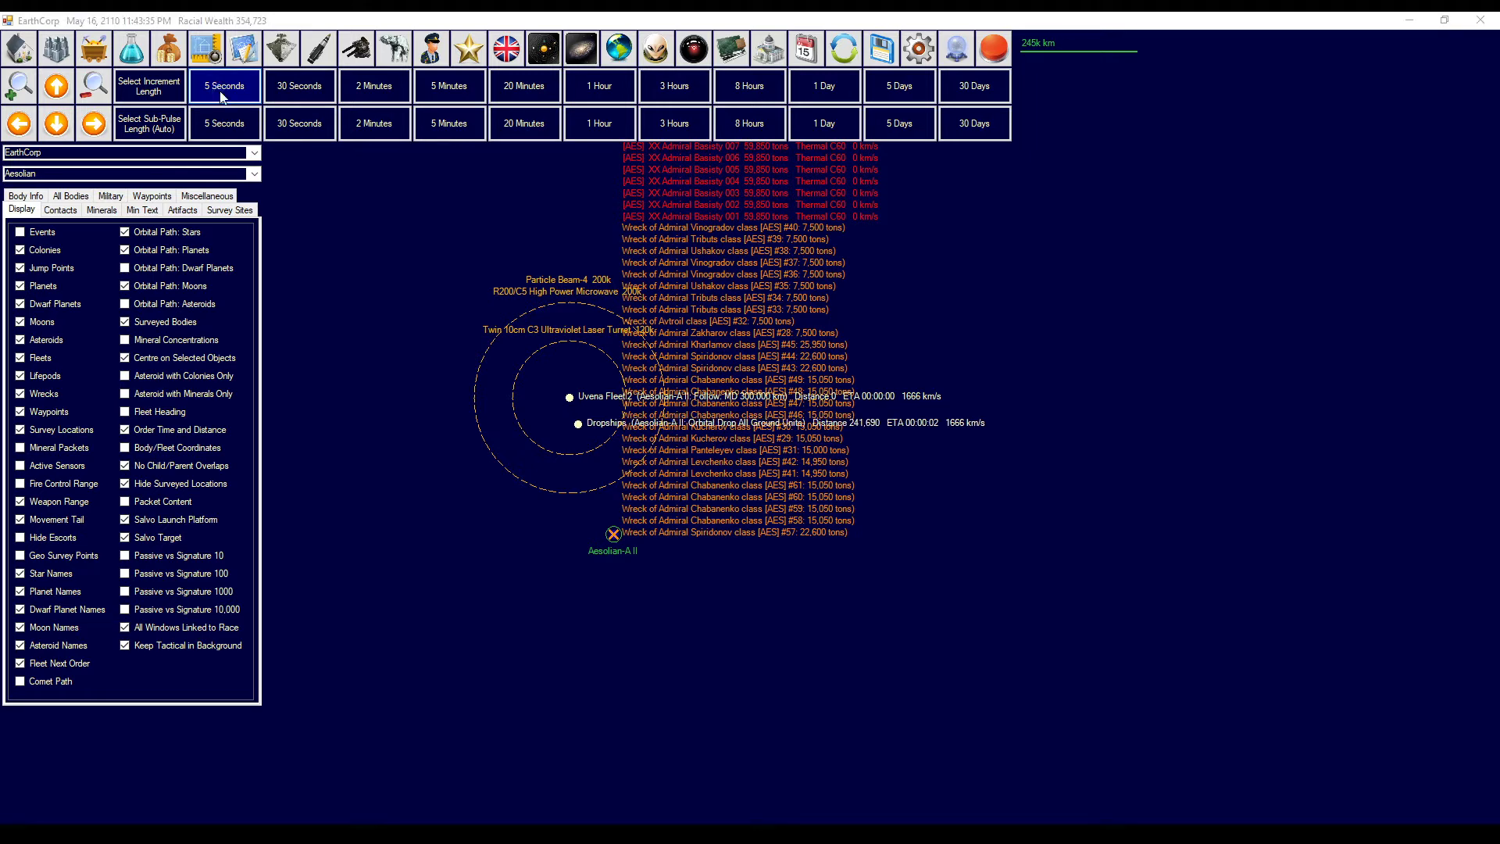
click(224, 85)
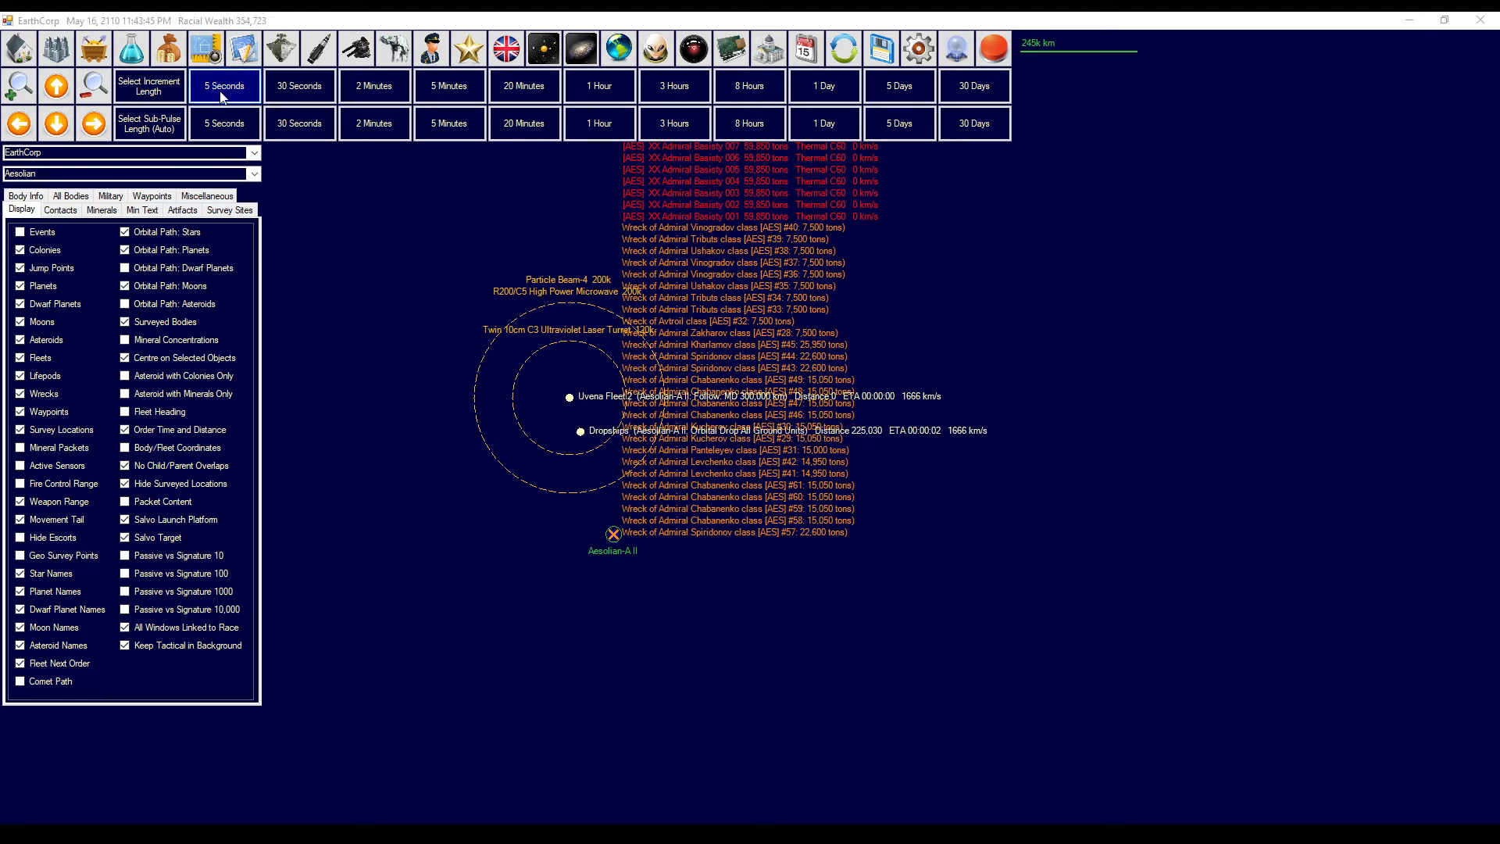
click(224, 85)
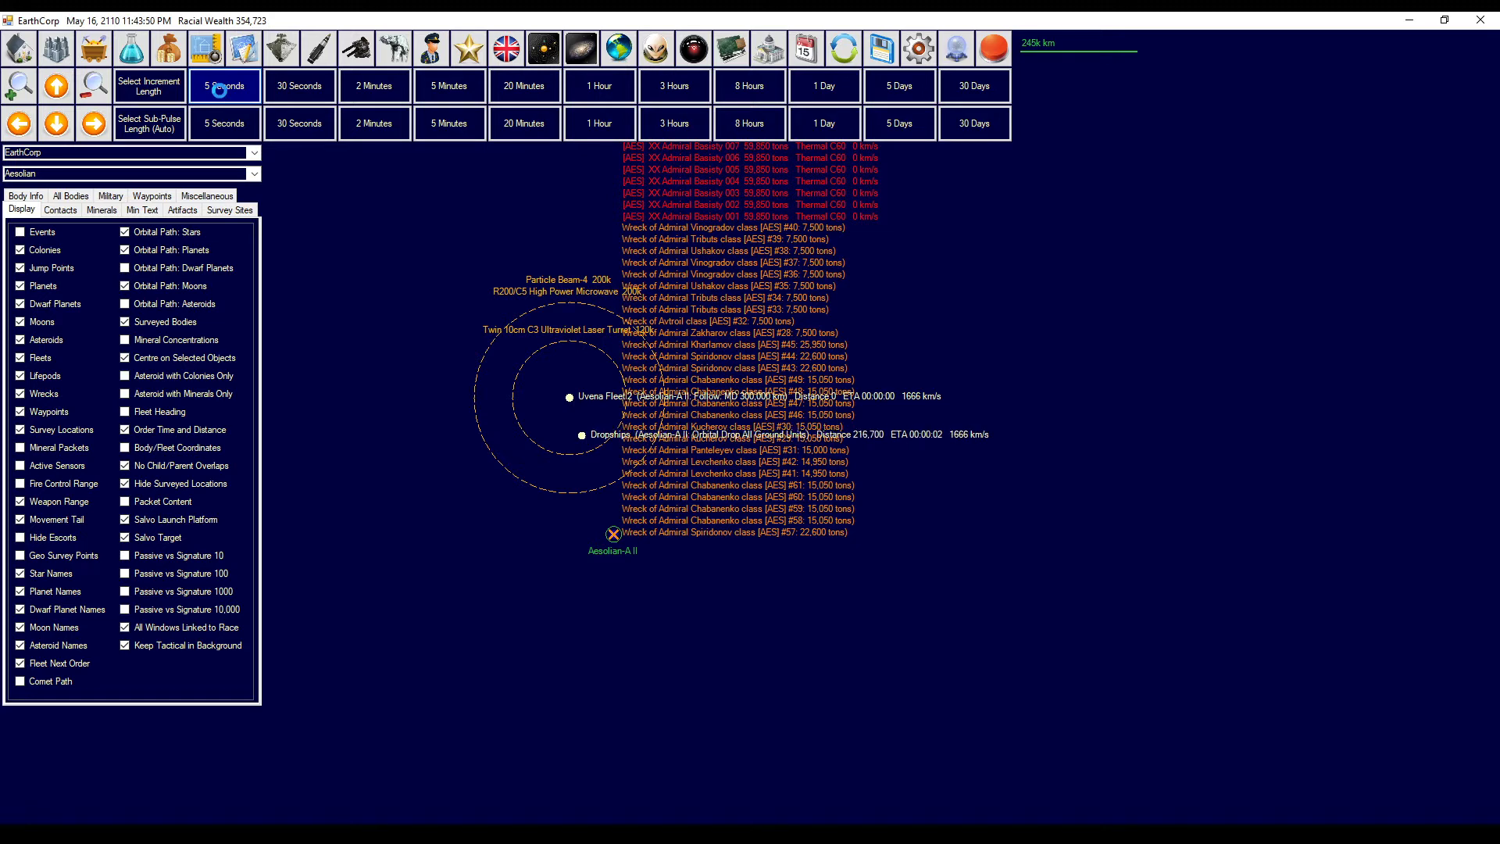
click(224, 85)
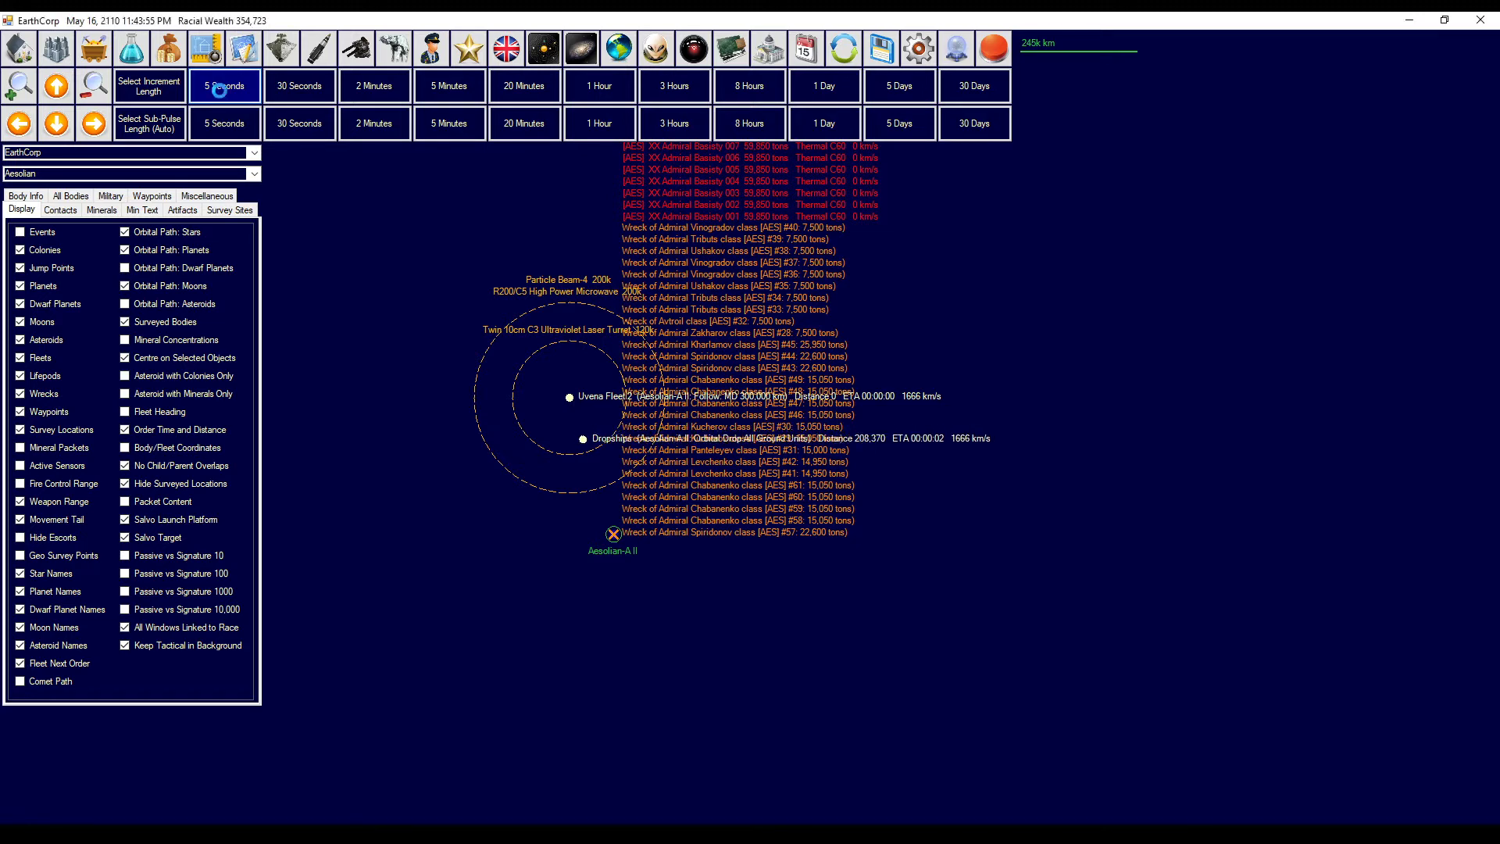
click(224, 85)
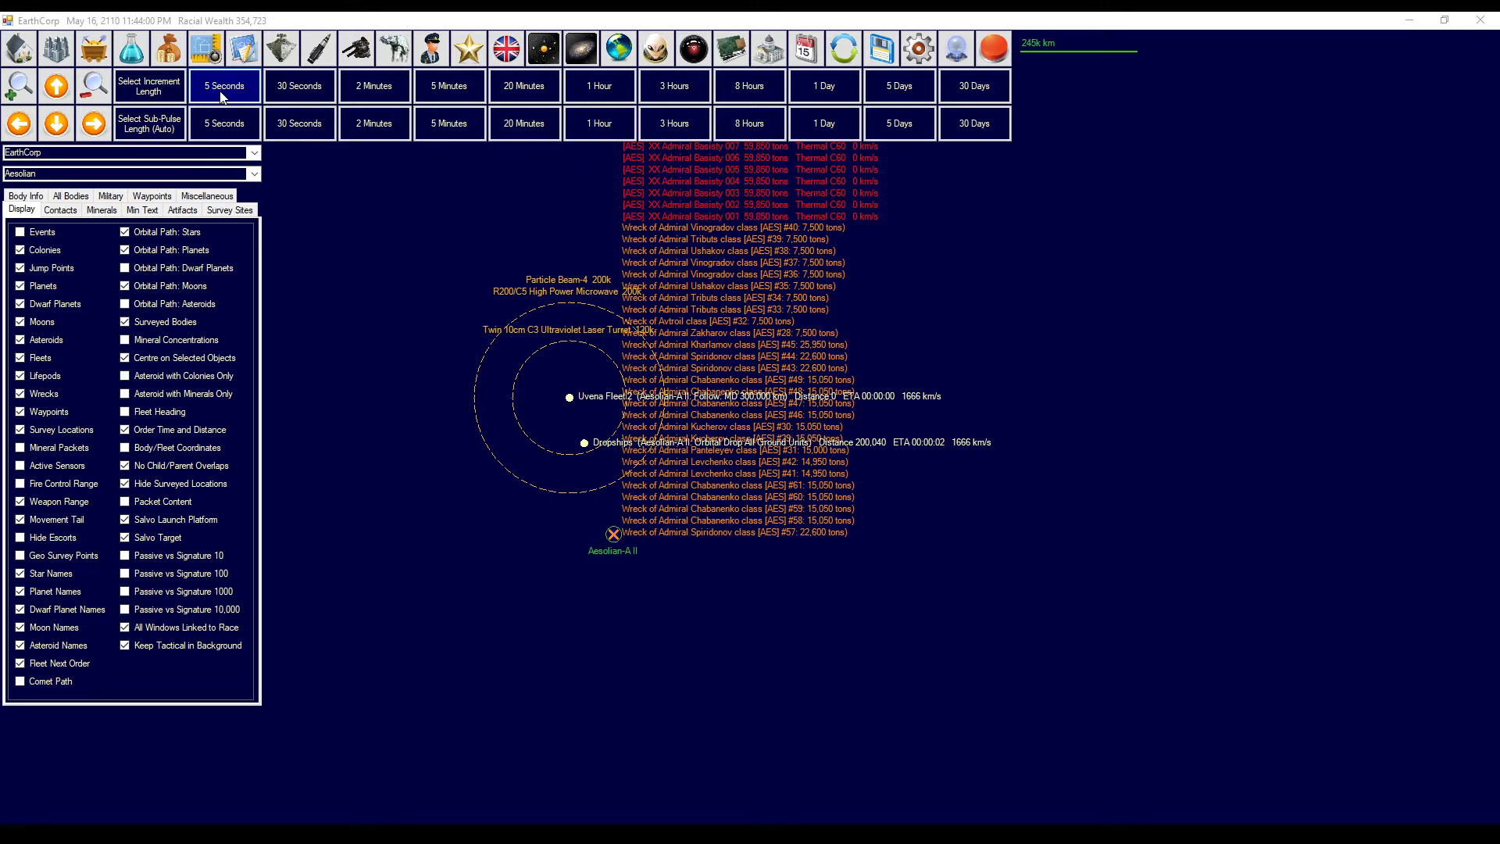
click(225, 85)
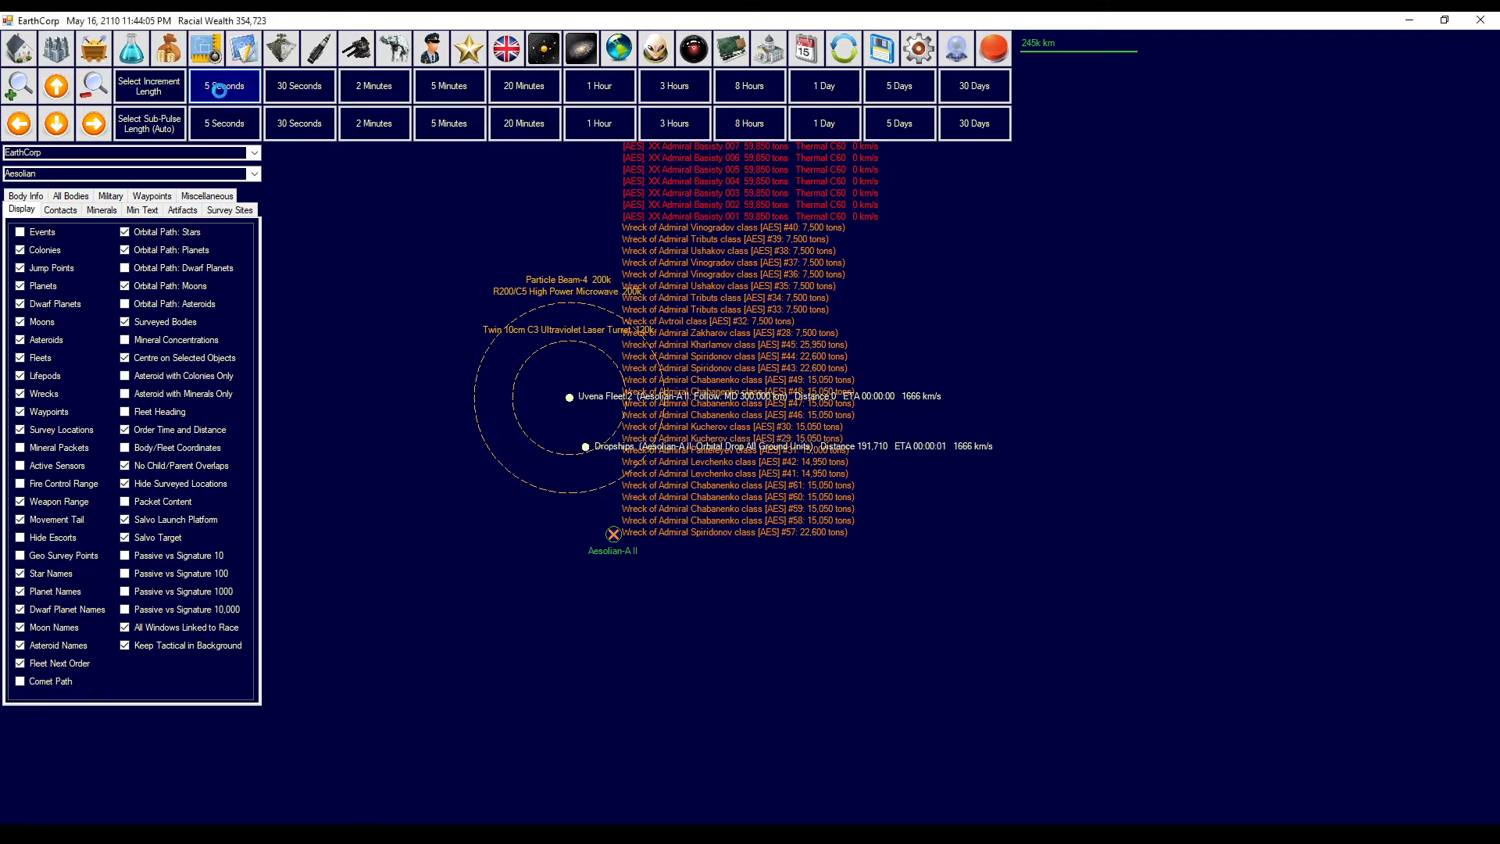
click(224, 85)
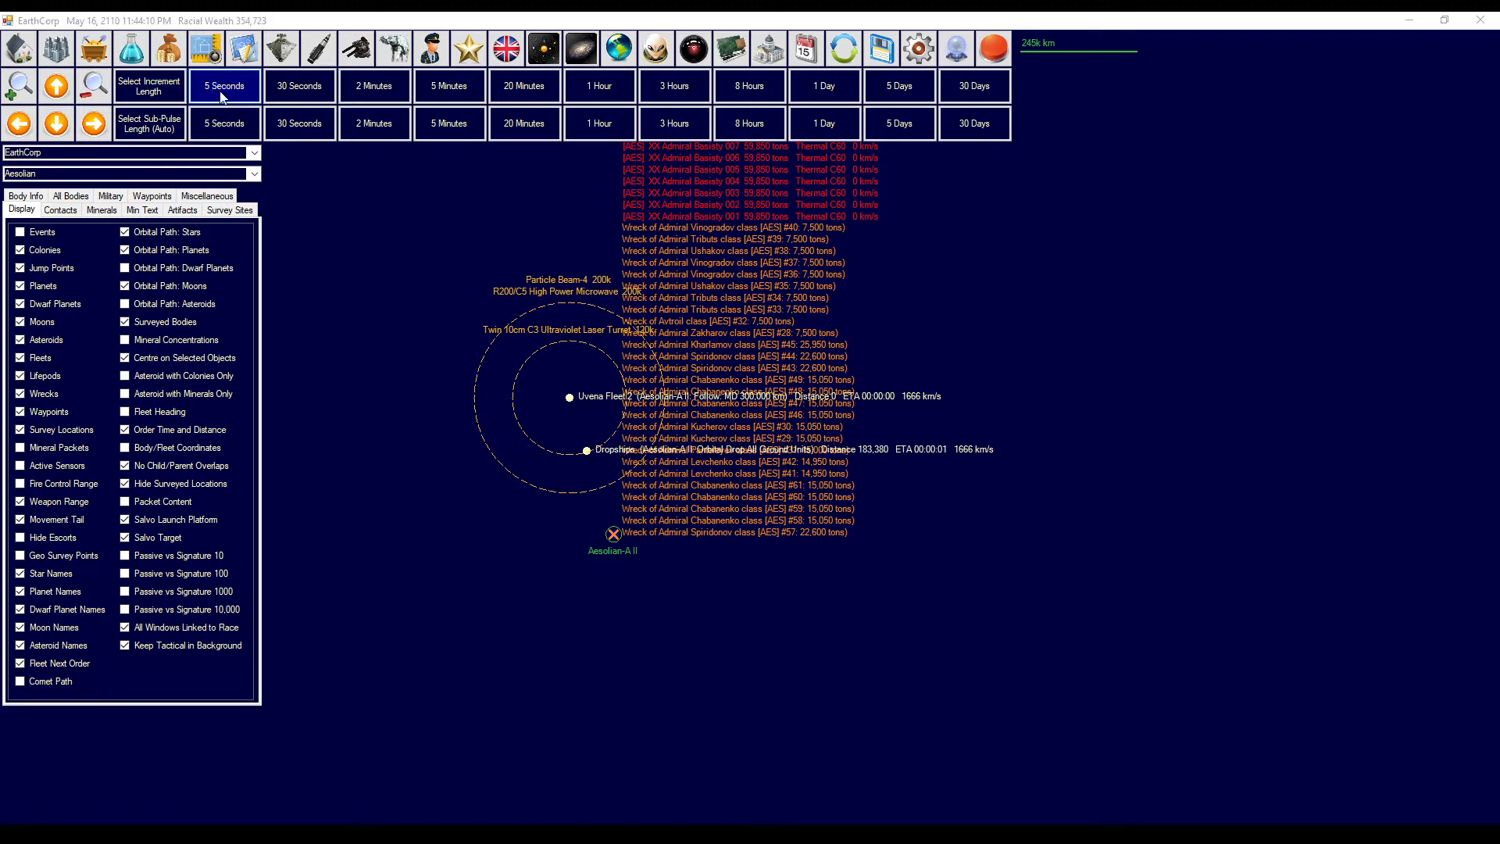
click(224, 85)
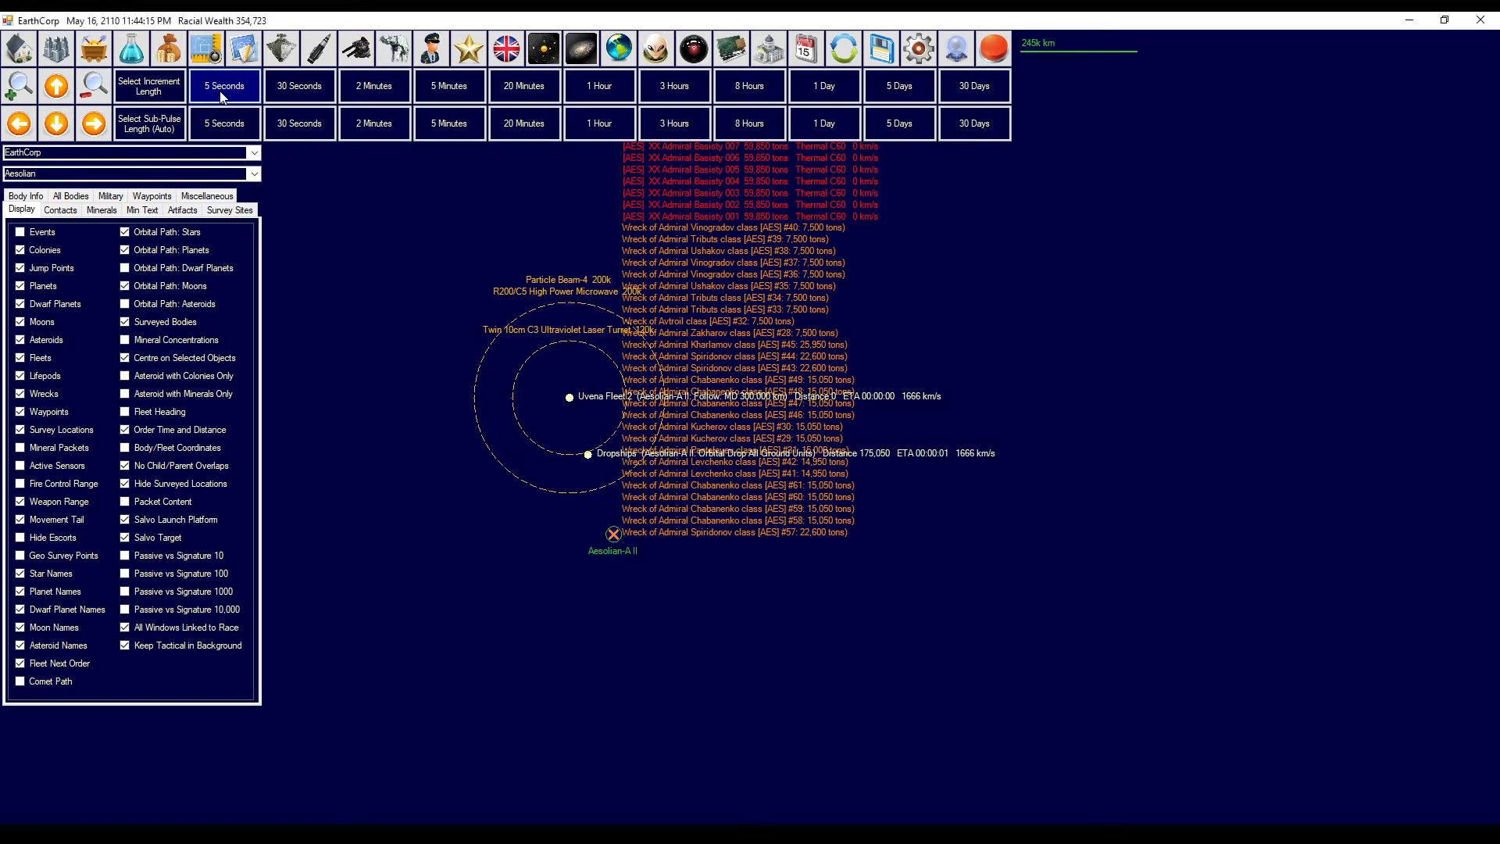
click(224, 85)
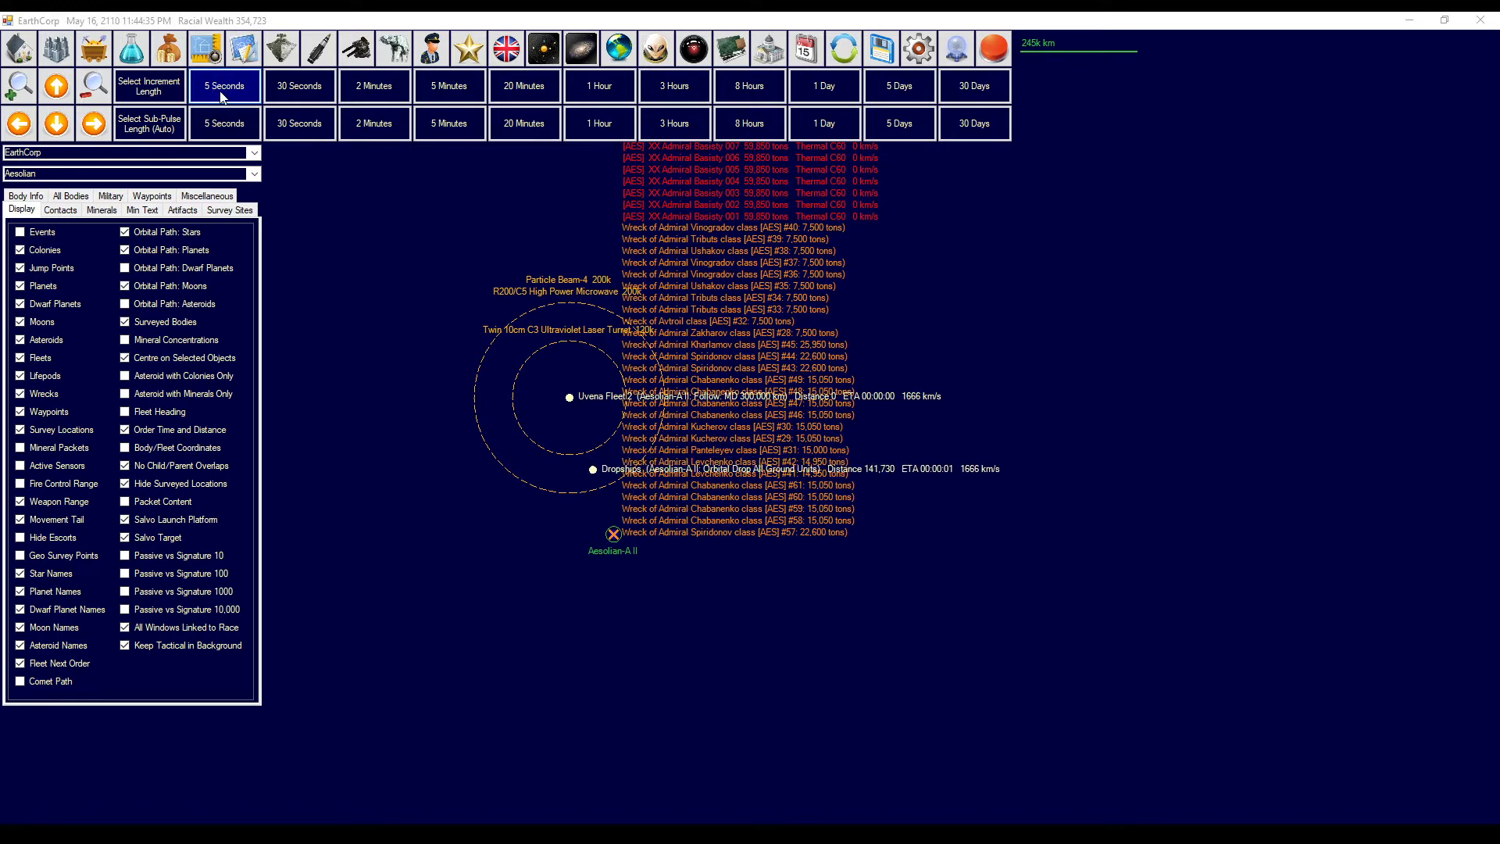
click(224, 85)
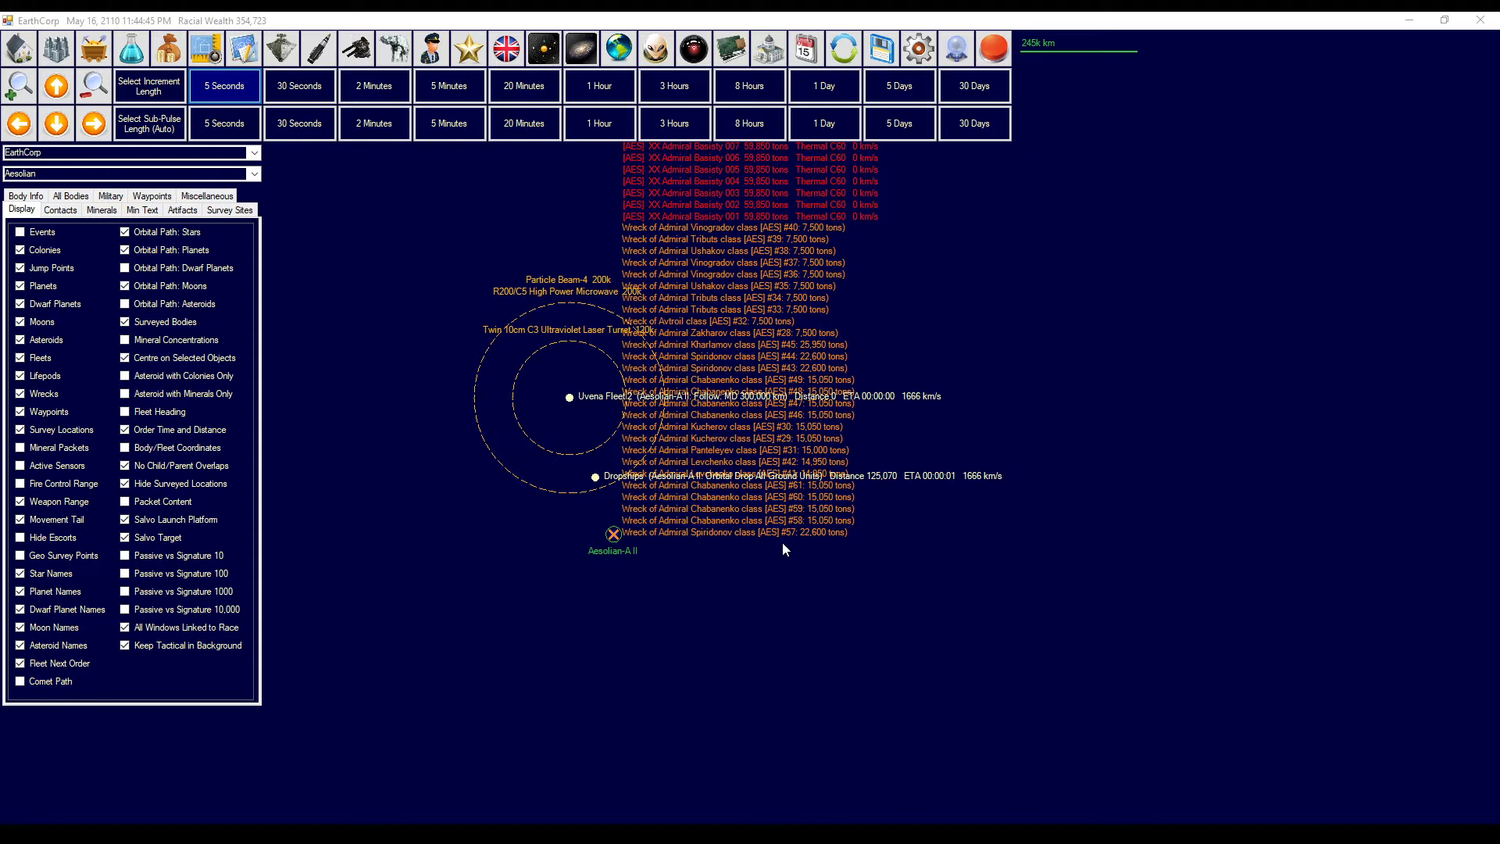
mouse_move(570, 436)
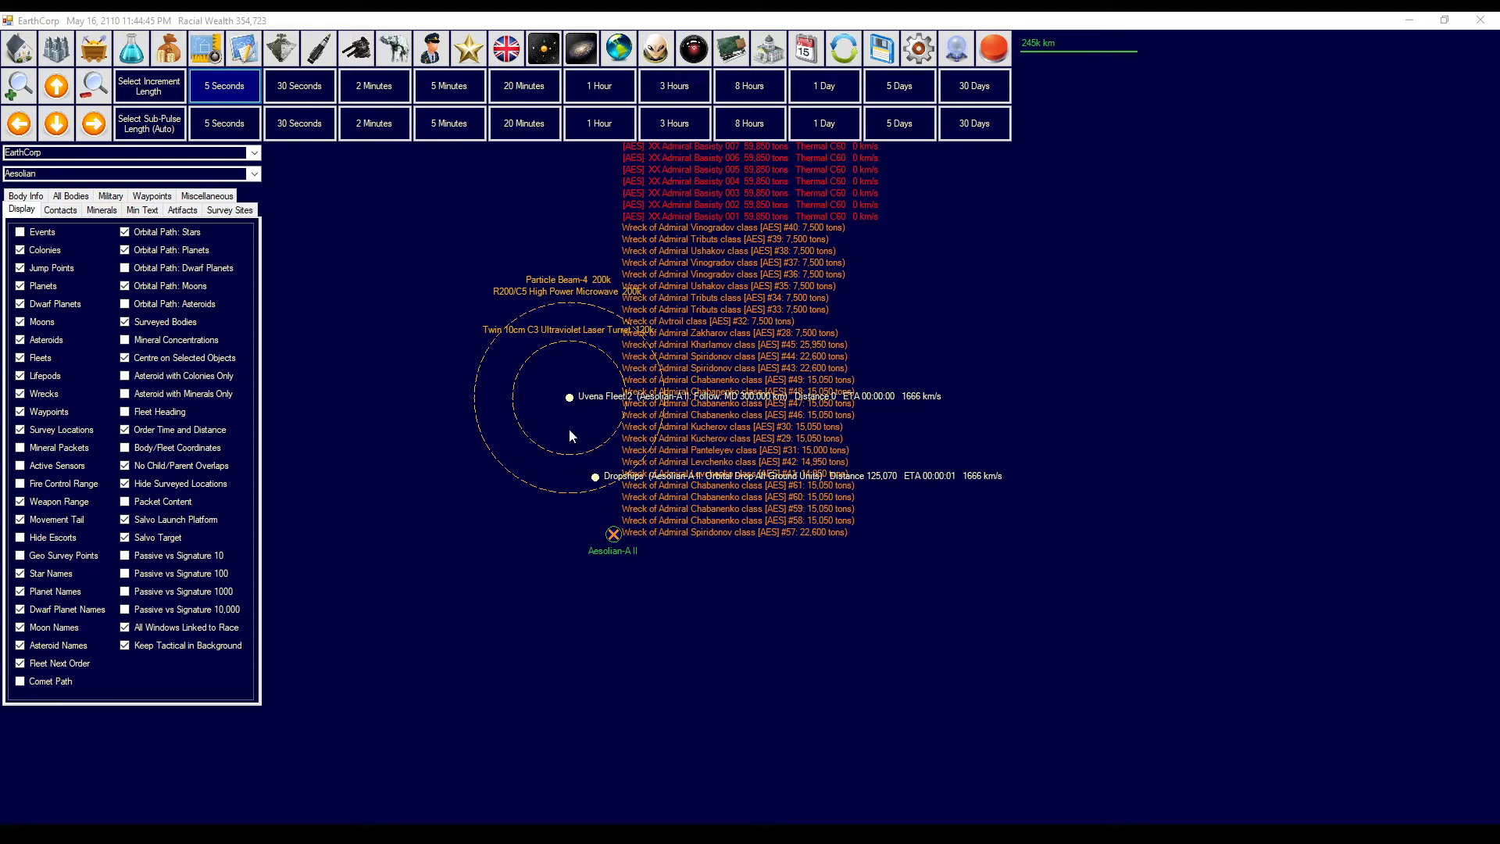
mouse_move(682, 370)
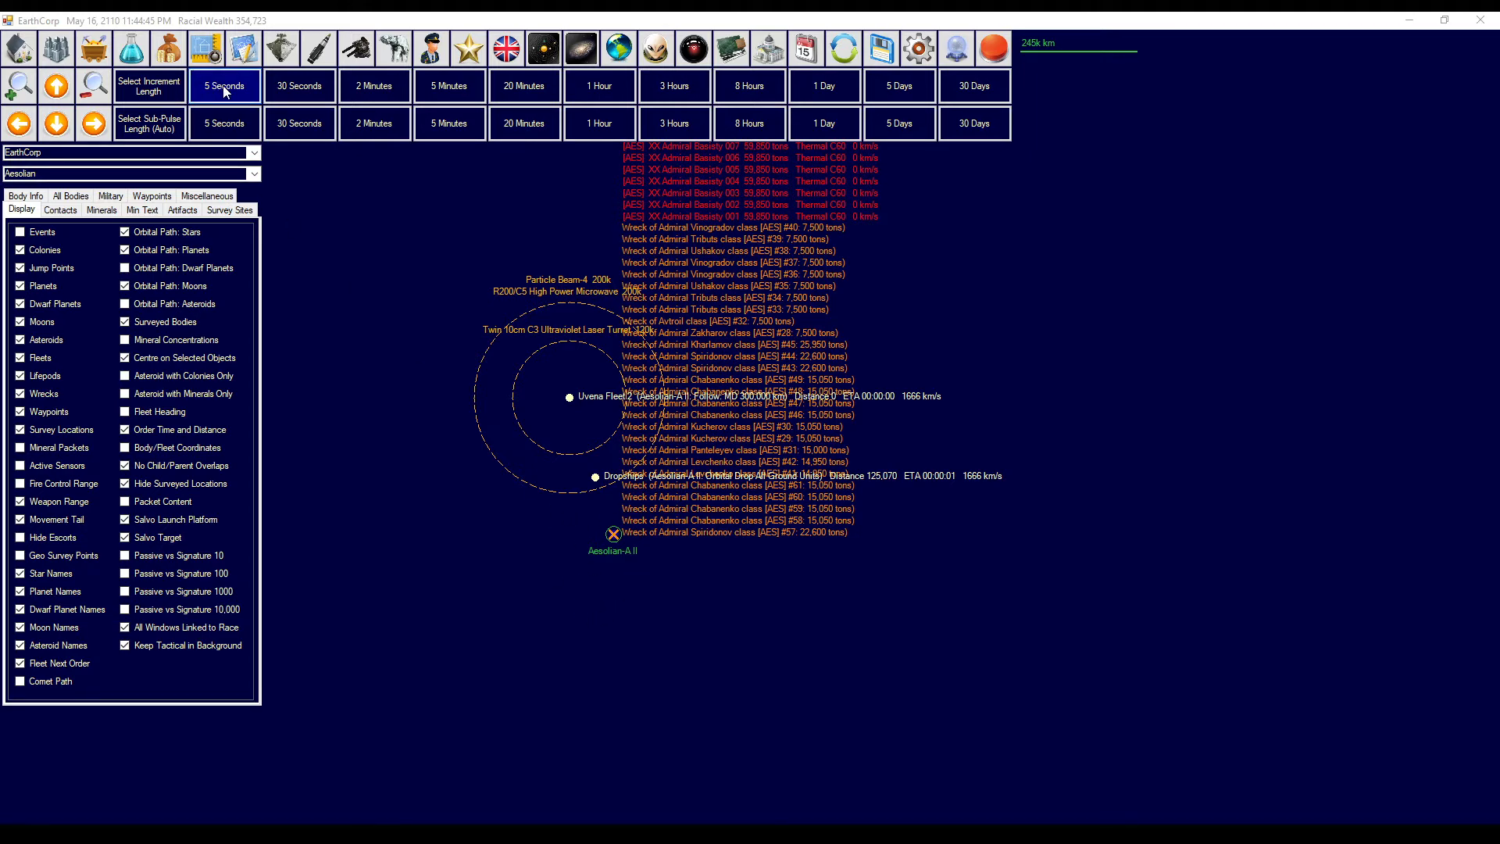
click(224, 85)
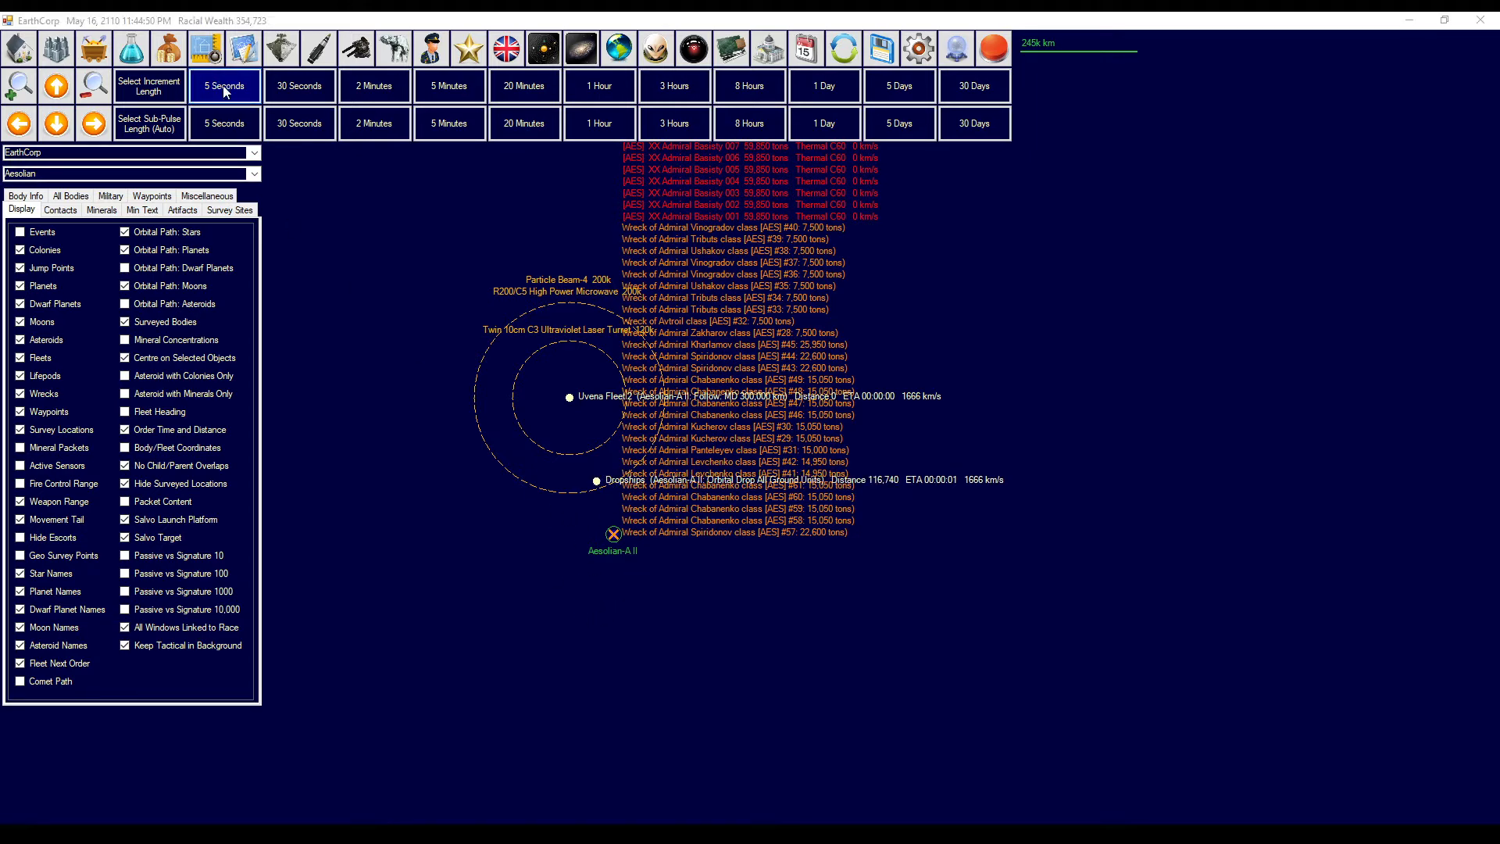
click(224, 85)
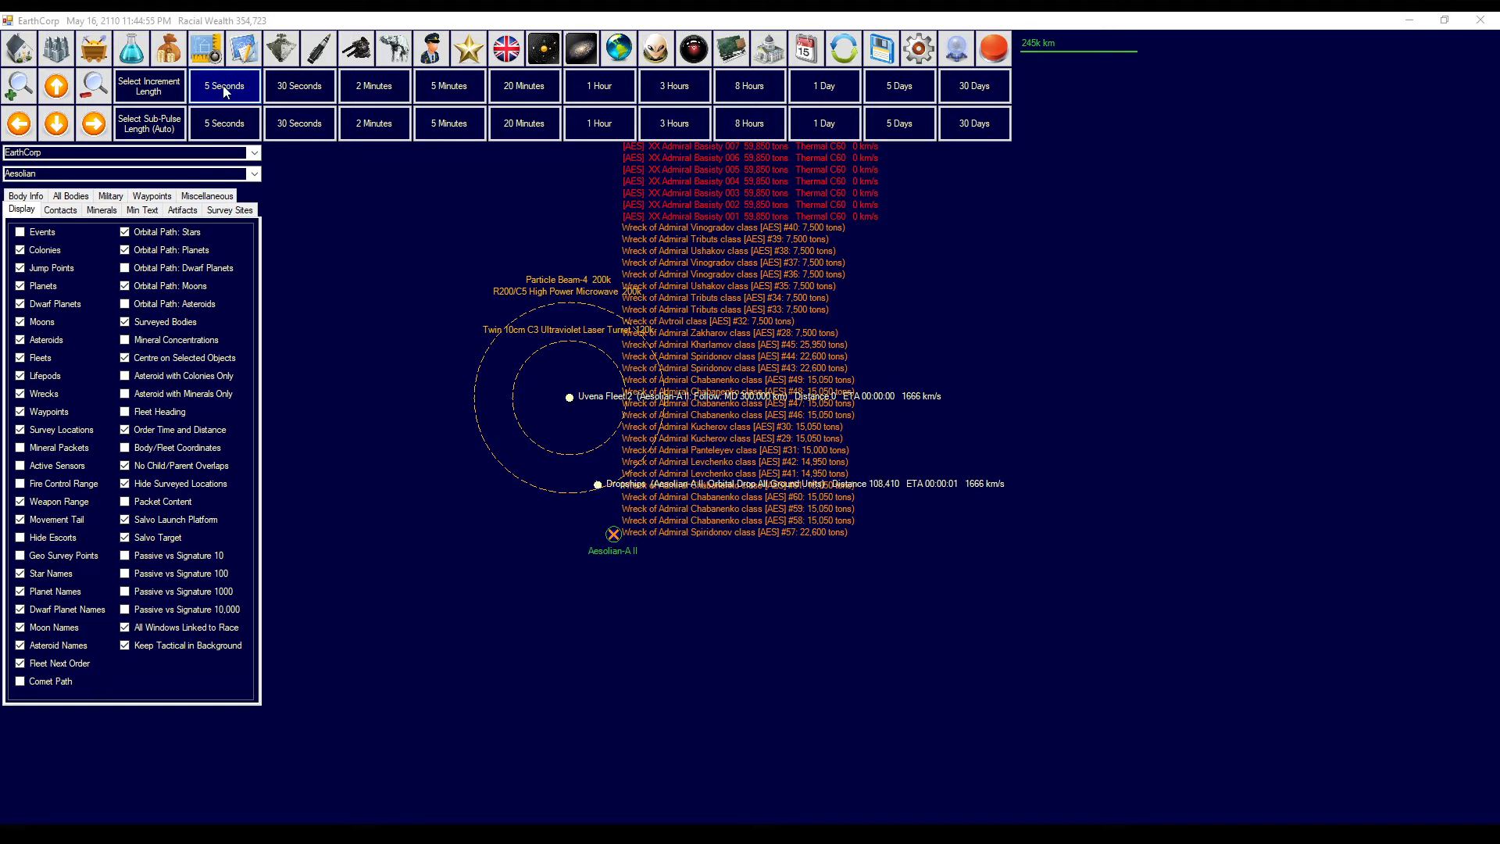
click(225, 85)
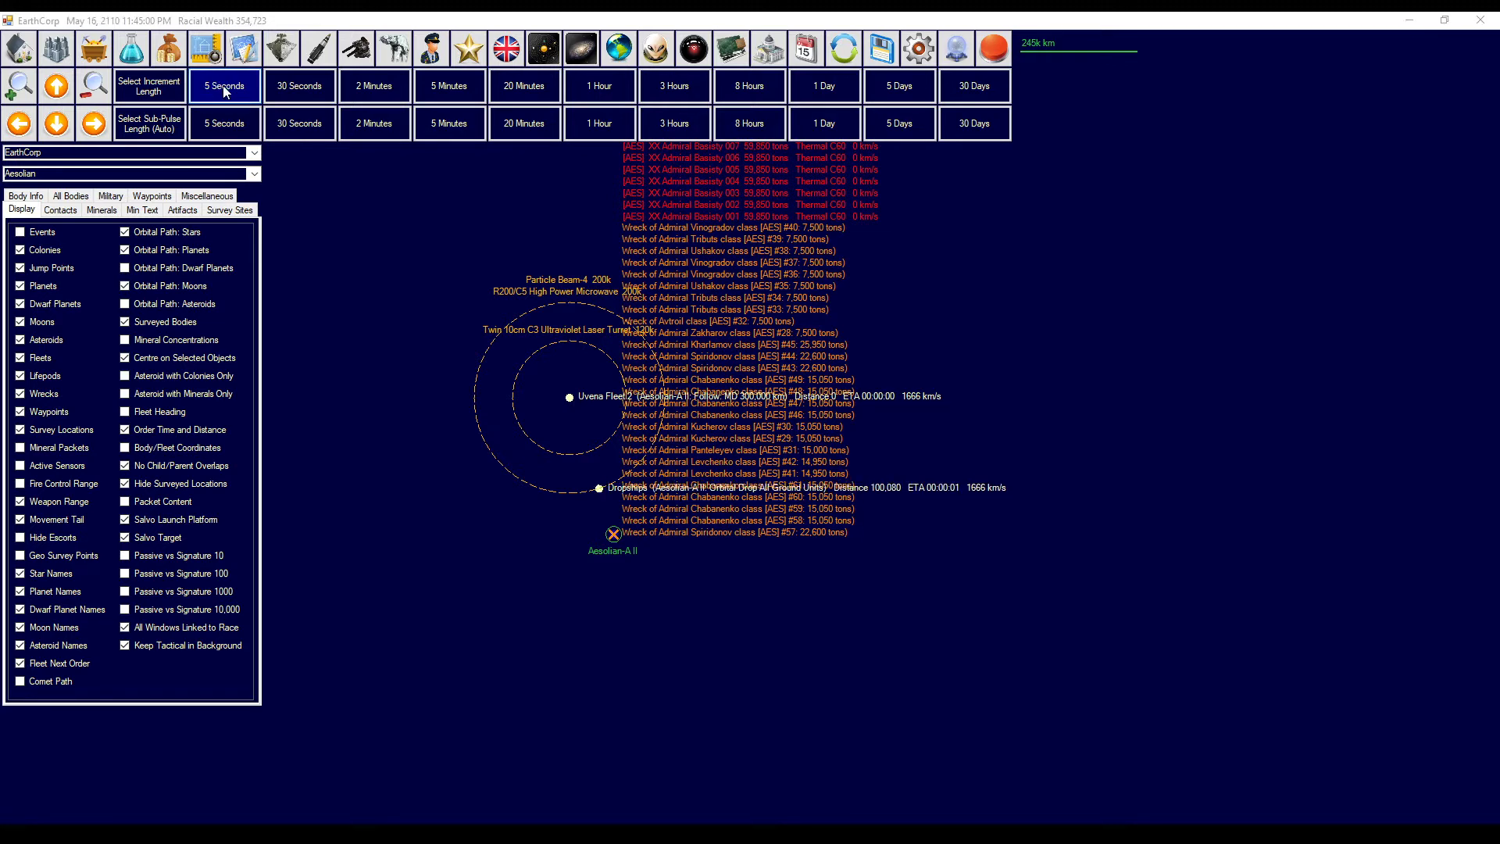
click(225, 85)
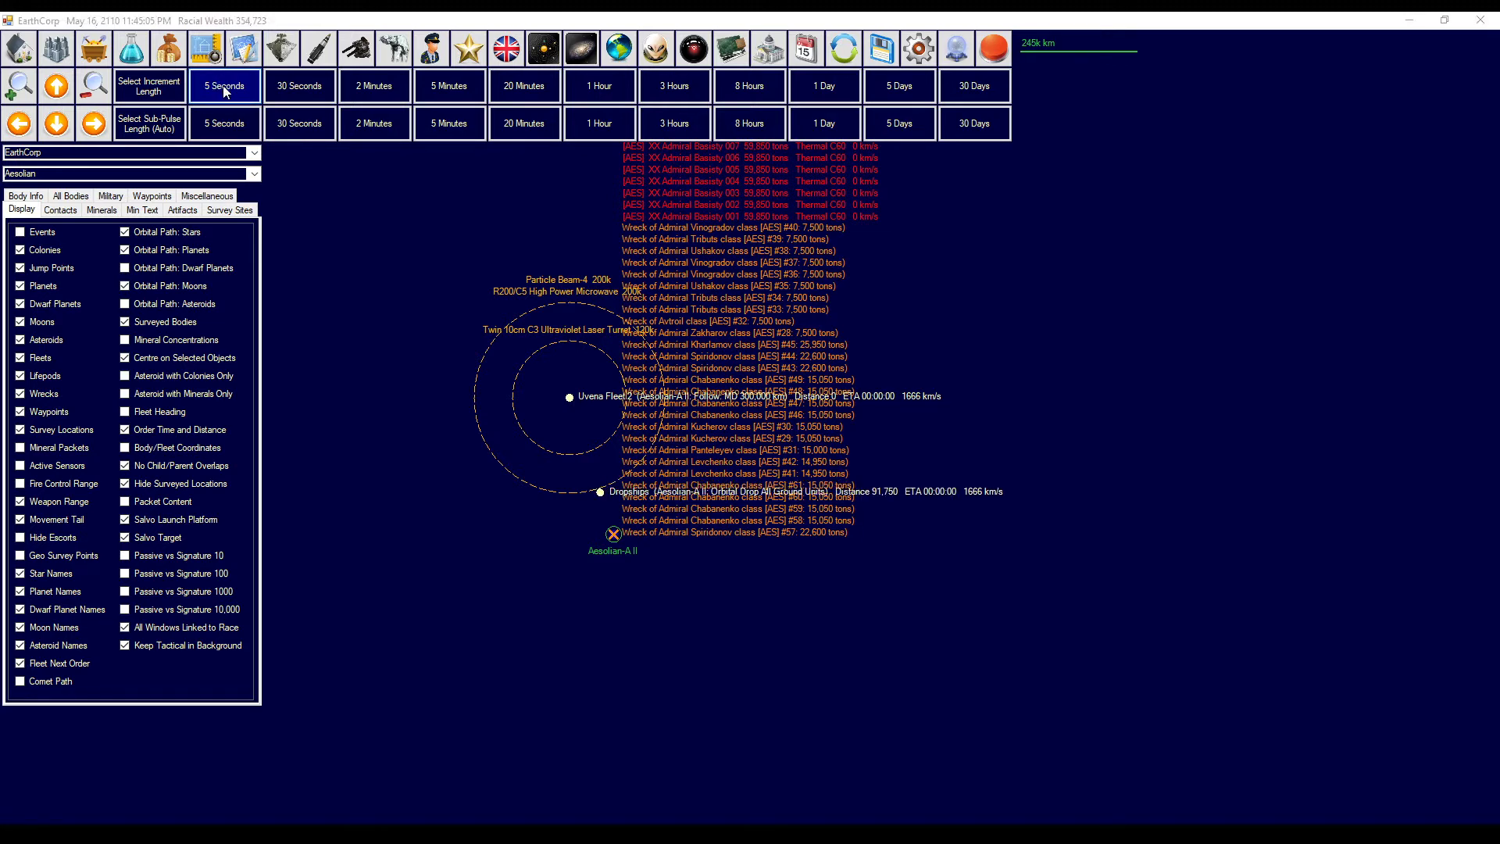
click(225, 86)
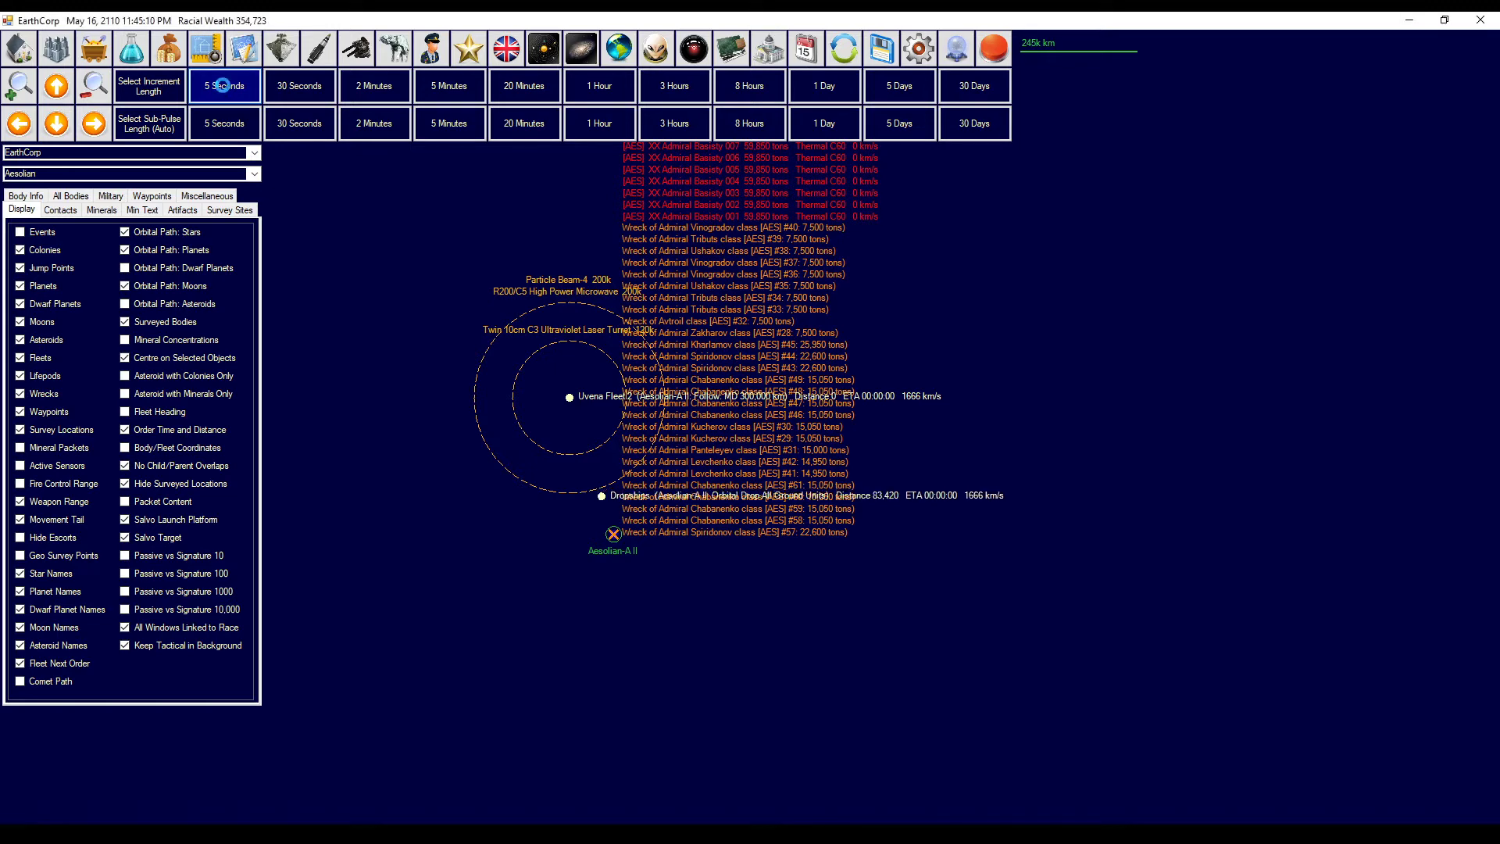
click(224, 85)
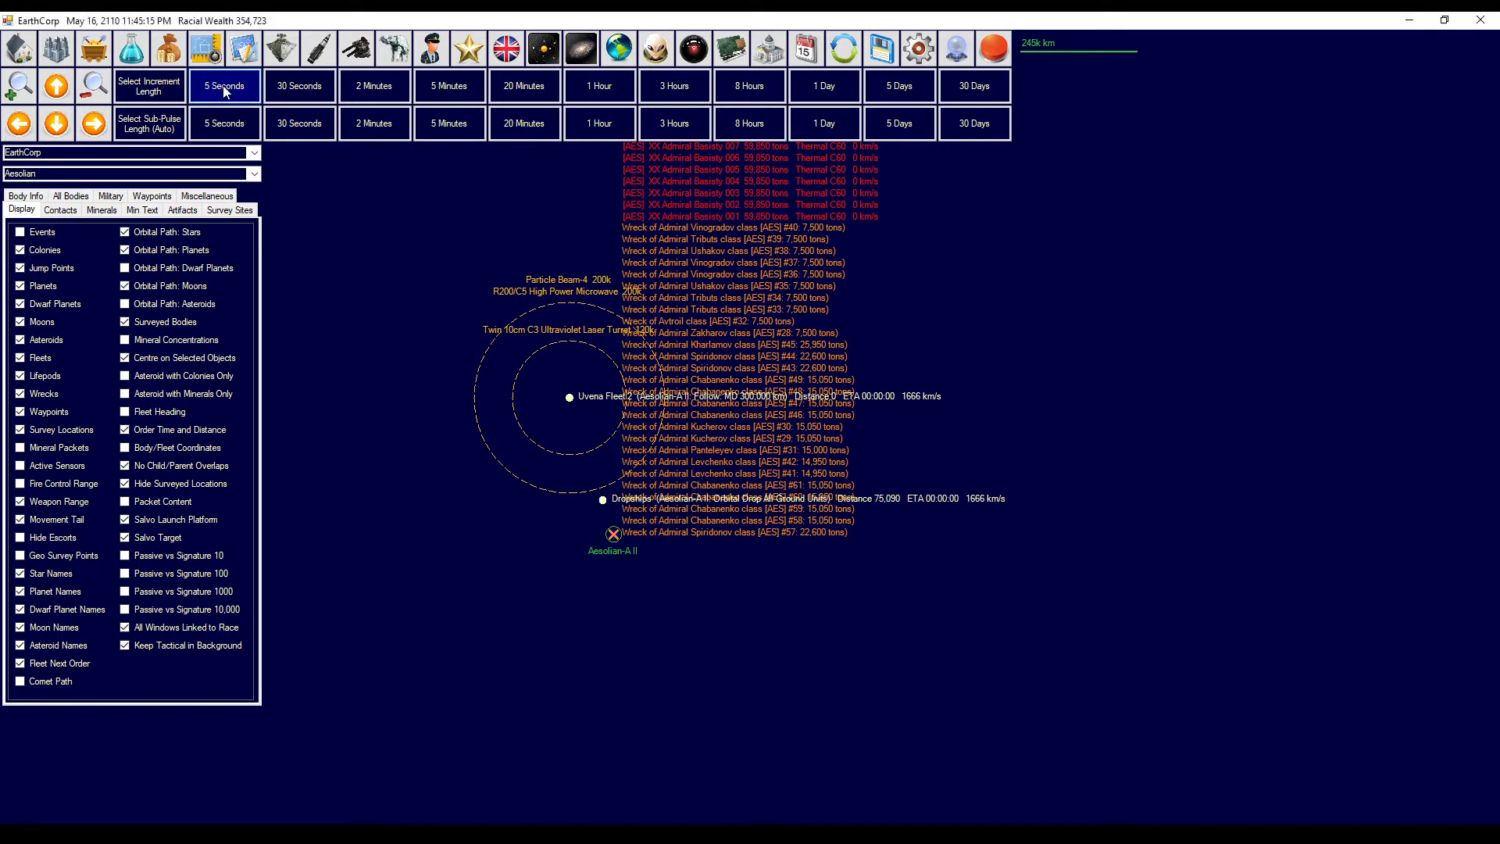
click(224, 85)
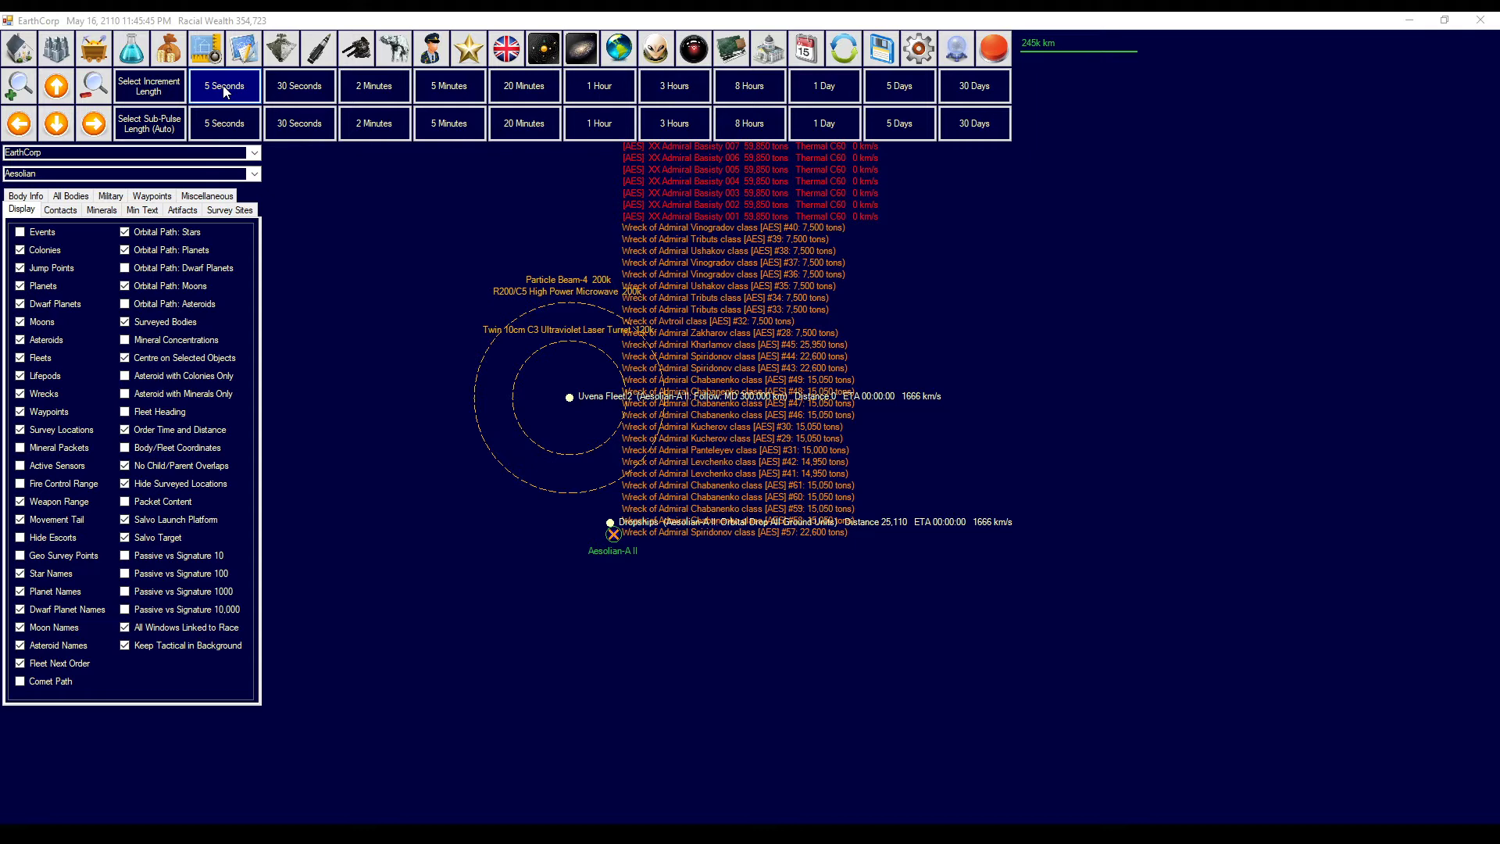
click(225, 85)
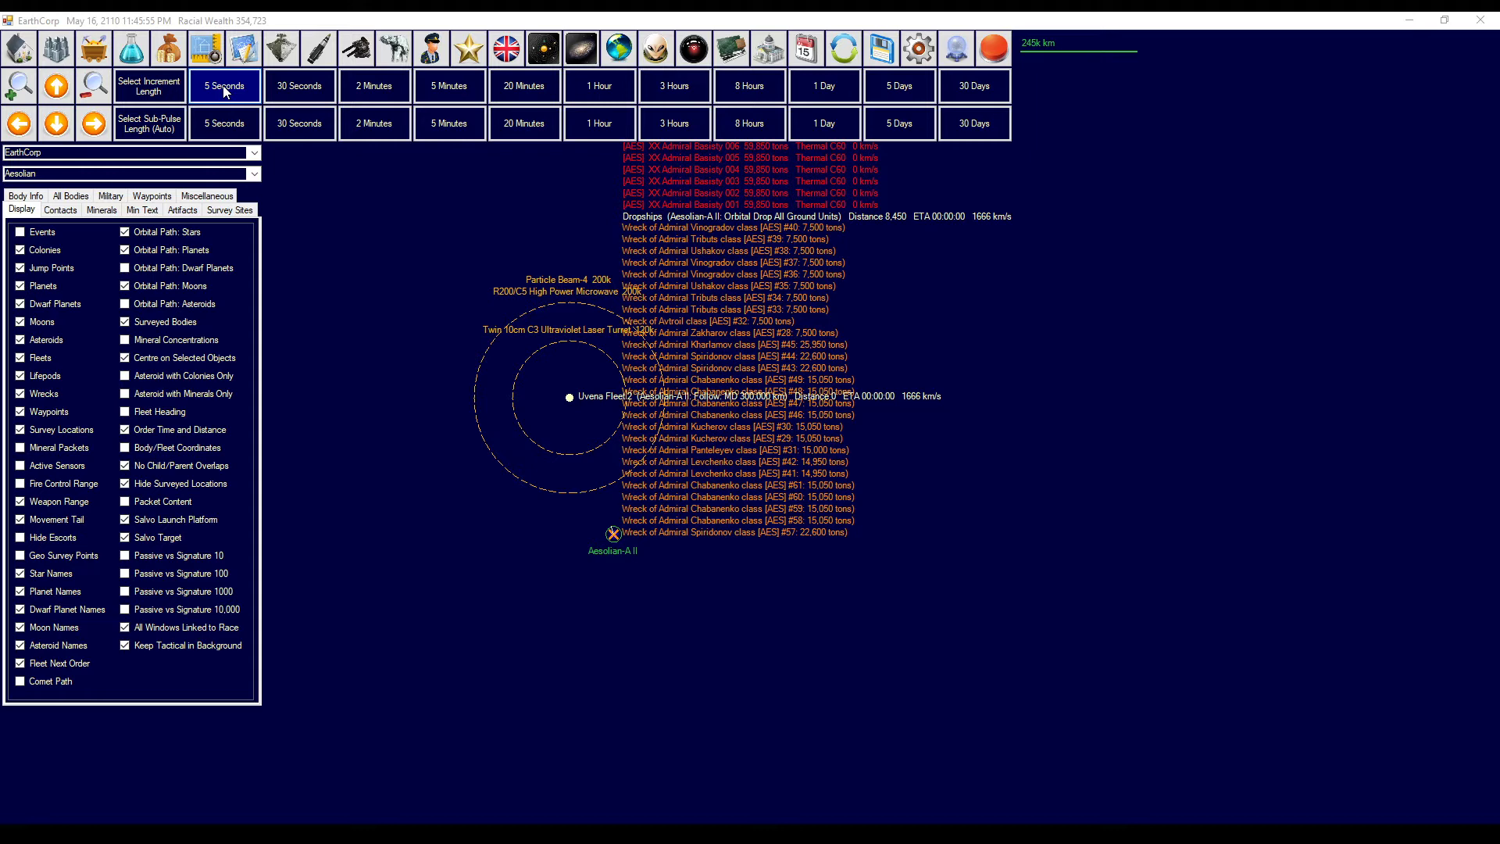
click(225, 86)
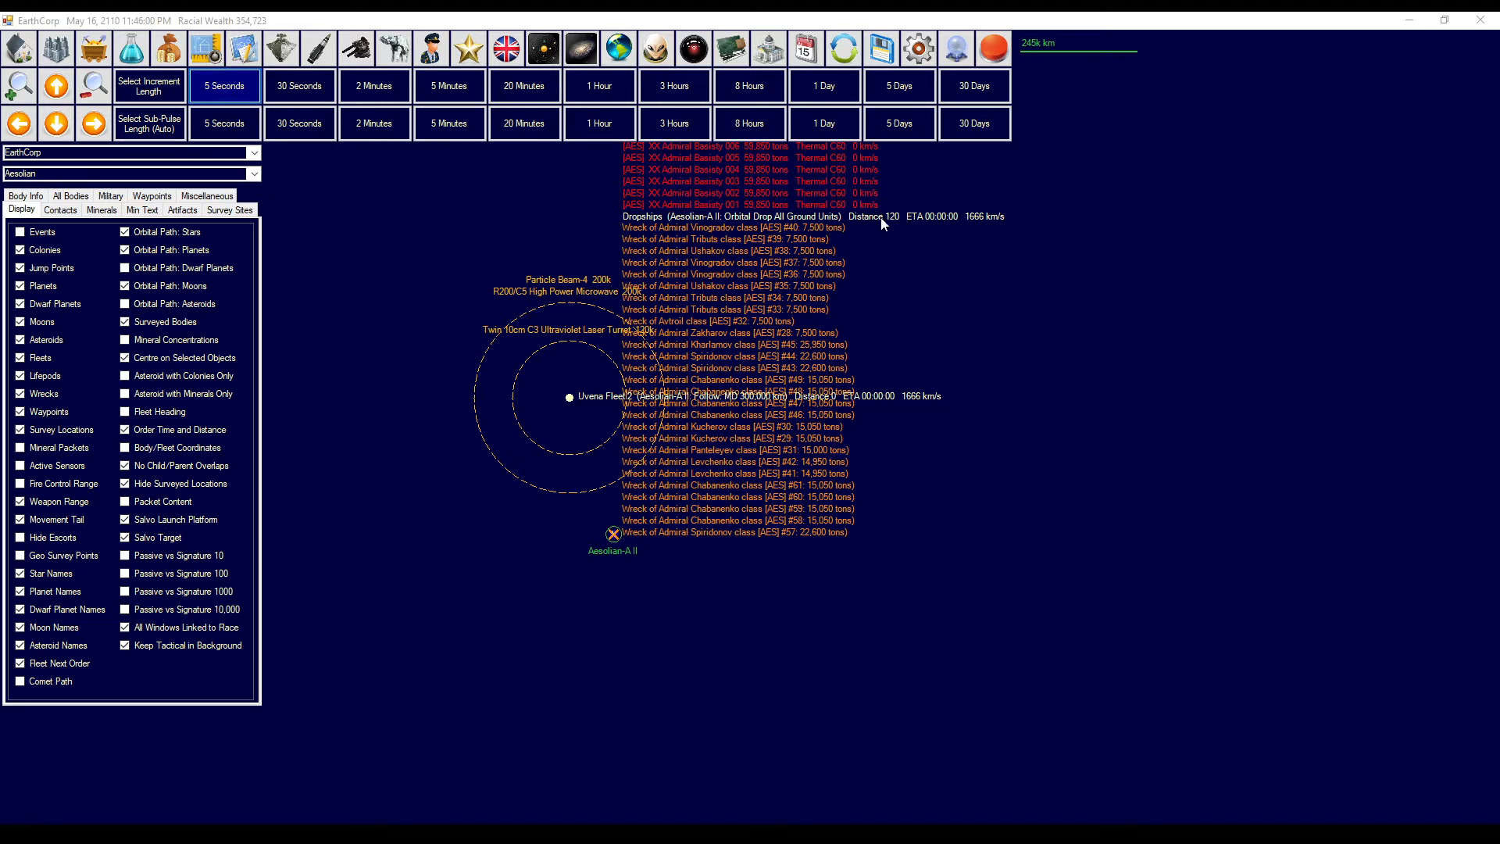
click(225, 86)
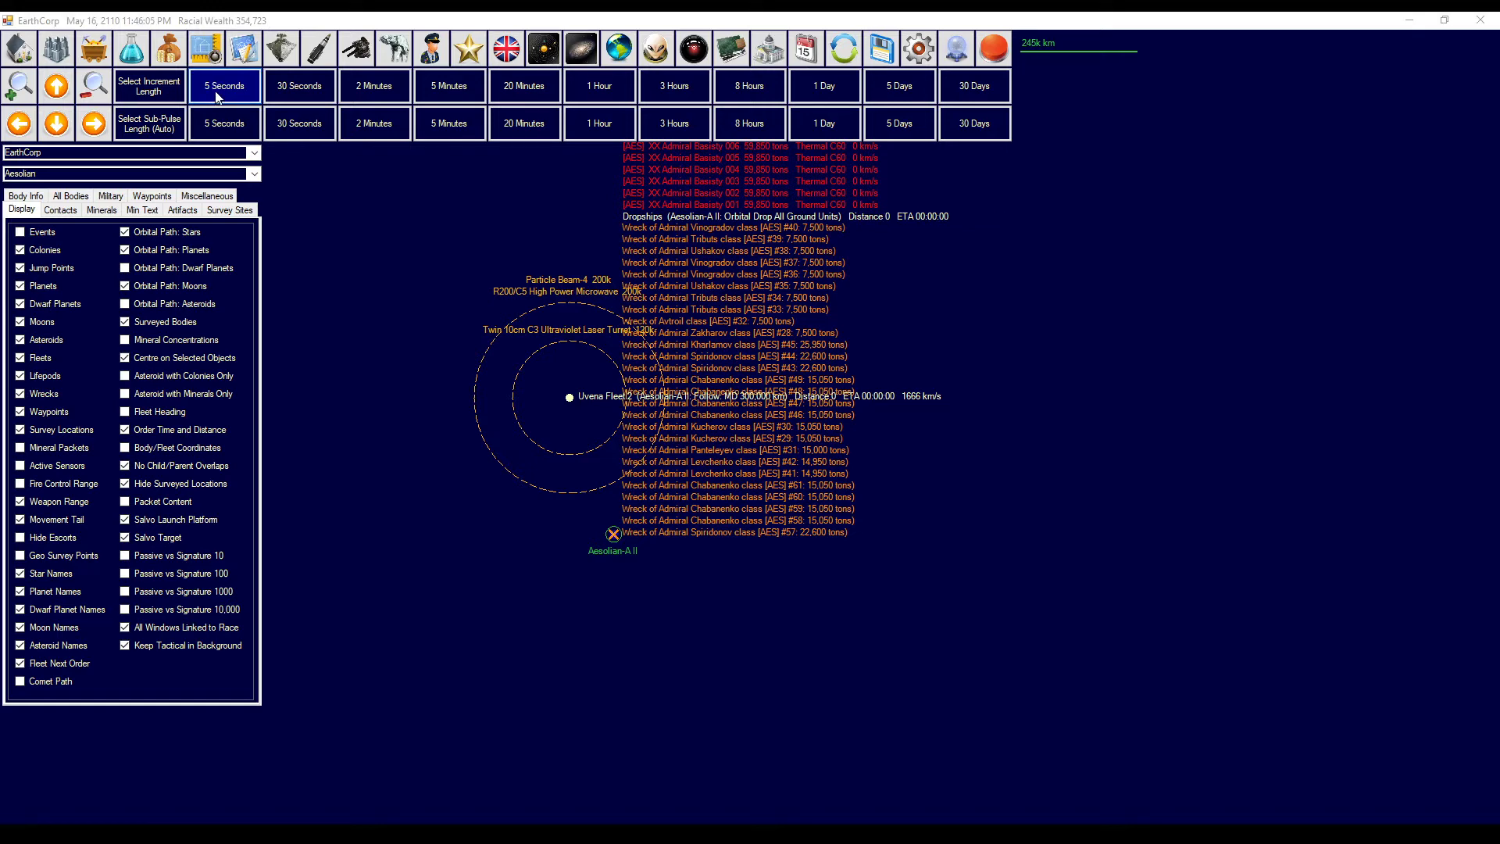
- Review the Ground Forces Order of Battle tree, then close the window
click(206, 46)
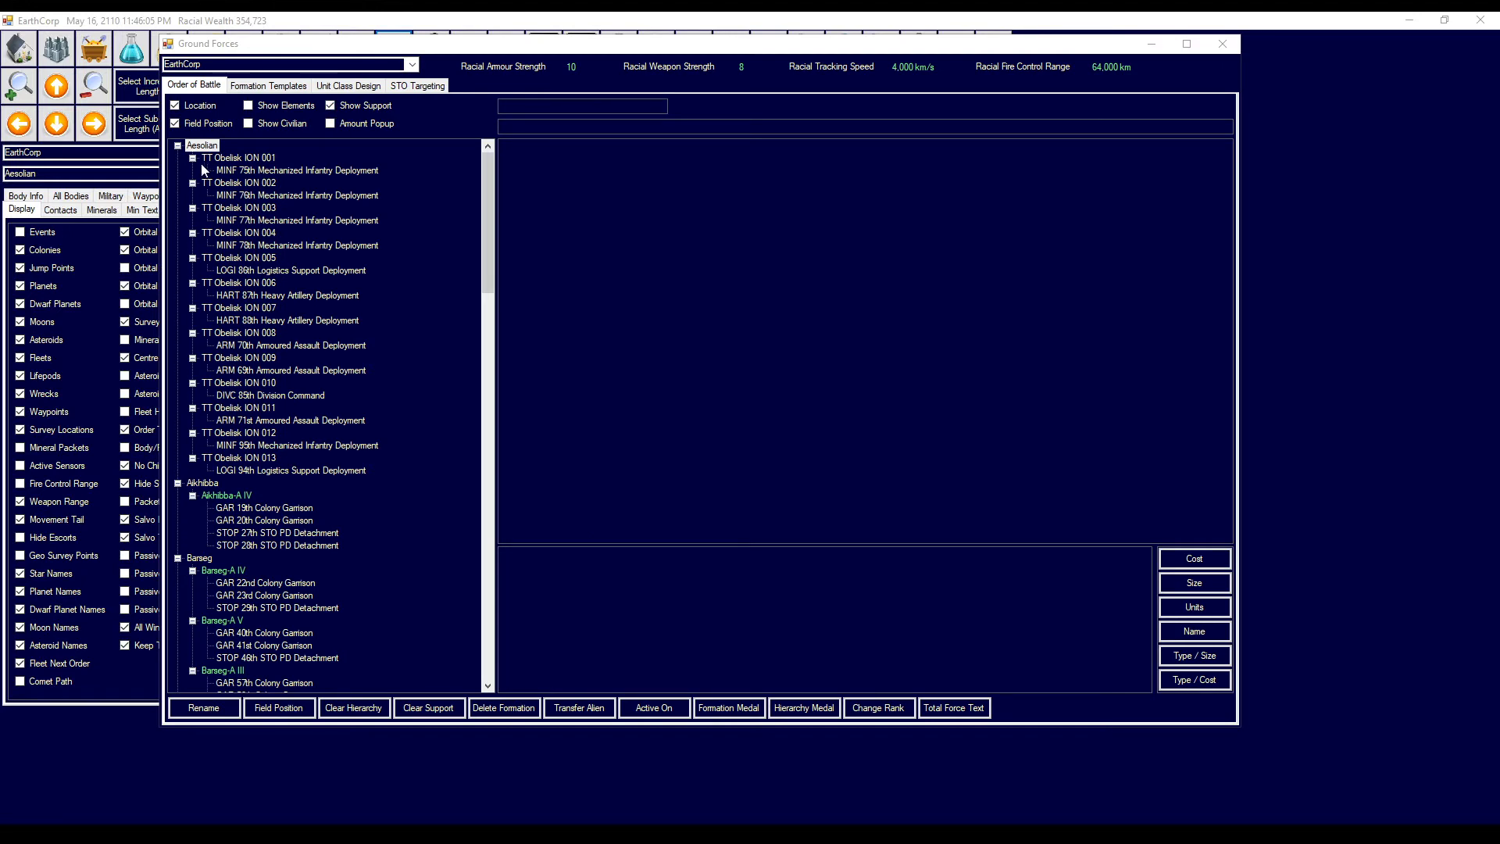
mouse_move(195, 480)
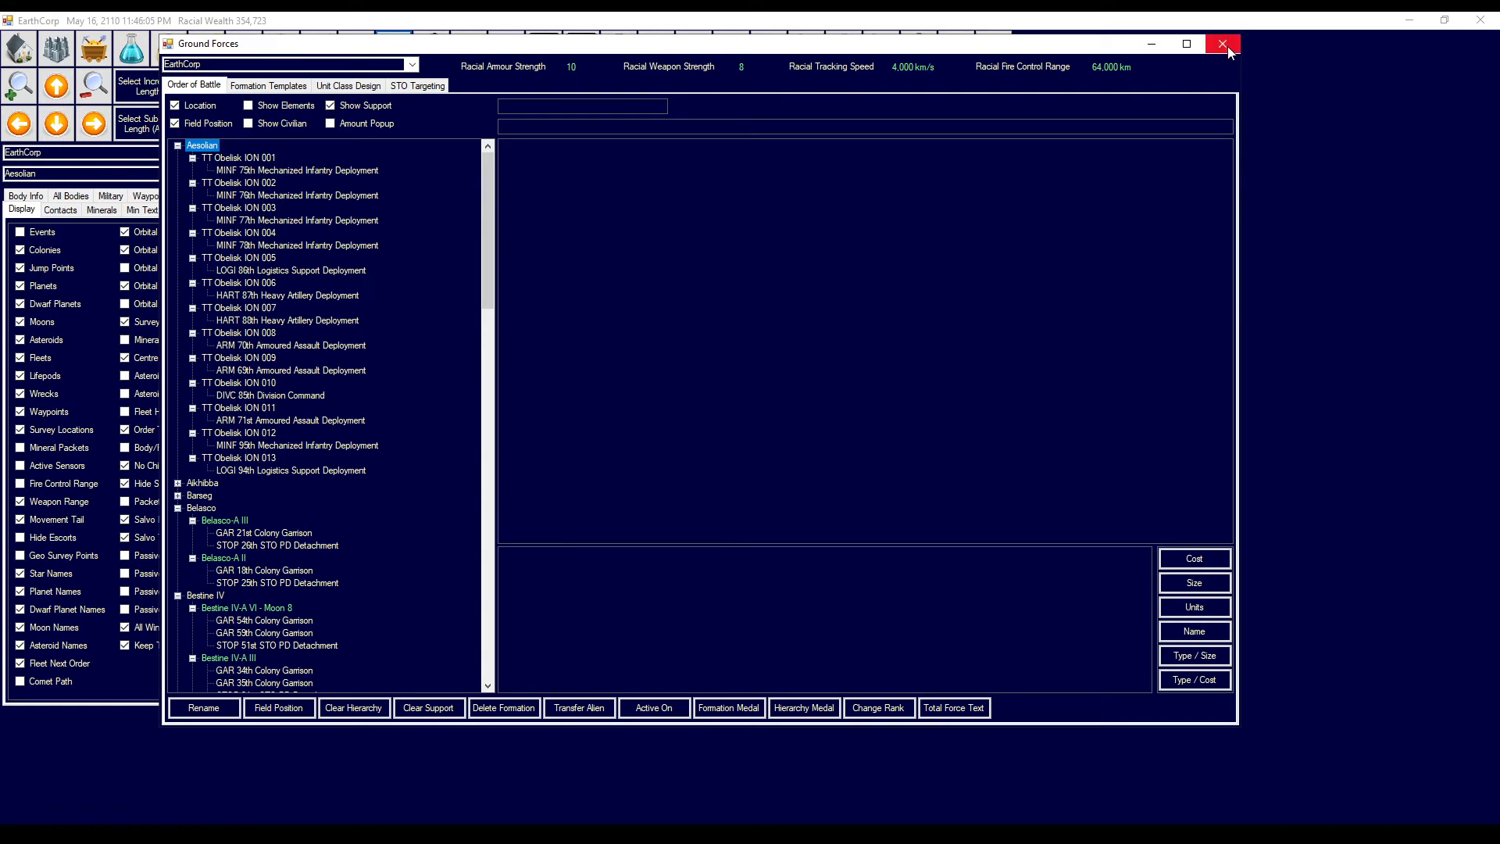
click(1222, 44)
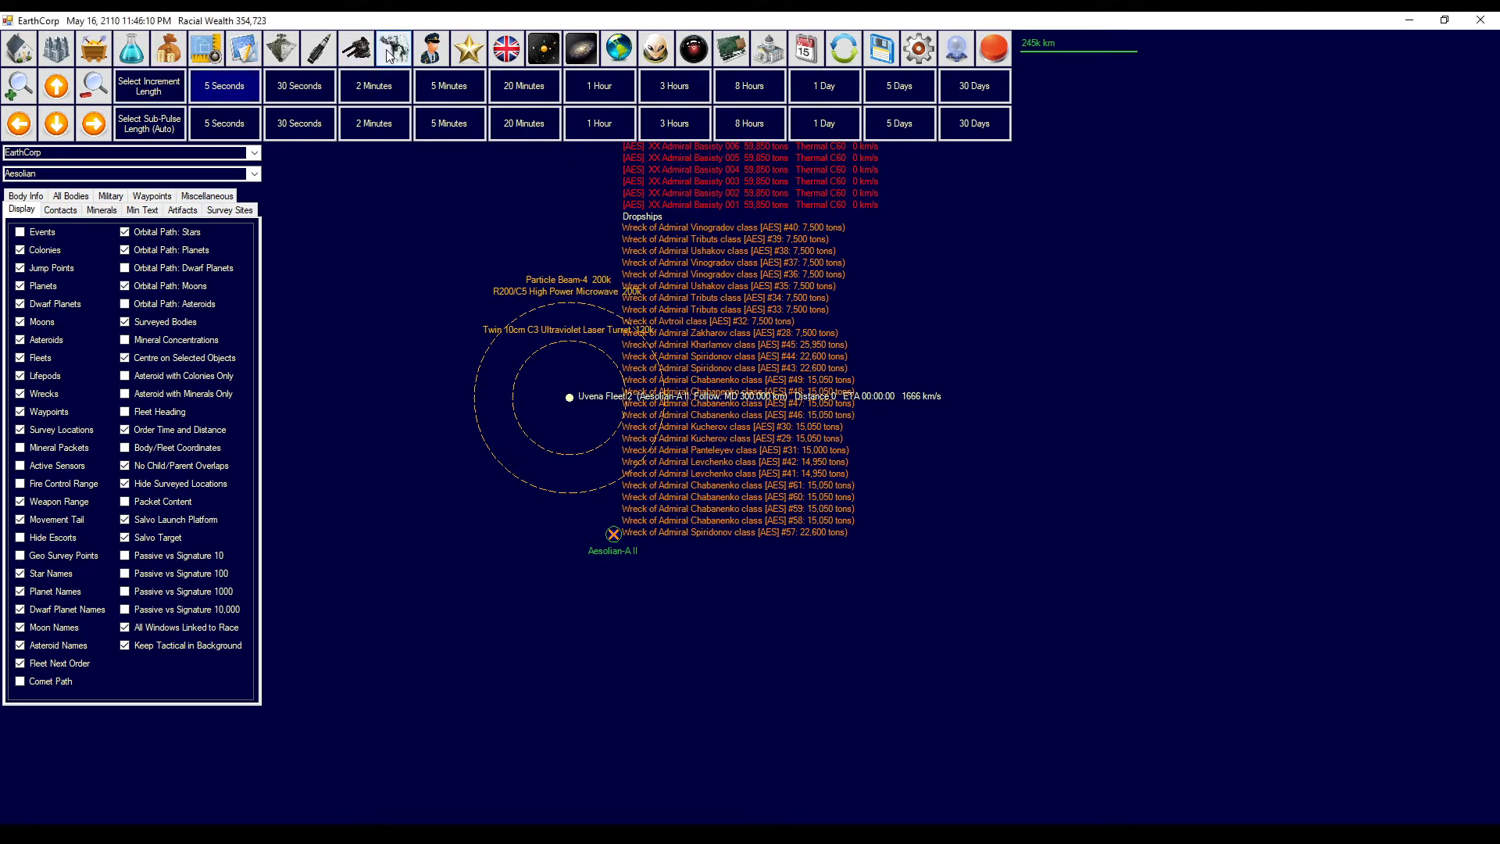
- Reopen Ground Forces and select the 85th Division Command on Aesolian-A II
click(392, 47)
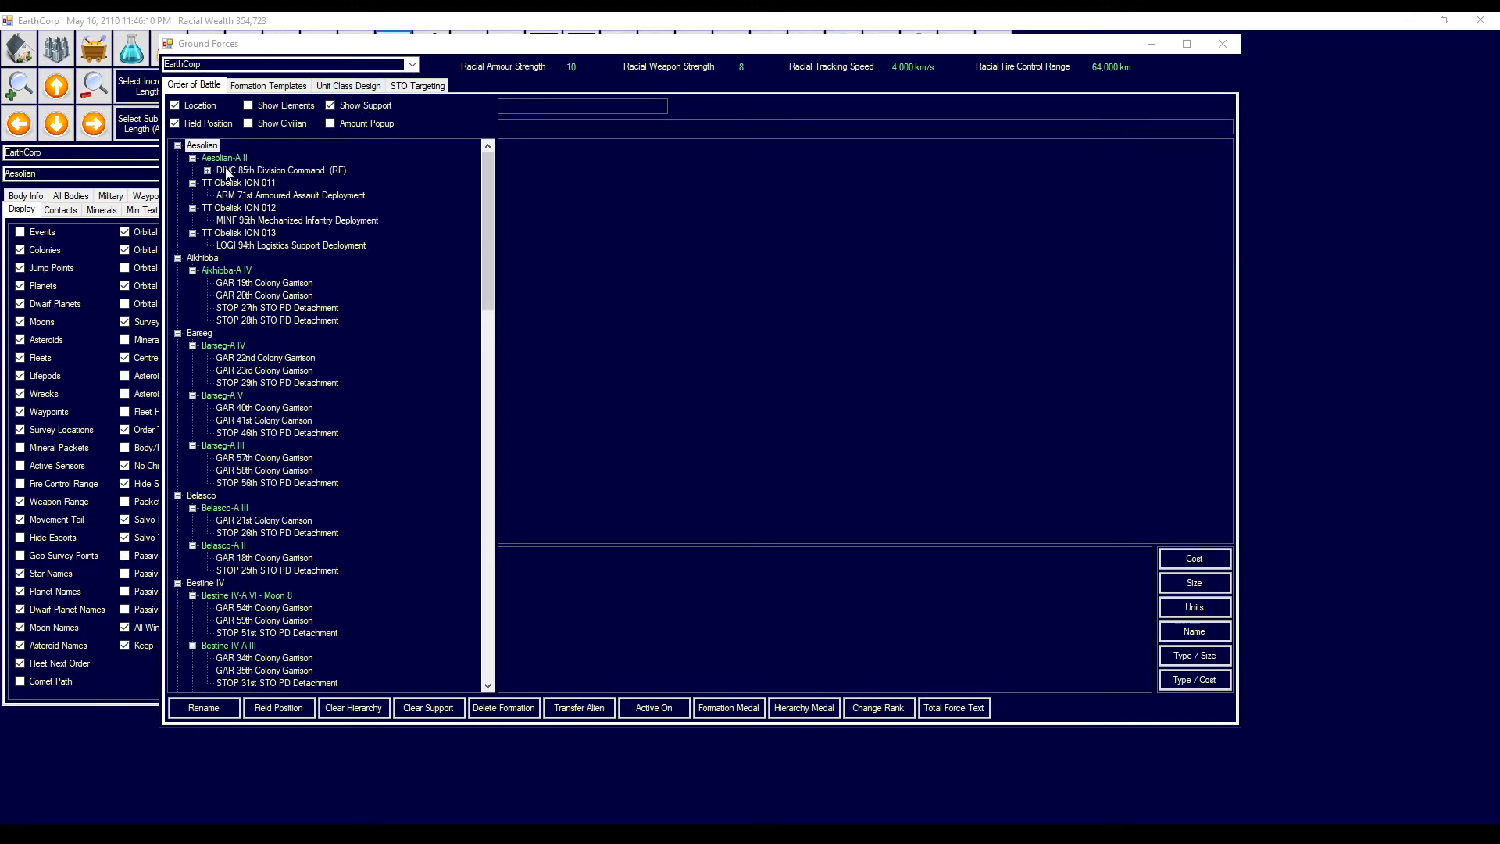
click(277, 170)
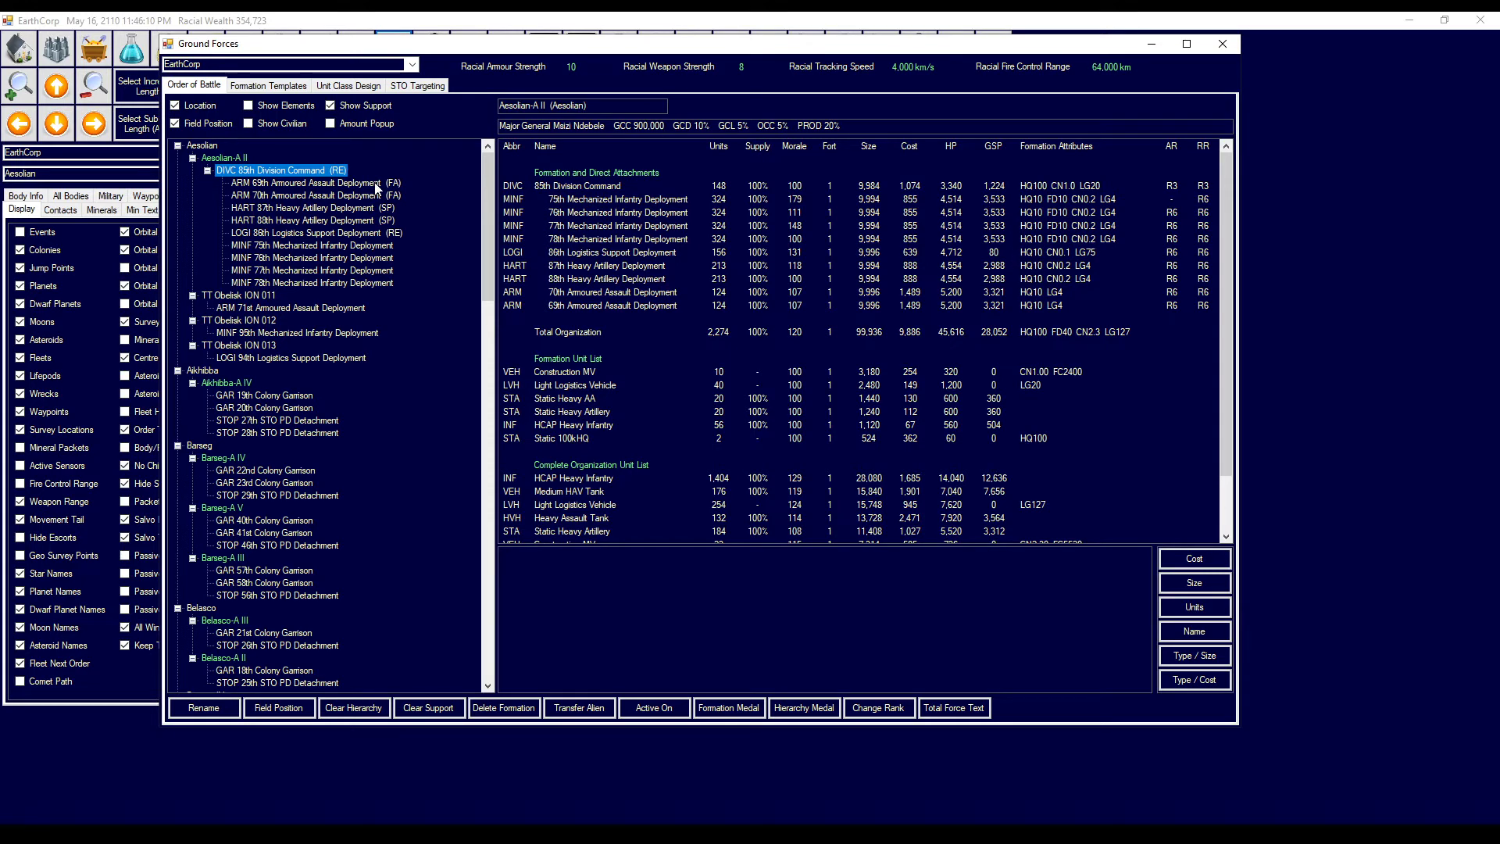
mouse_move(367, 219)
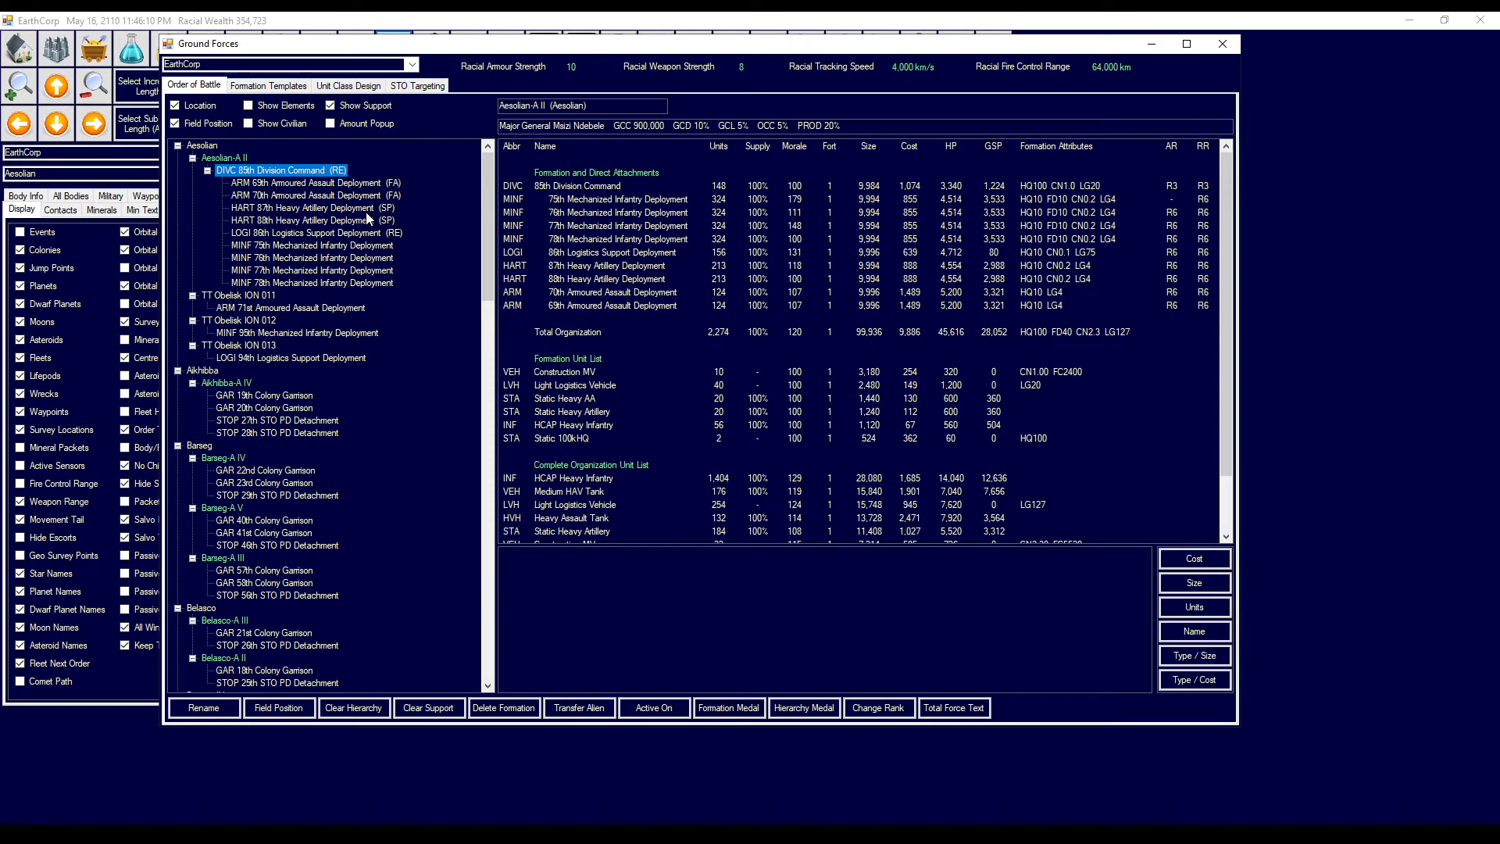
mouse_move(610, 538)
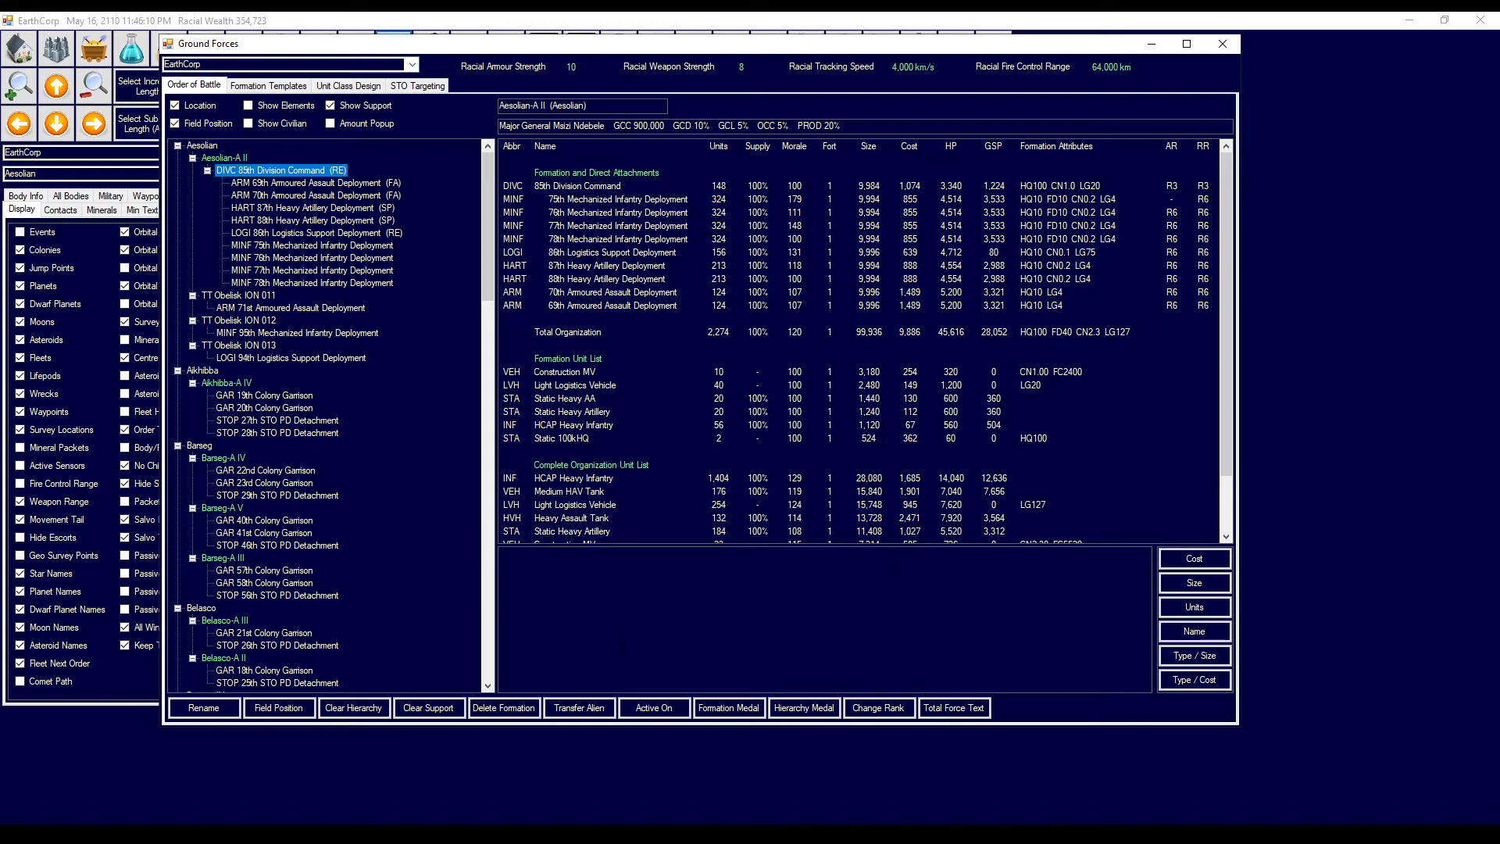
mouse_move(1179, 528)
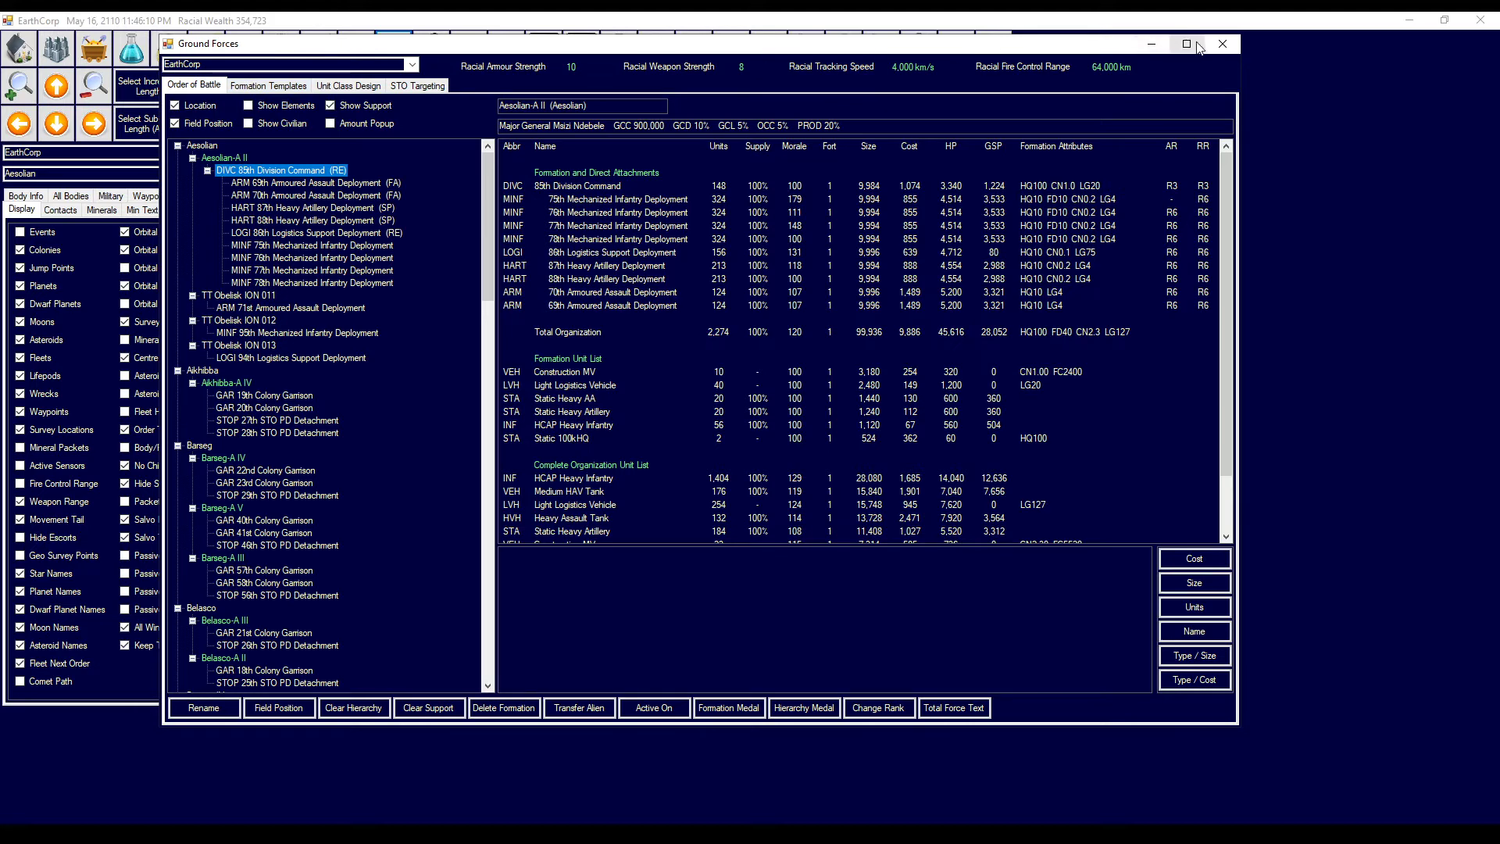
- Select Aesolian-A II in Economics and check its Summary and GU Training pages
click(1221, 44)
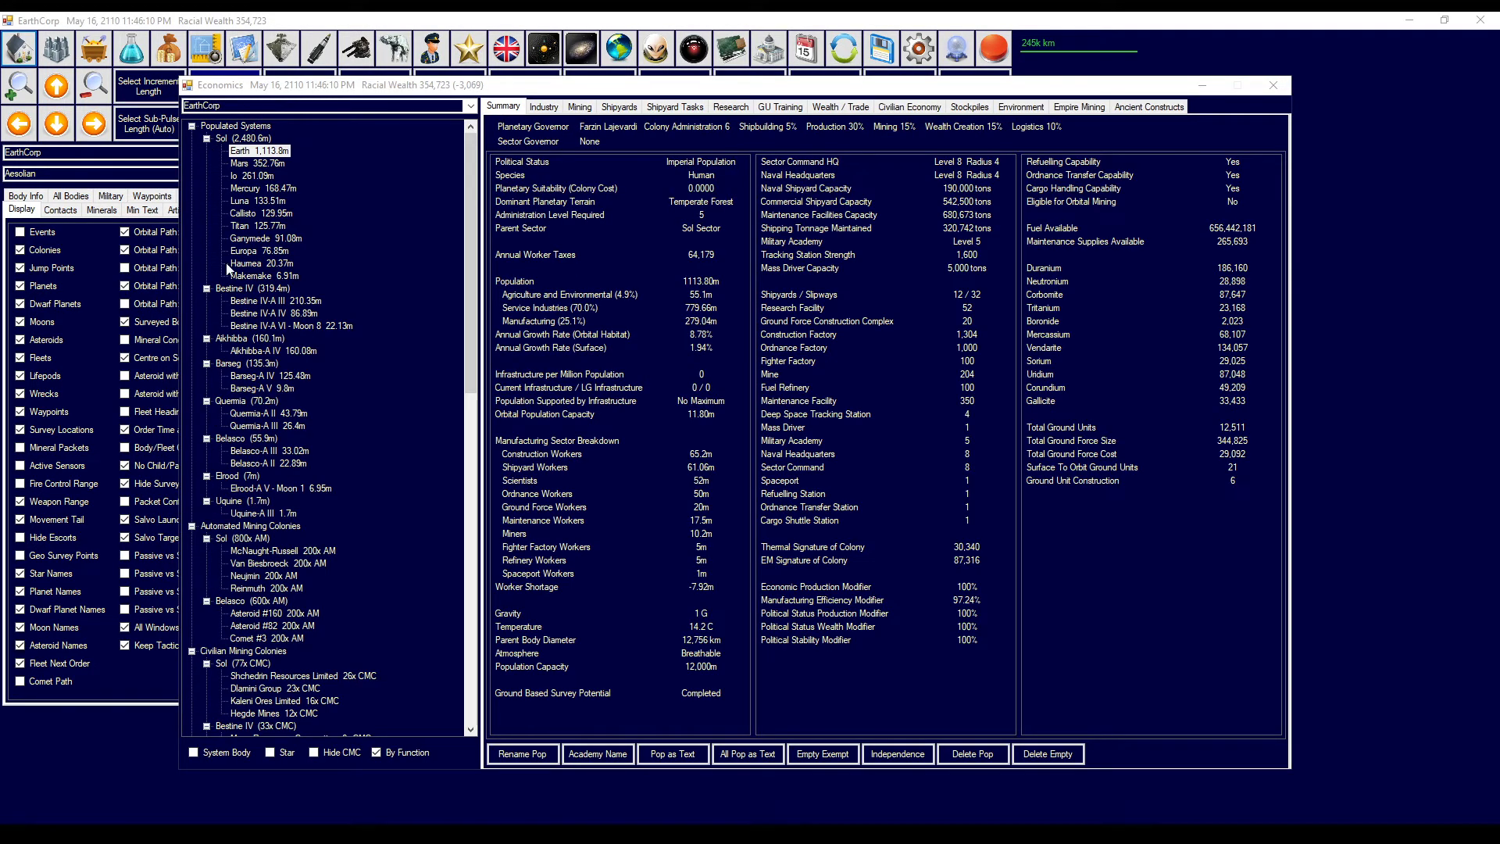
mouse_move(250, 572)
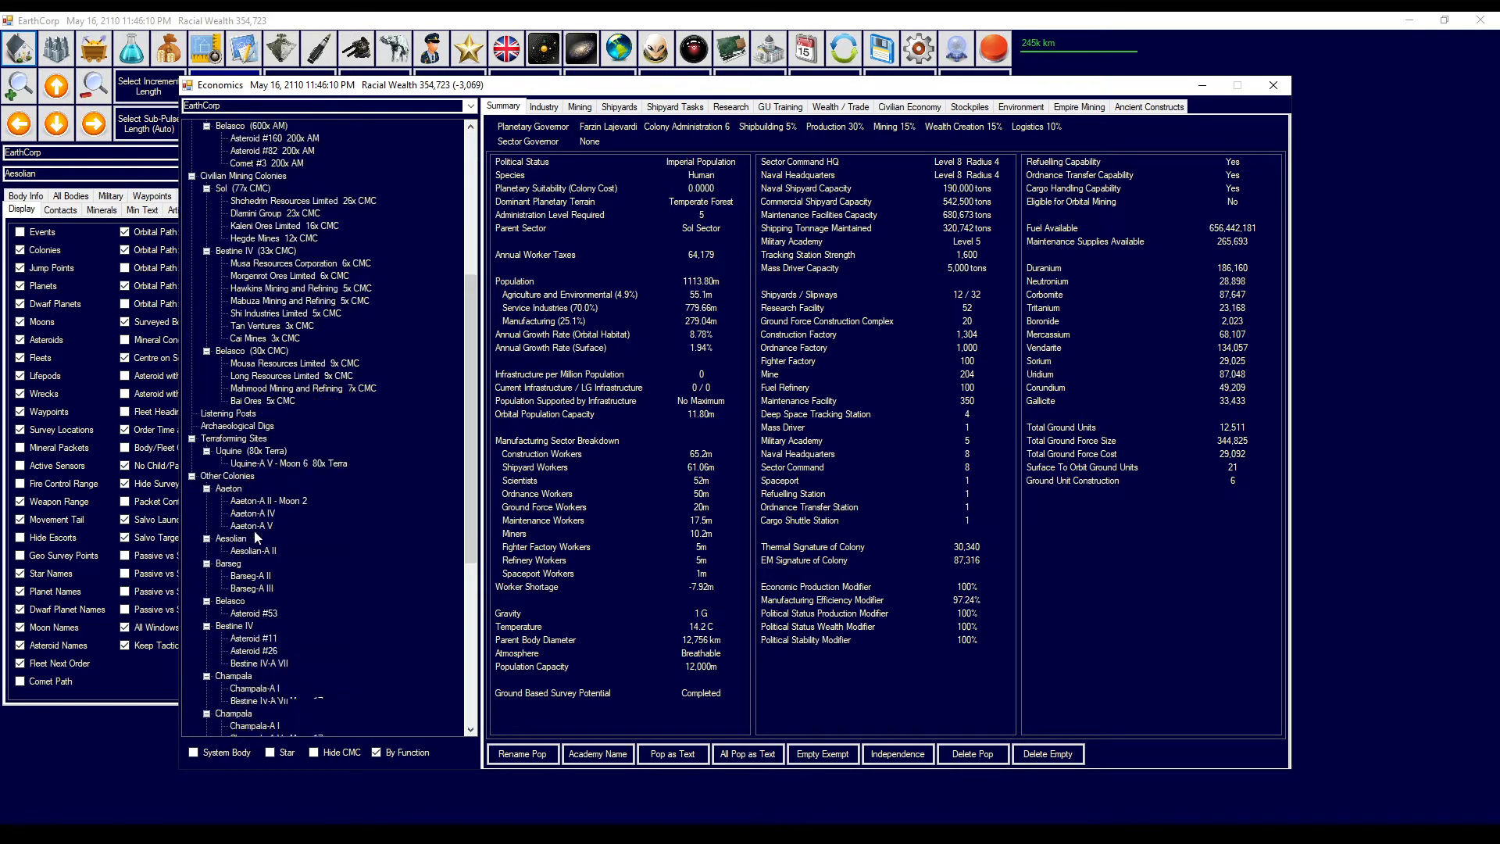
scroll(down, 3)
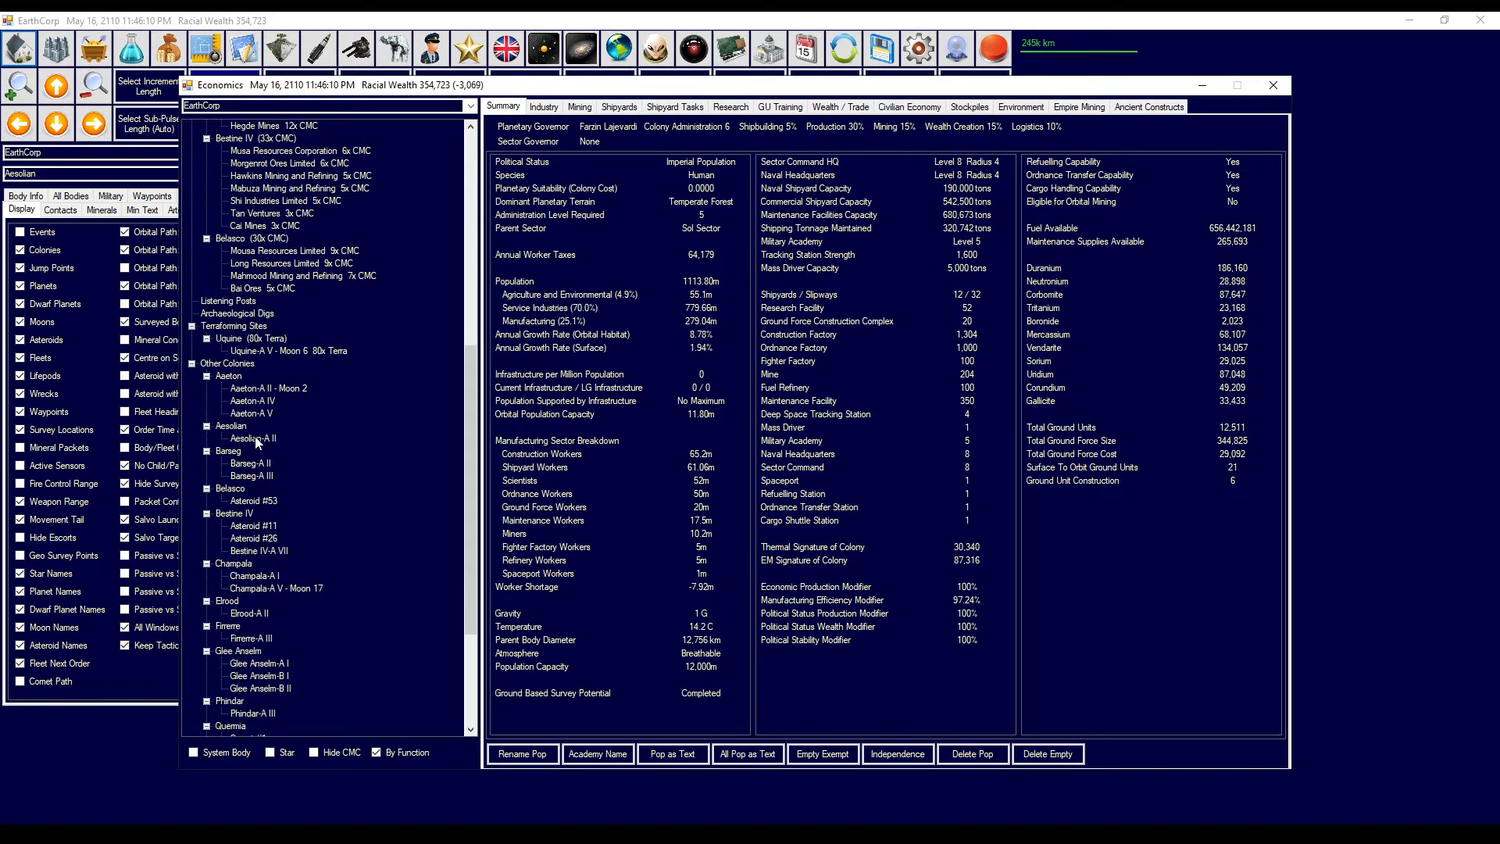
click(256, 438)
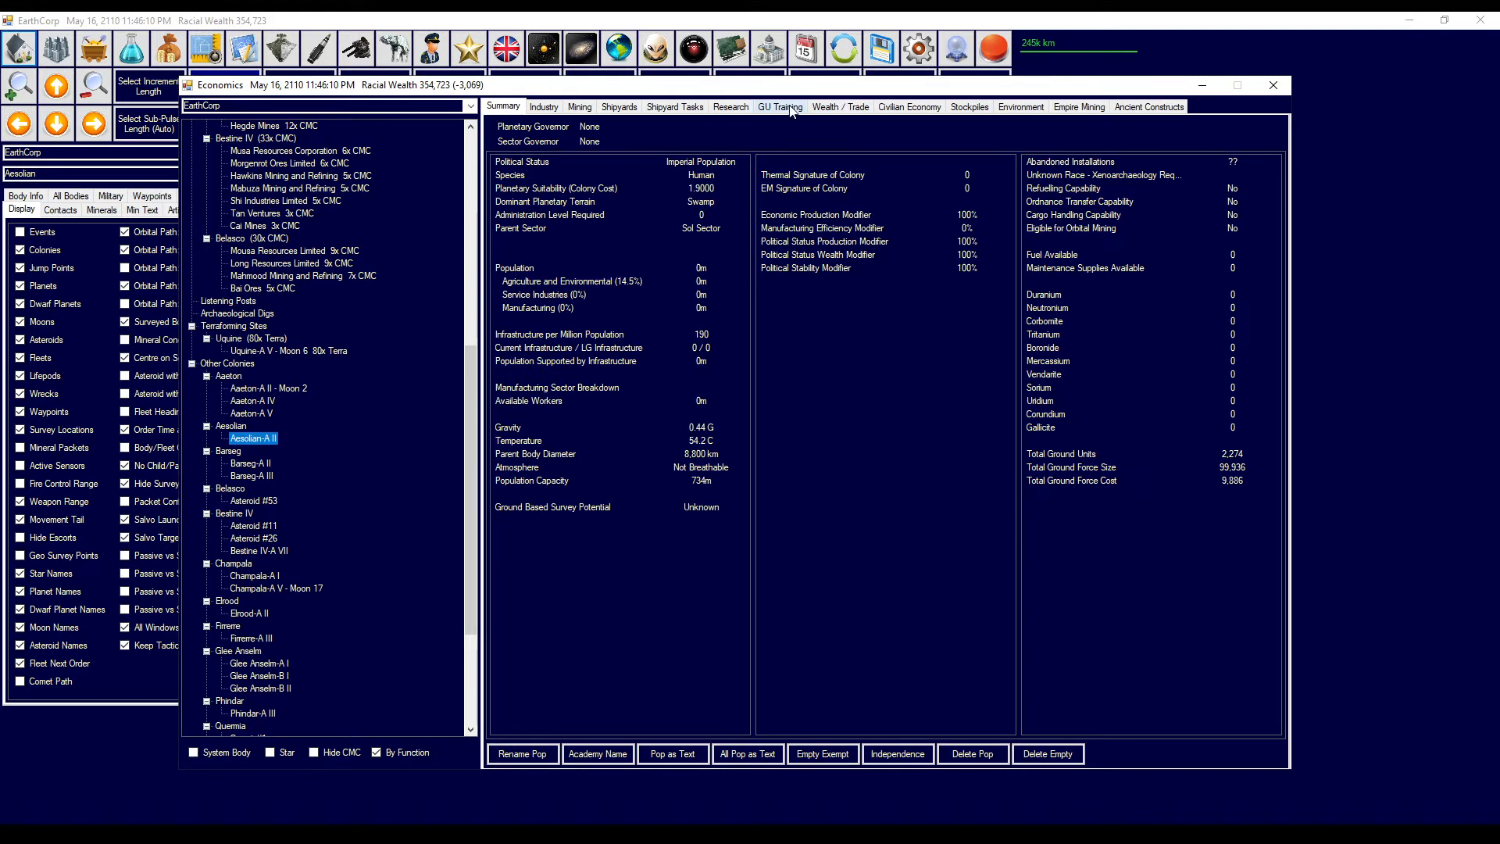
click(779, 107)
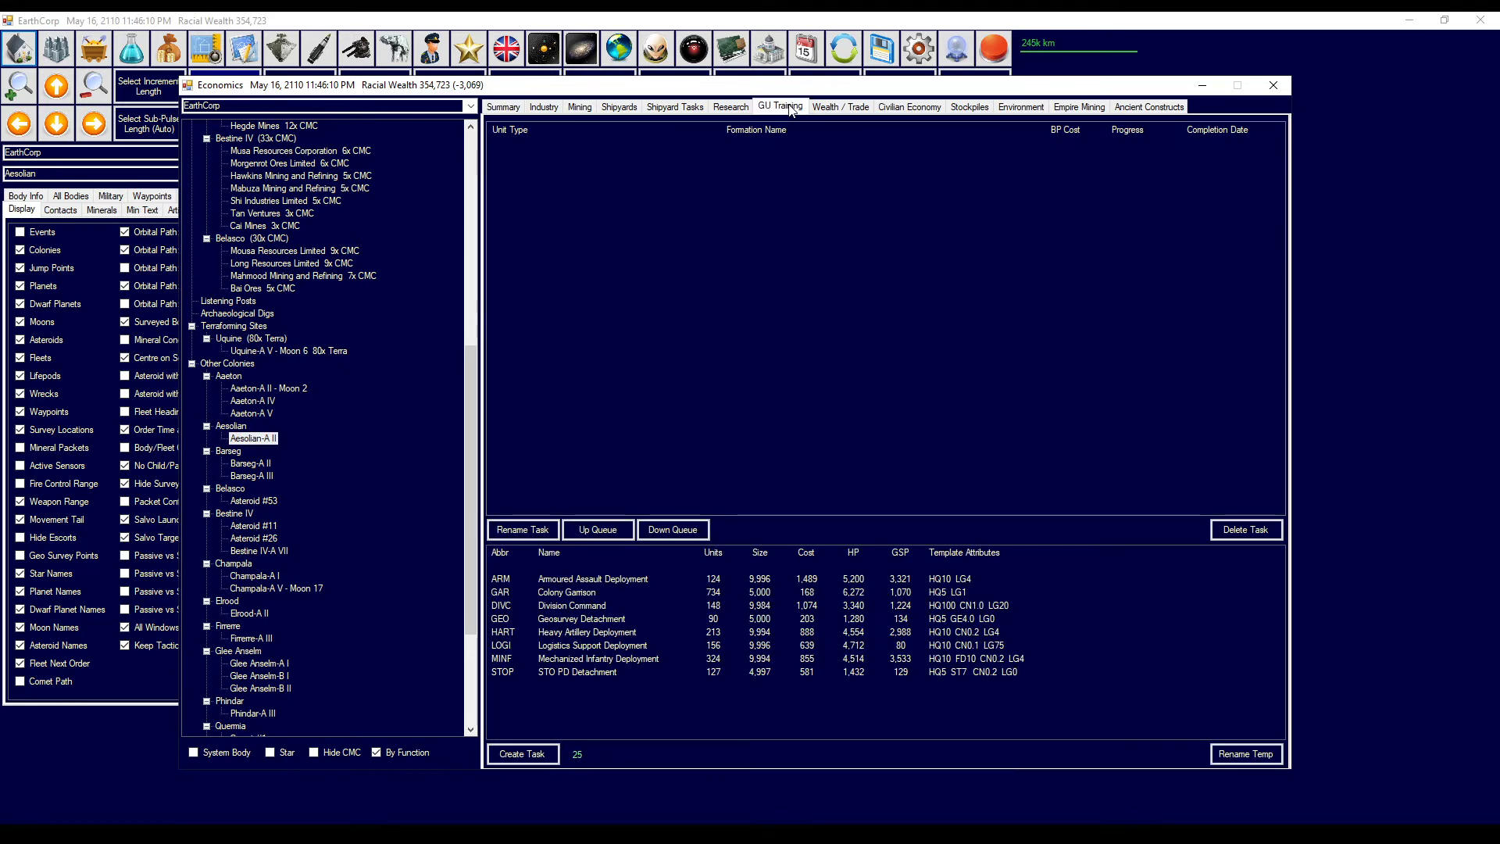
mouse_move(663, 556)
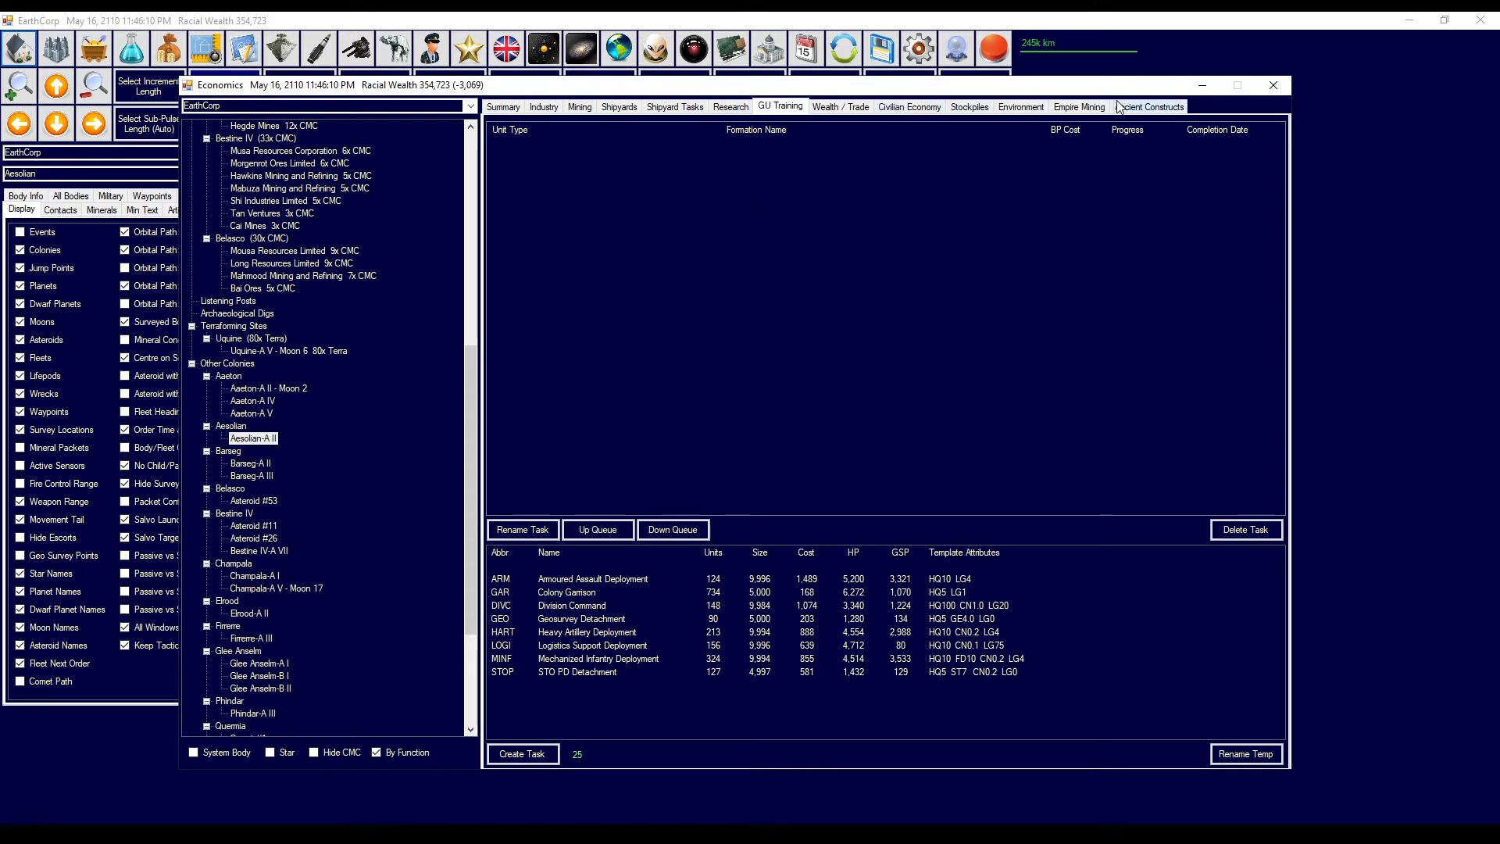
click(503, 106)
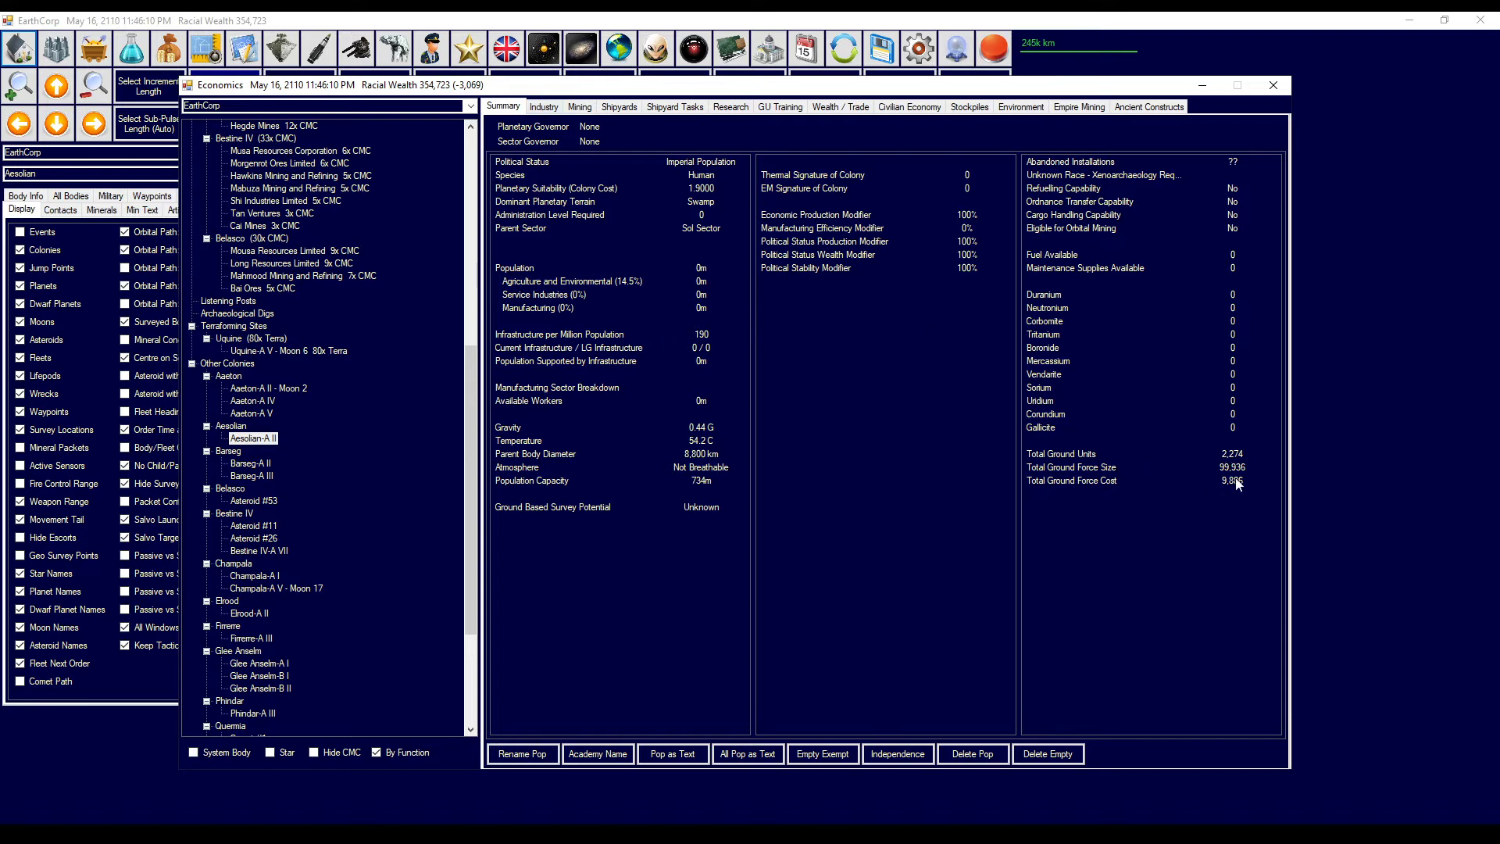
- Browse Industry, Shipyards, Research, Civilian Economy, Stockpiles and Ancient Constructs, then close Economics
click(543, 106)
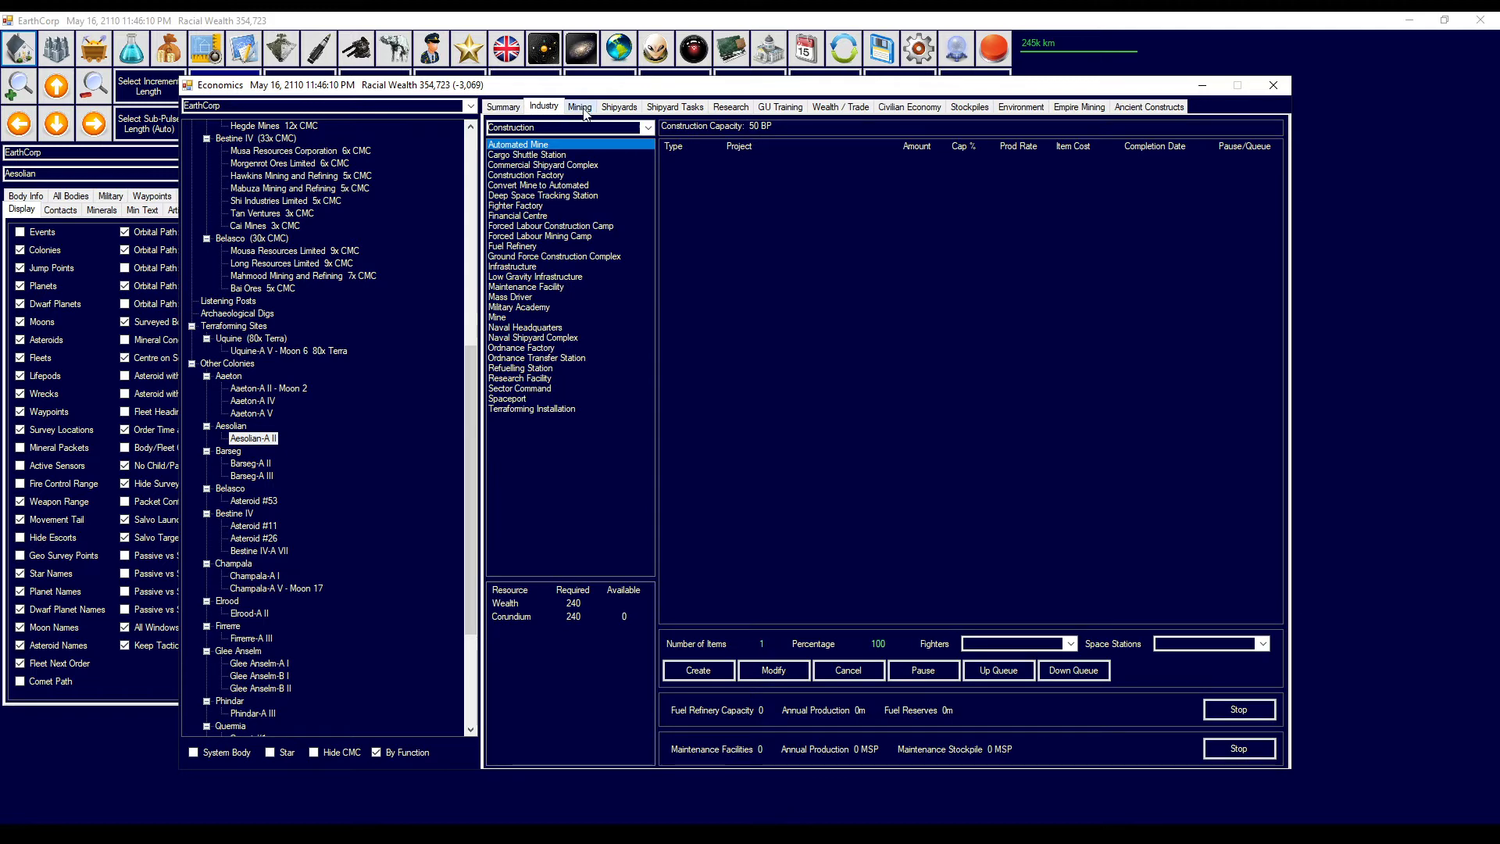
click(674, 106)
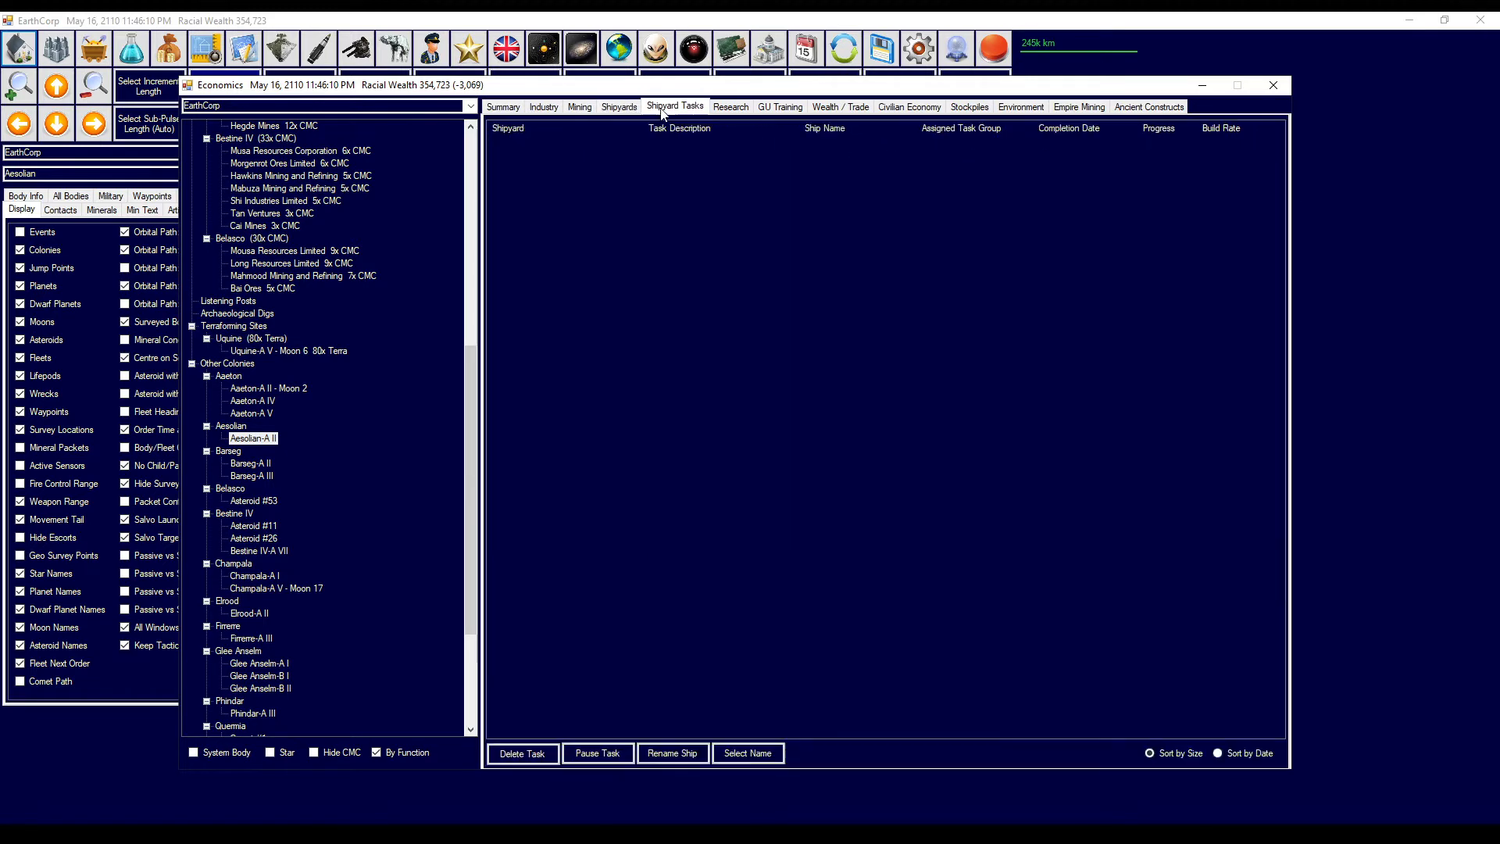
click(618, 106)
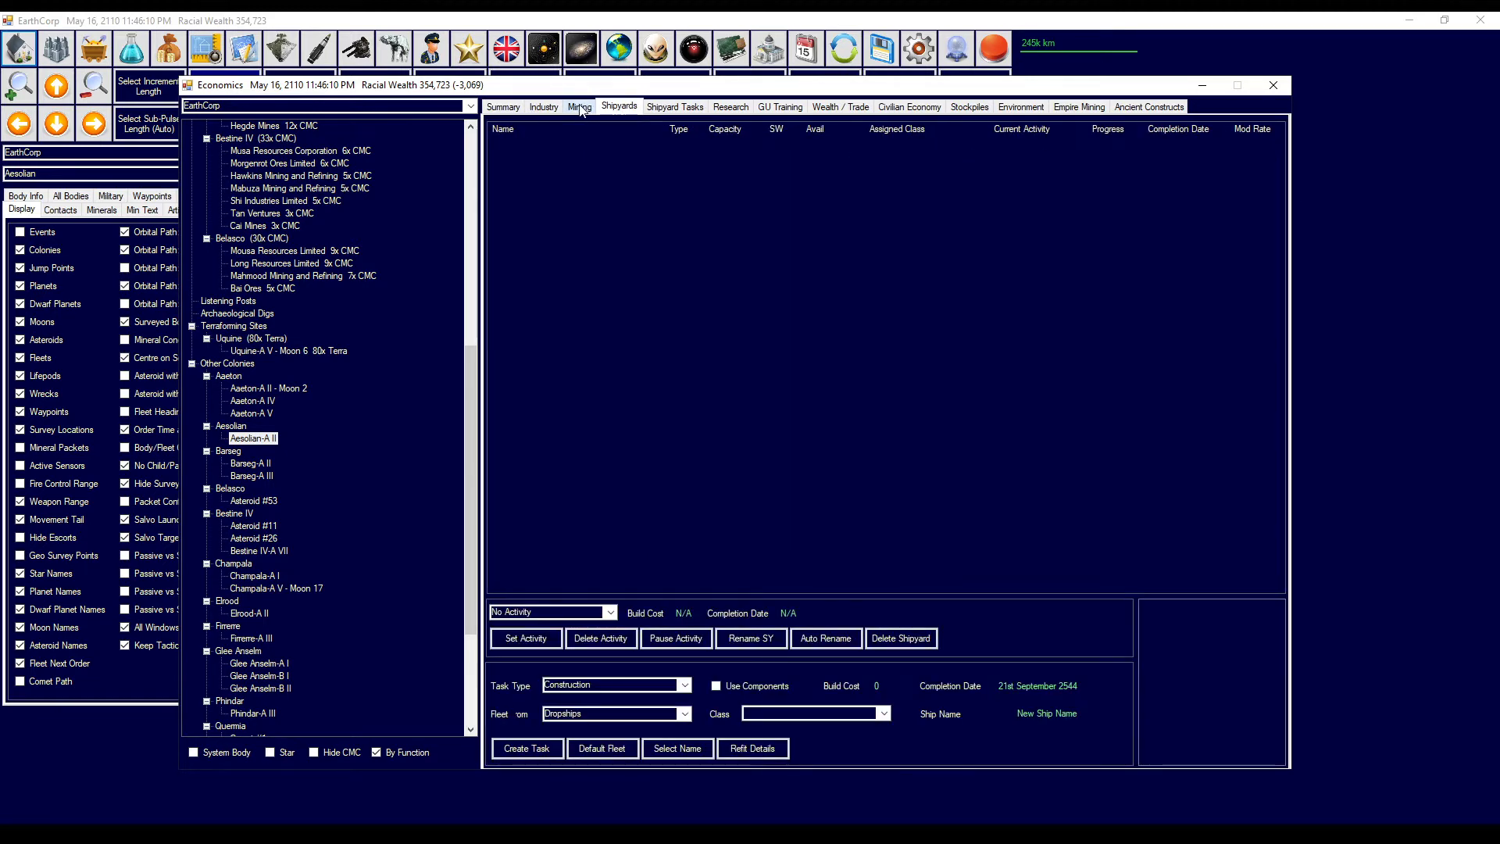
click(730, 106)
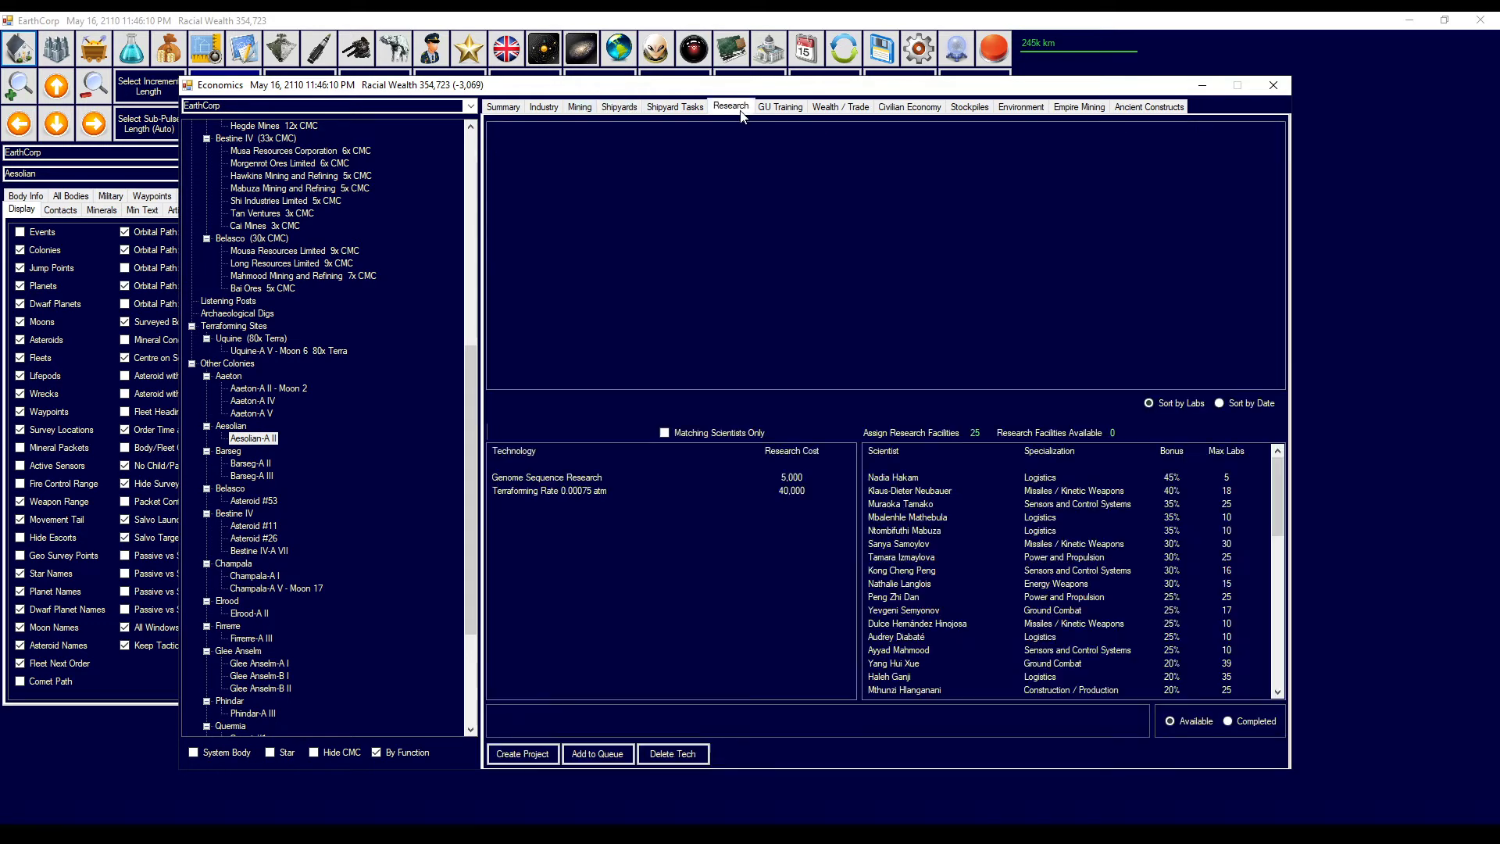
click(908, 106)
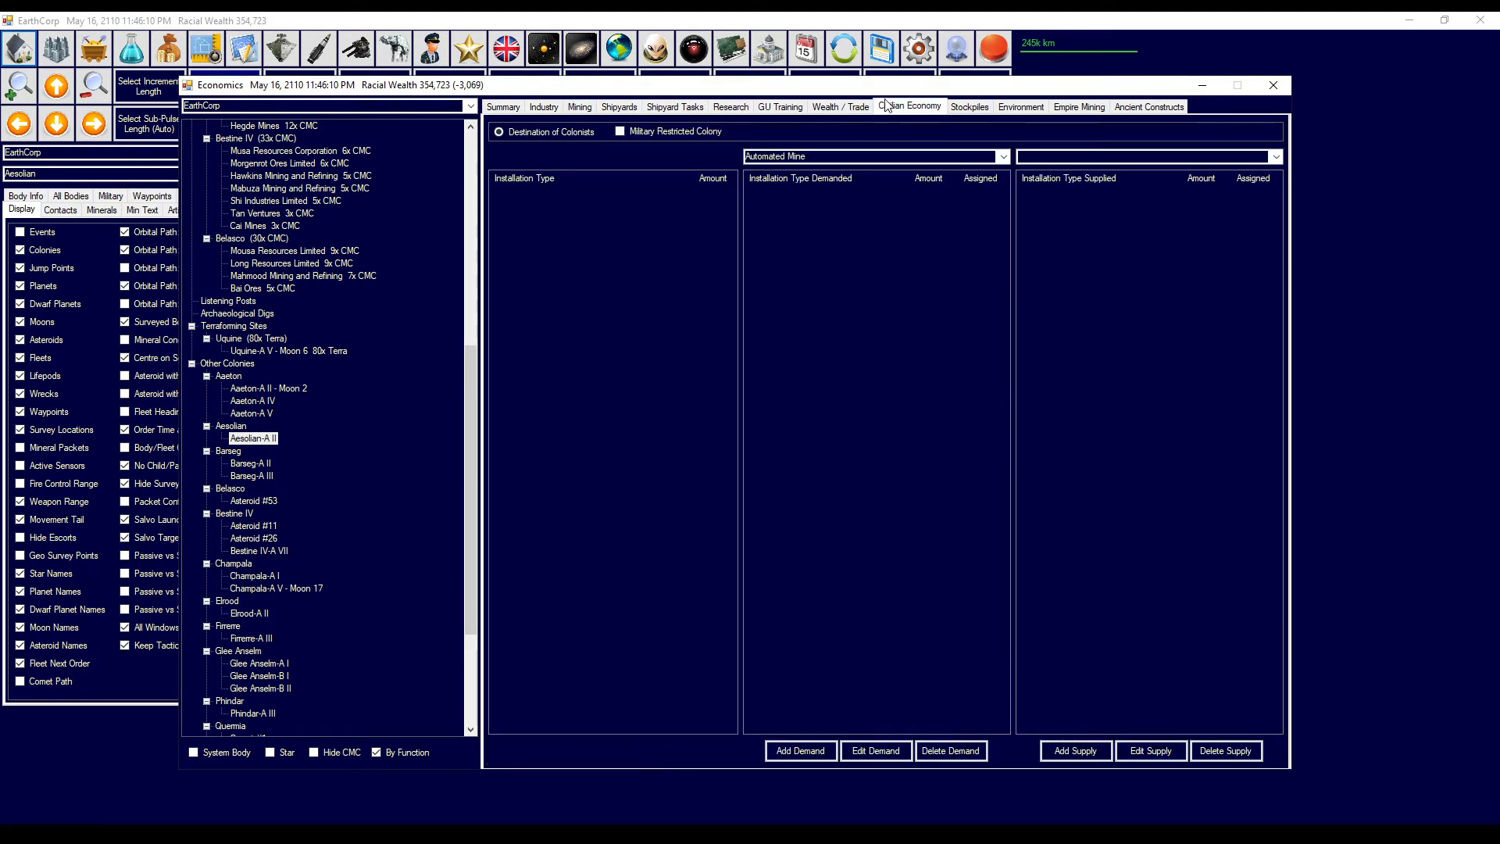
click(968, 106)
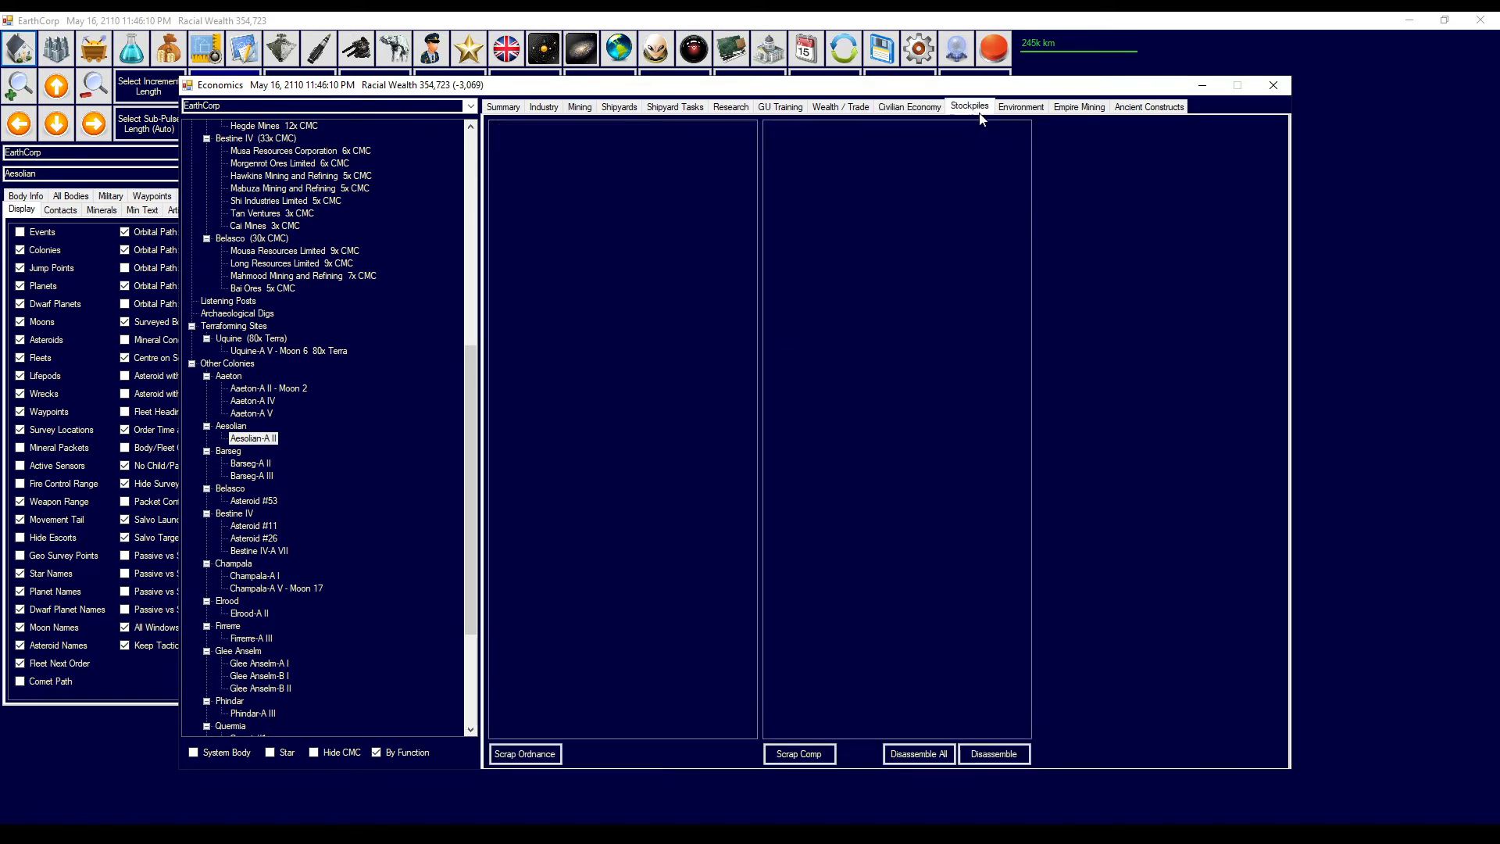
click(1148, 106)
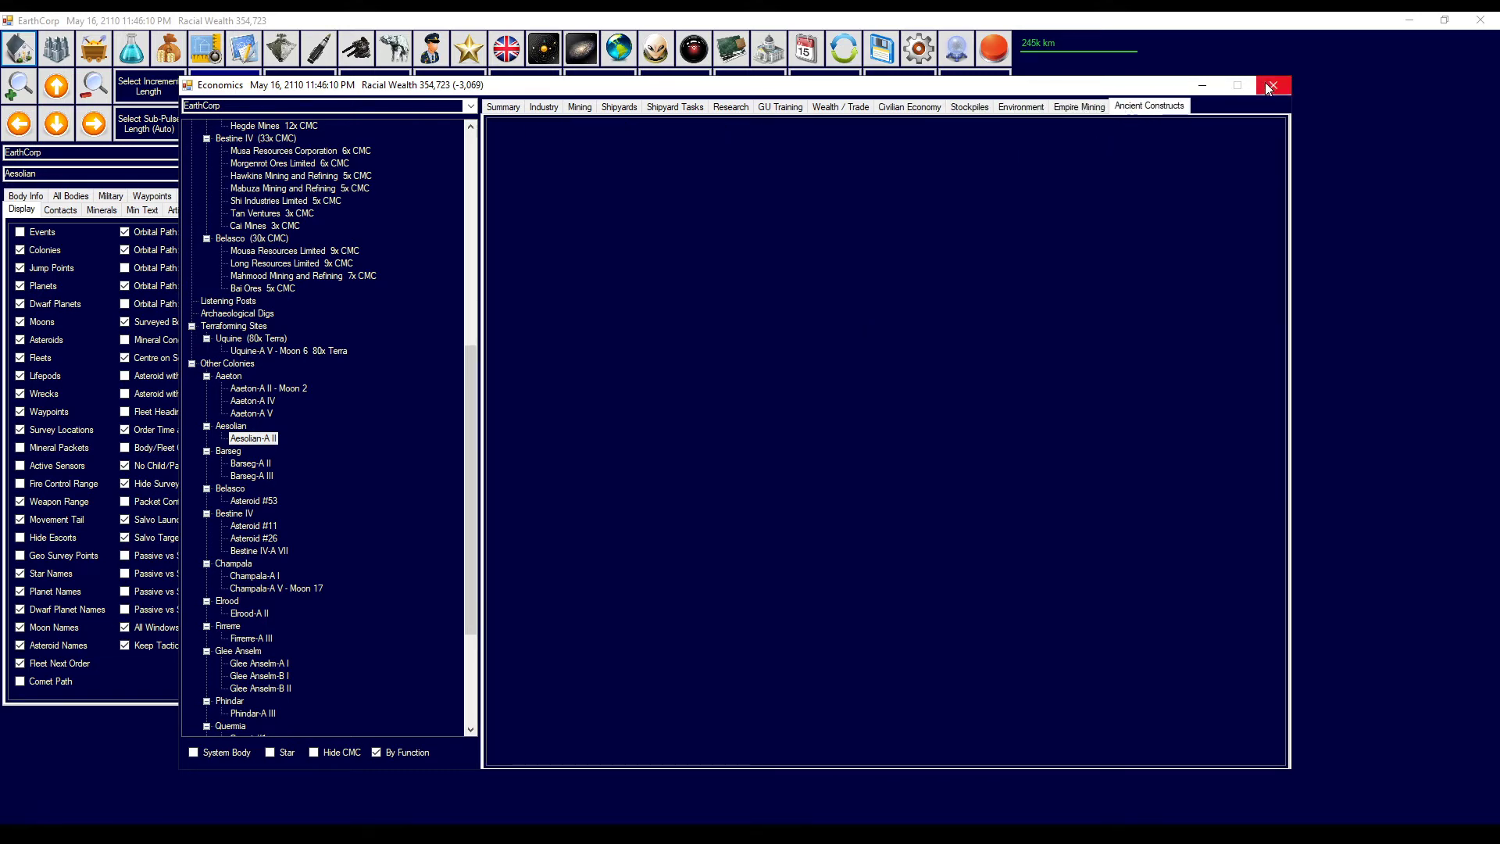
click(429, 47)
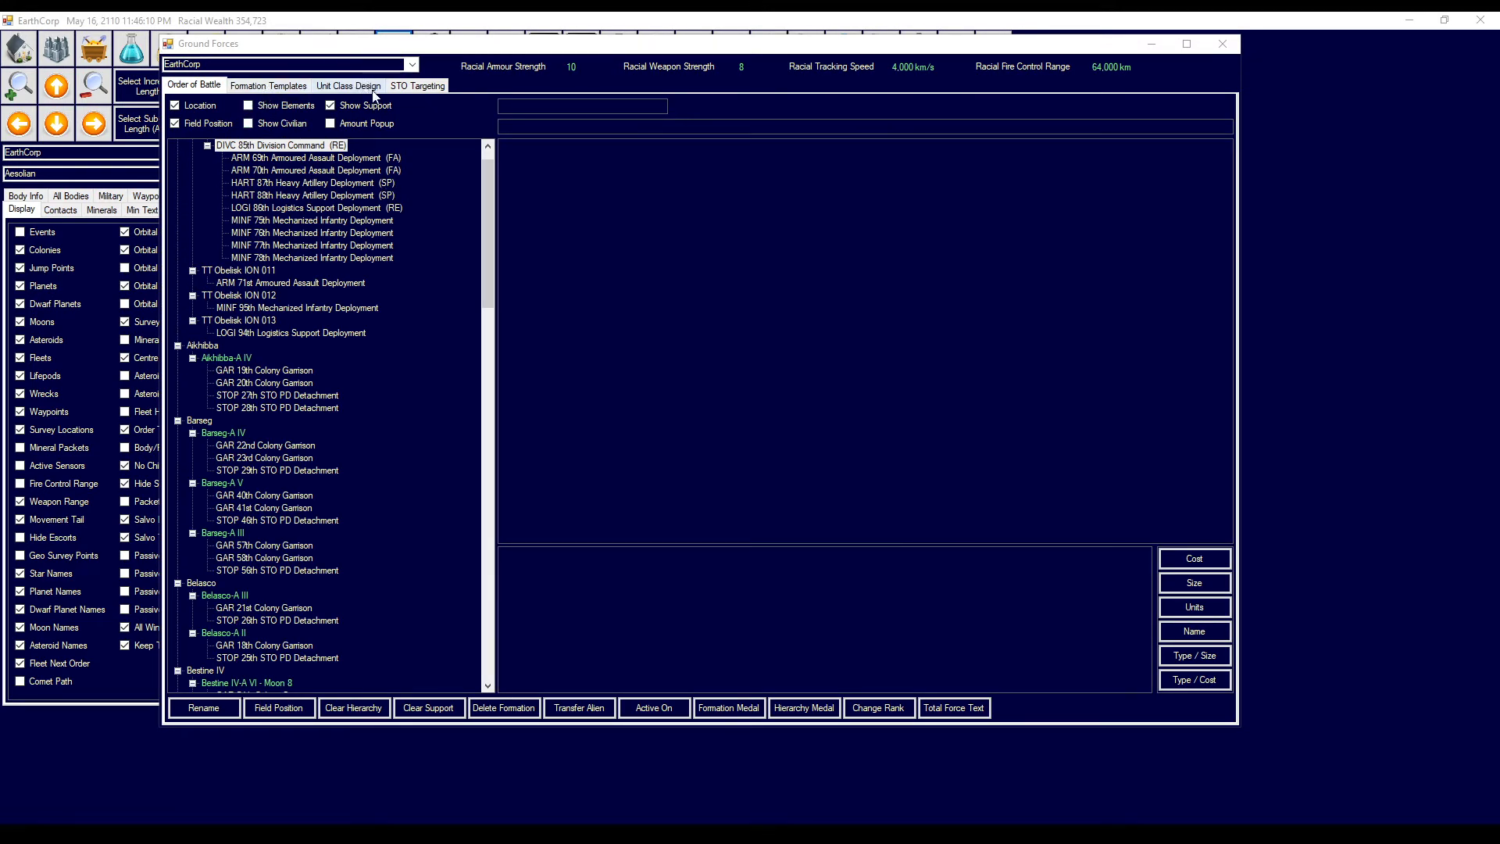
click(306, 158)
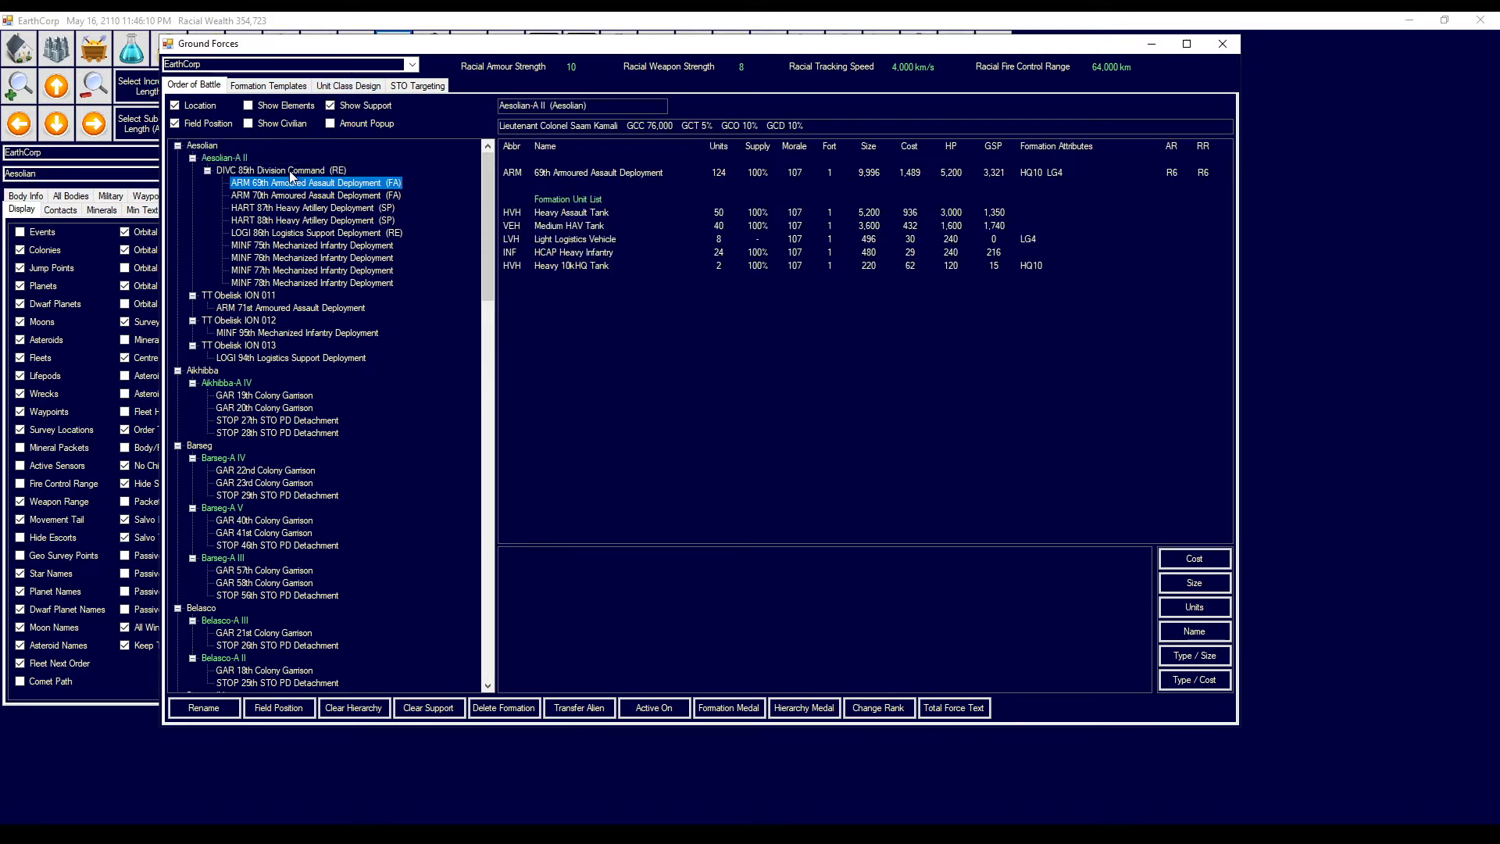
click(280, 170)
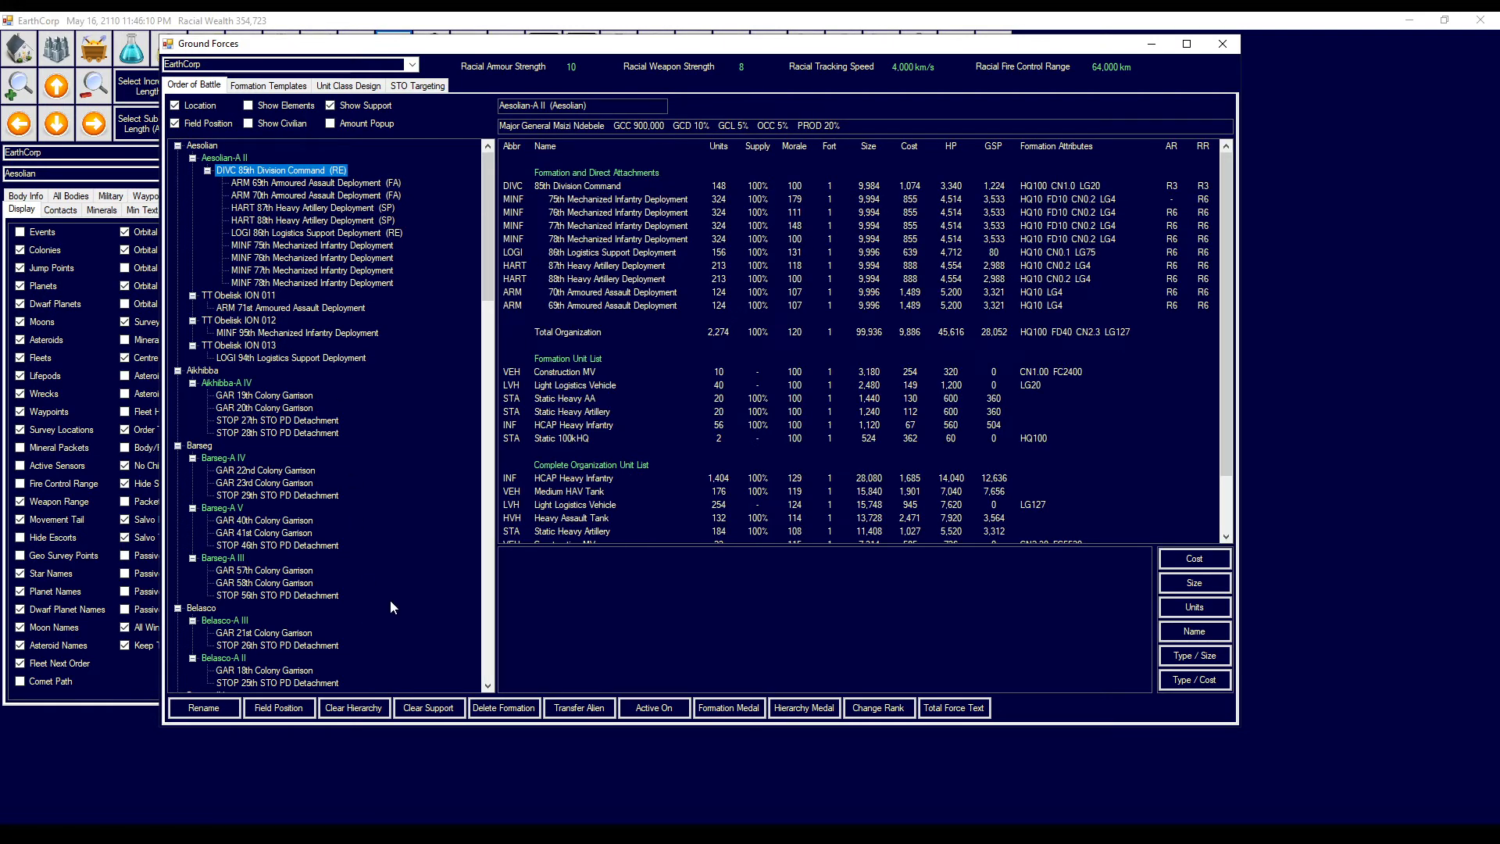
mouse_move(1186, 103)
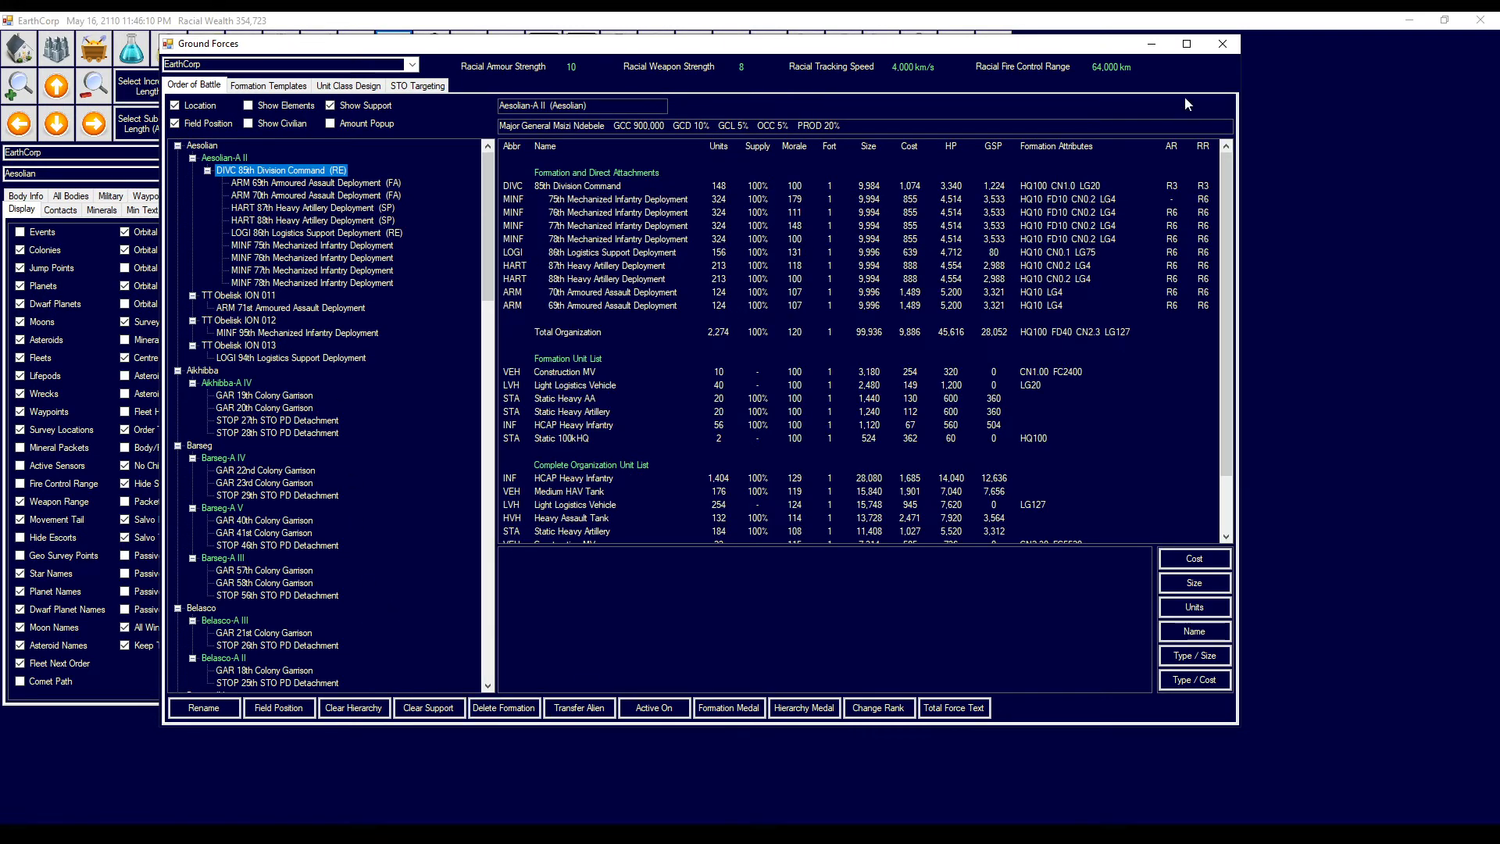
click(1221, 43)
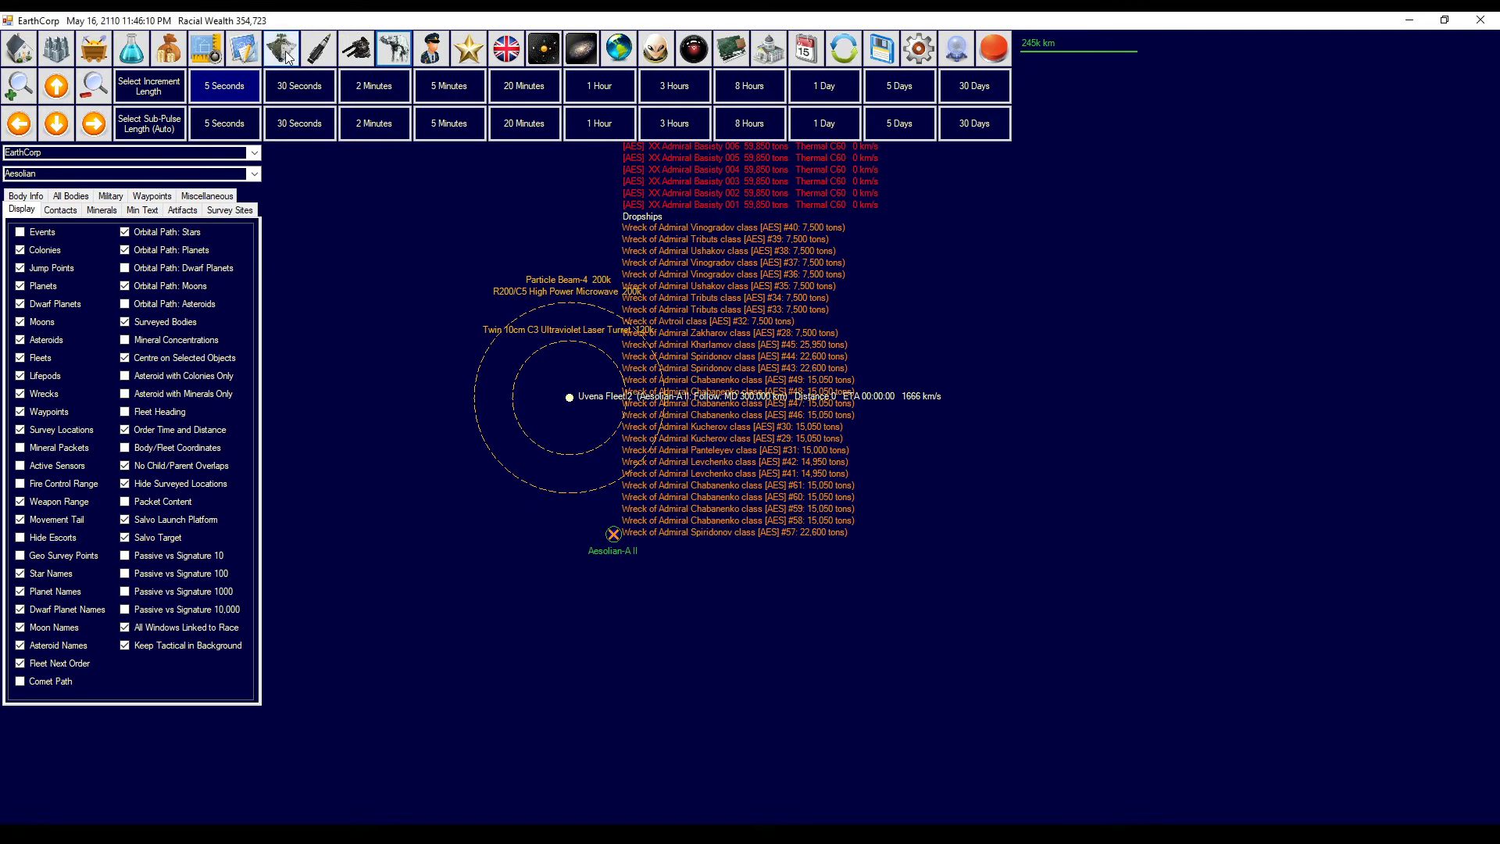
- Order the Dropships fleet to join Uvena Fleet 2 as a sub-fleet
click(280, 46)
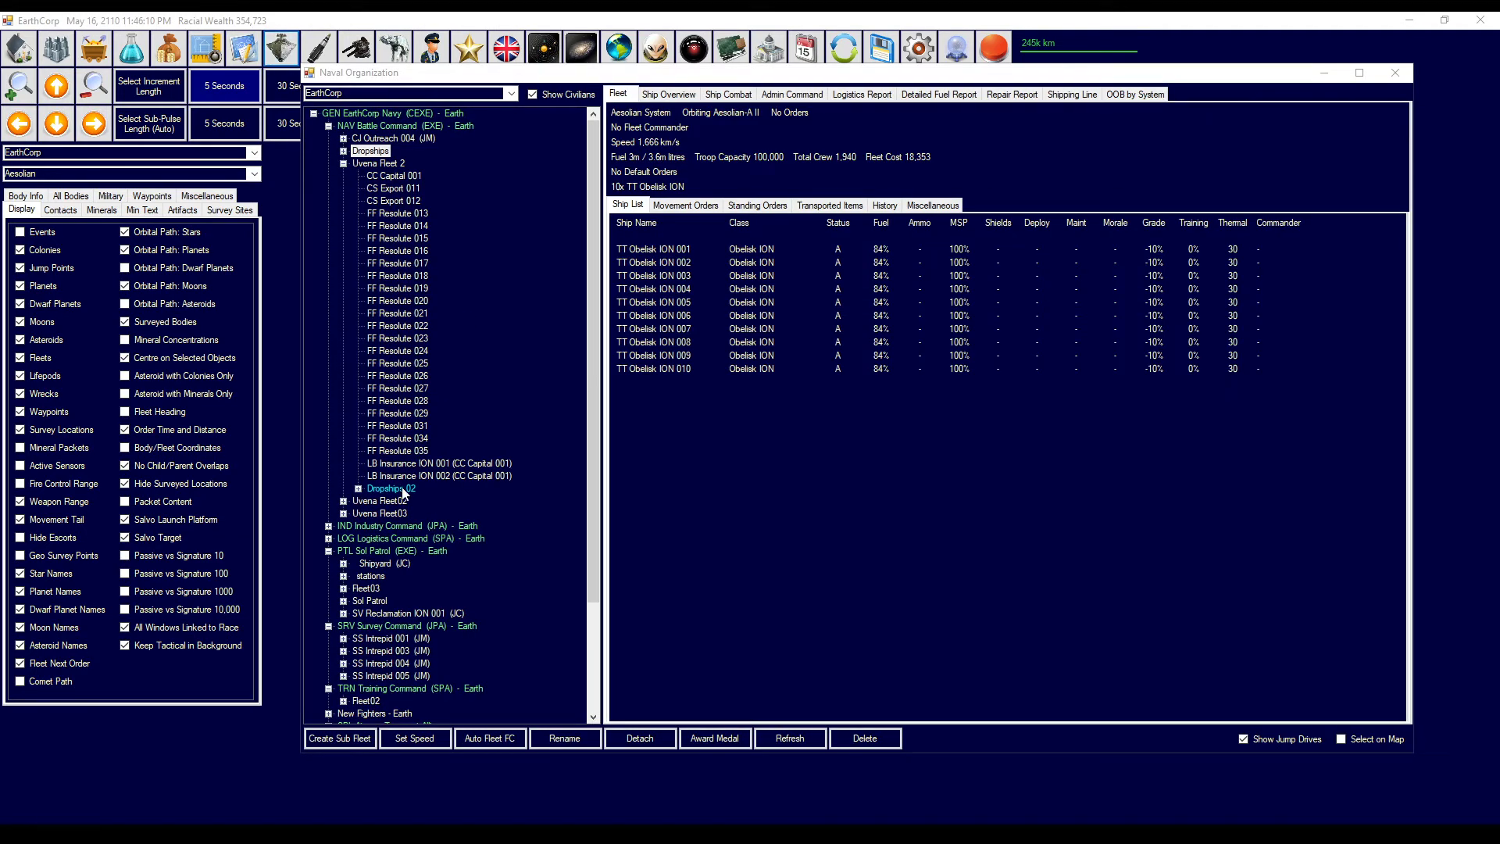
click(685, 204)
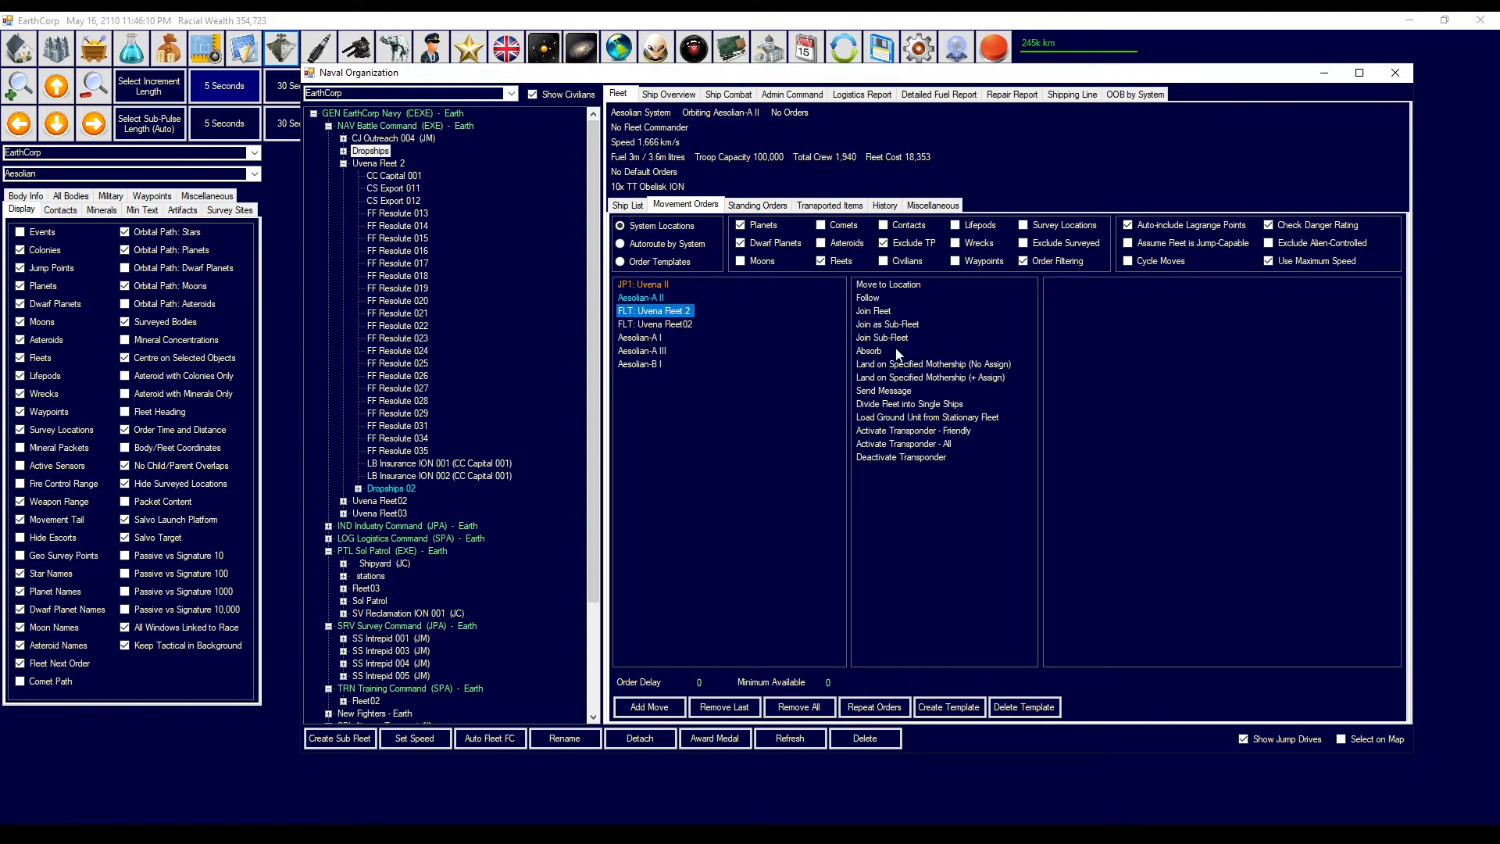
click(886, 323)
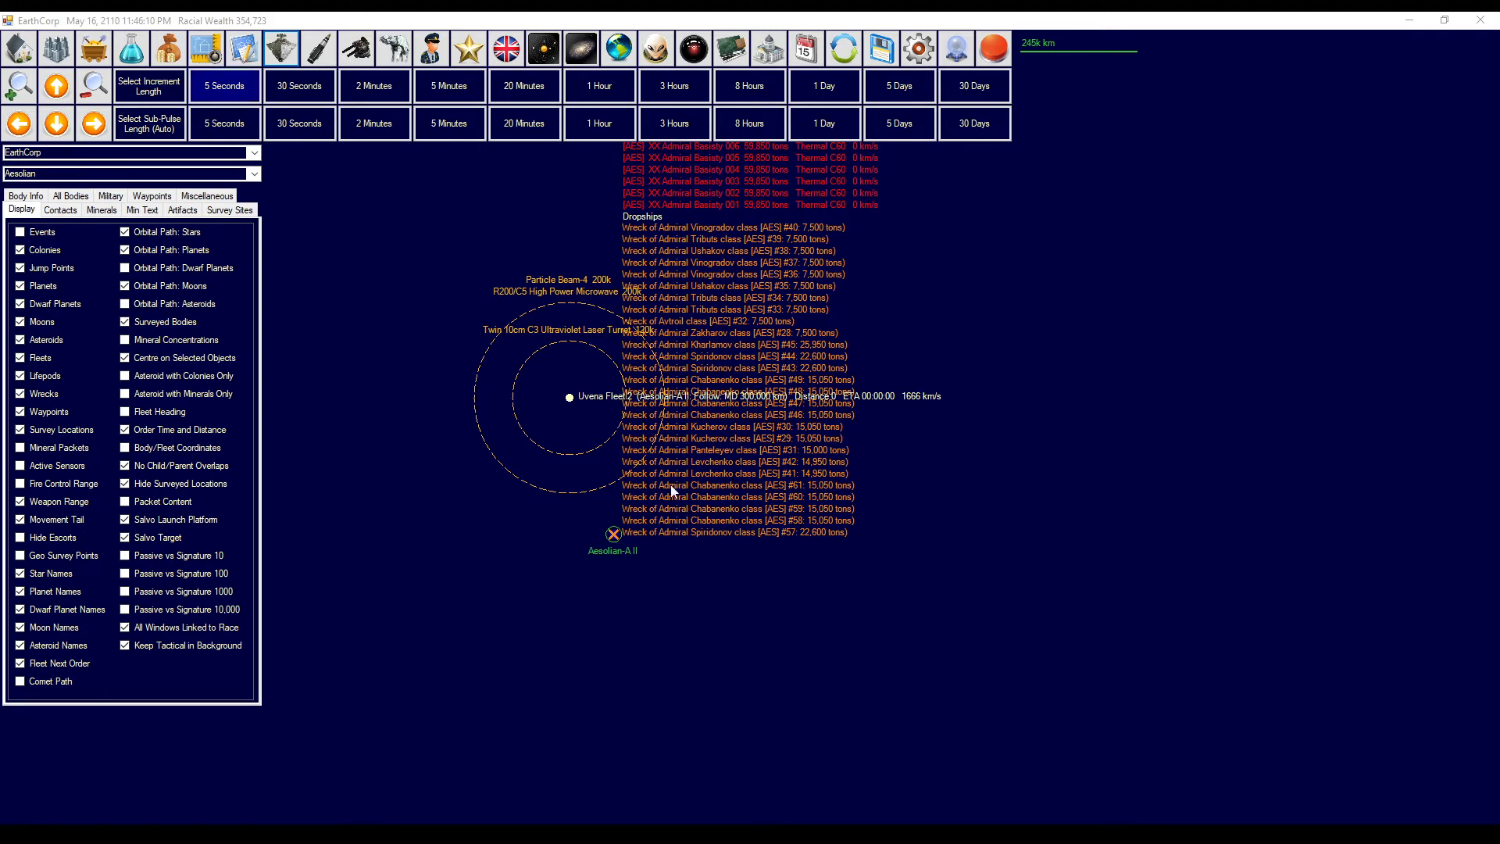
- Advance time with 5 Seconds, 5 Minutes and 1 Hour until the fleets merge
click(224, 85)
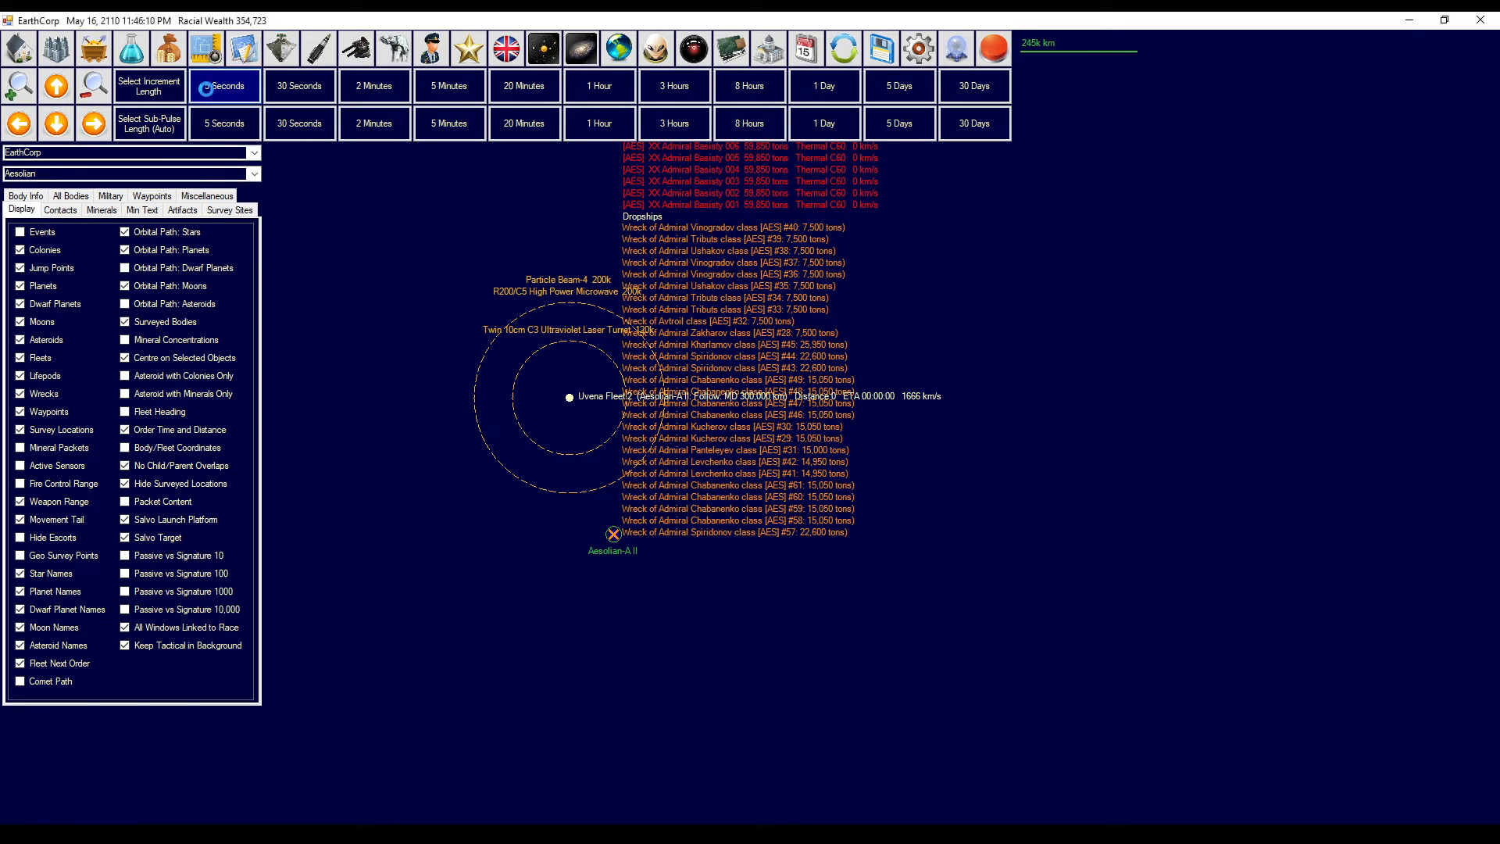
click(224, 85)
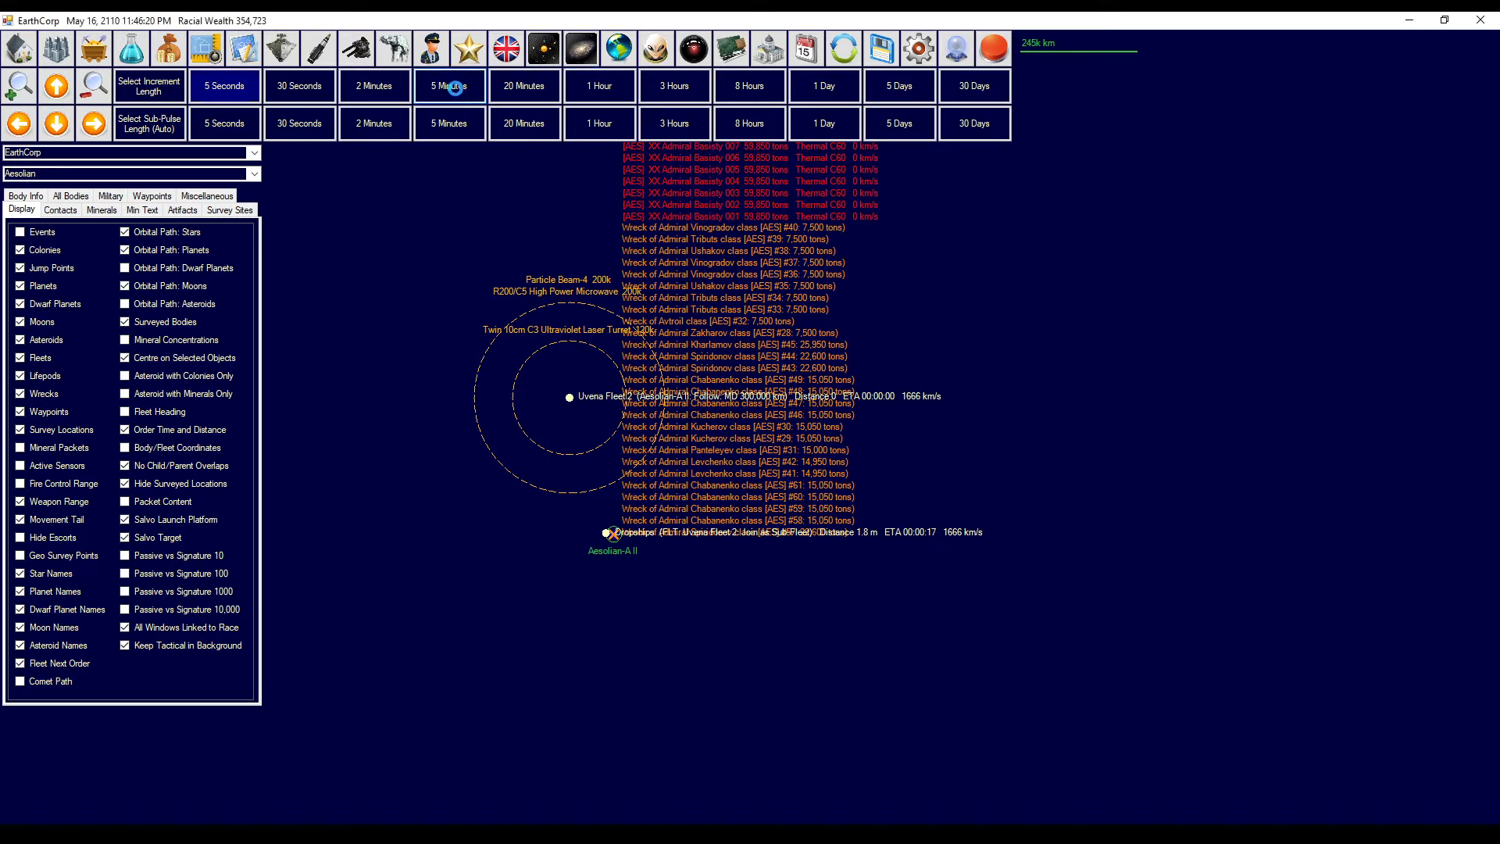
click(448, 85)
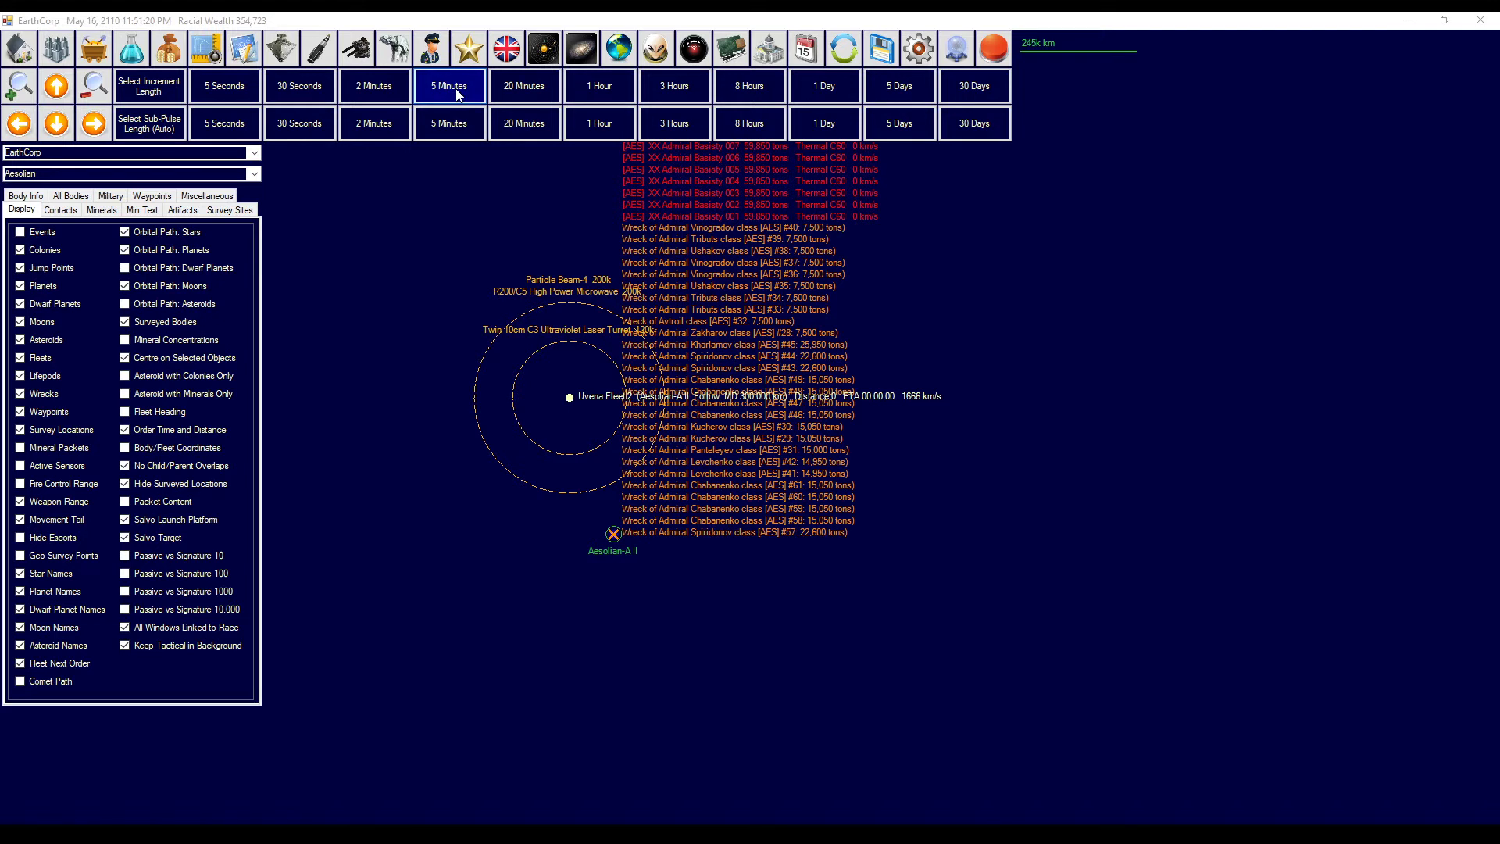
click(597, 85)
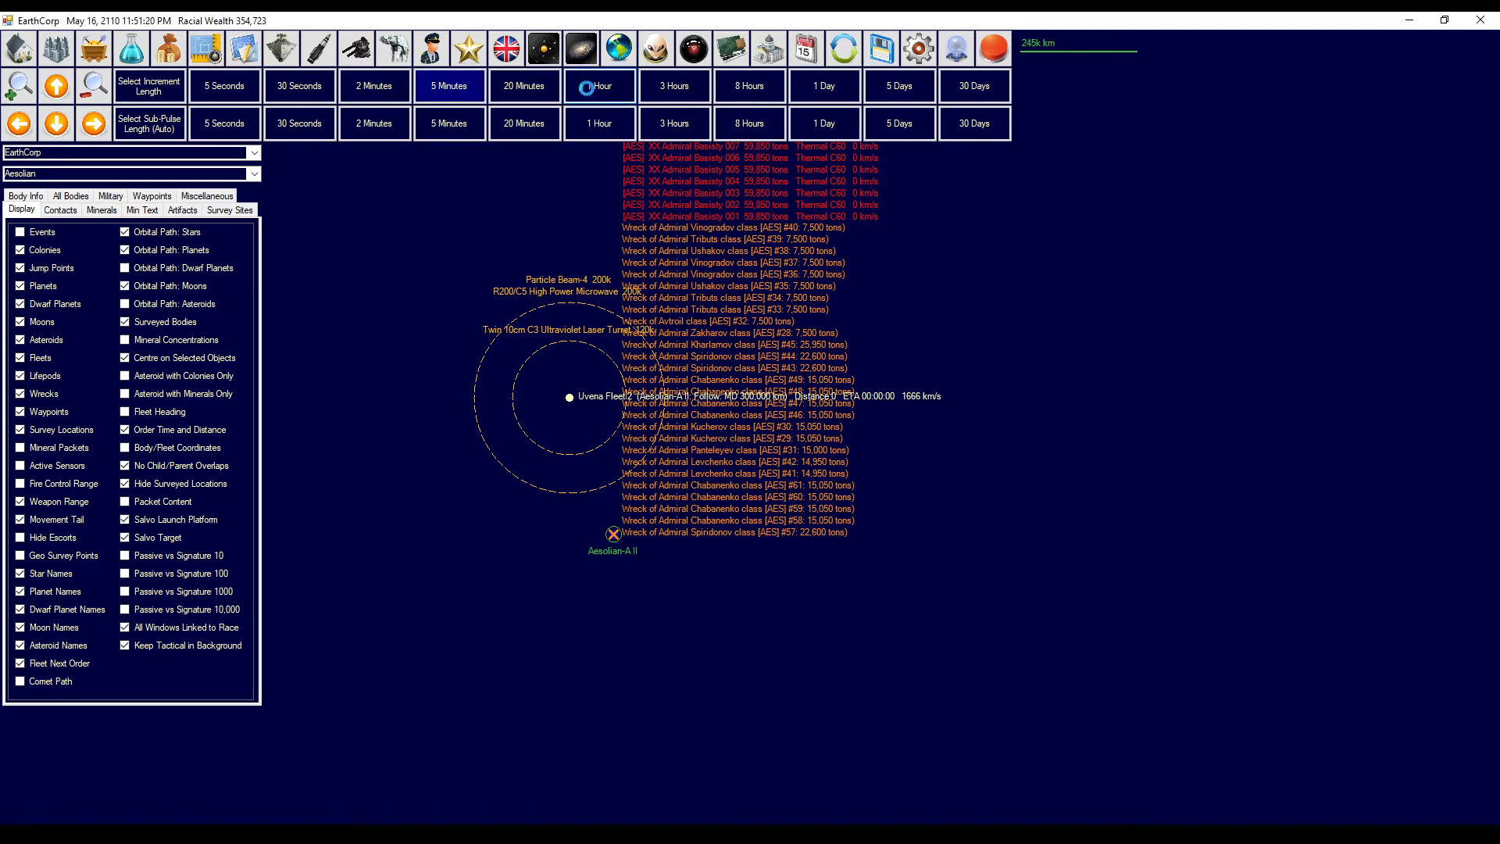
click(599, 86)
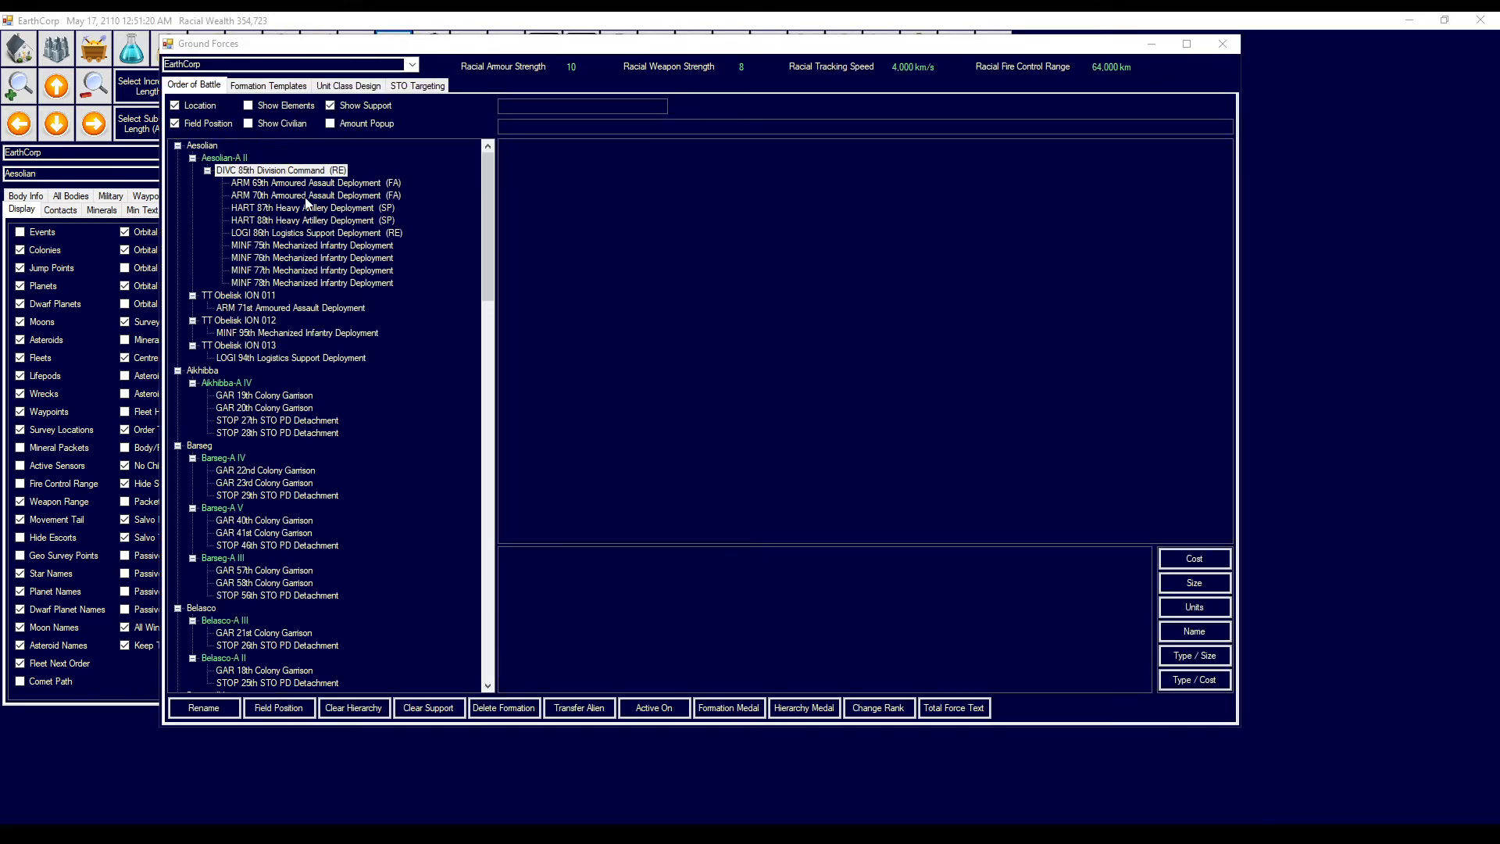
- Inspect the 69th Armoured Assault Deployment, then advance the clock hourly to 4:51 AM
click(306, 183)
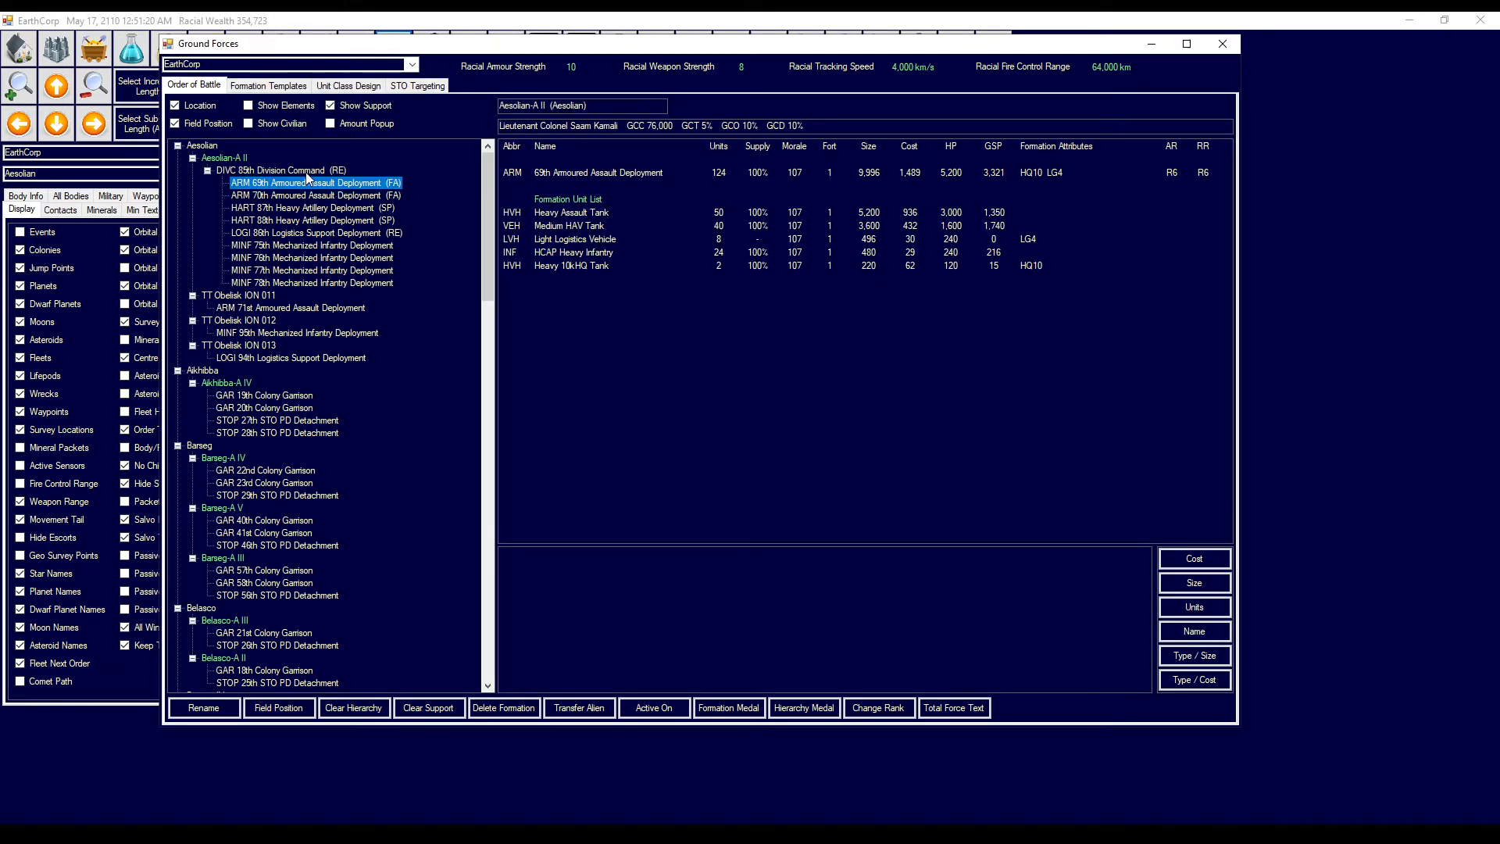
click(280, 170)
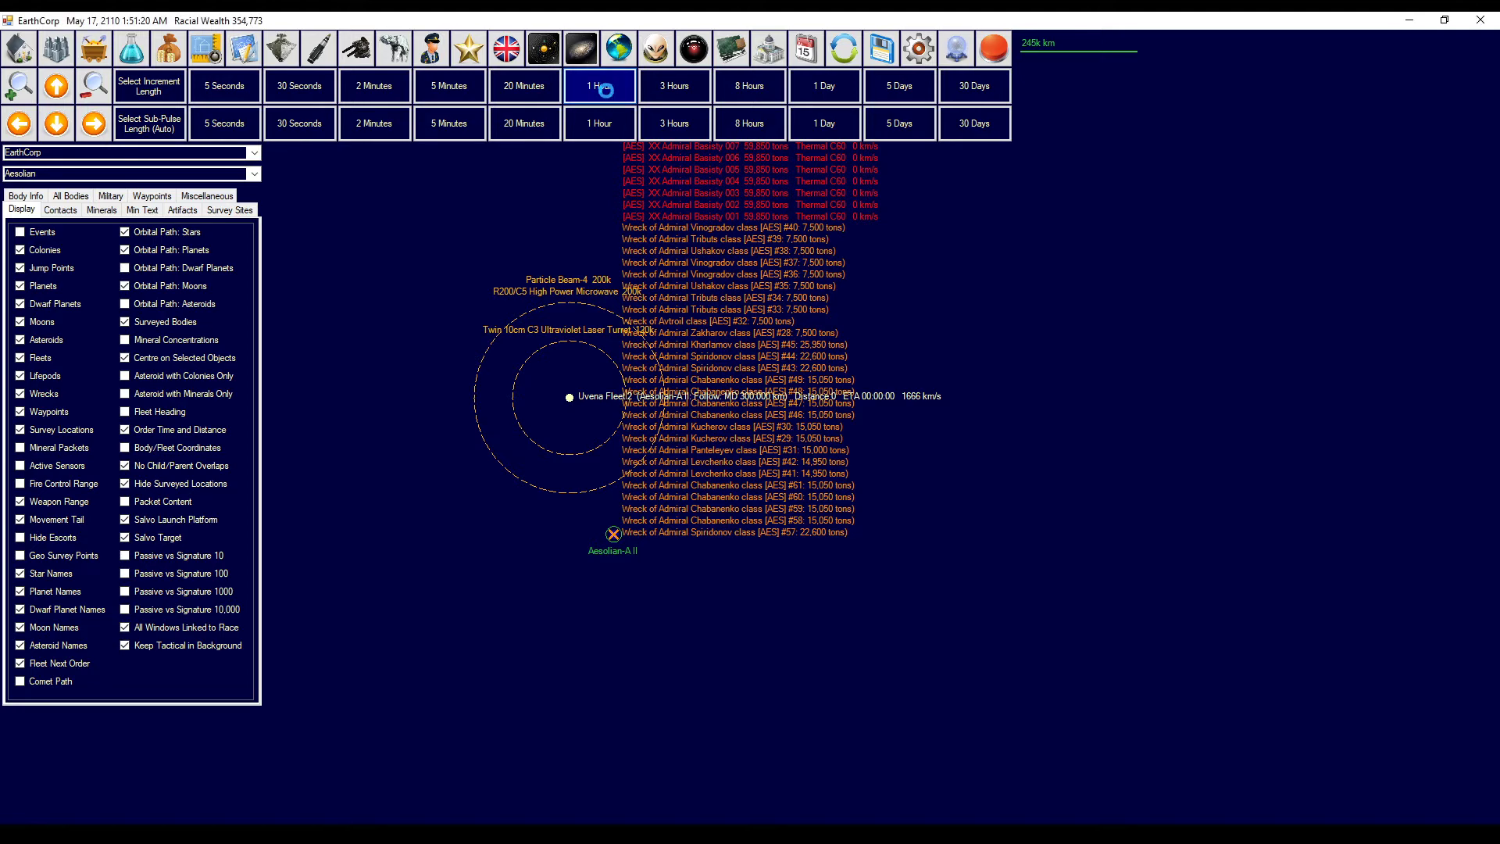
click(600, 86)
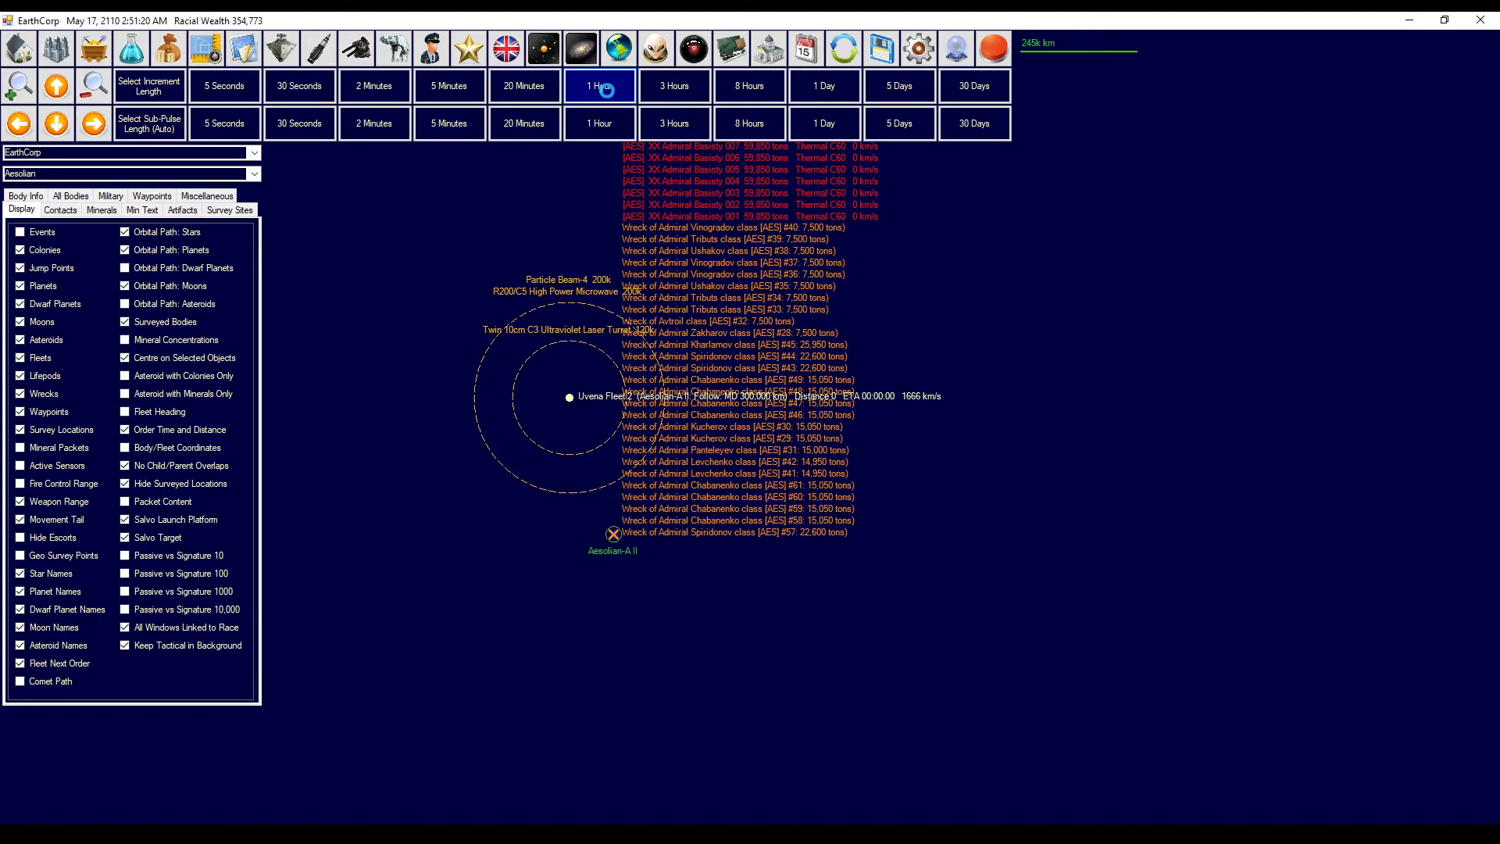
click(600, 85)
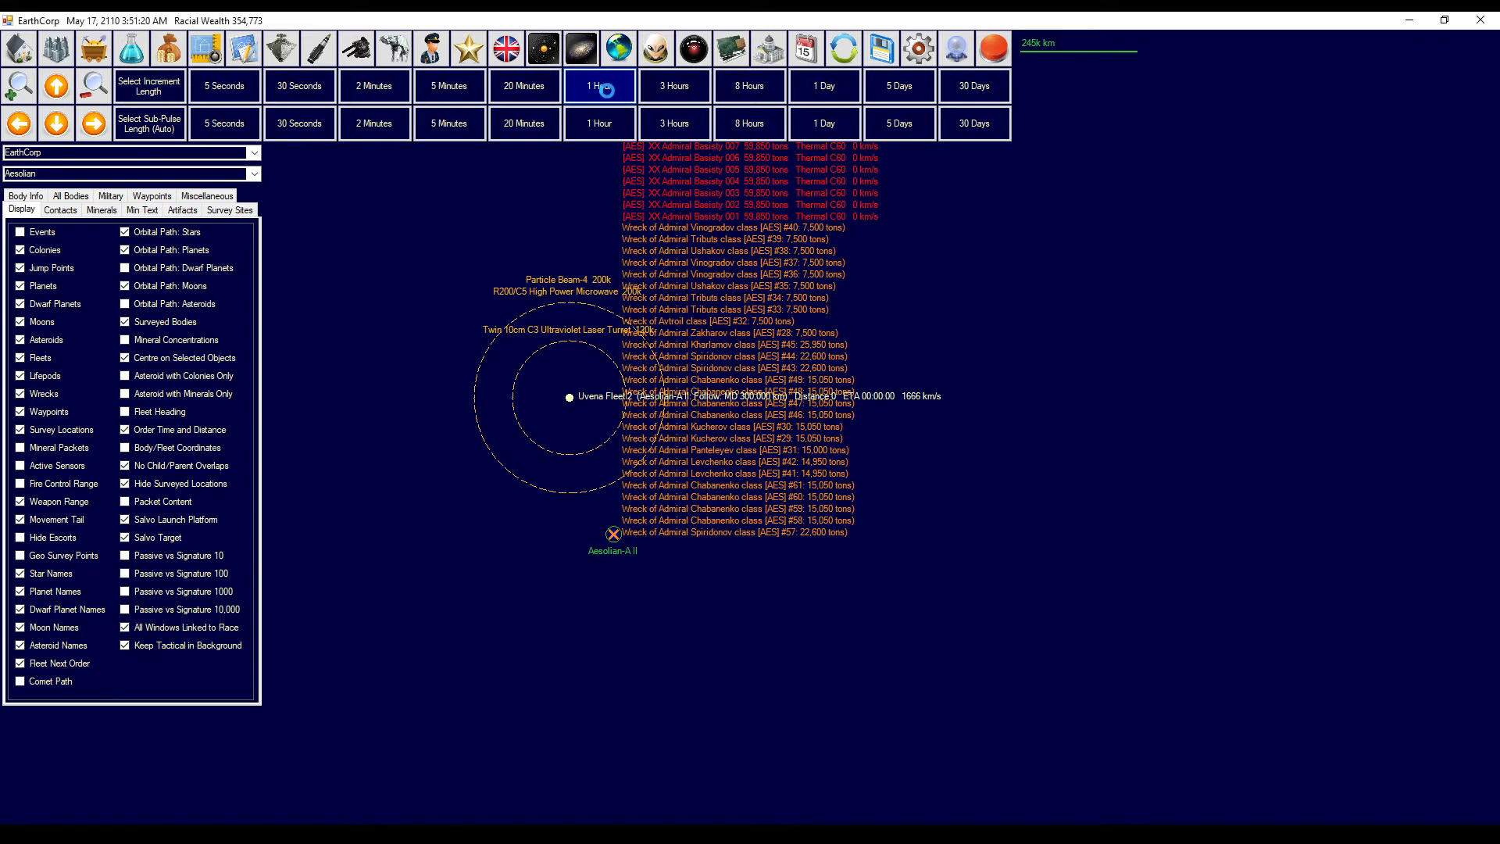
click(599, 85)
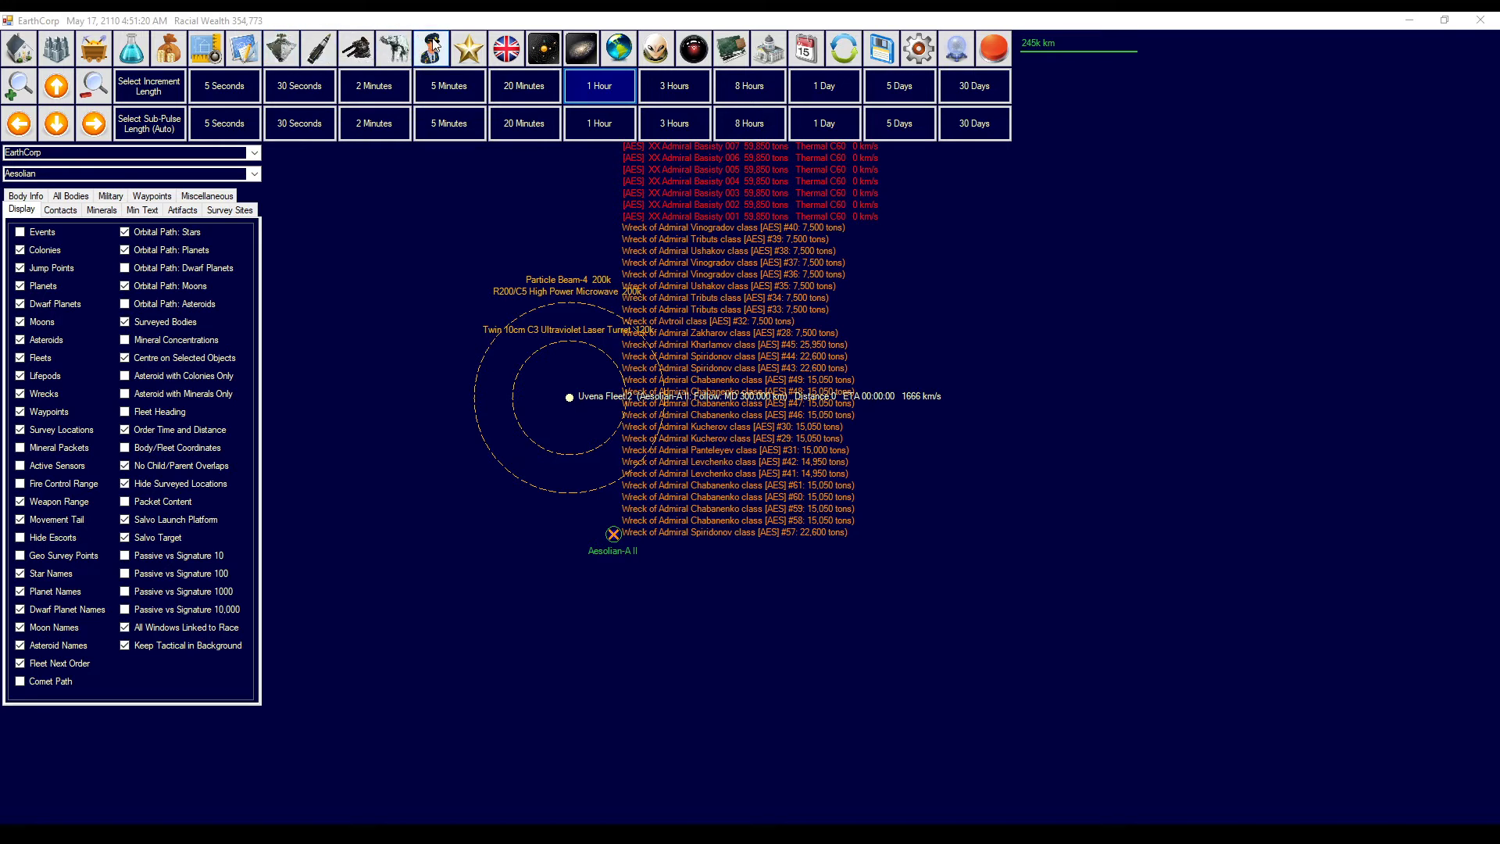
mouse_move(431, 48)
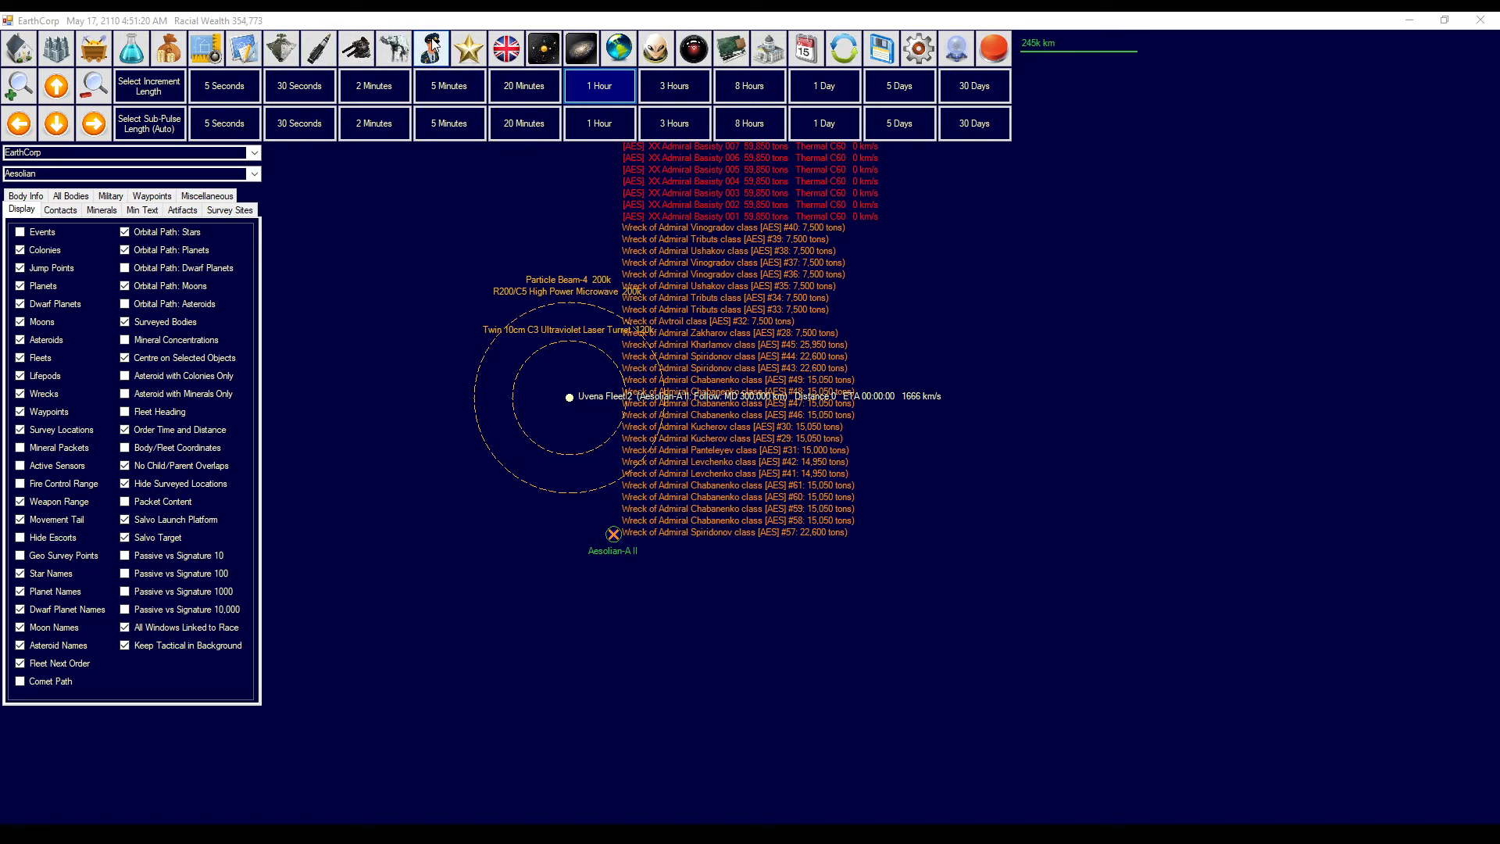
- Check the STO Targeting assignments, then return to the Order of Battle
click(429, 48)
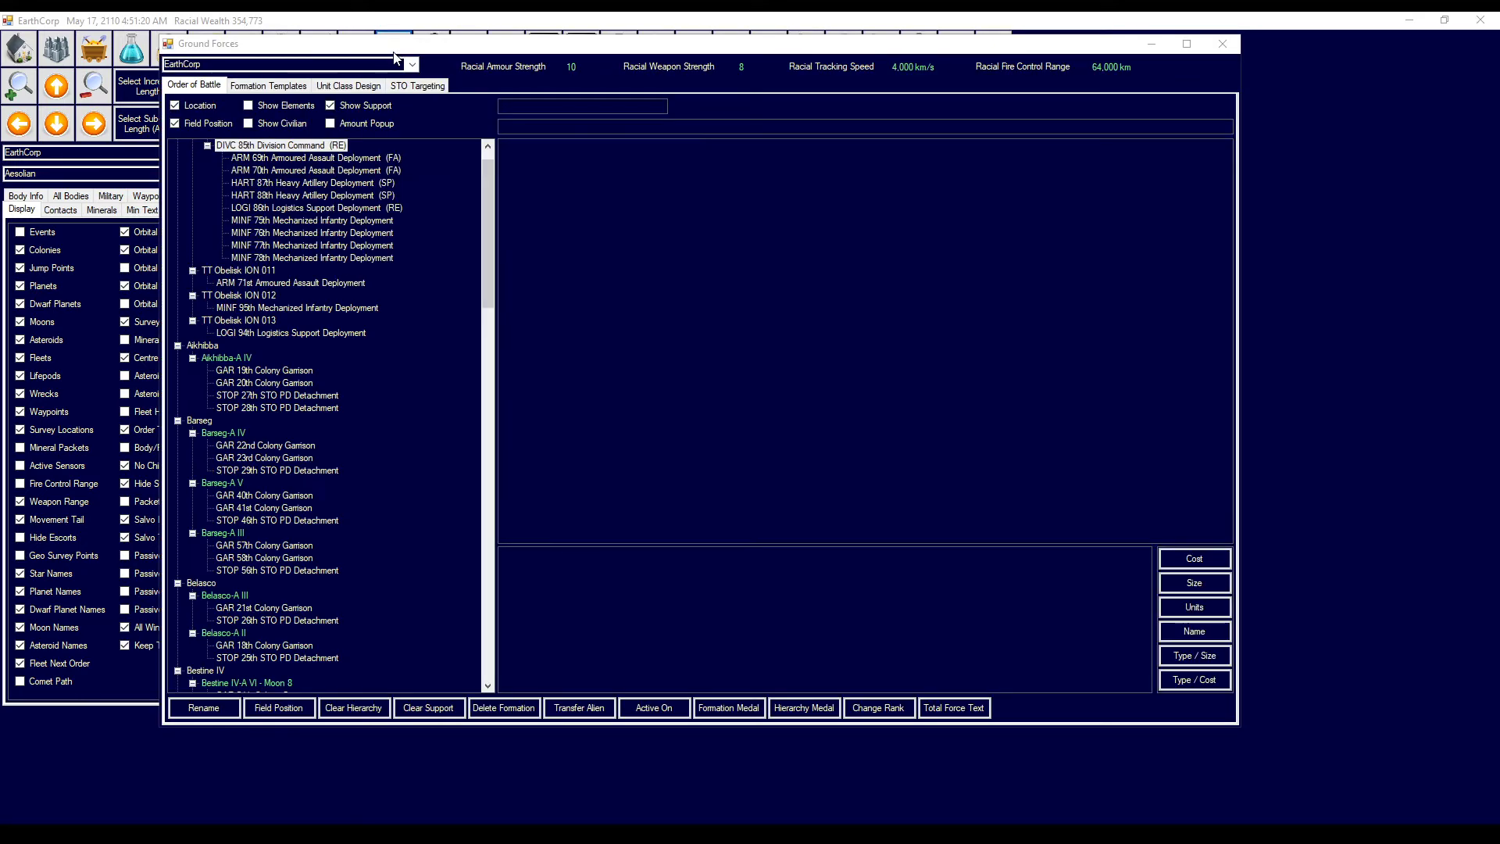
click(416, 85)
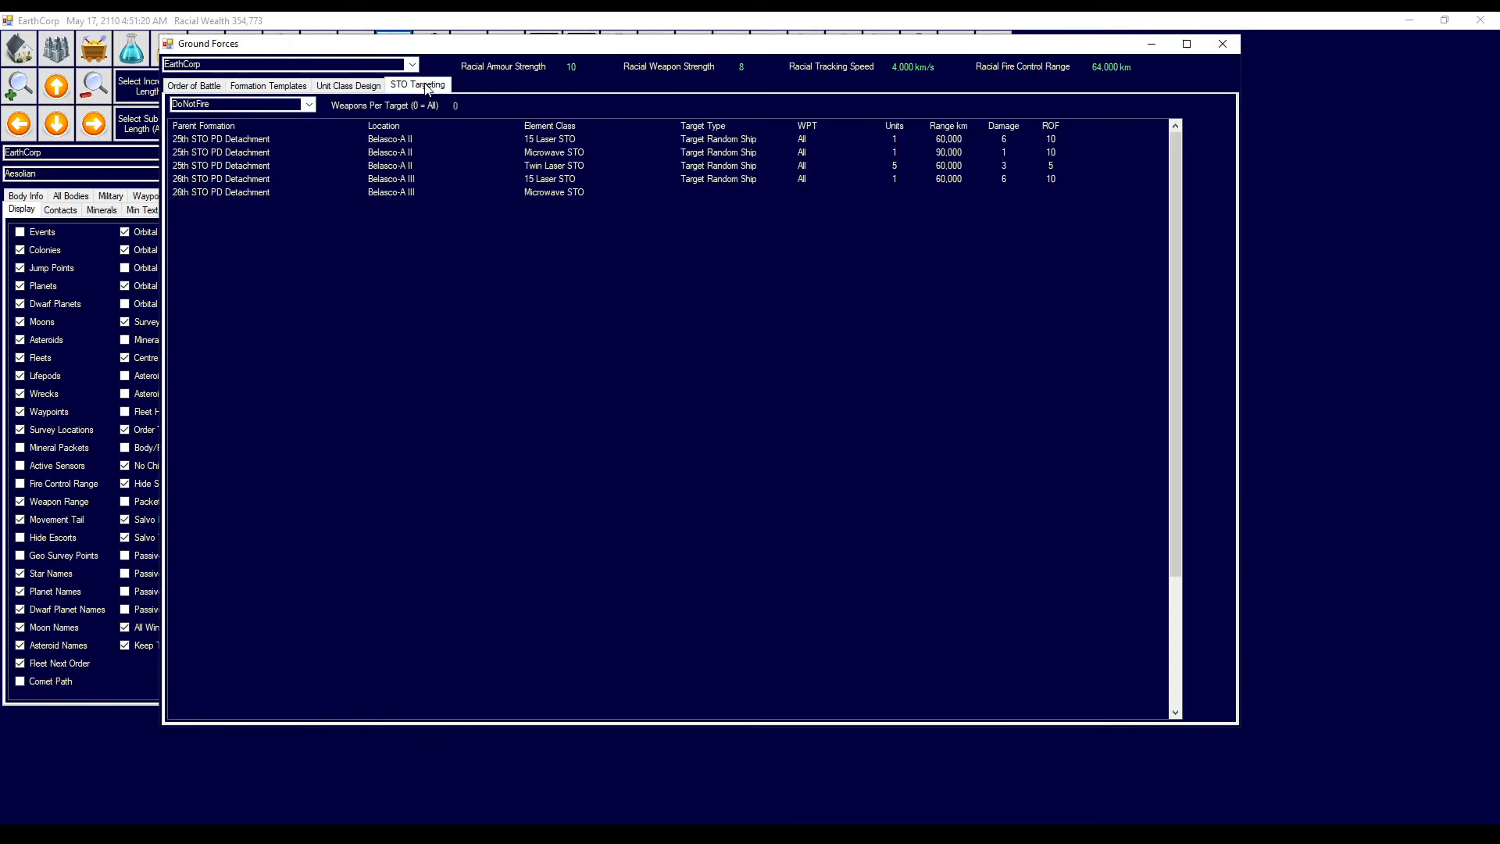
click(418, 86)
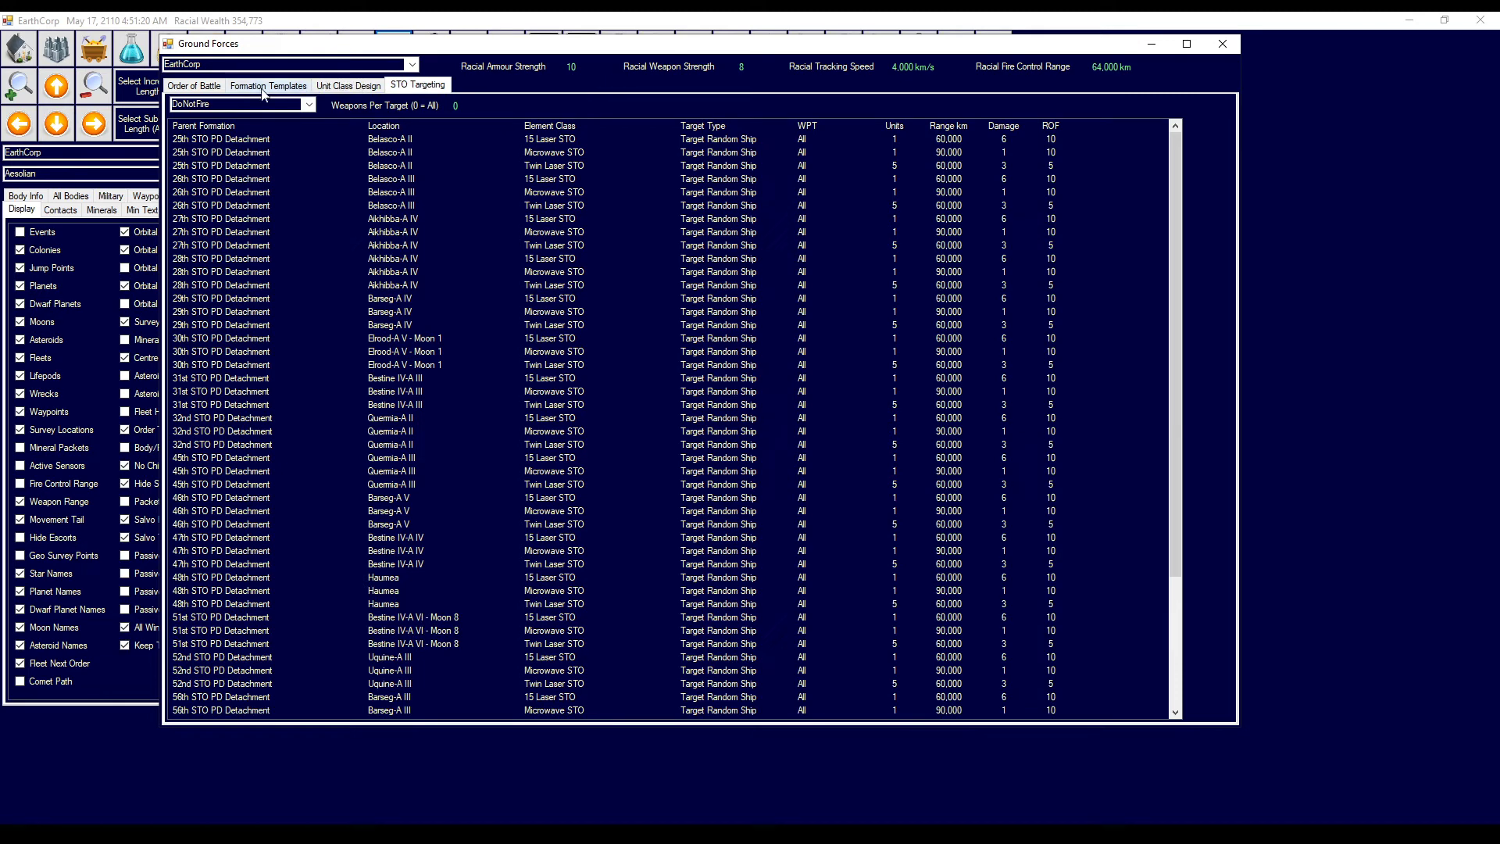
click(193, 85)
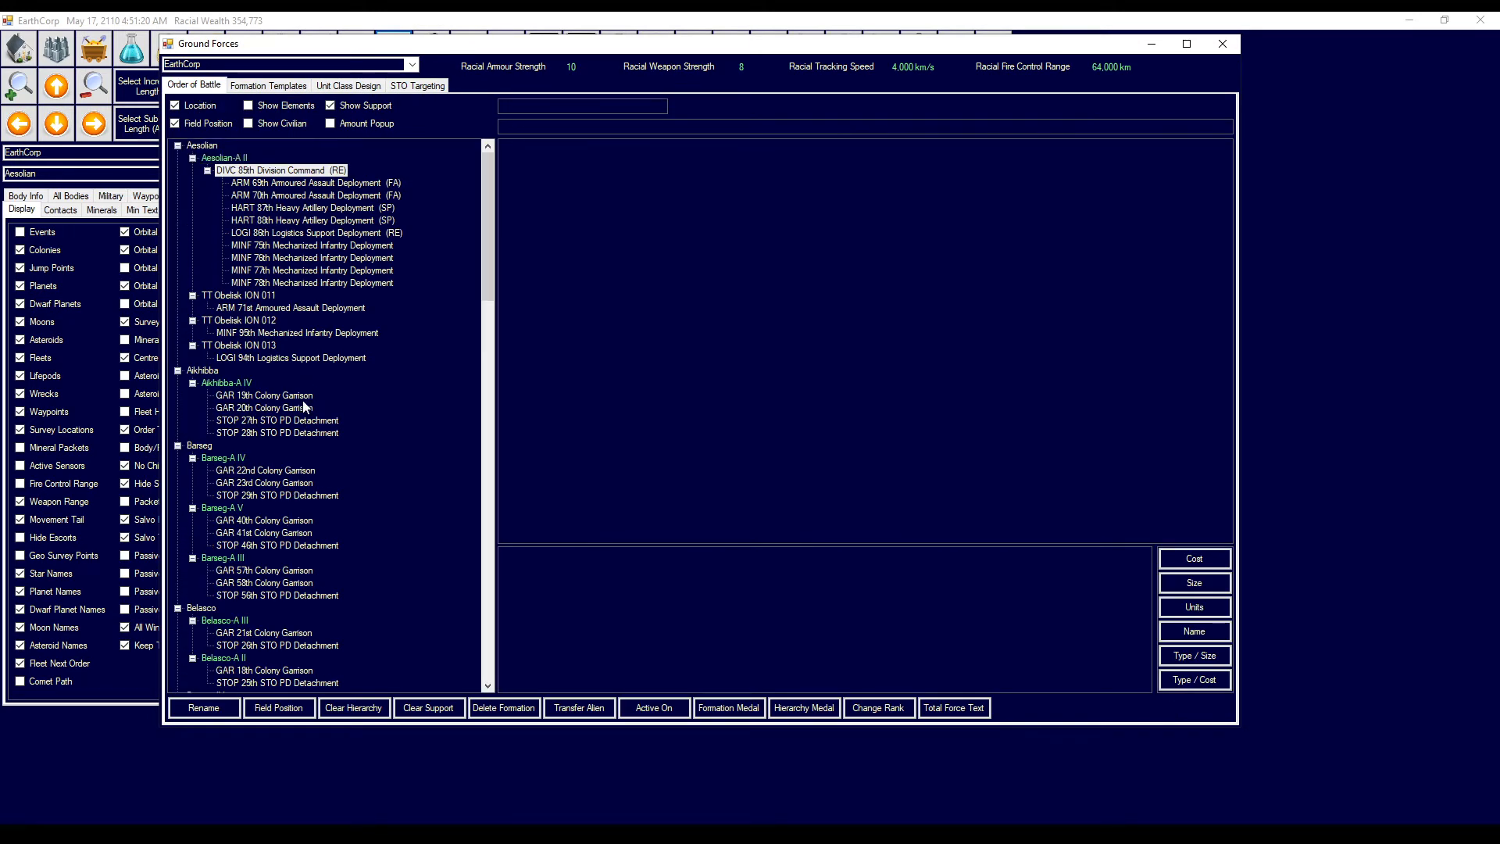
- View units of the 75th Mechanized, 70th and 63rd Armoured, and 86th Logistics deployments
click(312, 244)
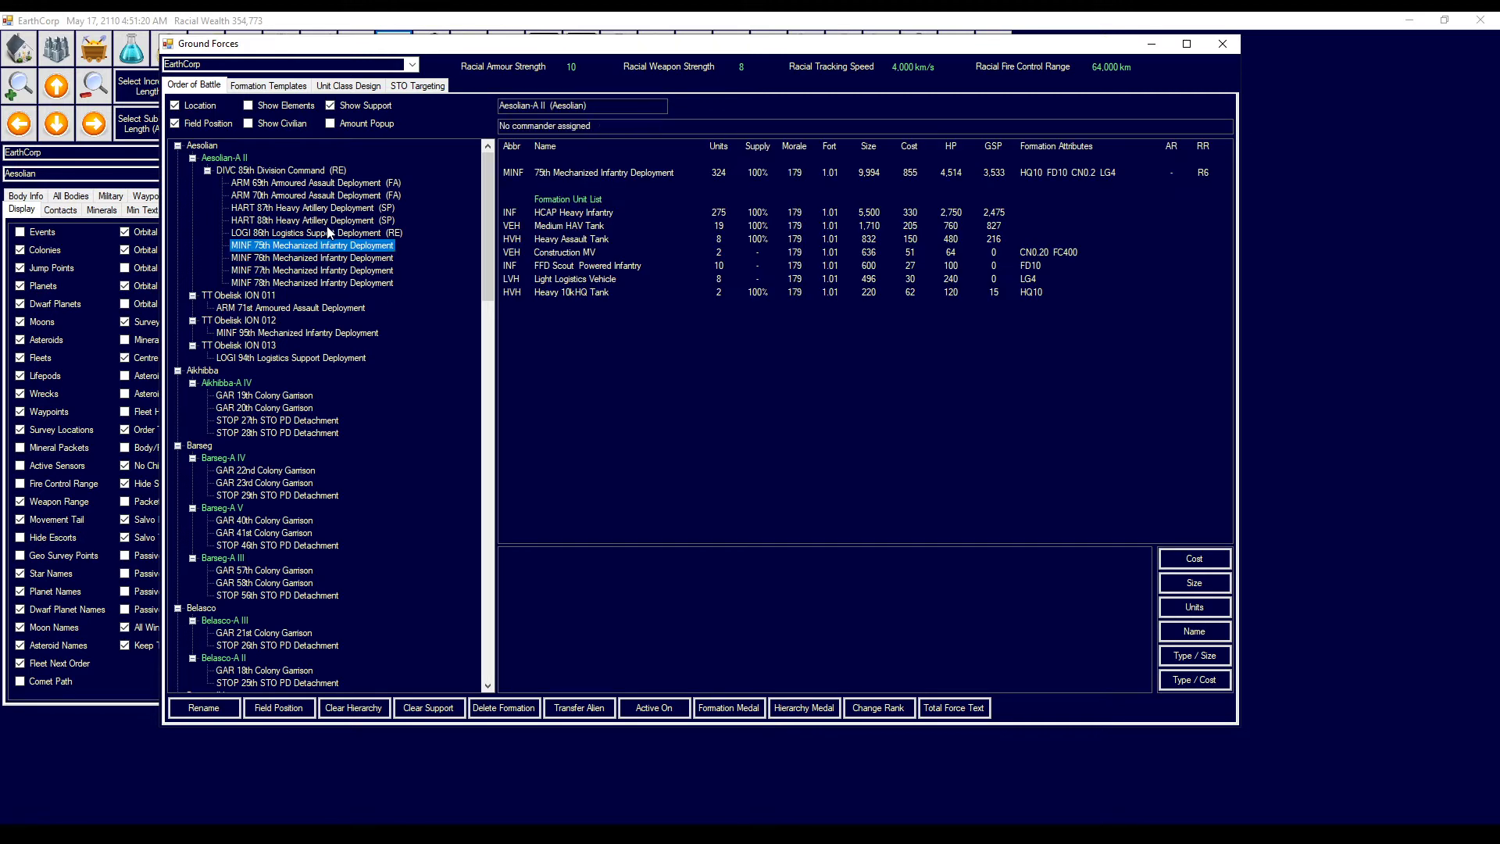
click(311, 195)
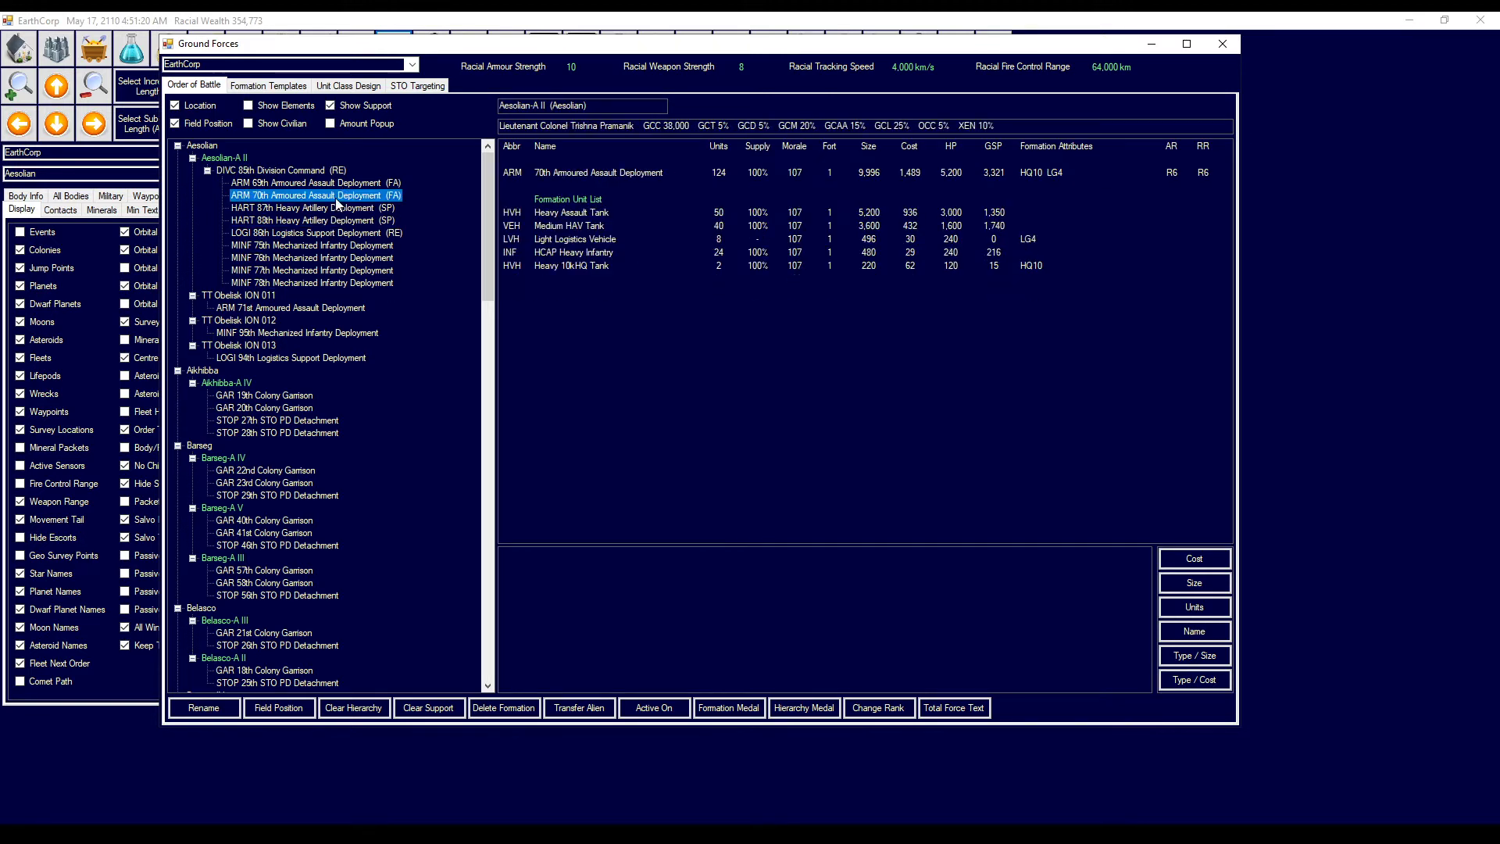
click(311, 183)
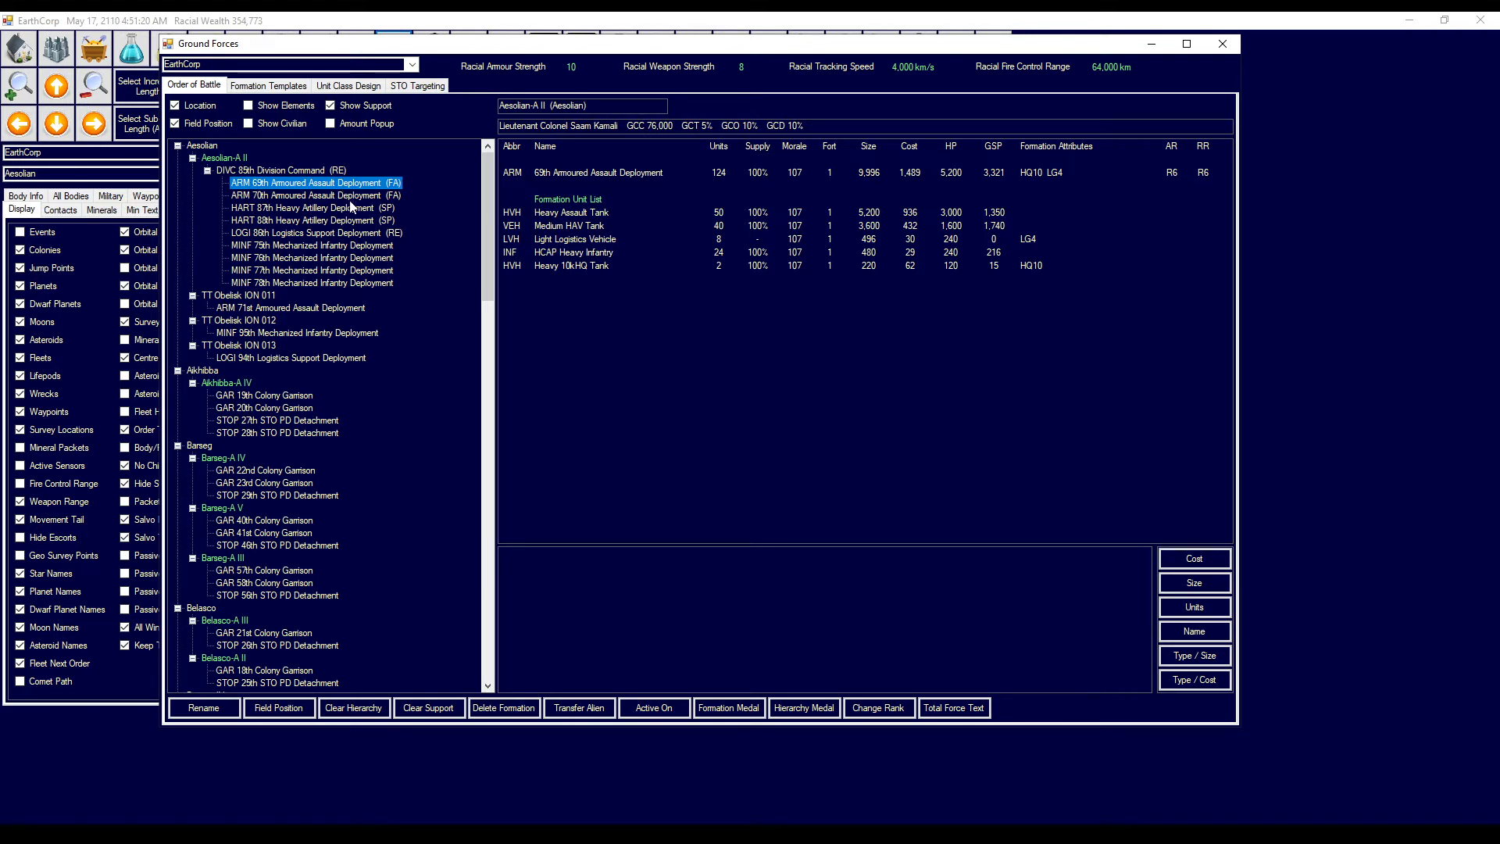
click(311, 257)
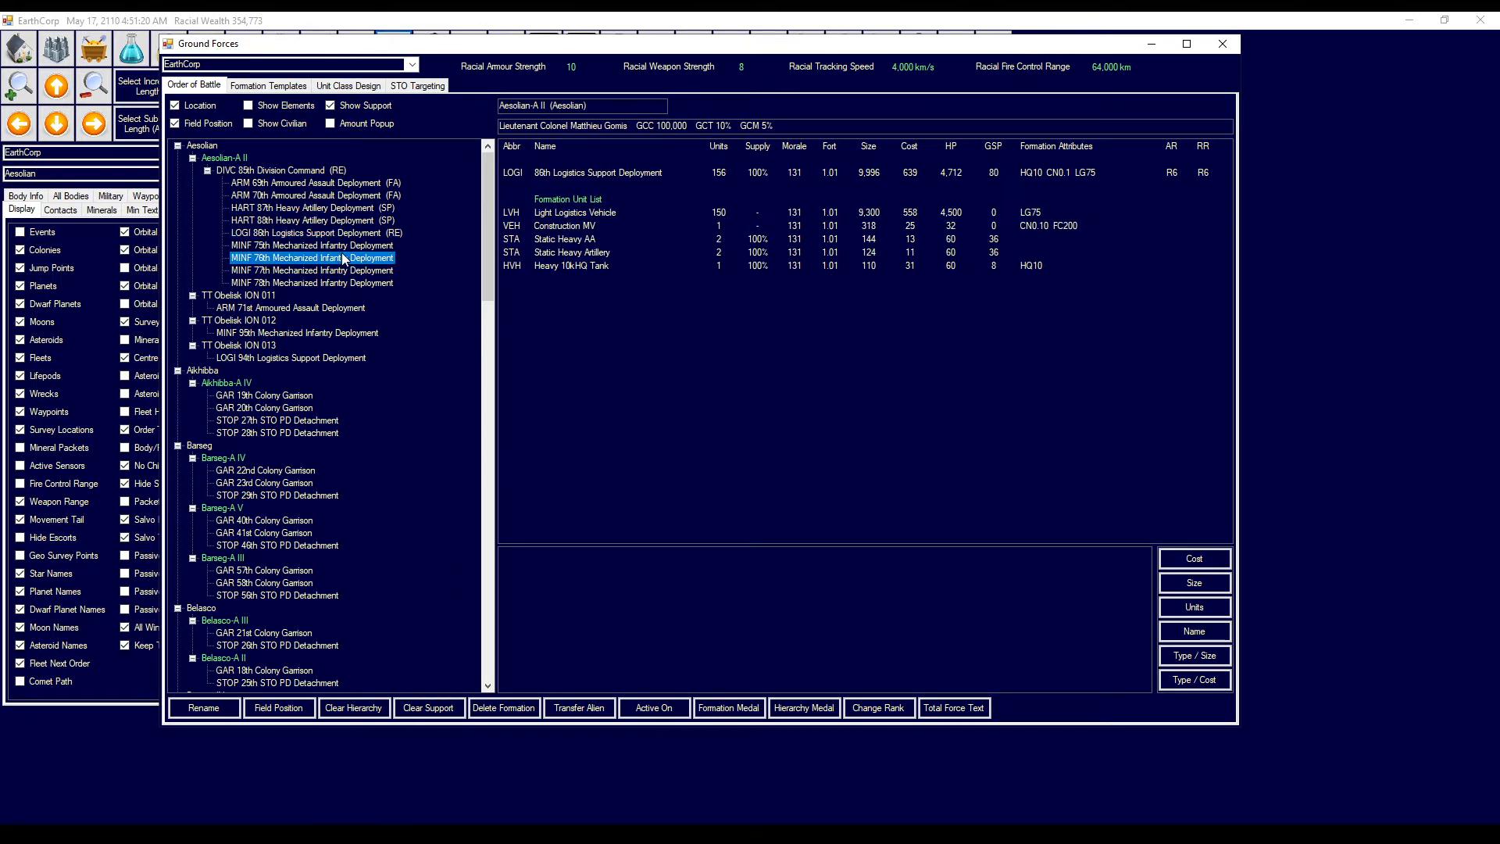
click(311, 270)
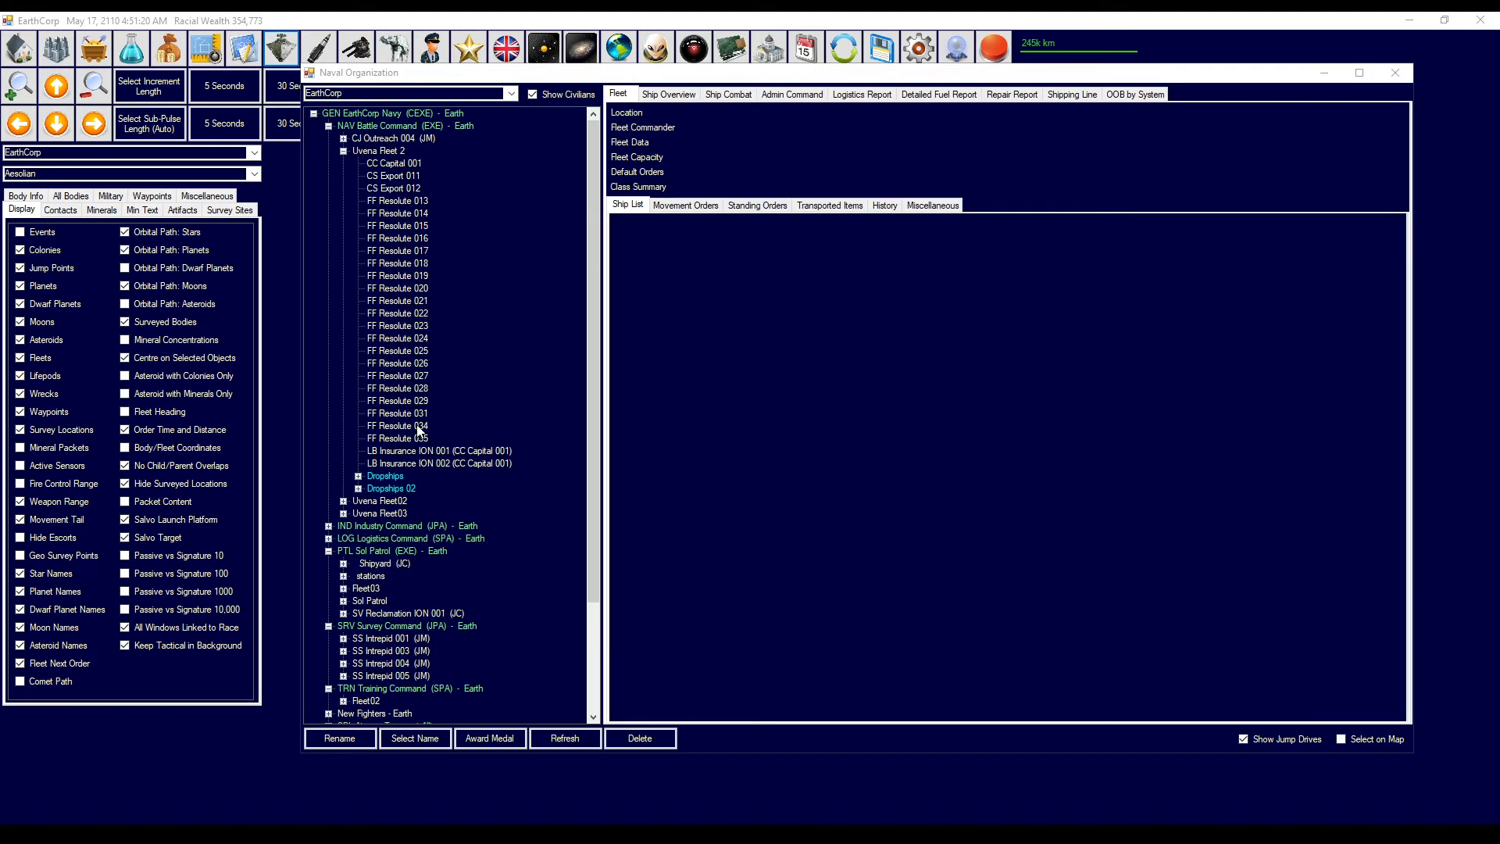
- Detach FF Resolute 035 into its own fleet, give it orders, and advance time
click(397, 438)
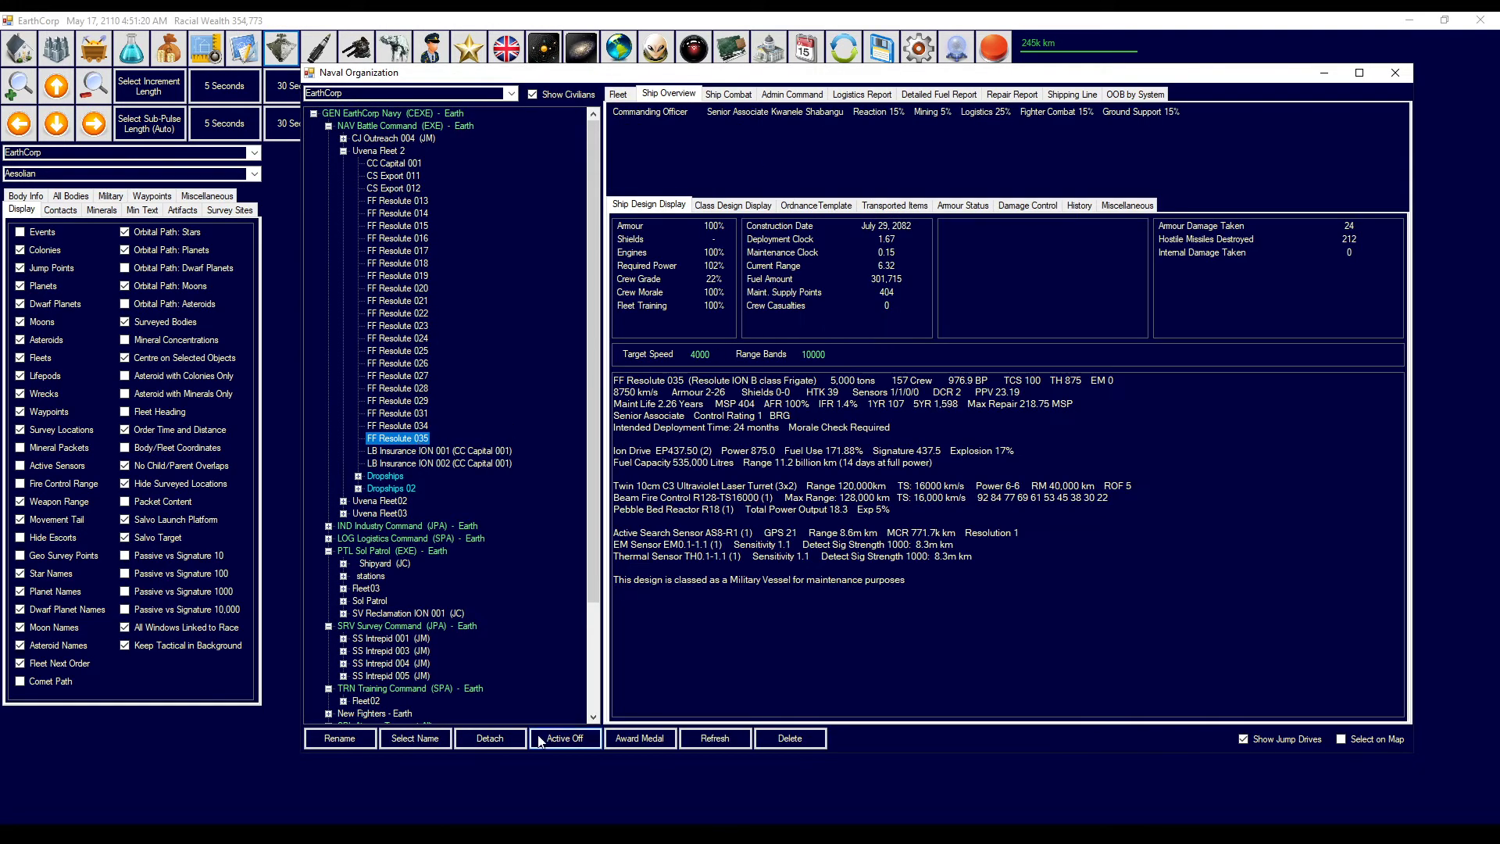
click(618, 94)
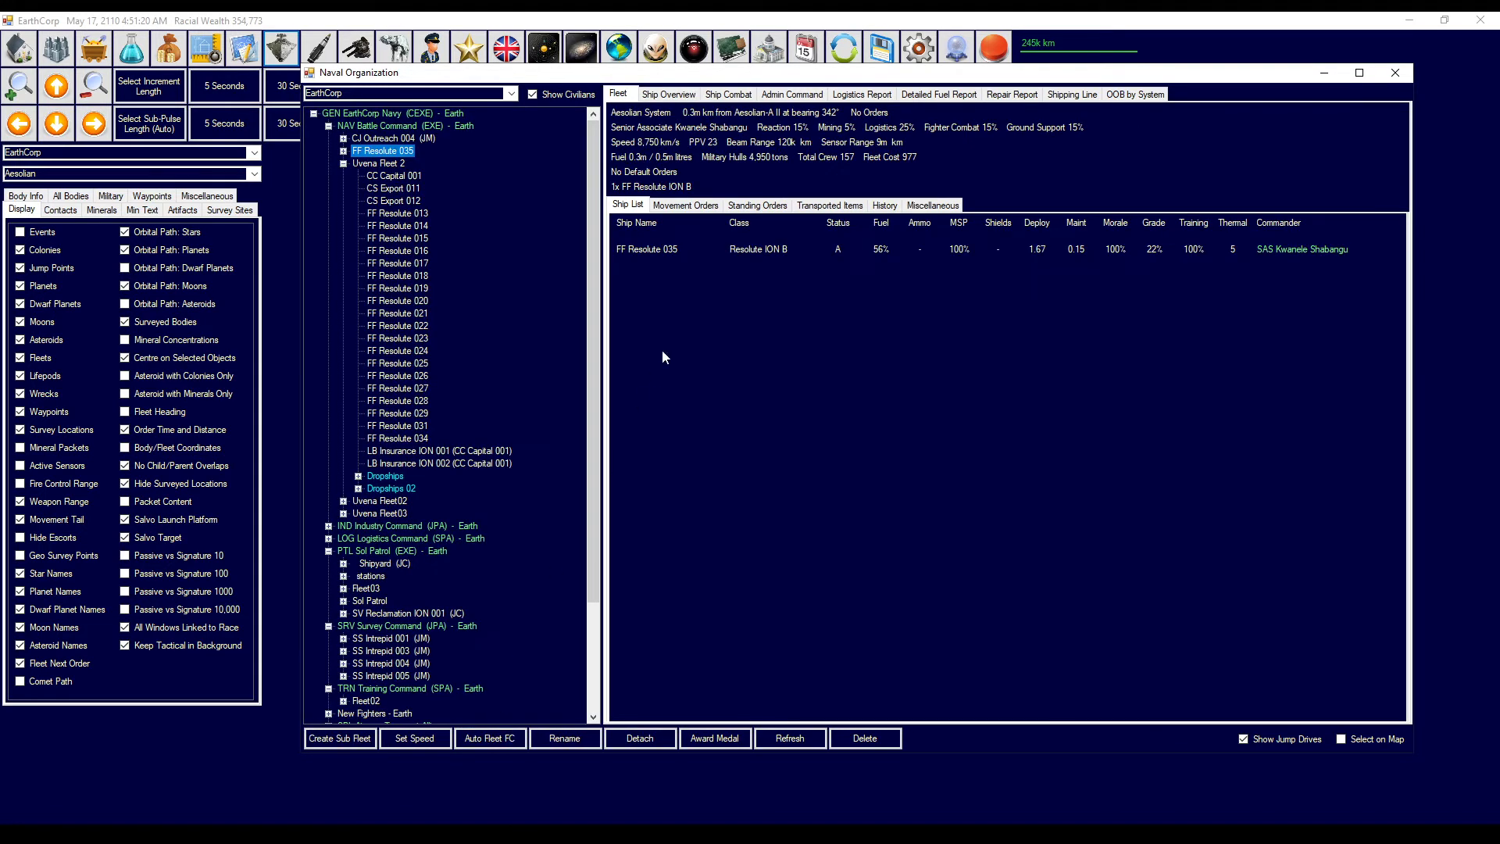
click(685, 205)
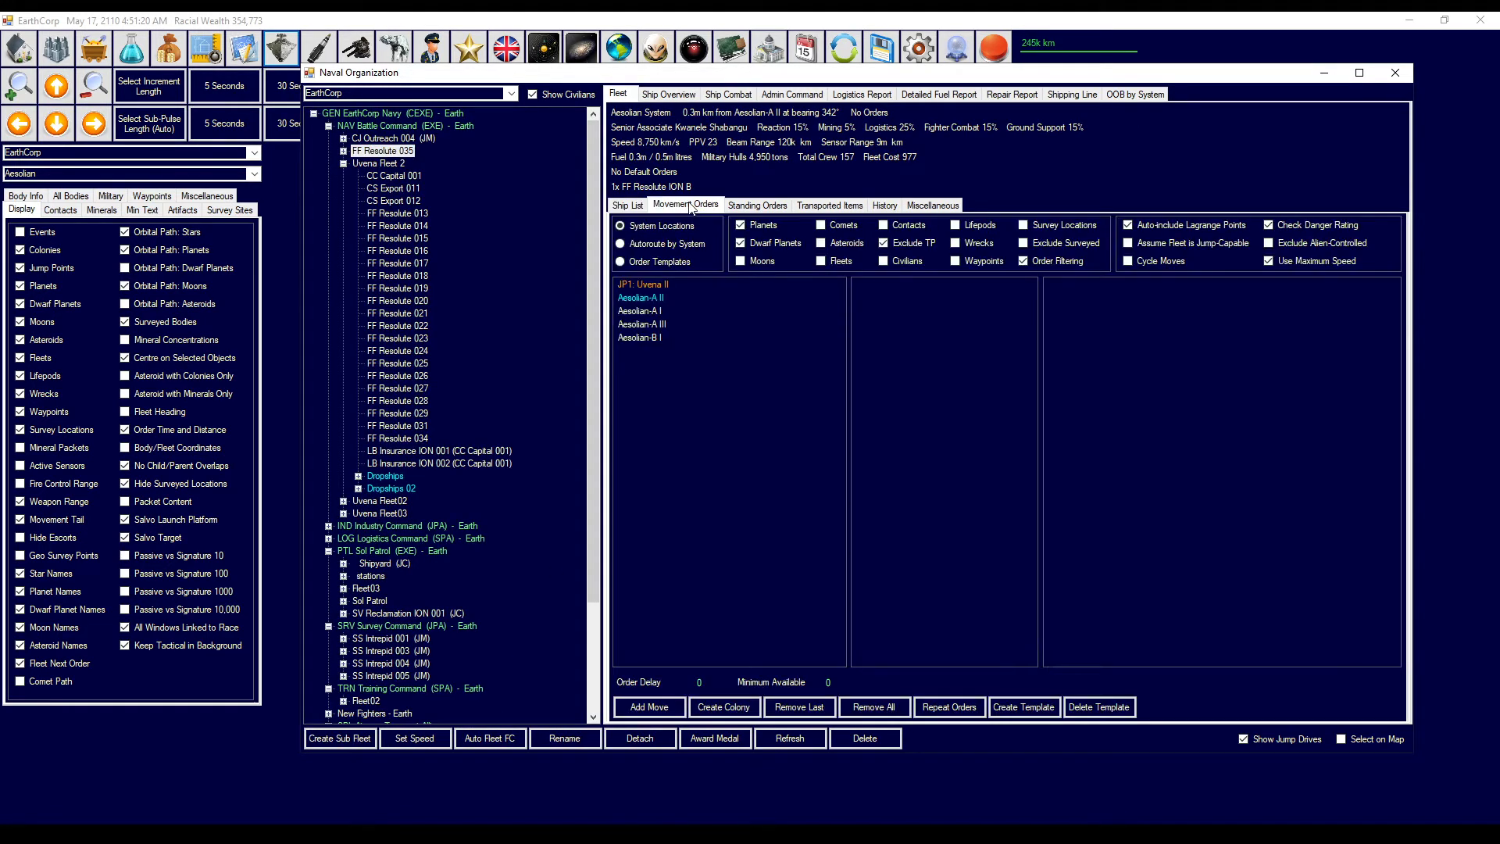
right_click(640, 297)
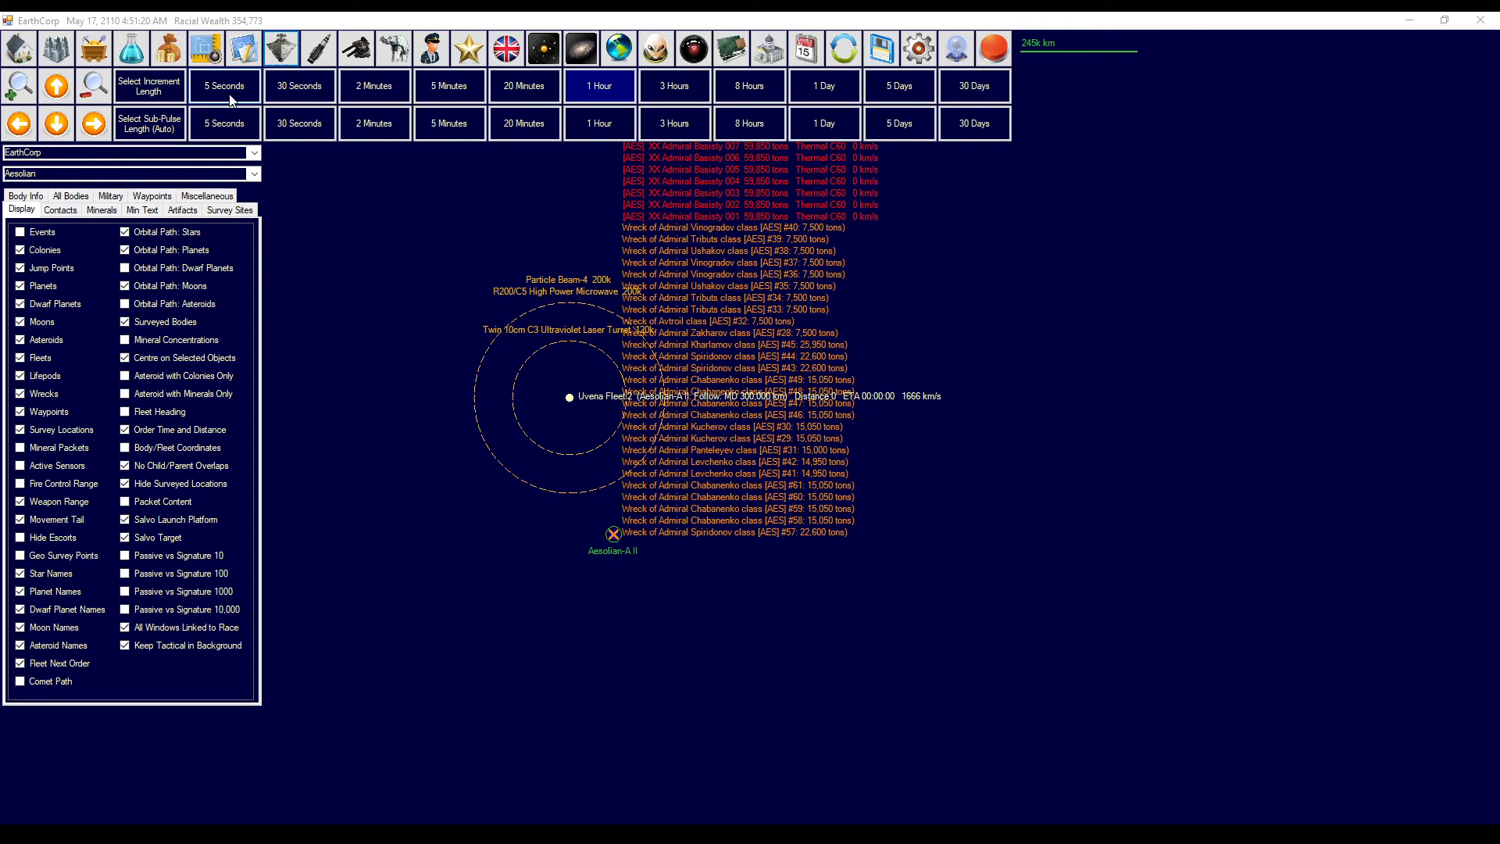
click(224, 85)
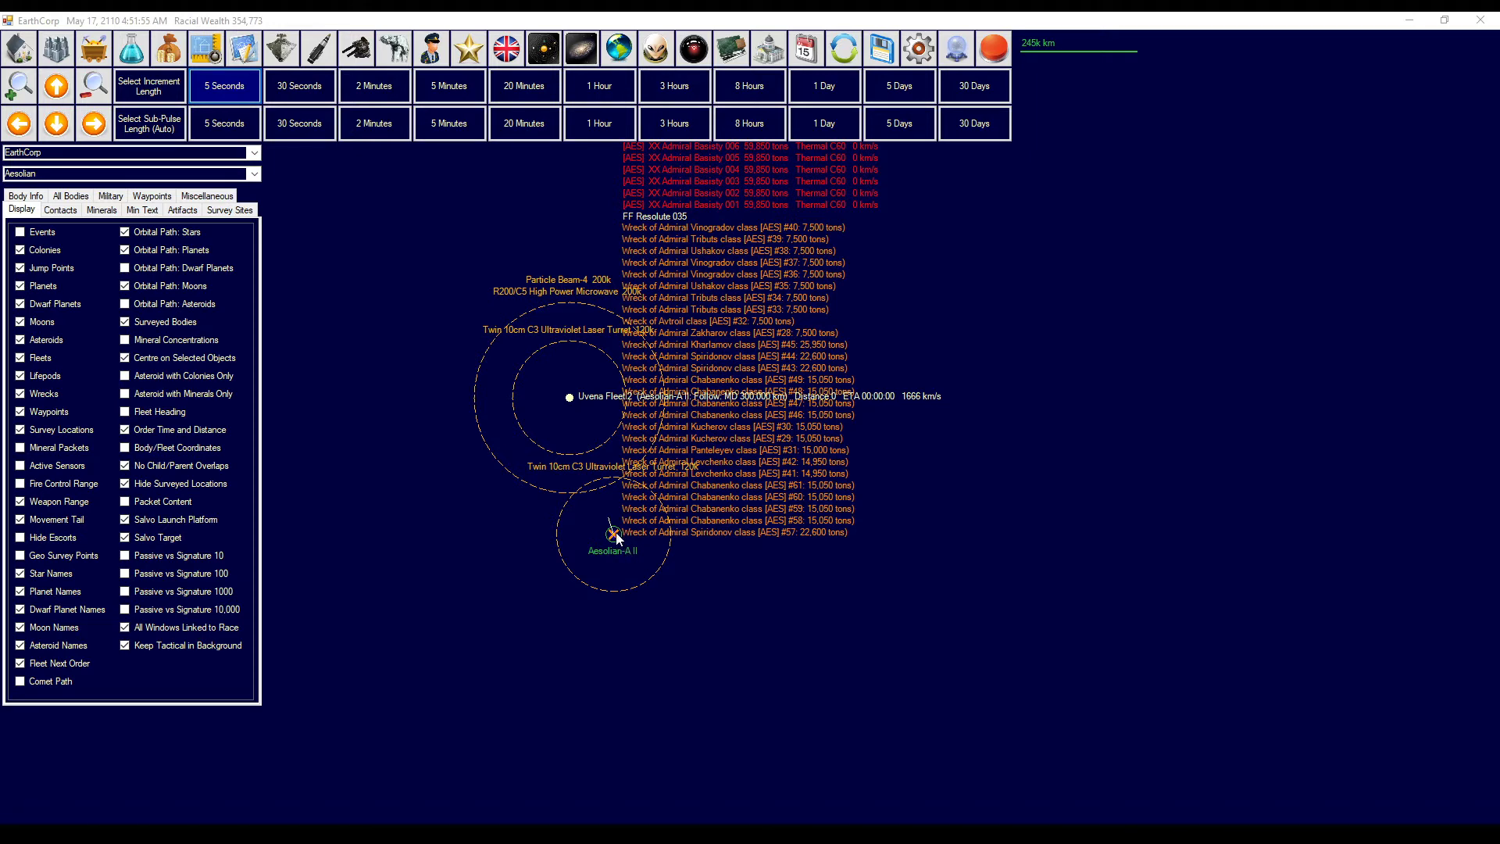
- Have the frigate's fleet join Uvena Fleet 2 and confirm it is left empty
right_click(615, 536)
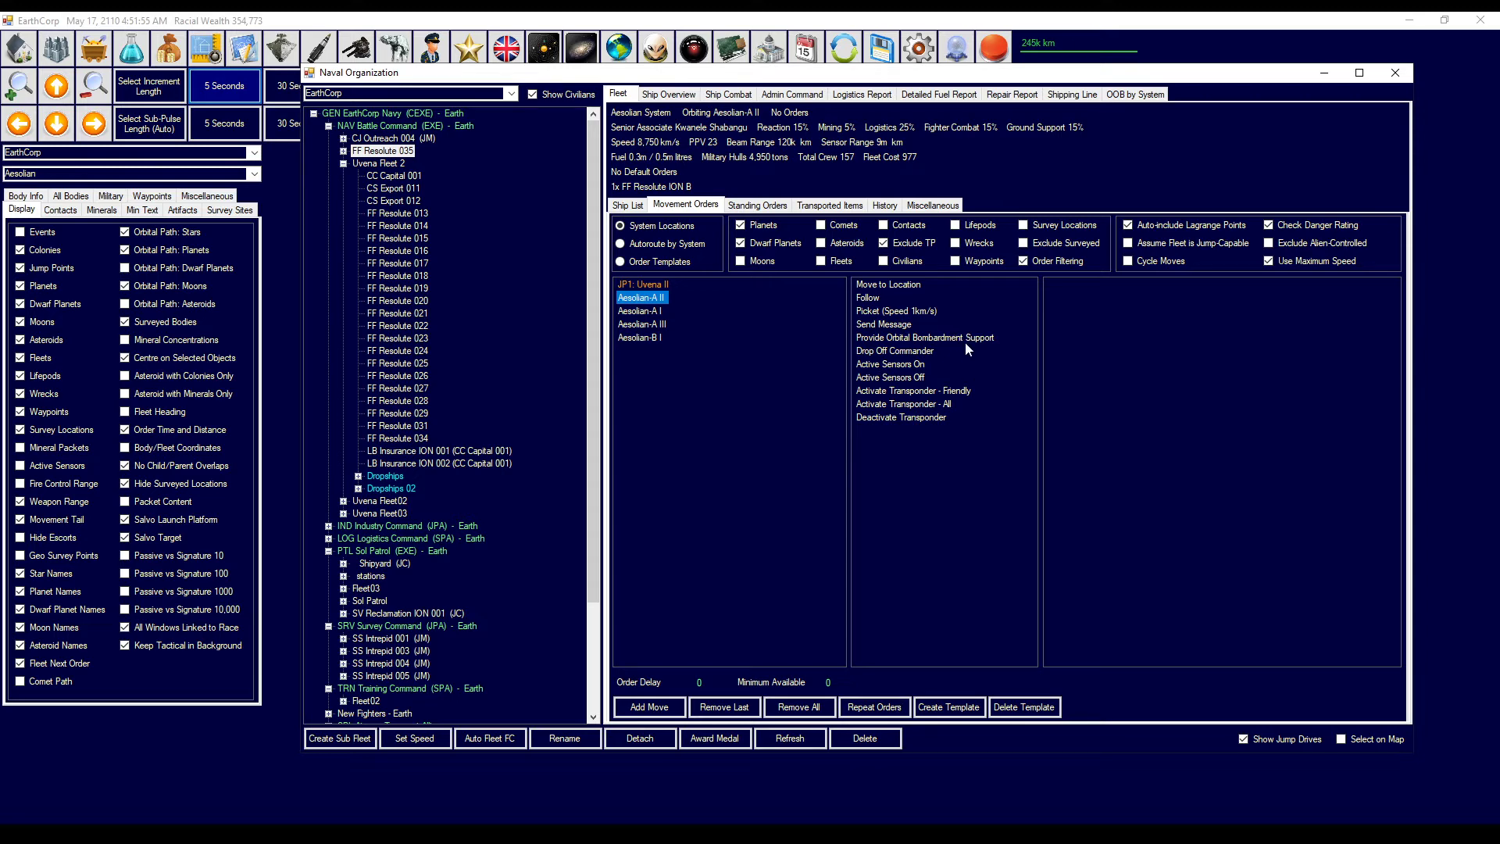
mouse_move(698, 256)
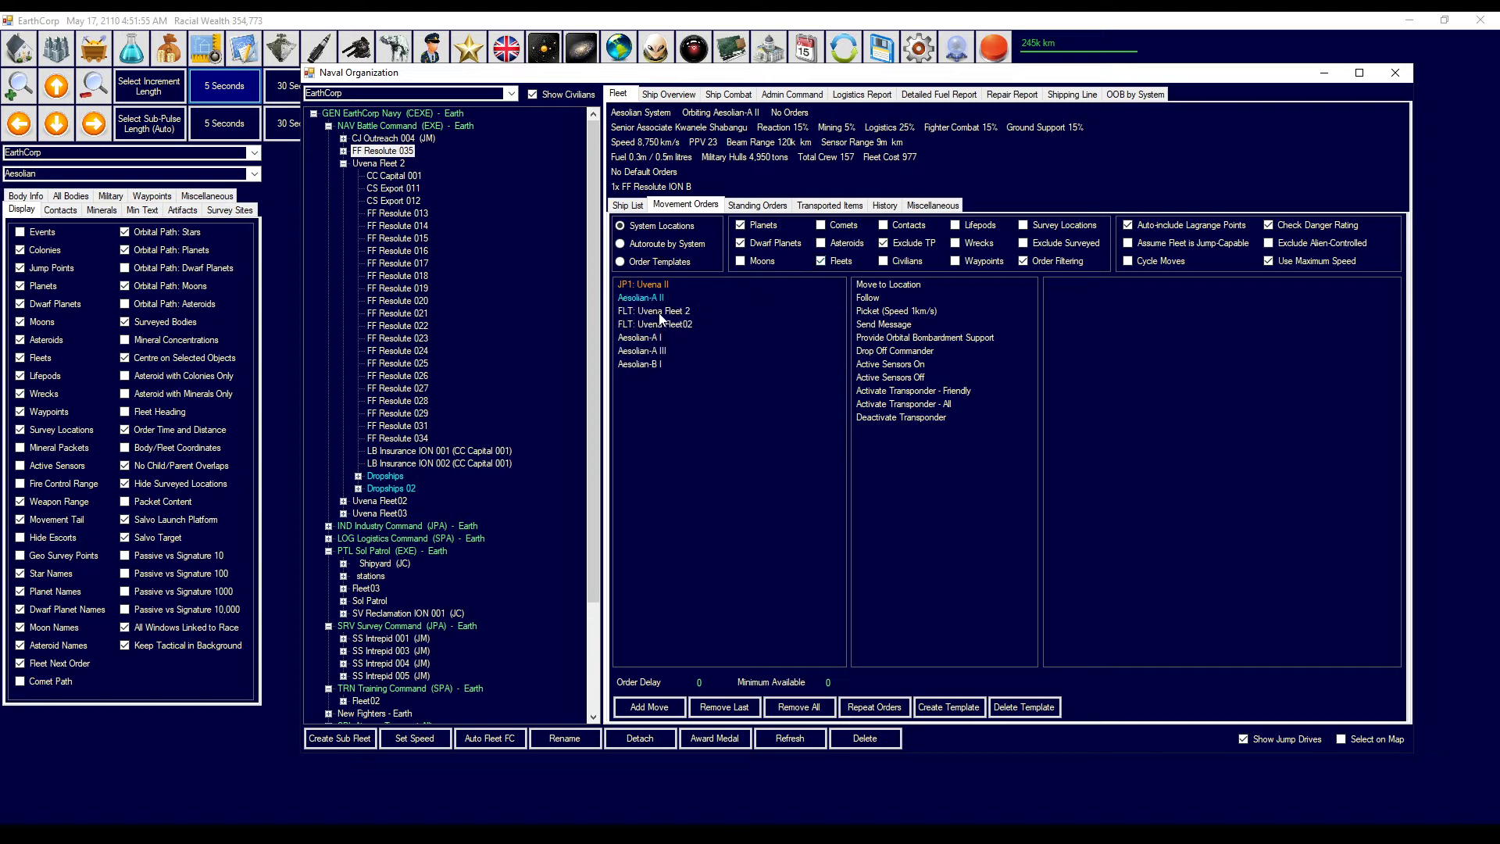
click(654, 310)
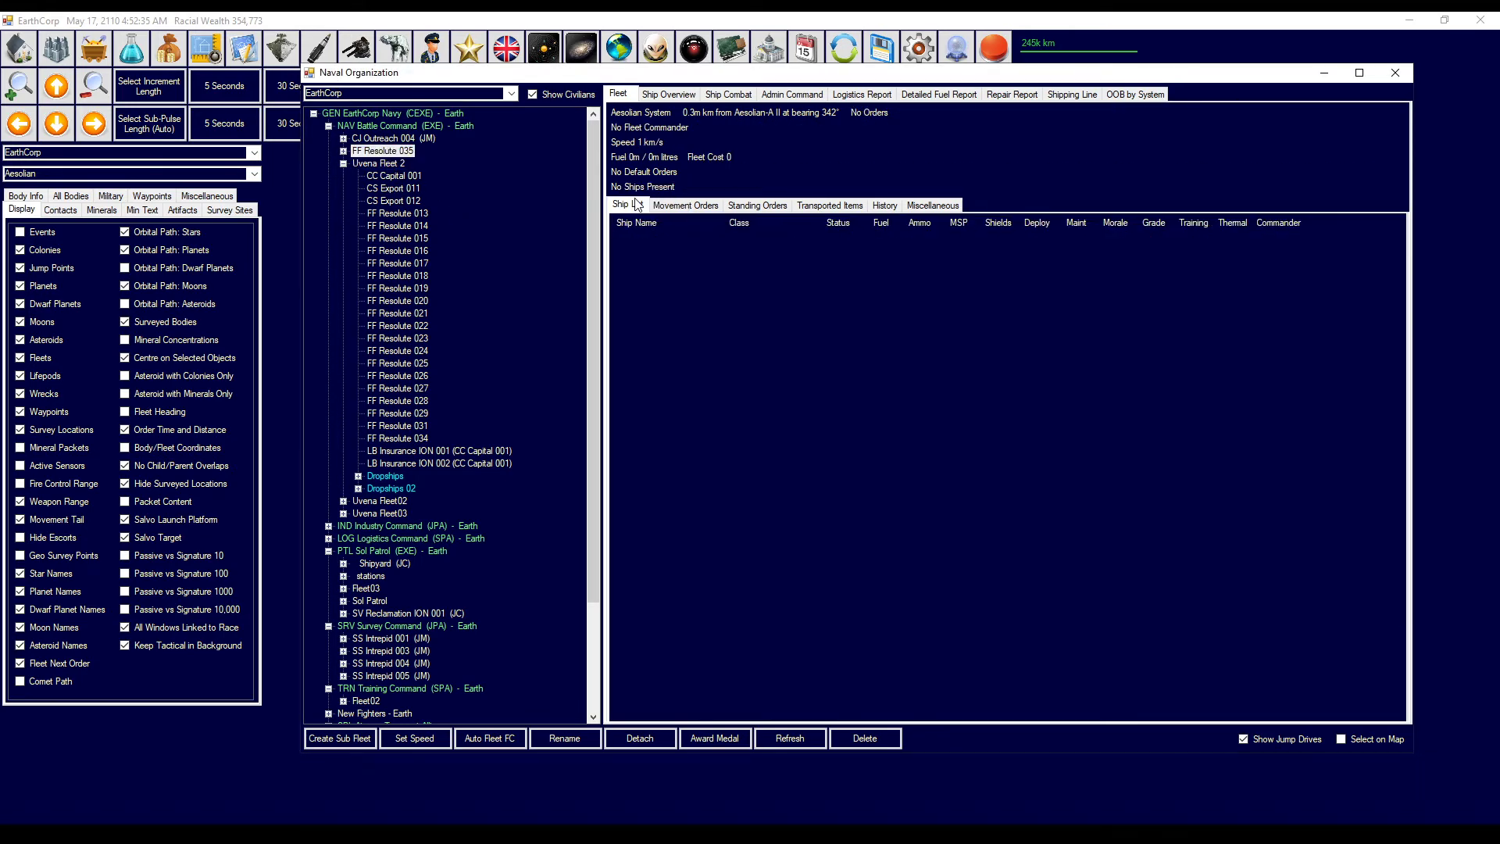
click(384, 150)
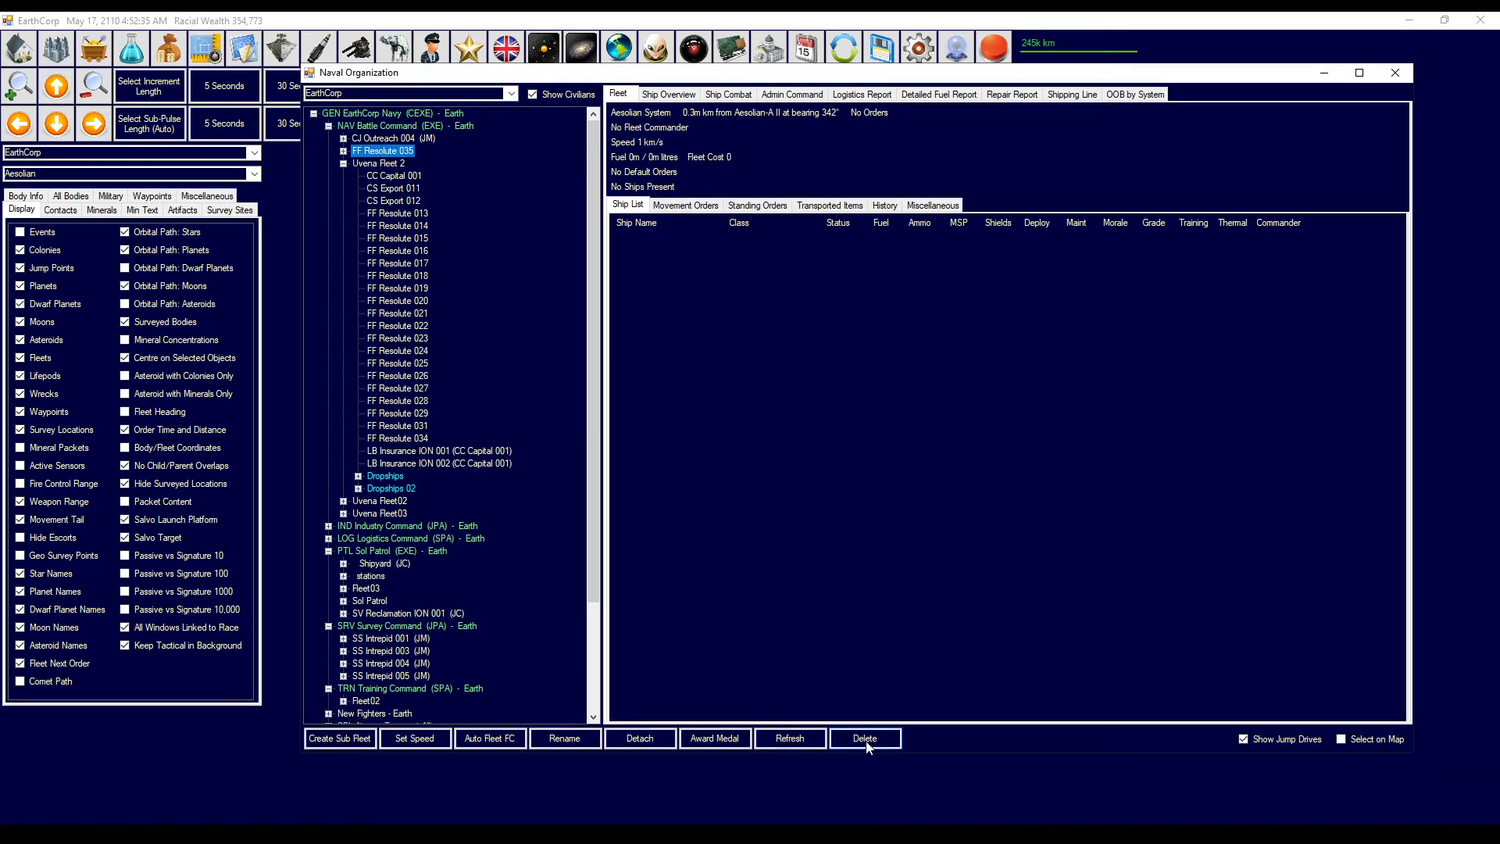
mouse_move(865, 738)
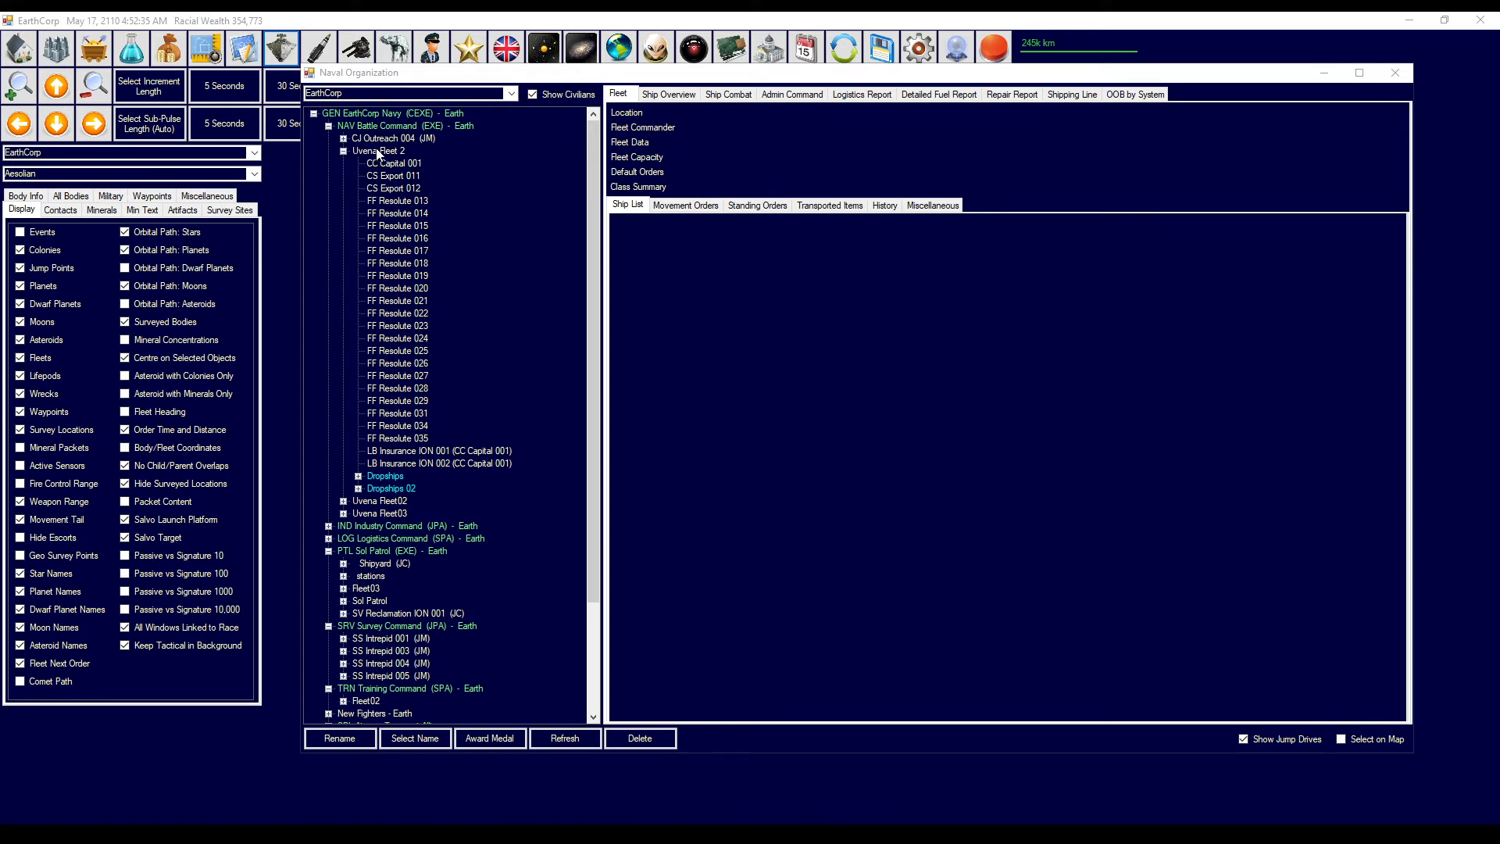
- Order Uvena Fleet 2 to provide orbital bombardment support at Aesolian-A II
click(382, 150)
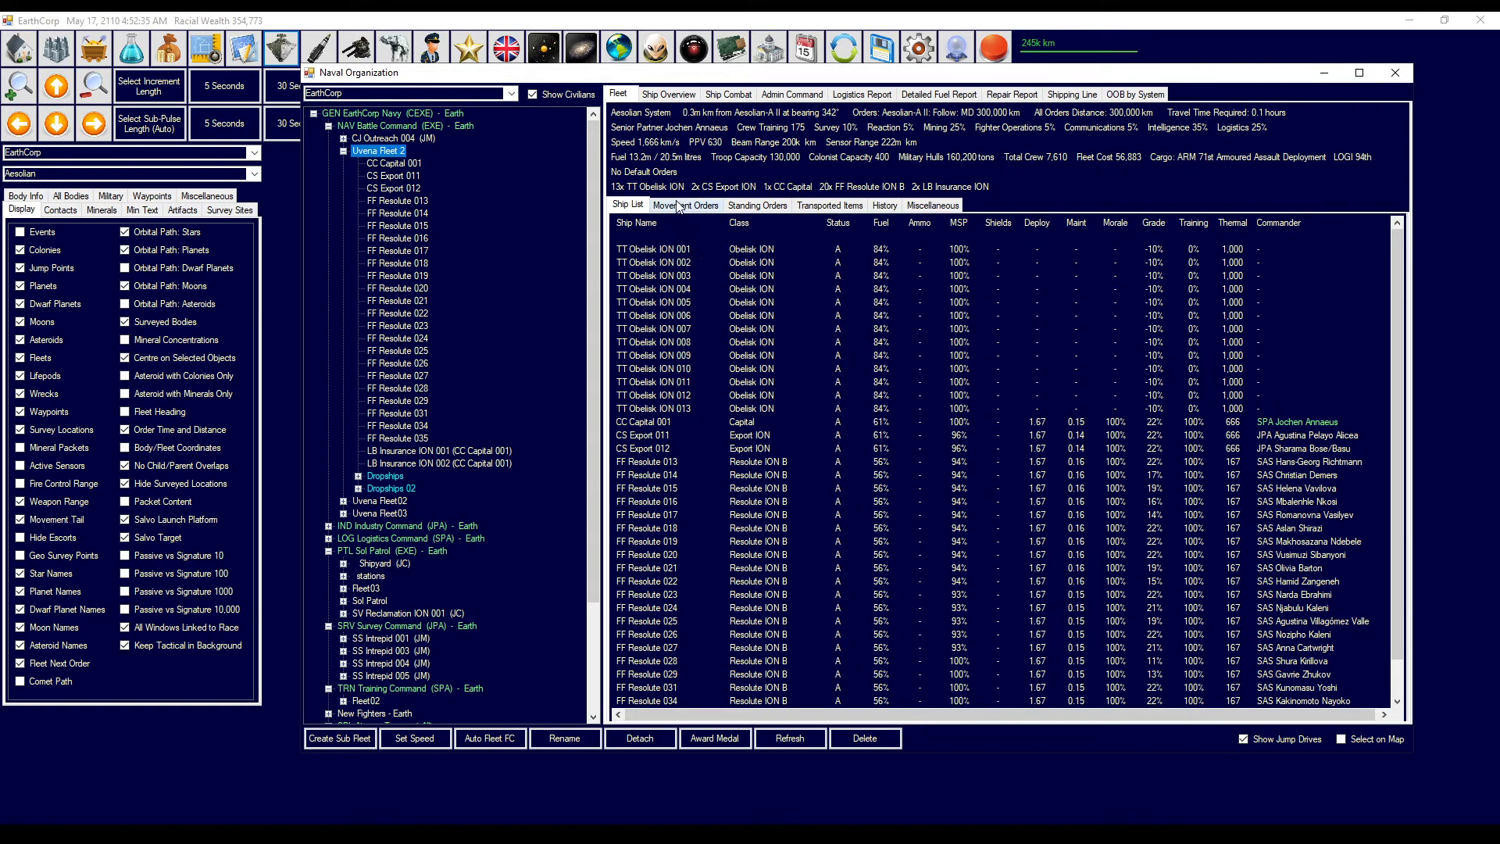
click(685, 205)
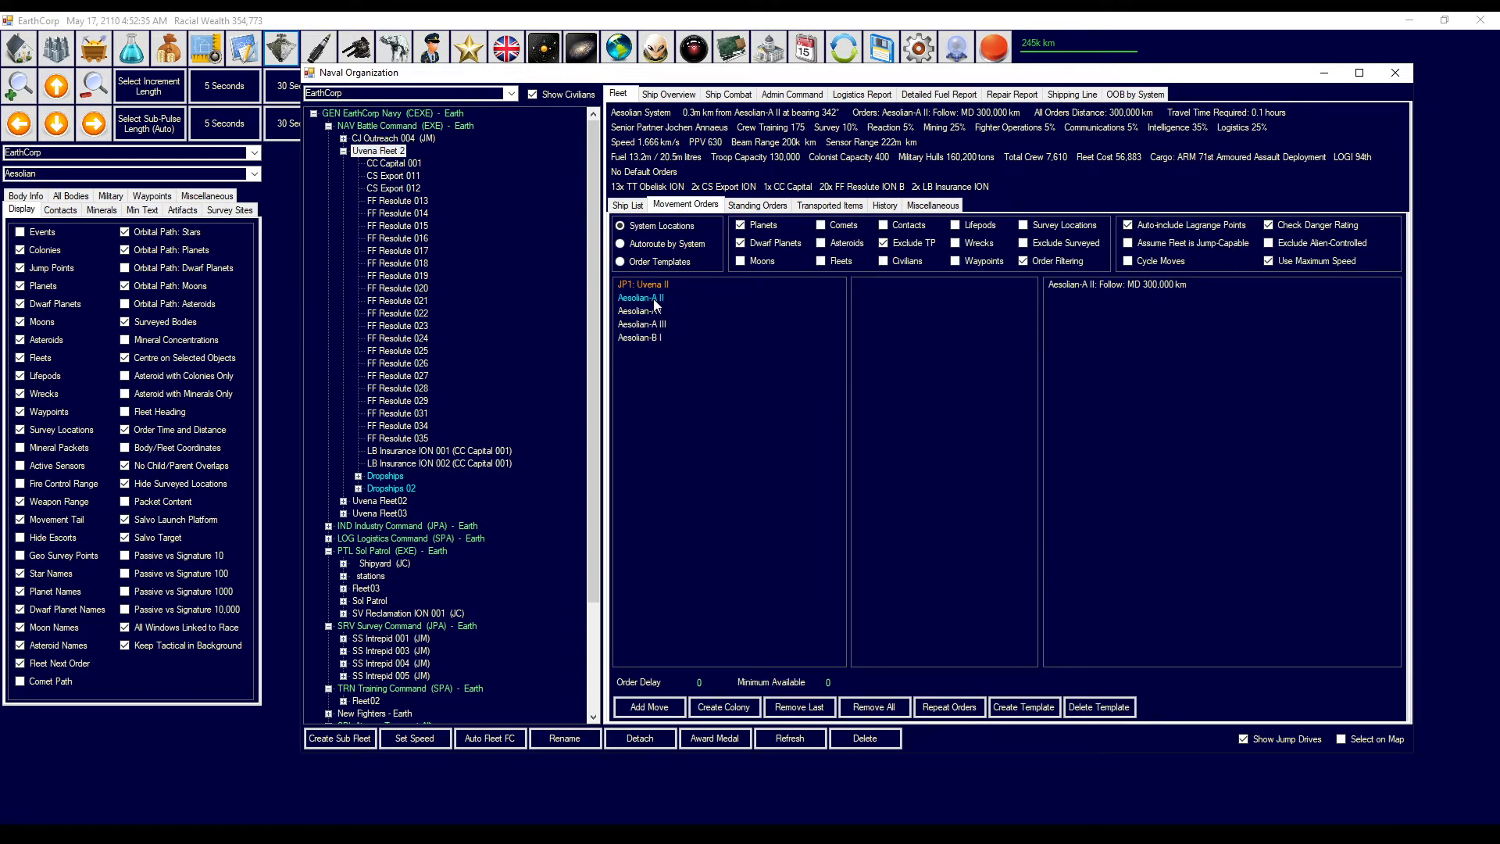
click(798, 707)
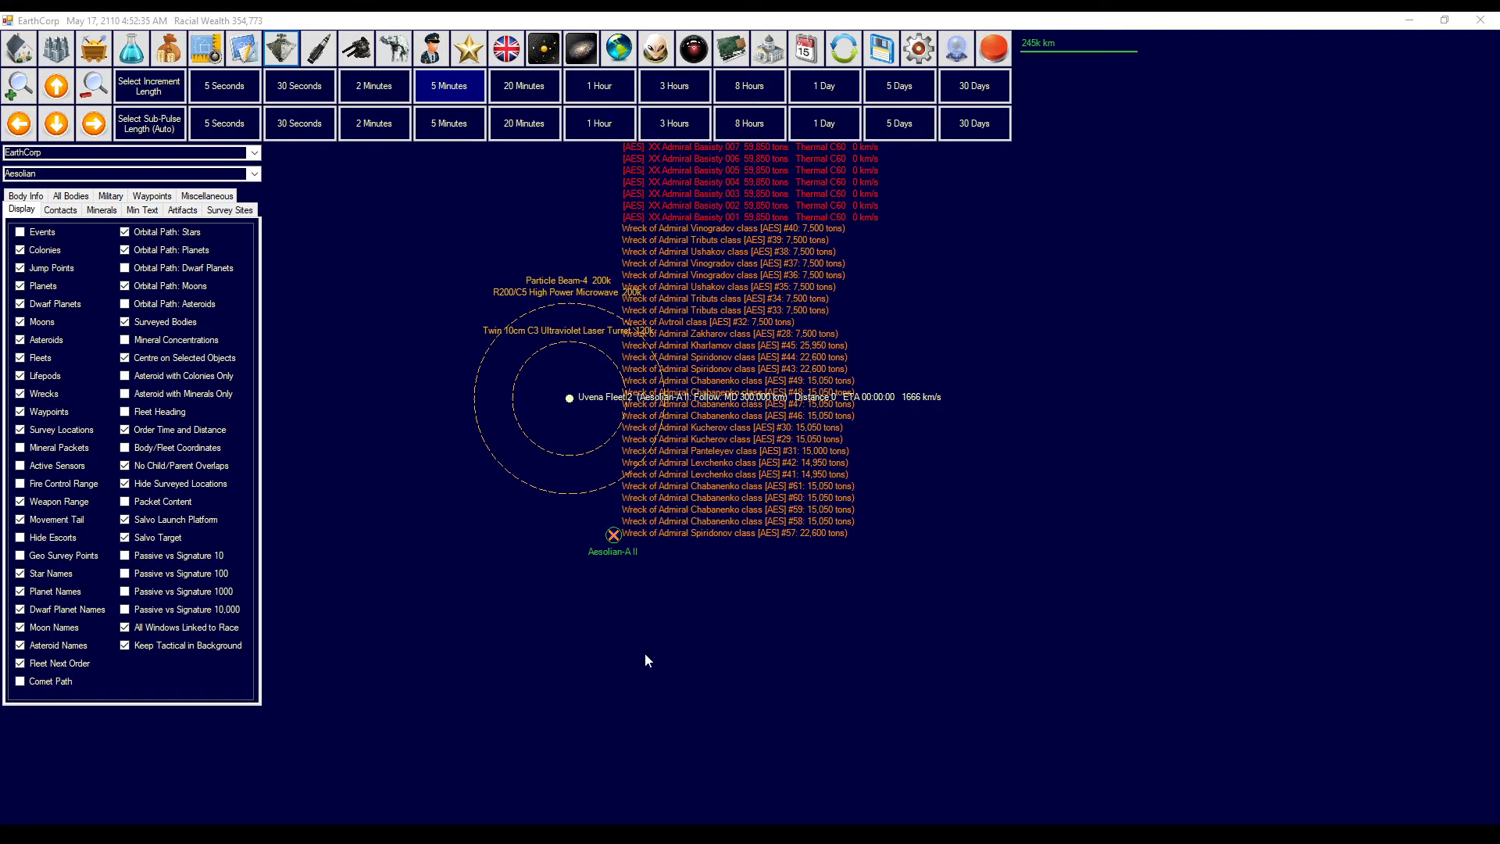
mouse_move(623, 473)
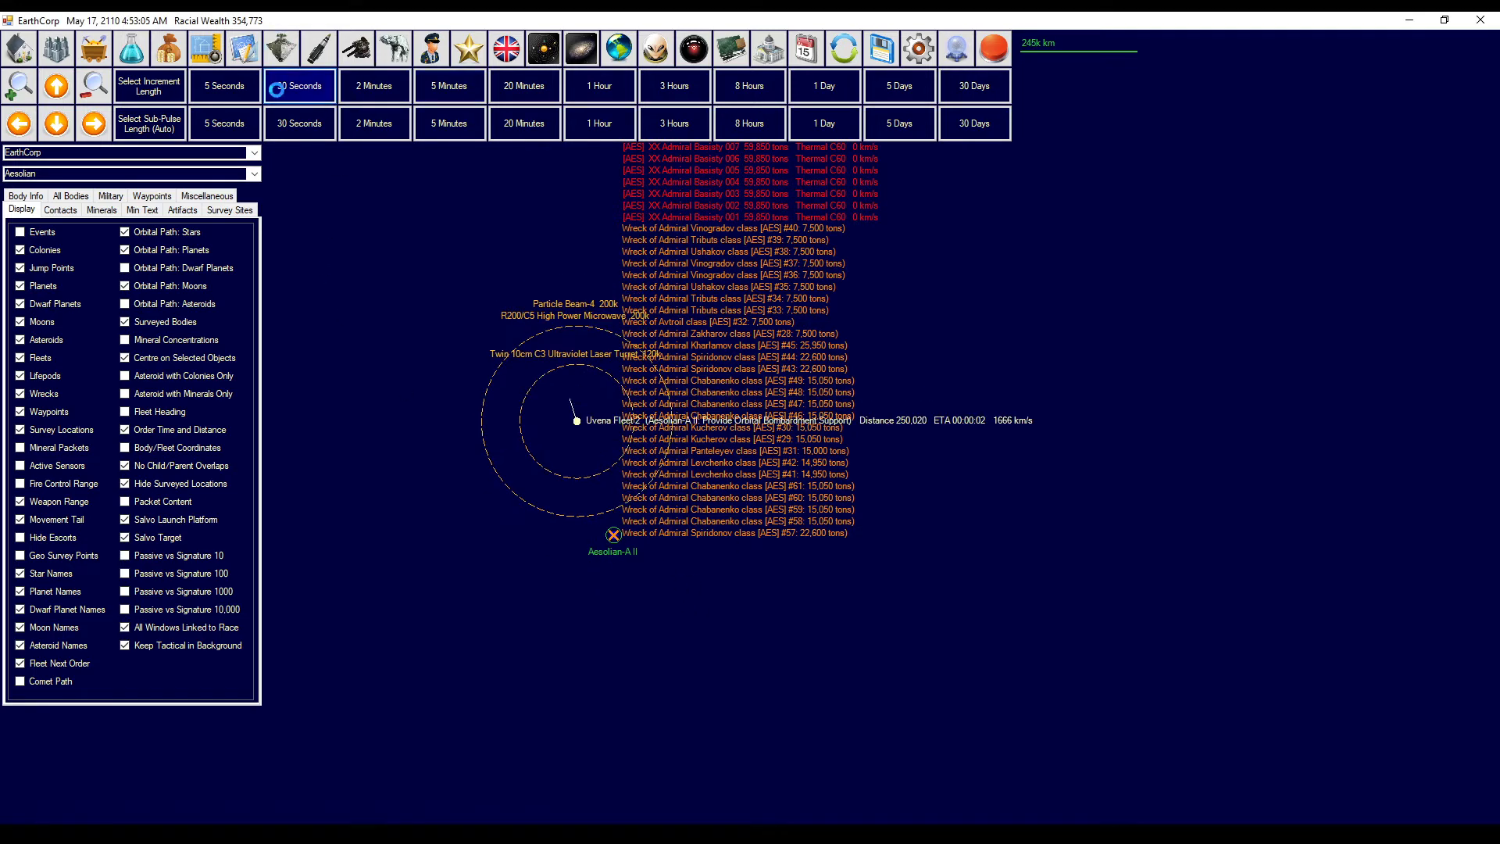
- Advance time in 30-second steps until Uvena Fleet 2 reaches Aesolian-A II
click(299, 85)
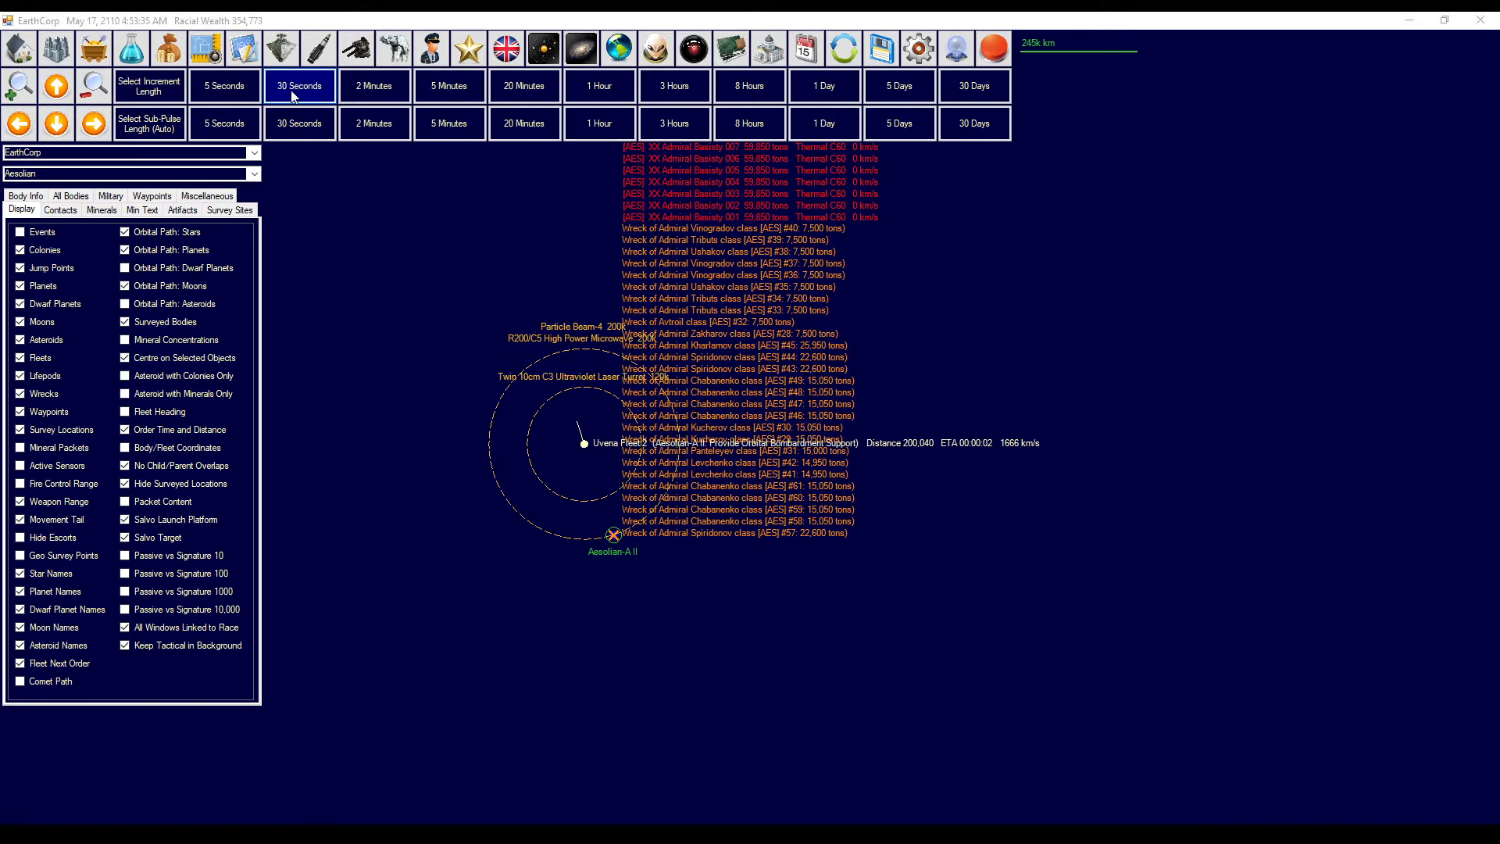
click(298, 85)
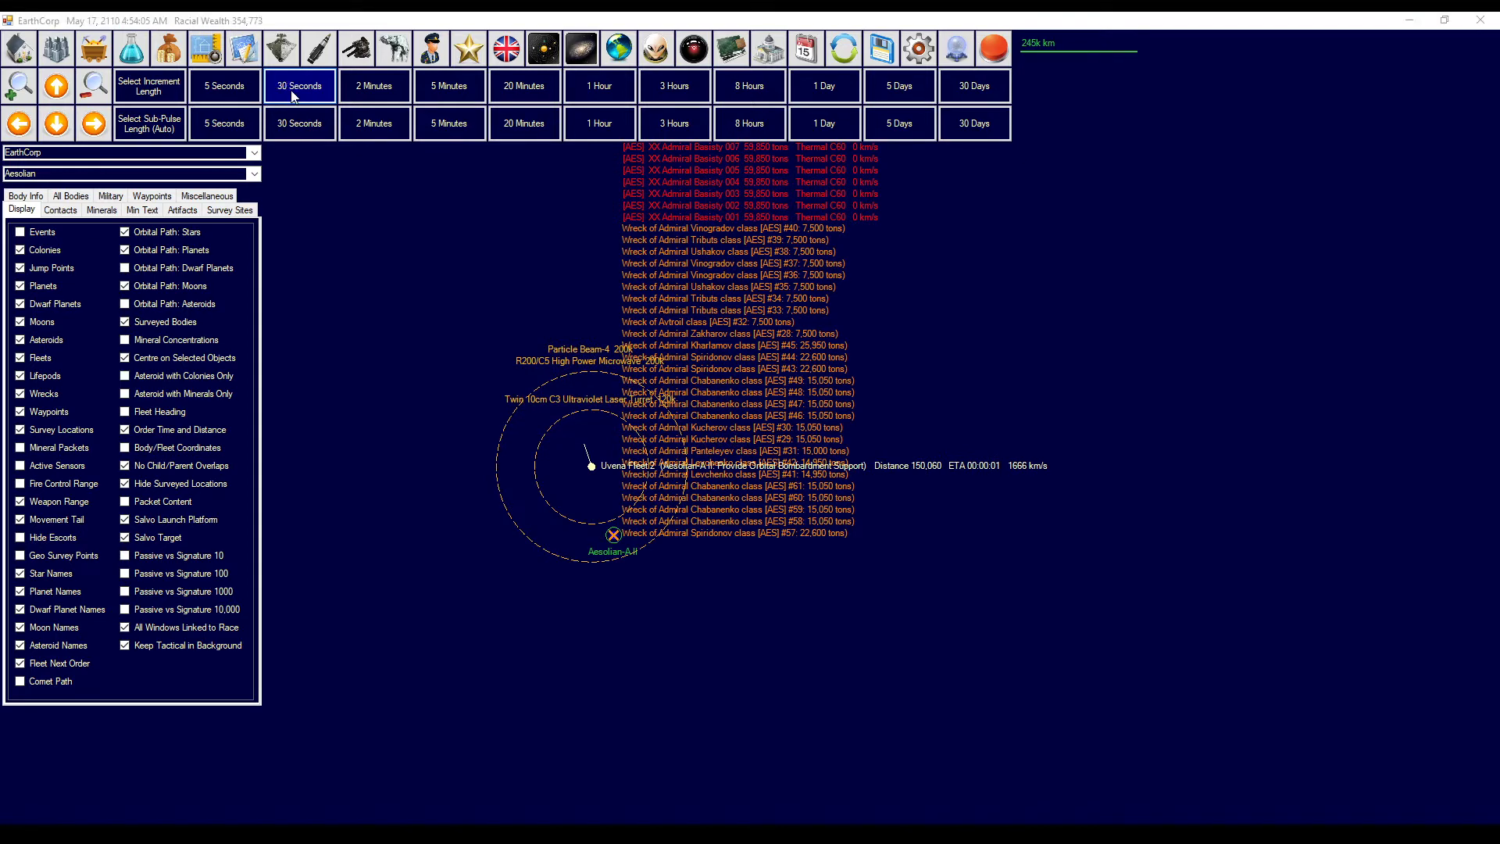
click(299, 85)
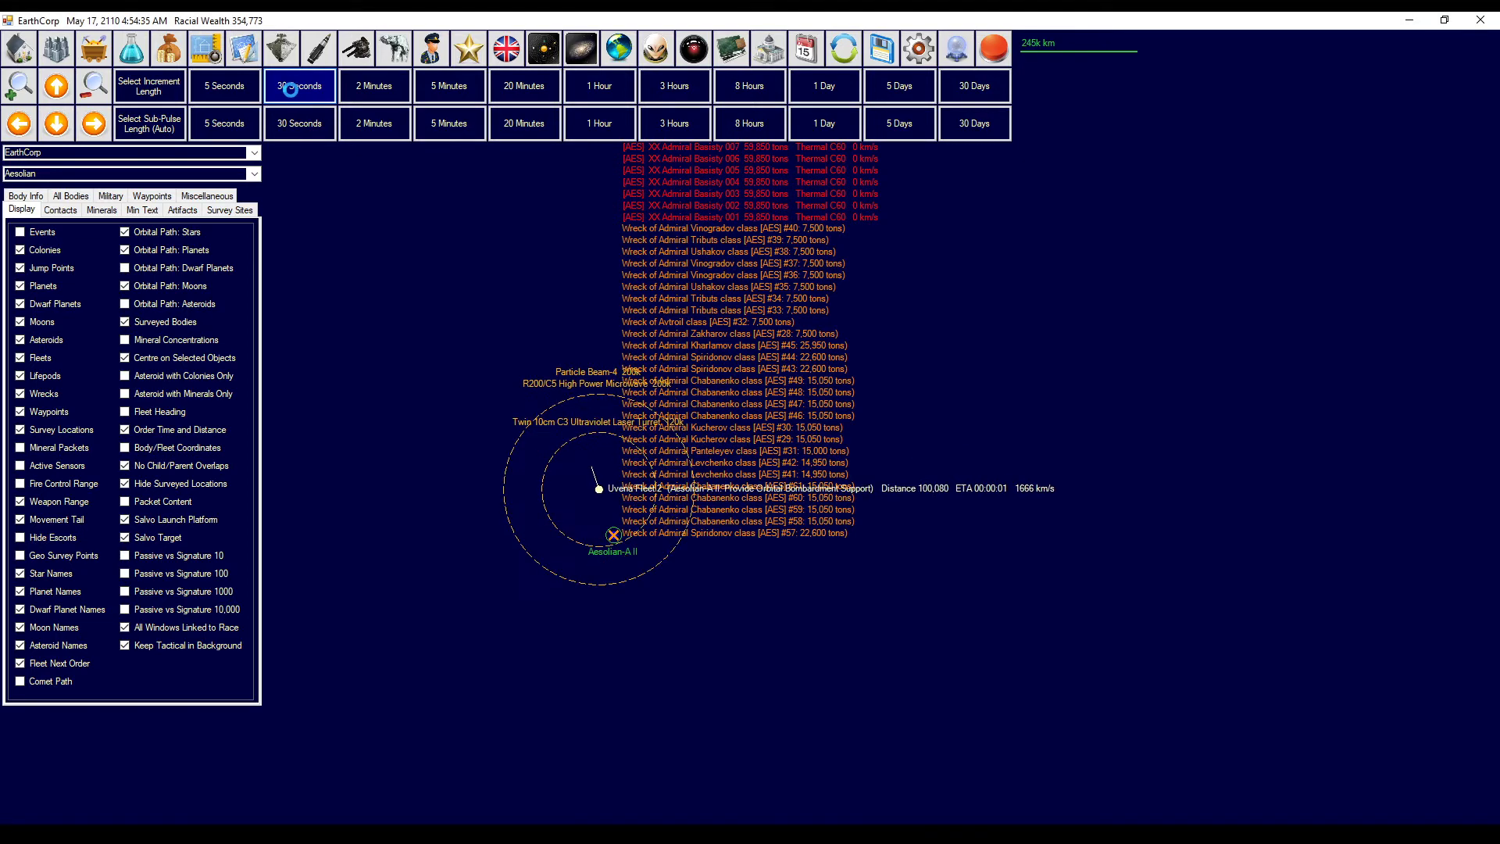
click(299, 85)
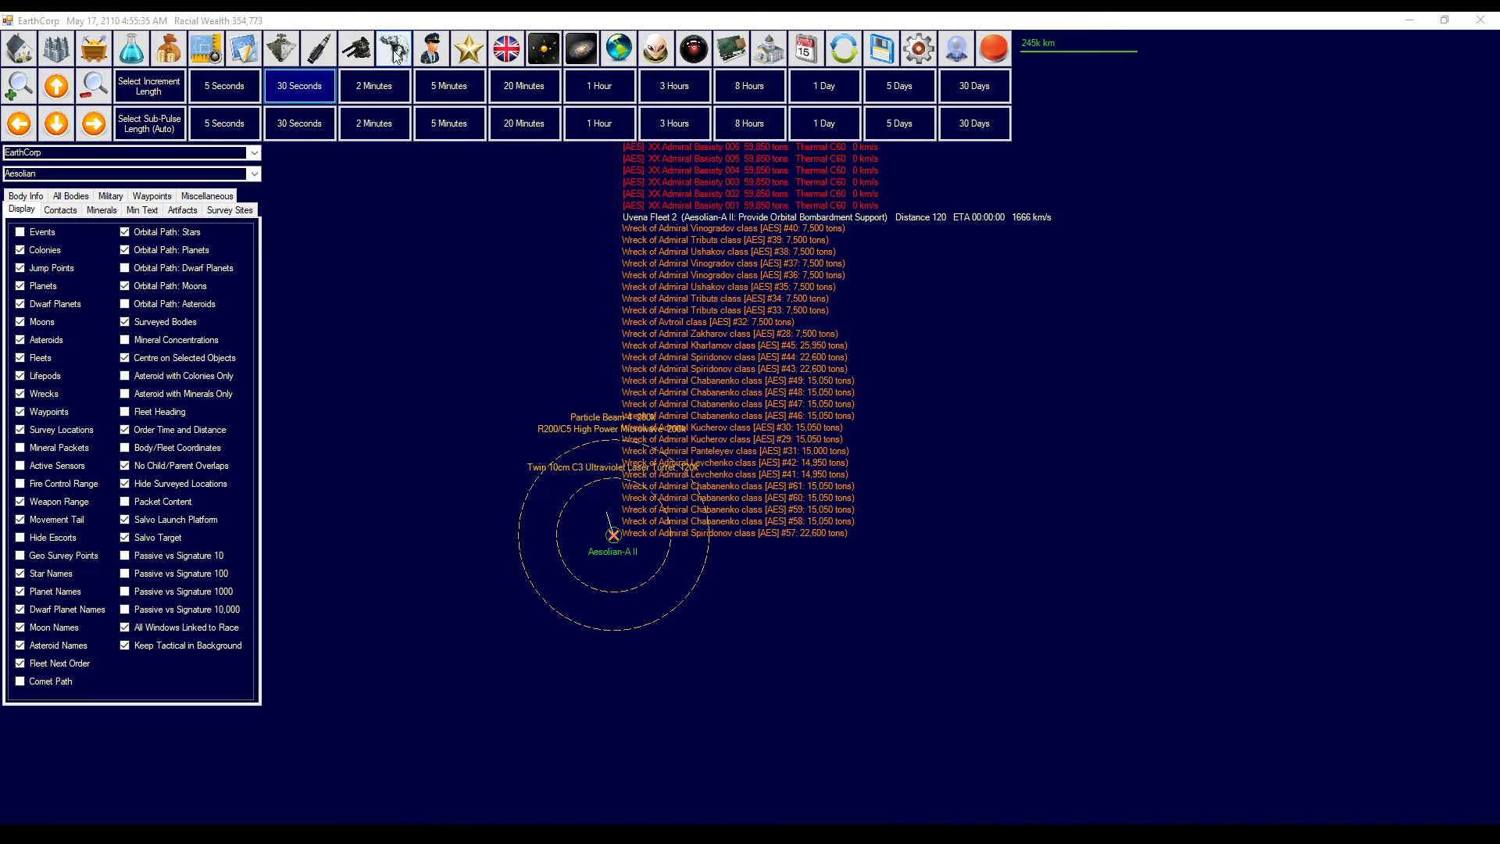
click(392, 48)
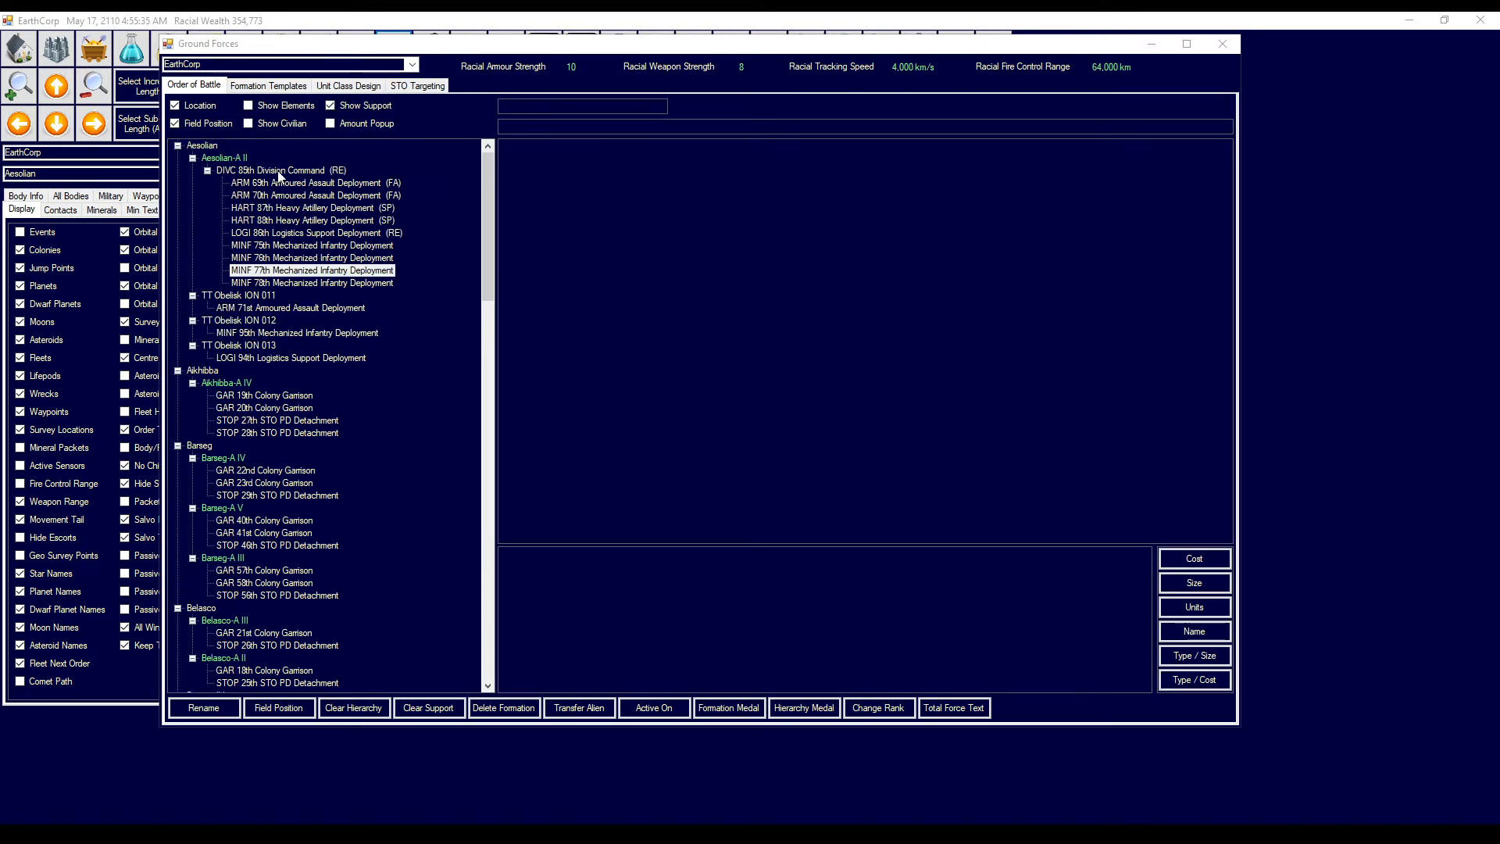
- Review the 85th Division Command organization and its mechanized infantry deployments
click(277, 170)
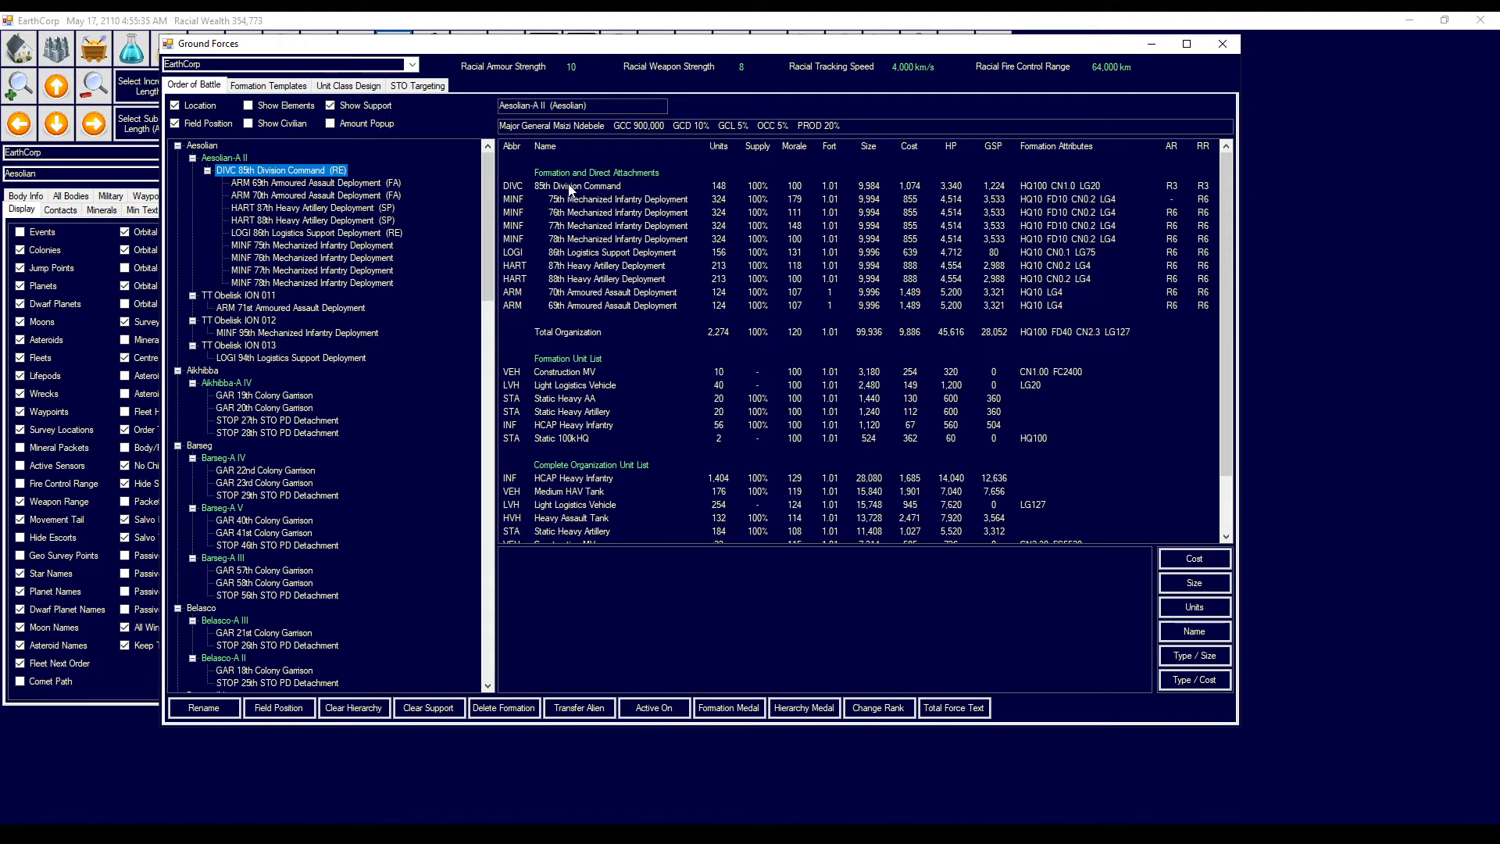
mouse_move(567, 191)
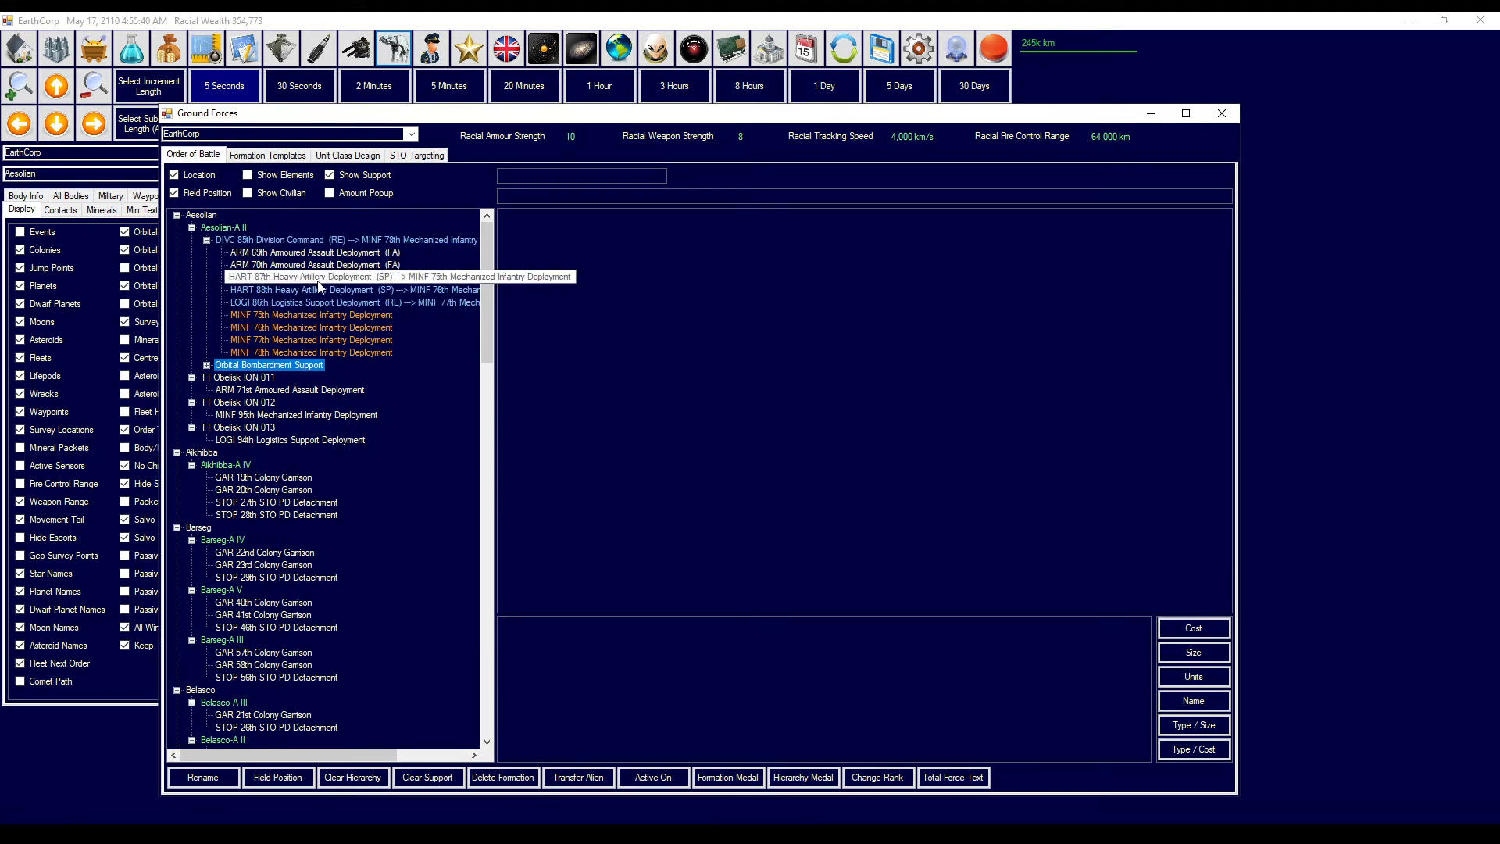
click(310, 314)
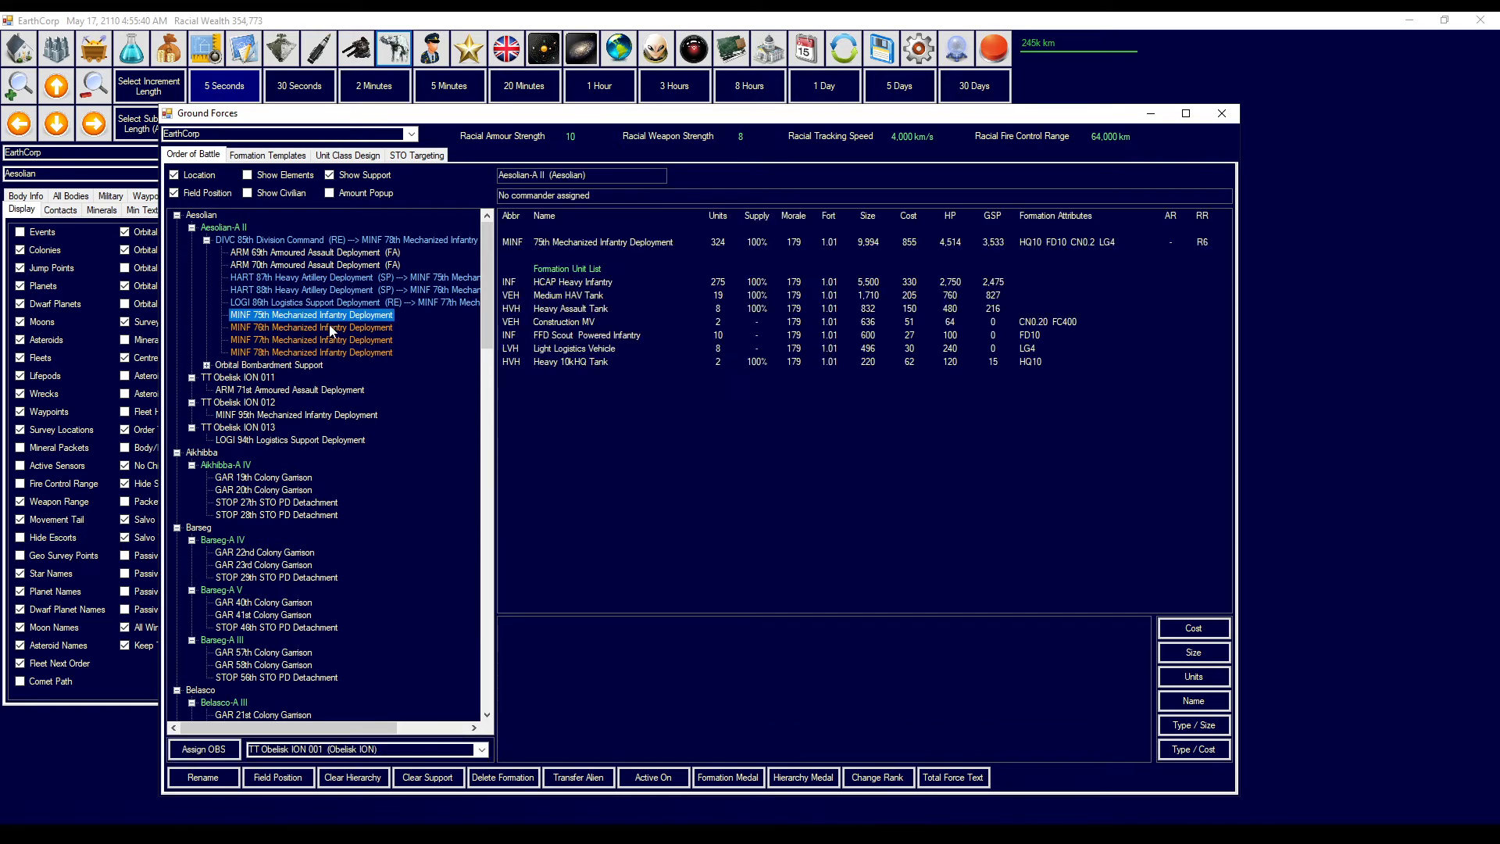
click(310, 352)
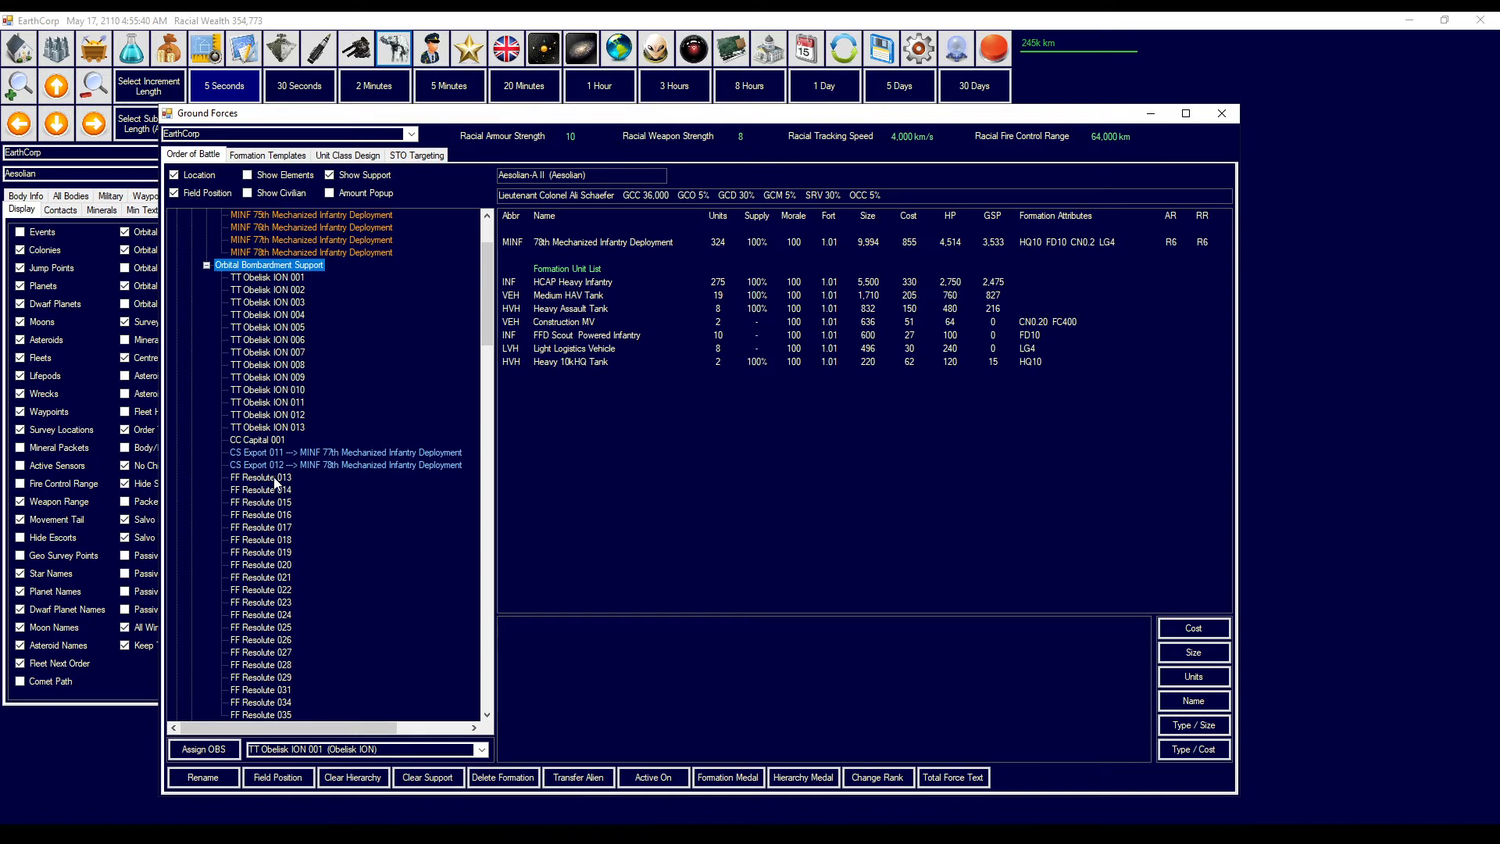
- Assign FF Resolute 013 onward to support the 77th, and further Resolutes to the 78th
click(260, 476)
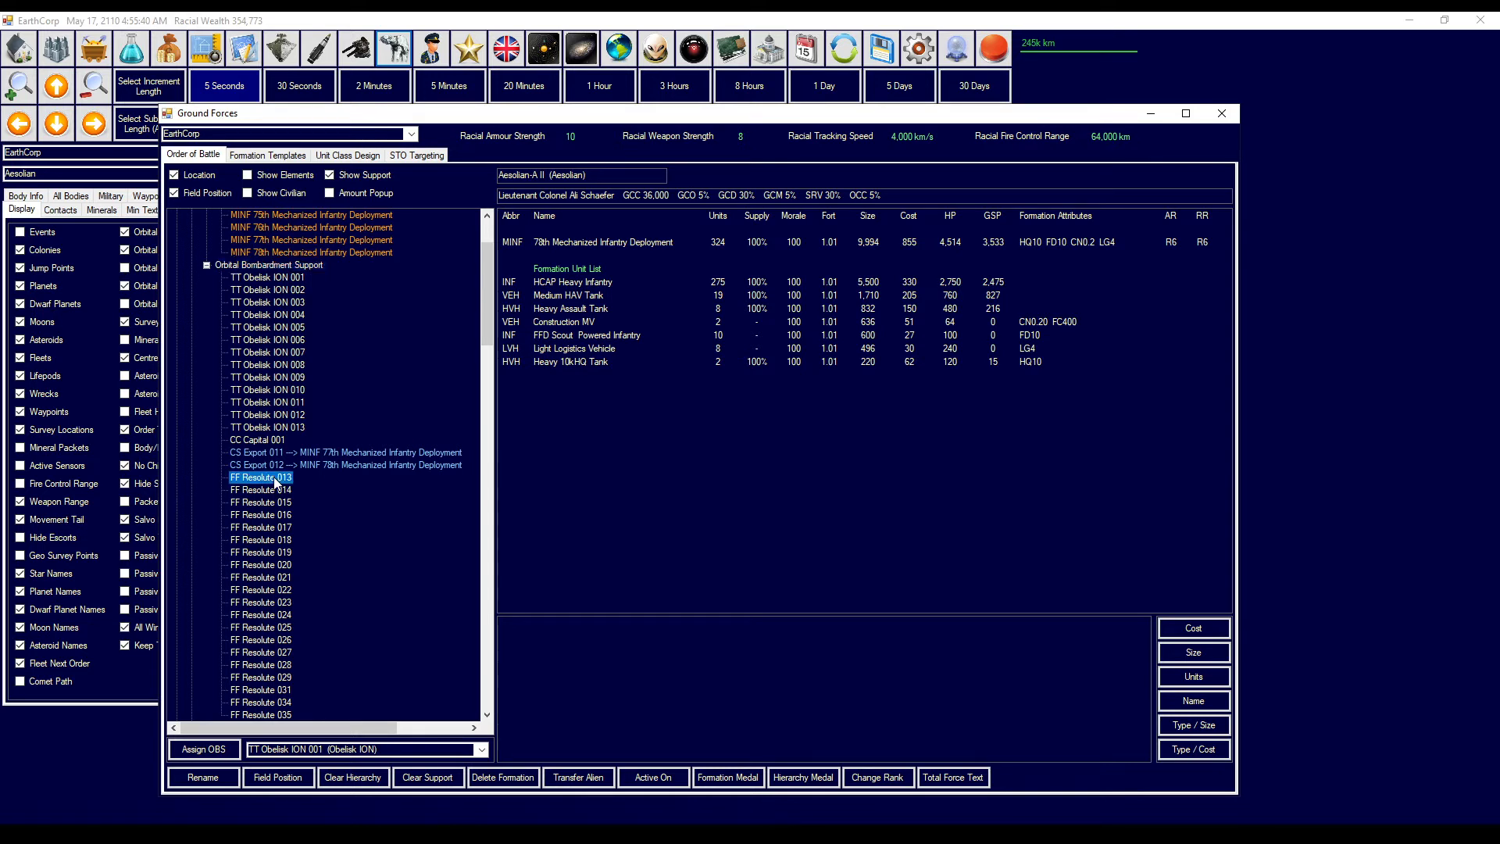
click(344, 464)
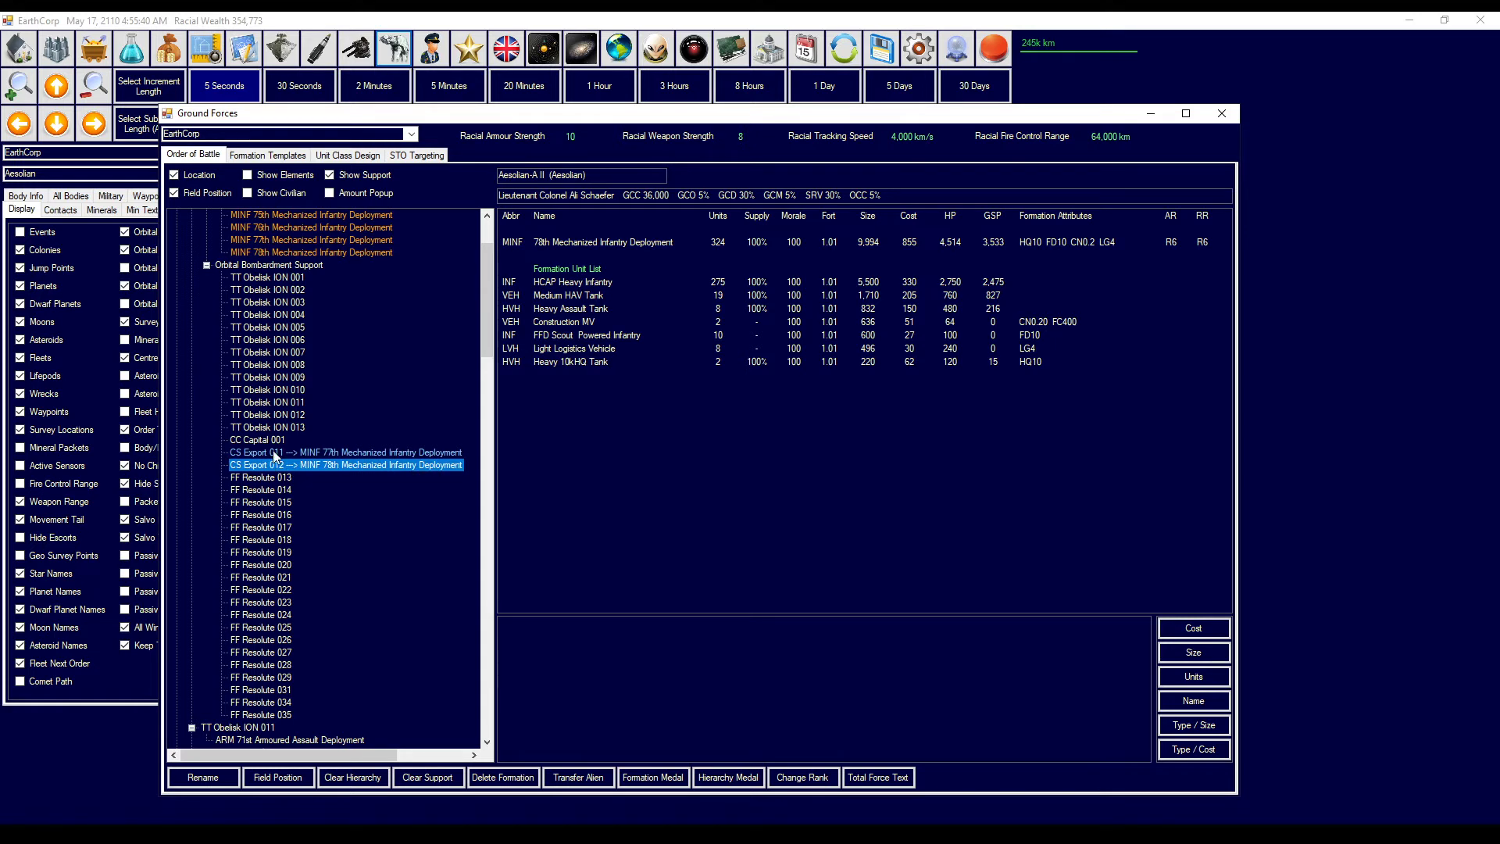
click(261, 476)
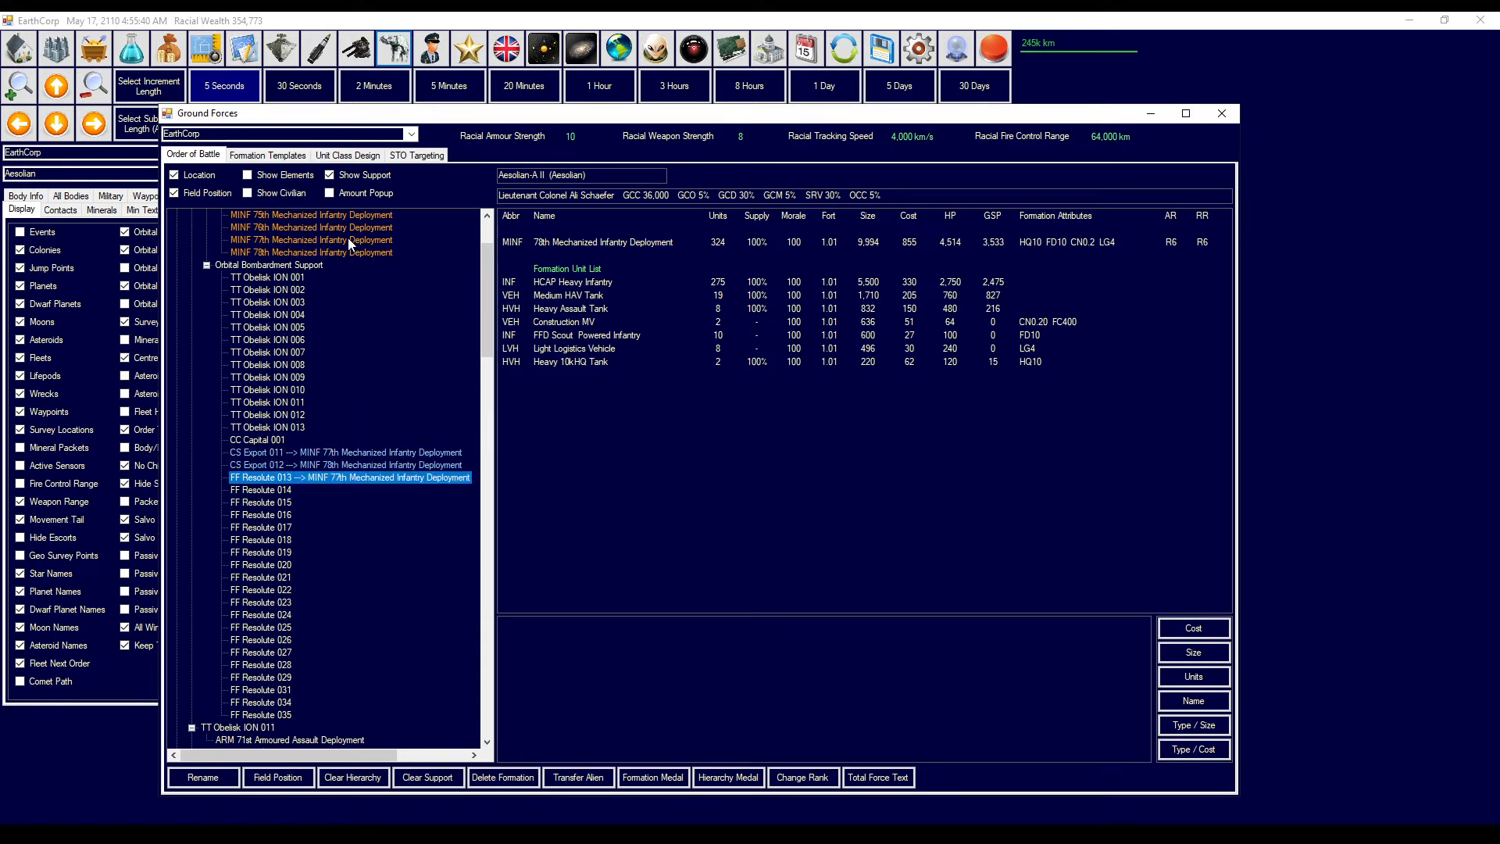
click(347, 452)
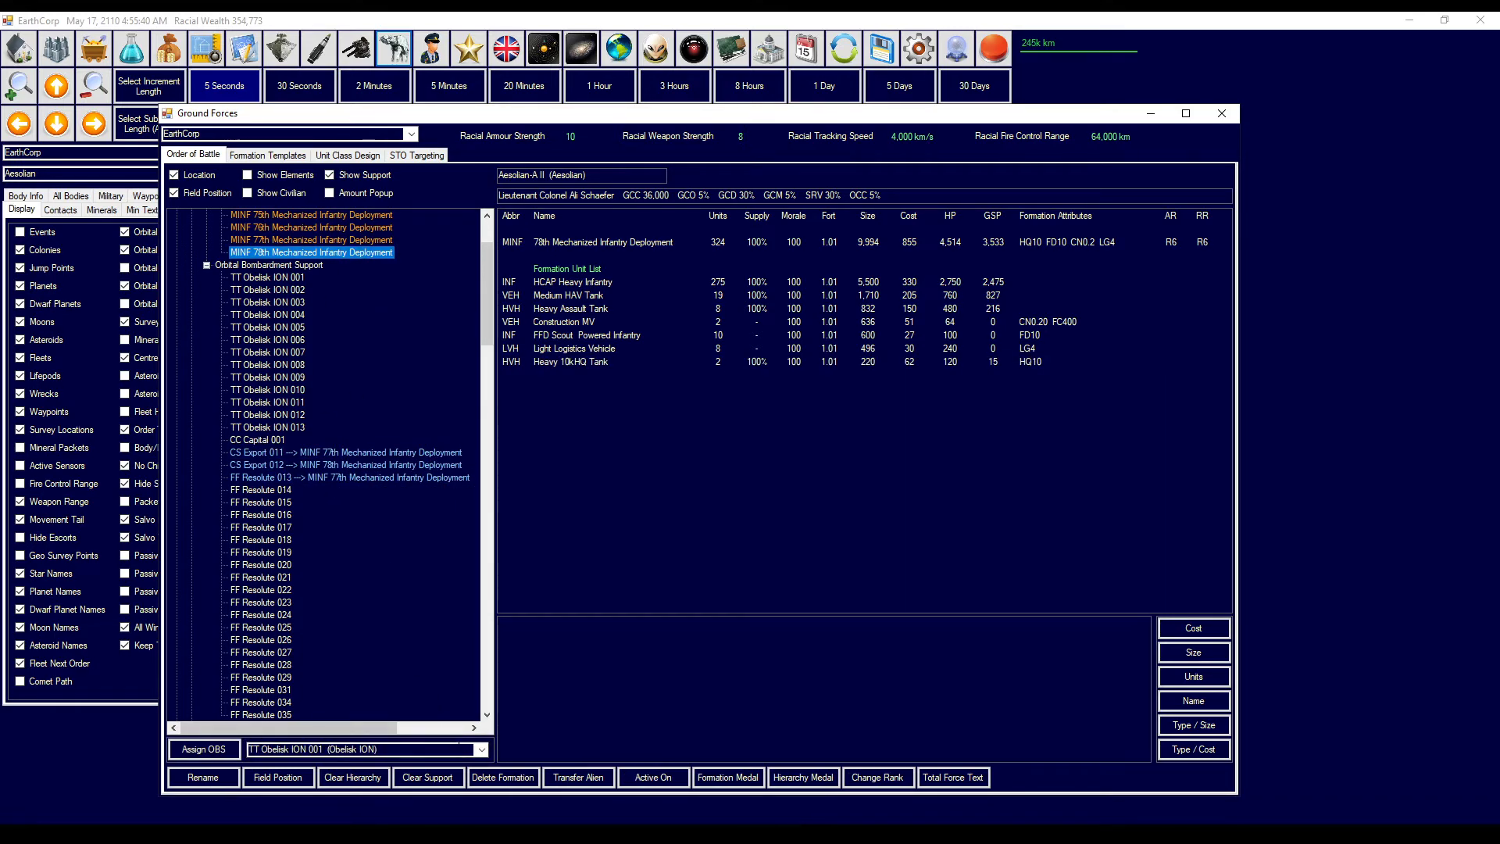
click(482, 749)
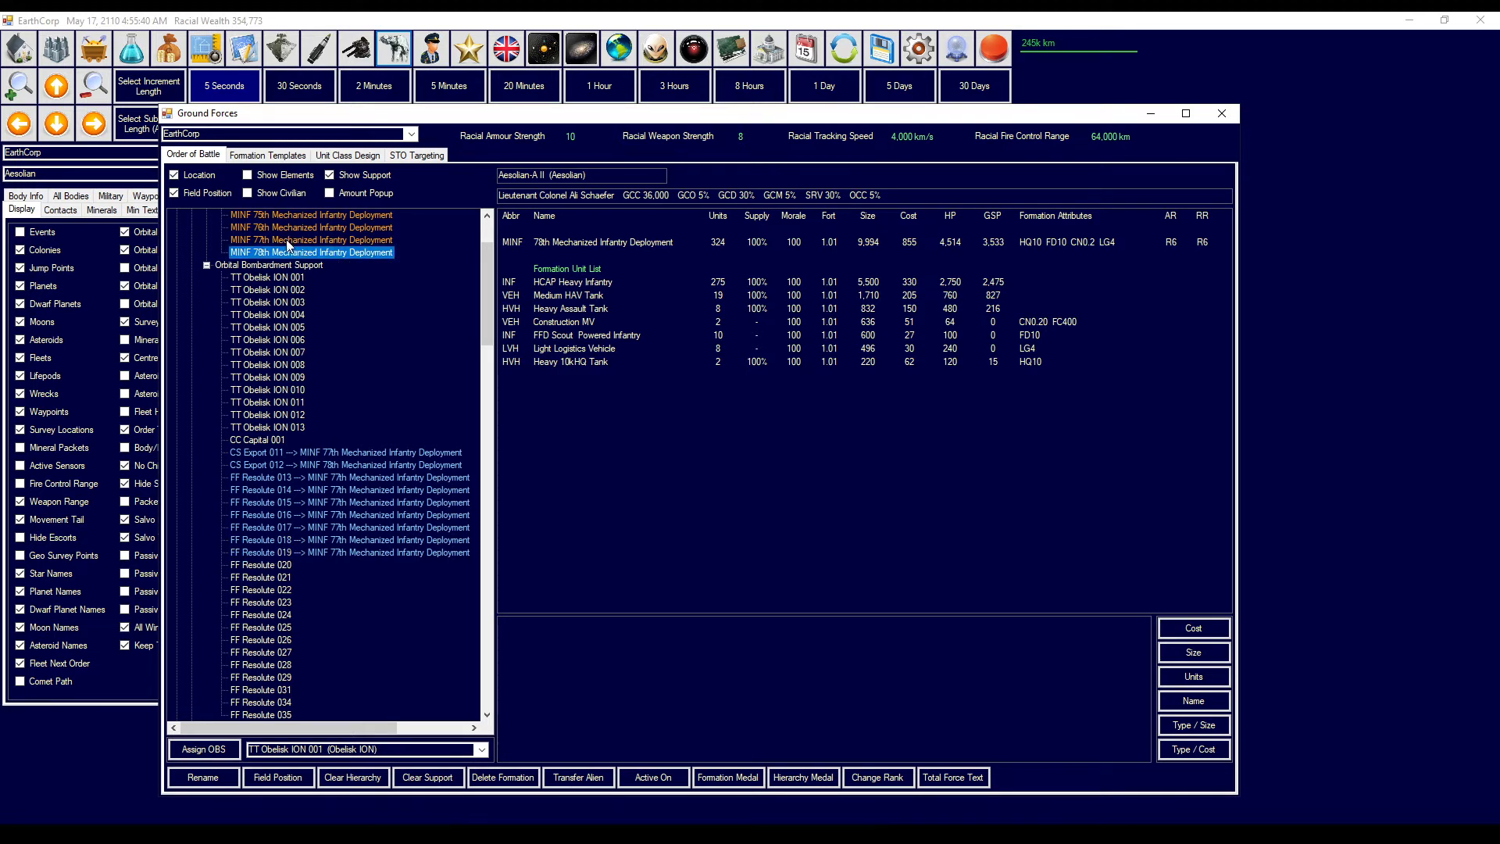
mouse_move(292, 321)
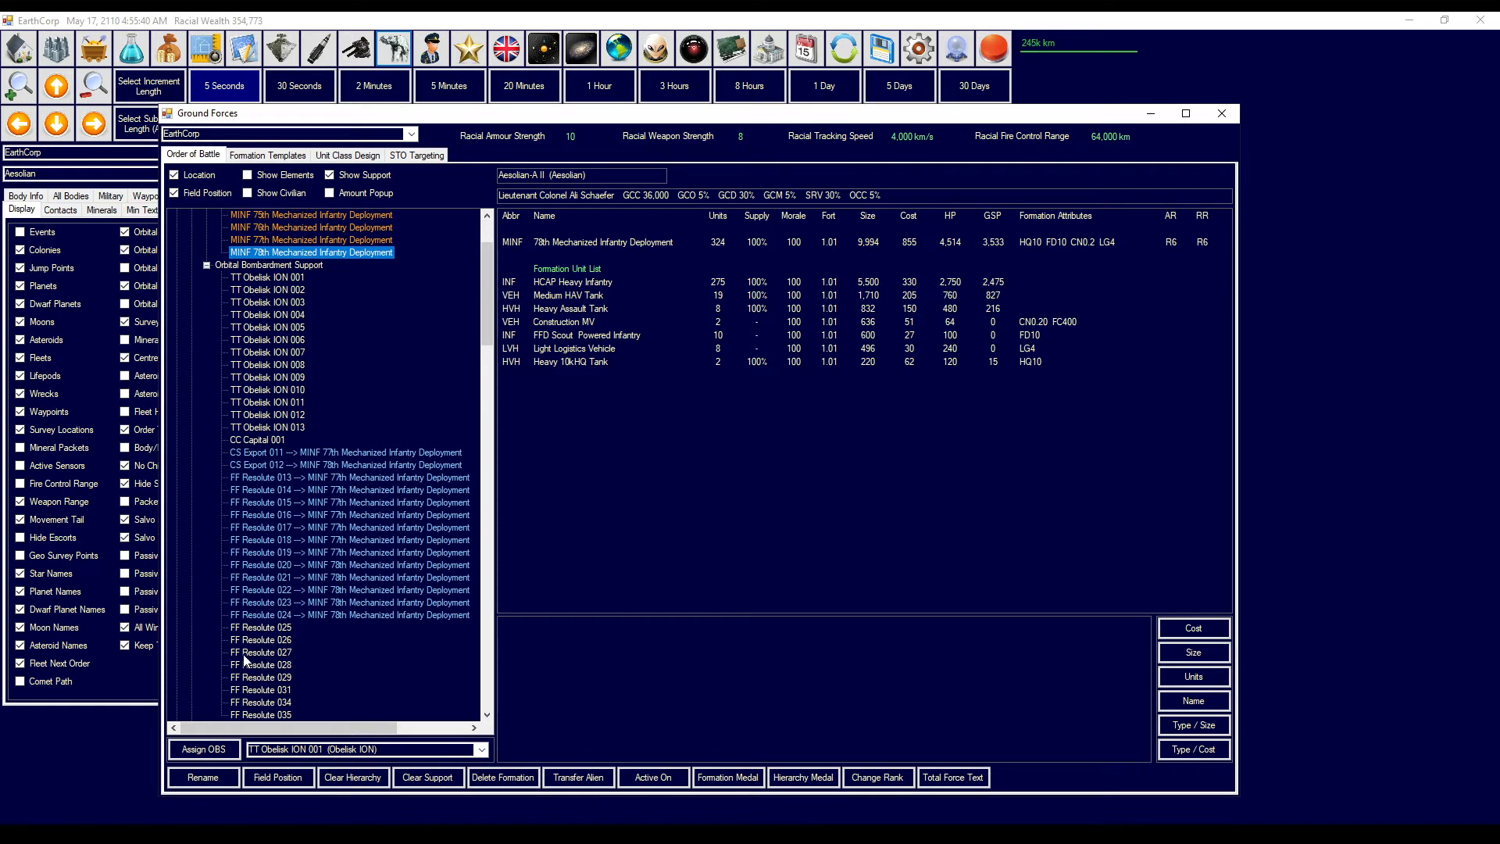
click(261, 626)
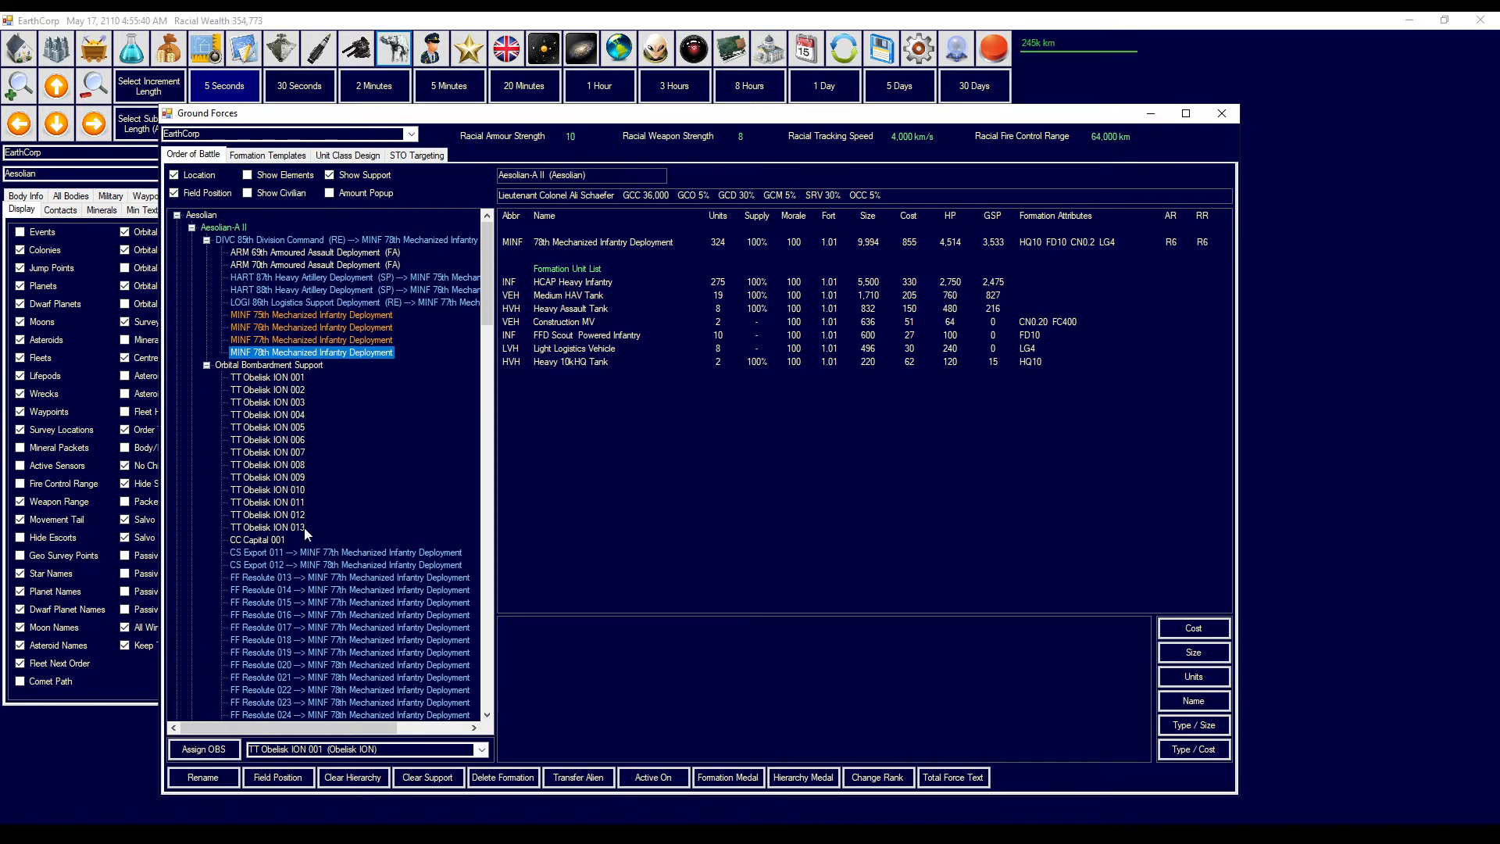
scroll(down, 3)
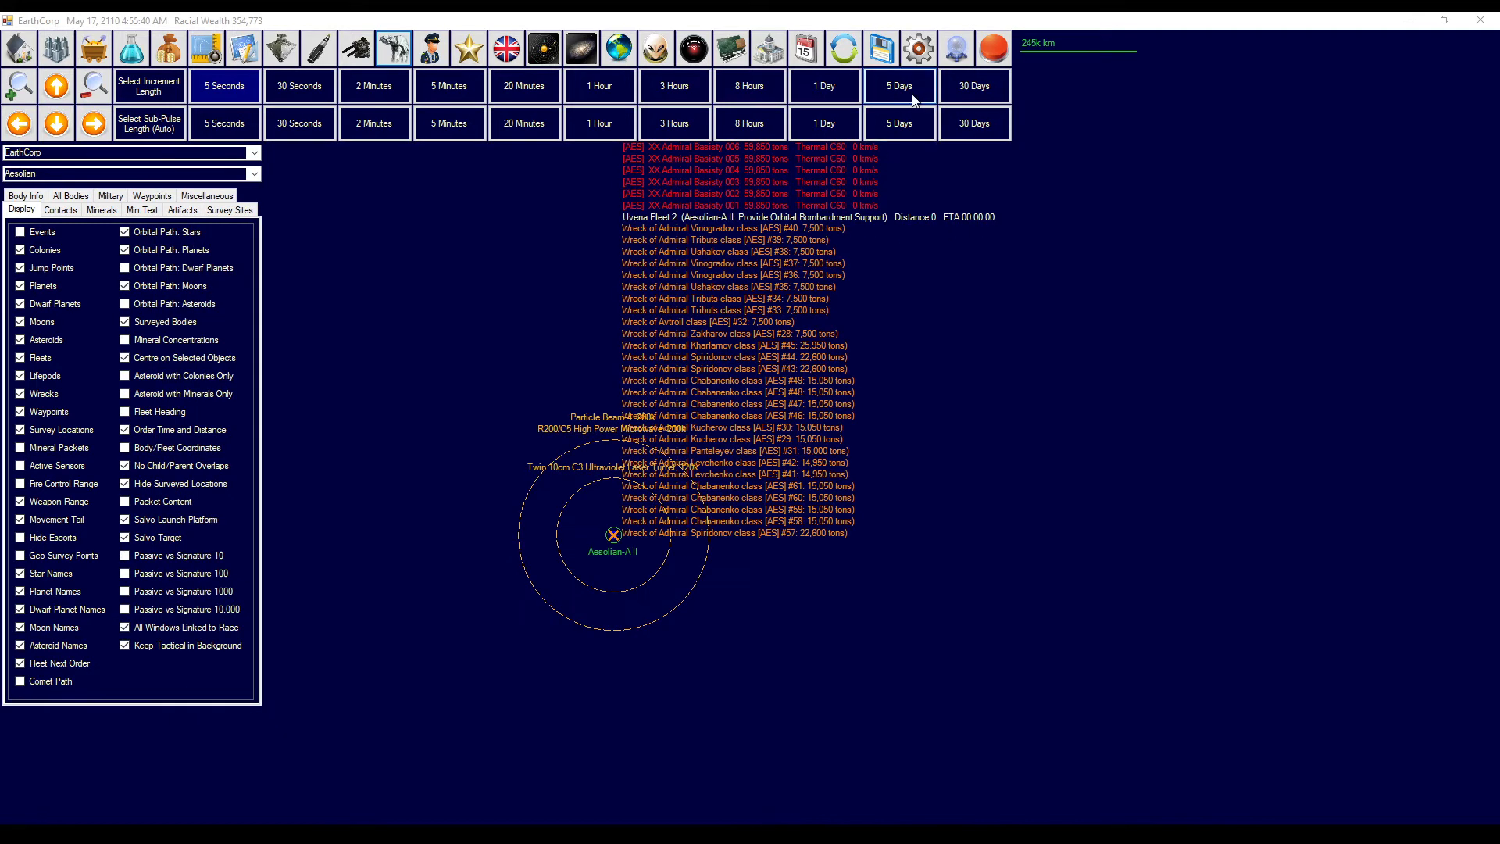
- Close the Ground Forces overview and advance the game clock in five one-hour increments
click(375, 85)
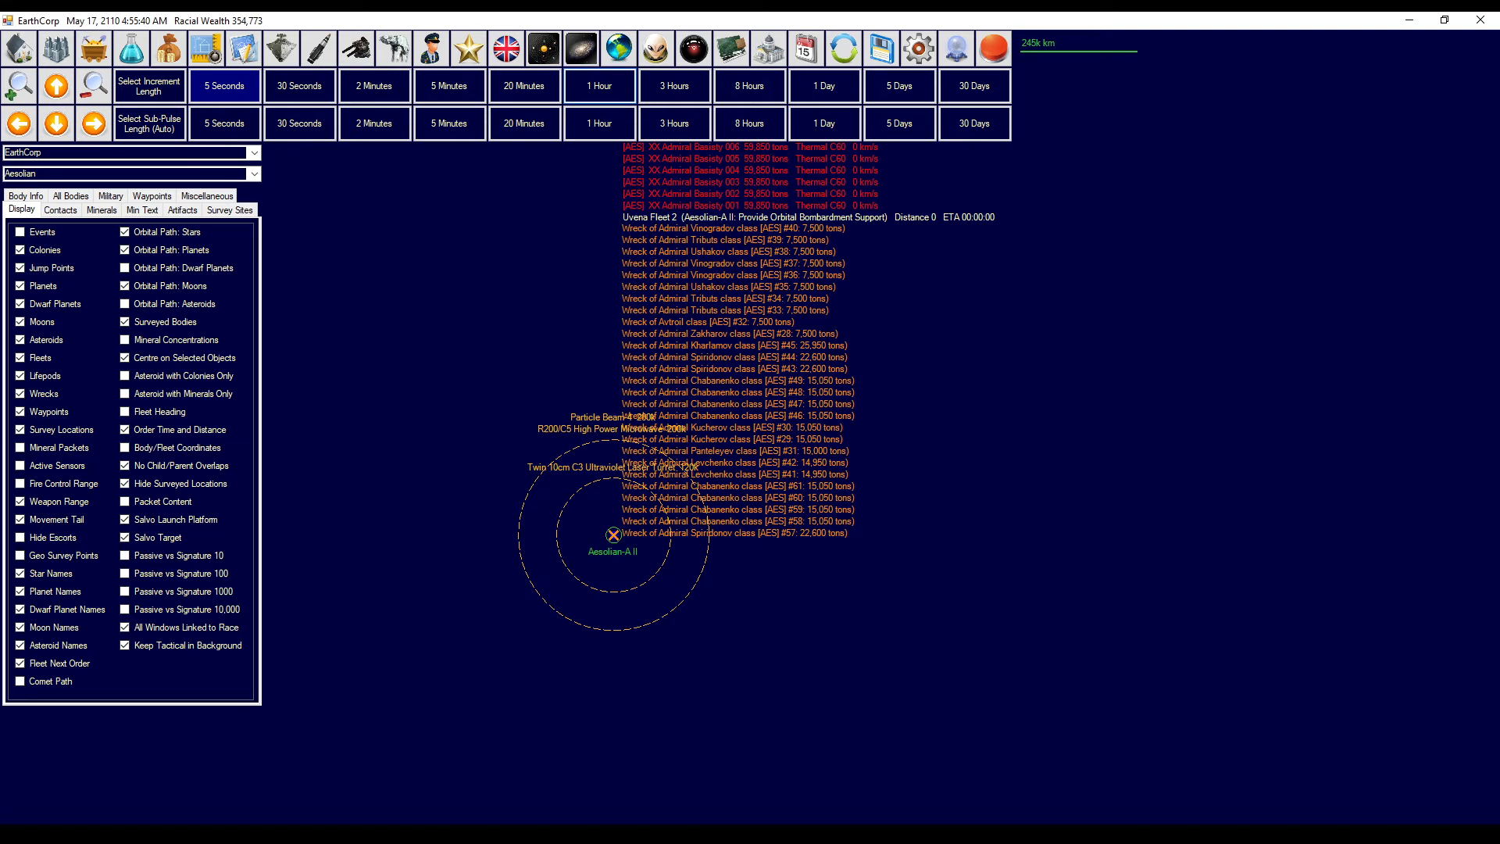
click(599, 85)
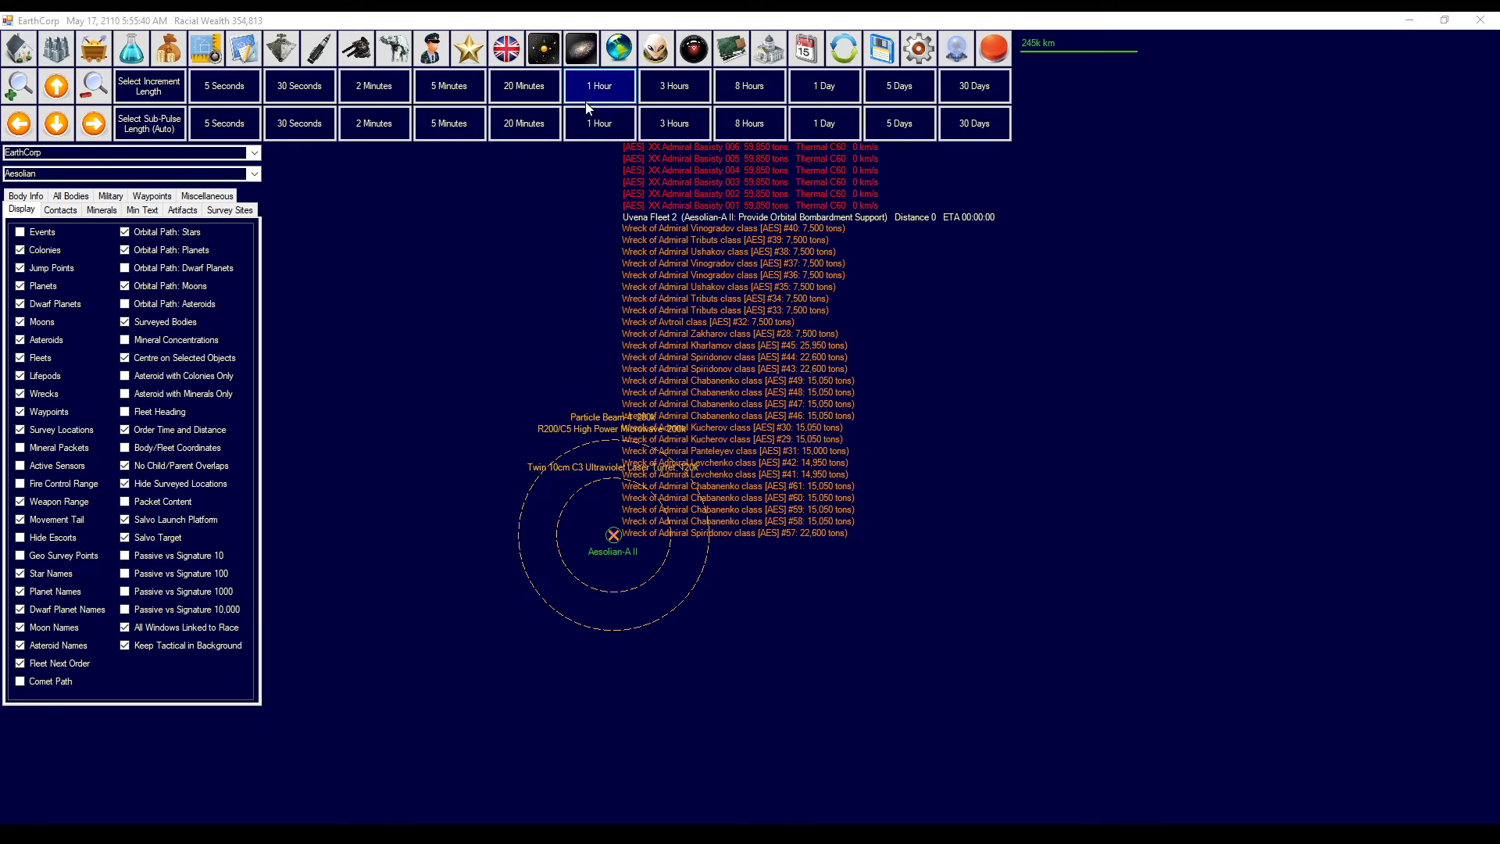
click(600, 85)
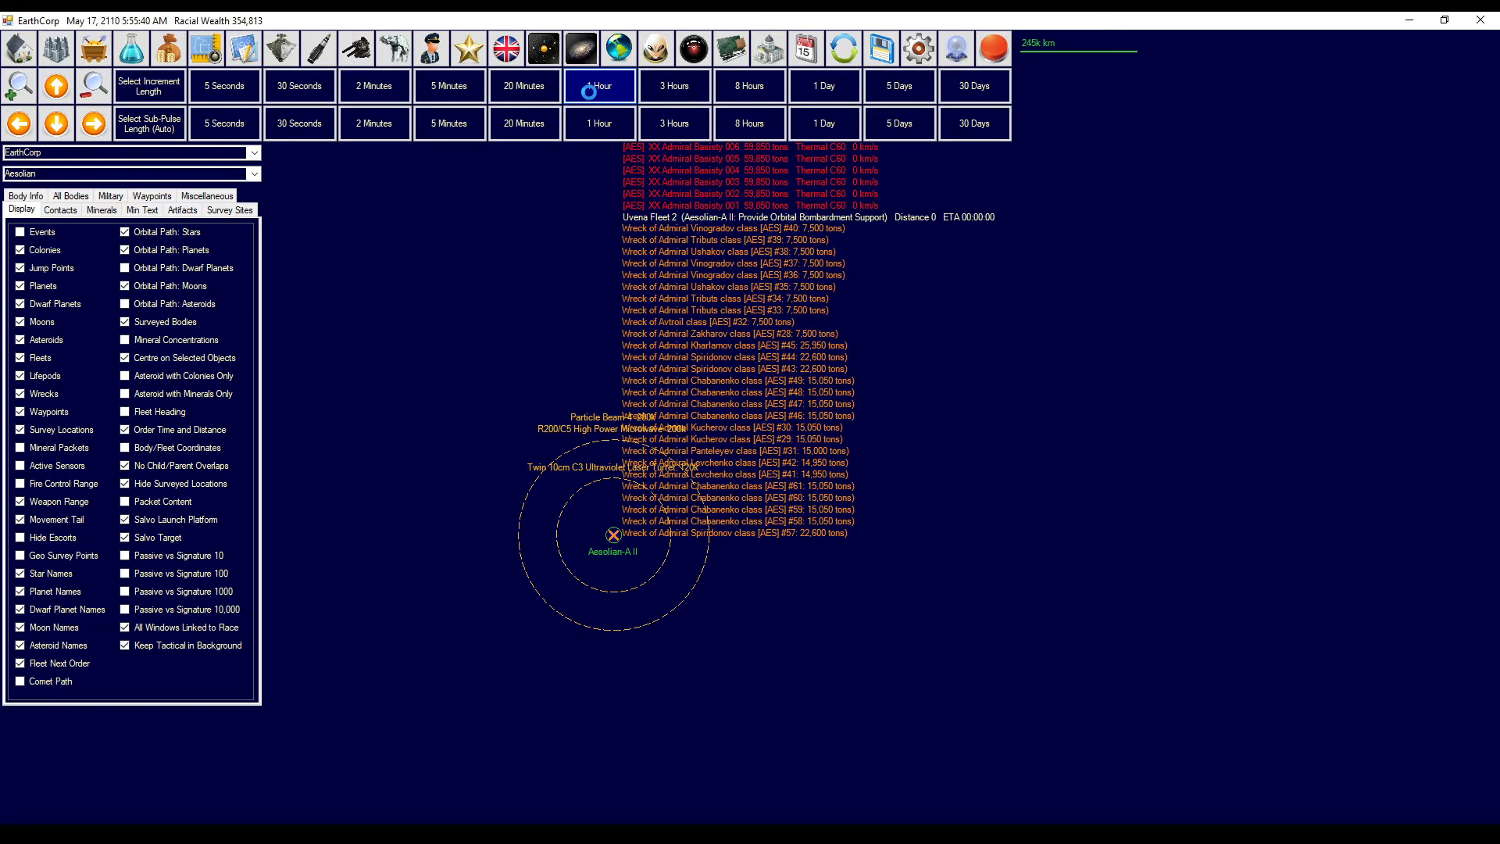
click(600, 85)
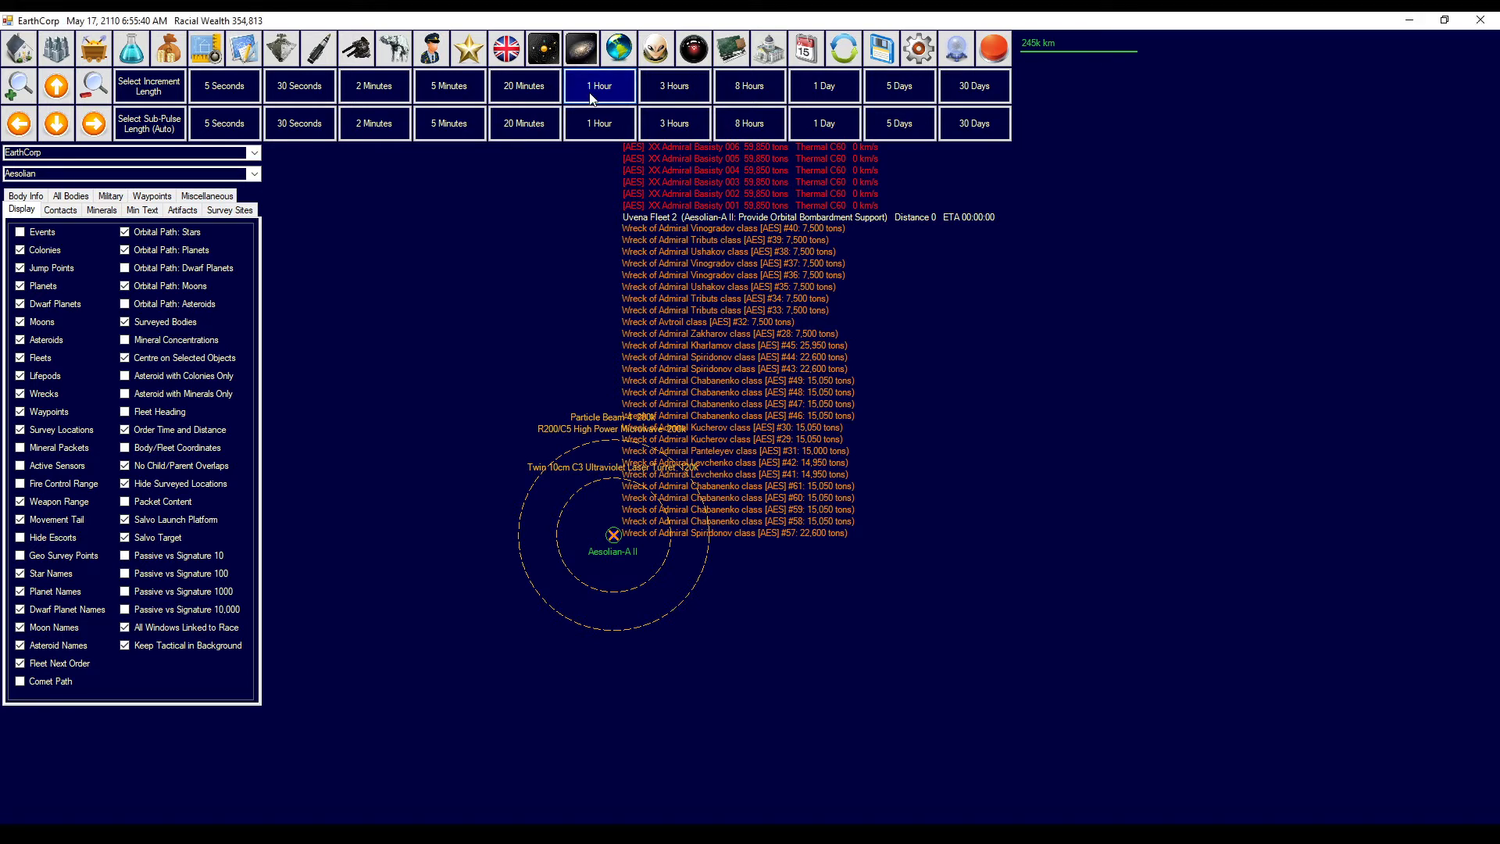
click(599, 85)
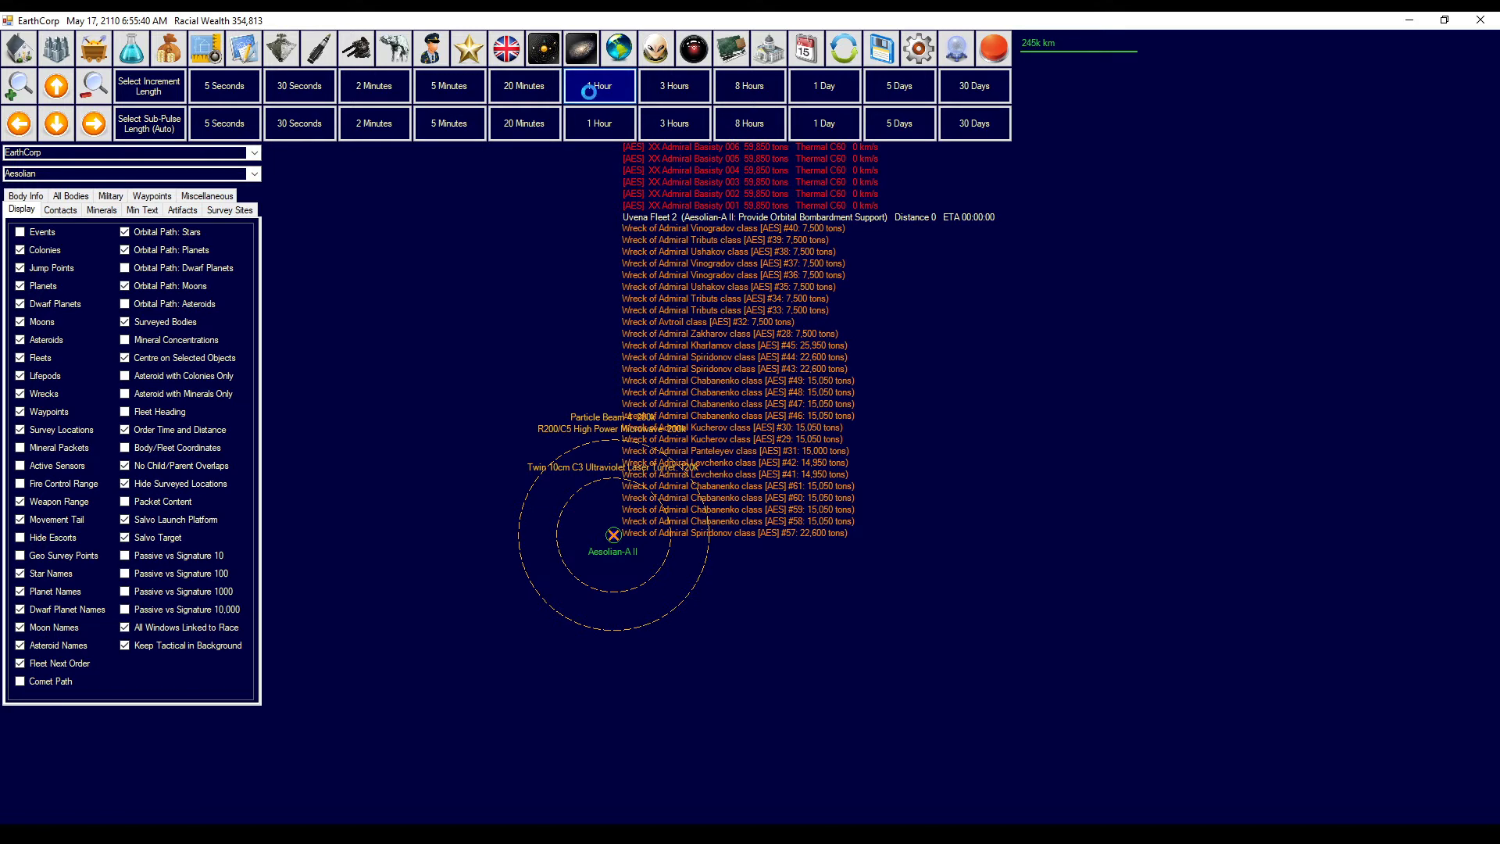
click(600, 85)
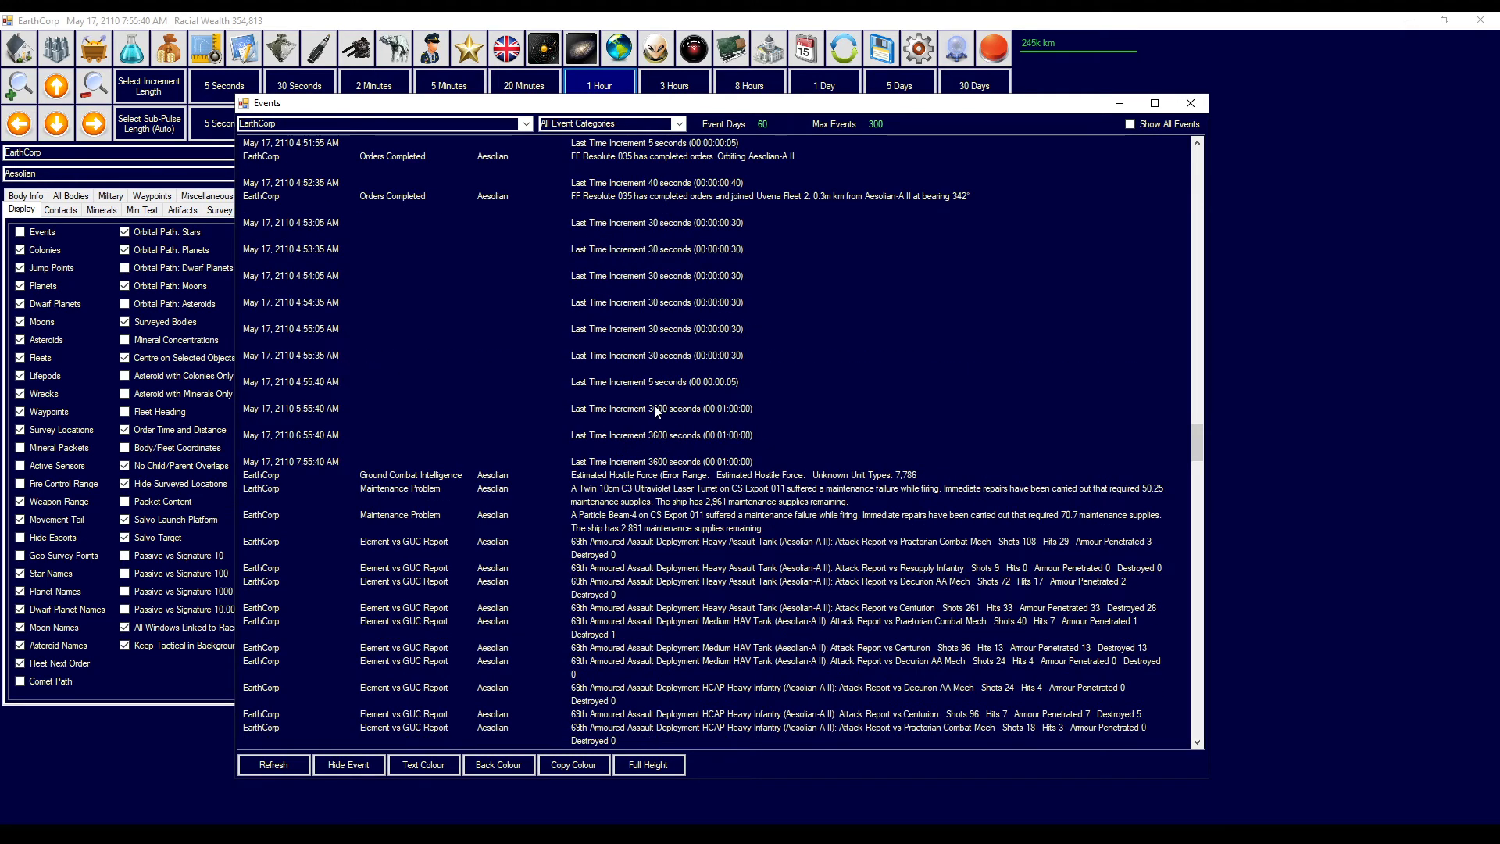
mouse_move(734, 429)
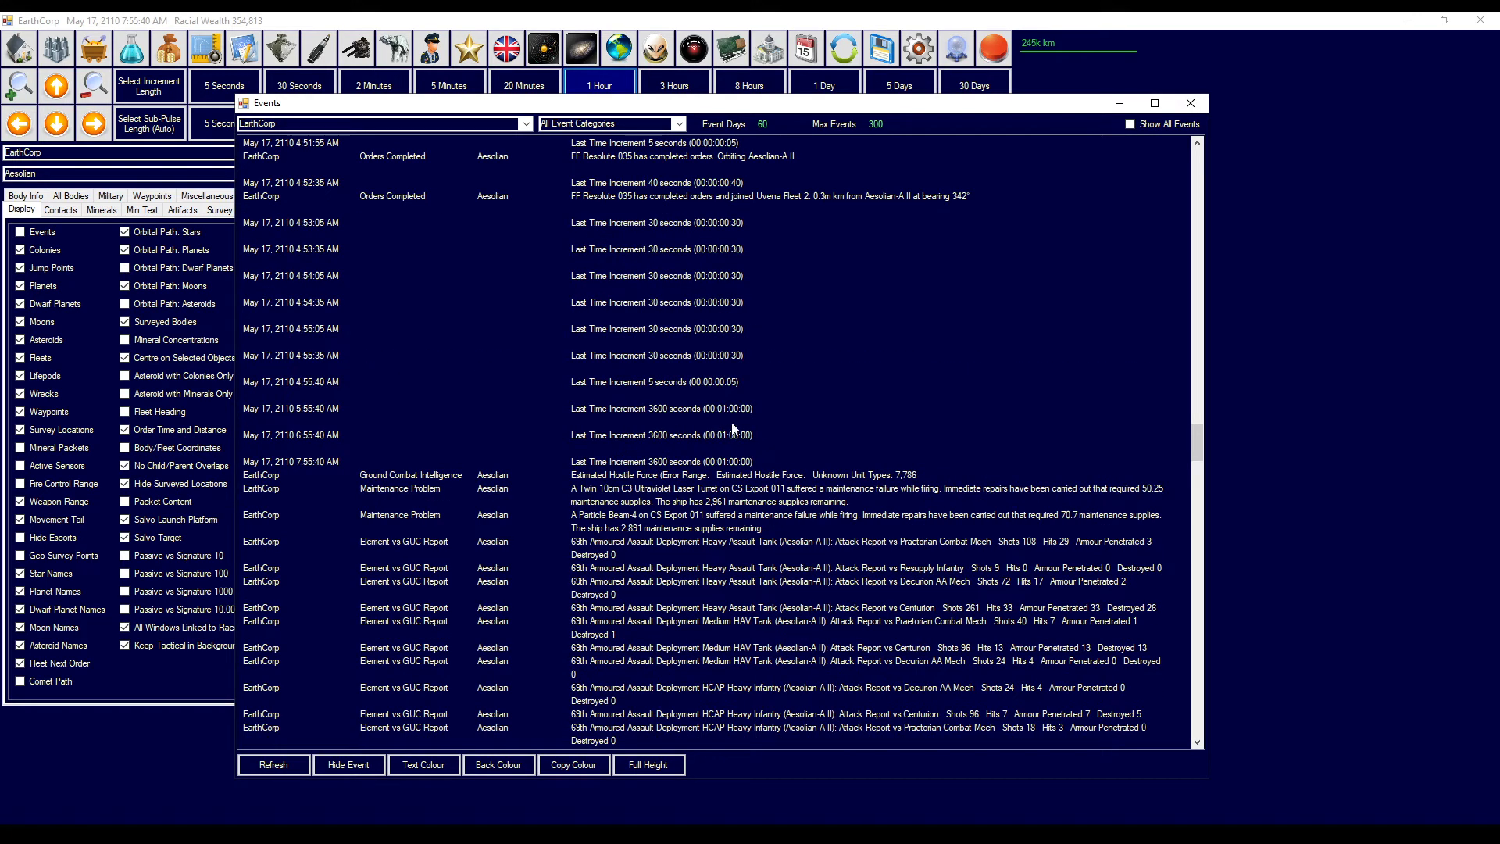
mouse_move(464, 507)
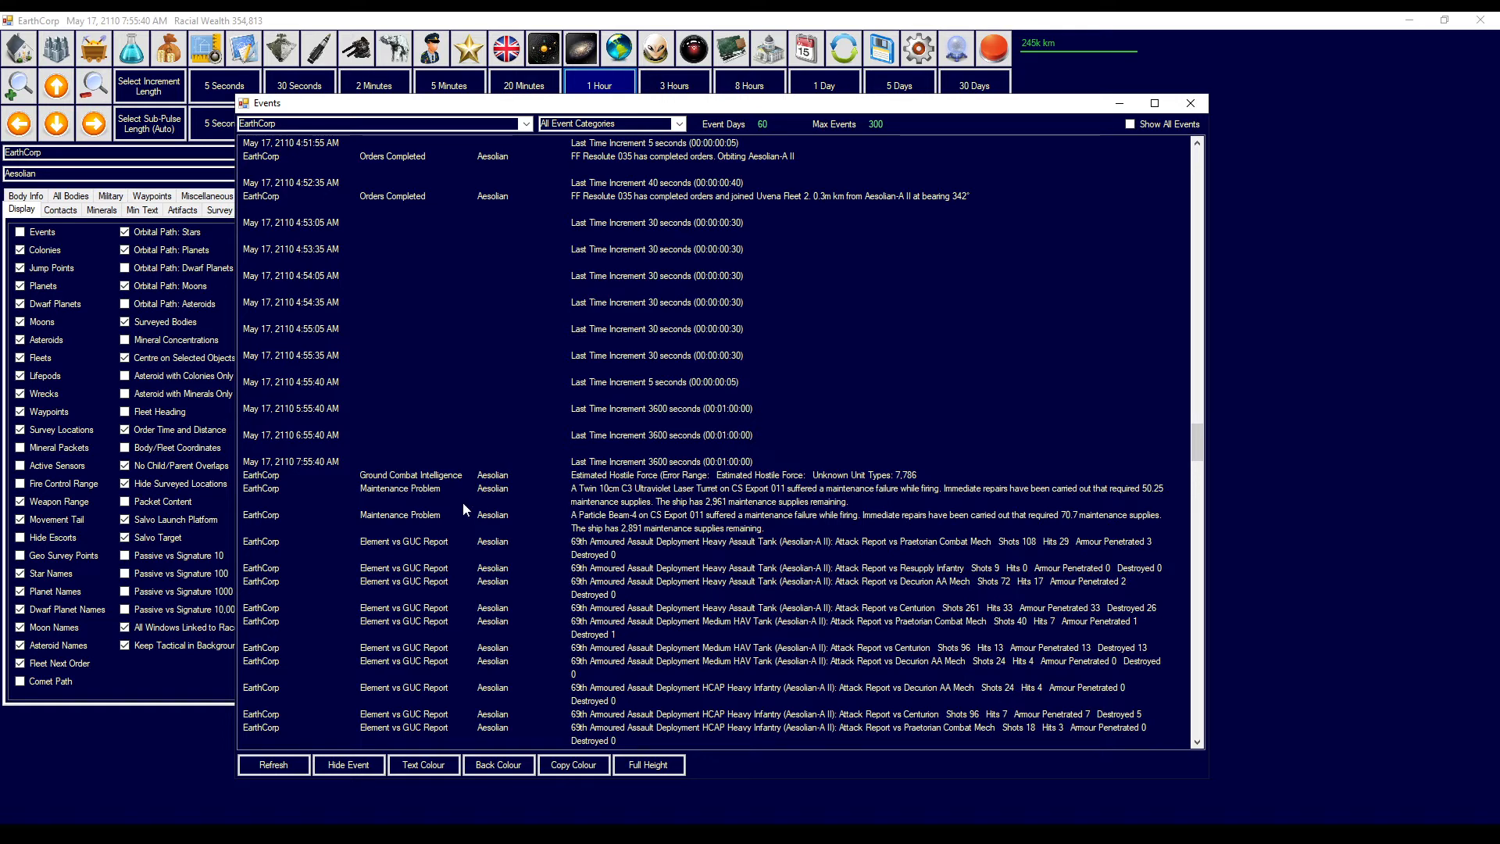
mouse_move(455, 499)
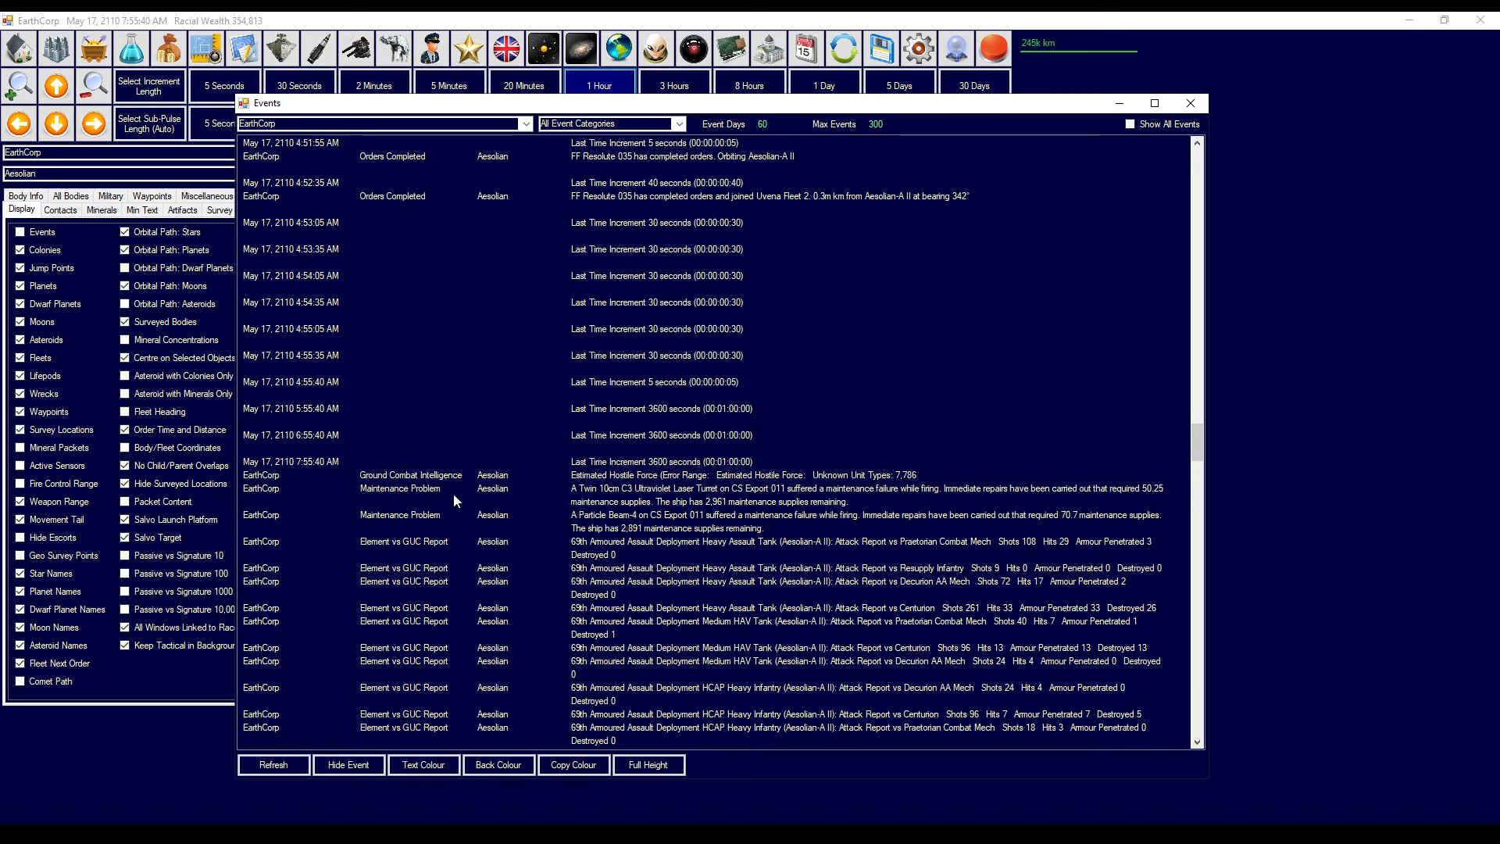
mouse_move(601, 484)
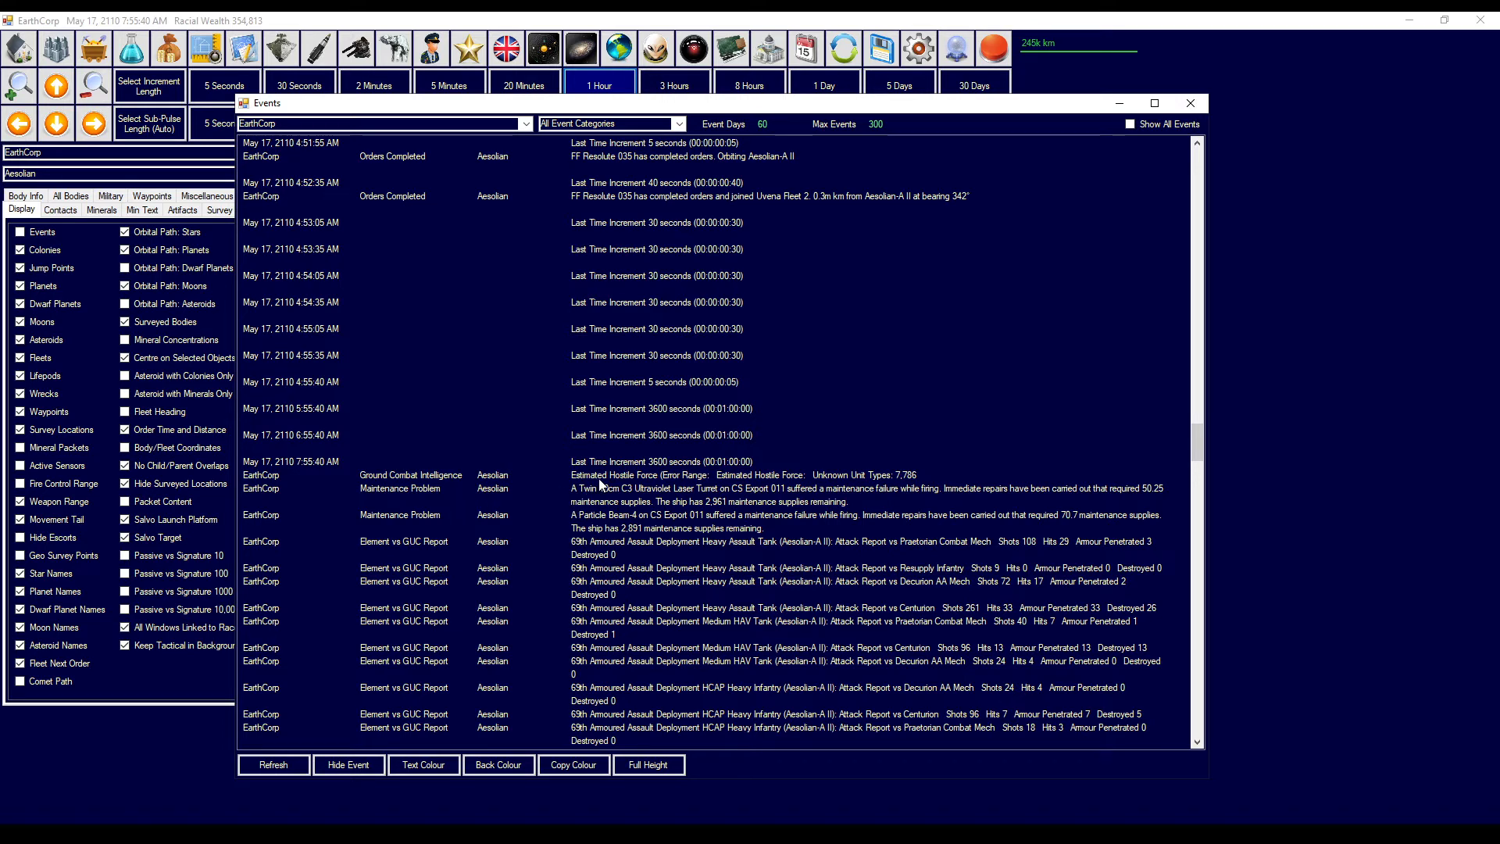
mouse_move(686, 475)
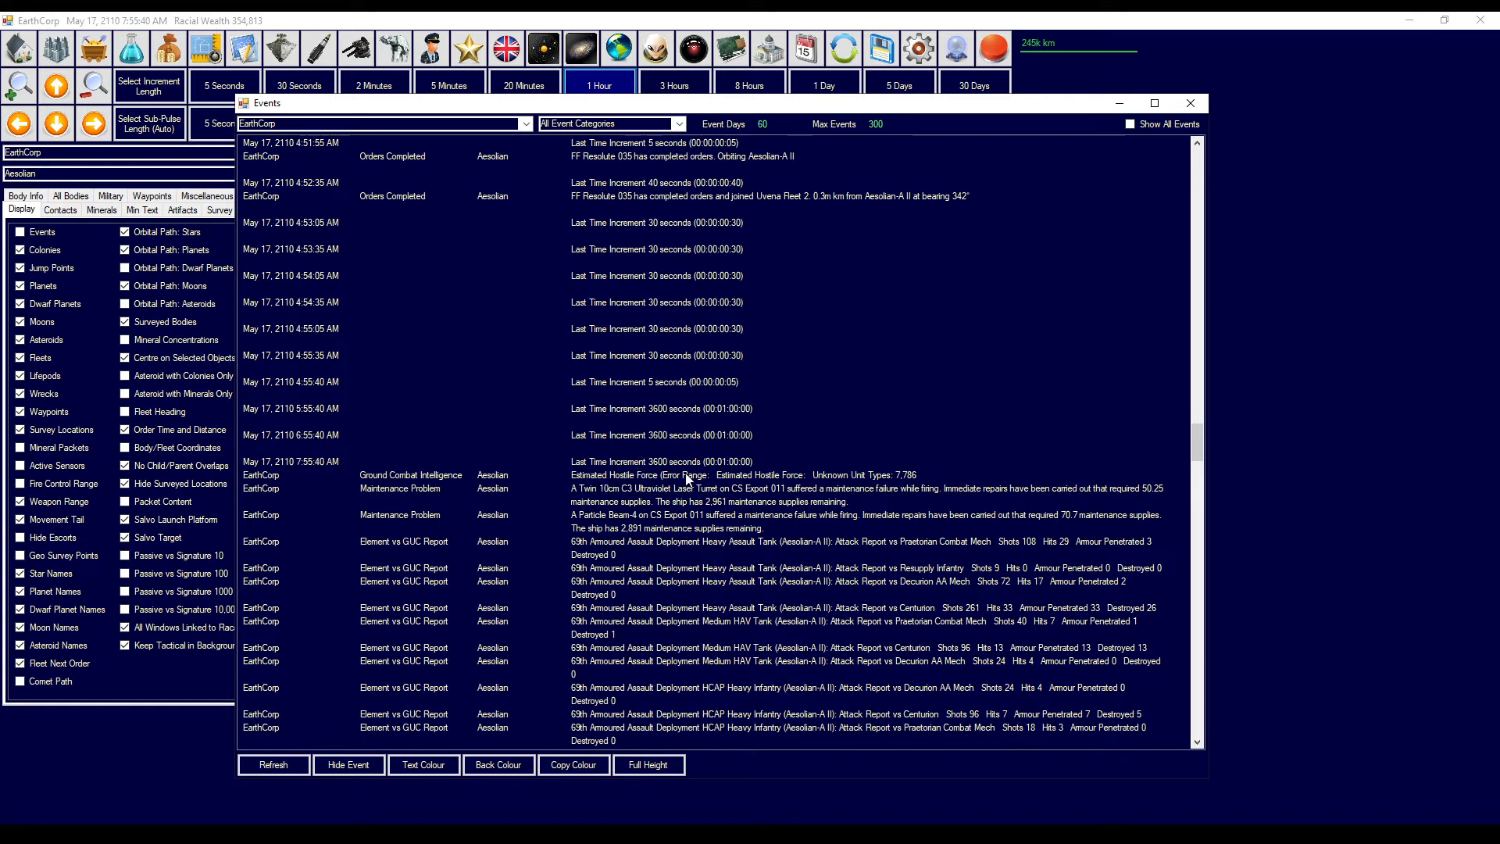
mouse_move(904, 481)
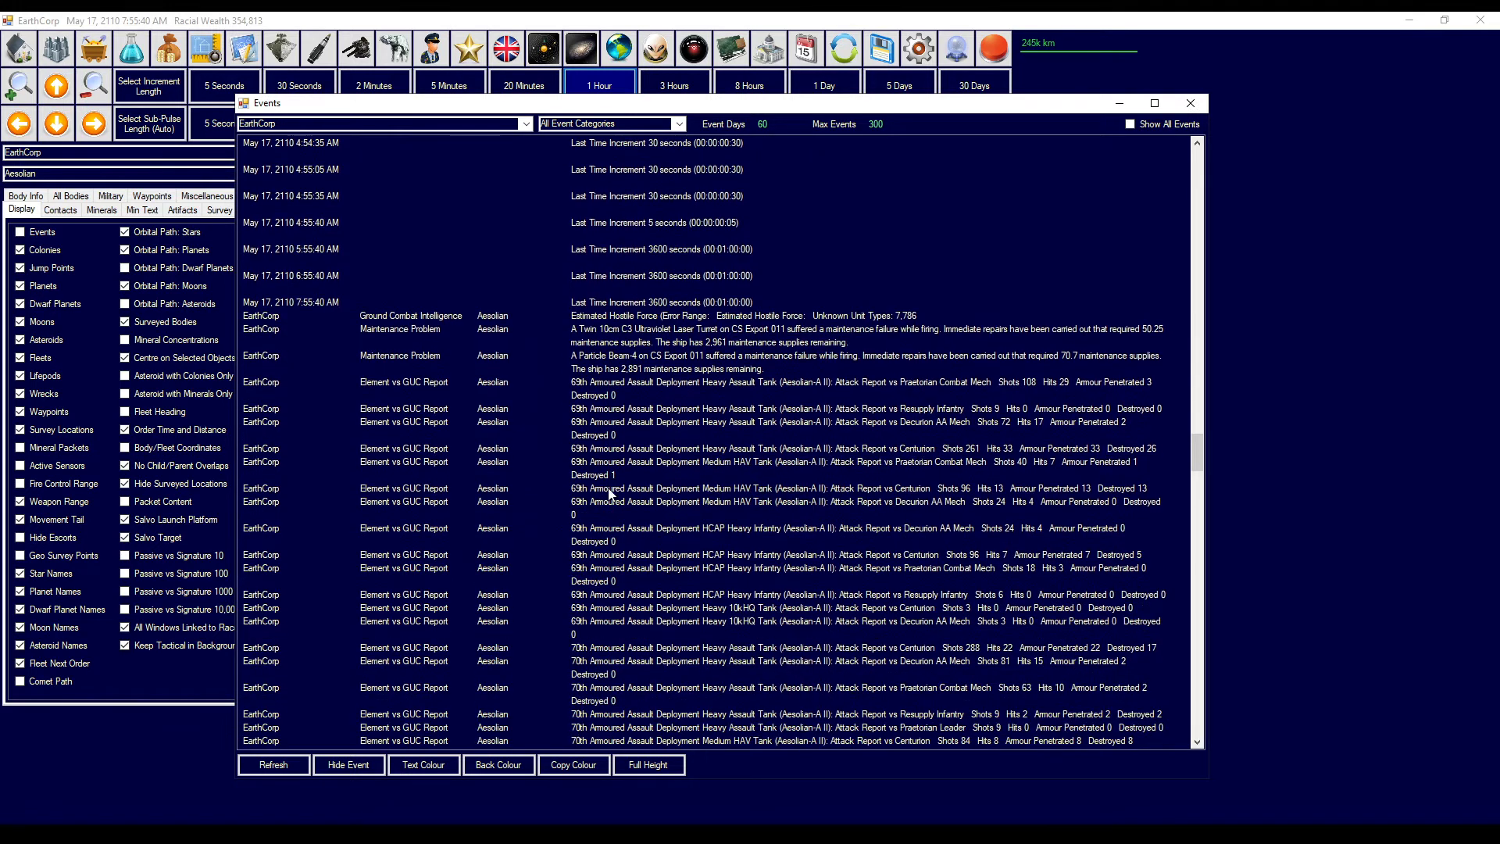
click(426, 382)
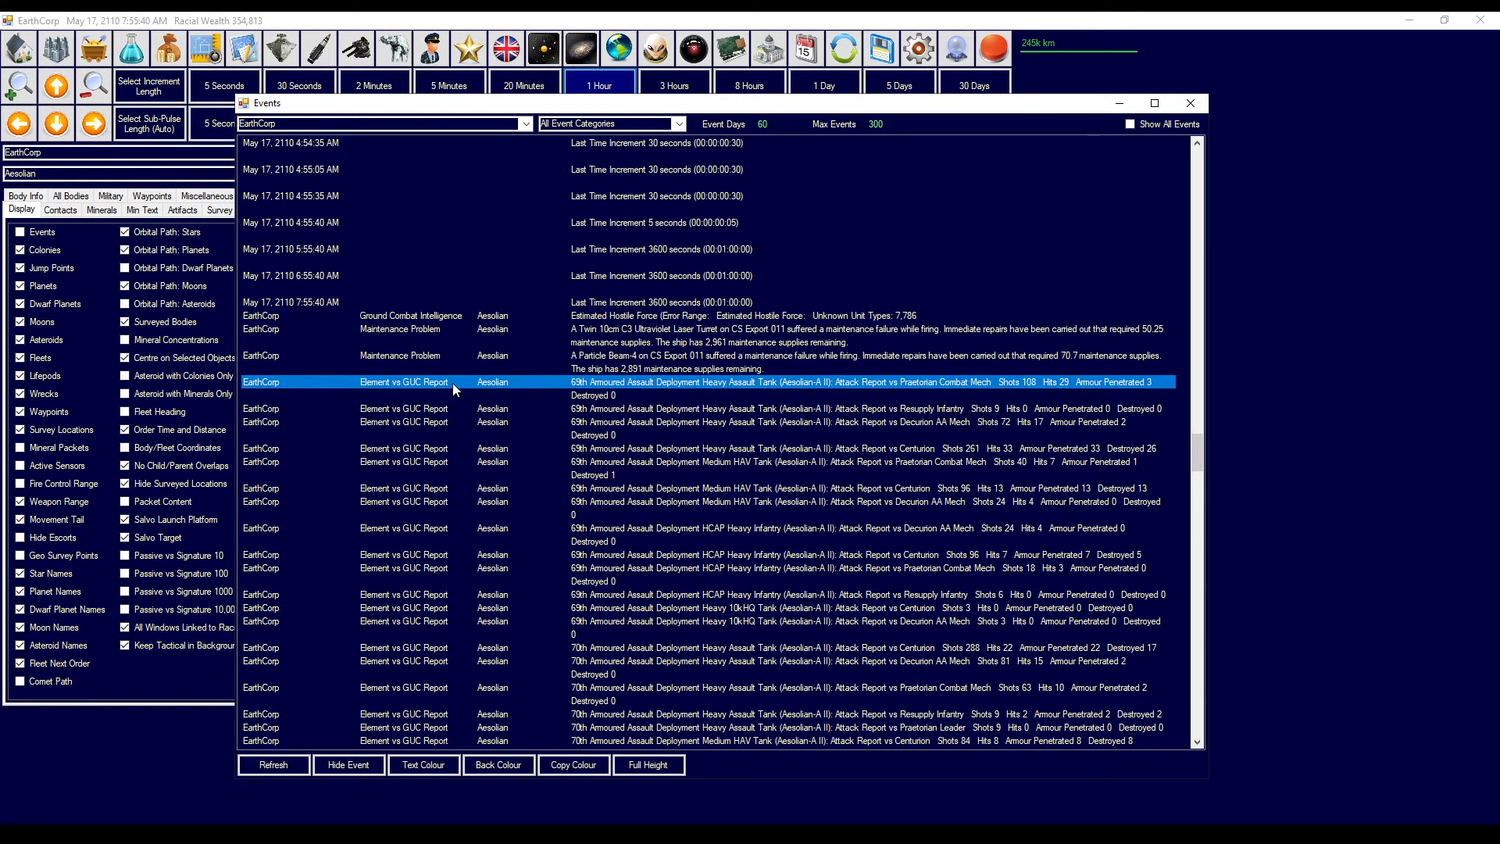
mouse_move(588, 396)
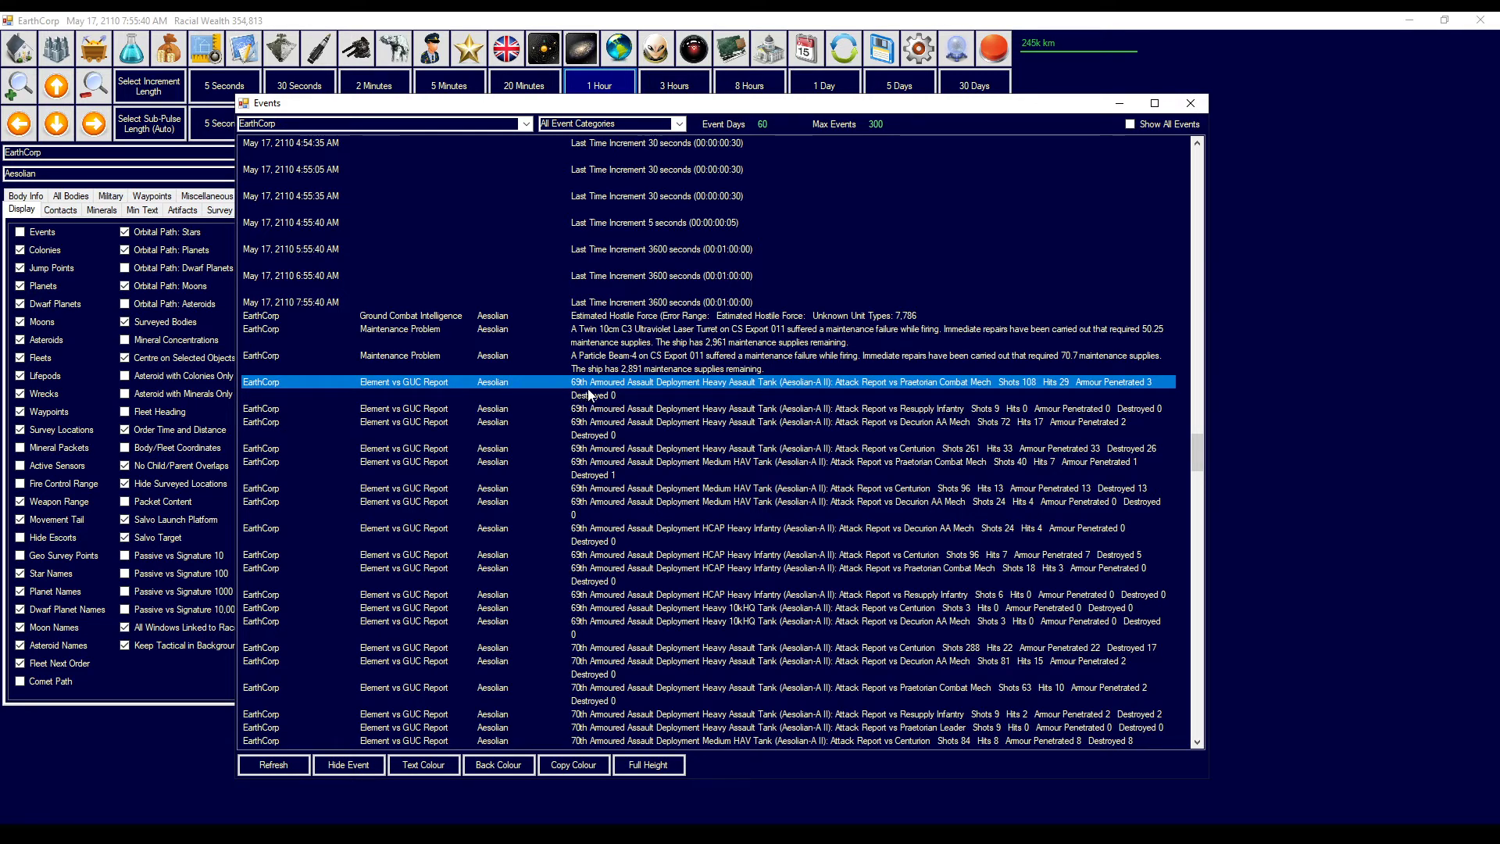
mouse_move(690, 383)
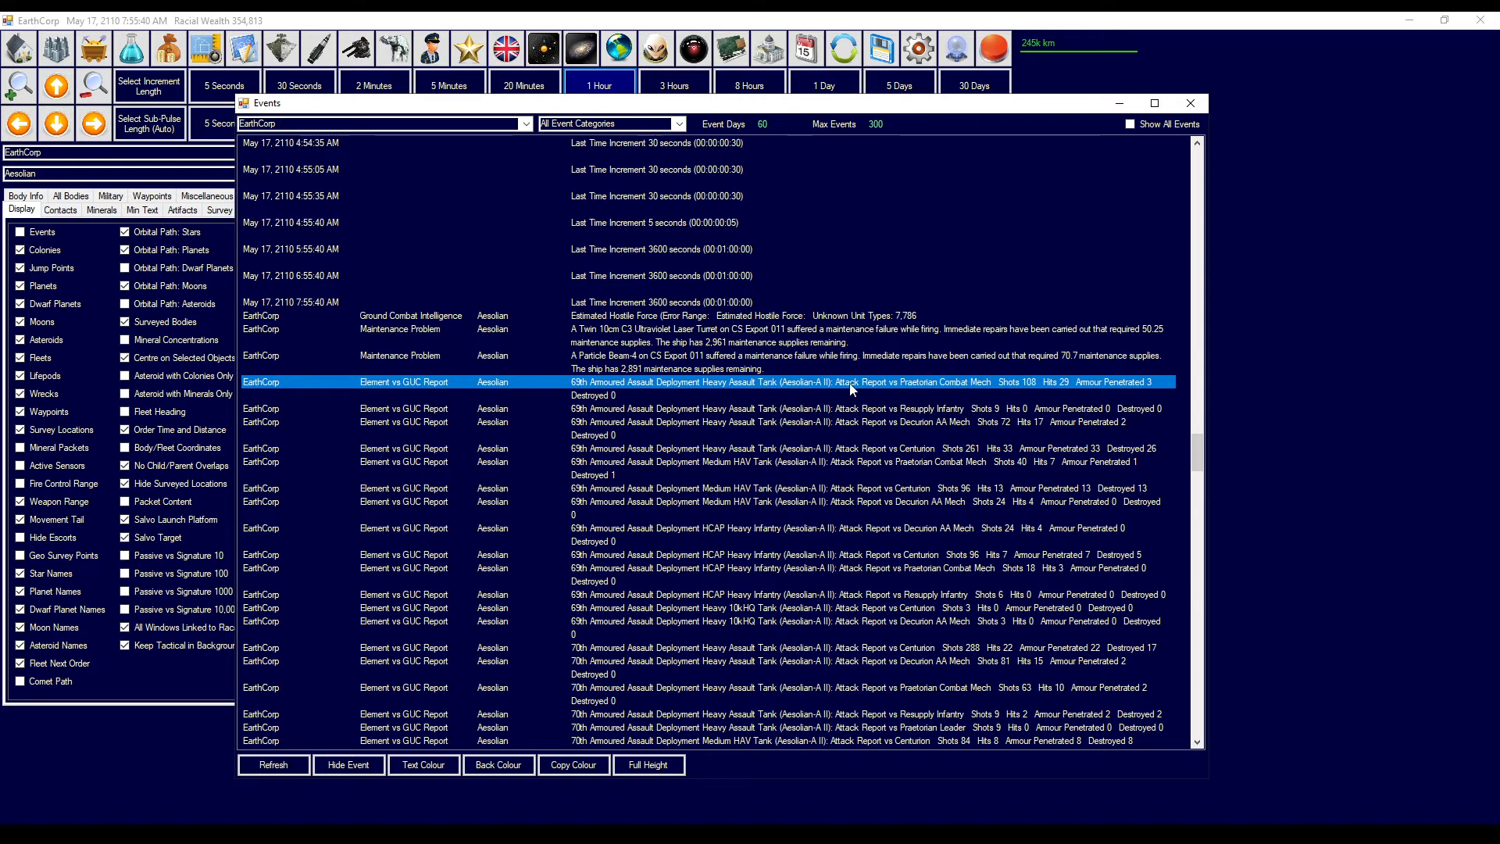
mouse_move(934, 388)
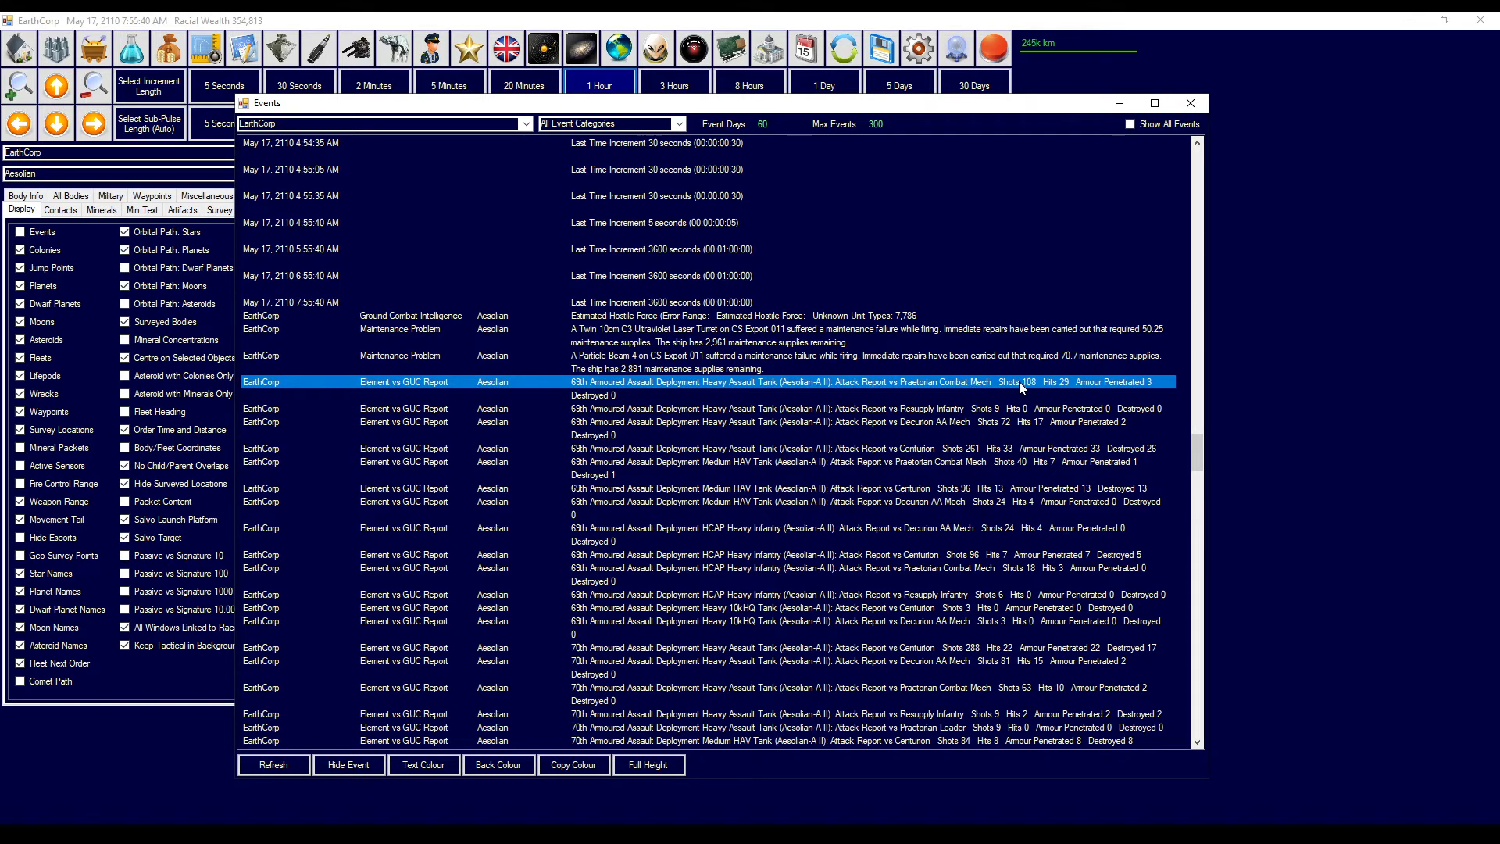
mouse_move(1135, 395)
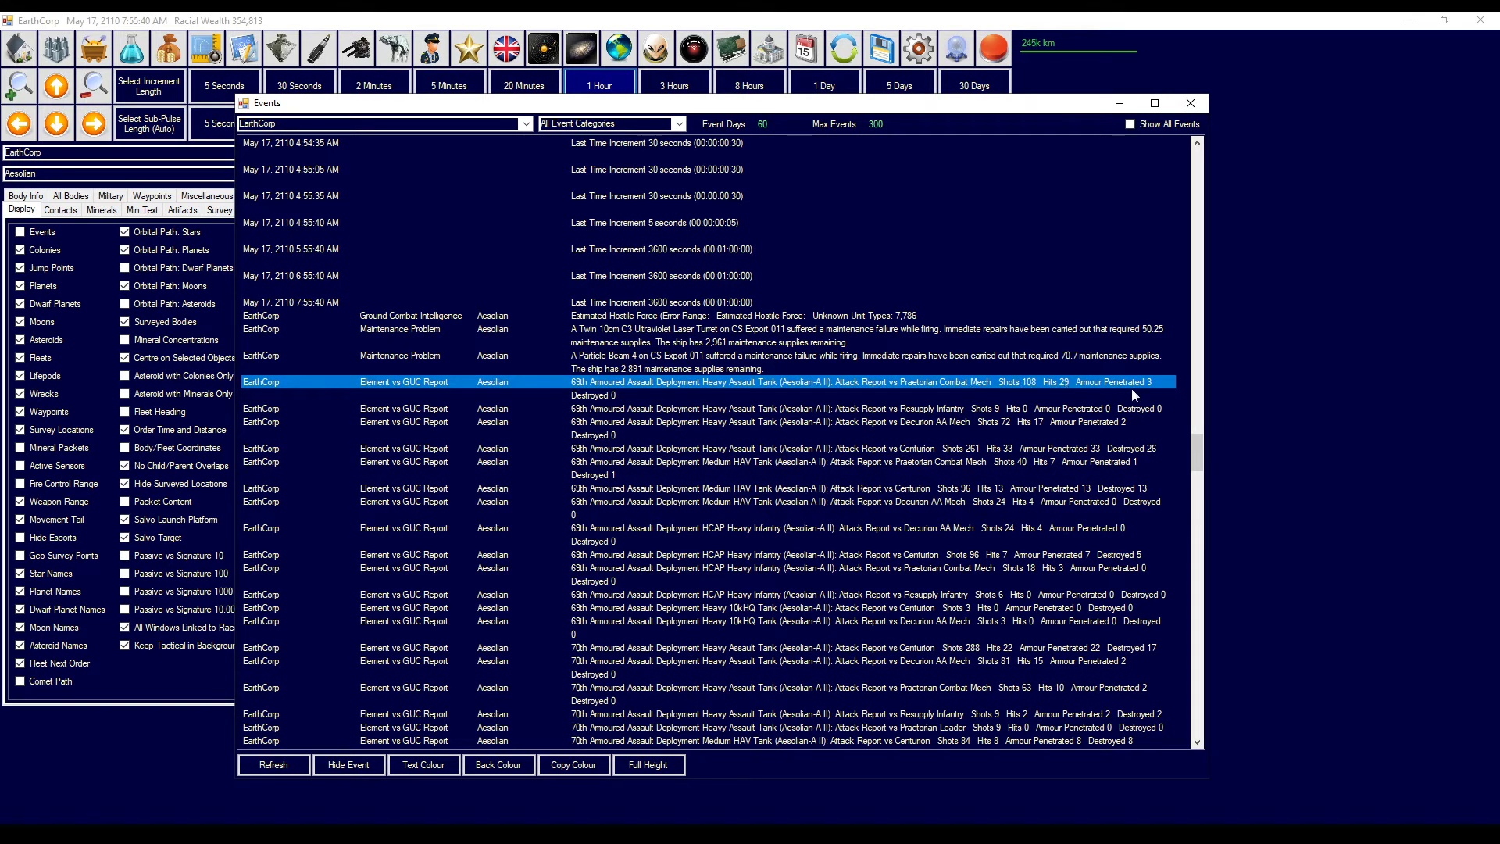
mouse_move(1146, 391)
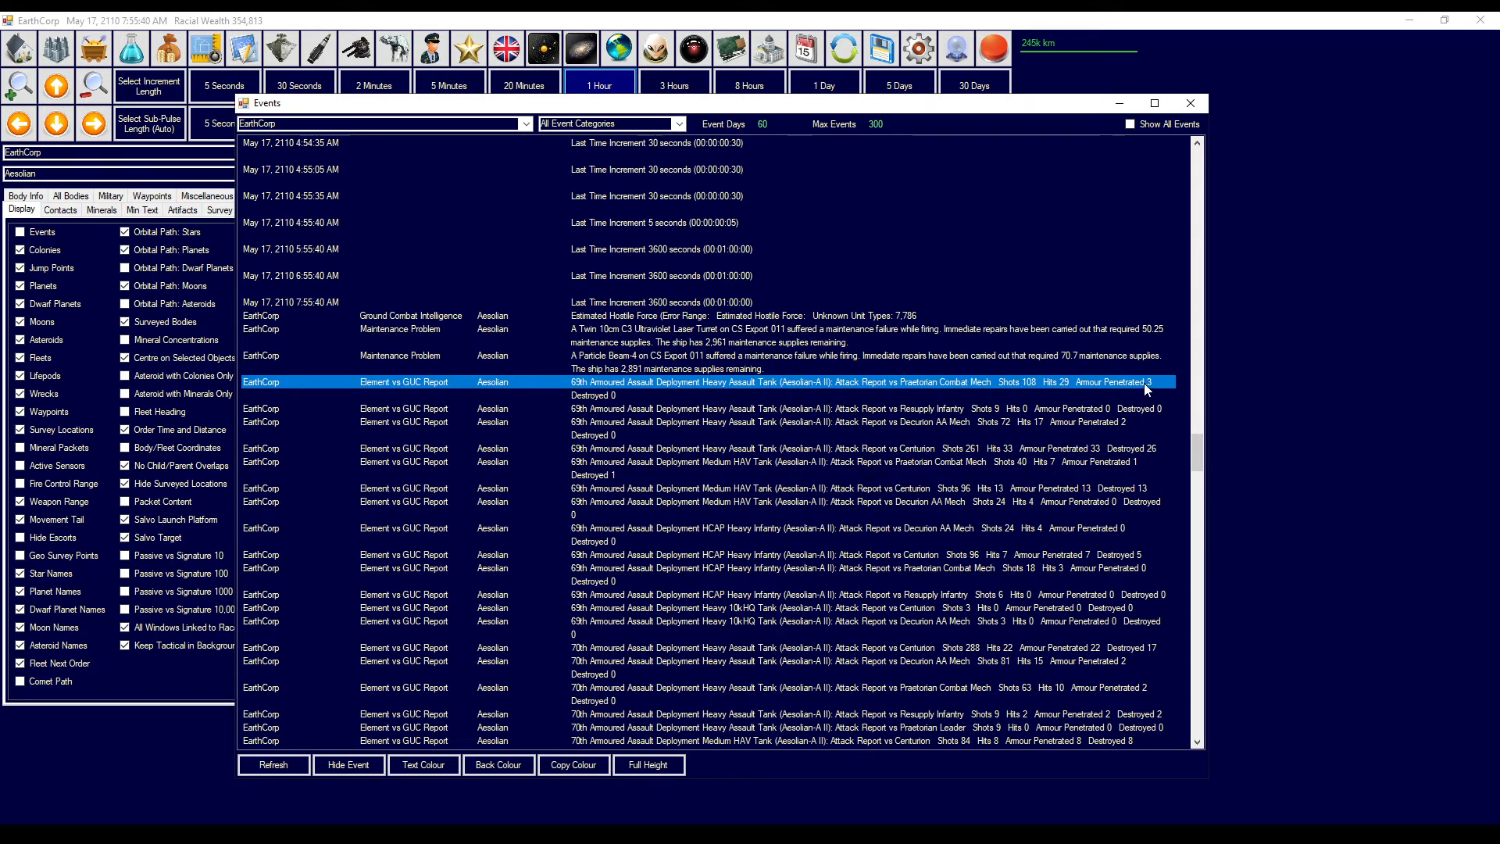
mouse_move(1081, 417)
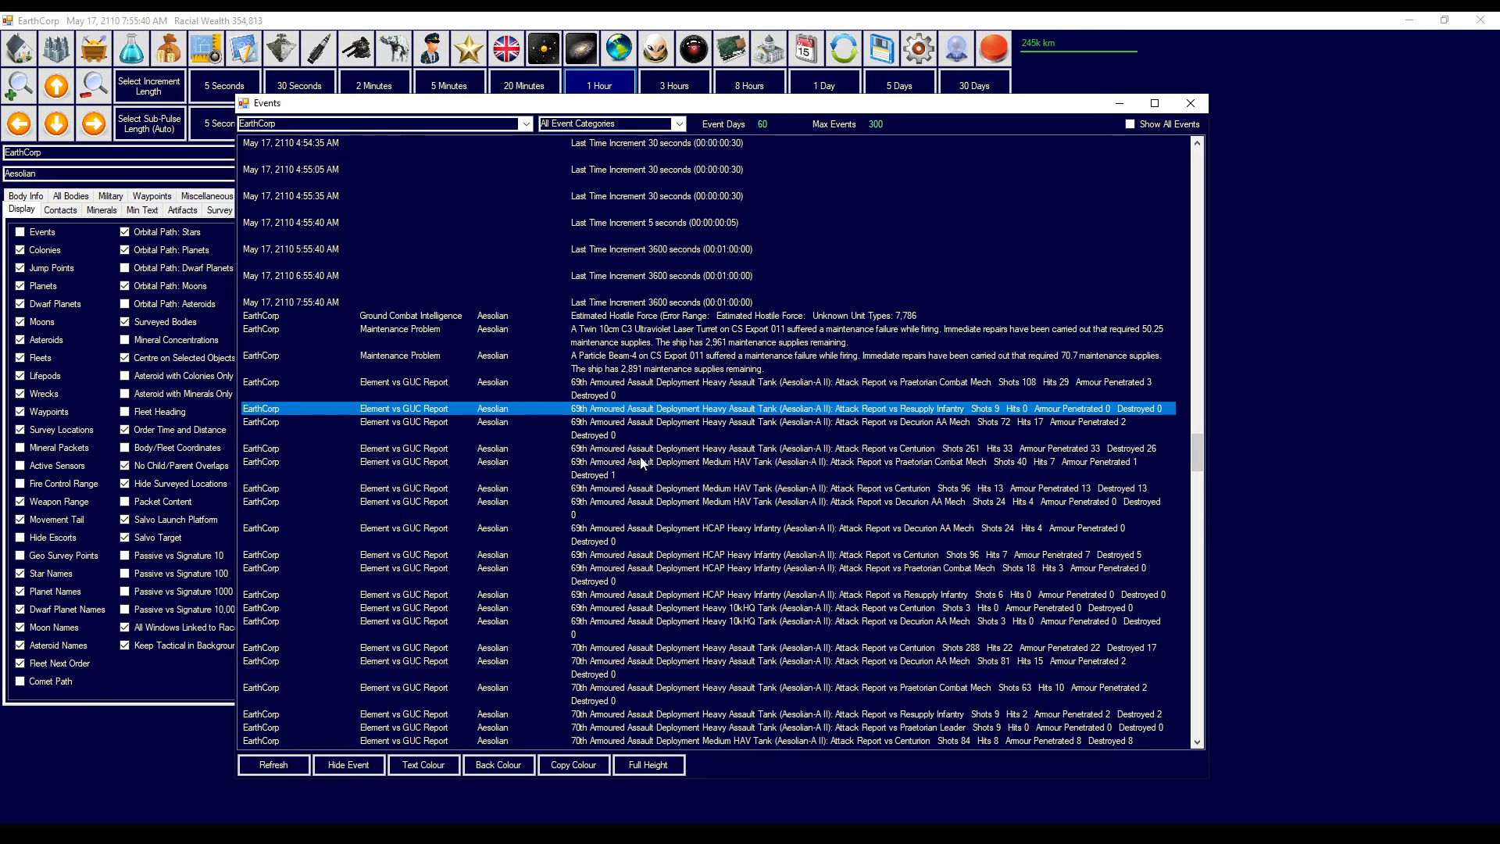
click(640, 447)
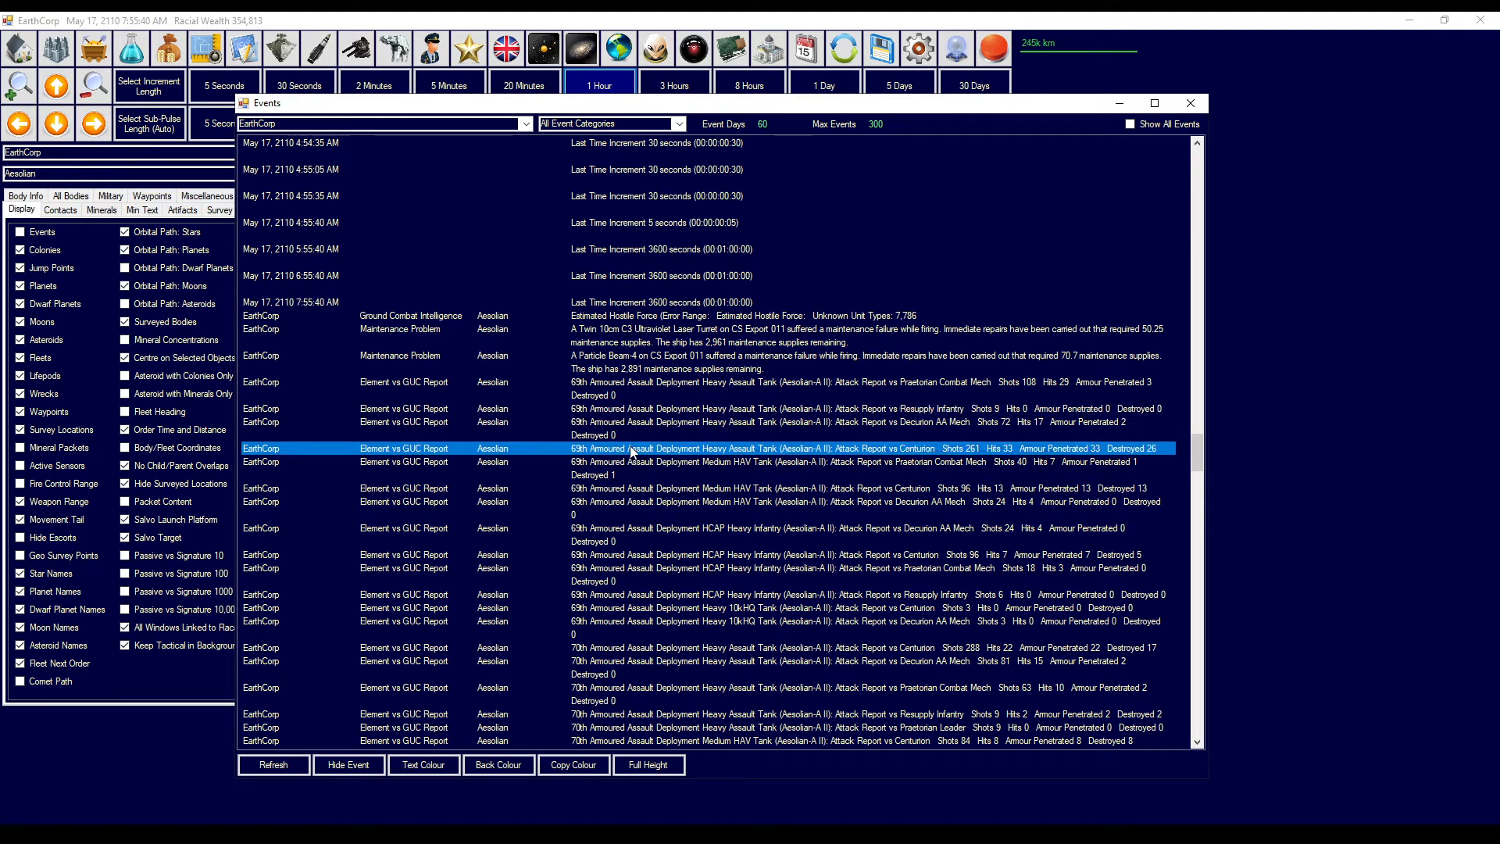
mouse_move(781, 429)
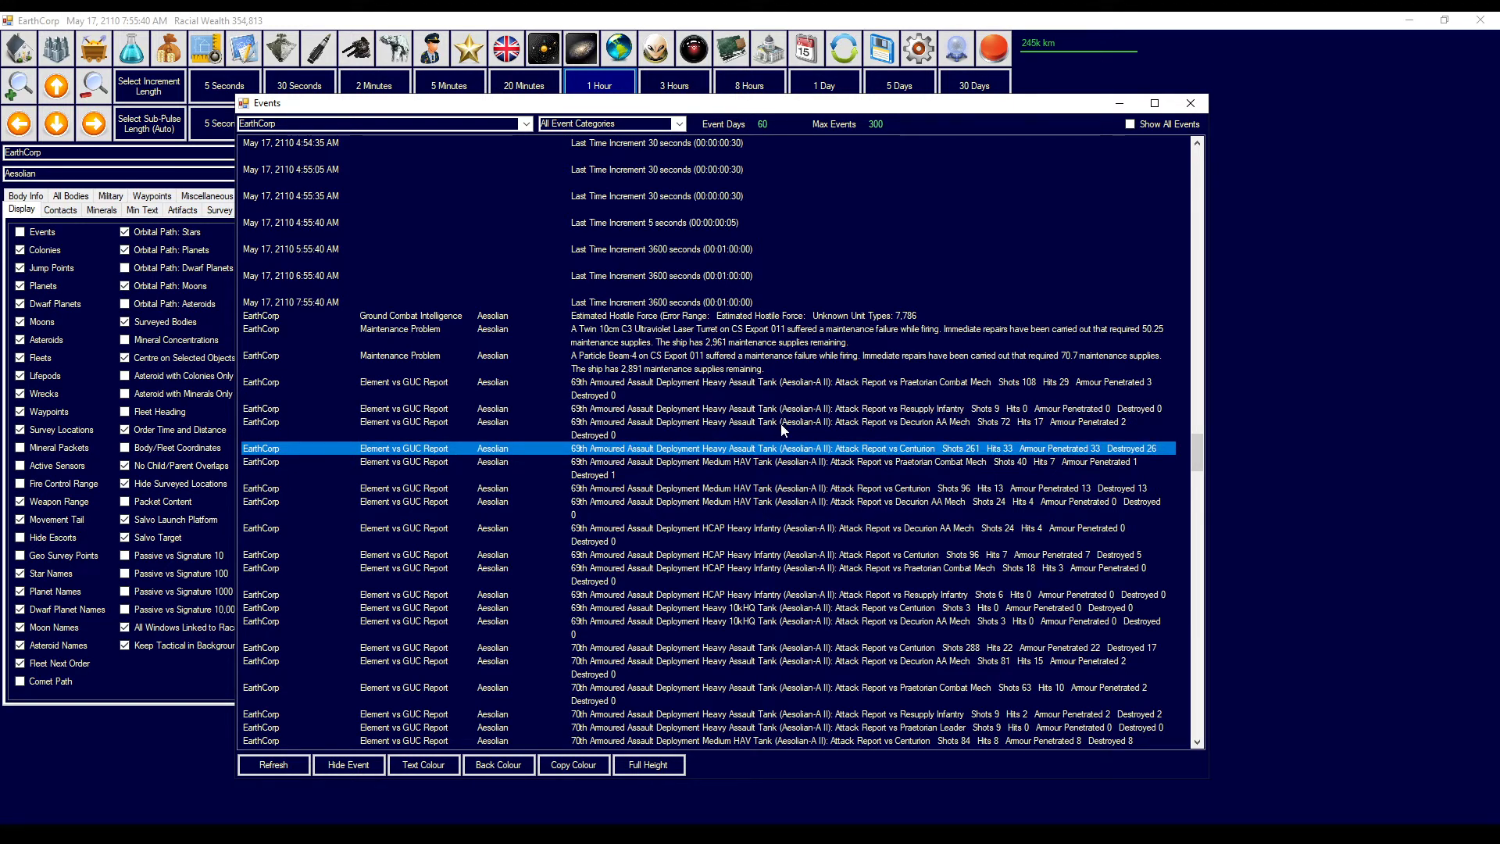
mouse_move(805, 399)
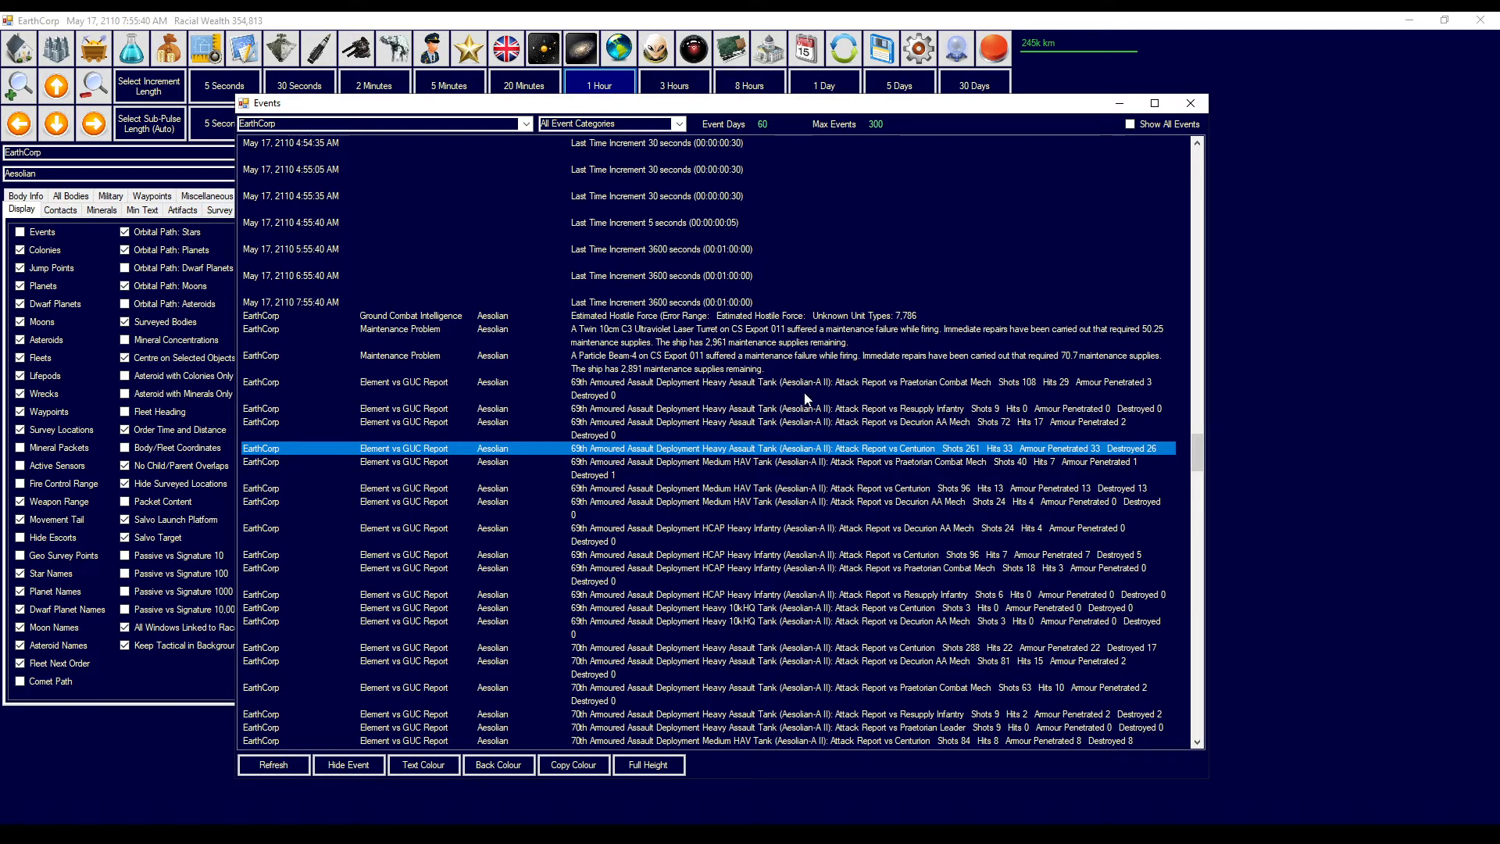
mouse_move(822, 425)
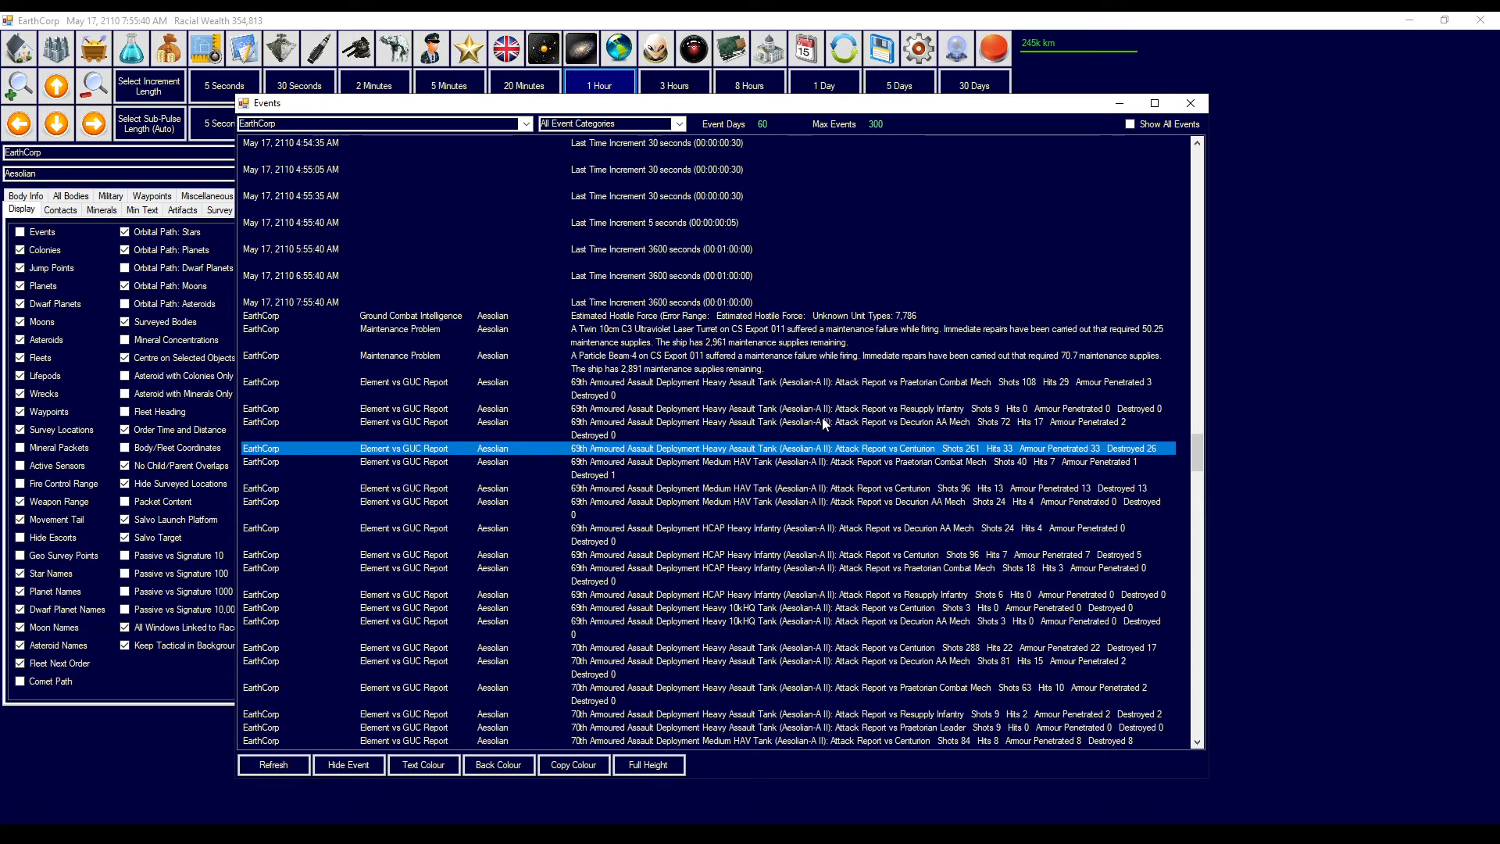
mouse_move(955, 414)
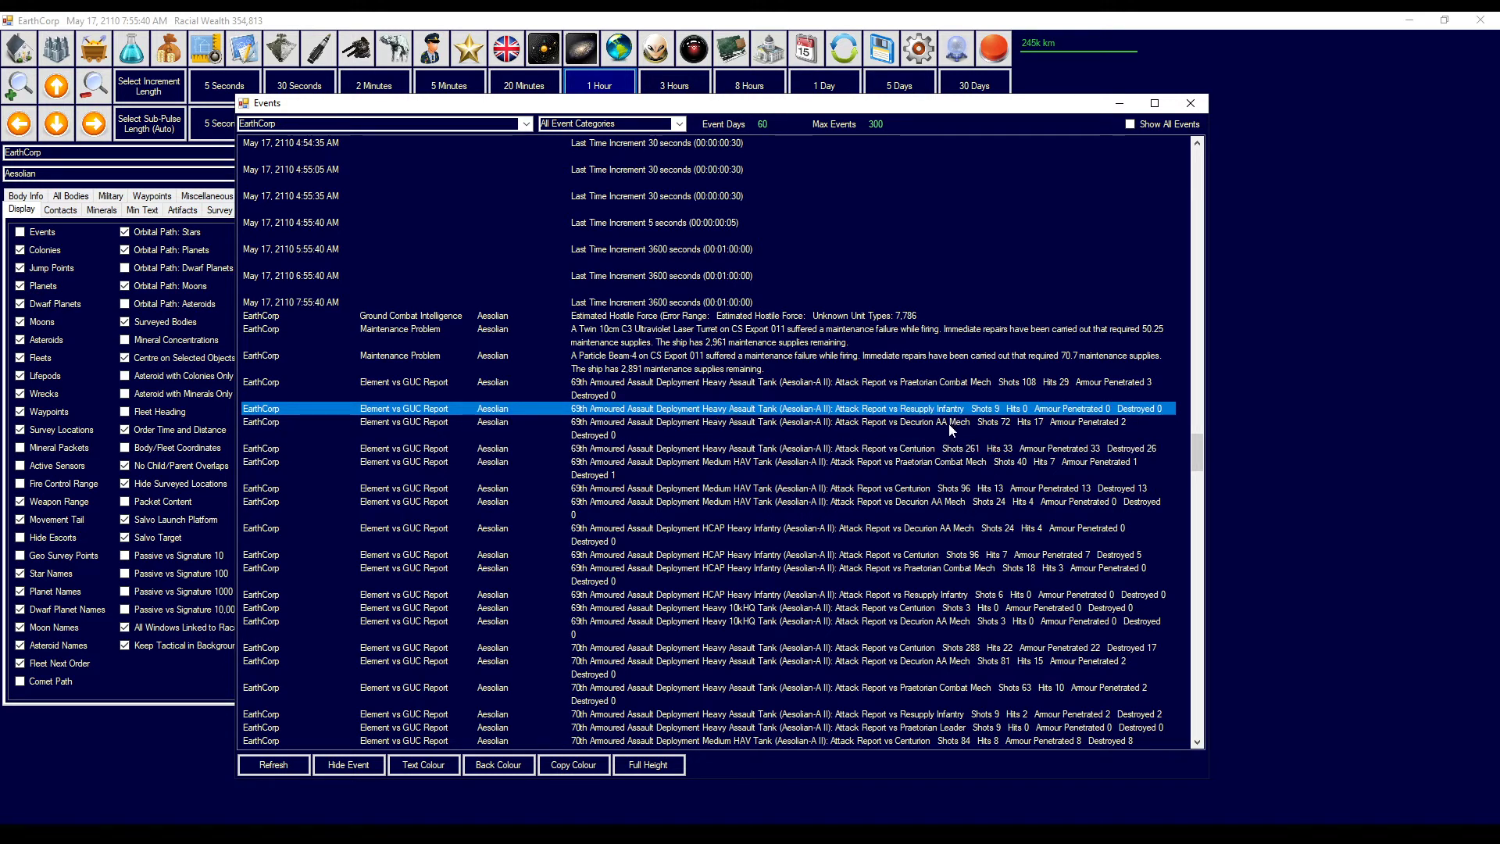
click(669, 422)
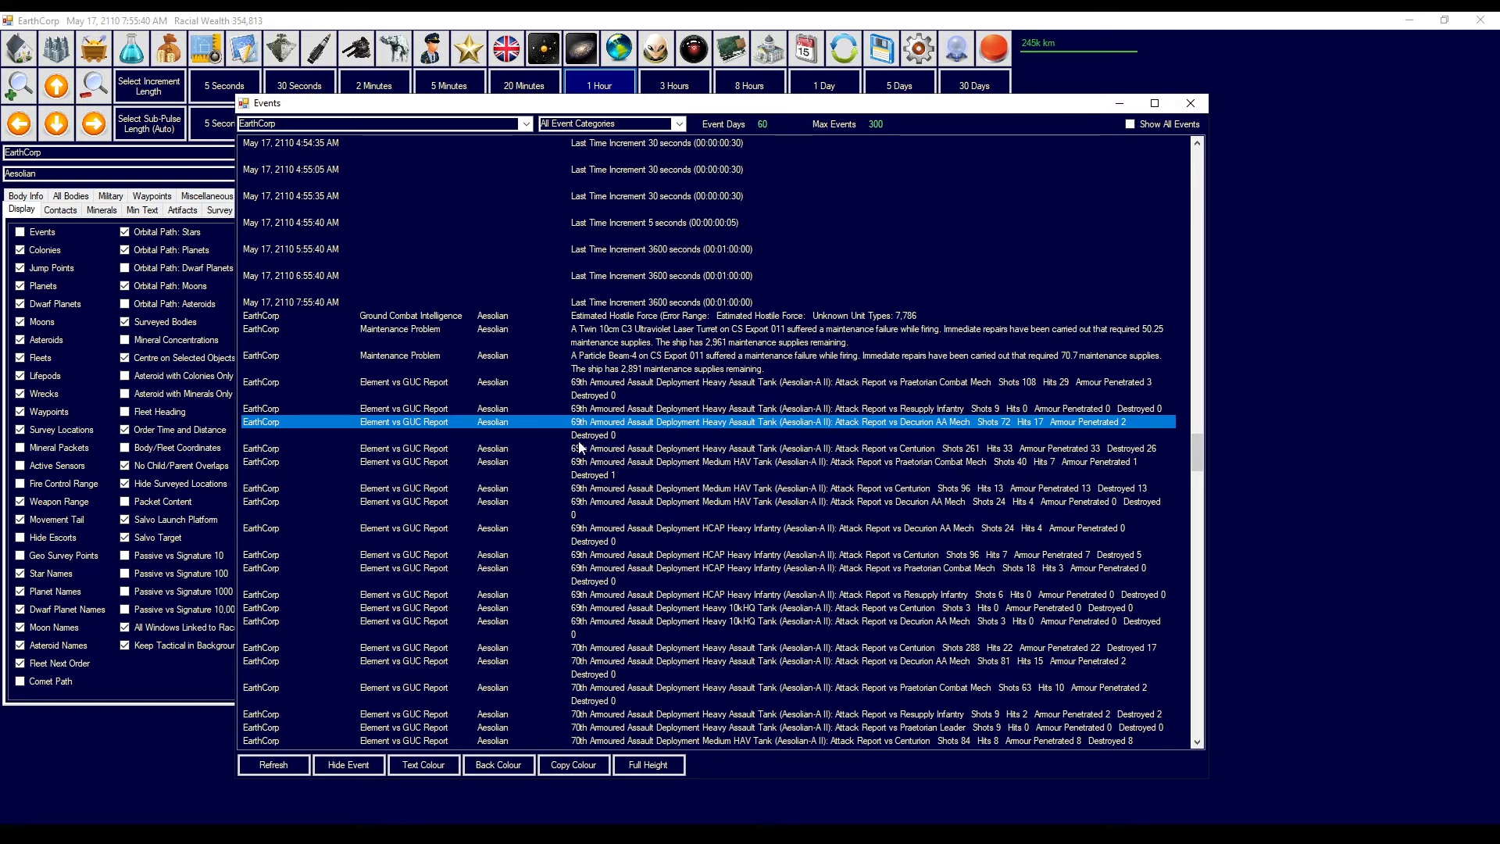
mouse_move(1116, 442)
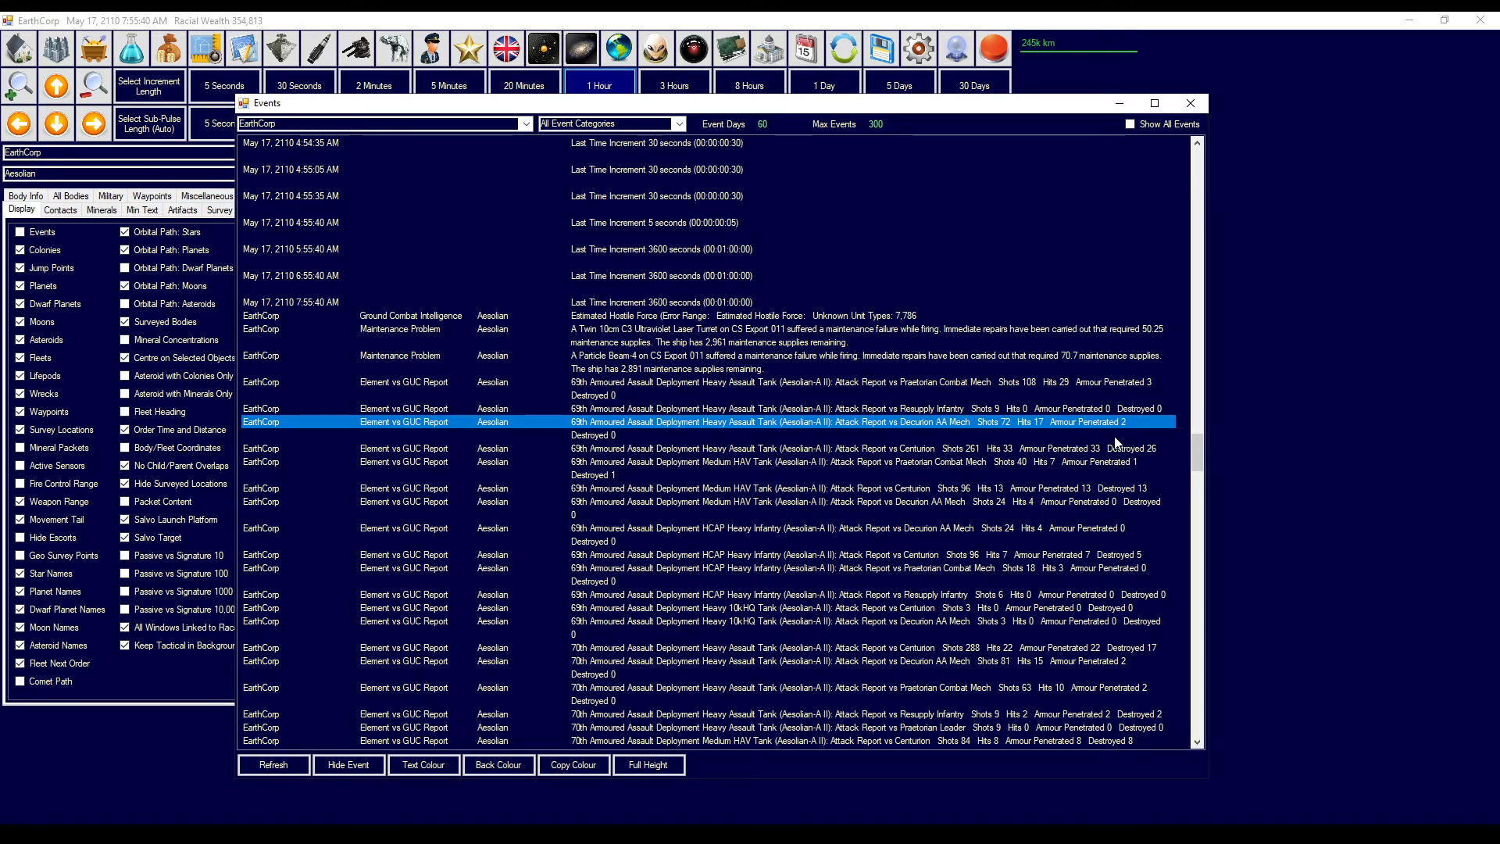
click(909, 448)
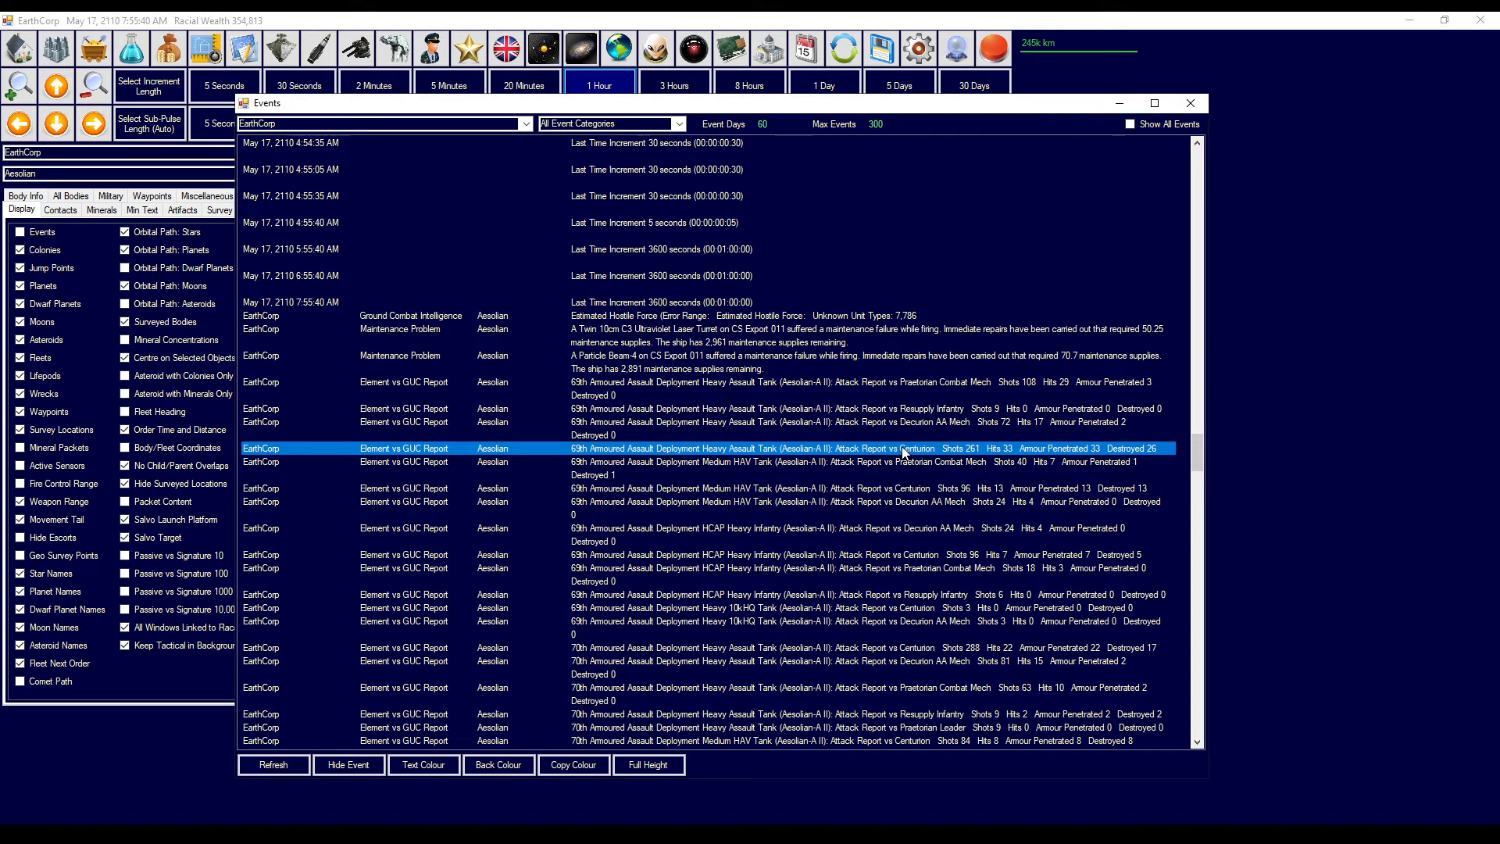
mouse_move(1147, 448)
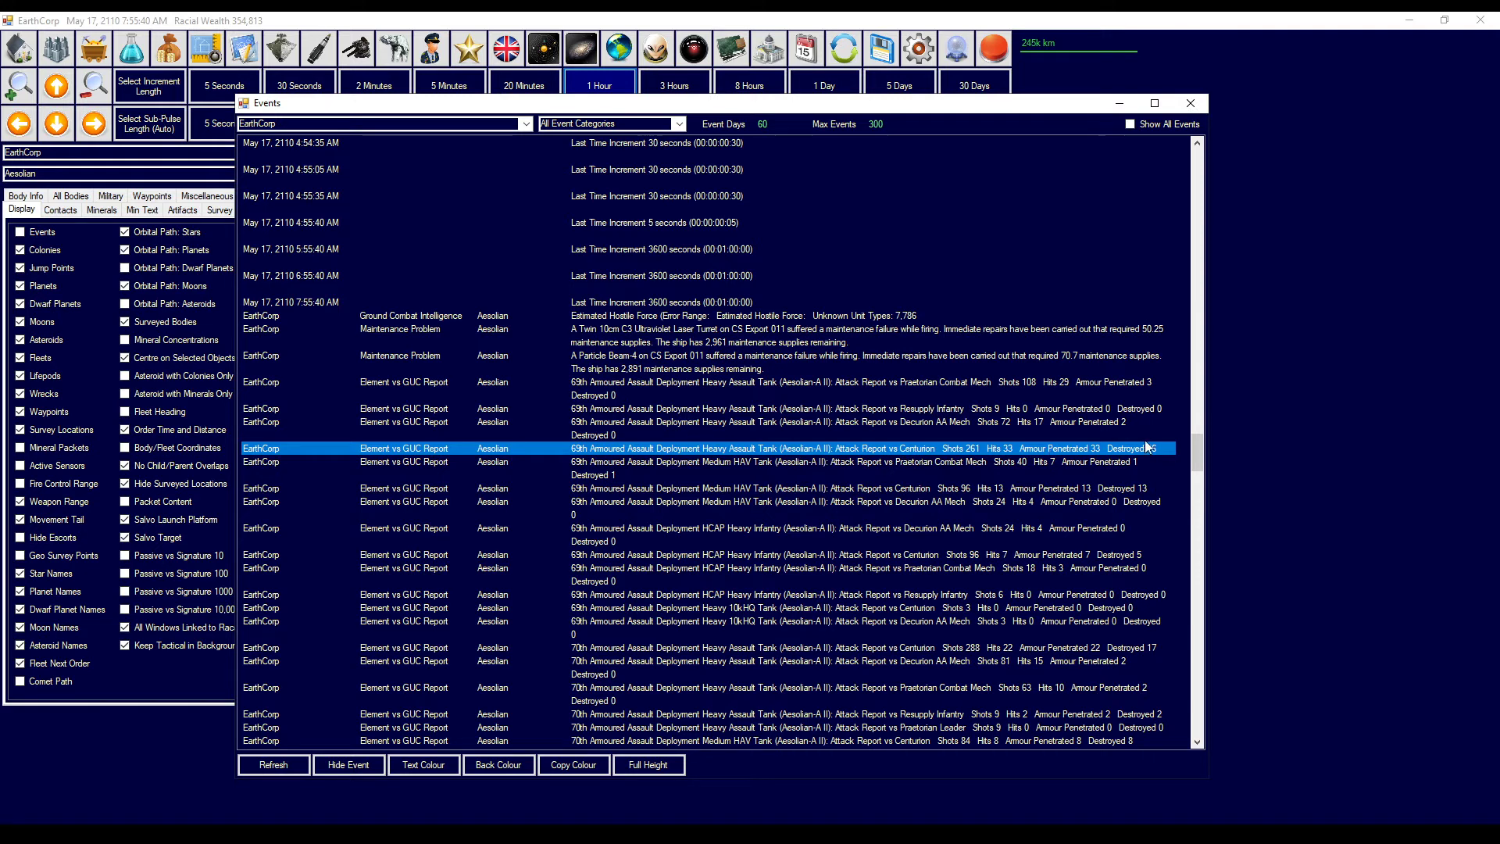
mouse_move(831, 465)
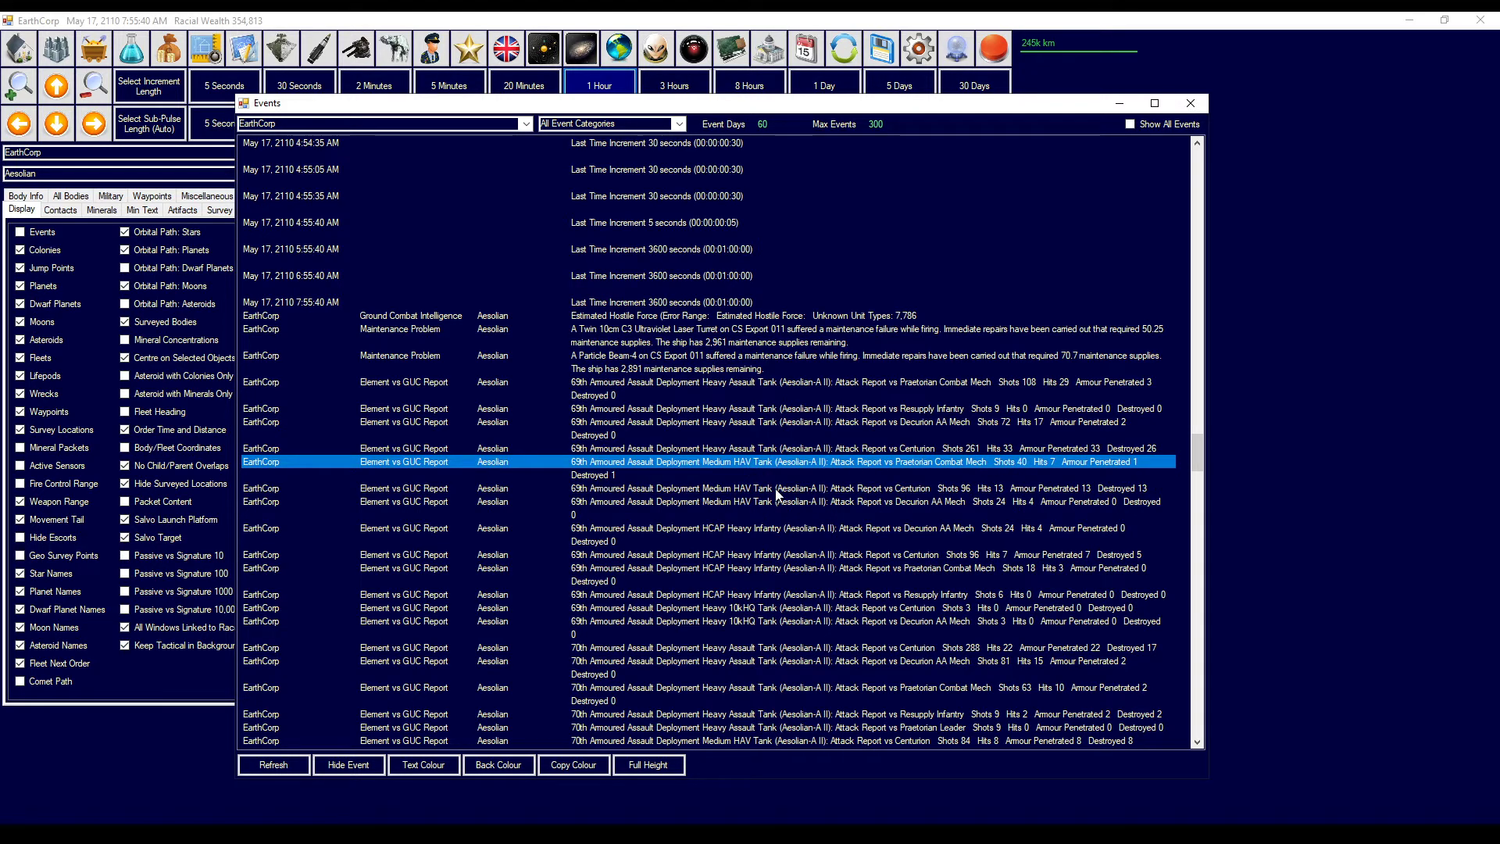
mouse_move(794, 493)
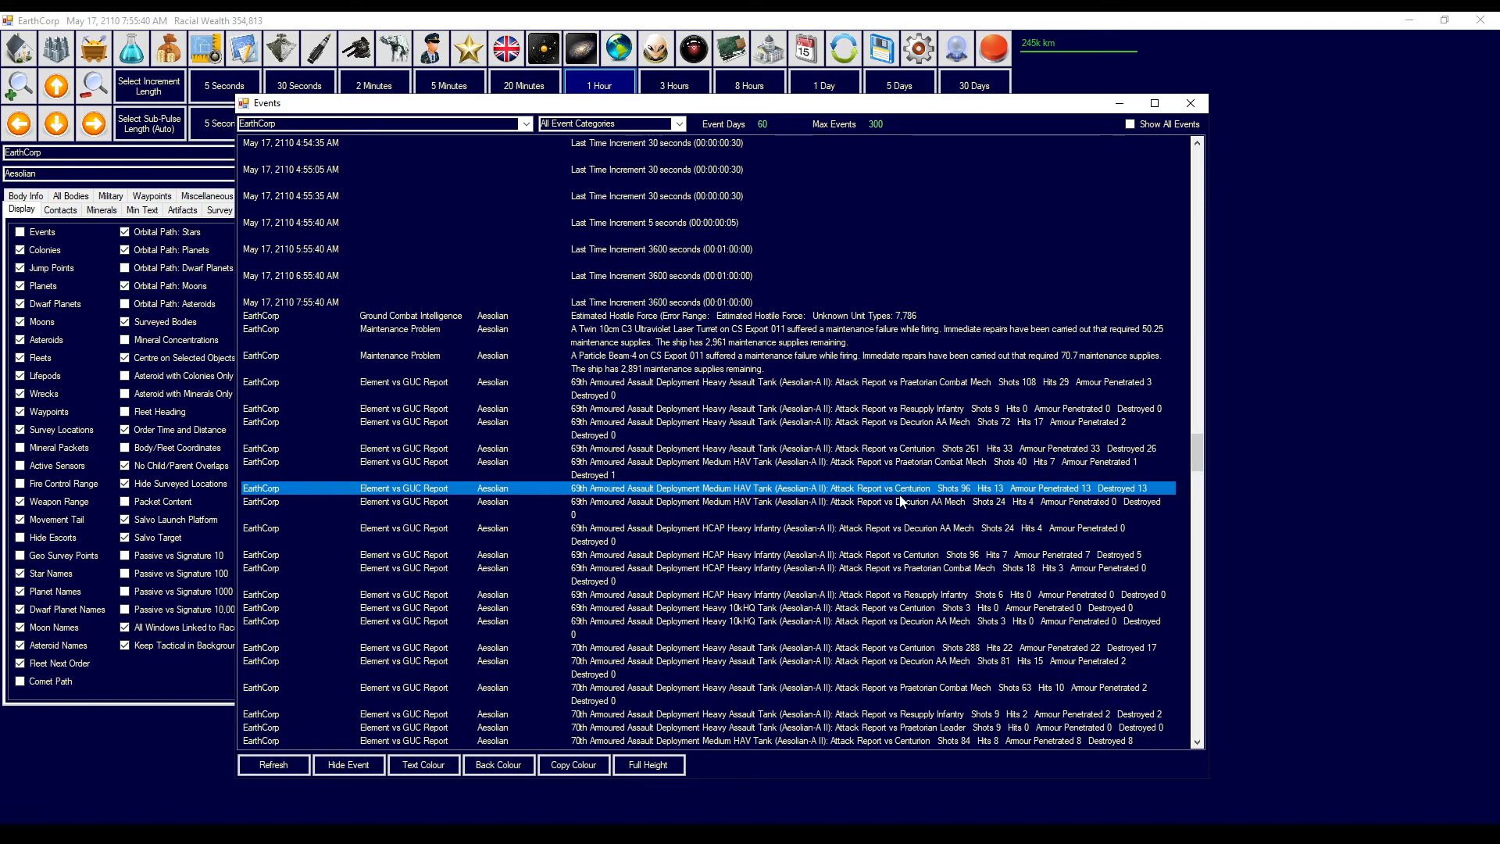
mouse_move(936, 508)
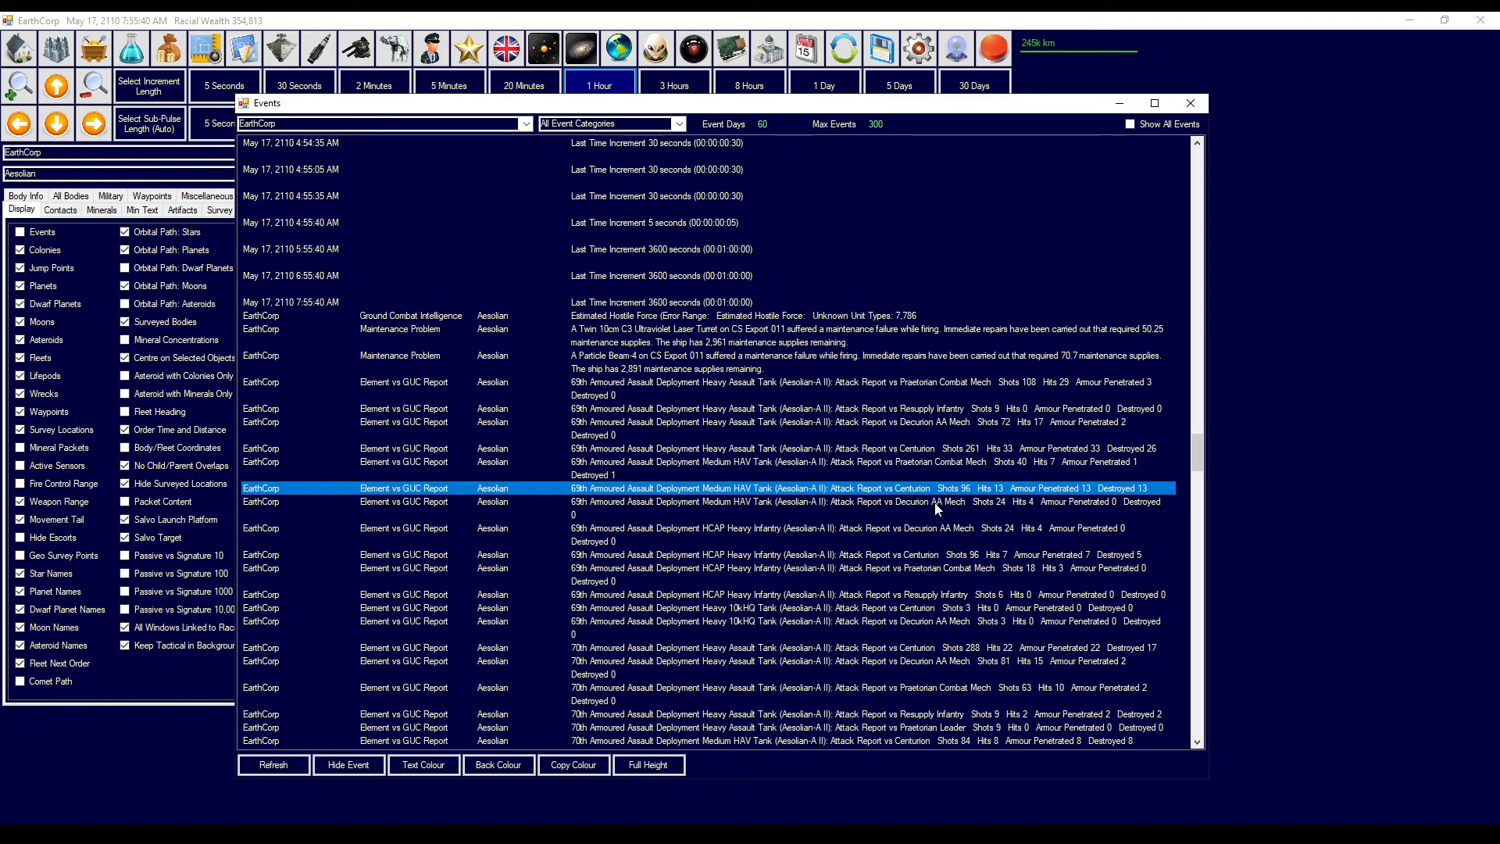
click(861, 501)
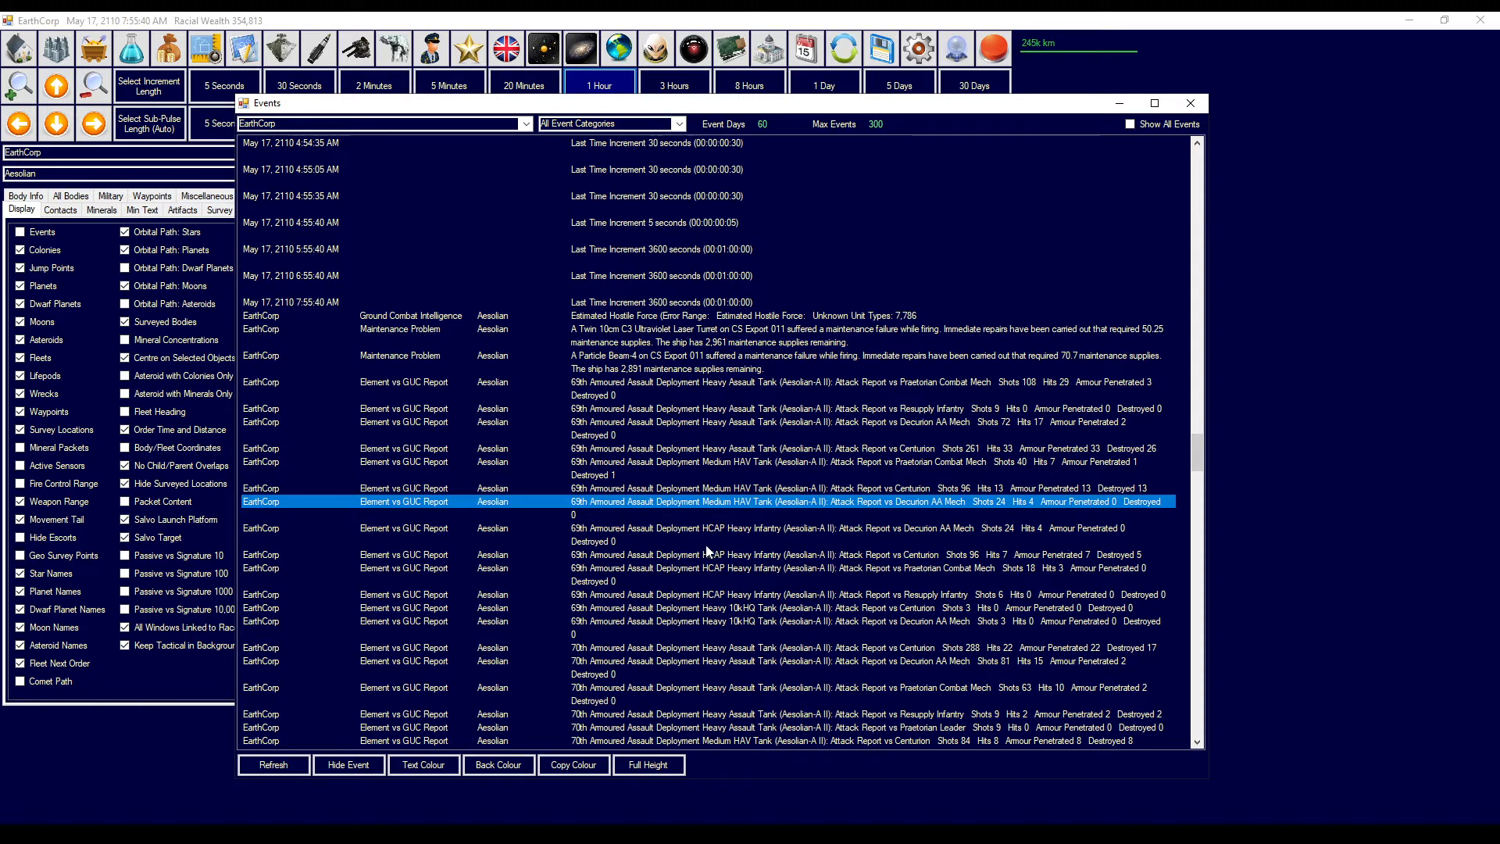
mouse_move(717, 567)
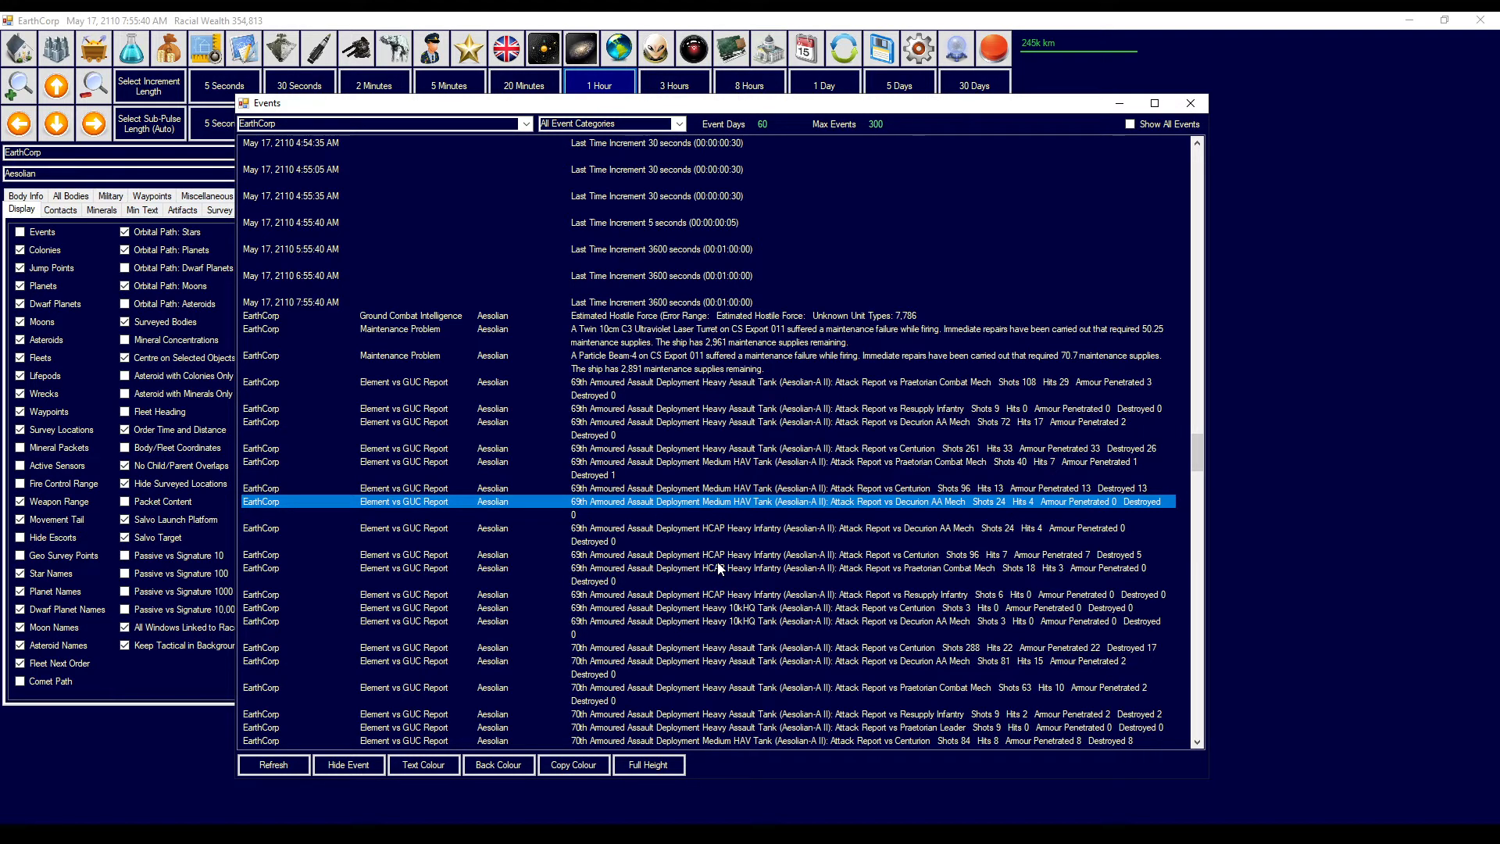
click(717, 567)
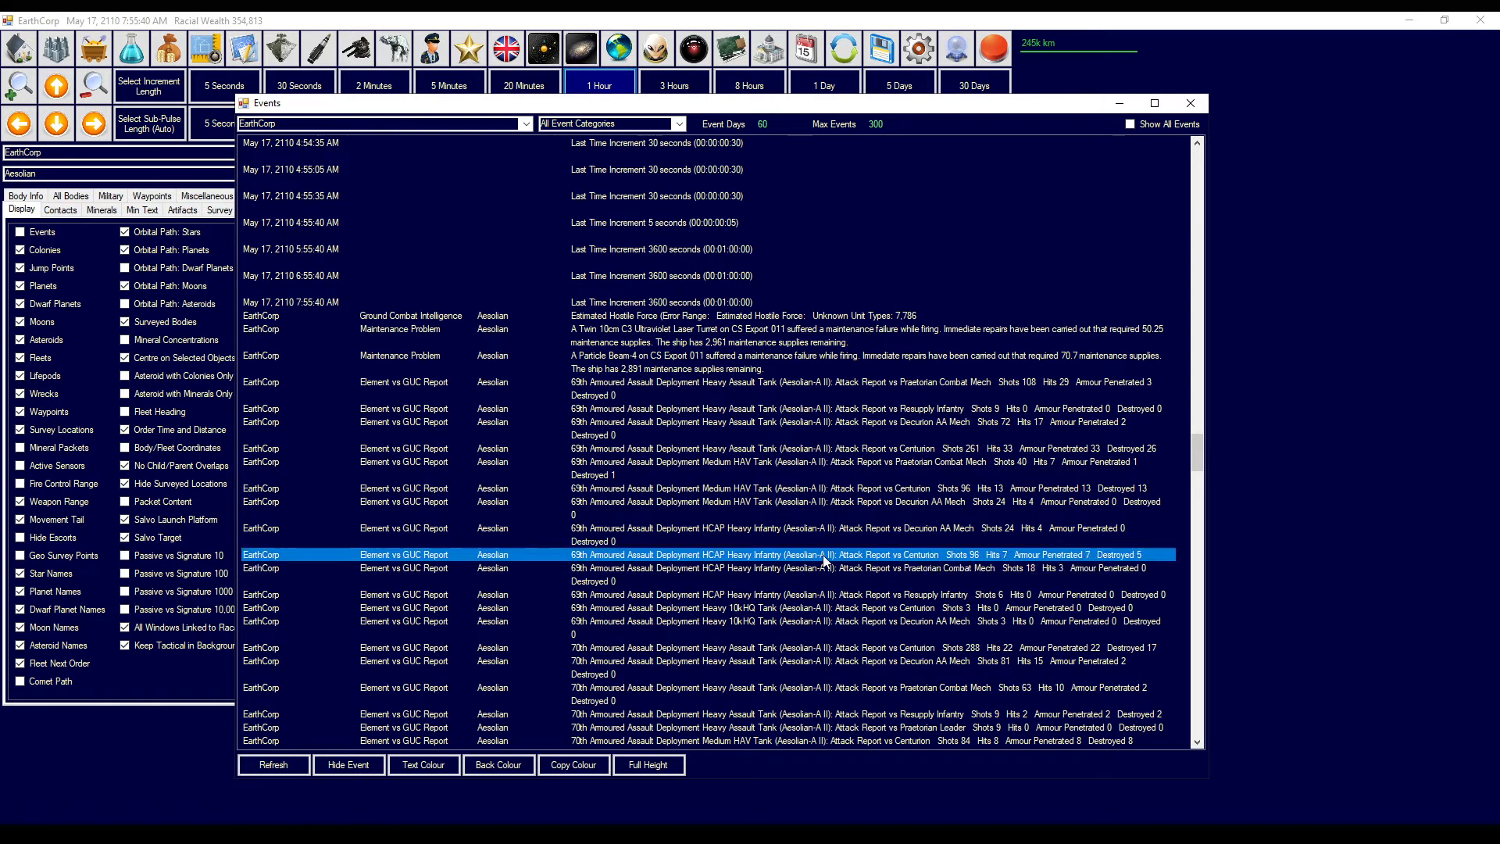
mouse_move(733, 533)
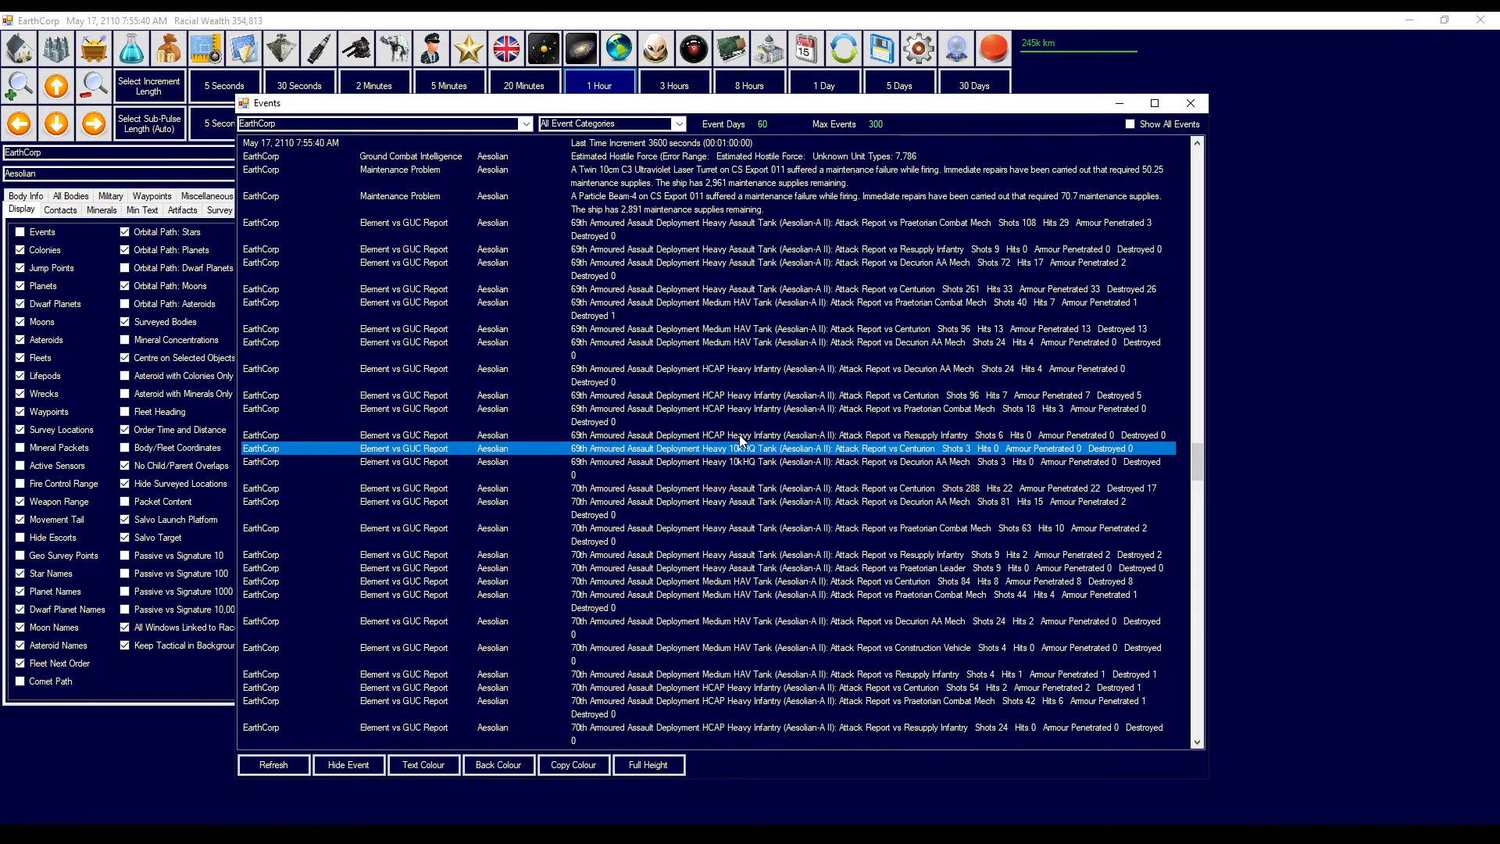
scroll(down, 3)
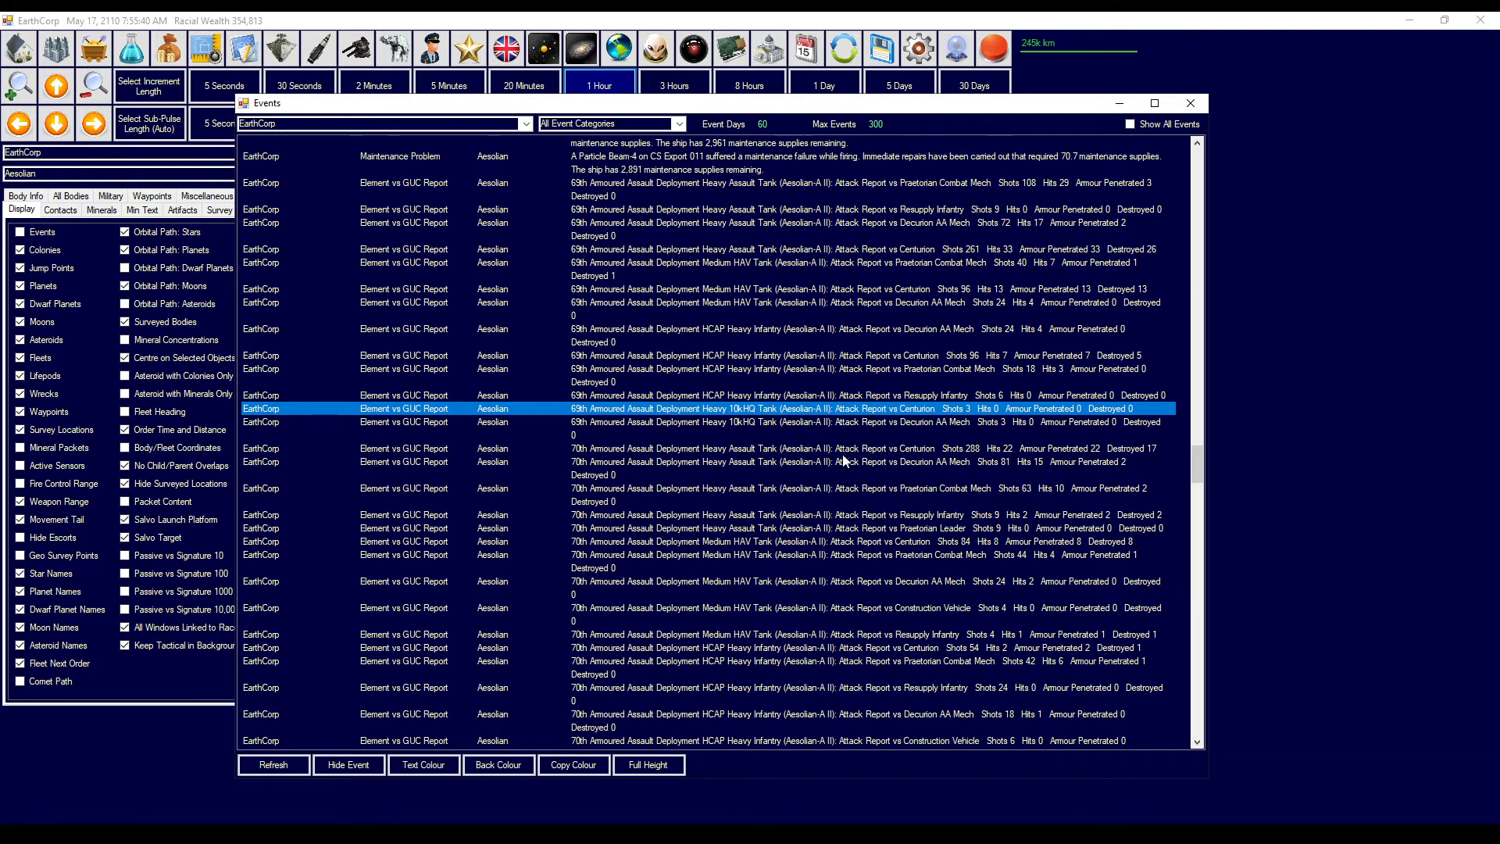
click(861, 447)
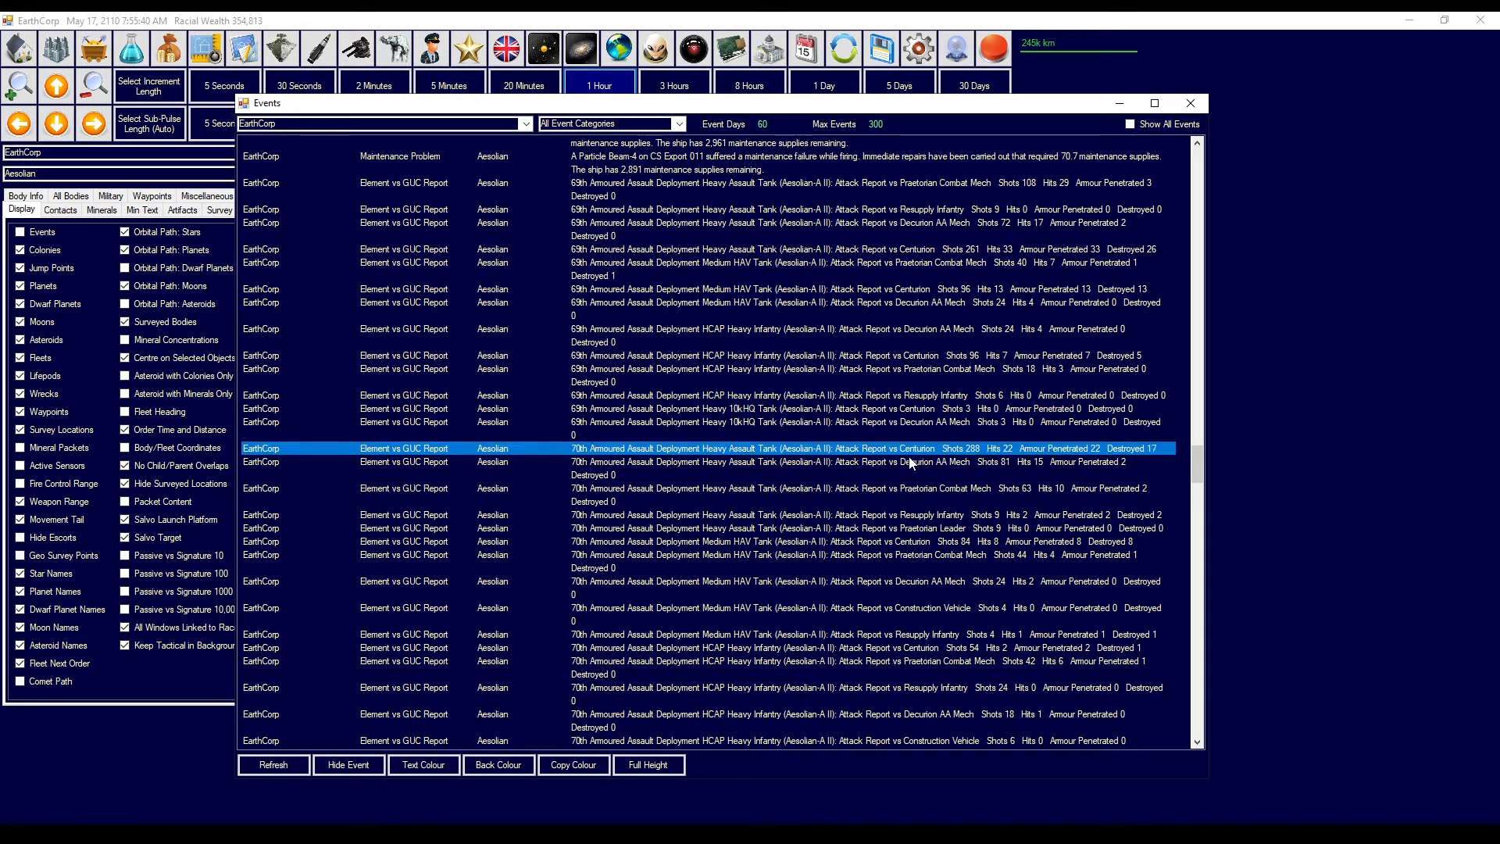
scroll(down, 3)
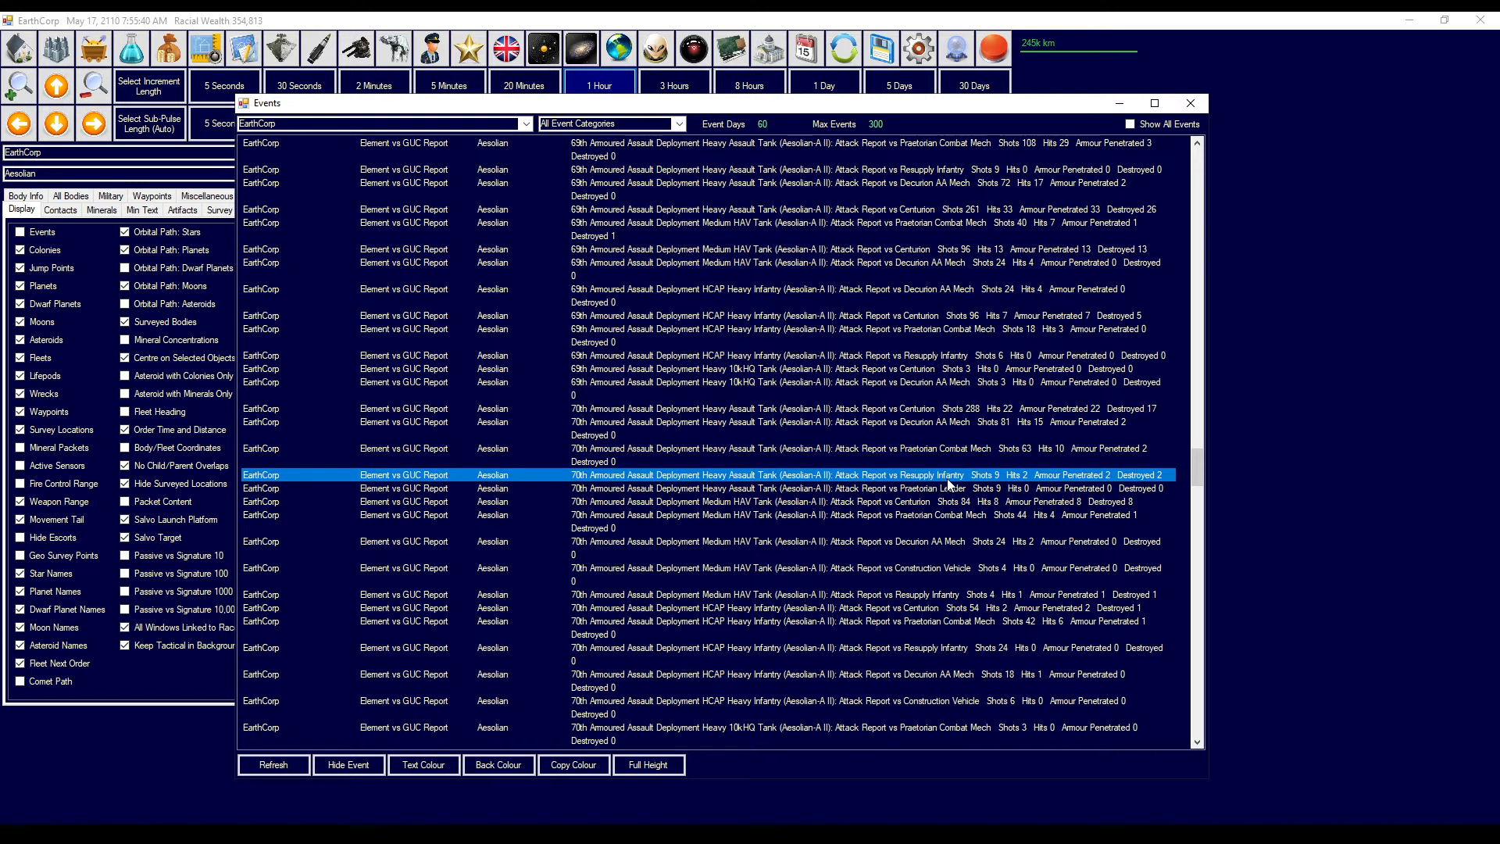
click(861, 502)
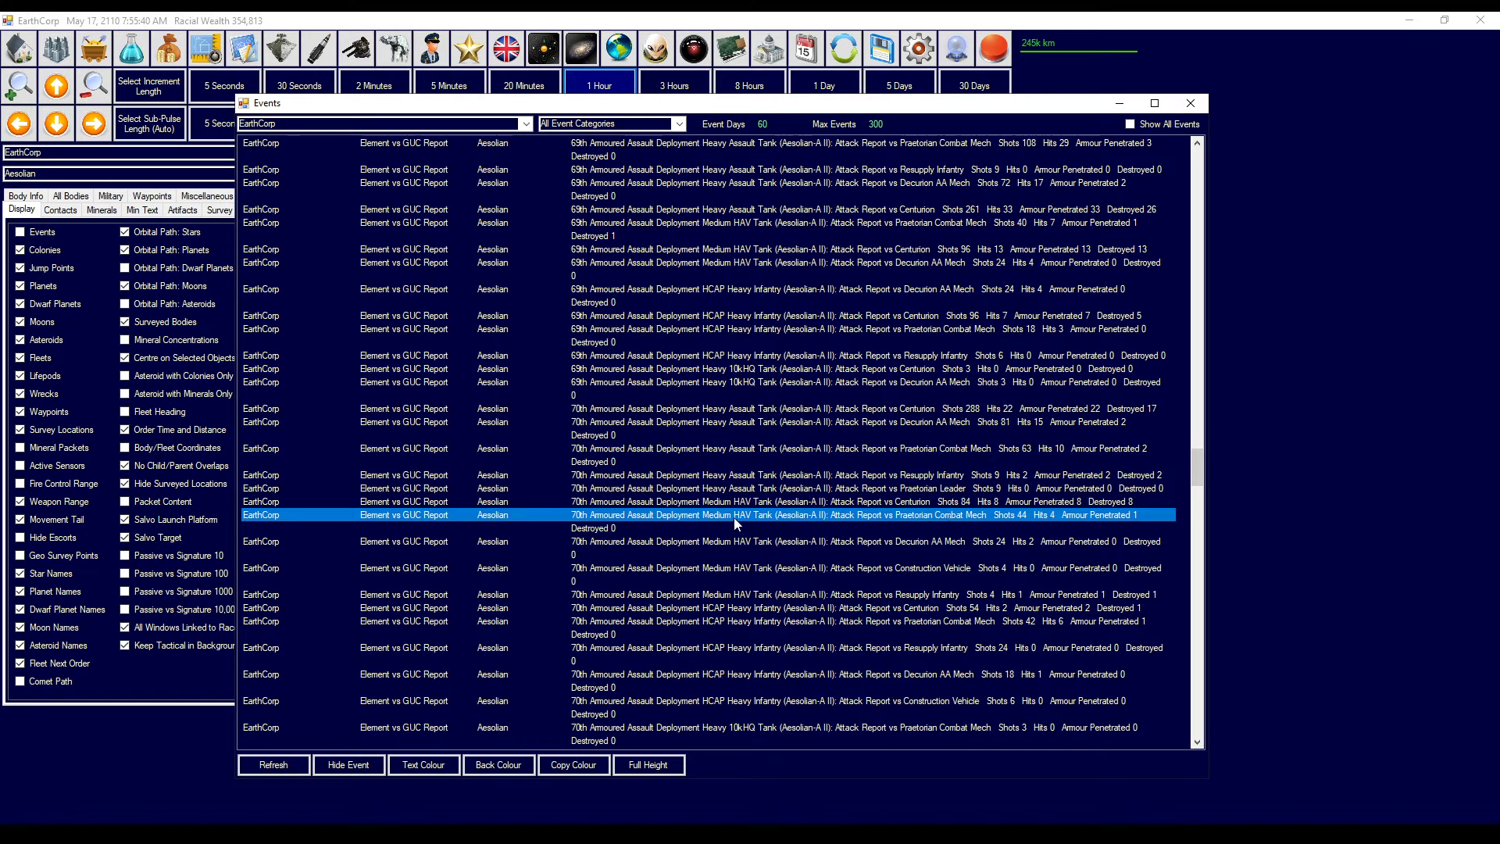
mouse_move(755, 517)
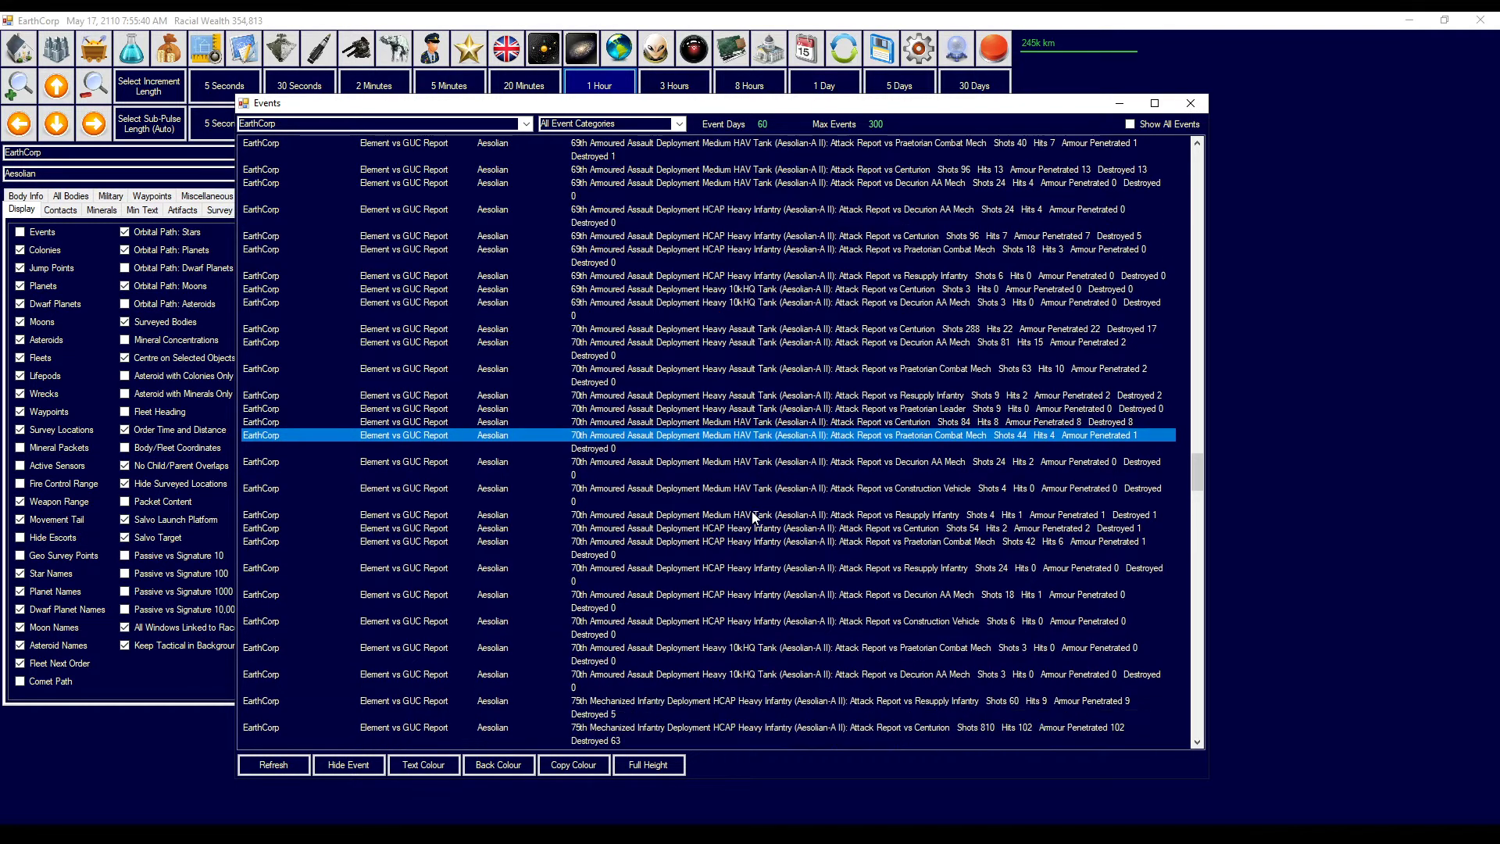
scroll(down, 3)
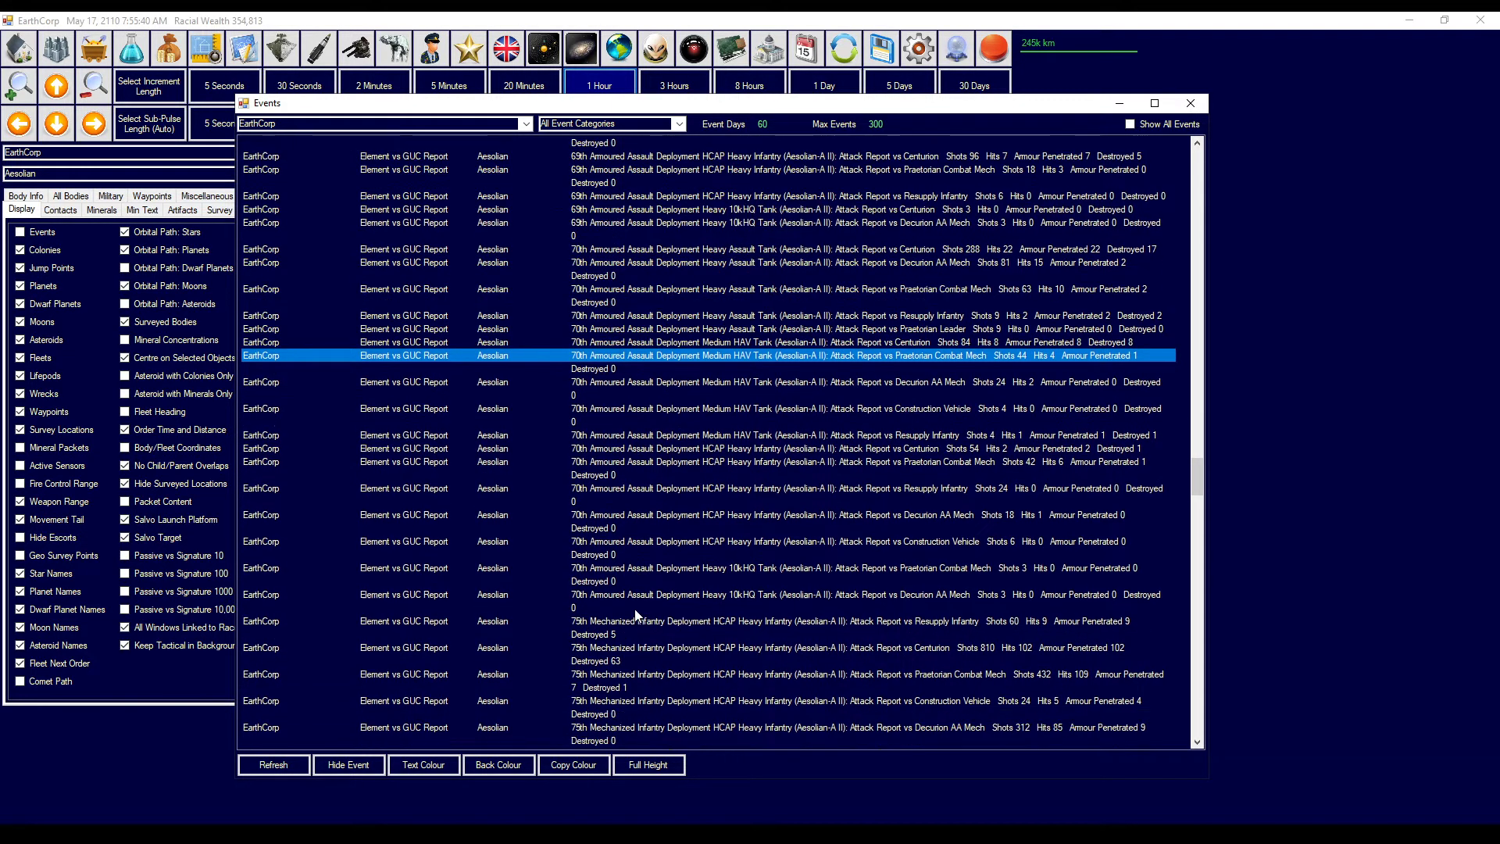
click(670, 594)
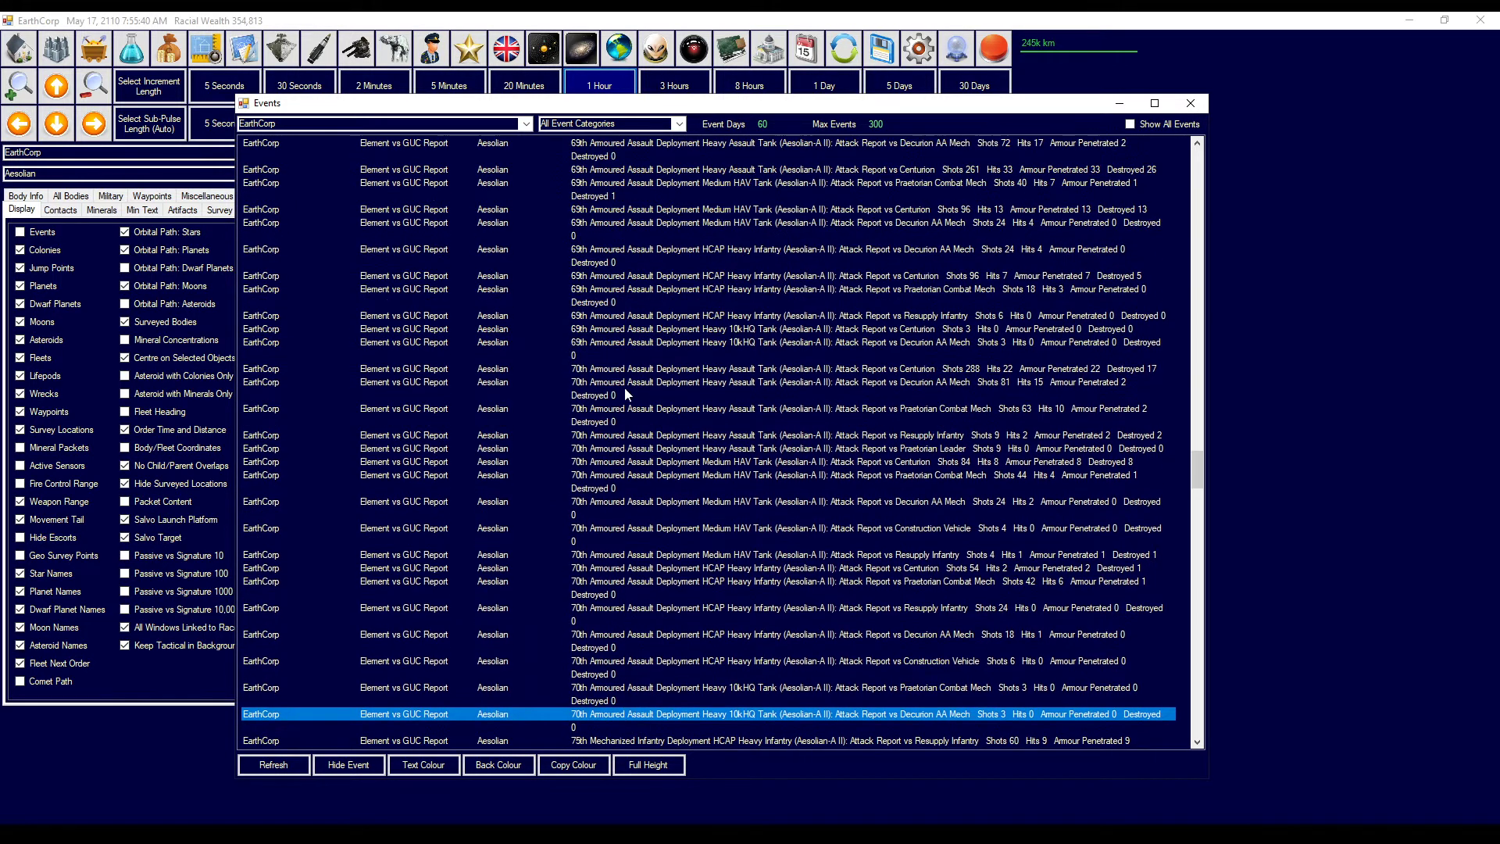
scroll(down, 3)
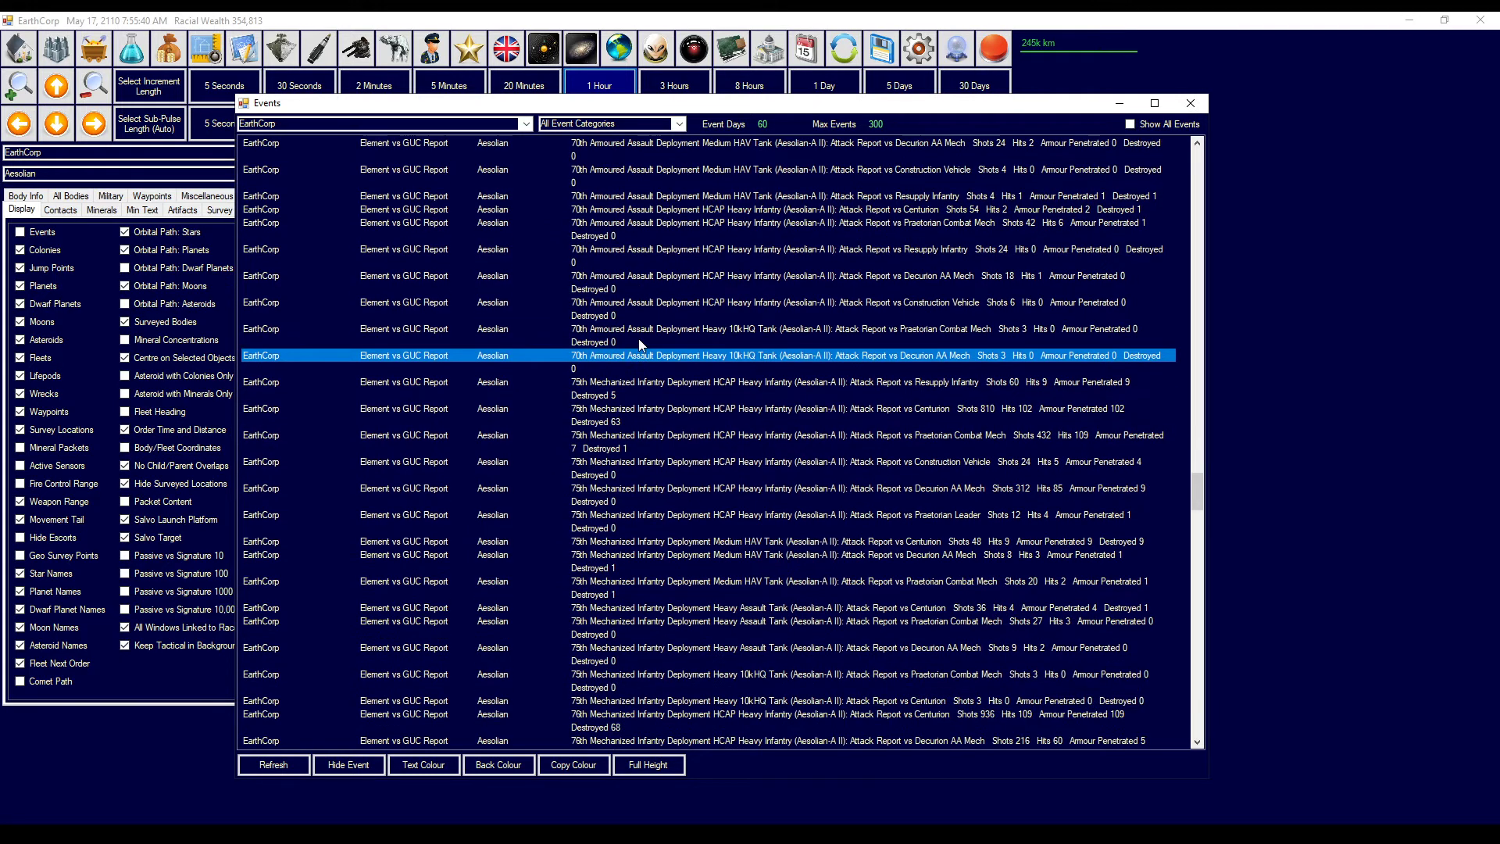
scroll(down, 3)
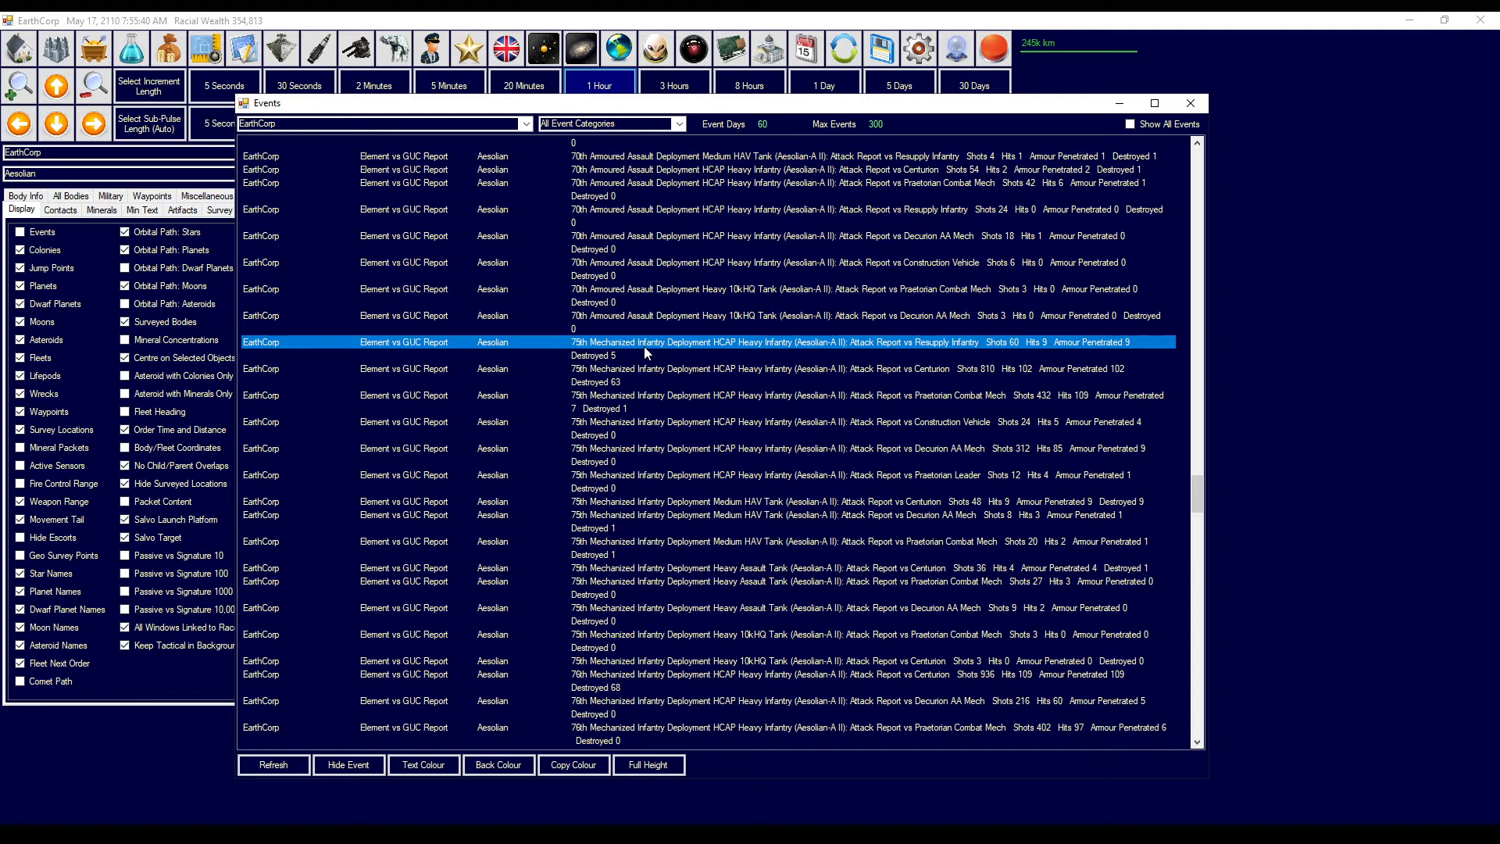
mouse_move(958, 366)
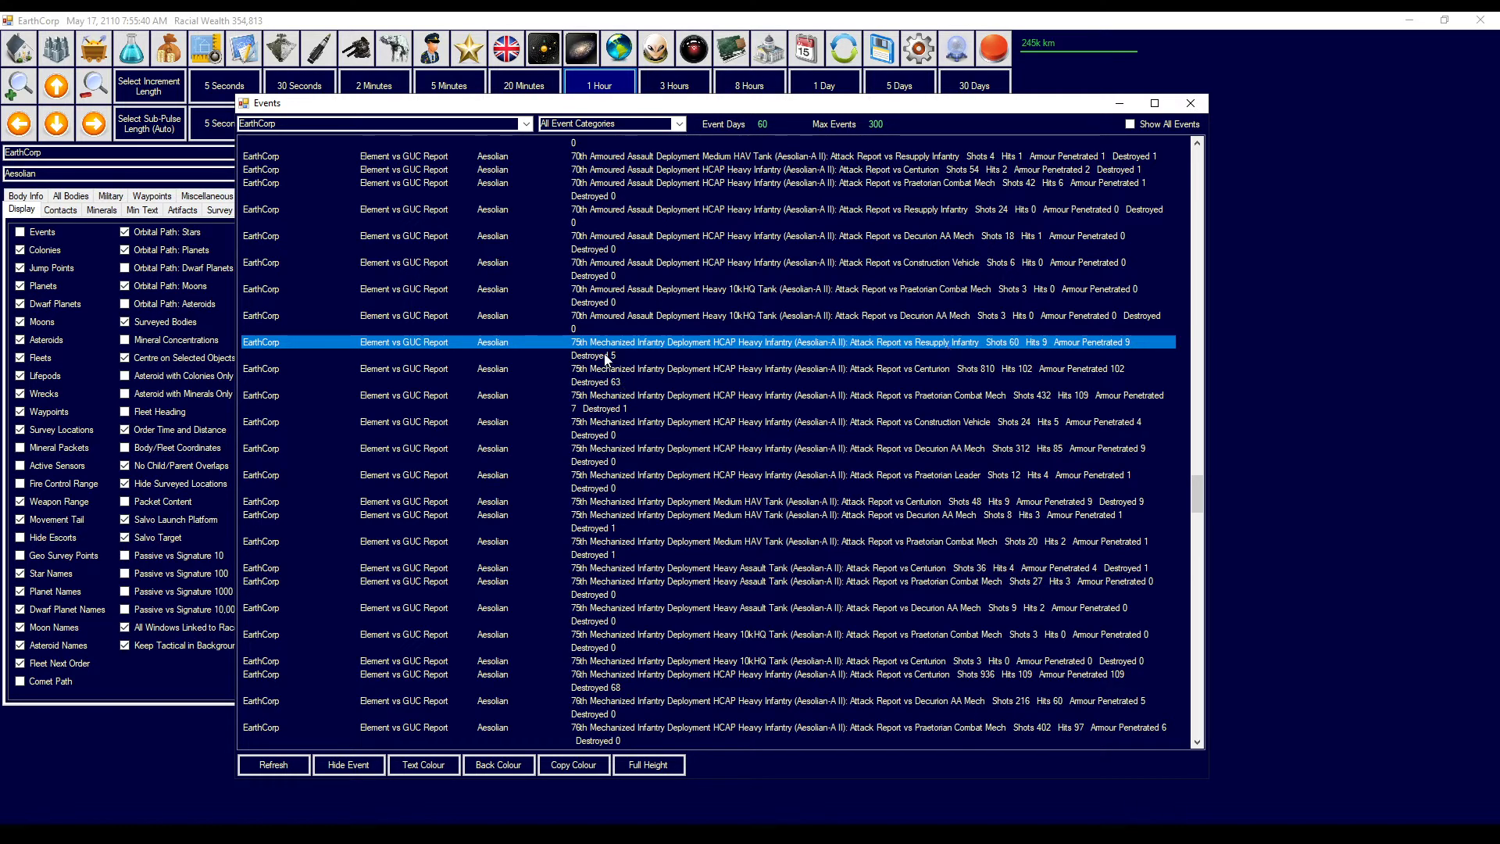
mouse_move(966, 404)
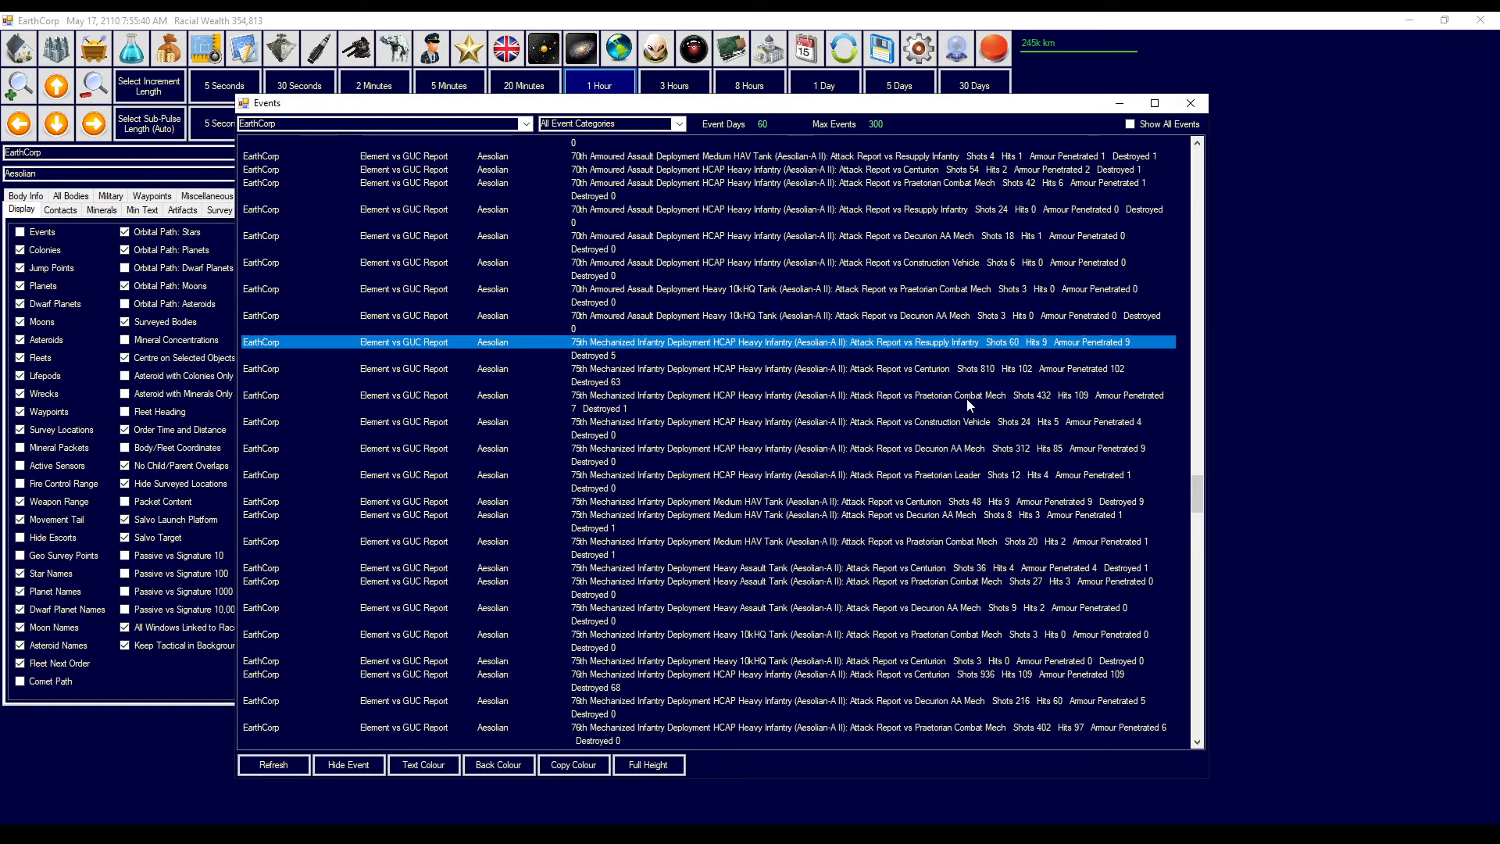
mouse_move(983, 380)
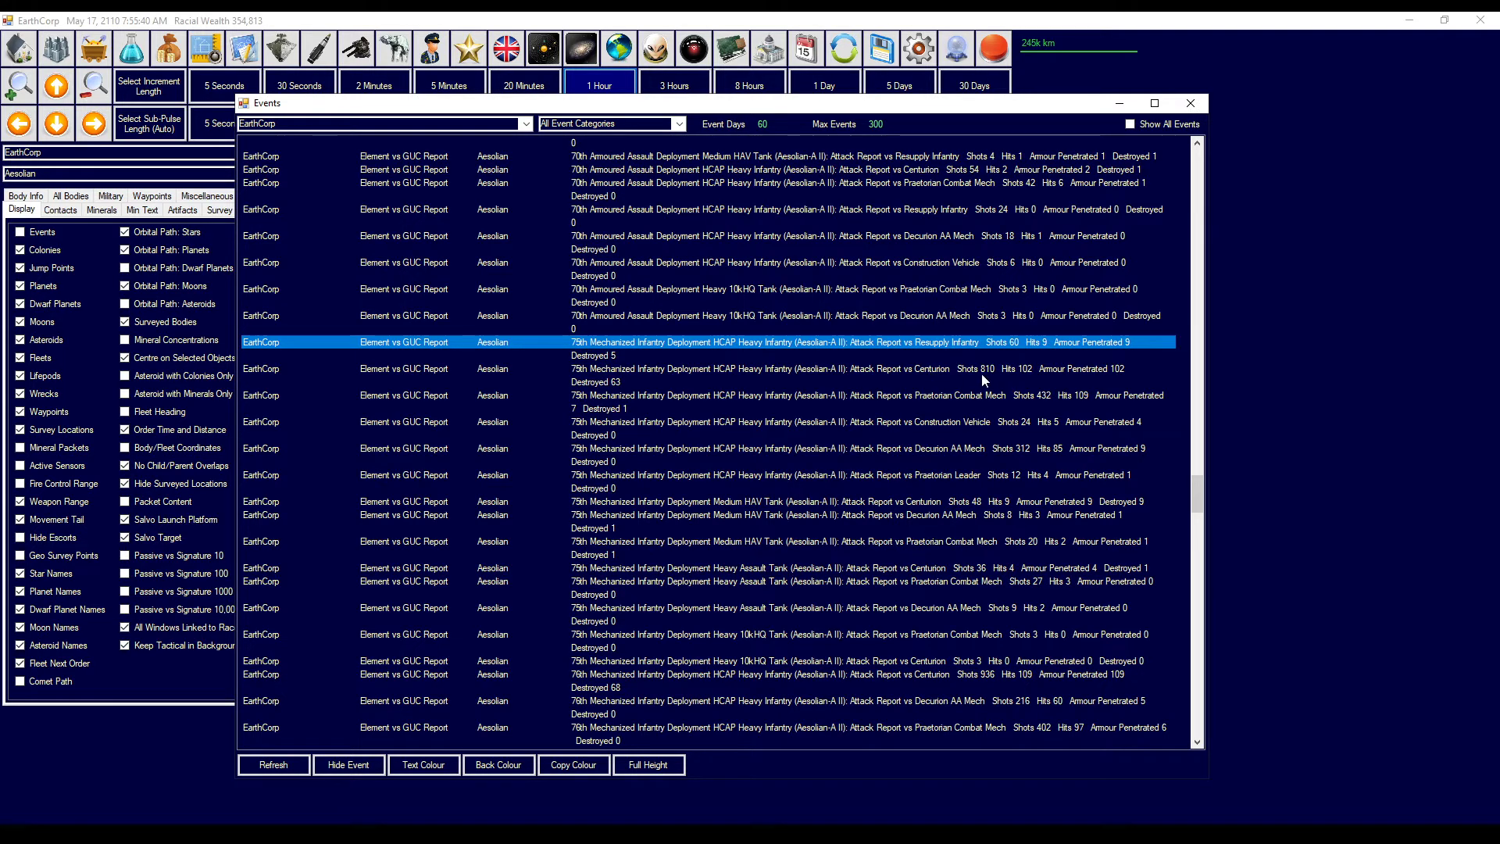
mouse_move(598, 394)
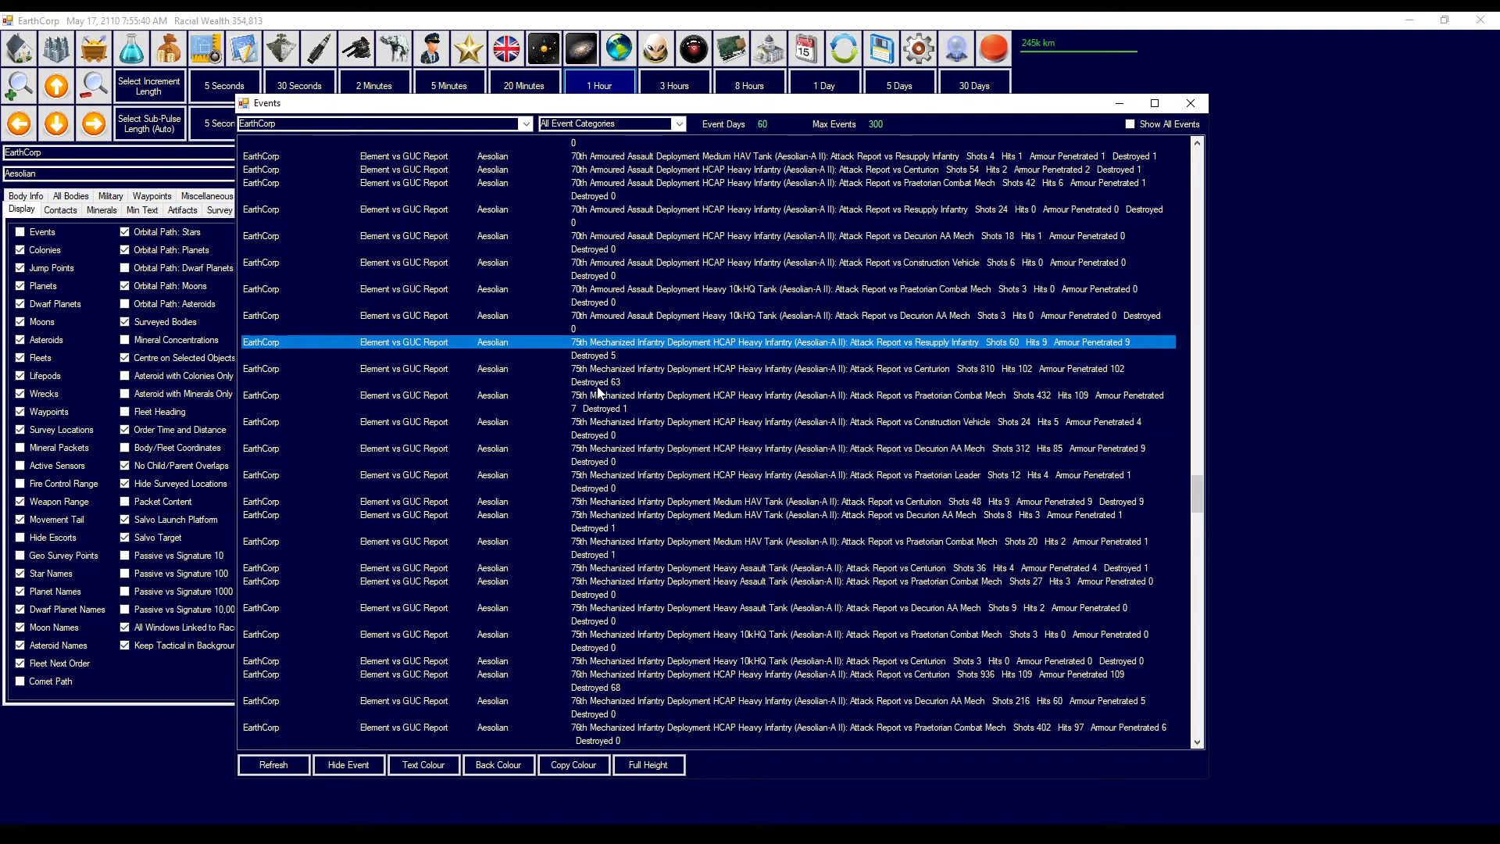
mouse_move(873, 410)
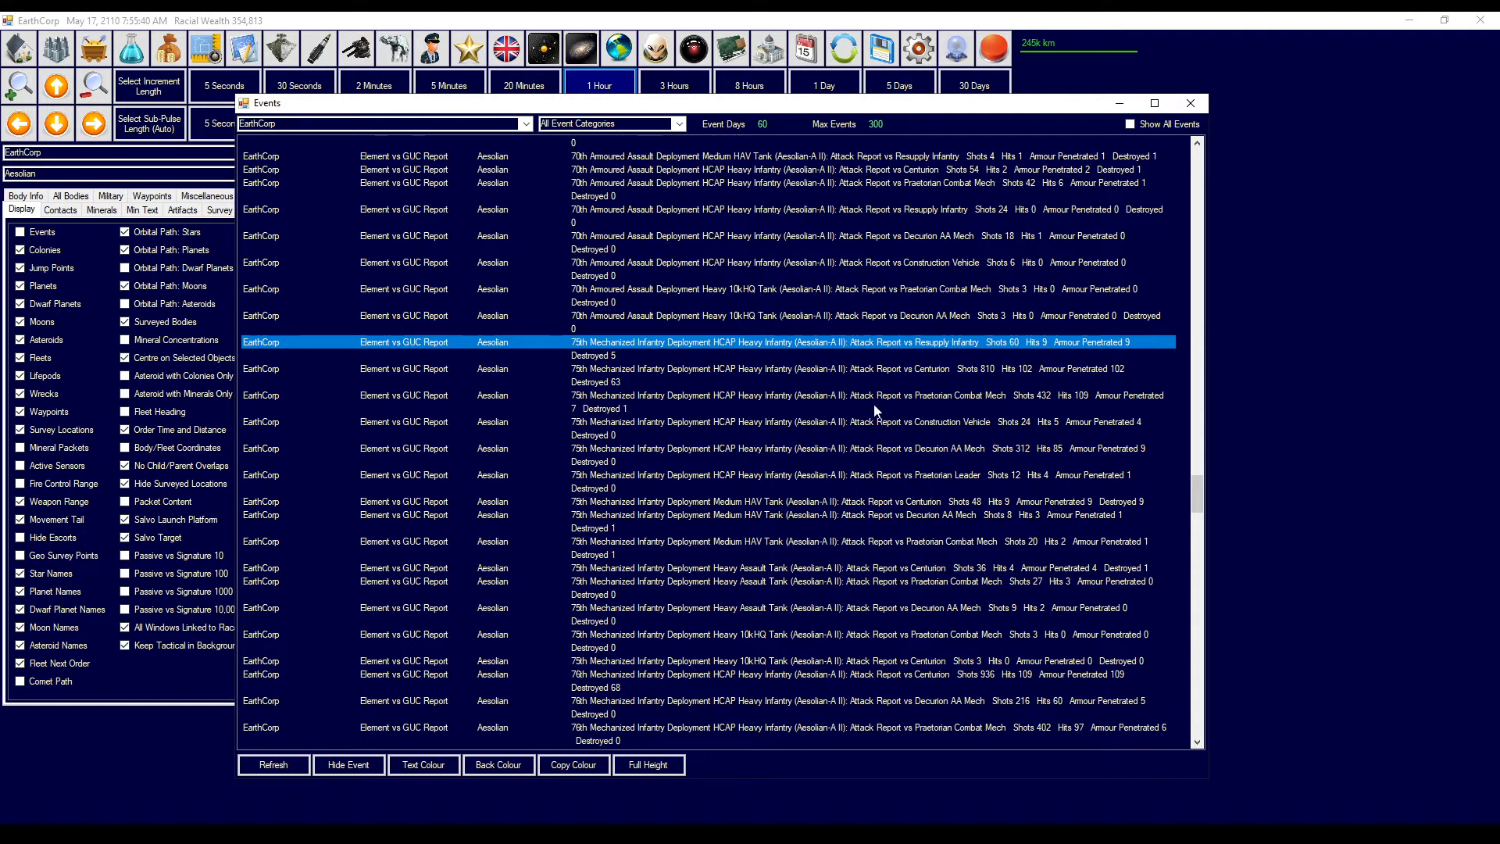
mouse_move(658, 526)
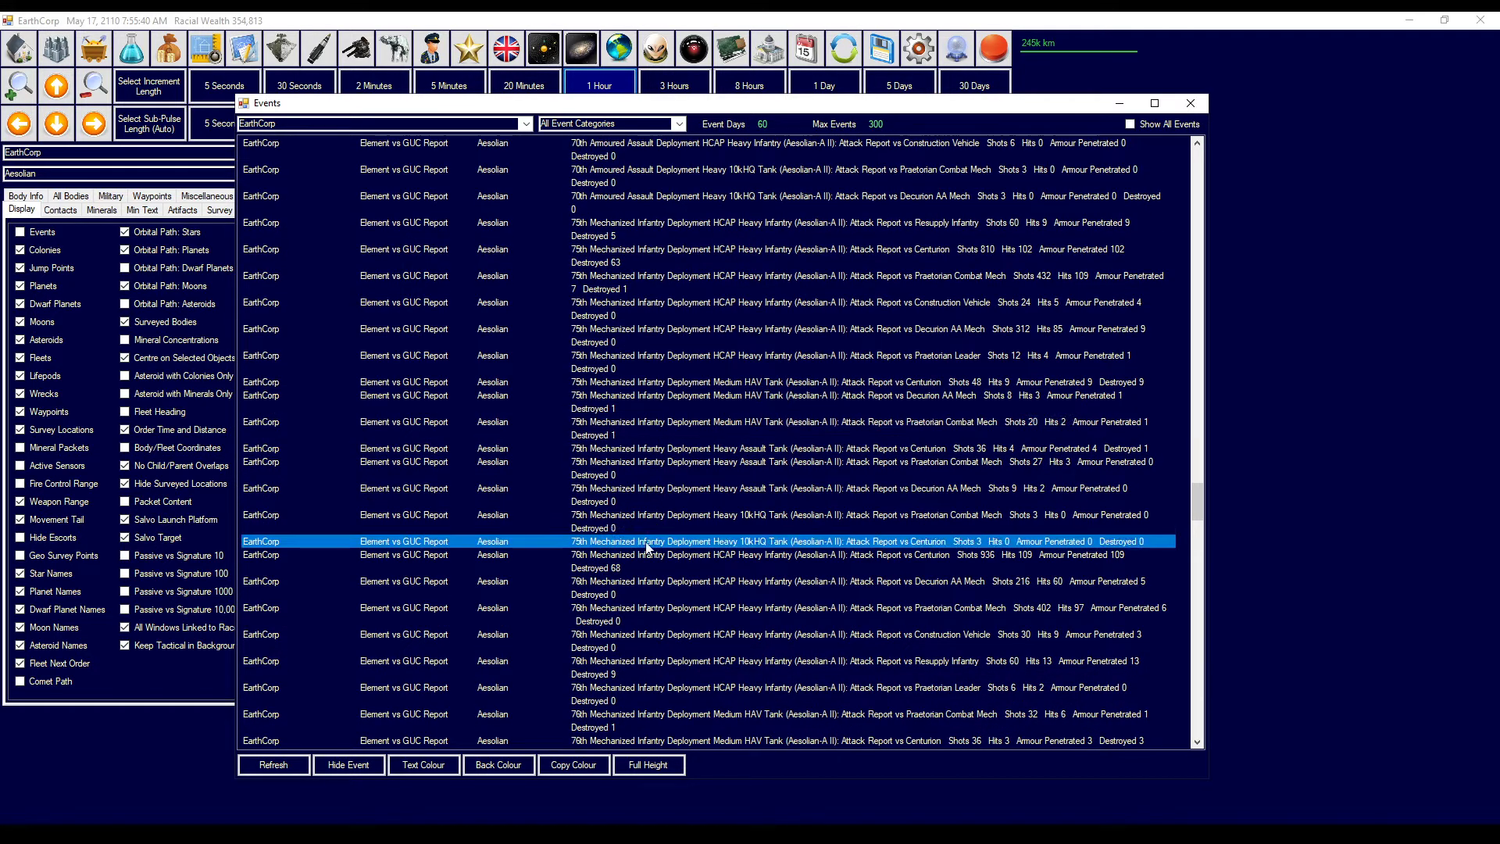
scroll(down, 3)
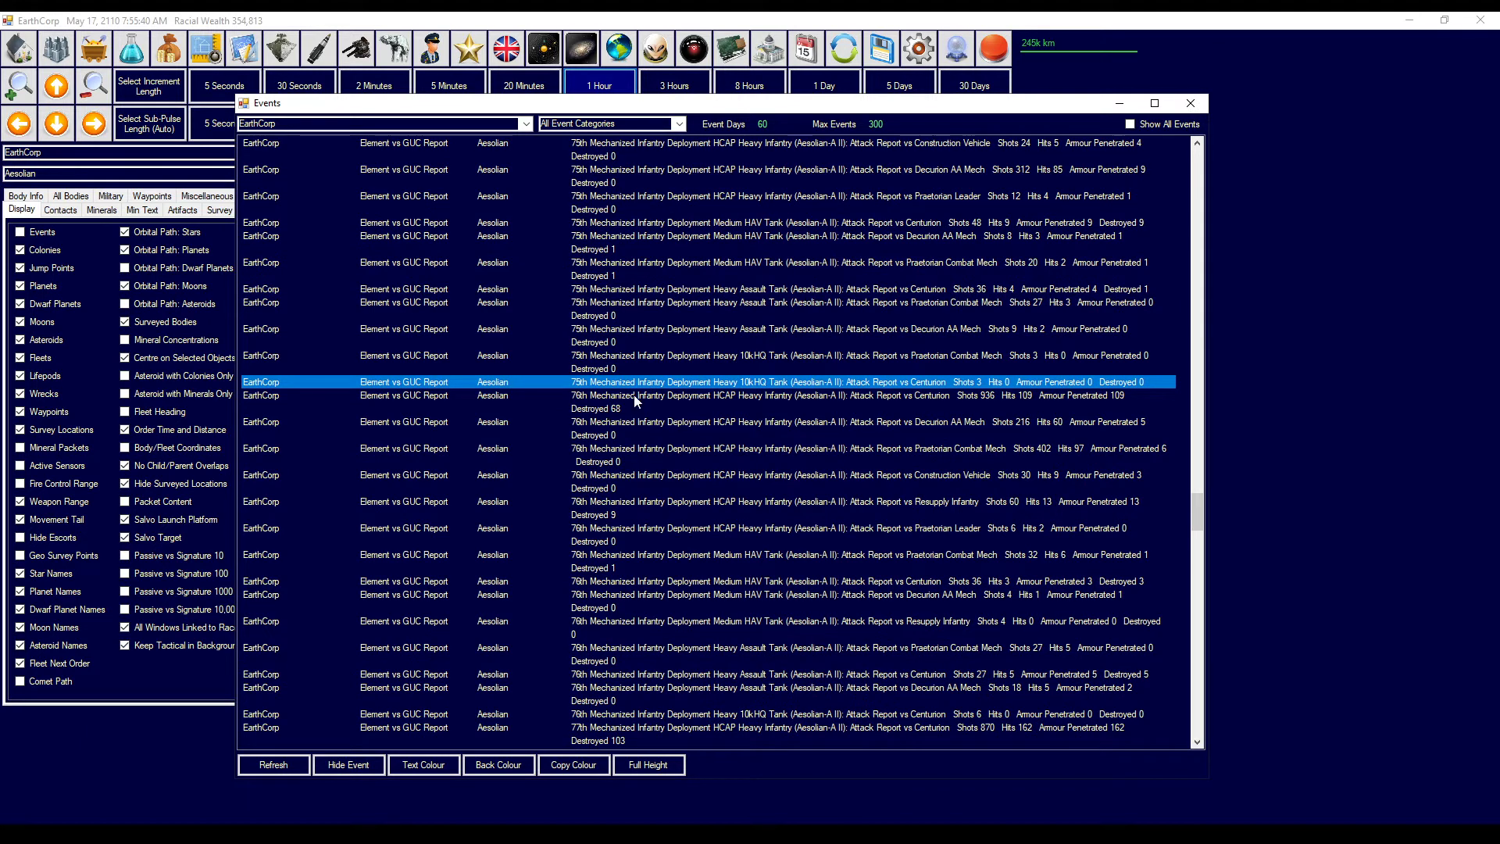
click(972, 395)
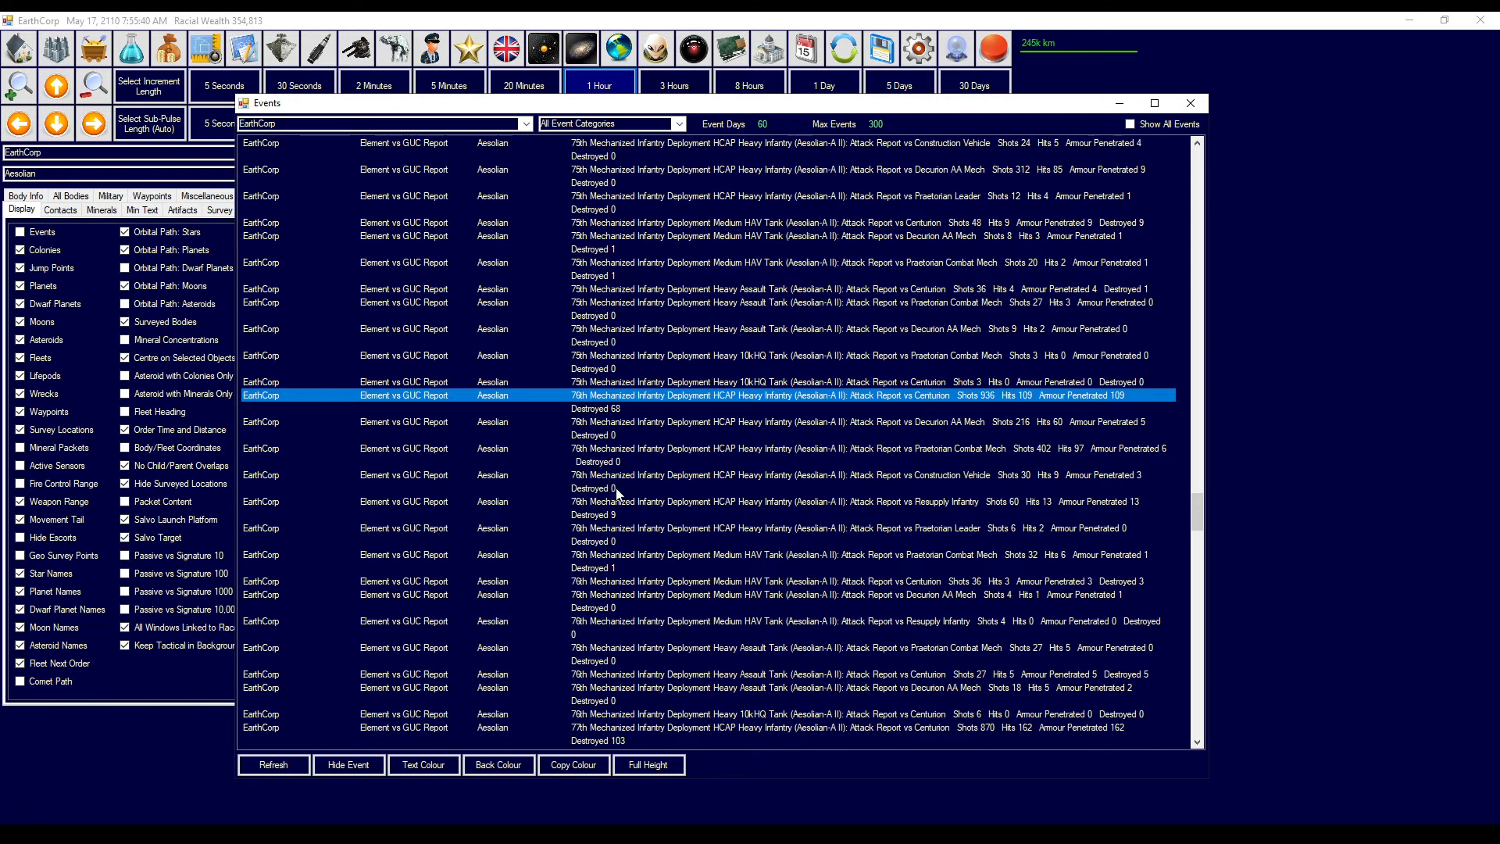
mouse_move(808, 577)
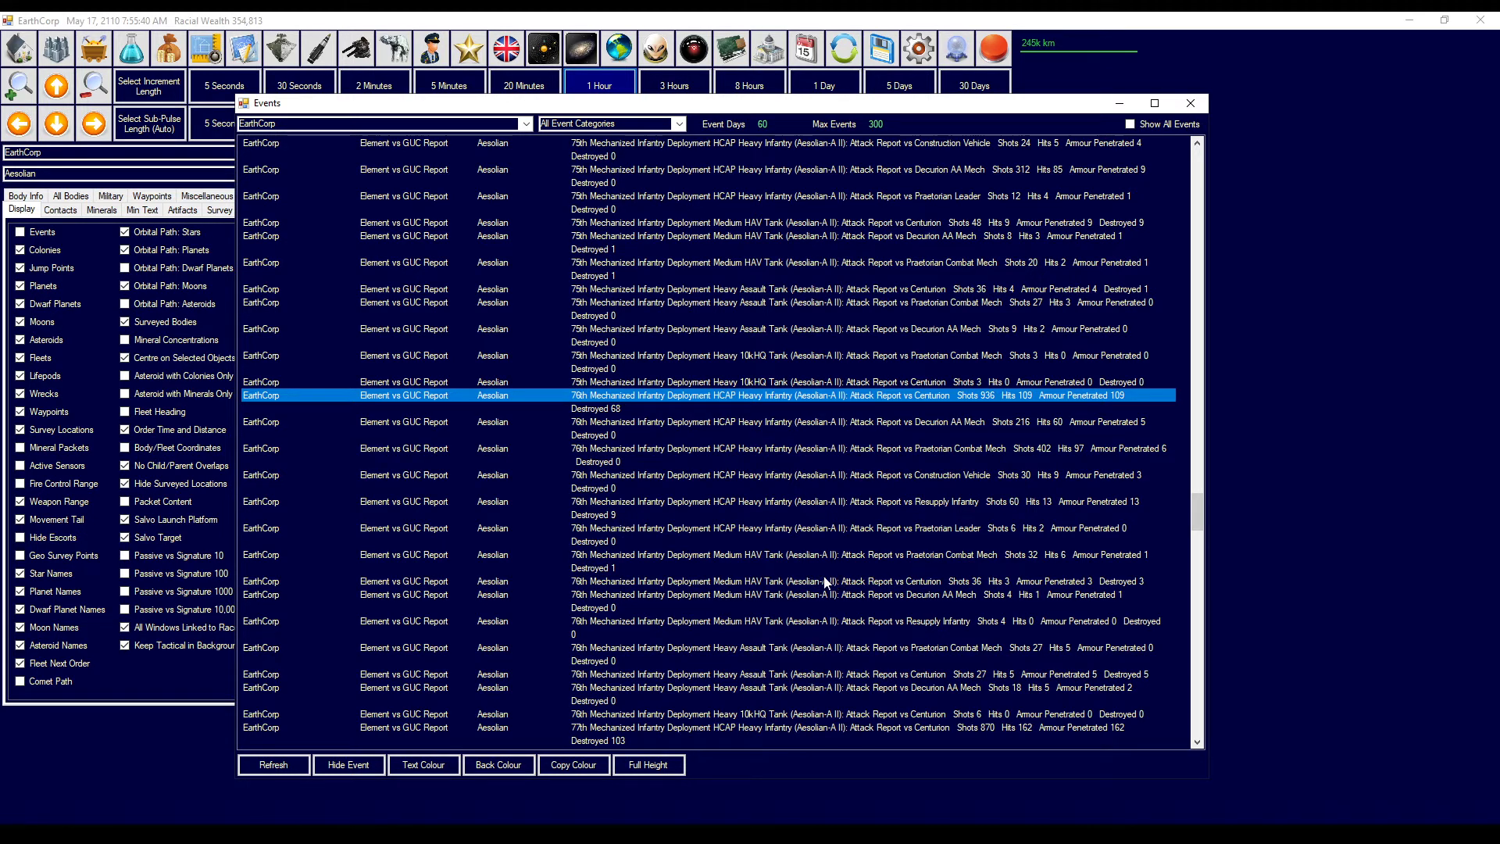
scroll(down, 3)
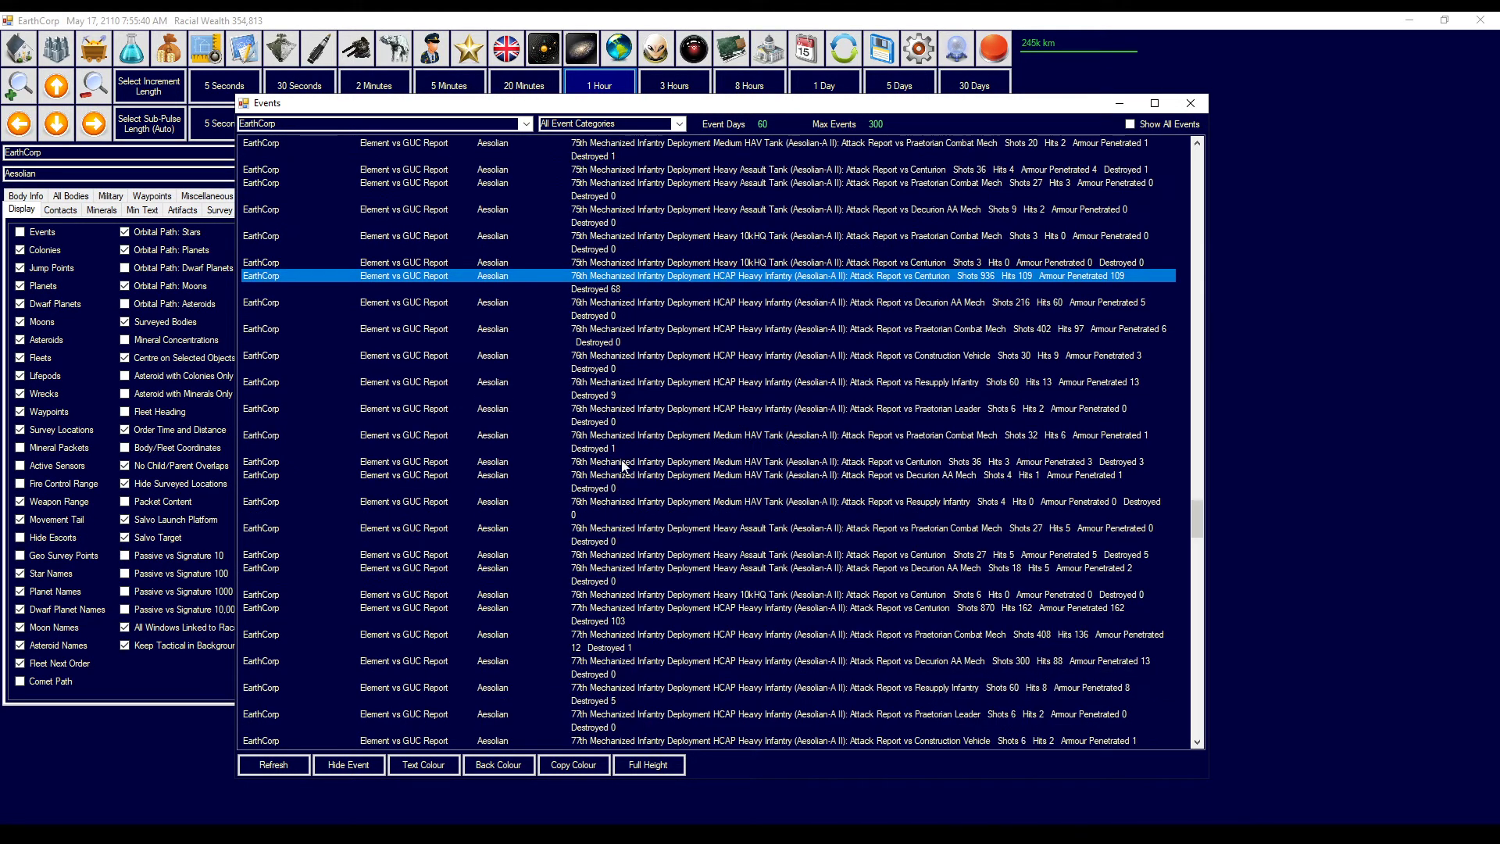
mouse_move(605, 519)
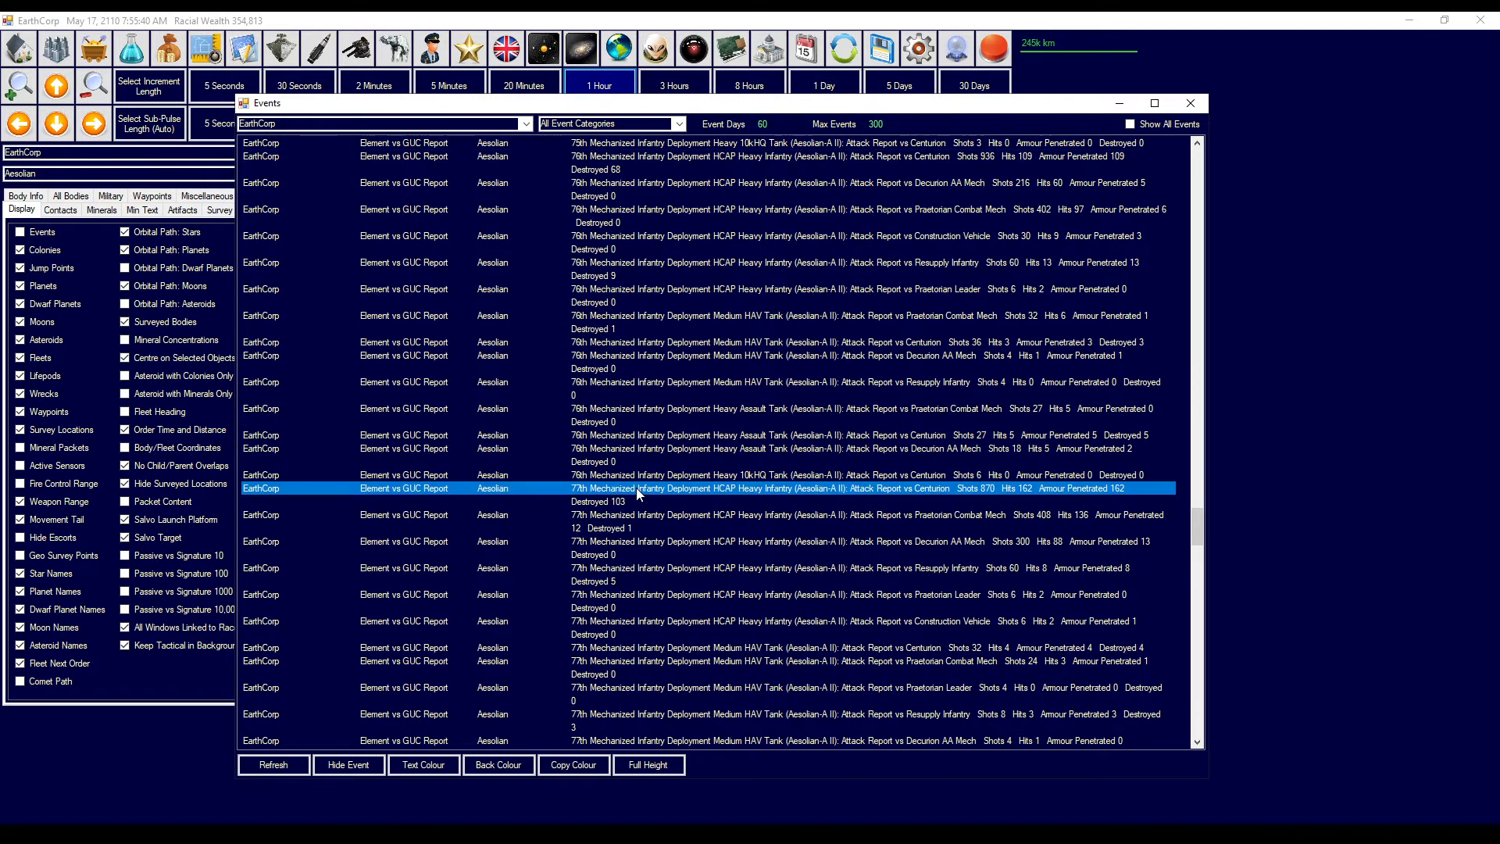
mouse_move(899, 510)
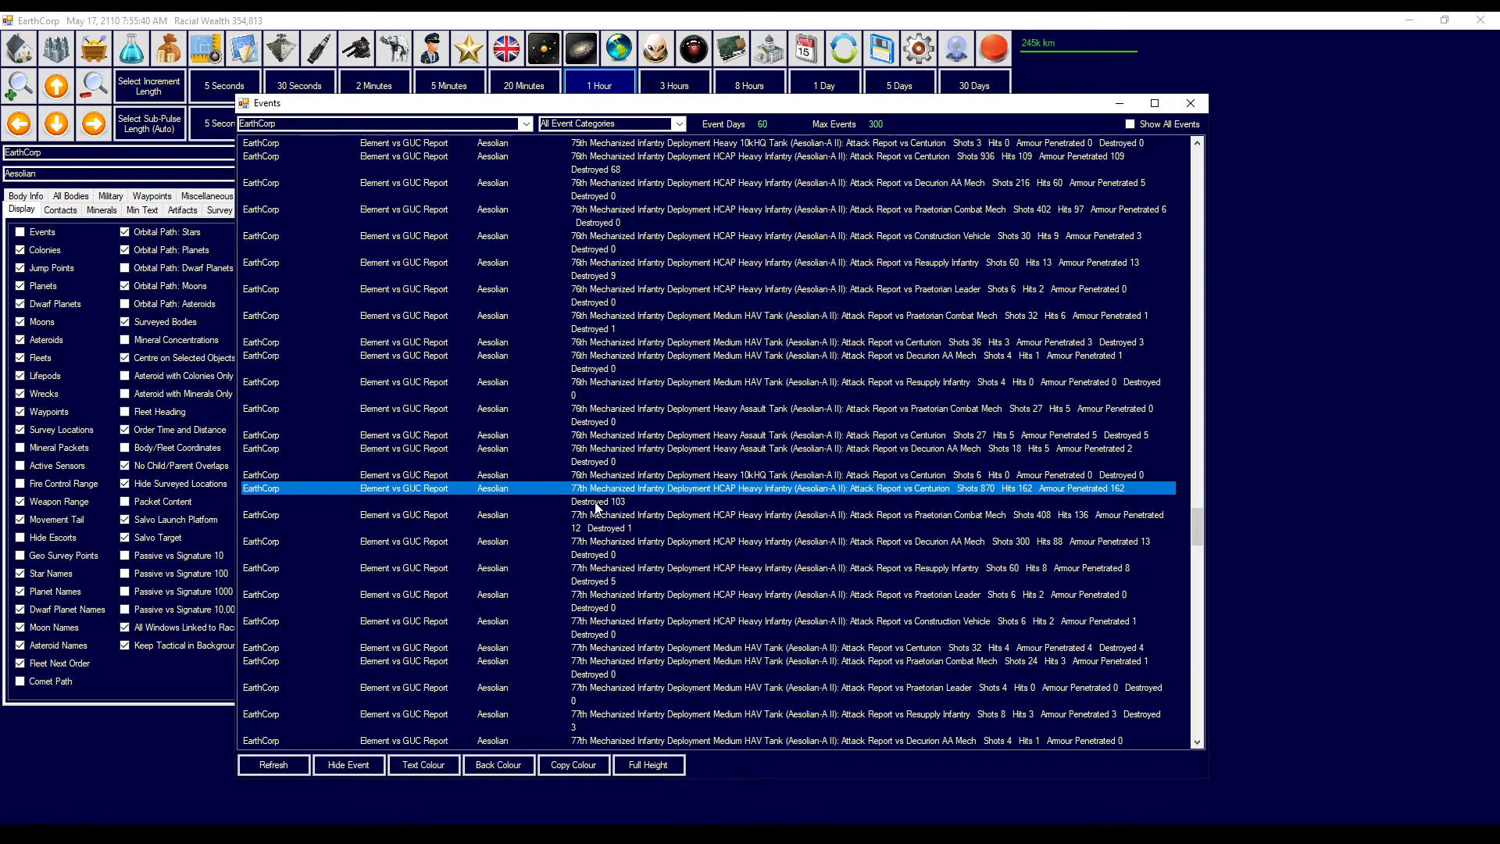
mouse_move(630, 535)
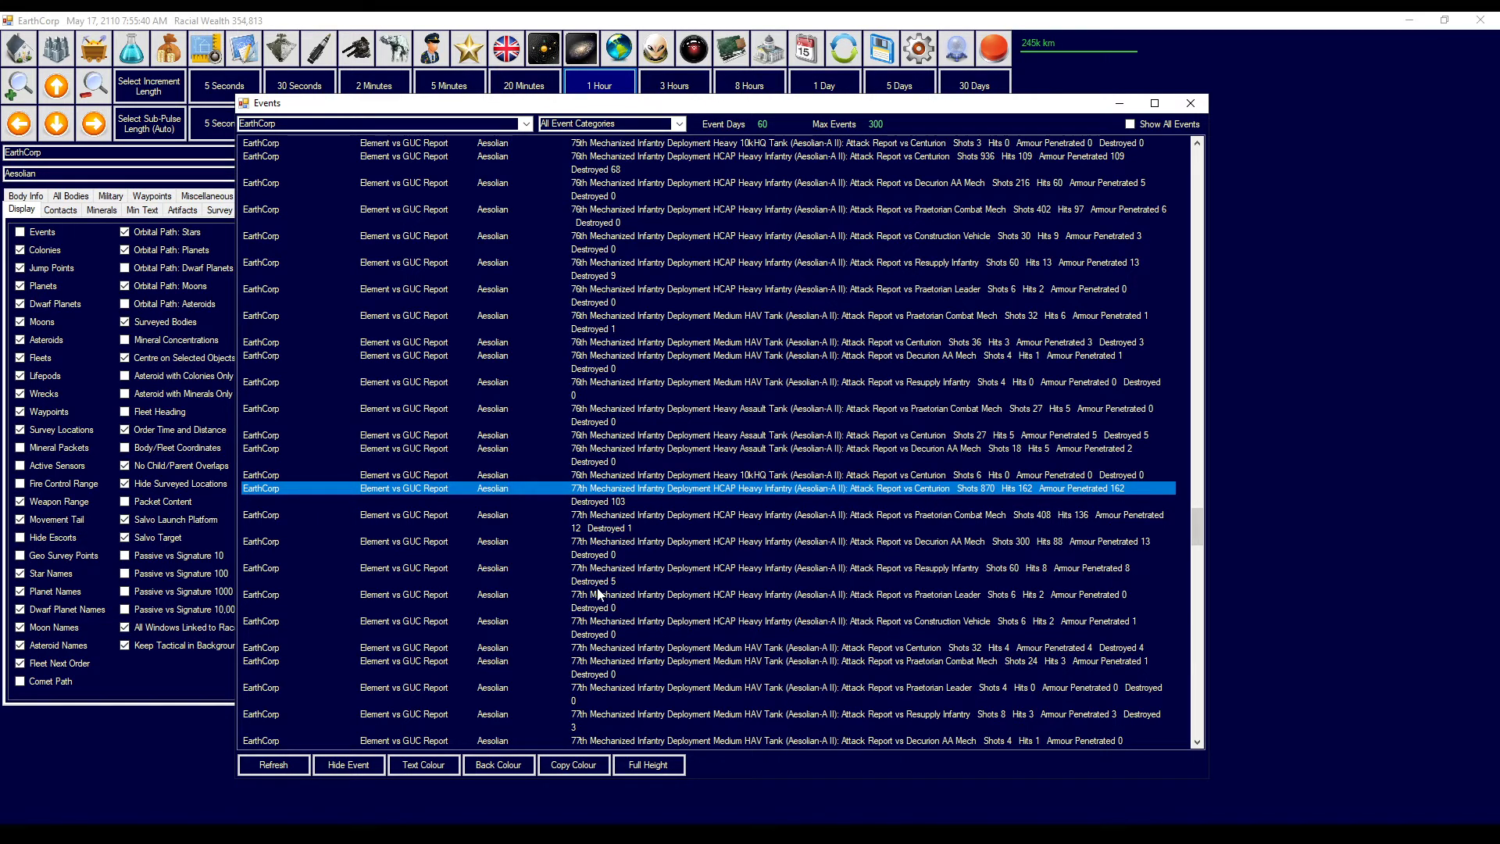
scroll(down, 3)
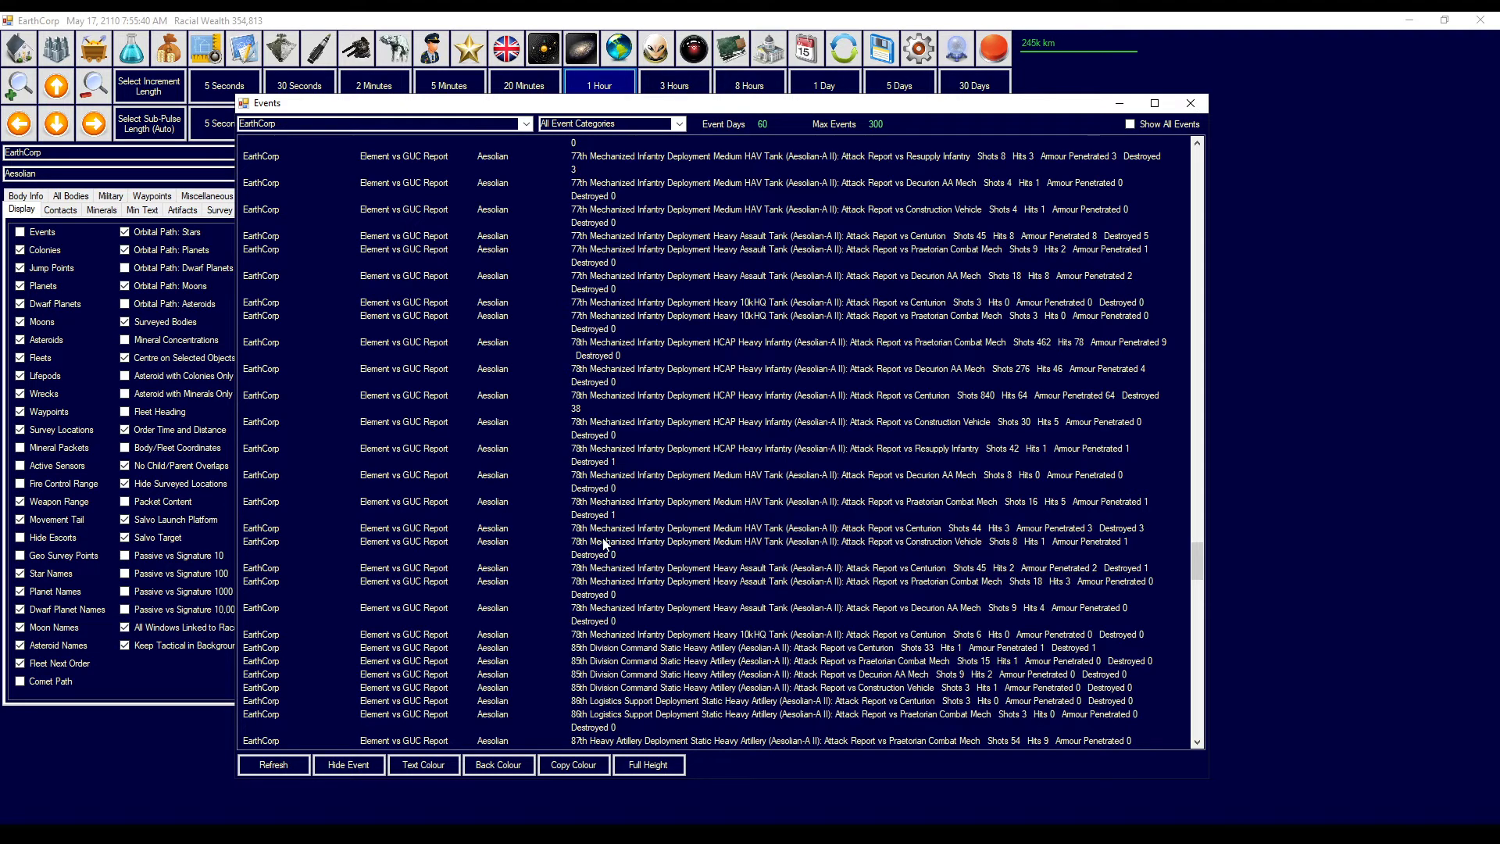
scroll(down, 3)
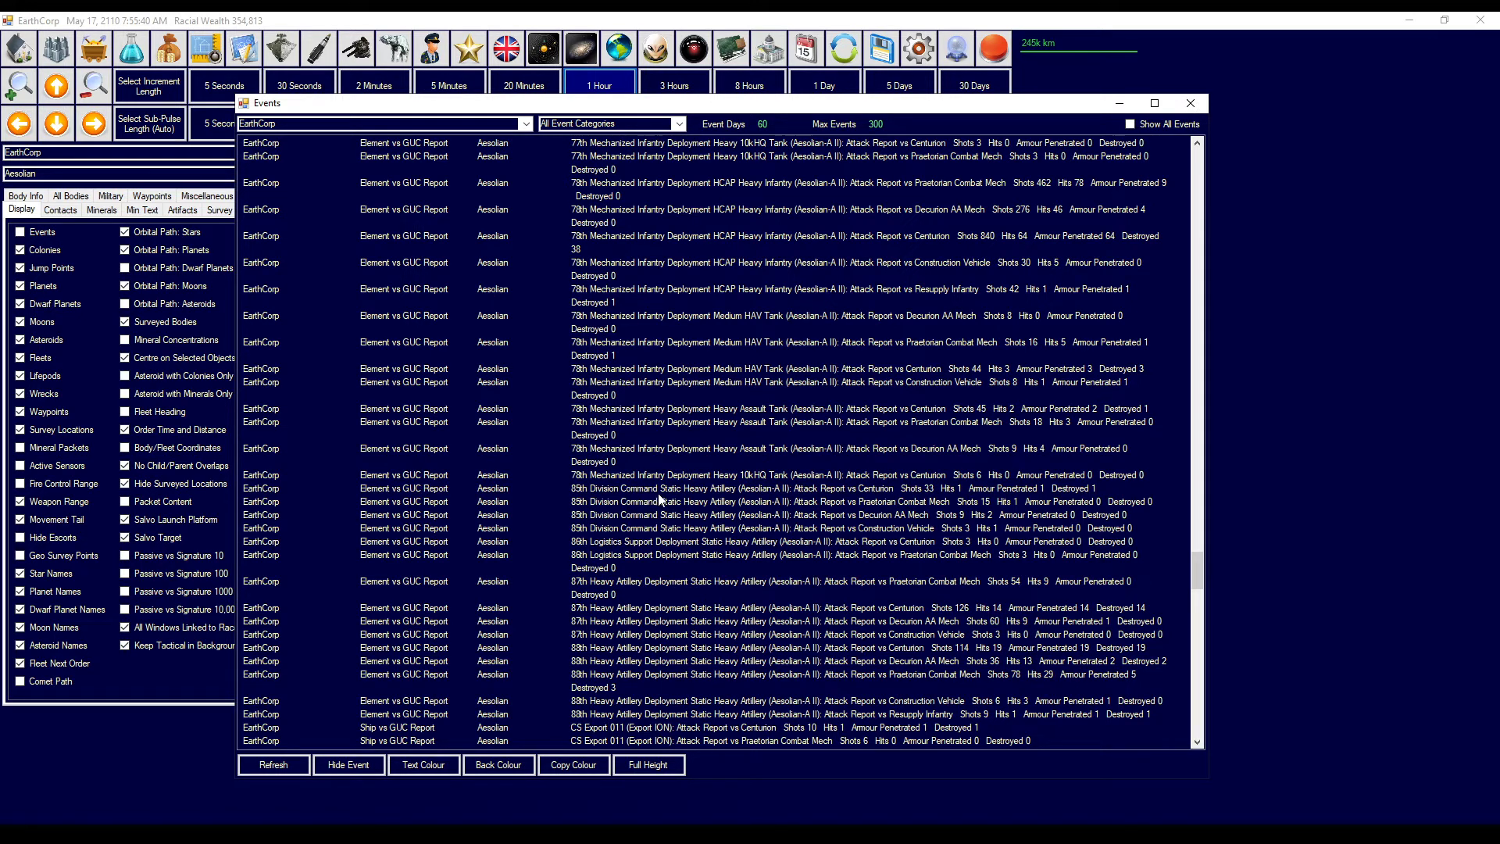
mouse_move(710, 497)
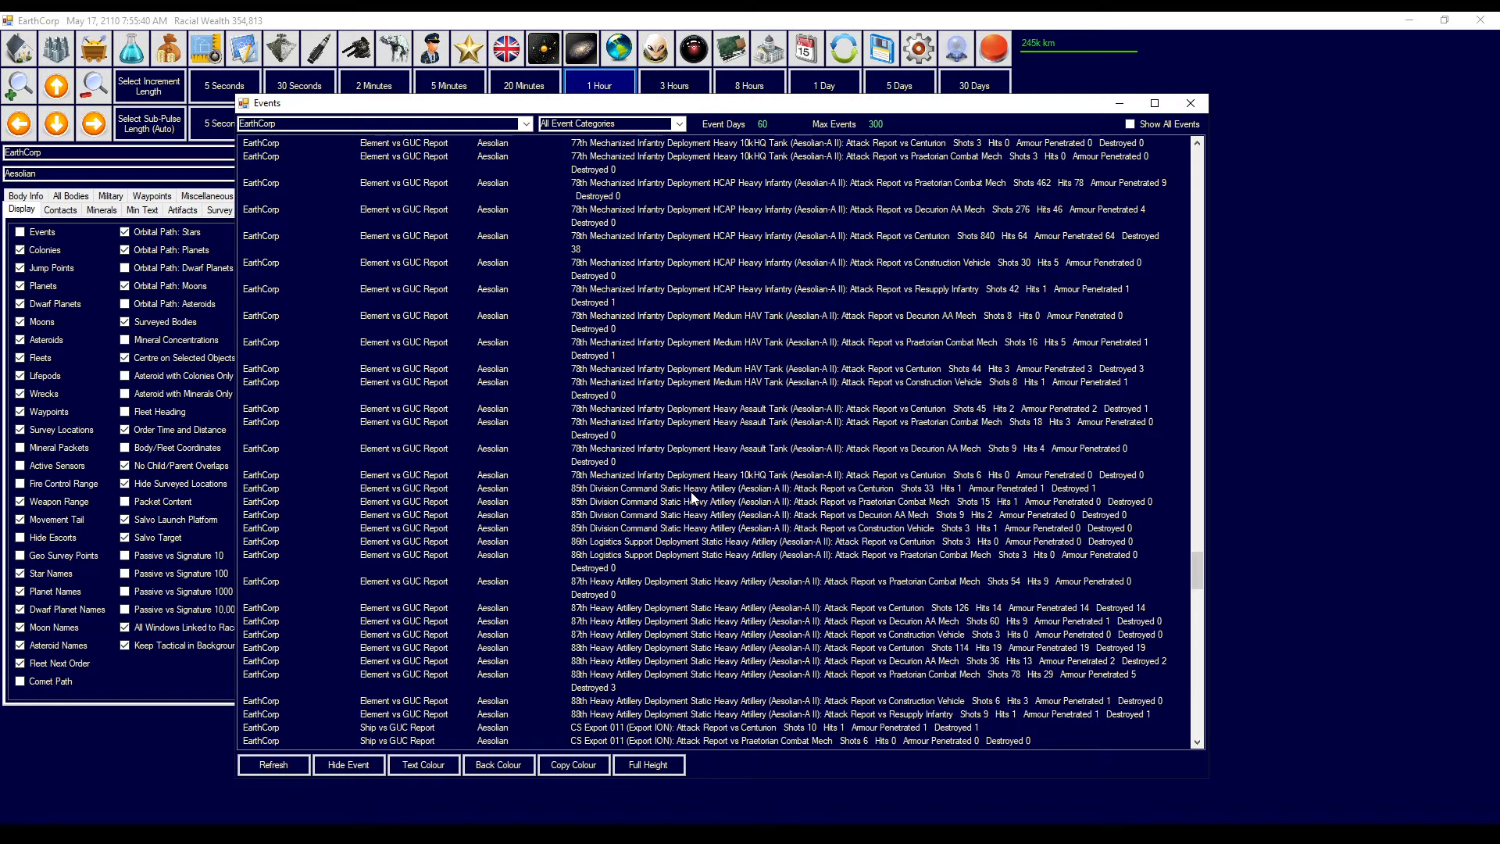
mouse_move(983, 493)
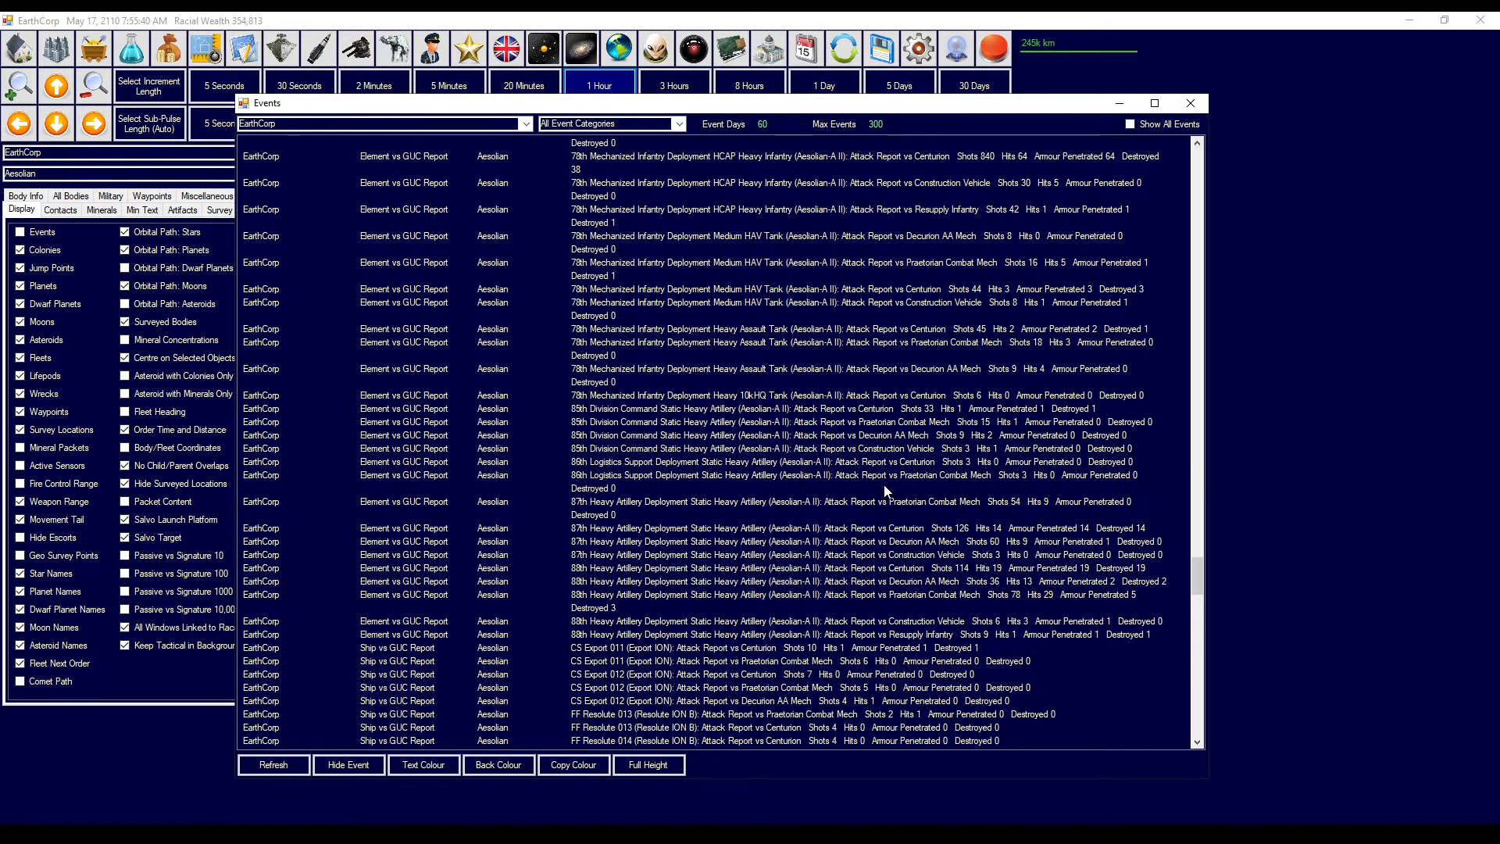
mouse_move(720, 478)
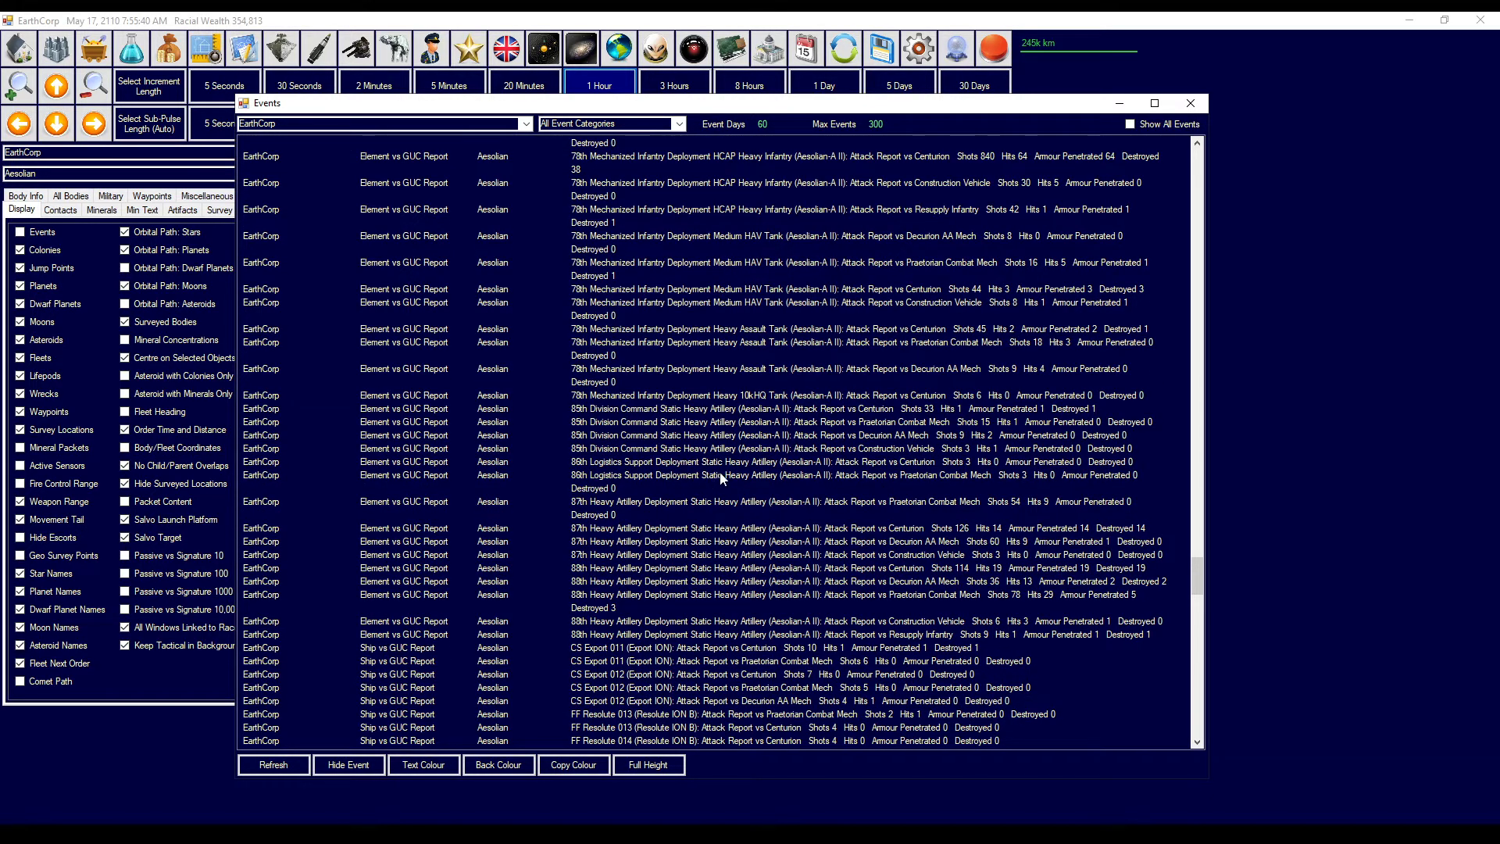
mouse_move(780, 481)
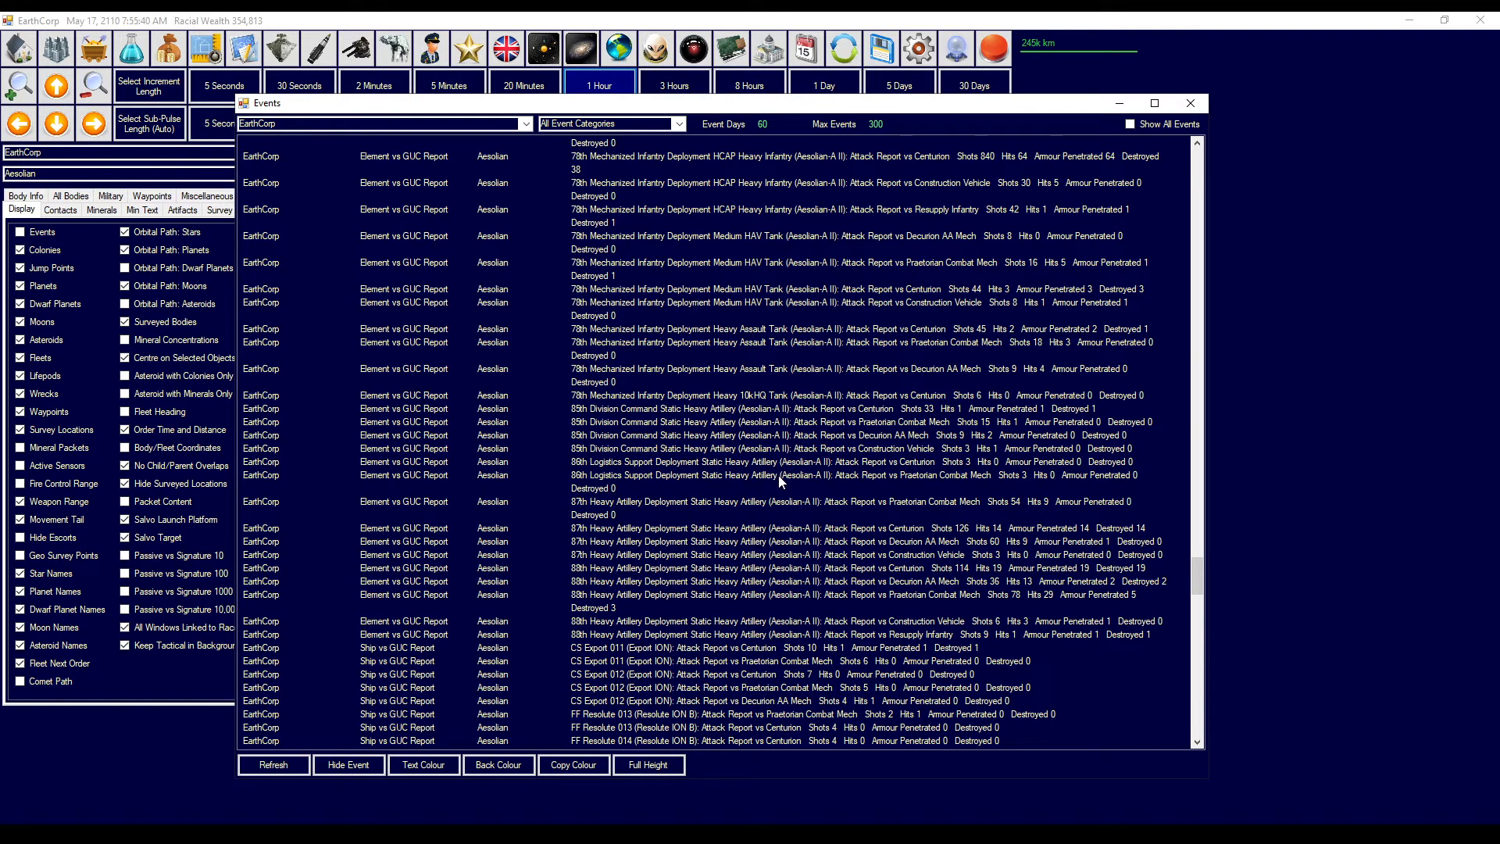
scroll(down, 3)
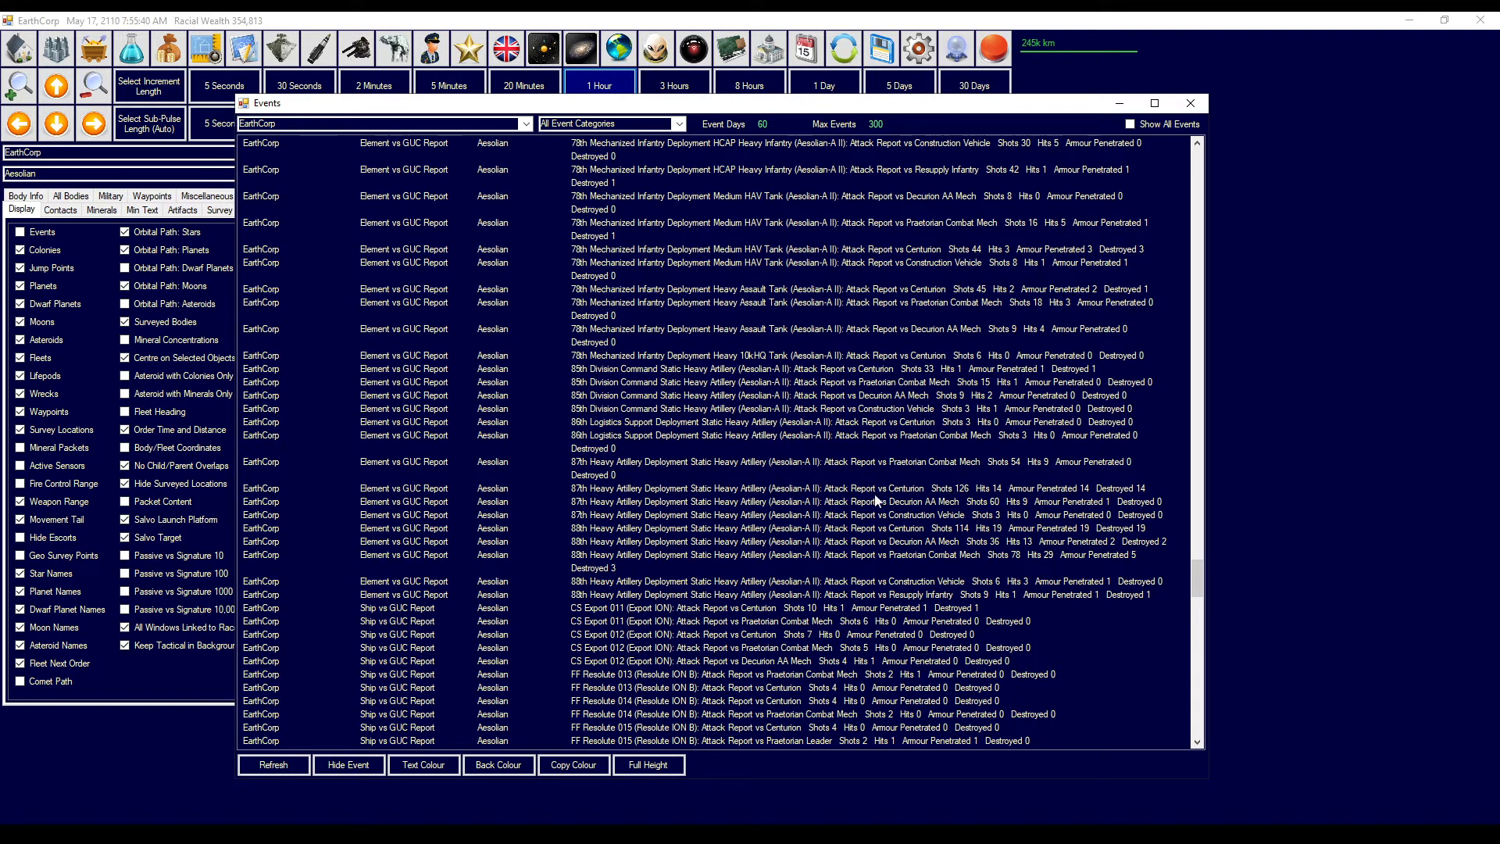
click(832, 487)
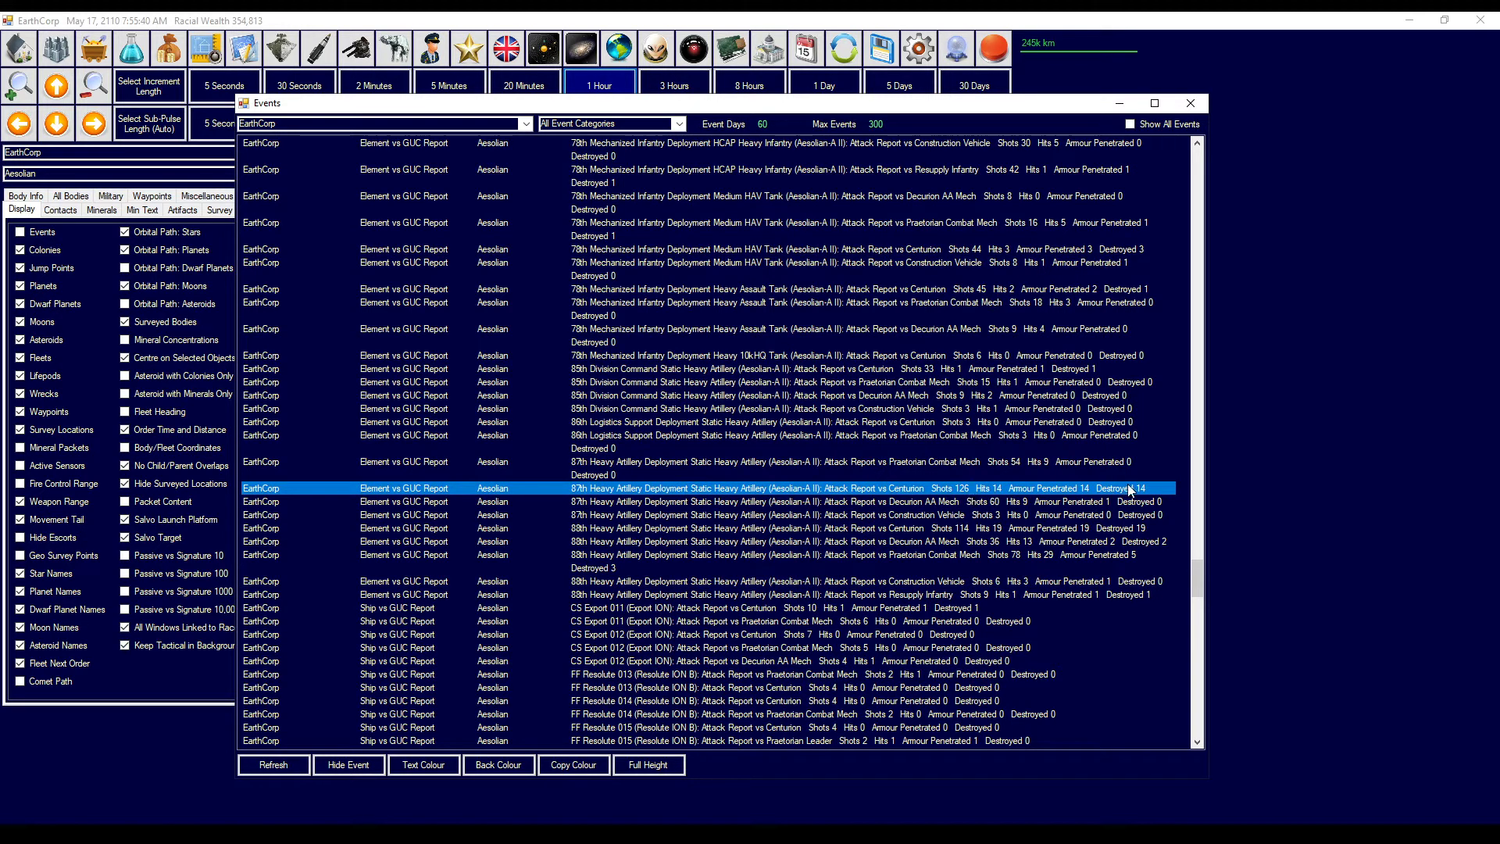
click(736, 527)
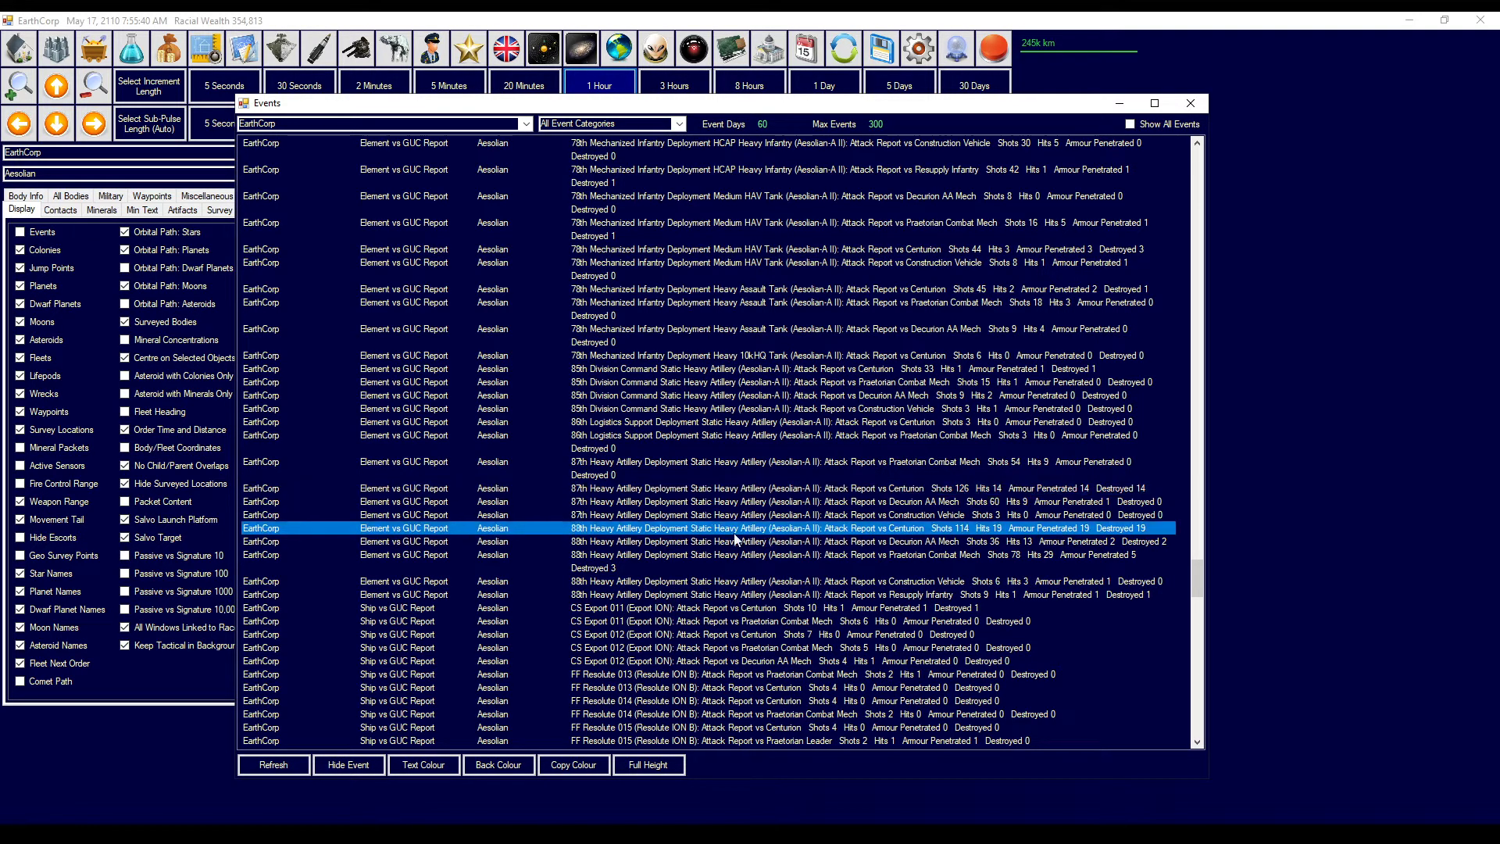
mouse_move(968, 534)
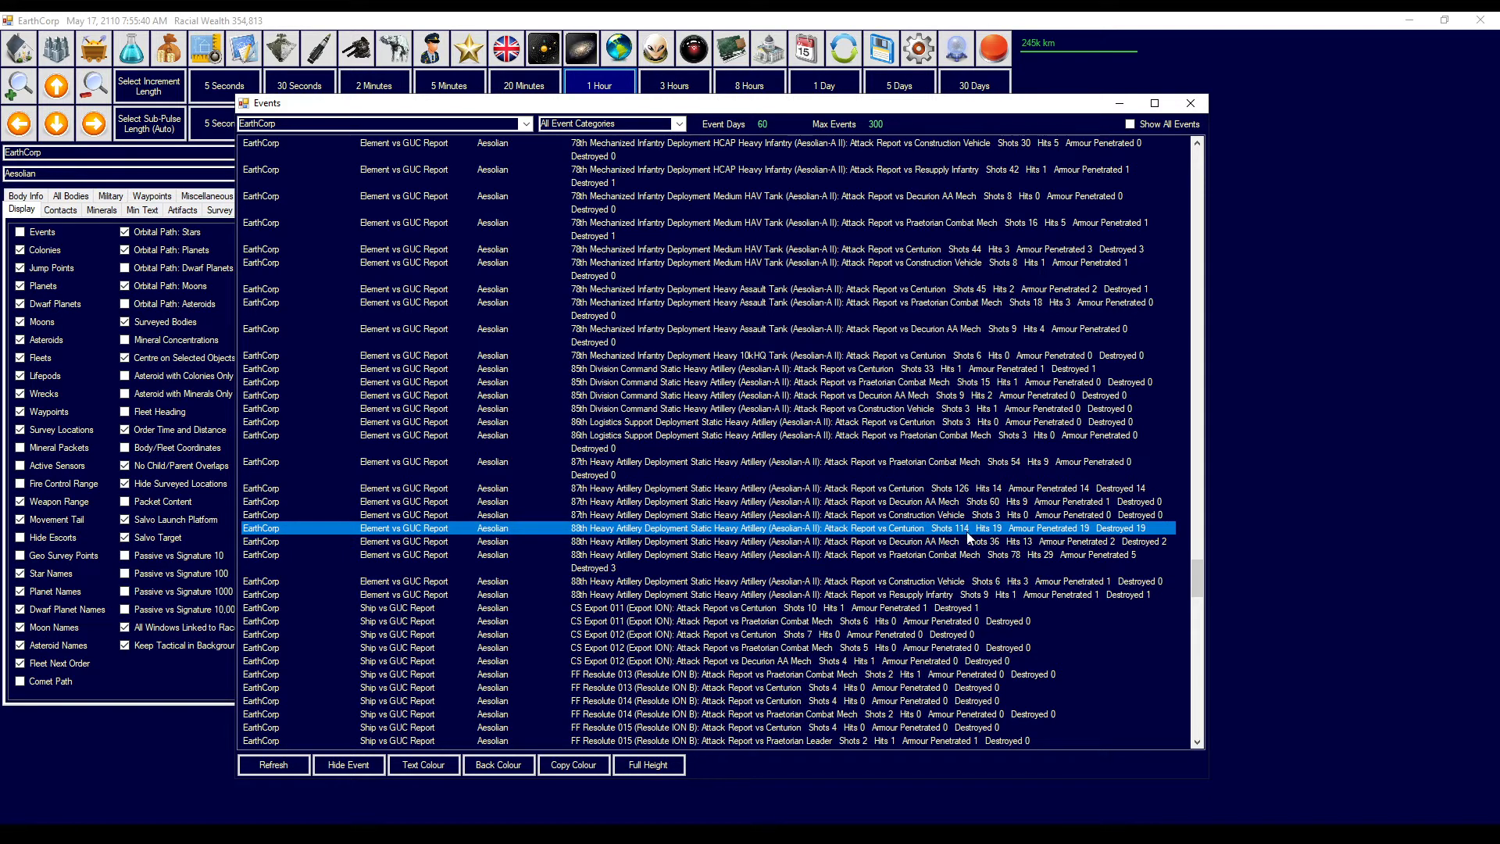
mouse_move(1148, 538)
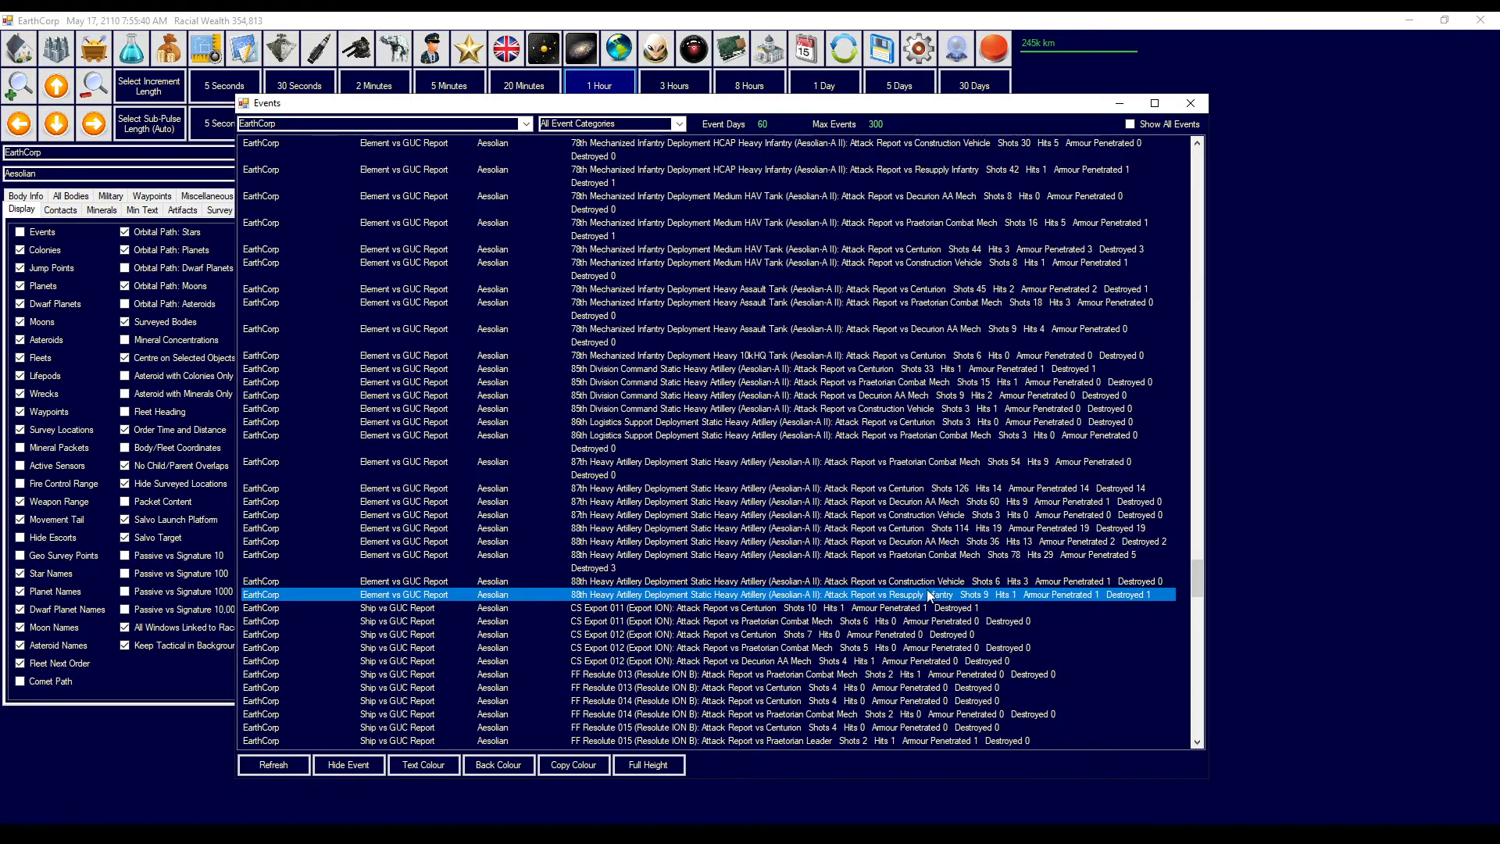
scroll(down, 3)
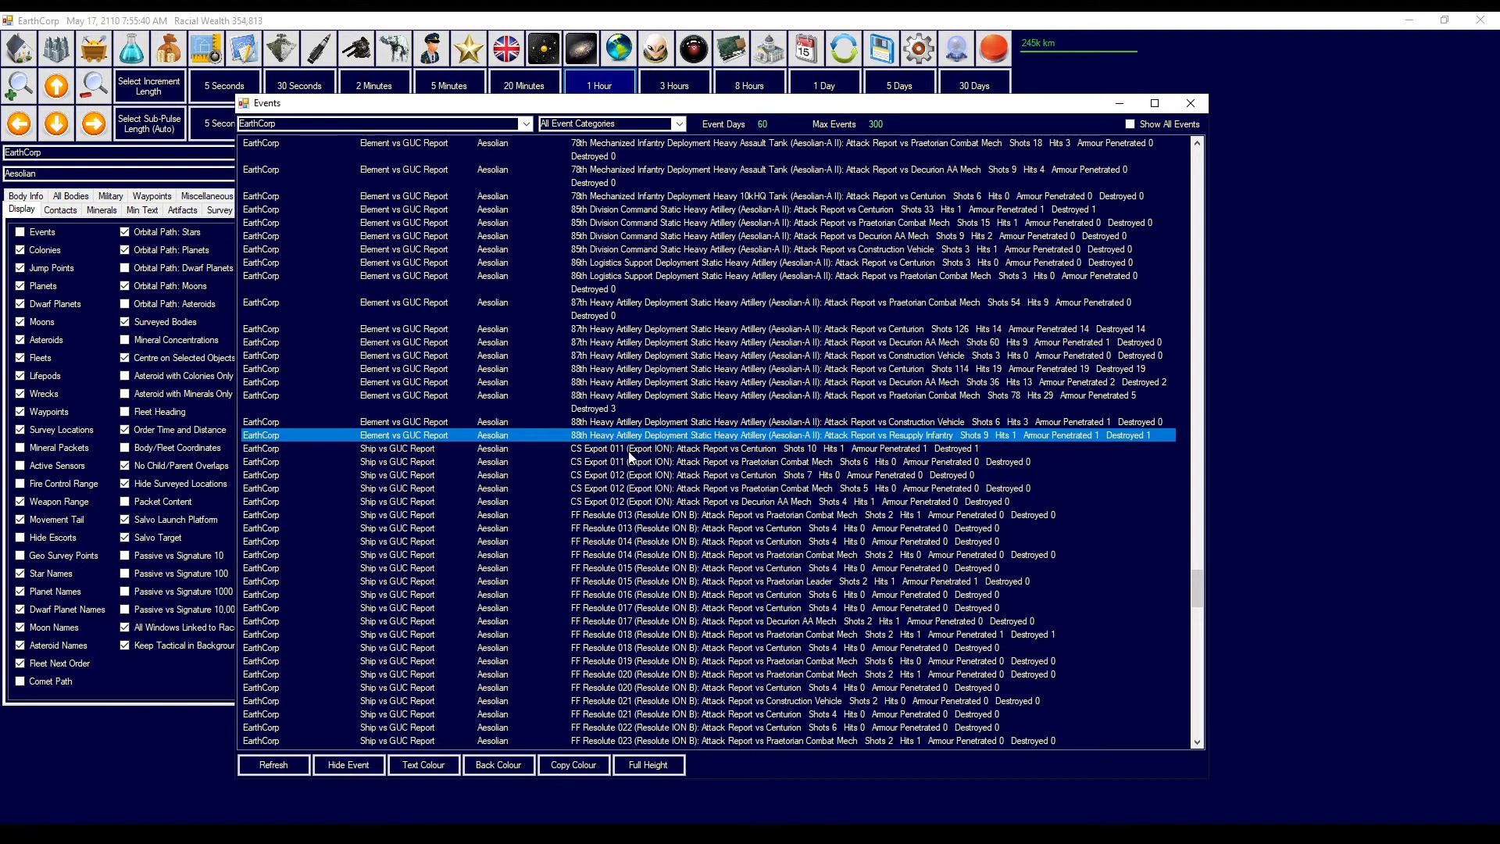
click(621, 448)
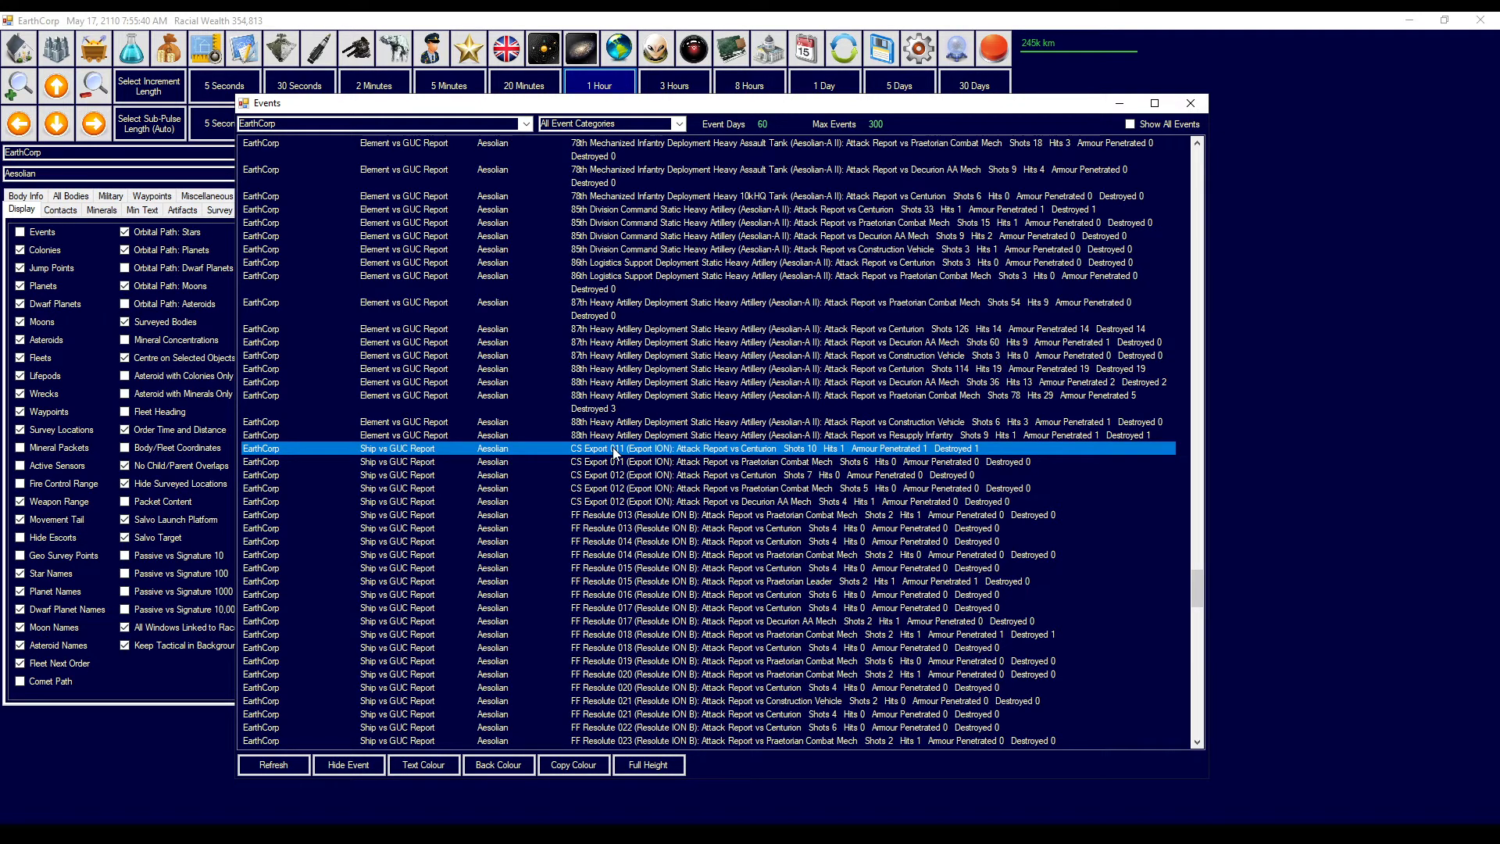
mouse_move(636, 457)
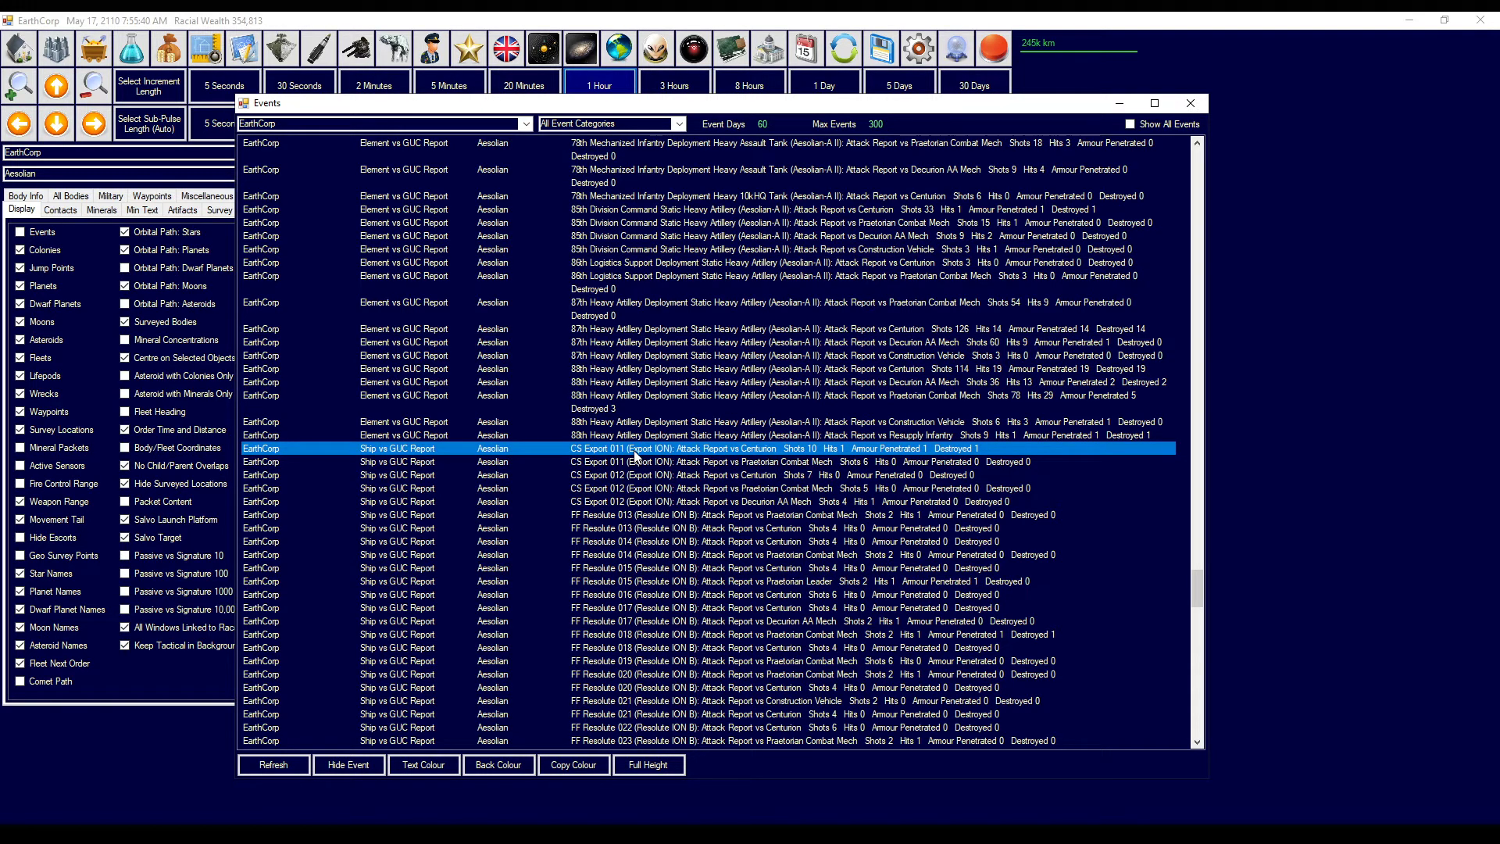
mouse_move(744, 450)
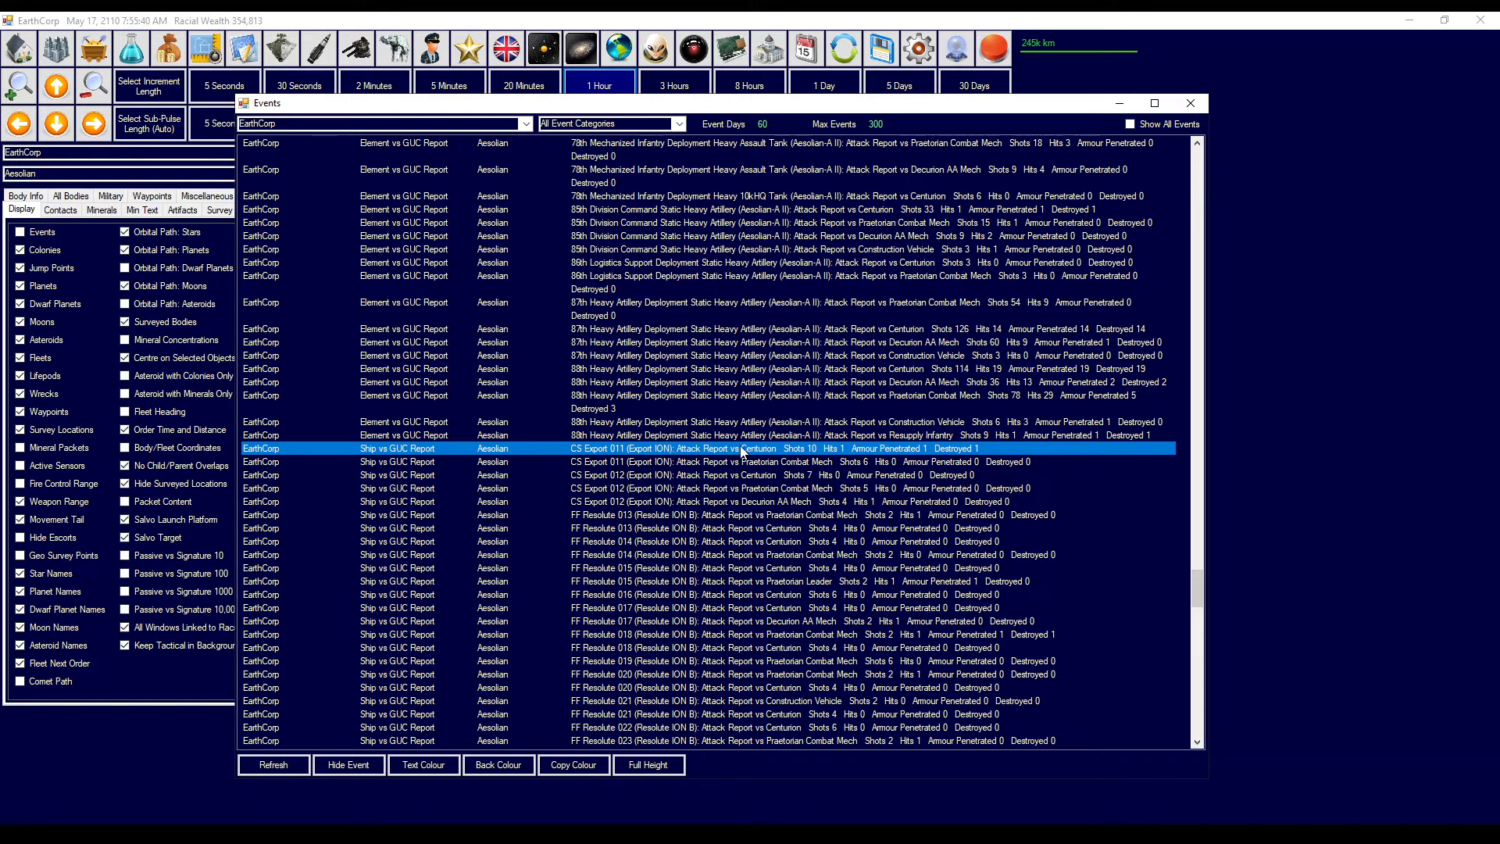
mouse_move(813, 469)
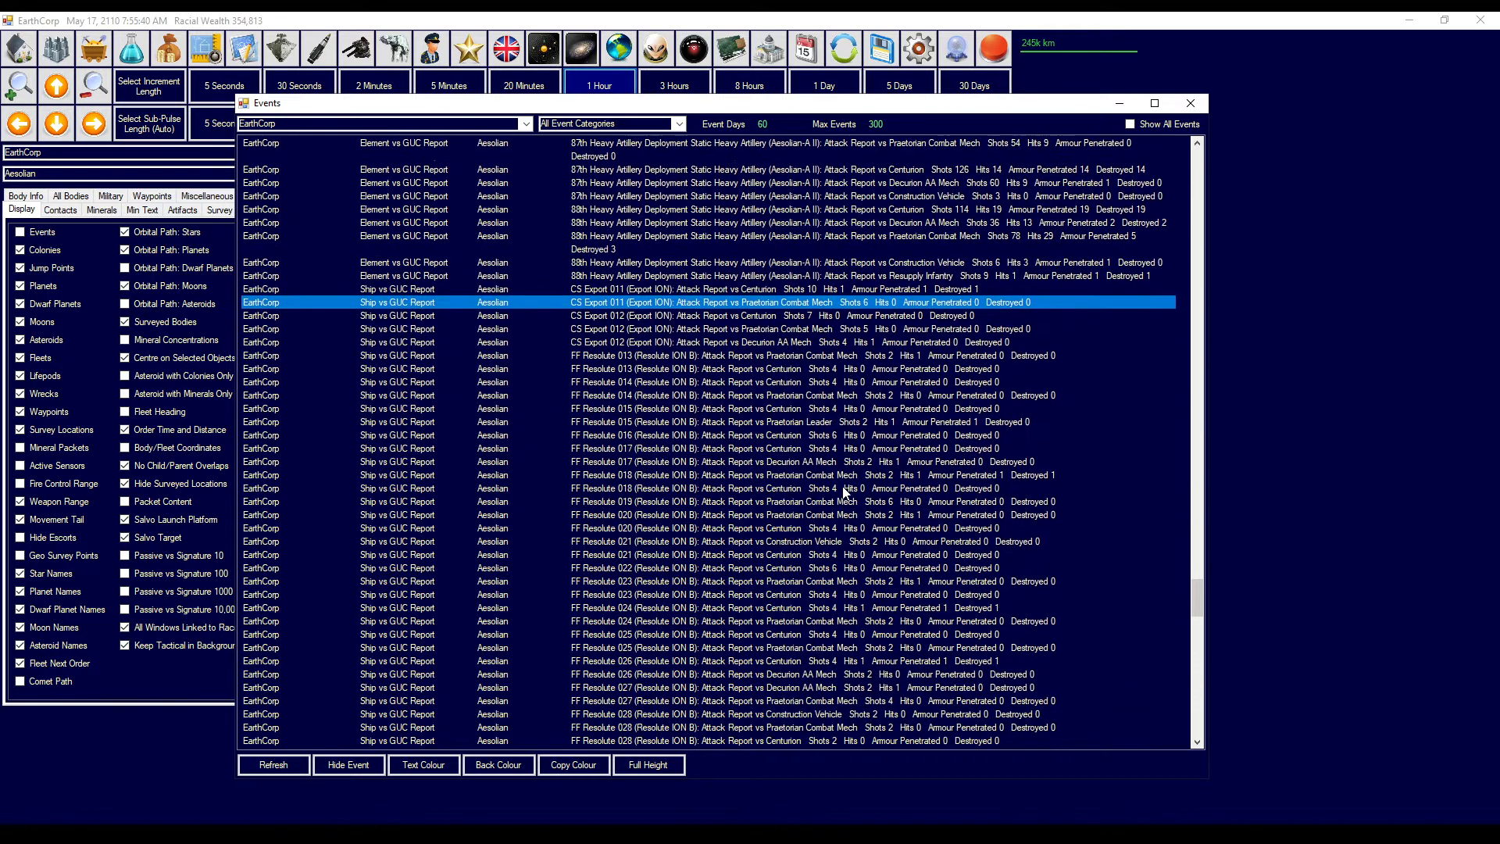
scroll(down, 3)
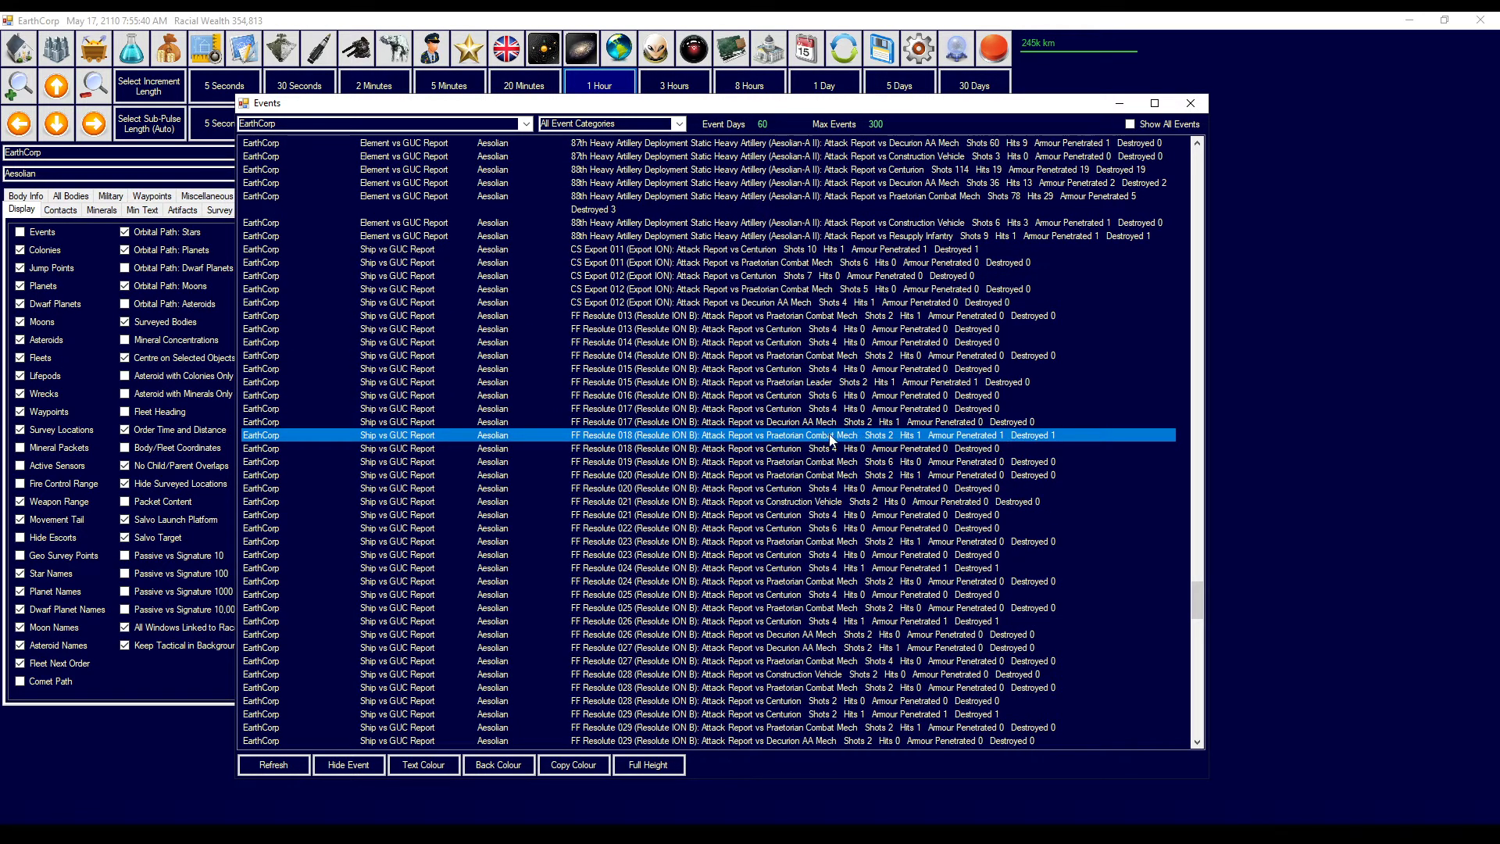
mouse_move(858, 635)
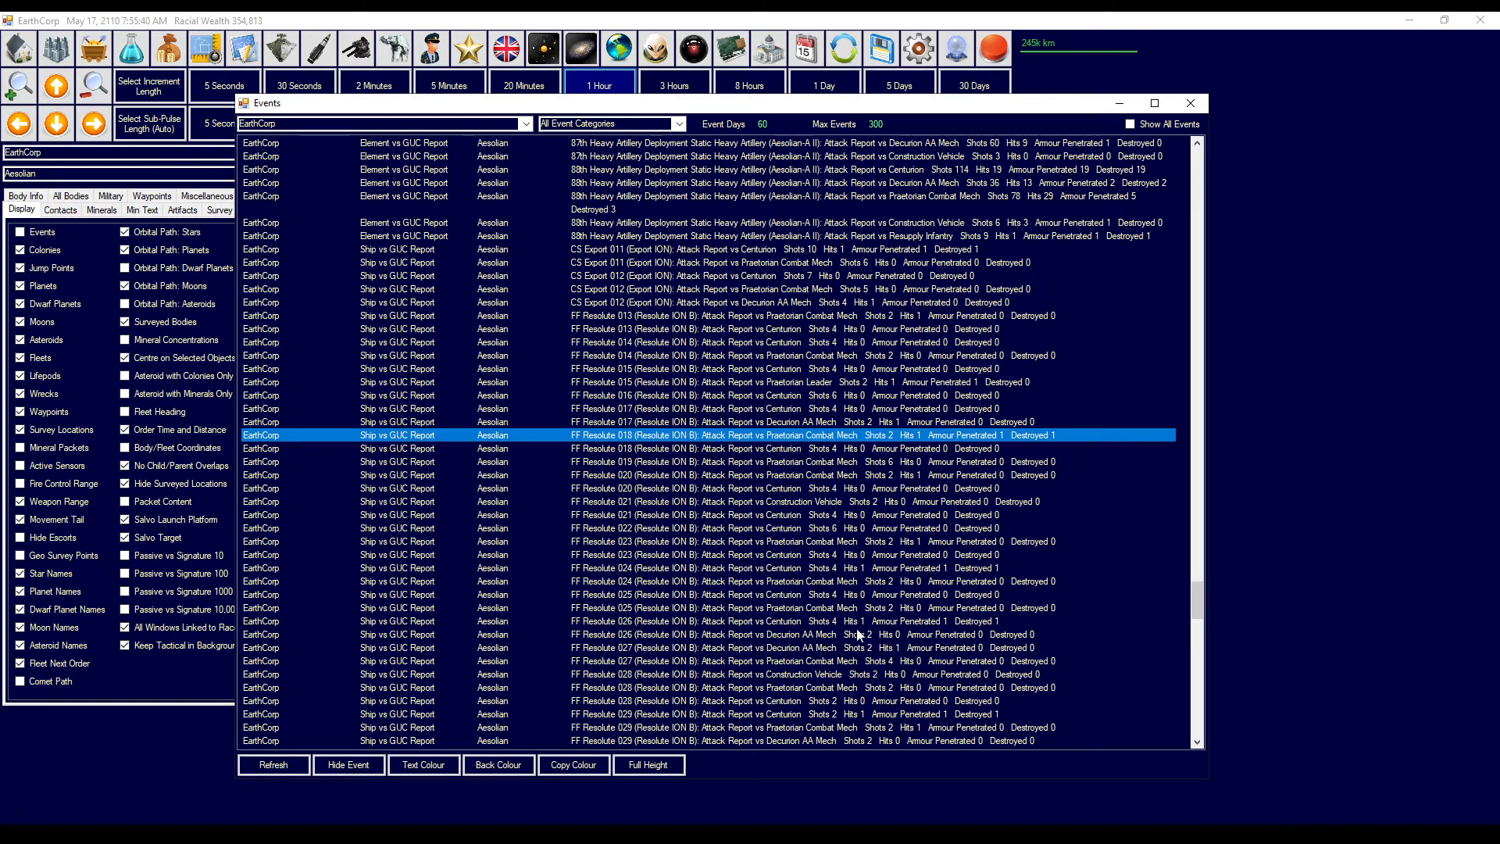
click(852, 567)
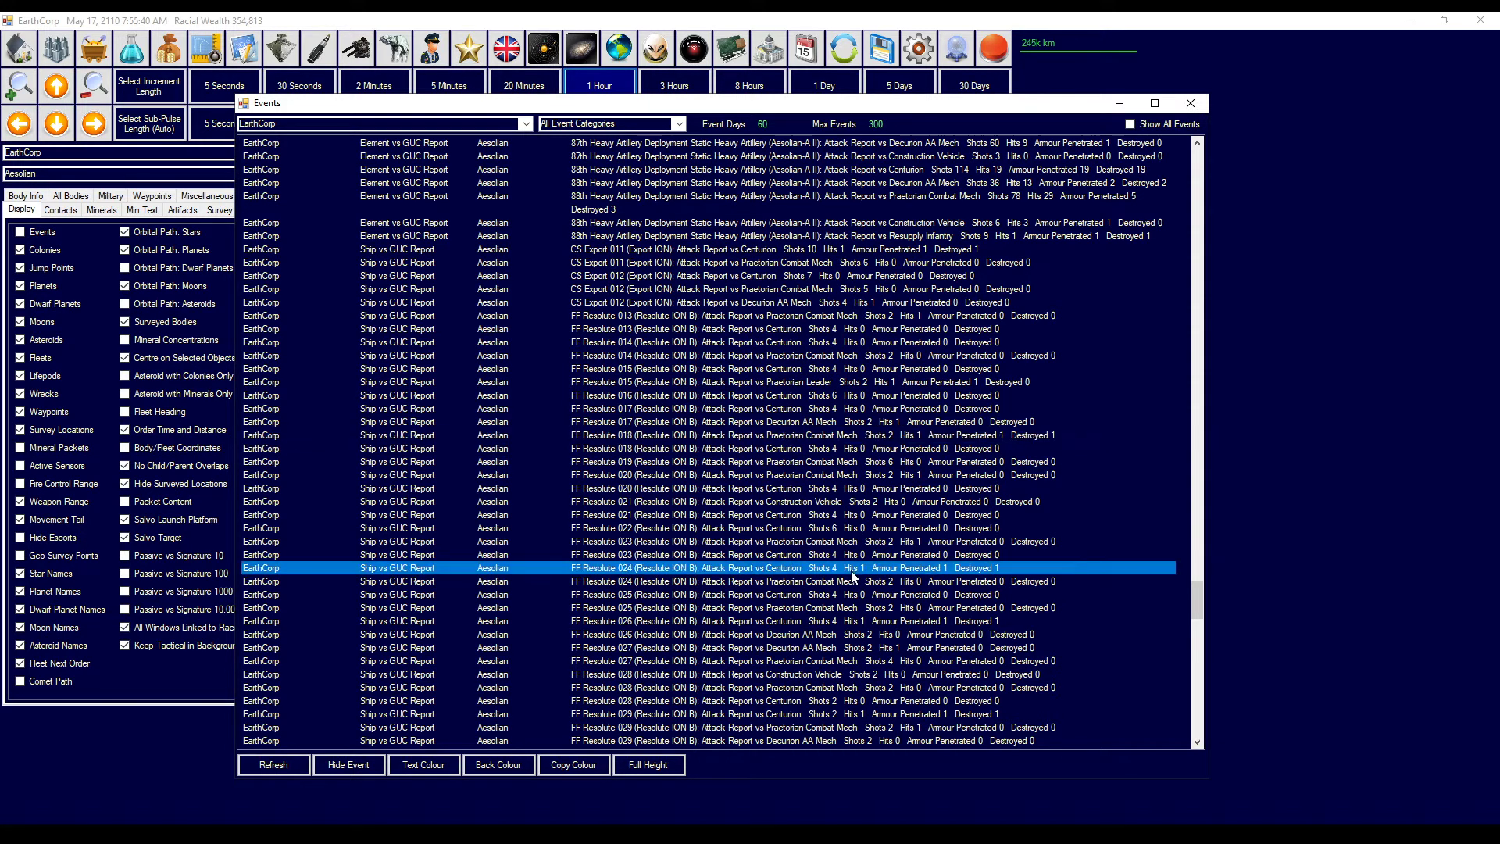
scroll(down, 3)
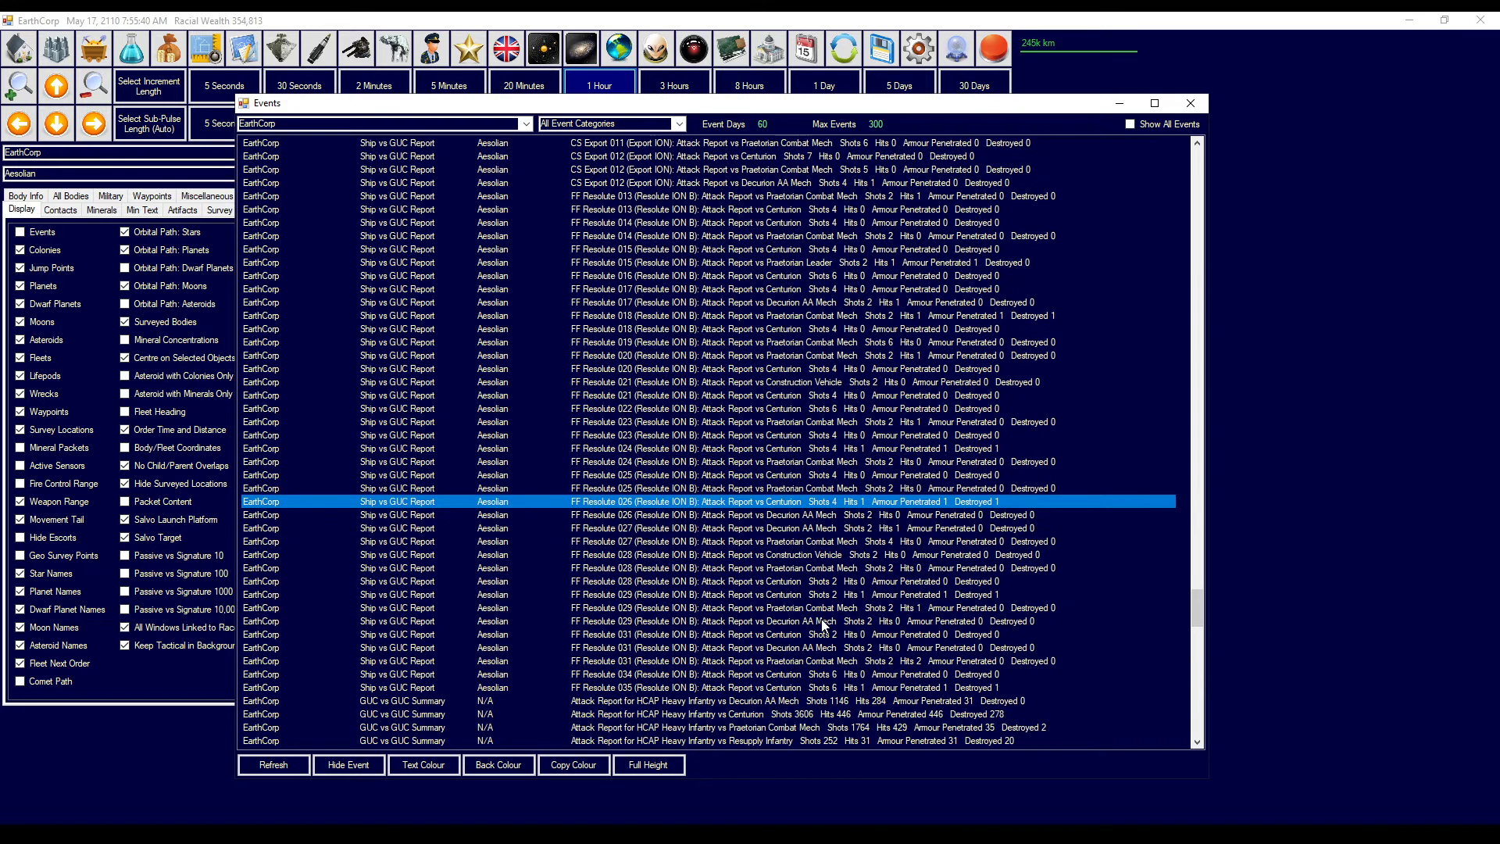
click(778, 594)
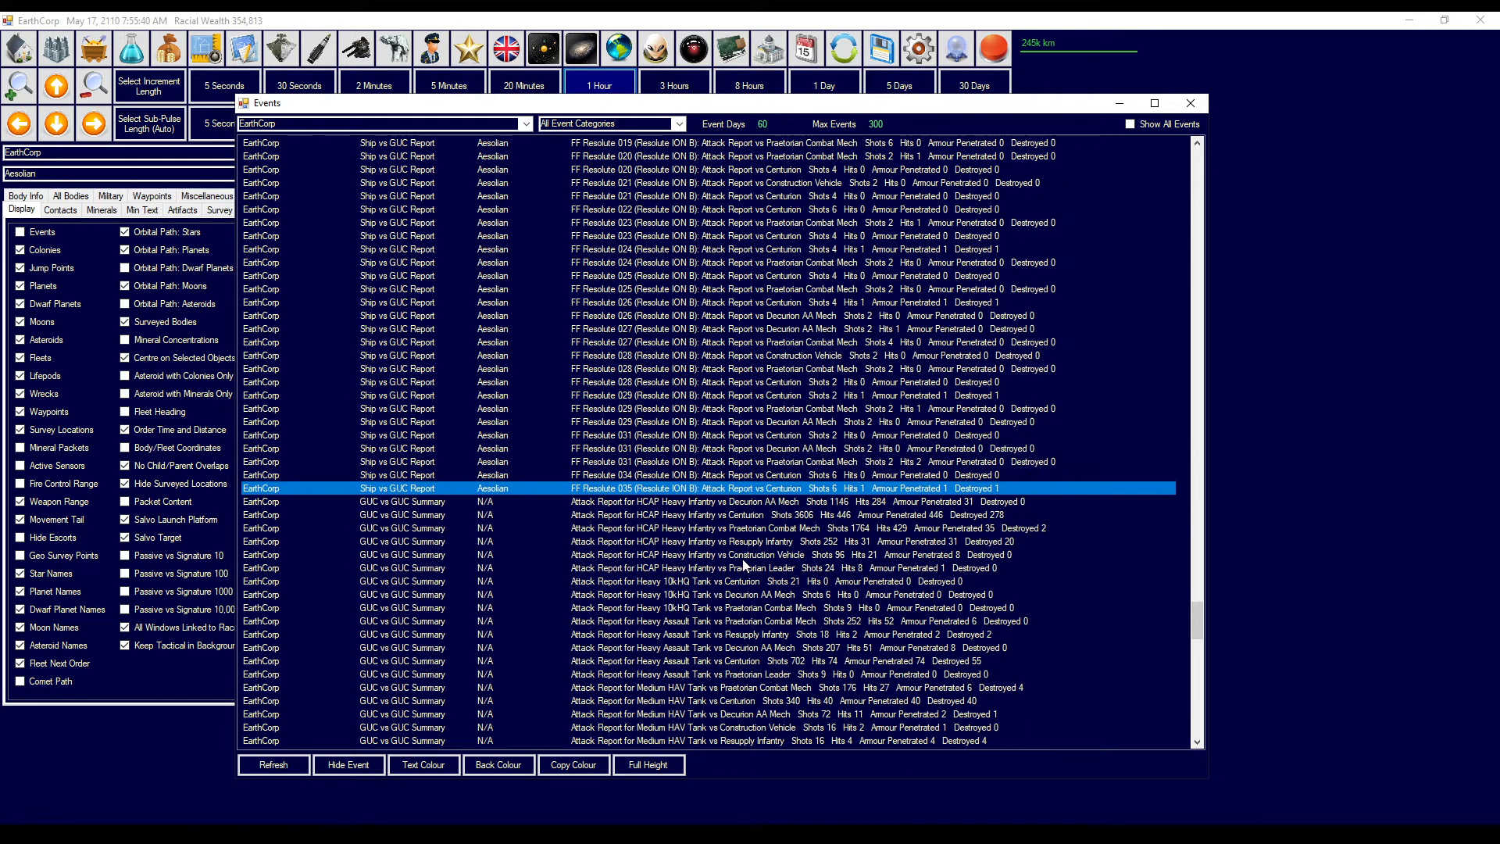
scroll(down, 3)
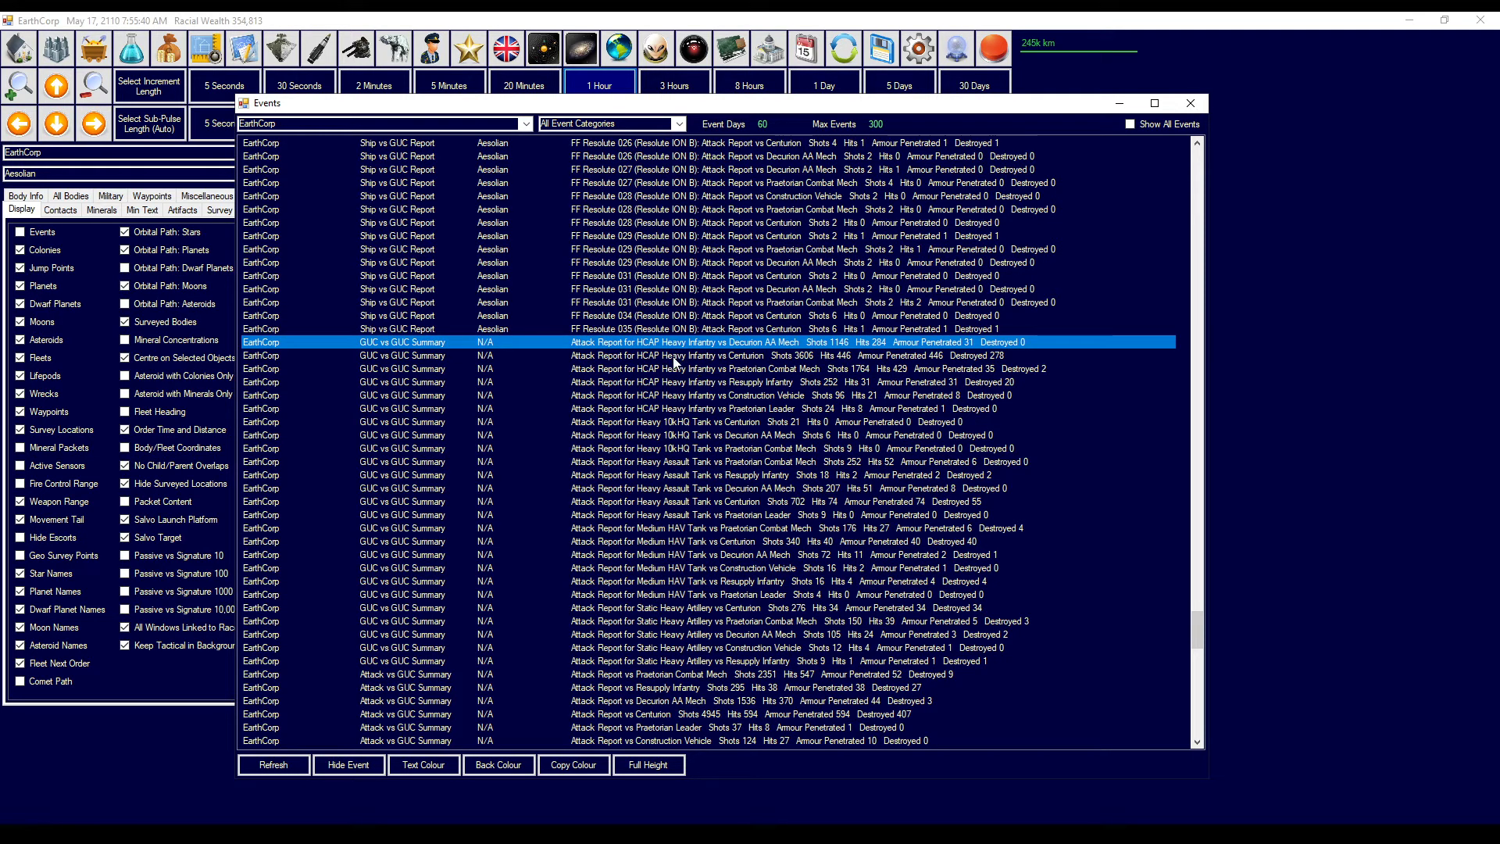
click(669, 355)
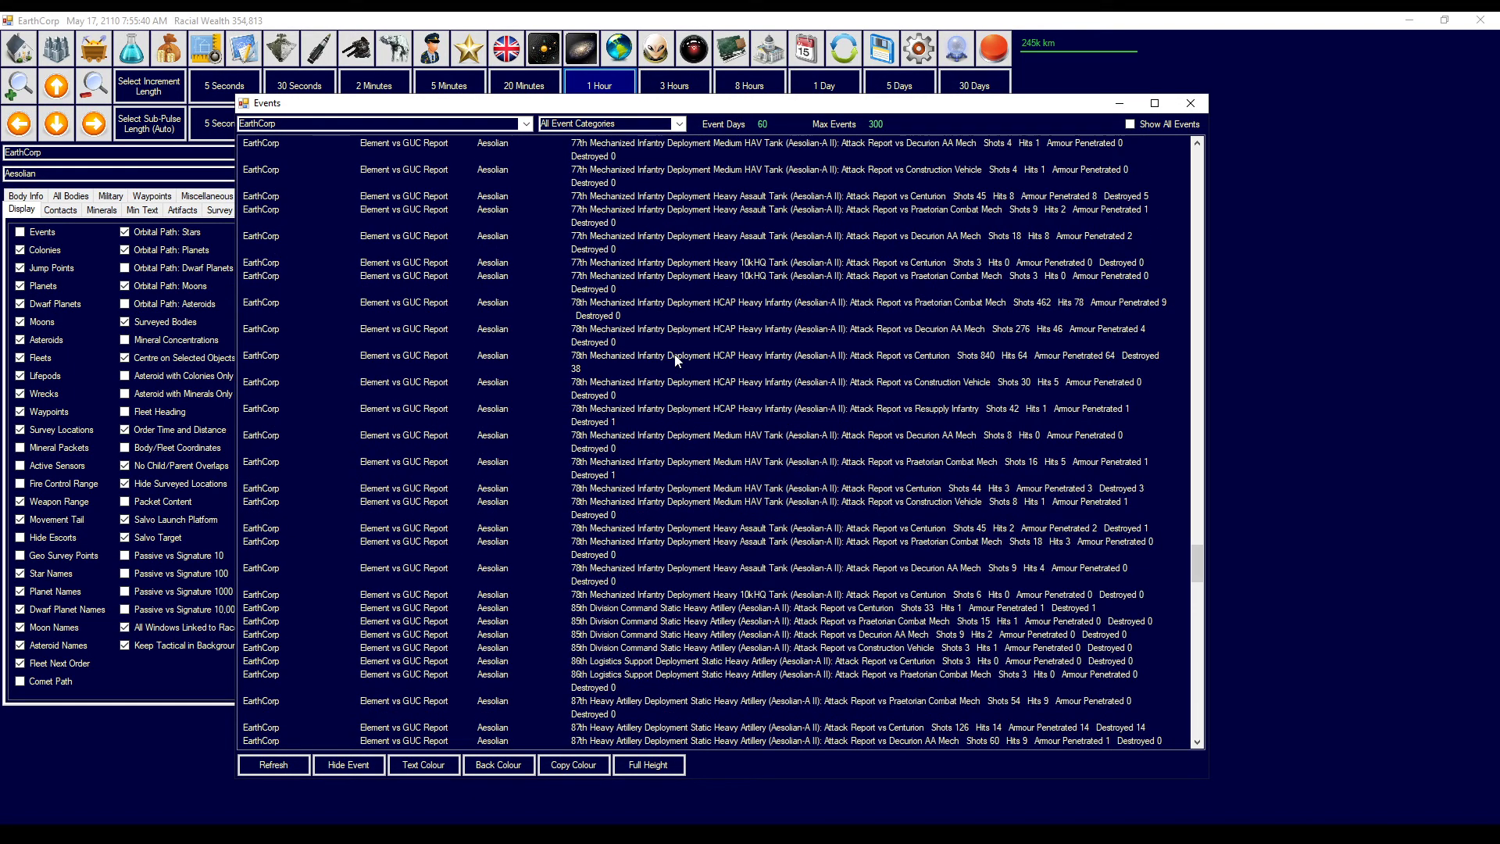
scroll(down, 3)
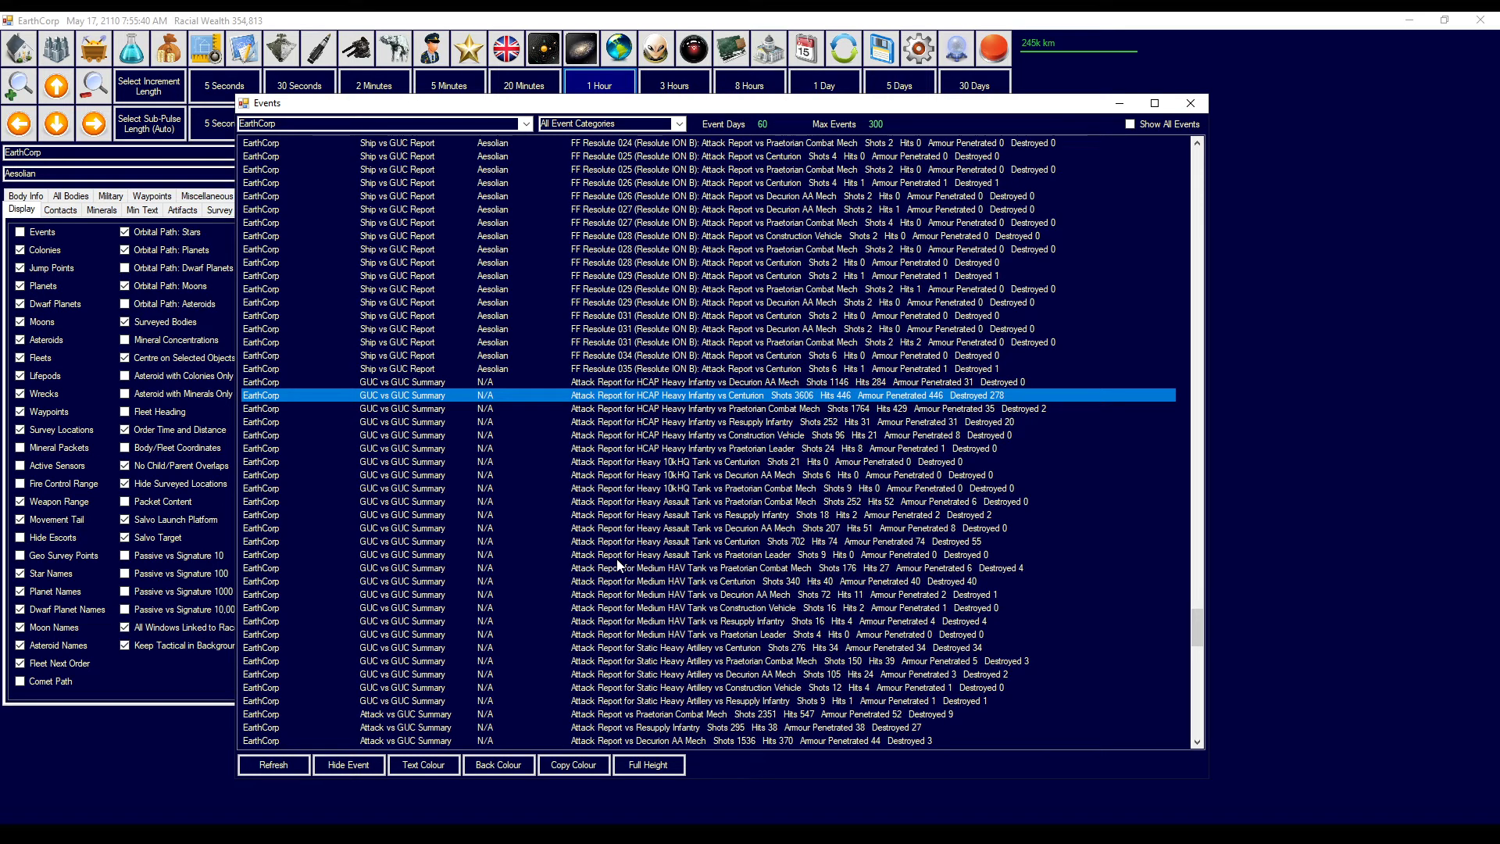
mouse_move(604, 550)
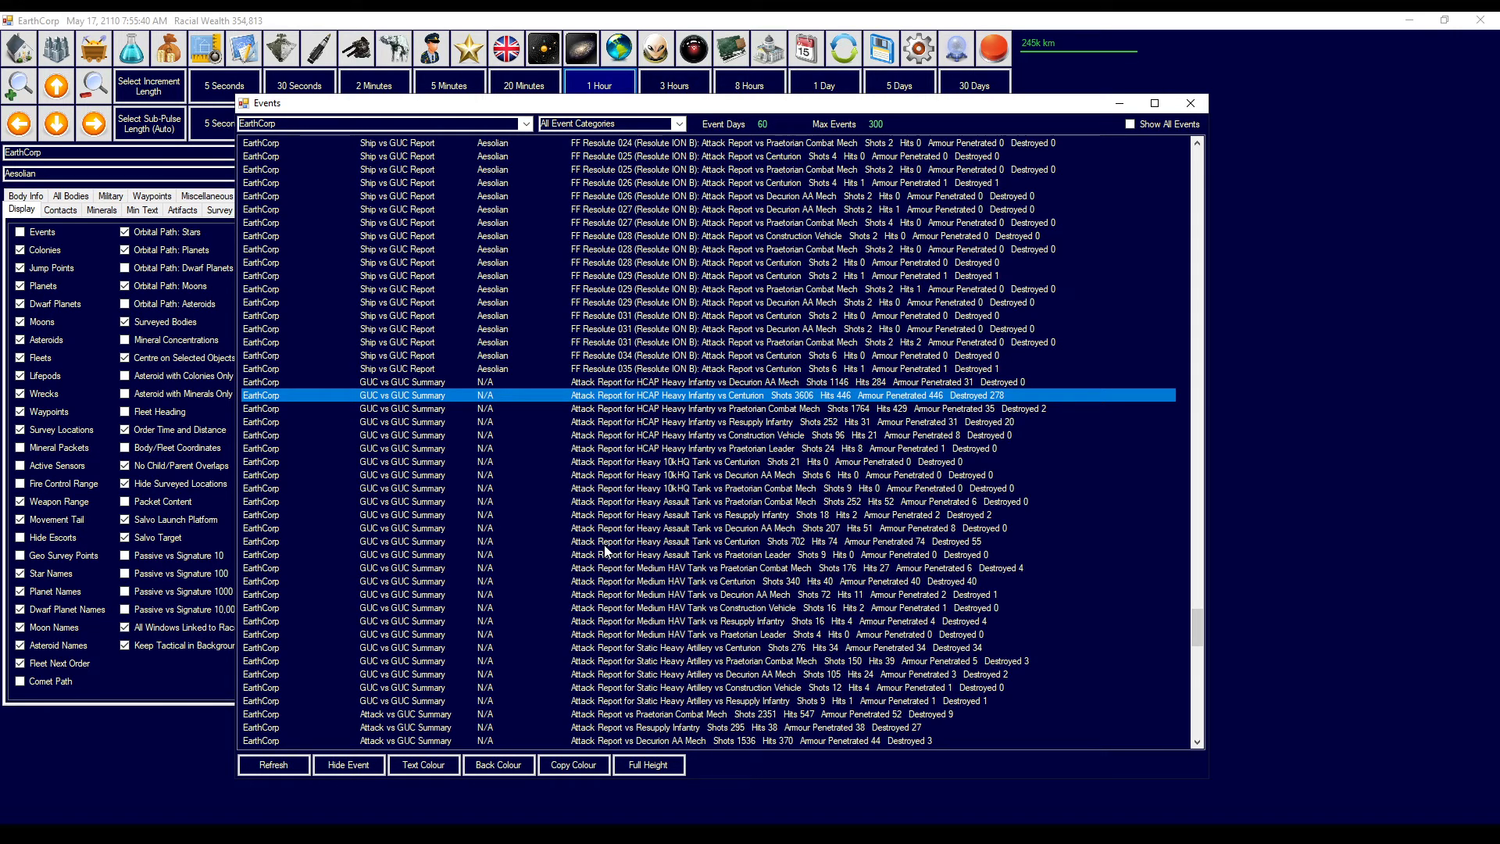
scroll(down, 3)
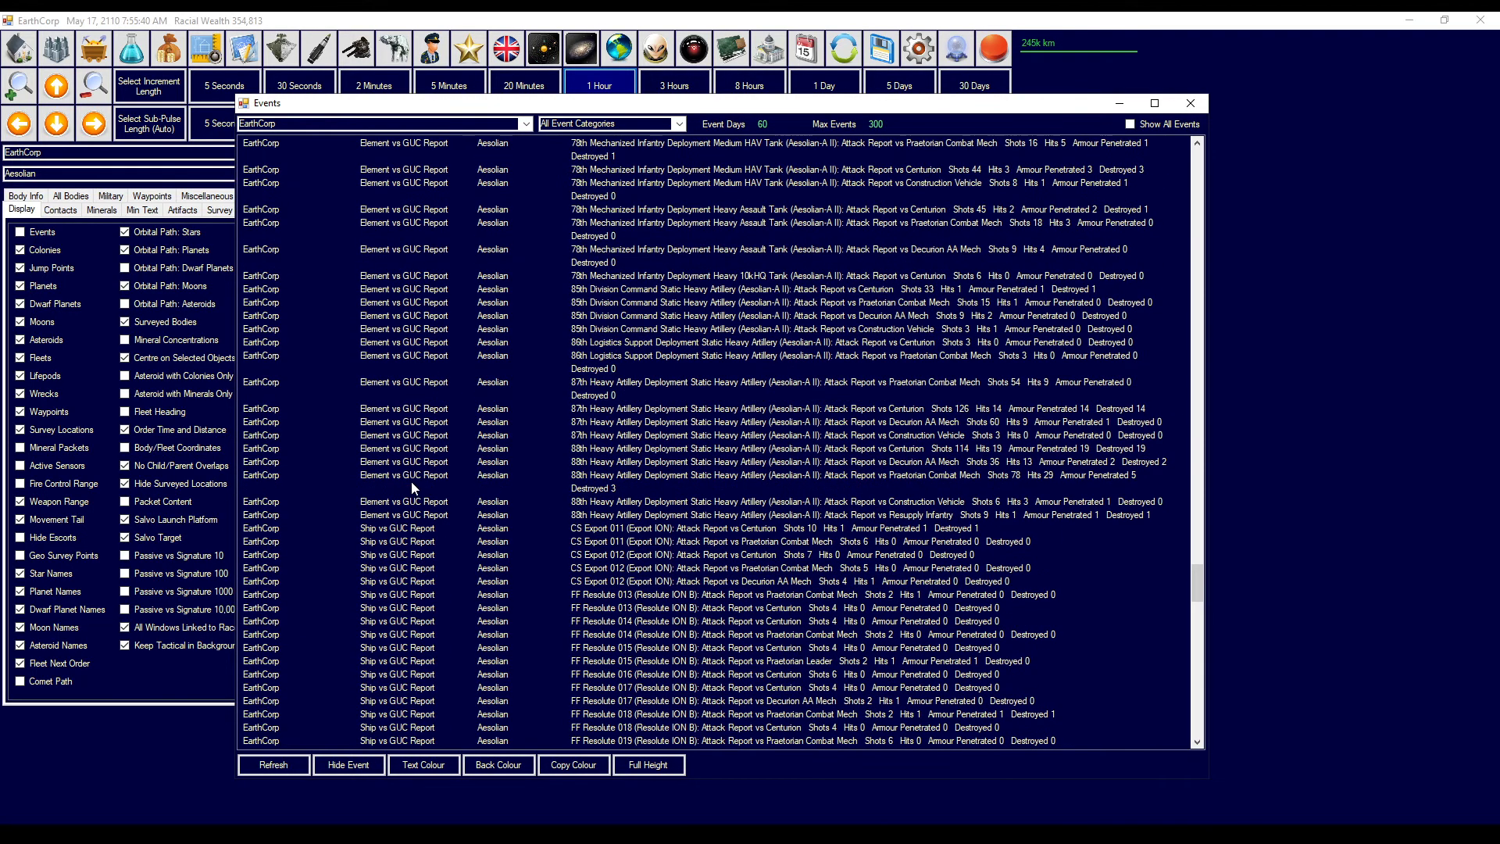
mouse_move(426, 476)
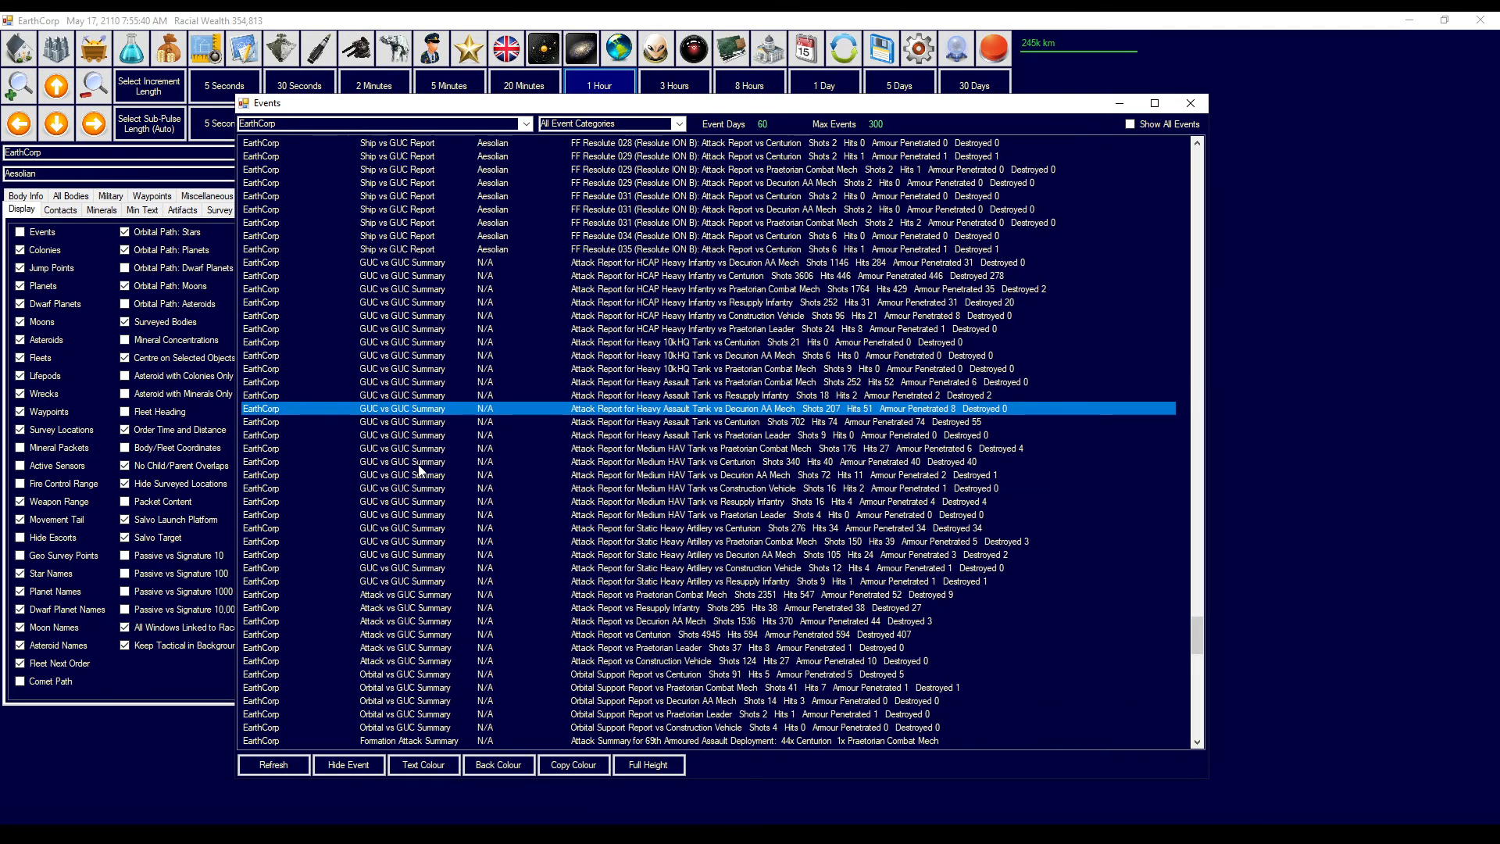
mouse_move(408, 614)
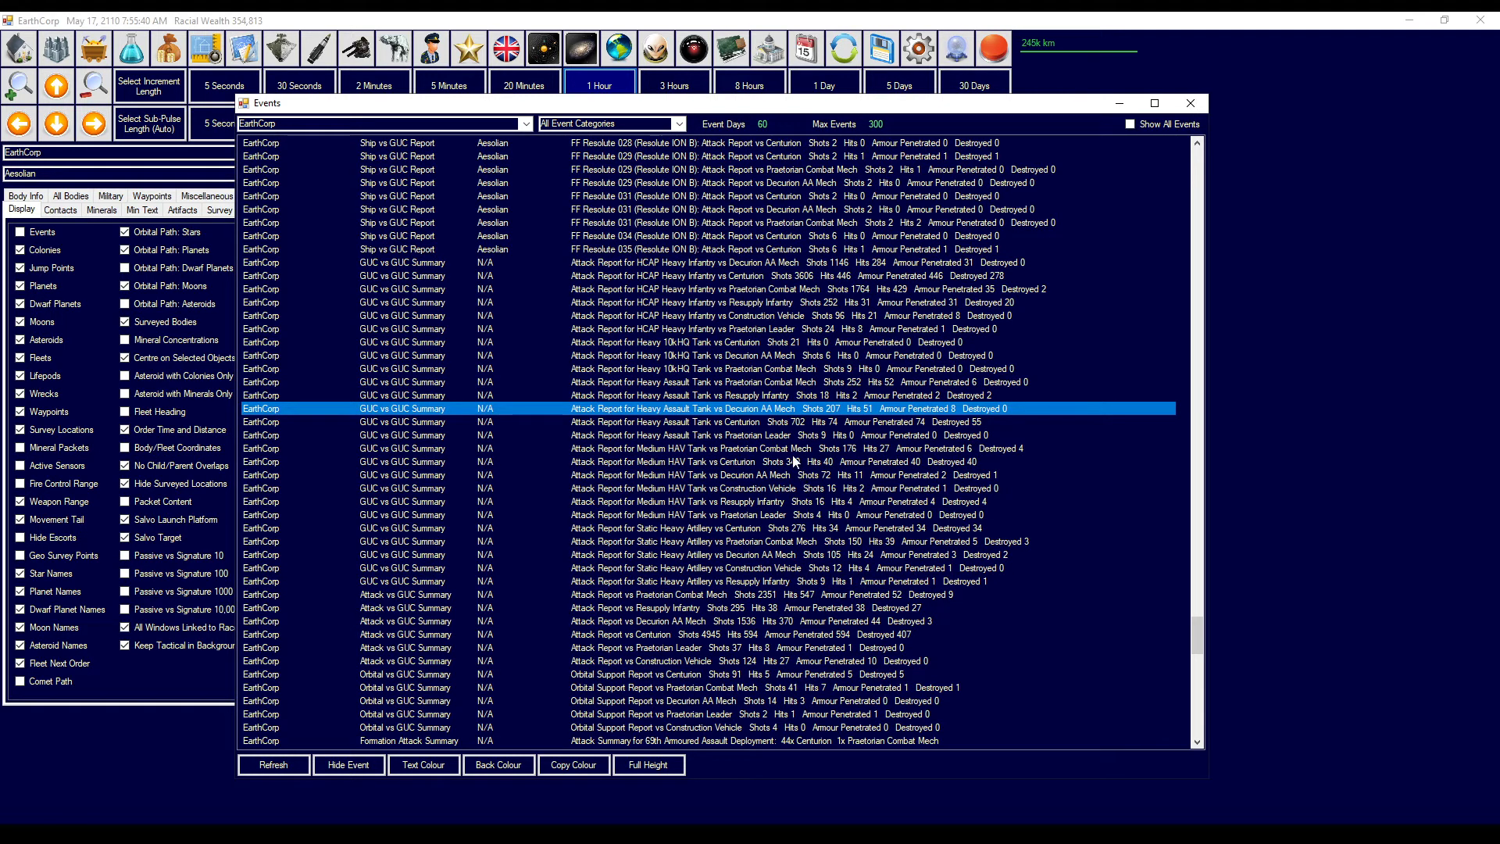
click(792, 462)
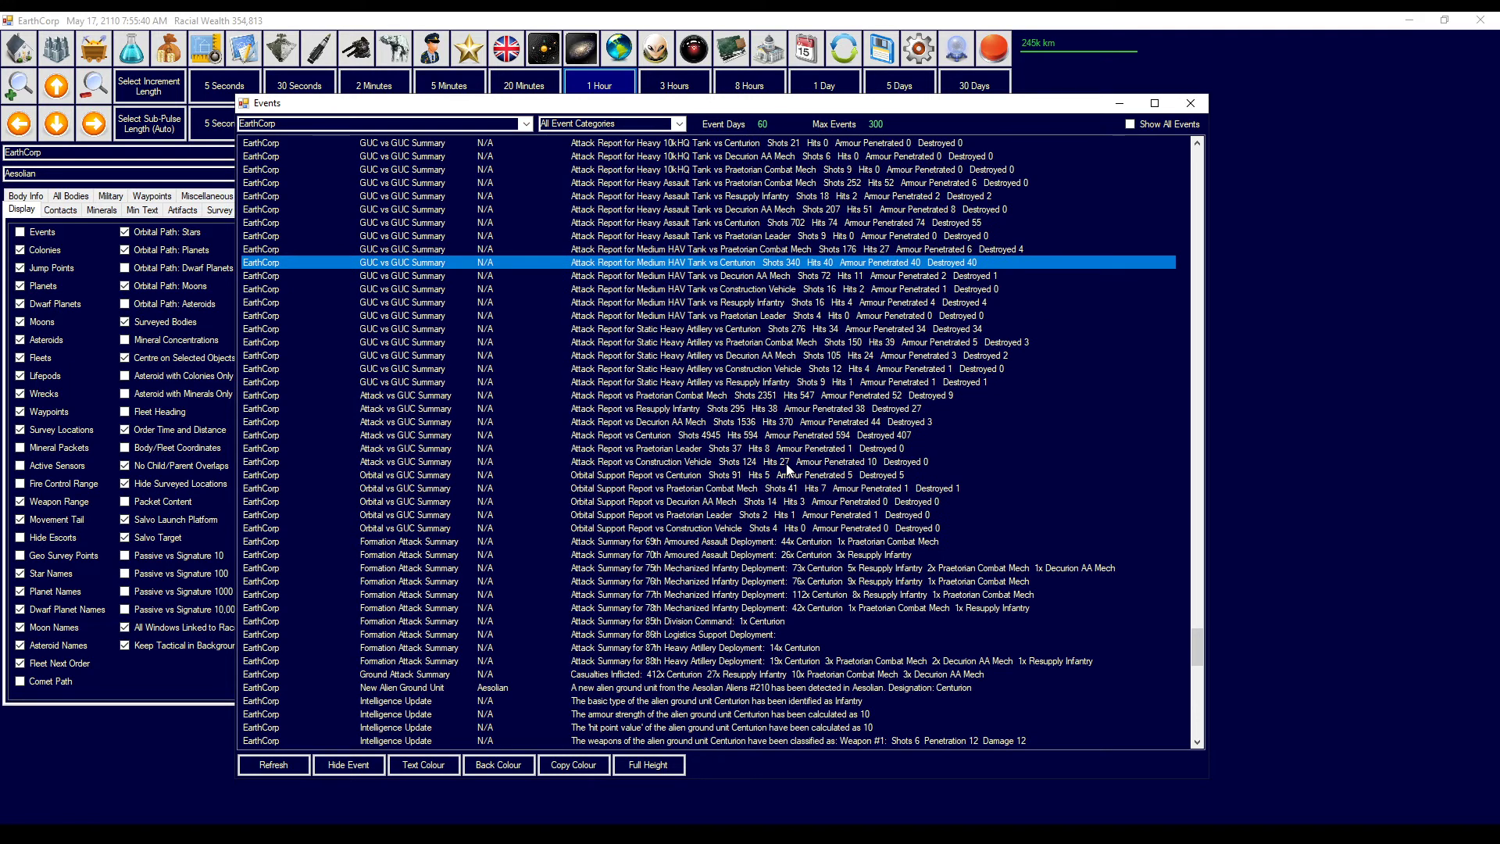
mouse_move(784, 470)
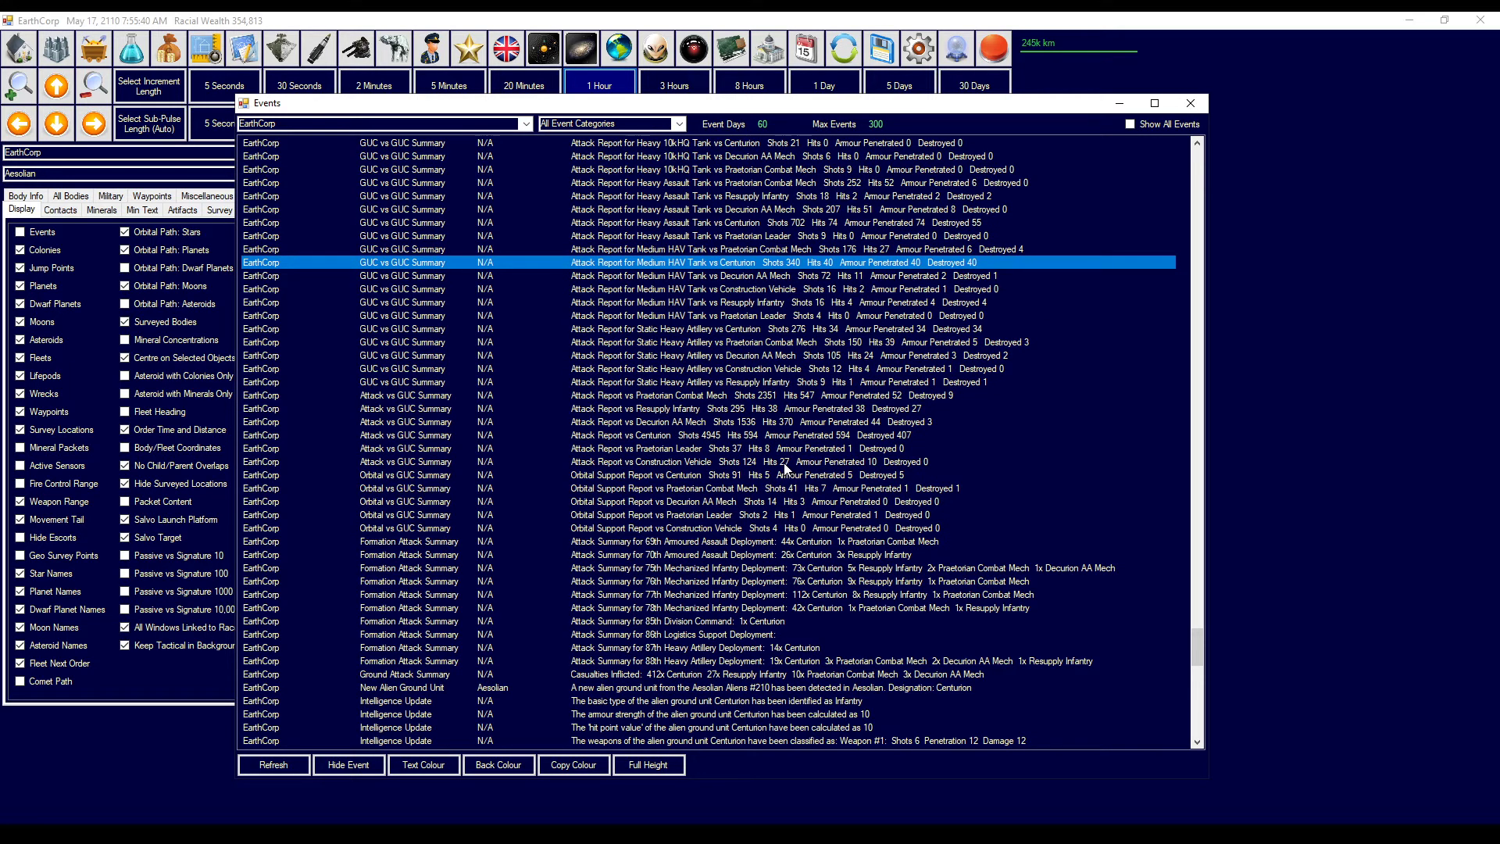
mouse_move(784, 469)
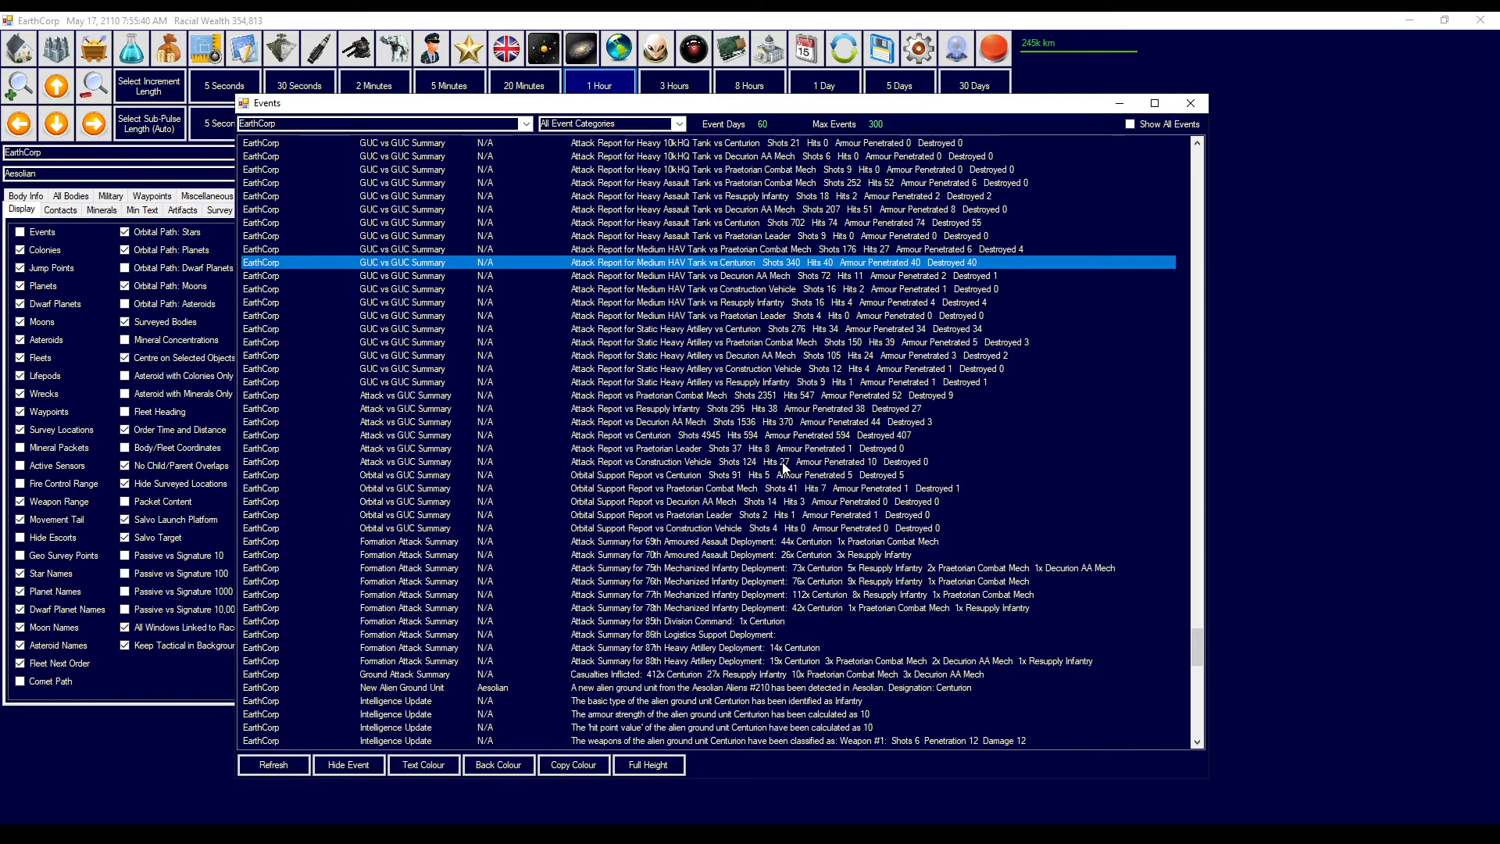
mouse_move(423, 499)
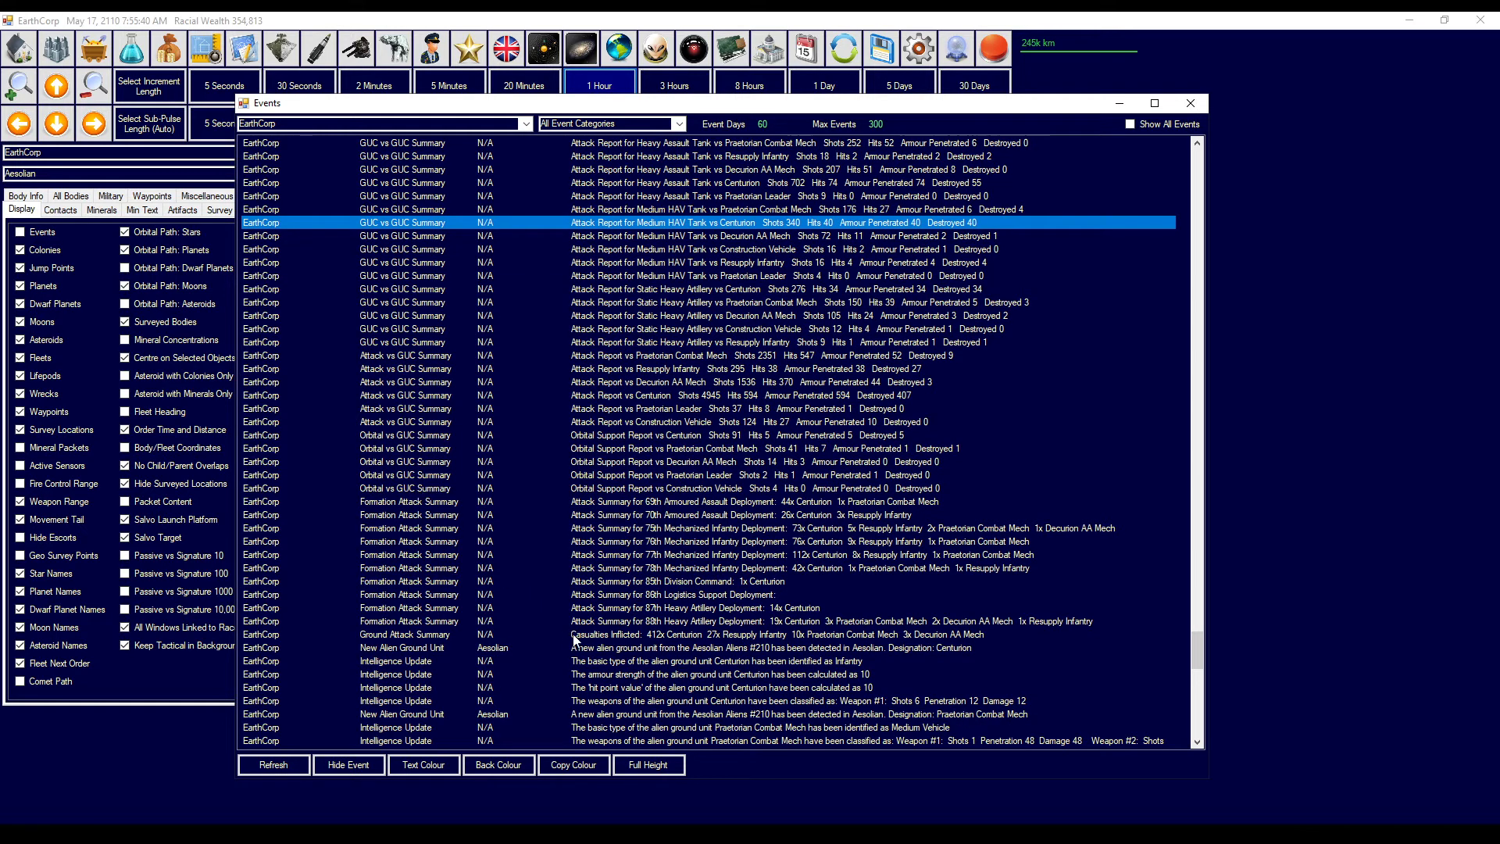
click(669, 635)
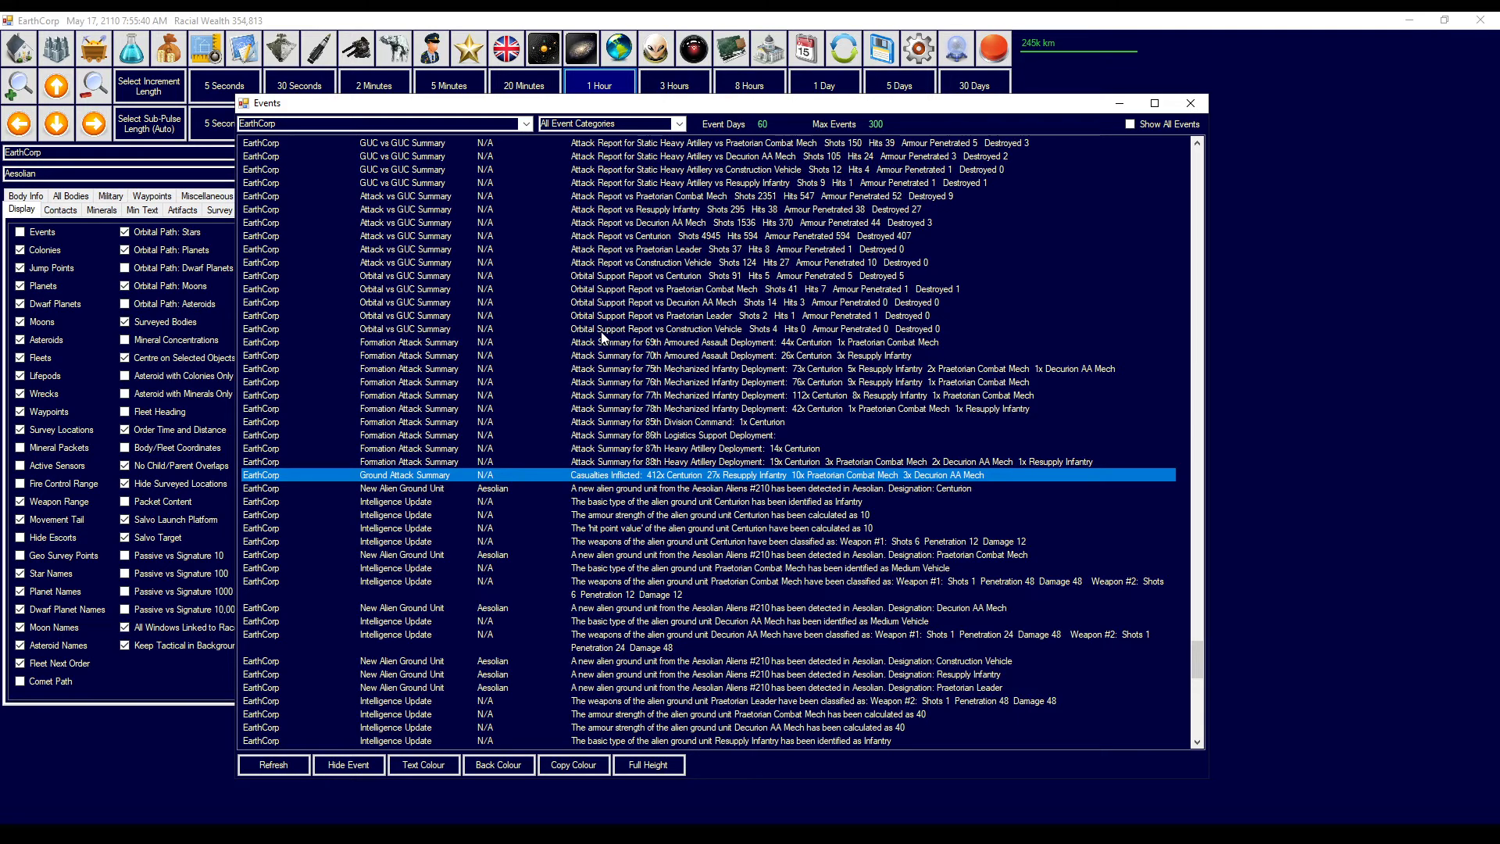
mouse_move(797, 476)
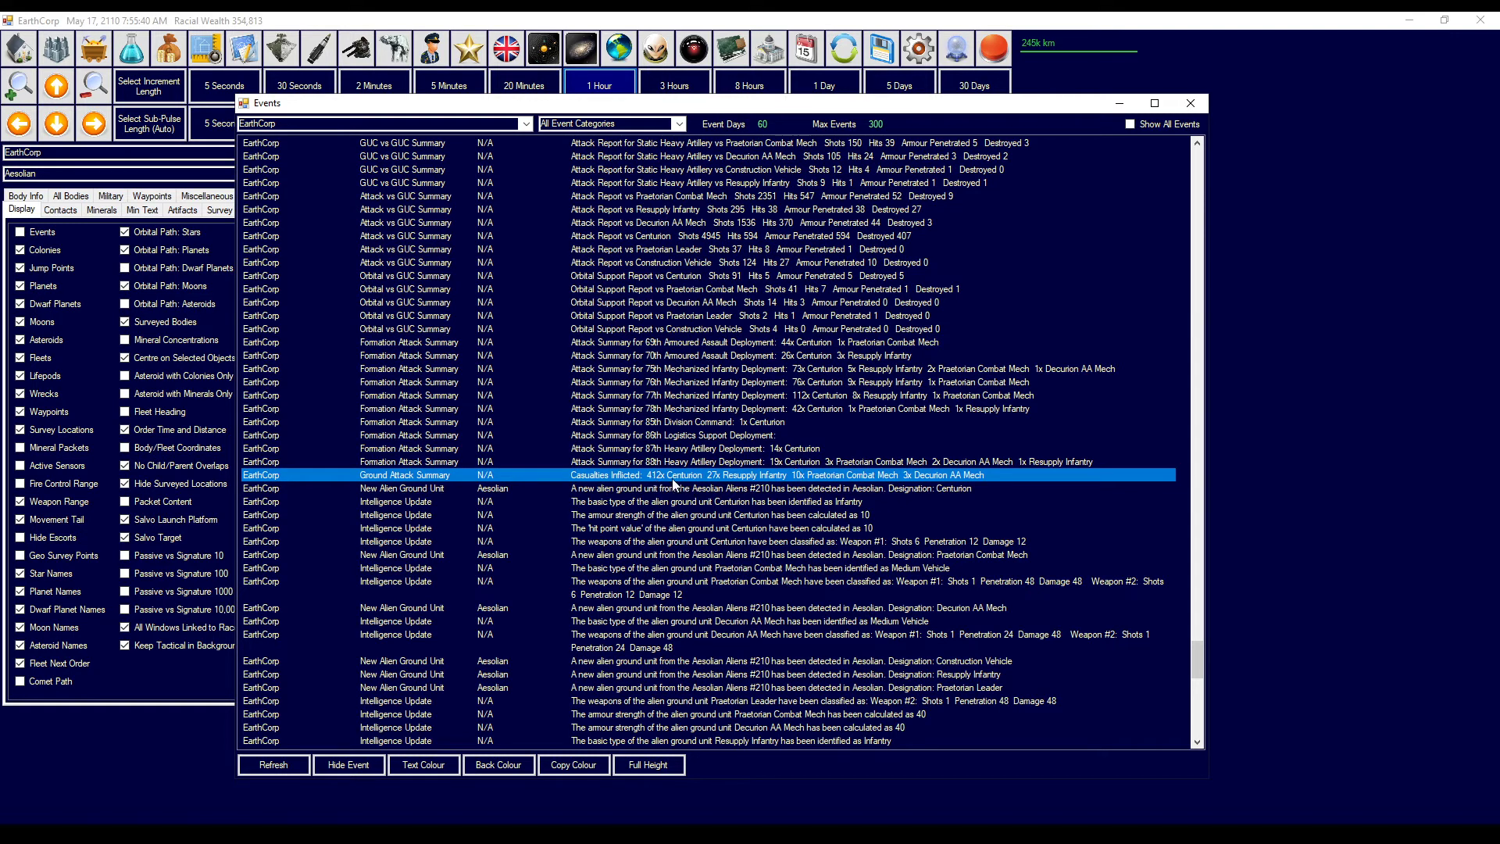
mouse_move(736, 487)
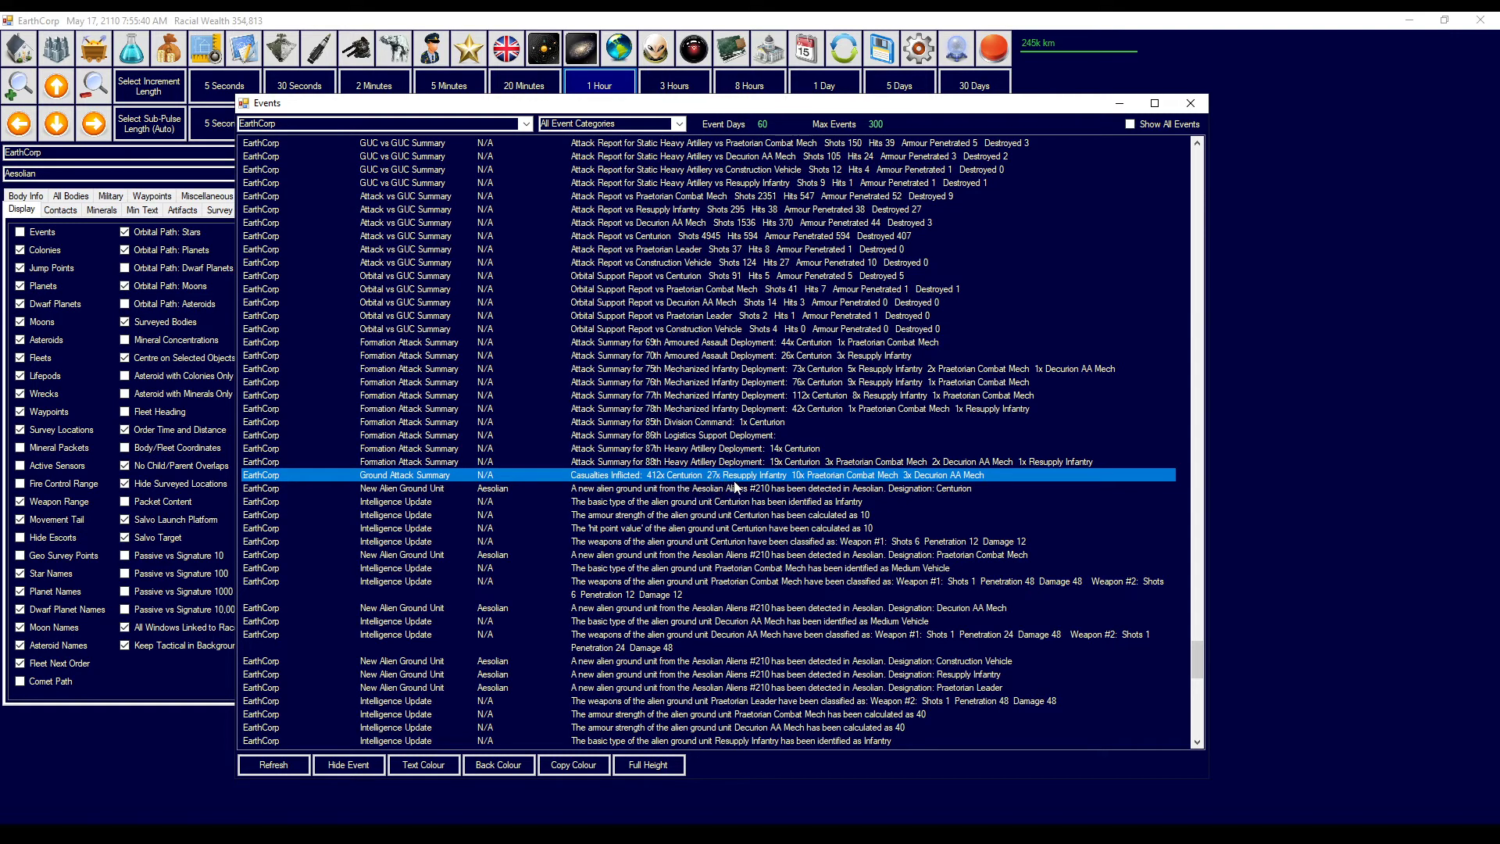
mouse_move(932, 486)
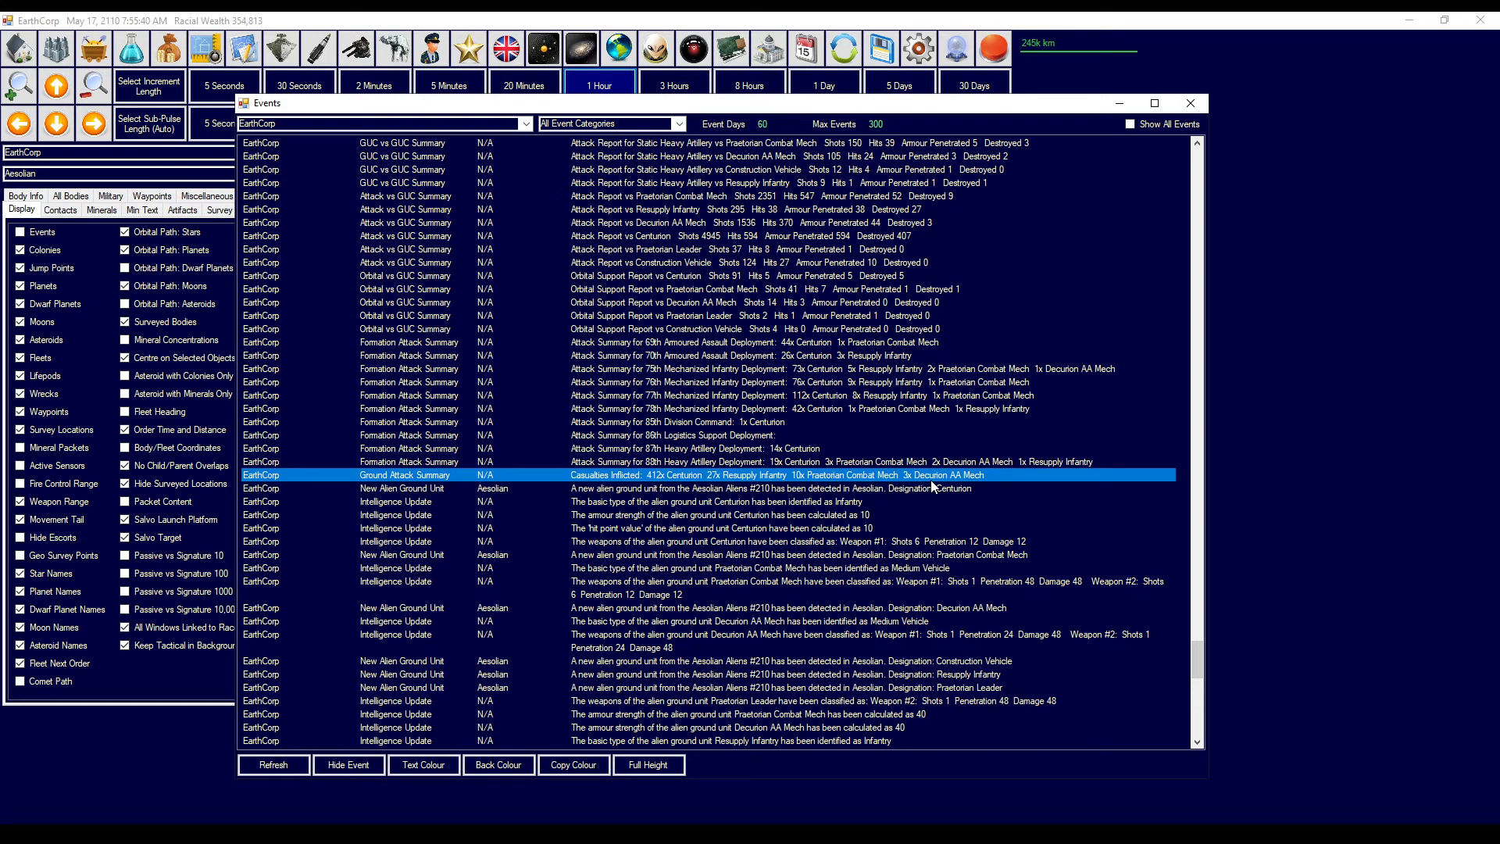
mouse_move(858, 347)
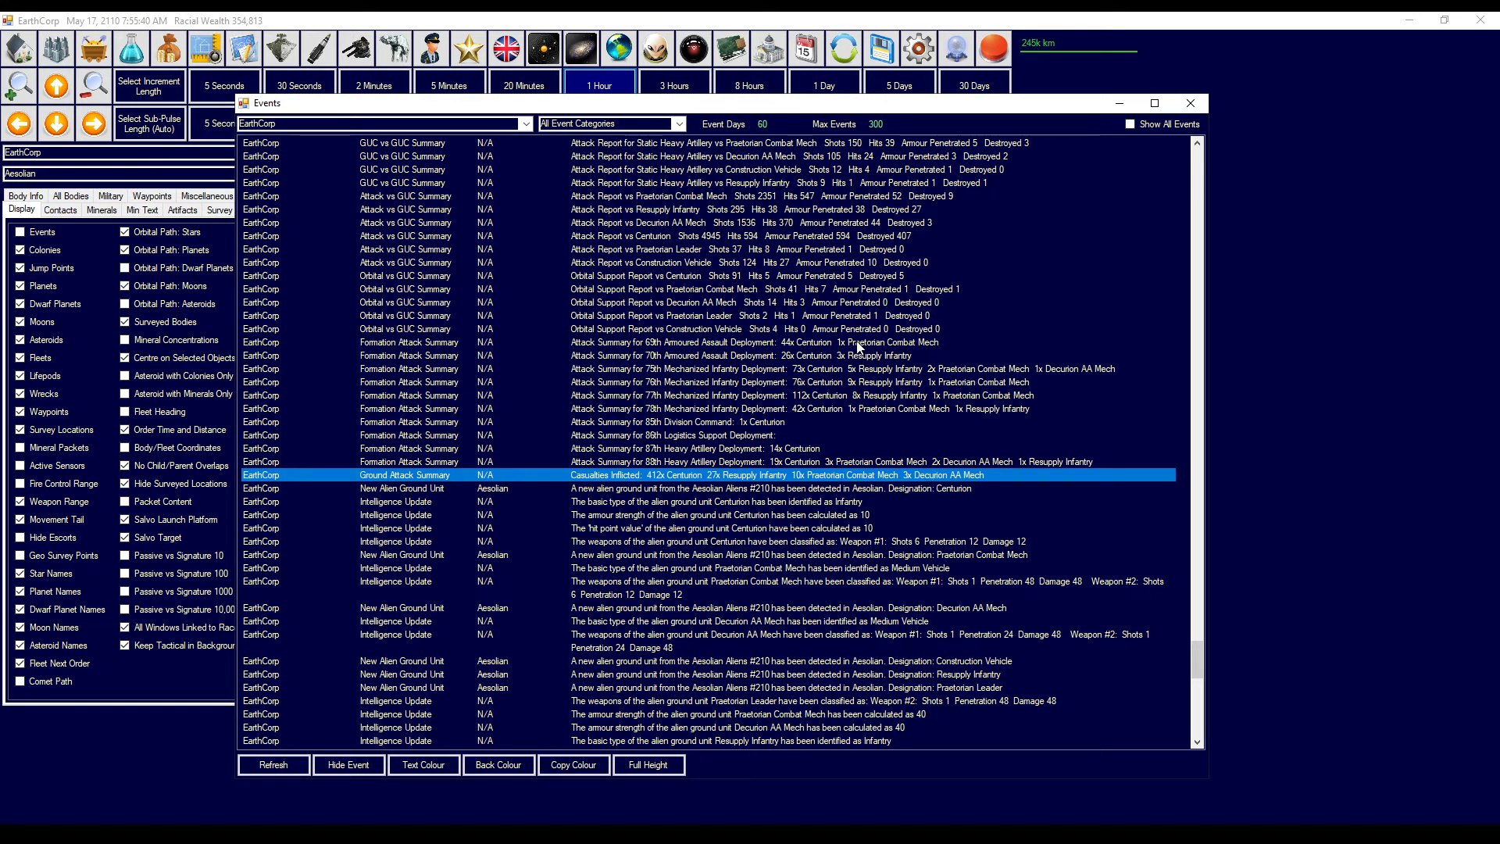
mouse_move(674, 426)
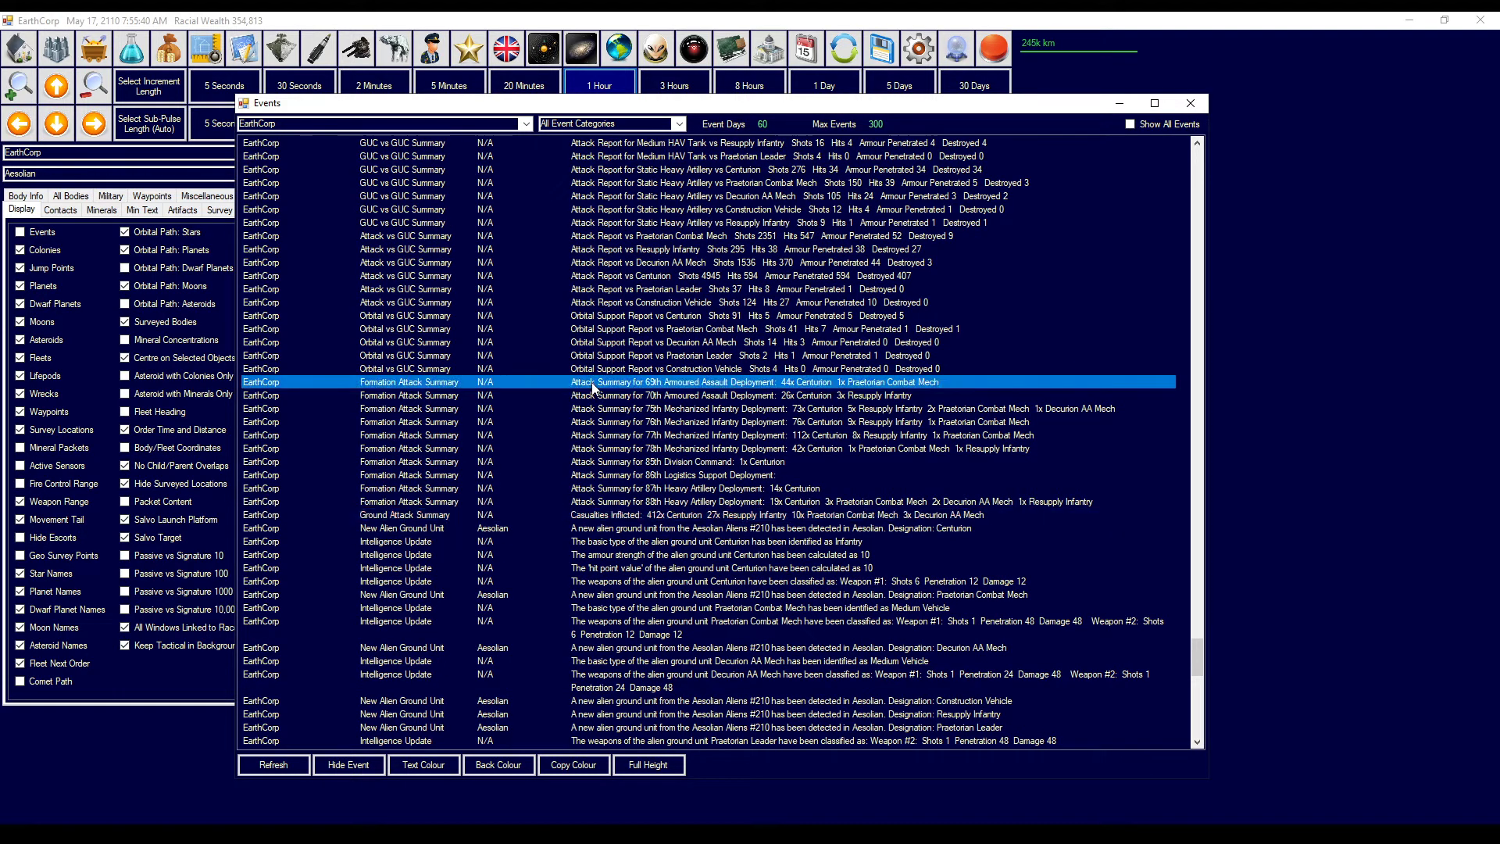
mouse_move(832, 390)
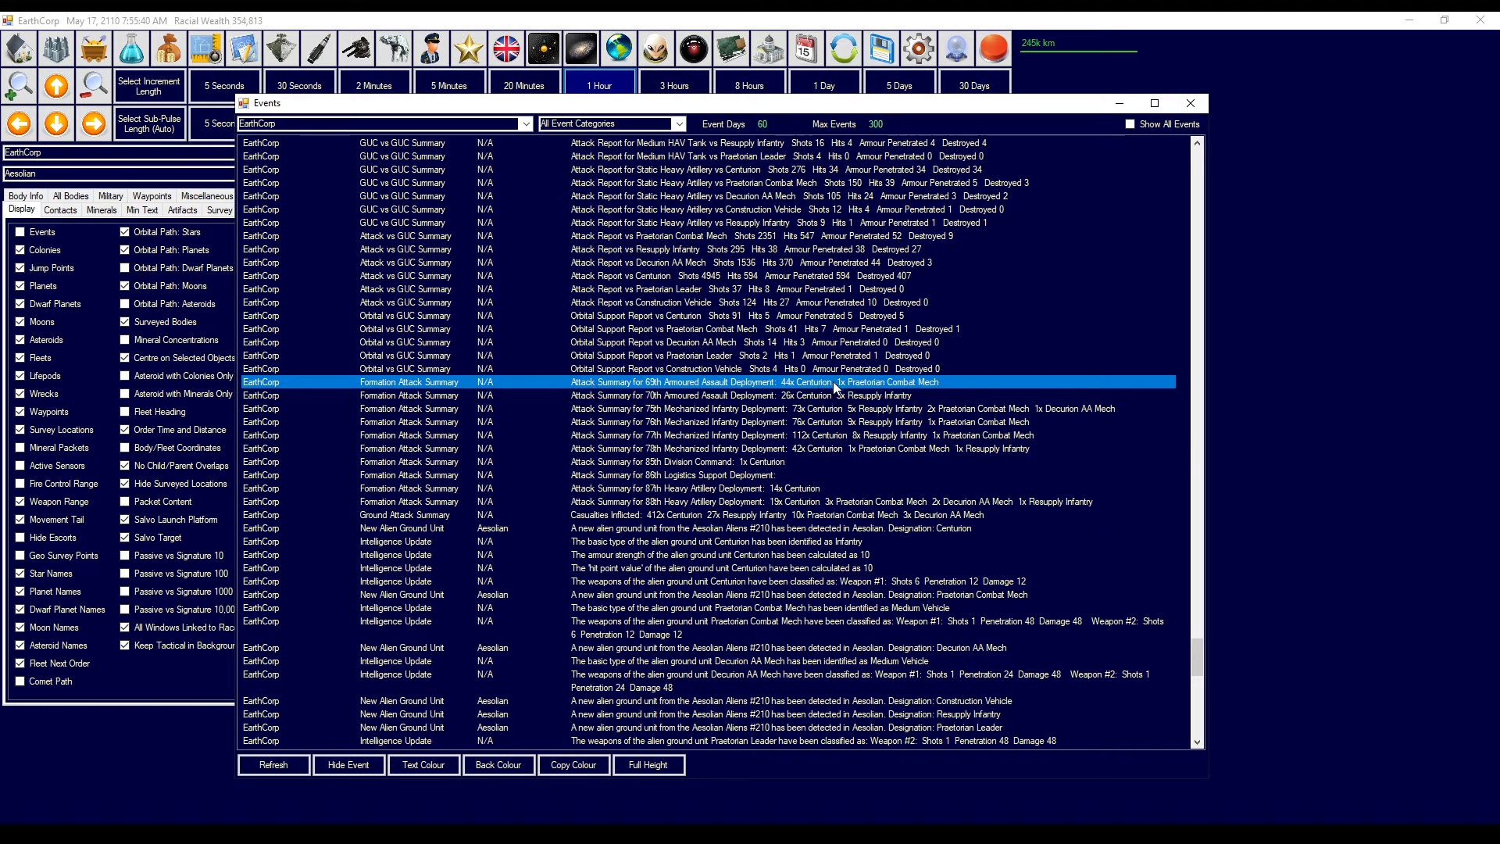
mouse_move(799, 410)
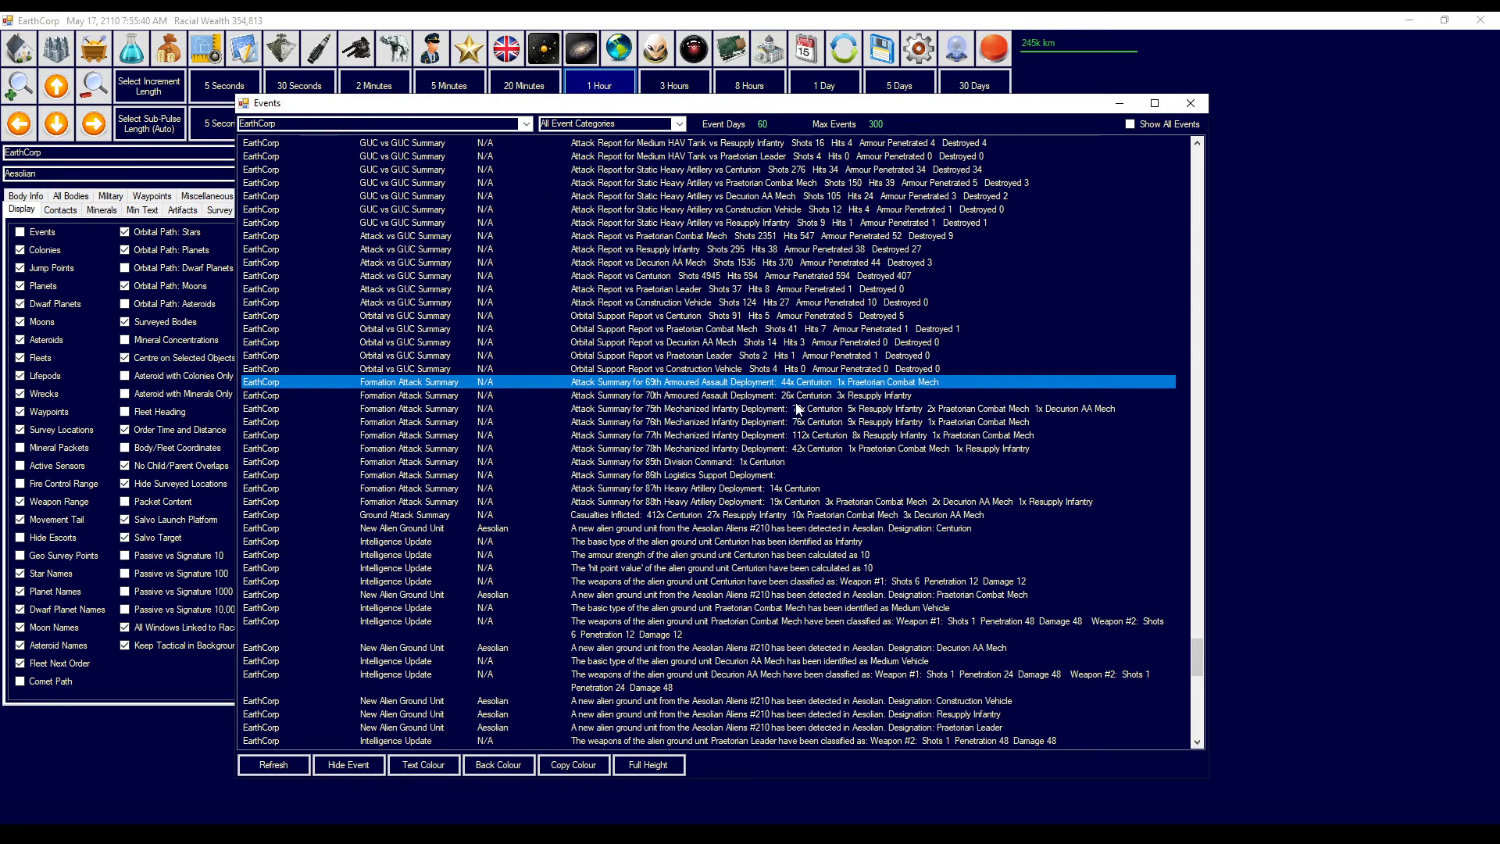
click(823, 408)
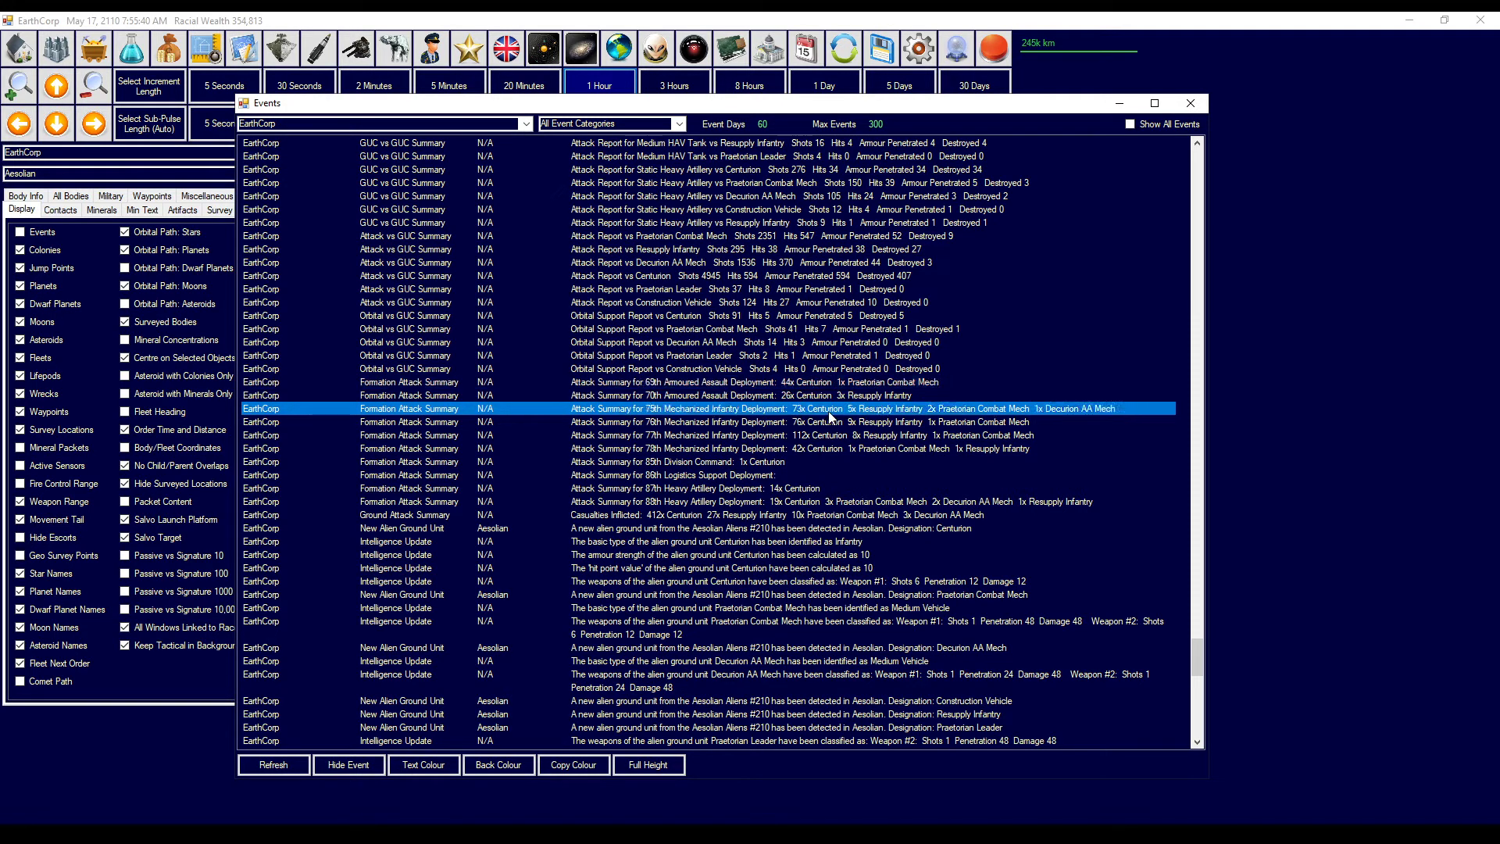
click(827, 448)
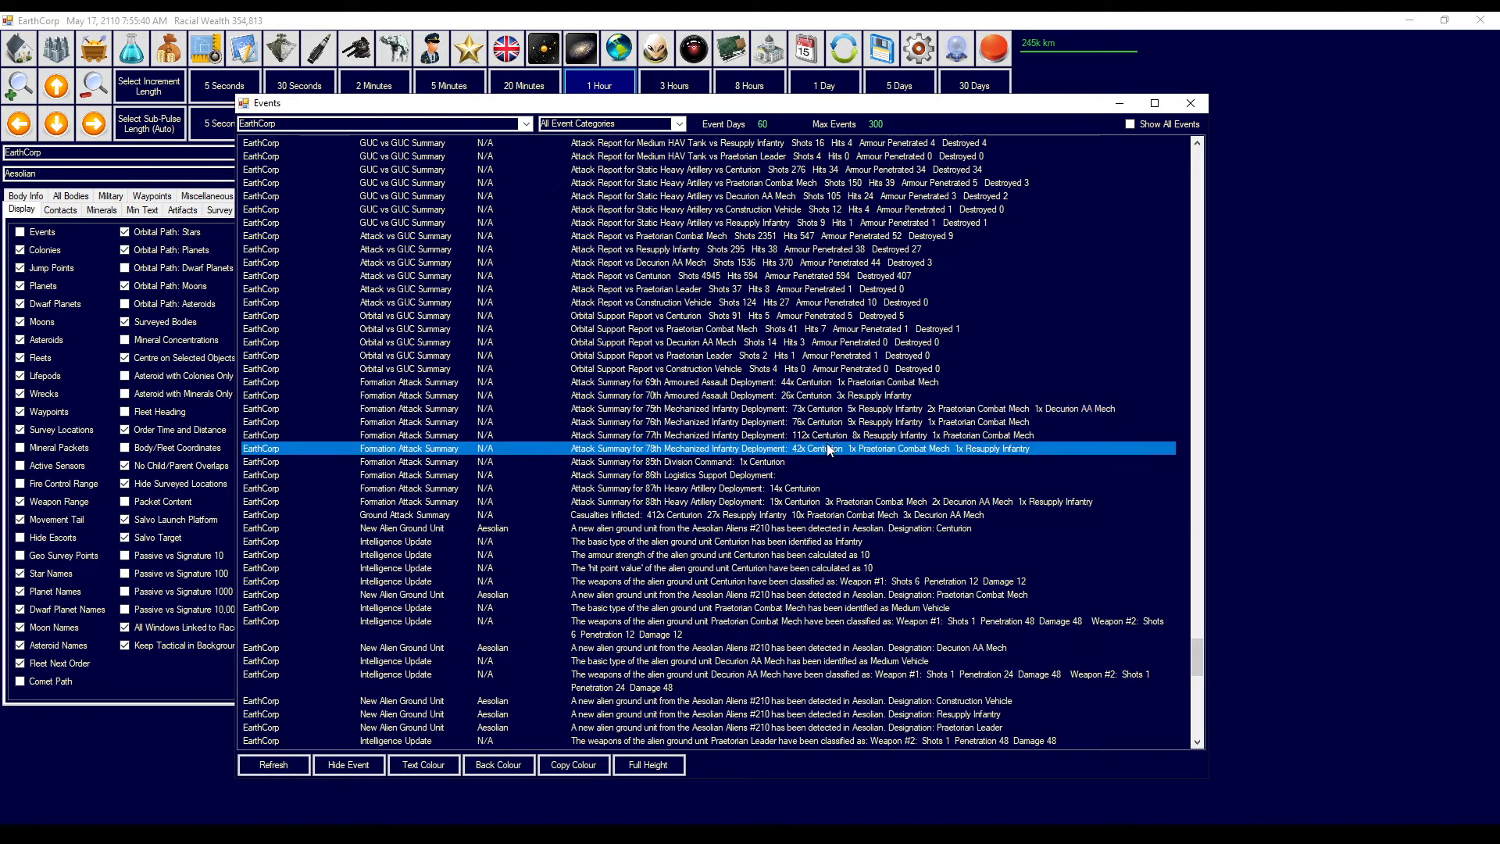
click(823, 409)
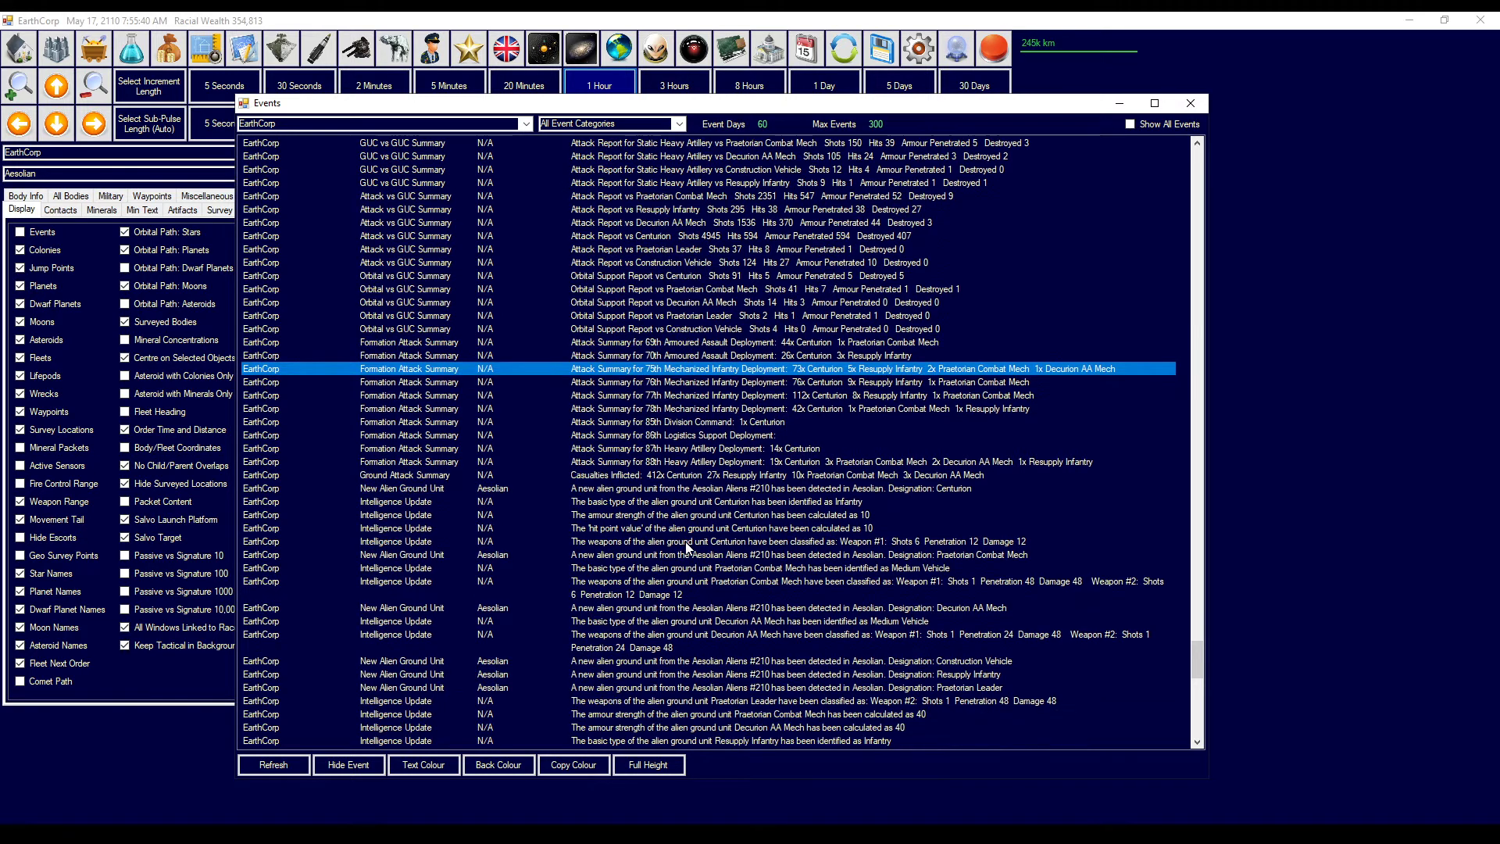
- Mark the Formation Loss Summary events, including the 78th Mechanized Infantry, then open the order of battle
scroll(down, 3)
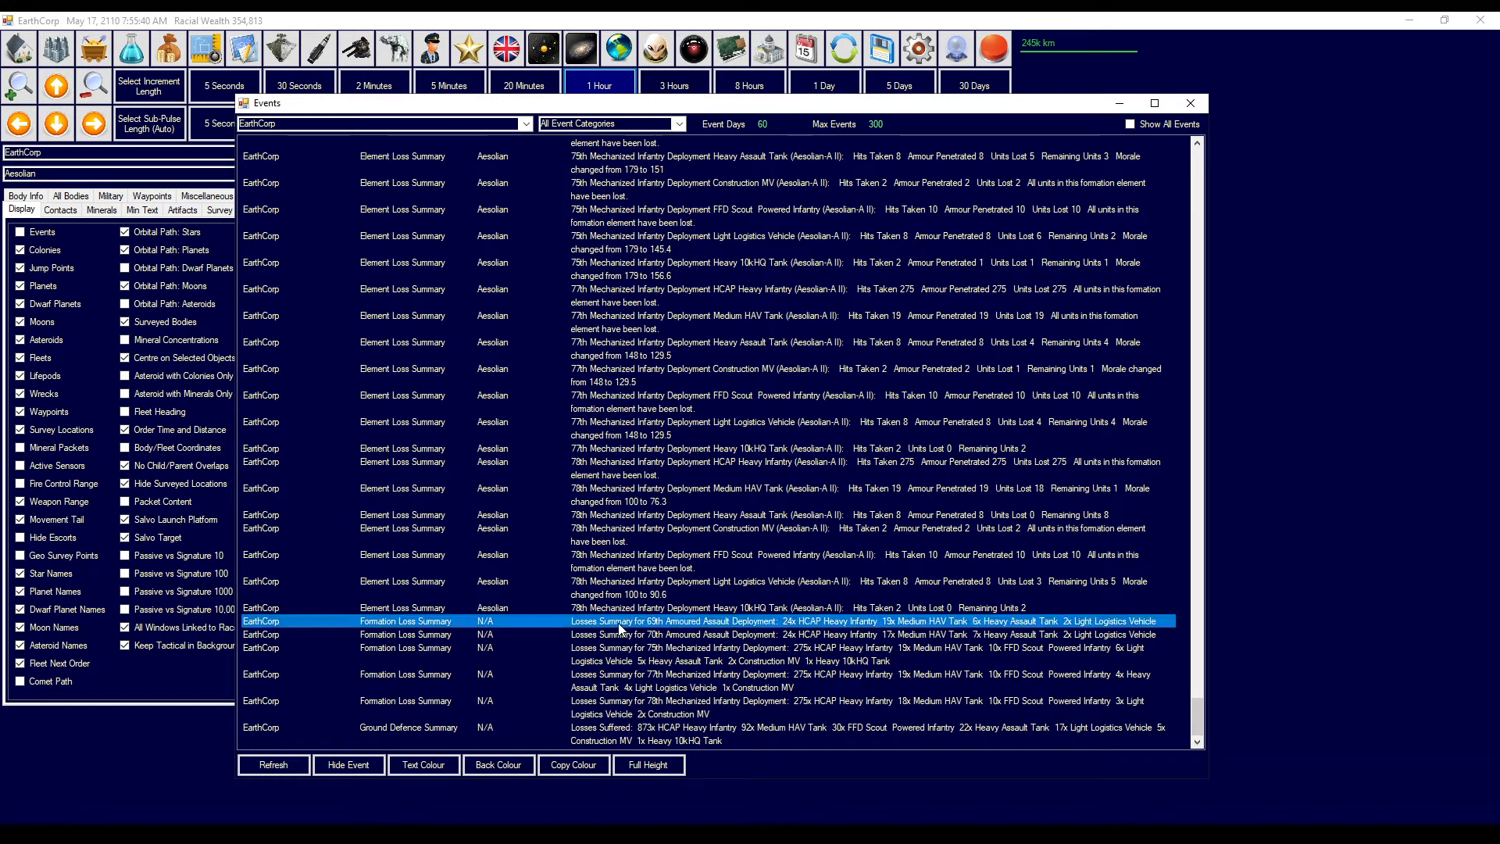
click(646, 732)
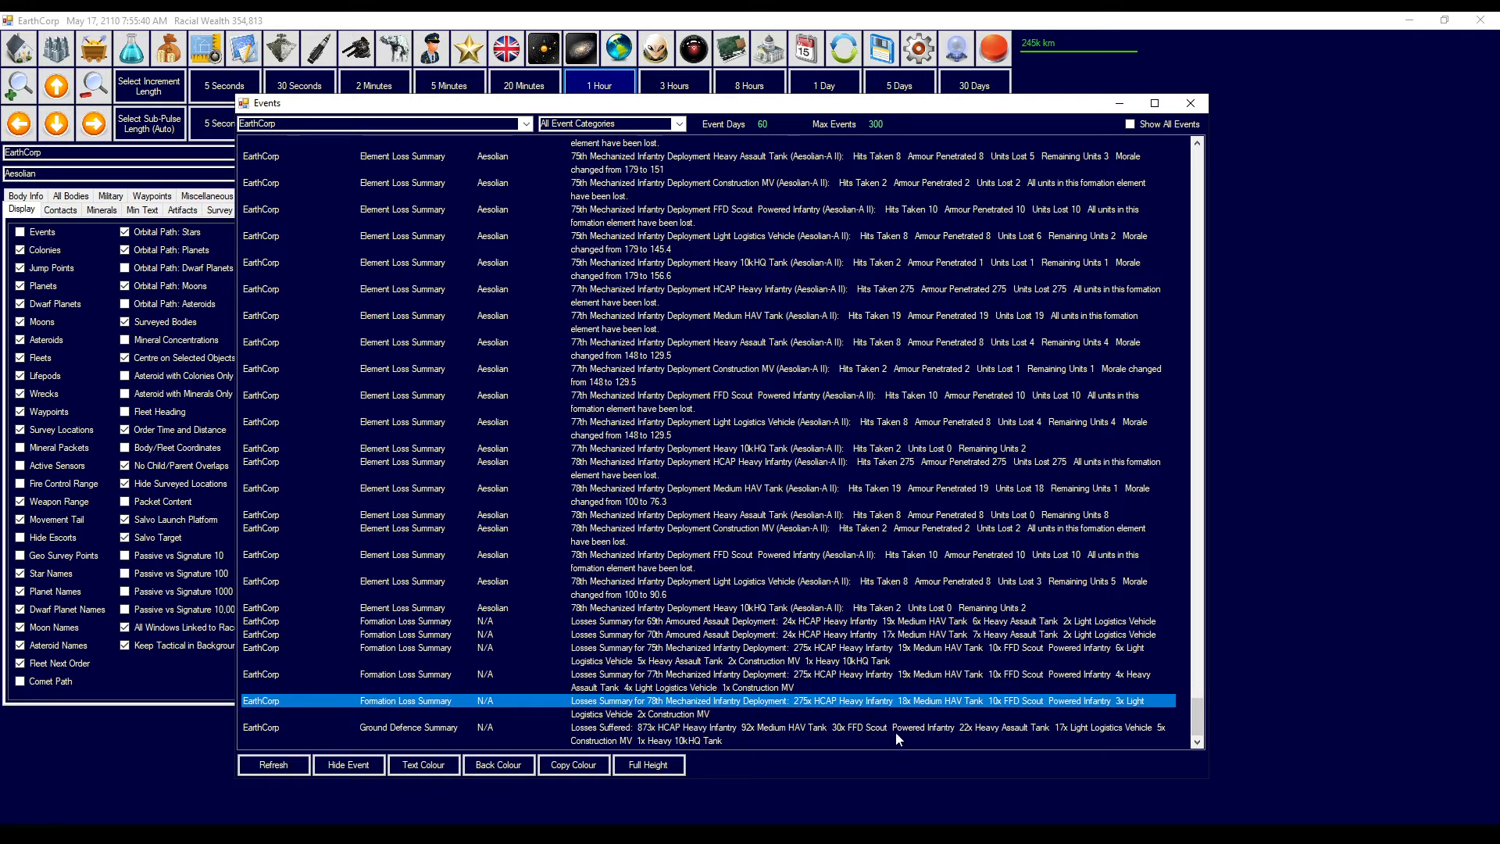
mouse_move(1071, 738)
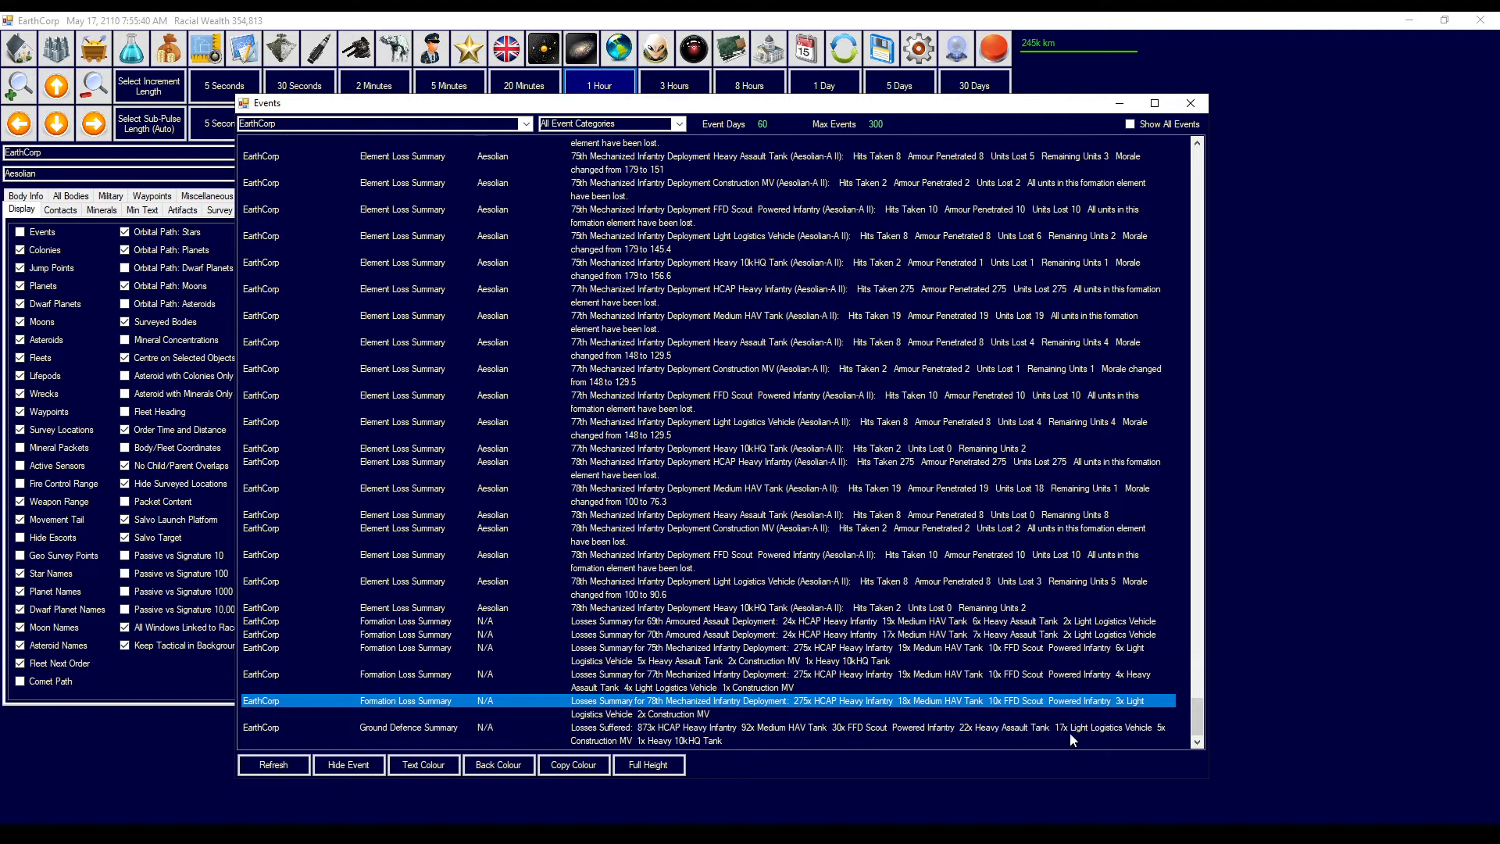
mouse_move(1065, 736)
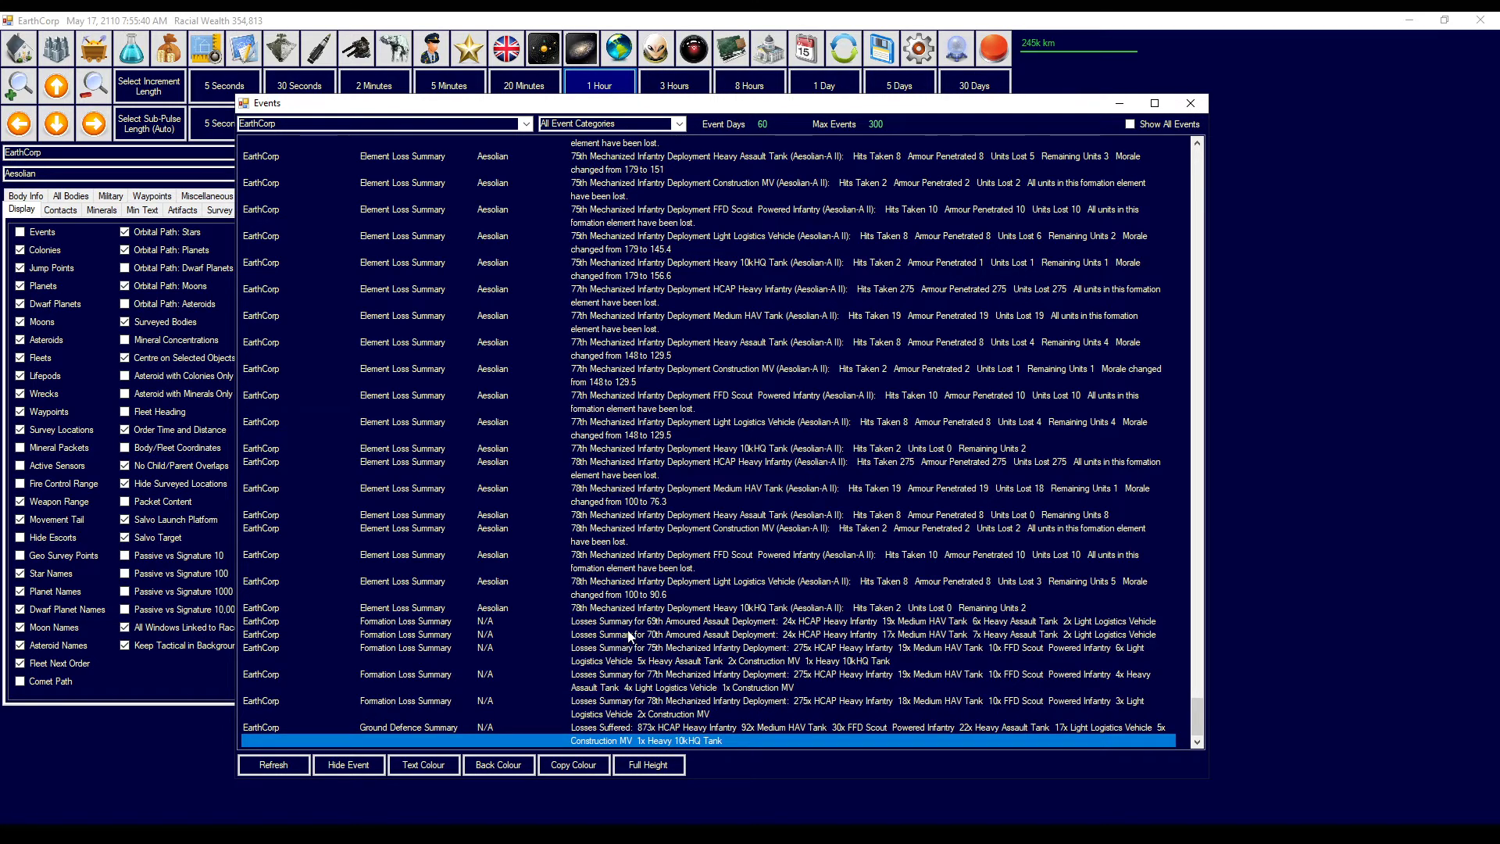
click(631, 700)
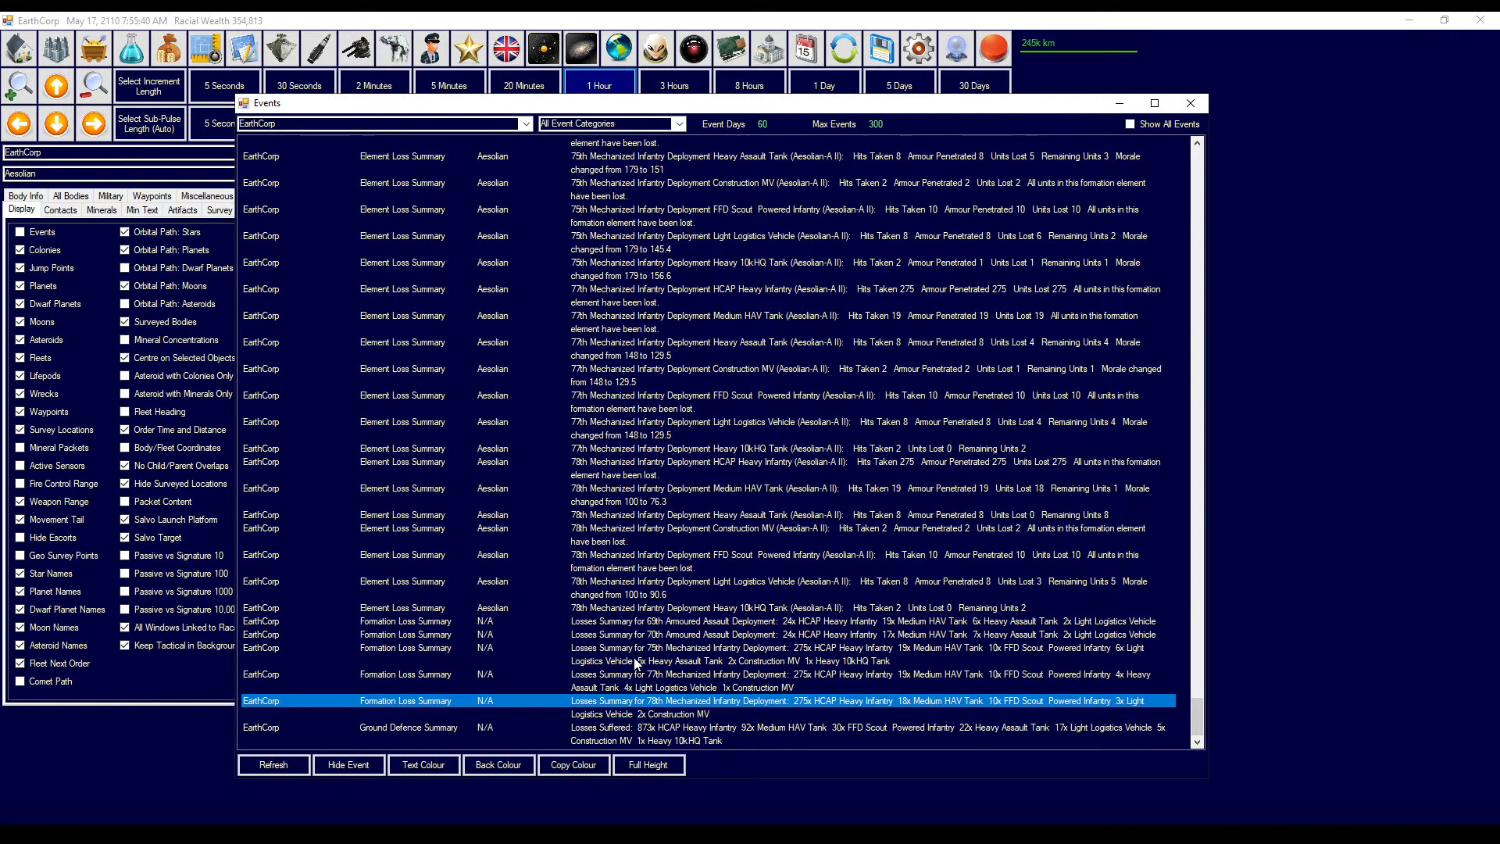
click(392, 47)
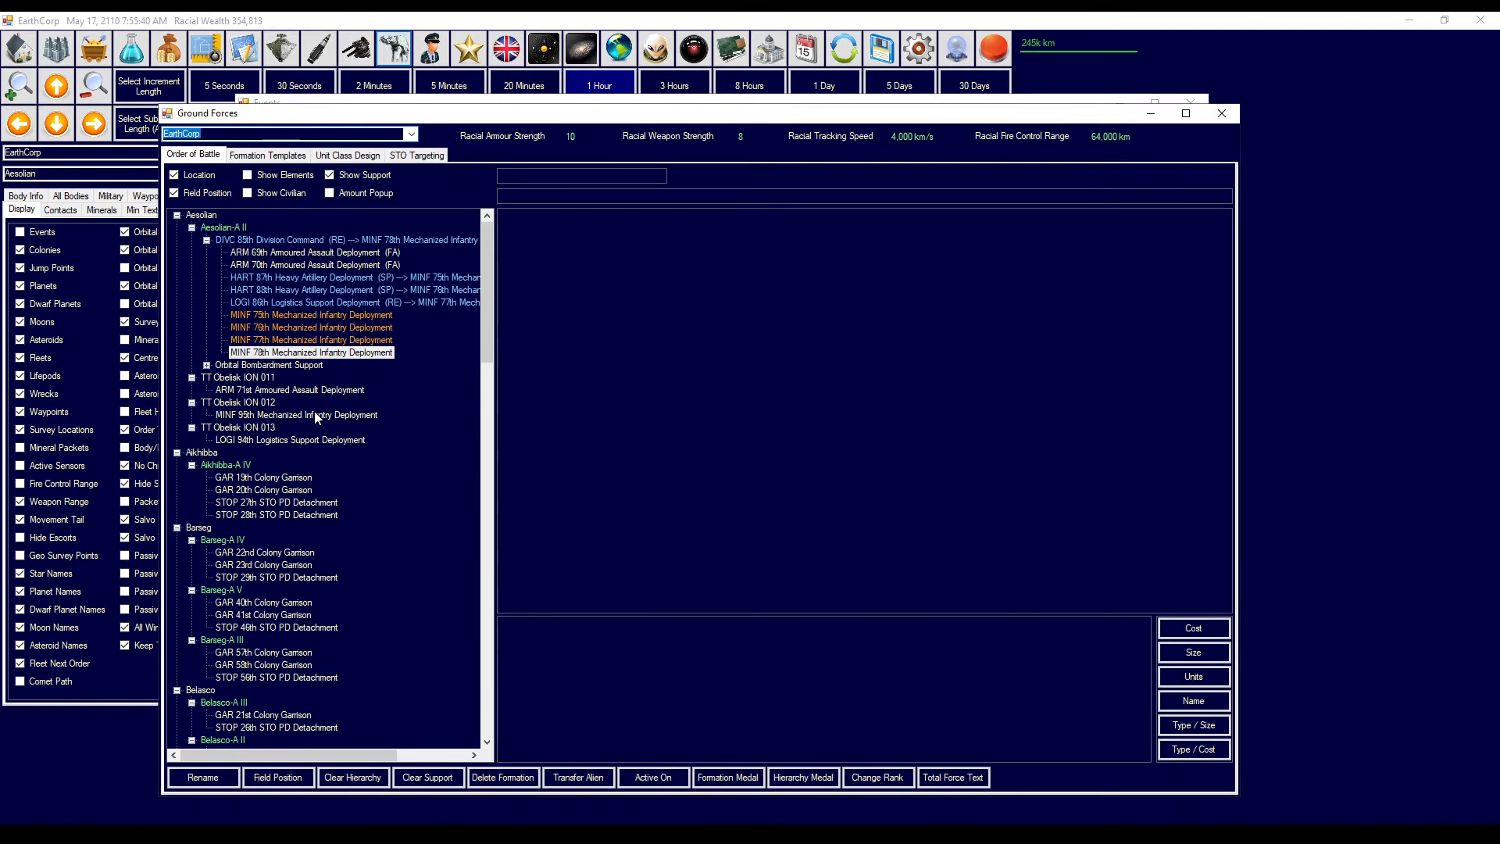
- Select Aesolian-A II to list the 85th Division Command's formations and units
click(287, 239)
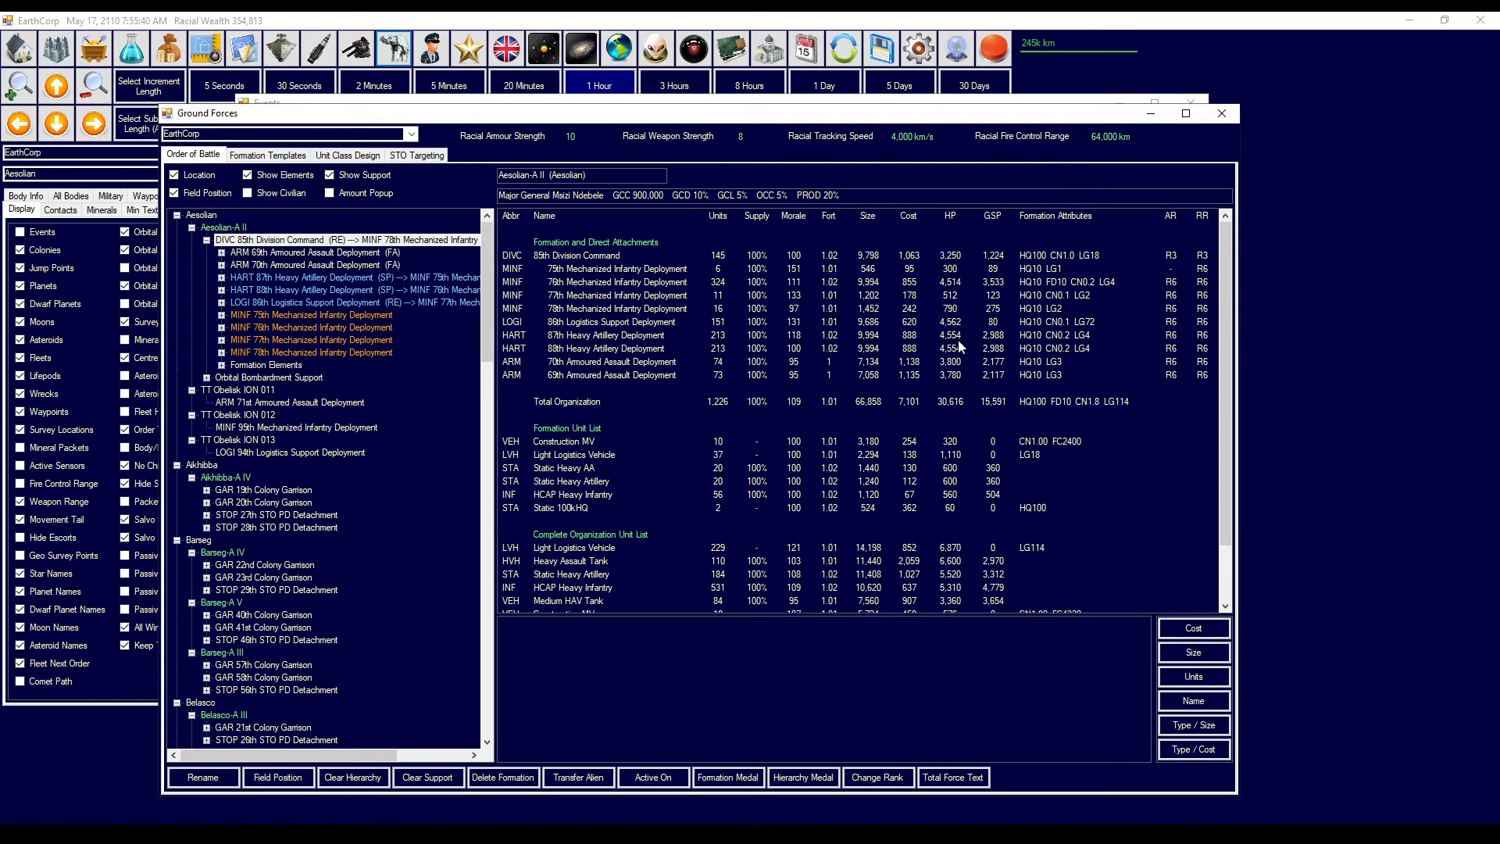
mouse_move(864, 405)
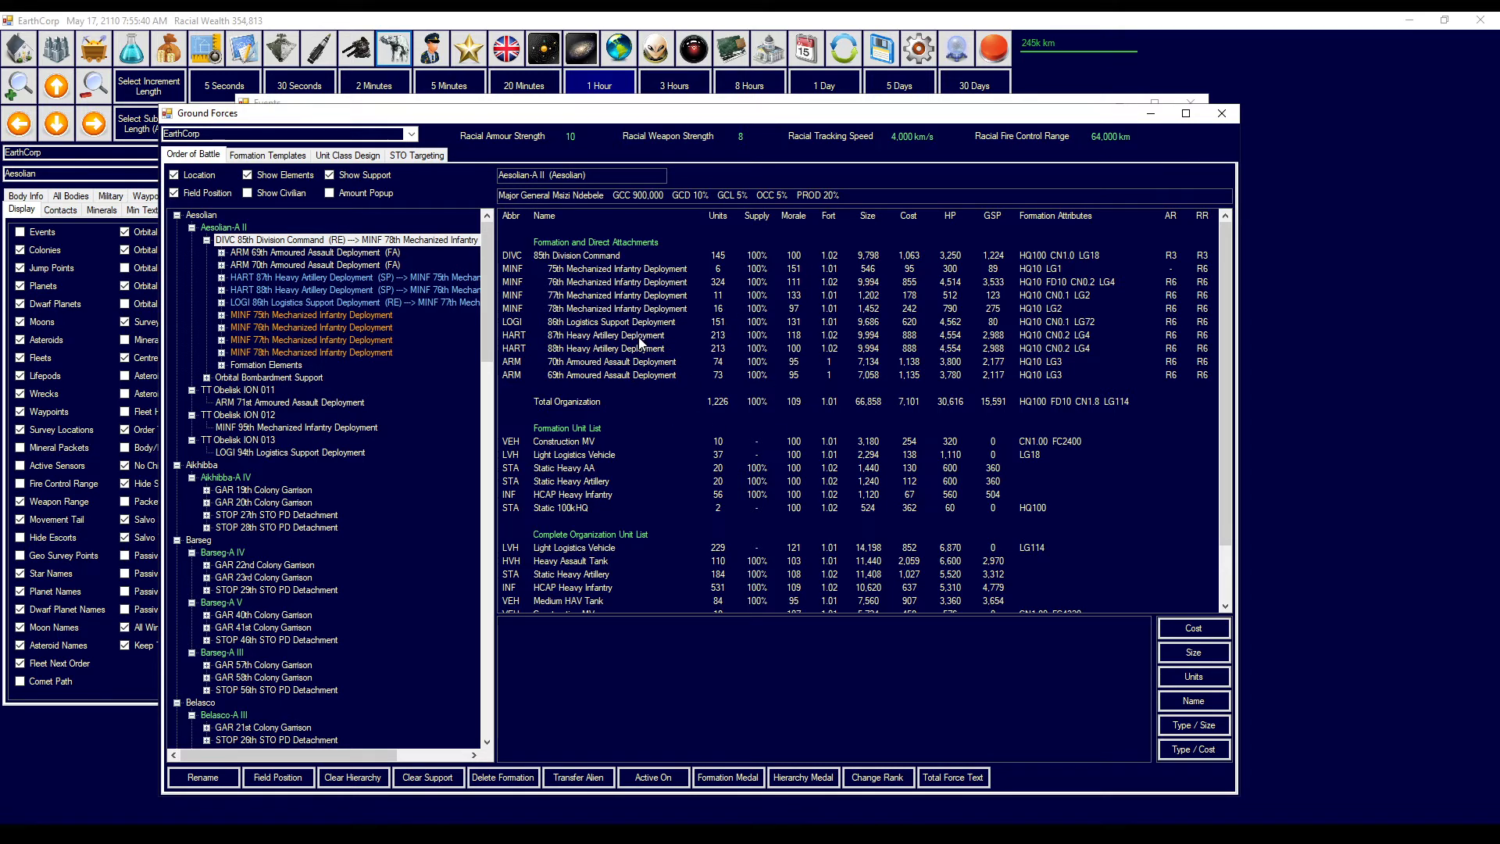
mouse_move(660, 141)
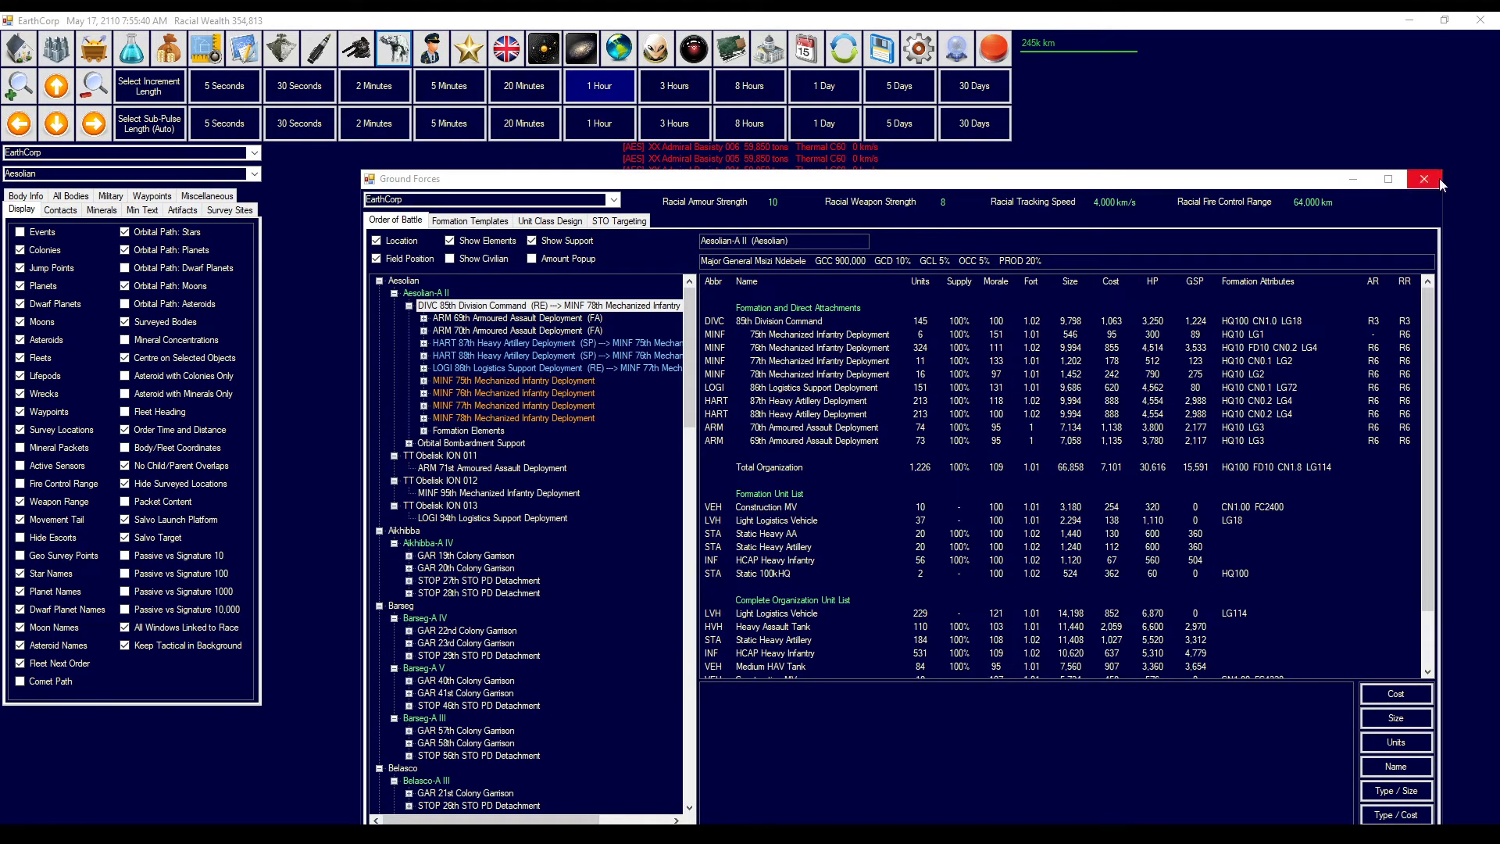
- Close Ground Forces, check the Centurion intelligence, and reopen Ground Forces
click(1424, 179)
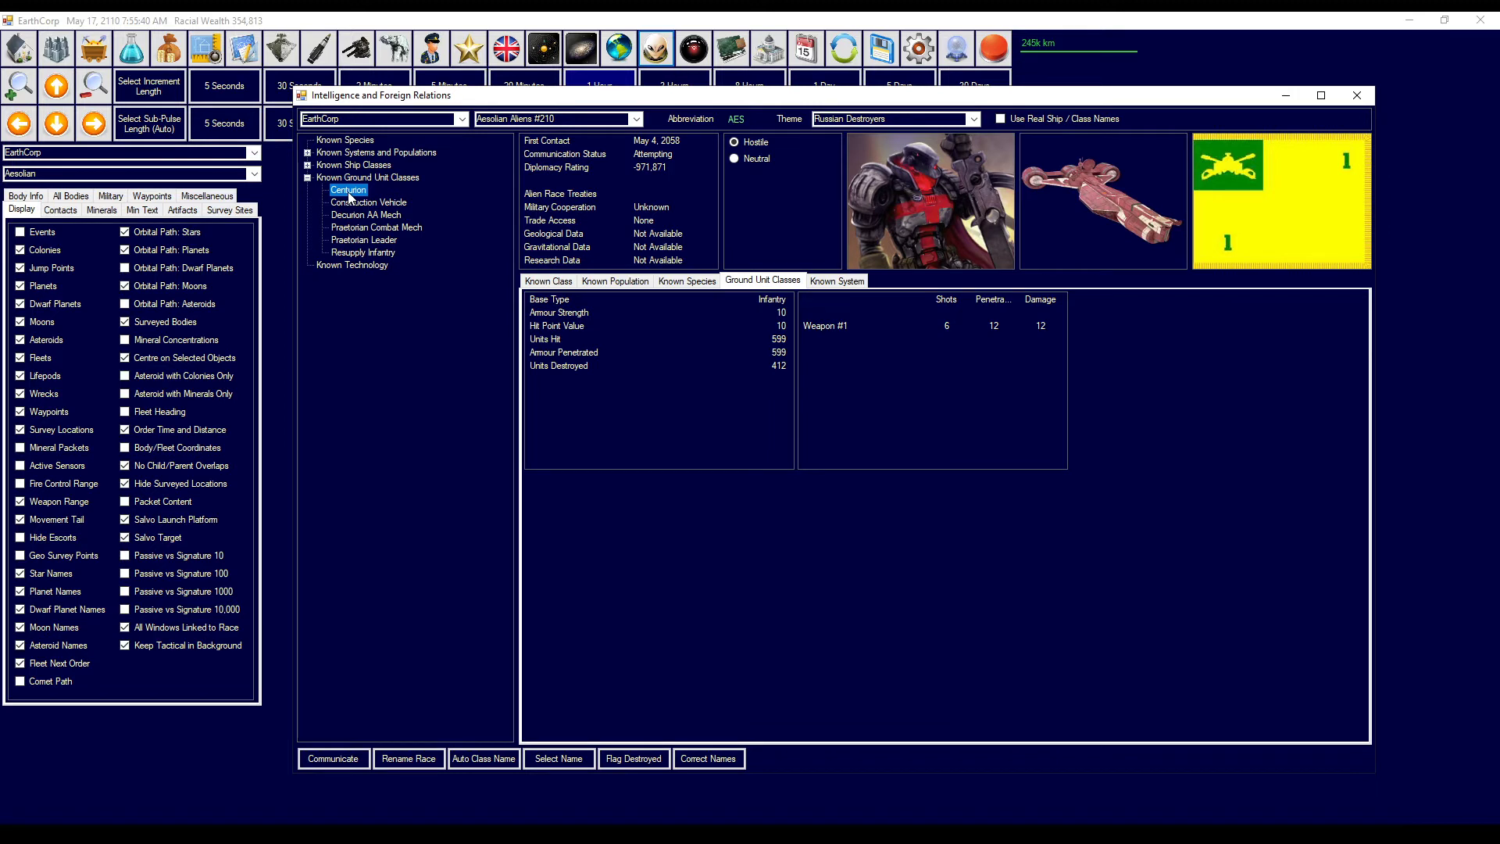
mouse_move(726, 386)
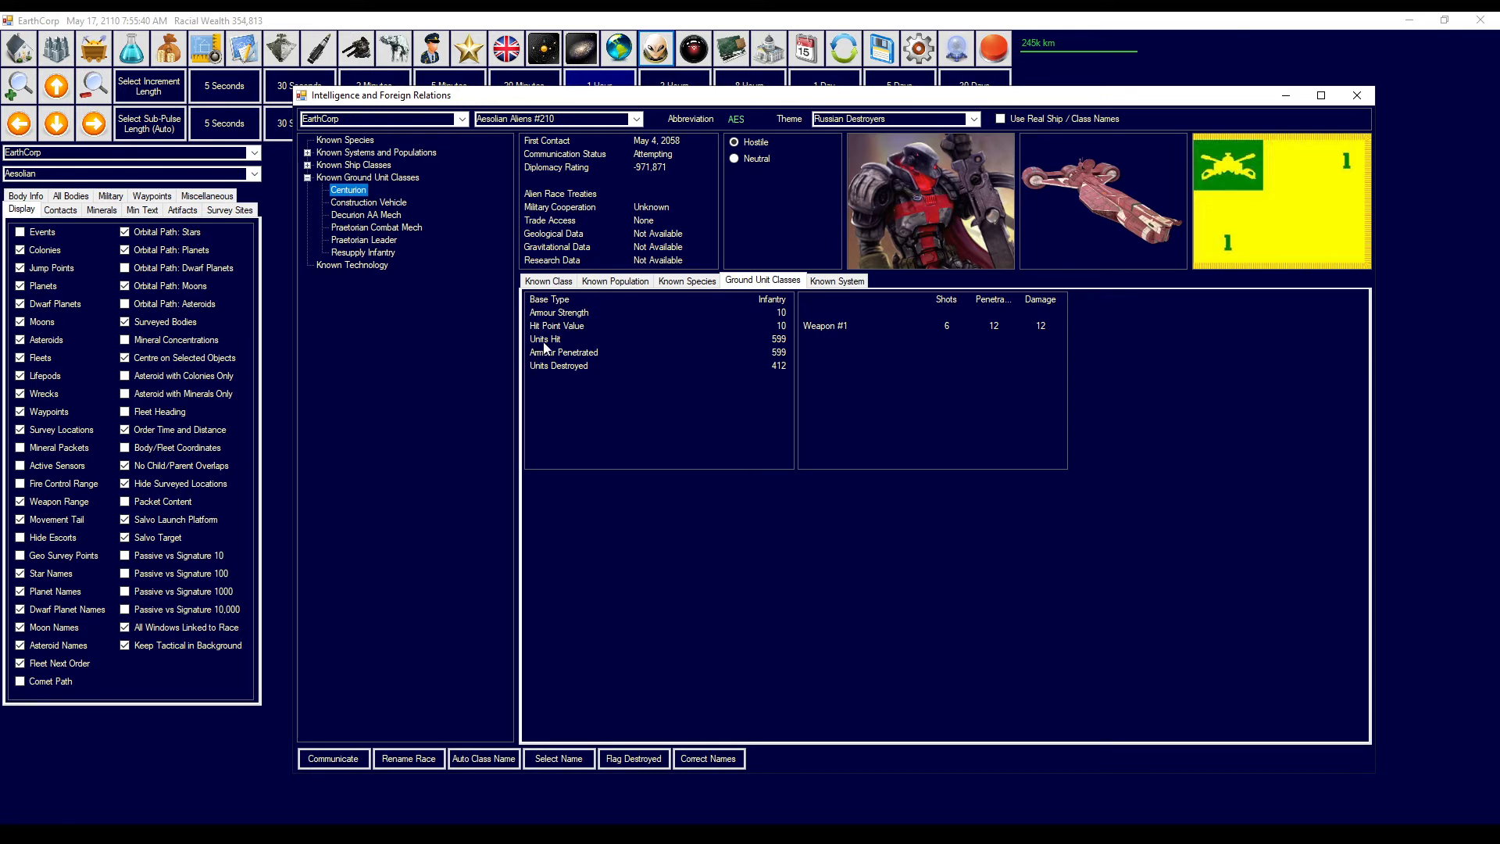
mouse_move(842, 326)
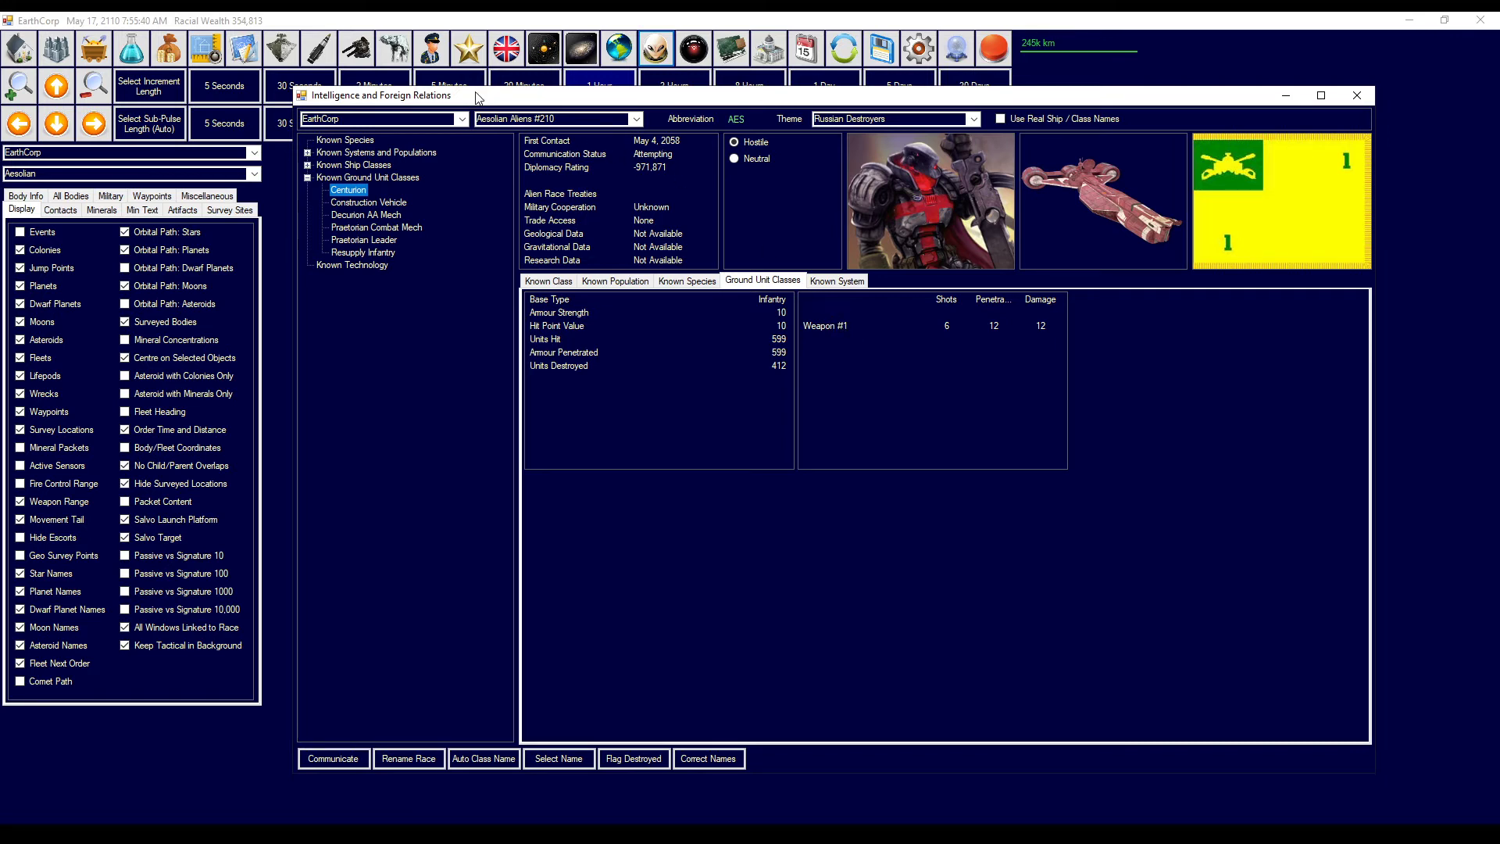
click(392, 48)
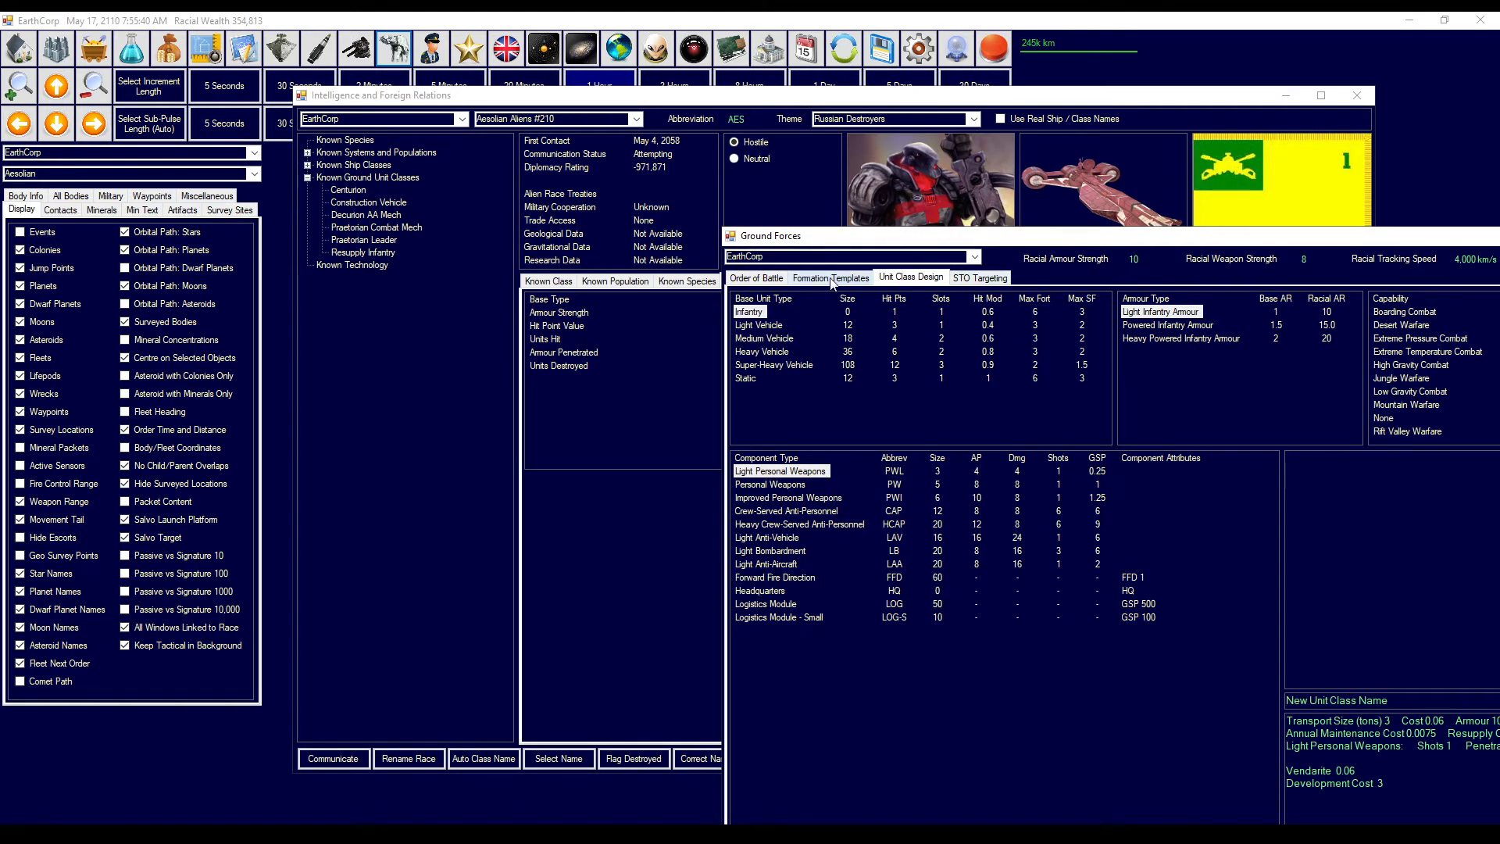
- Show the formation templates and select HCAP Heavy Infantry beside the Centurion stats
click(831, 277)
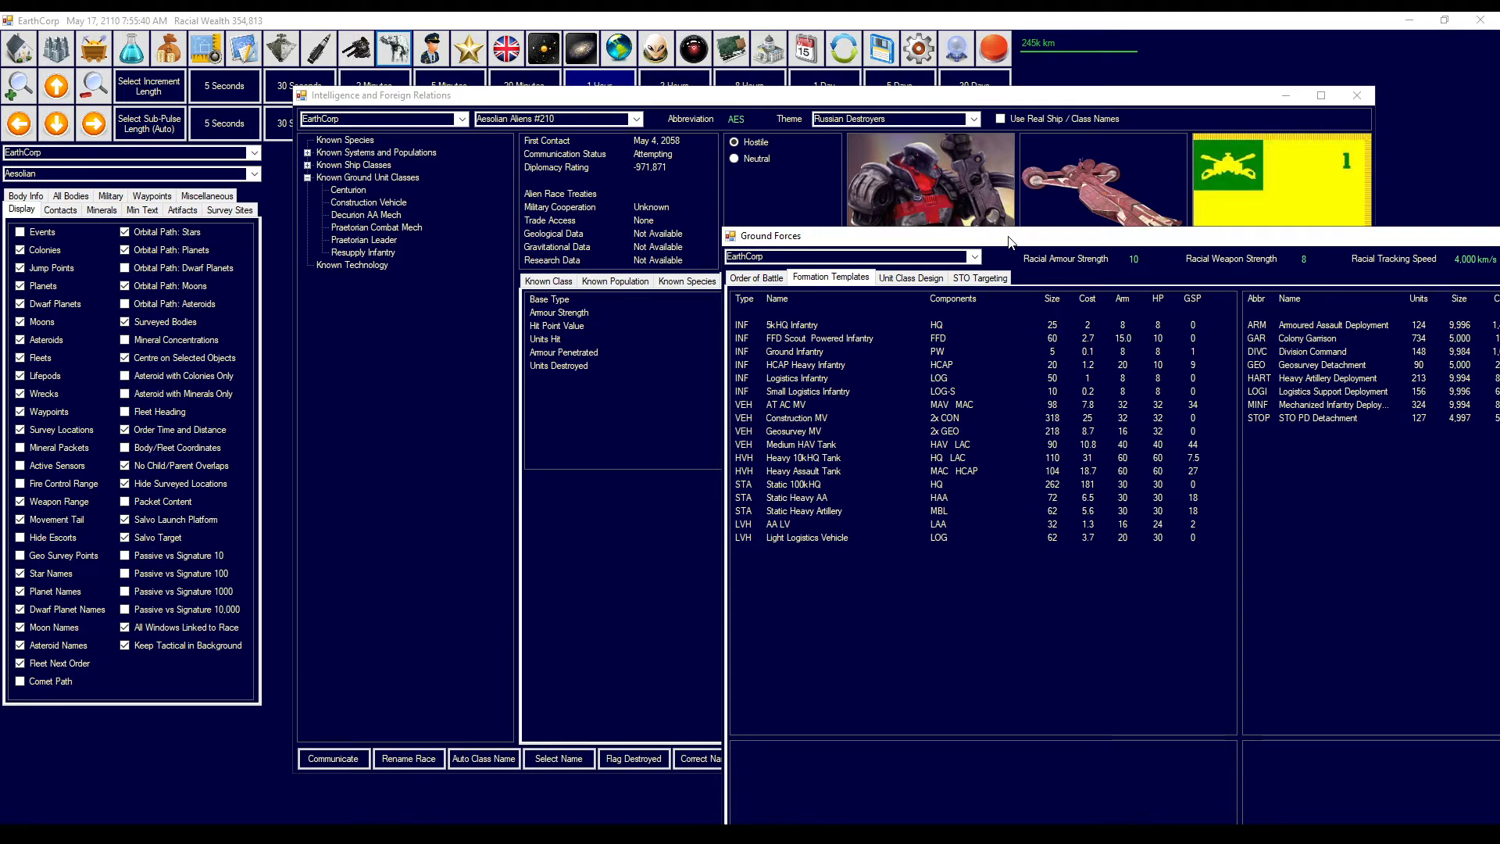
mouse_move(1006, 327)
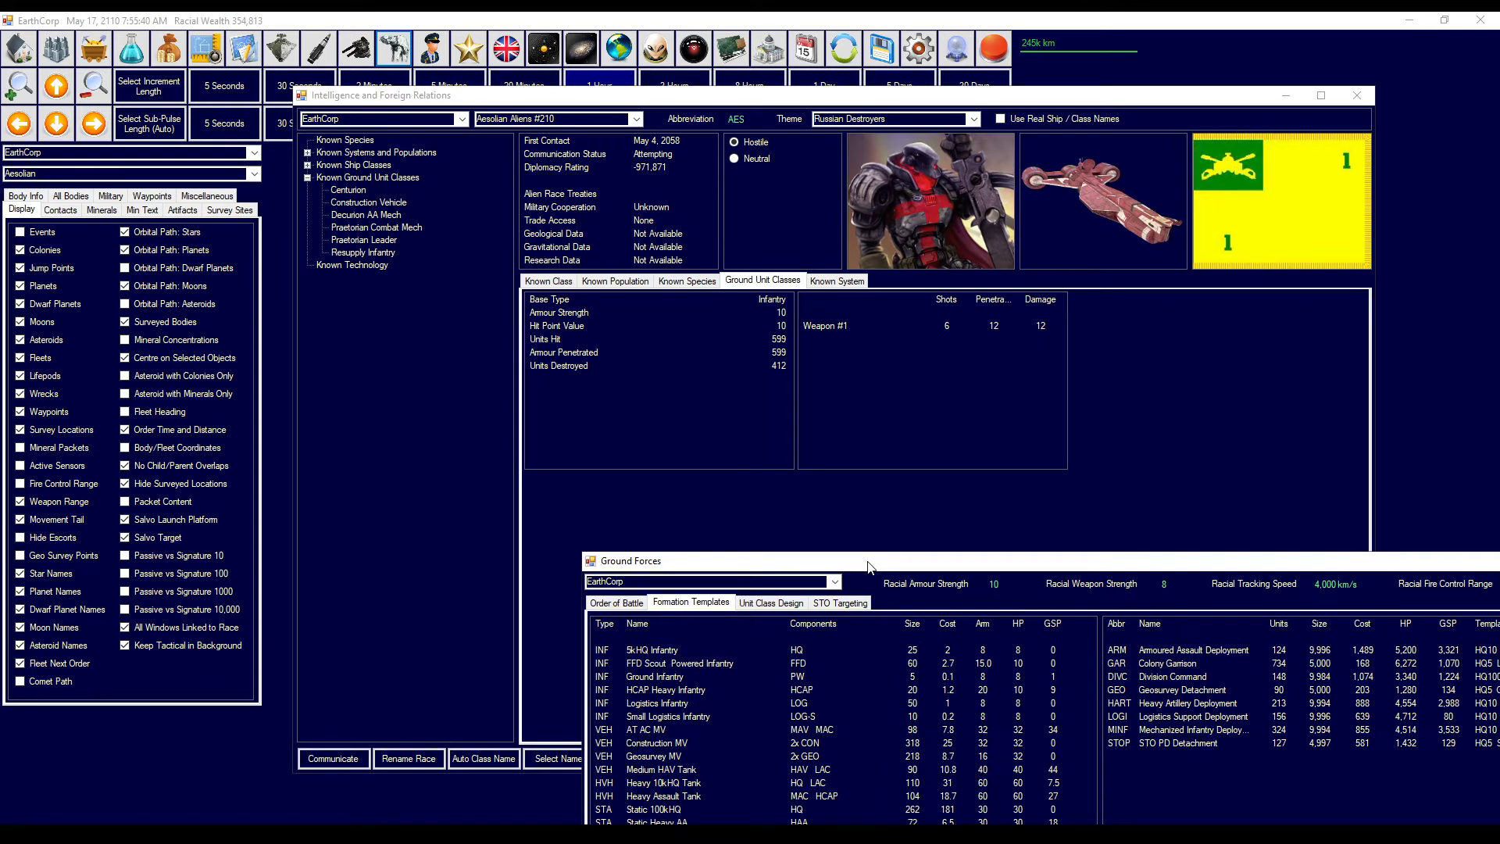
mouse_move(581, 333)
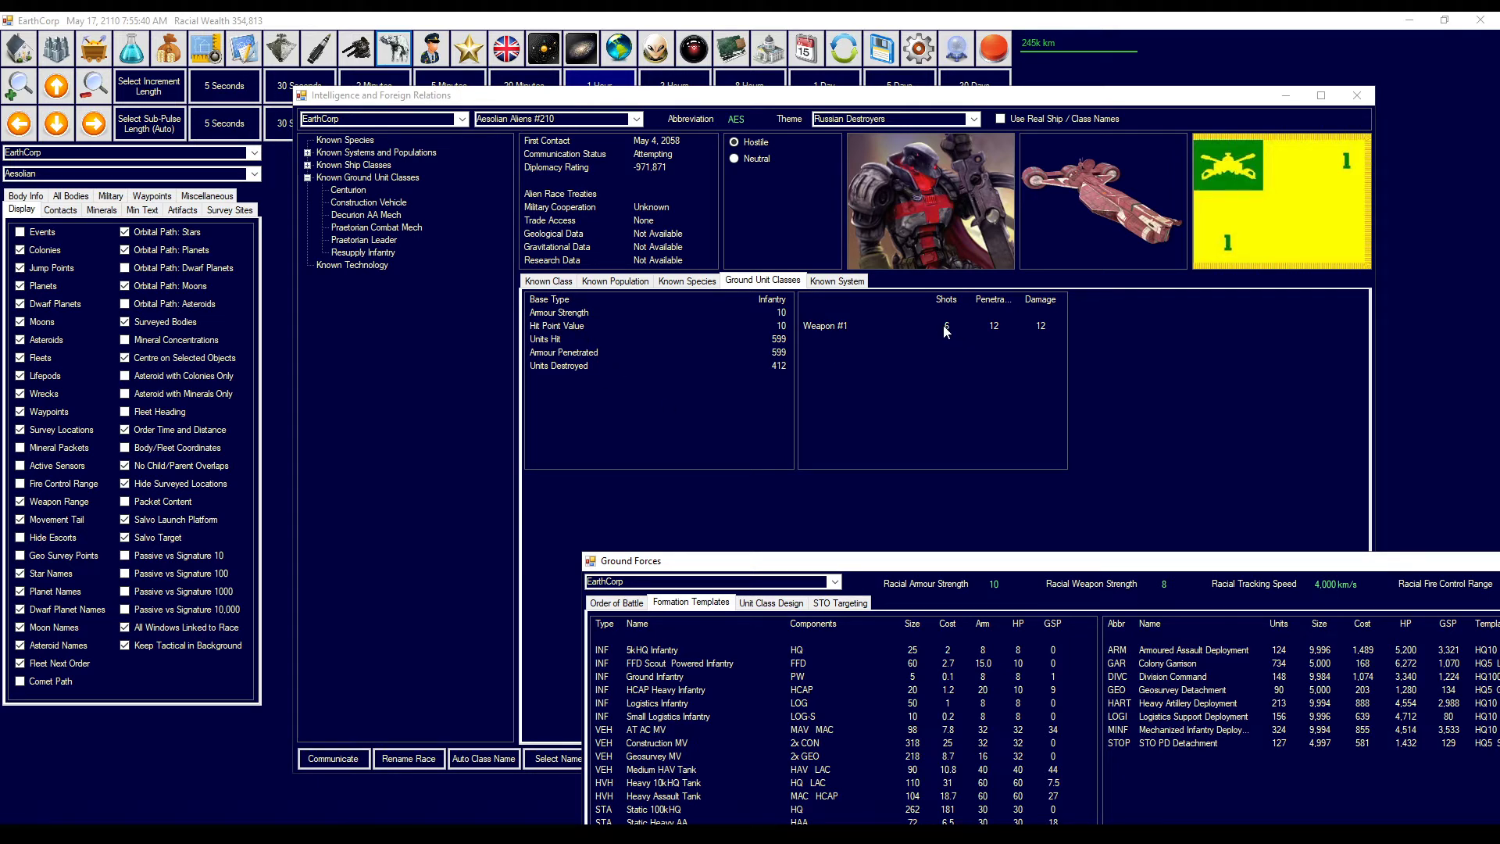
mouse_move(1030, 429)
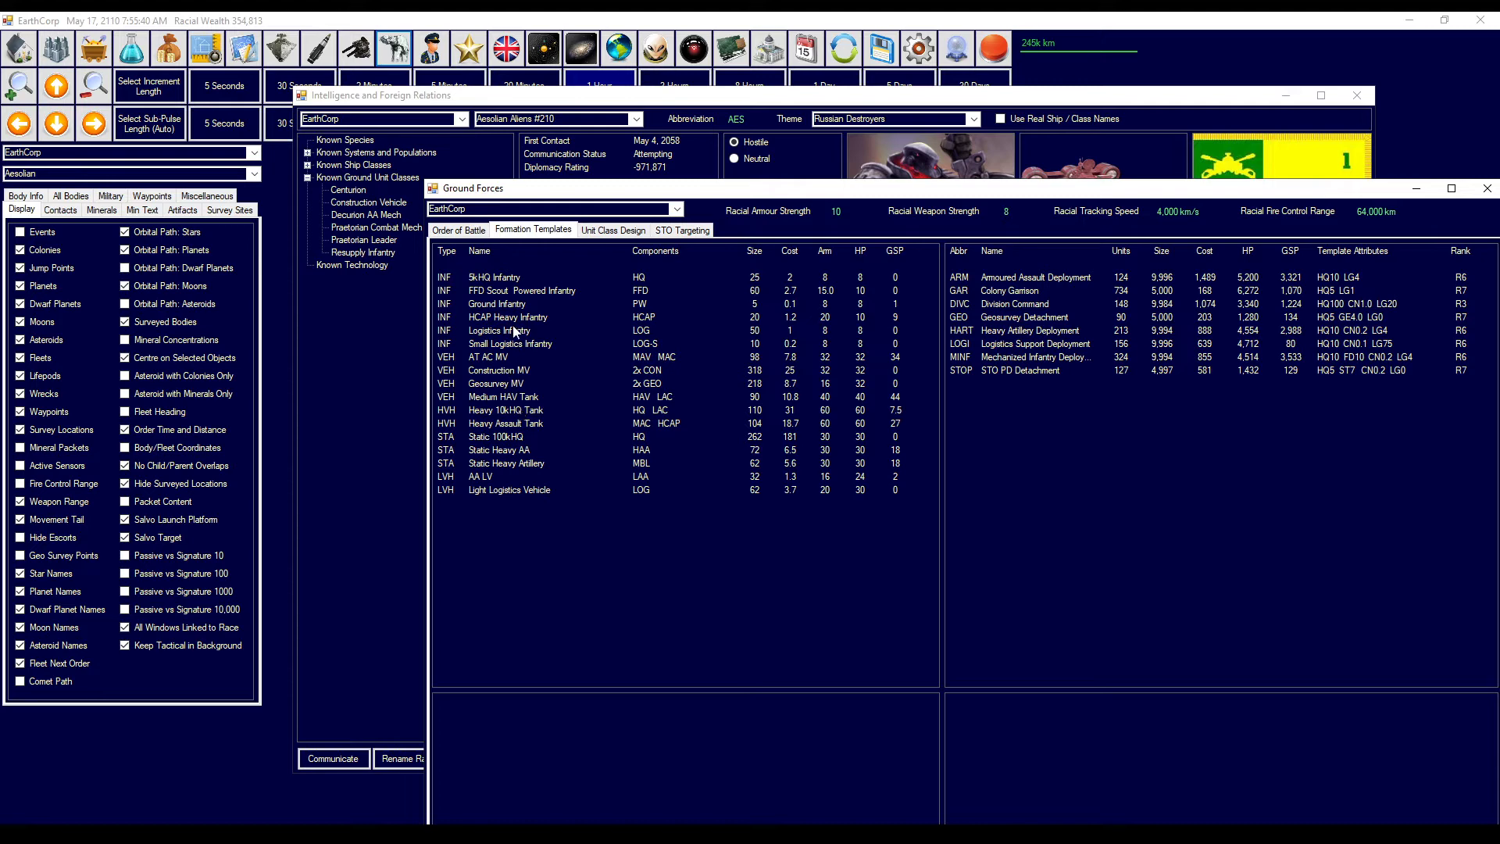
mouse_move(517, 328)
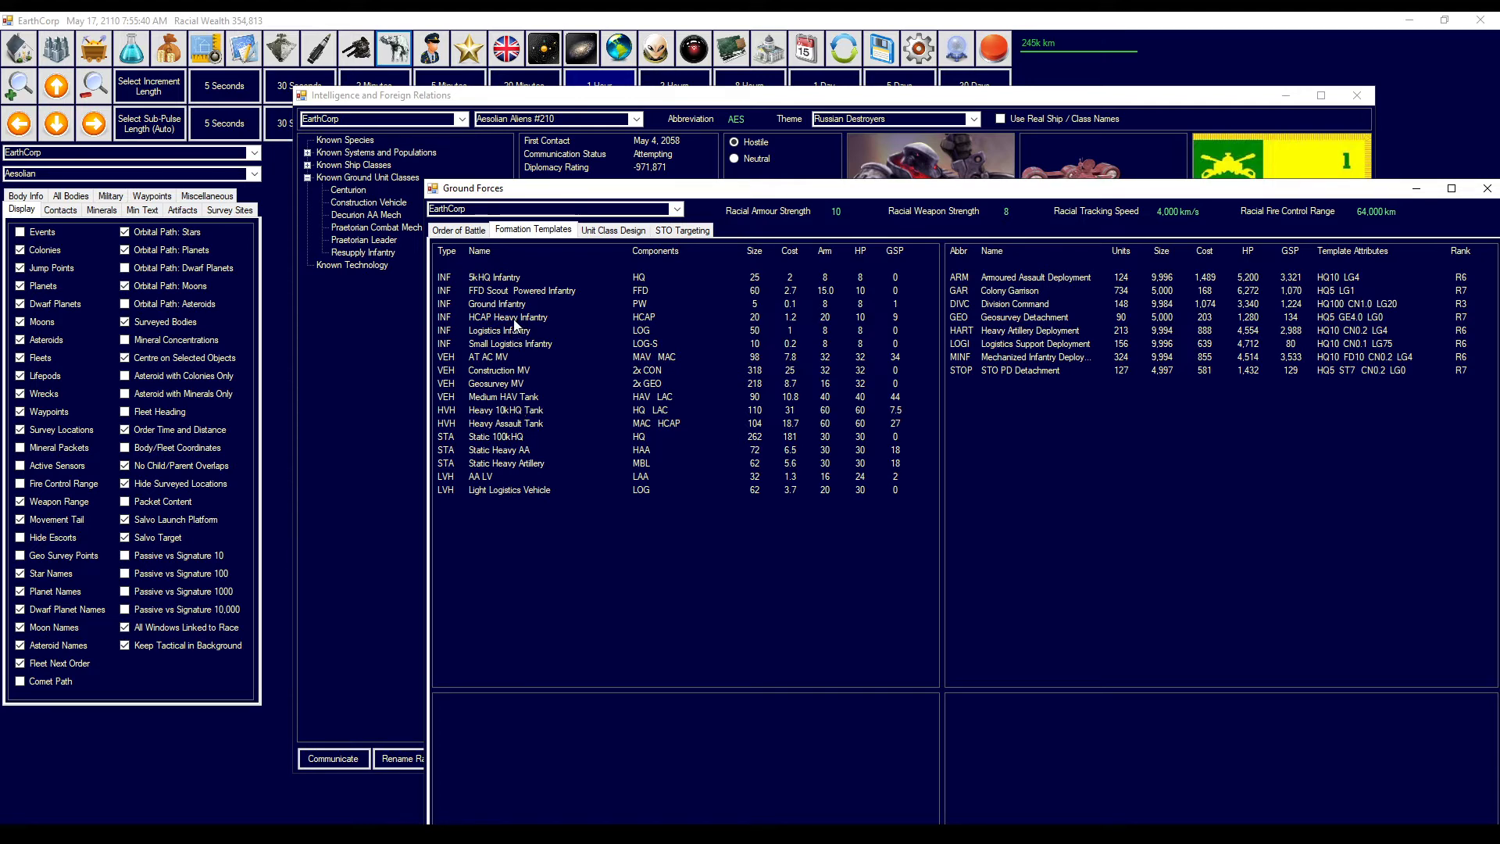
mouse_move(754, 342)
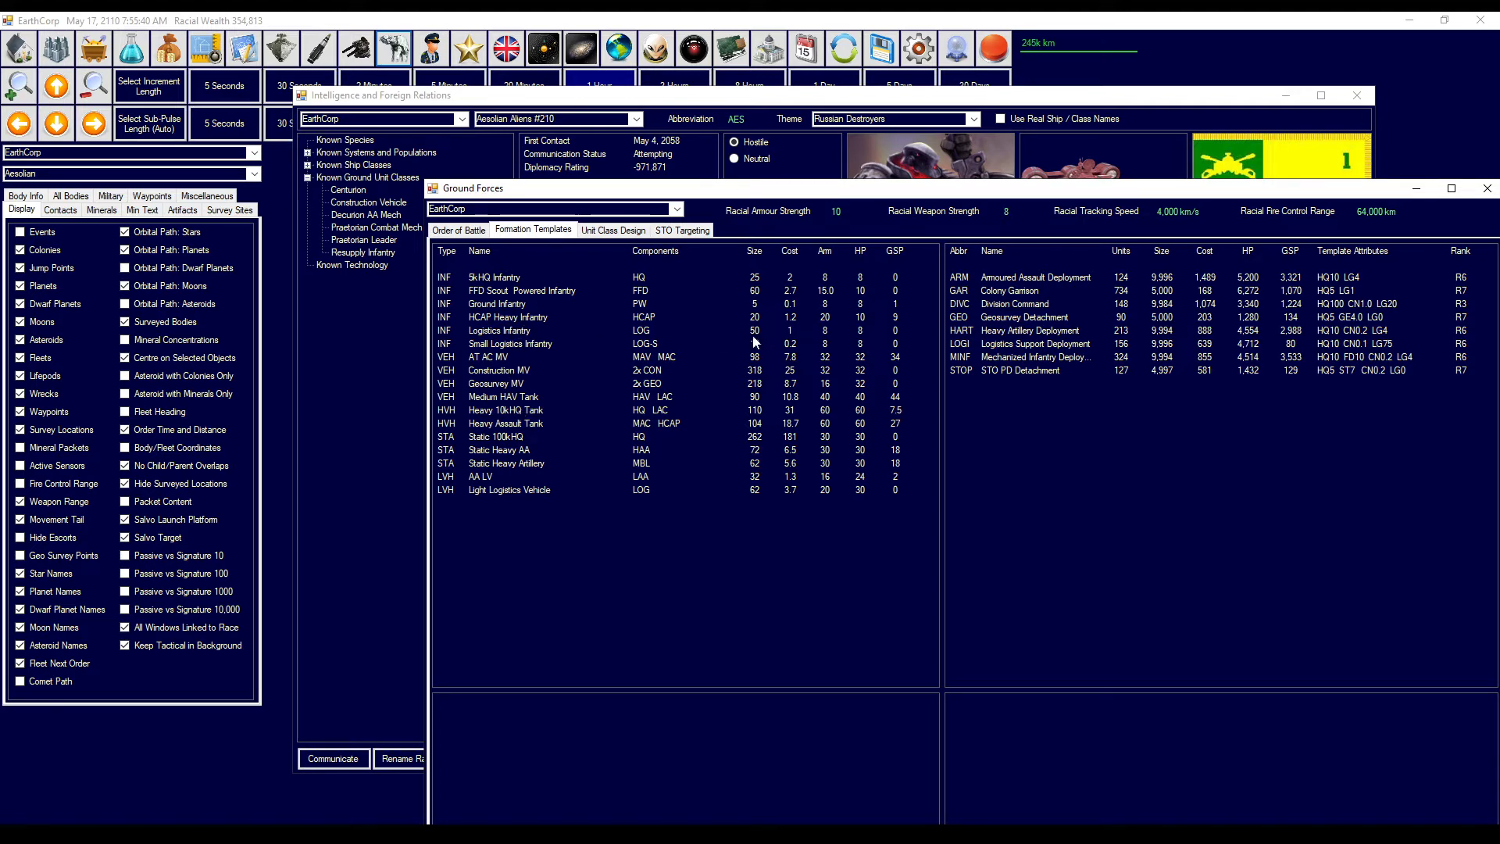
click(508, 316)
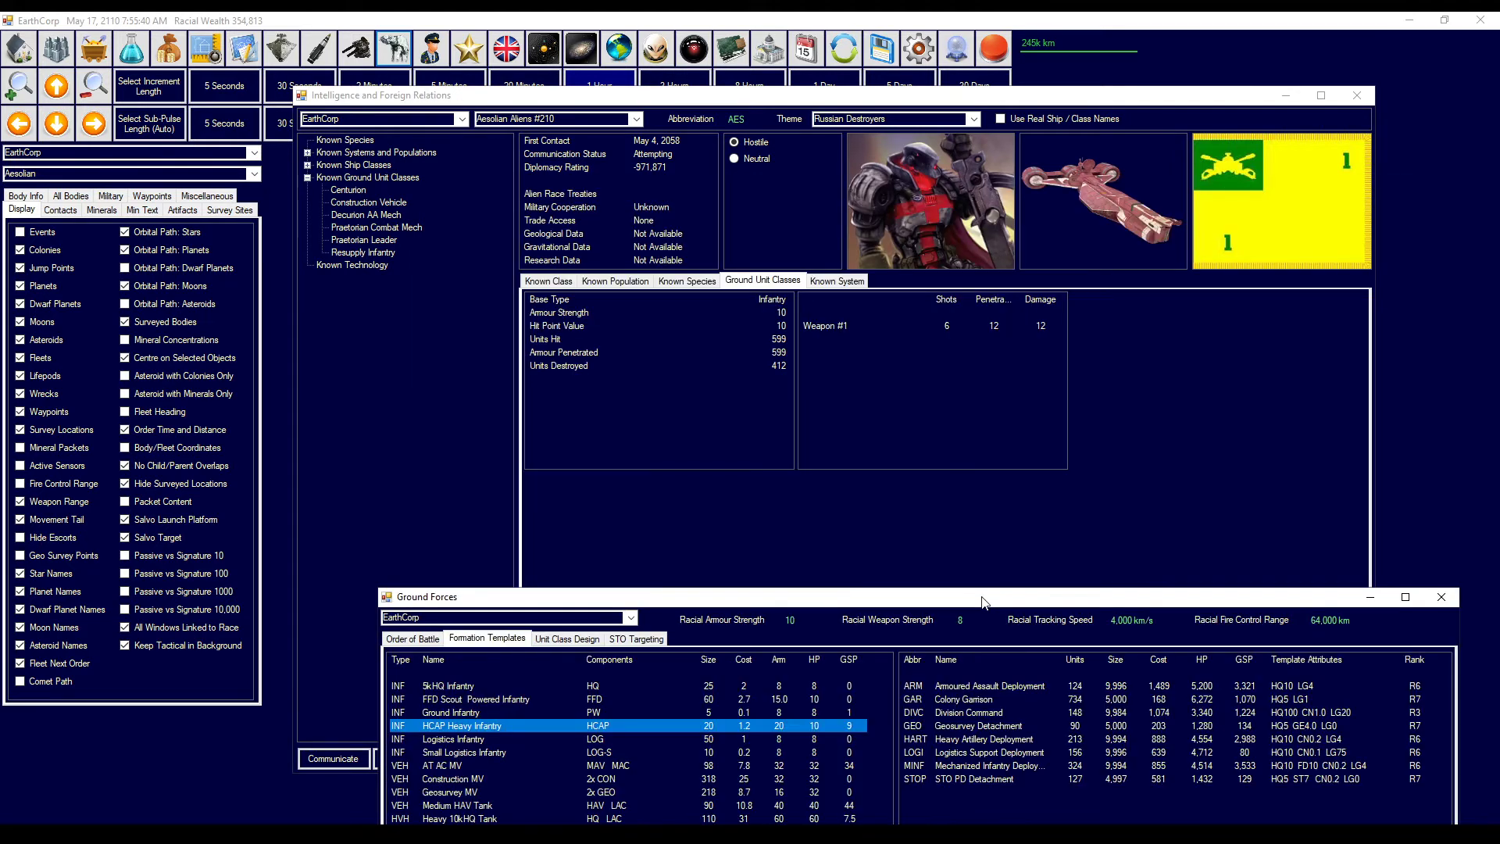
mouse_move(1016, 337)
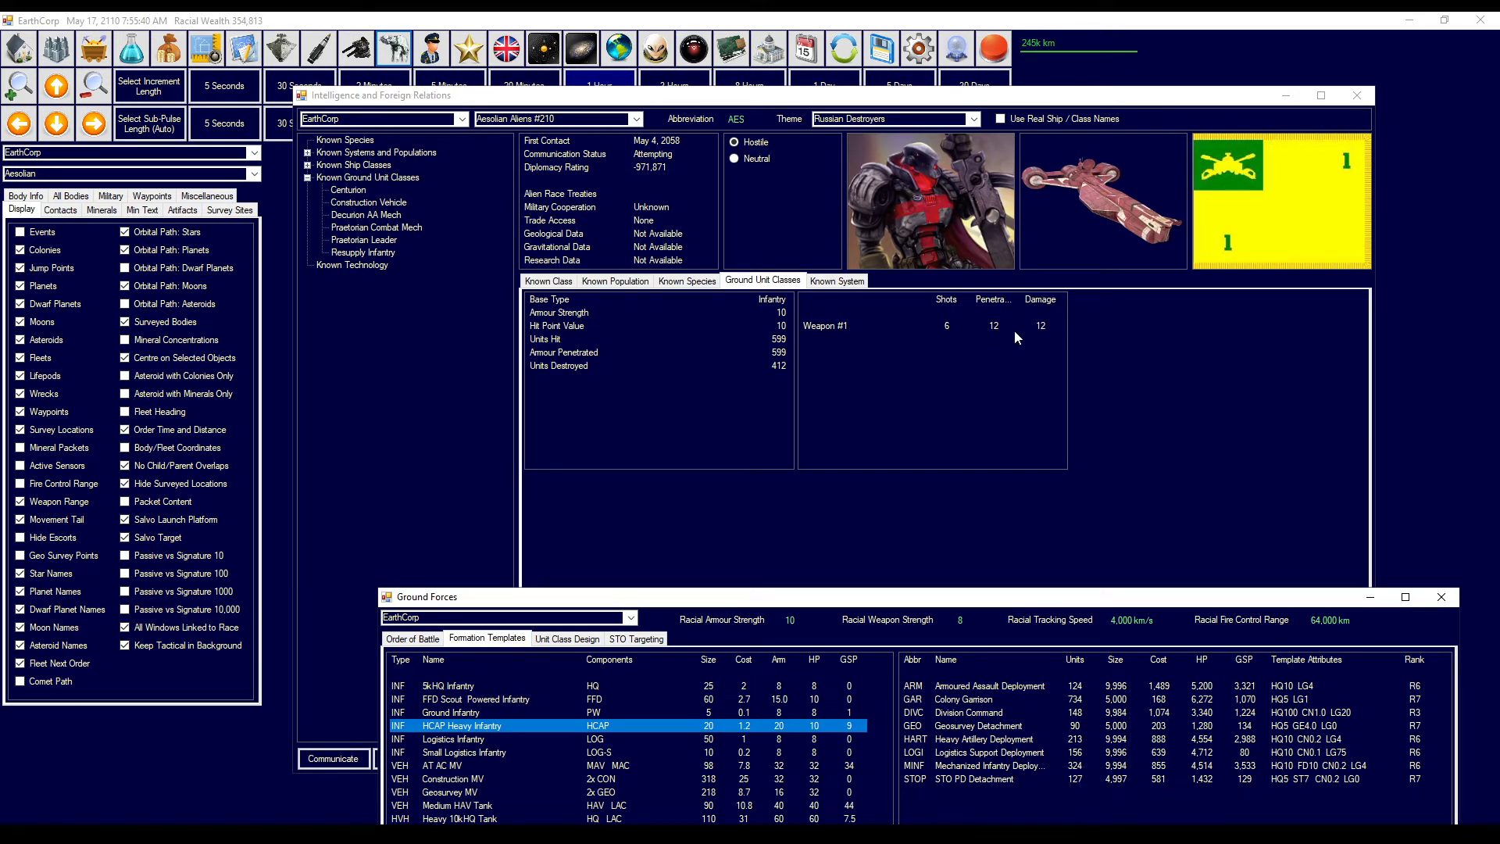
mouse_move(1049, 325)
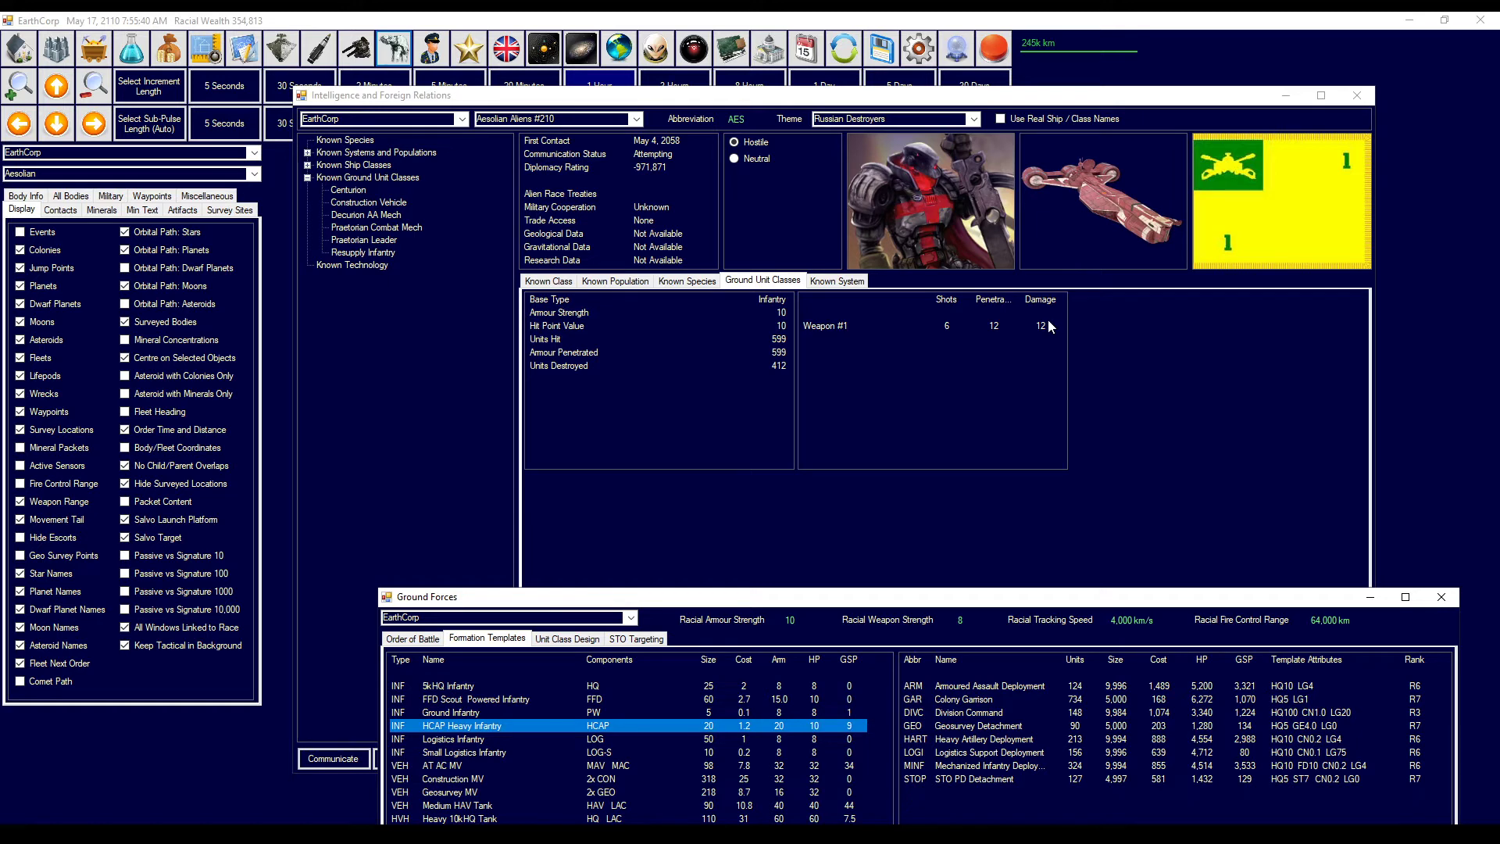
mouse_move(367, 222)
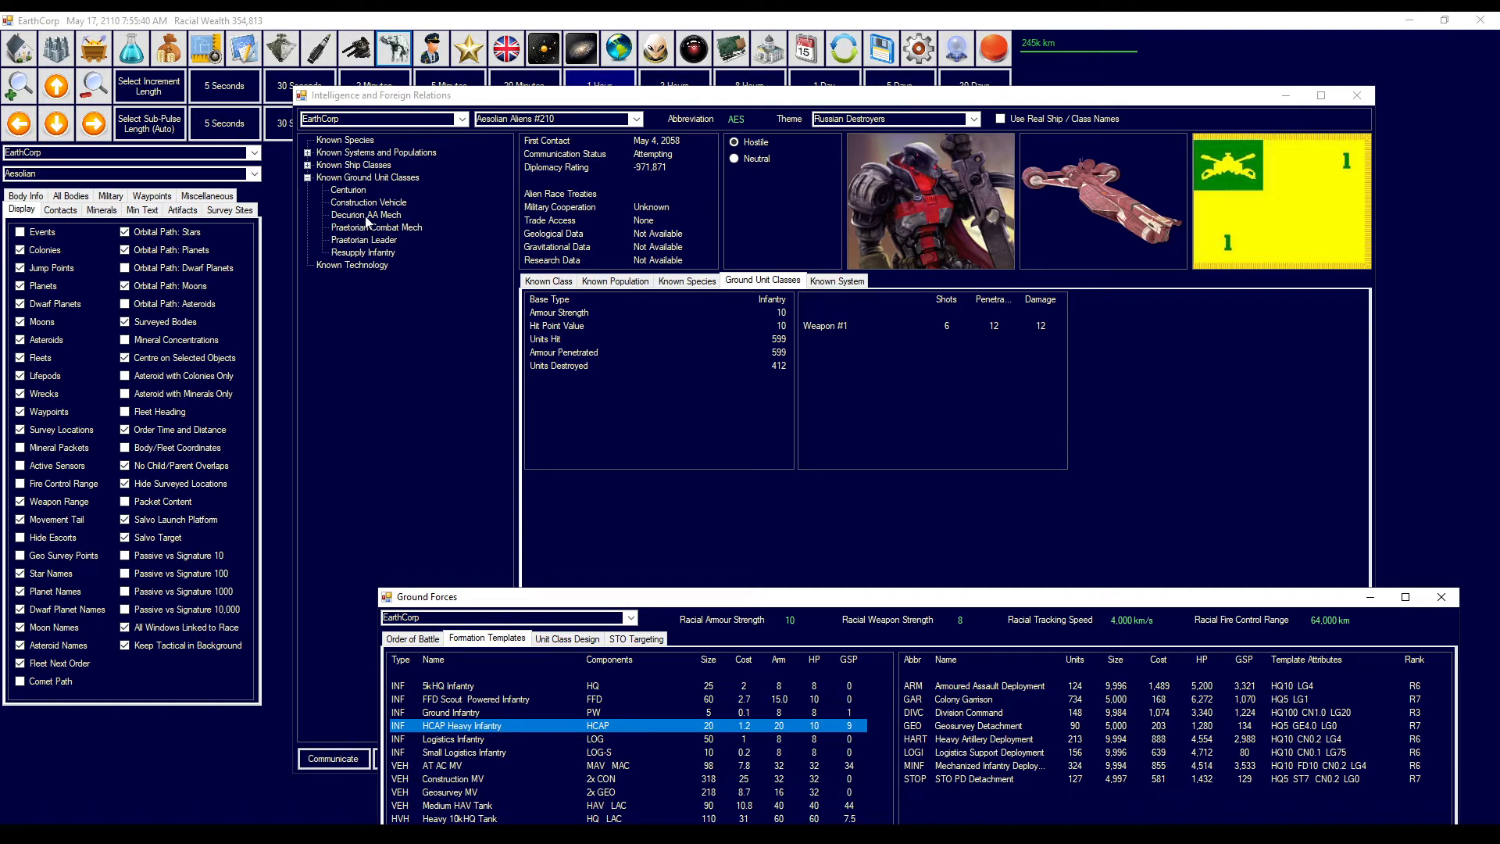
- View the Decurion AA Mech and Praetorian Combat Mech stats, then select the Medium HAV Tank template
click(363, 214)
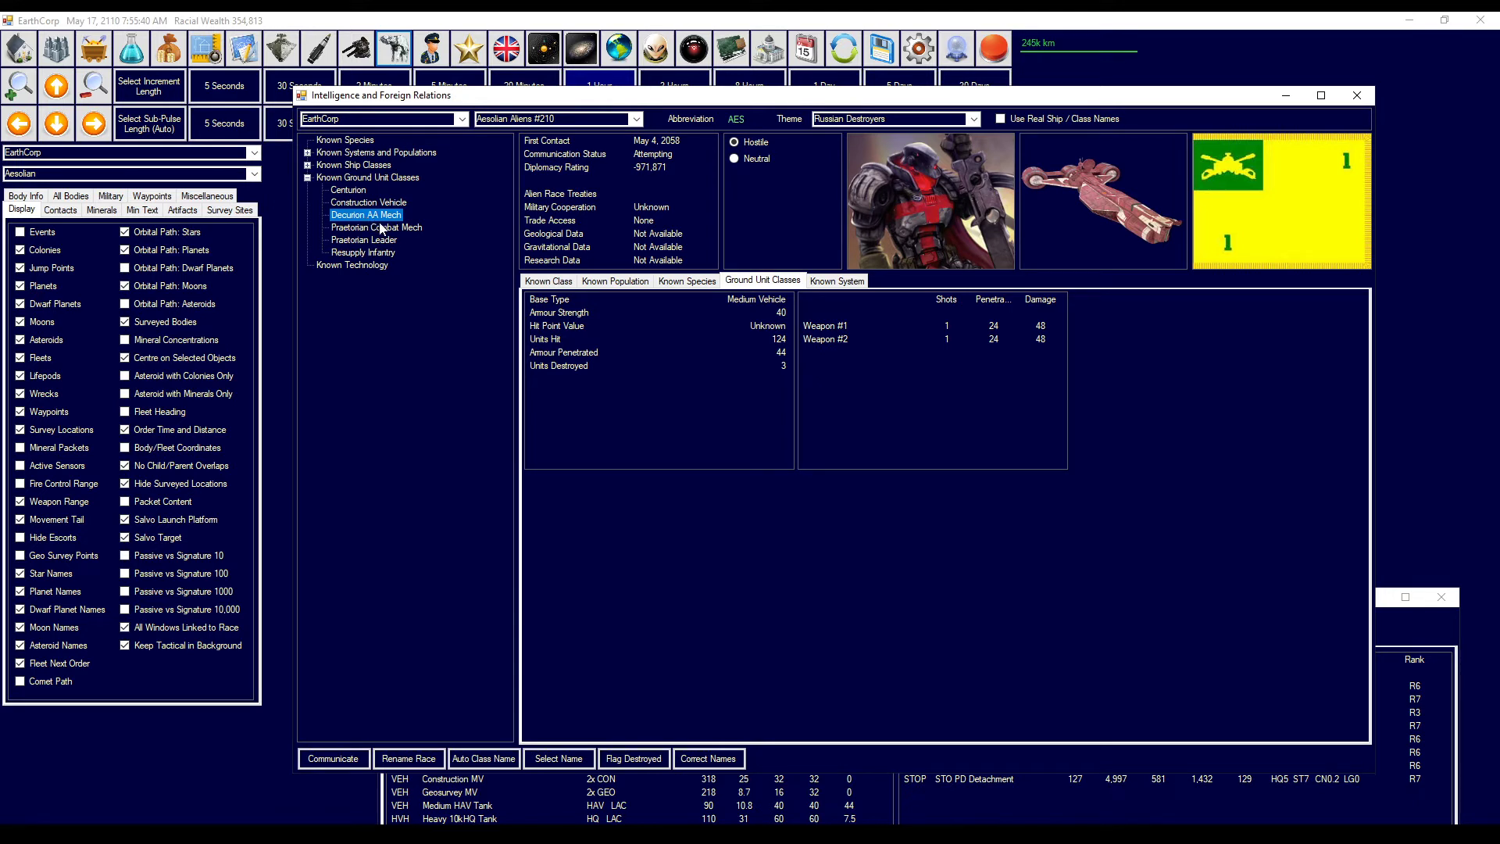
click(375, 227)
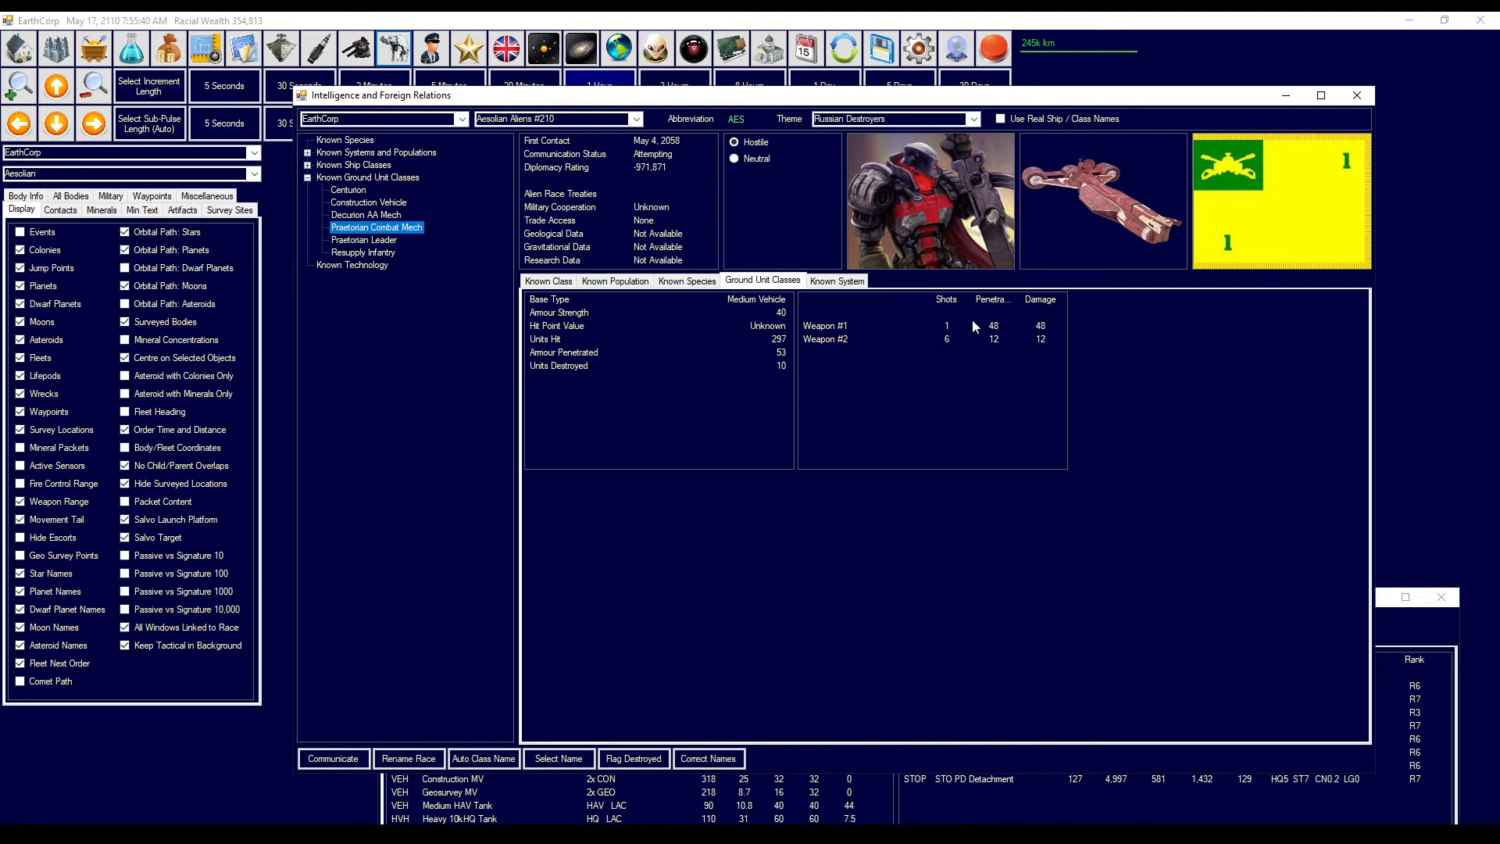
mouse_move(1301, 570)
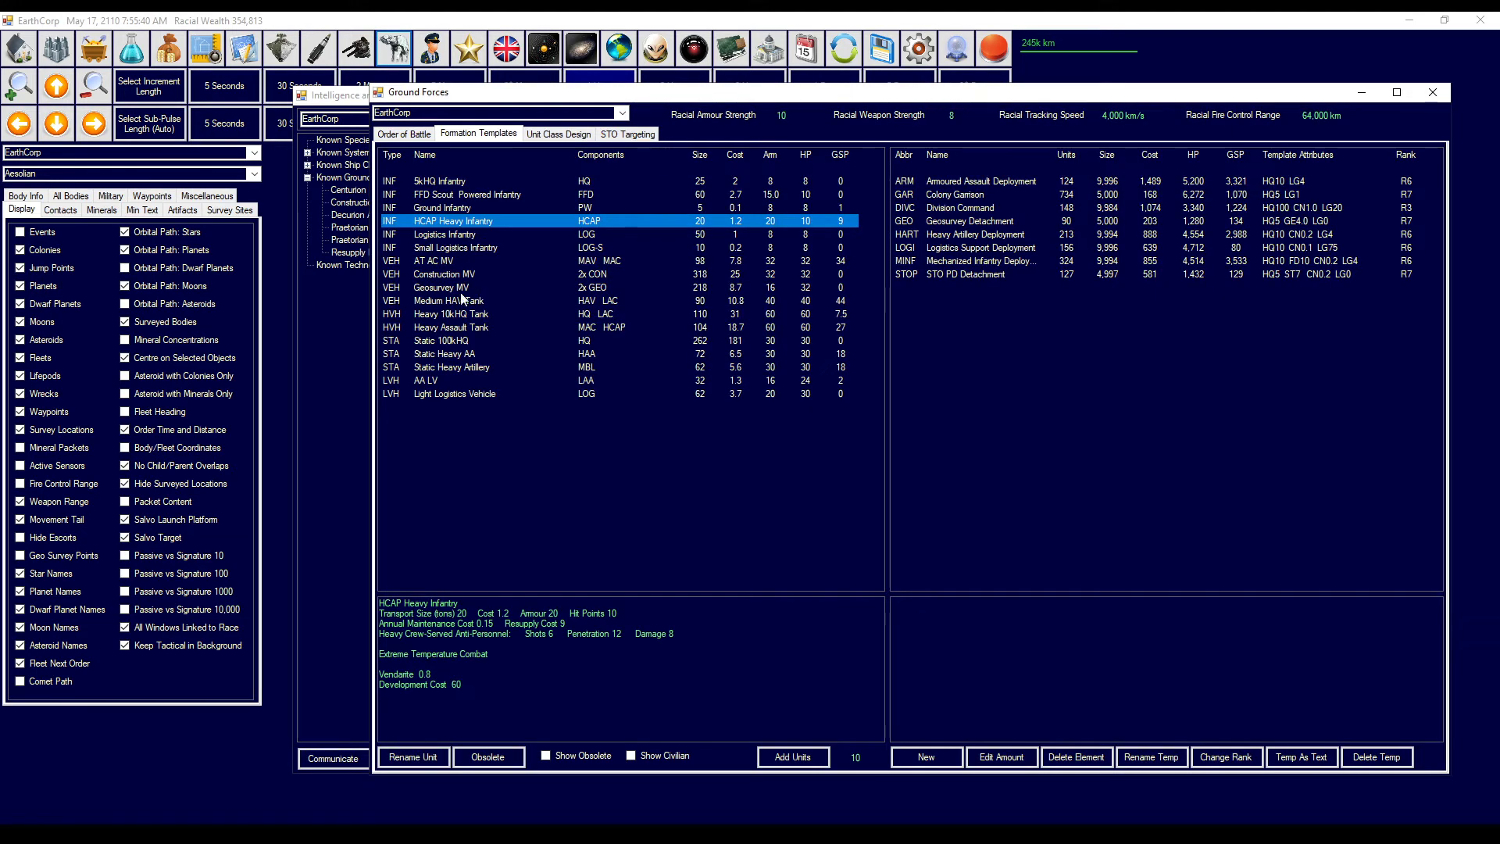
click(450, 300)
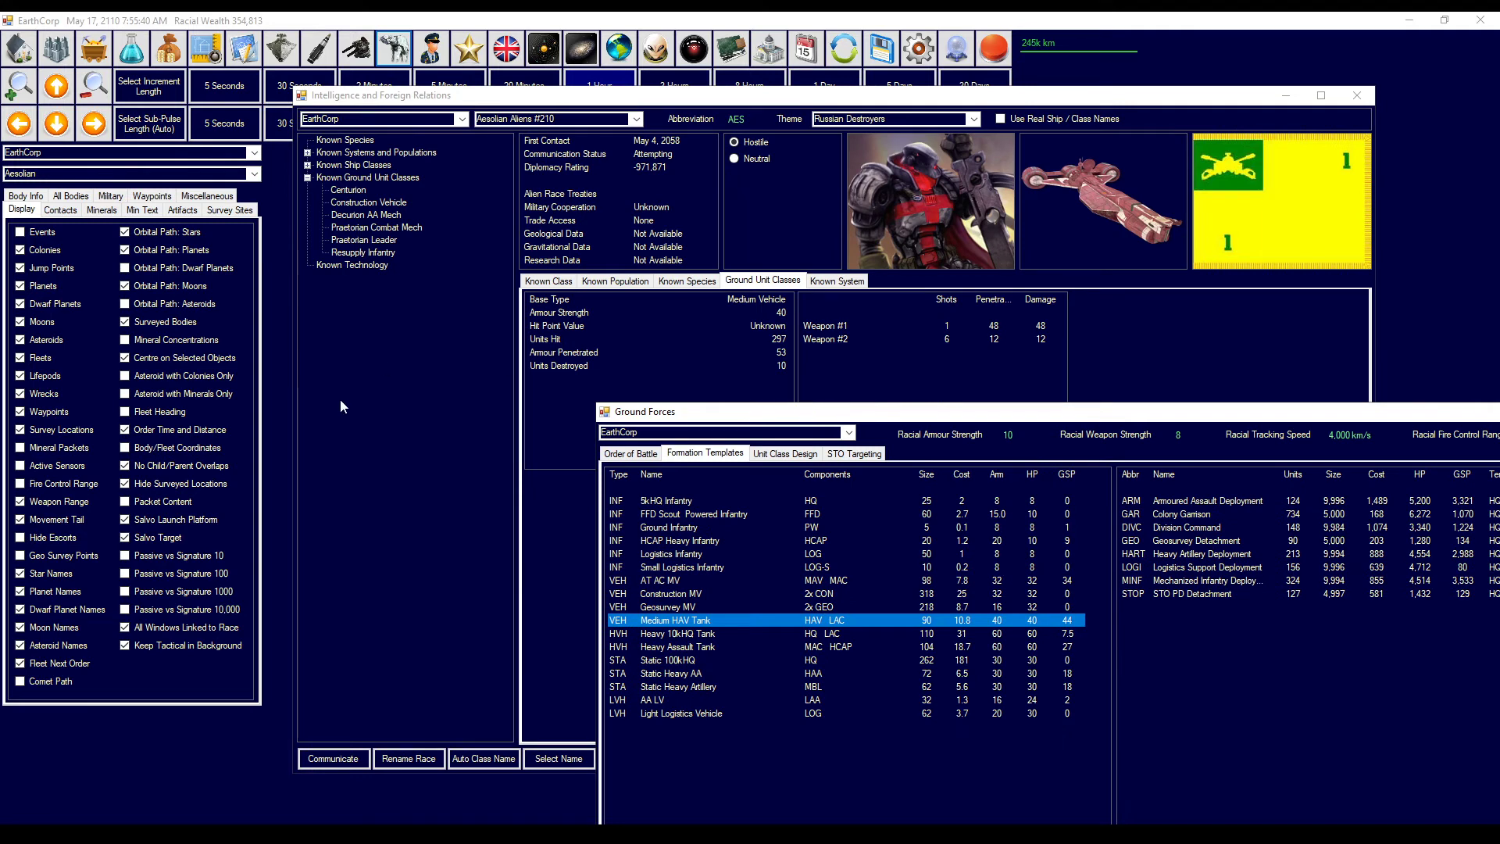
mouse_move(368, 247)
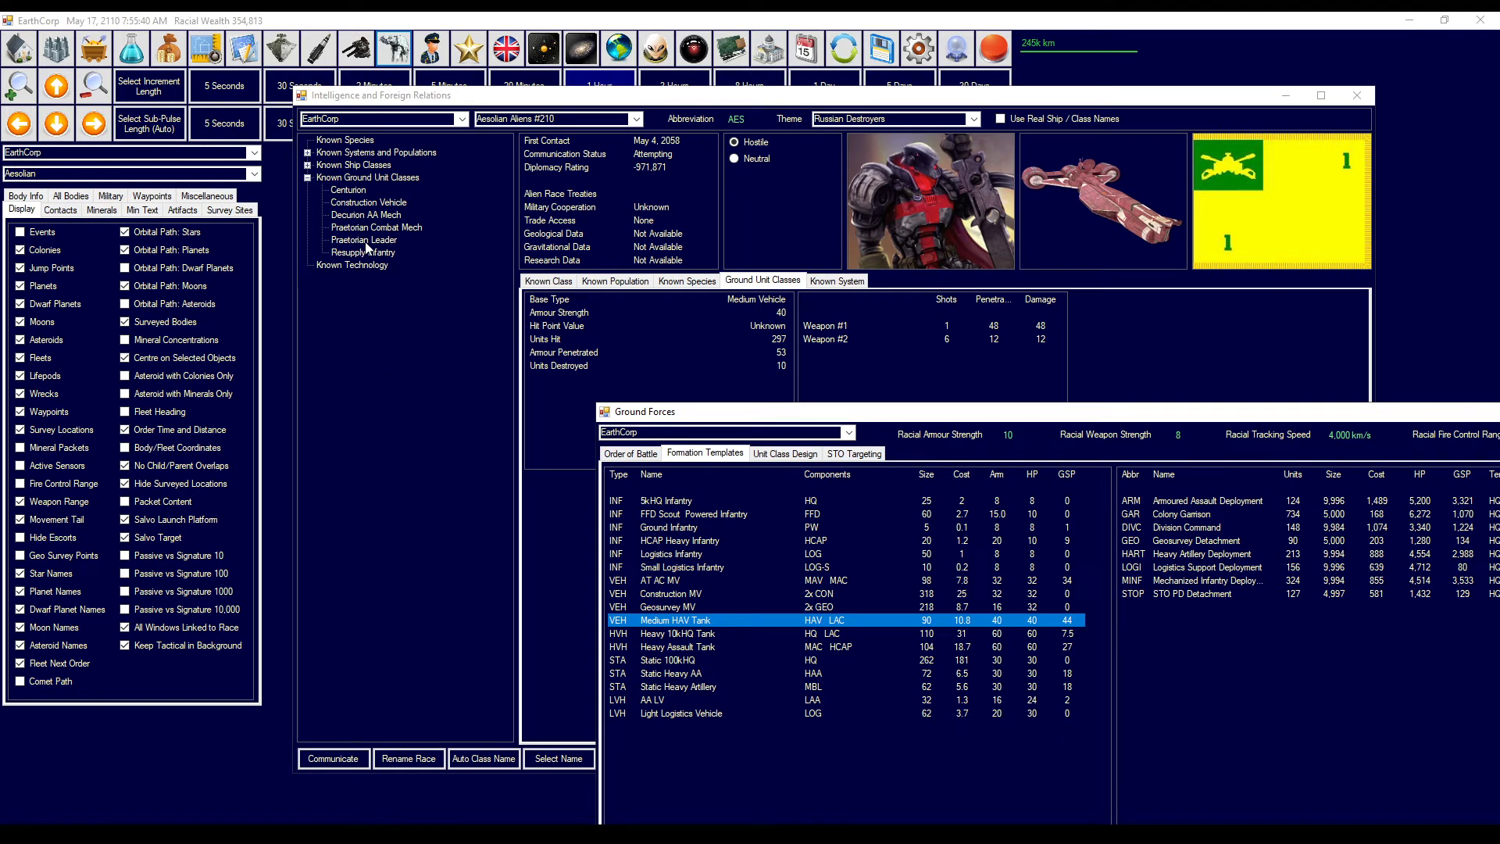
- View the Praetorian Leader and Construction Vehicle stats, then expand Aesolian and its known ship classes
click(364, 239)
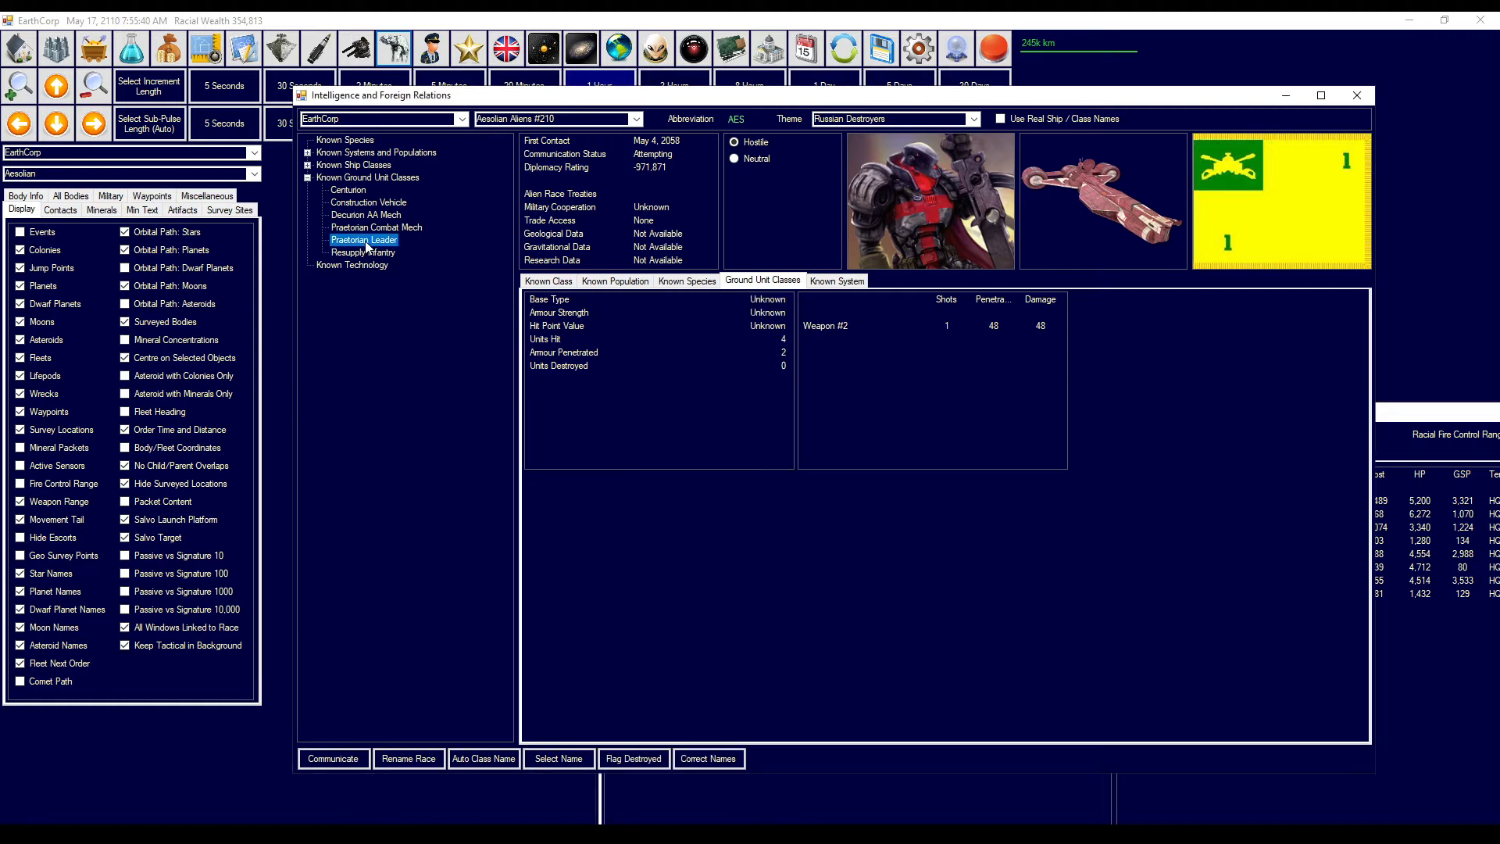
mouse_move(385, 260)
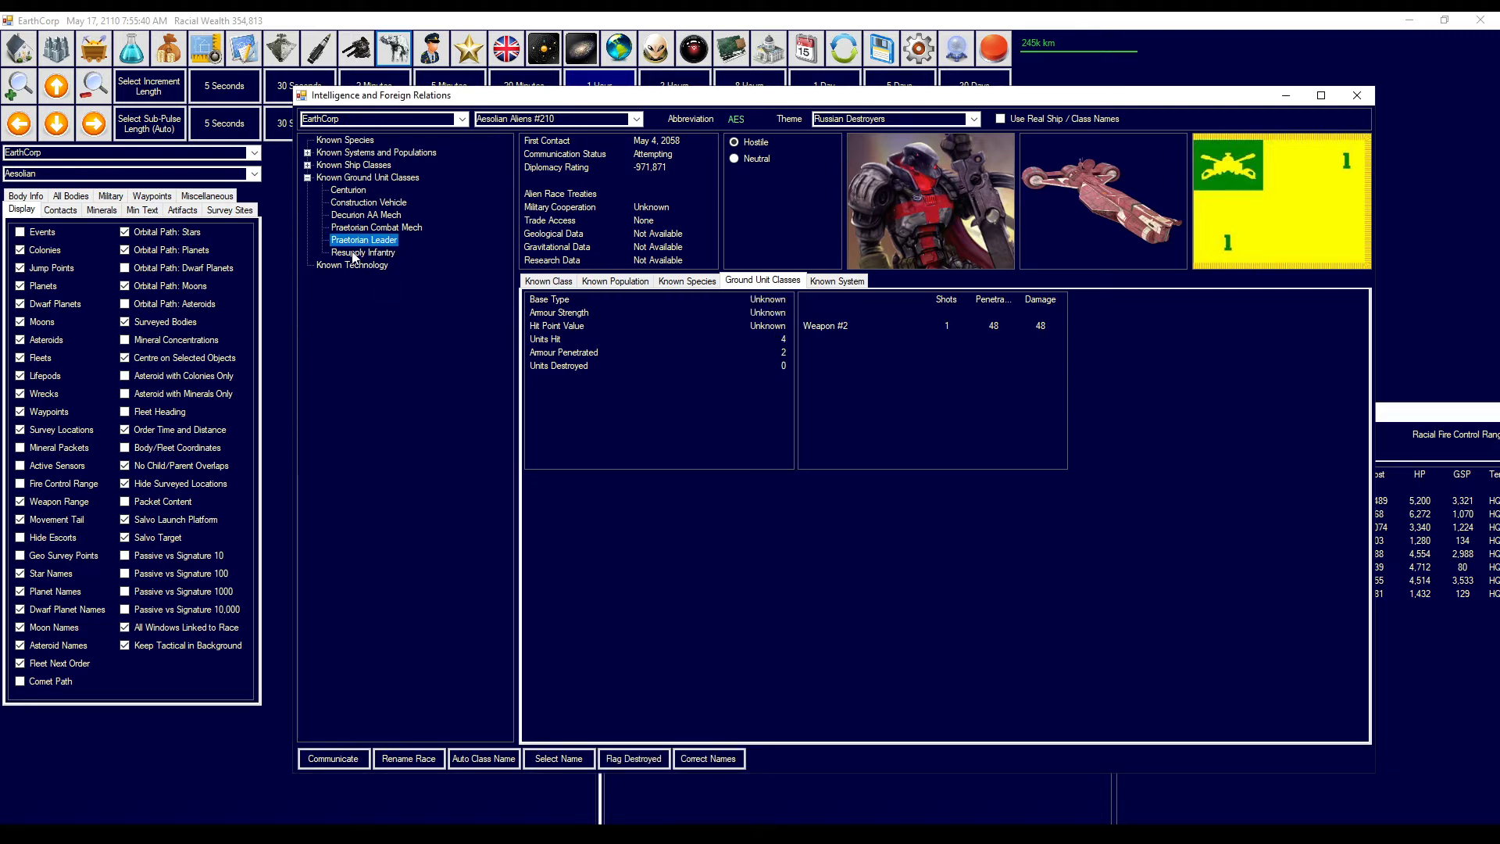
click(367, 202)
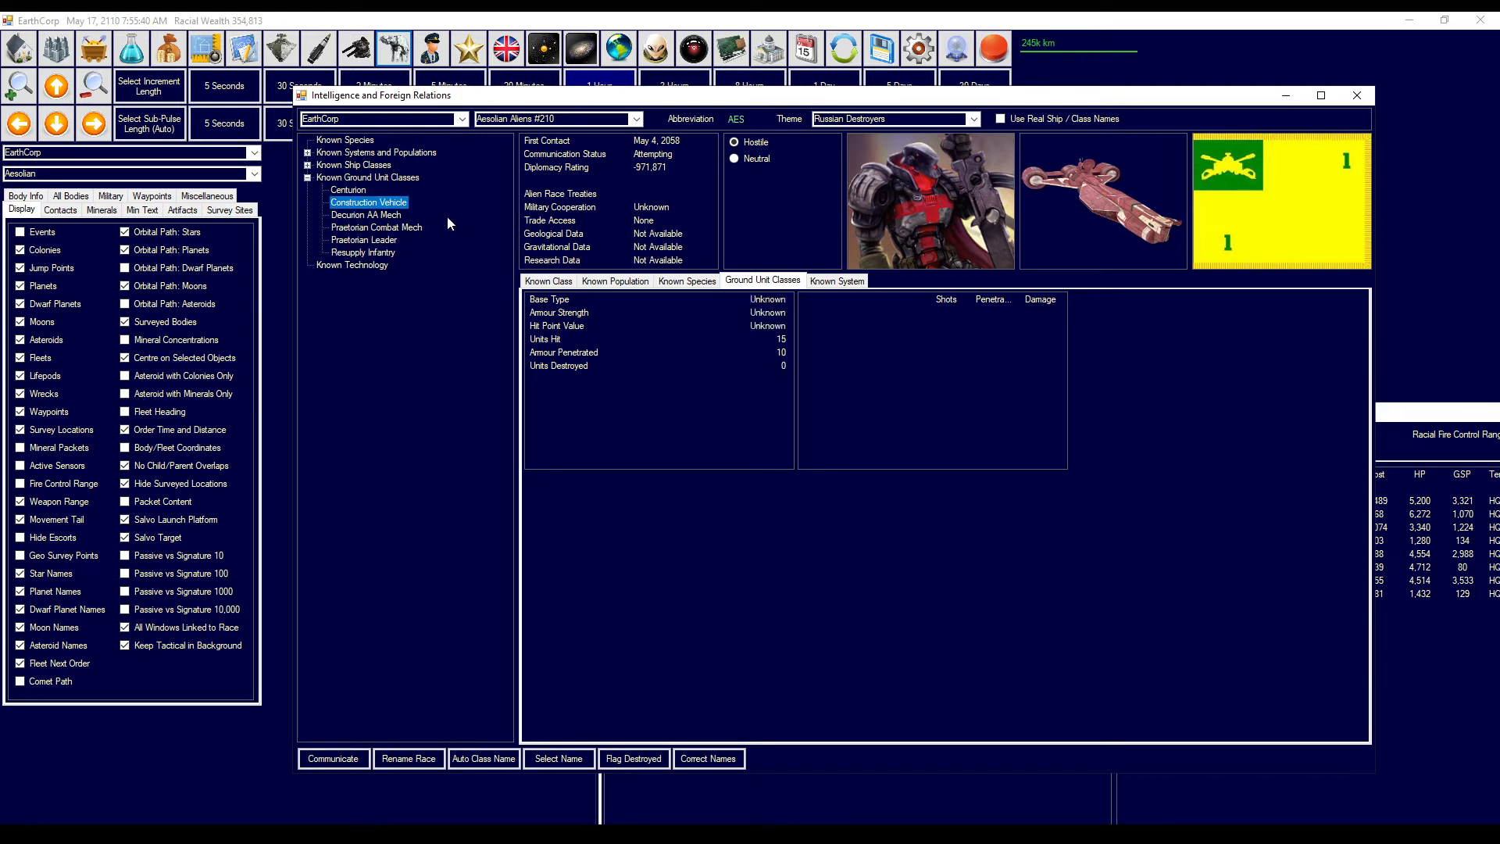
mouse_move(405, 234)
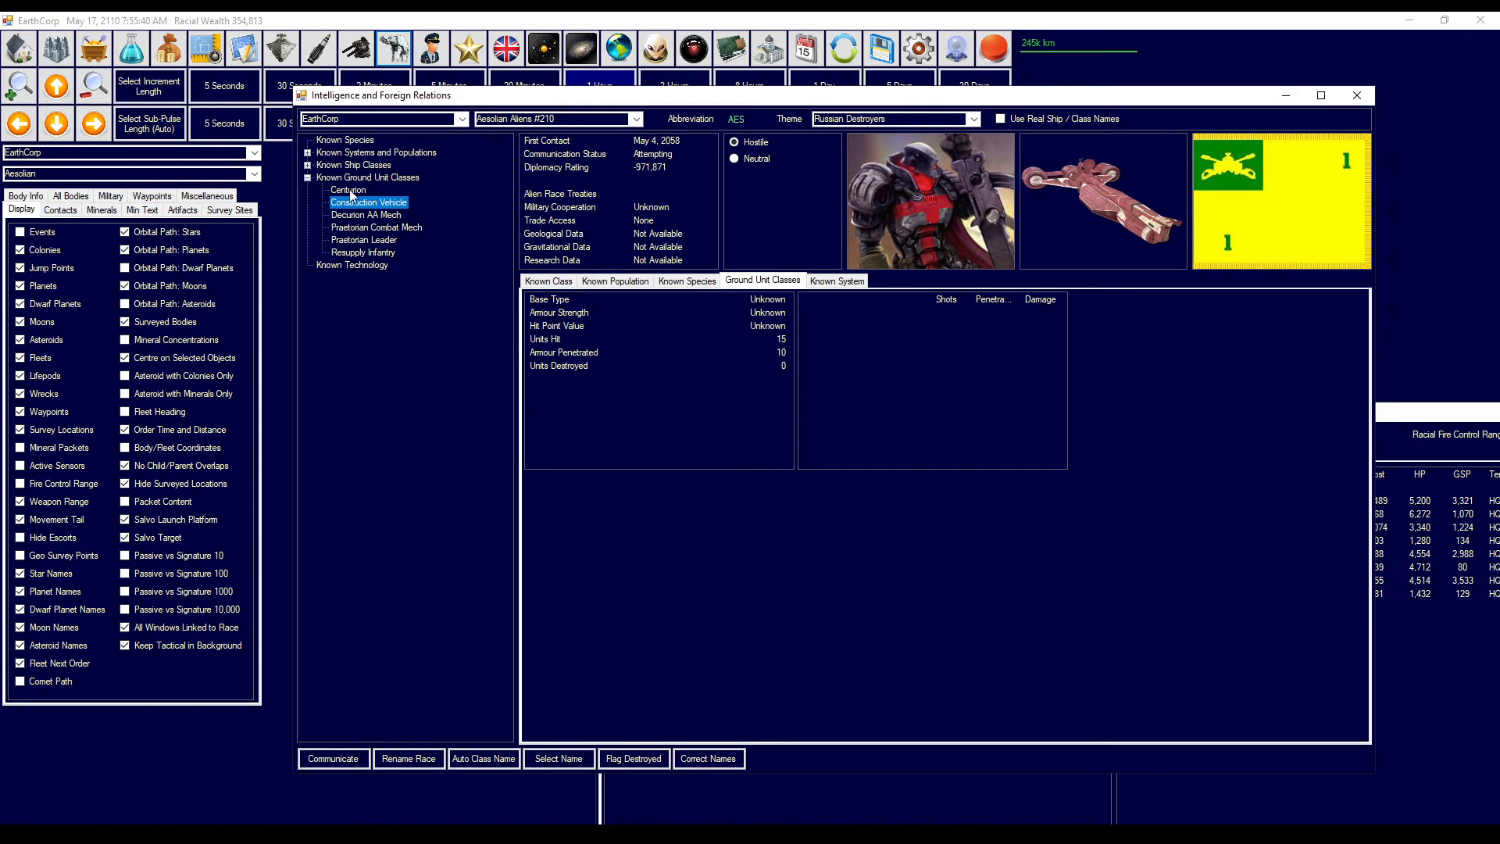
click(376, 152)
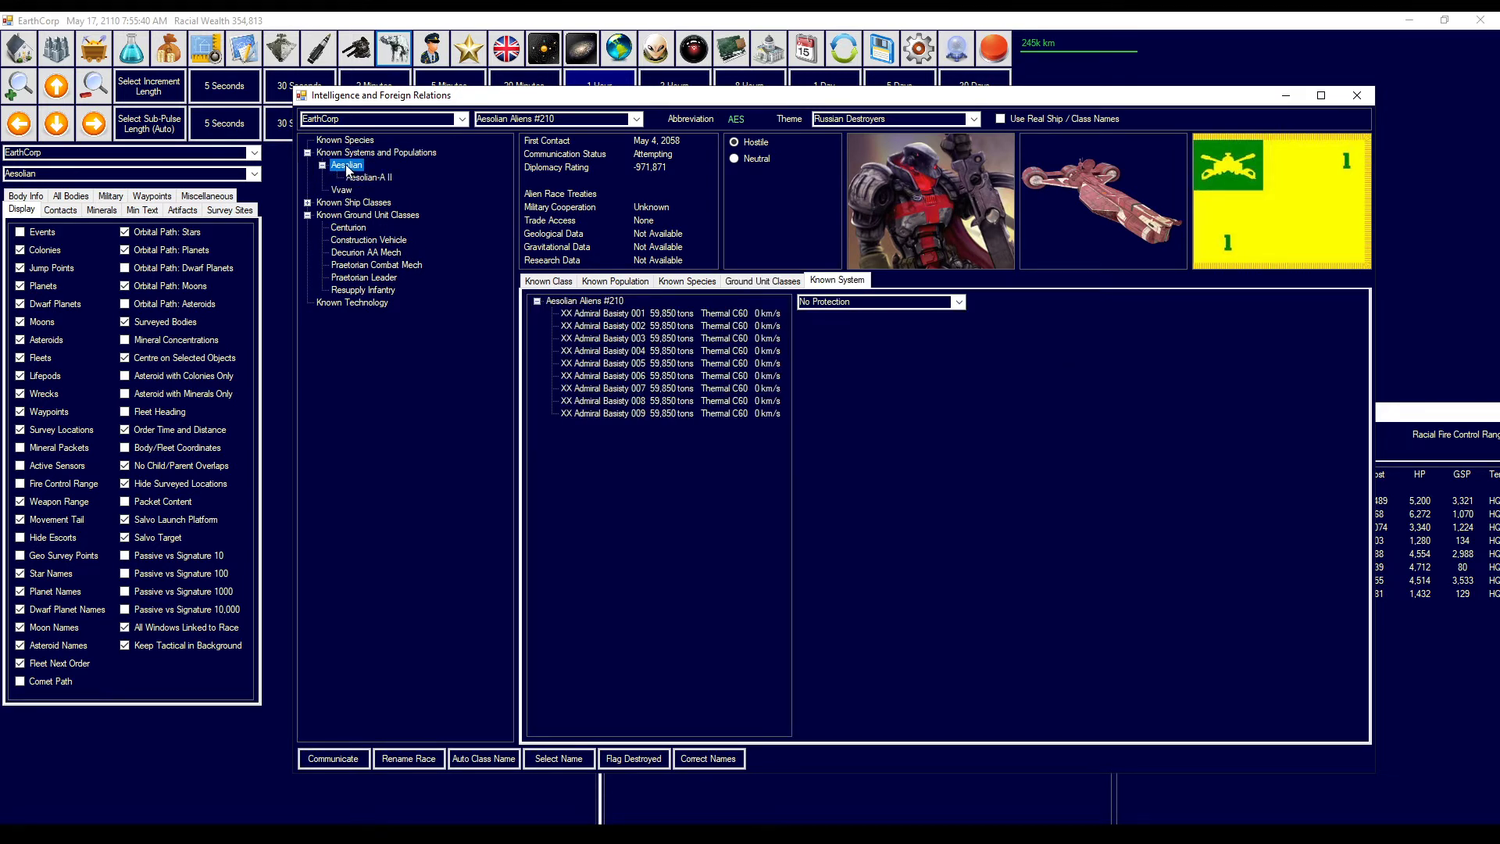
click(354, 189)
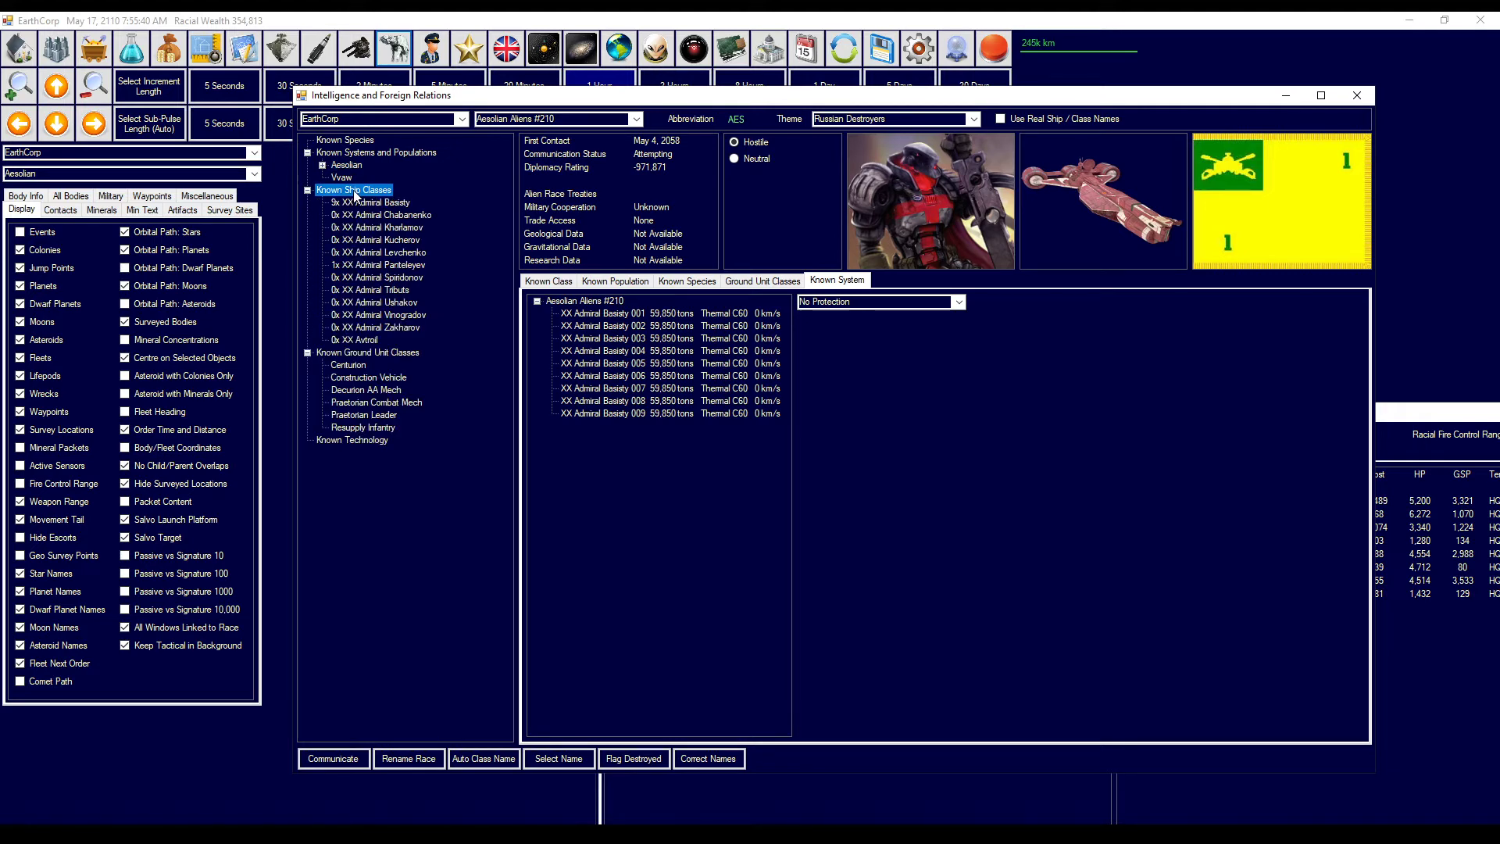
- Bring the Ground Forces window with the Medium HAV Tank template in front of Intelligence
click(307, 189)
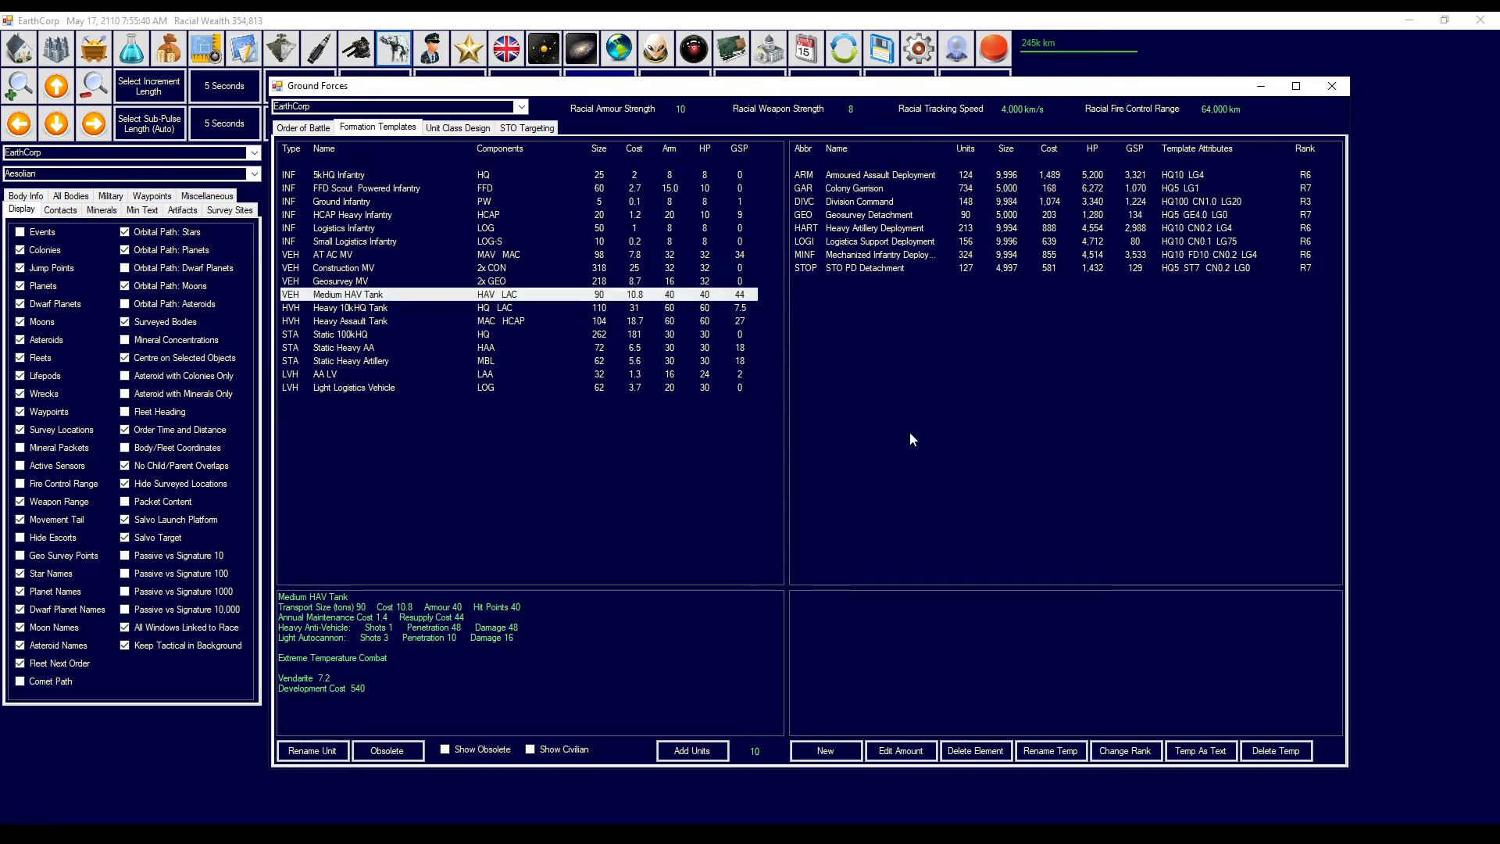
mouse_move(414, 308)
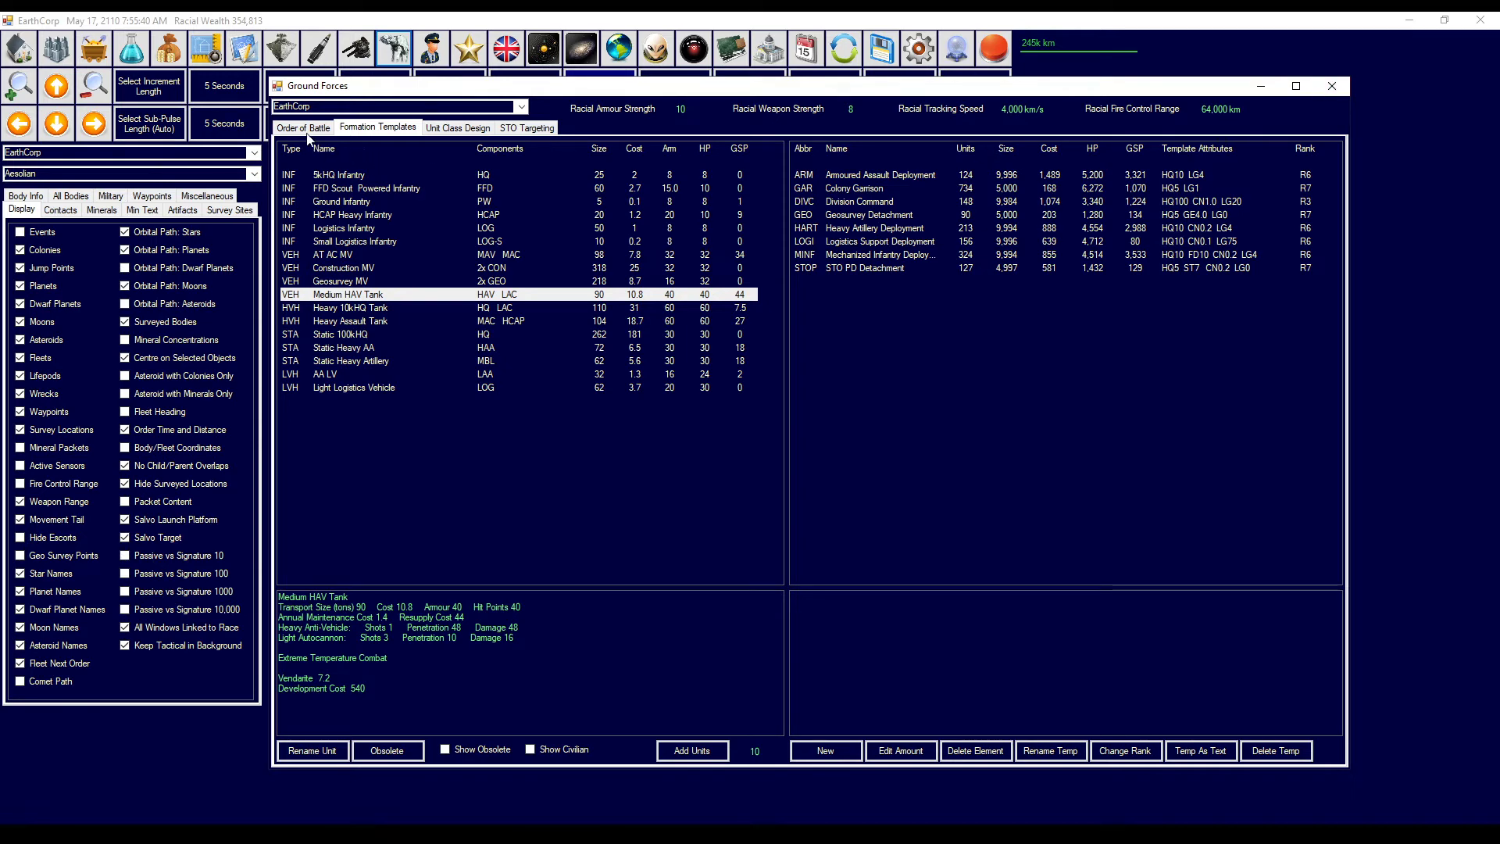
- Review unit lists of the 69th, 70th and 71st Armoured Assault Deployments
click(302, 128)
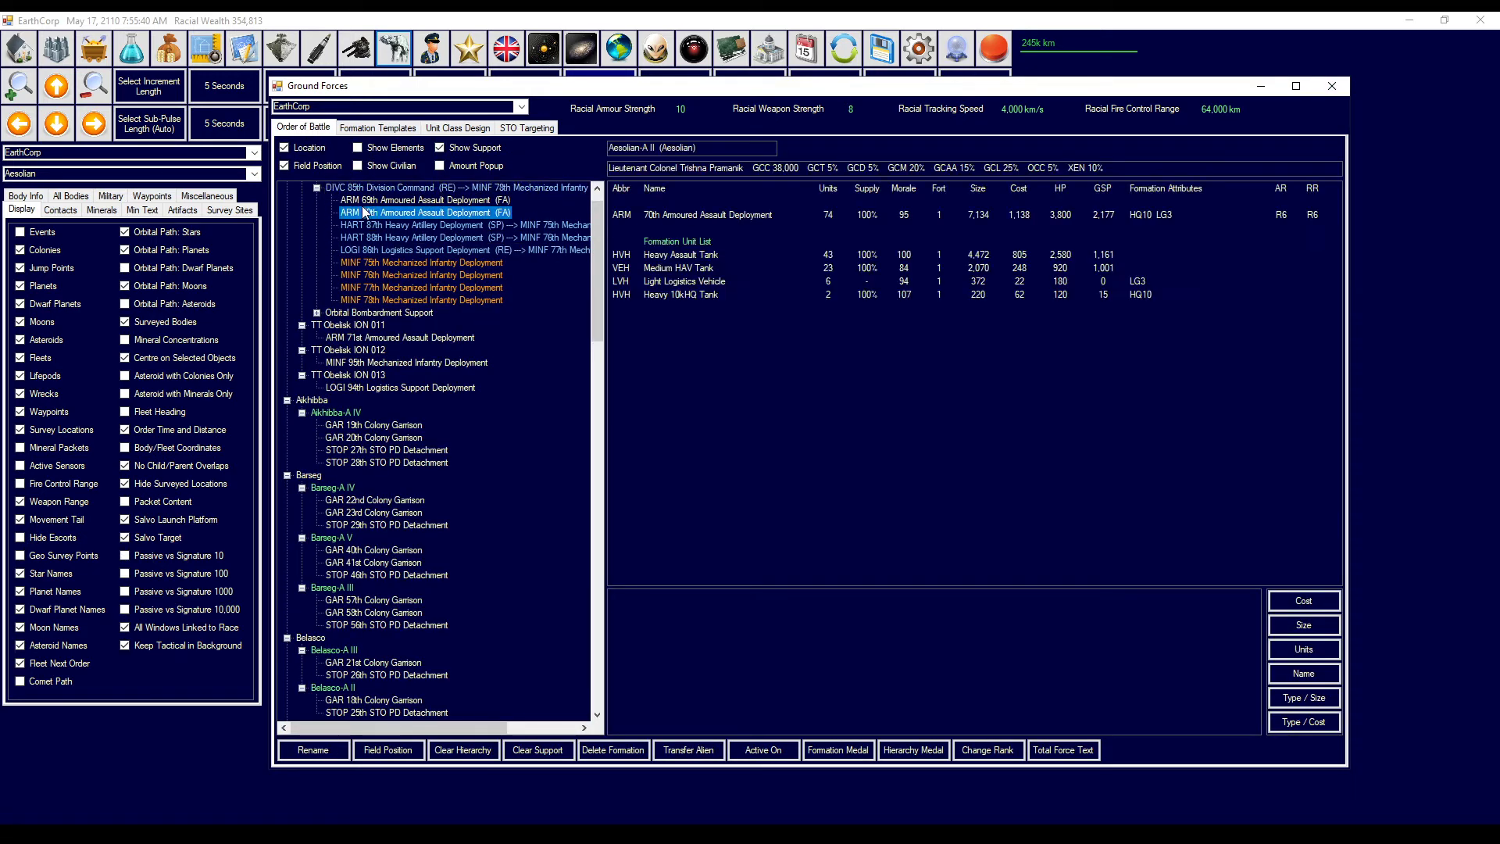
click(426, 199)
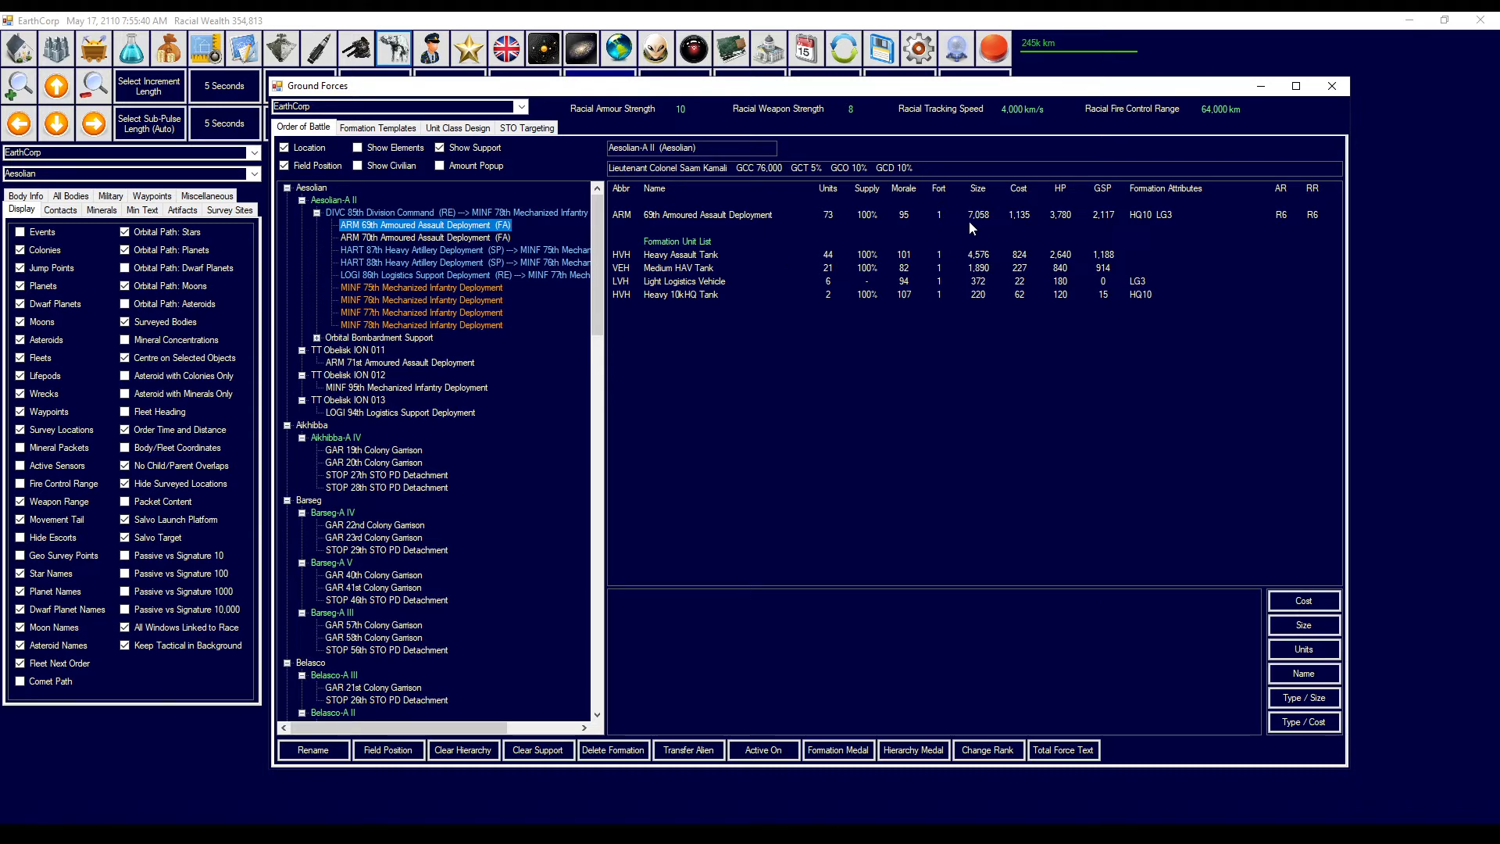
mouse_move(674, 273)
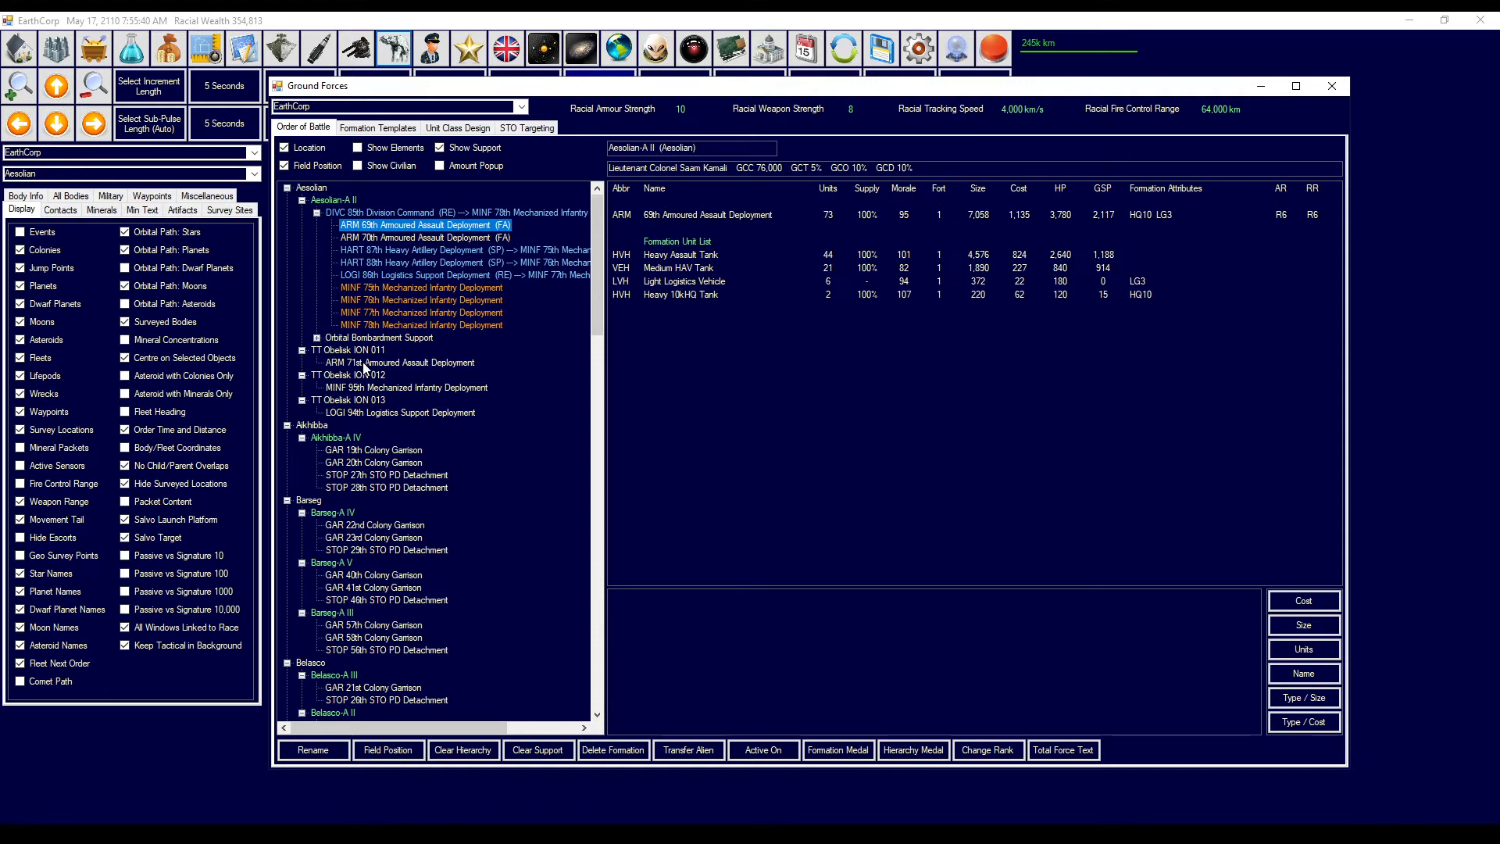
click(399, 361)
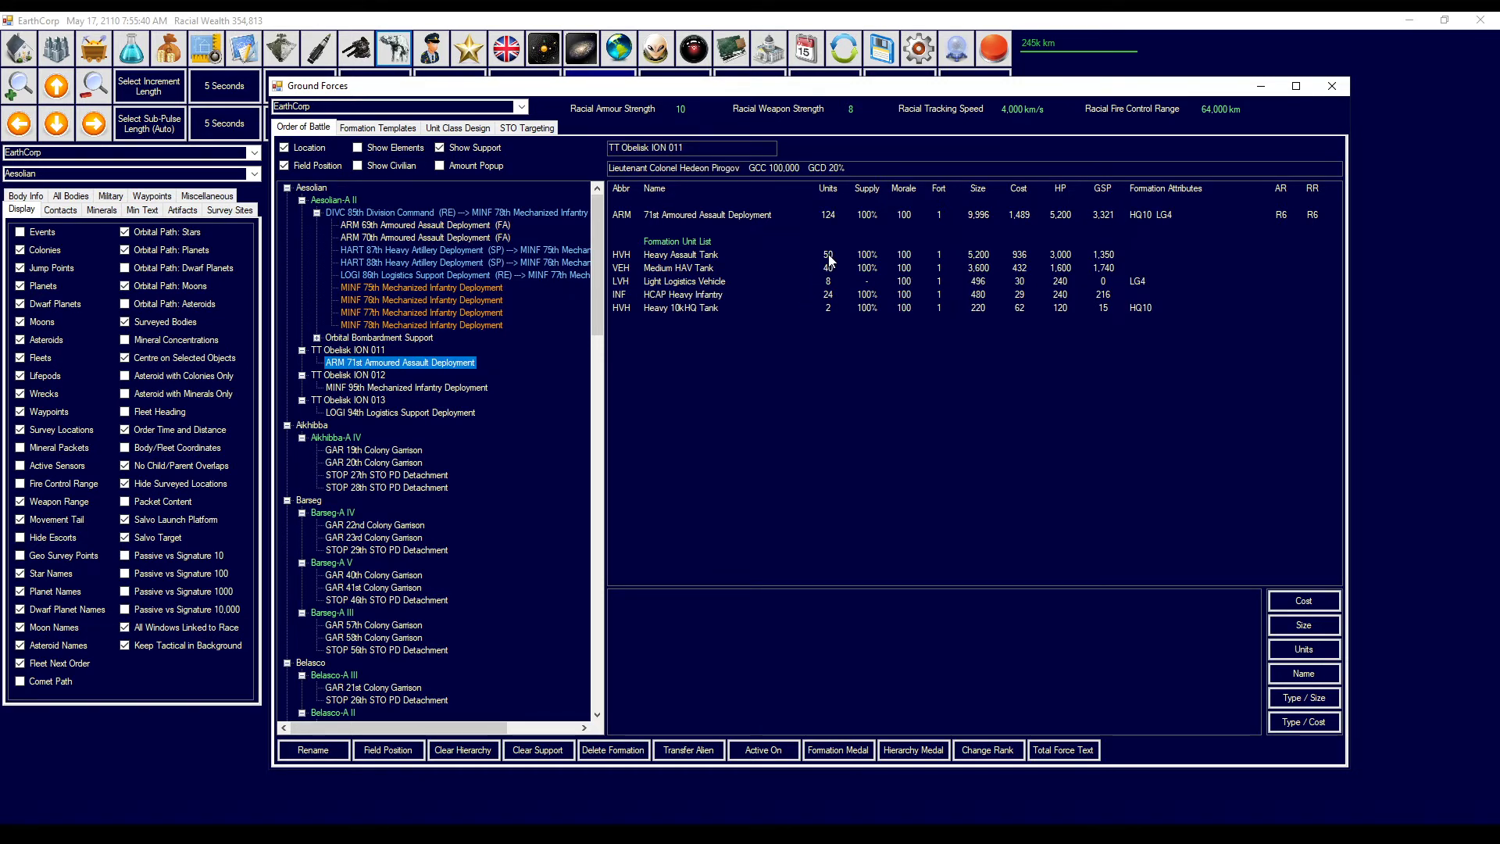
mouse_move(831, 276)
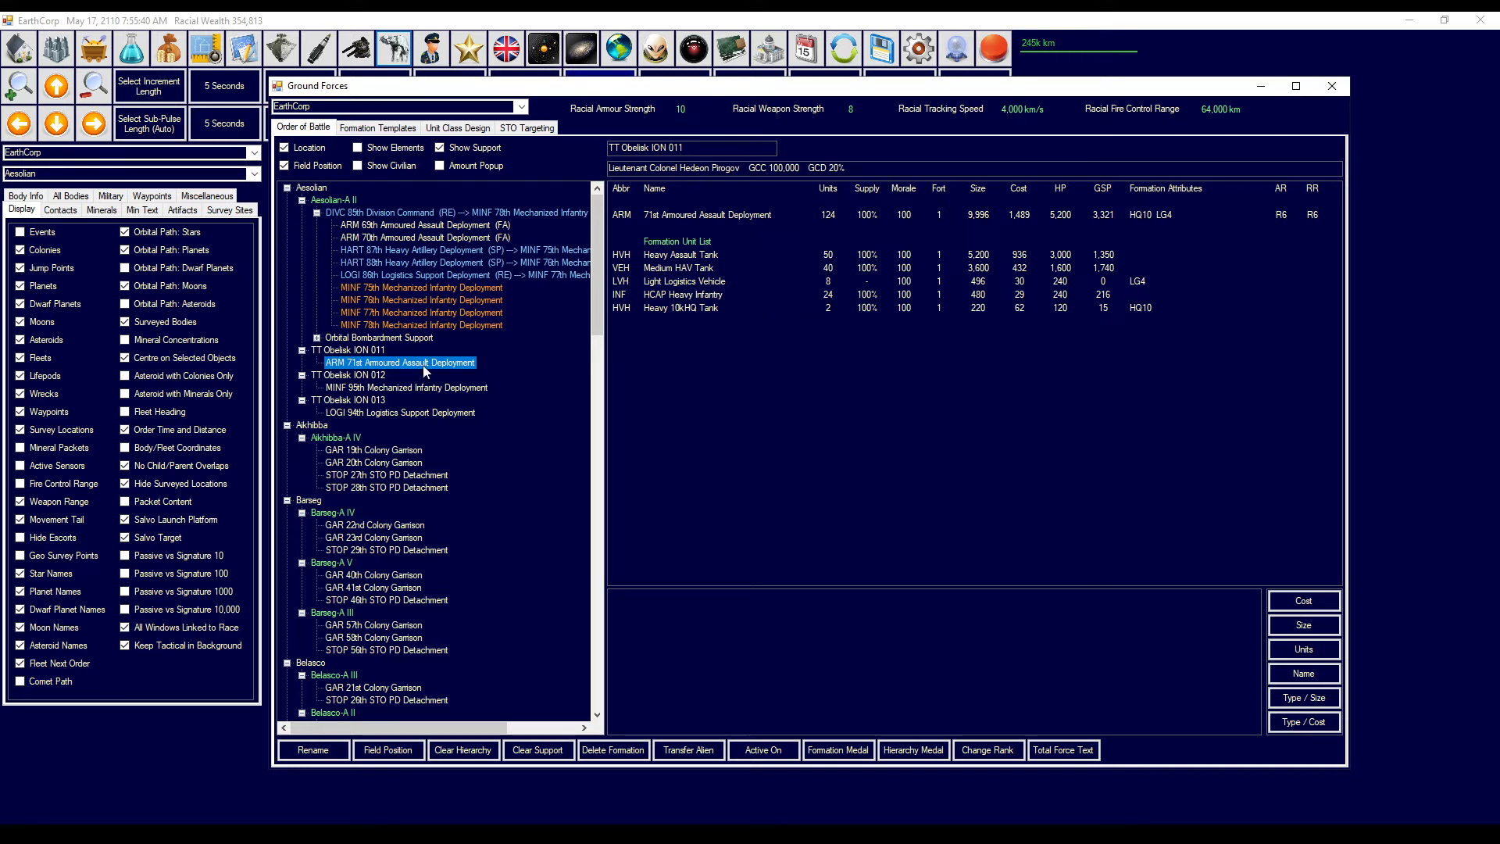
click(421, 224)
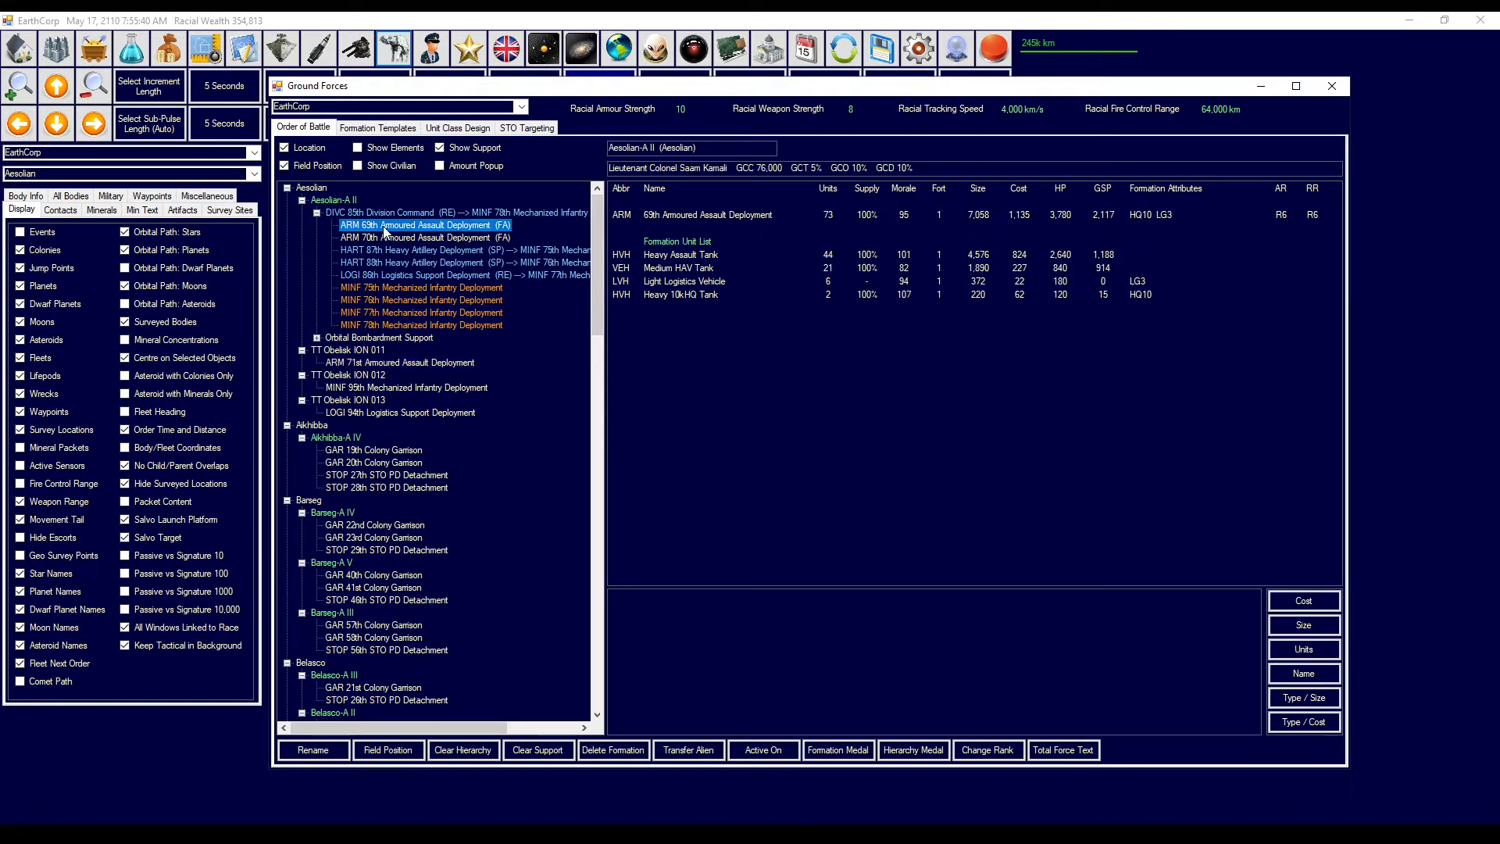
mouse_move(380, 241)
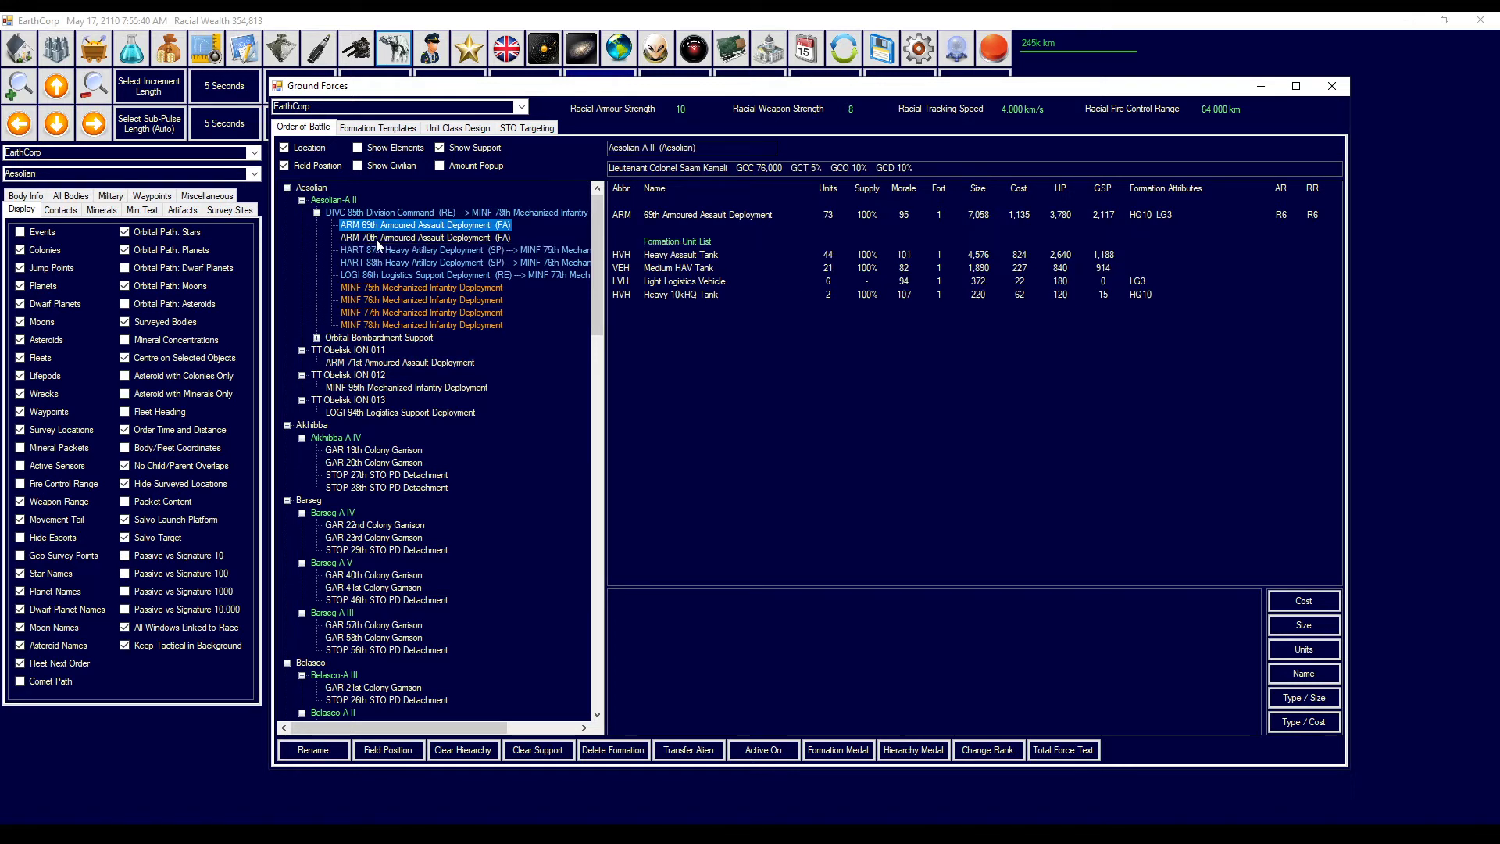
click(418, 237)
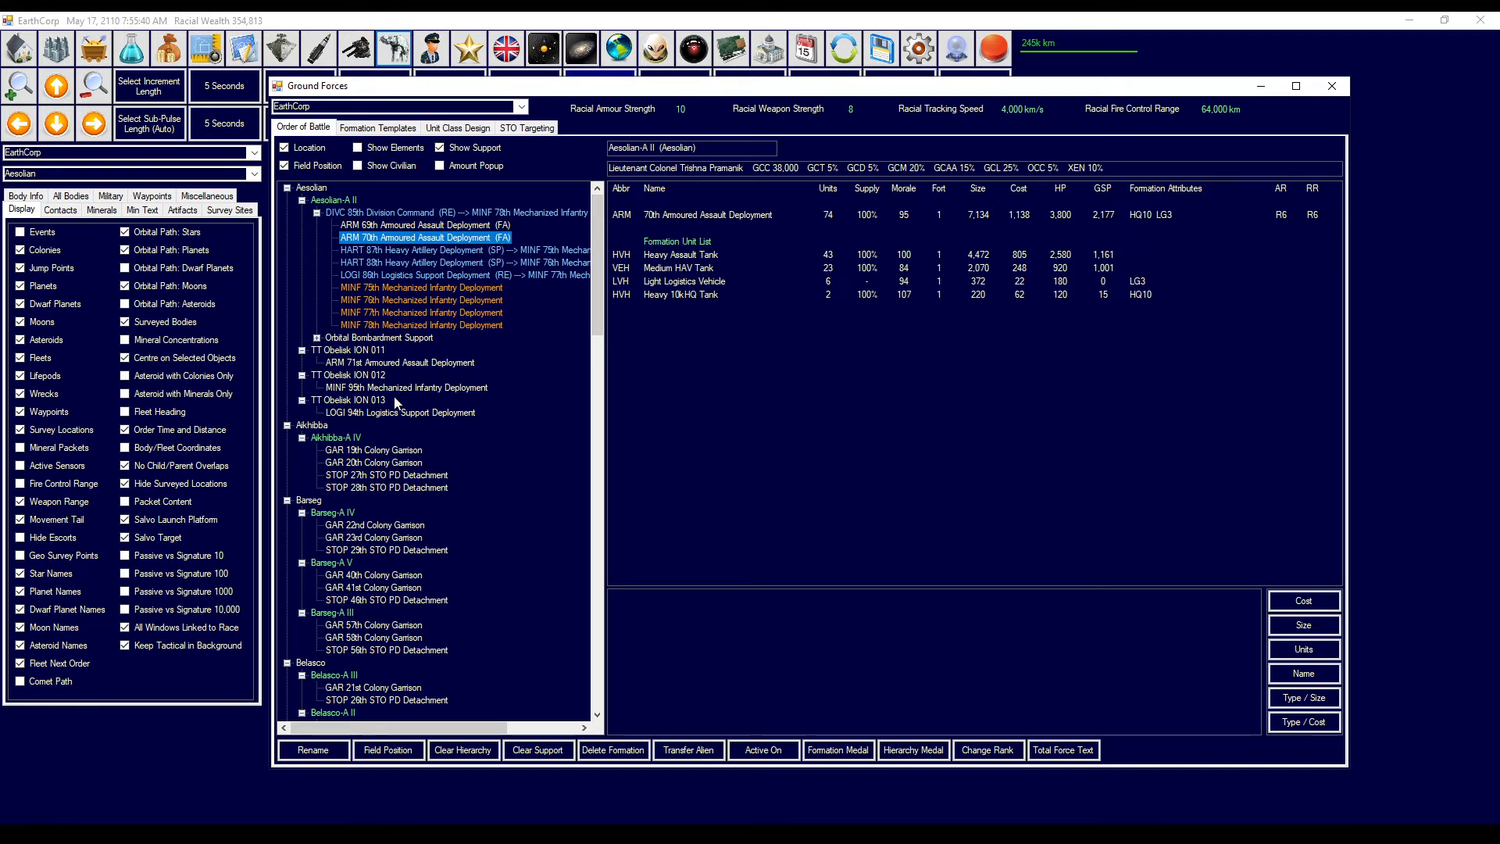
- Review unit lists of the 95th and 75th–78th Mechanized Infantry Deployments
click(405, 387)
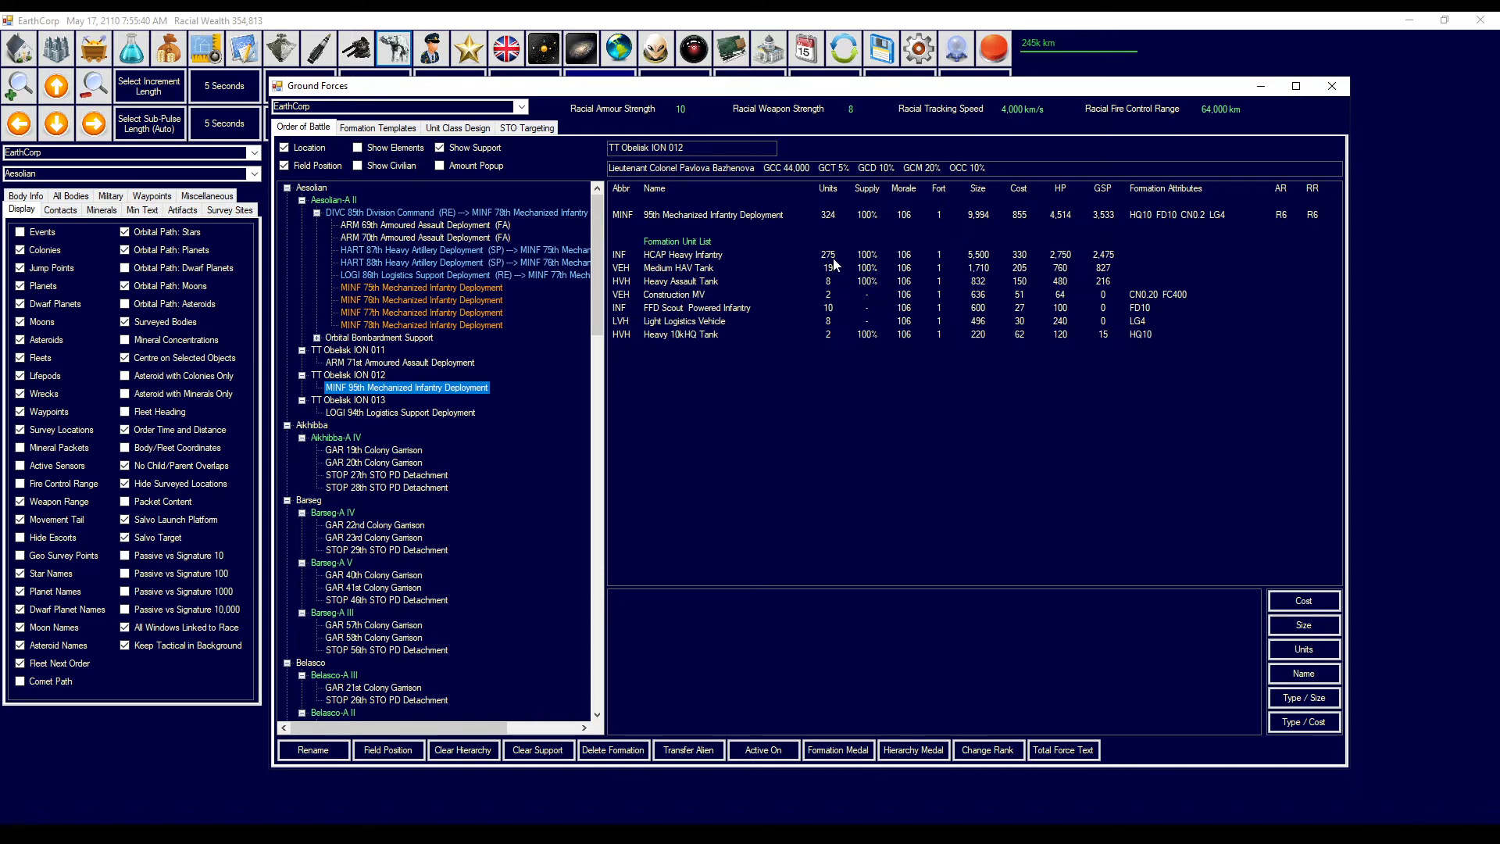
mouse_move(831, 273)
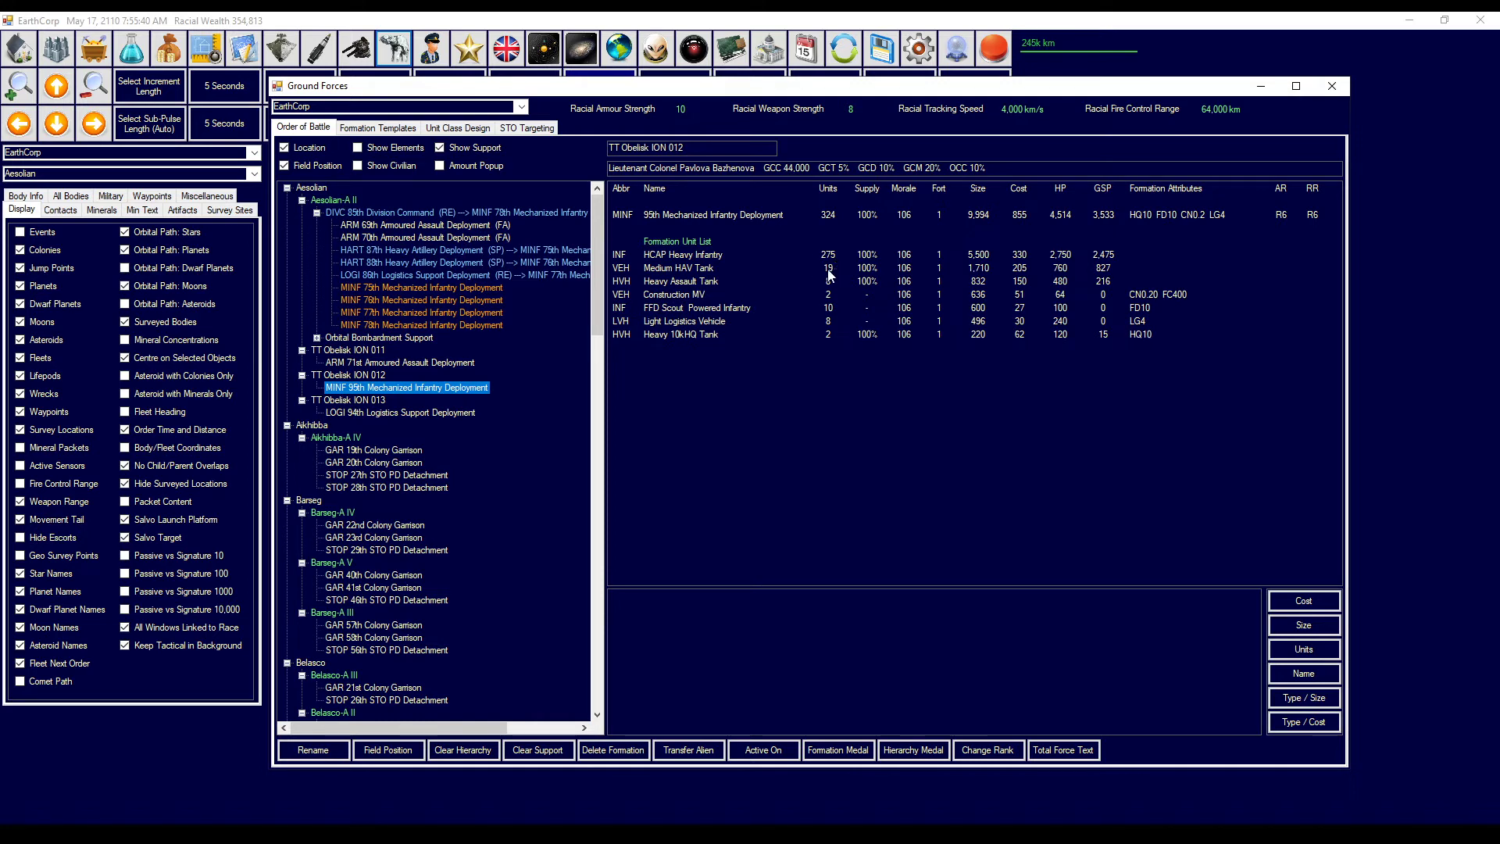
click(421, 287)
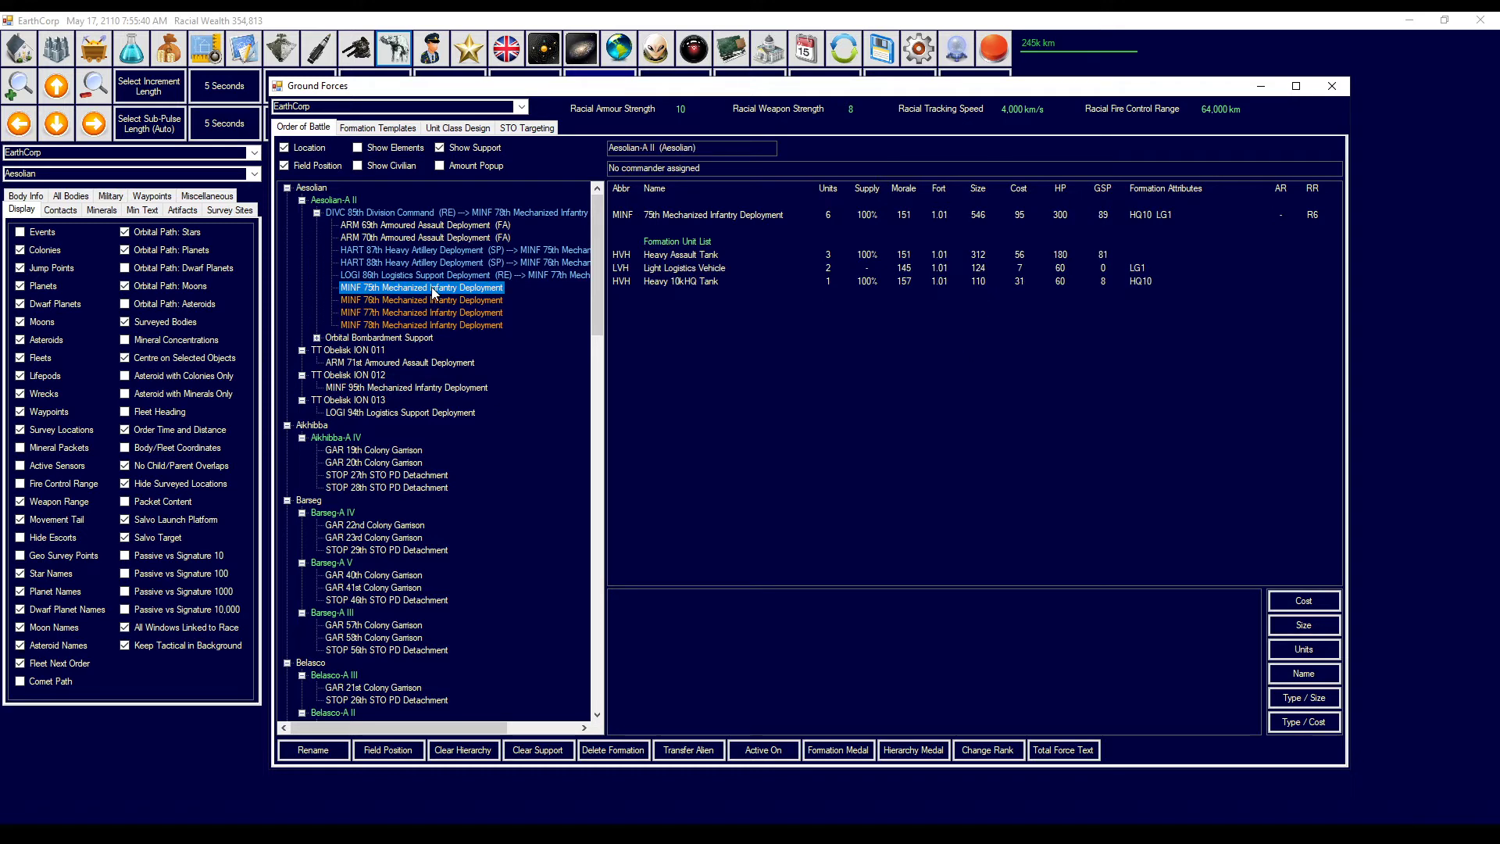
mouse_move(463, 306)
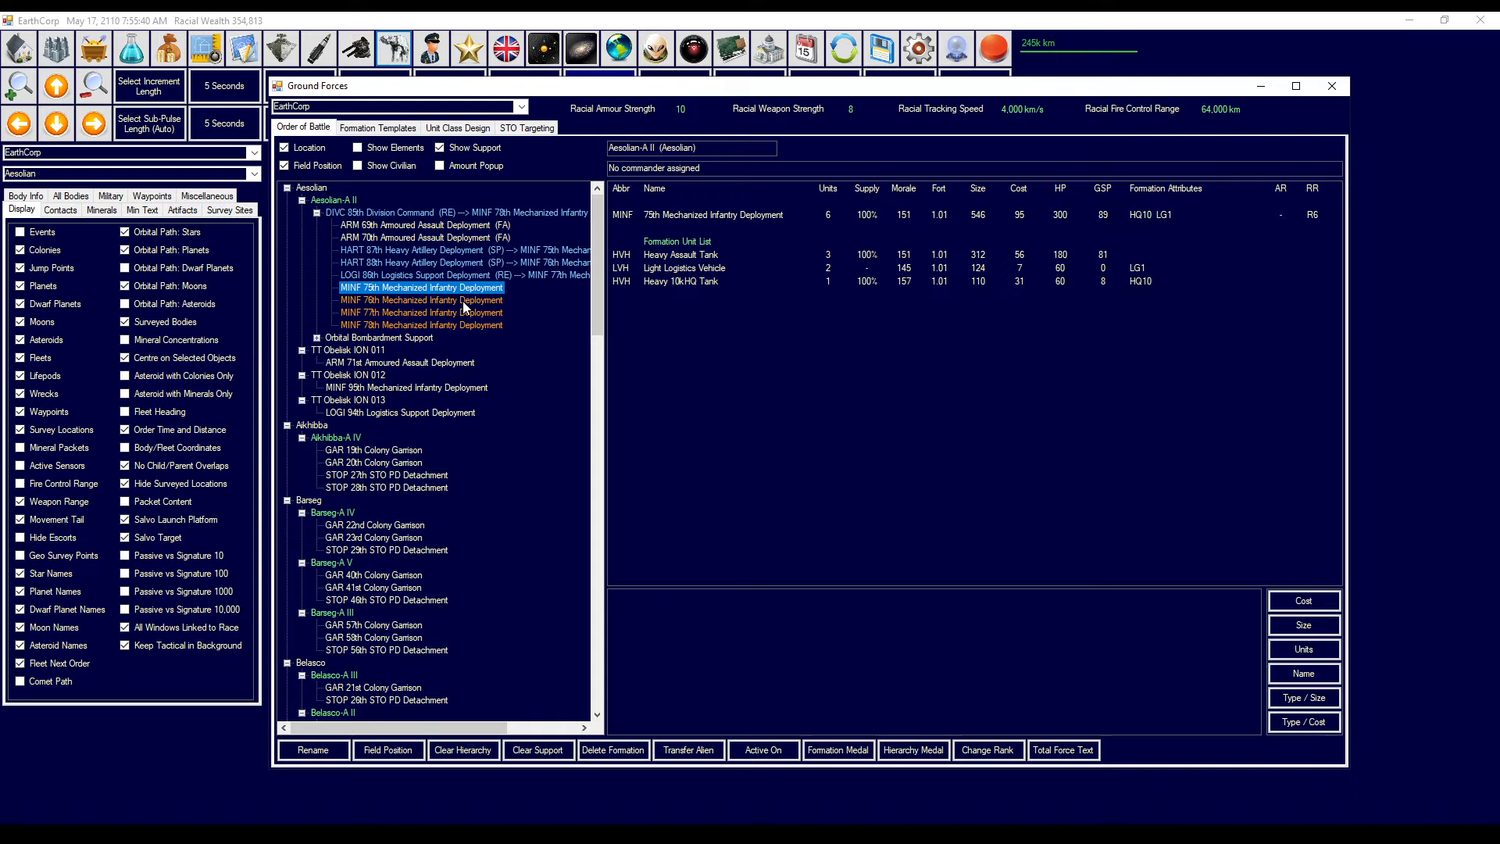
click(422, 299)
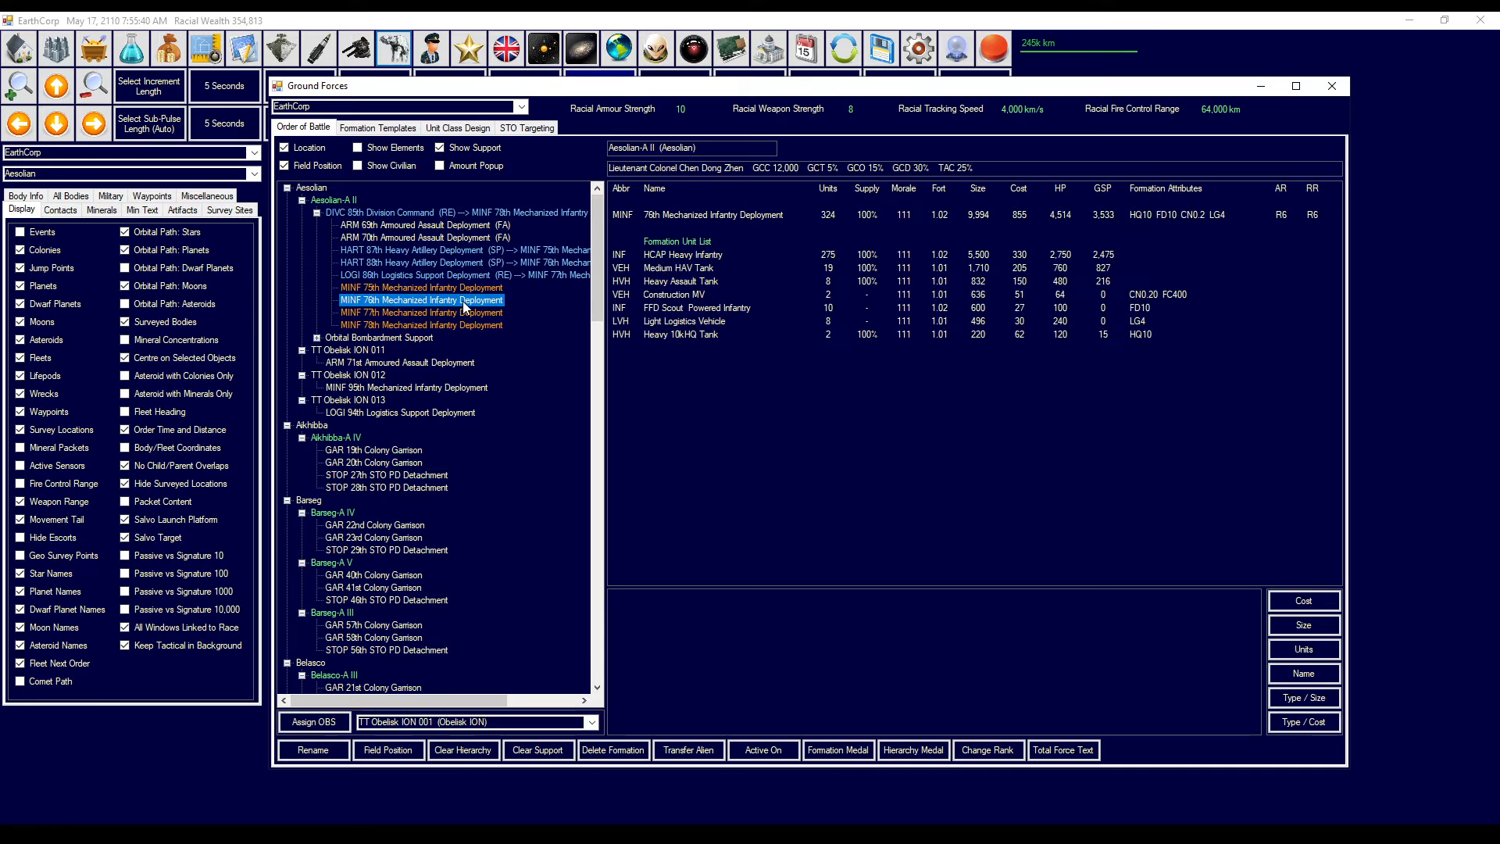
click(422, 311)
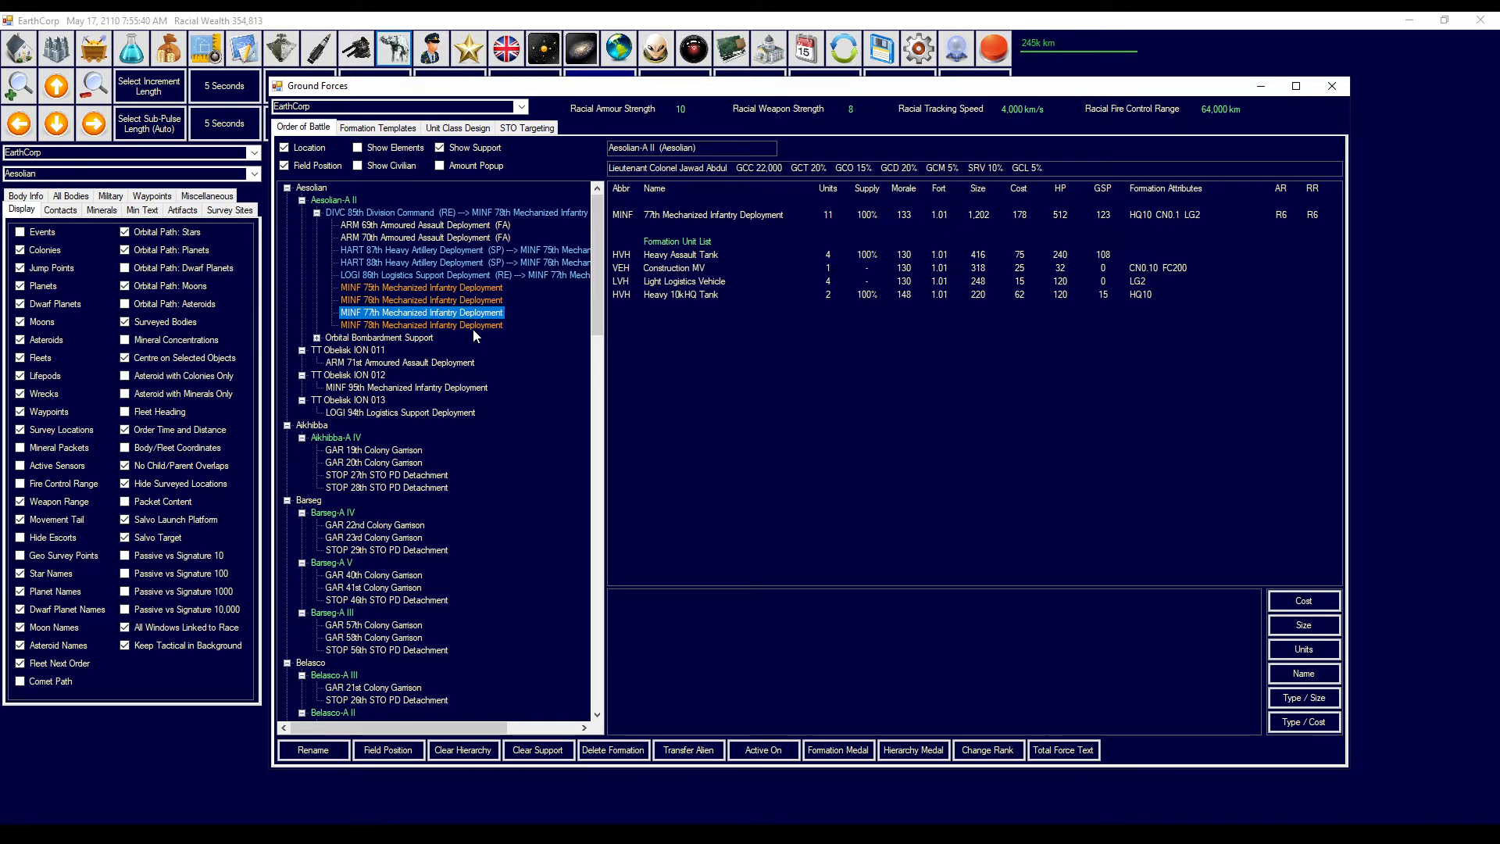
click(418, 324)
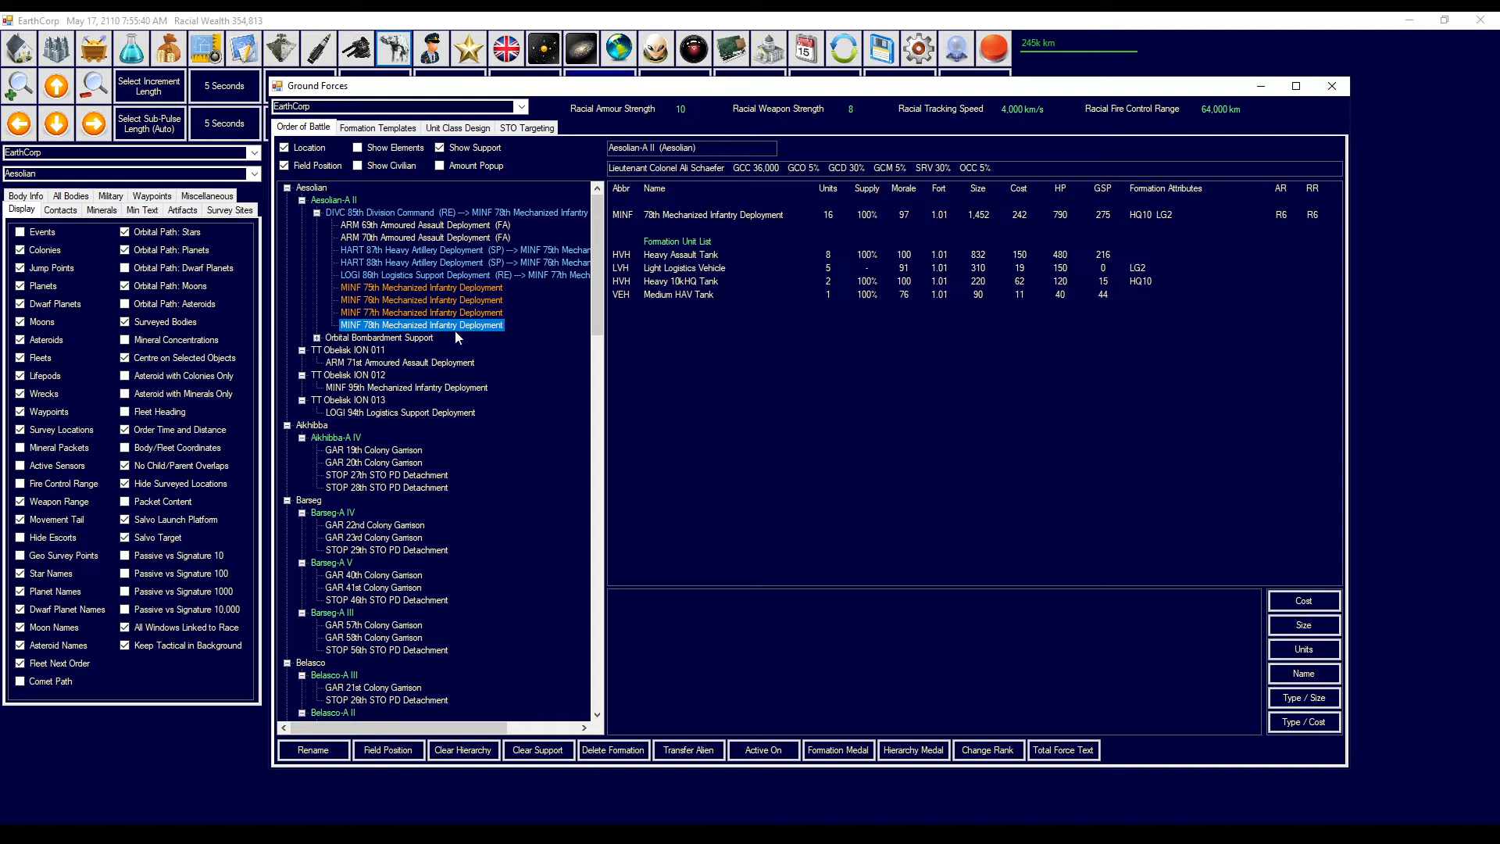
click(463, 274)
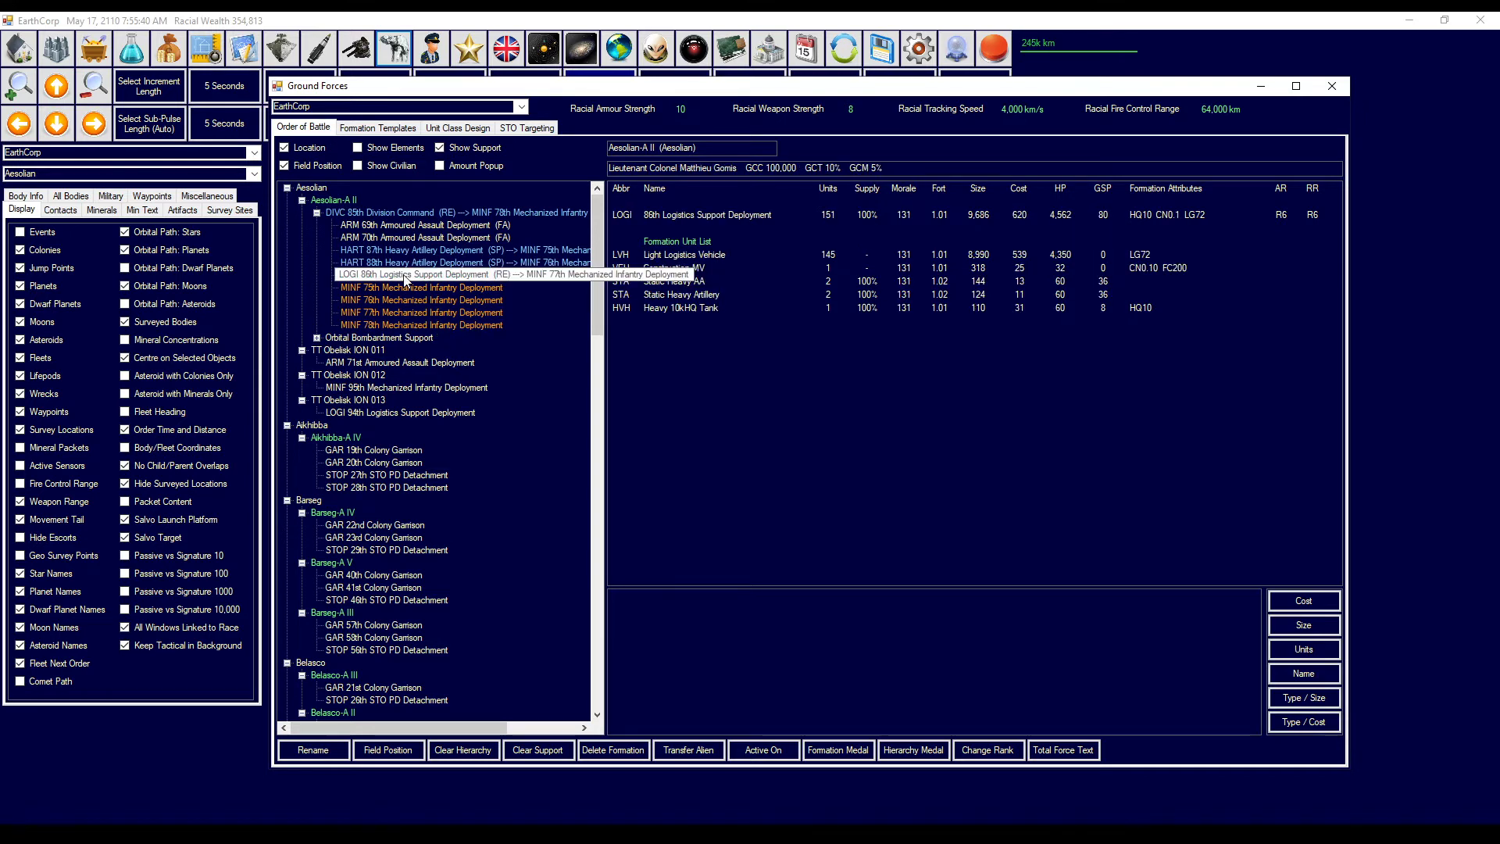
click(459, 262)
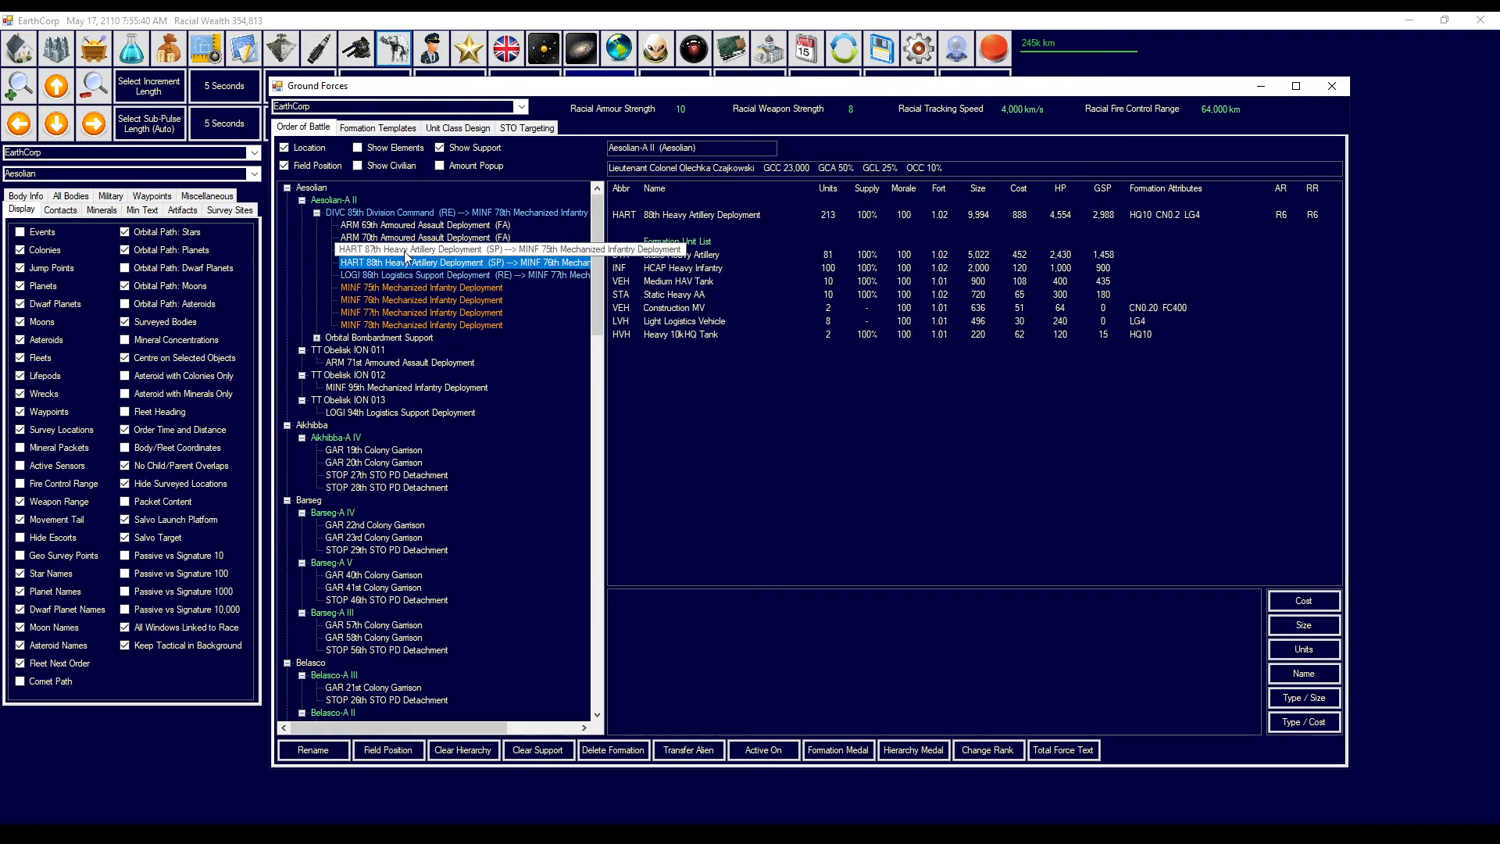
click(464, 250)
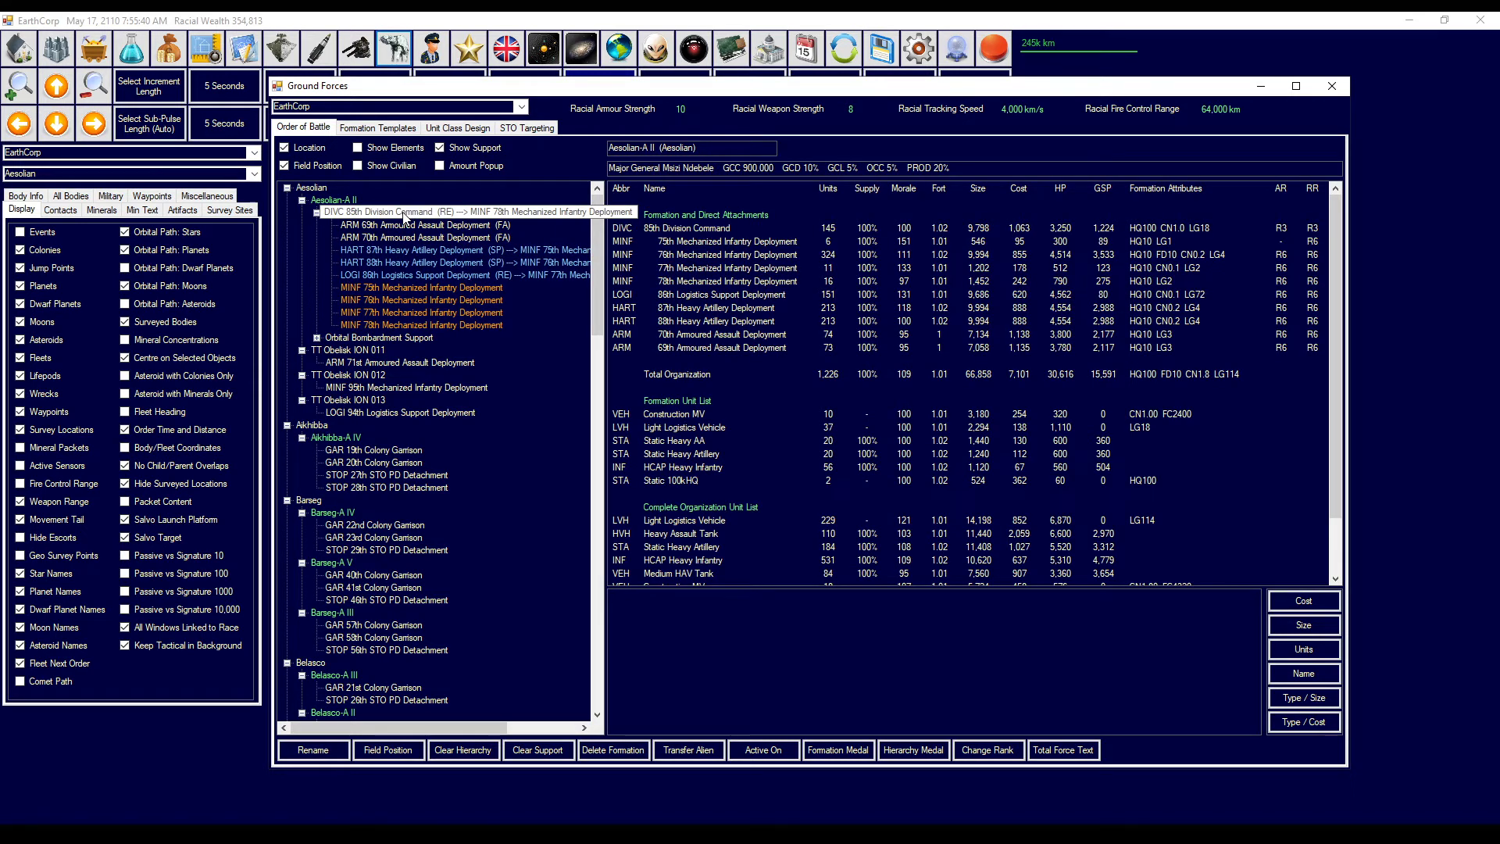
click(421, 287)
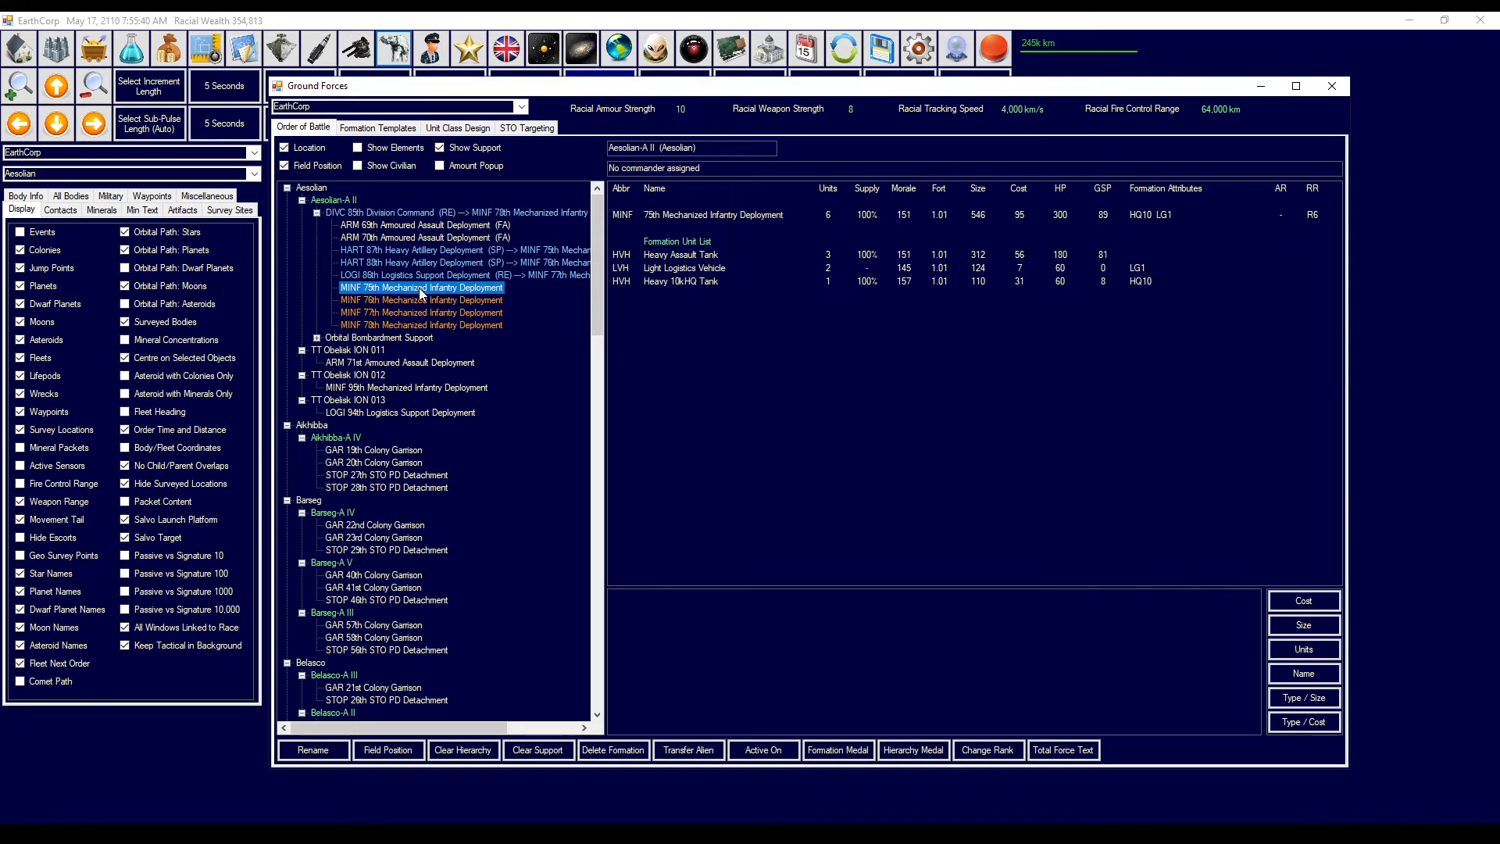
mouse_move(427, 323)
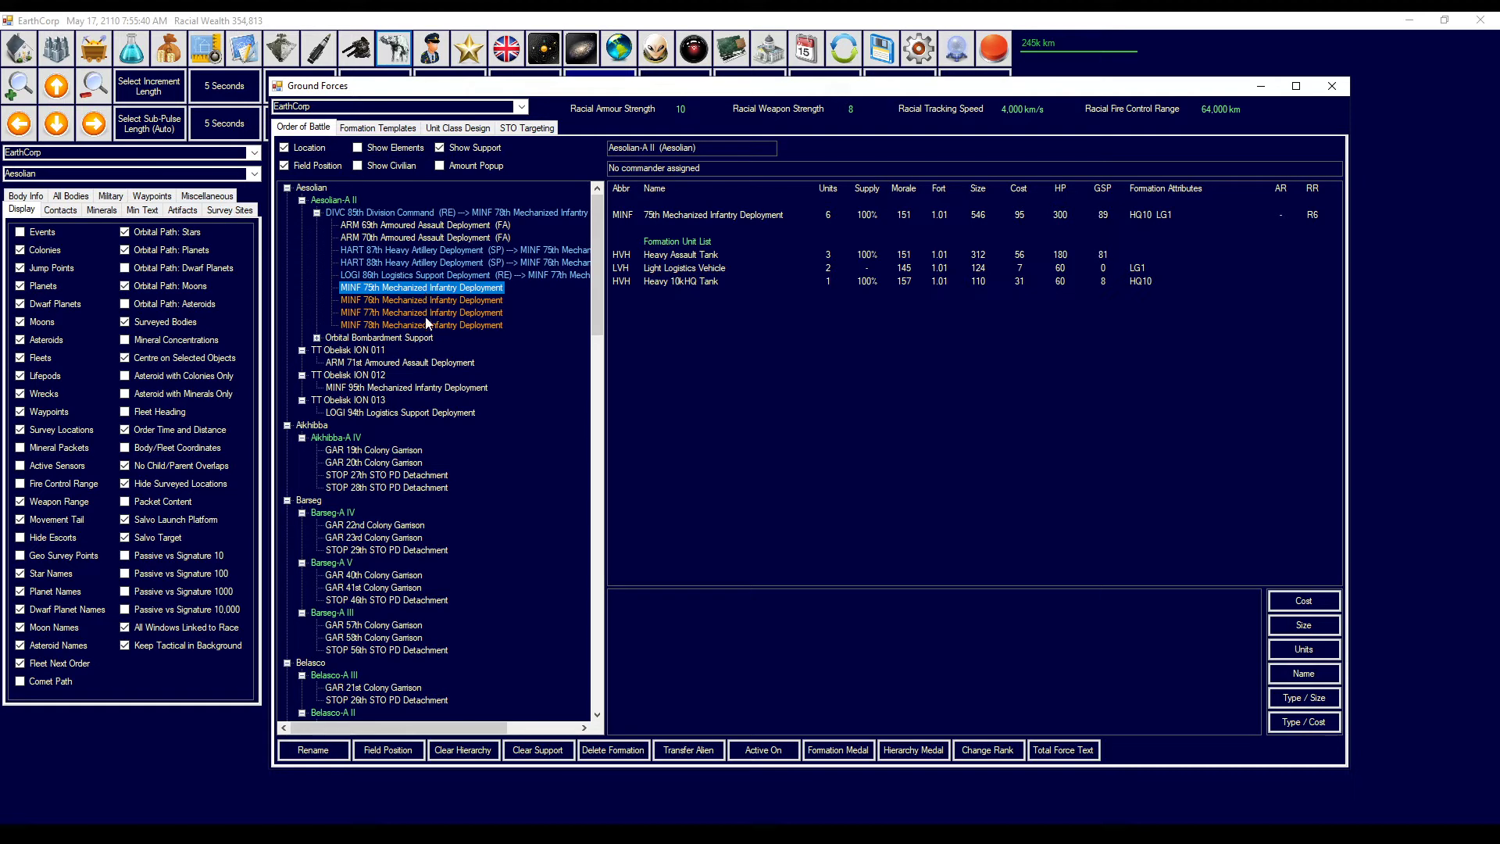
click(421, 300)
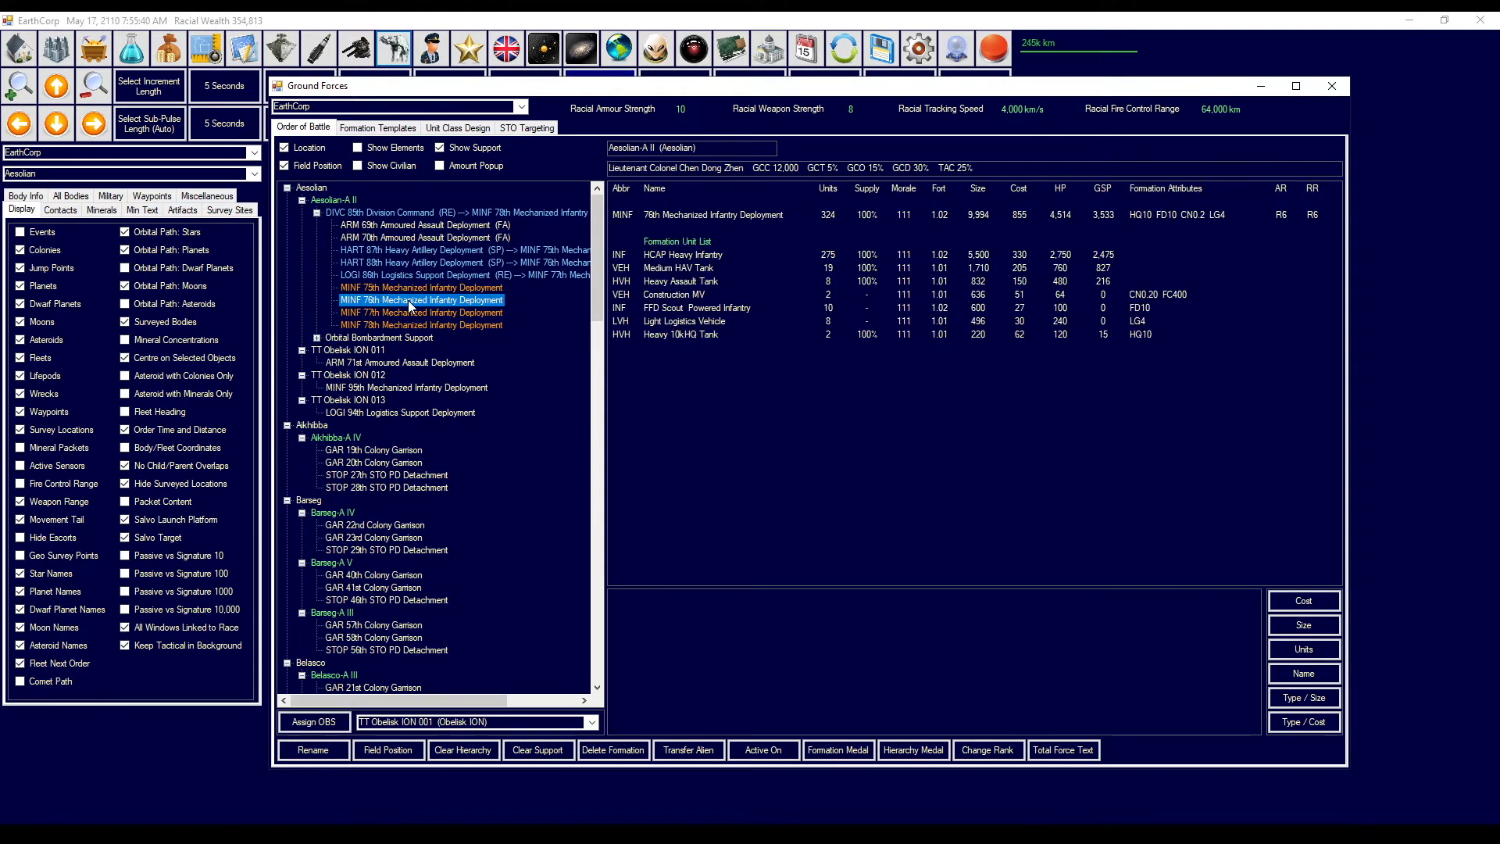
click(421, 324)
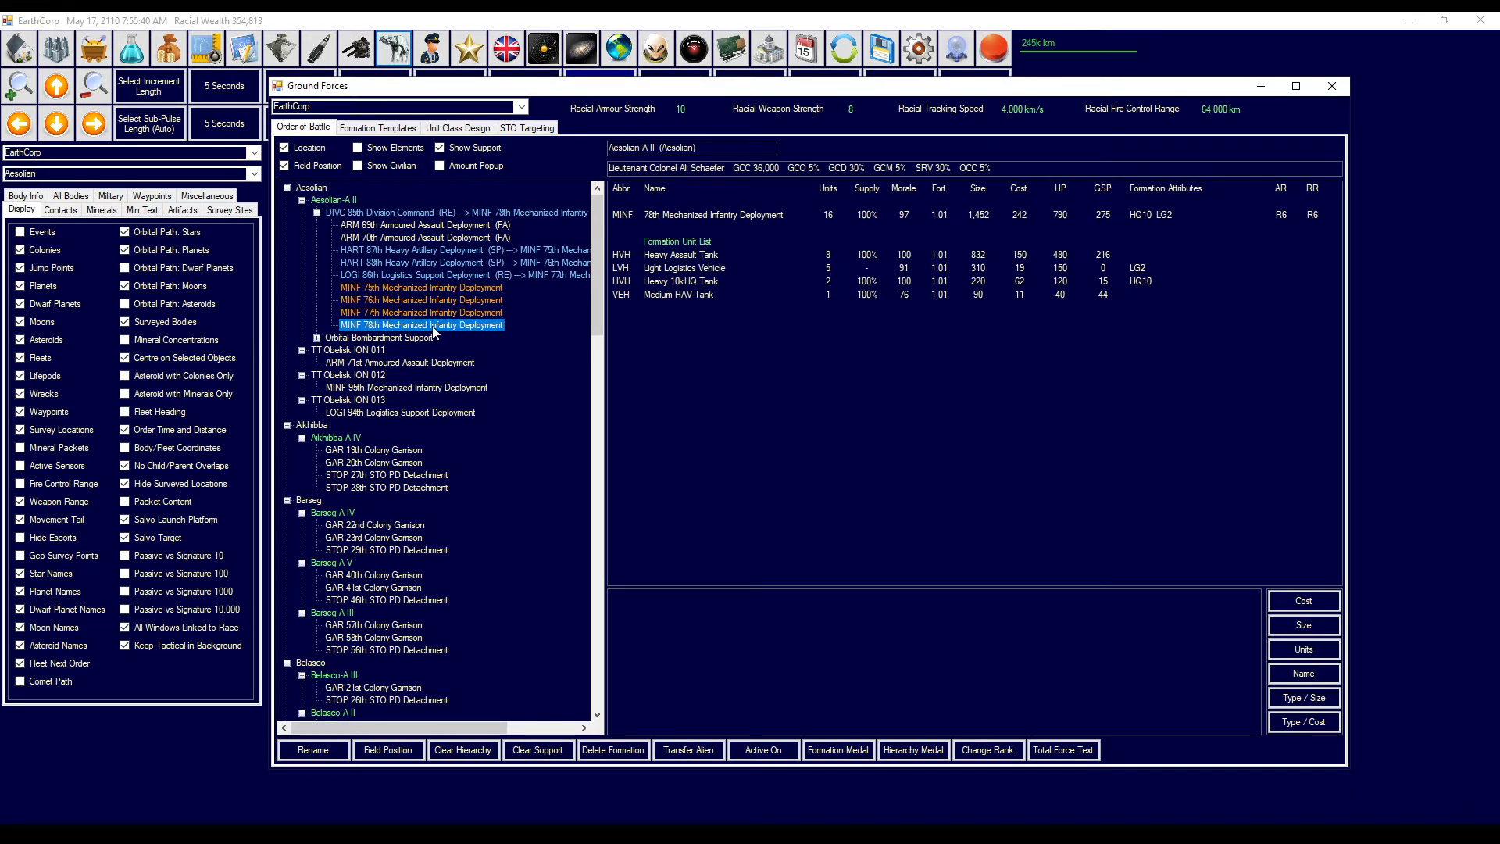
mouse_move(426, 324)
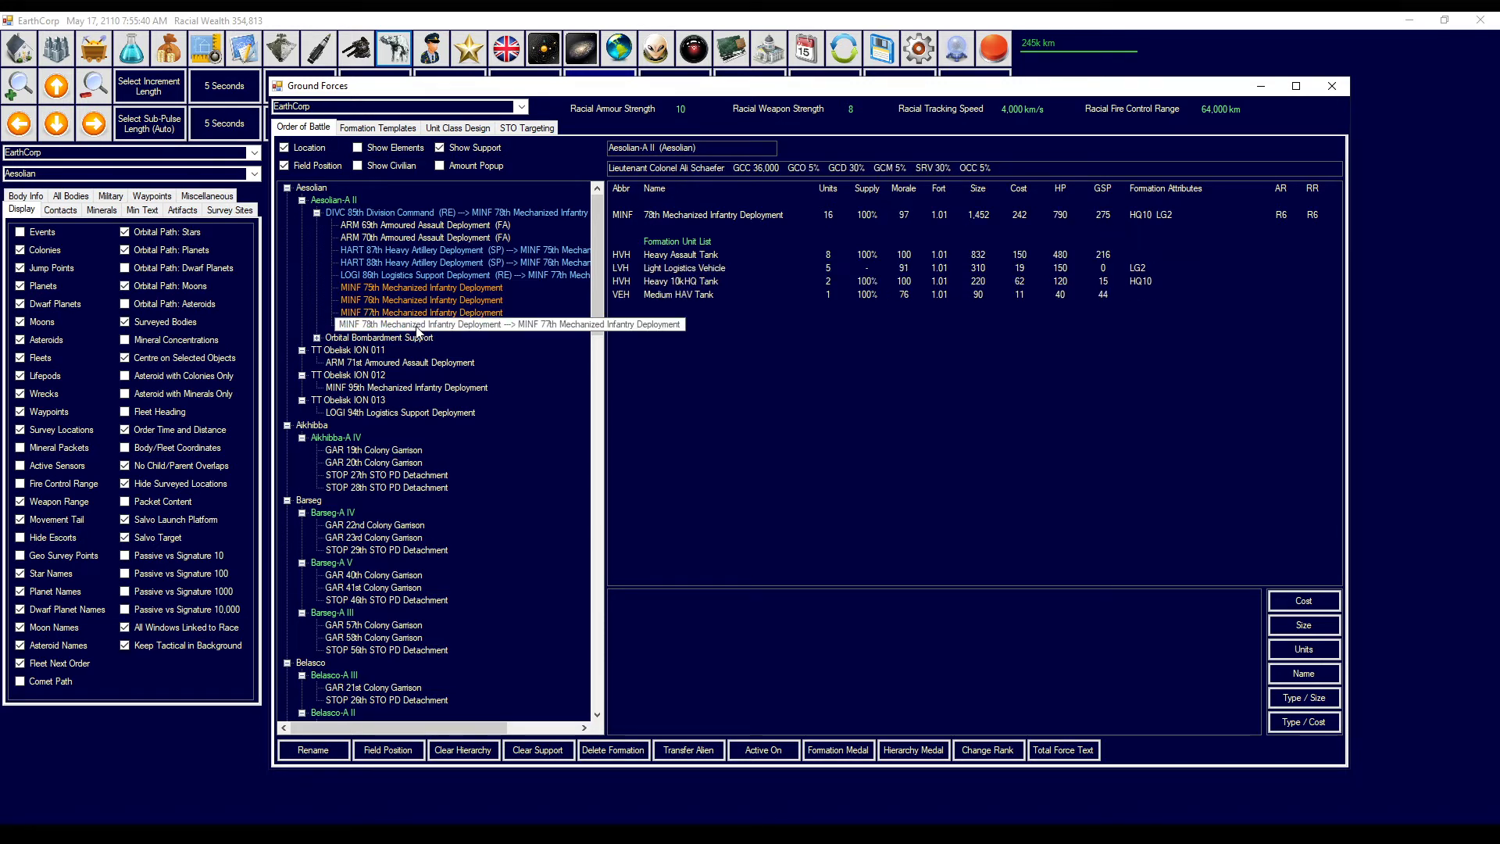
click(460, 324)
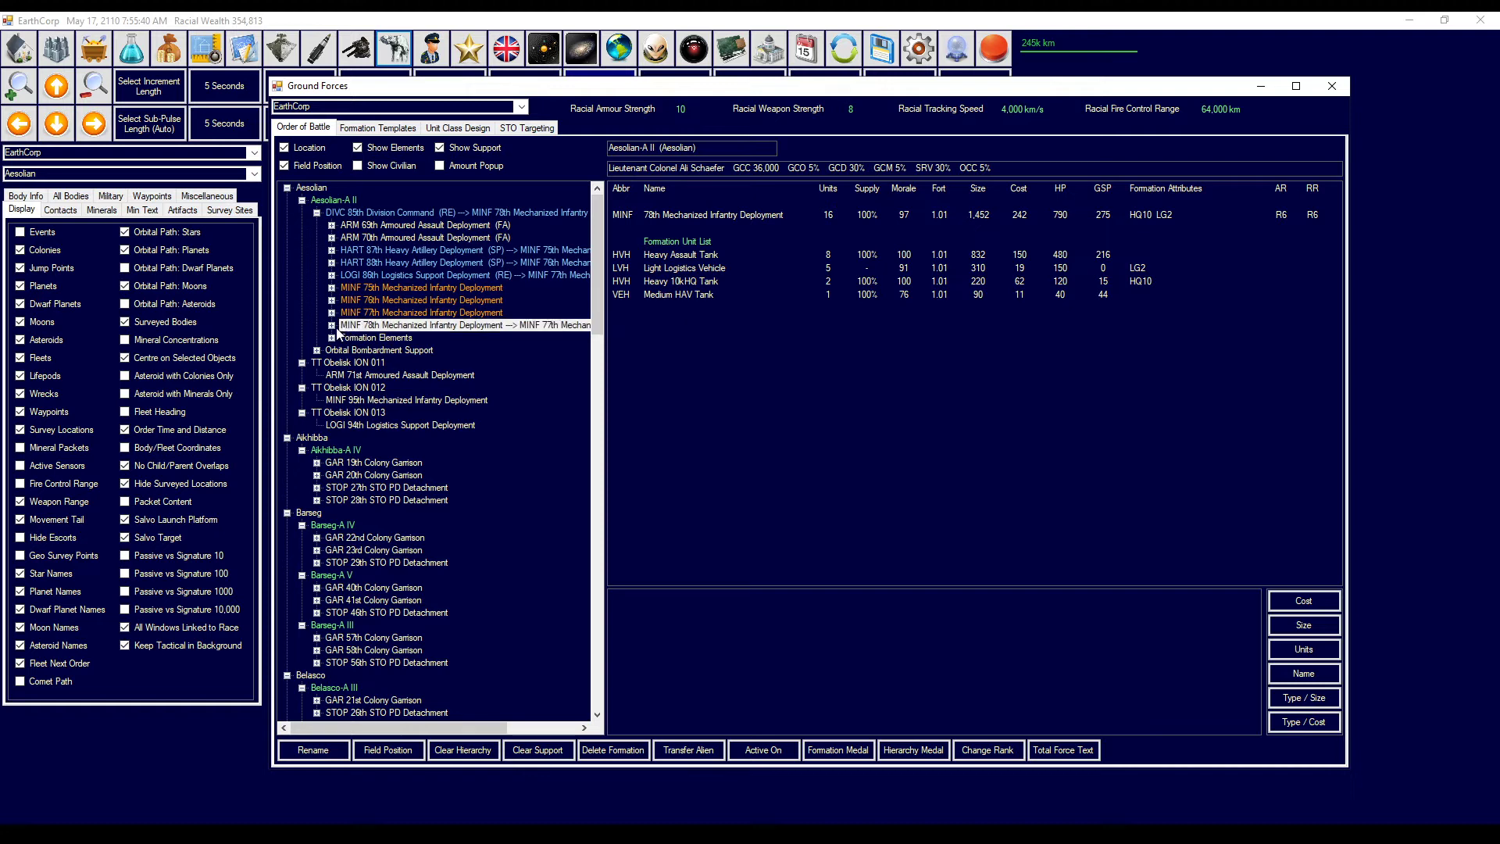
- List the 75th, 77th and 78th MINF elements and merge the leftovers into the 77th
click(307, 336)
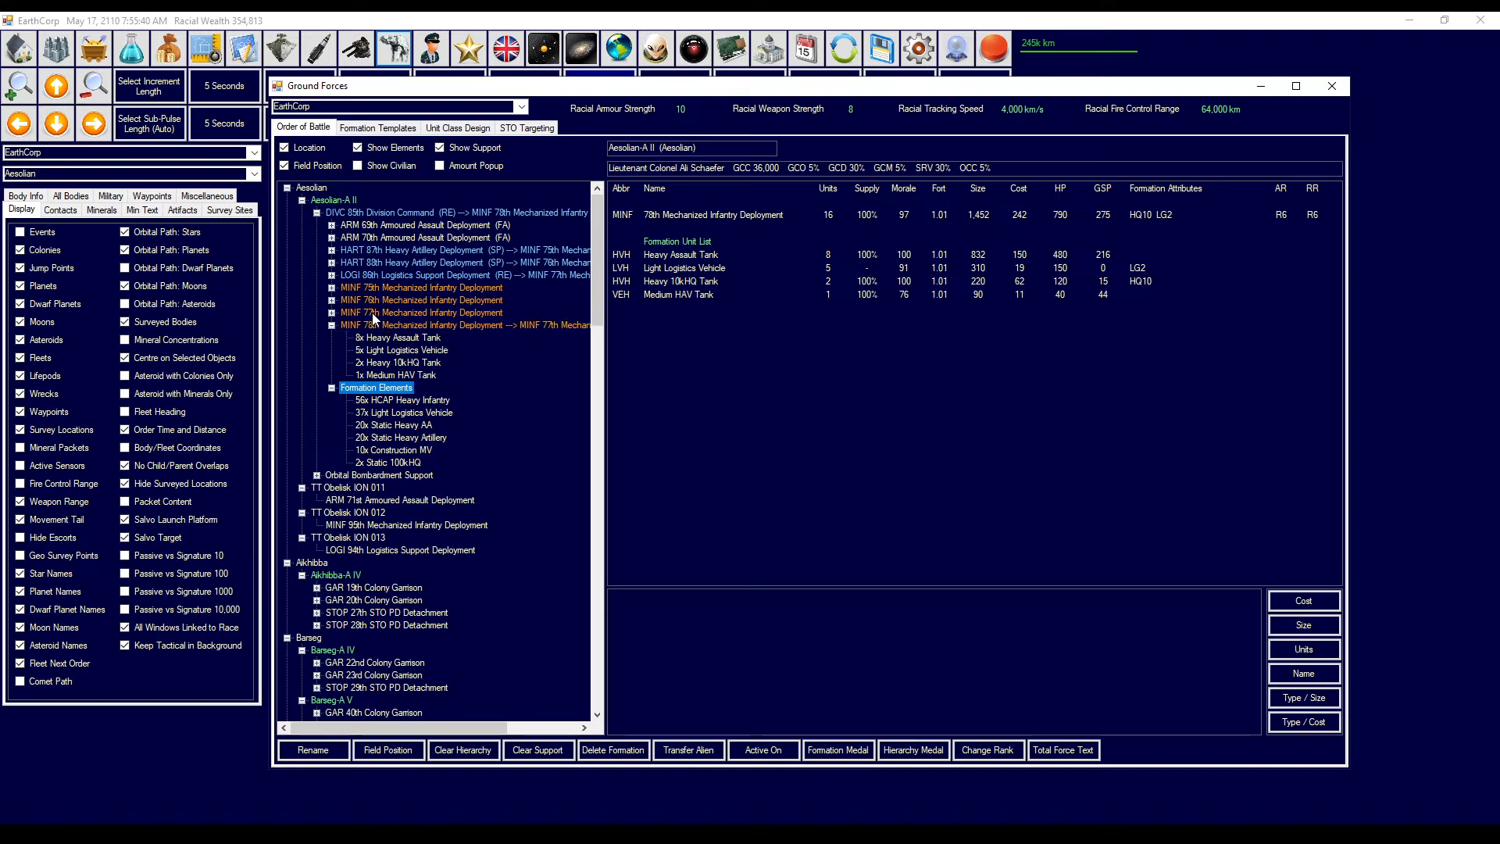
click(306, 388)
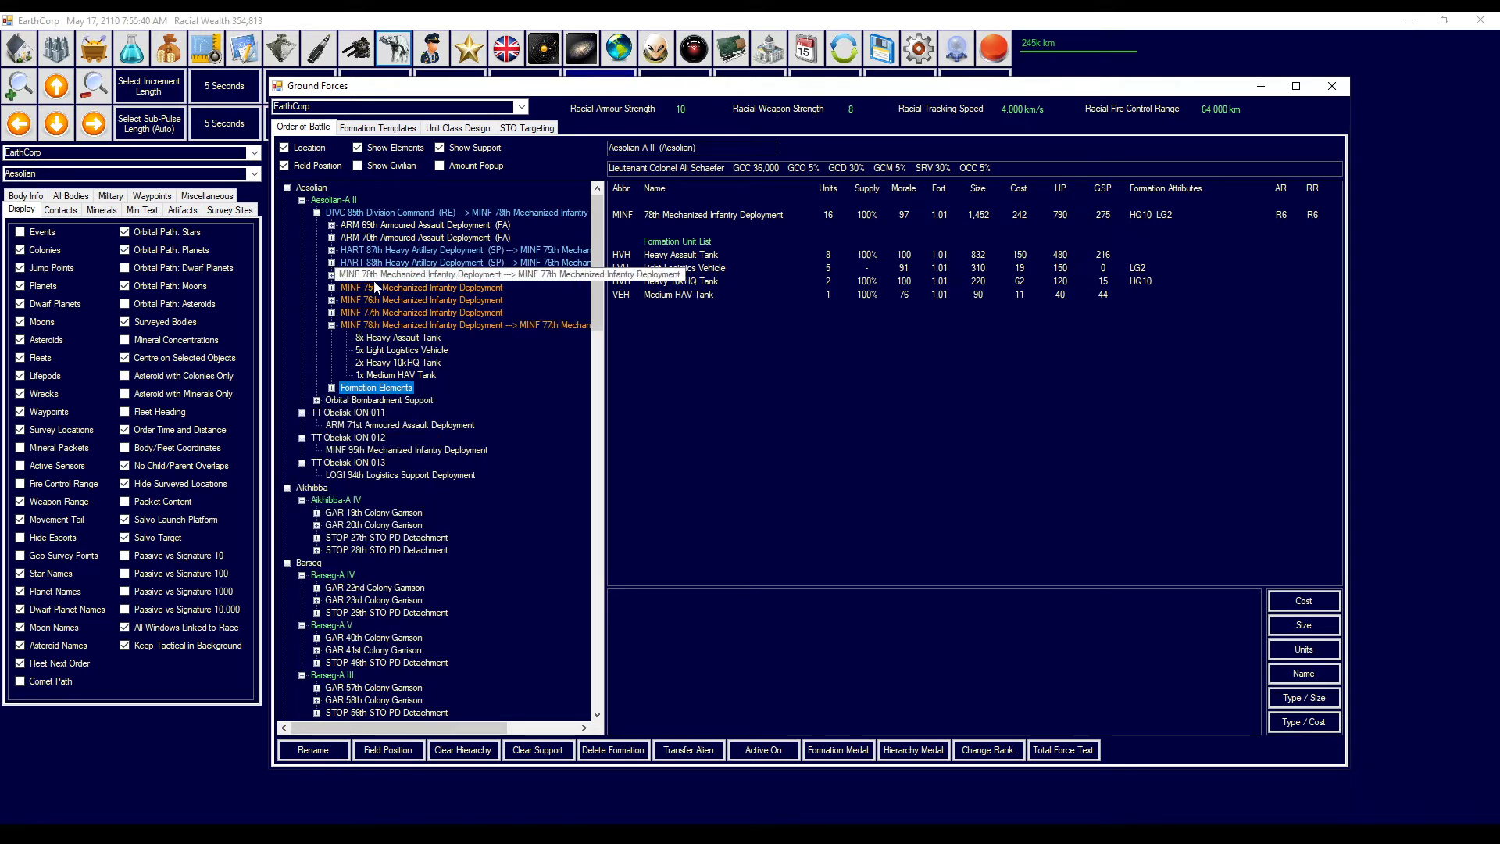
click(421, 286)
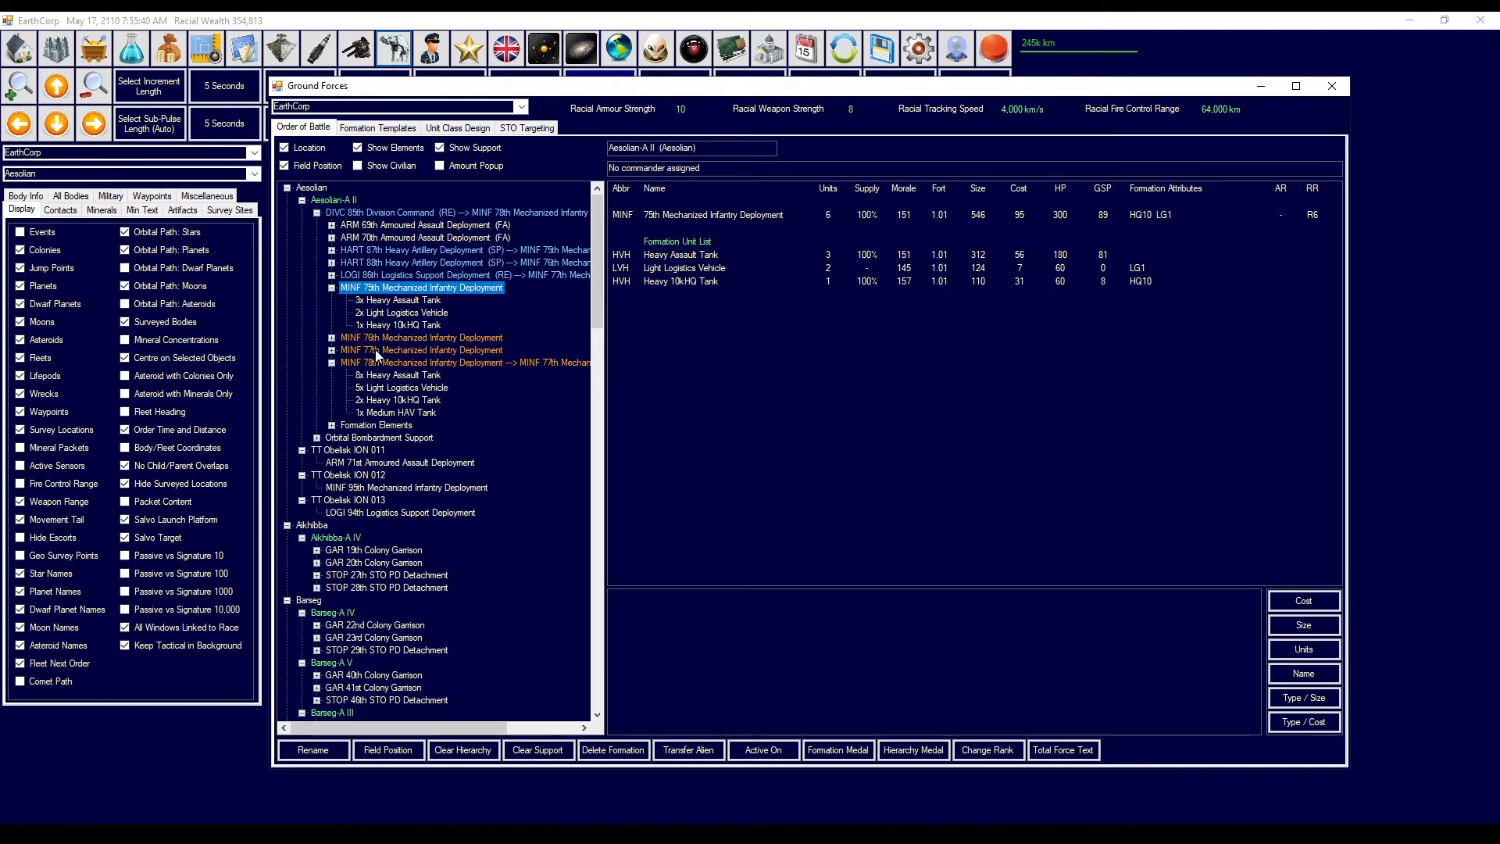
click(421, 350)
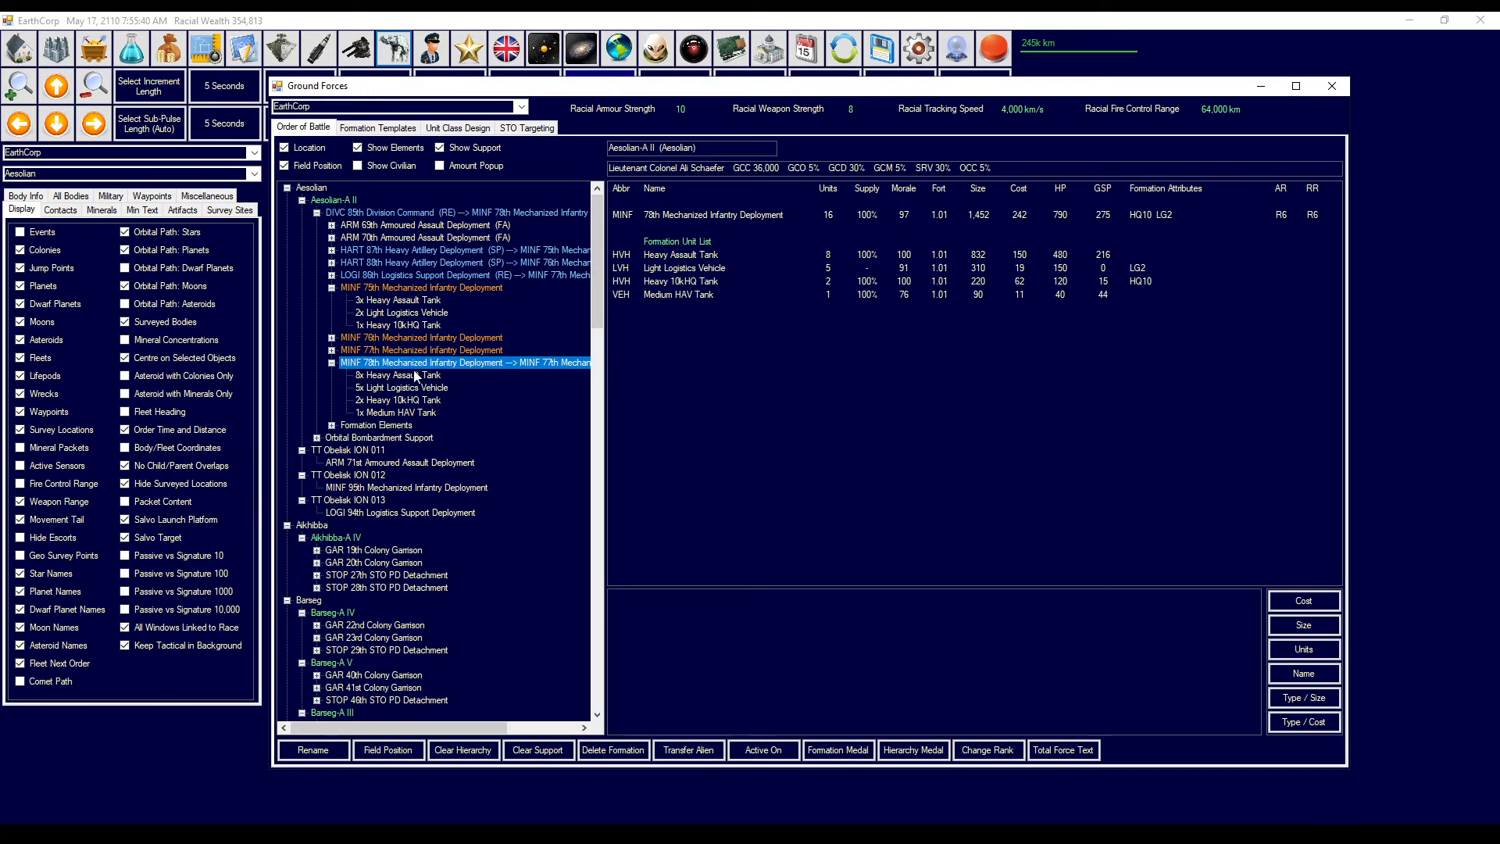
click(421, 350)
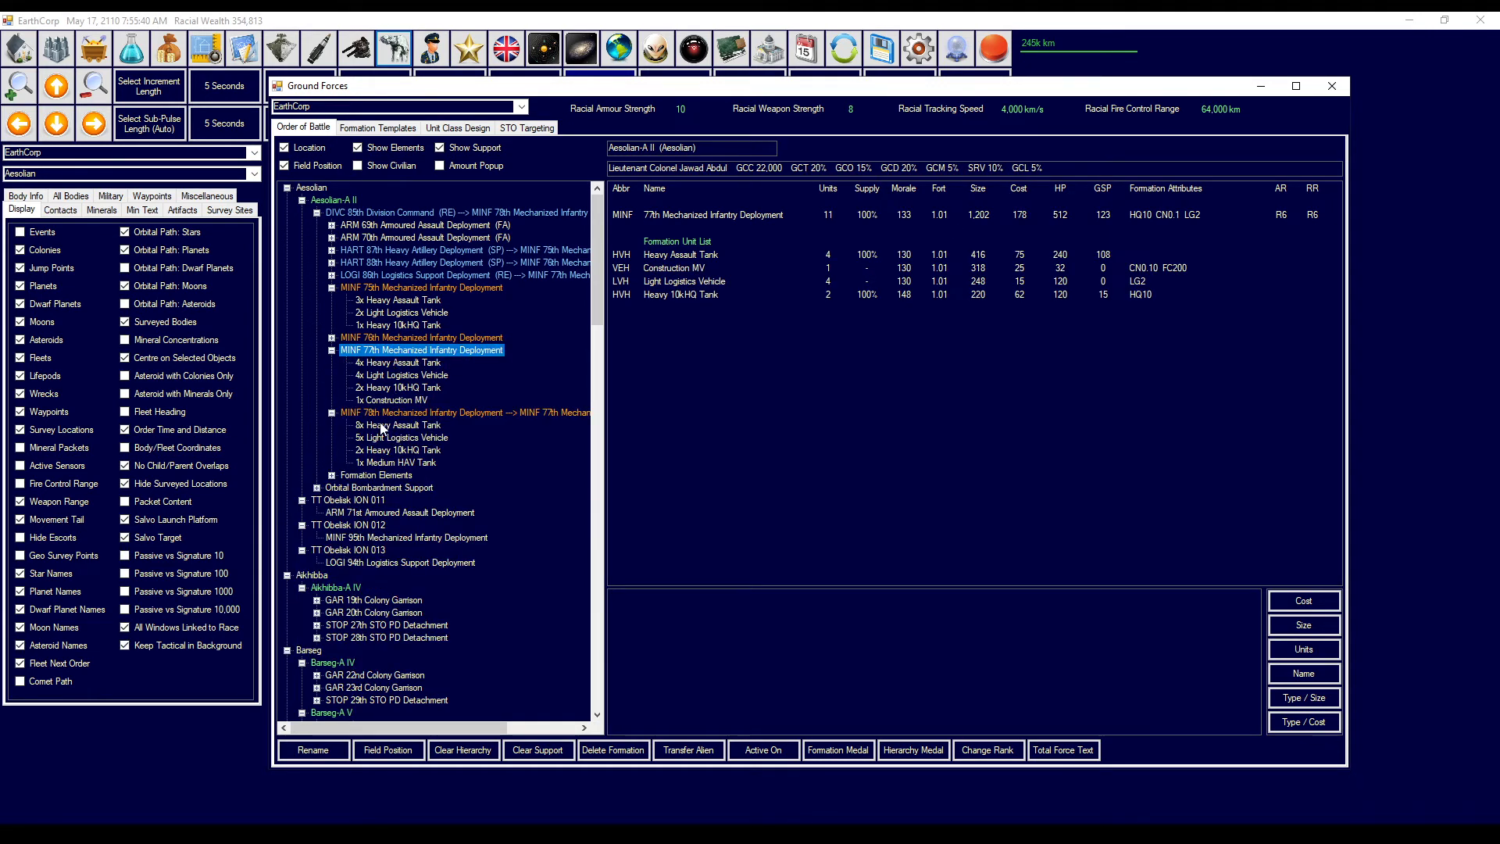
click(397, 361)
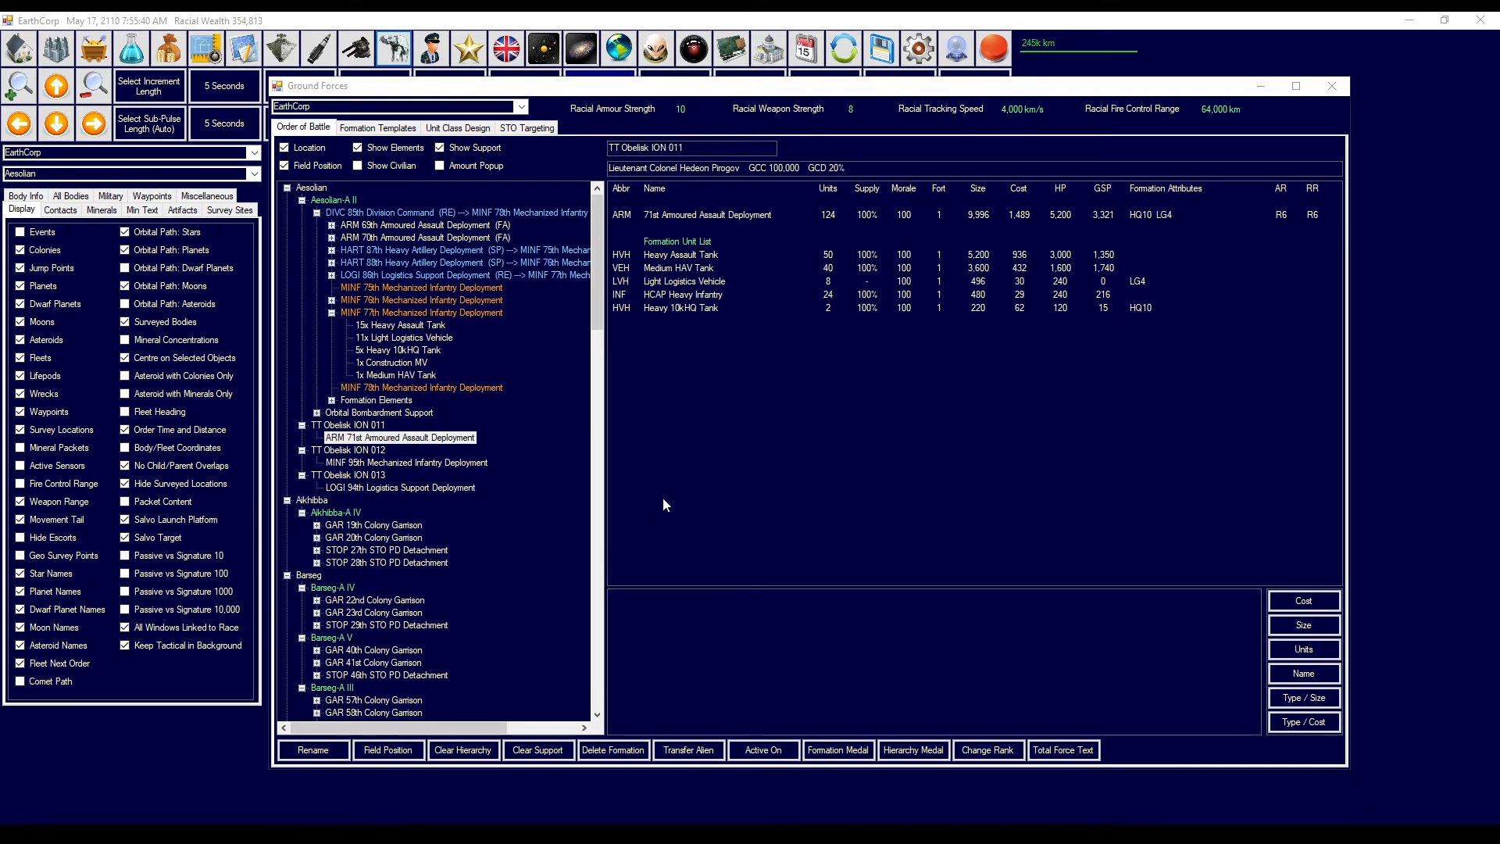
mouse_move(623, 368)
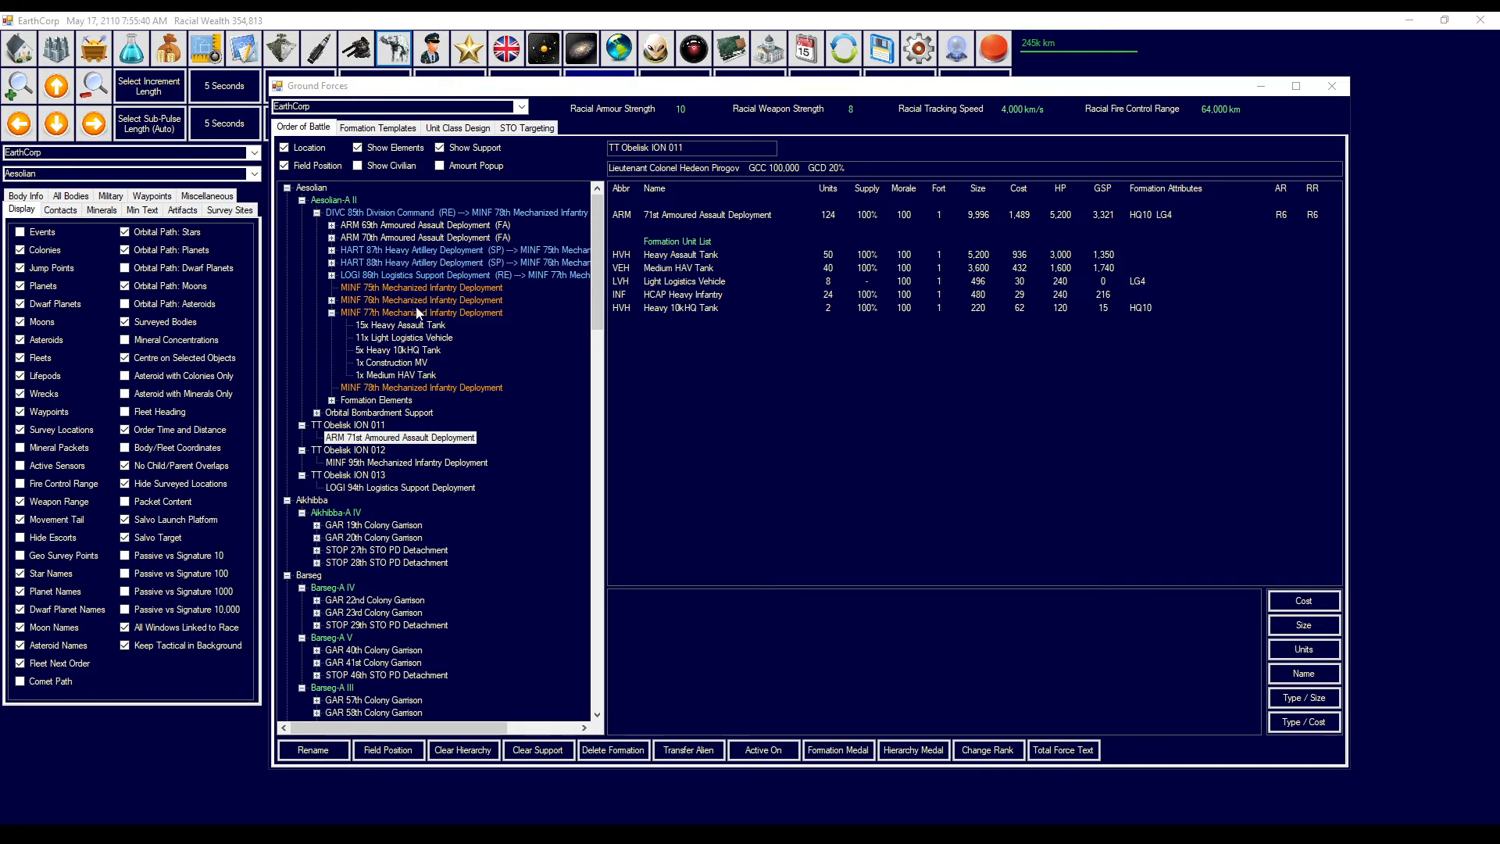
- Show Uvena Fleet 2's Dropships 02, three Obelisk transports carrying the 71st, 94th and 95th
click(418, 312)
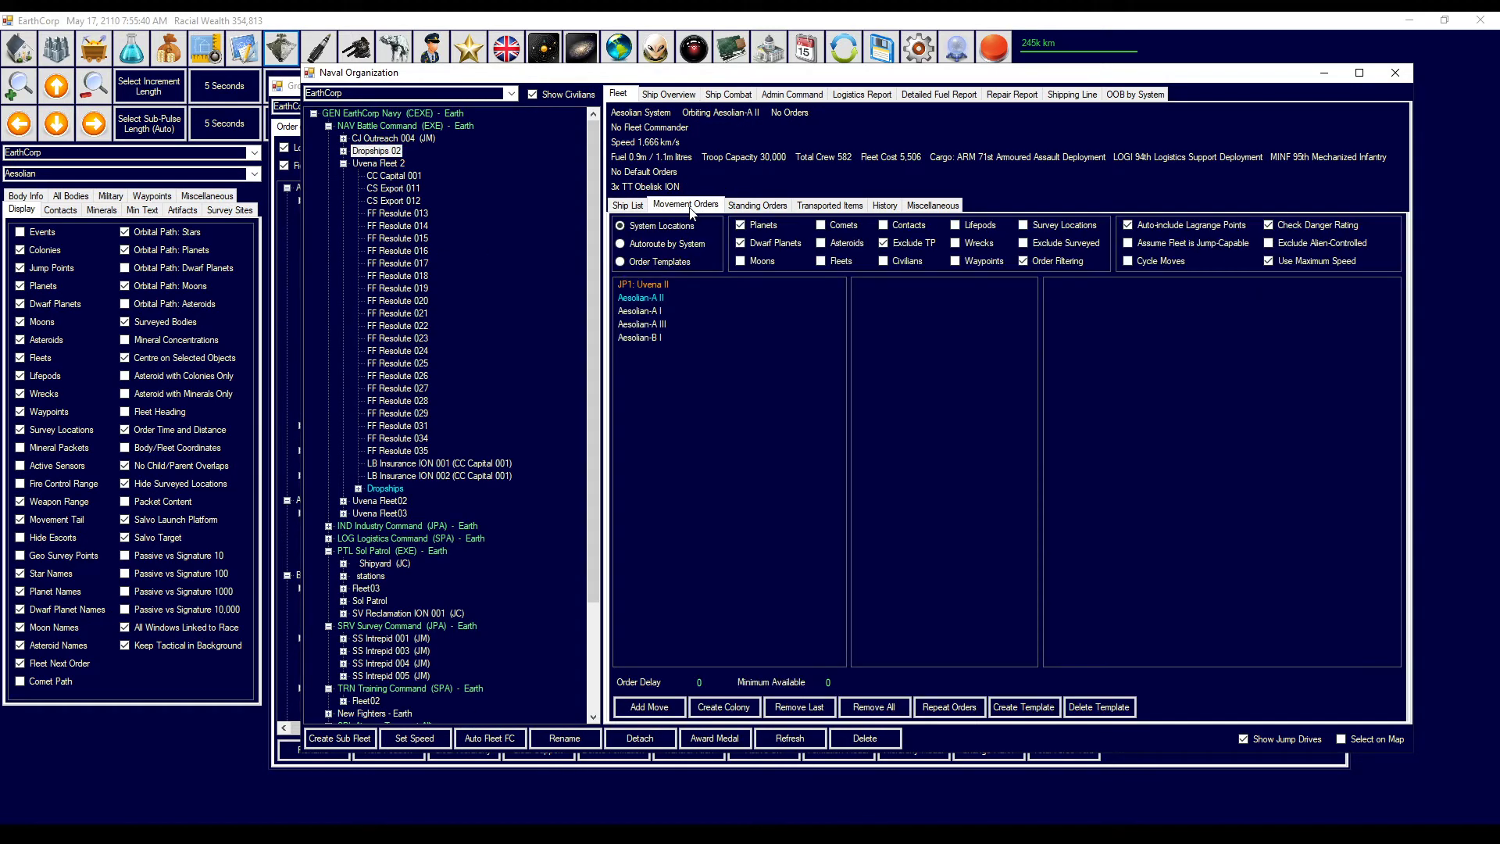
- Order Dropships 02 to orbital drop all ground units on Aesolian-A II, then close Naval Organization
click(639, 297)
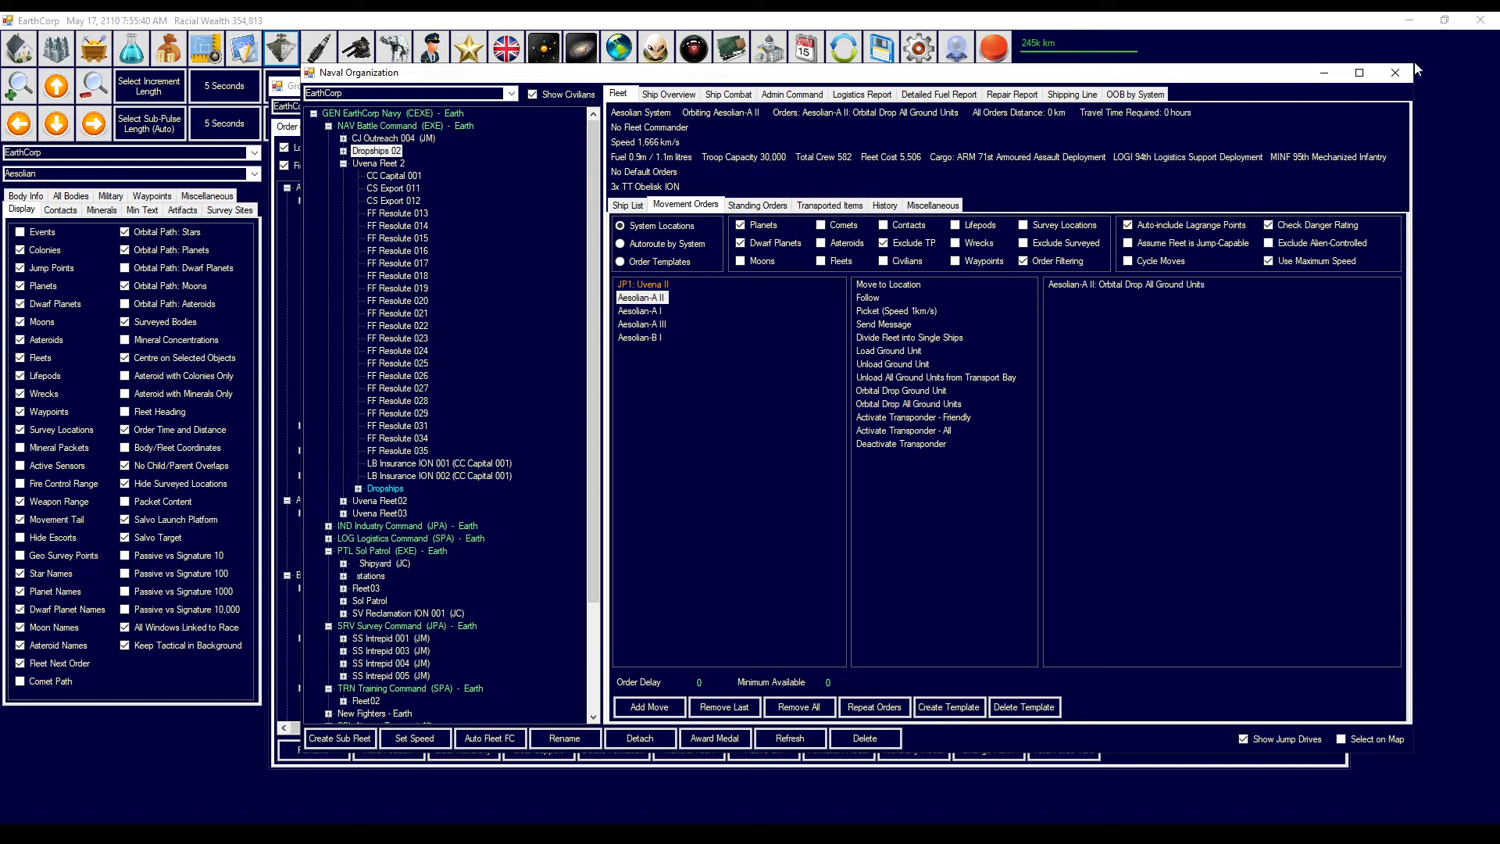
mouse_move(1394, 73)
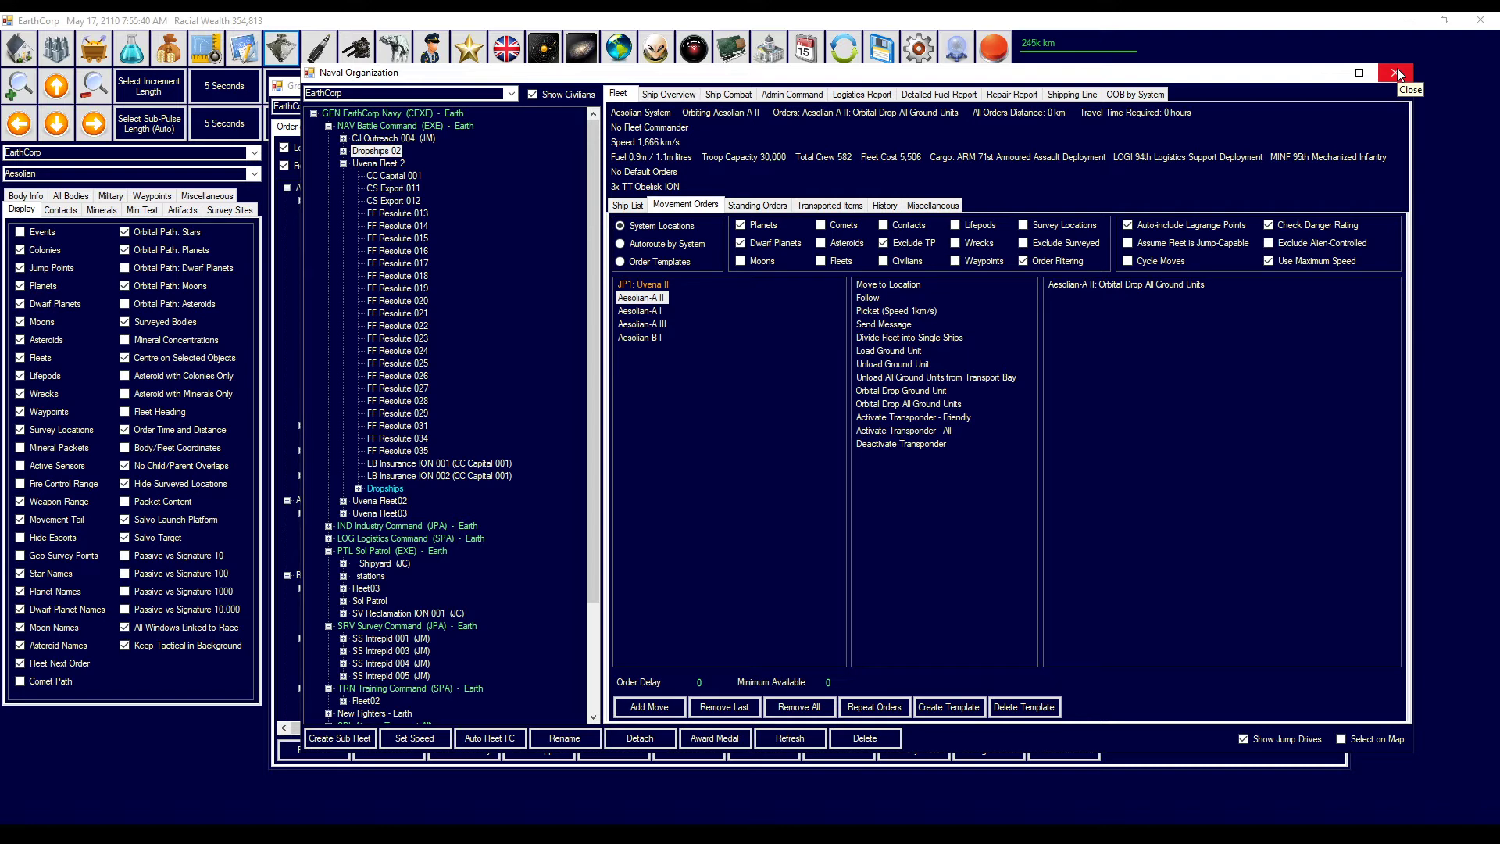
mouse_move(1396, 74)
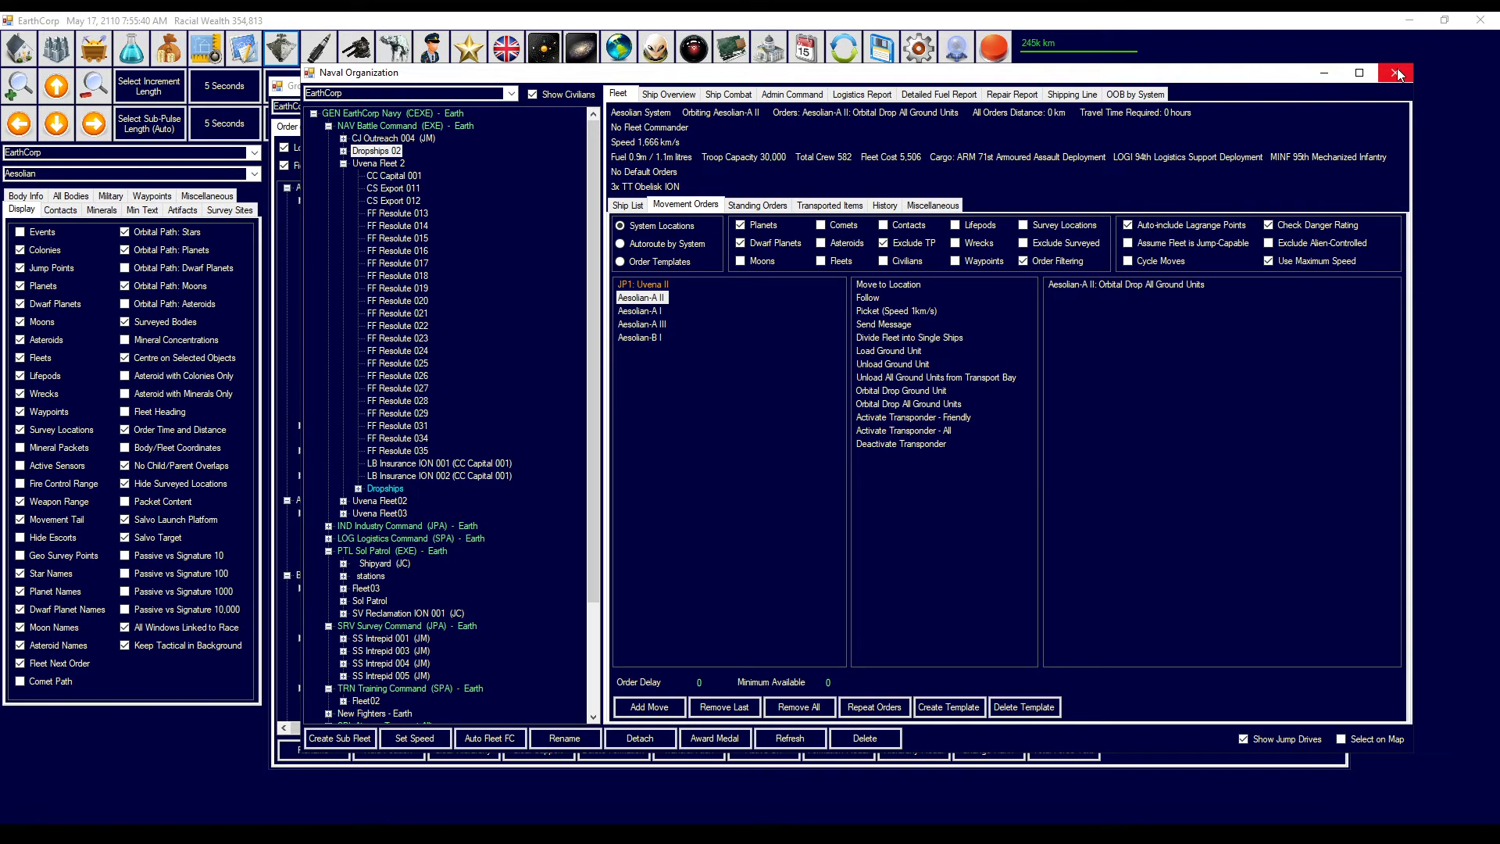
click(281, 46)
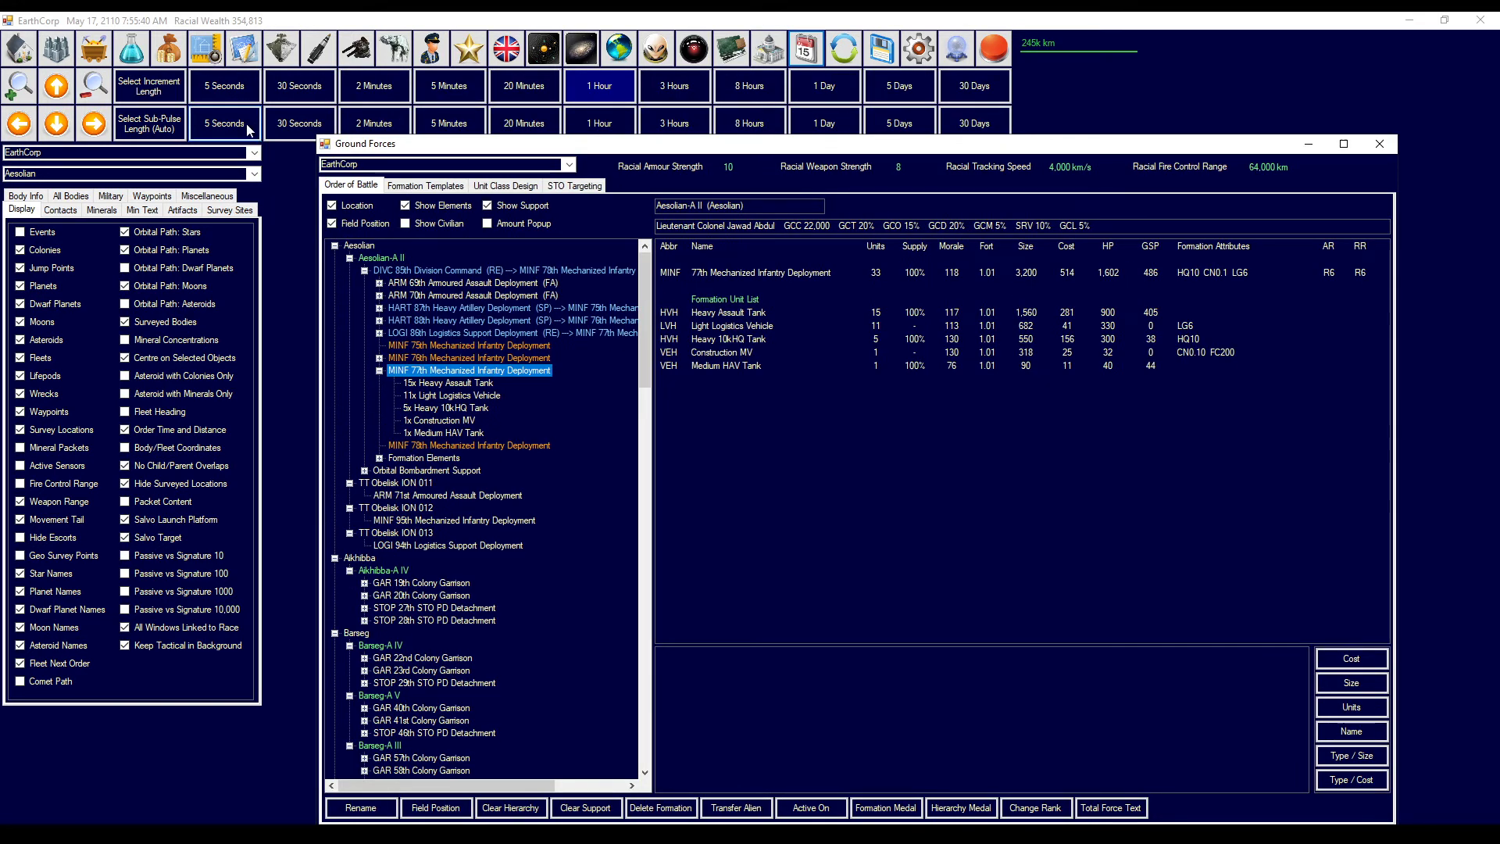
- Advance time five seconds and reopen the ground forces order of battle
click(225, 85)
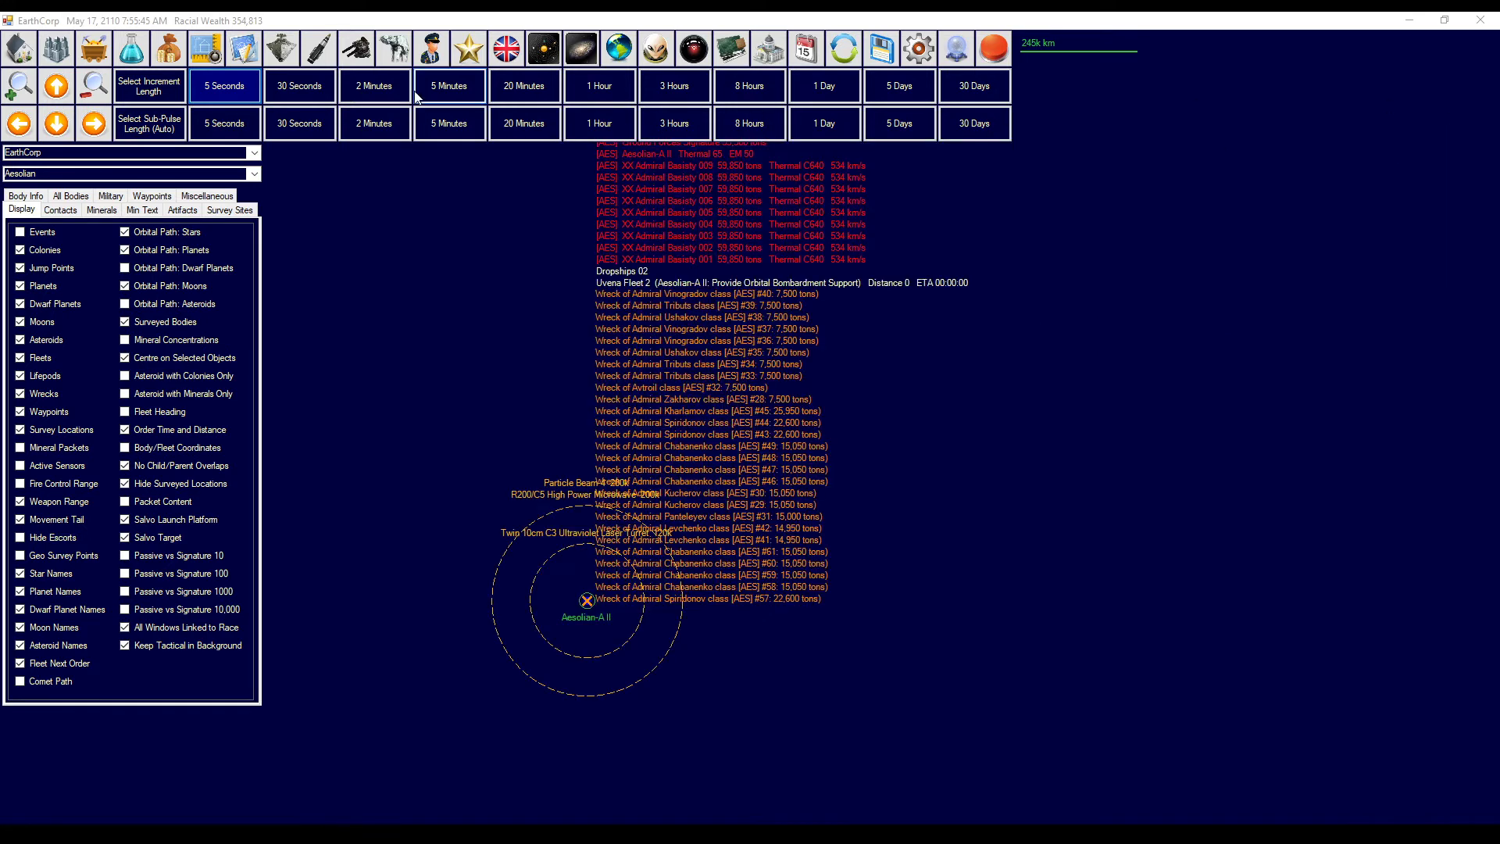
click(392, 48)
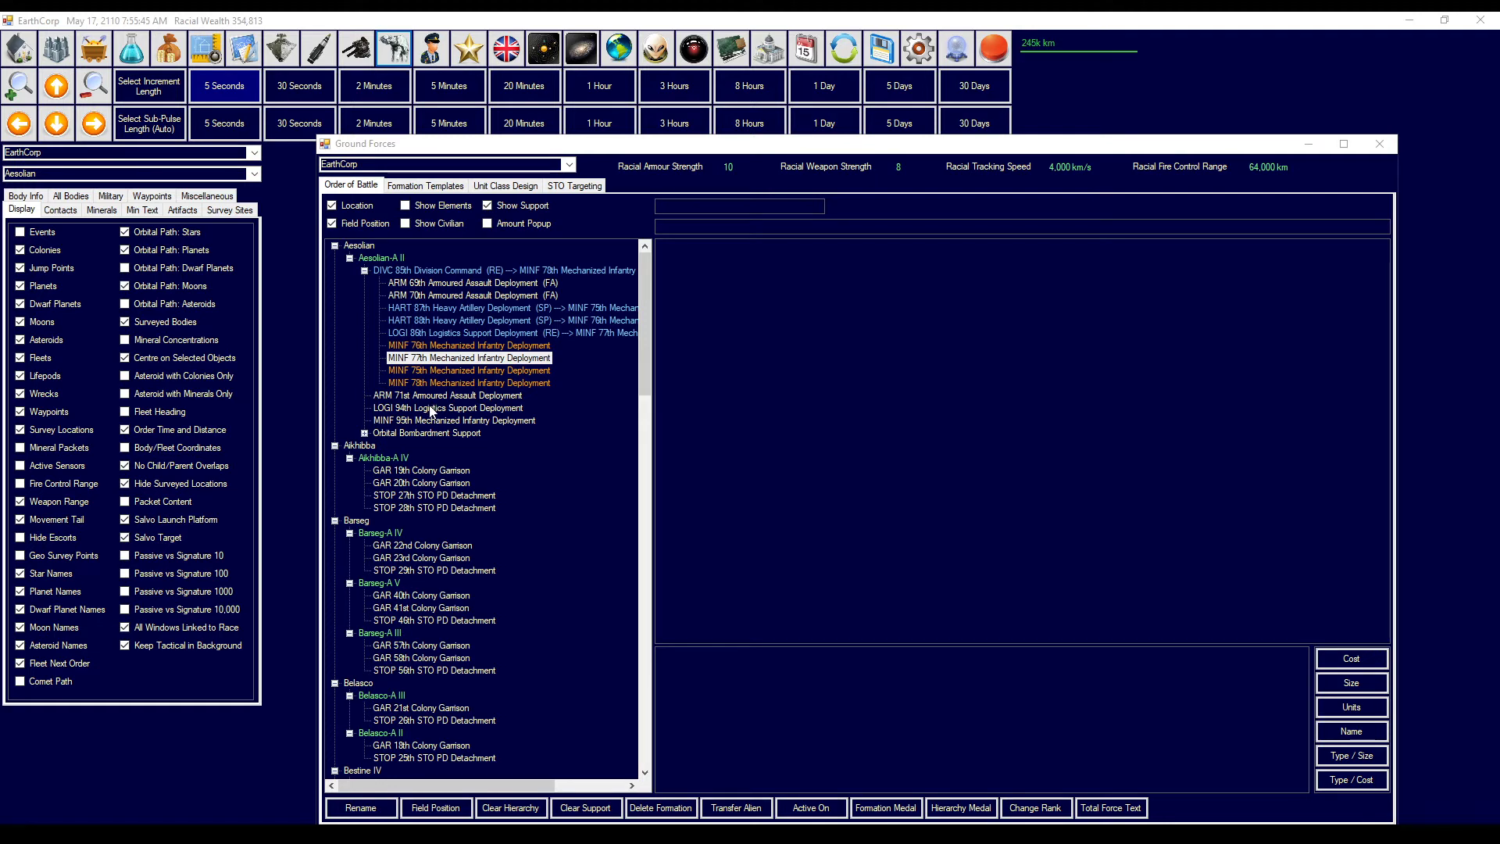
- Attach the 94th Logistics Support and 71st Armoured Assault Deployments to the division
click(469, 357)
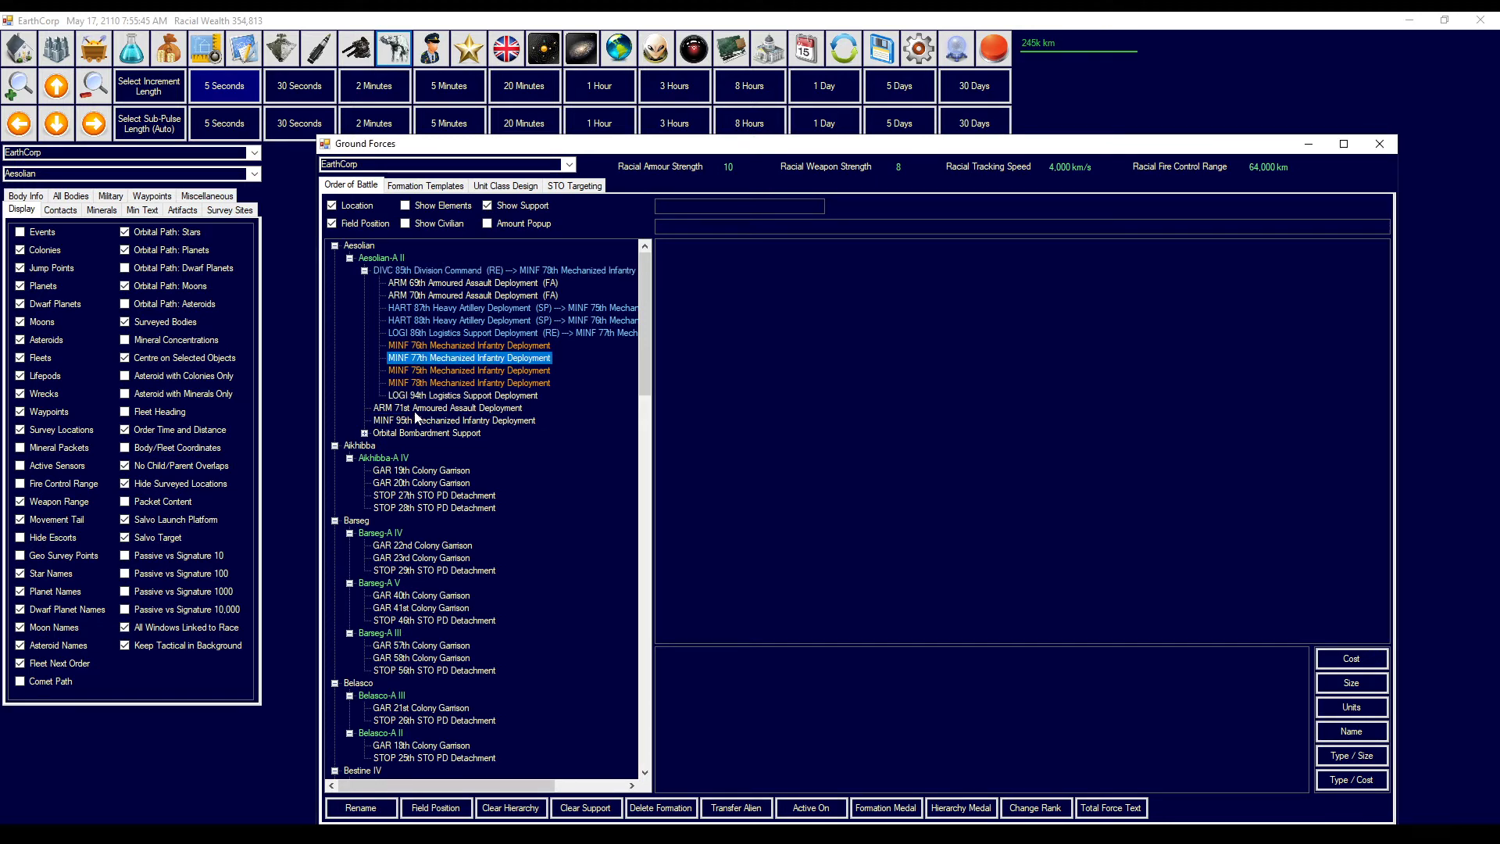
click(447, 408)
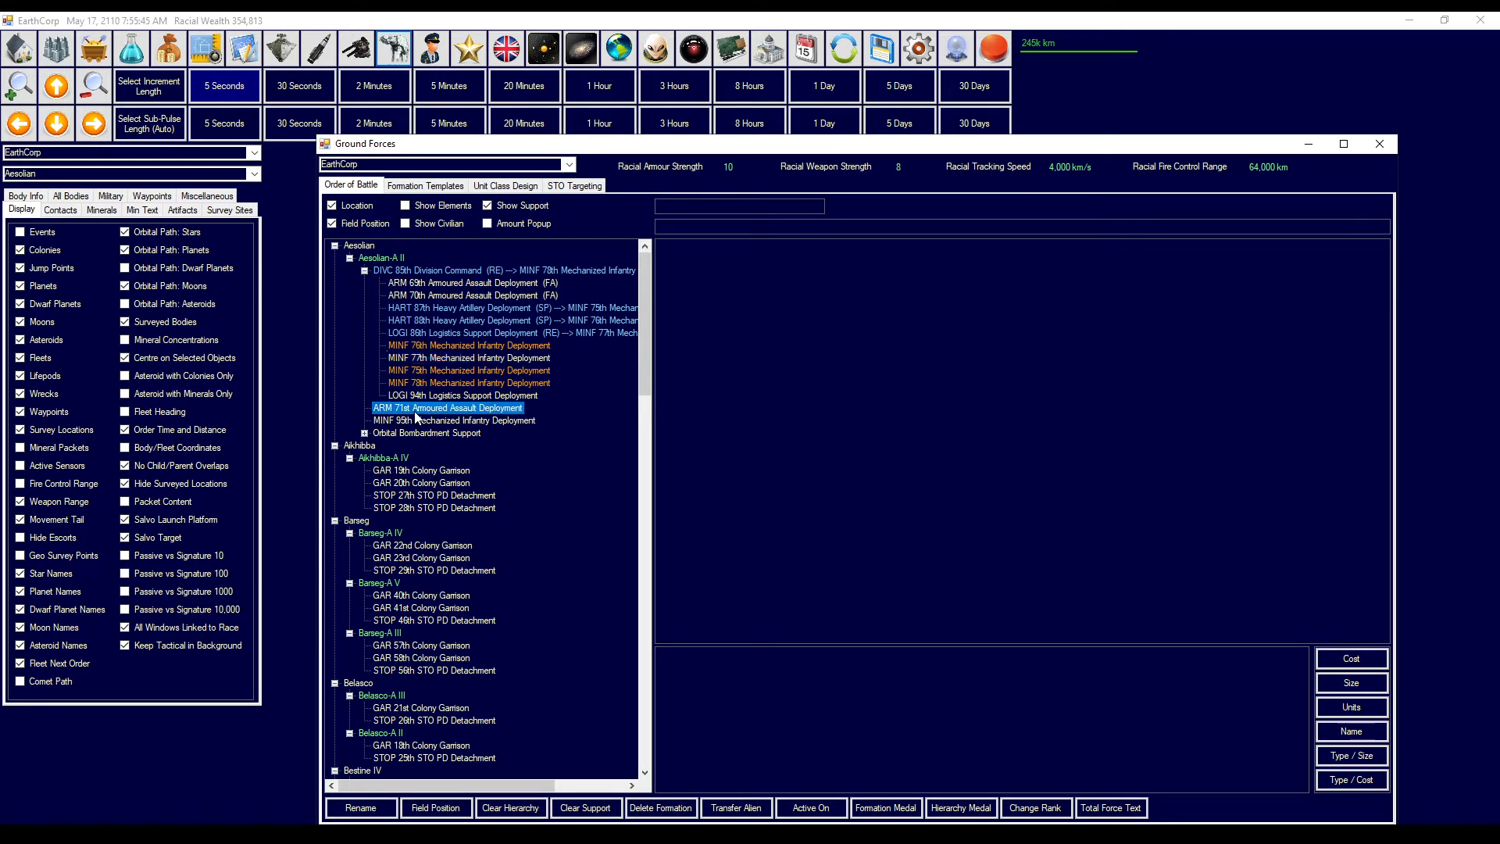
click(468, 357)
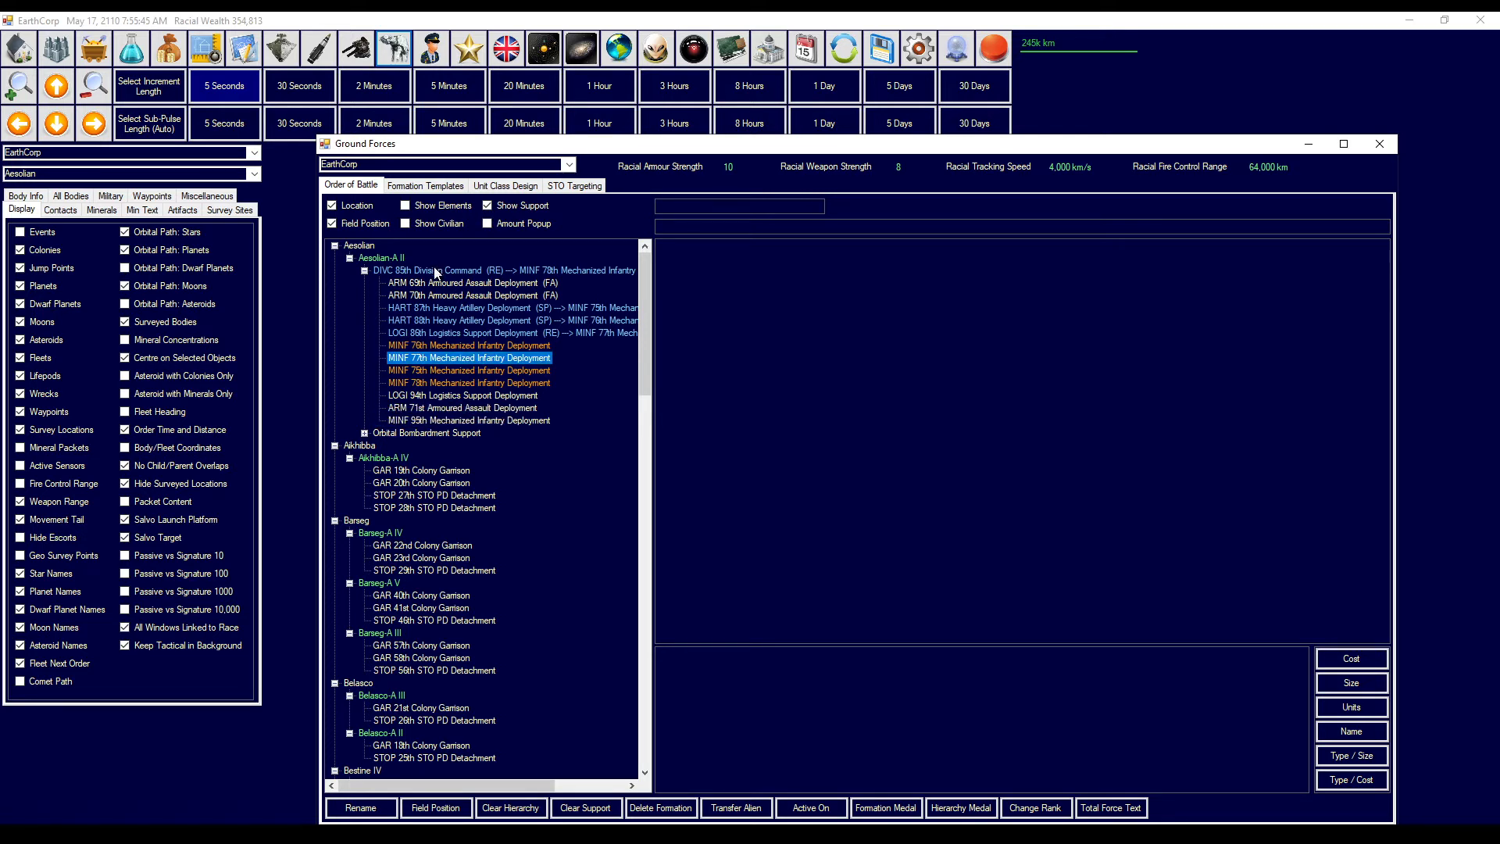
click(468, 421)
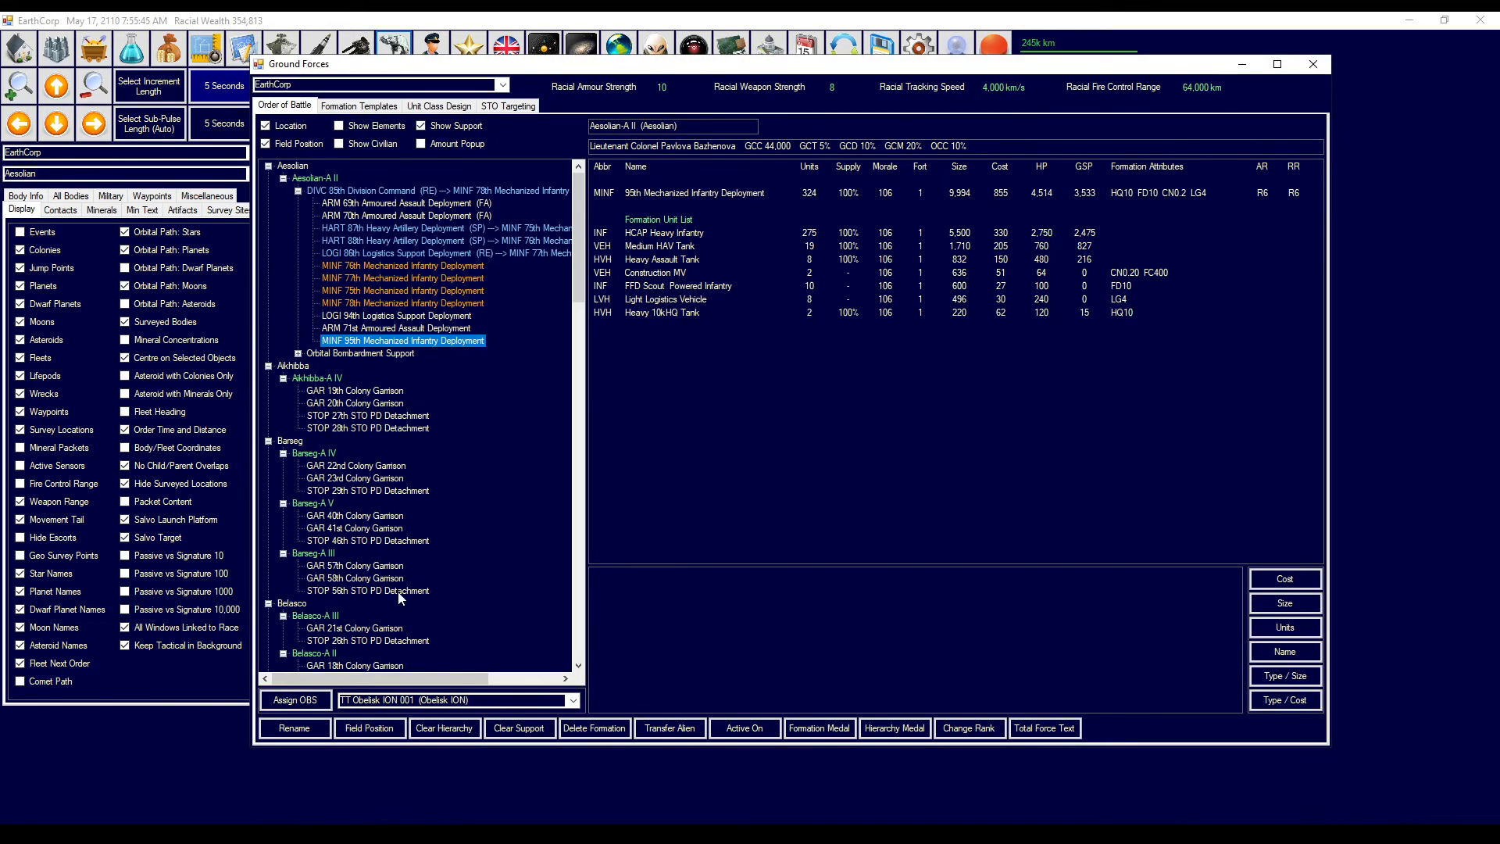
- Give the 95th Mechanized Infantry a Front Line Defence field position
click(369, 728)
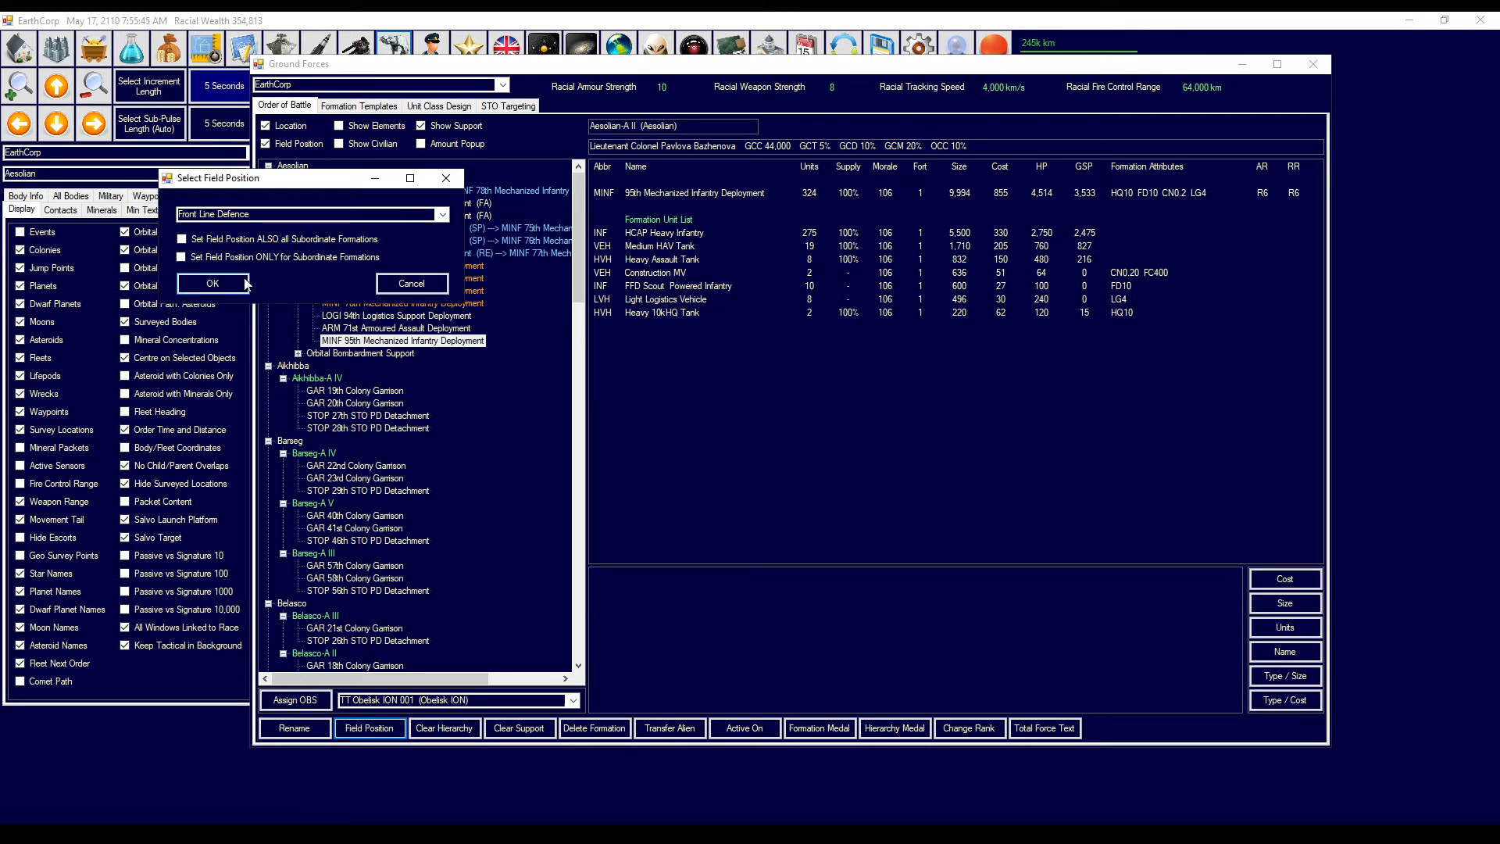
click(211, 283)
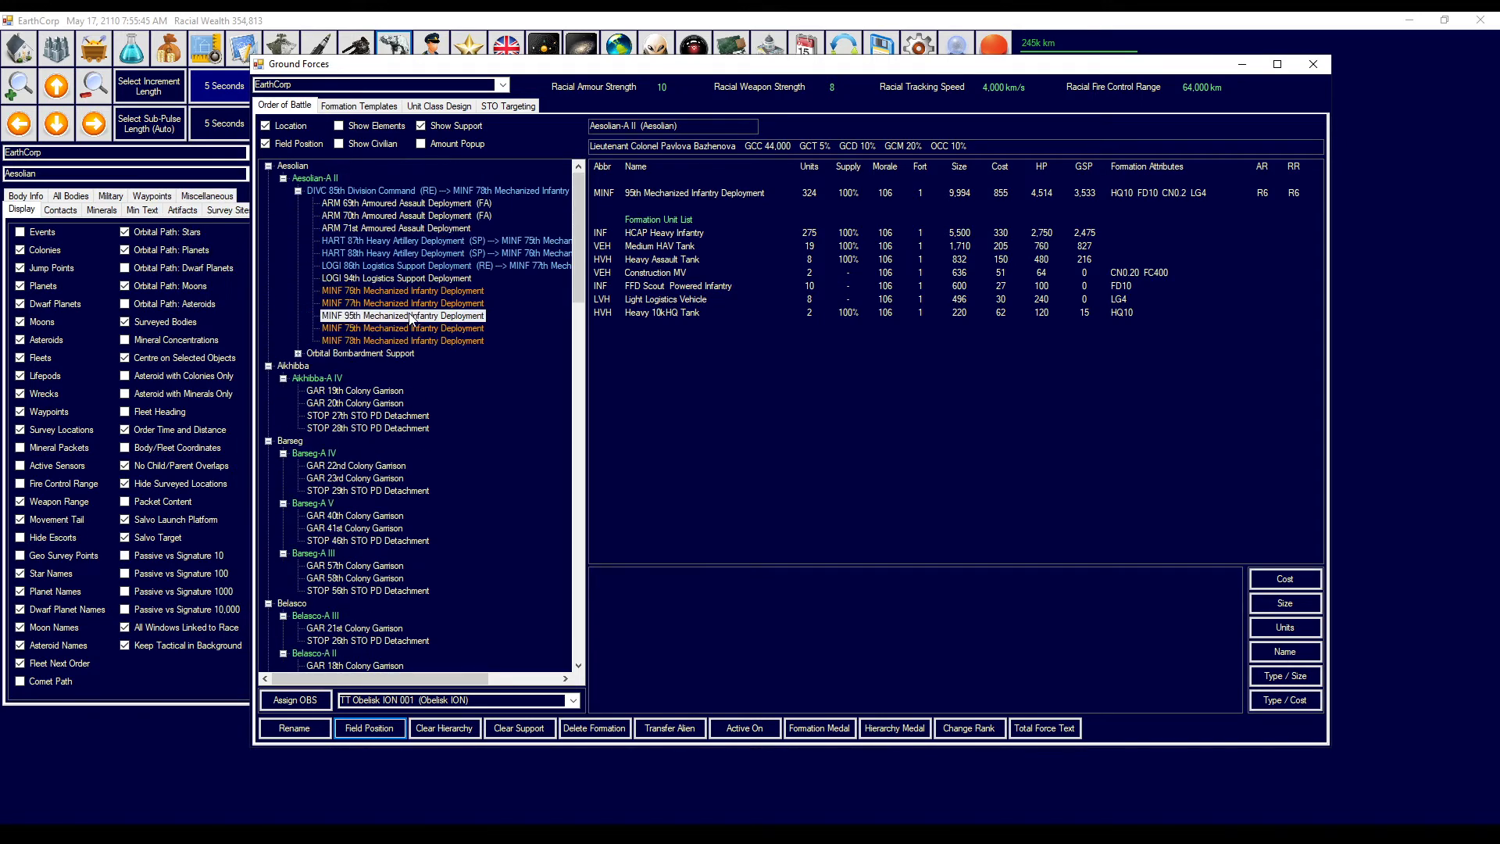
click(401, 341)
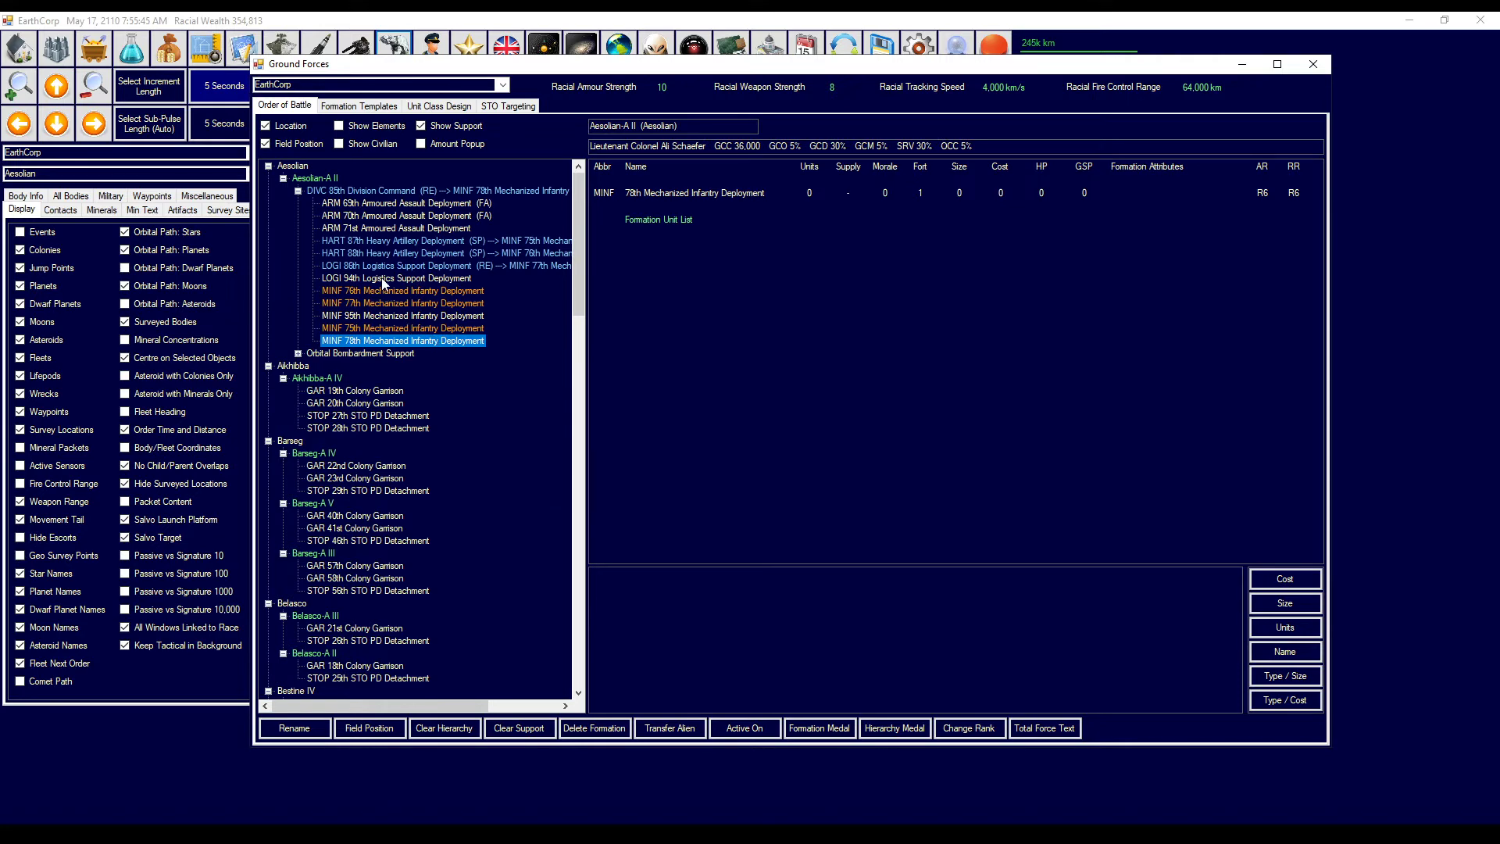
click(397, 277)
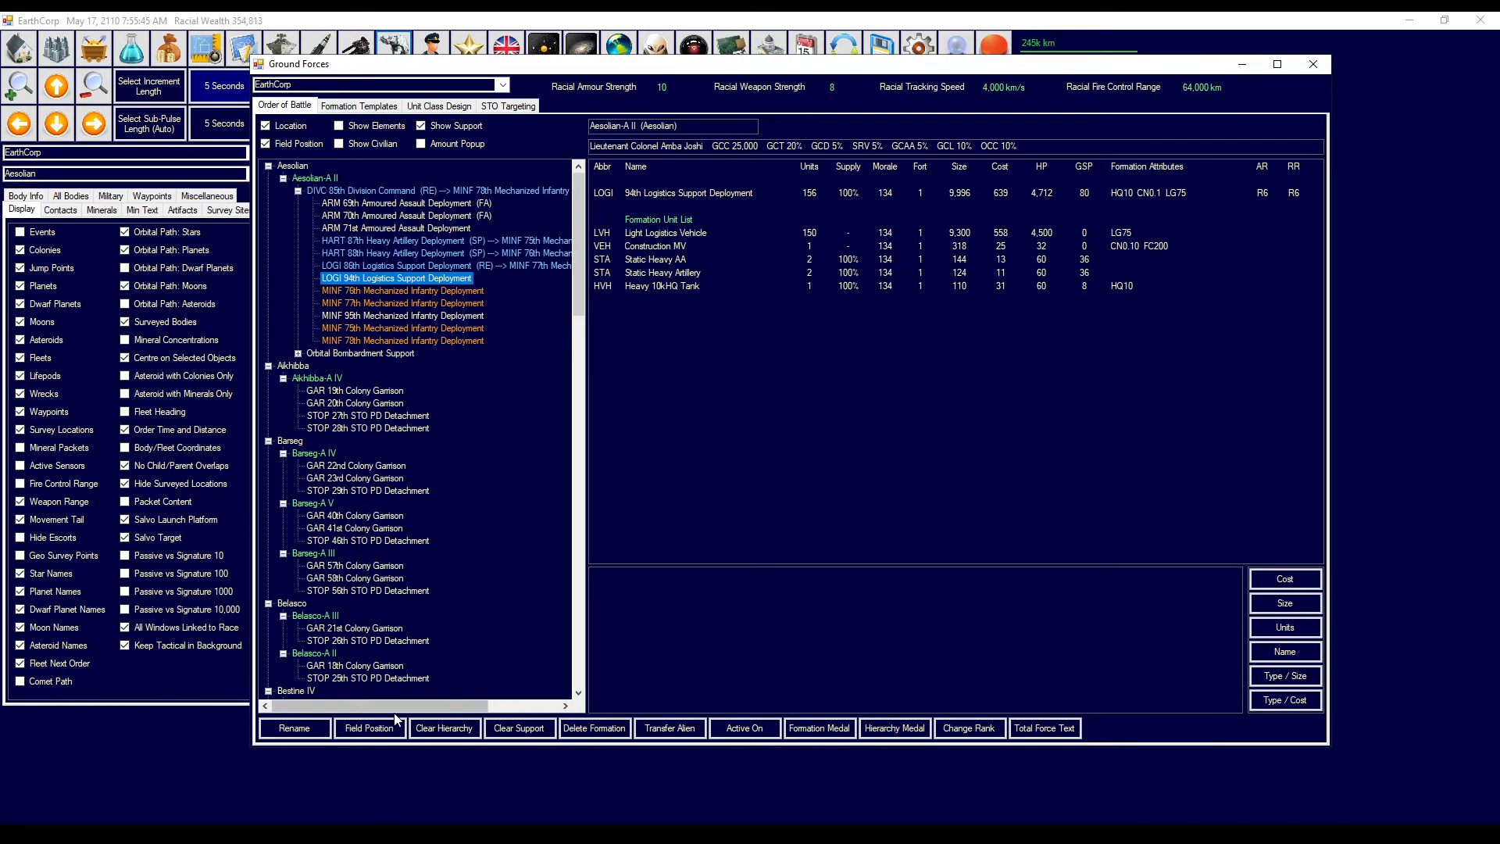
click(369, 728)
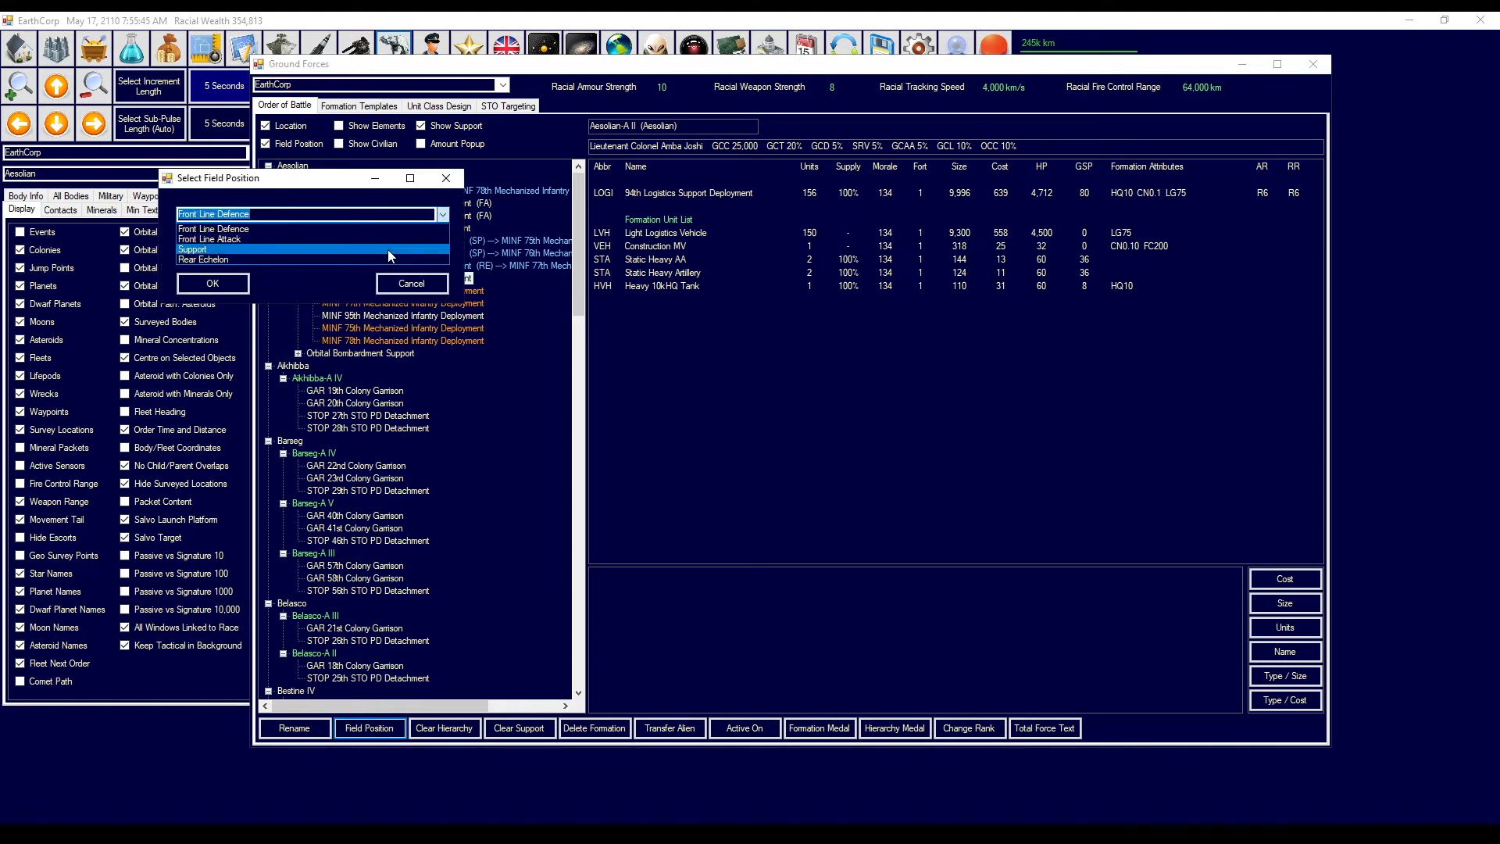
- Set the 94th Logistics Support to Support, then review the 95th, 77th, 78th and 75th formations
click(211, 282)
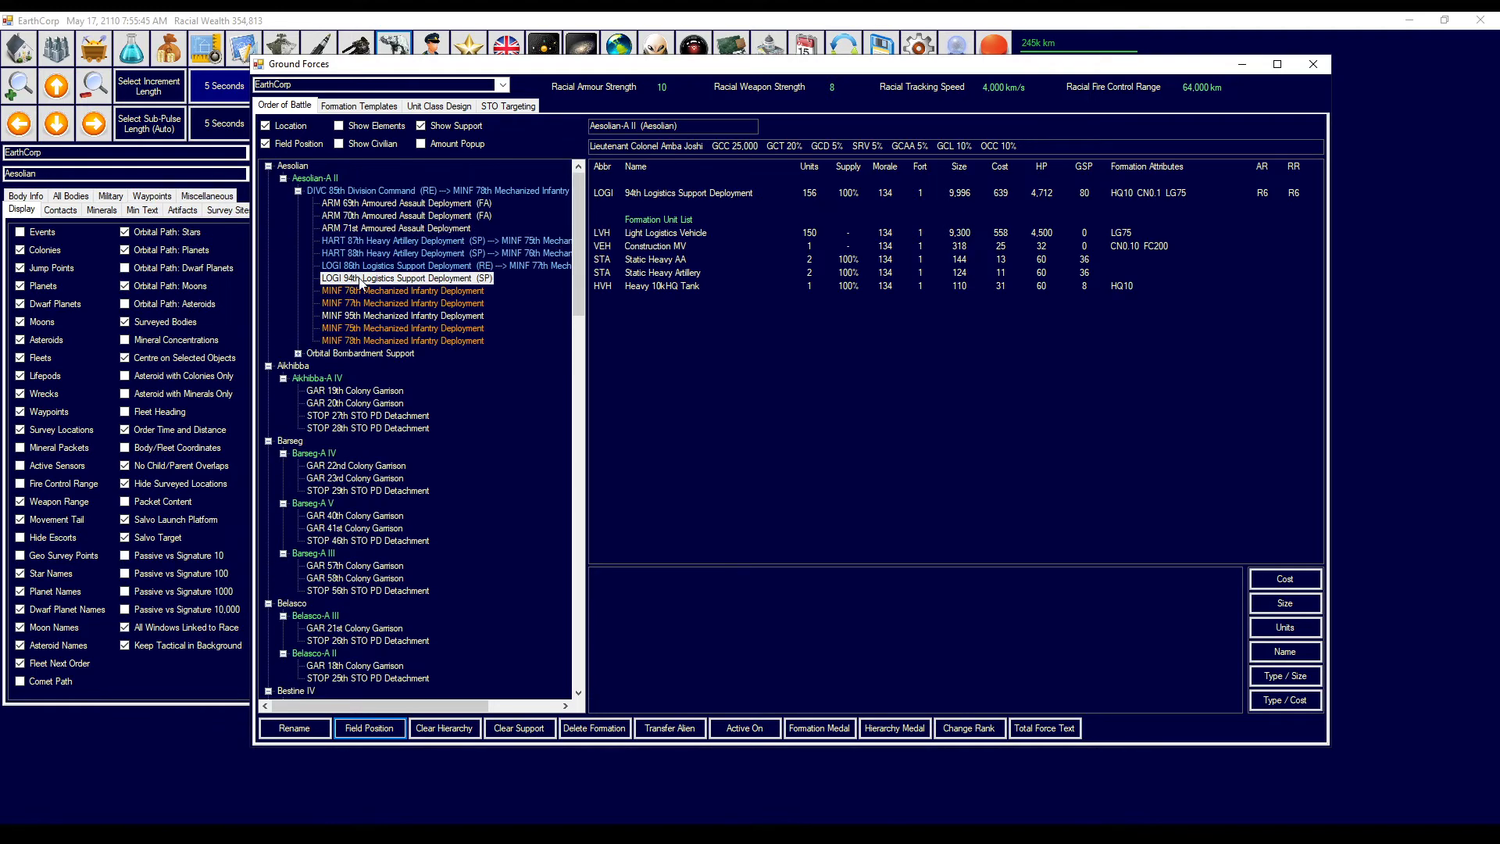
click(405, 277)
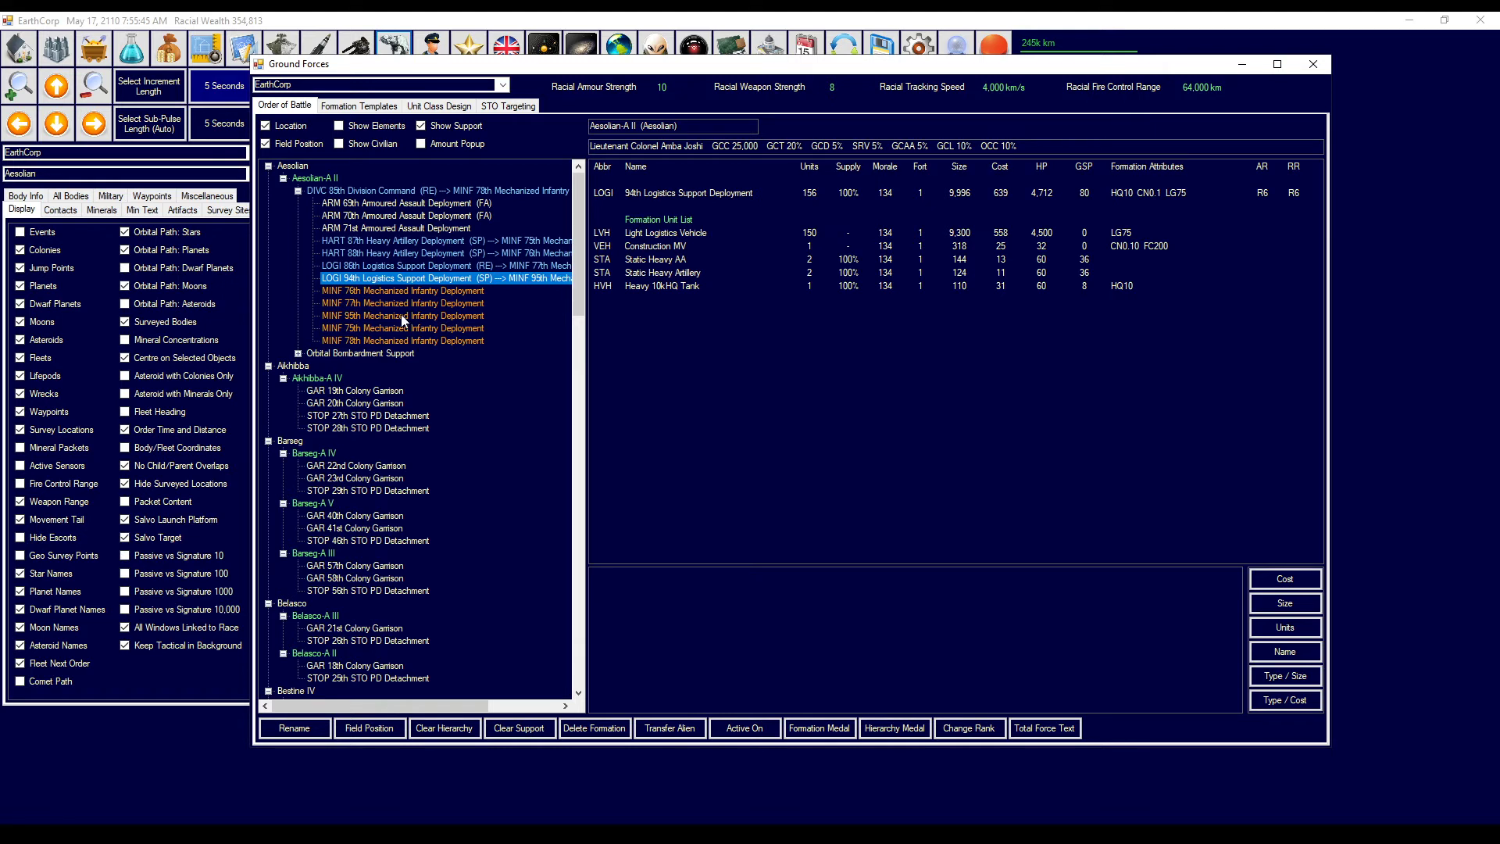
mouse_move(396, 319)
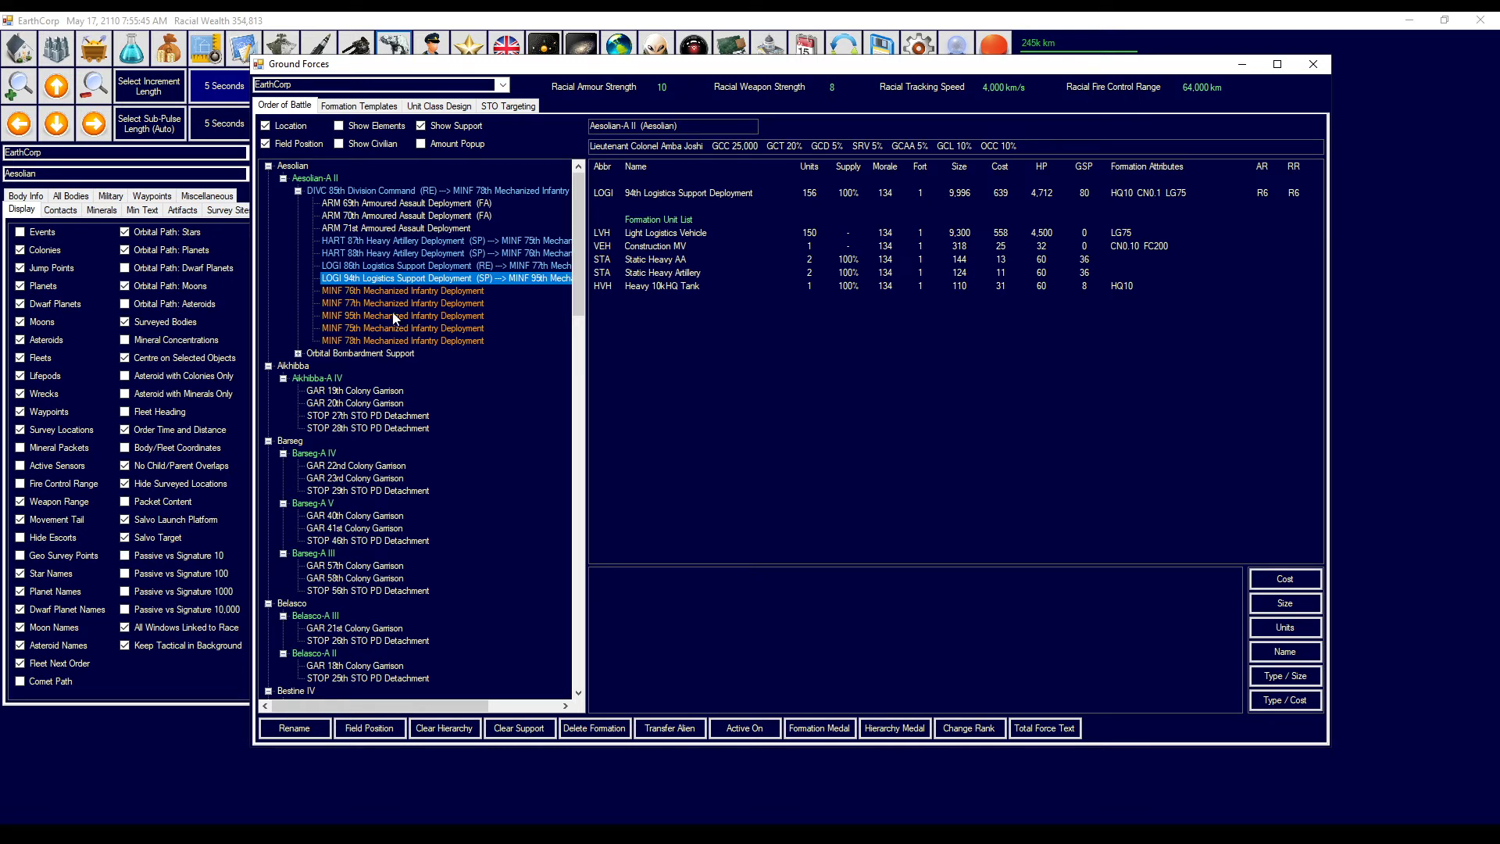
mouse_move(396, 320)
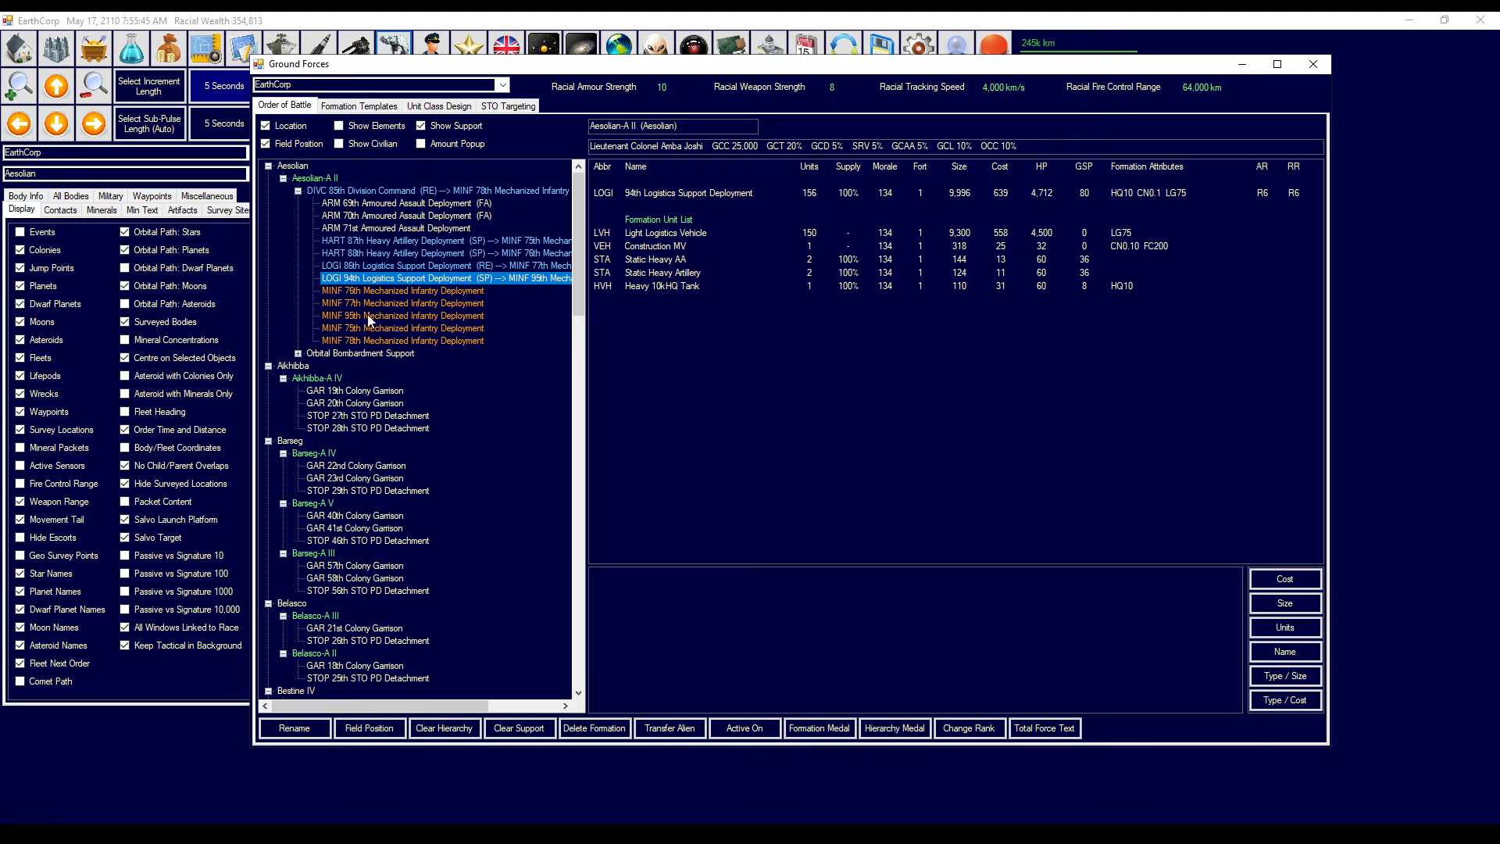
click(402, 303)
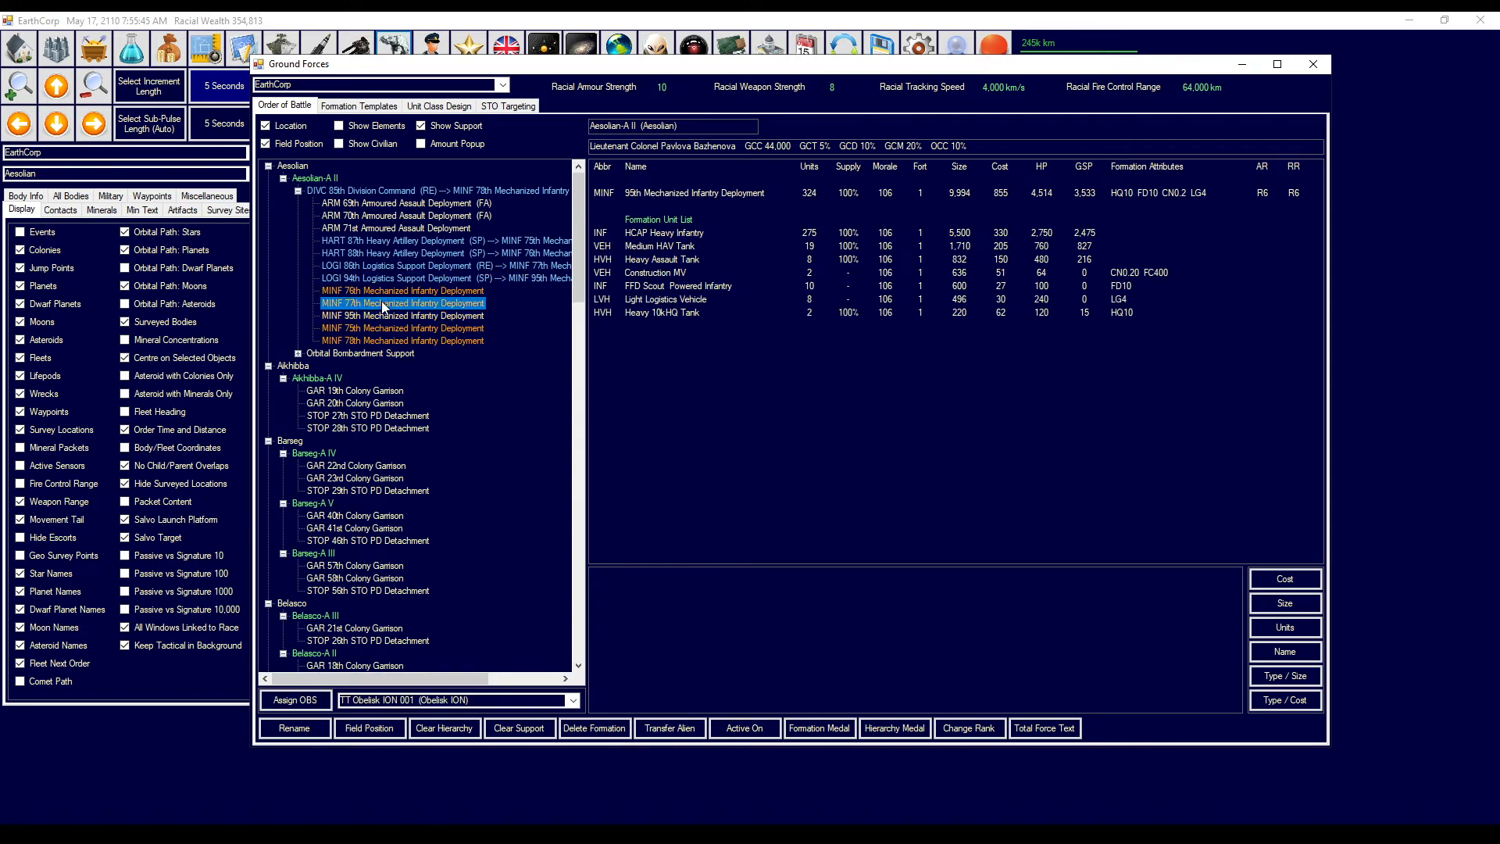
click(401, 328)
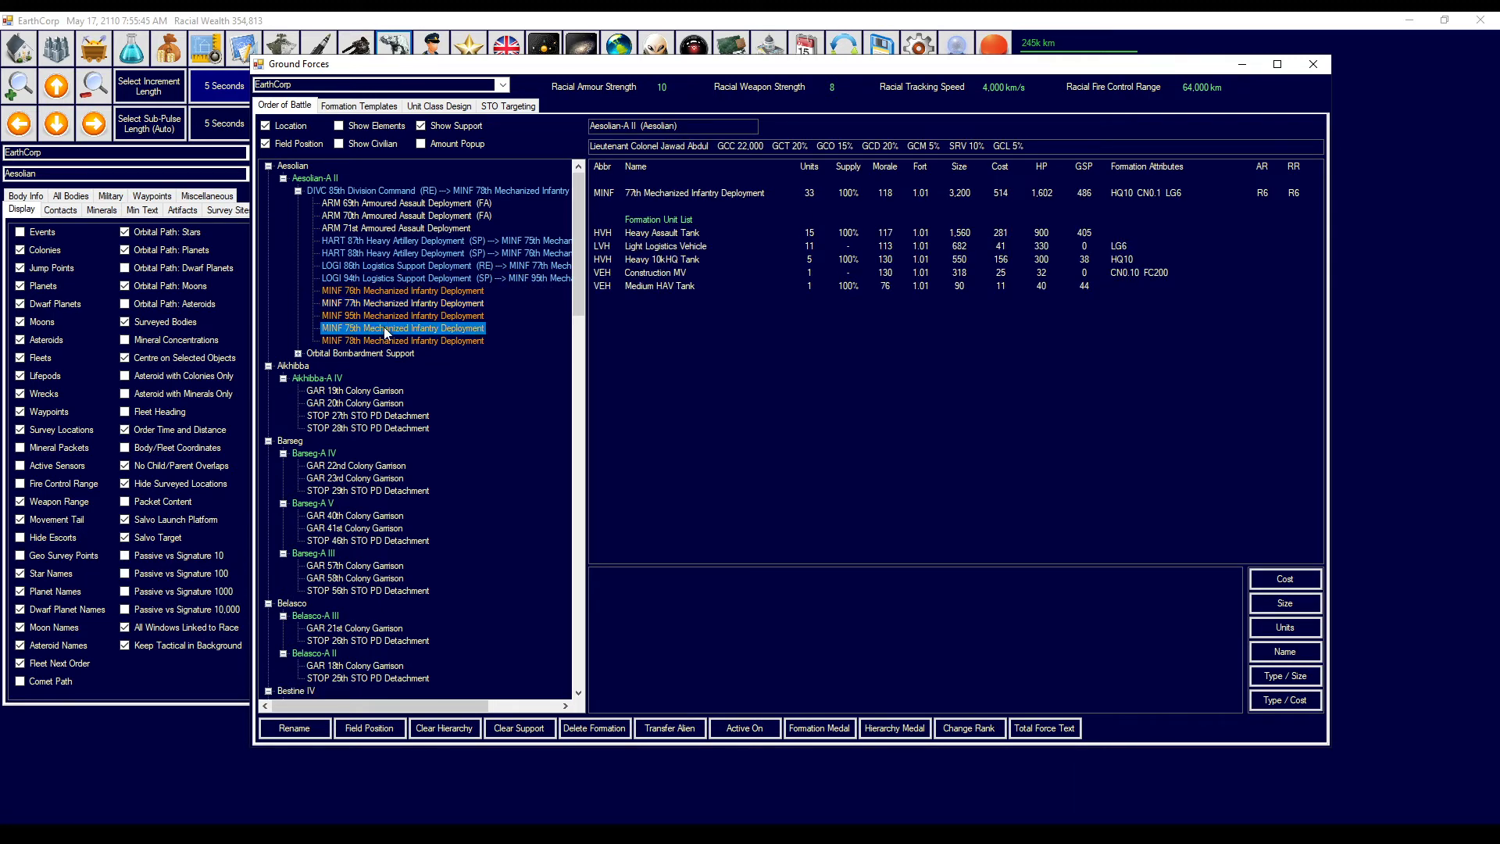
click(401, 341)
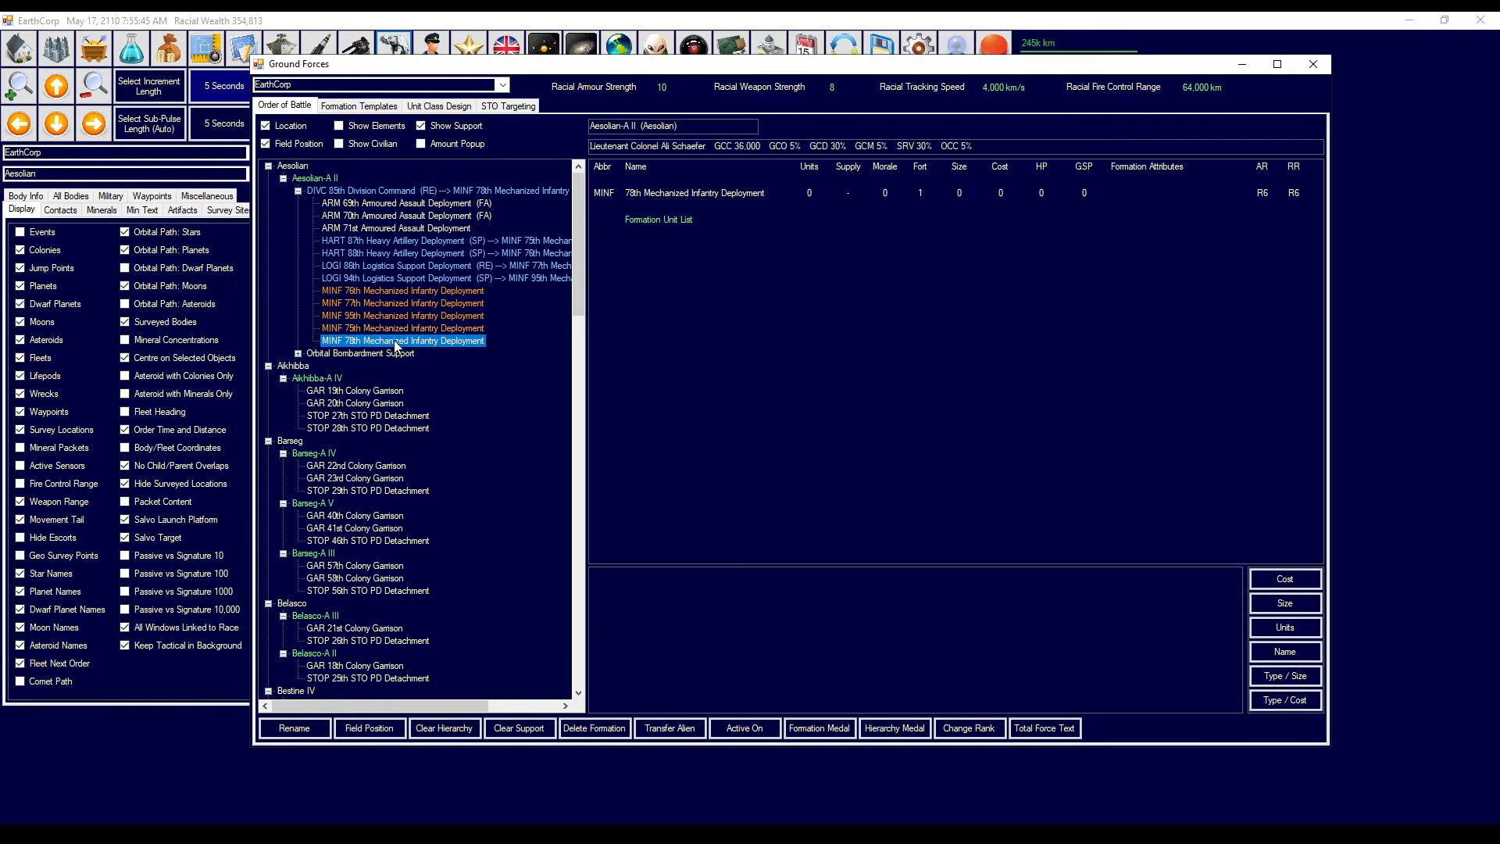
click(402, 327)
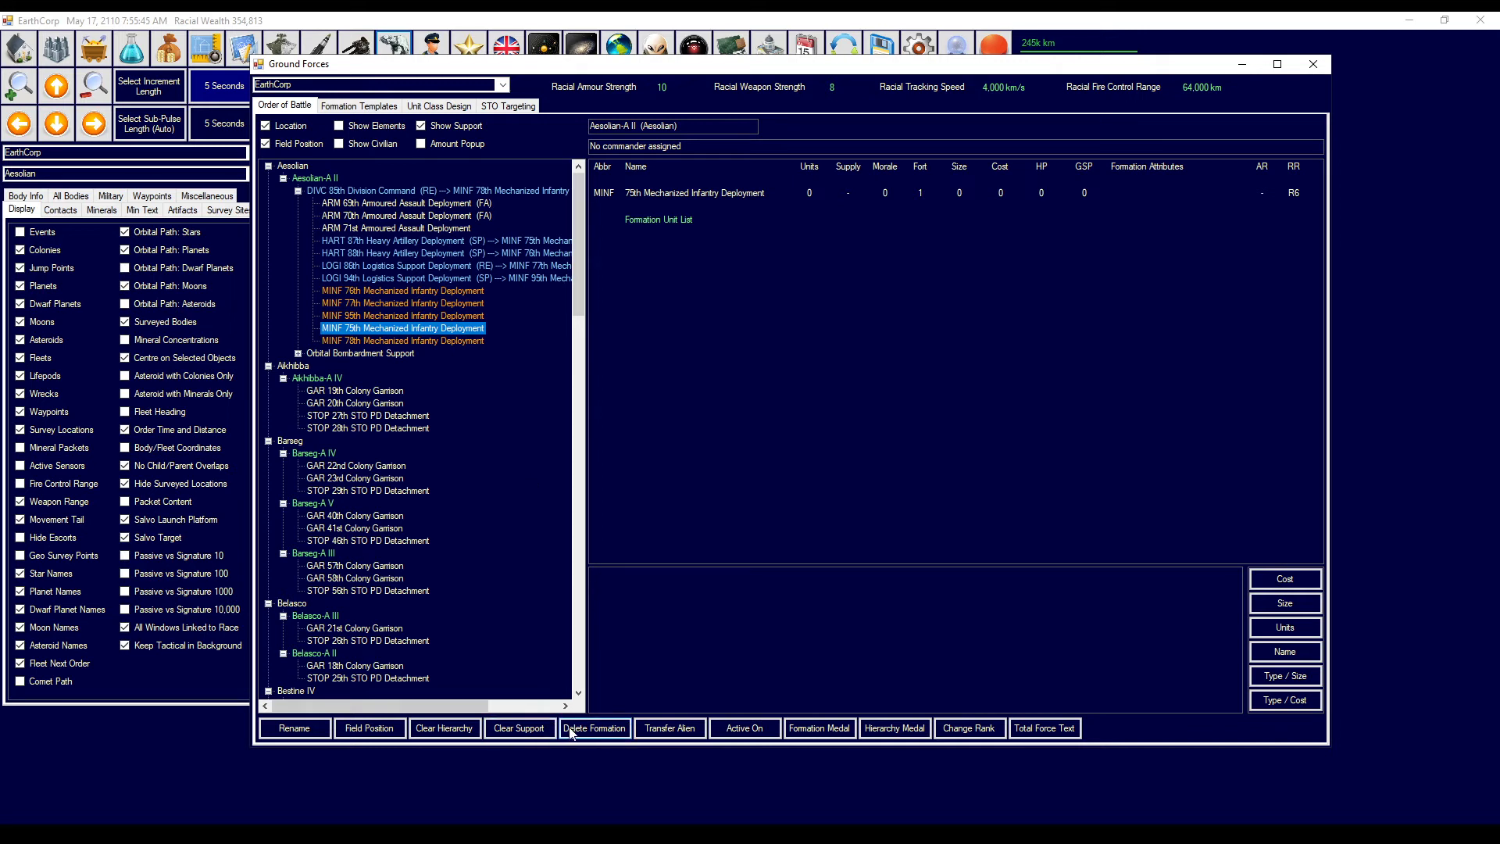
- Delete the empty 75th Mechanized Infantry formation and review the 76th and 95th
click(593, 728)
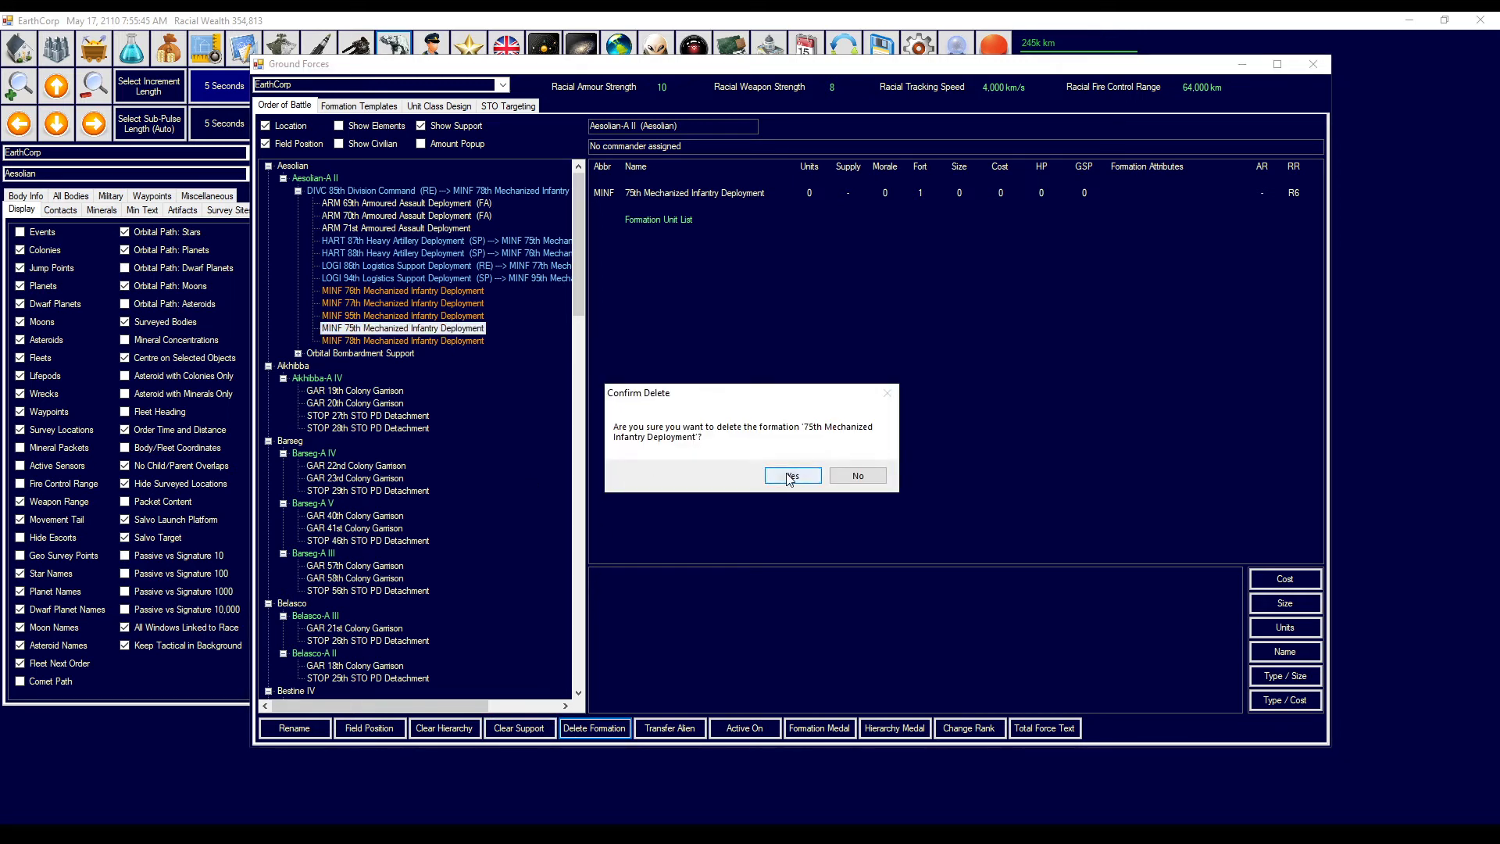
click(791, 476)
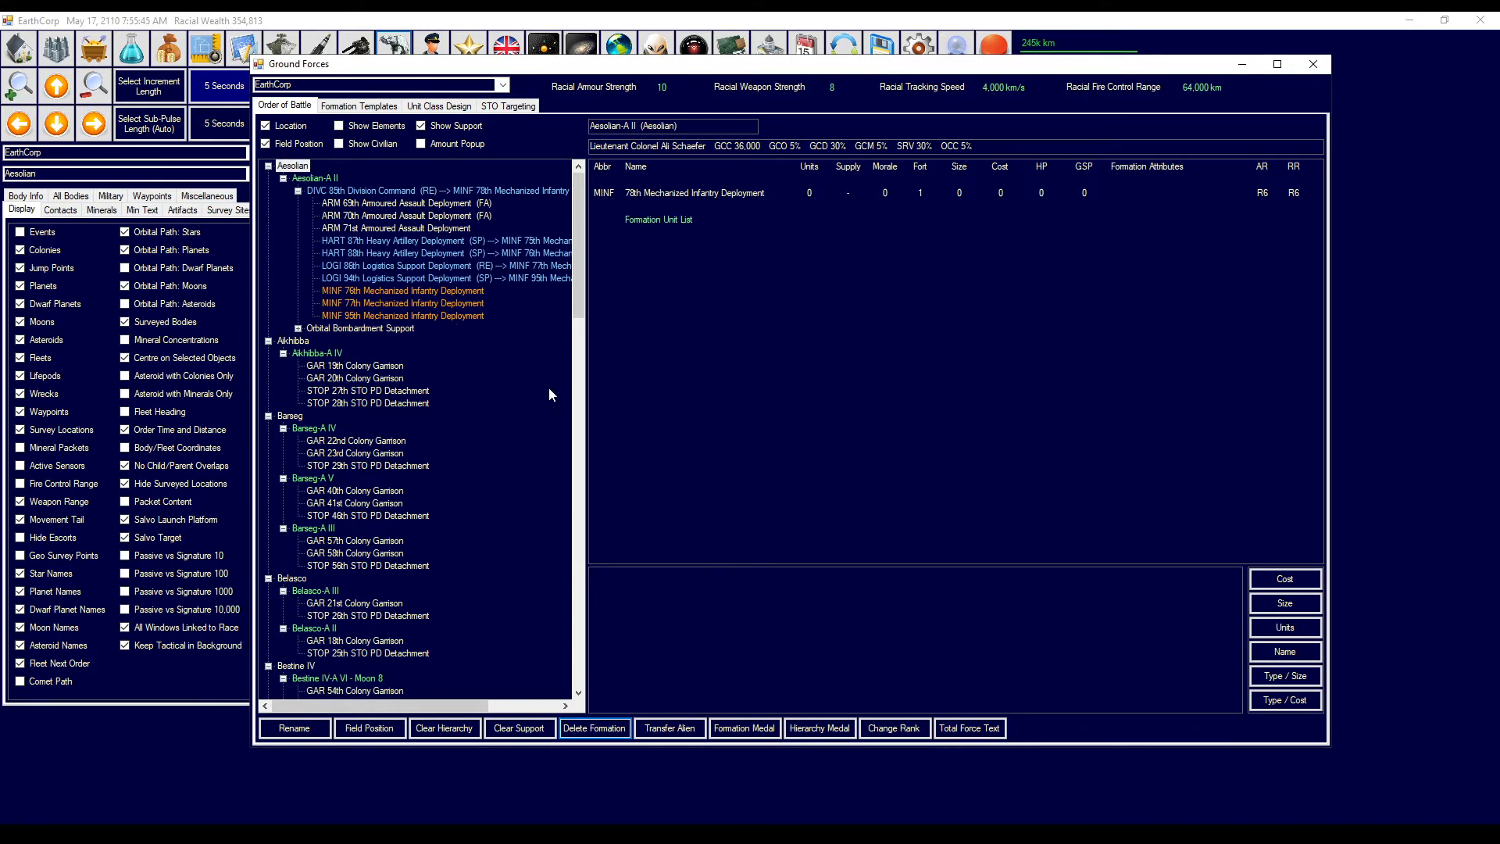
click(401, 290)
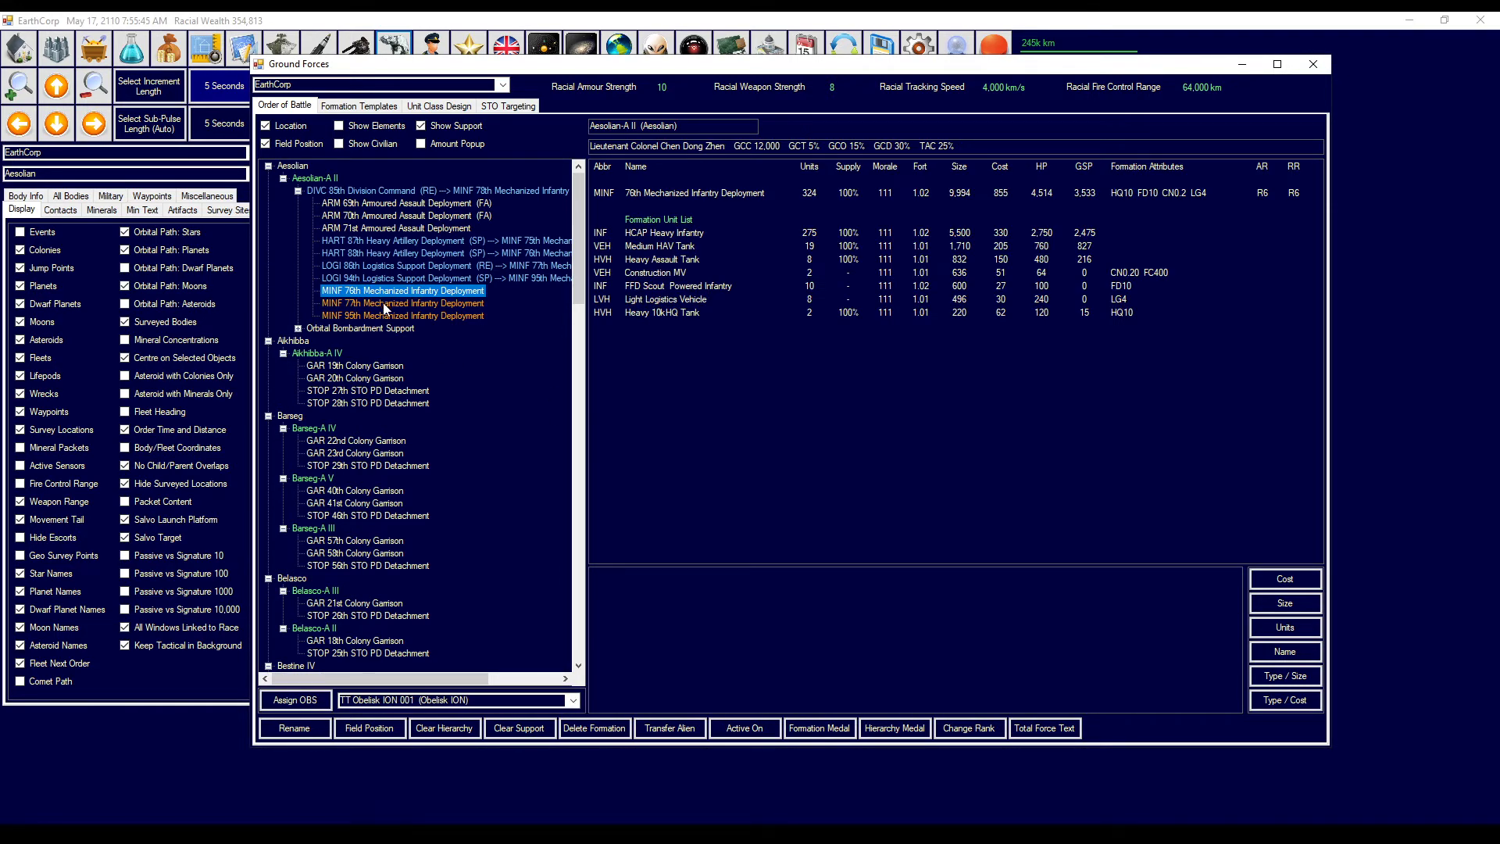
click(402, 316)
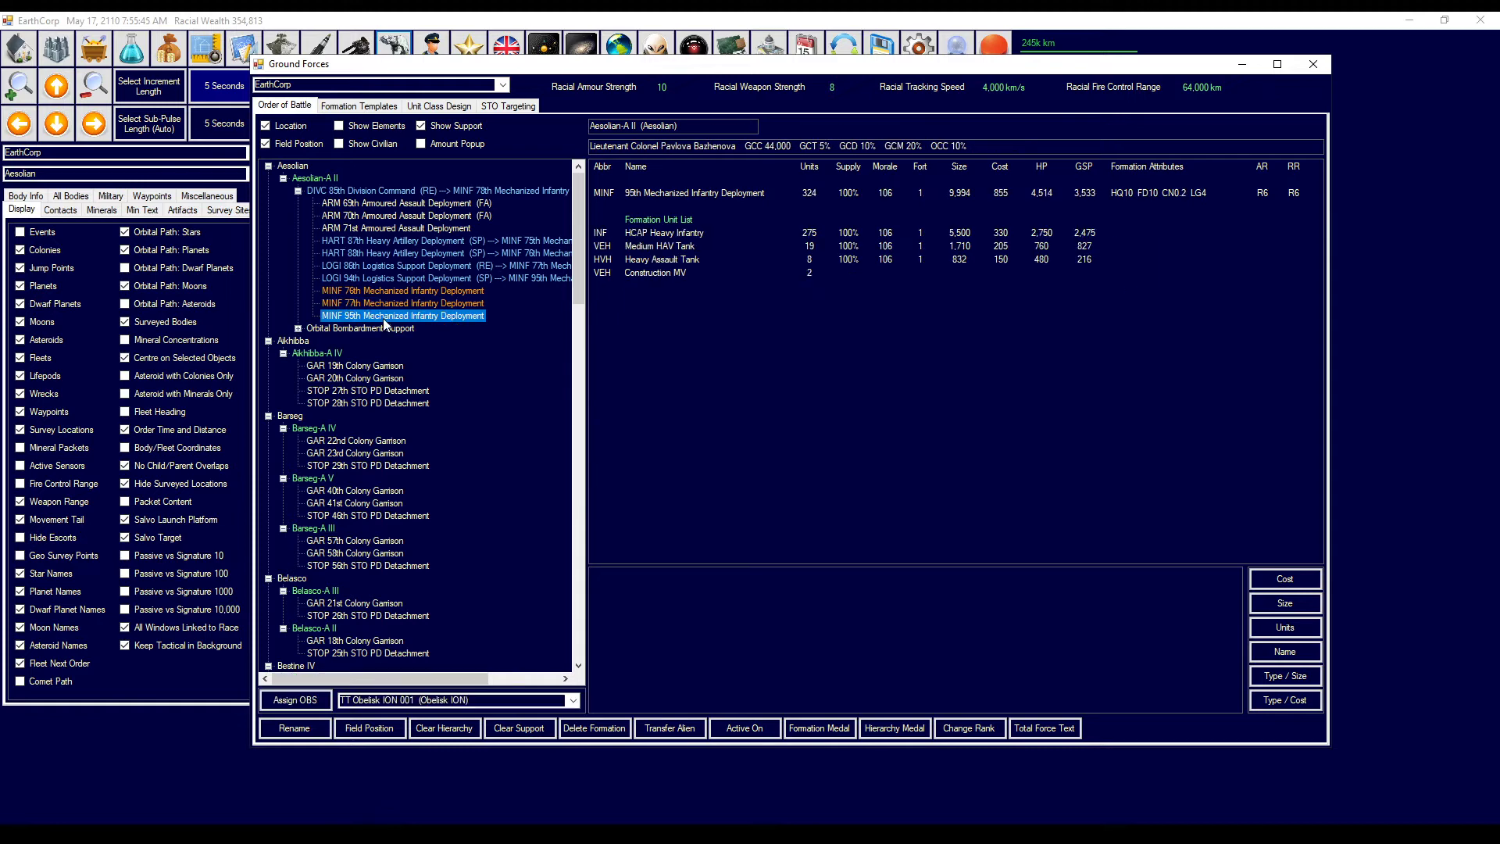
click(401, 316)
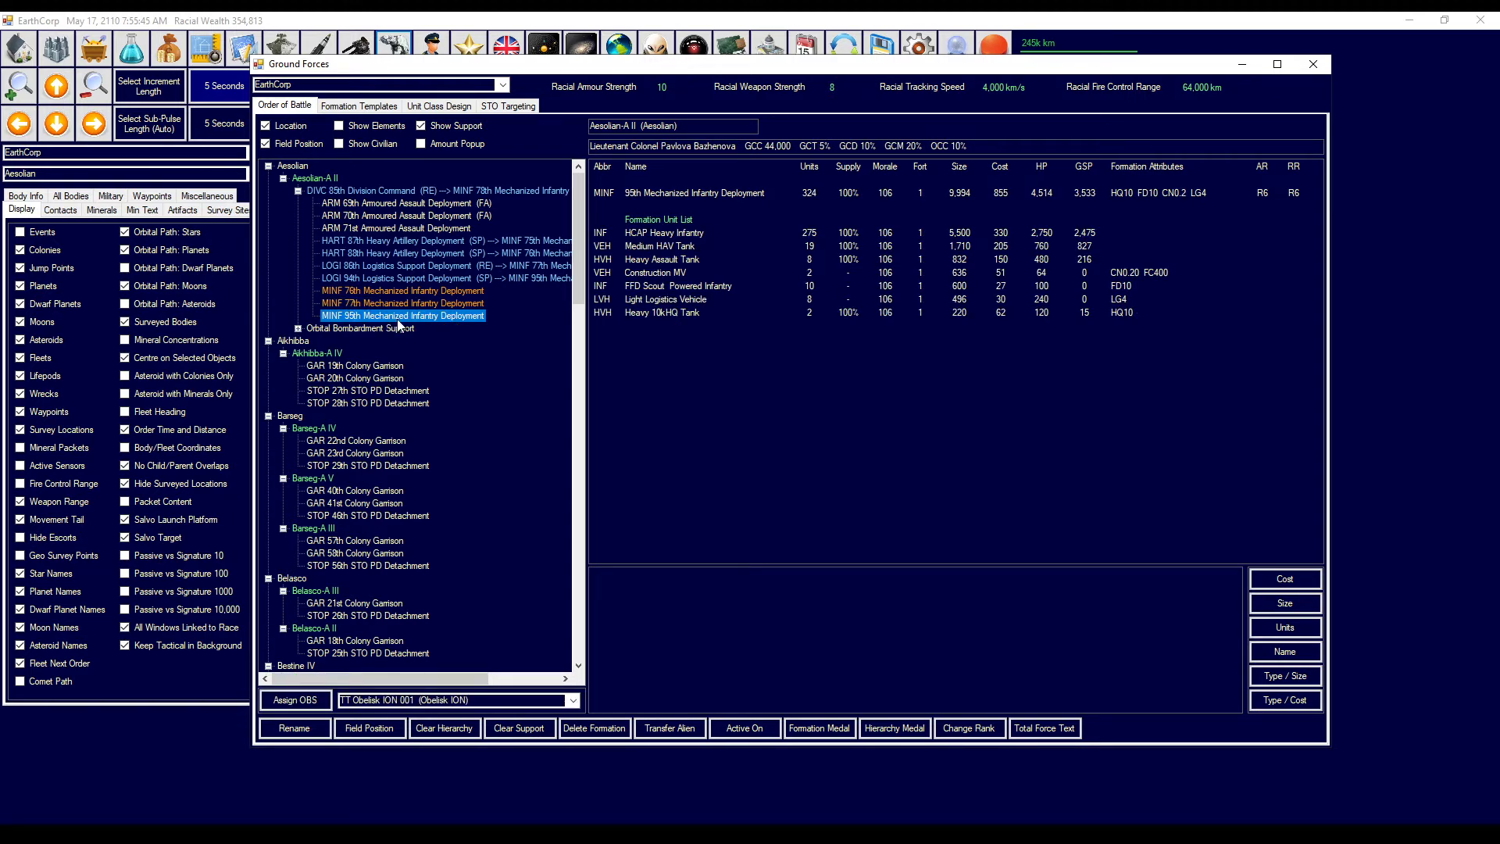
click(401, 290)
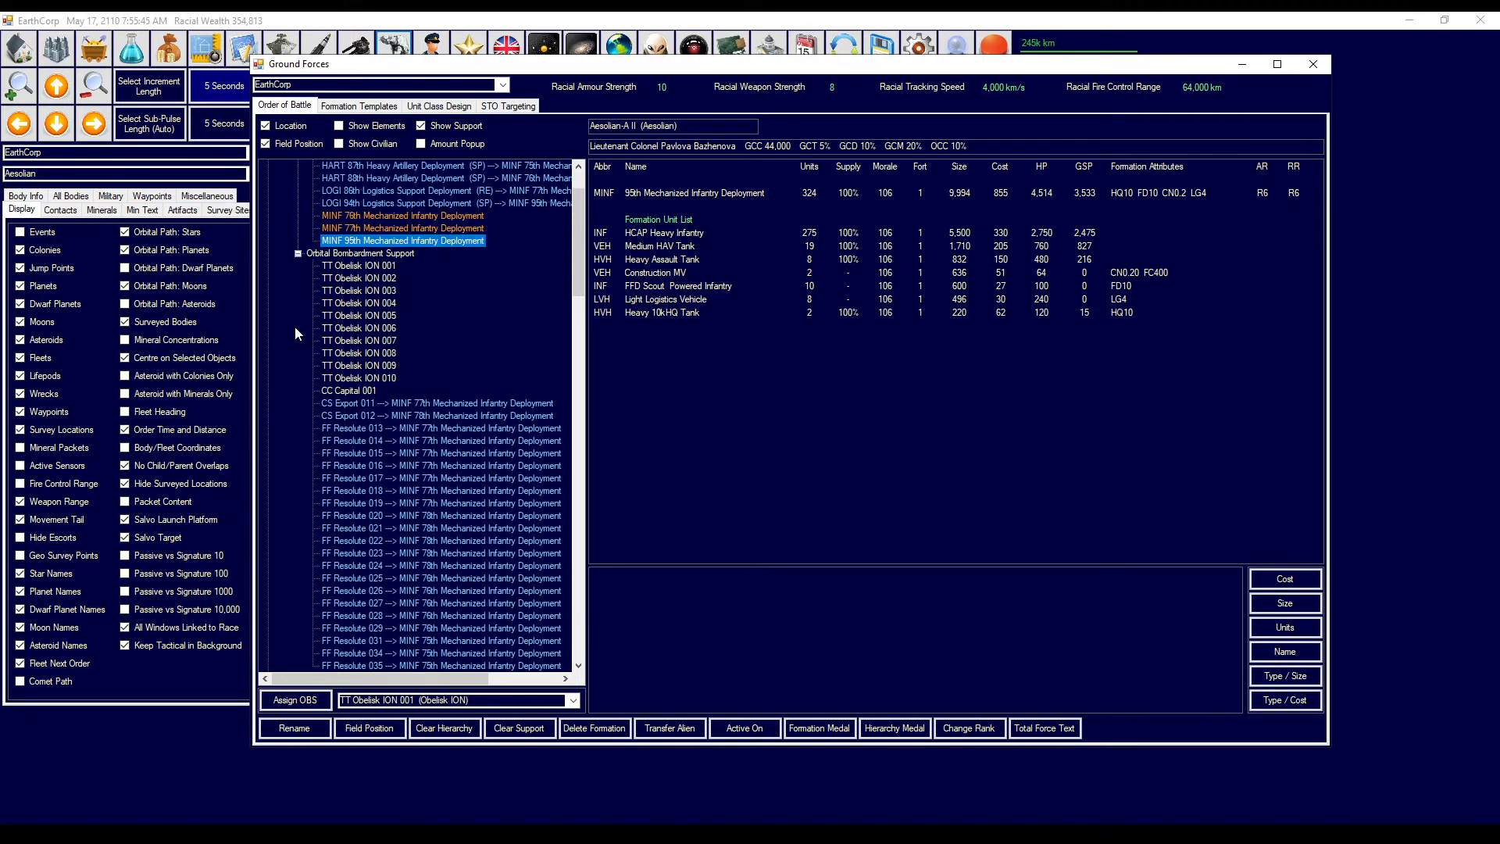
mouse_move(427, 406)
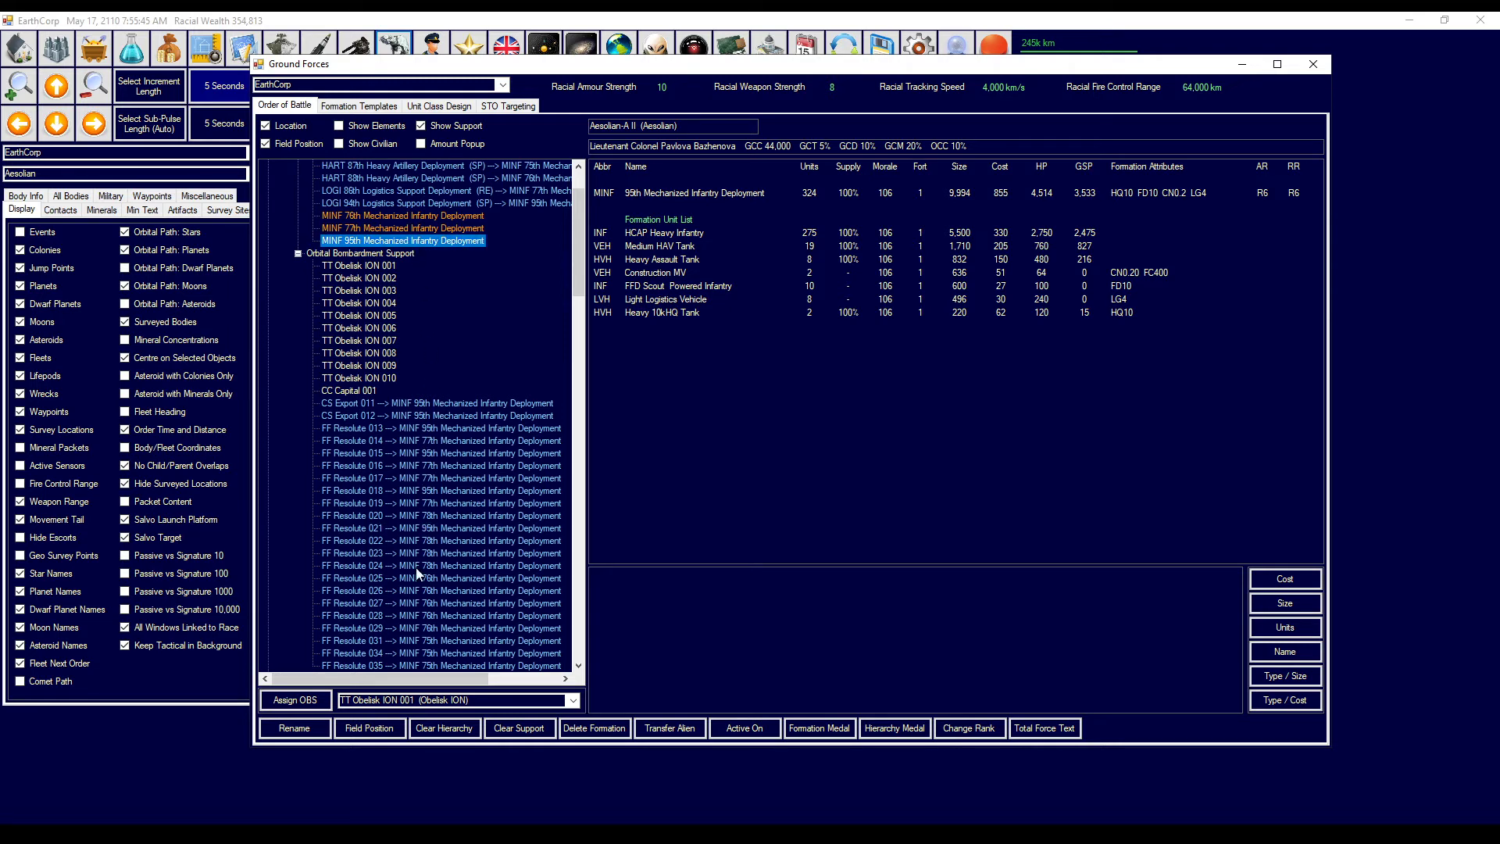
- Attach support ships including FF Resolute 015 to the 95th and dismiss the refusal warning
click(440, 452)
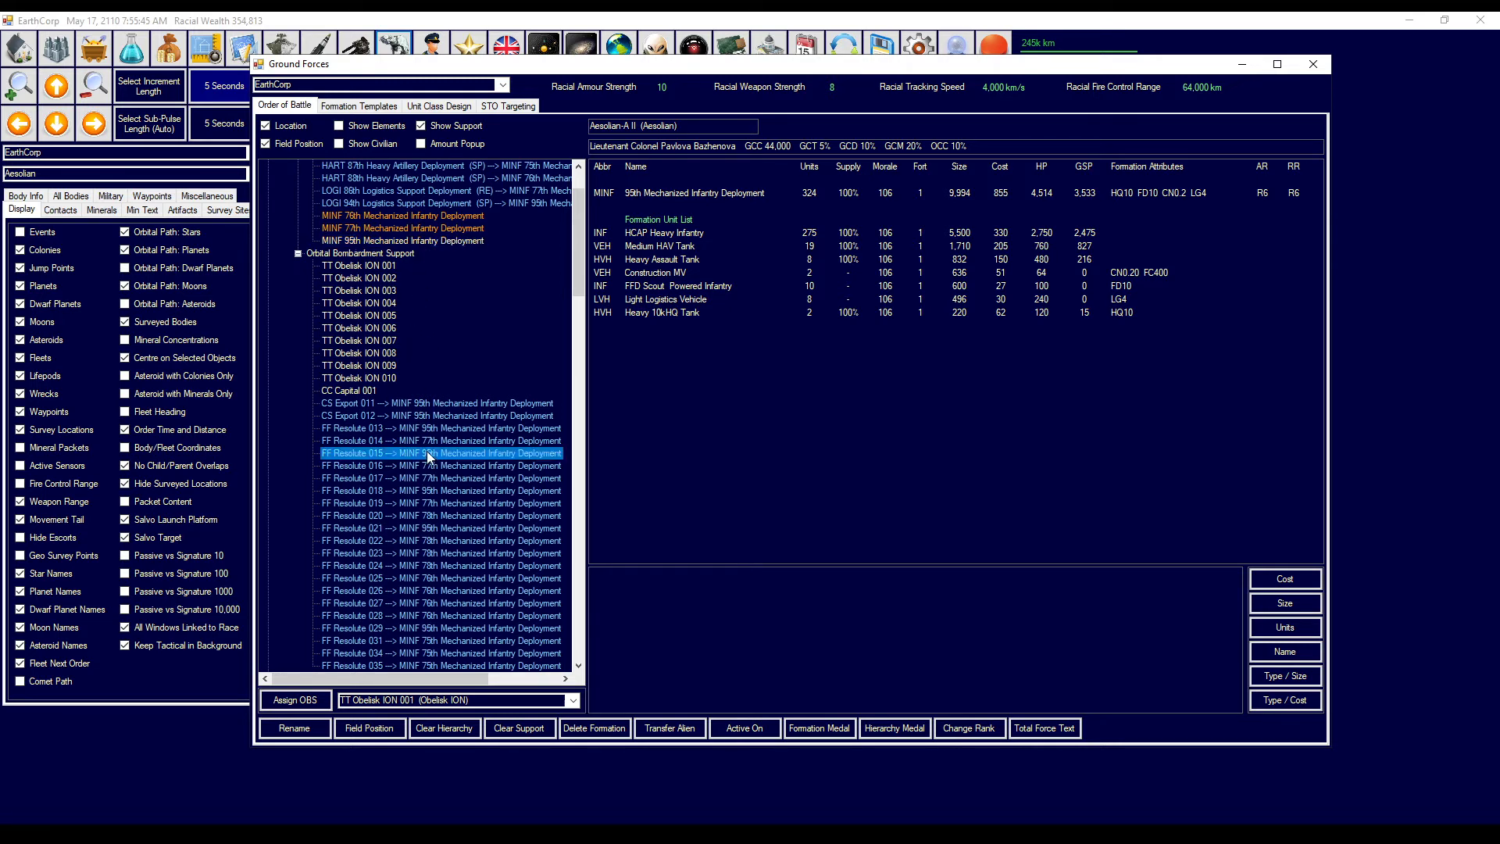
click(401, 239)
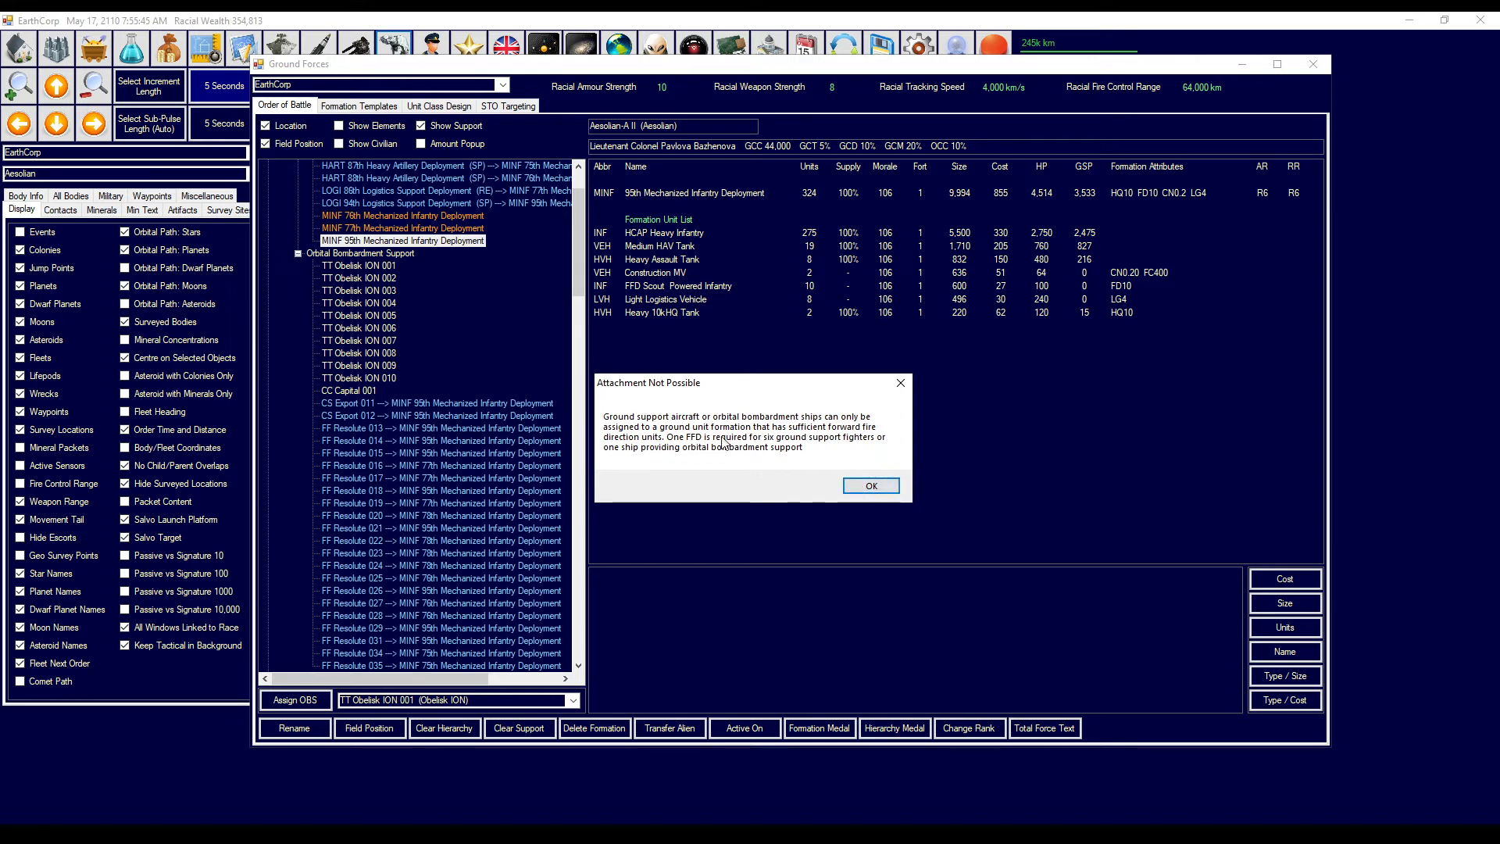
click(868, 485)
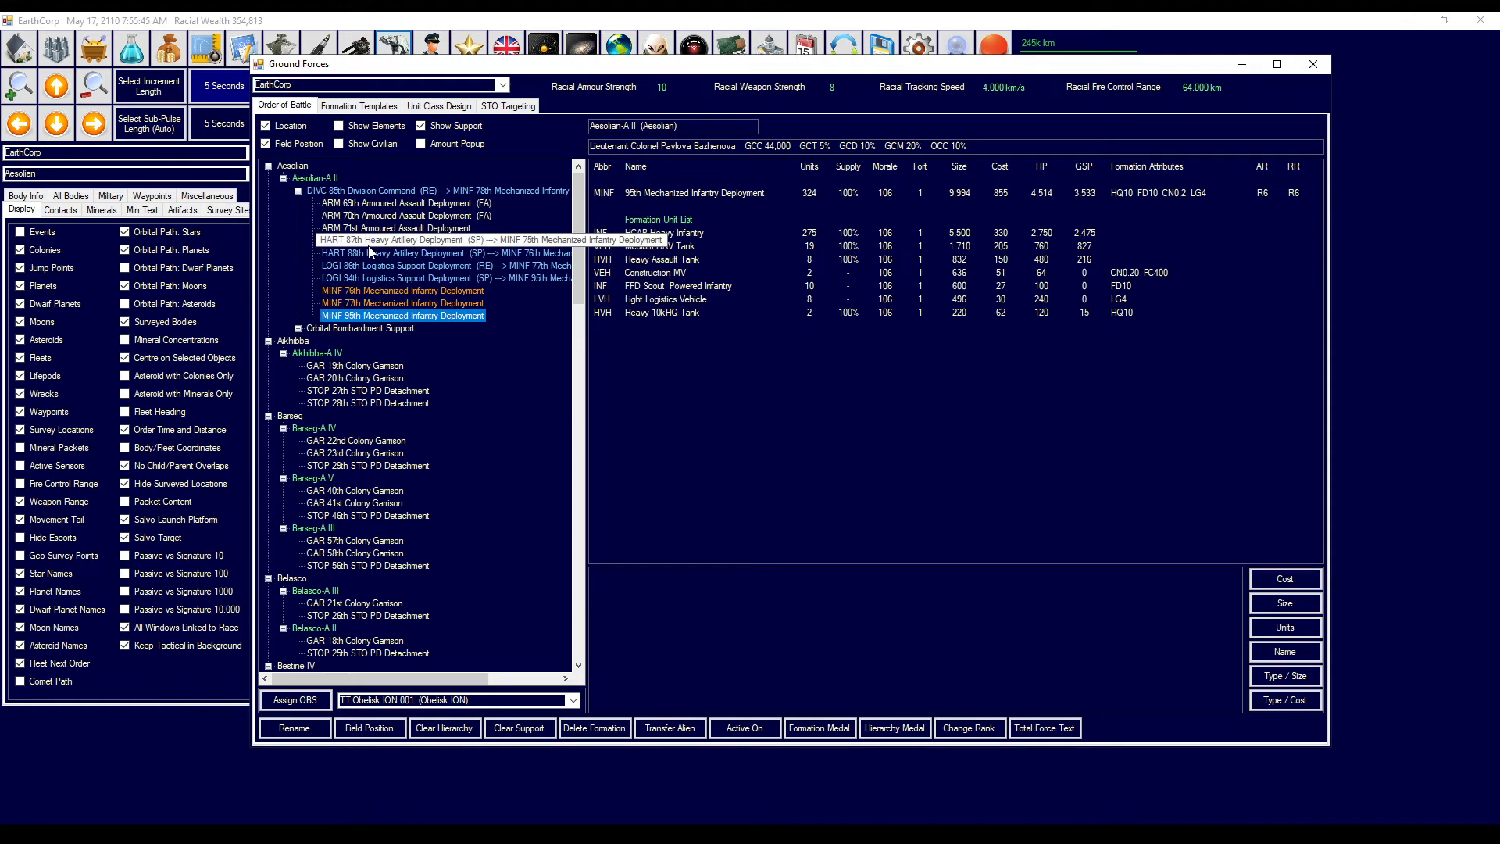
- Switch the 71st Armoured Assault Deployment to Front Line Attack, accepting the fortification warning
click(397, 227)
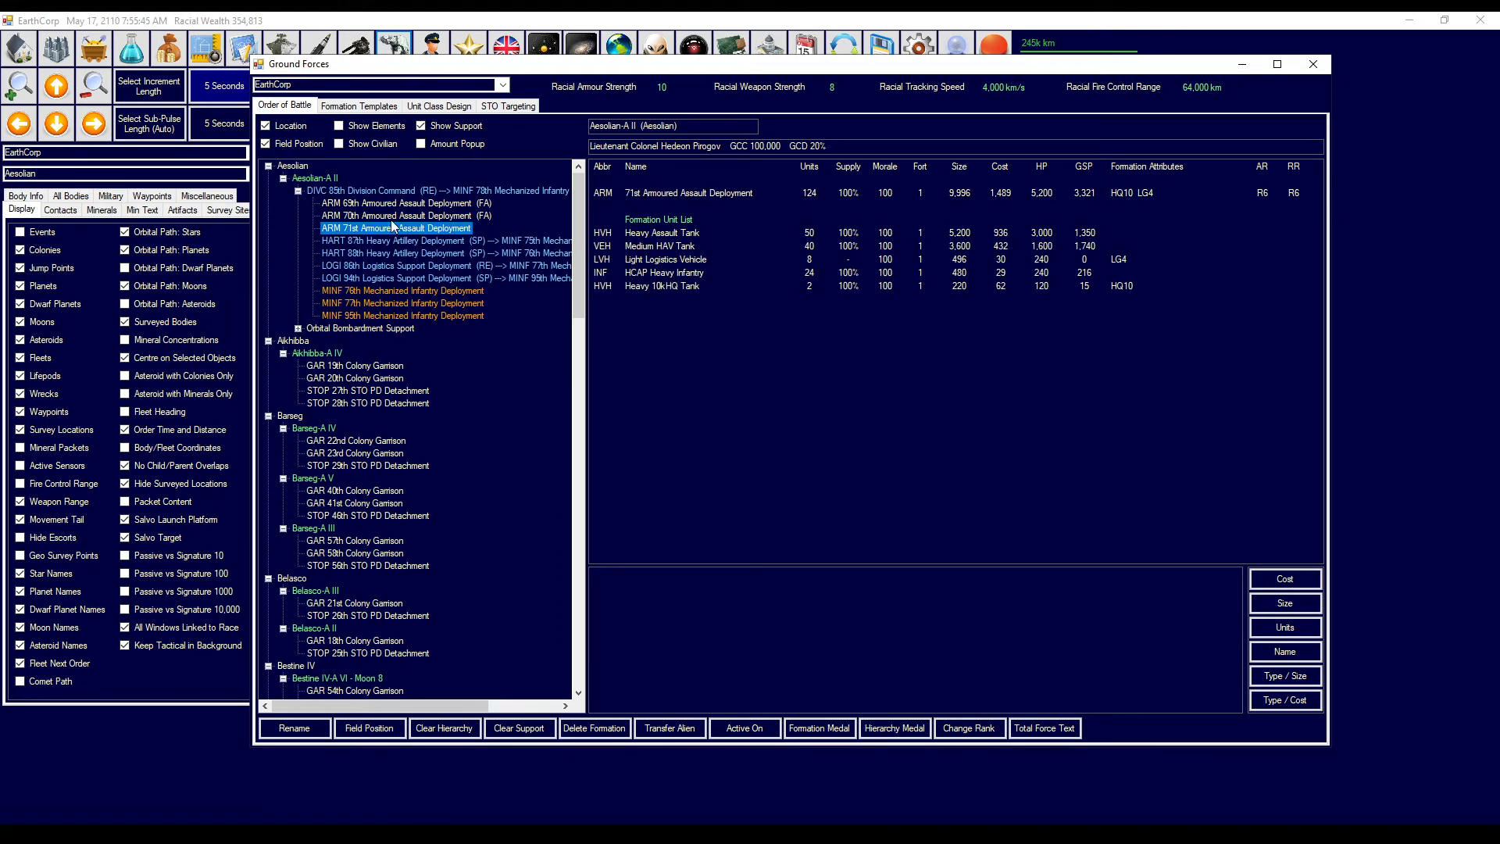
click(383, 189)
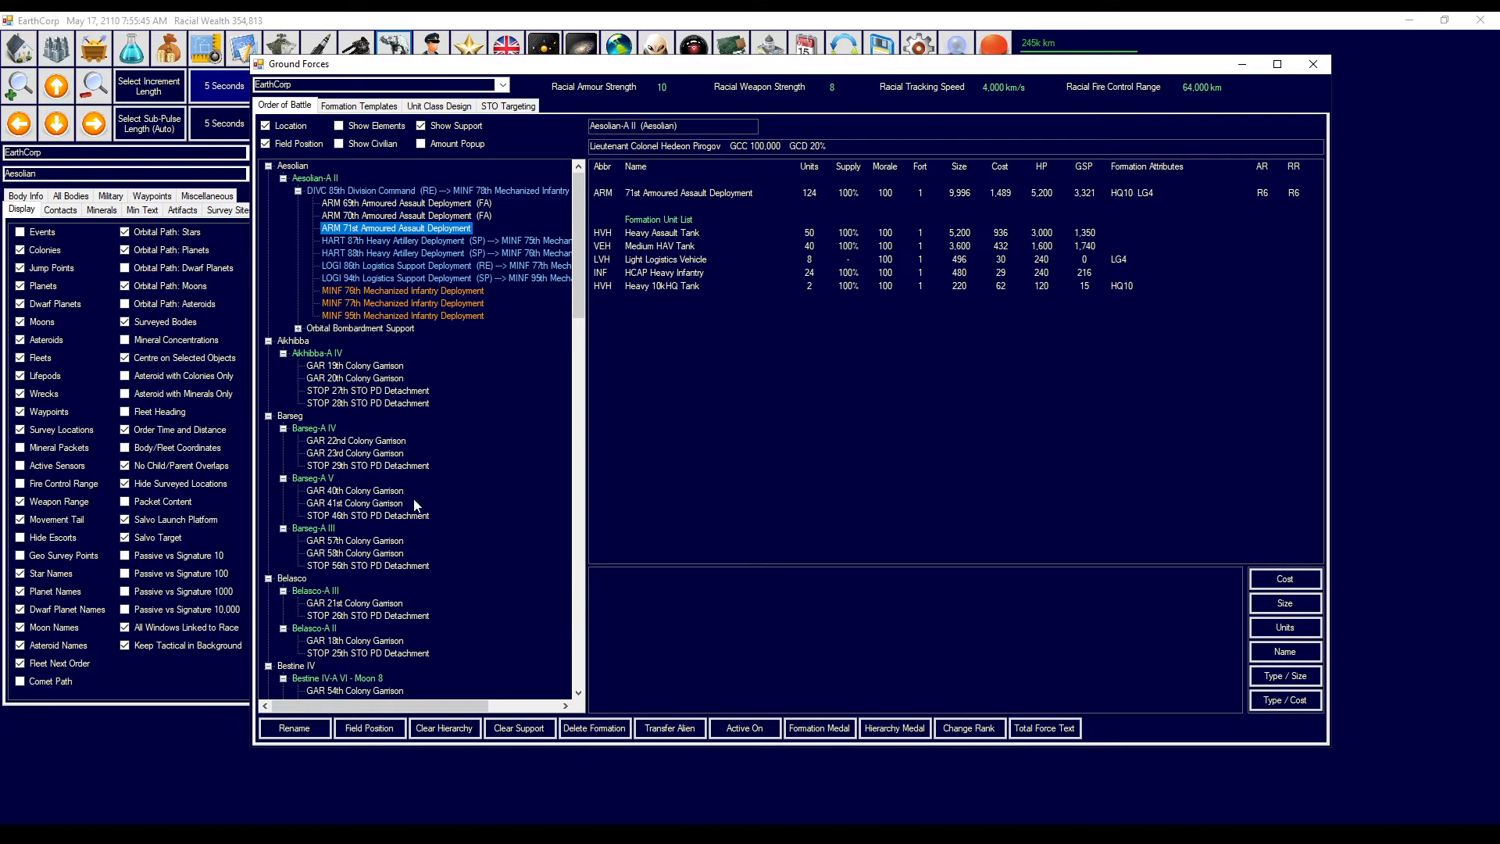
click(369, 728)
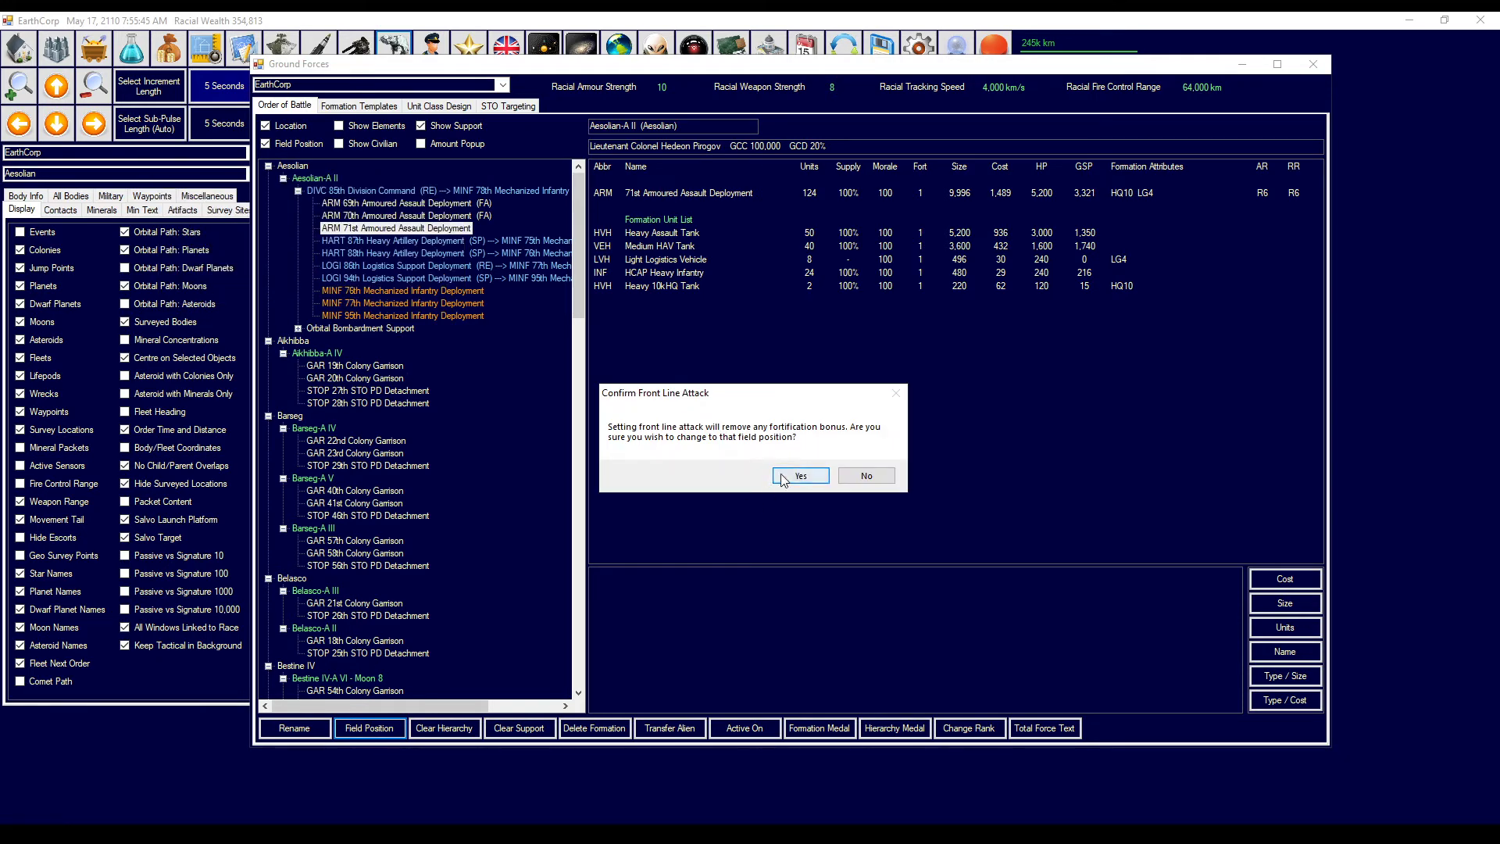
click(800, 476)
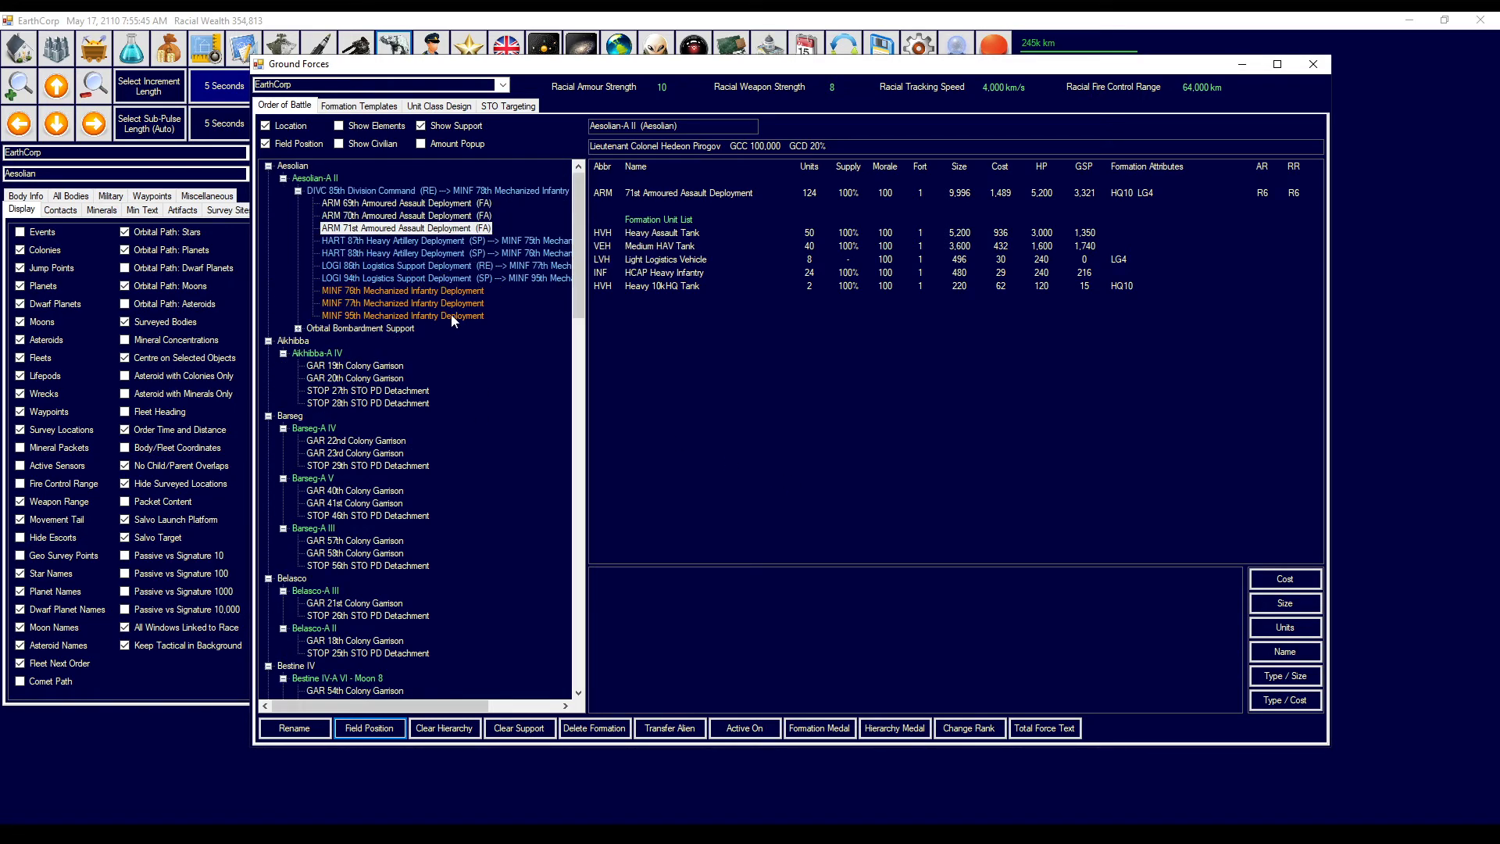
mouse_move(453, 320)
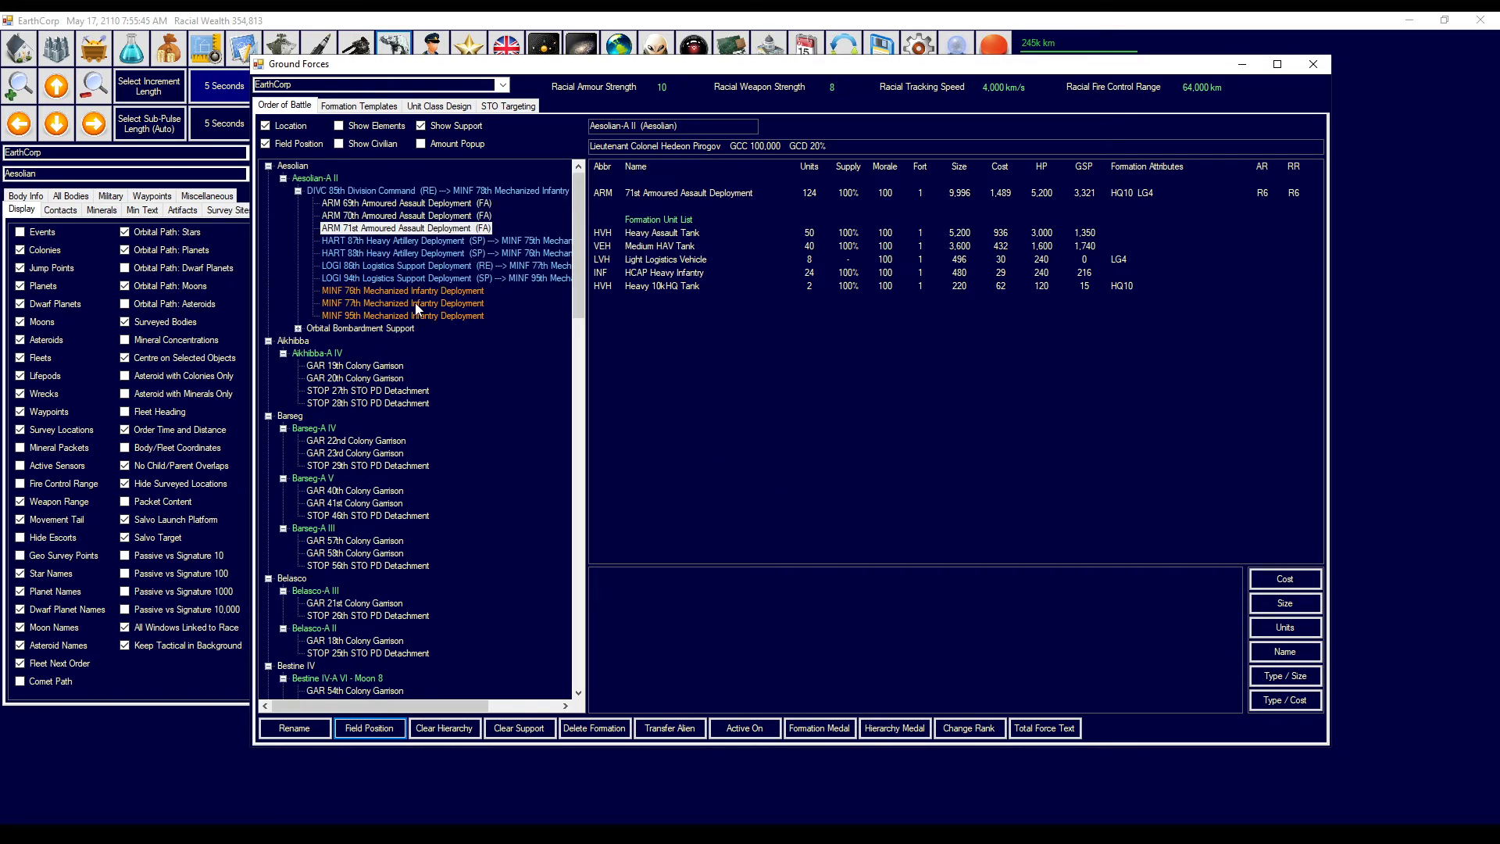
click(404, 291)
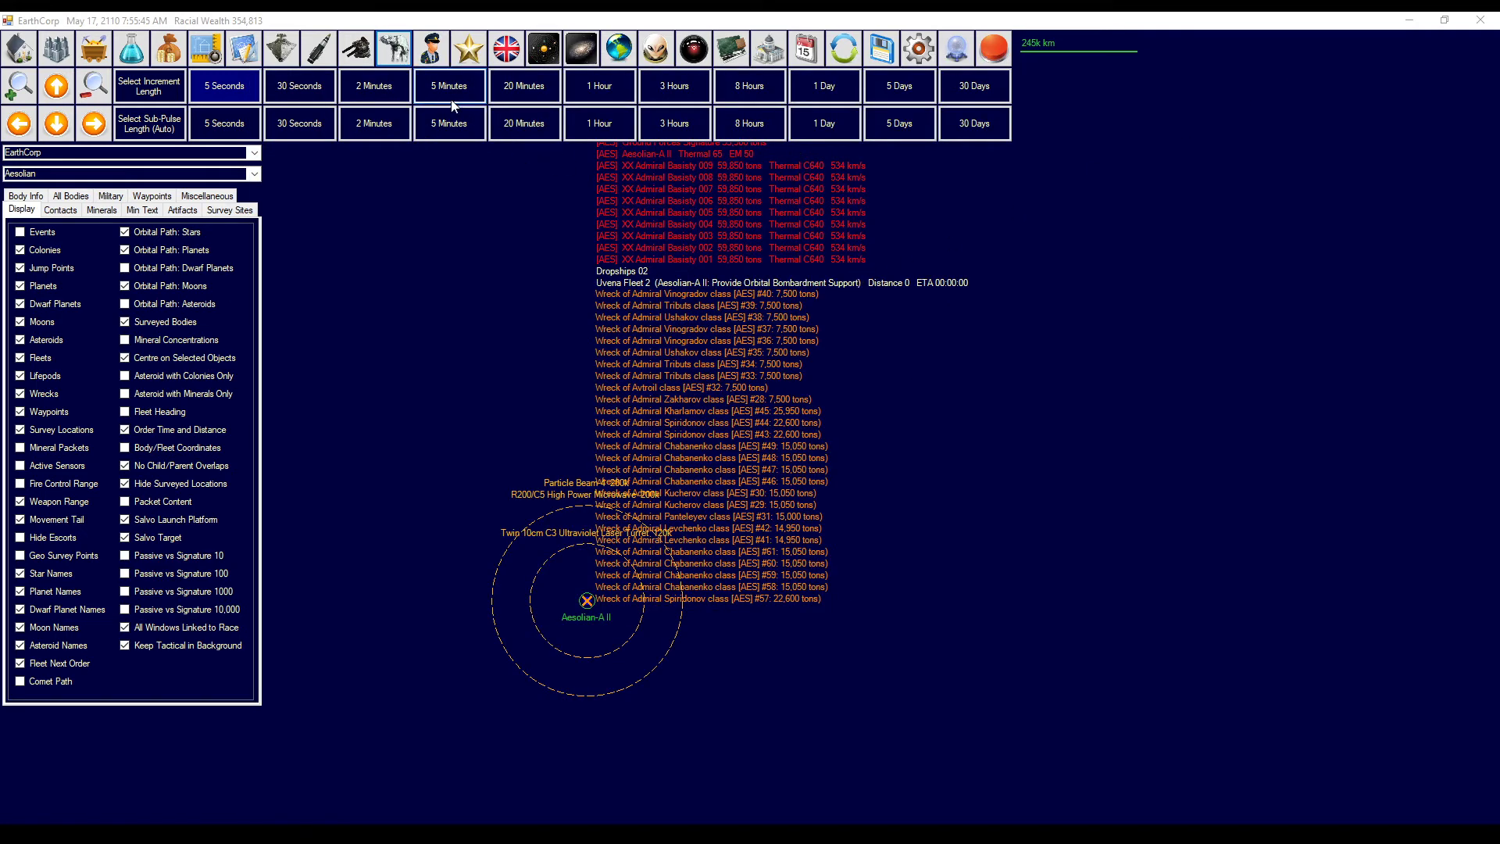
- Advance the game clock two hours to 9:55 AM with Uvena Fleet 2 over Aesolian-A II
click(599, 86)
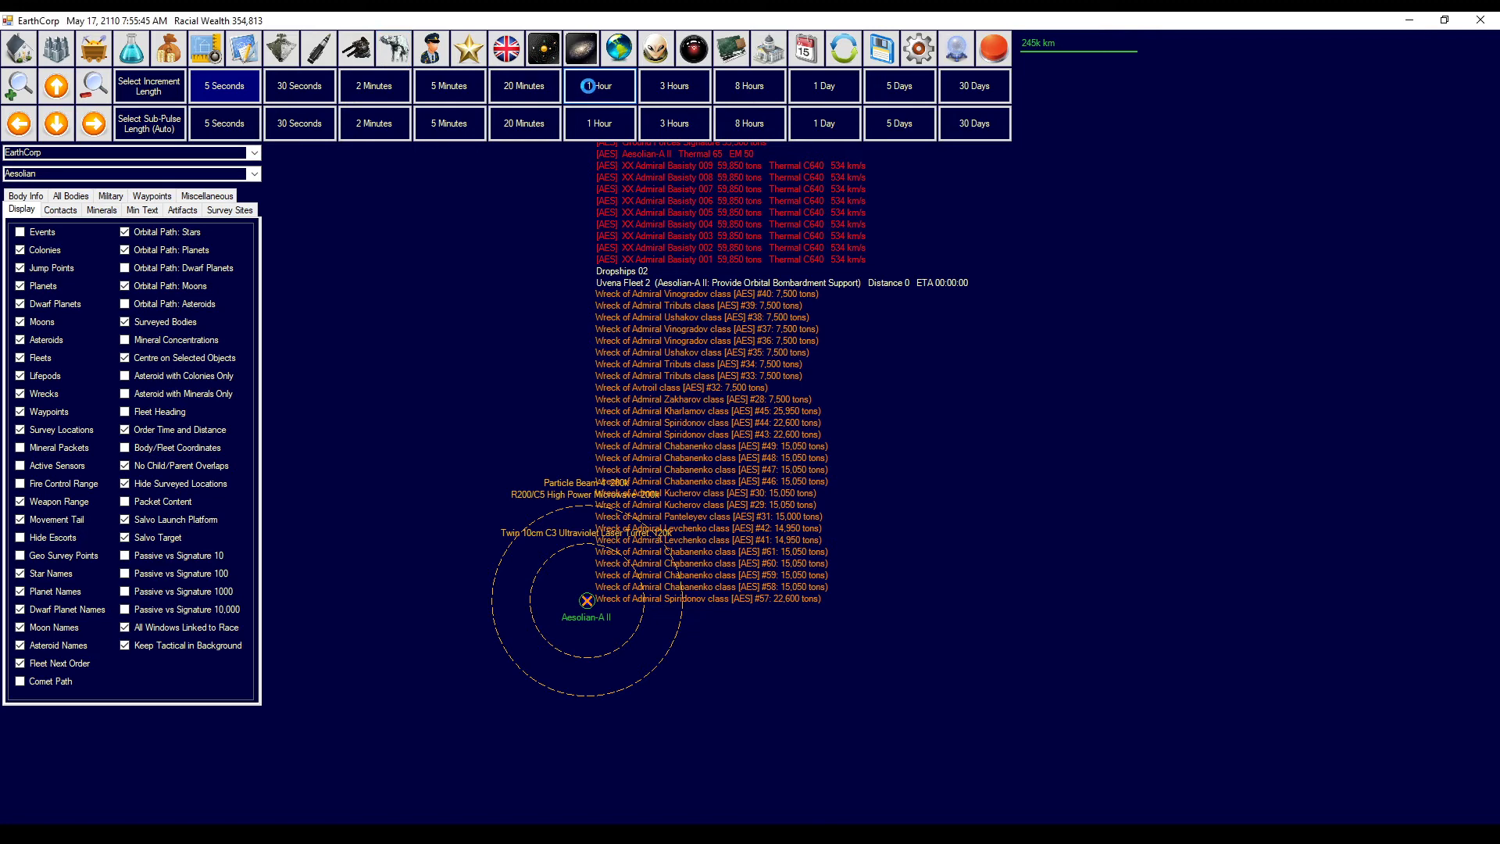
click(599, 85)
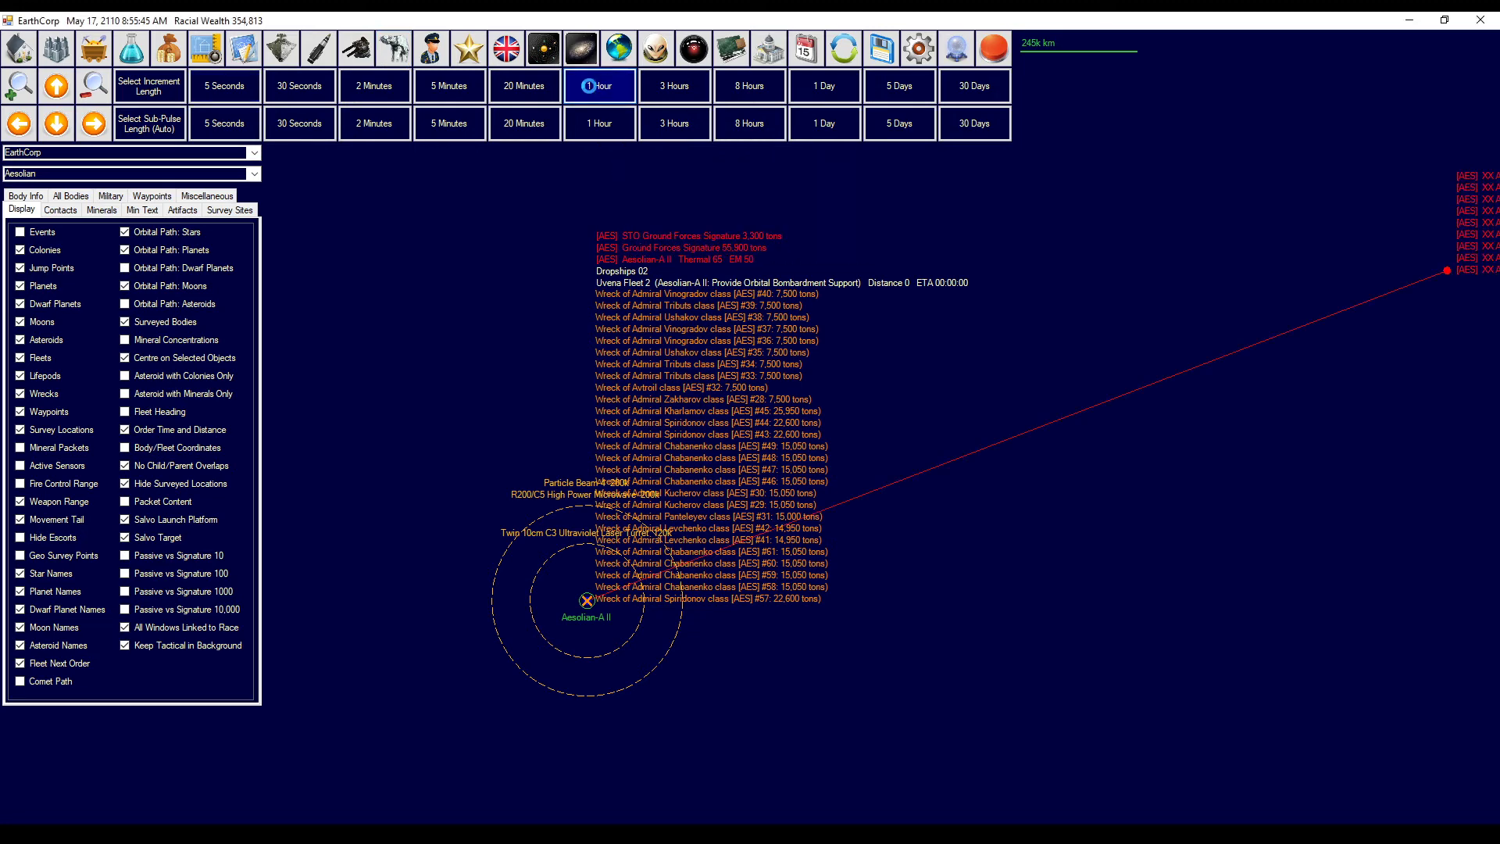
click(600, 85)
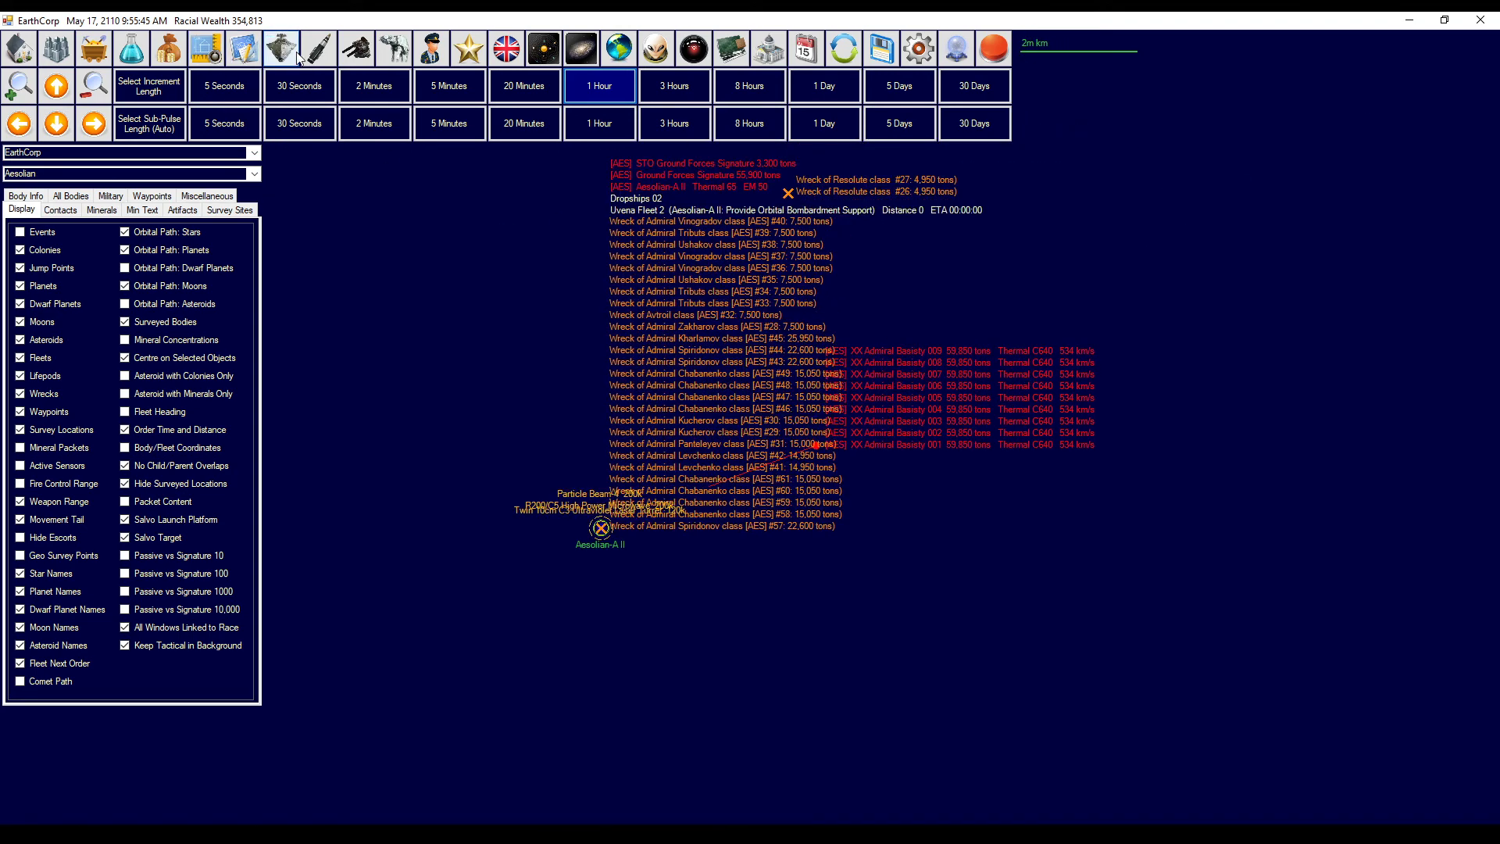
- Review Uvena Fleet 2's ships and orders, then pick CC Capital 001, Resolutes and Insurance ships to detach
click(278, 47)
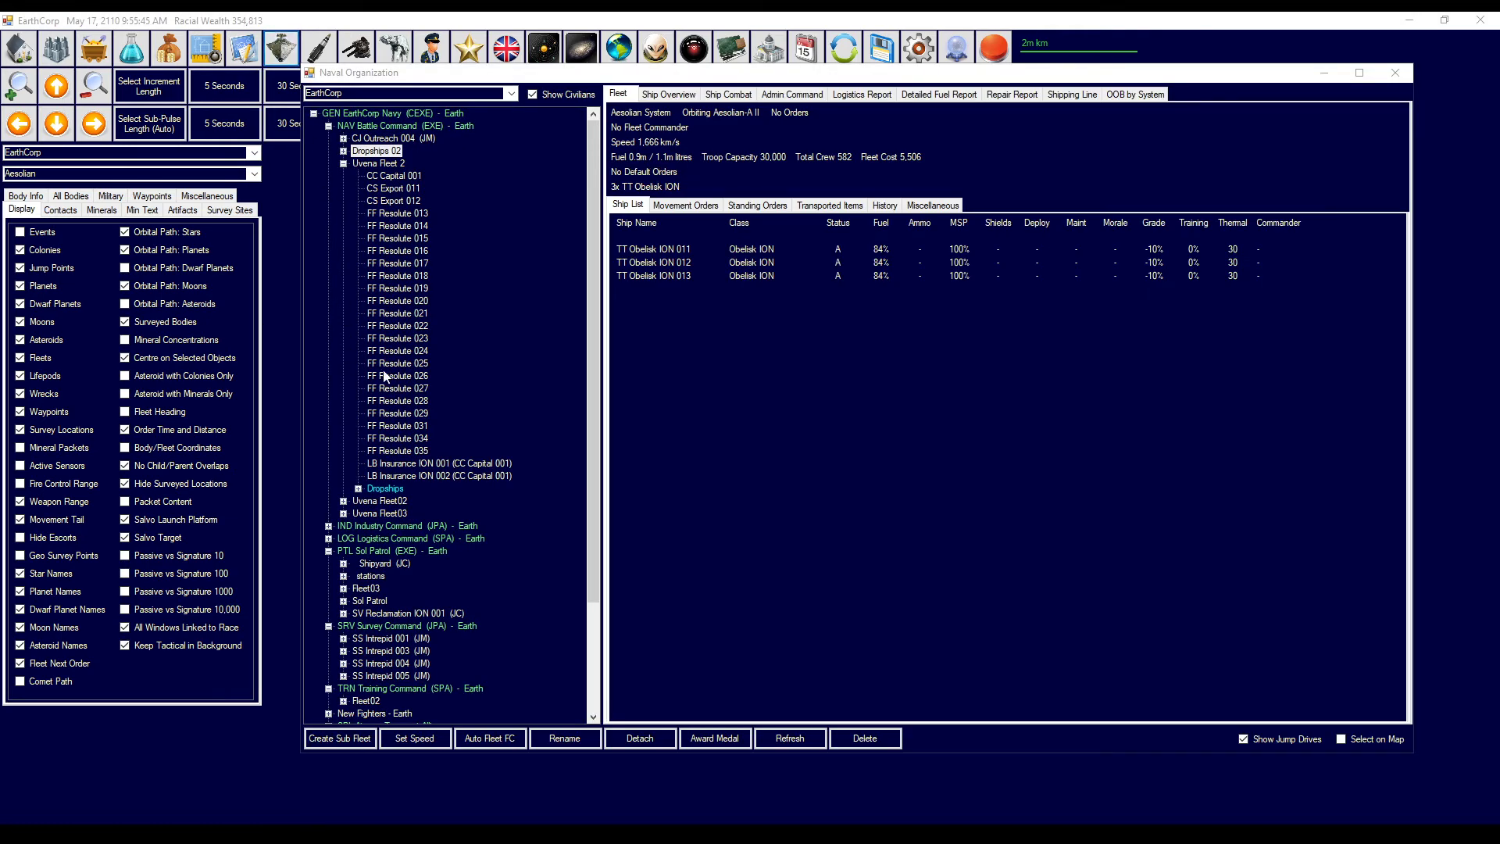
mouse_move(417, 411)
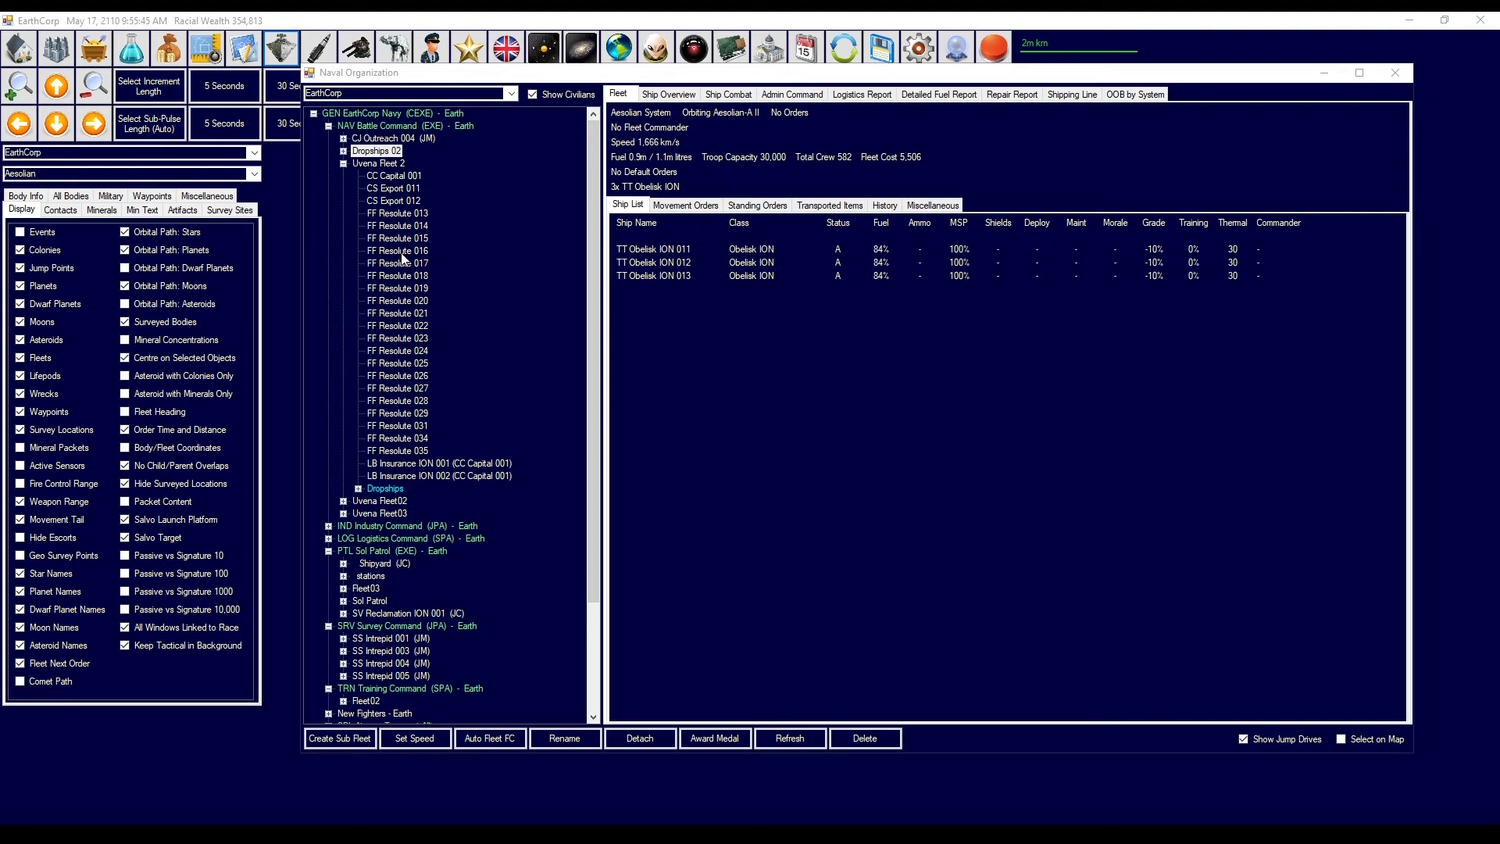
mouse_move(404, 205)
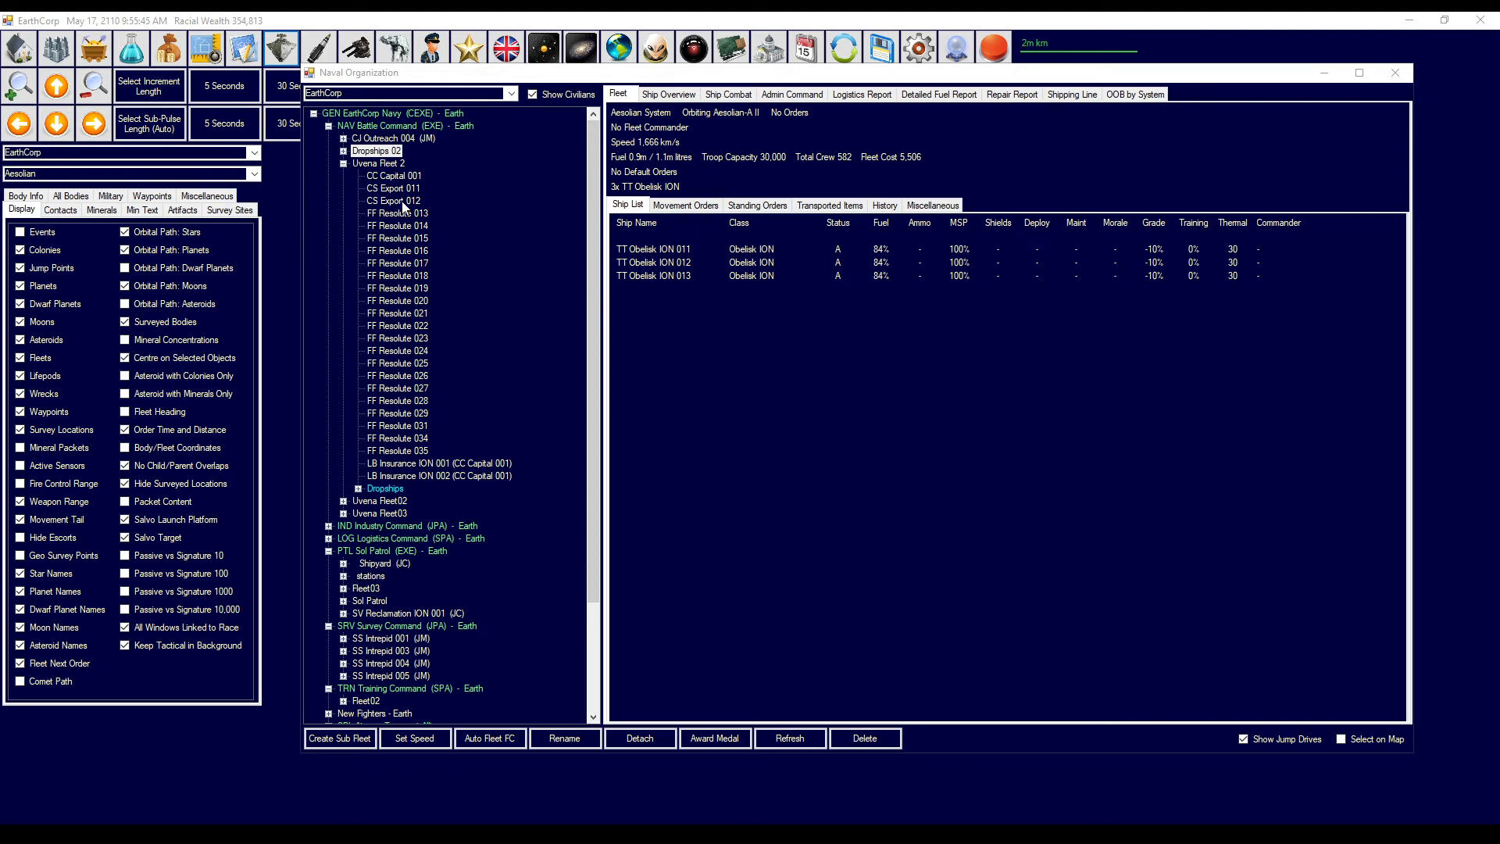
click(392, 175)
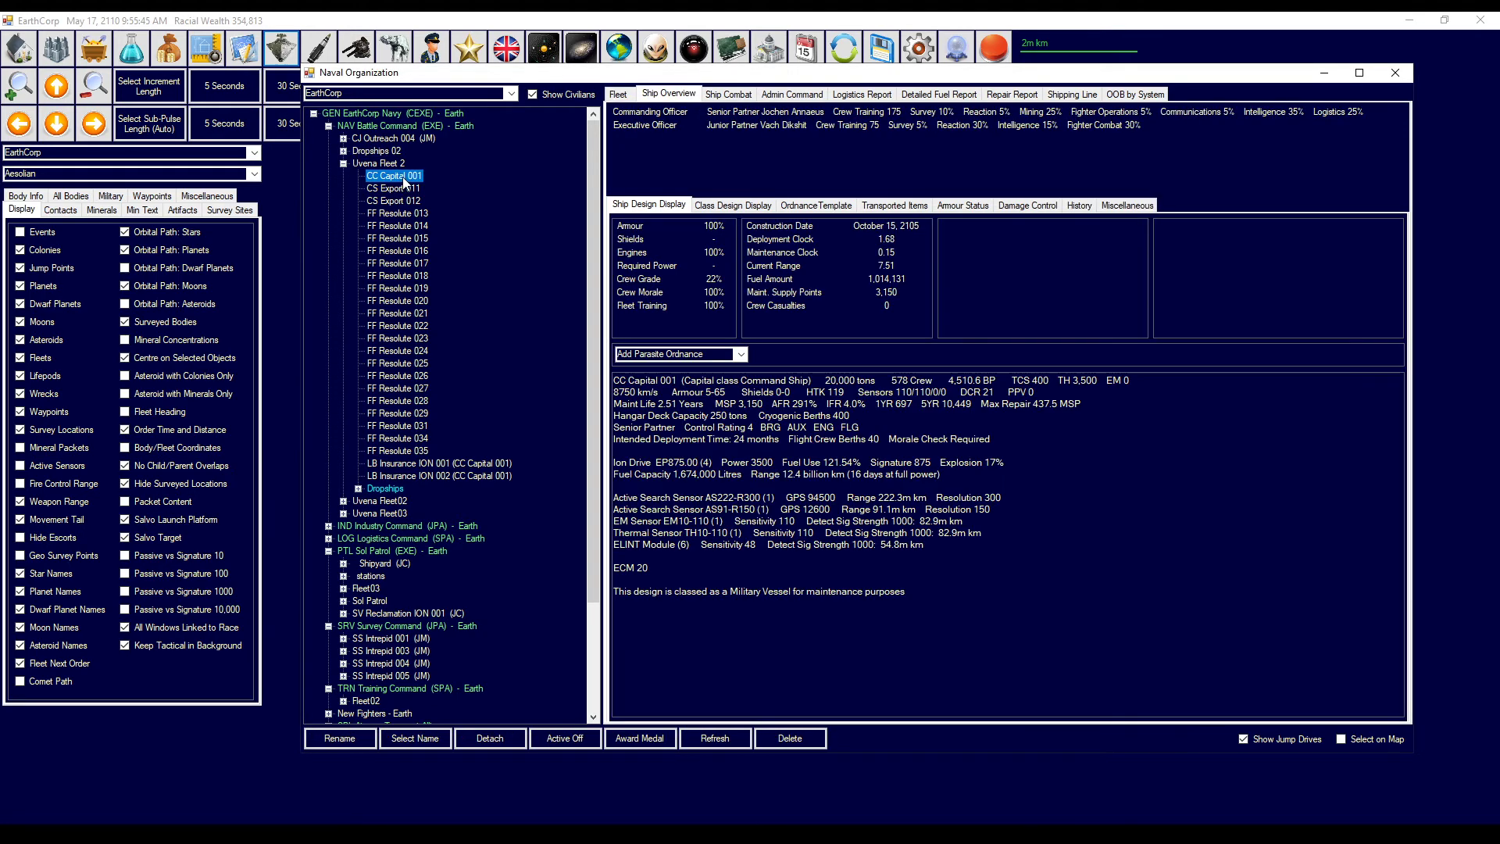
click(379, 162)
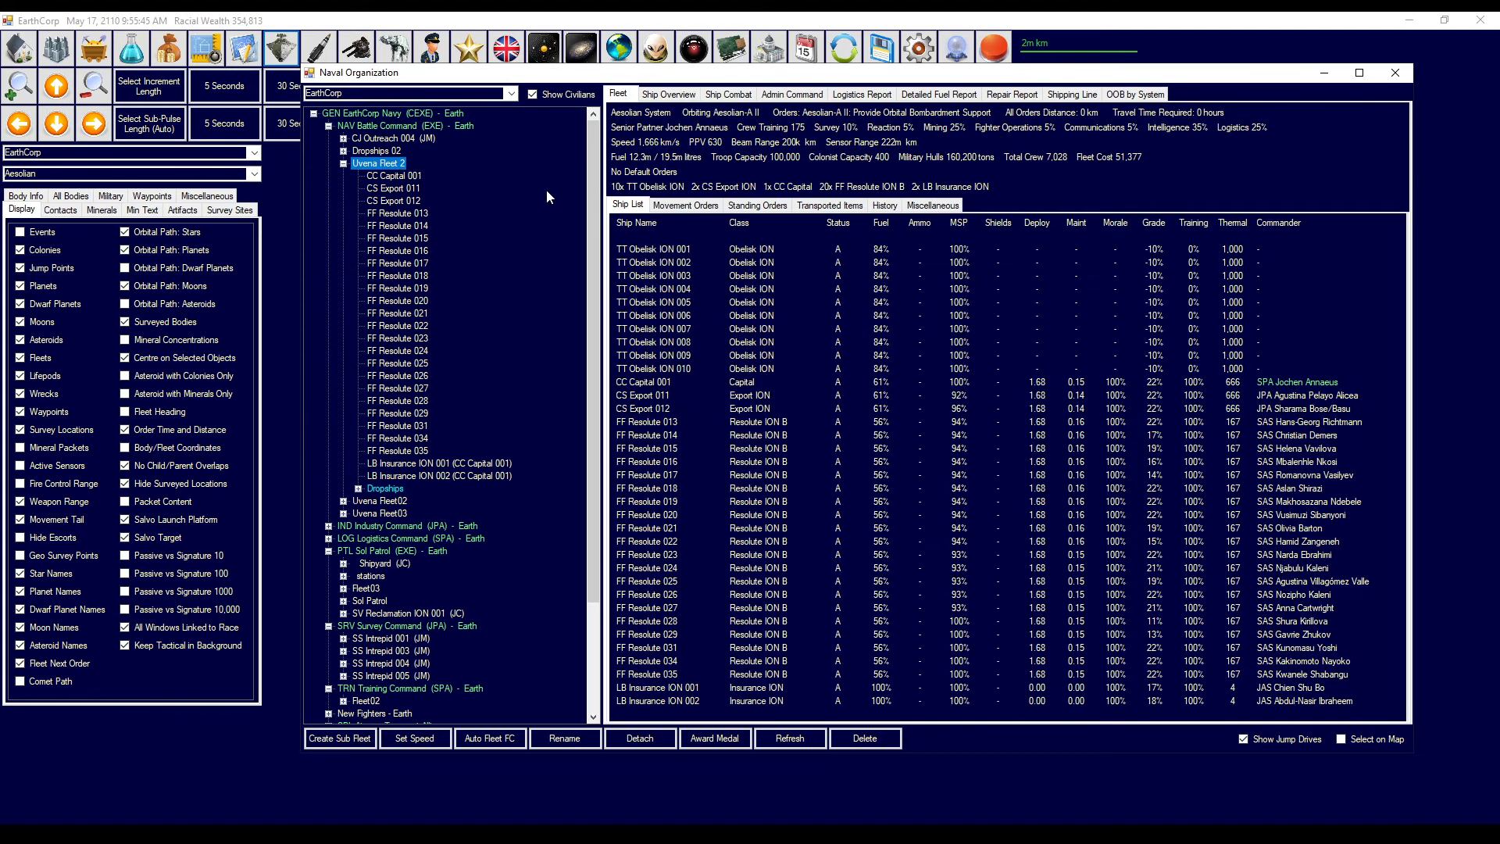
click(685, 204)
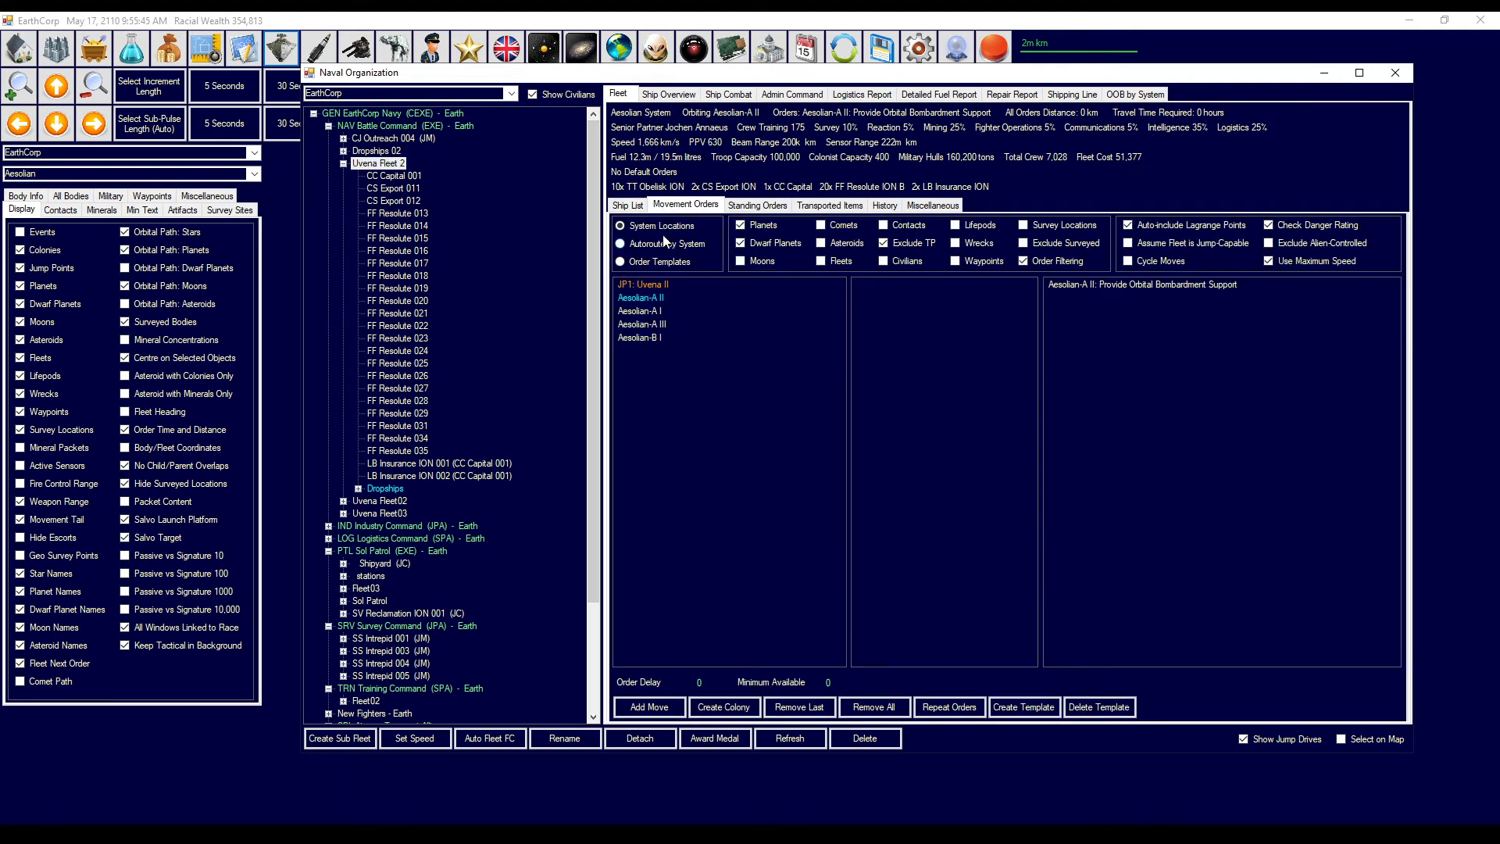
click(628, 205)
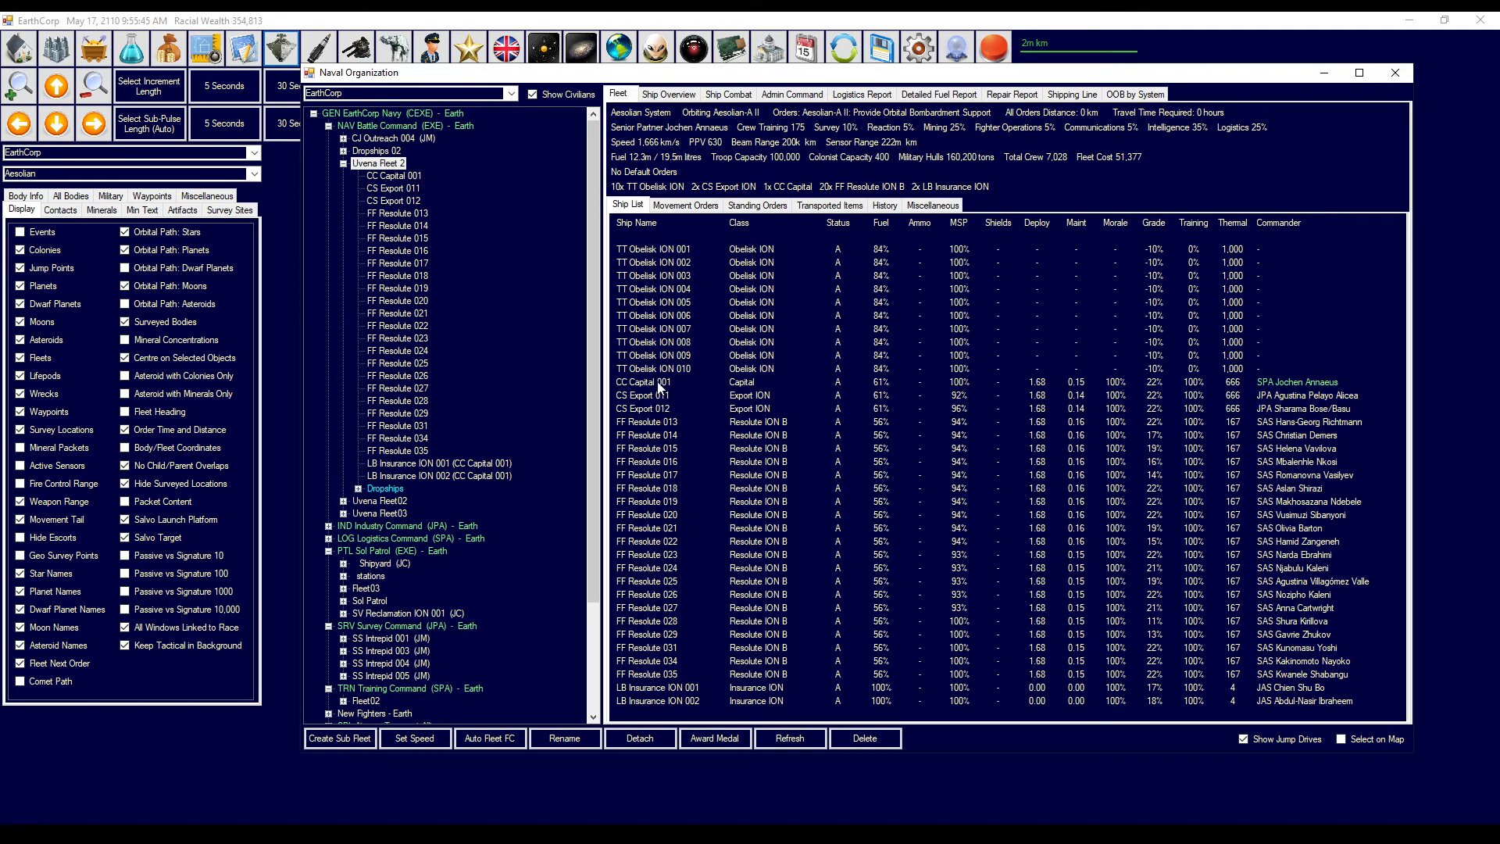
click(644, 382)
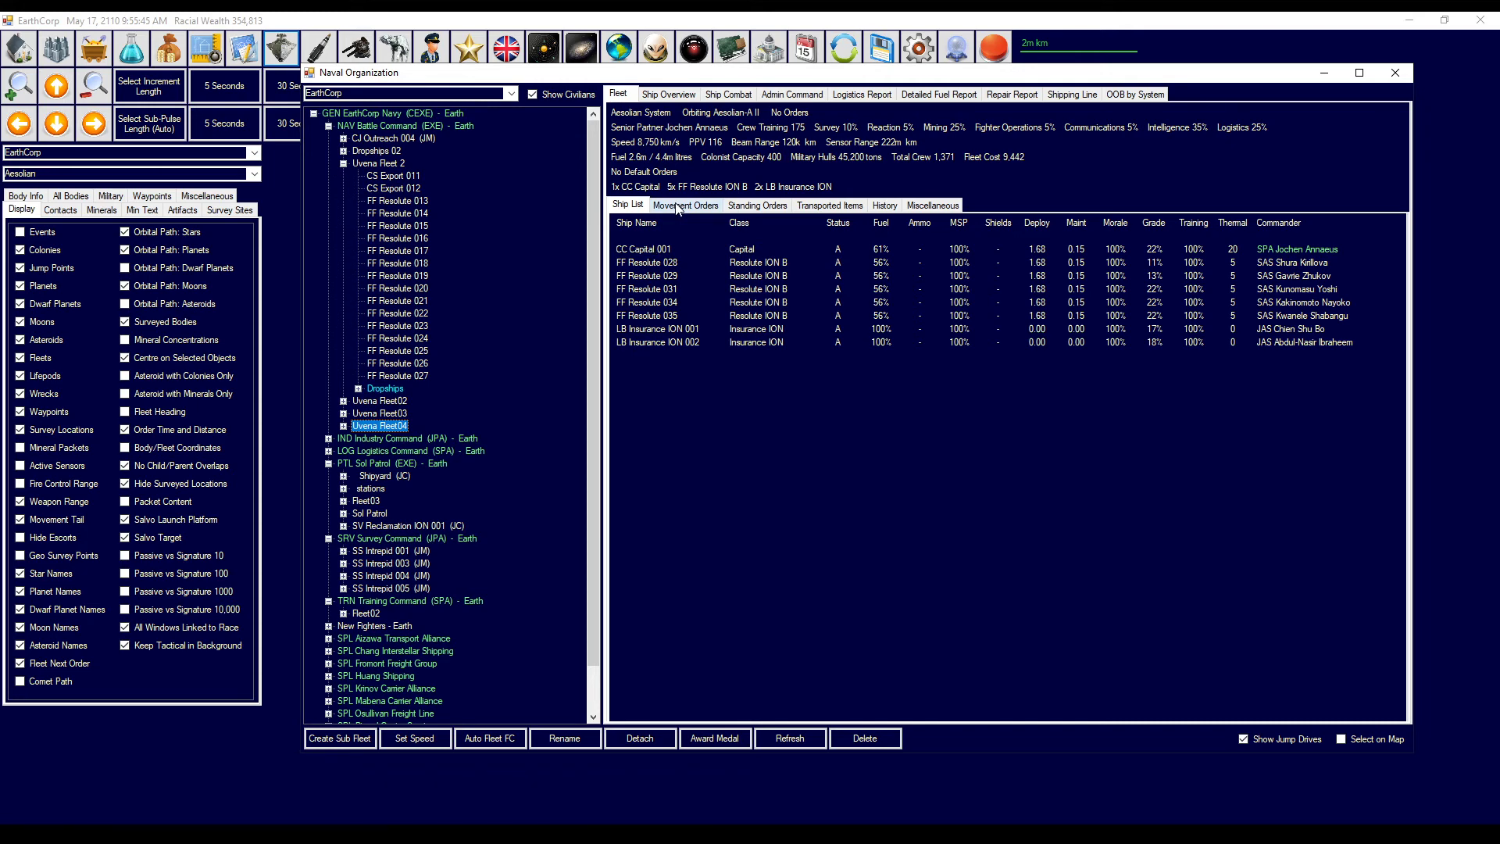
- Set Uvena Fleet04 to follow contact CON: XX Admiral Basisty 001 at 60,000 km minimum distance
click(685, 205)
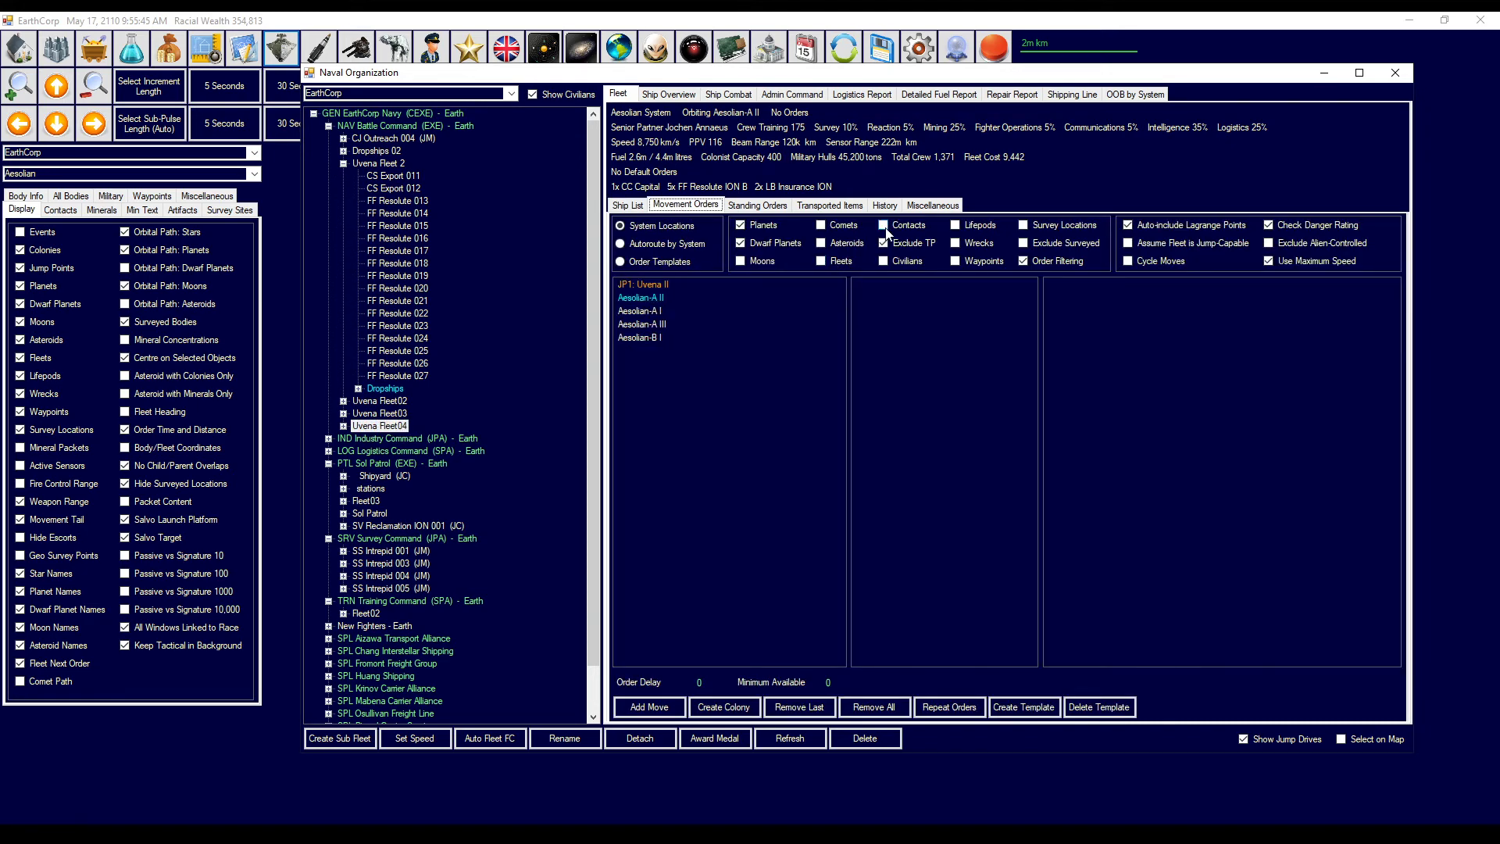
click(884, 226)
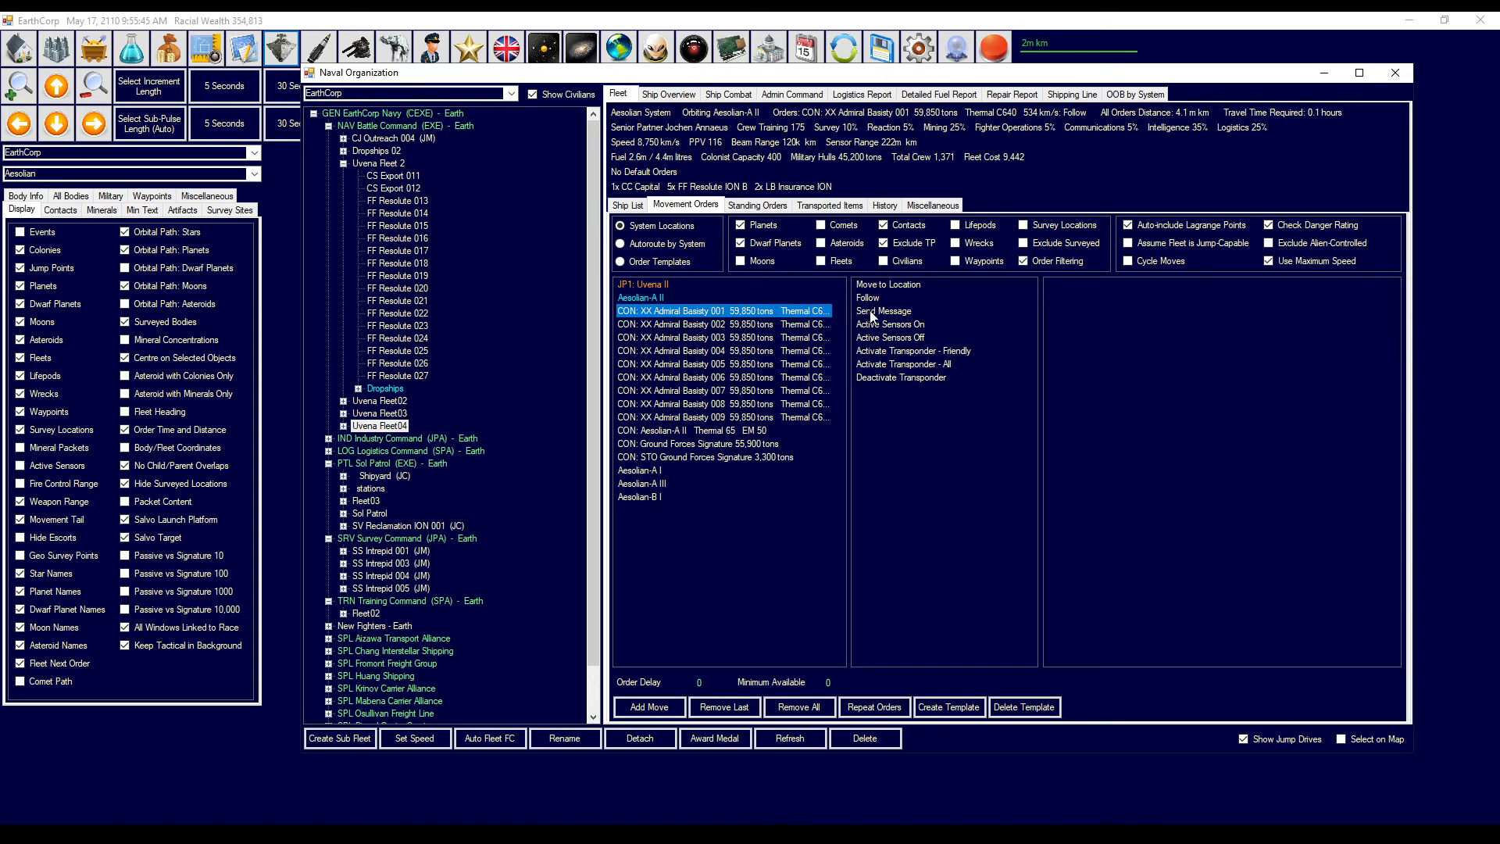
click(866, 298)
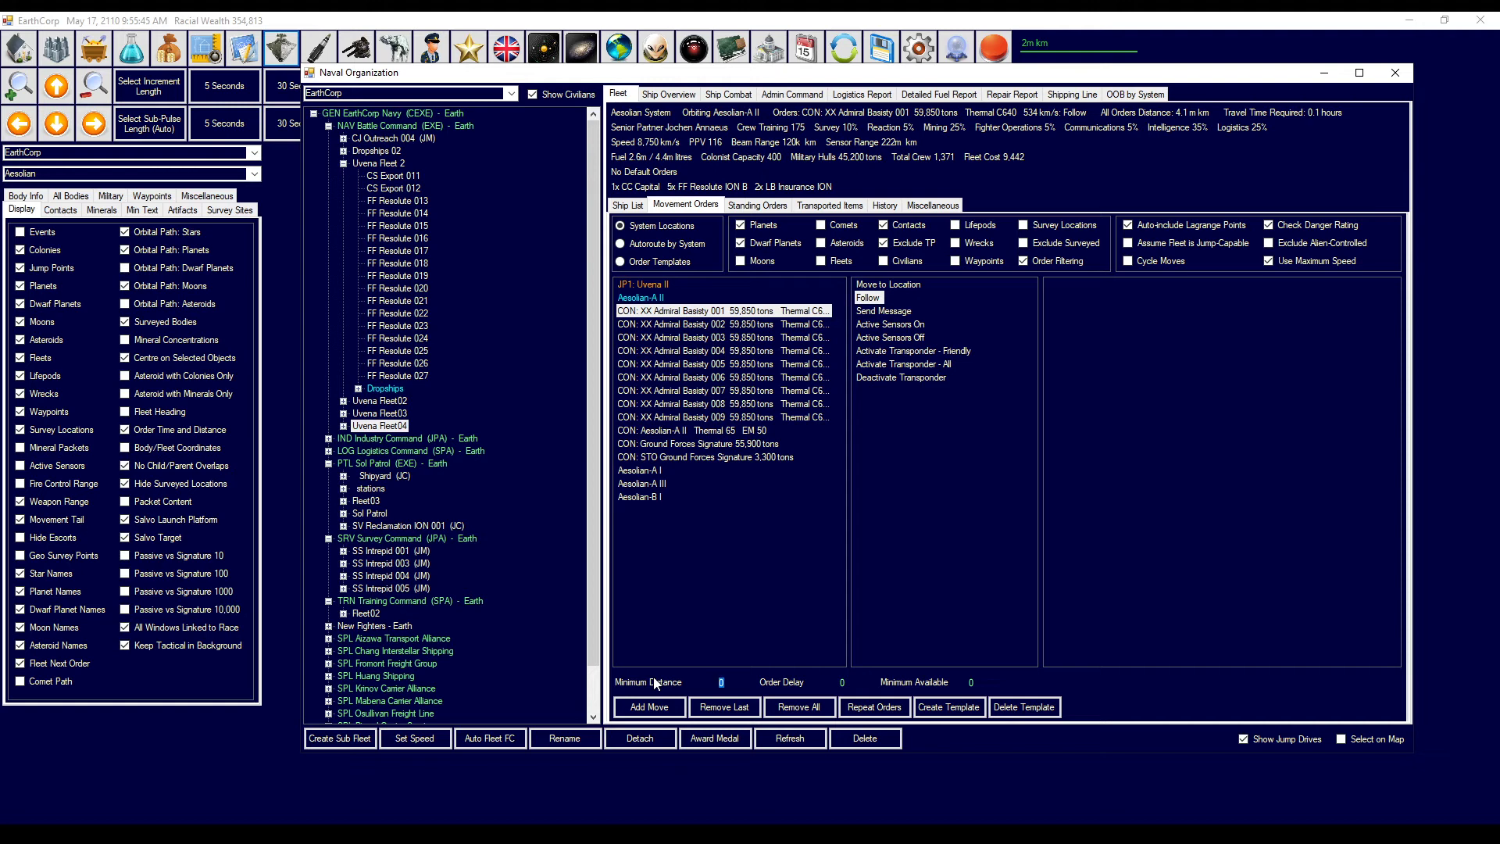
text(60000)
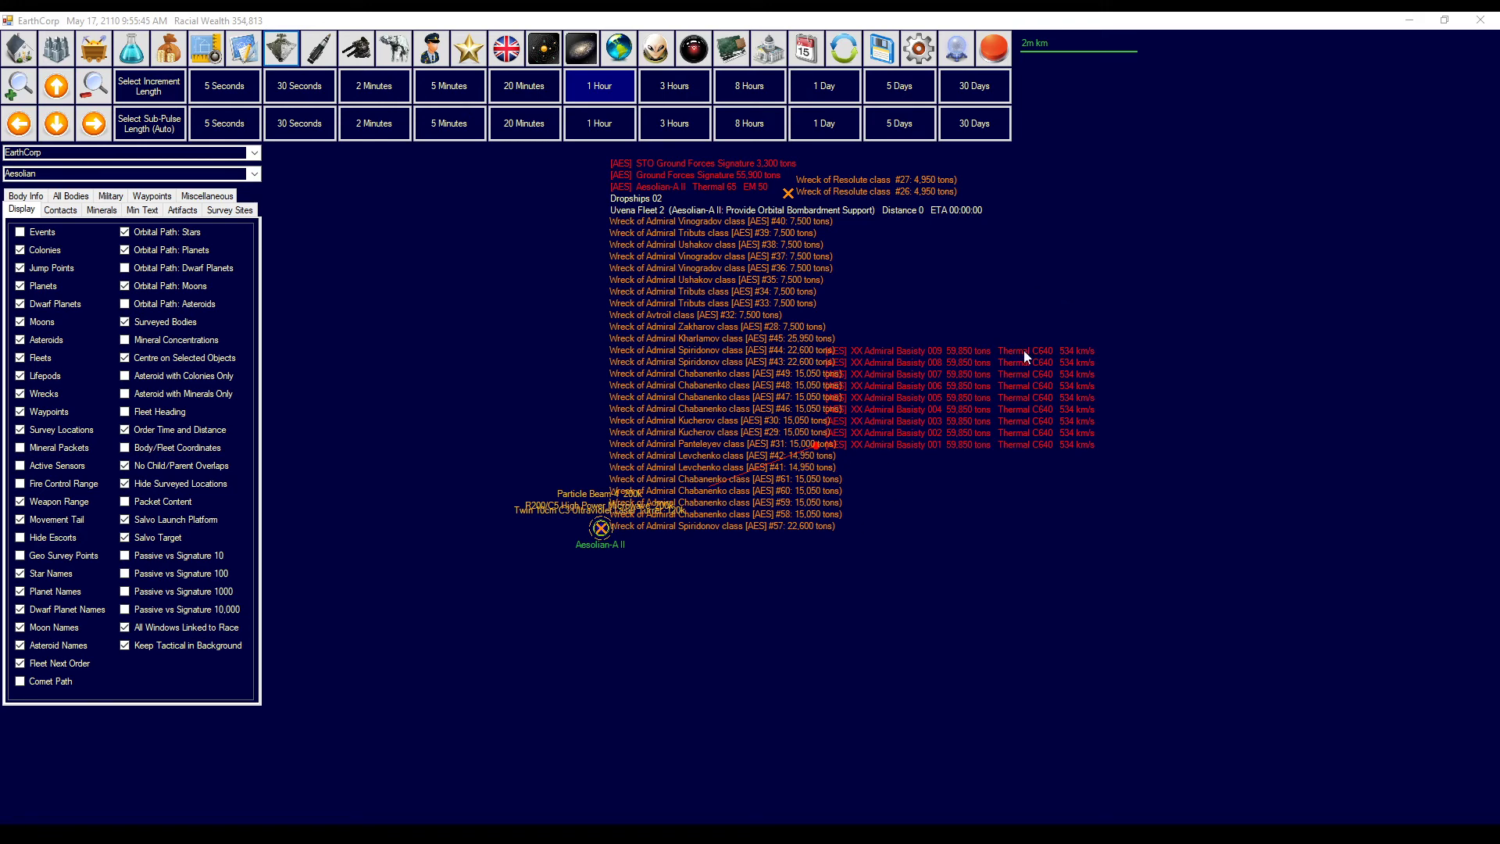
mouse_move(418, 330)
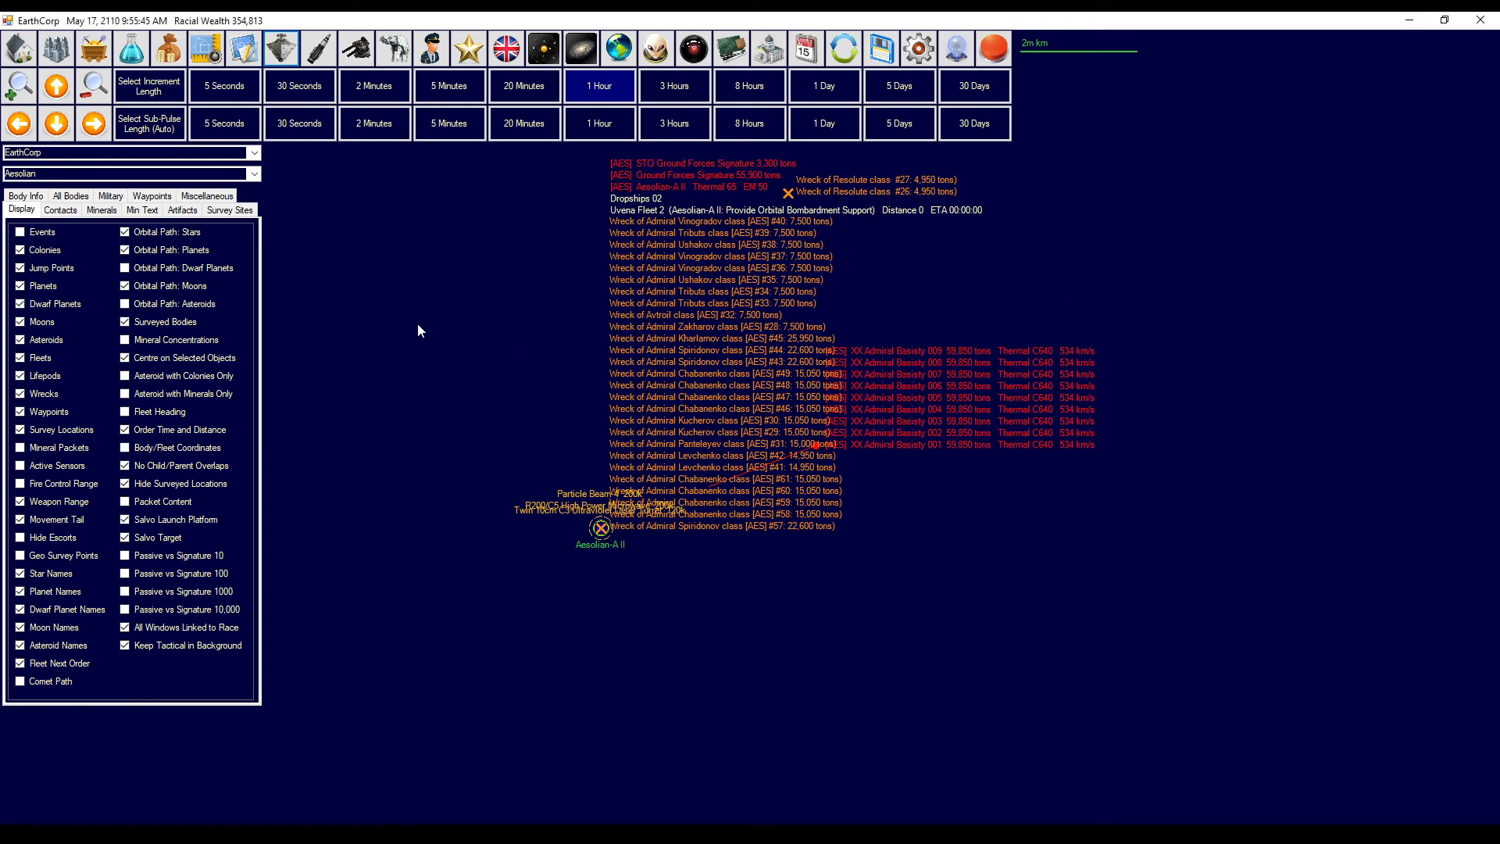
- Advance the clock hour by hour to 2:31 PM, zooming out to watch Fleet04 trail the contacts
click(600, 85)
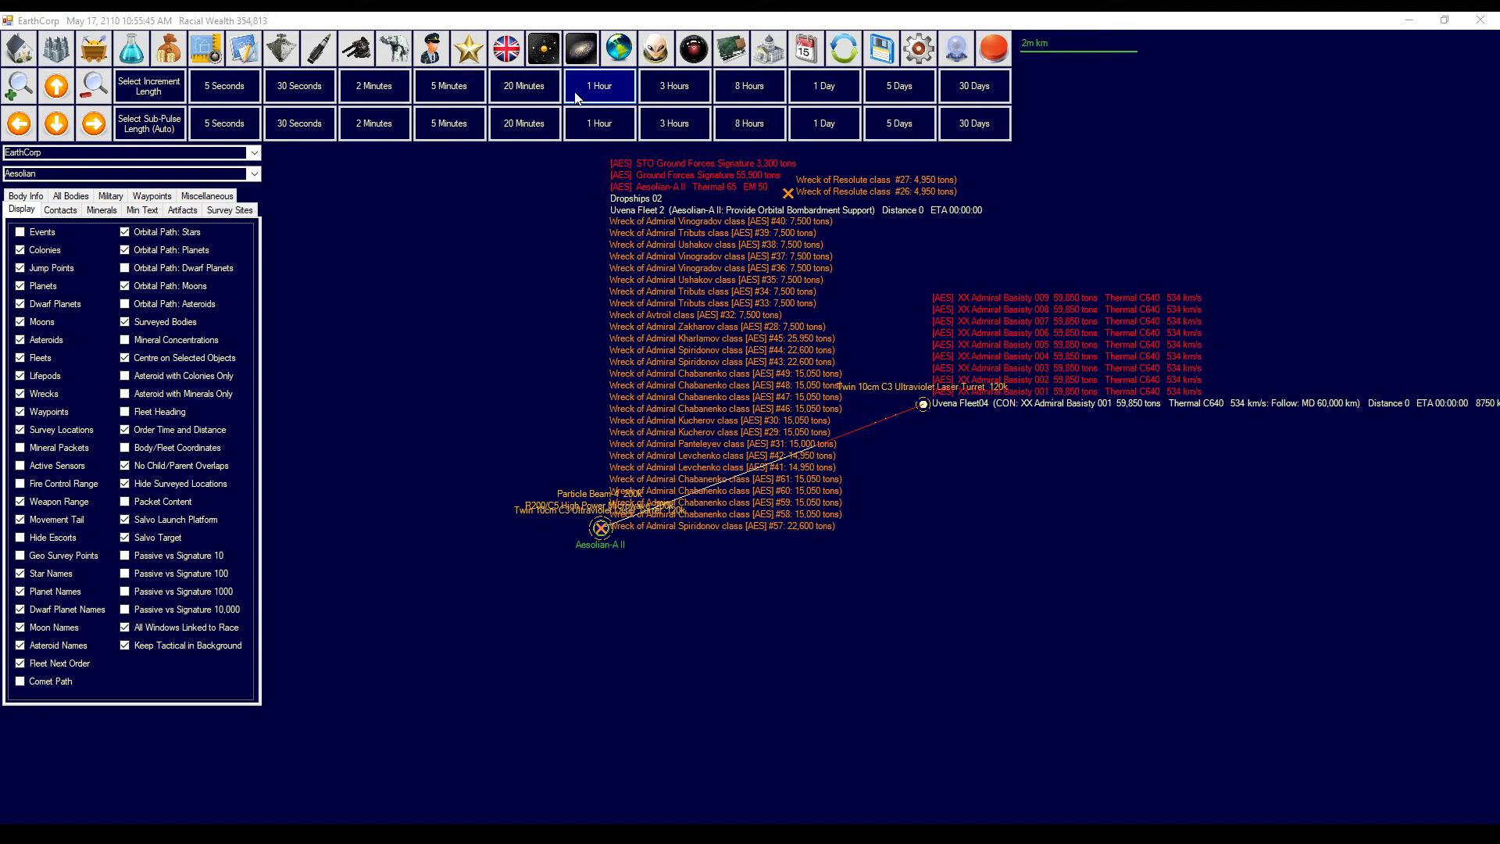
mouse_move(591, 98)
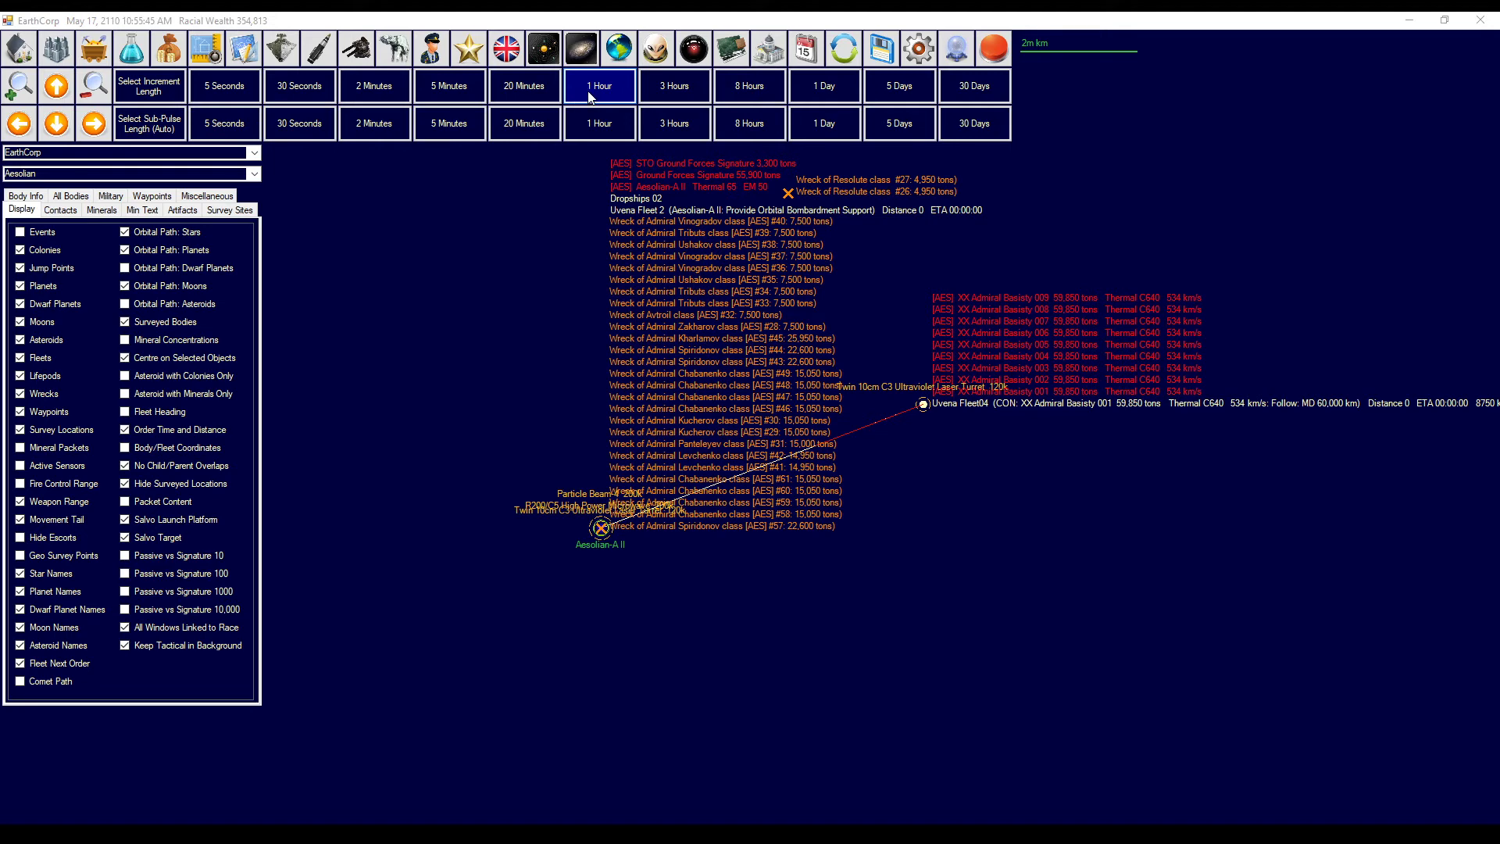
mouse_move(593, 93)
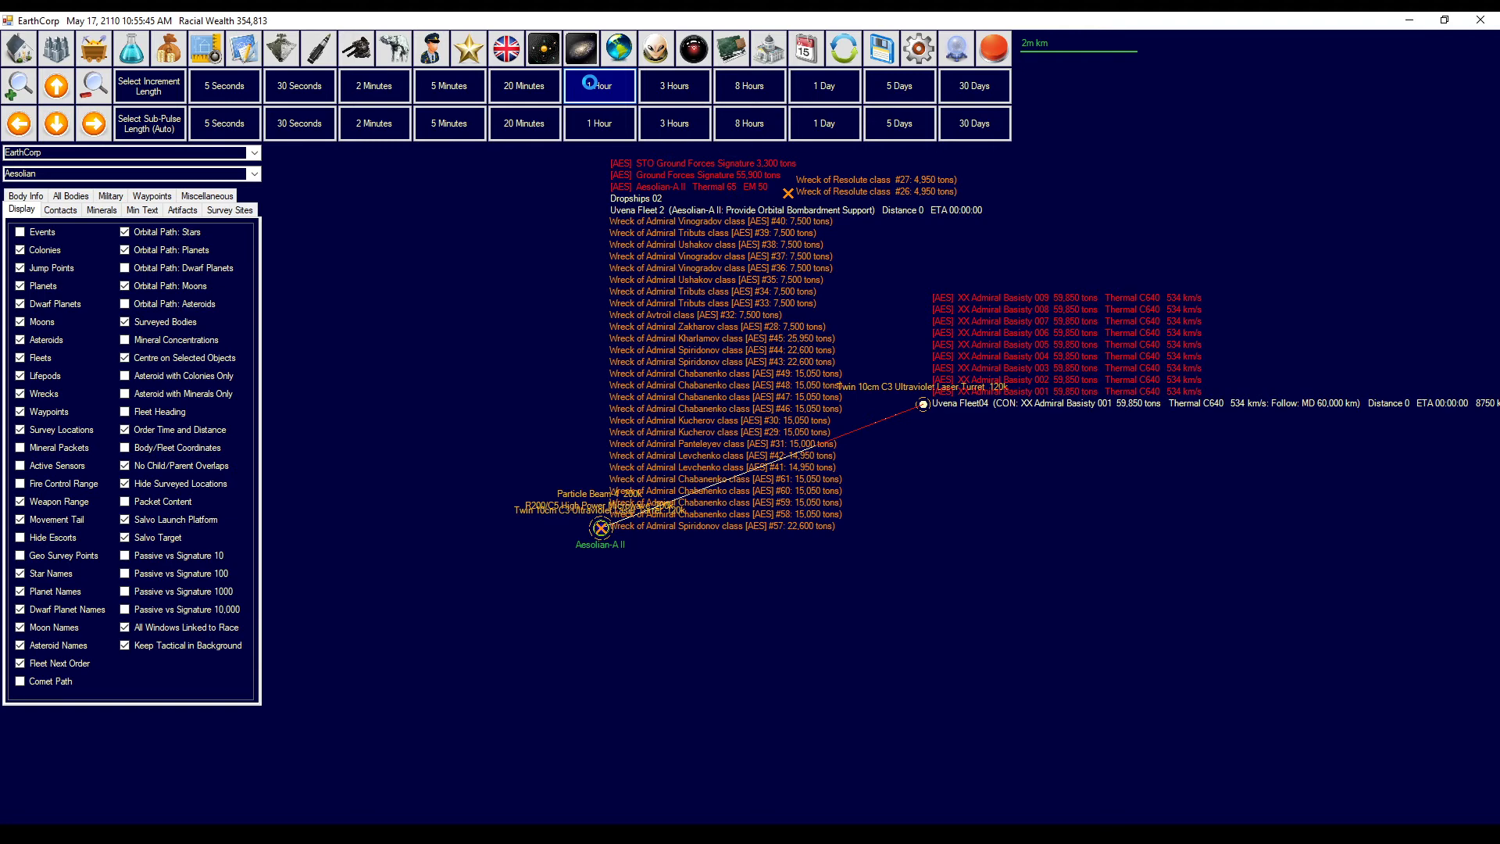
click(600, 85)
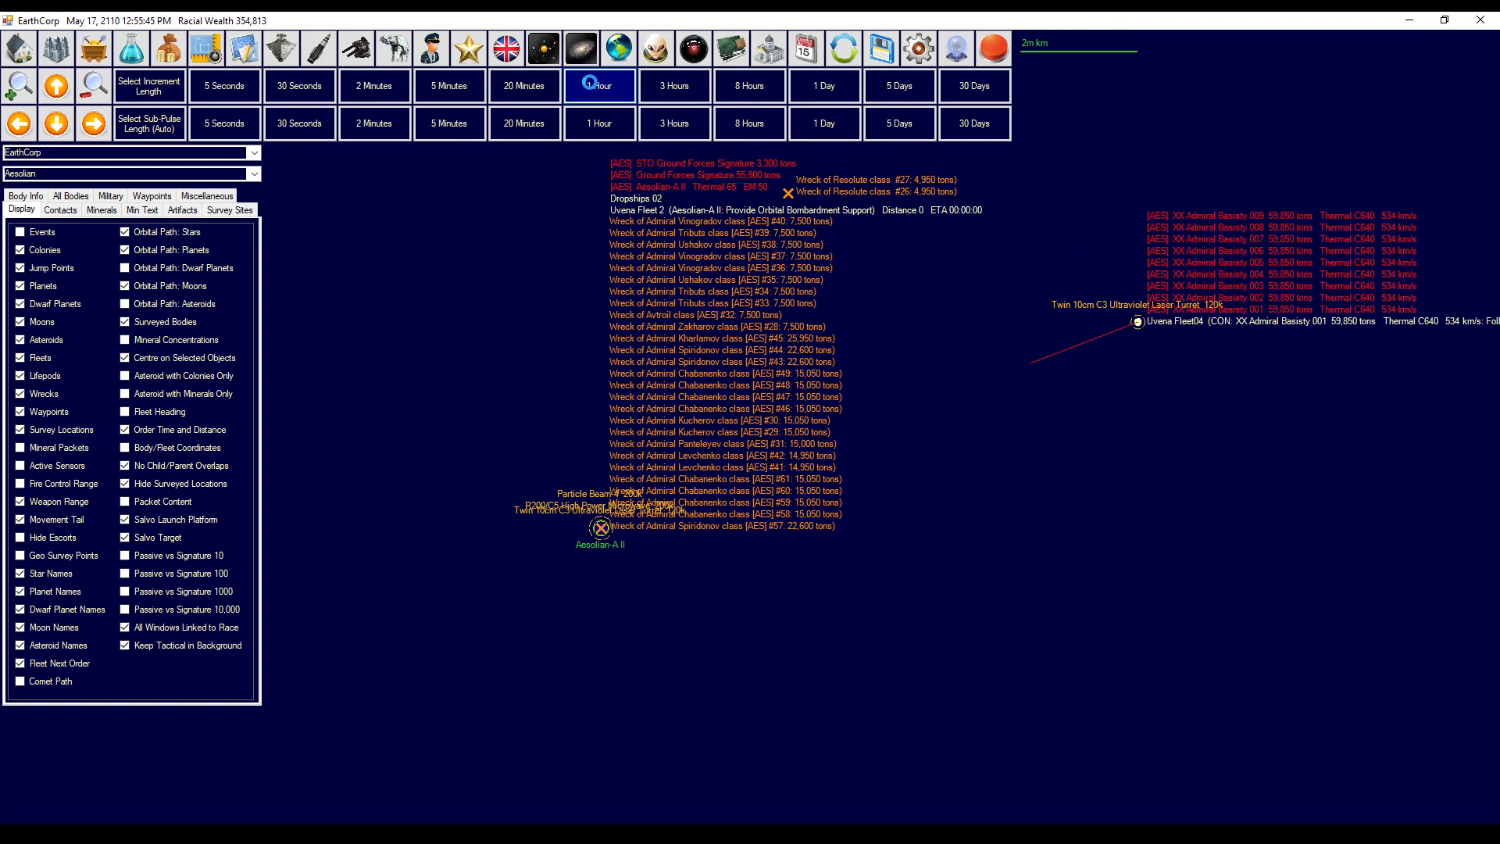
click(599, 85)
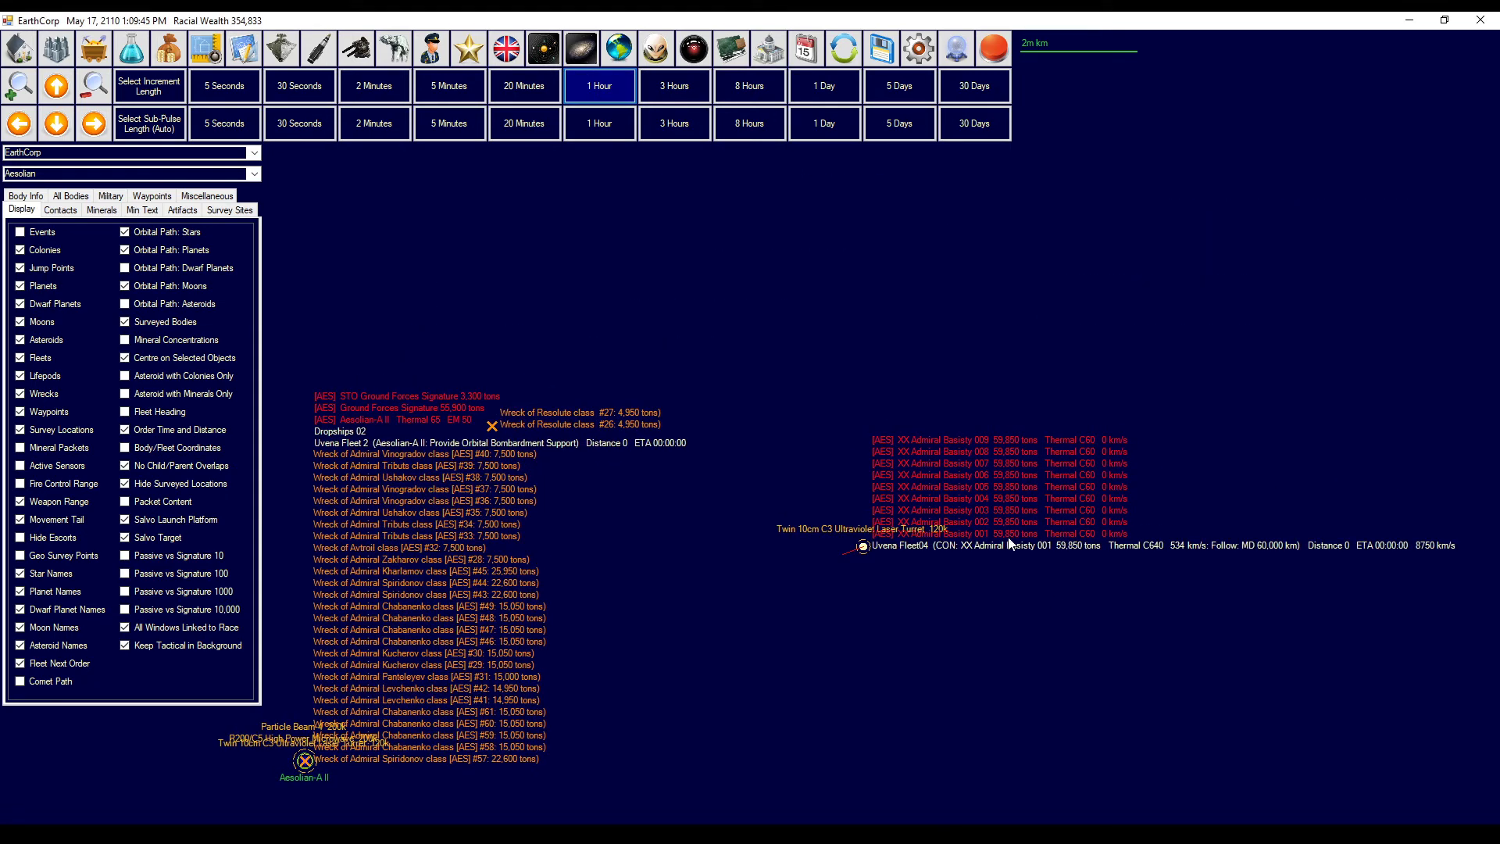
click(523, 85)
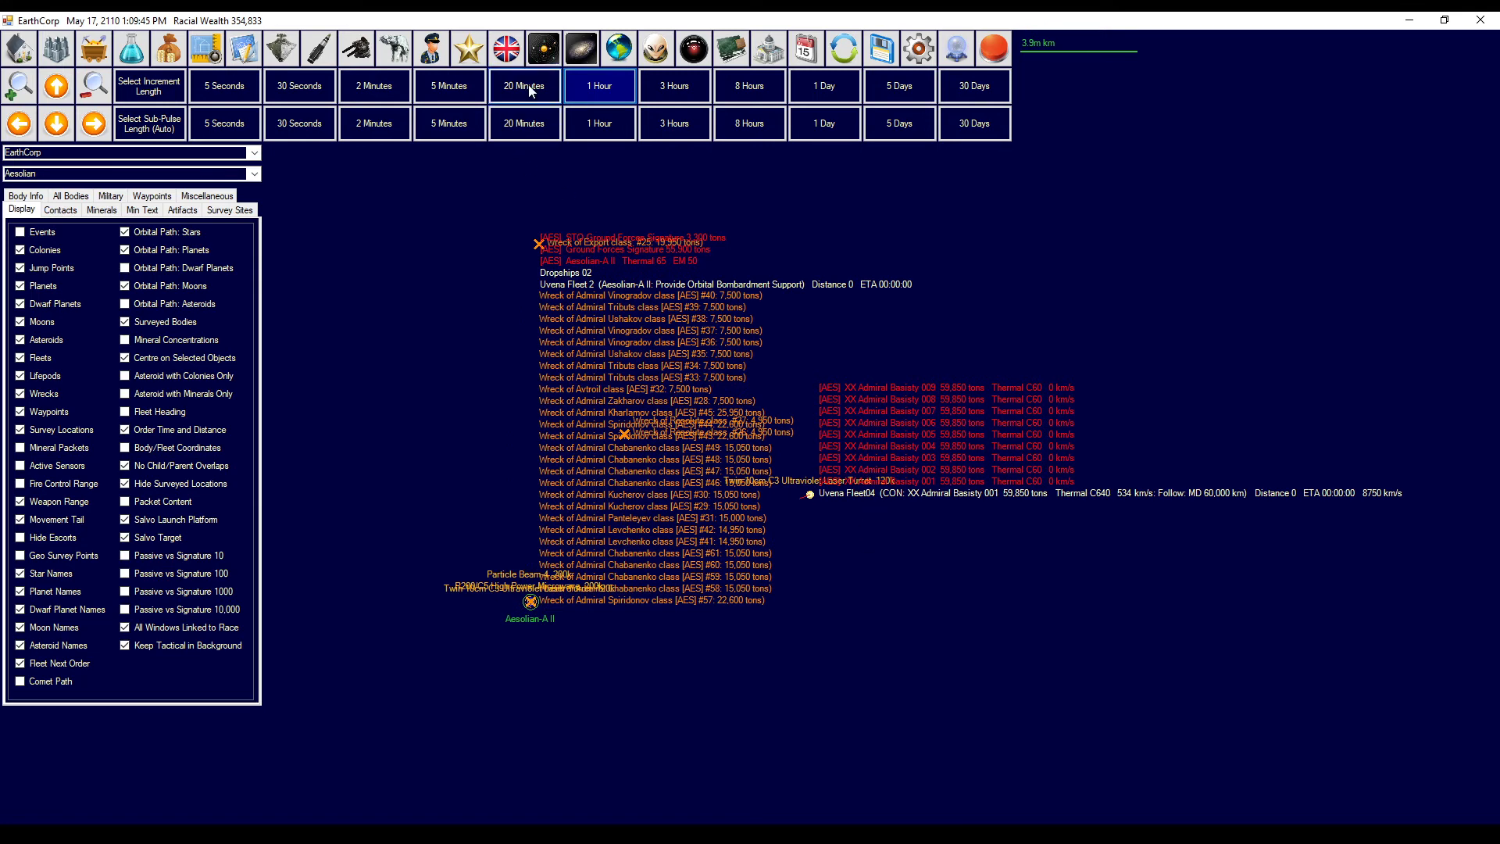
click(600, 86)
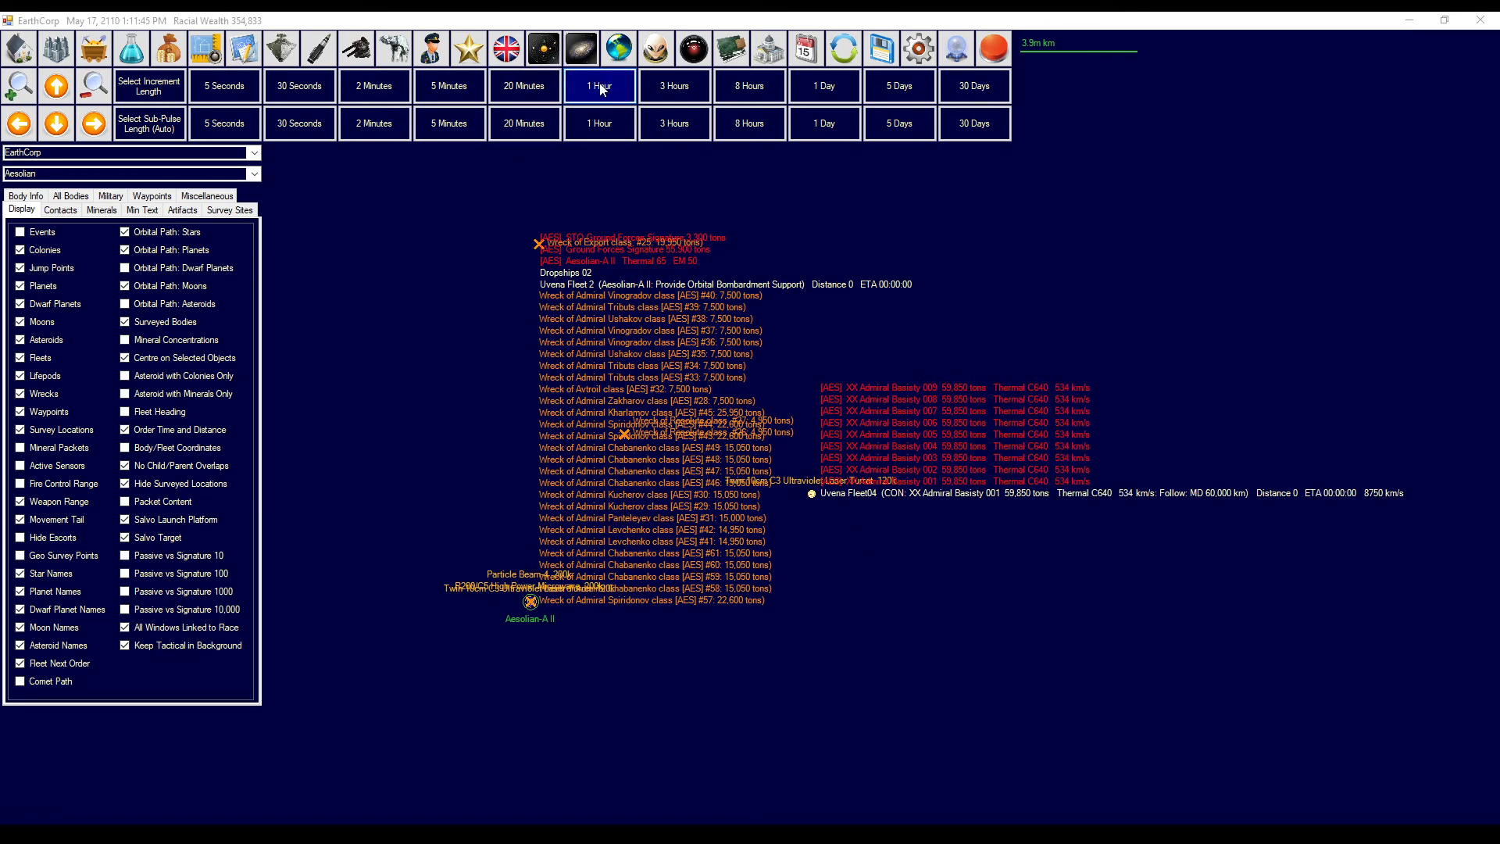
click(599, 86)
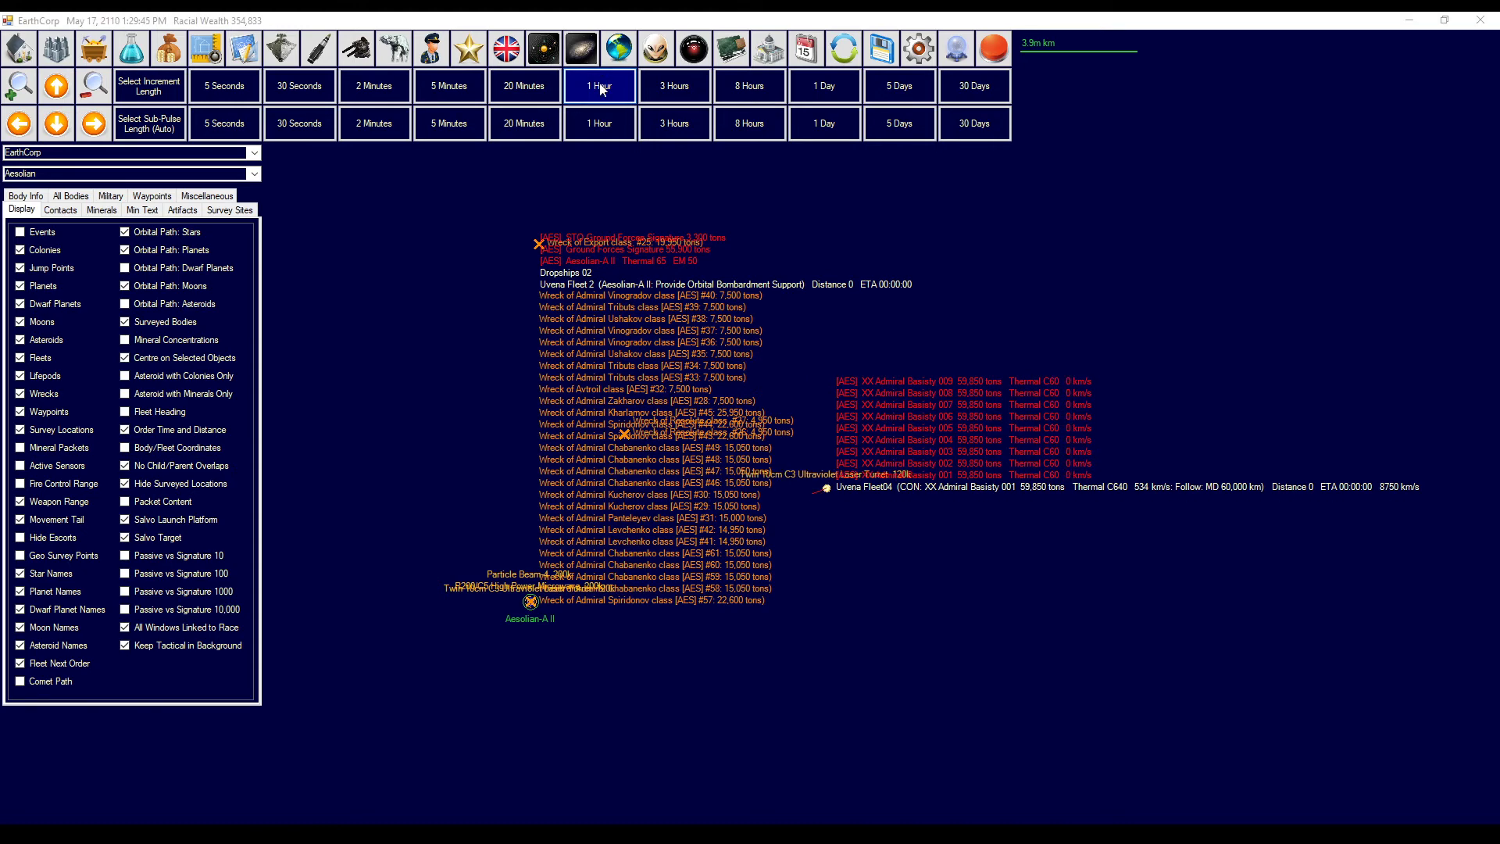
click(600, 86)
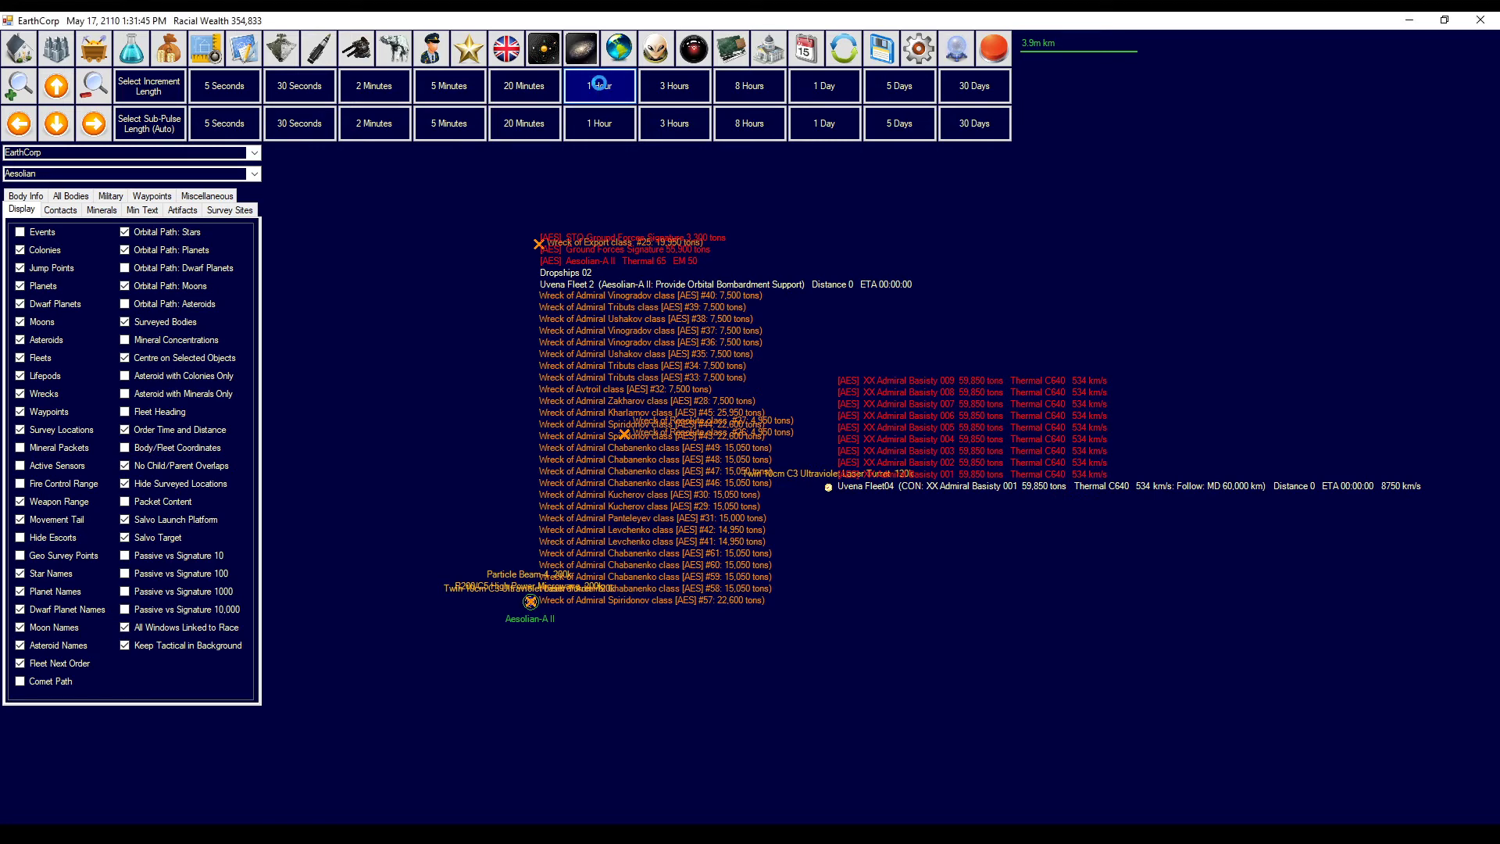
click(599, 85)
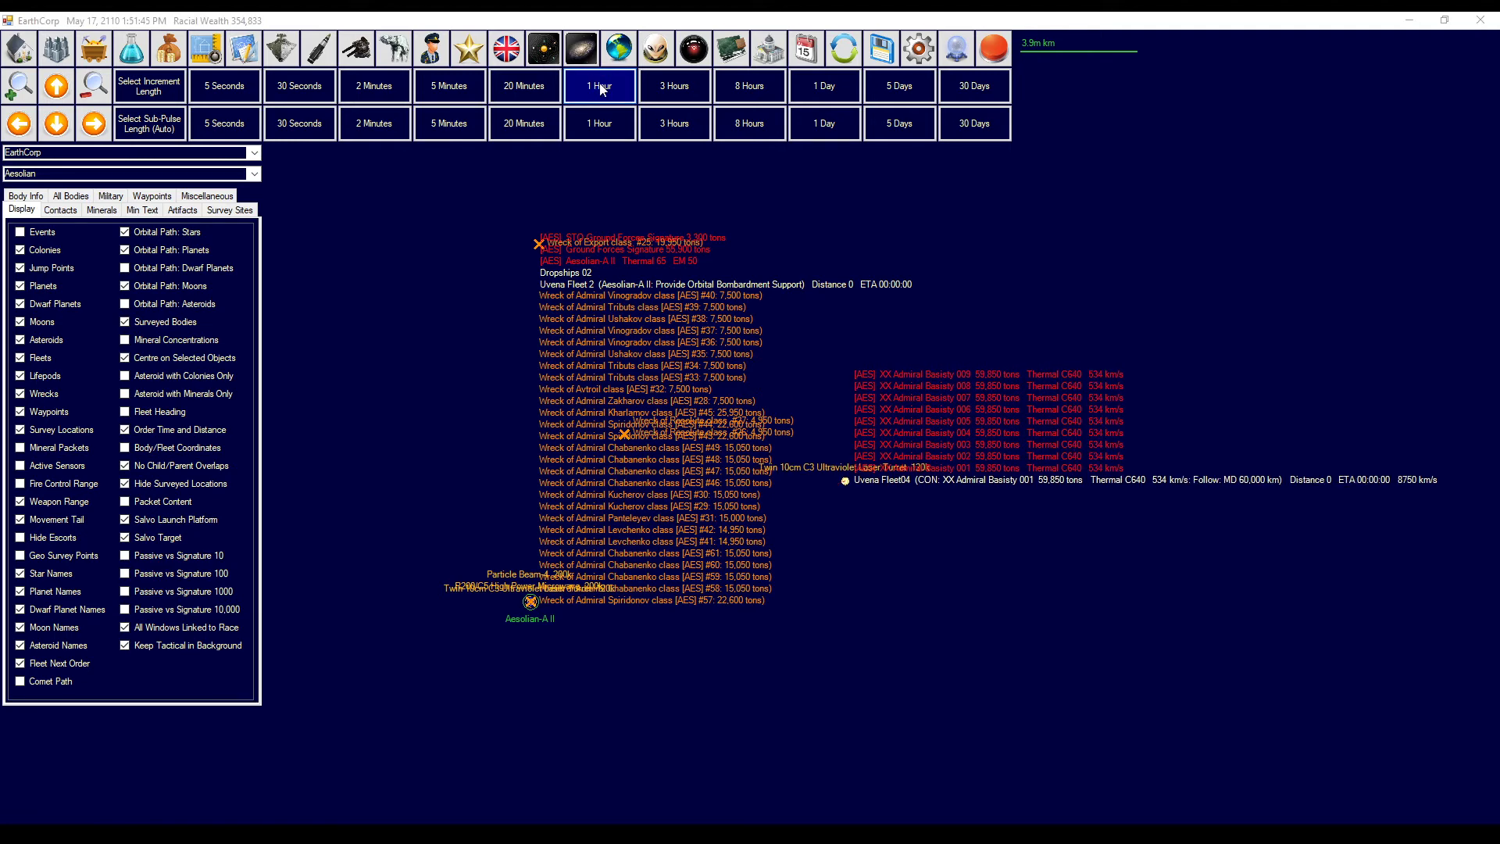
click(600, 85)
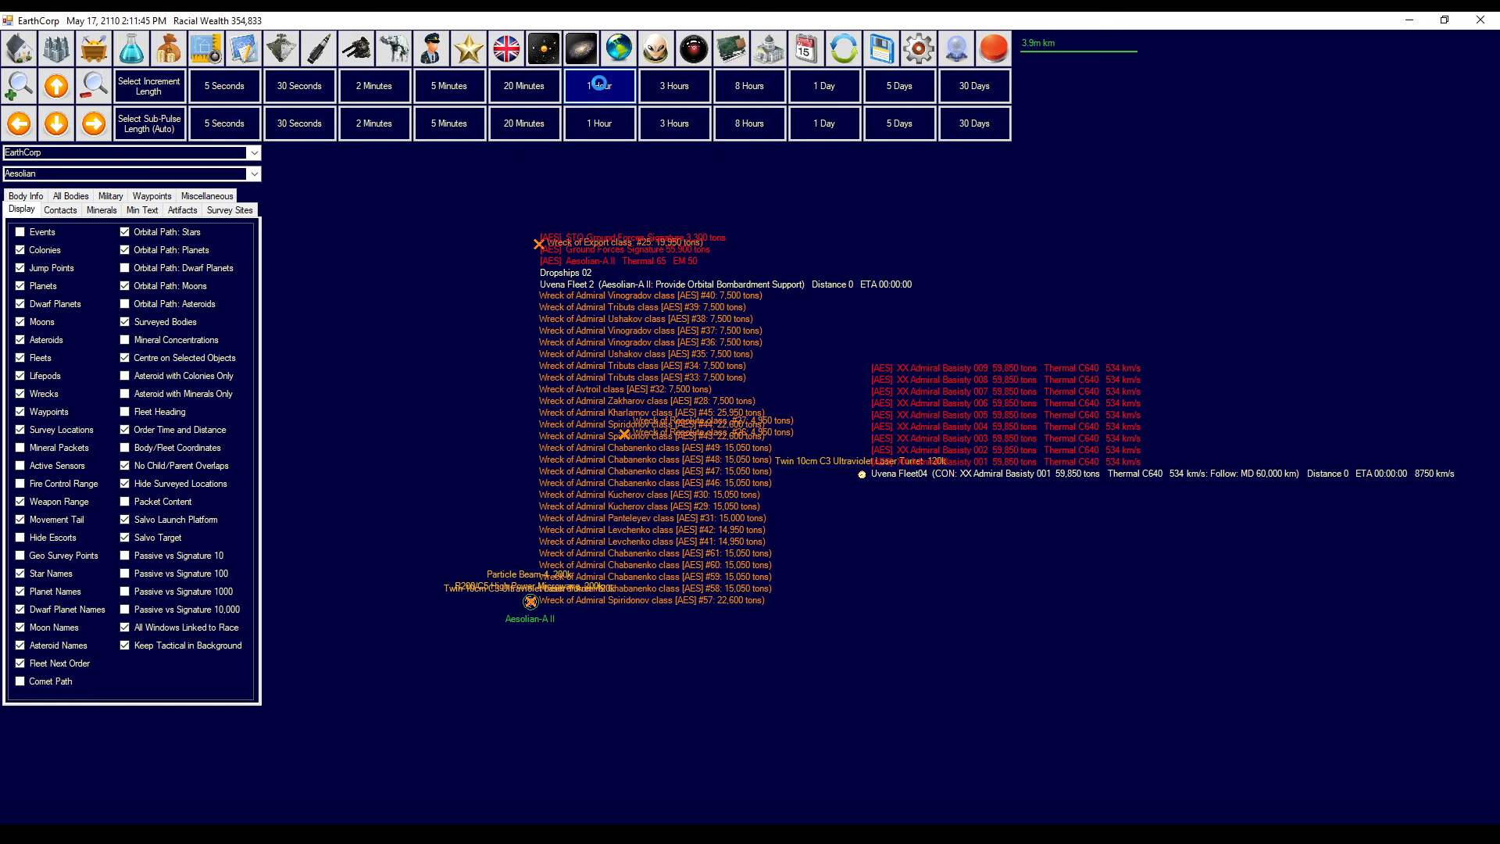
click(600, 85)
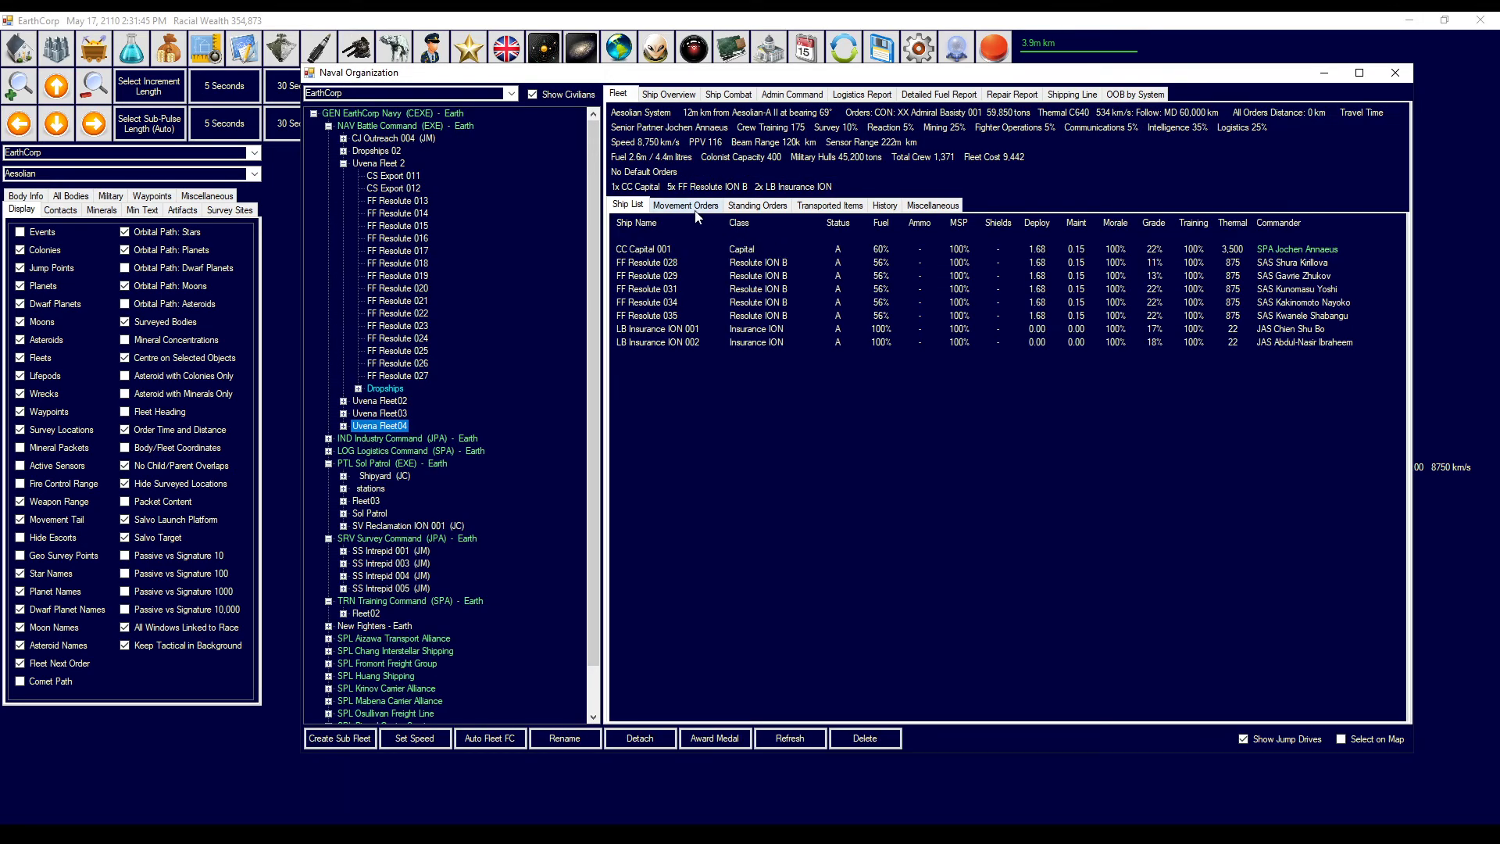
- Add a follow order on Admiral Basisty 001 with a 1,000 km minimum distance
click(685, 205)
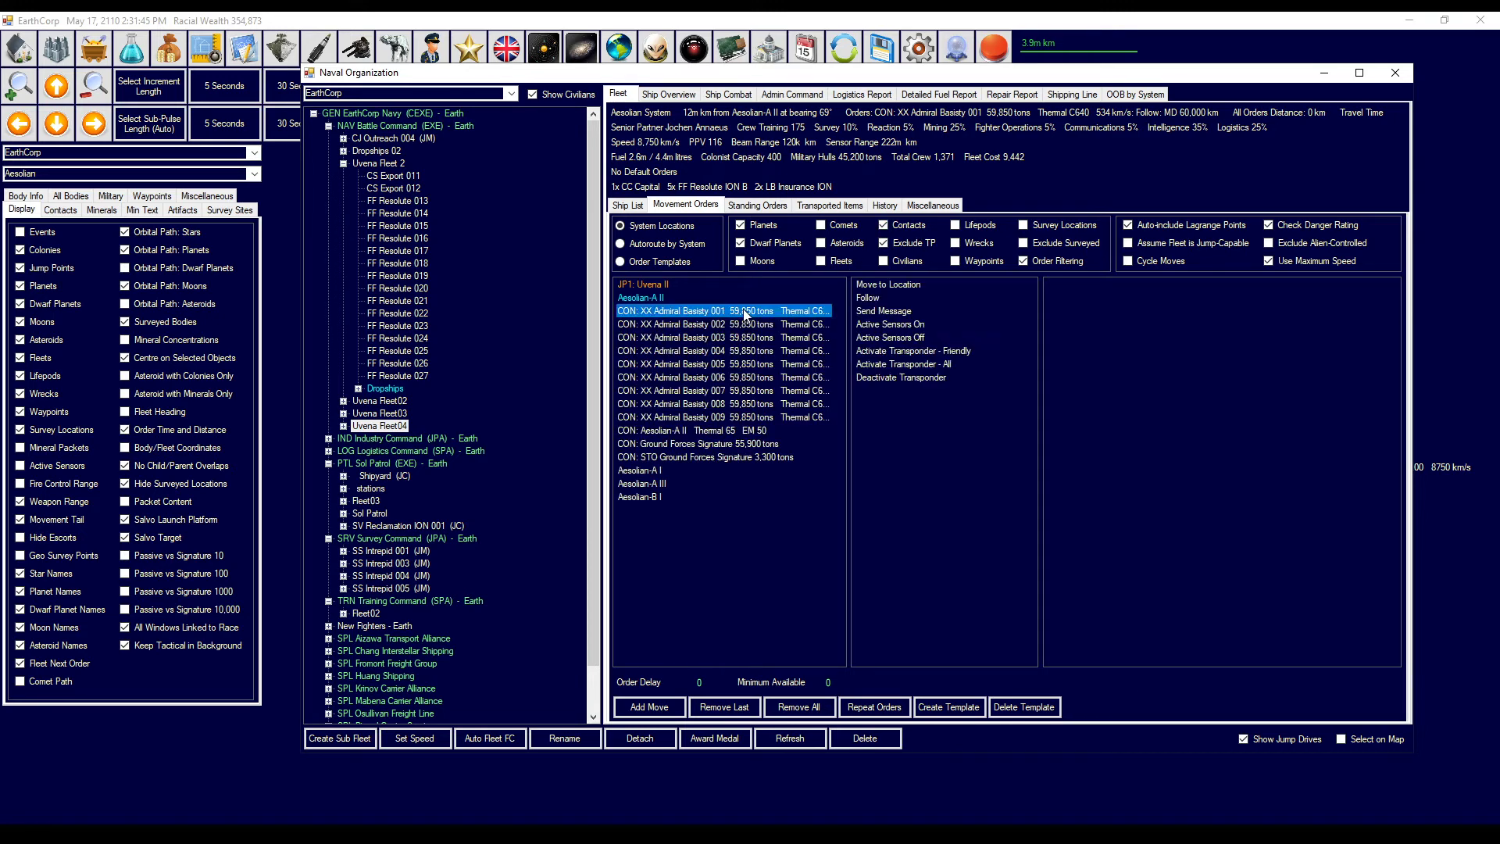
mouse_move(853, 307)
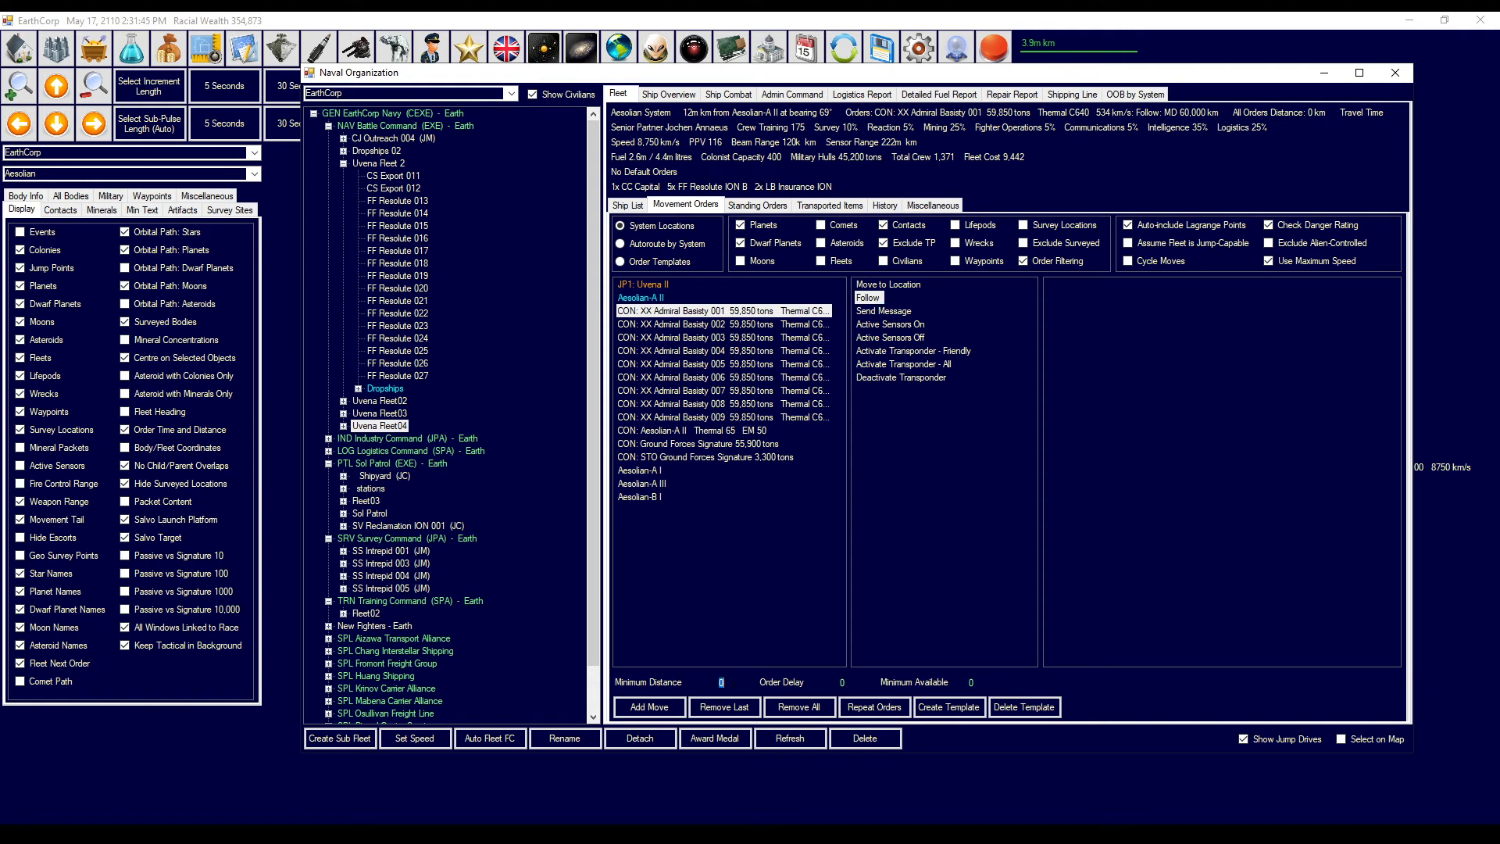
text(1000)
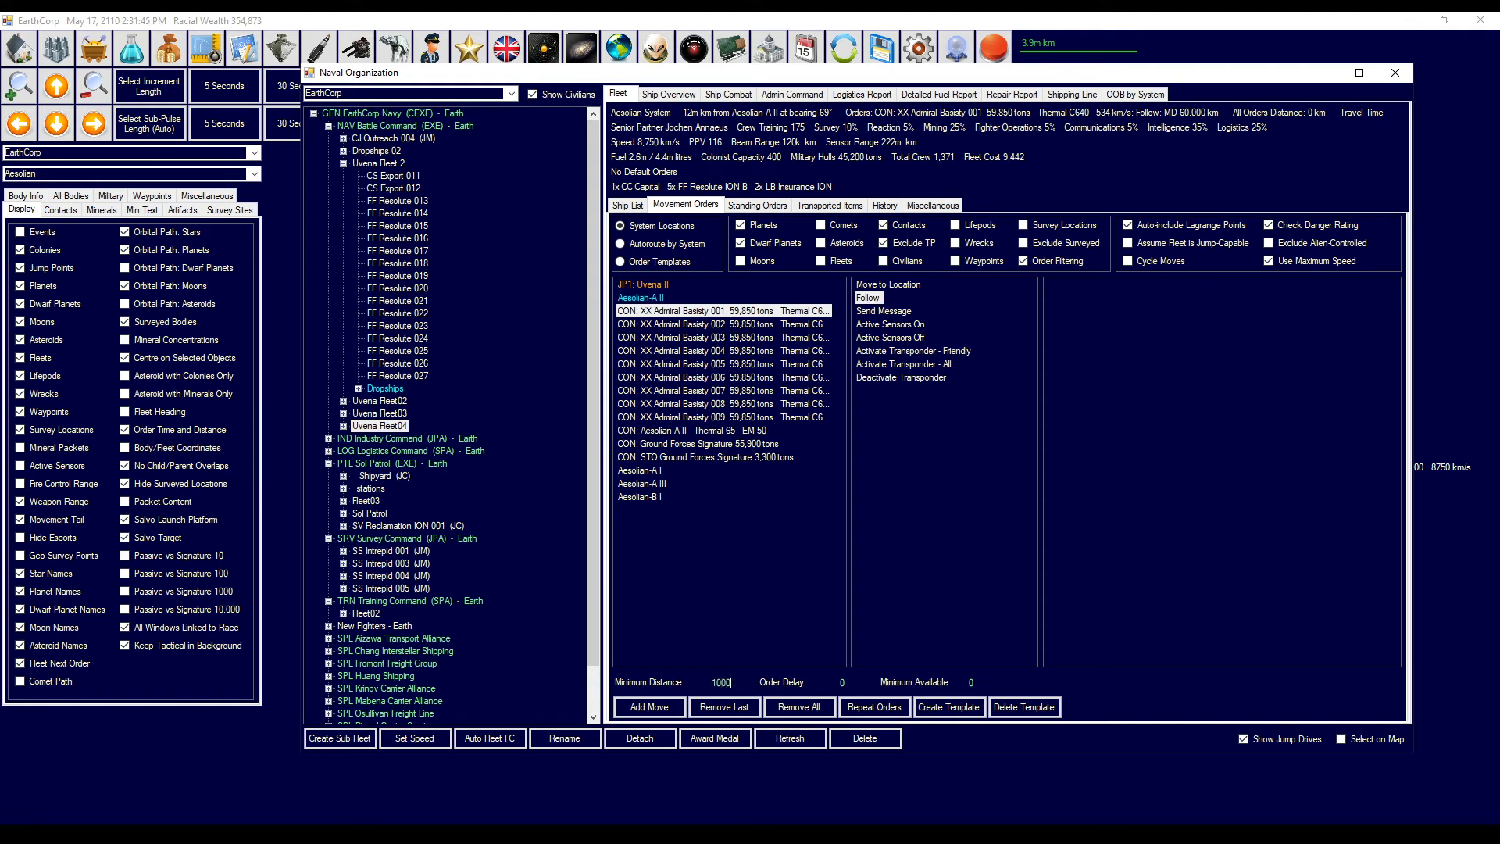
click(648, 707)
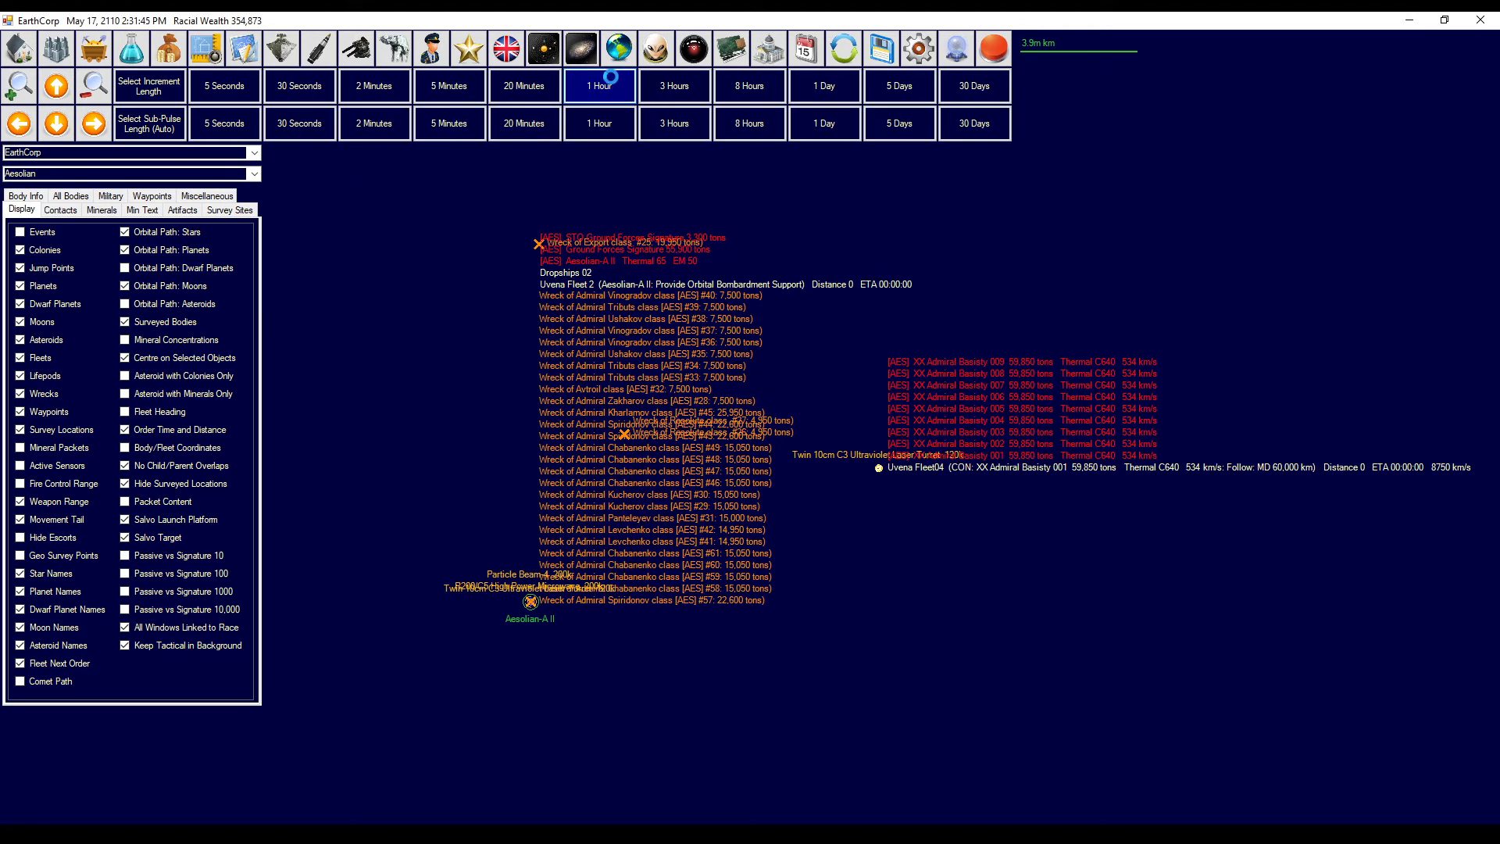
- Advance game time one hour to 3:51 PM
click(600, 85)
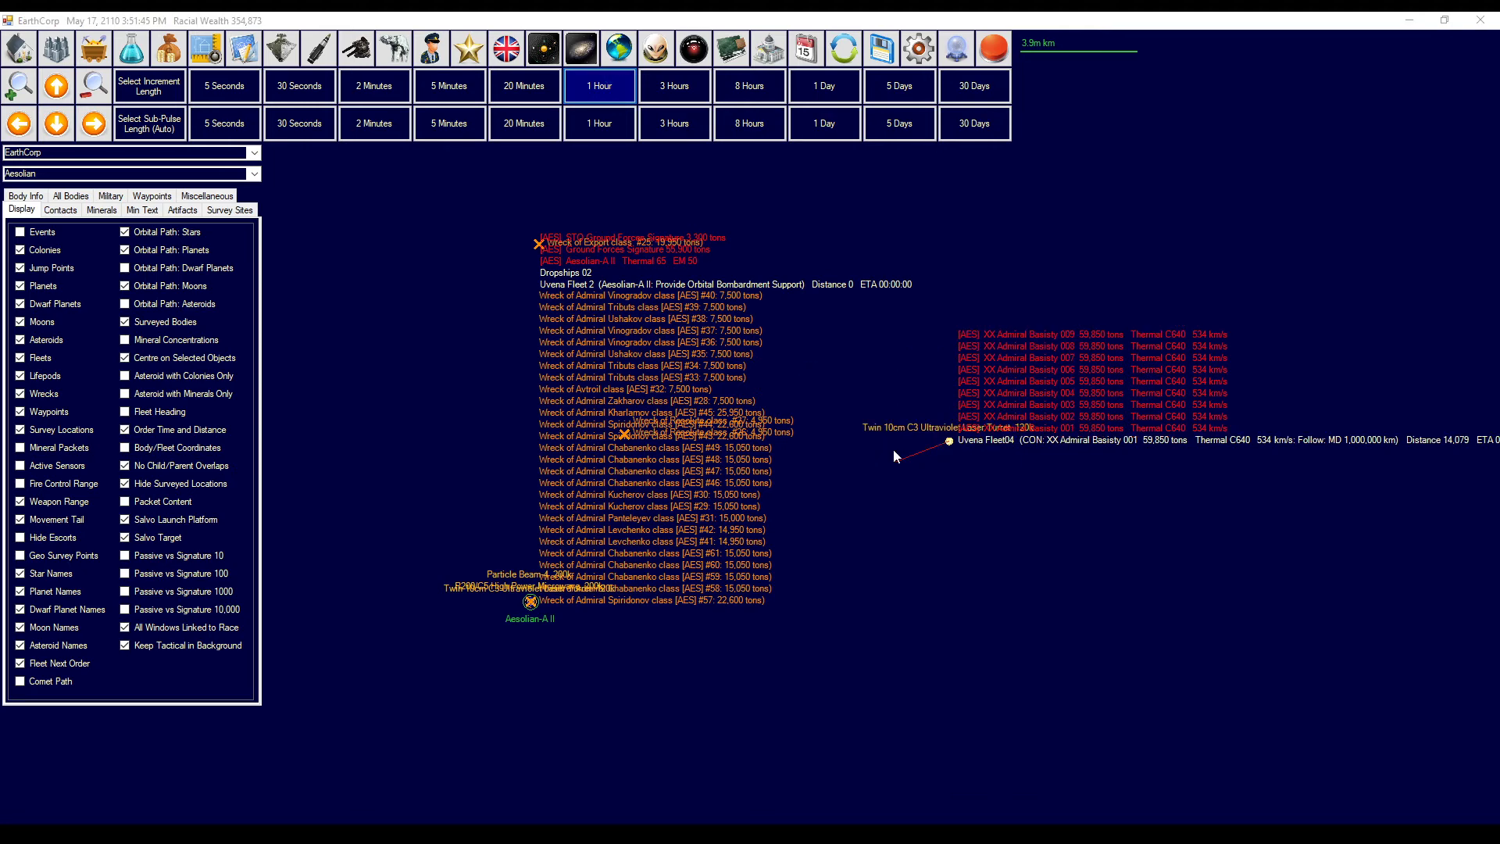
mouse_move(897, 456)
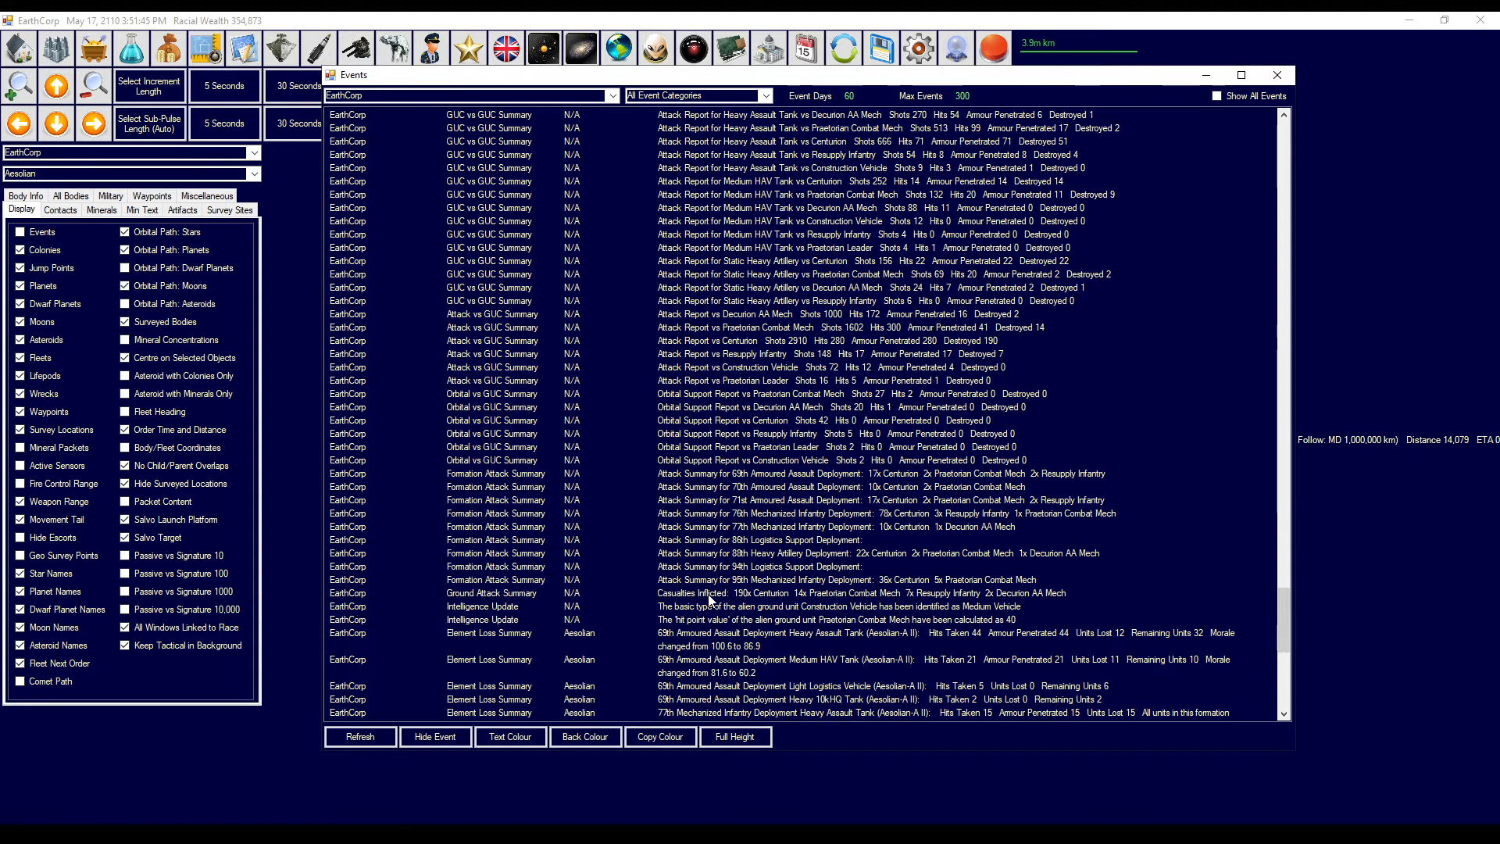
- Scroll the event log to the loss summaries, including 275 HCAP Heavy Infantry lost
click(708, 592)
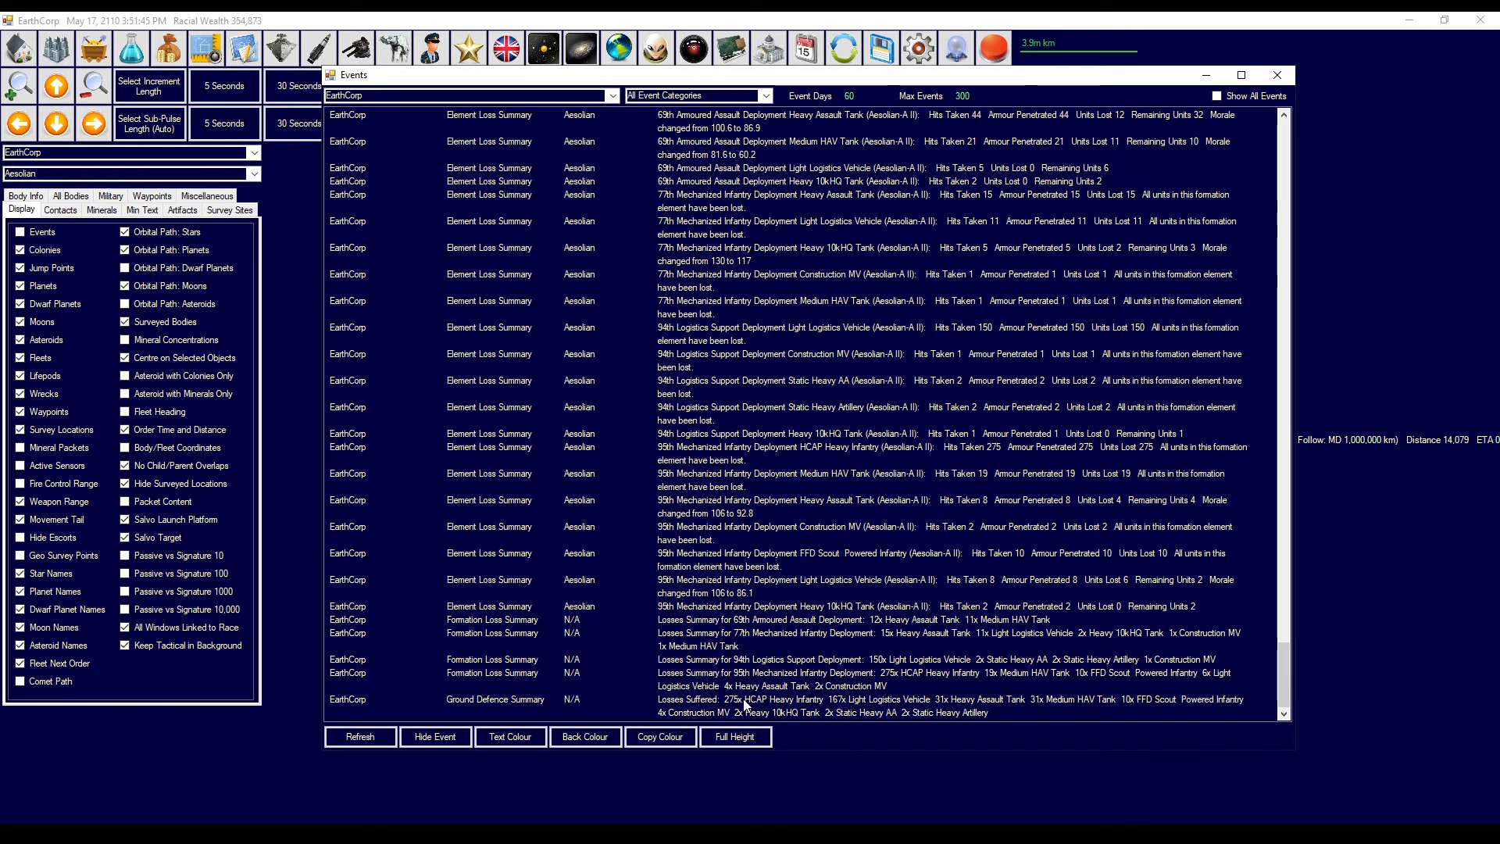
mouse_move(887, 710)
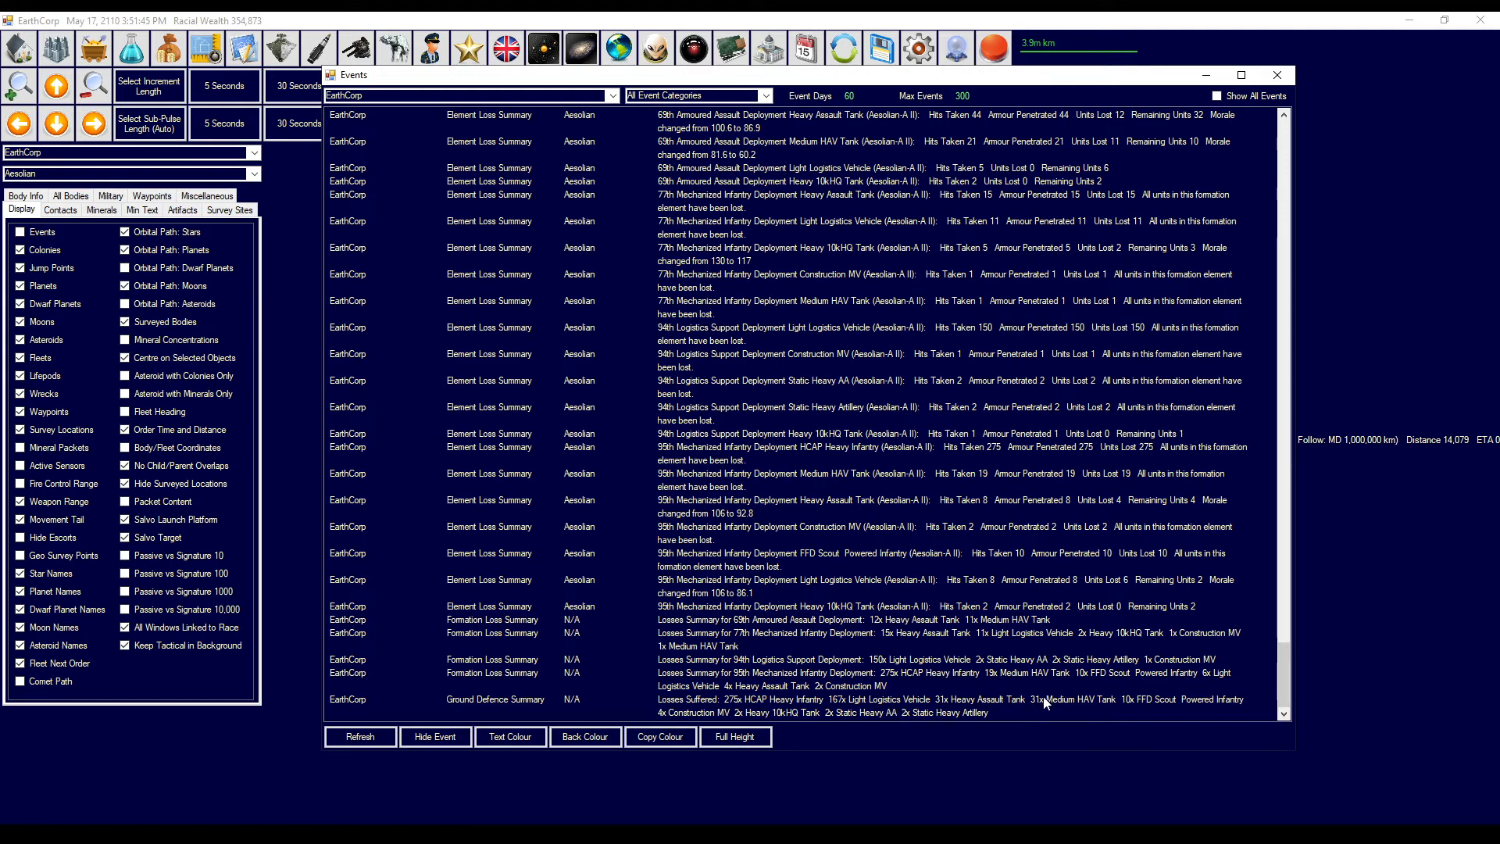
mouse_move(978, 687)
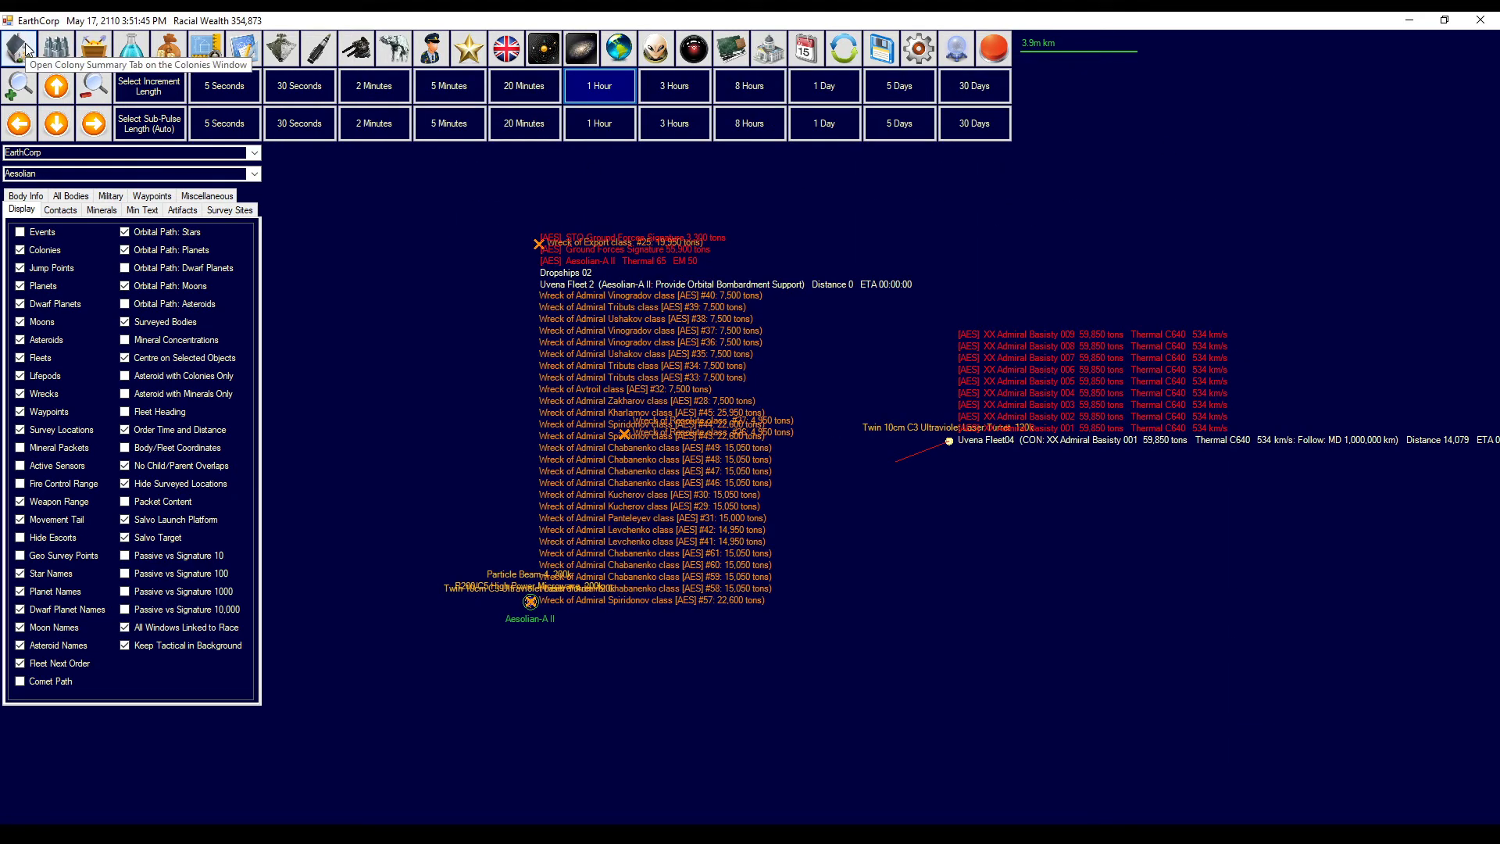
- Open the ground forces order of battle on the 85th Division Command summary
click(203, 45)
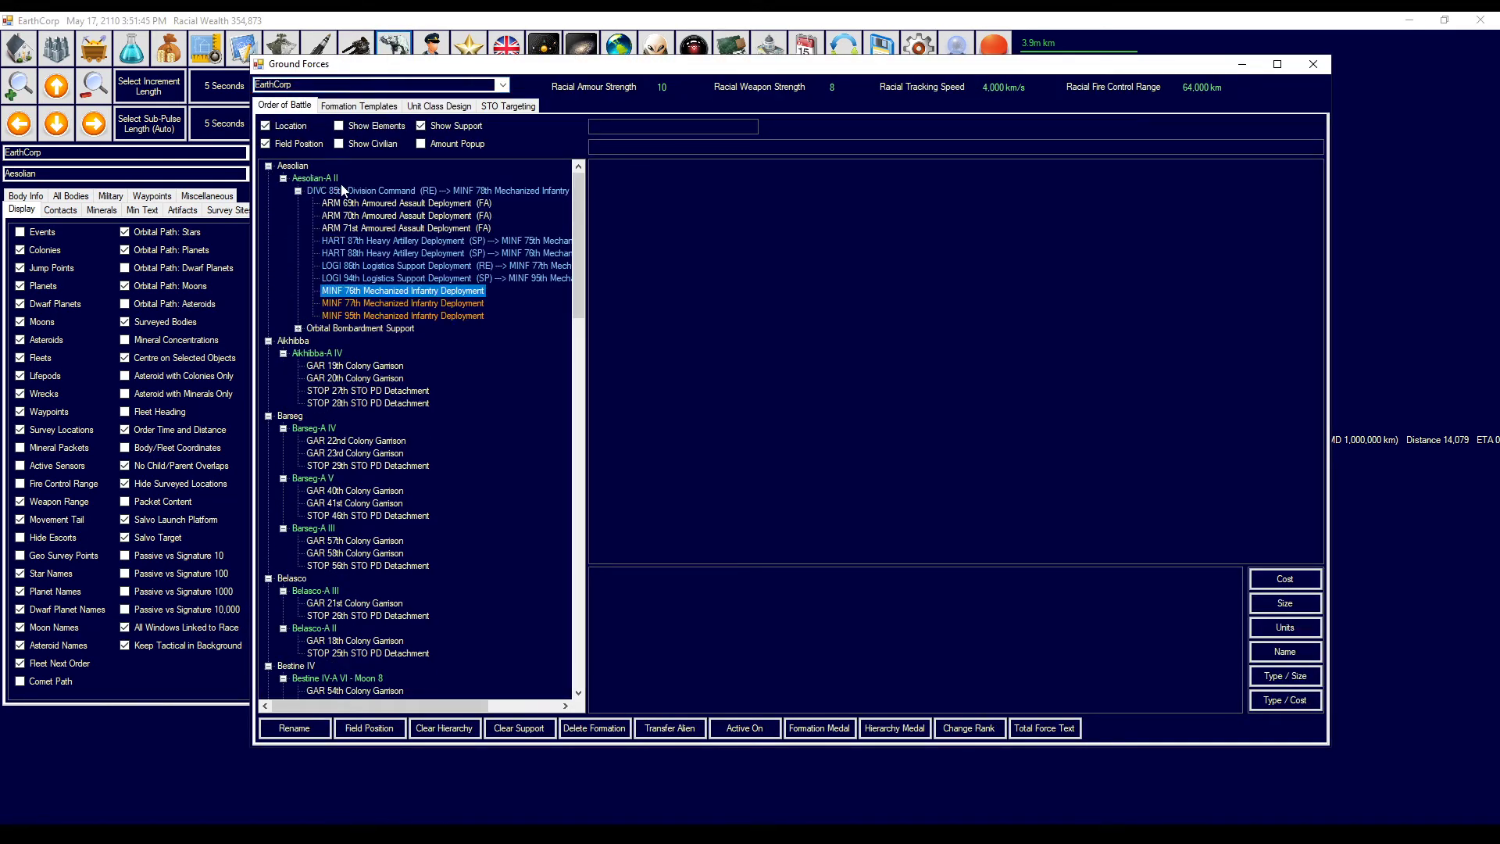
click(381, 190)
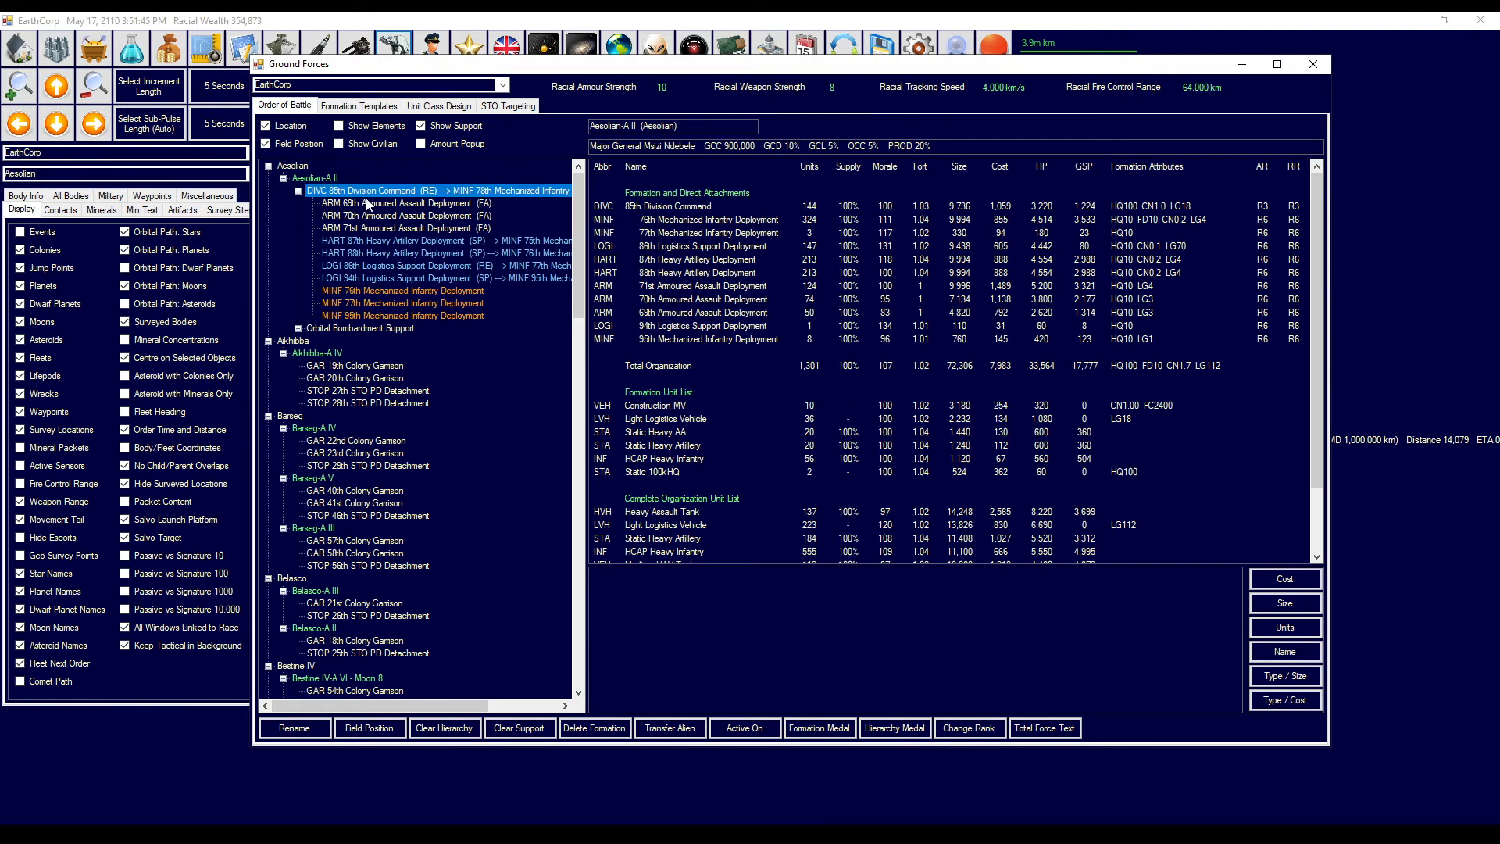
mouse_move(1048, 367)
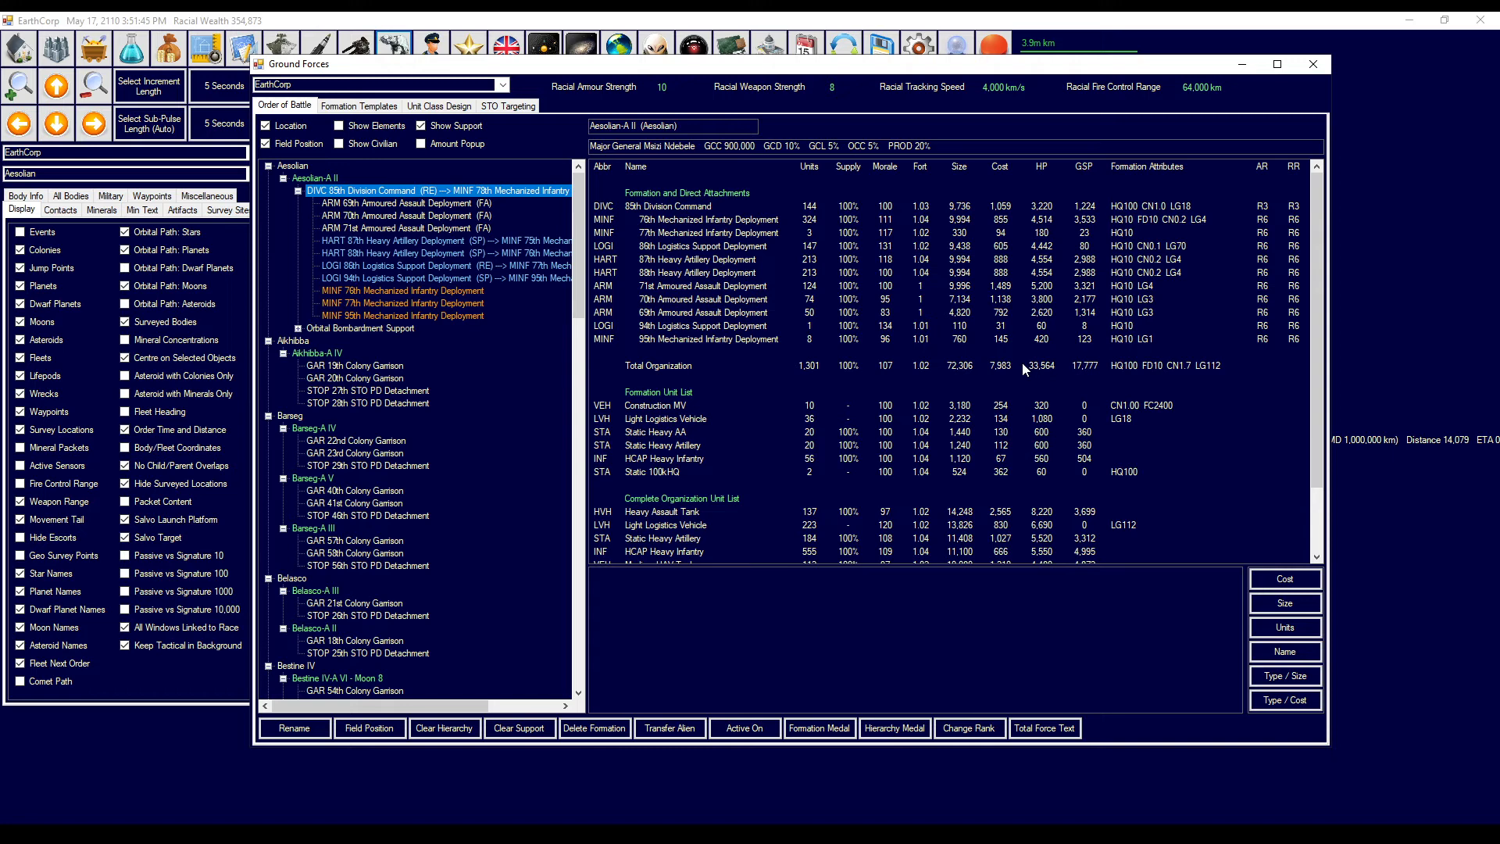
mouse_move(1024, 371)
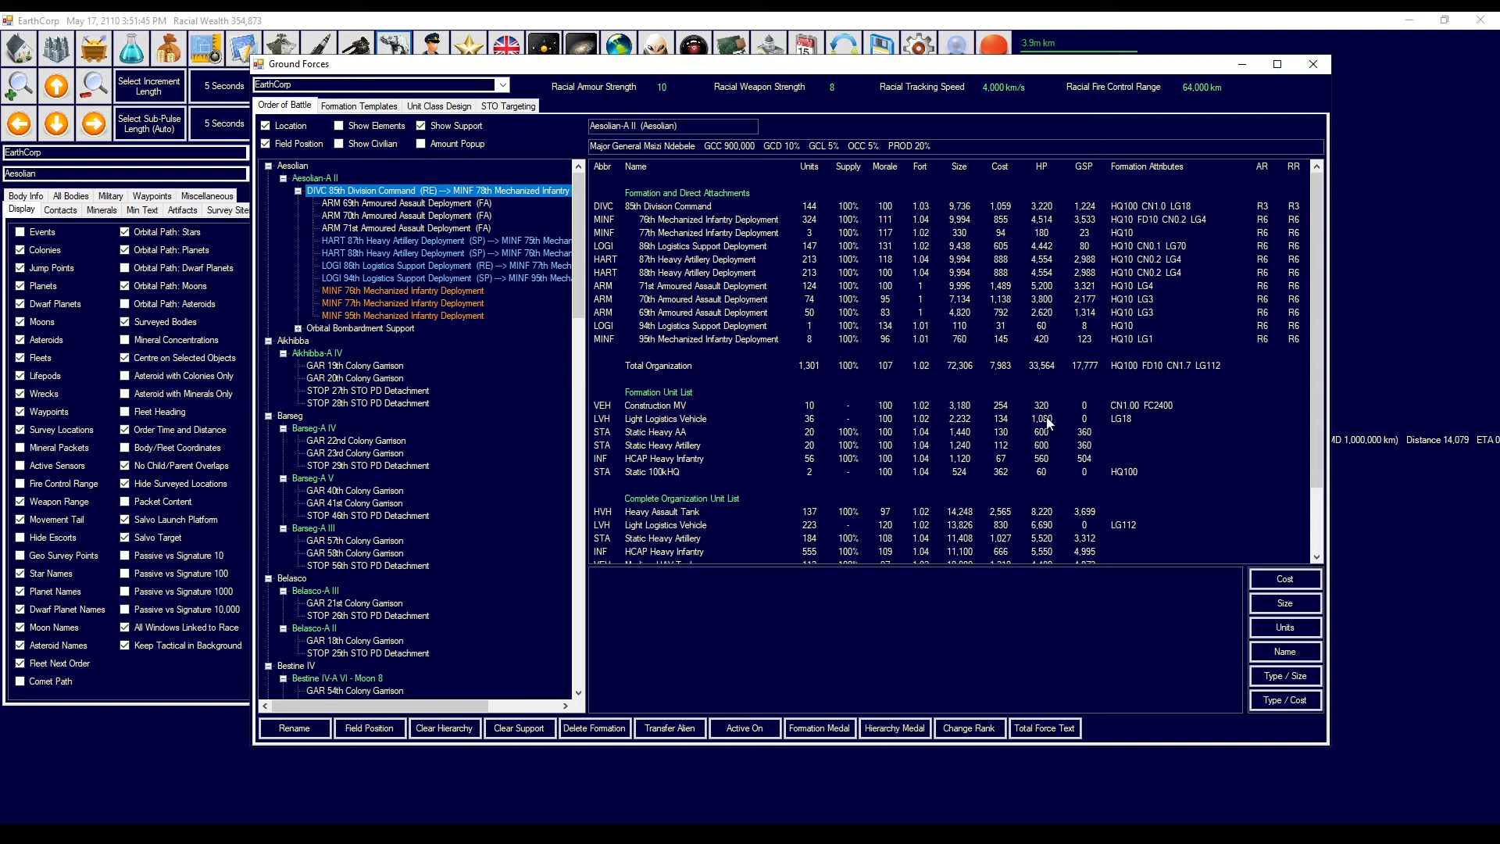
mouse_move(954, 371)
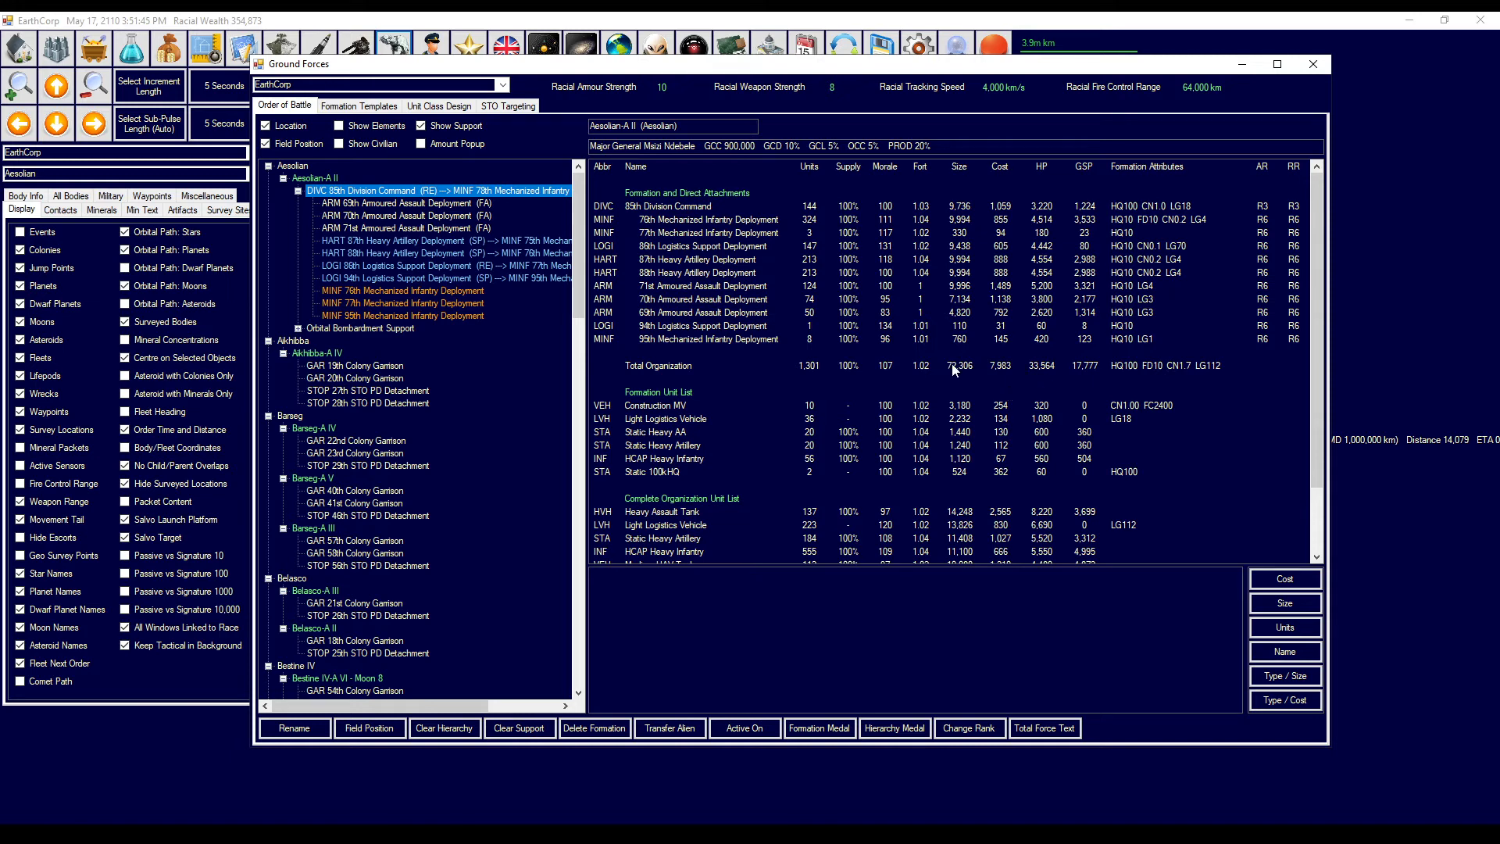
mouse_move(1006, 375)
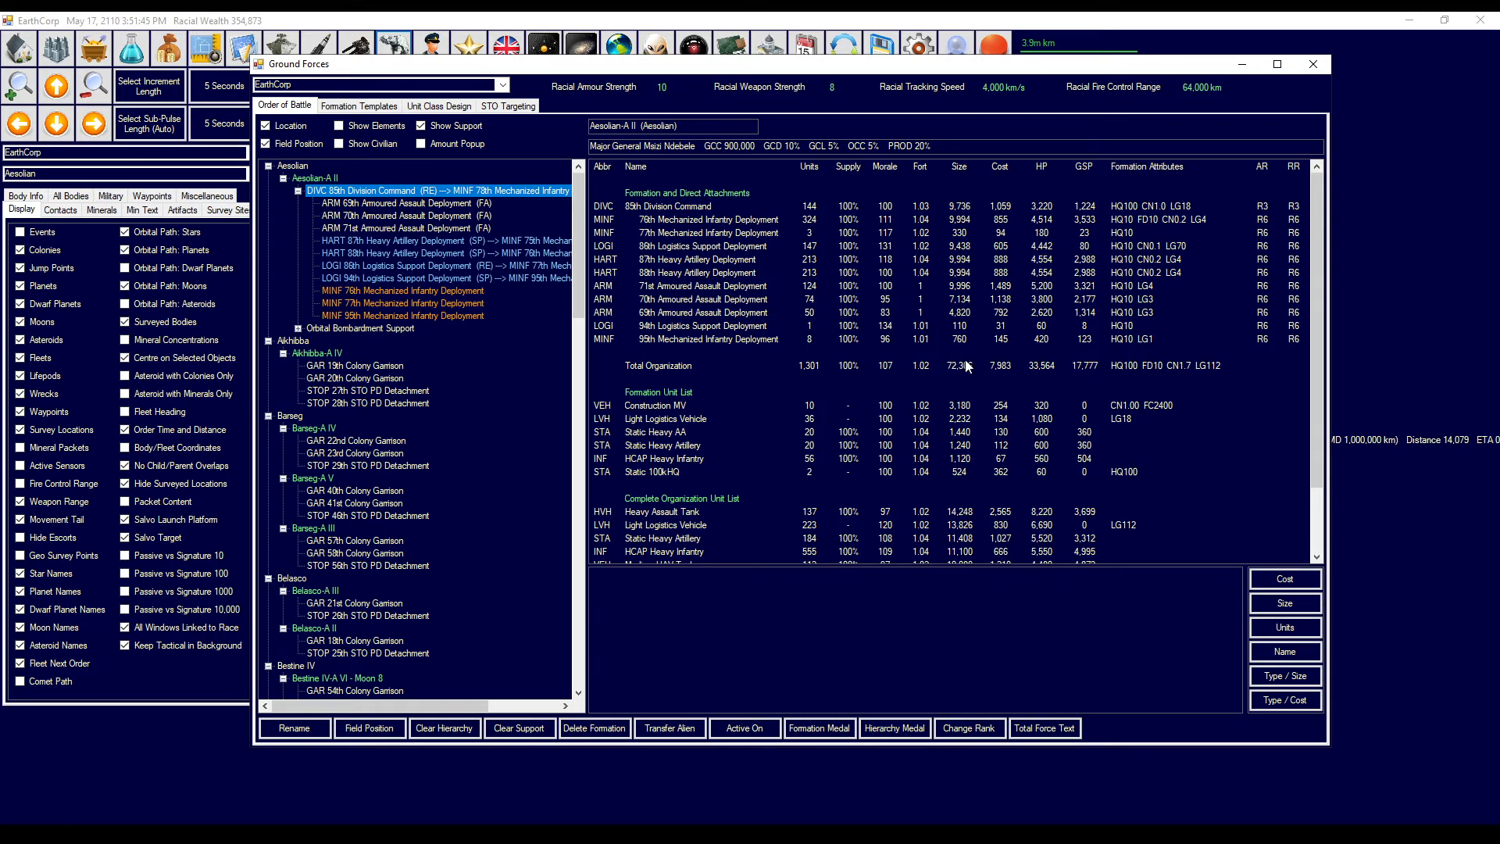
mouse_move(965, 367)
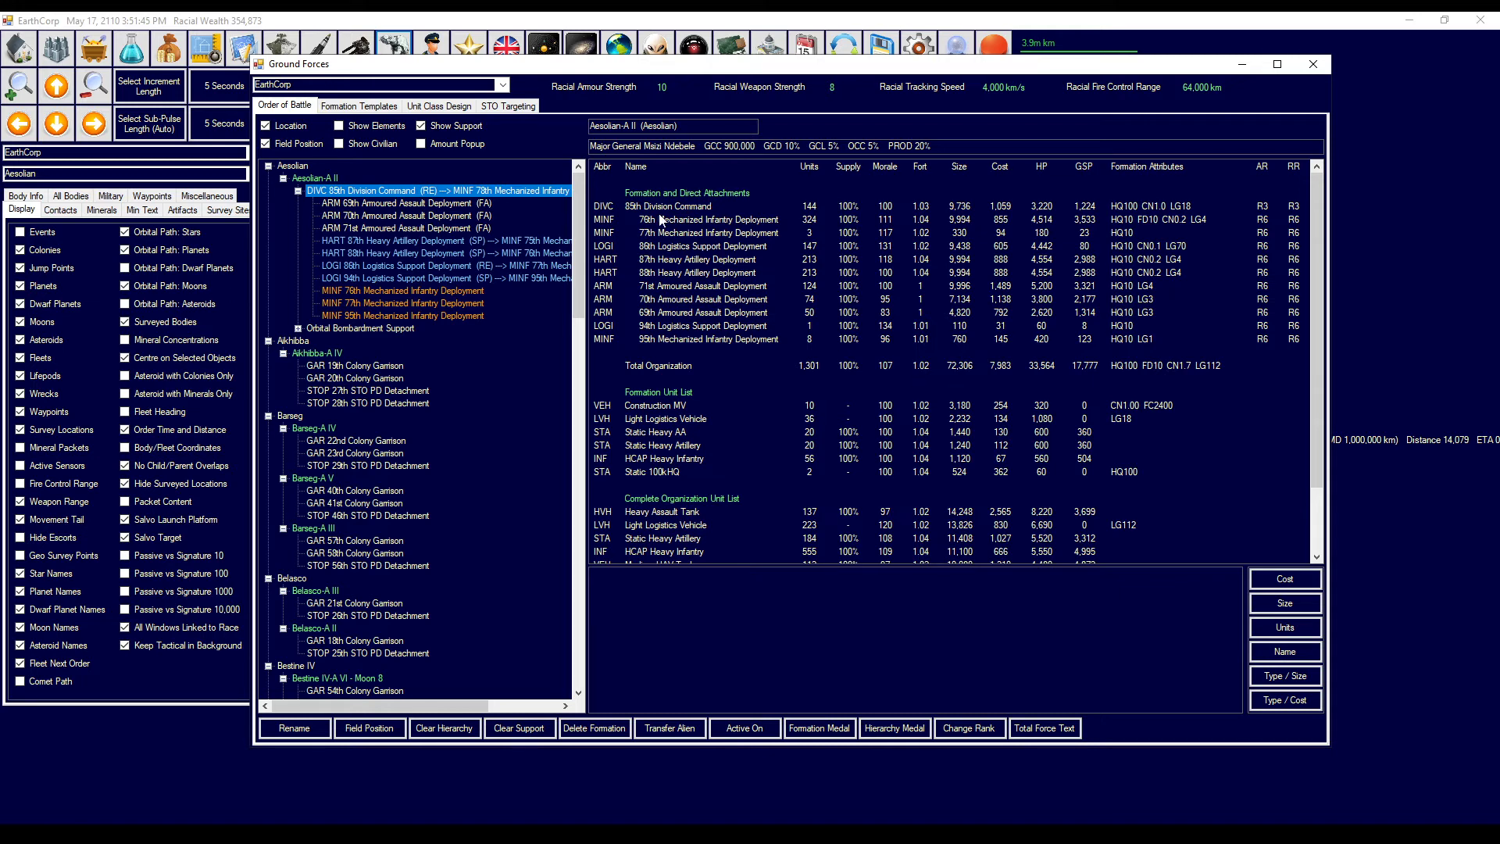
click(669, 206)
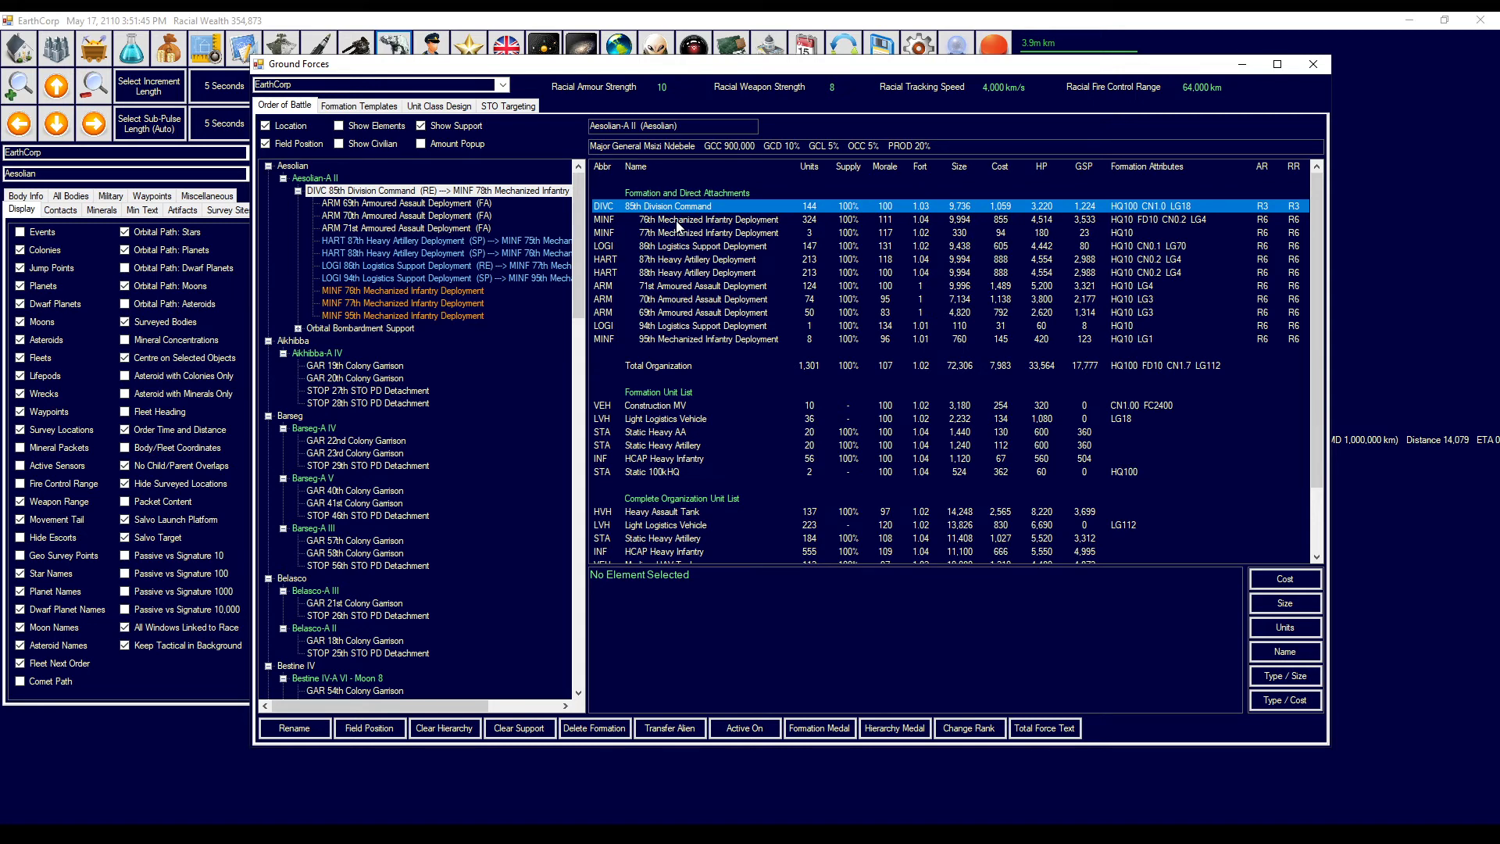
- Inspect the 76th, 77th, 69th, 95th and 94th formations, listing the 94th's units
click(708, 219)
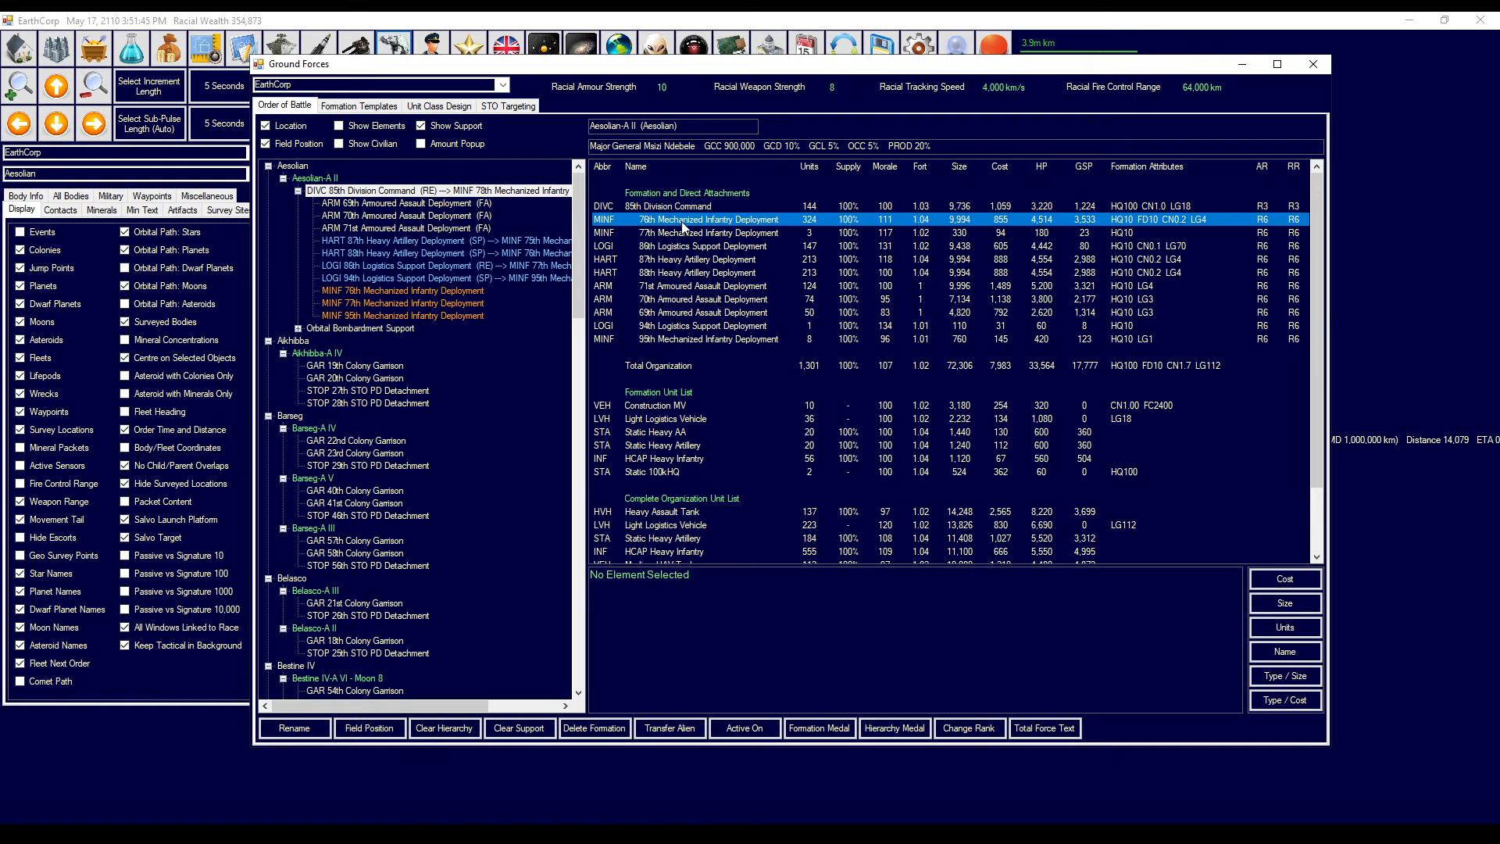
click(712, 232)
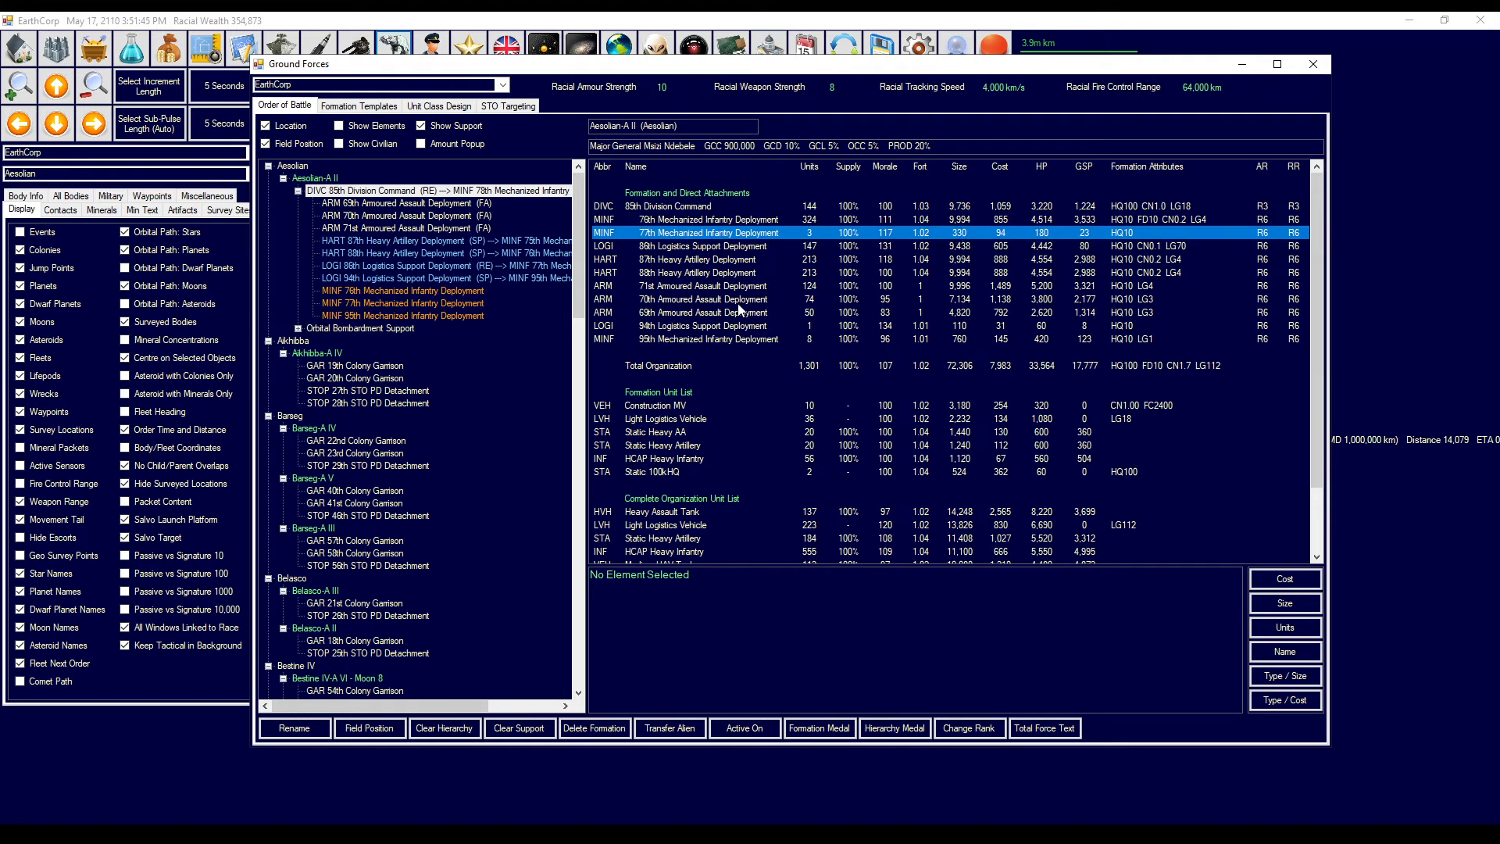
click(708, 312)
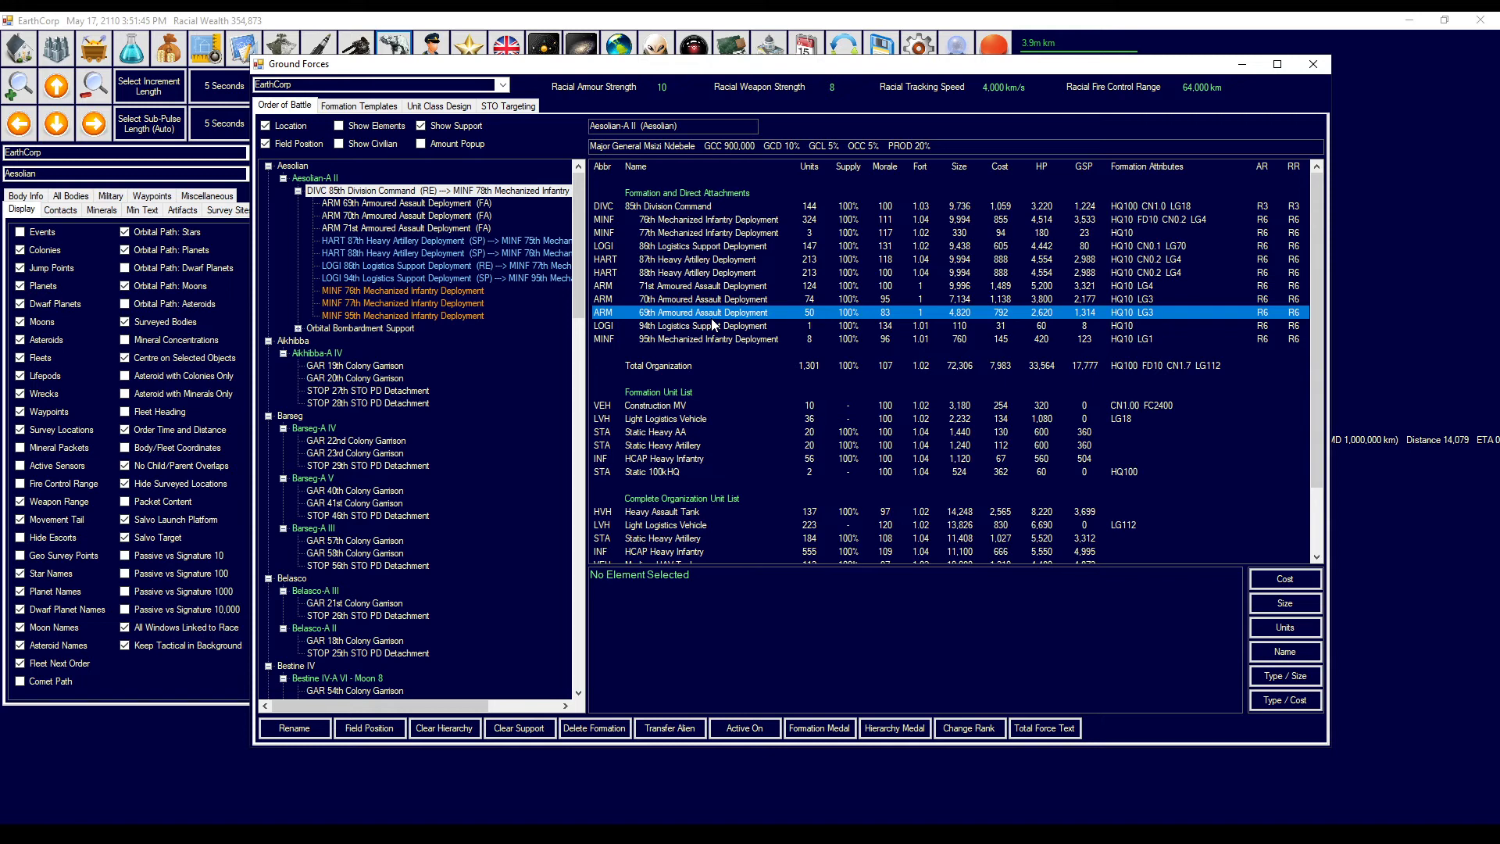
click(708, 338)
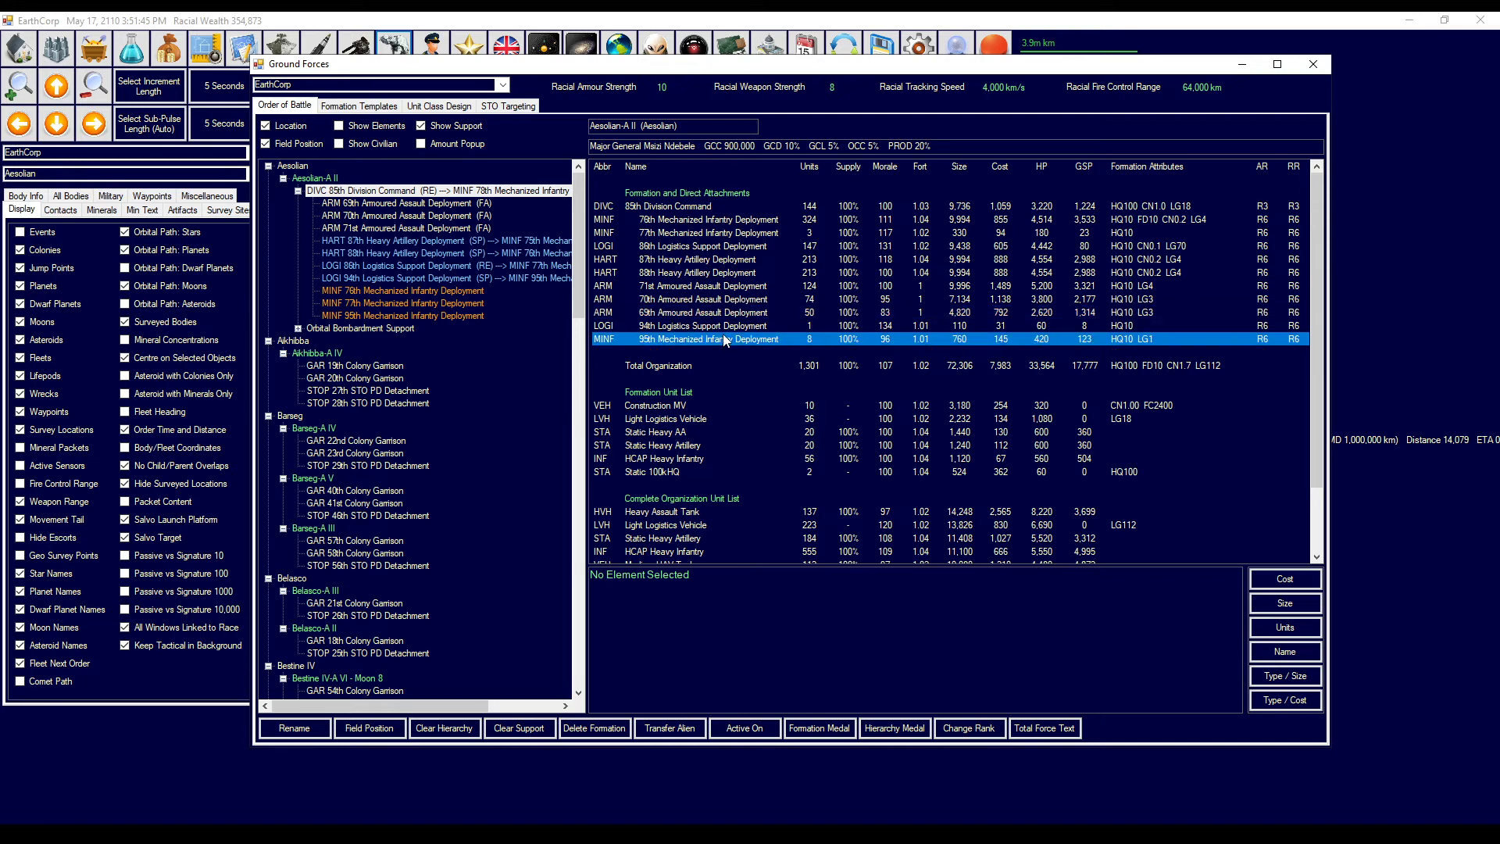
click(707, 325)
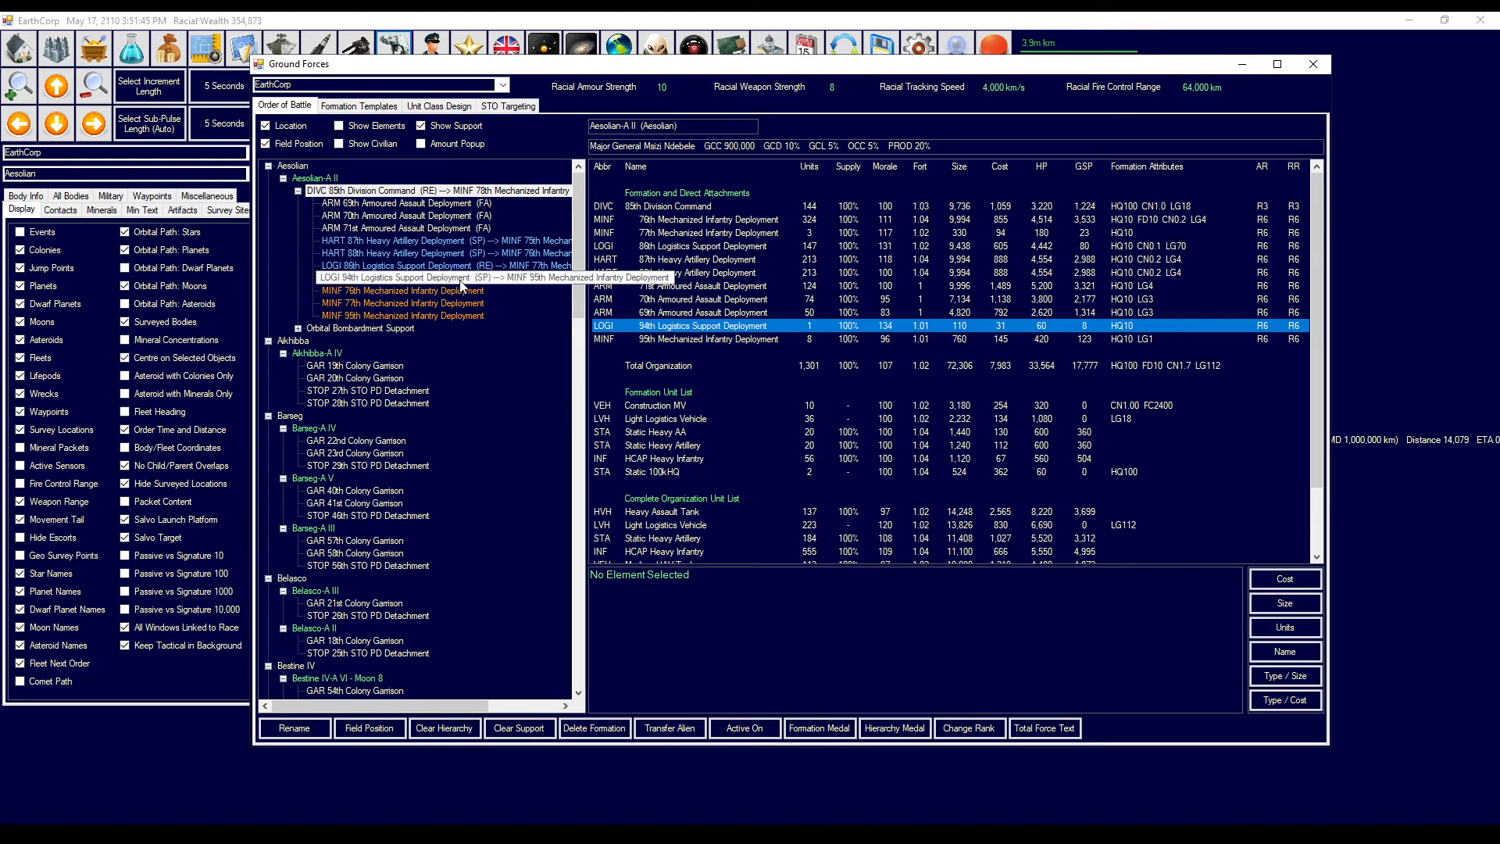
click(435, 278)
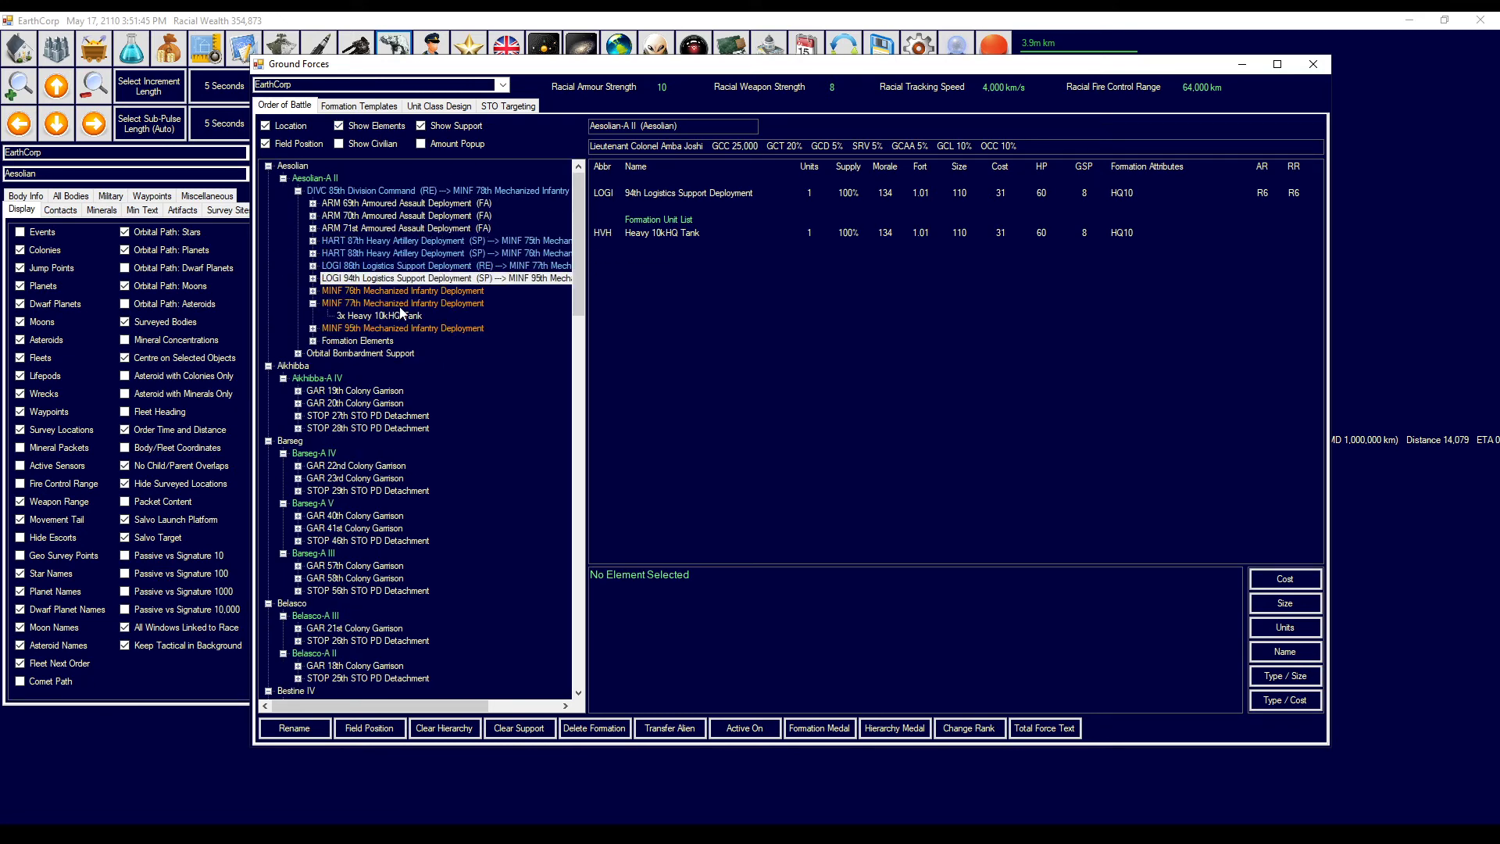
- Move surviving elements into the 76th Mechanized and 86th Logistics formations, then reselect 85th Division Command
click(401, 328)
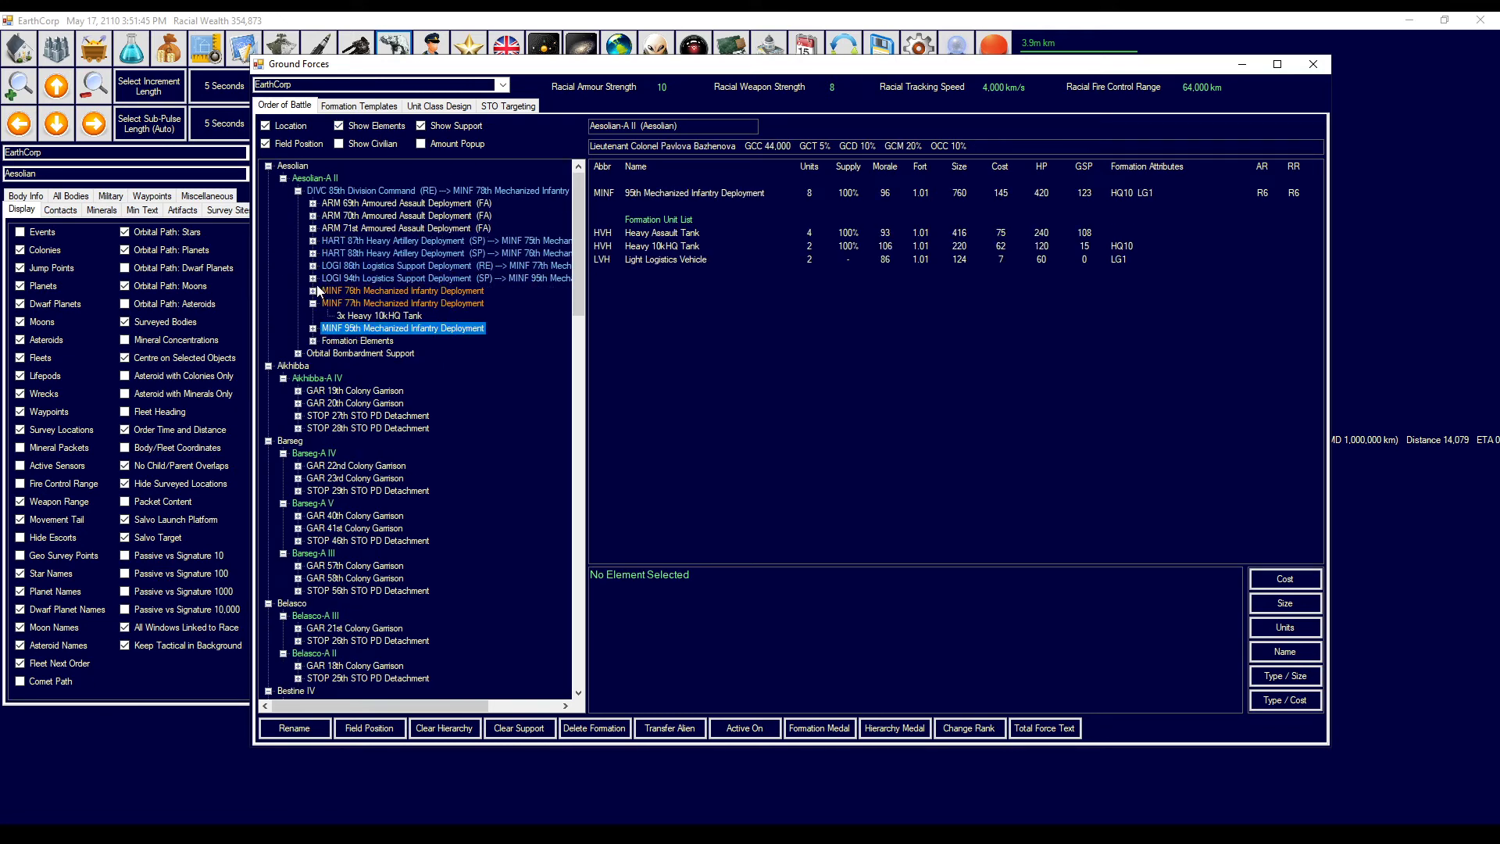
click(314, 289)
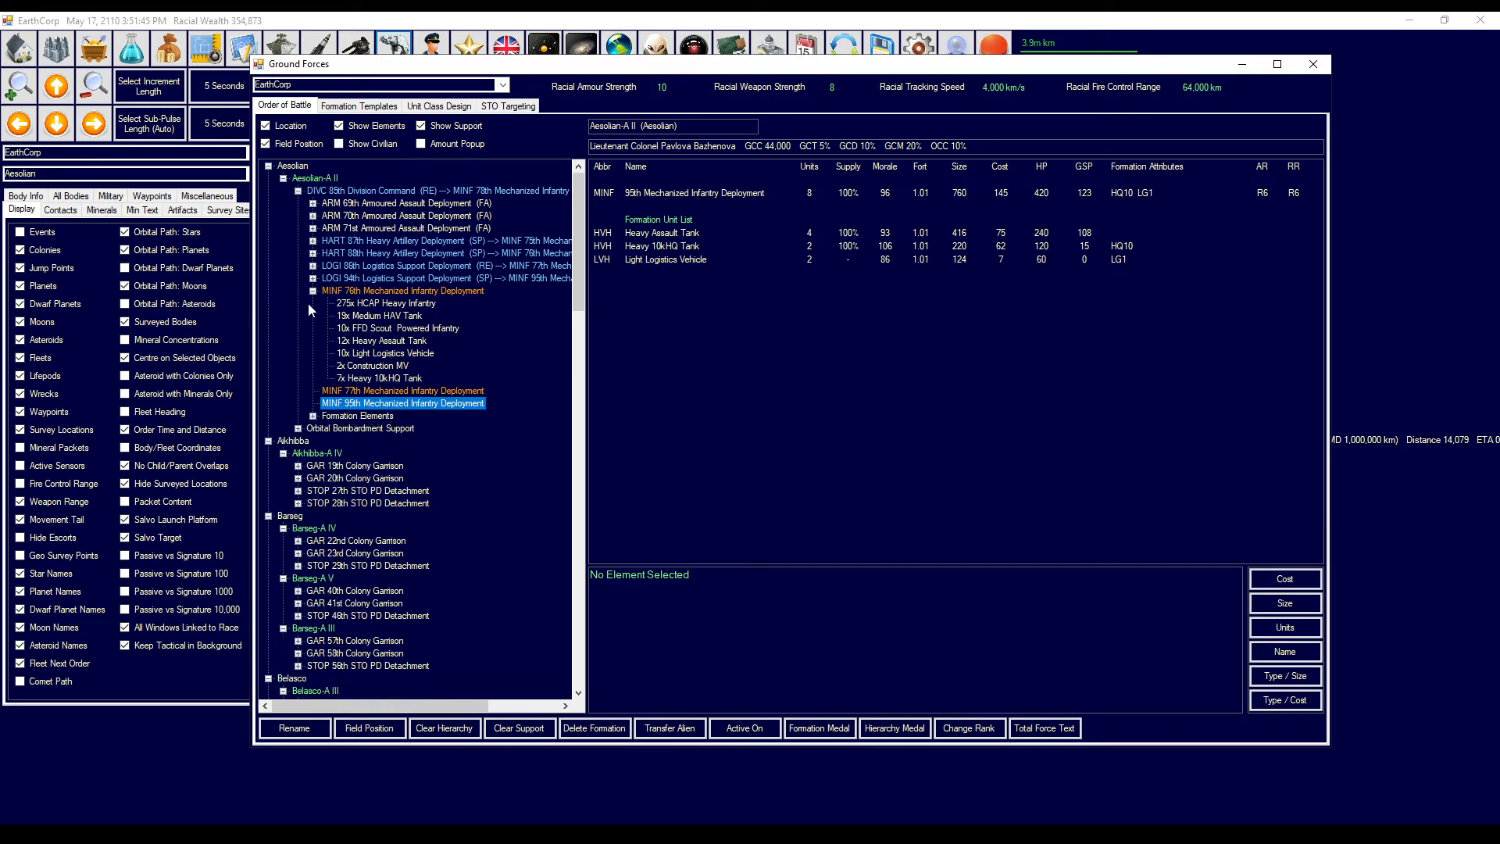
click(298, 278)
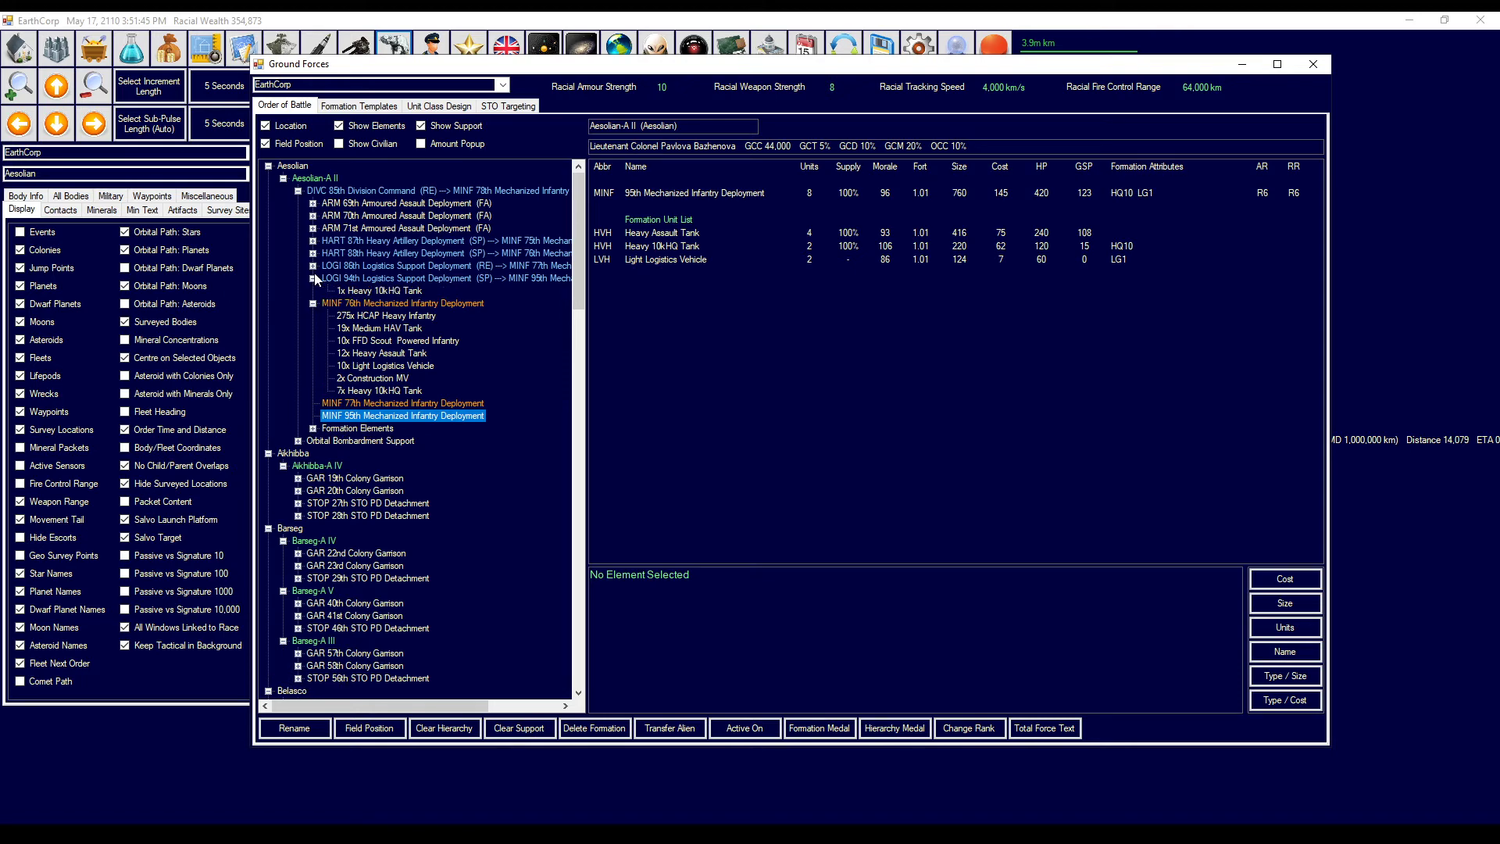
click(402, 277)
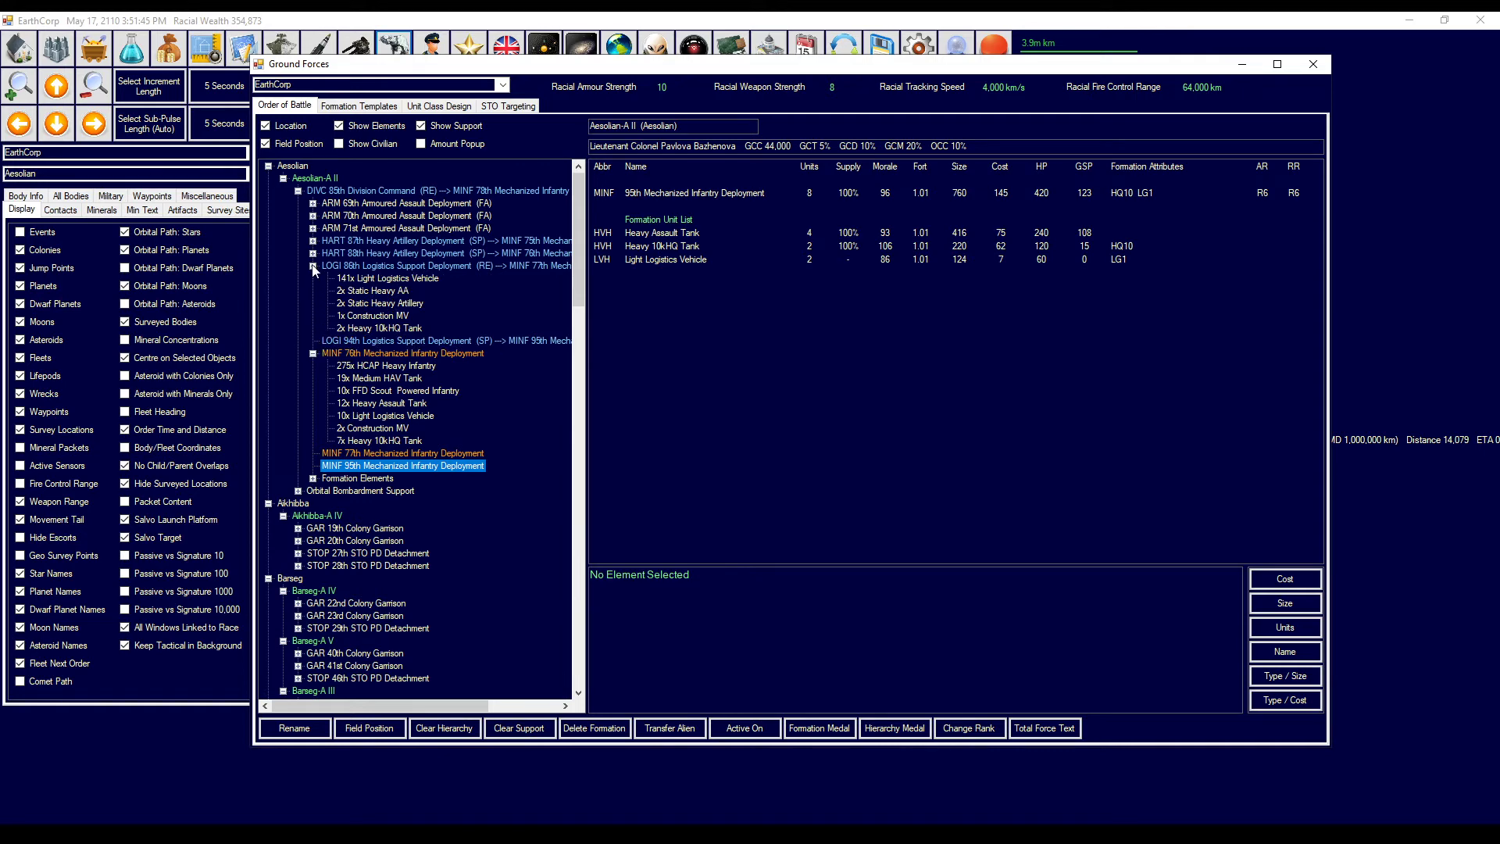
click(298, 265)
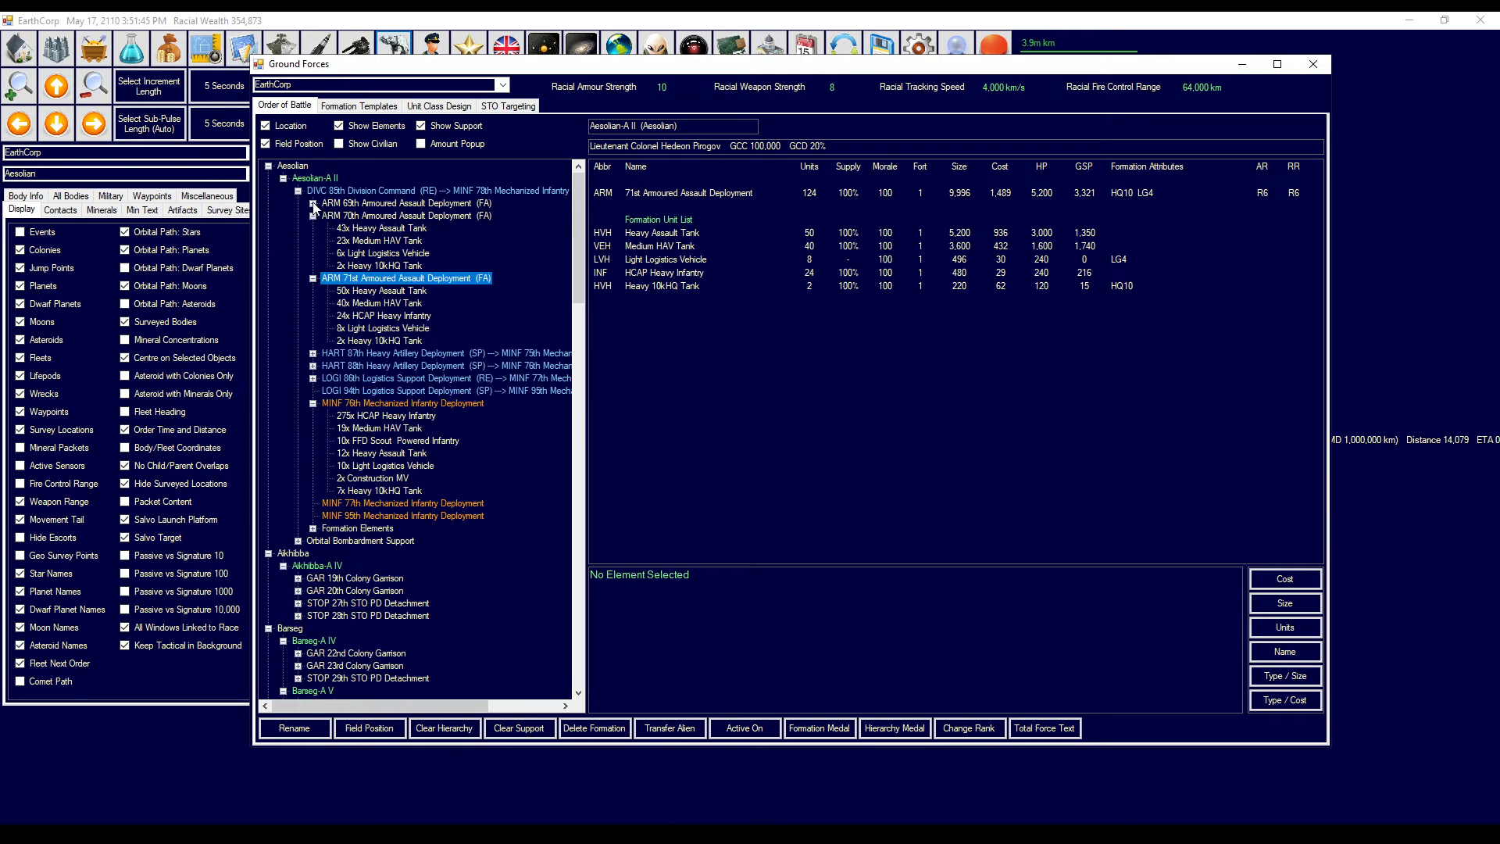
click(313, 203)
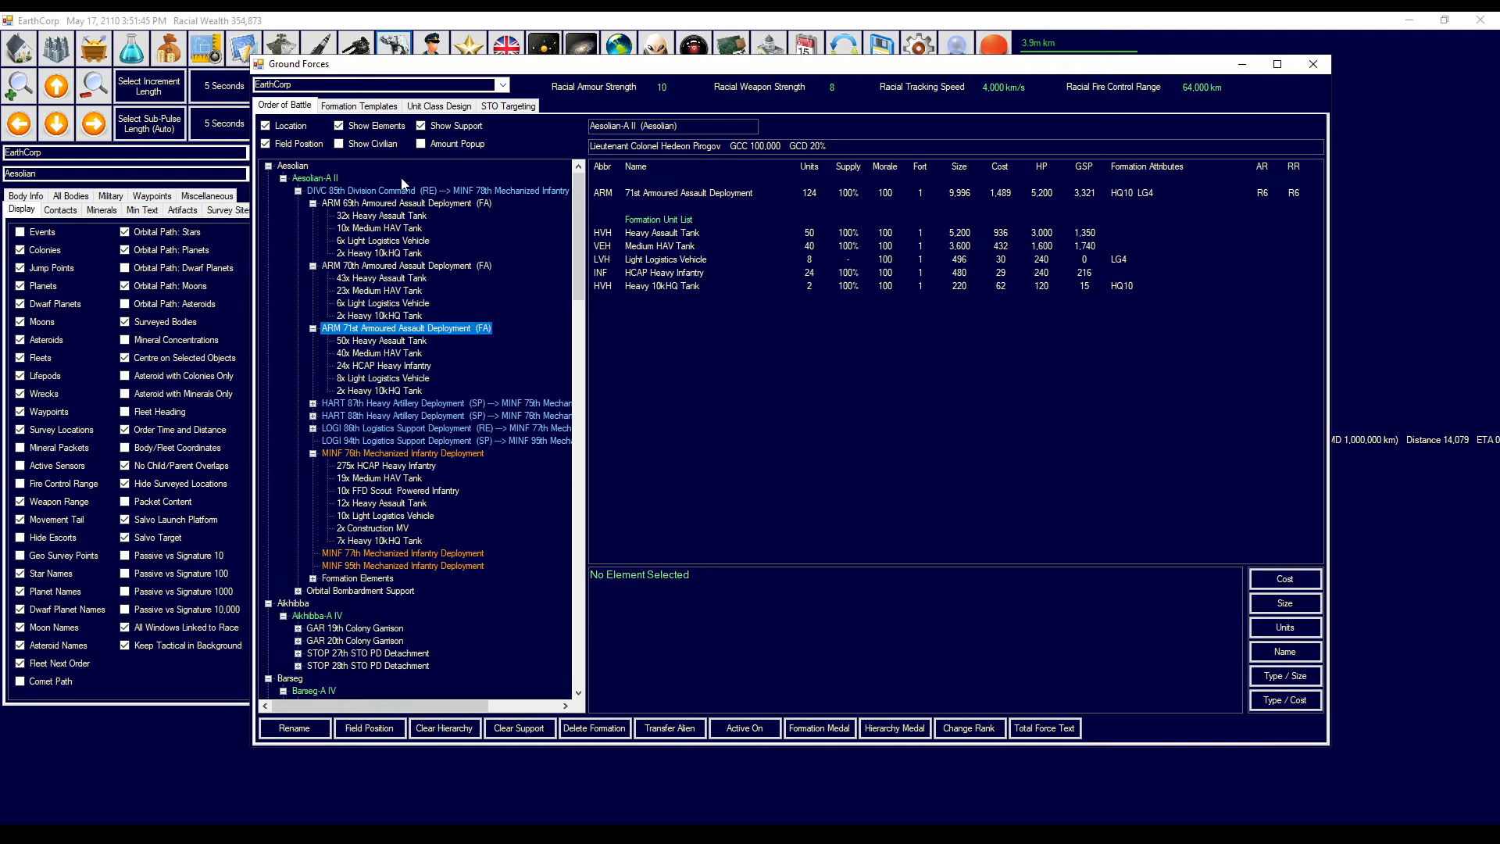
click(361, 189)
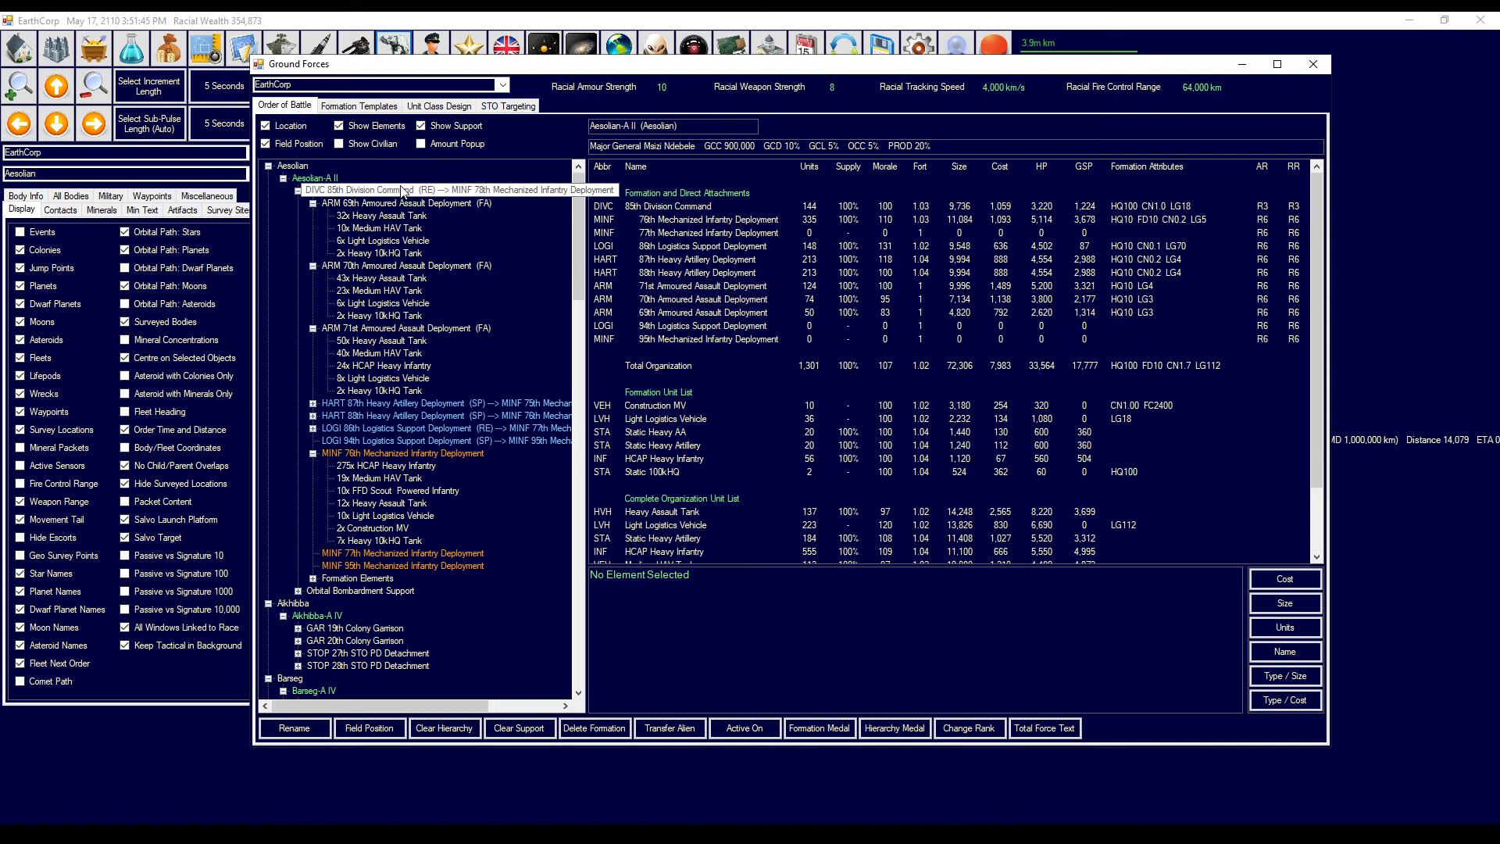
click(412, 189)
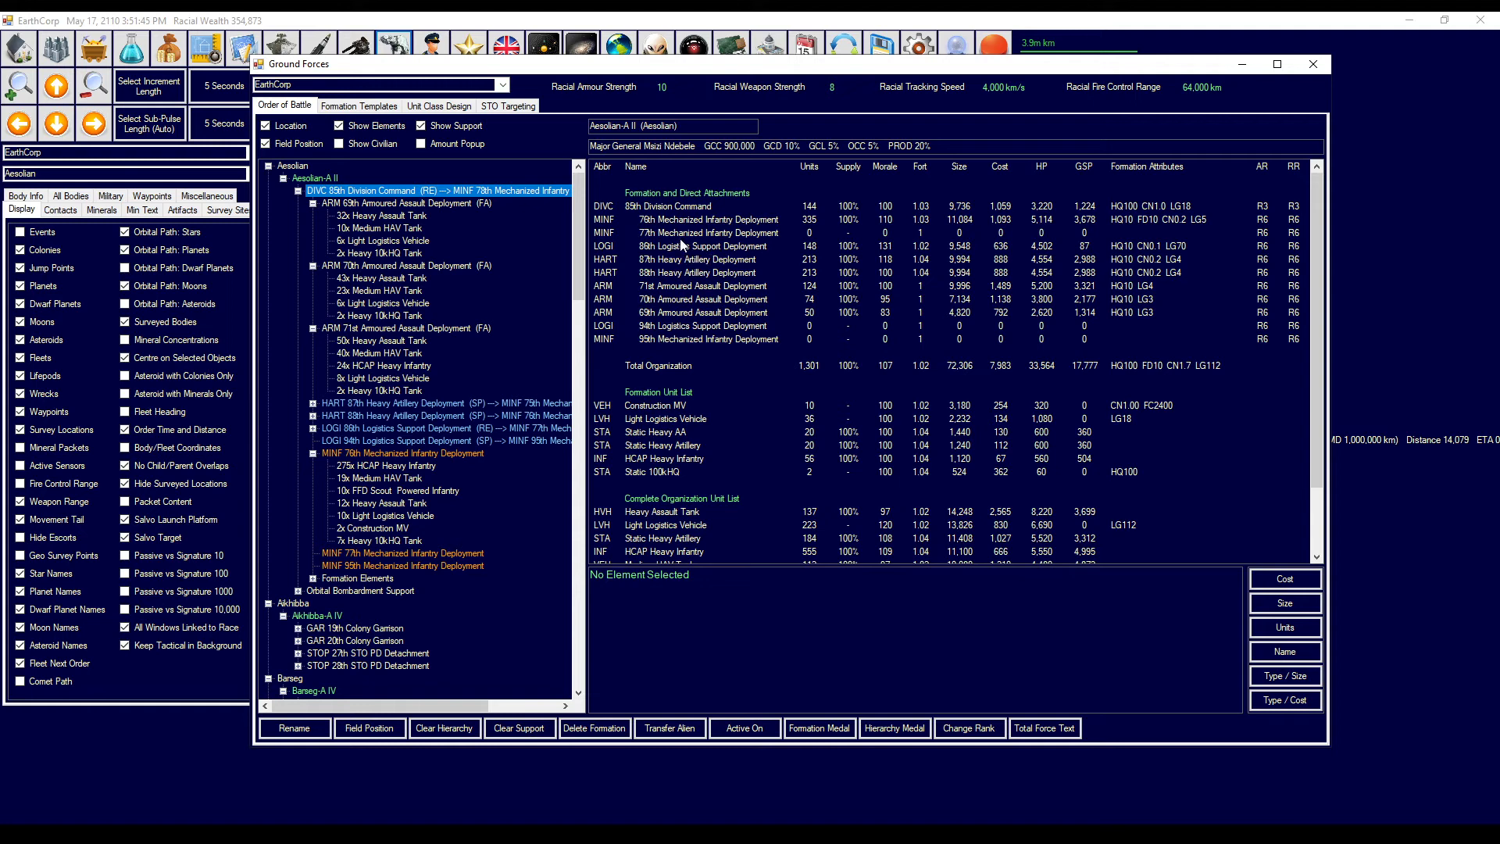
mouse_move(675, 290)
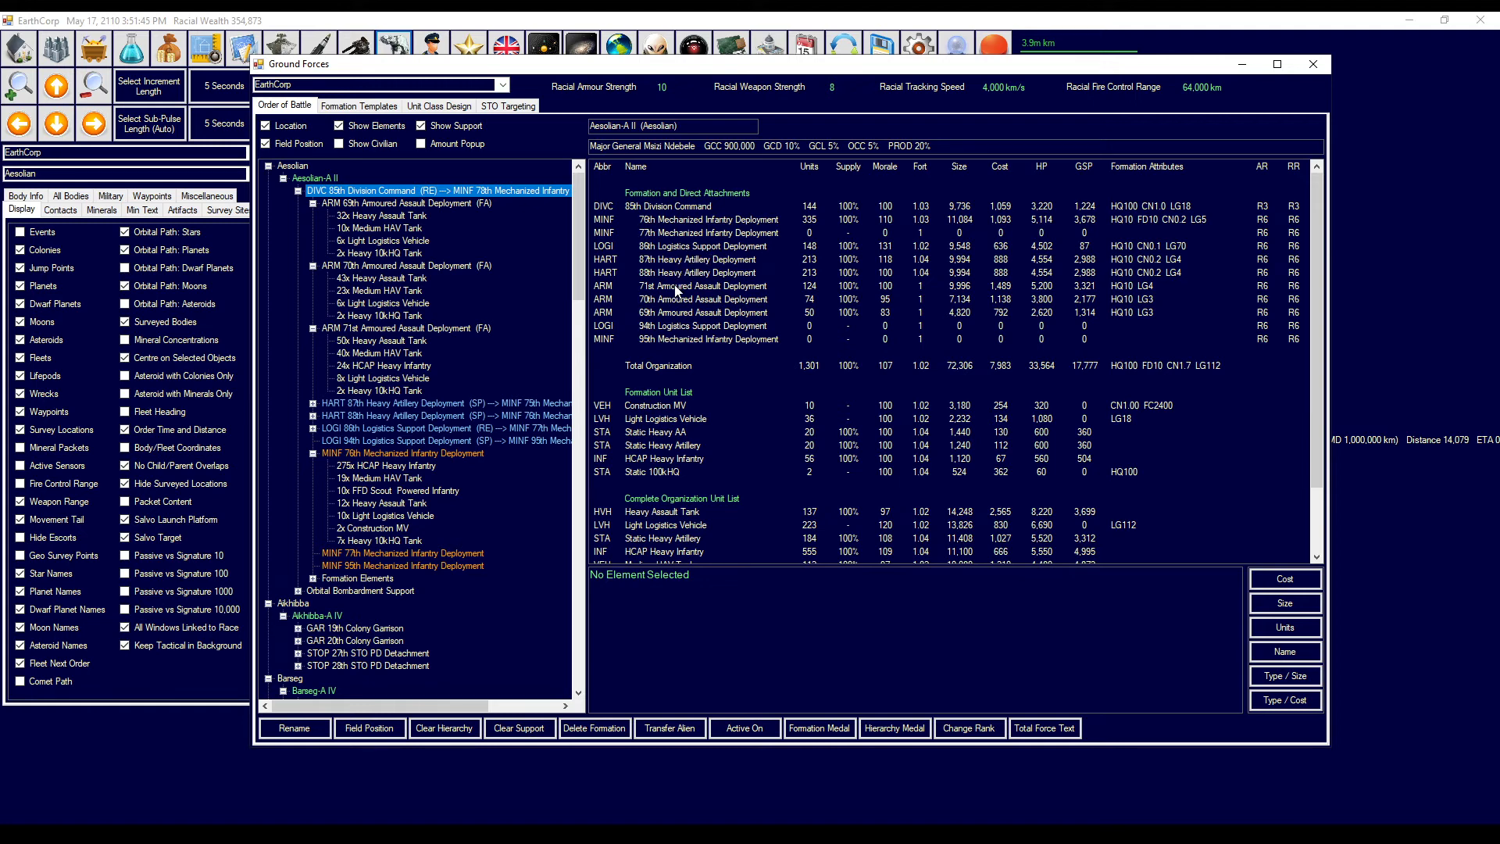
- Select and delete the empty 69th Armoured Assault Deployment
click(703, 312)
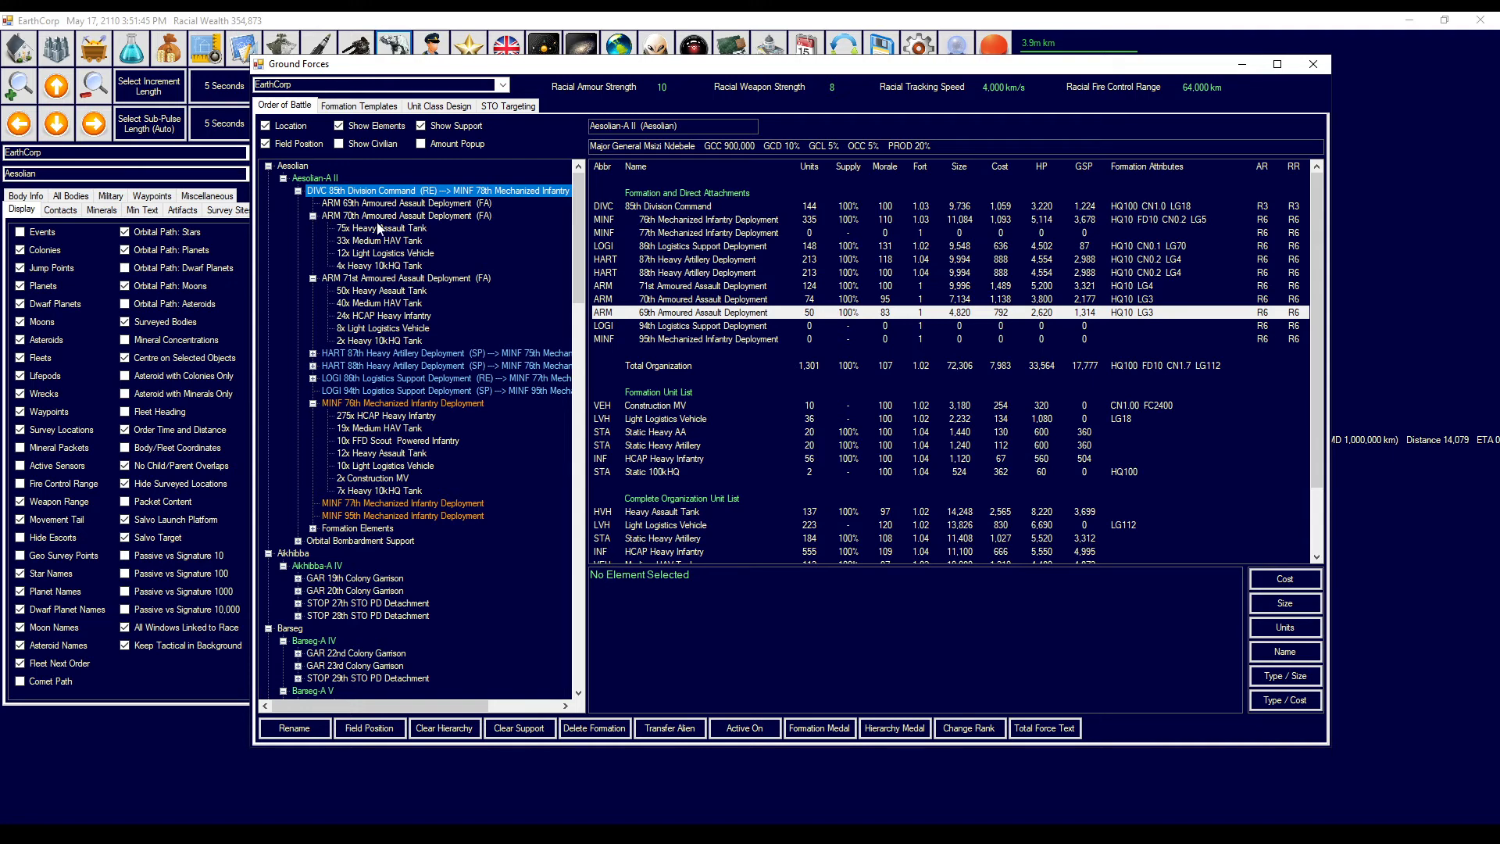
mouse_move(426, 282)
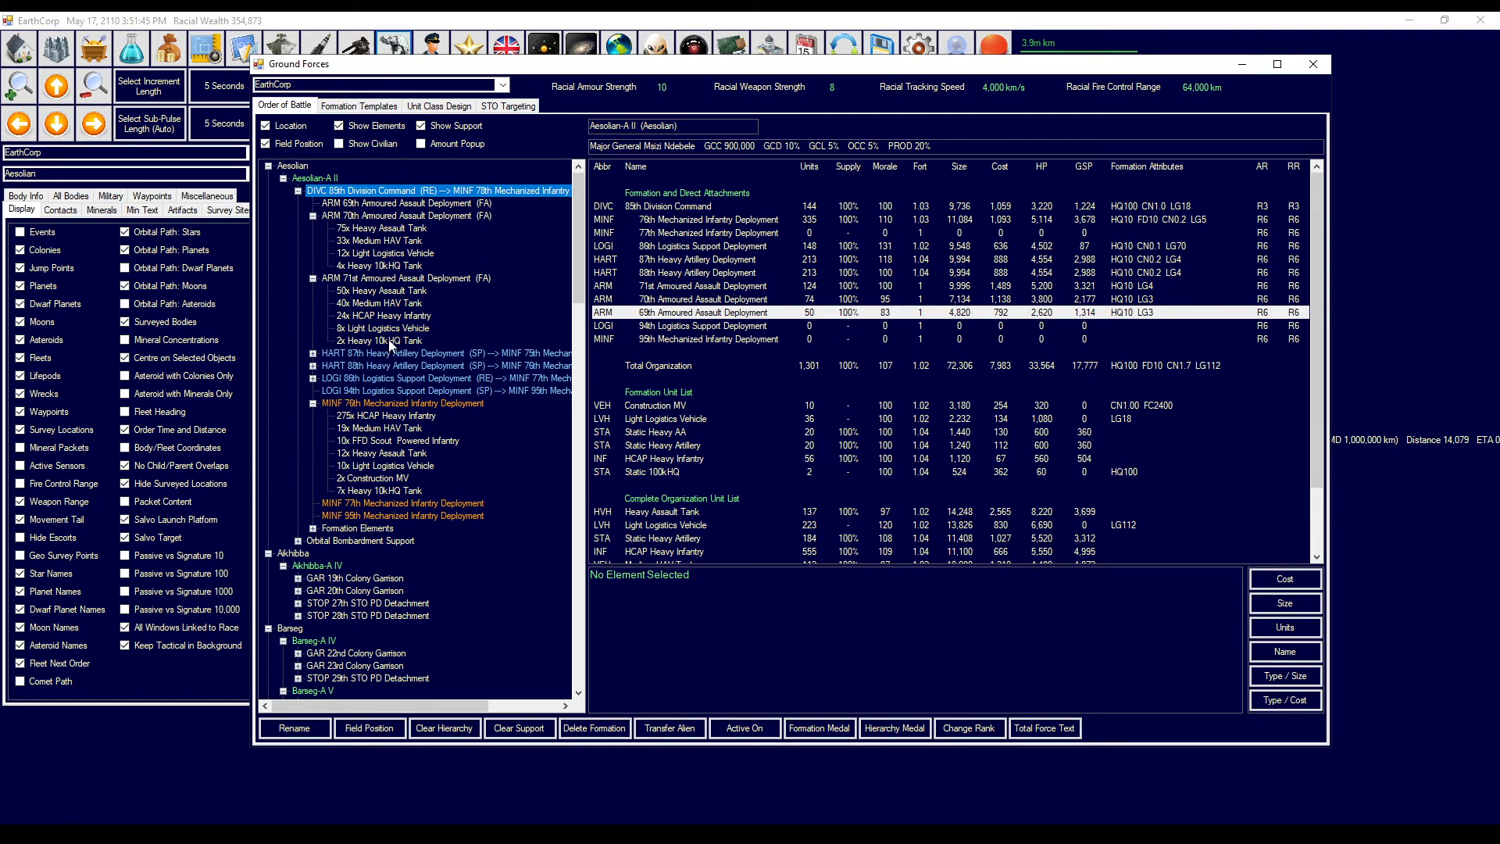
mouse_move(1304, 86)
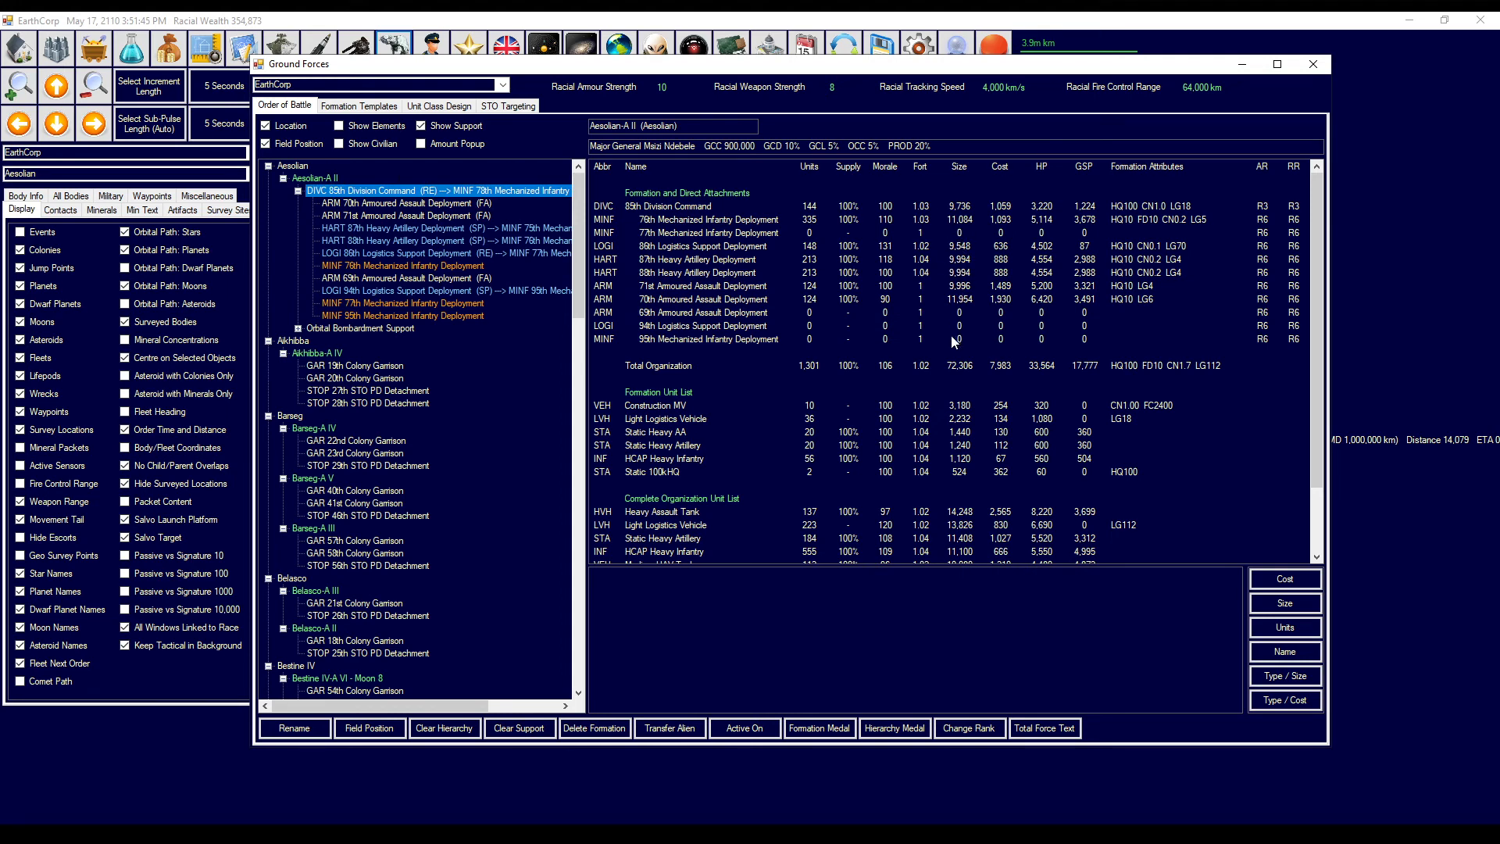
mouse_move(680, 325)
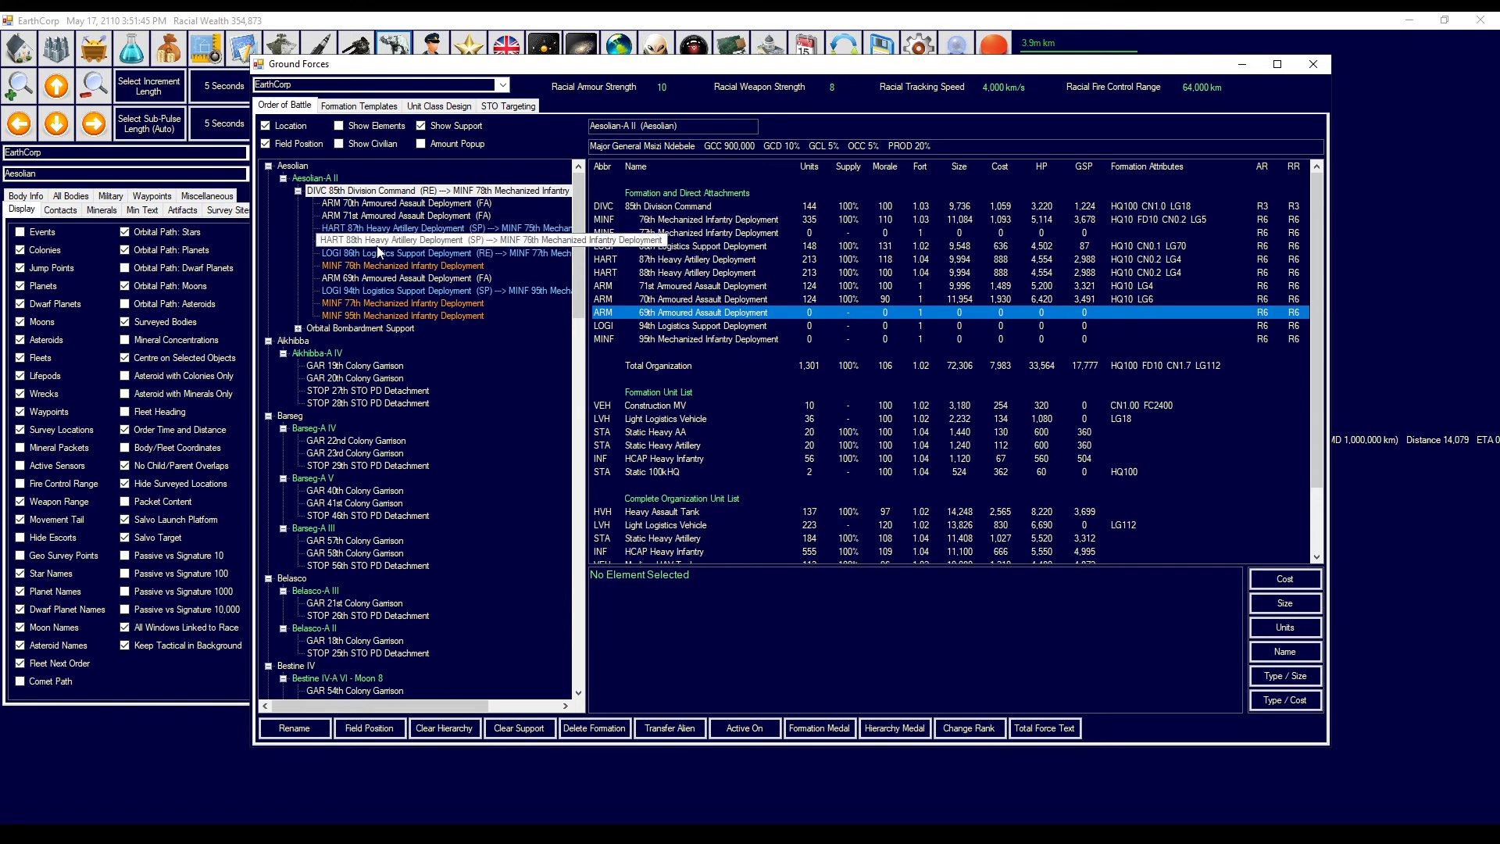
click(401, 277)
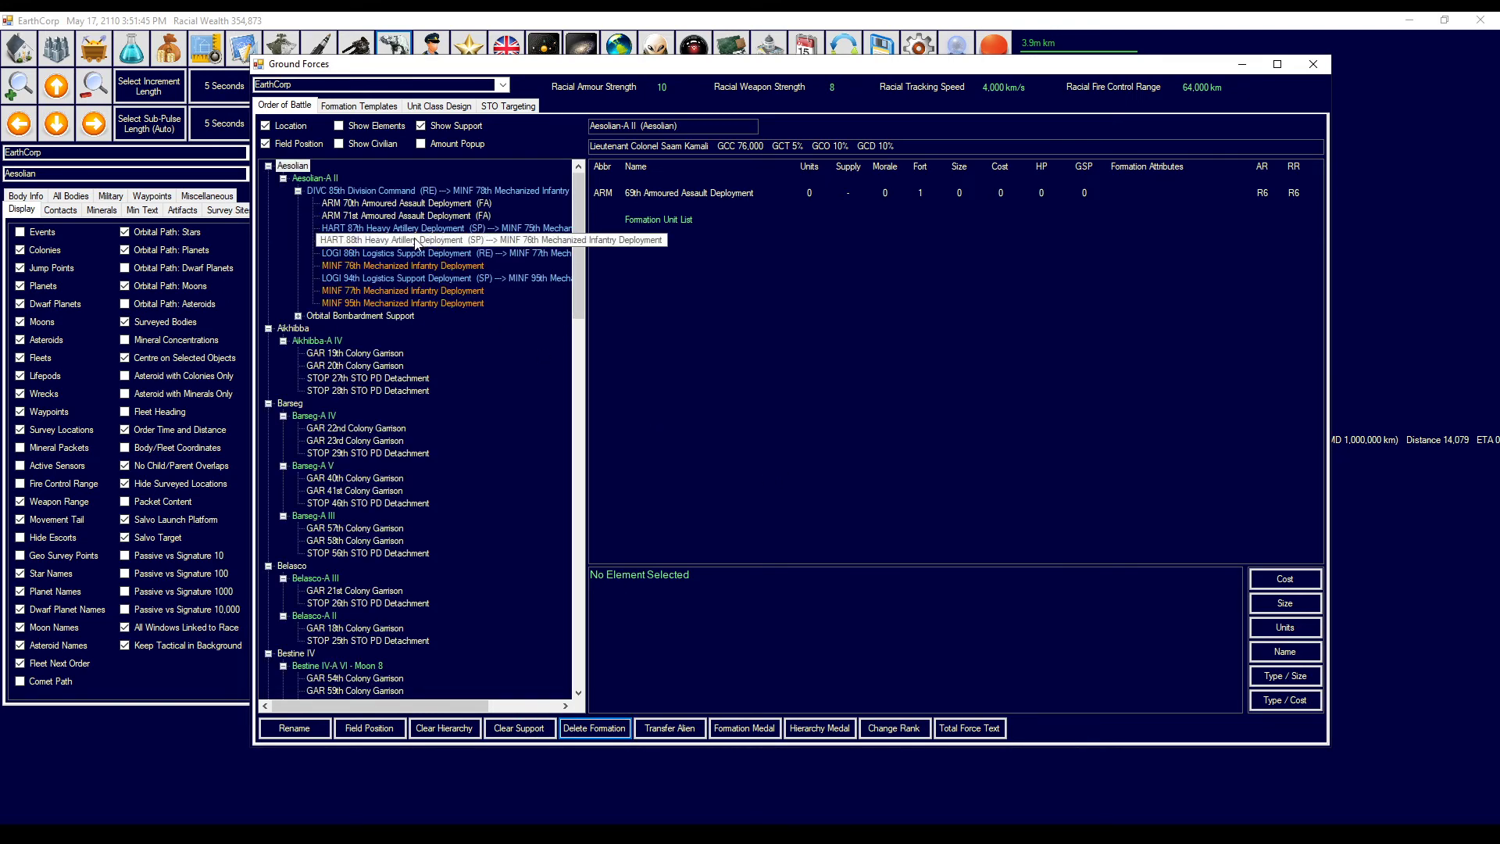
click(397, 189)
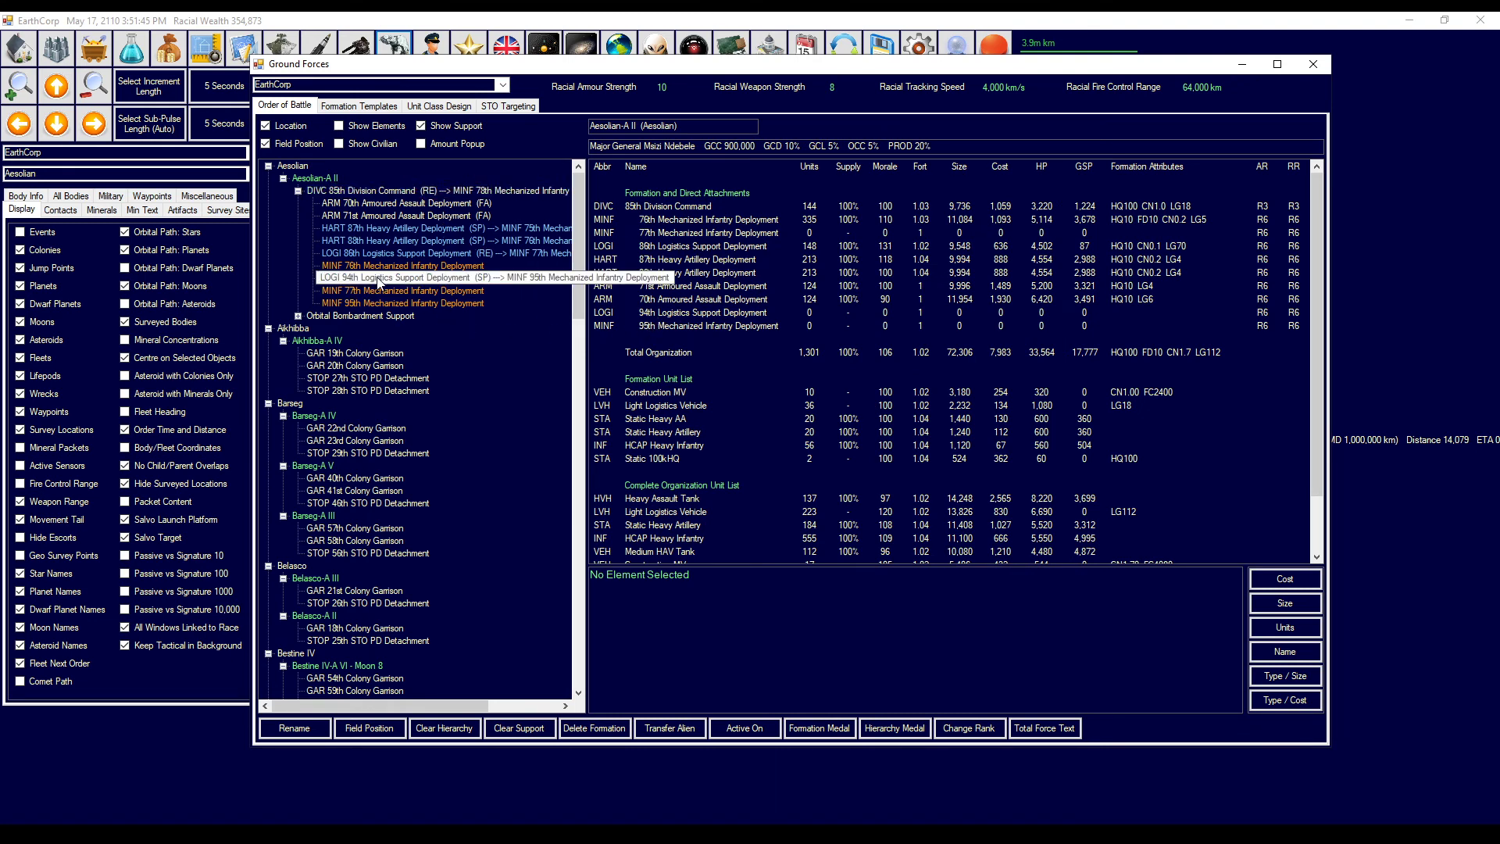
- Delete the empty 94th Logistics Support and 95th Mechanized Infantry formations
click(593, 728)
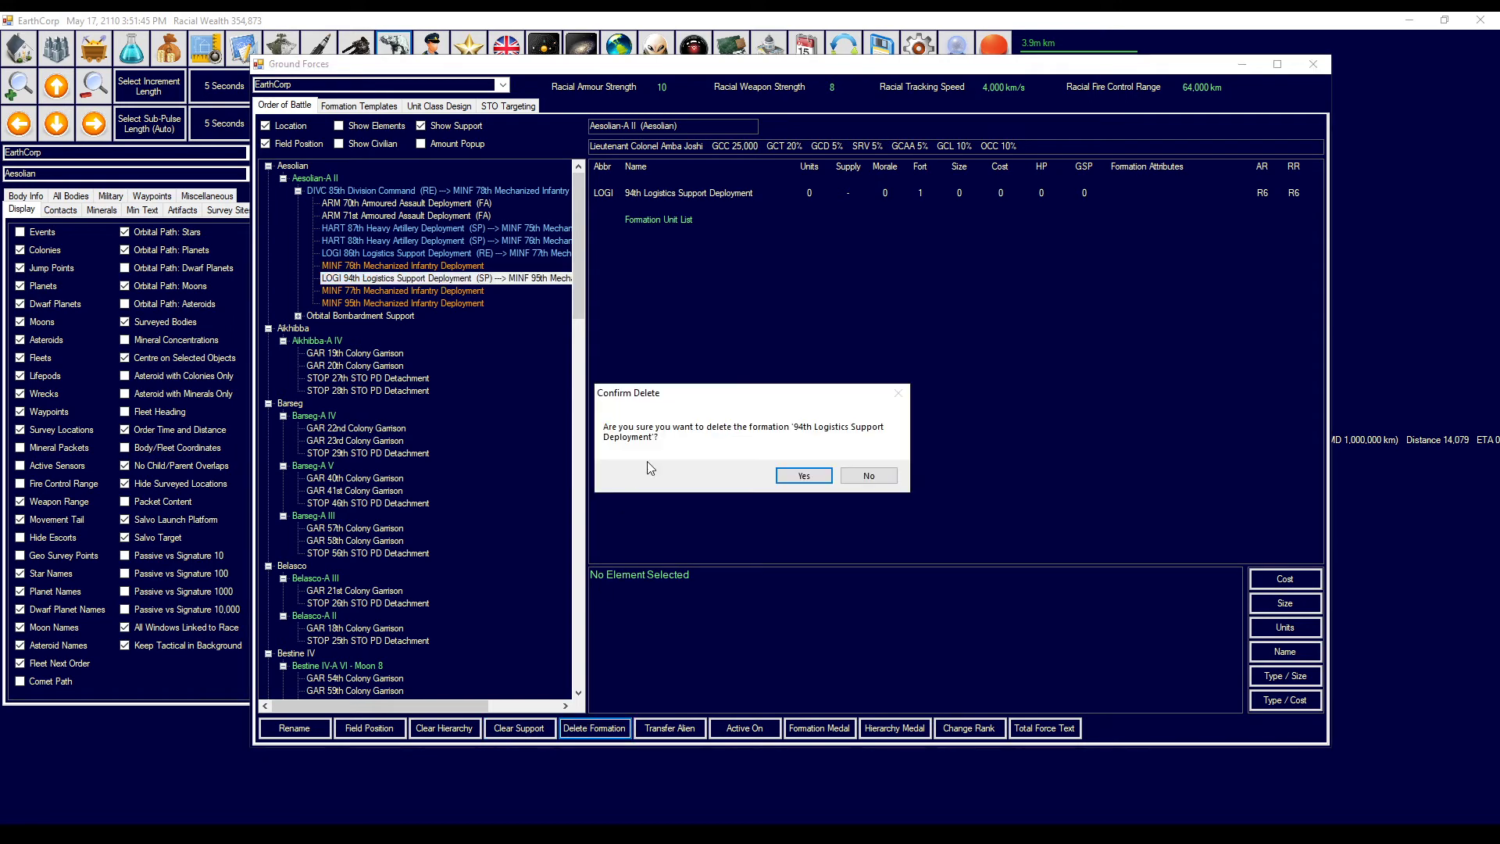
click(802, 476)
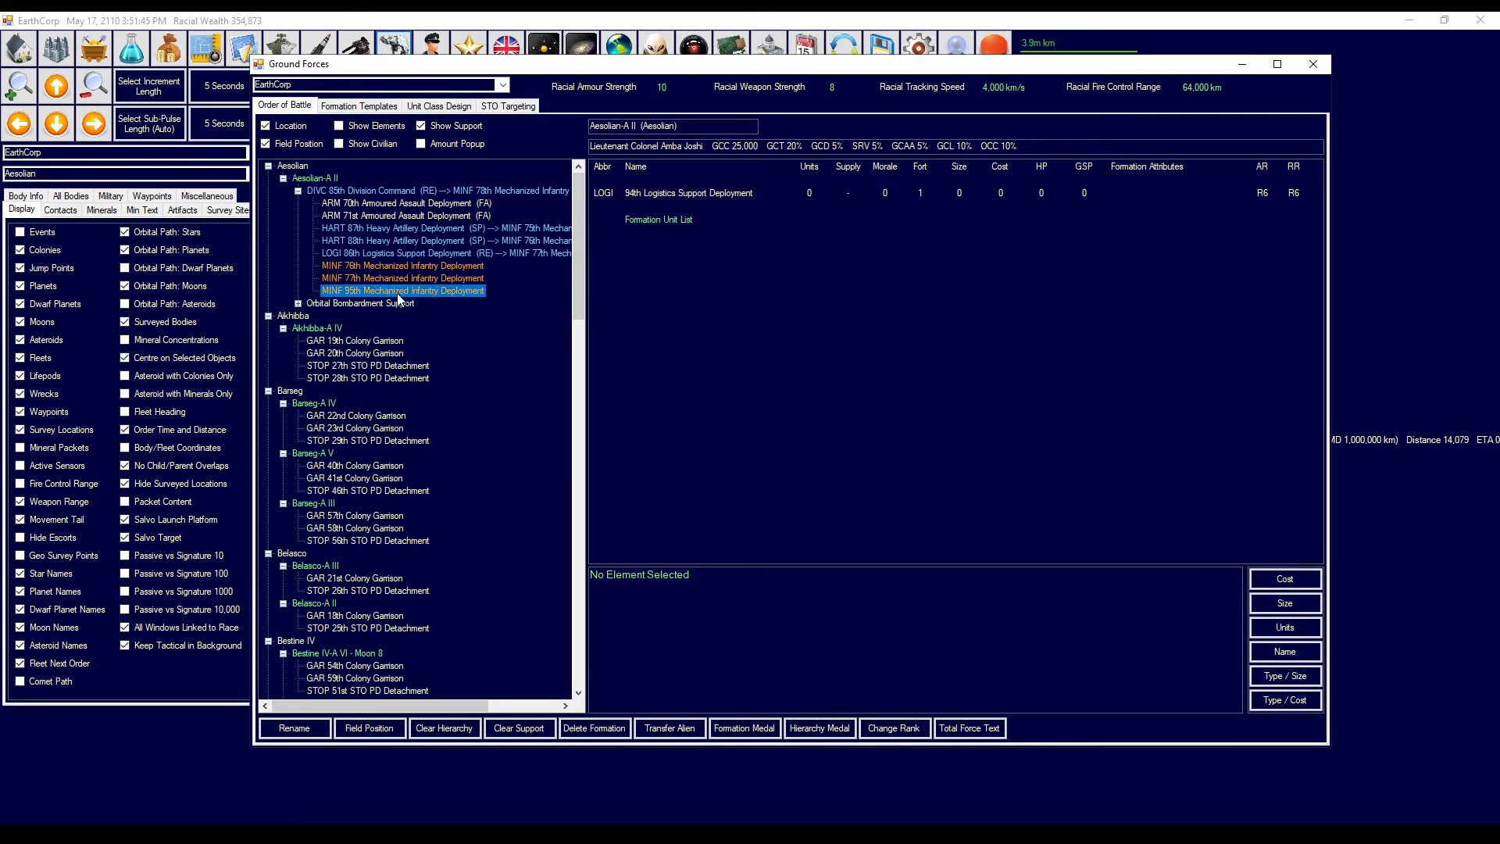
click(593, 728)
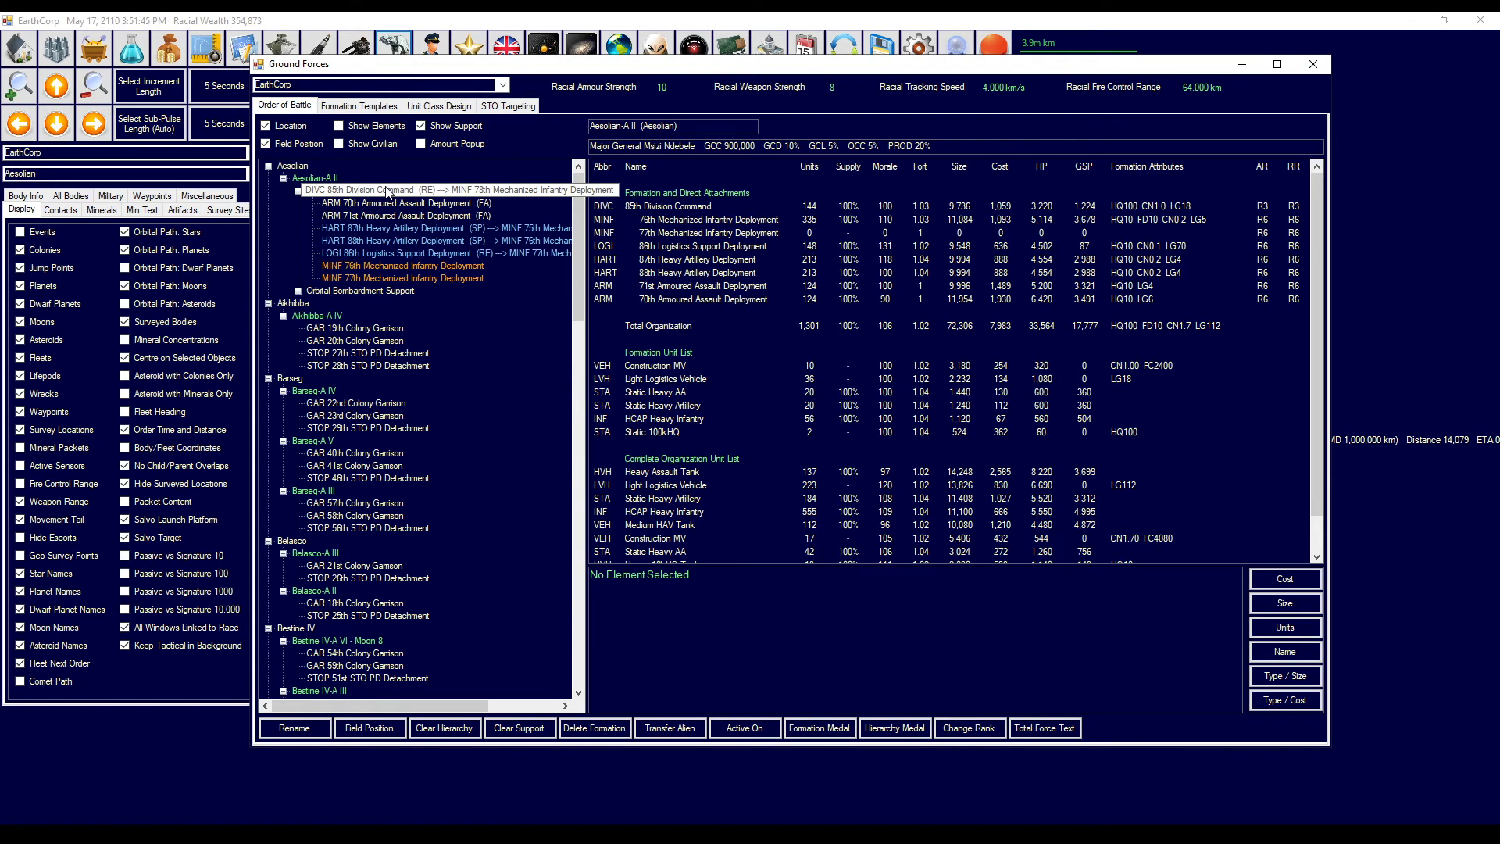
click(440, 251)
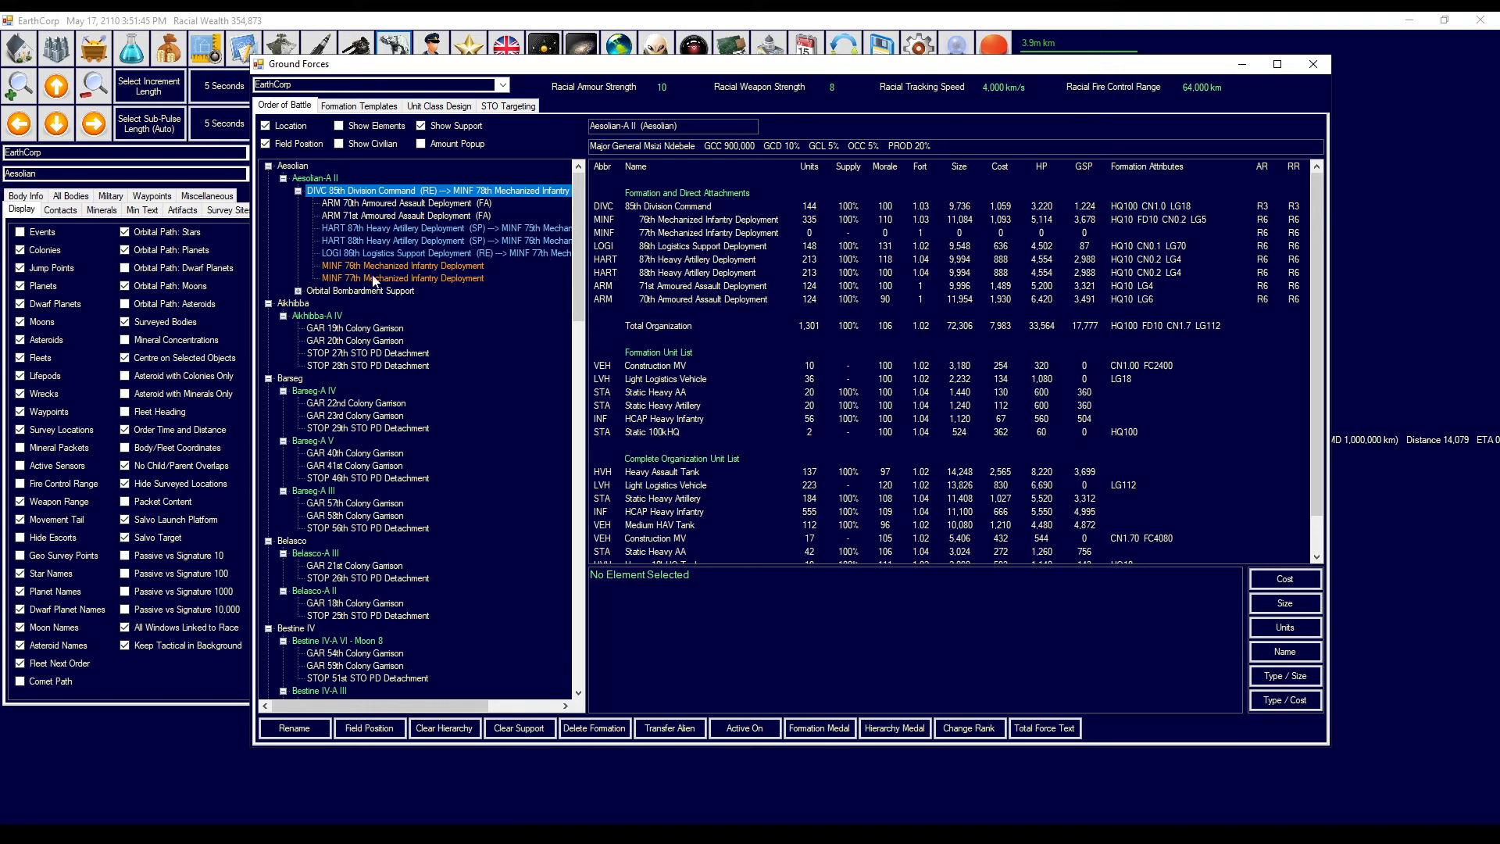
- Delete the empty 77th Mechanized Infantry Deployment, confirming with Yes
click(402, 278)
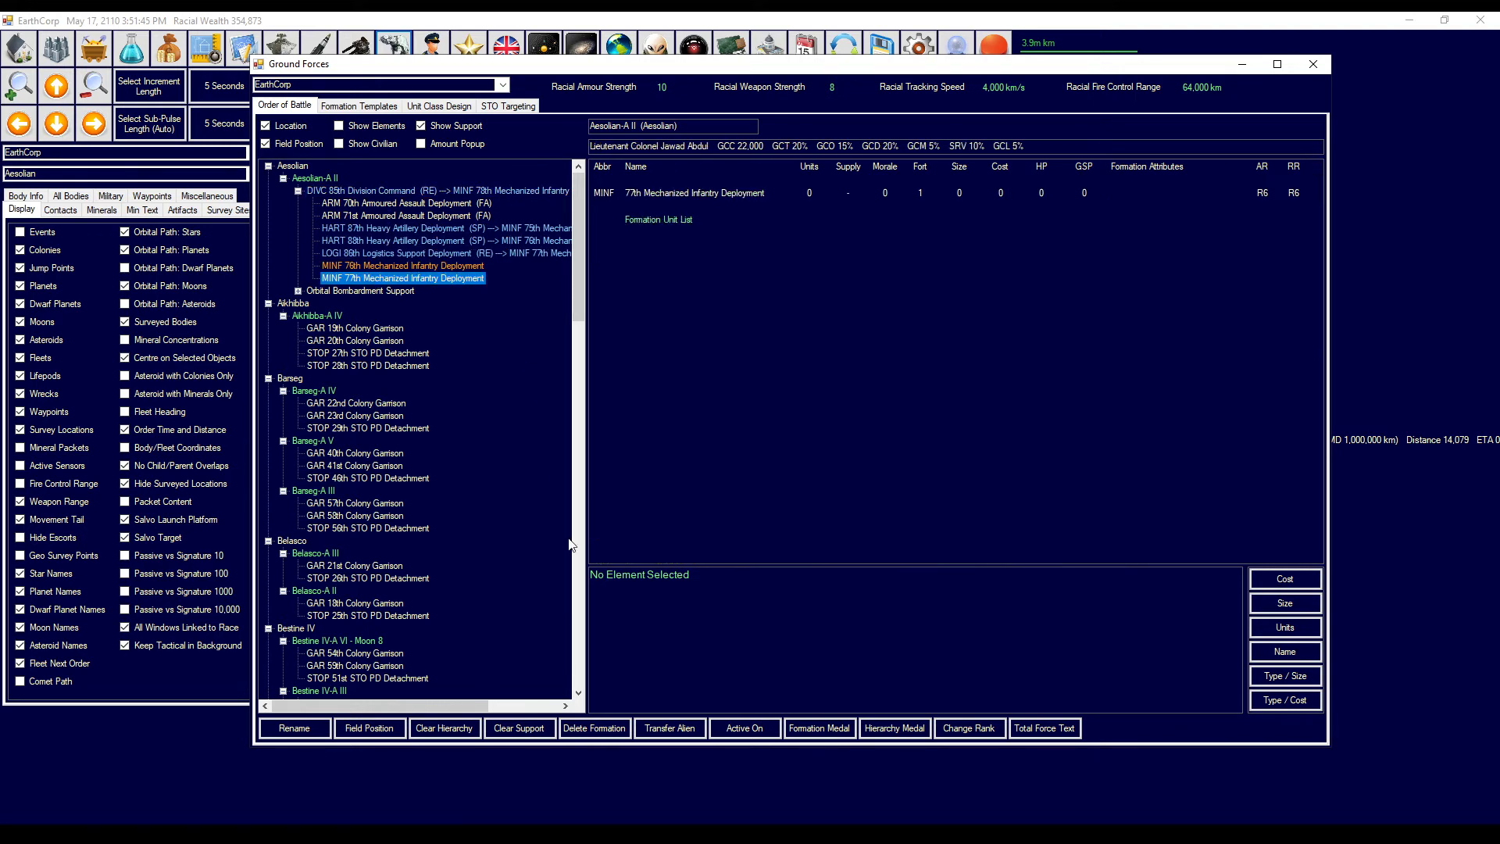
click(593, 728)
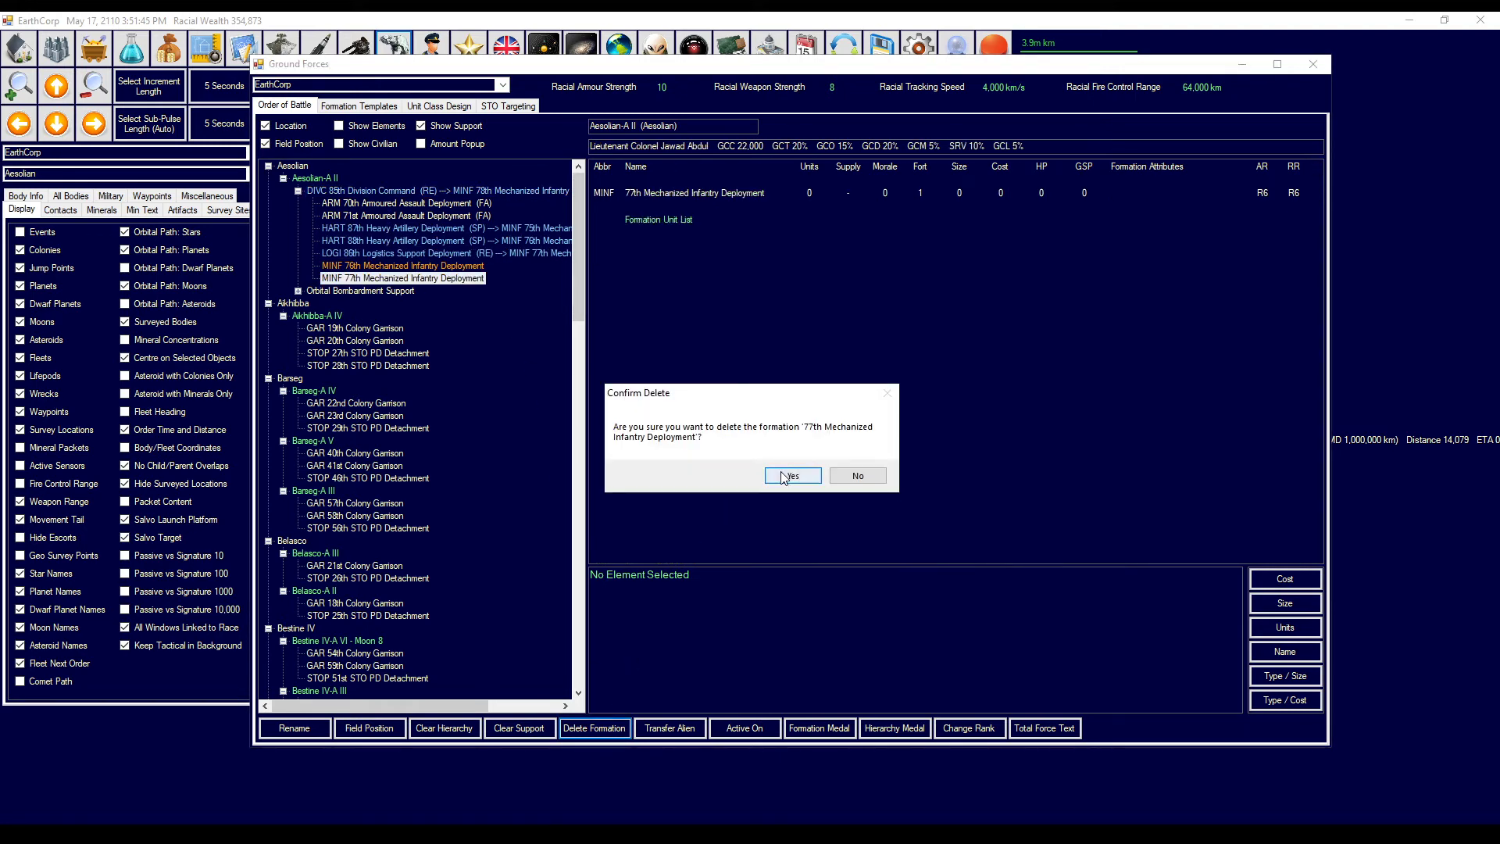
click(789, 476)
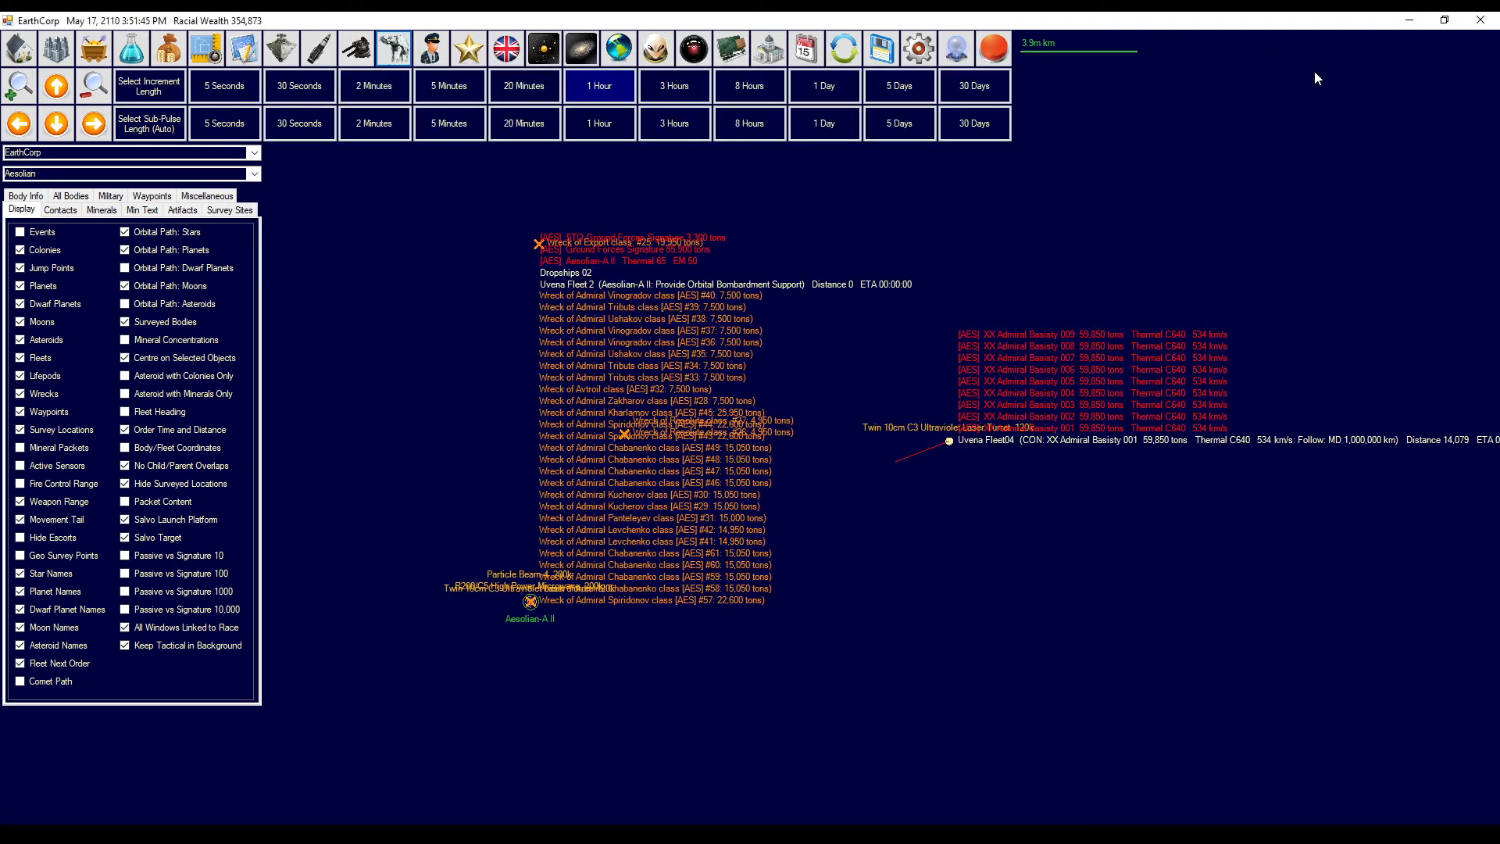
mouse_move(884, 243)
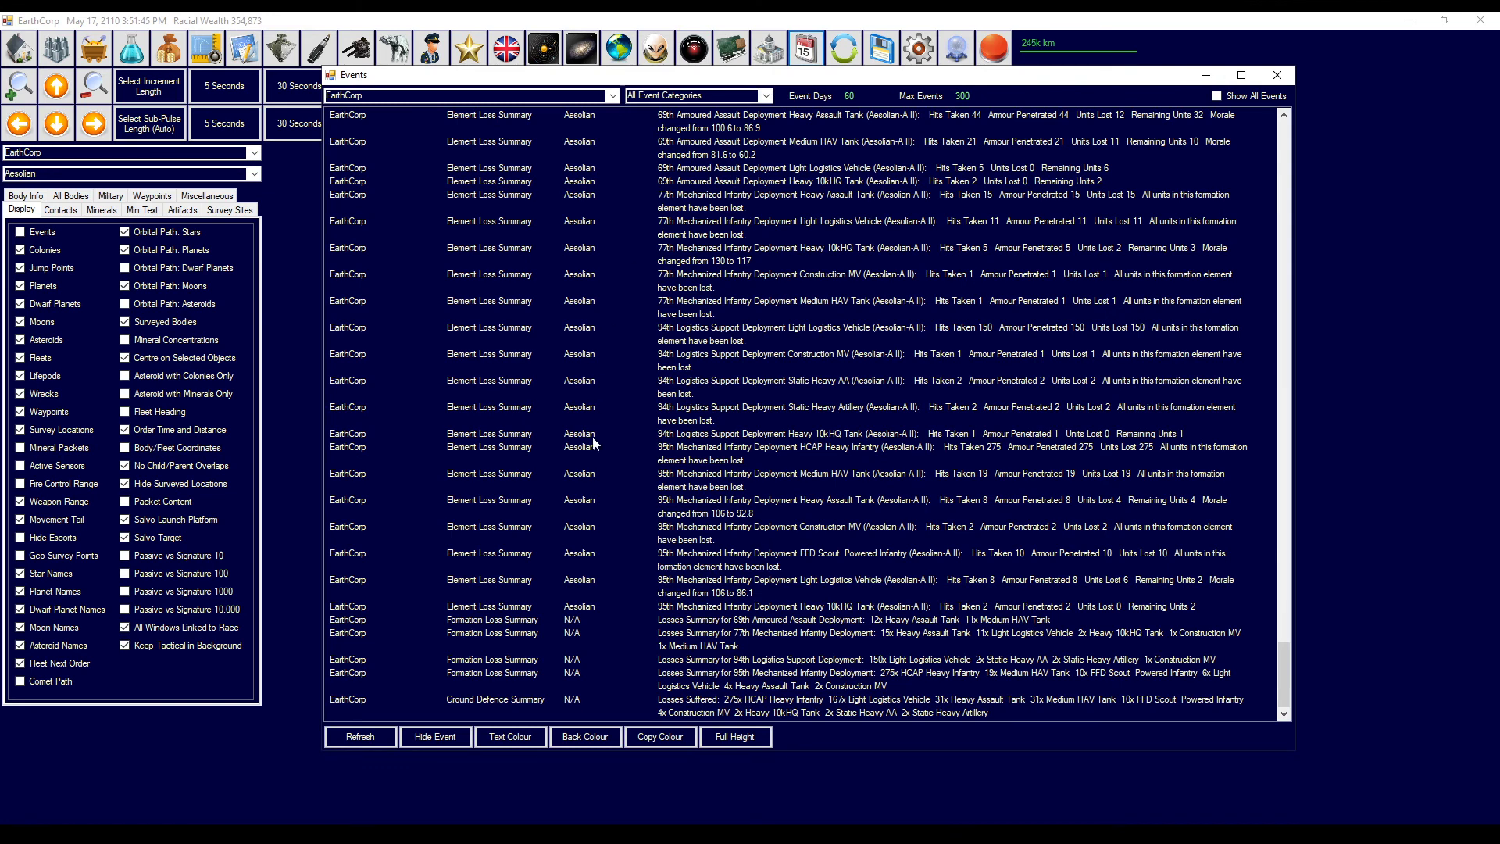
mouse_move(810, 639)
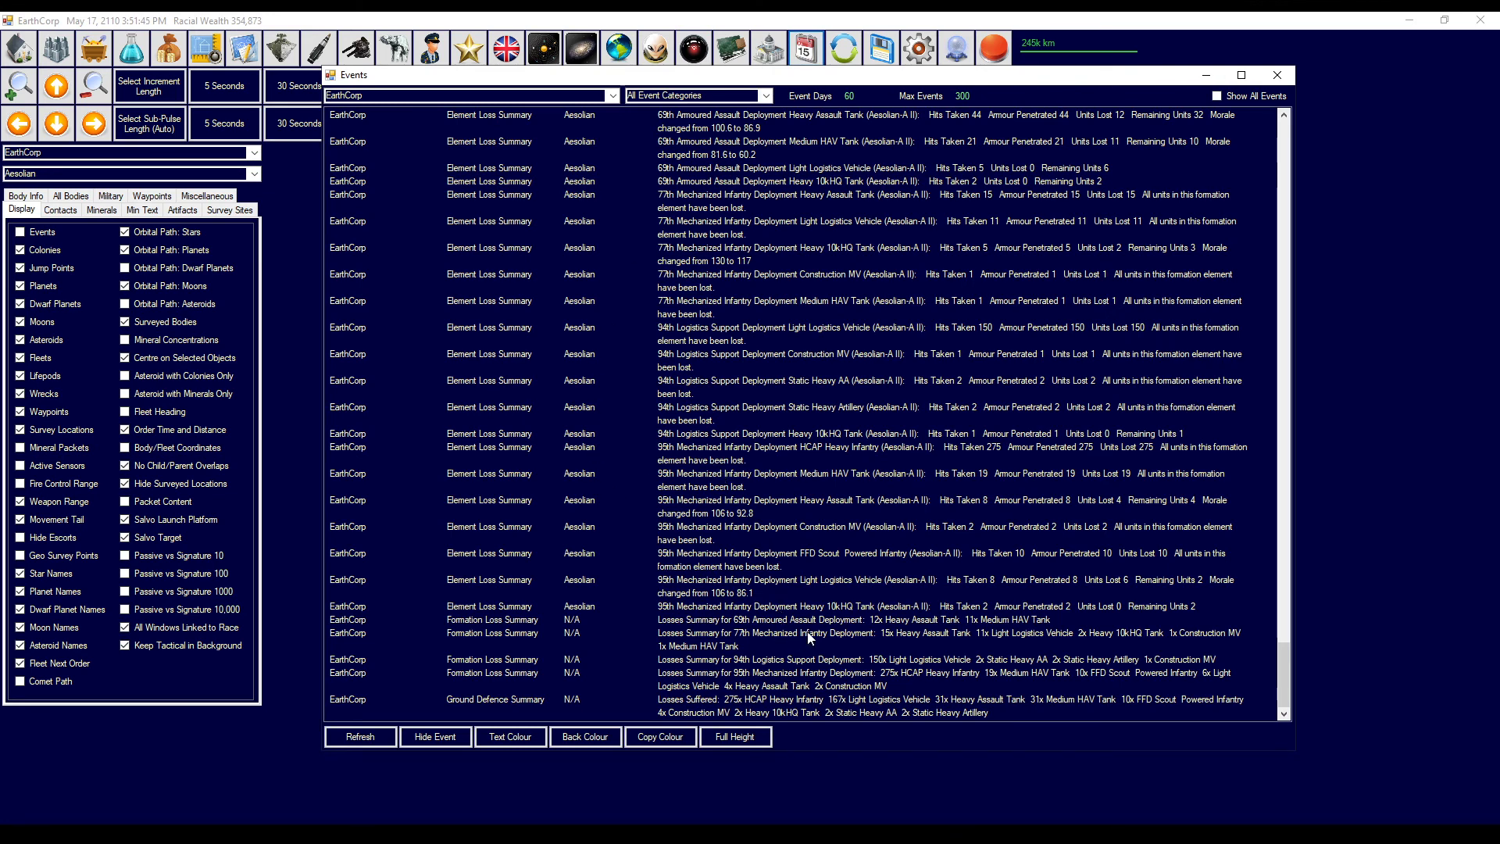
mouse_move(821, 638)
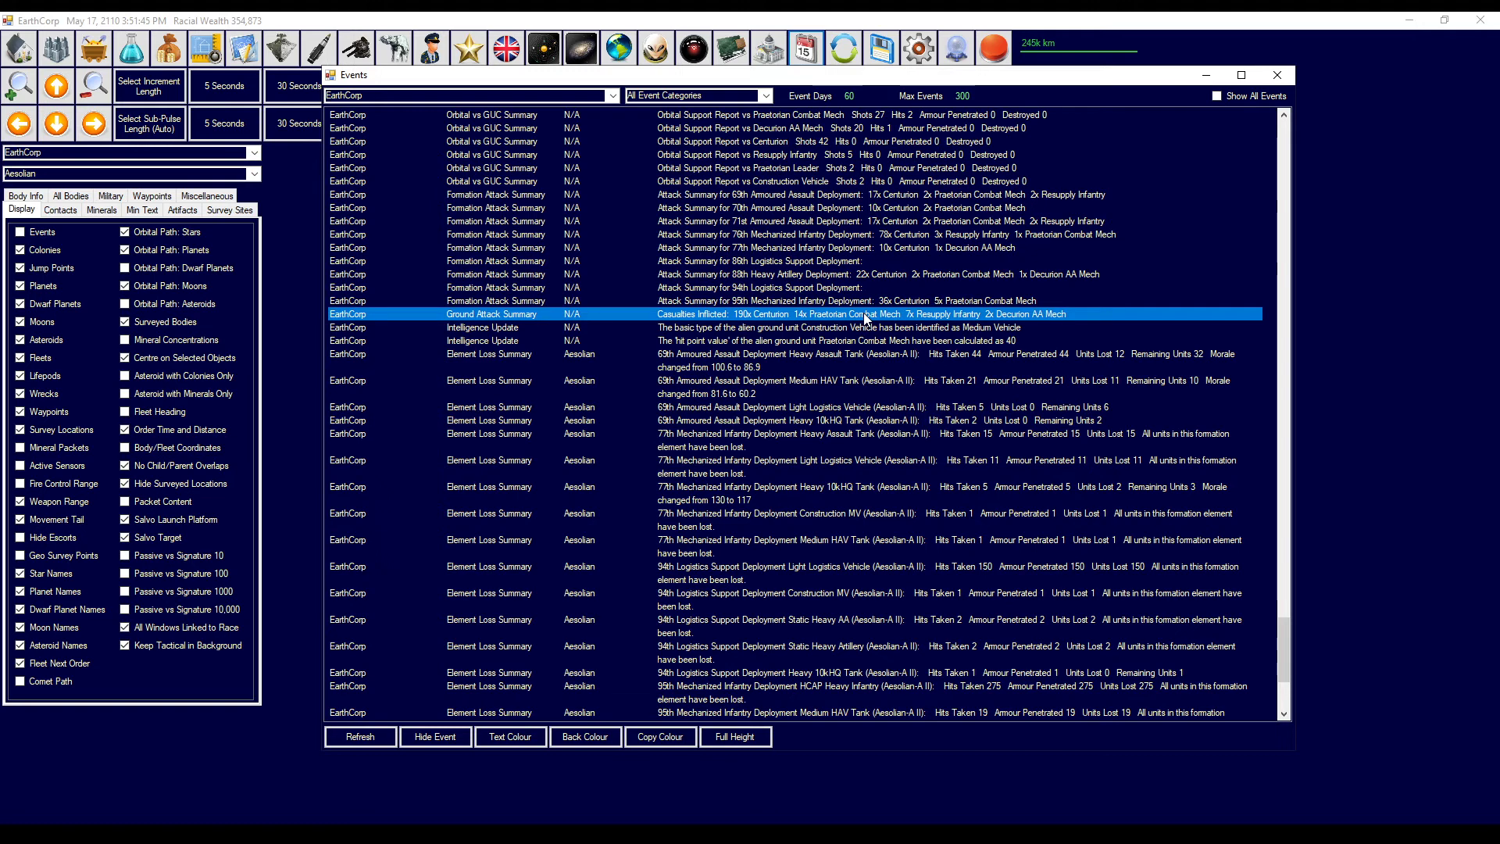
mouse_move(875, 239)
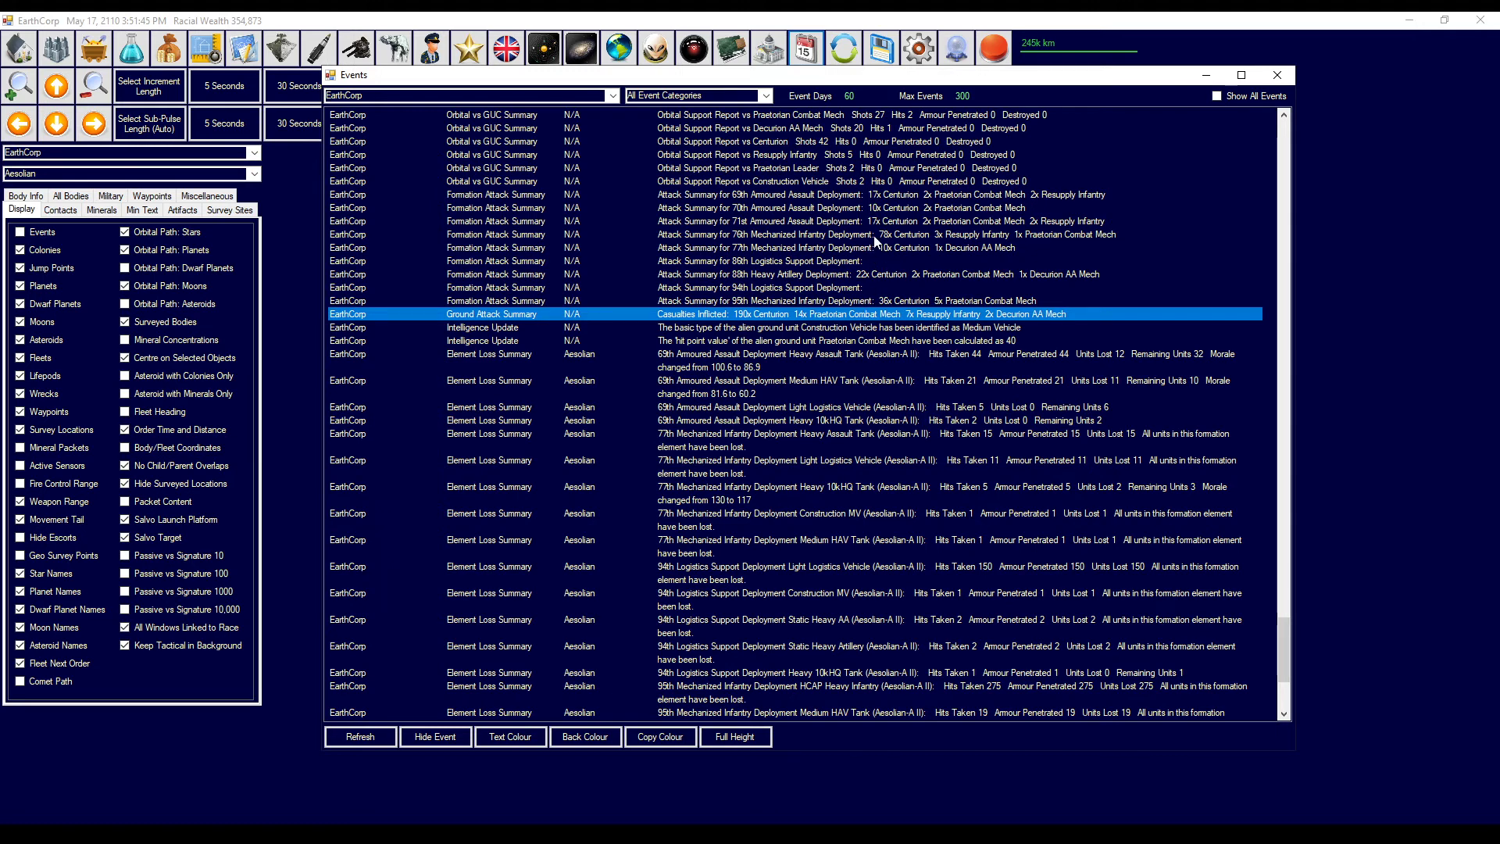
scroll(down, 3)
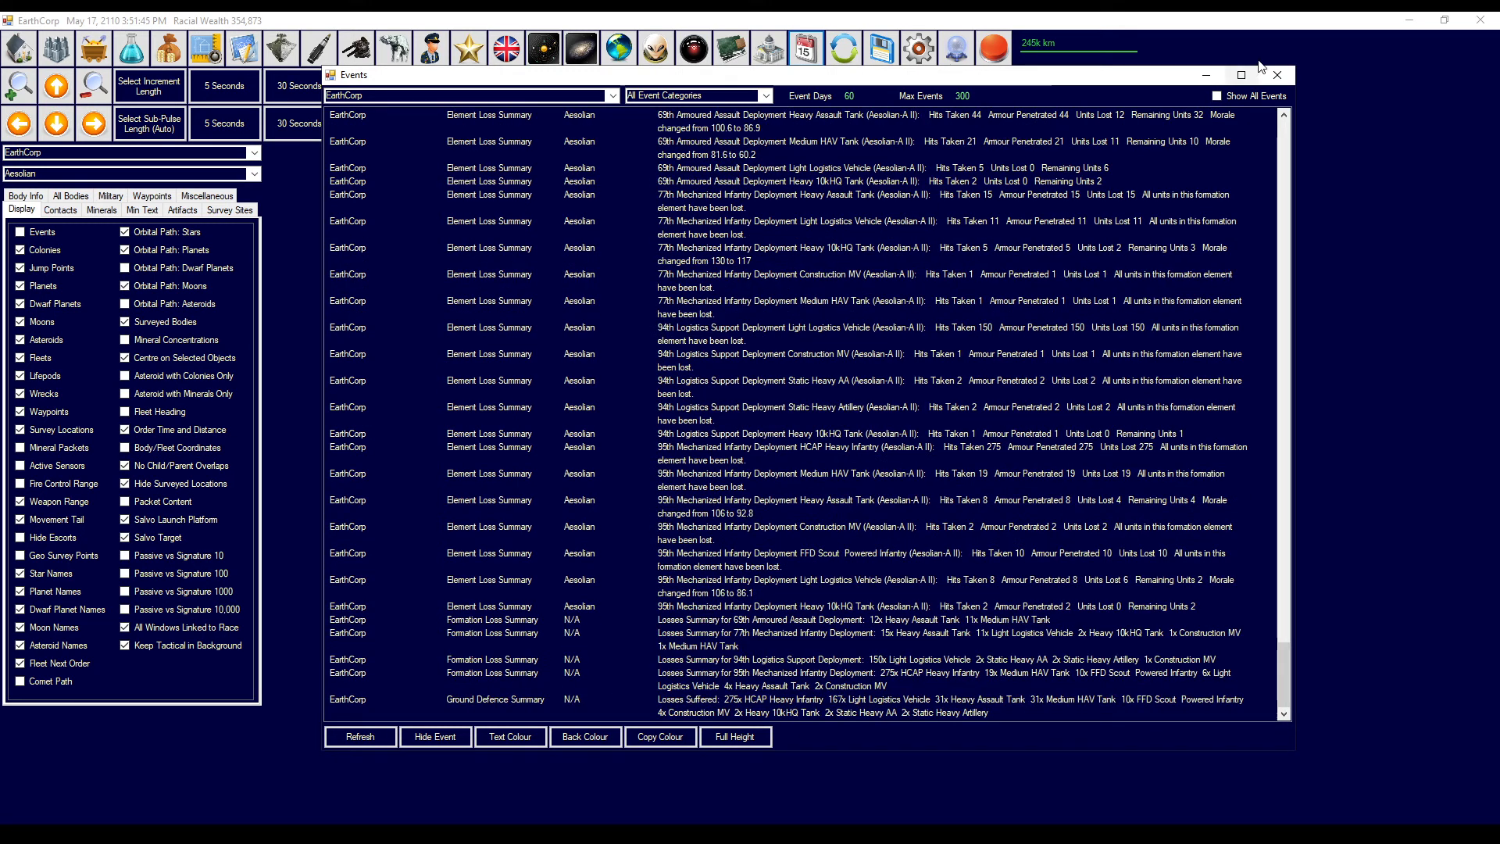
click(600, 85)
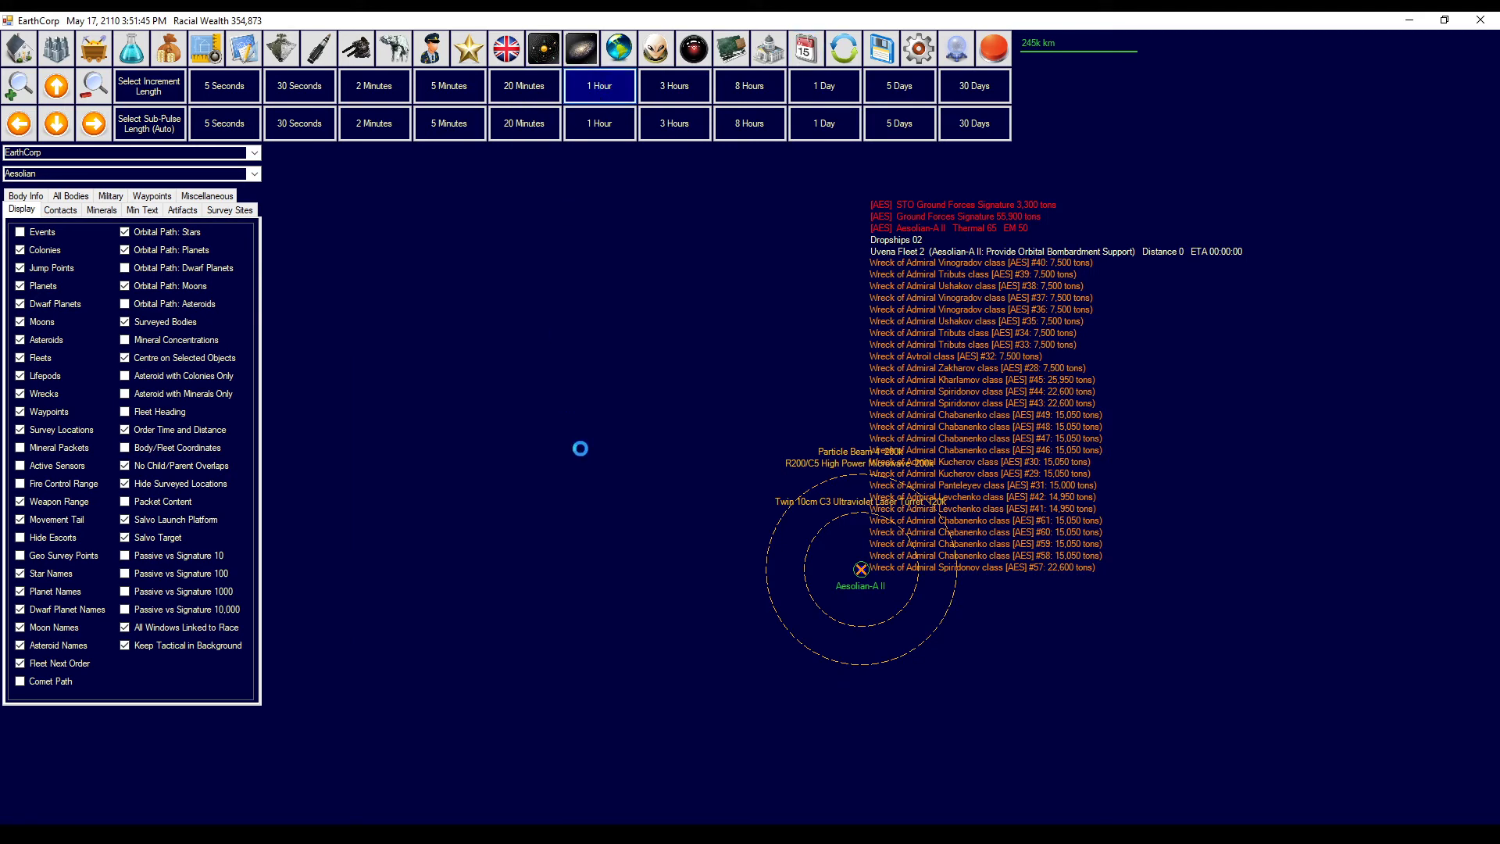
- Advance the game clock hour by hour to 12:05 AM, May 18
click(599, 85)
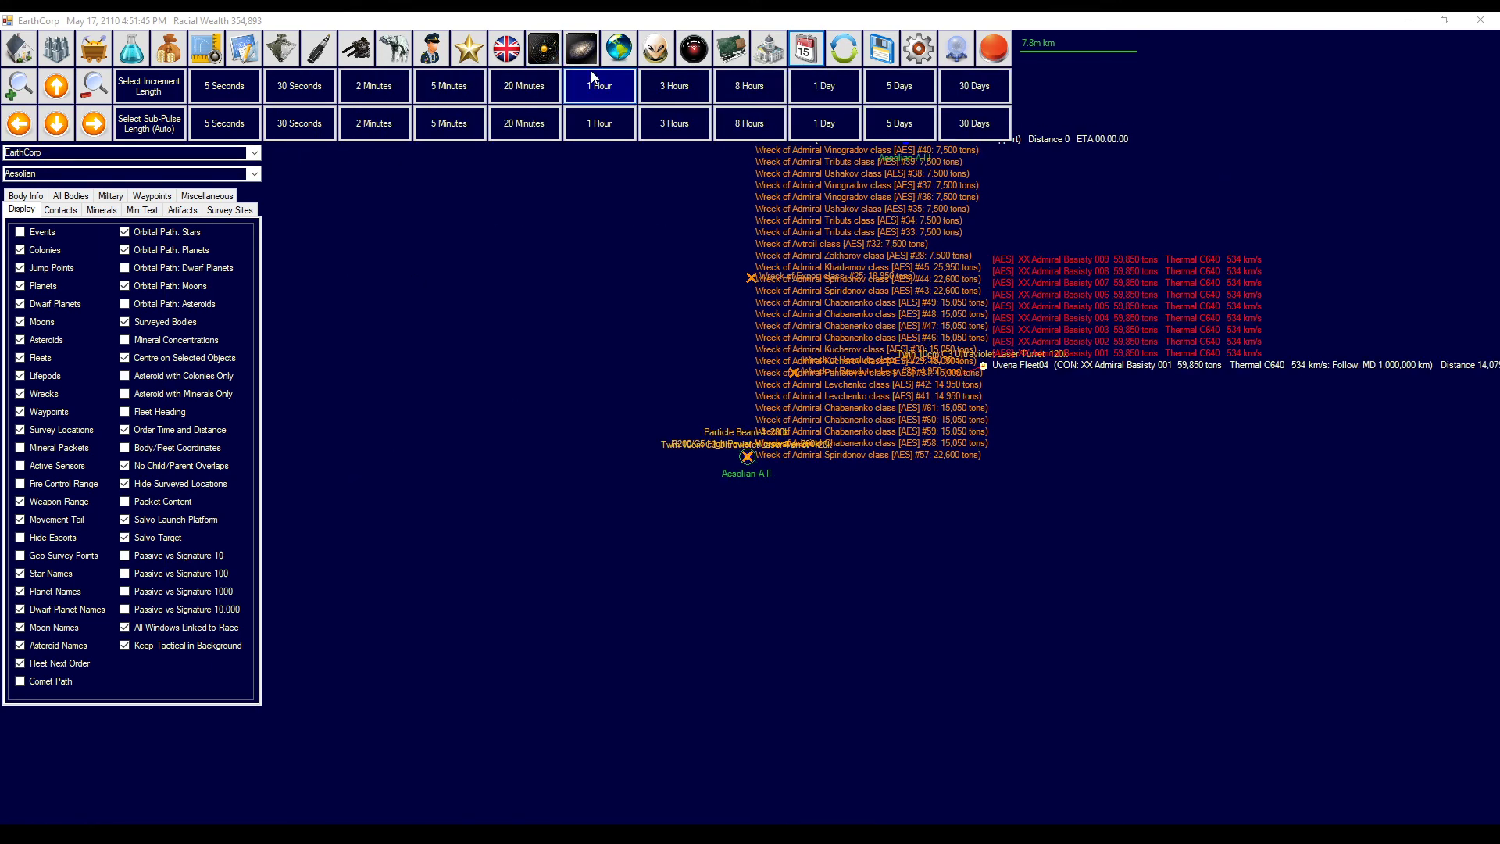
click(600, 85)
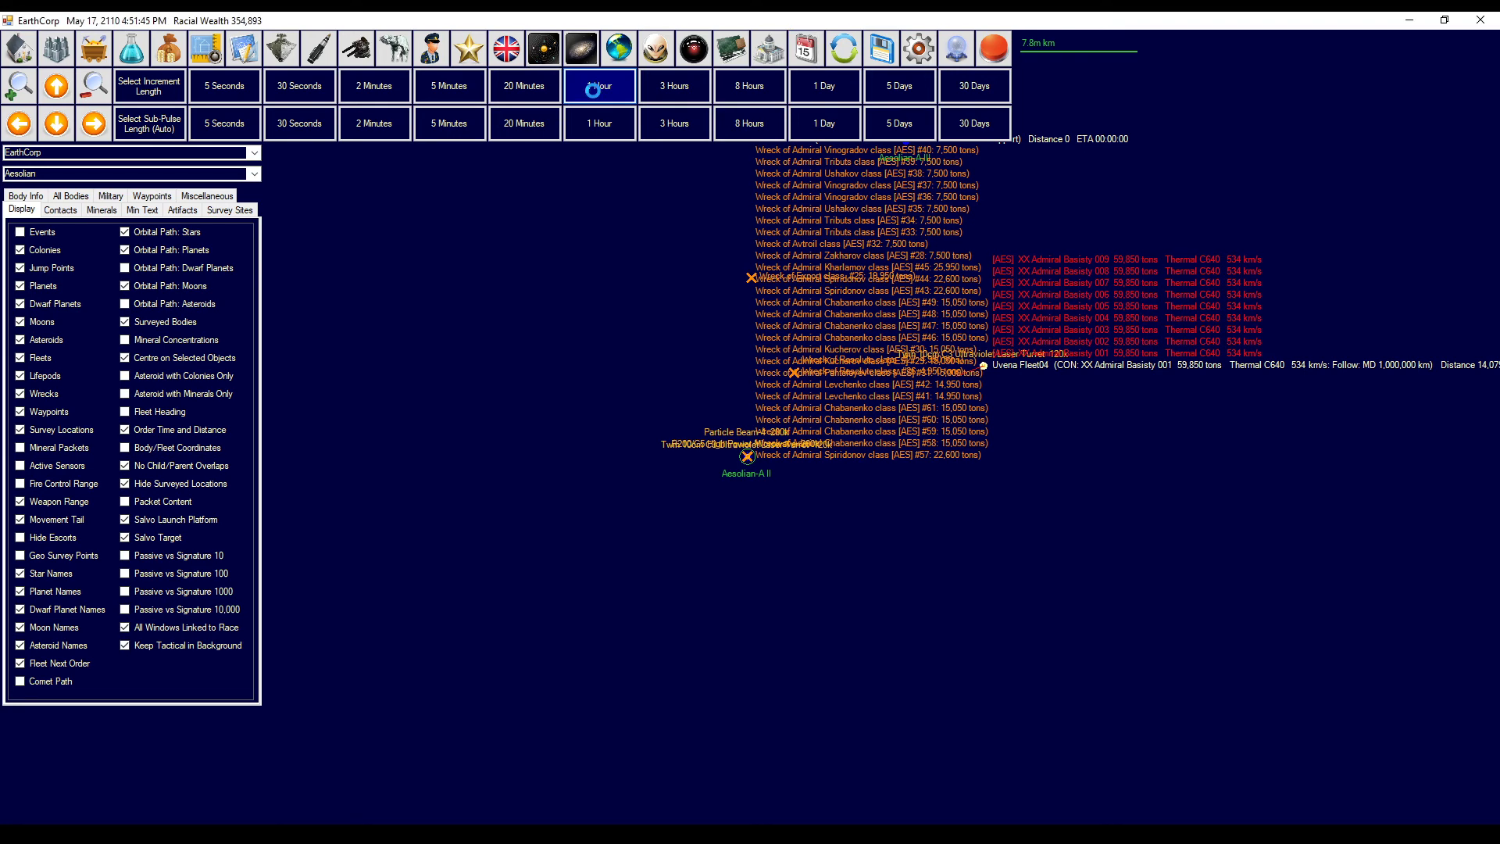
click(600, 85)
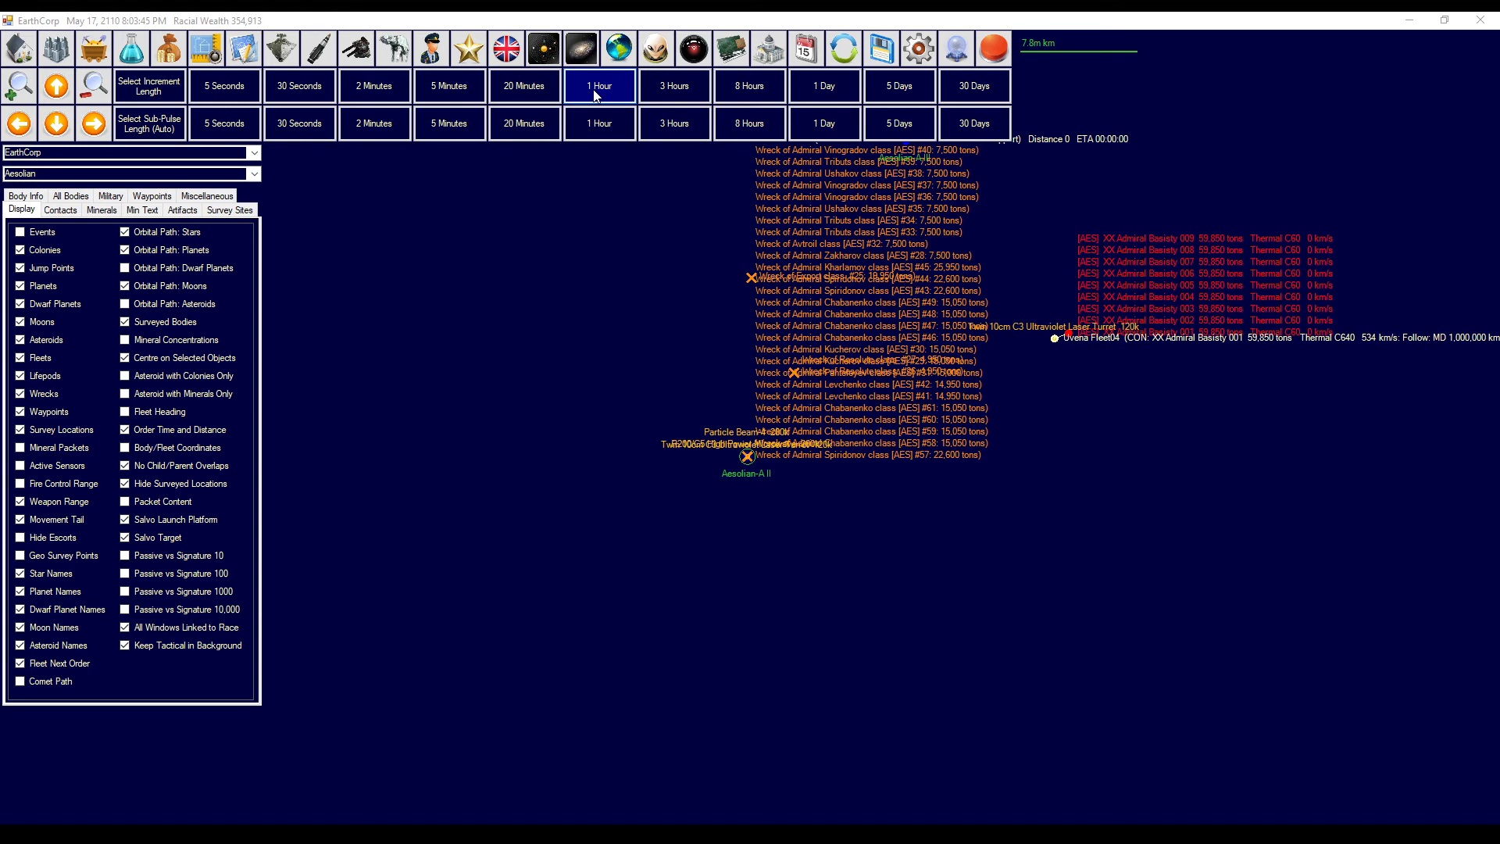
click(600, 85)
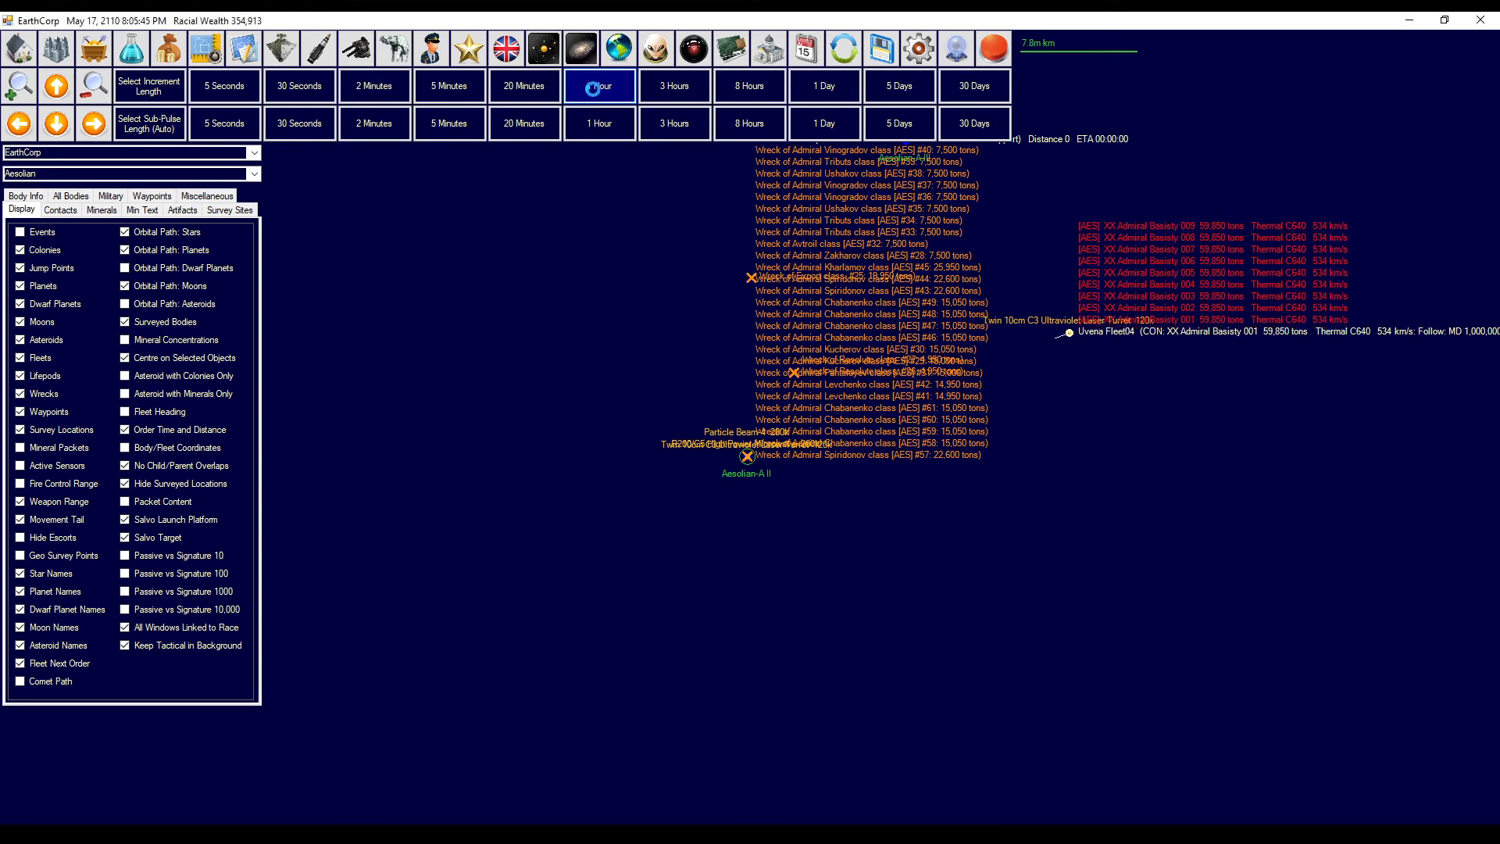
click(597, 85)
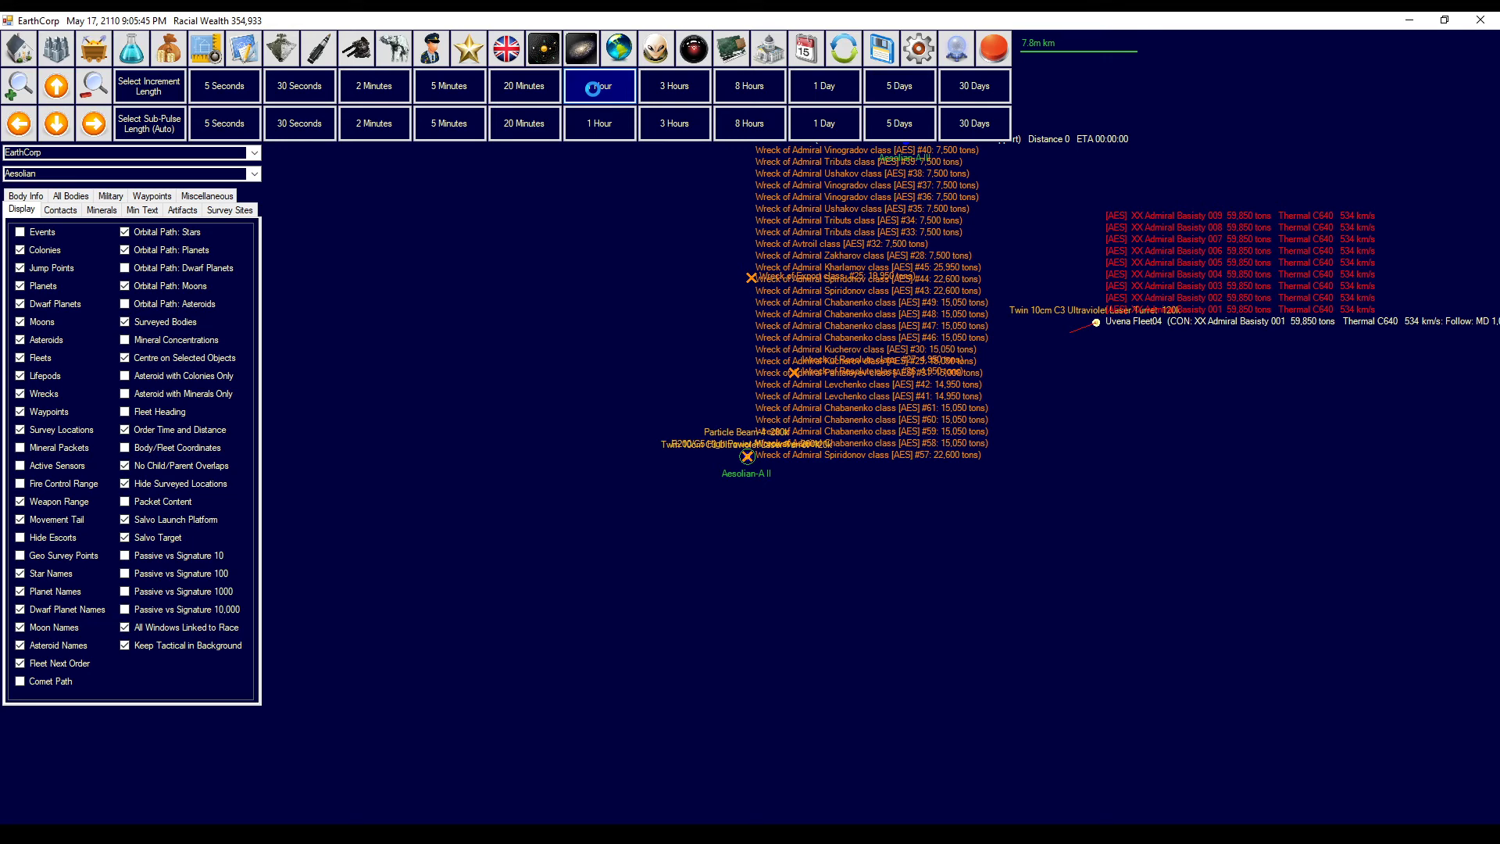
click(600, 86)
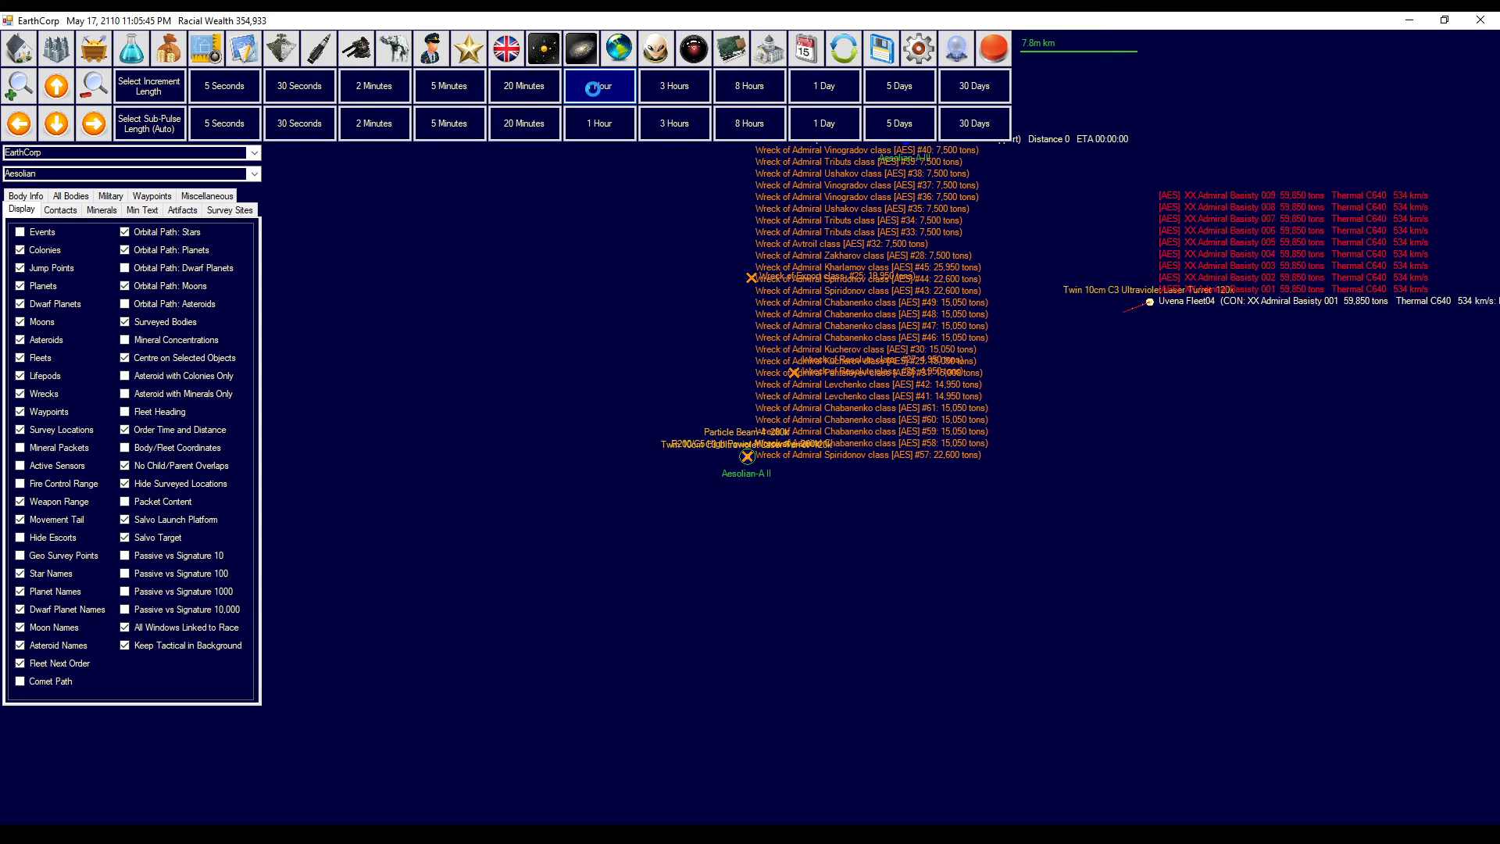
click(600, 85)
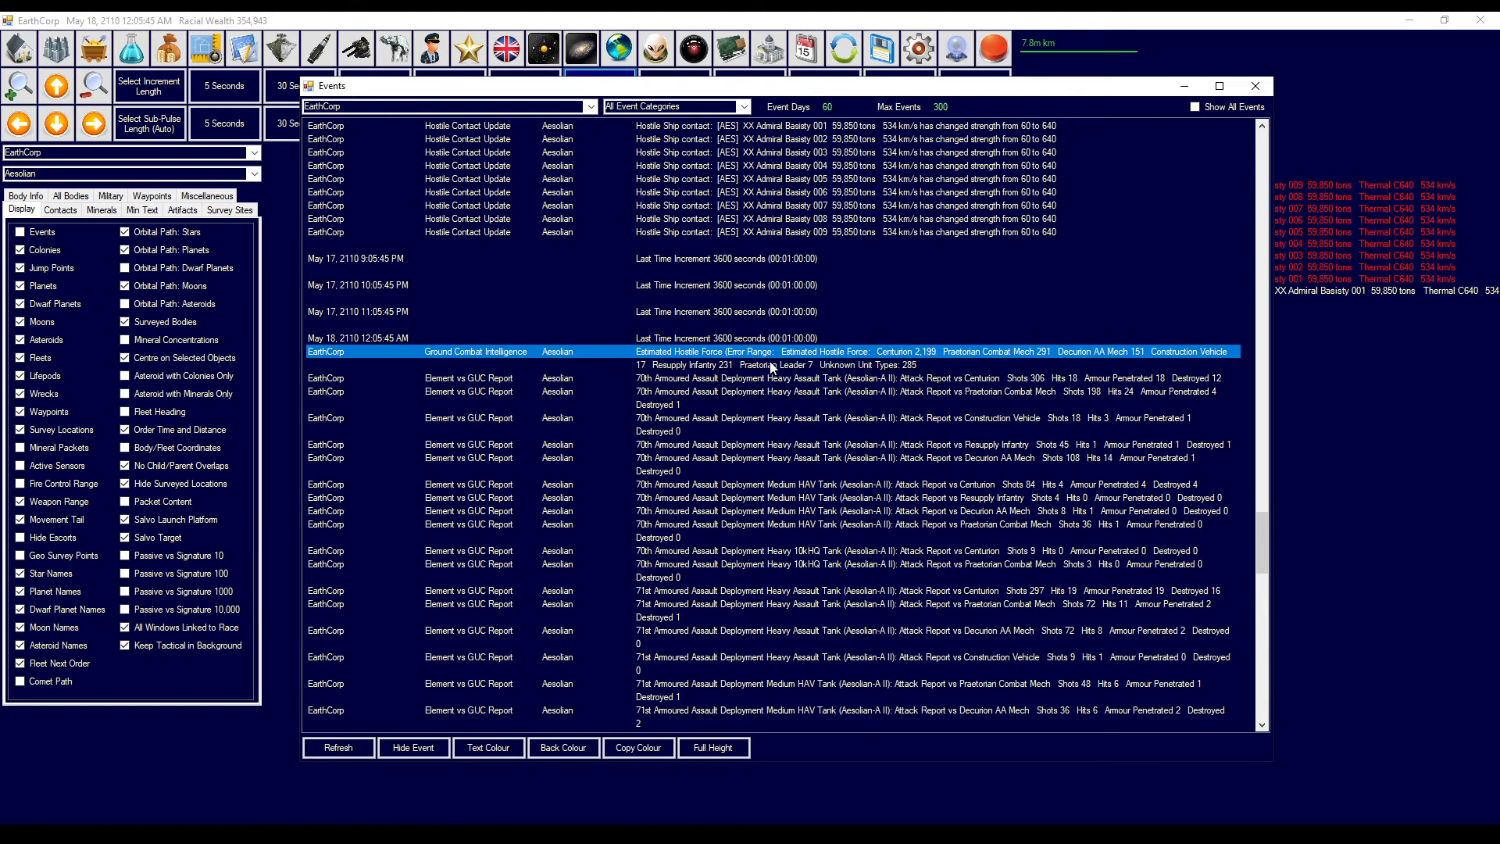
mouse_move(887, 379)
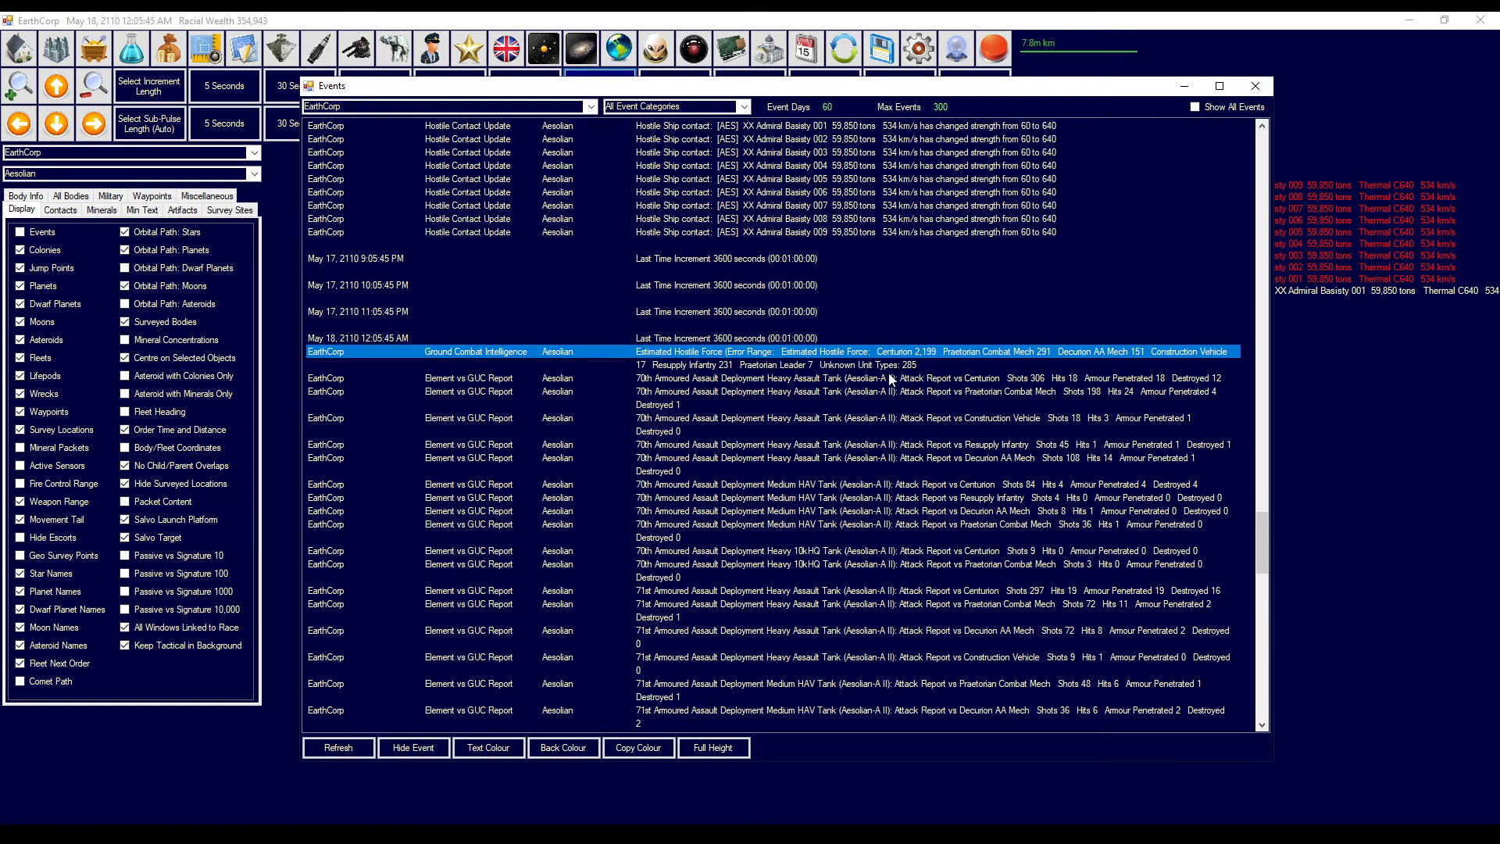
scroll(down, 3)
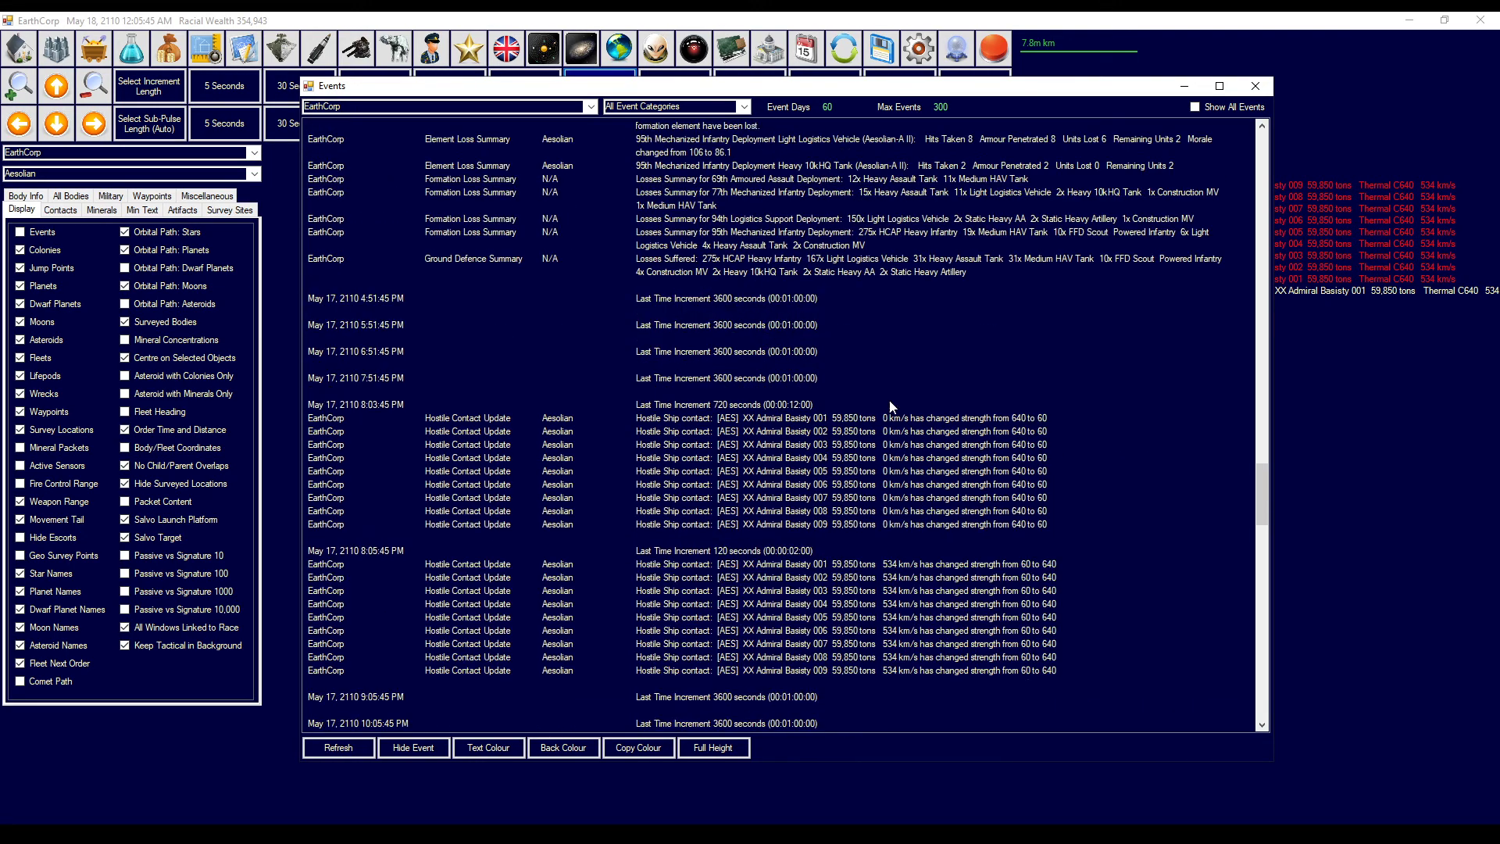
scroll(down, 3)
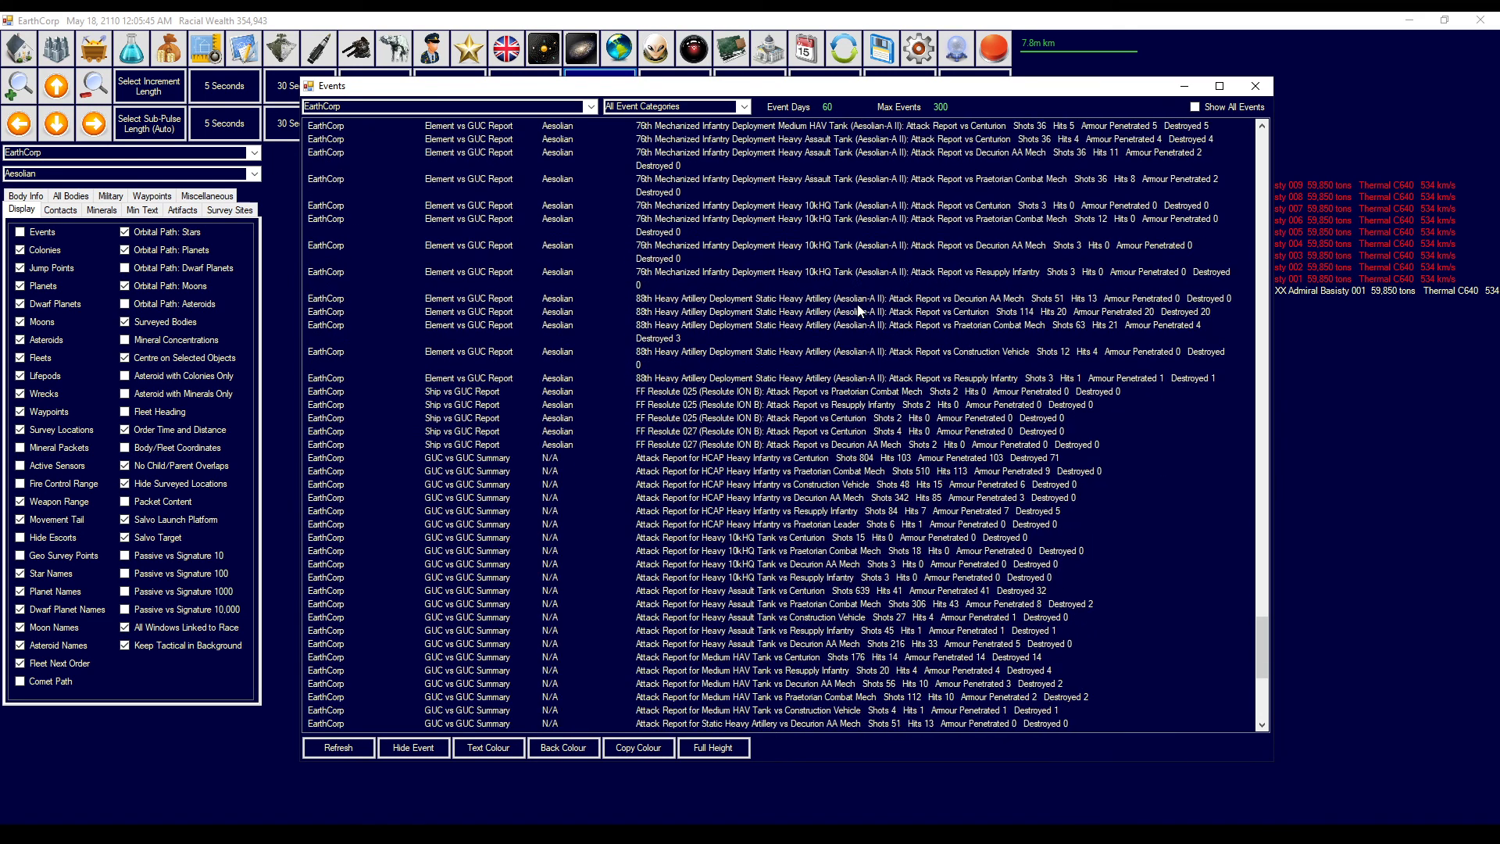
scroll(down, 3)
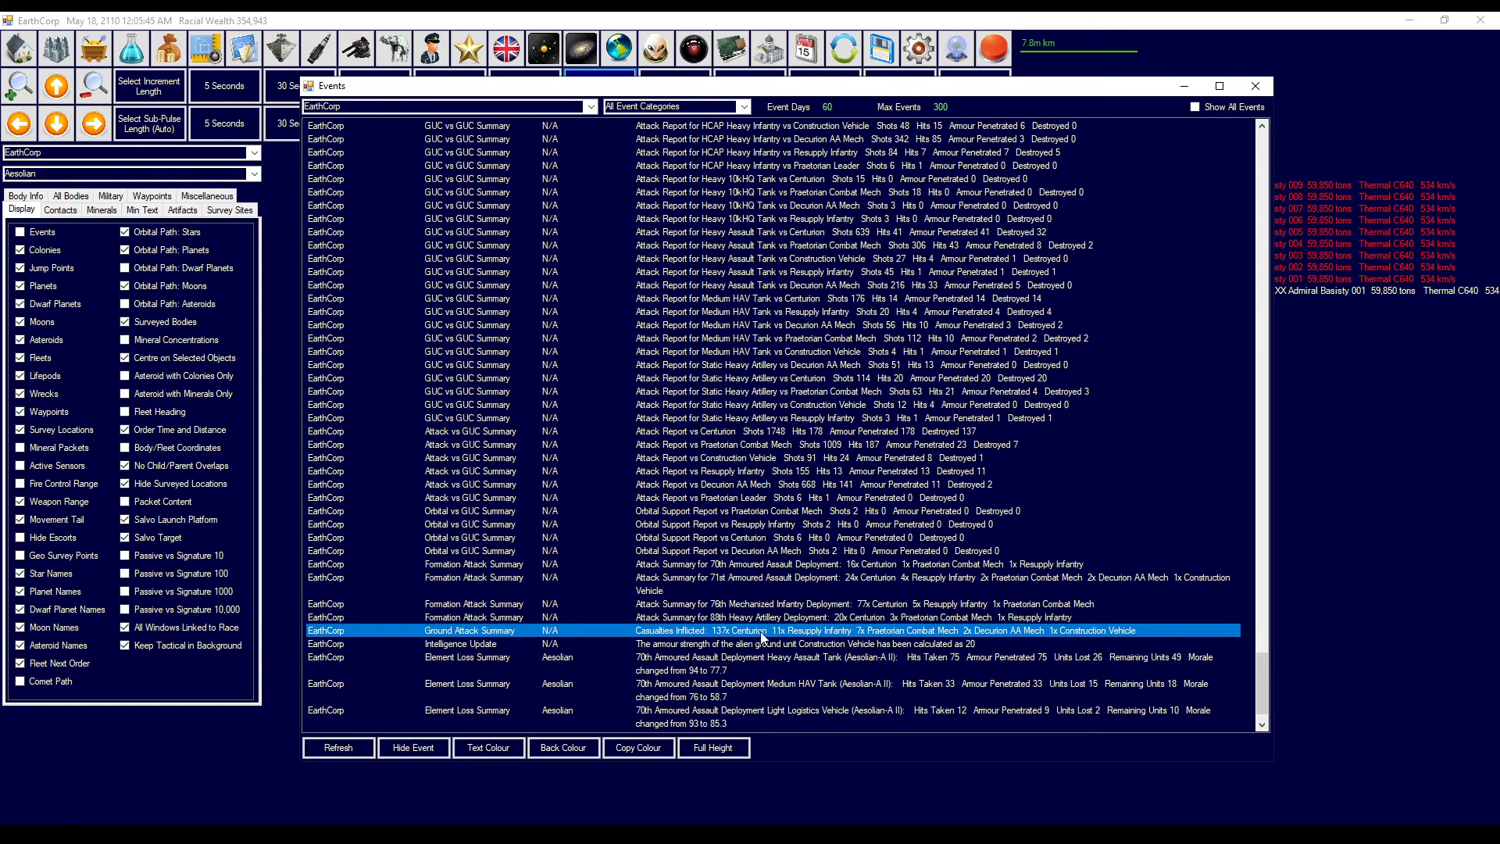
mouse_move(860, 633)
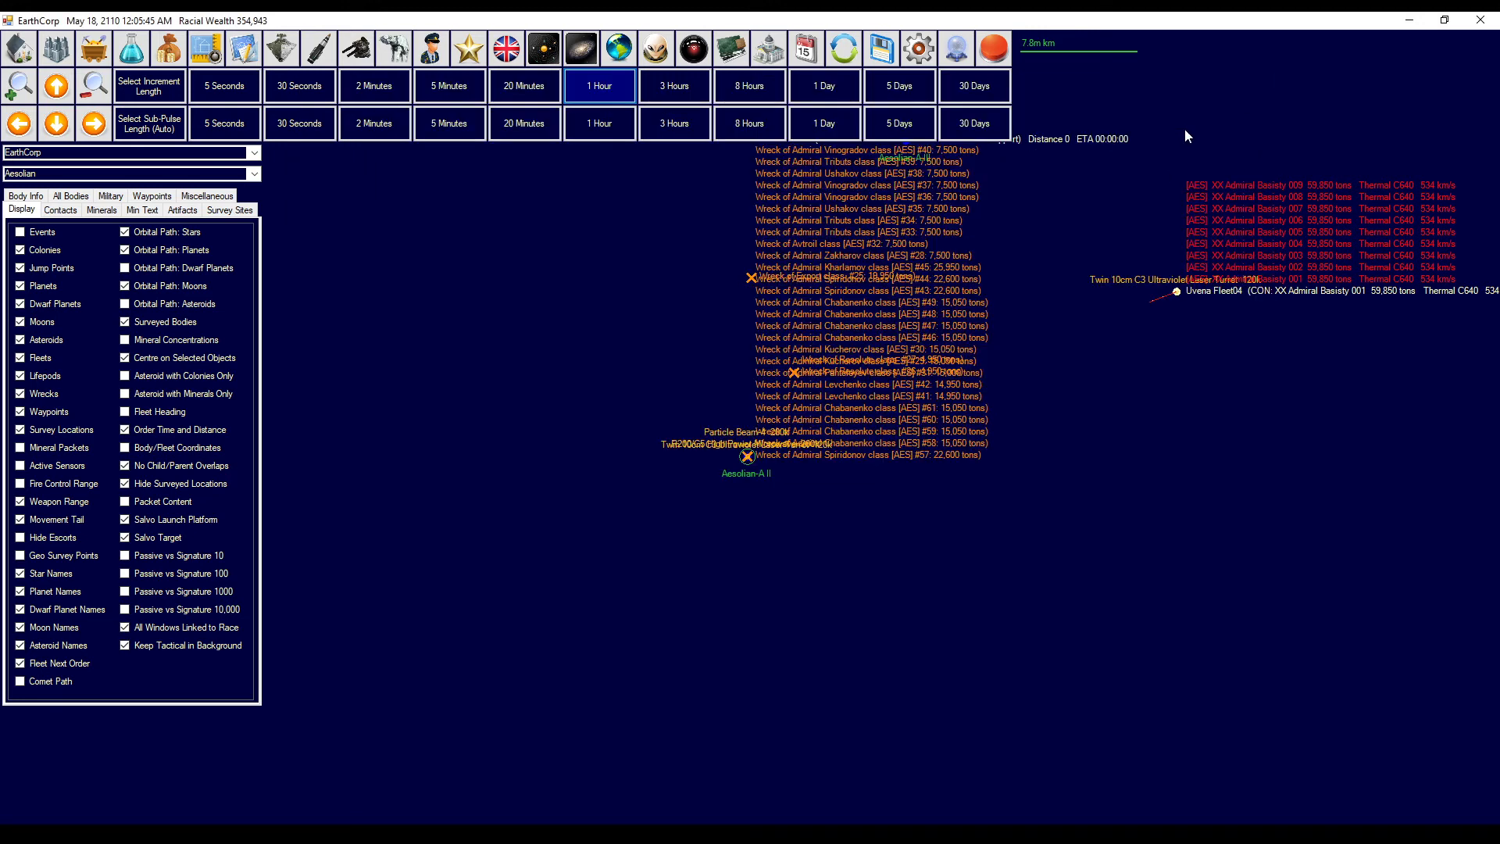
click(393, 47)
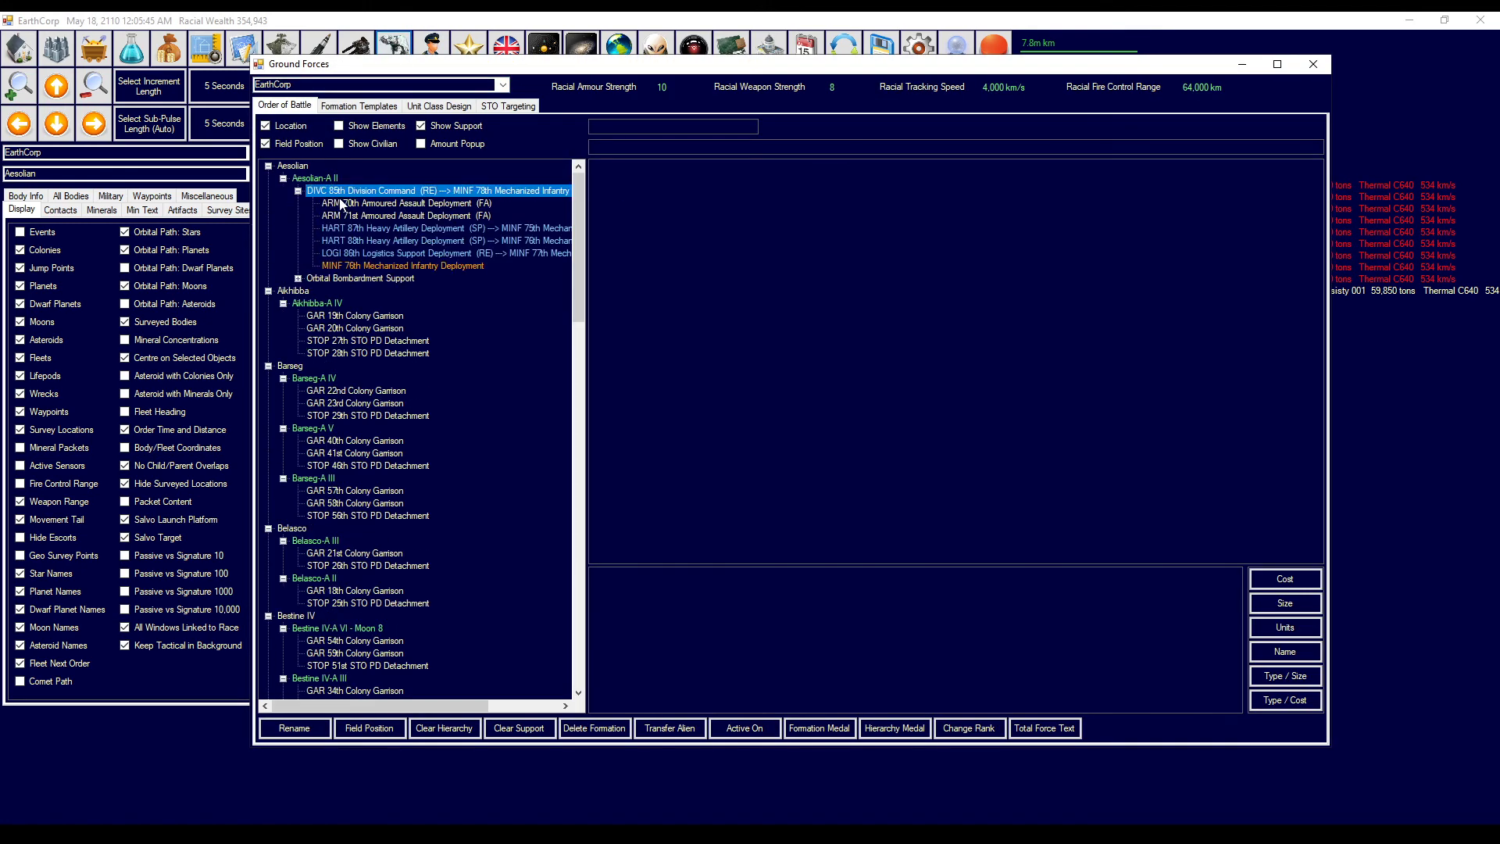
click(397, 190)
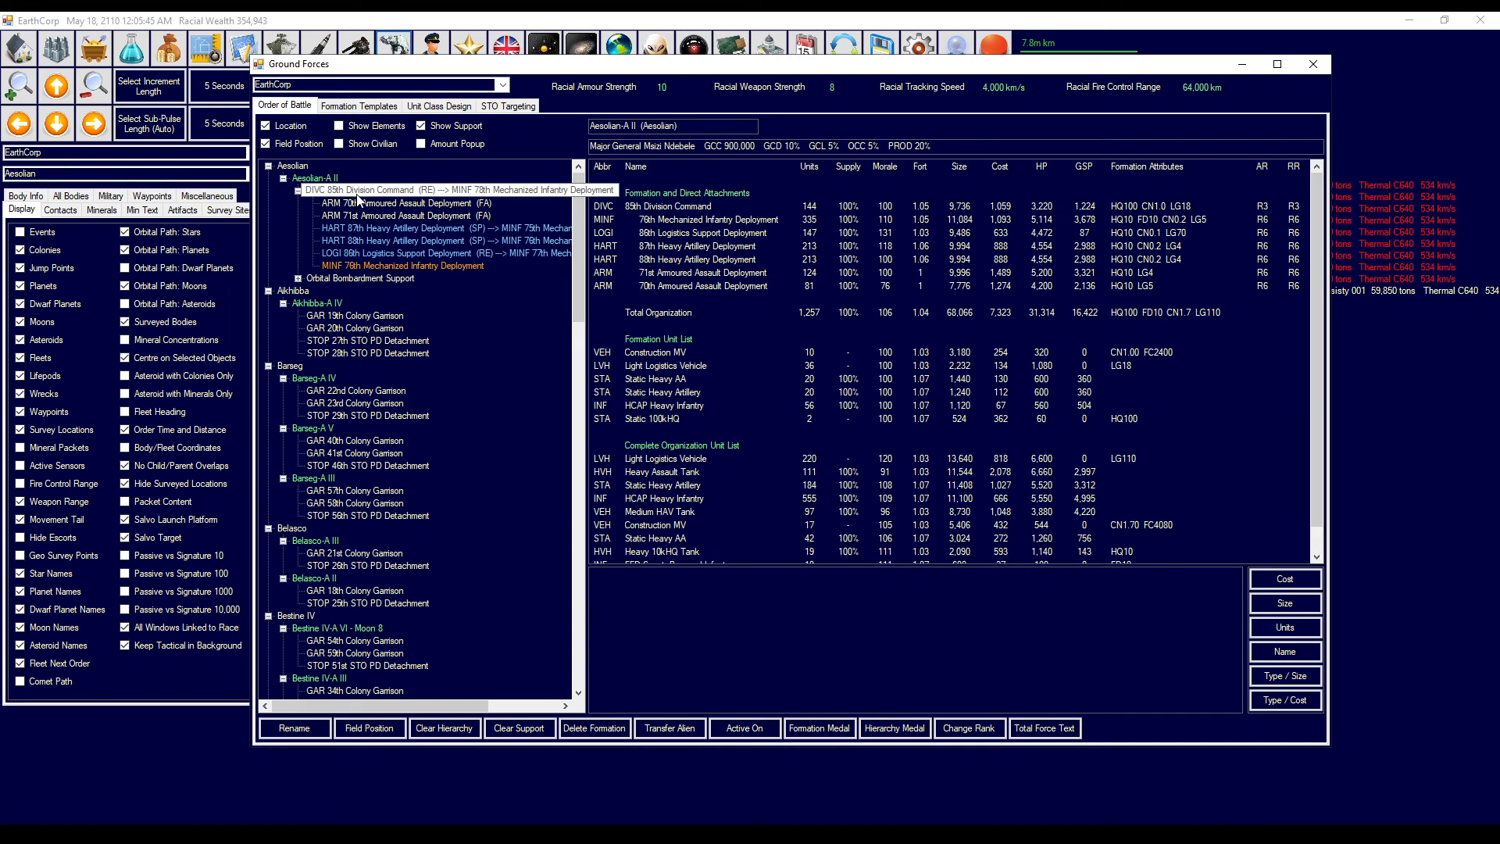
click(402, 189)
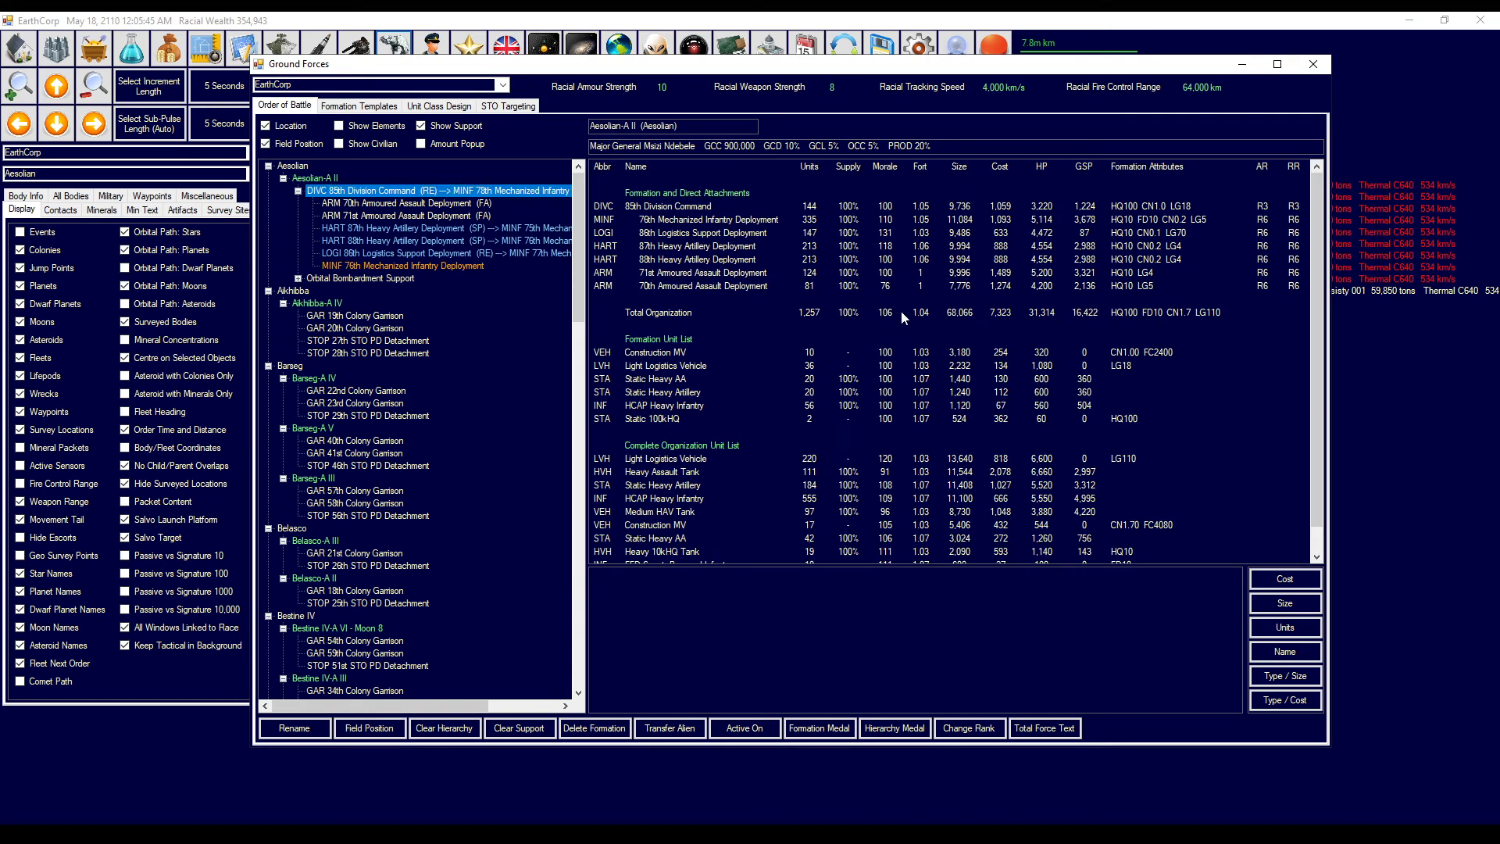
mouse_move(962, 328)
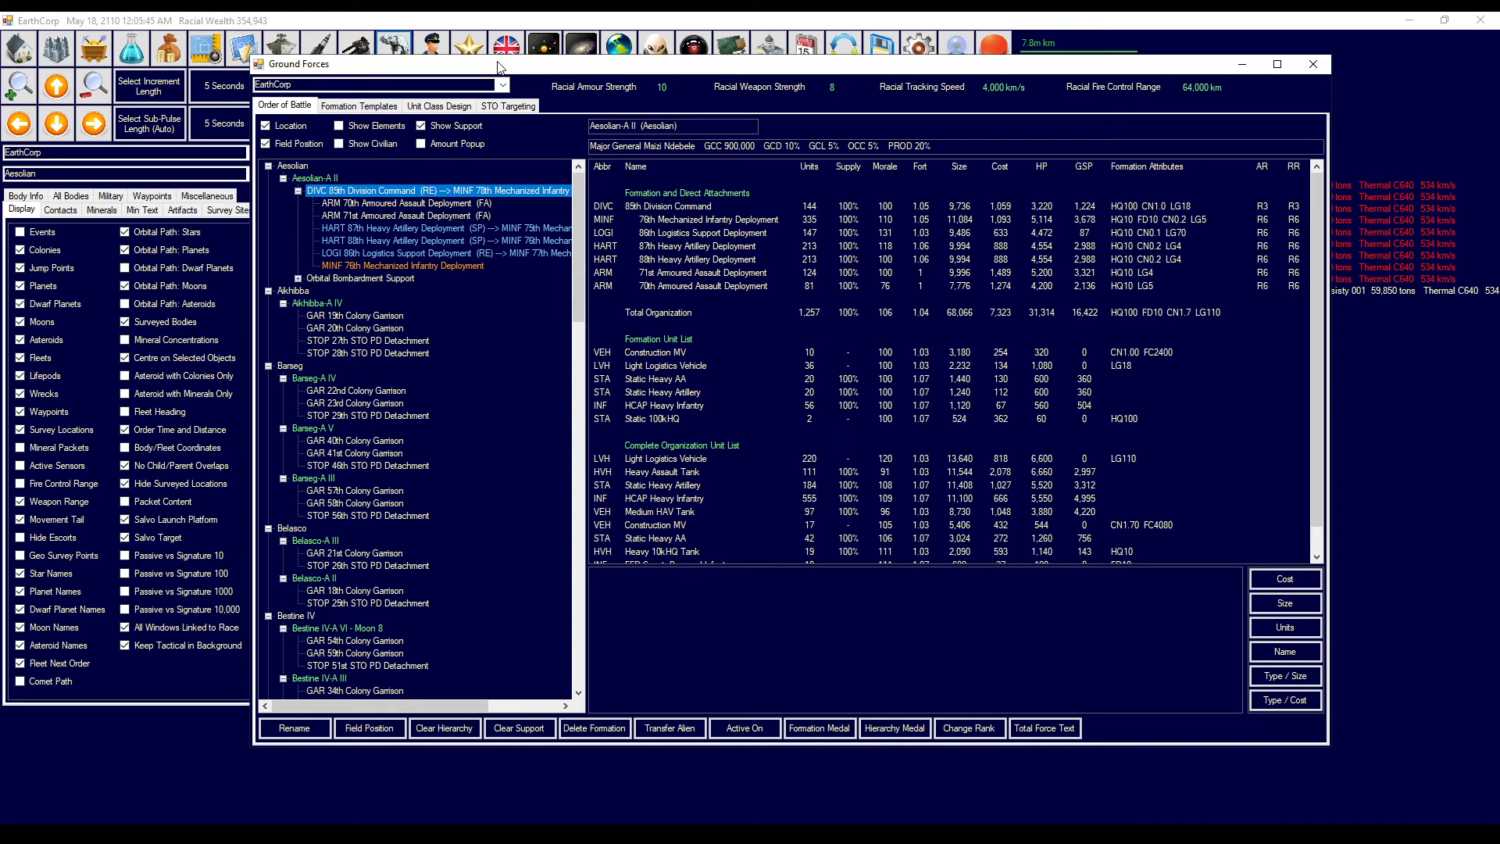
mouse_move(817, 234)
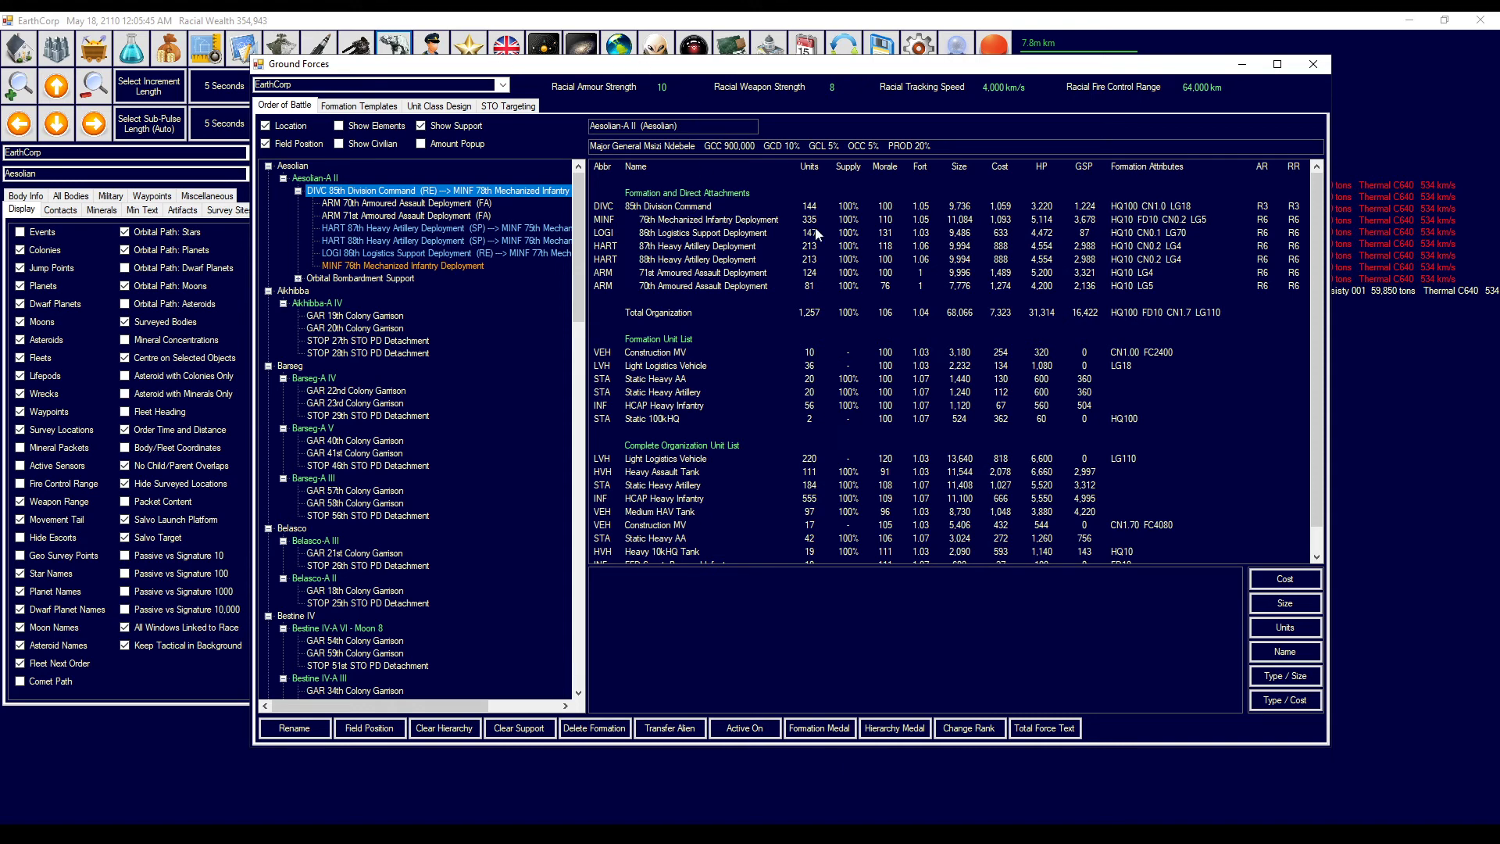
mouse_move(827, 252)
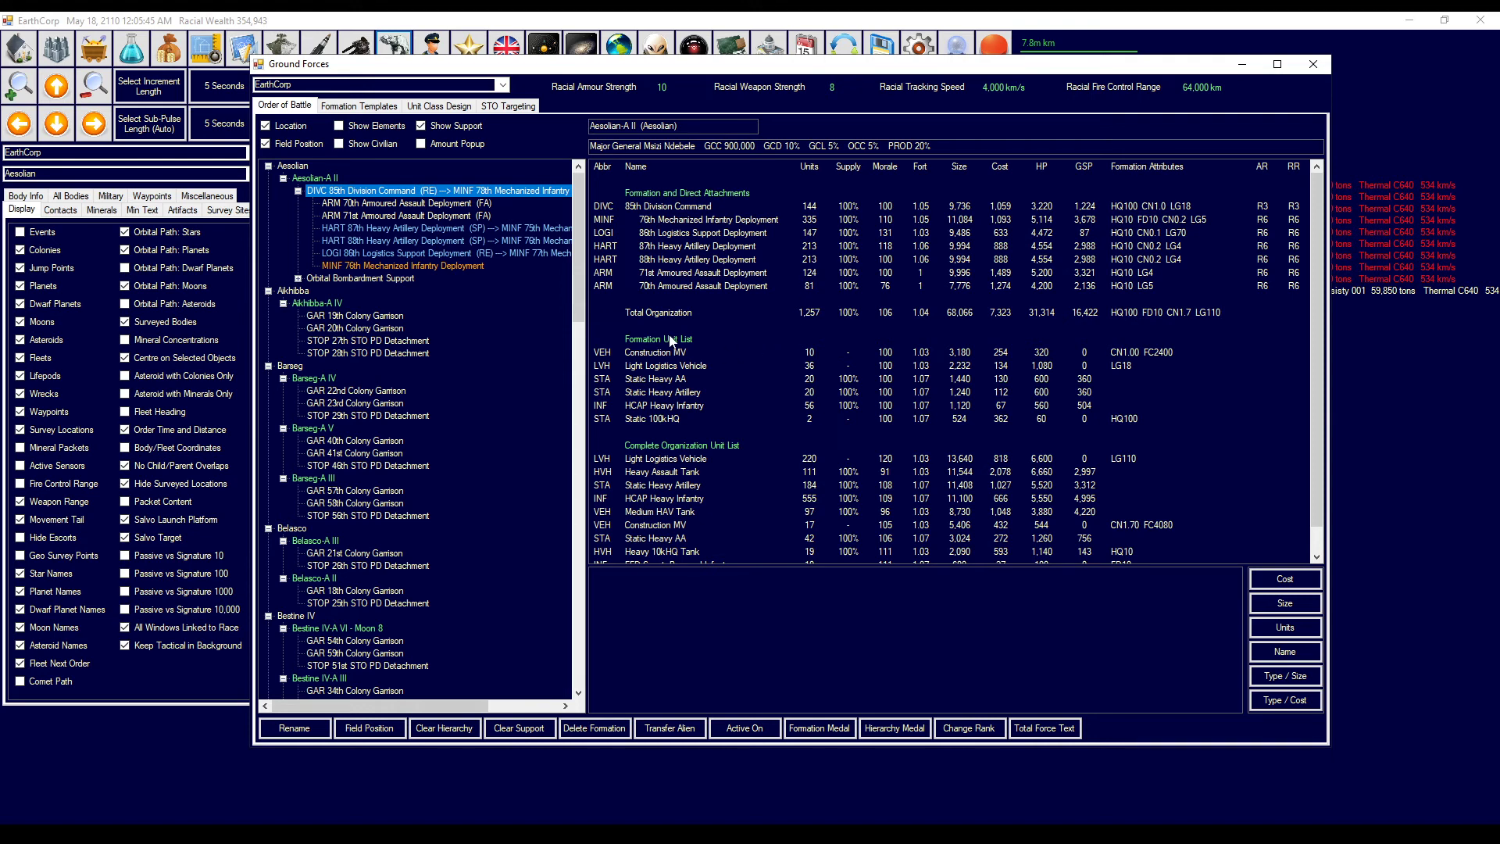
mouse_move(827, 405)
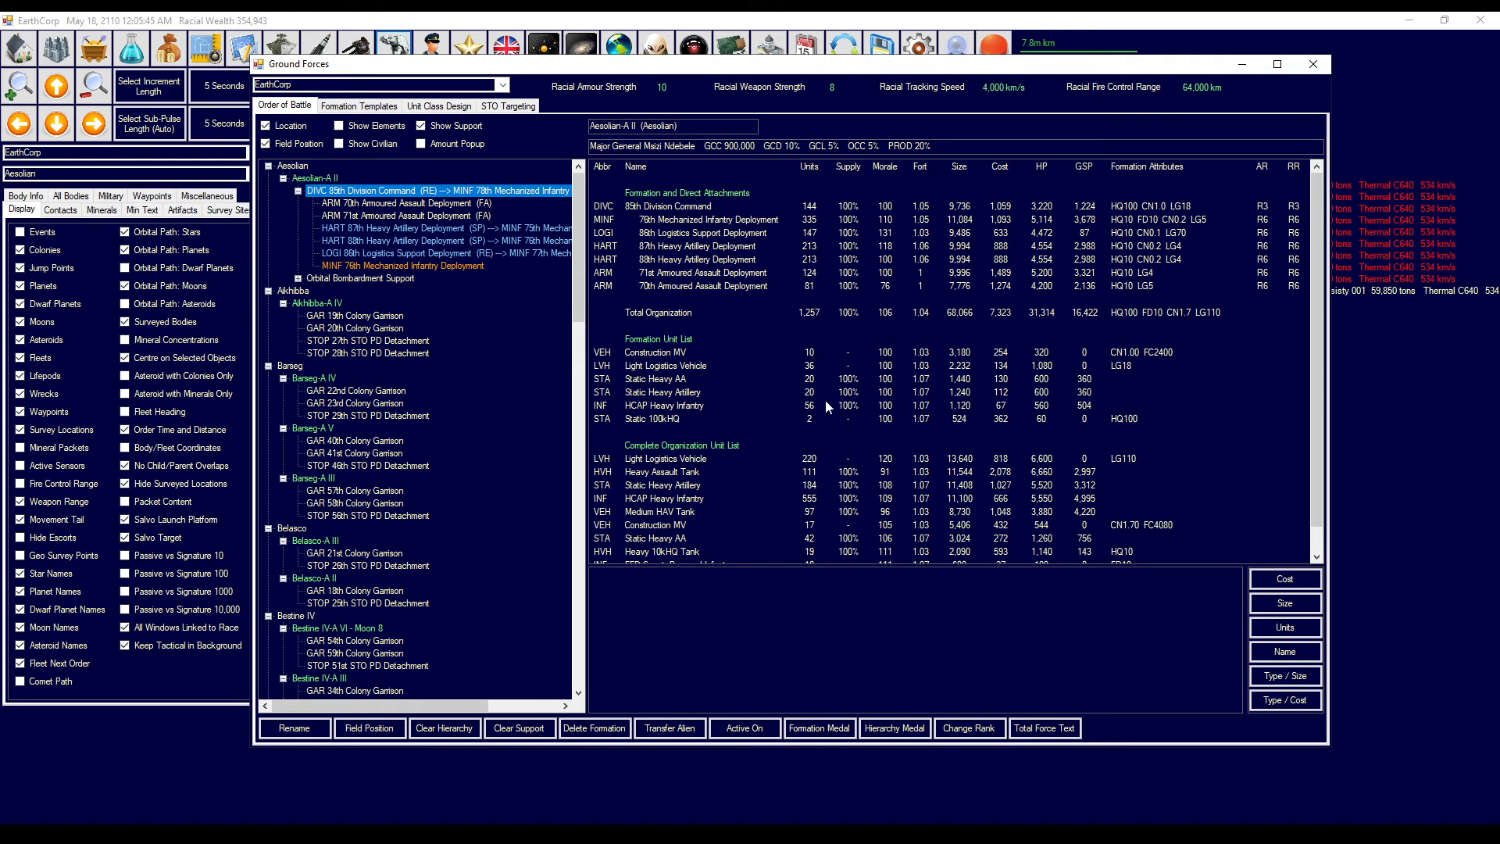
mouse_move(788, 206)
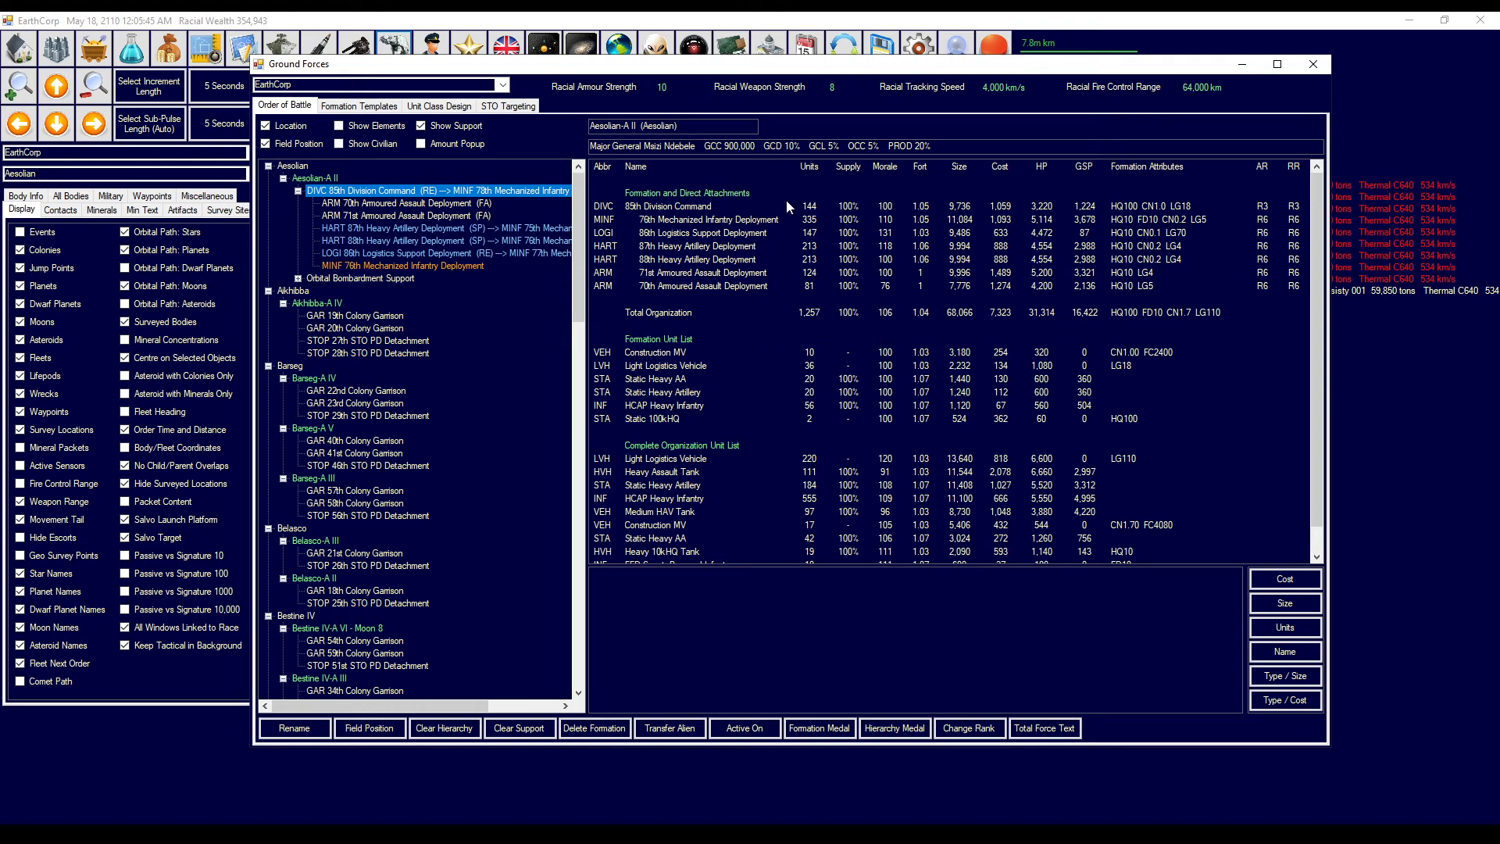
mouse_move(939, 220)
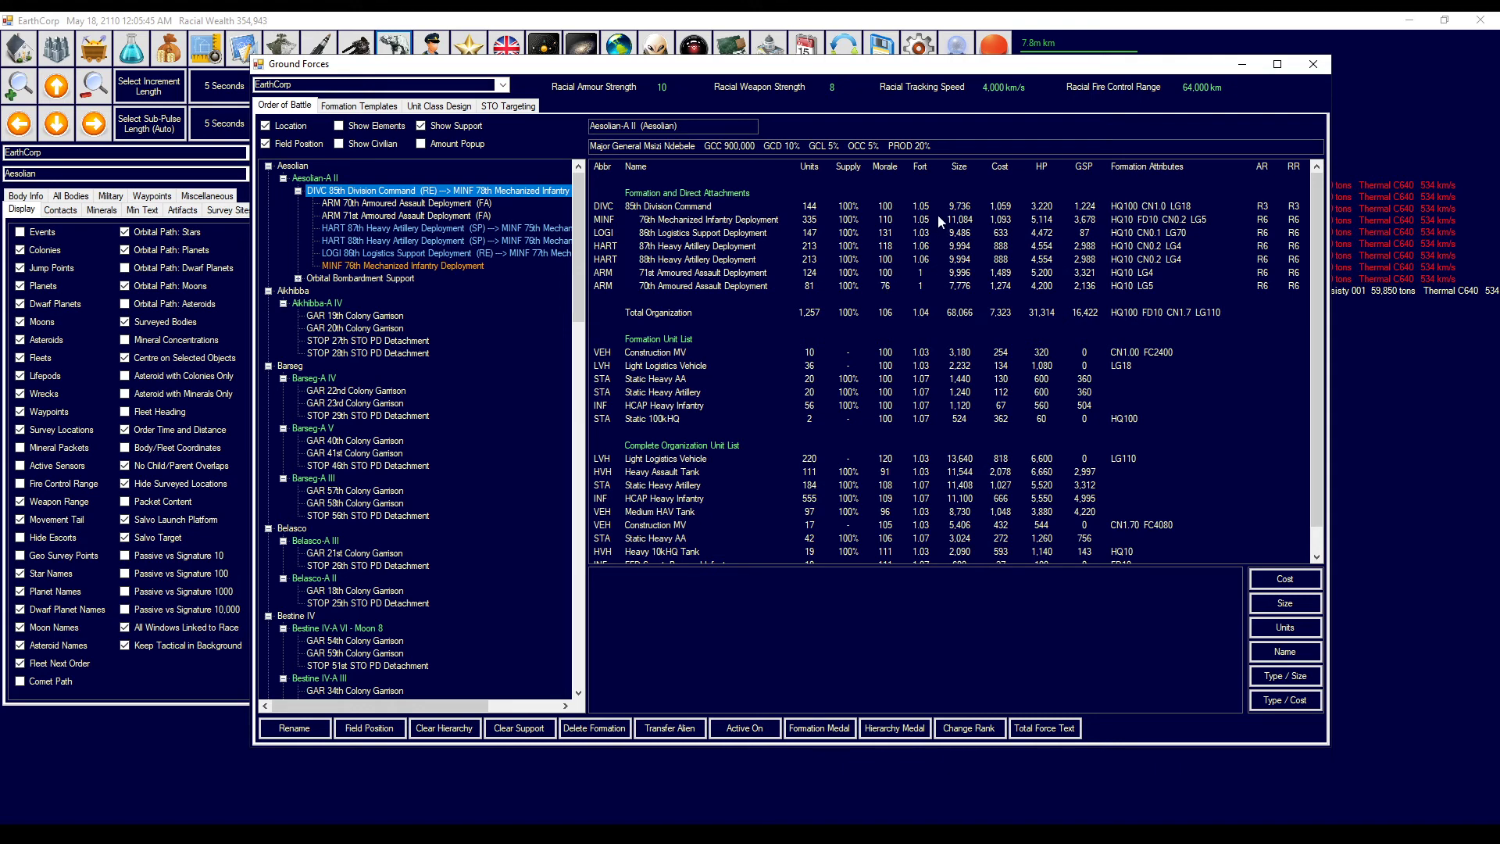
mouse_move(854, 222)
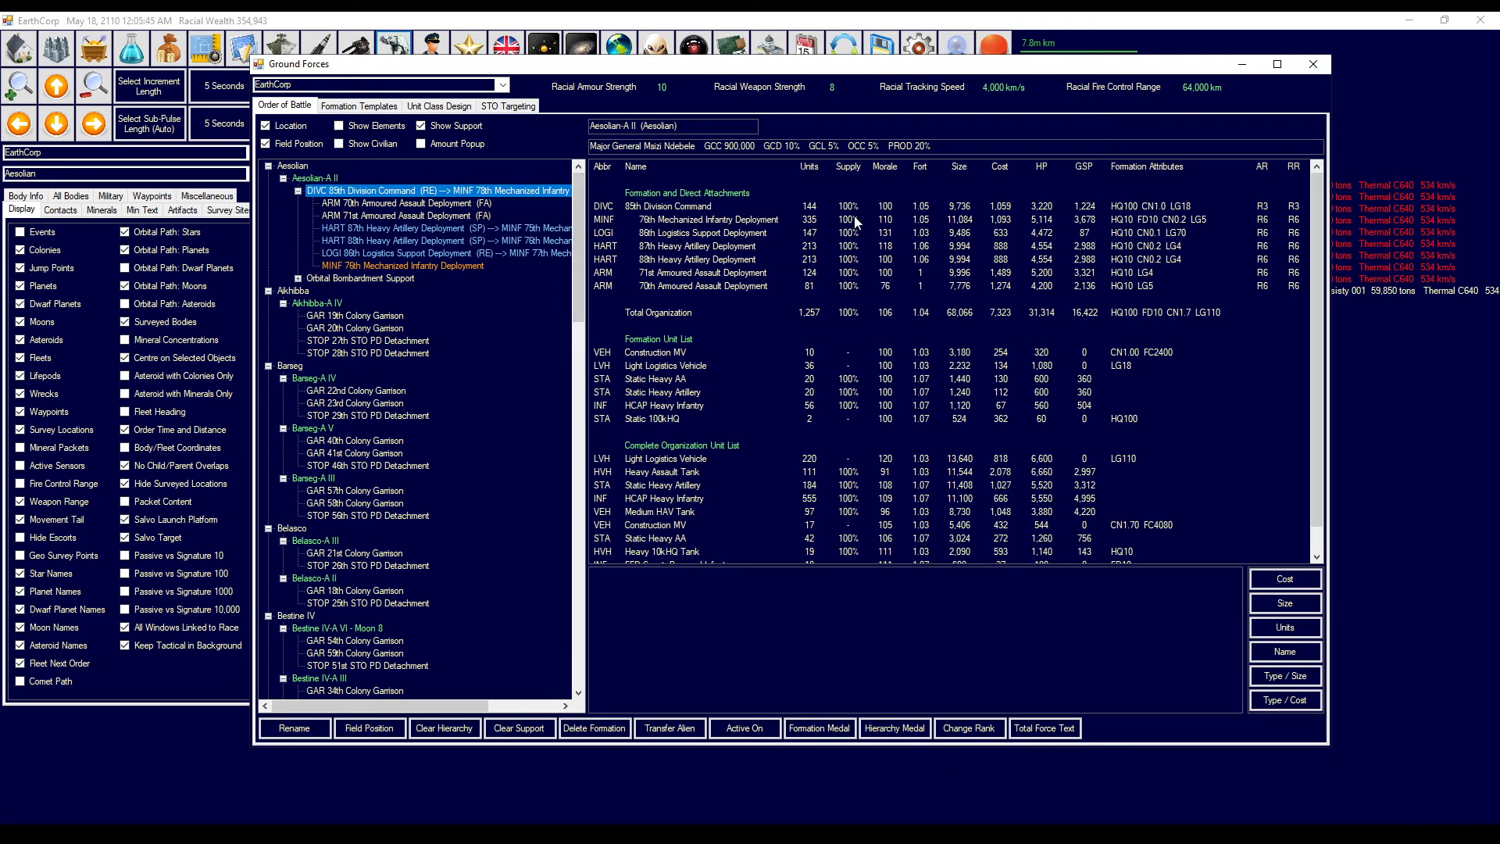
mouse_move(818, 195)
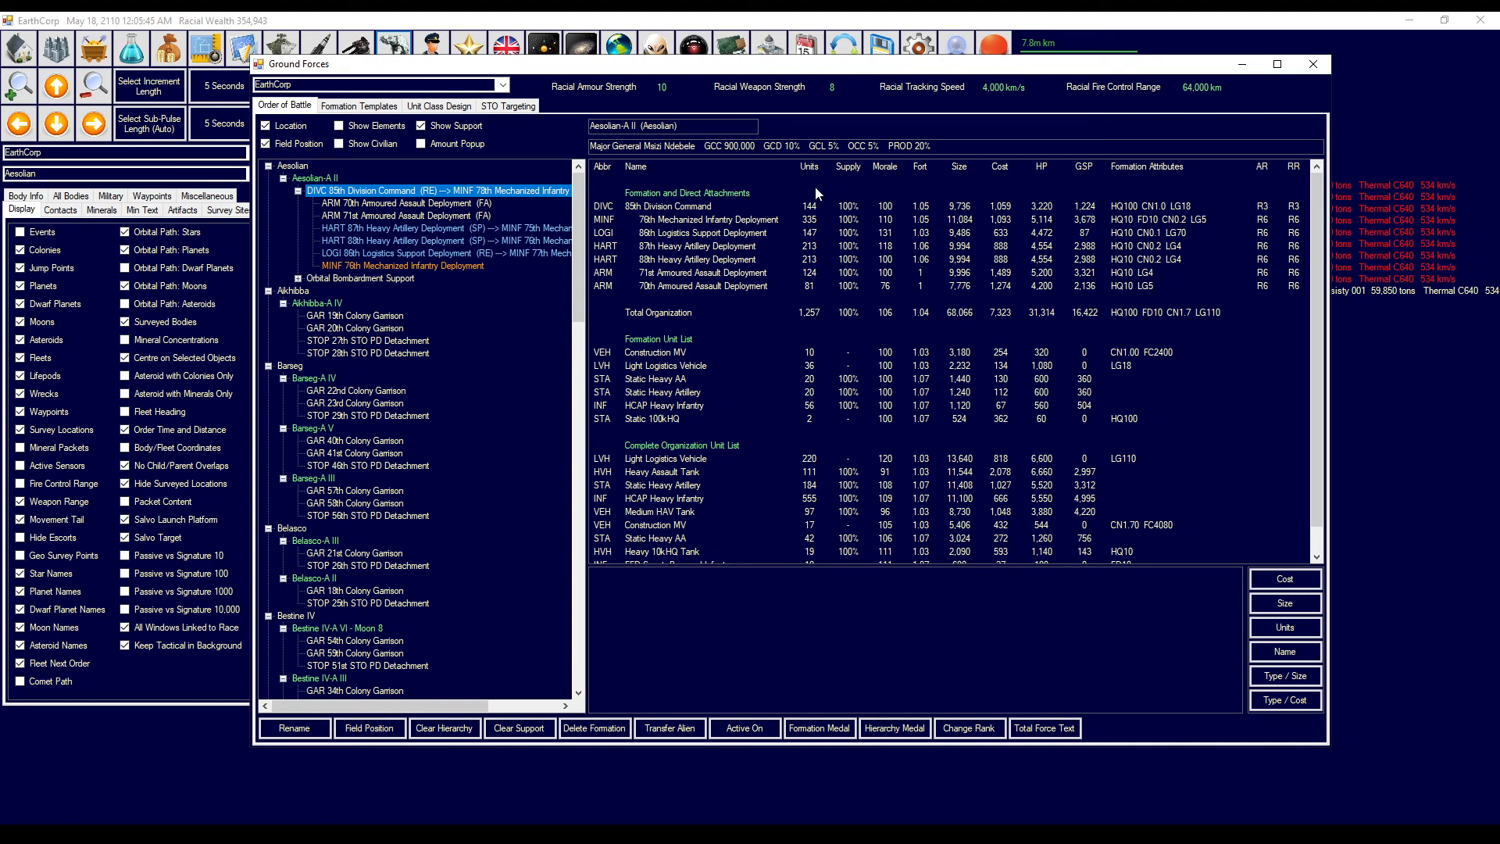
mouse_move(869, 306)
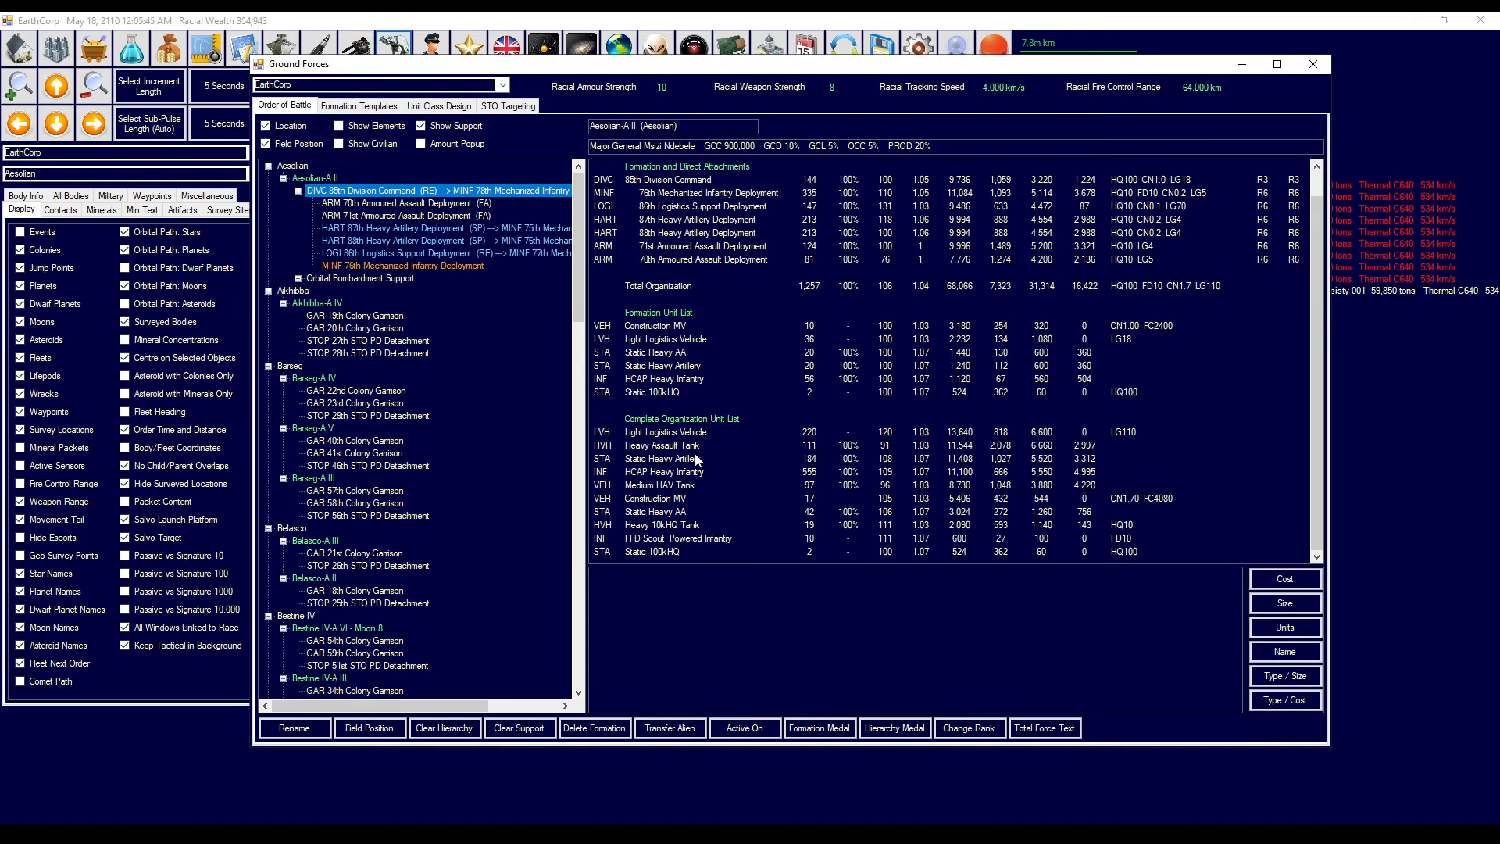
mouse_move(676, 468)
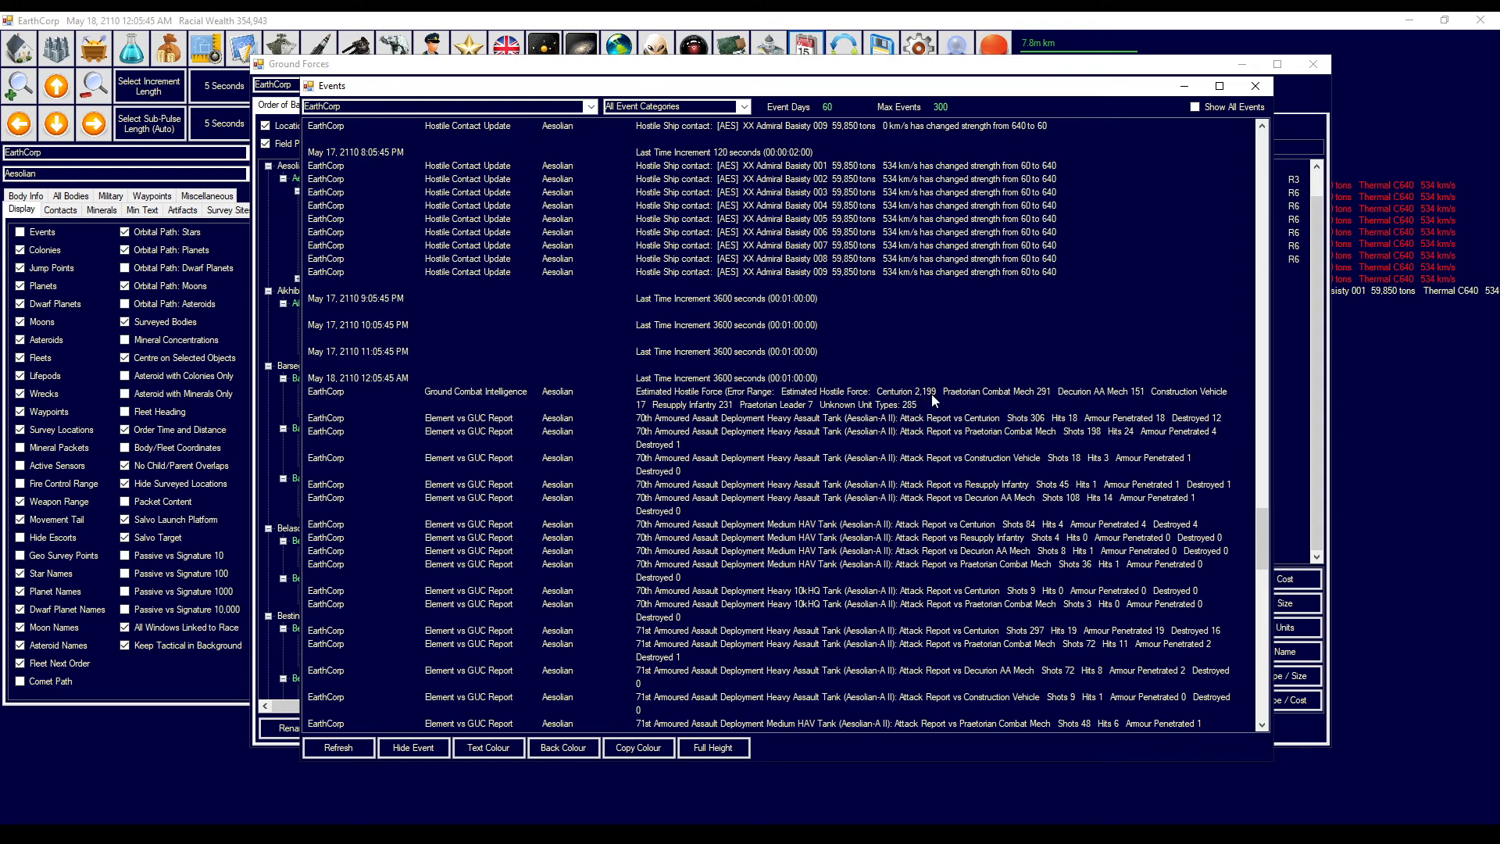
scroll(down, 3)
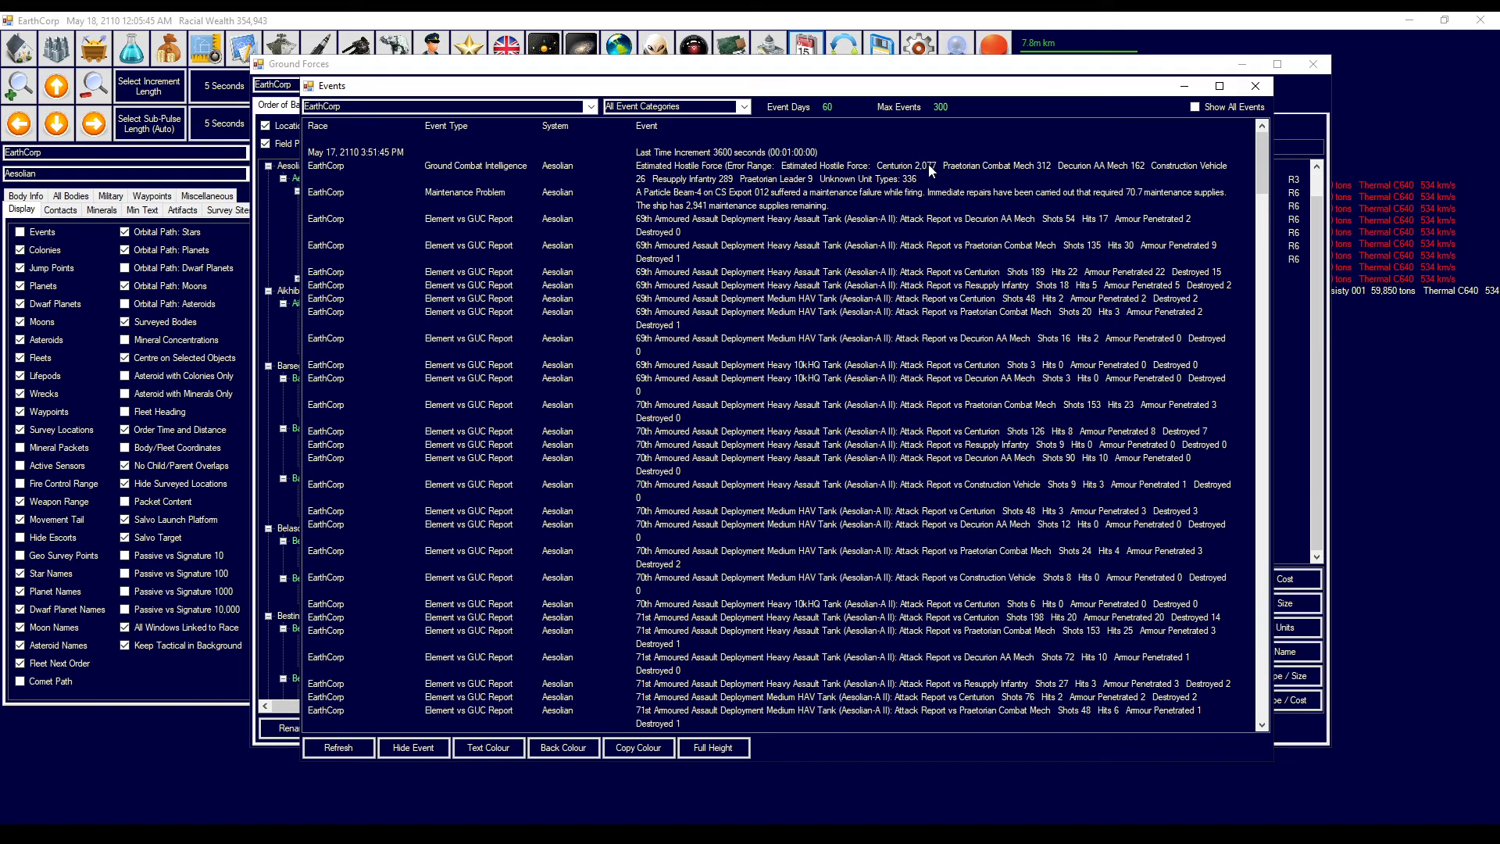
mouse_move(1010, 169)
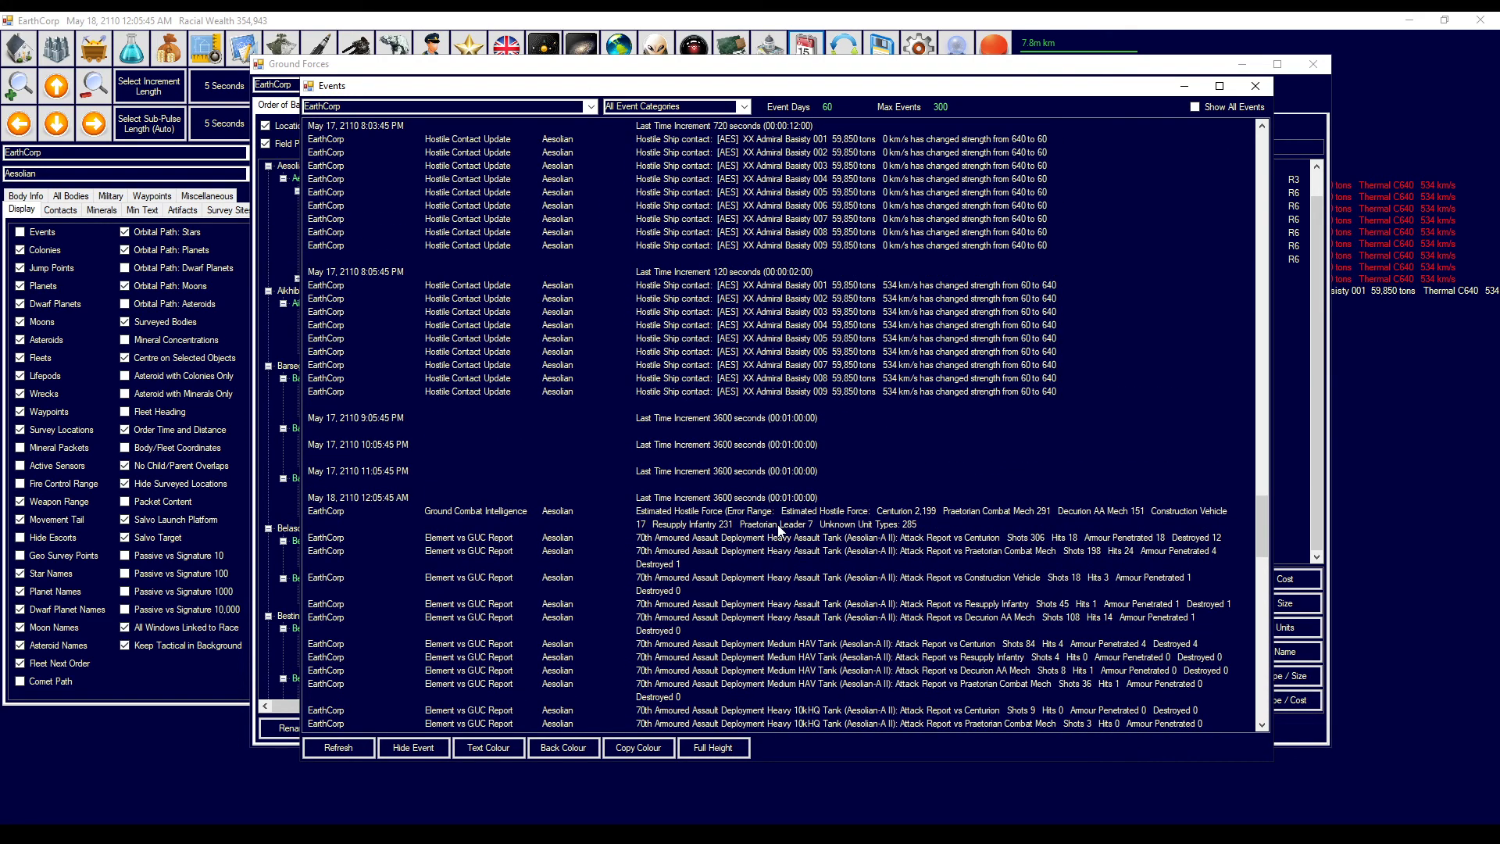
mouse_move(1040, 521)
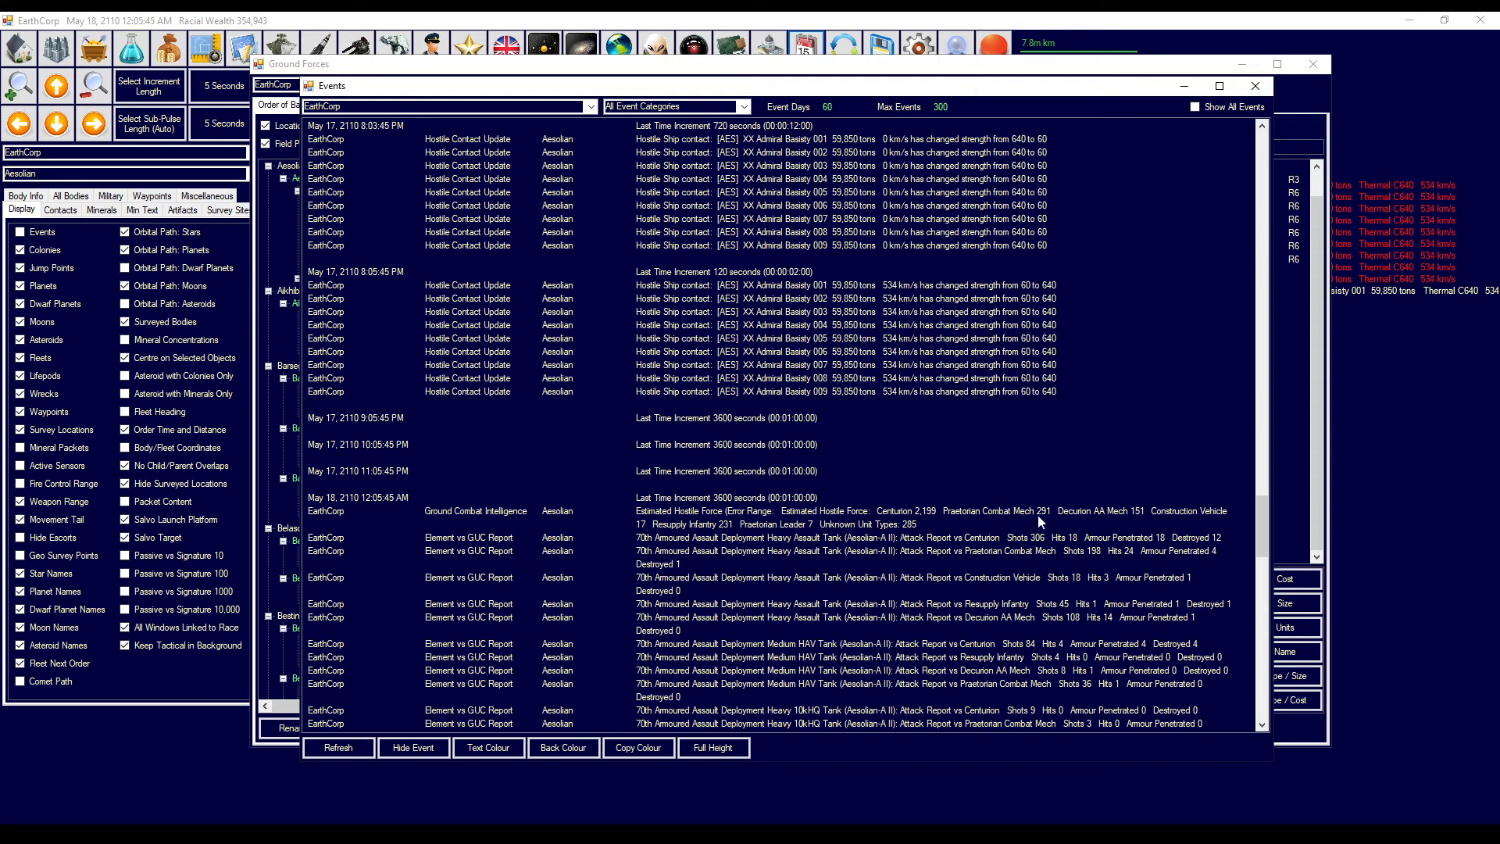
mouse_move(1254, 85)
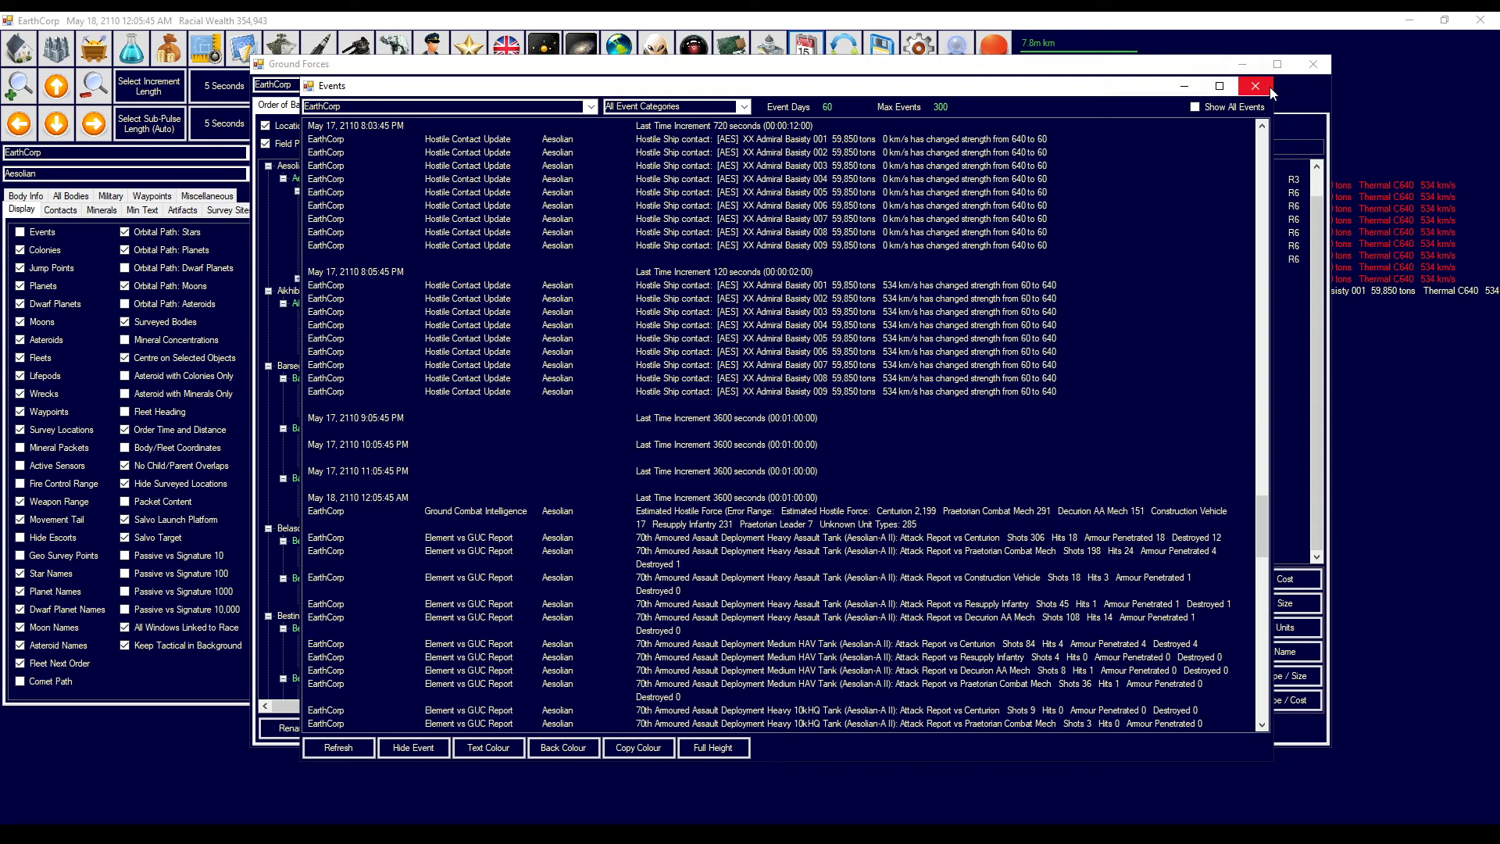
click(1254, 85)
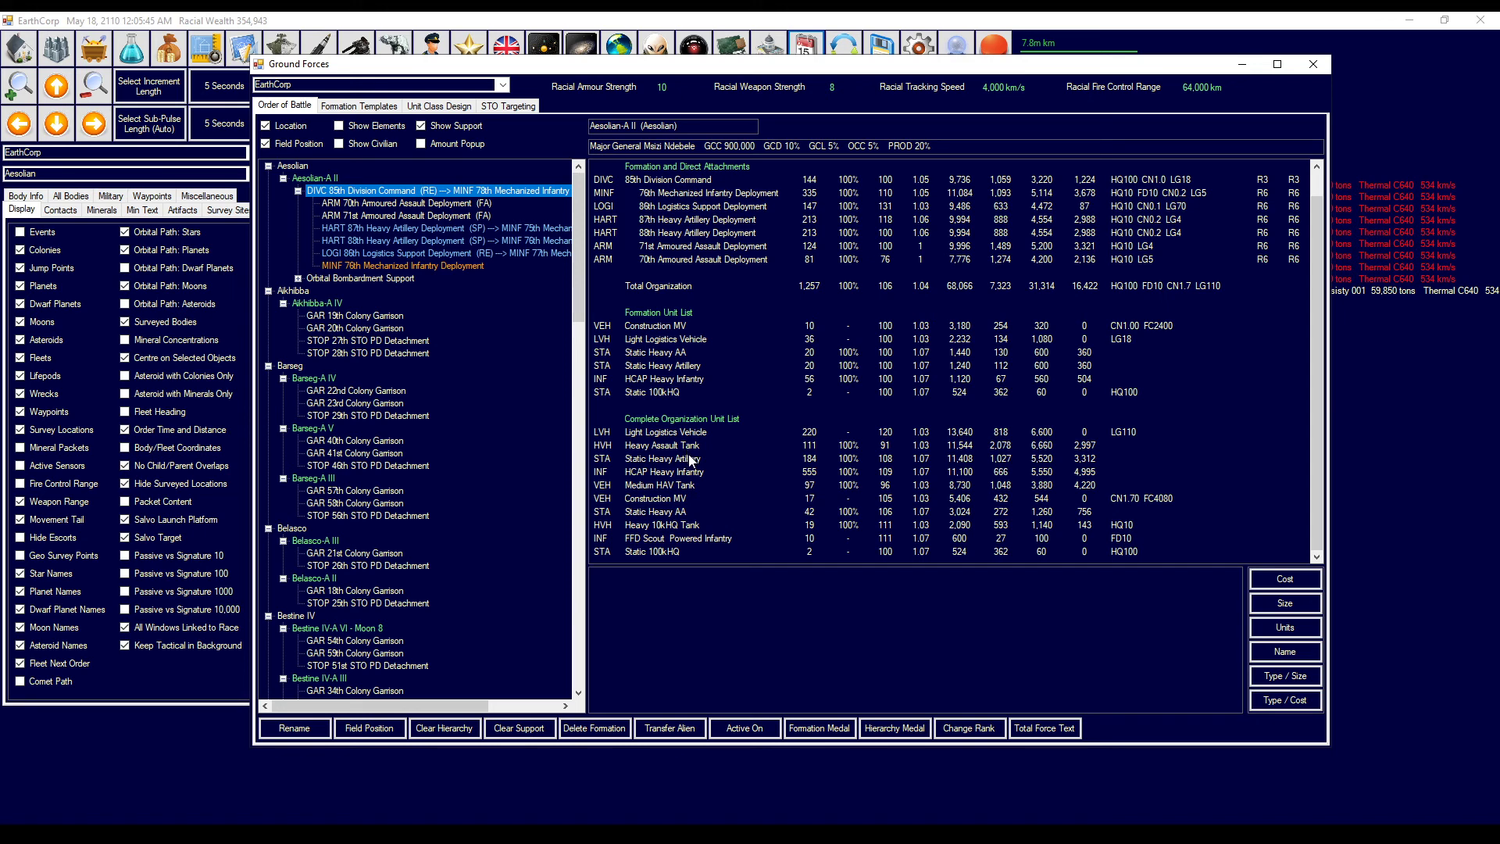
mouse_move(695, 489)
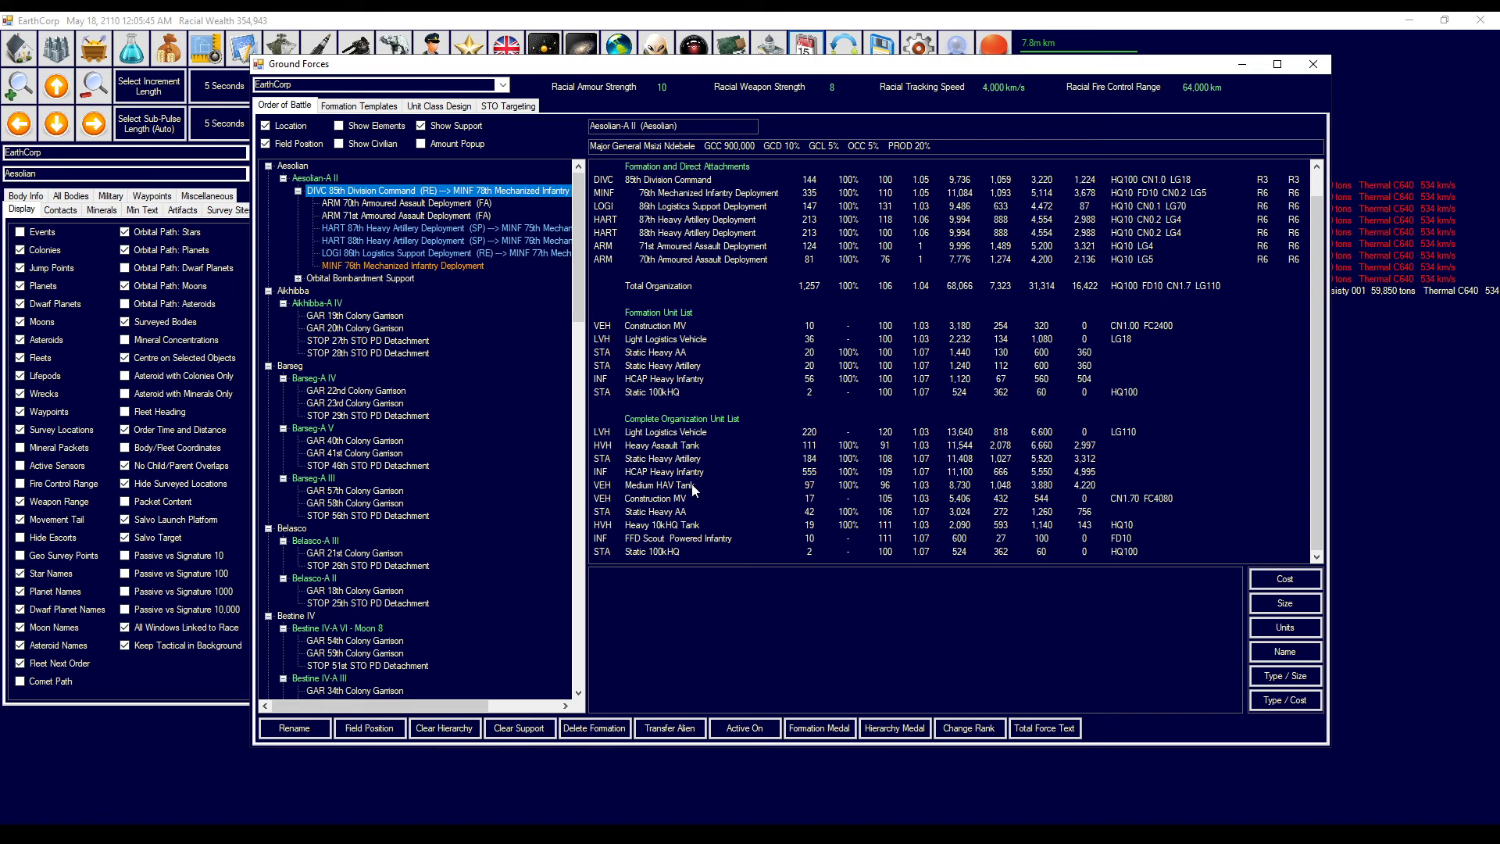
mouse_move(823, 444)
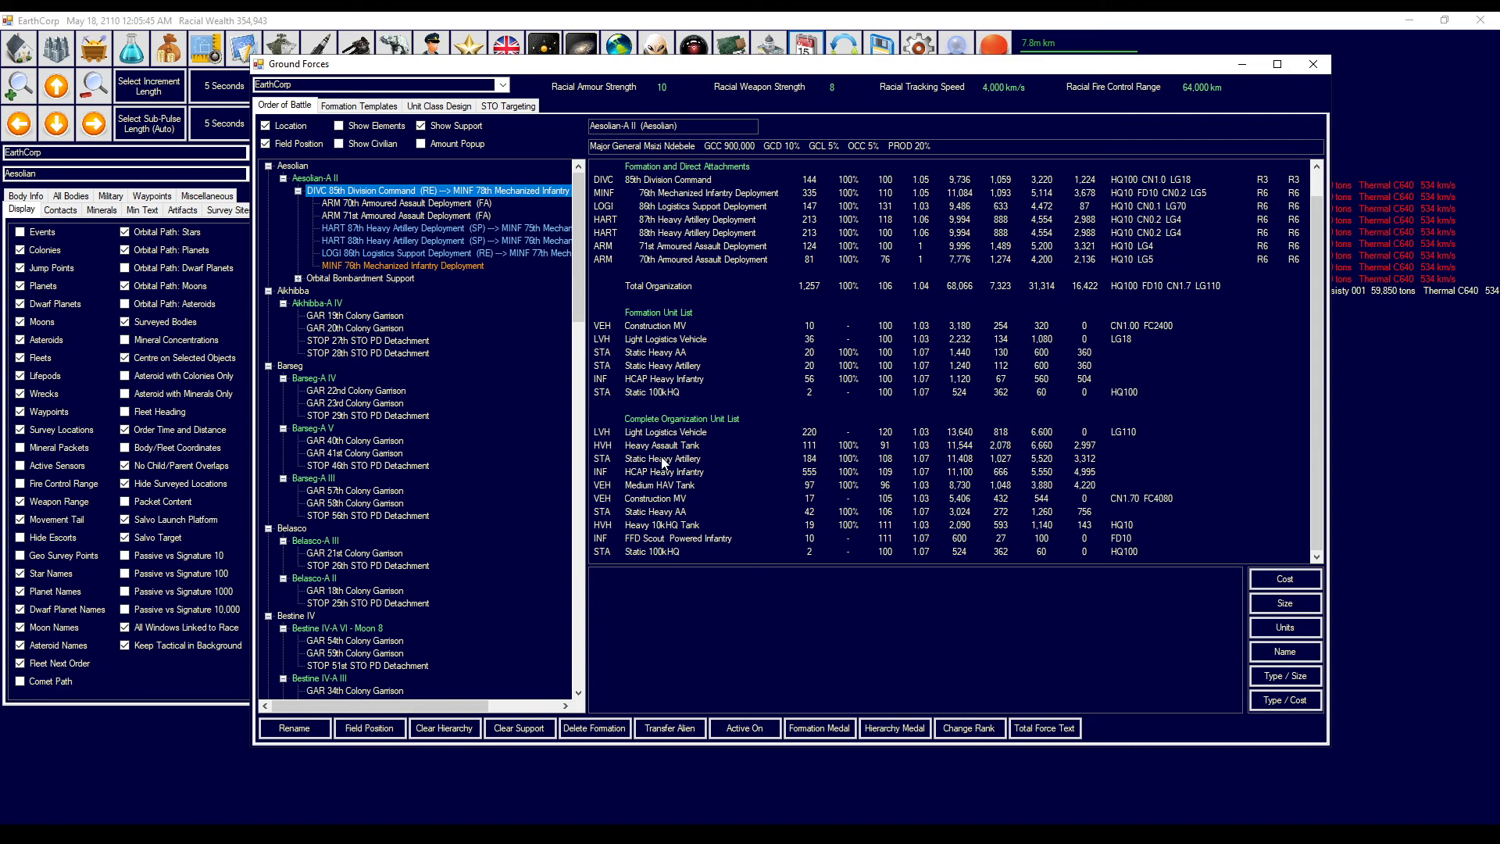
mouse_move(596, 295)
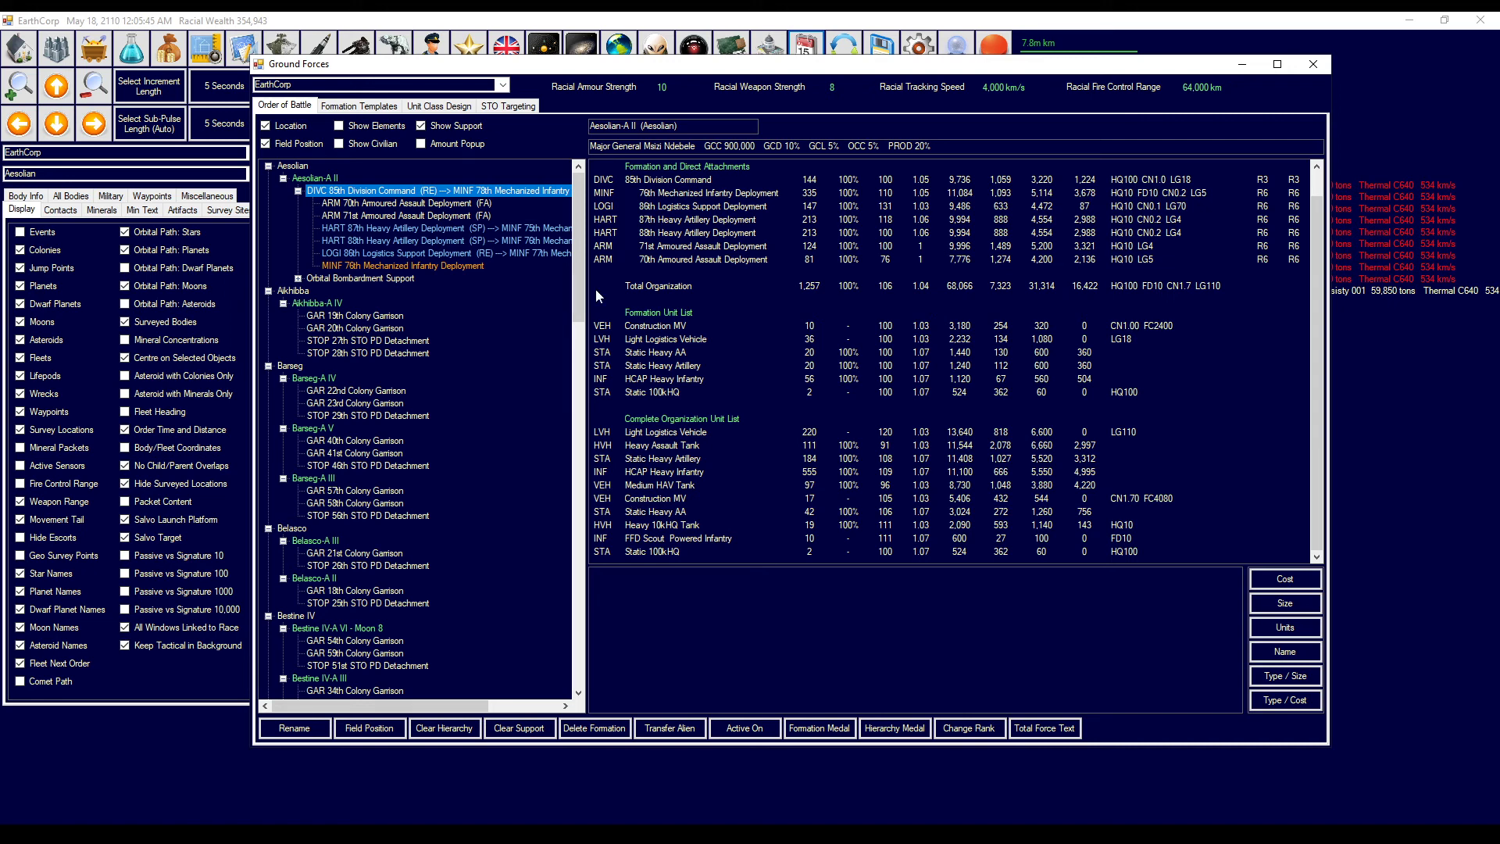
mouse_move(483, 63)
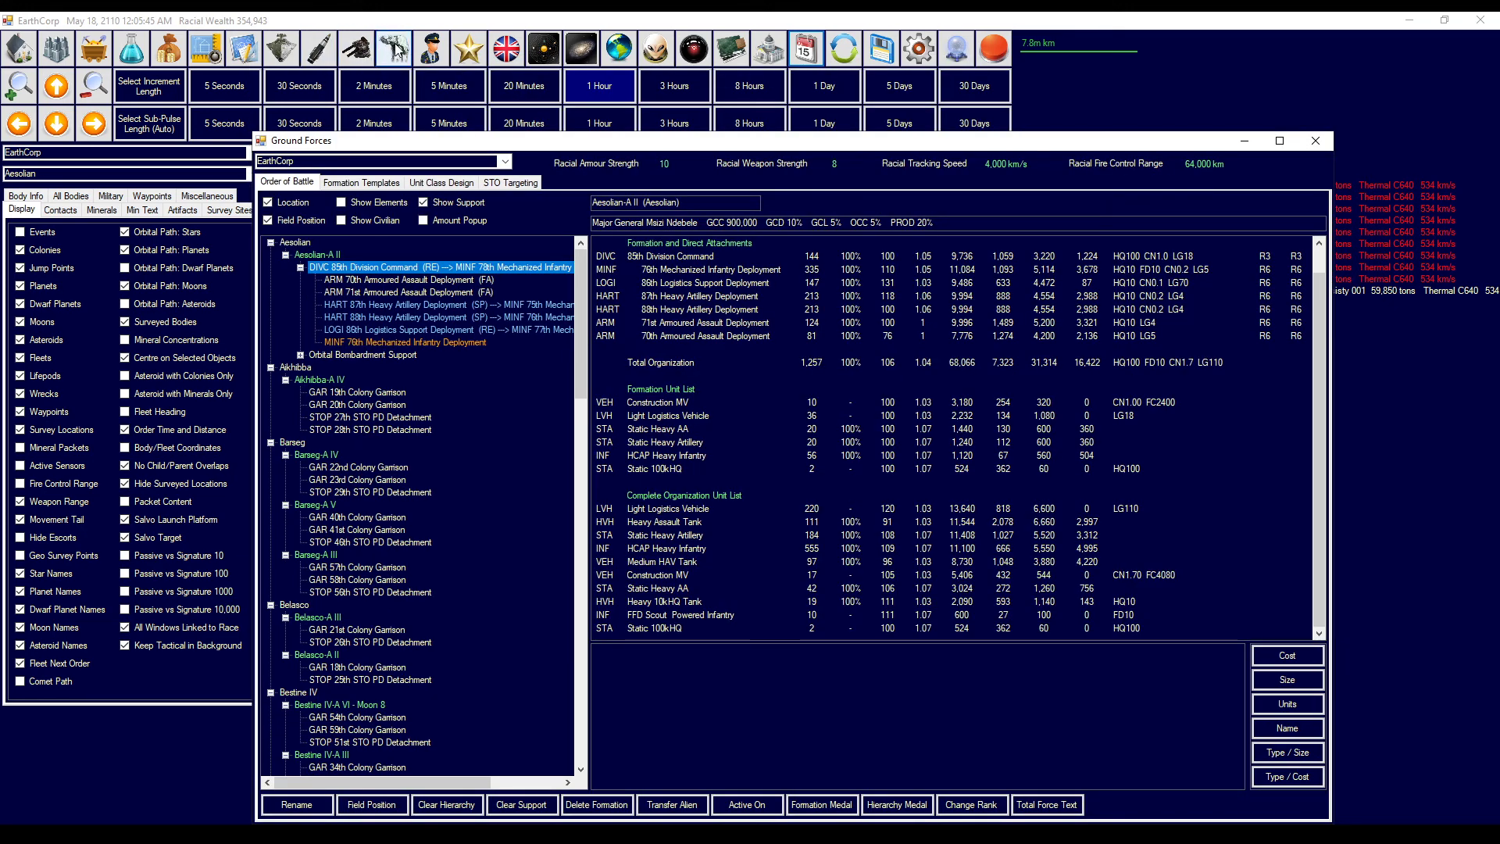
mouse_move(431, 48)
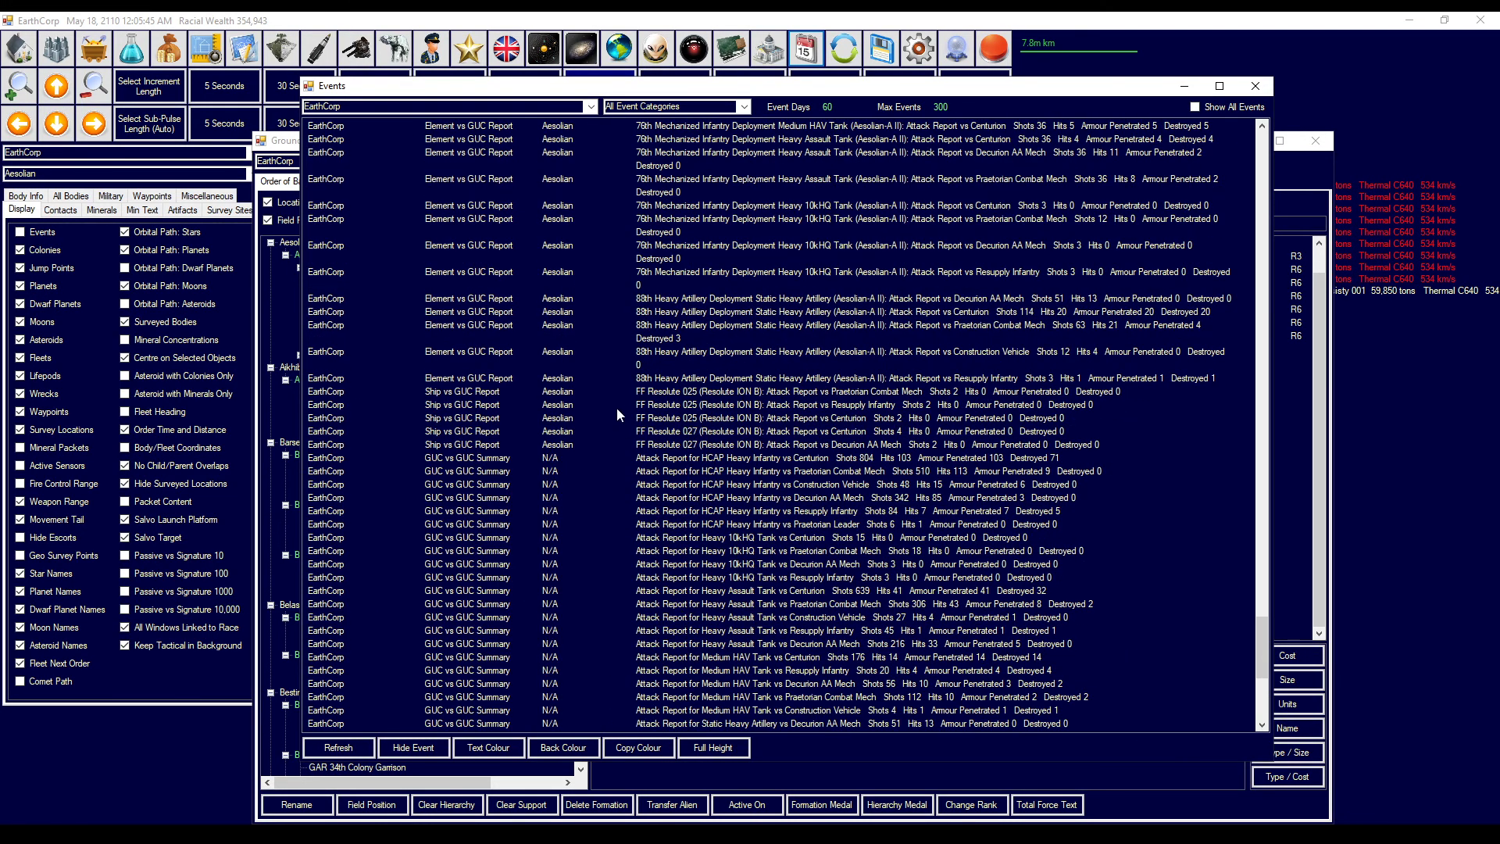
- Scroll the event log to the loss summaries: 275 HCAP Heavy Infantry, 31 Heavy Assault Tanks
scroll(down, 3)
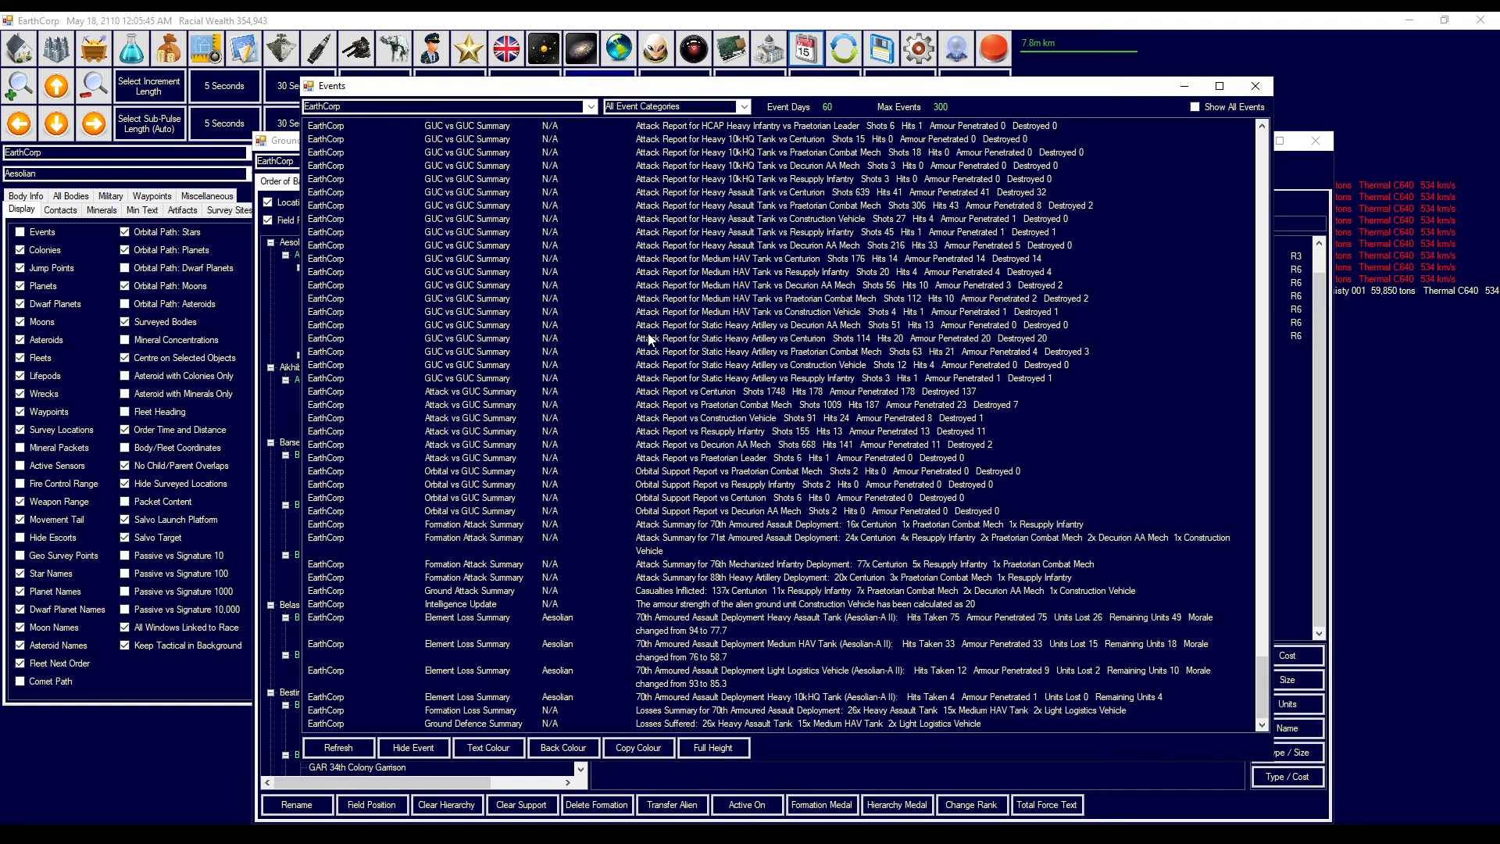
mouse_move(734, 554)
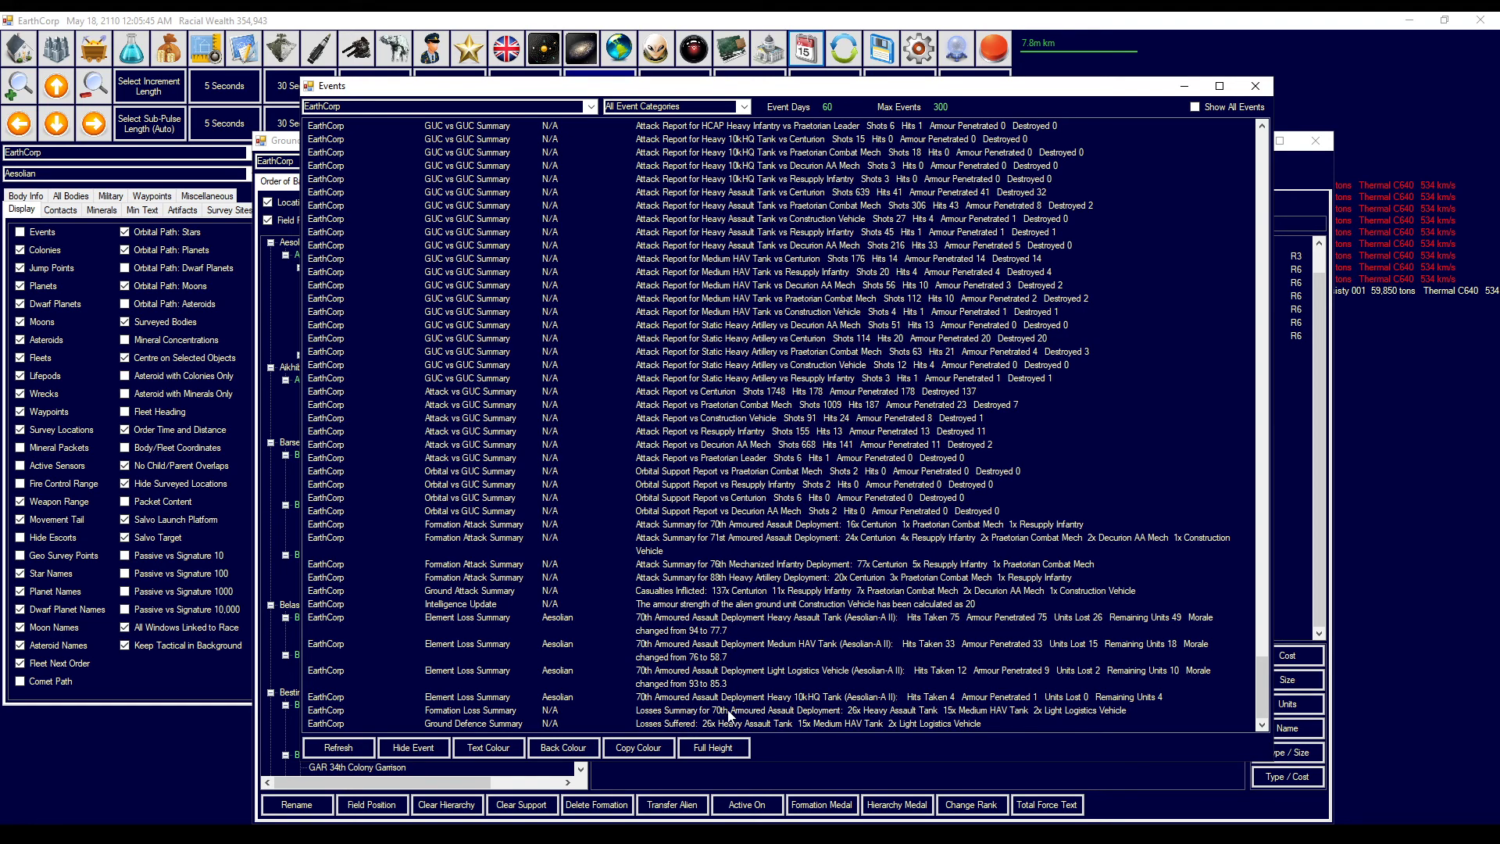
scroll(down, 3)
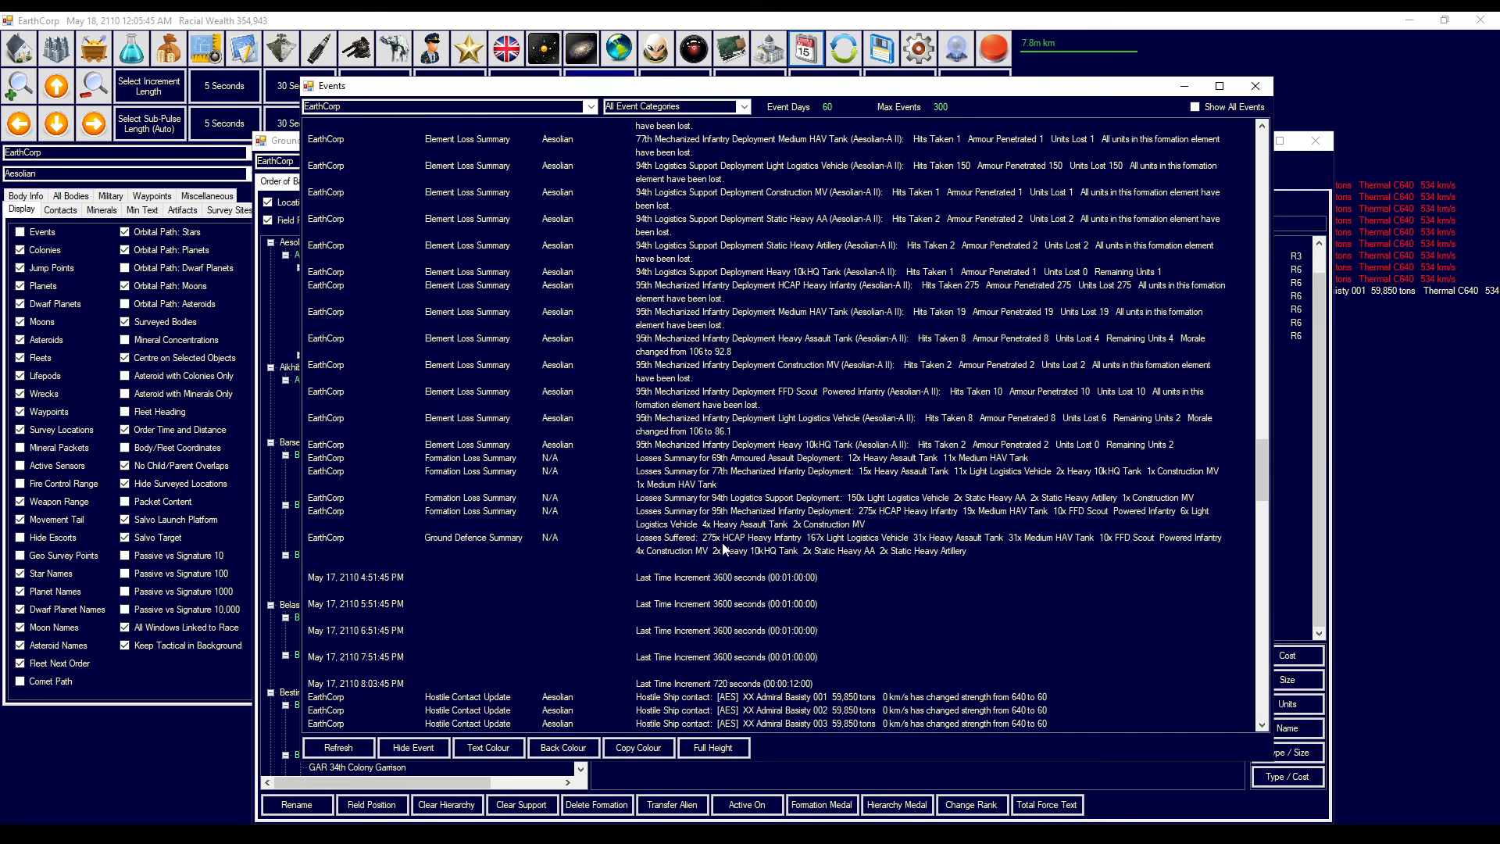
mouse_move(724, 549)
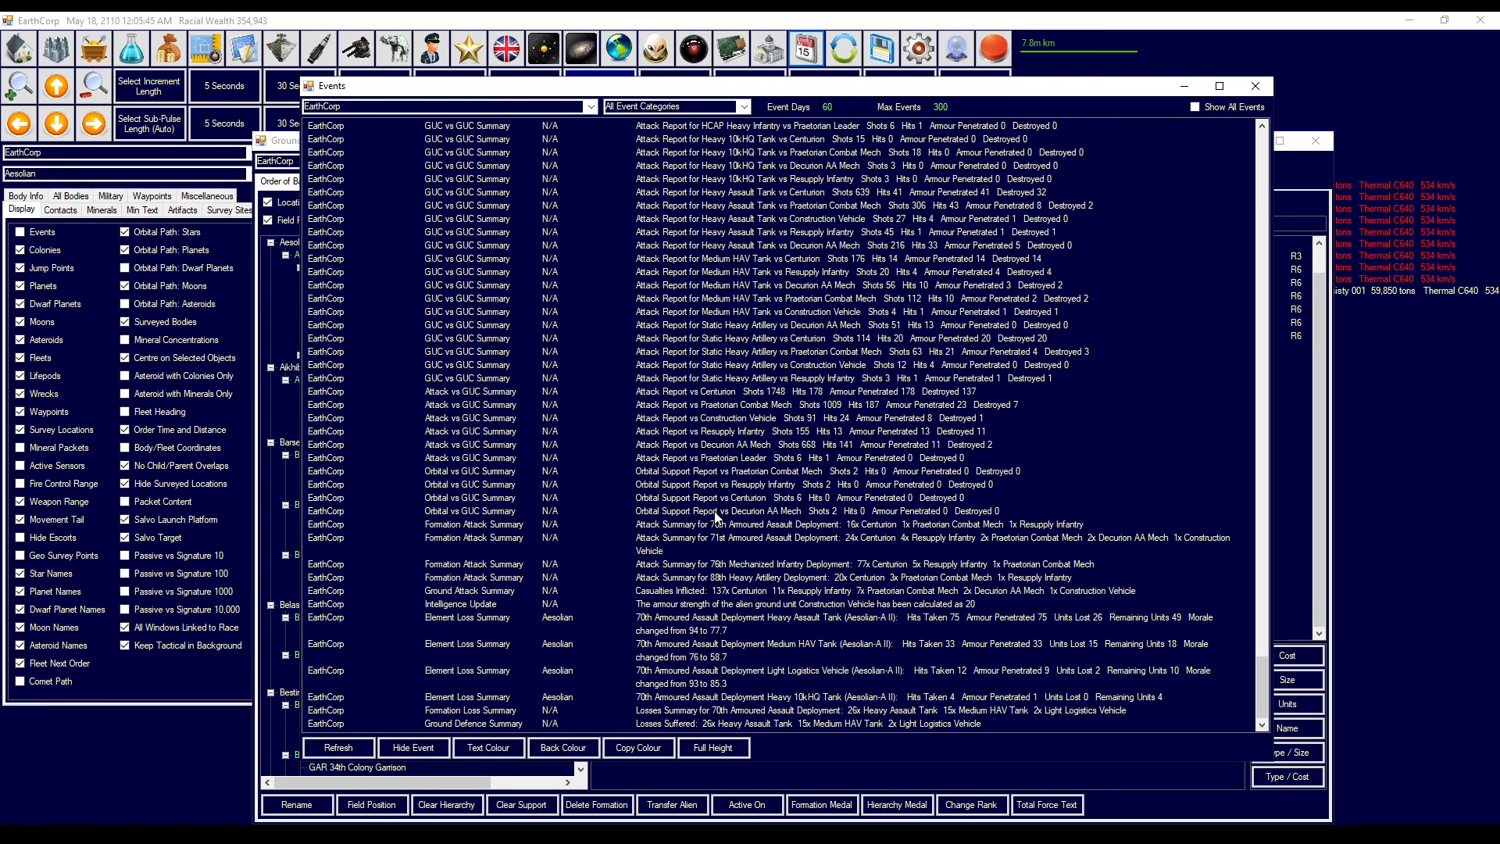
mouse_move(915, 387)
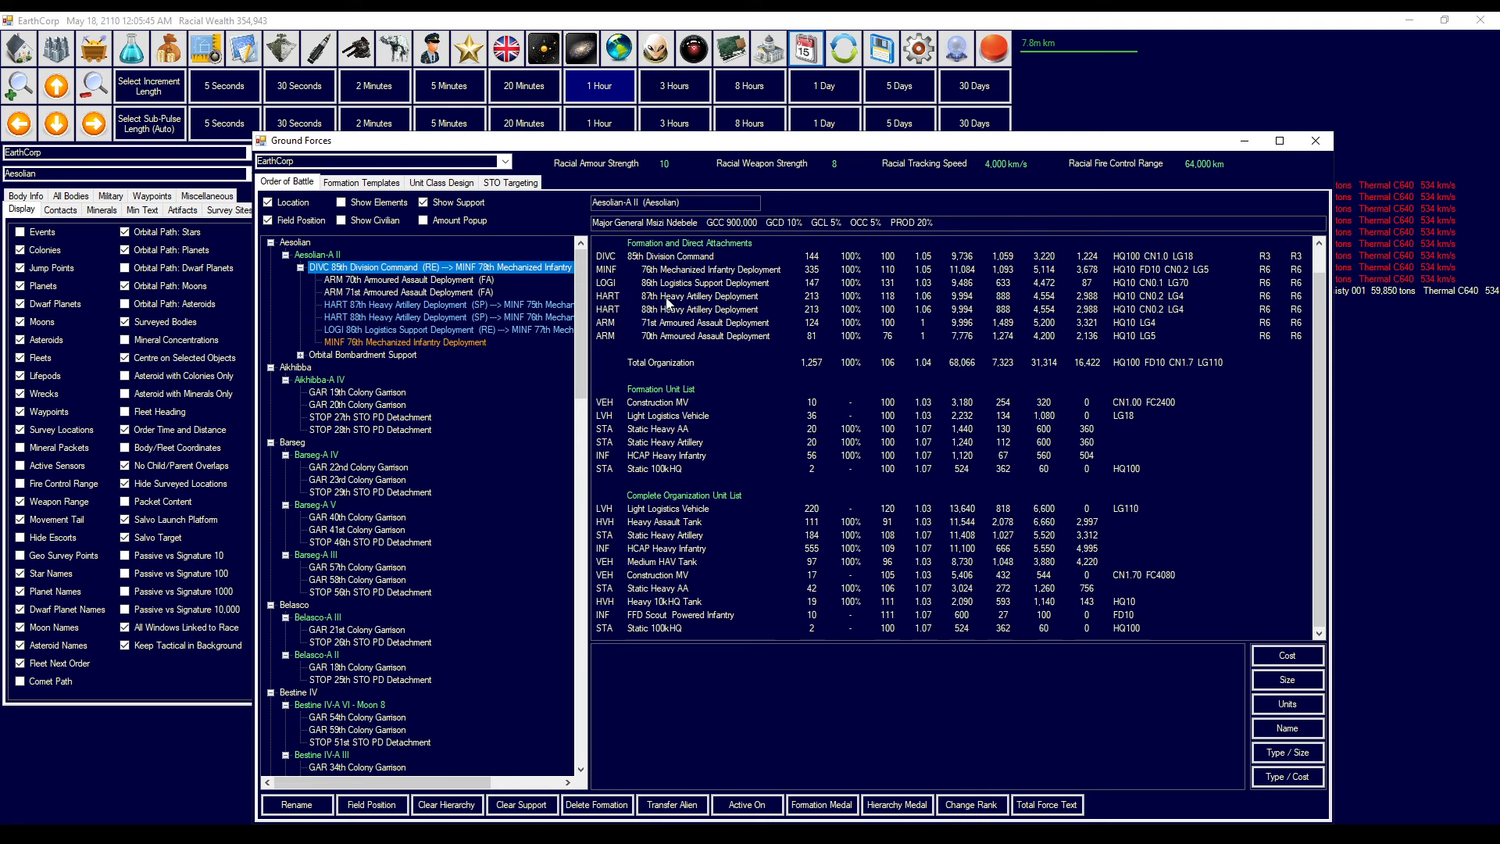
mouse_move(669, 304)
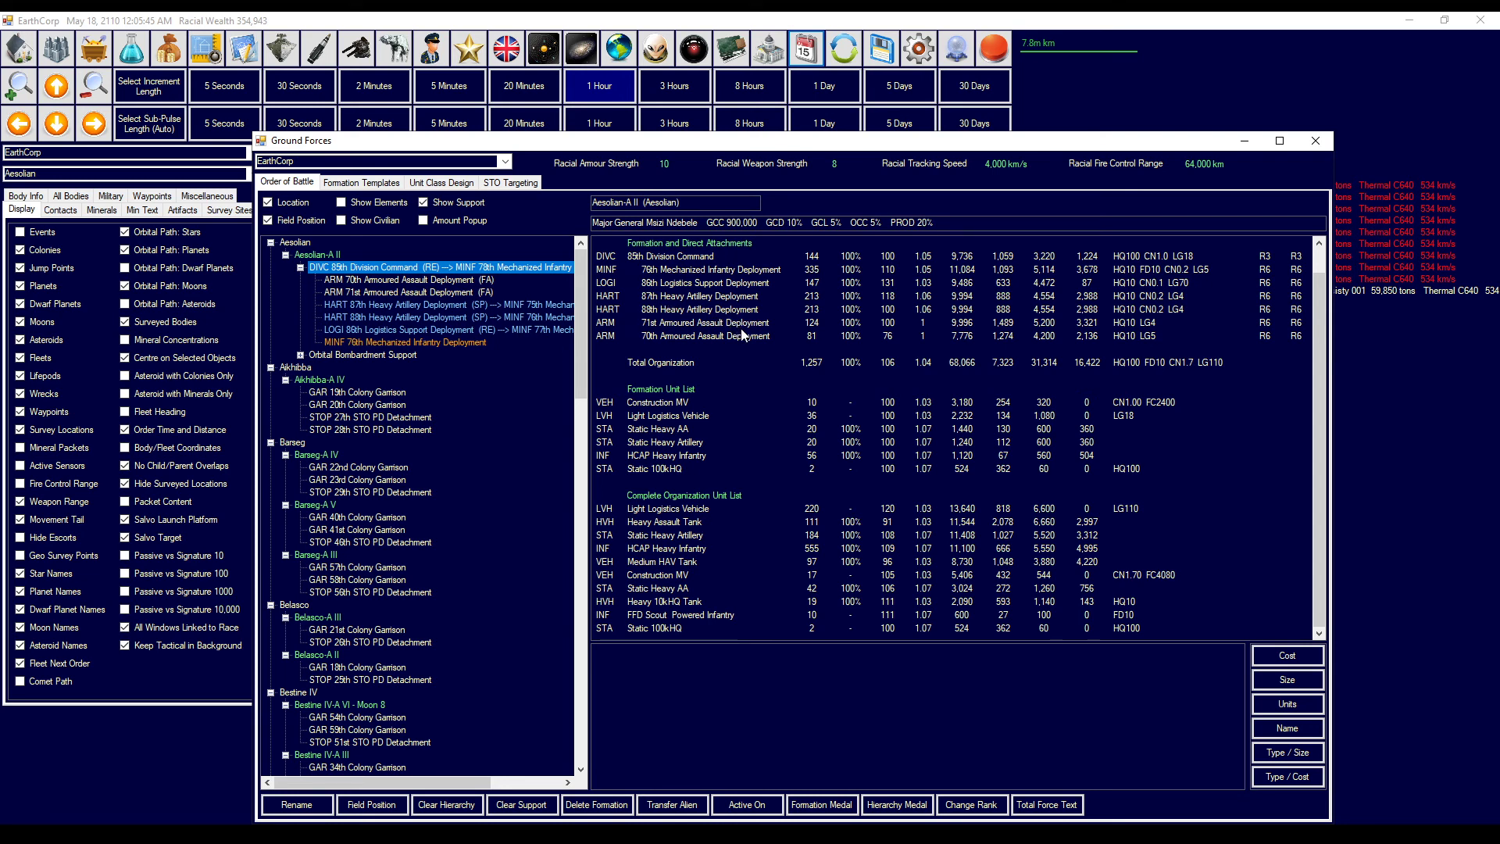
mouse_move(880, 326)
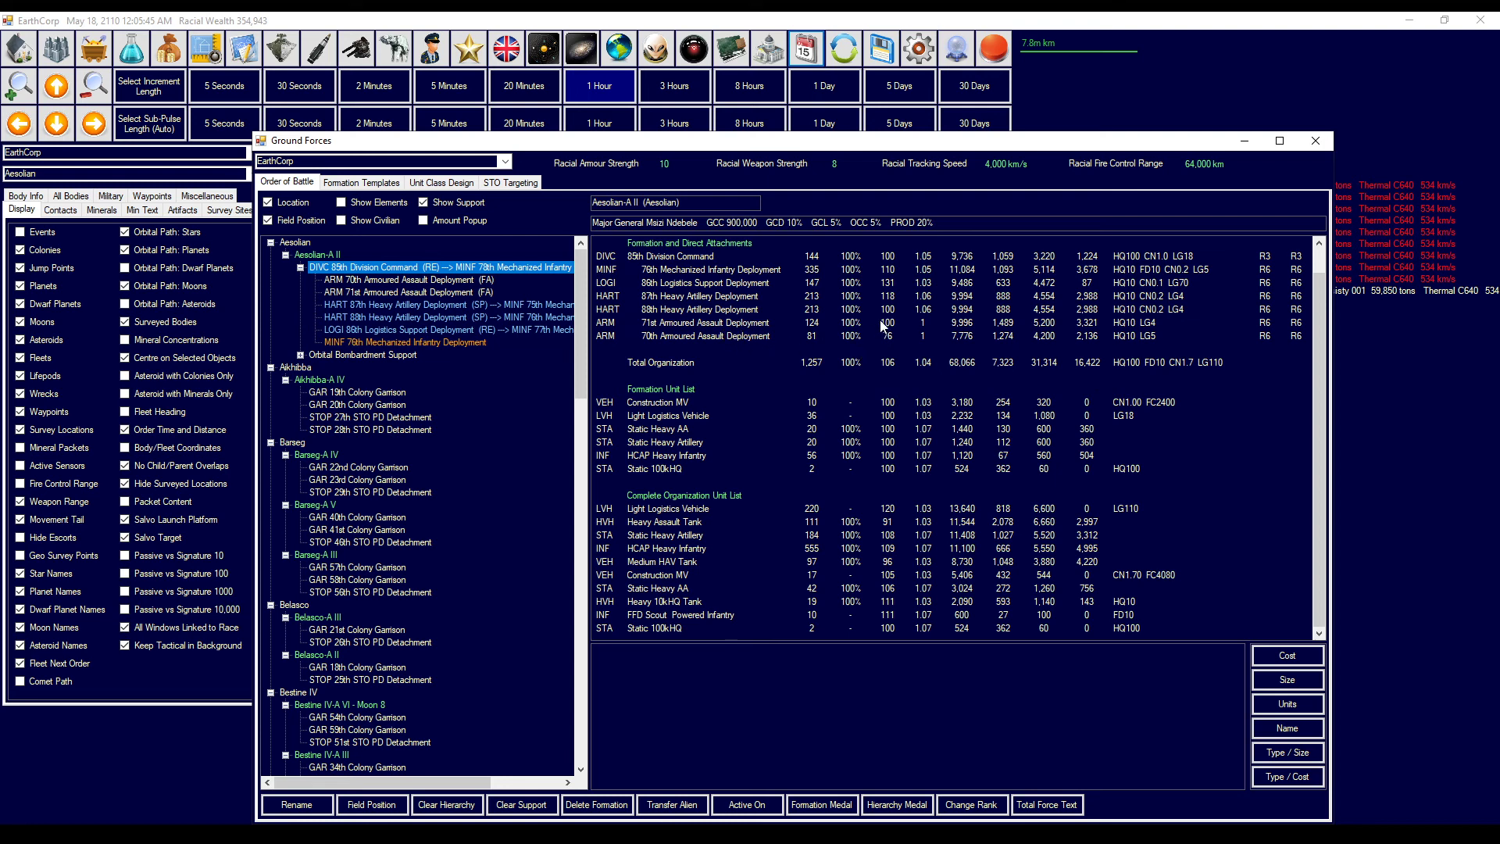
mouse_move(955, 343)
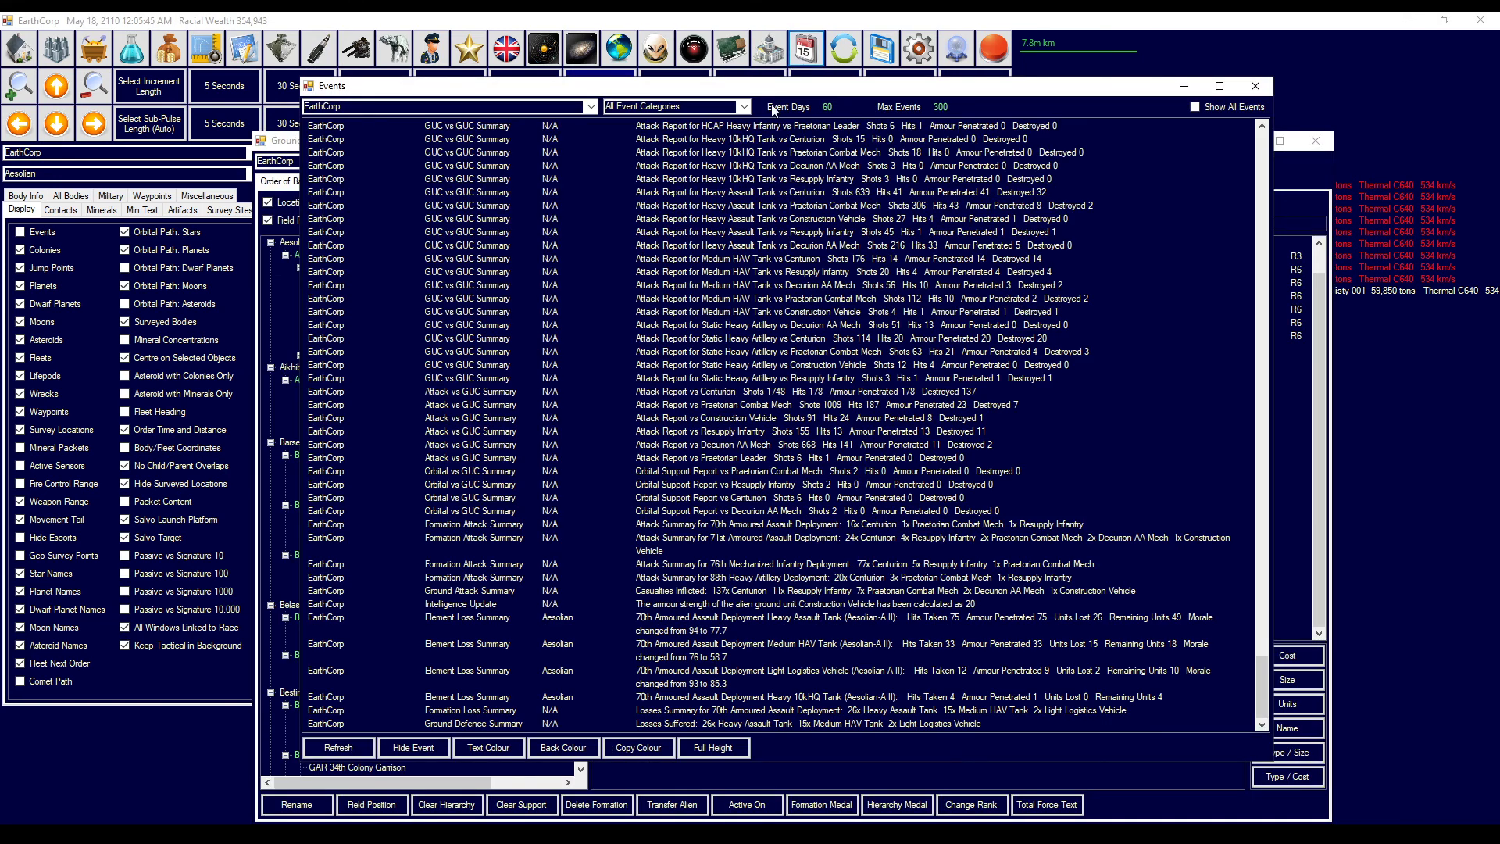
mouse_move(665, 450)
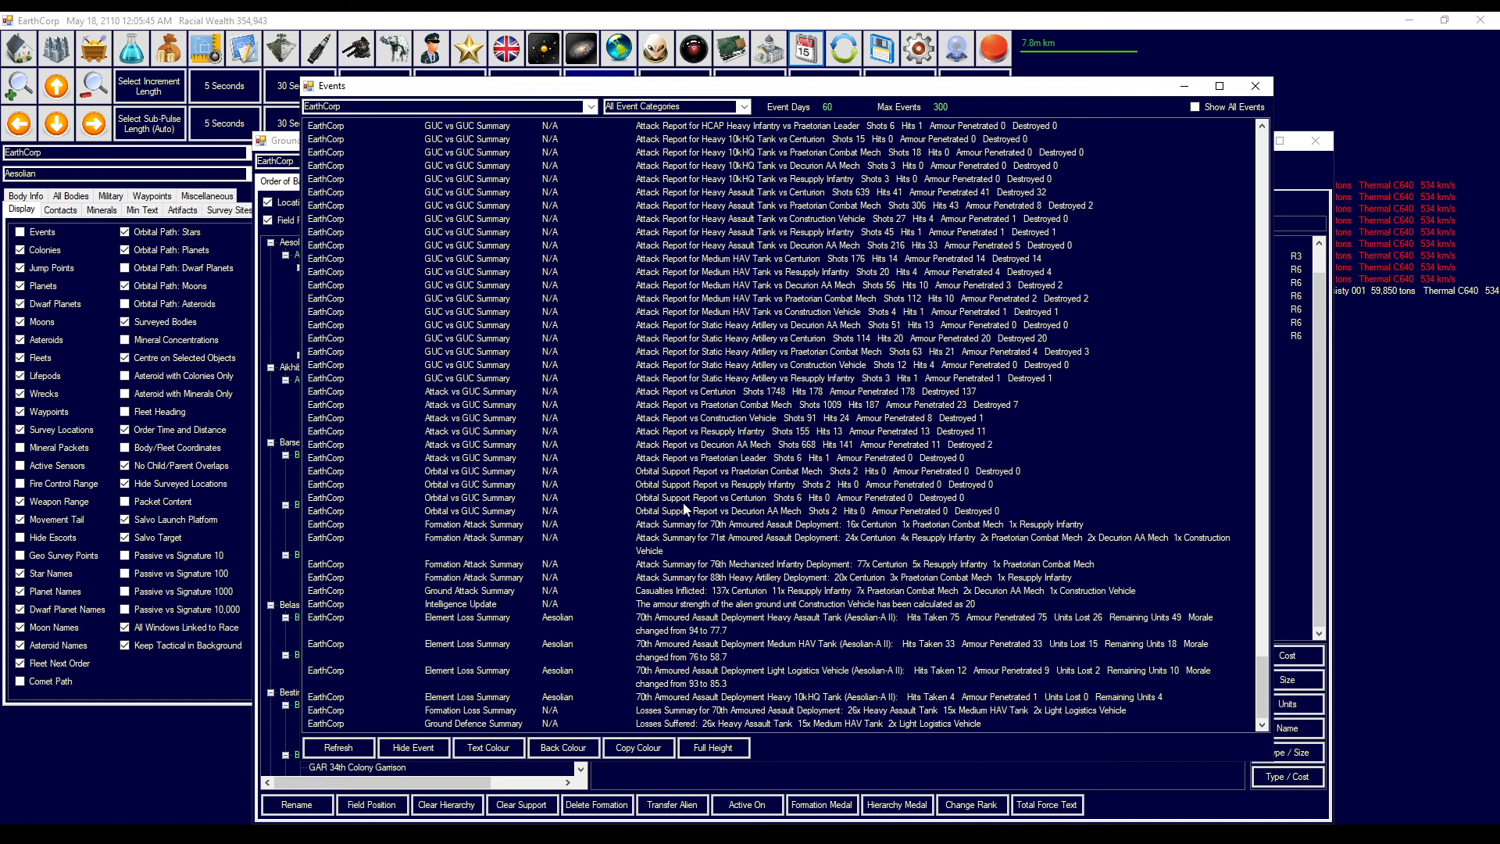
mouse_move(669, 540)
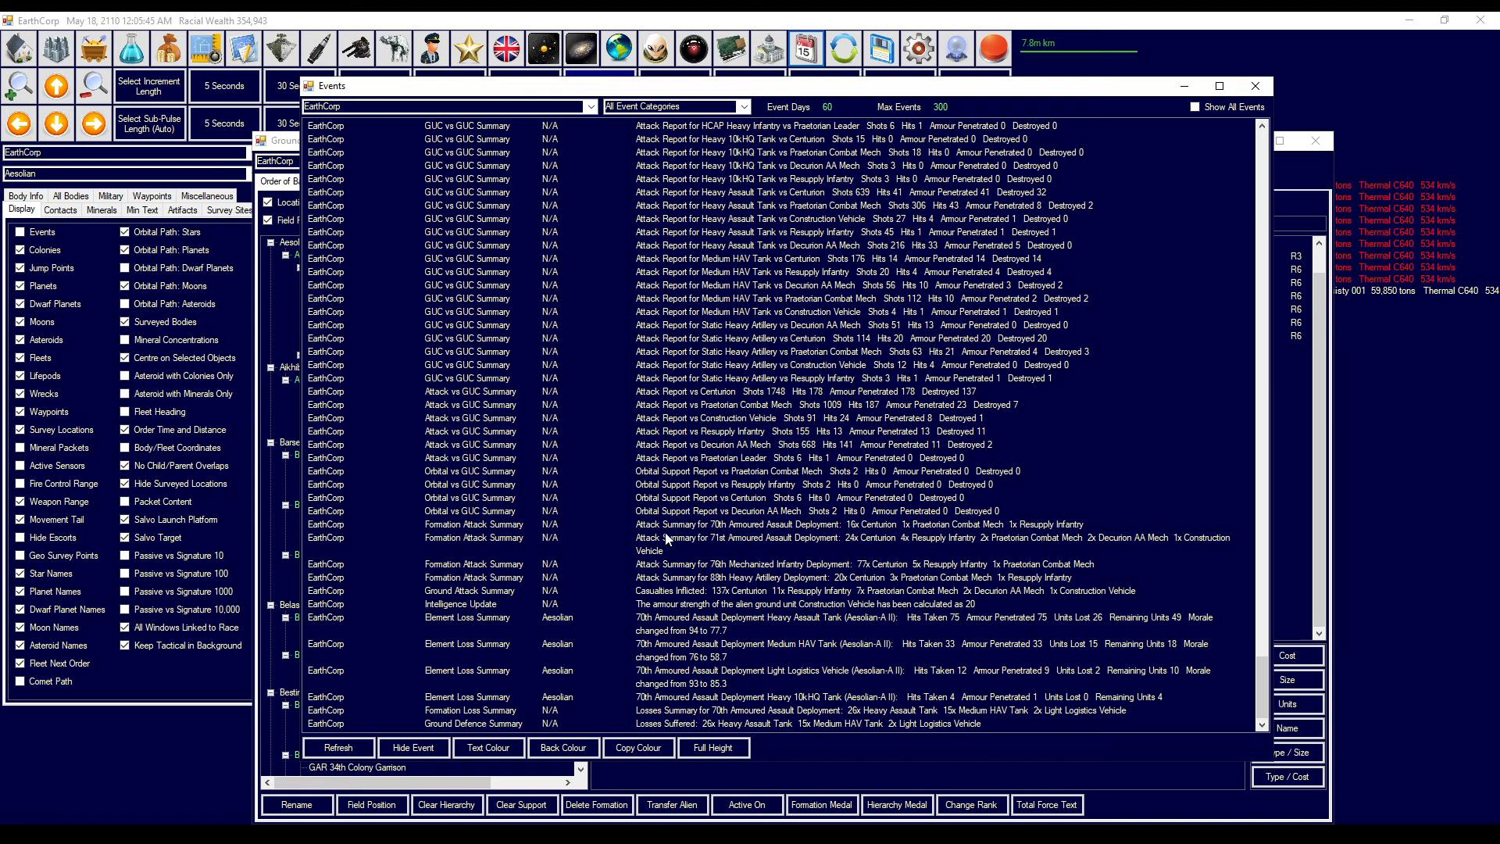
mouse_move(678, 628)
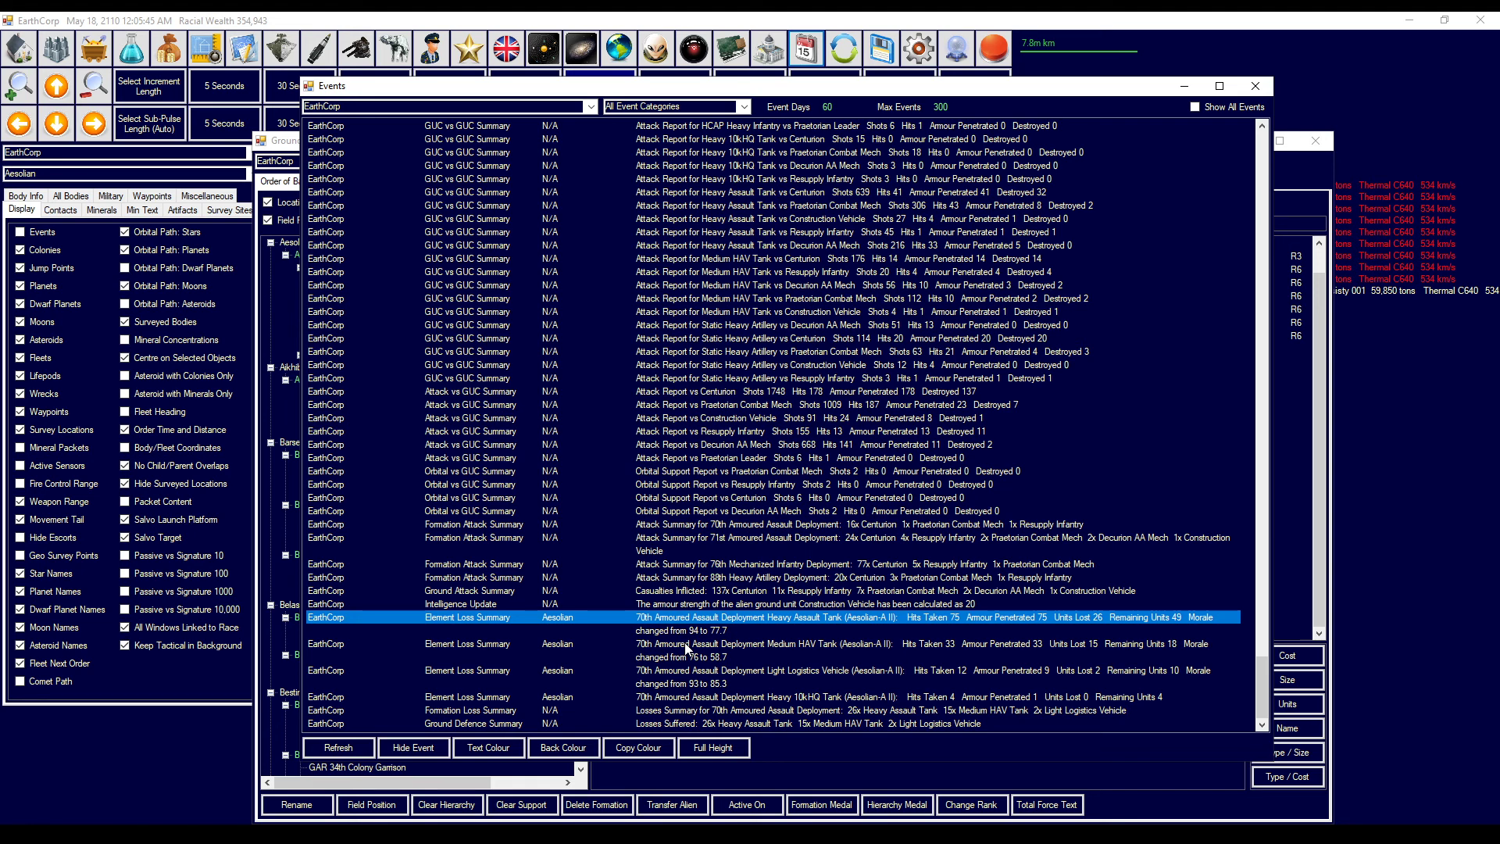
- Read the Heavy 10kHQ Tank loss report and the 70th Armoured Assault Deployment losses summary
click(684, 696)
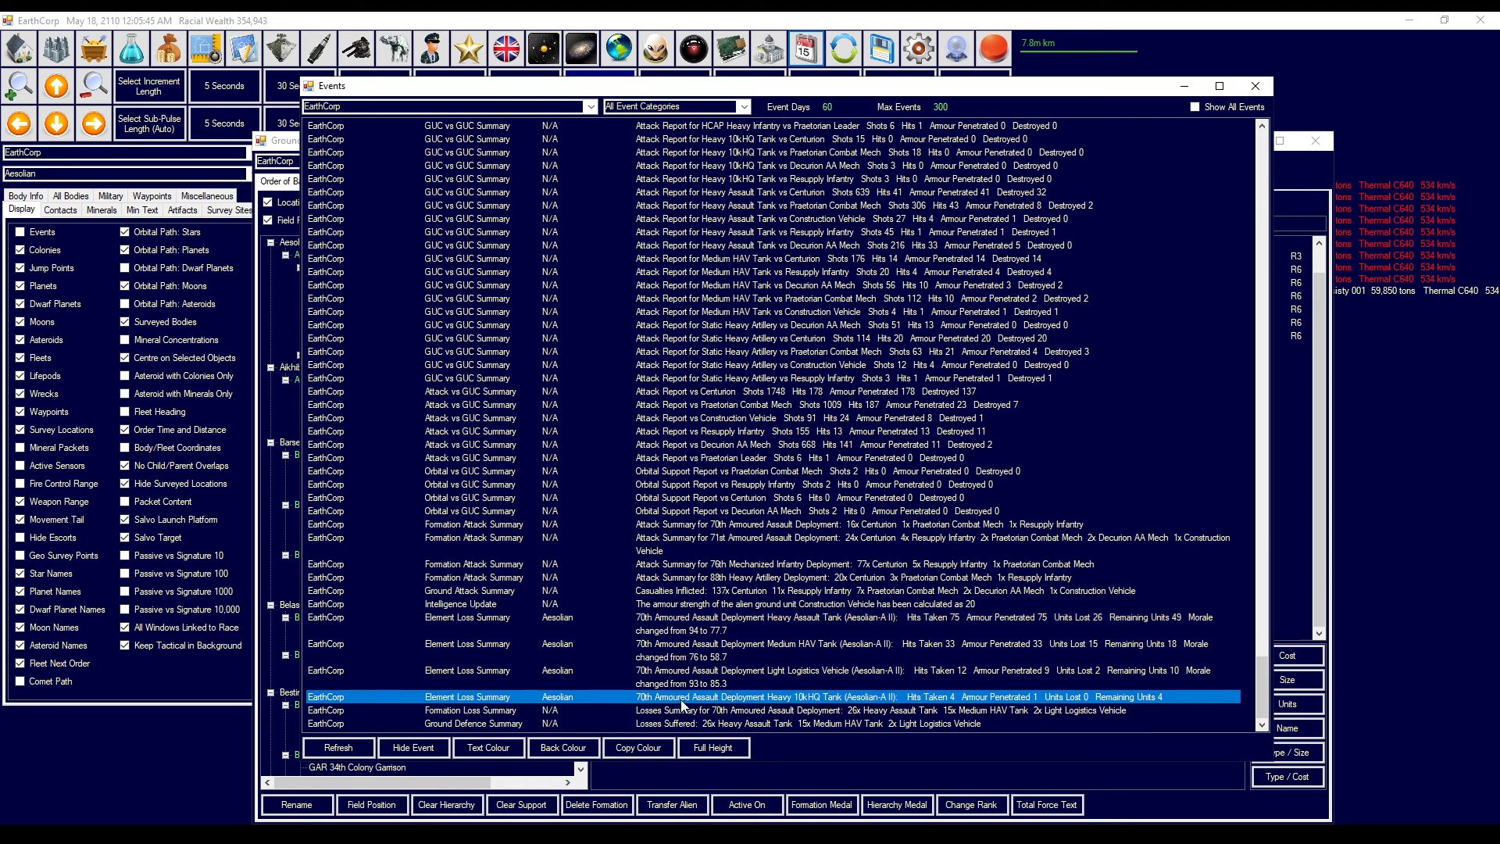
click(682, 710)
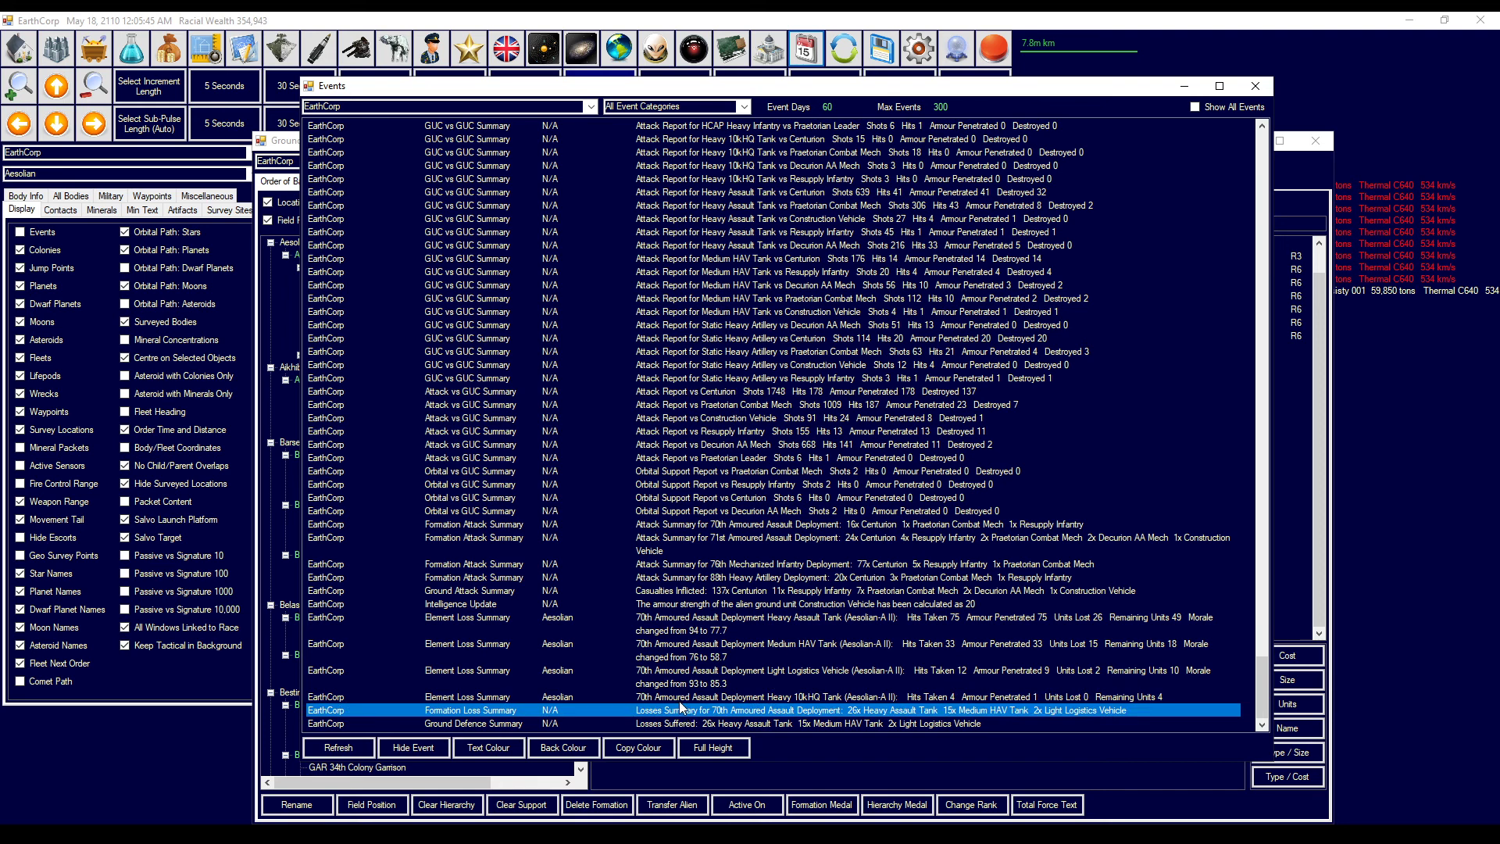
mouse_move(681, 698)
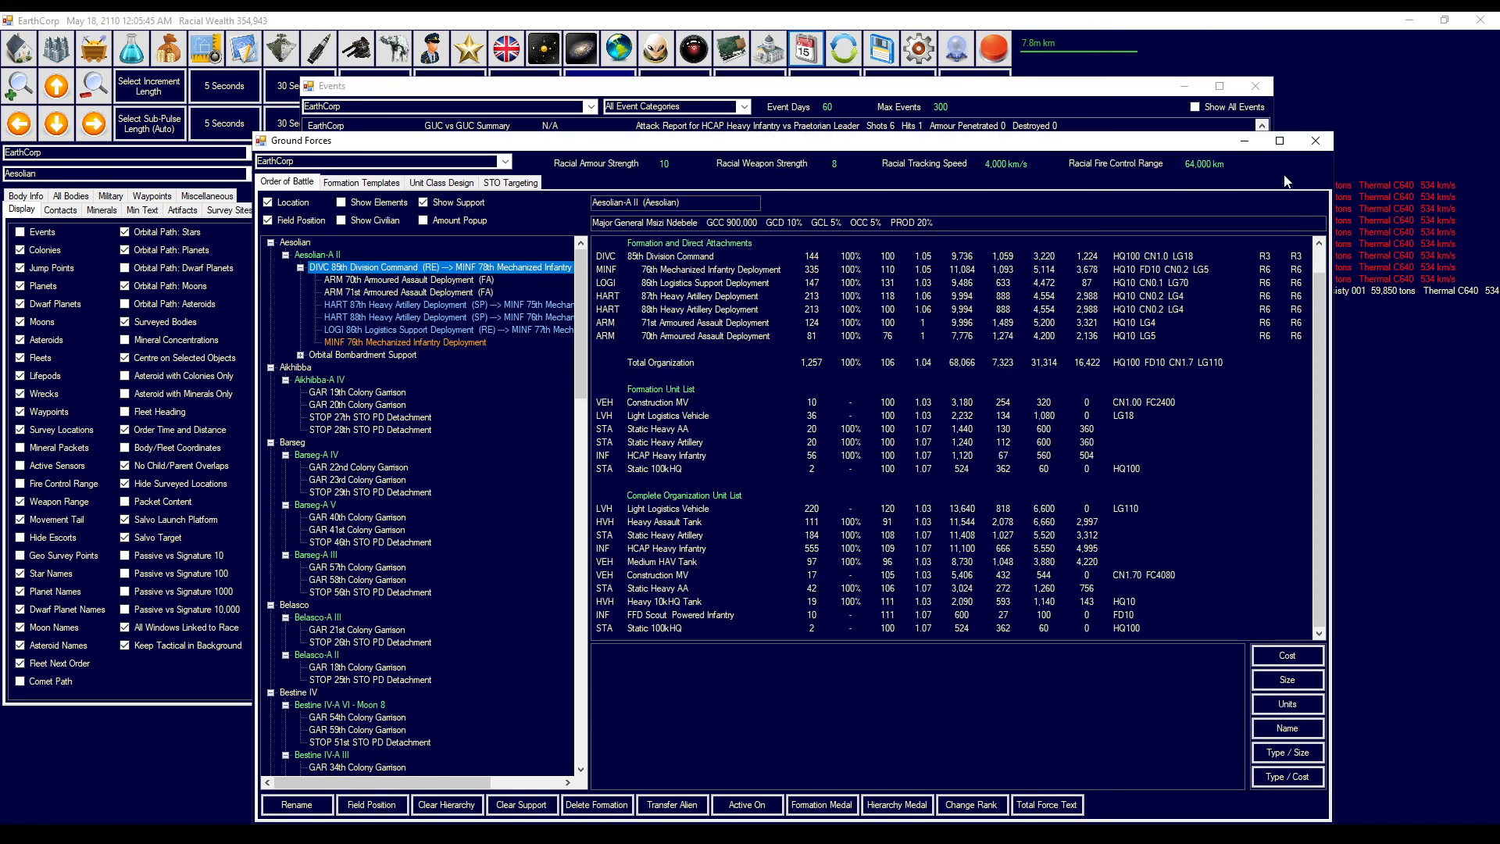
- Review the 89th Division formations and move 76th MINF's Medium HAV Tanks into 70th ARM
click(402, 291)
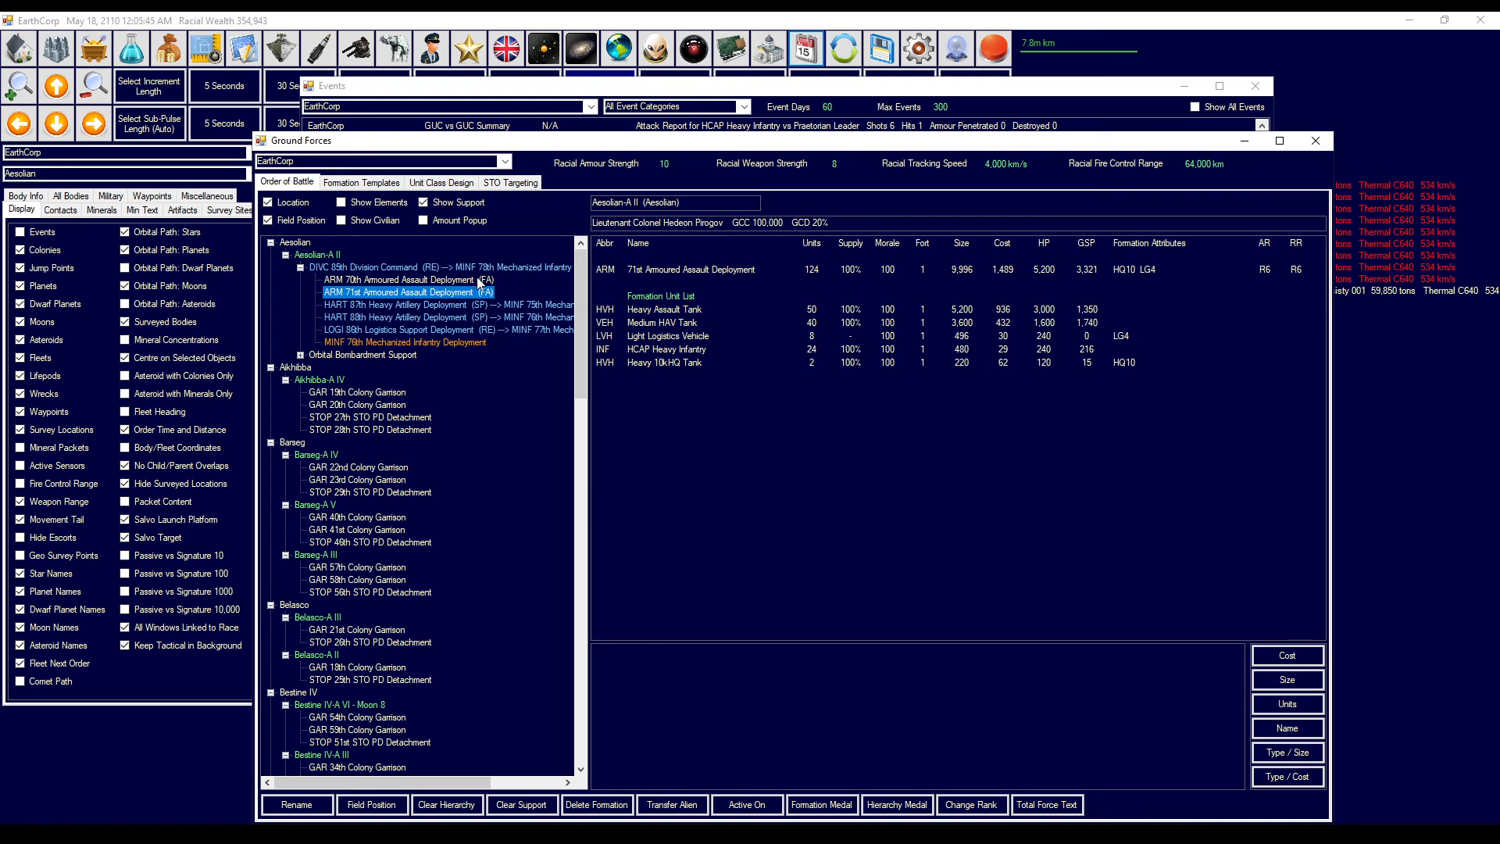
click(405, 279)
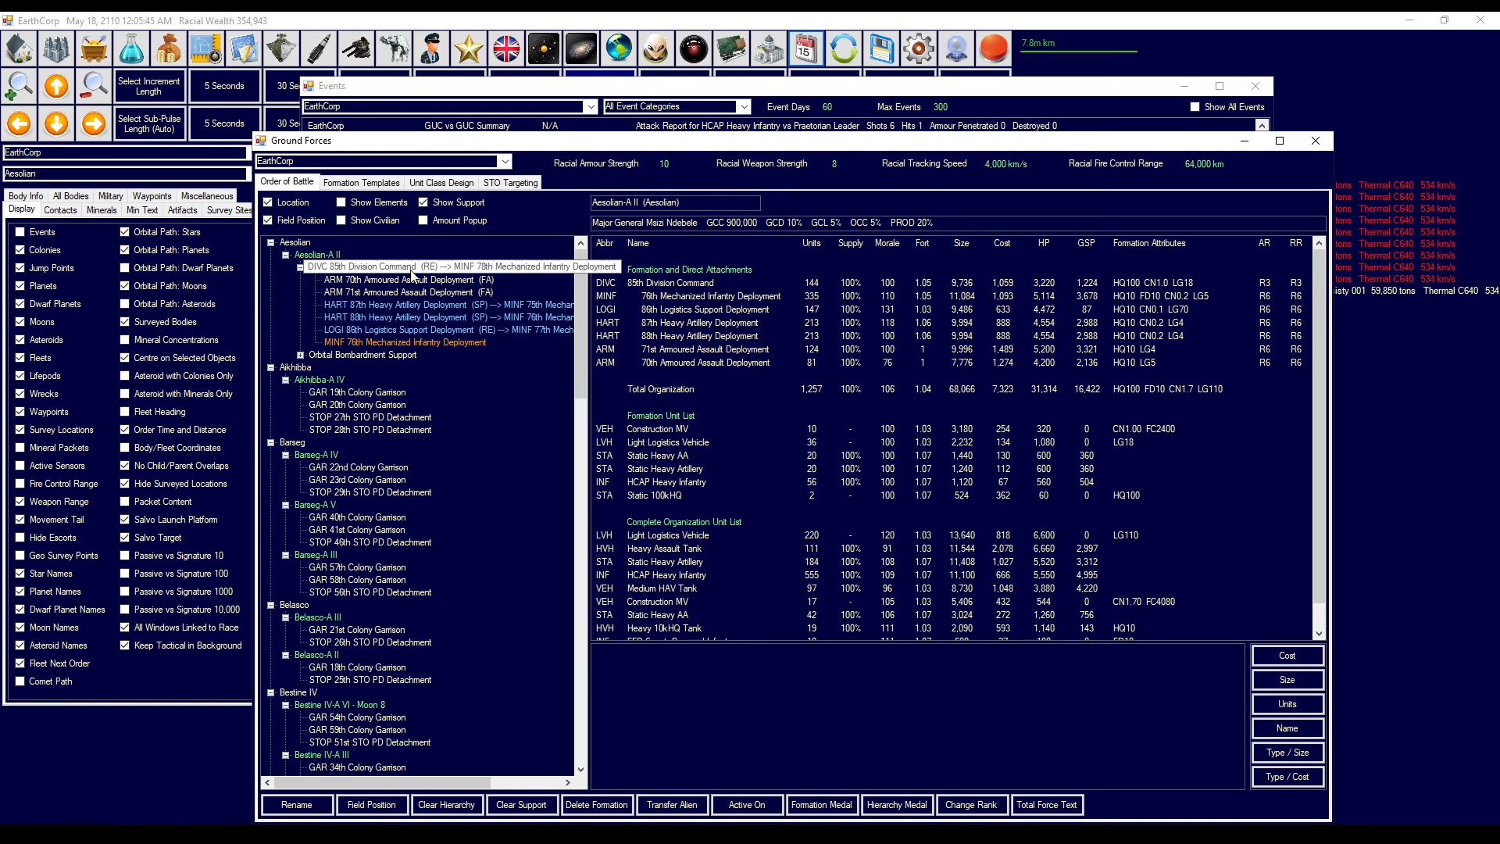
click(430, 266)
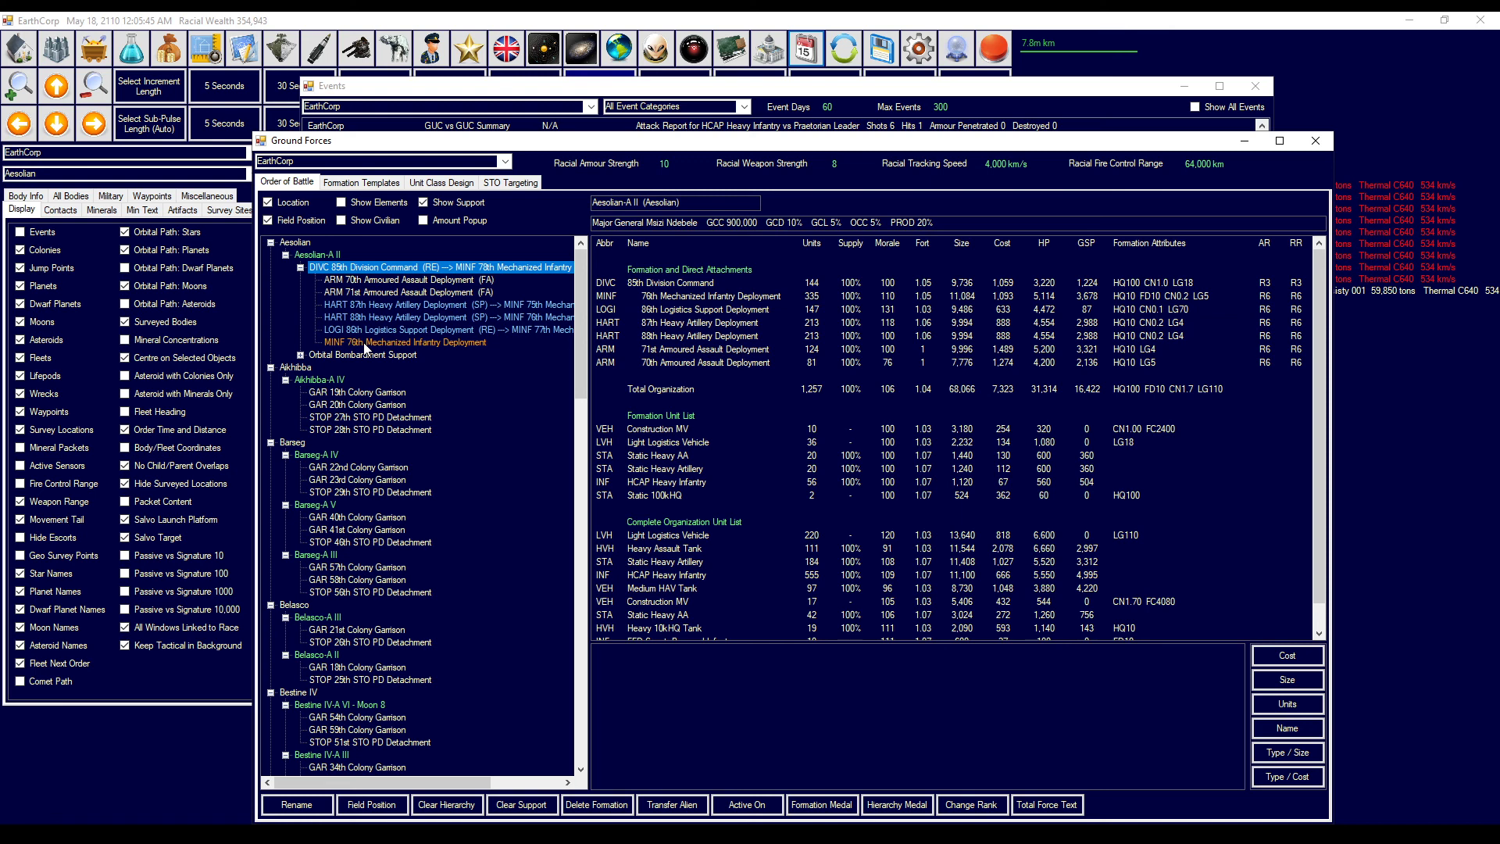
click(402, 341)
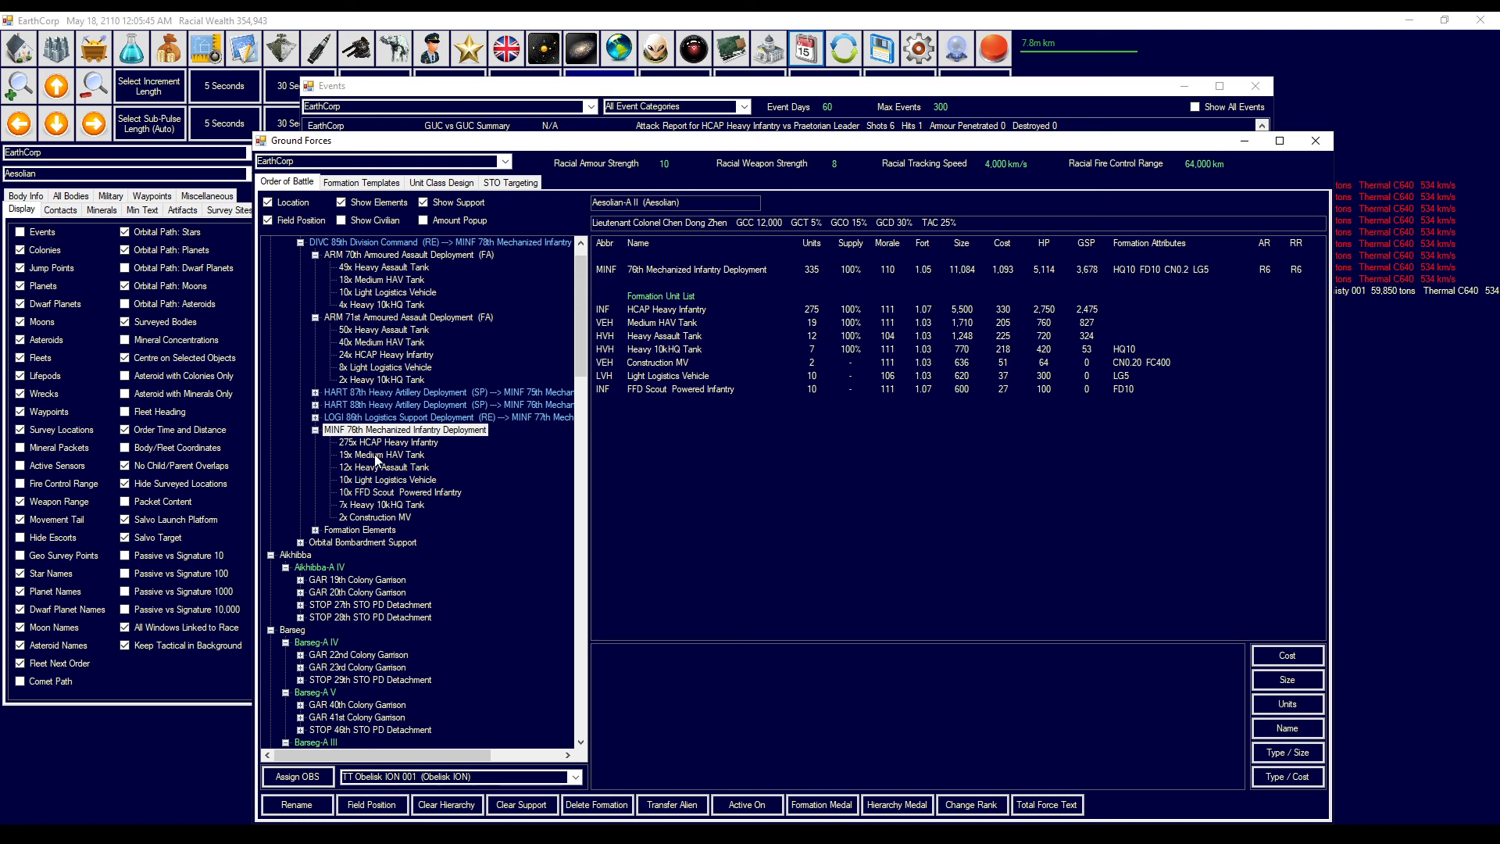
click(405, 429)
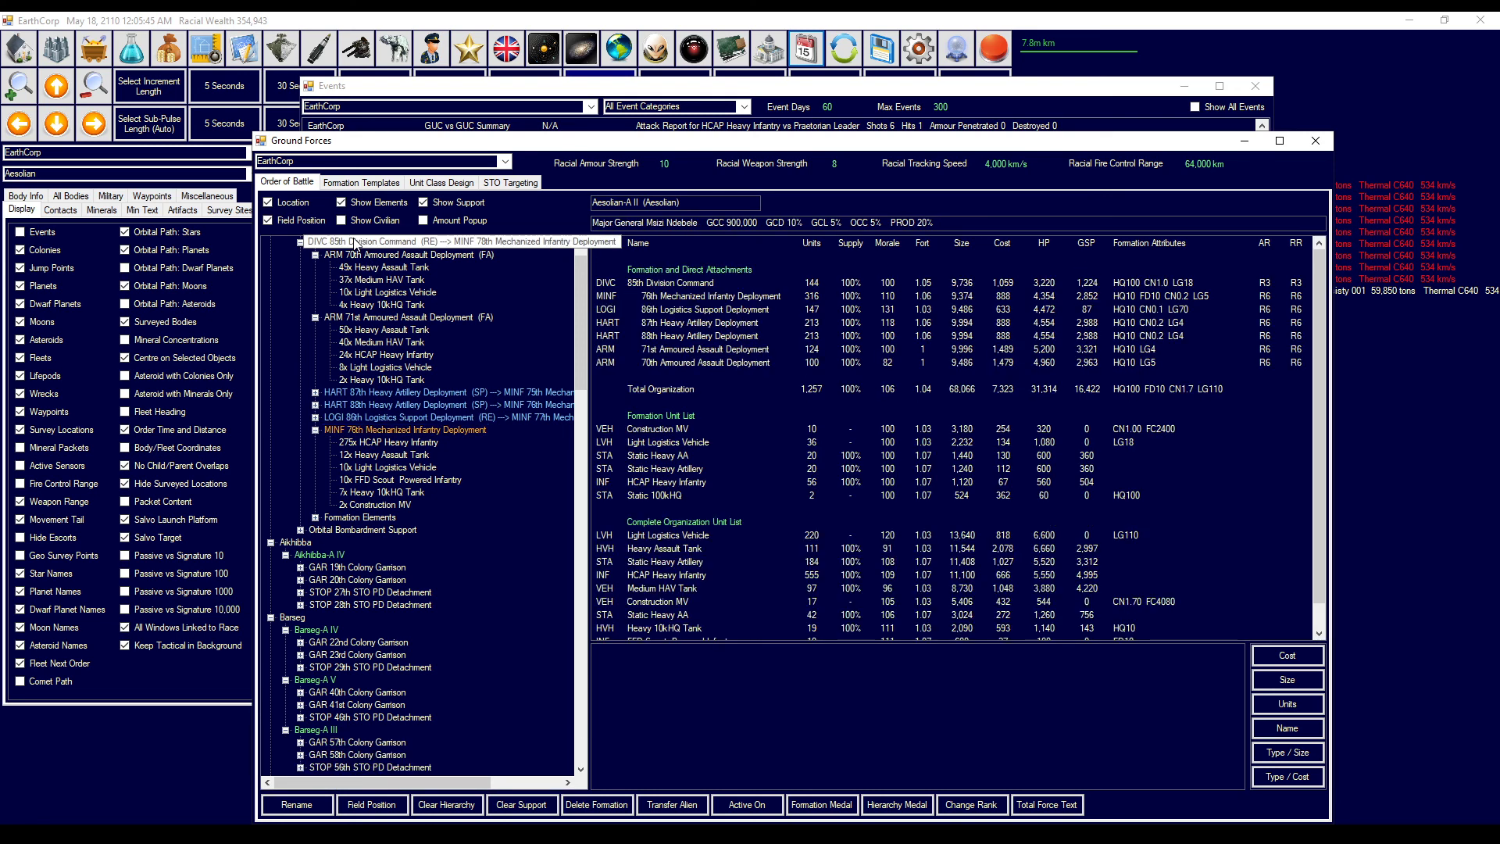
click(402, 241)
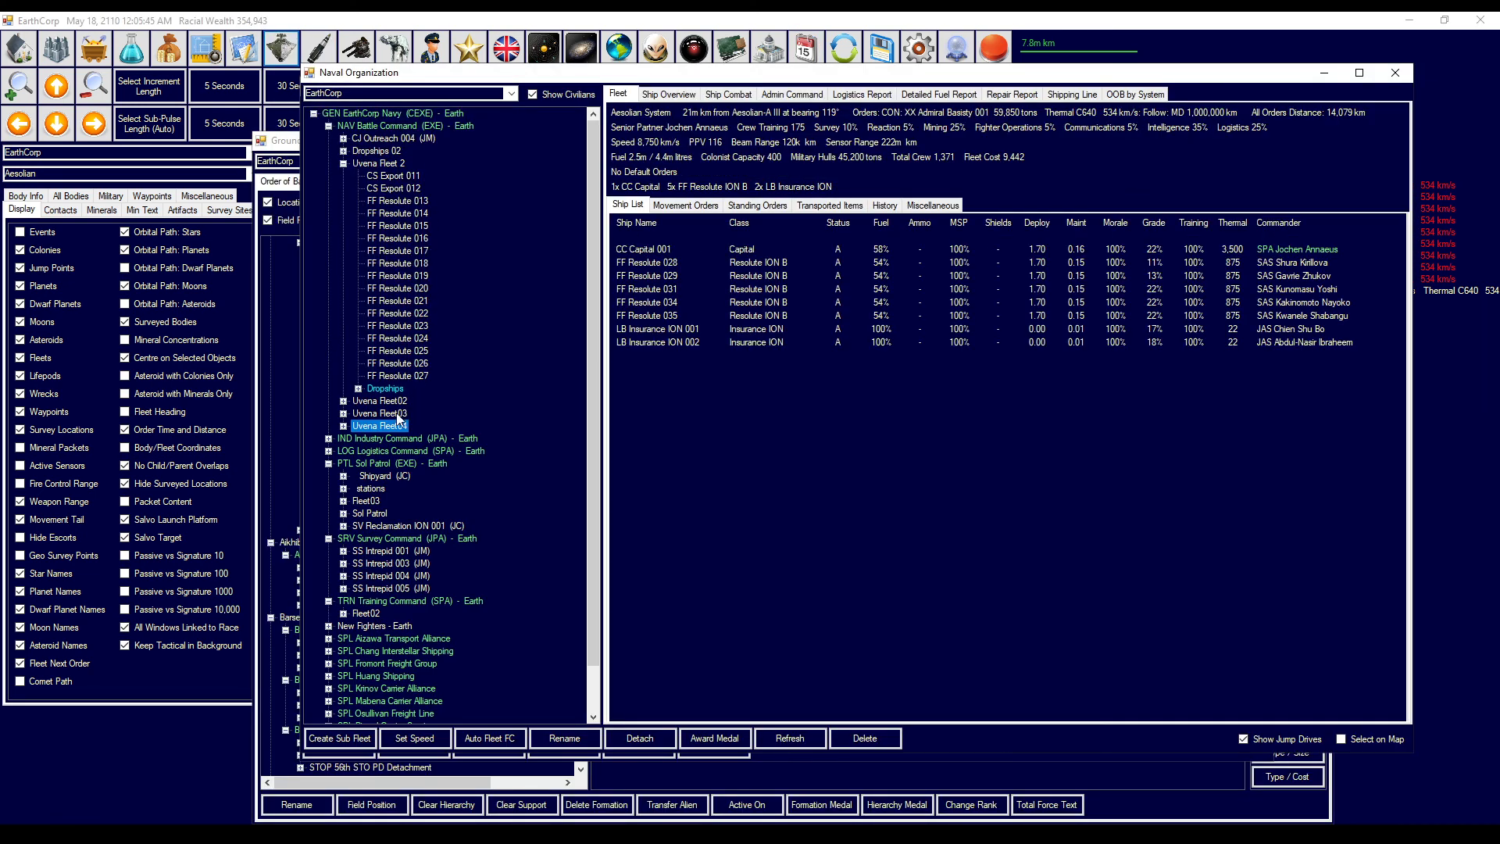
- Give Uvena Fleet 2 a Load Ground Unit order for 89th Division Command, all sub-units
click(383, 425)
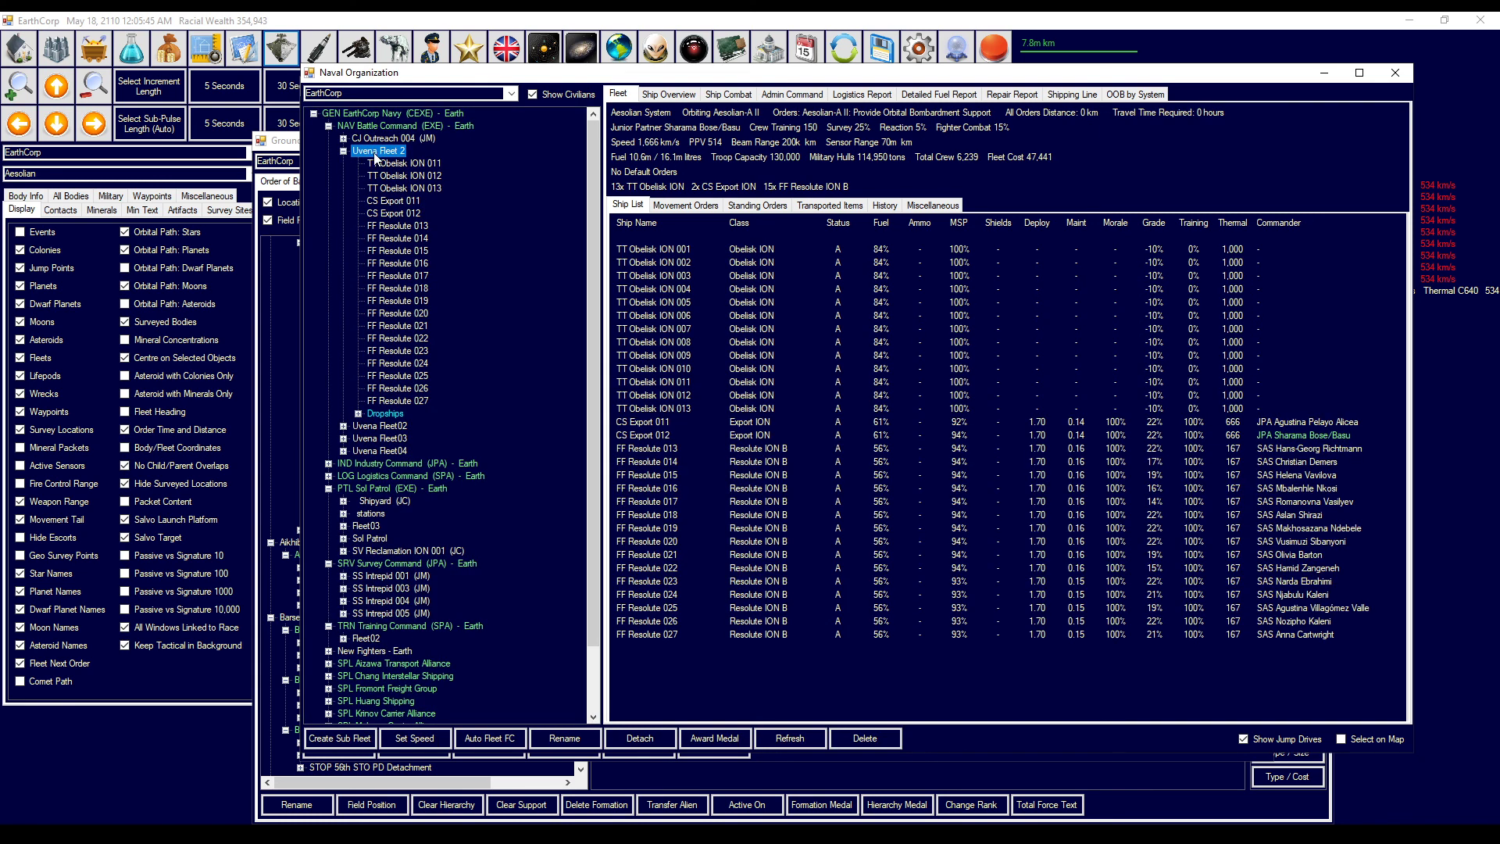
mouse_move(706, 233)
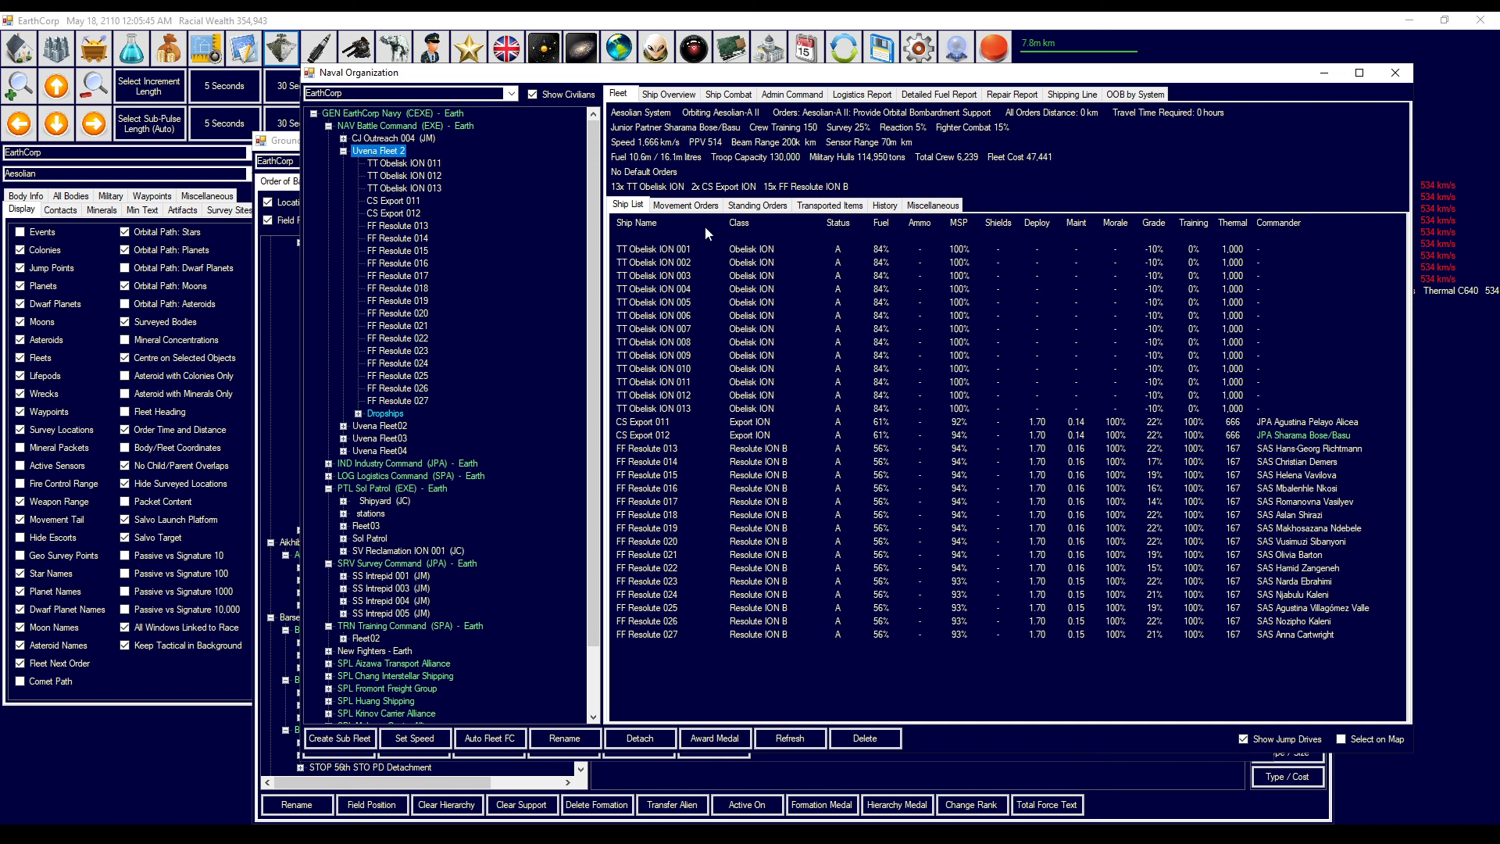
click(684, 205)
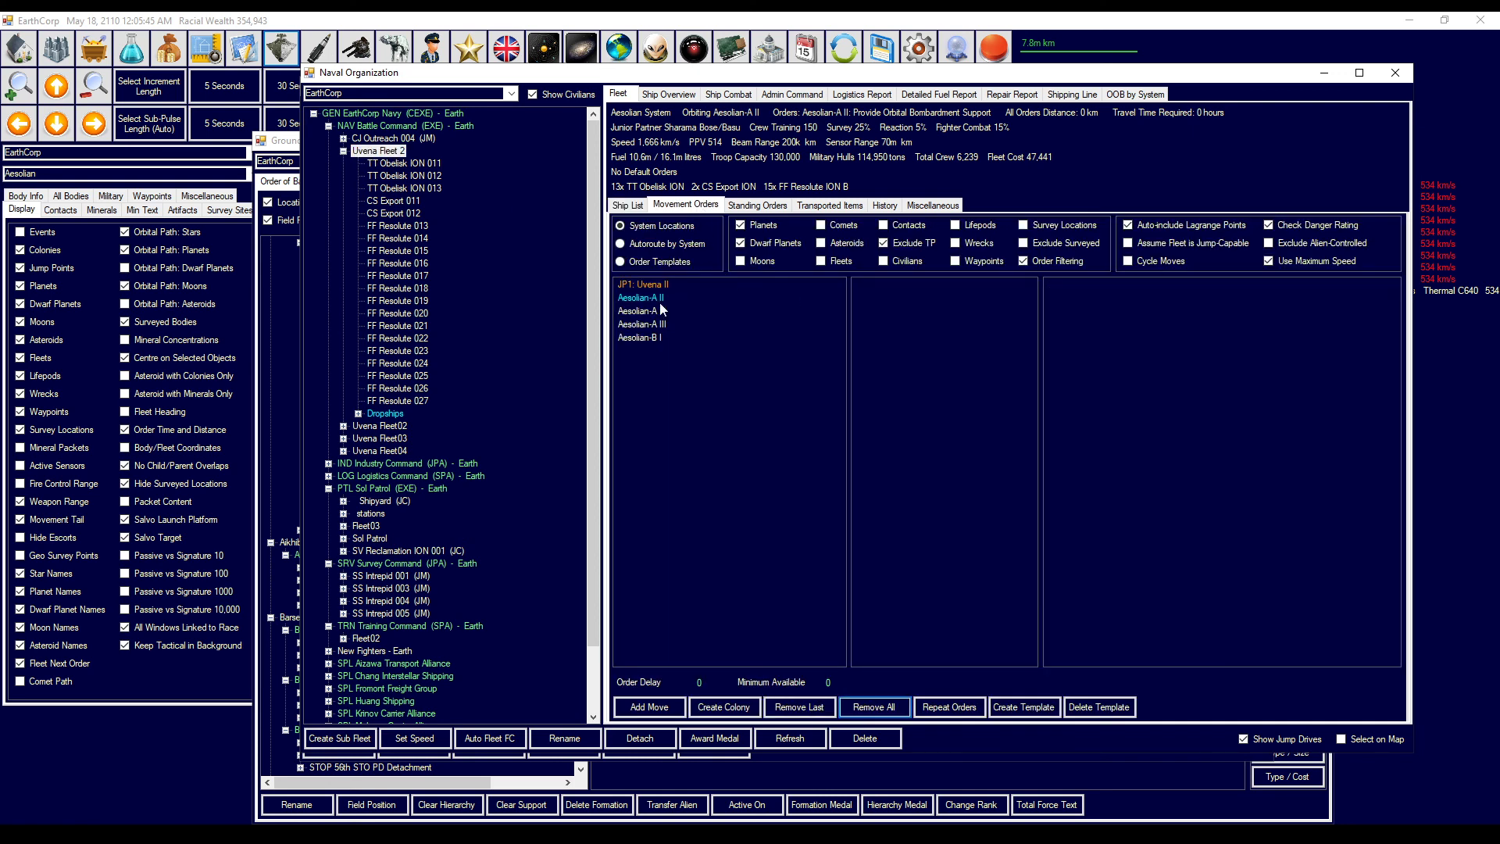
click(643, 297)
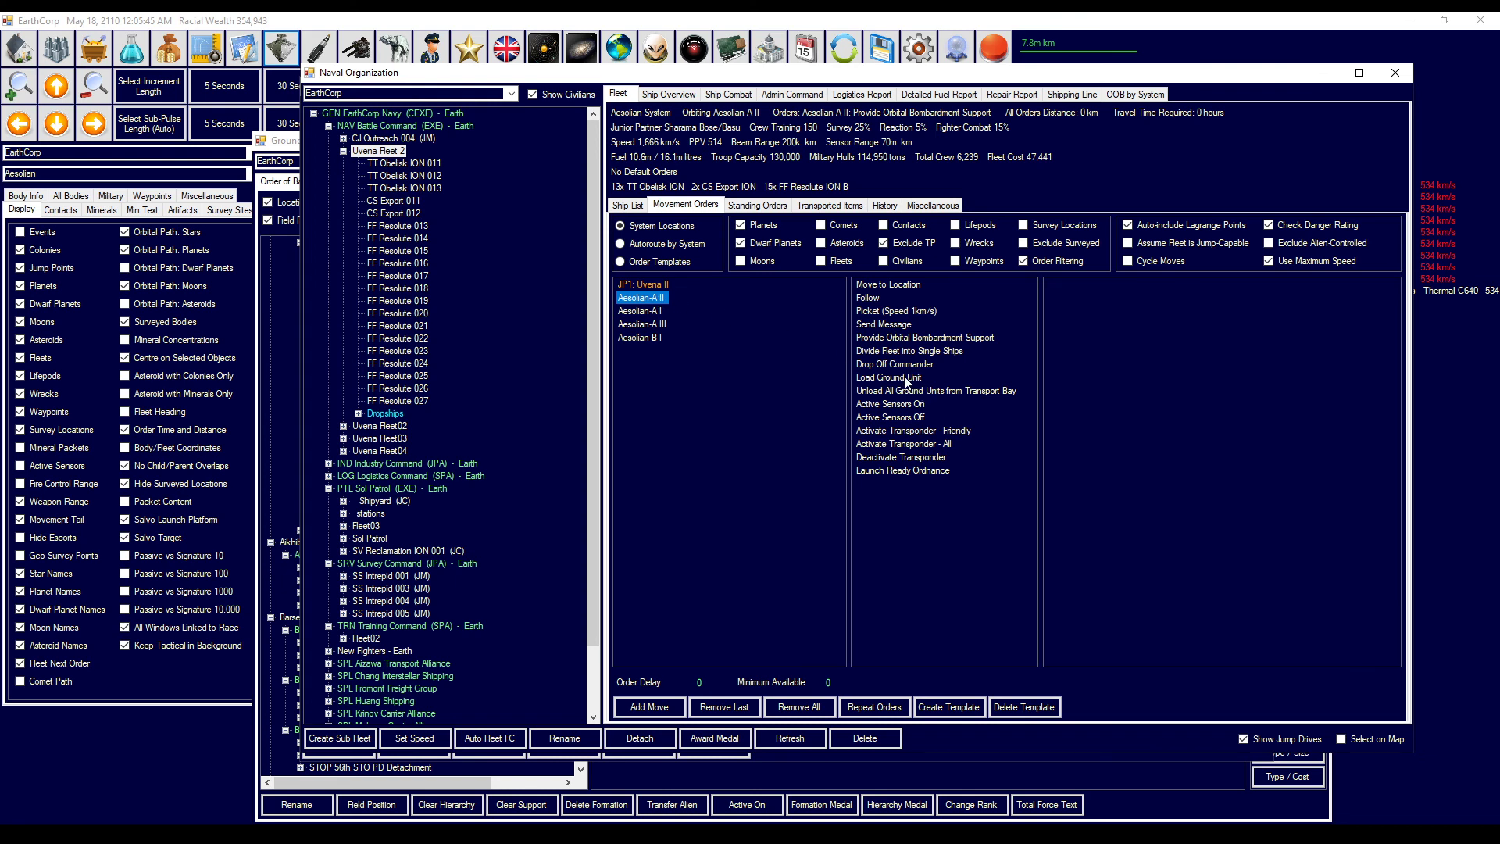
click(890, 377)
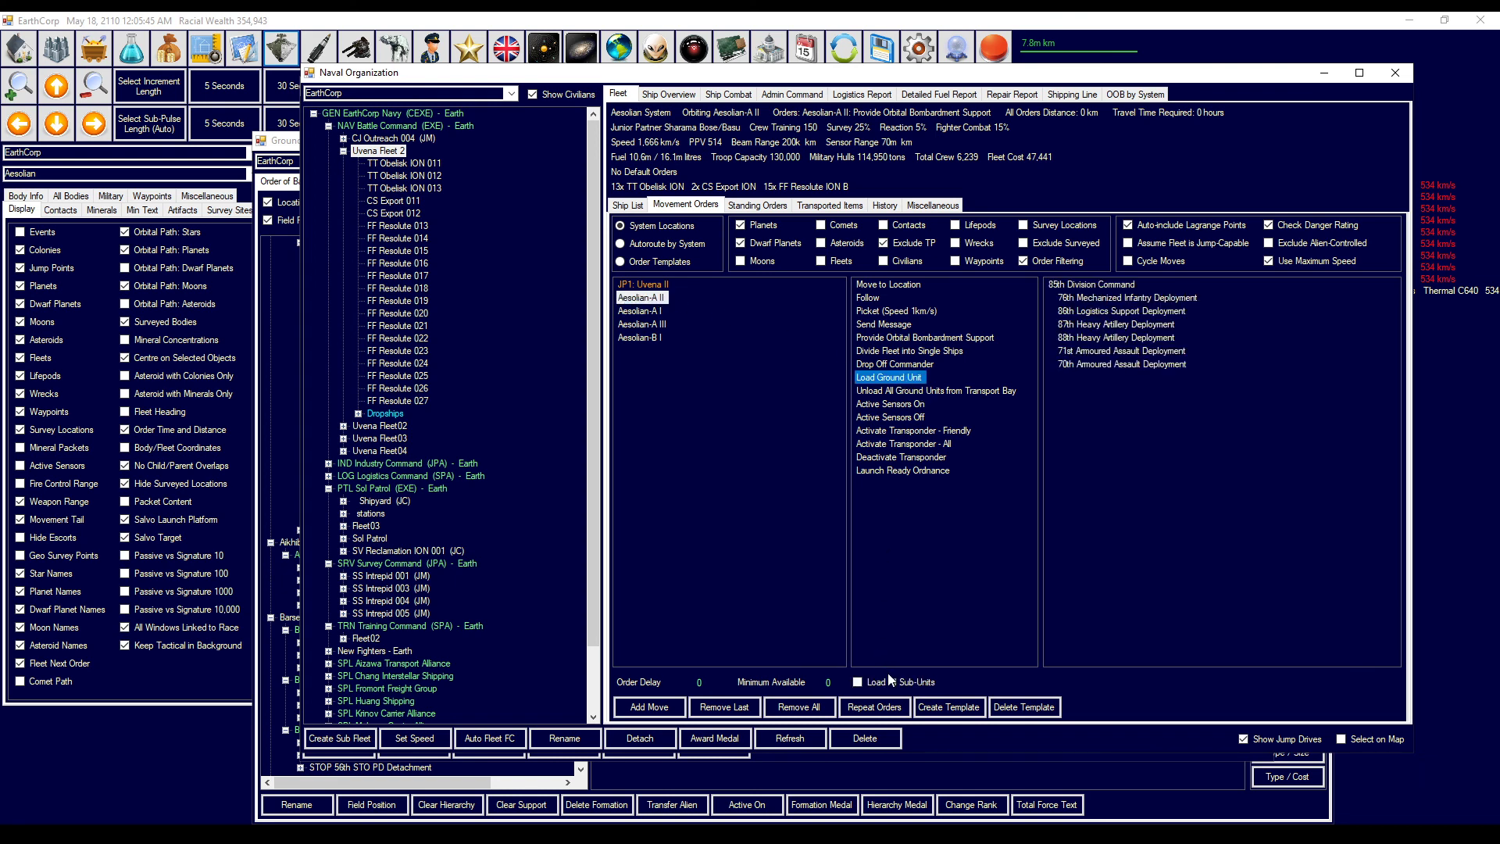
click(857, 681)
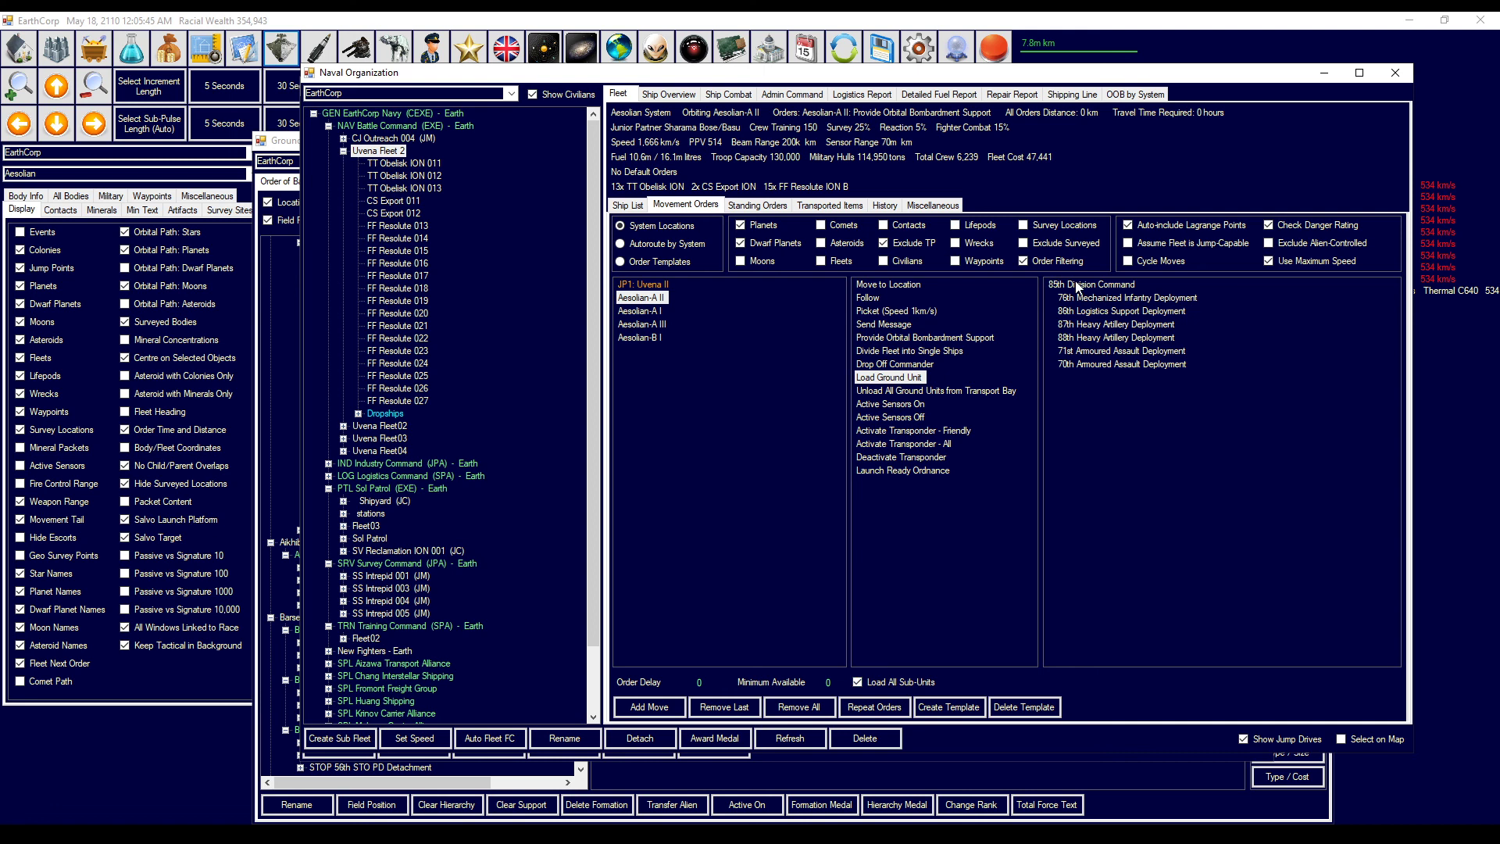
click(889, 377)
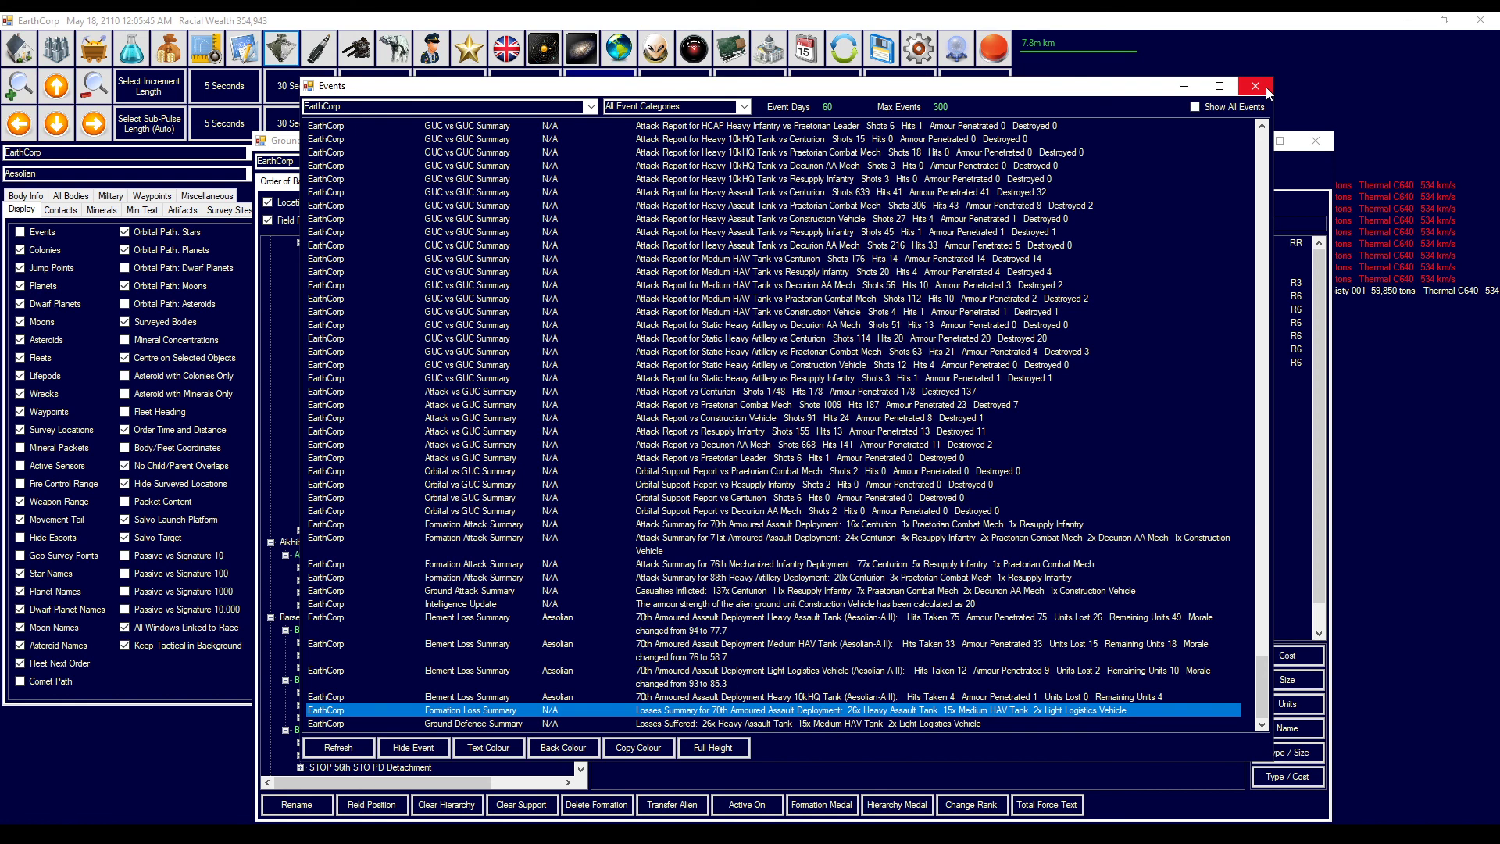
mouse_move(1254, 85)
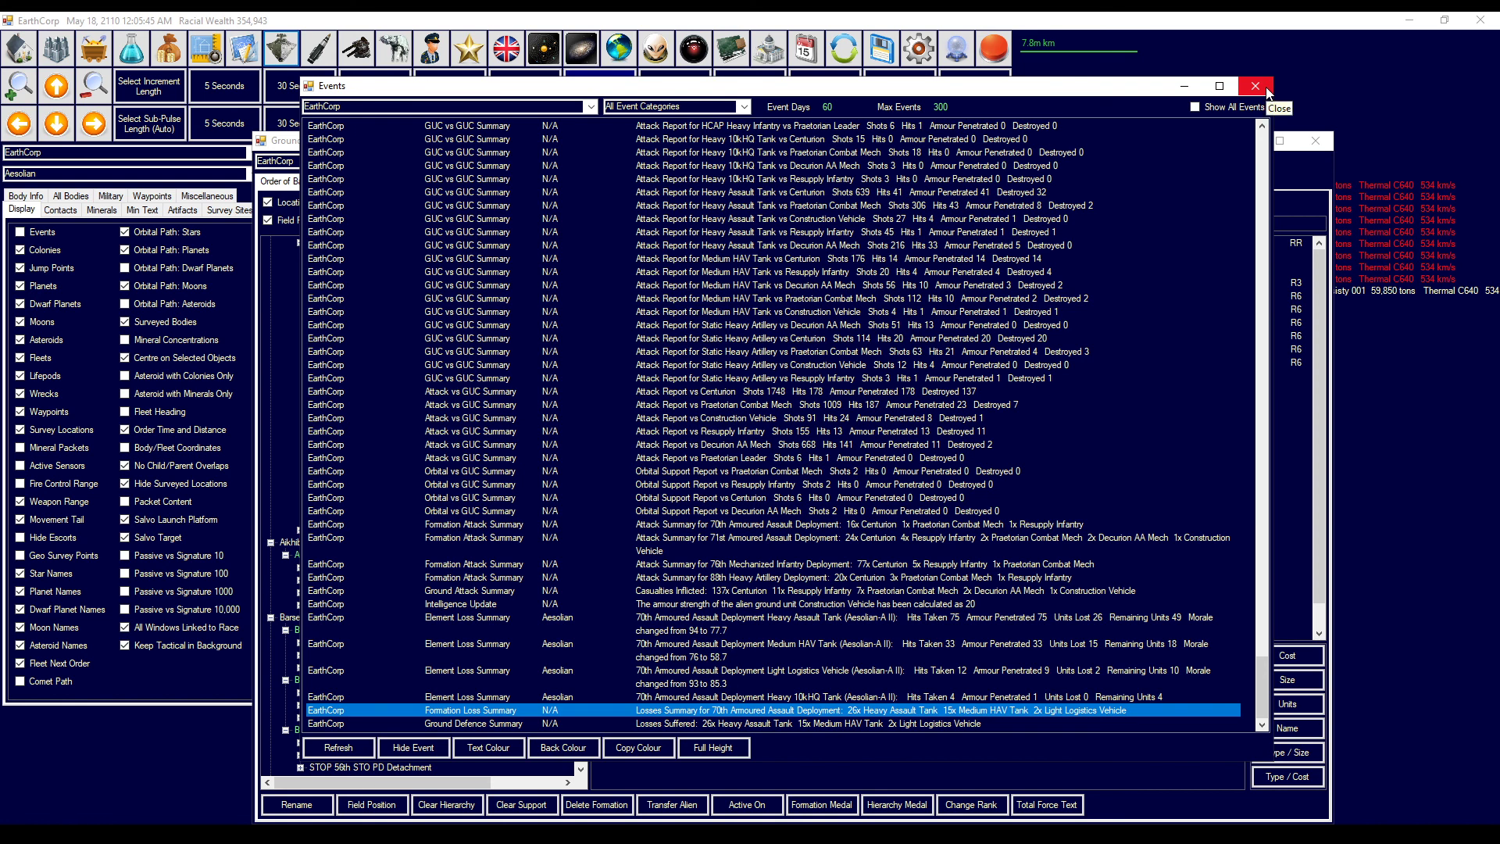
- Close the Events window
click(1254, 85)
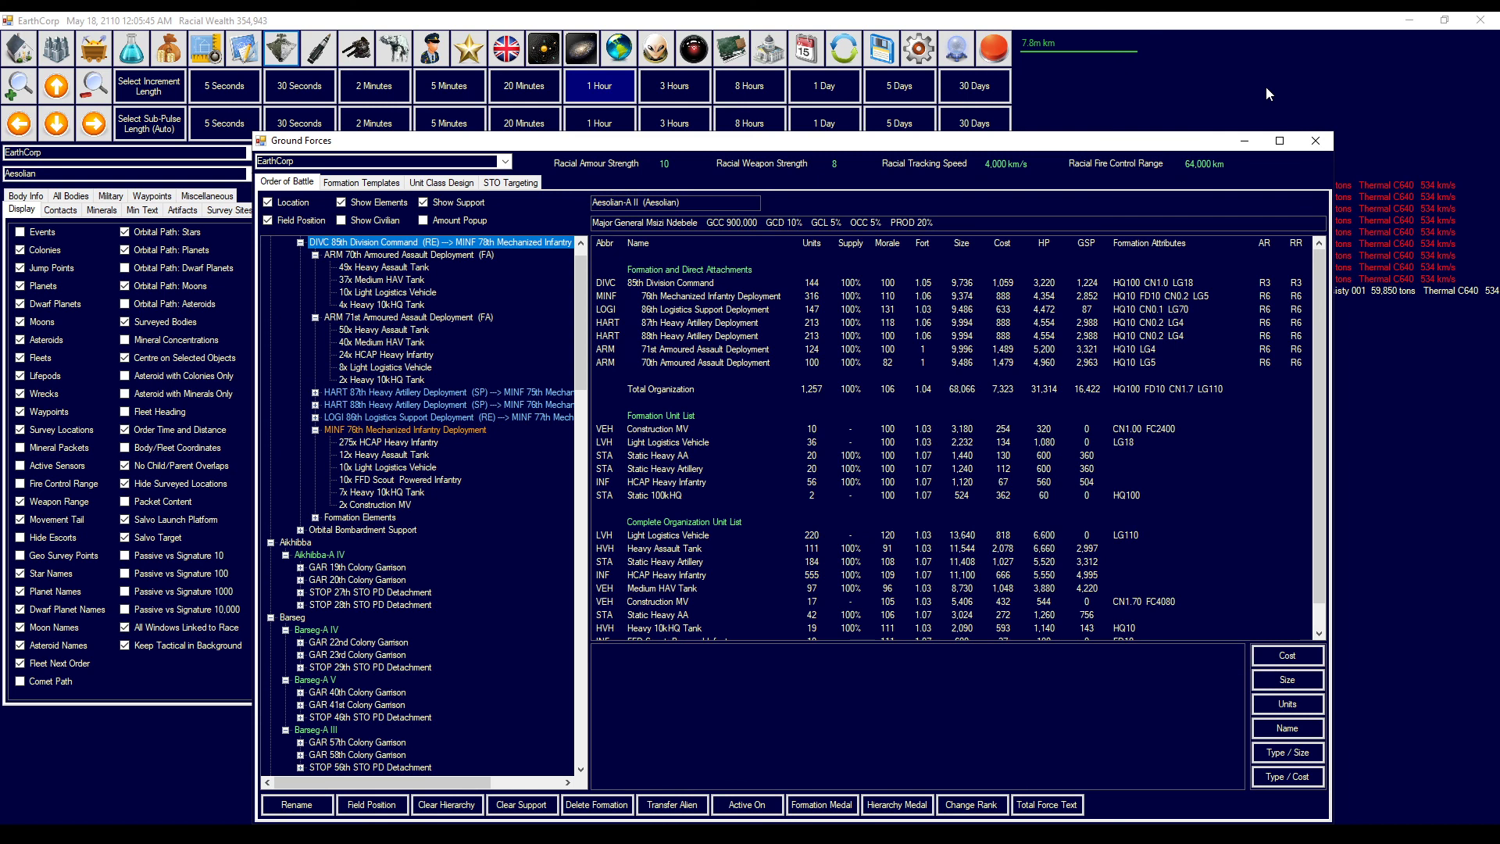
mouse_move(1315, 140)
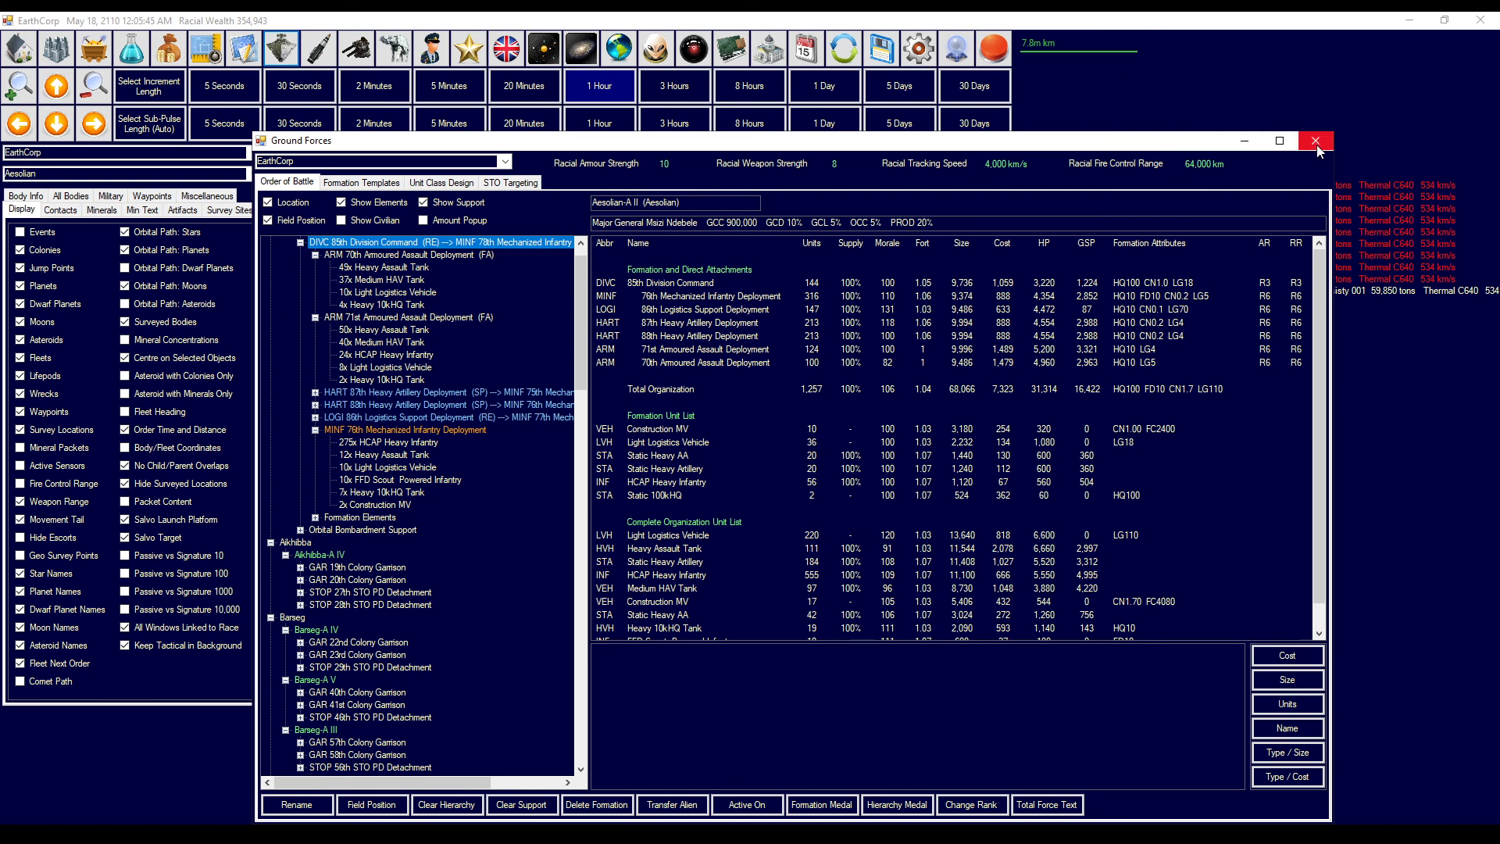
mouse_move(1317, 140)
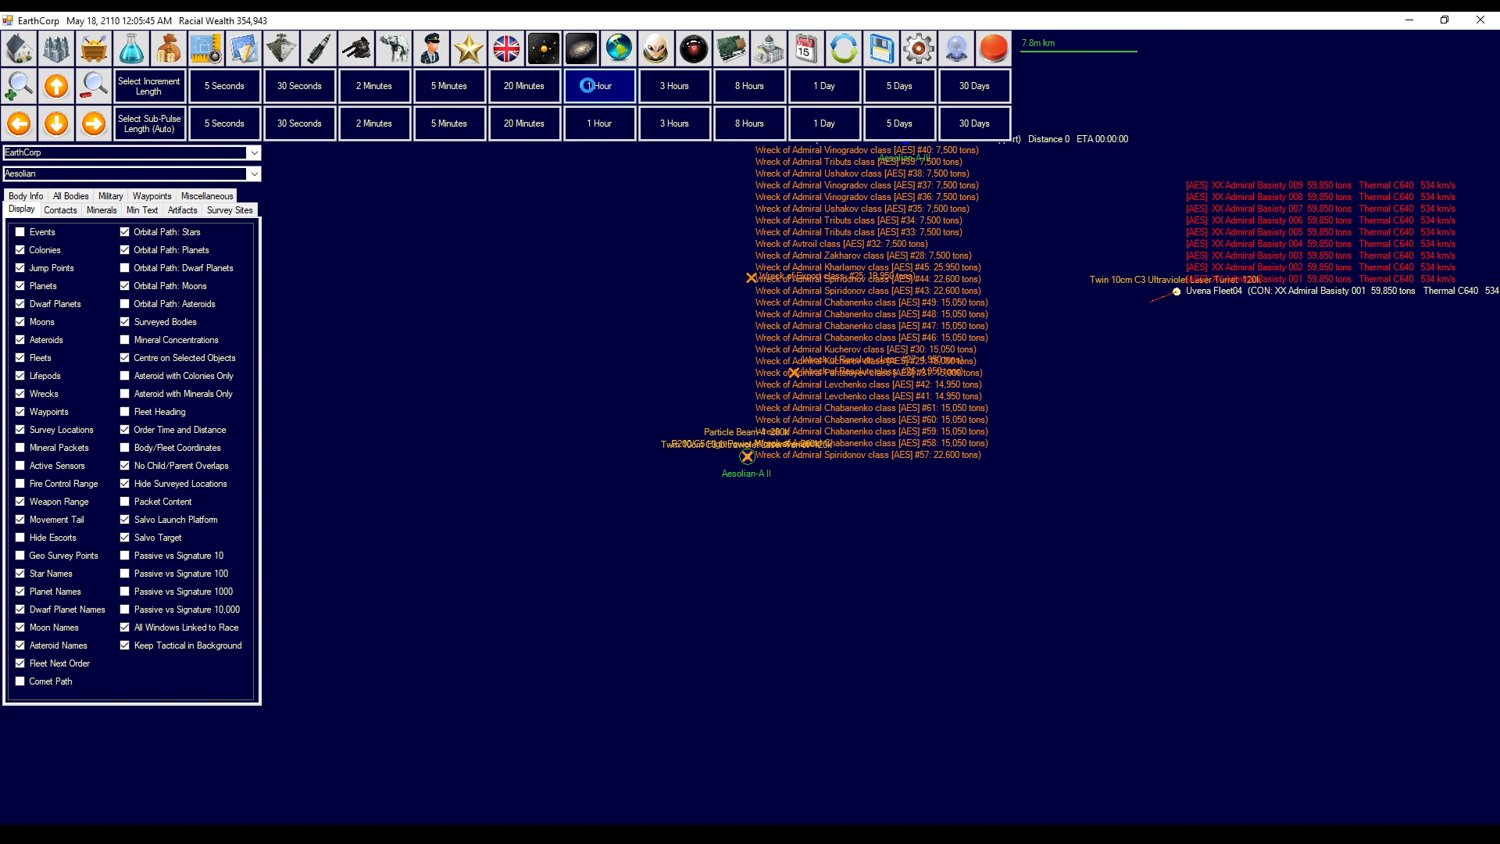
- Advance game time six hours, one at a time, until Uvena Fleet 2 finishes loading
click(600, 86)
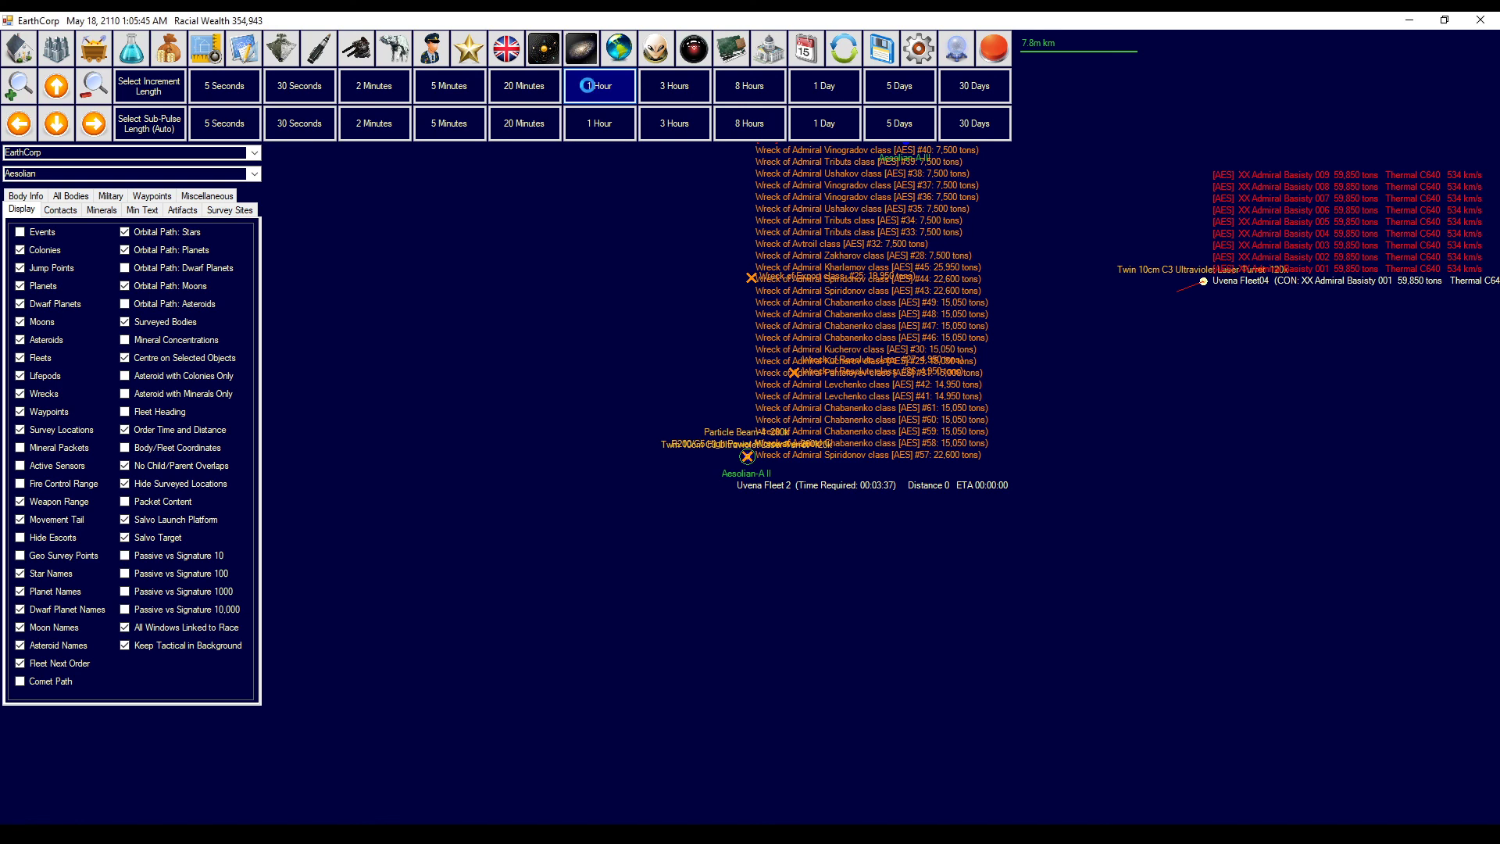
click(600, 85)
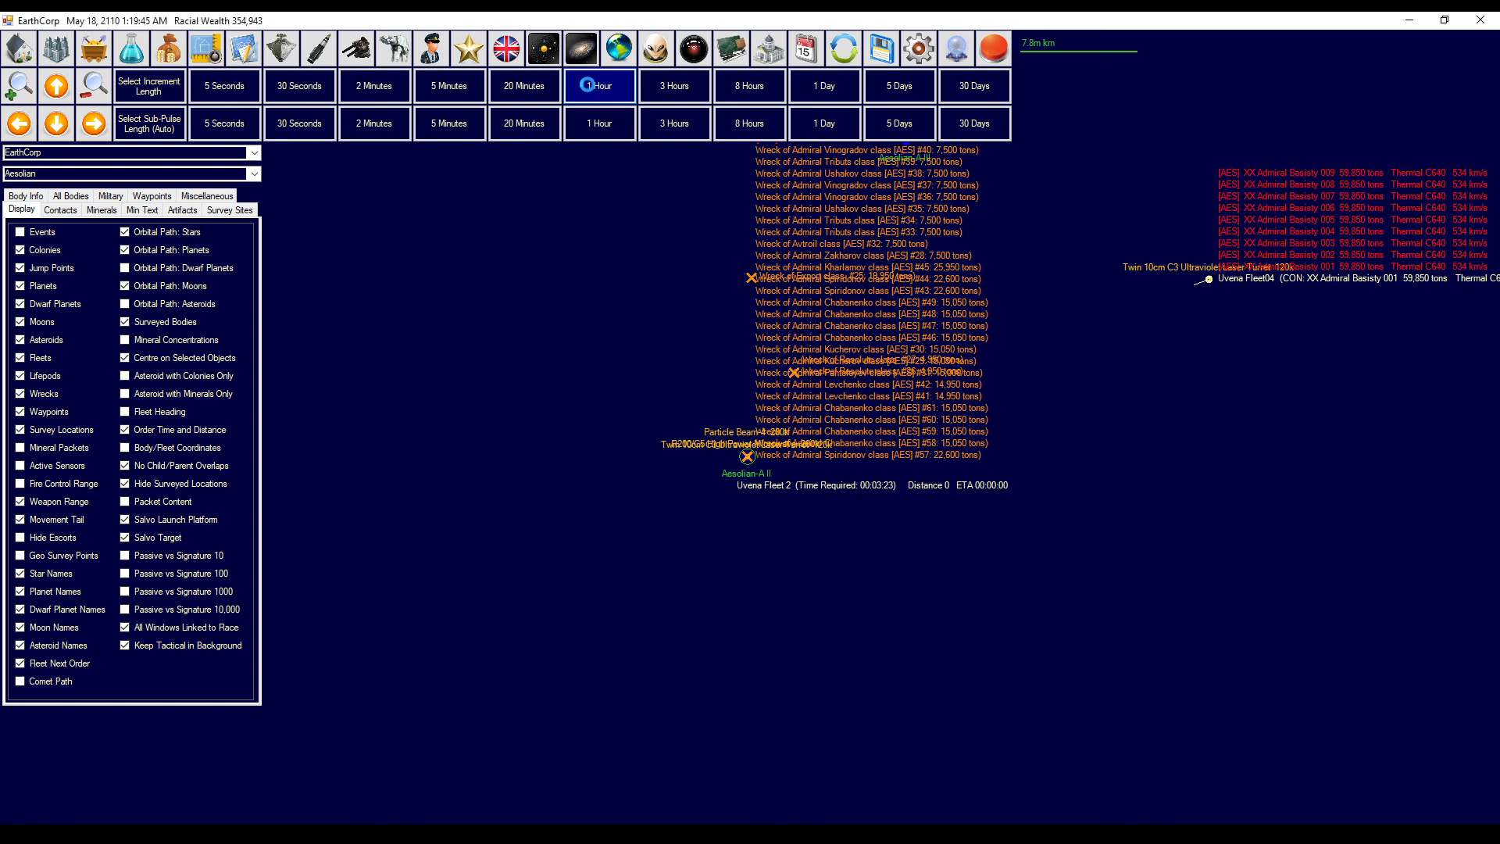
click(599, 86)
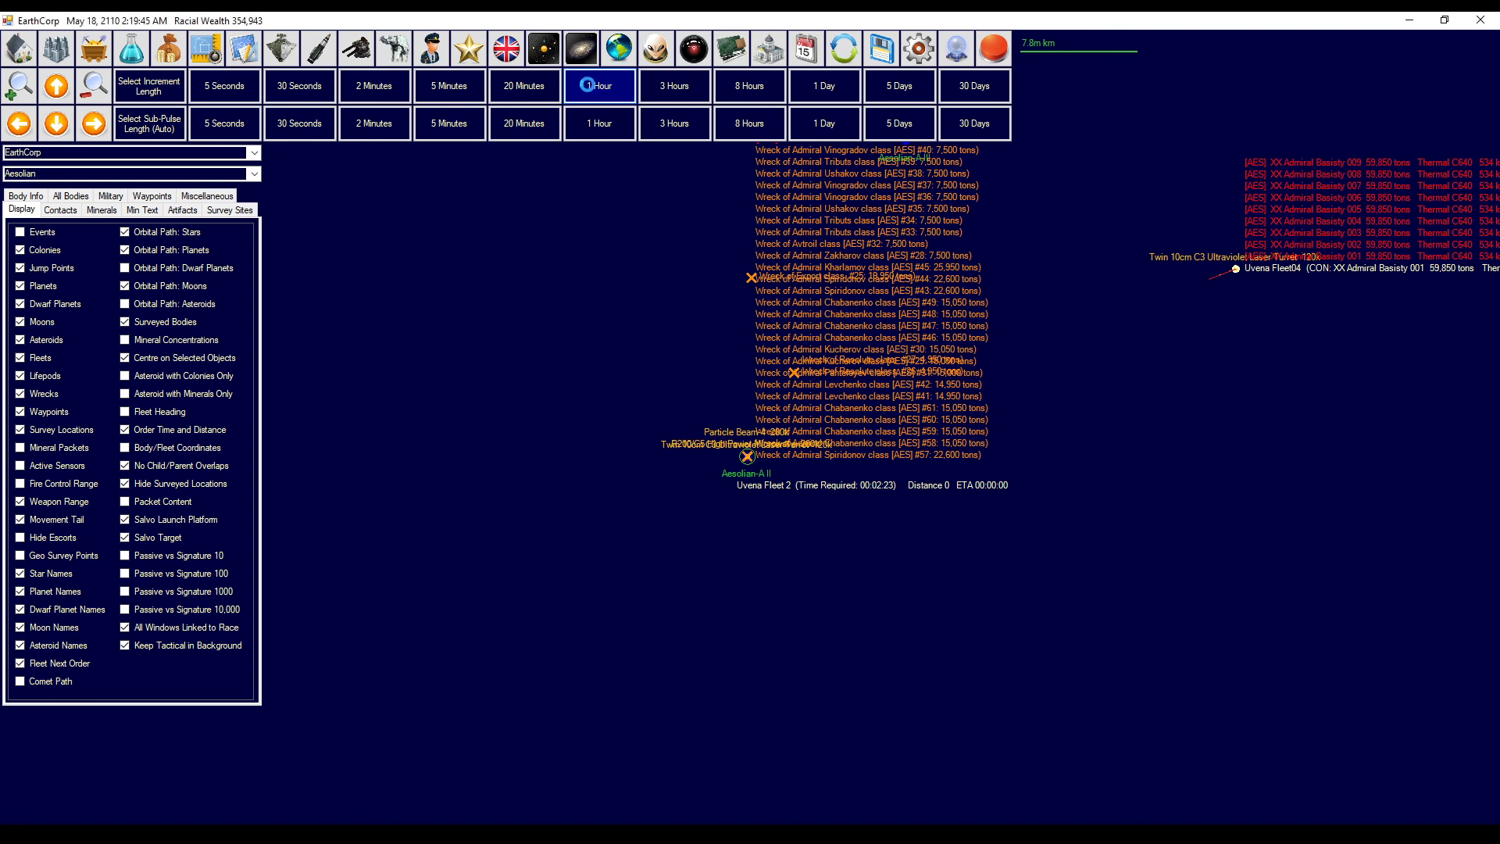
click(600, 85)
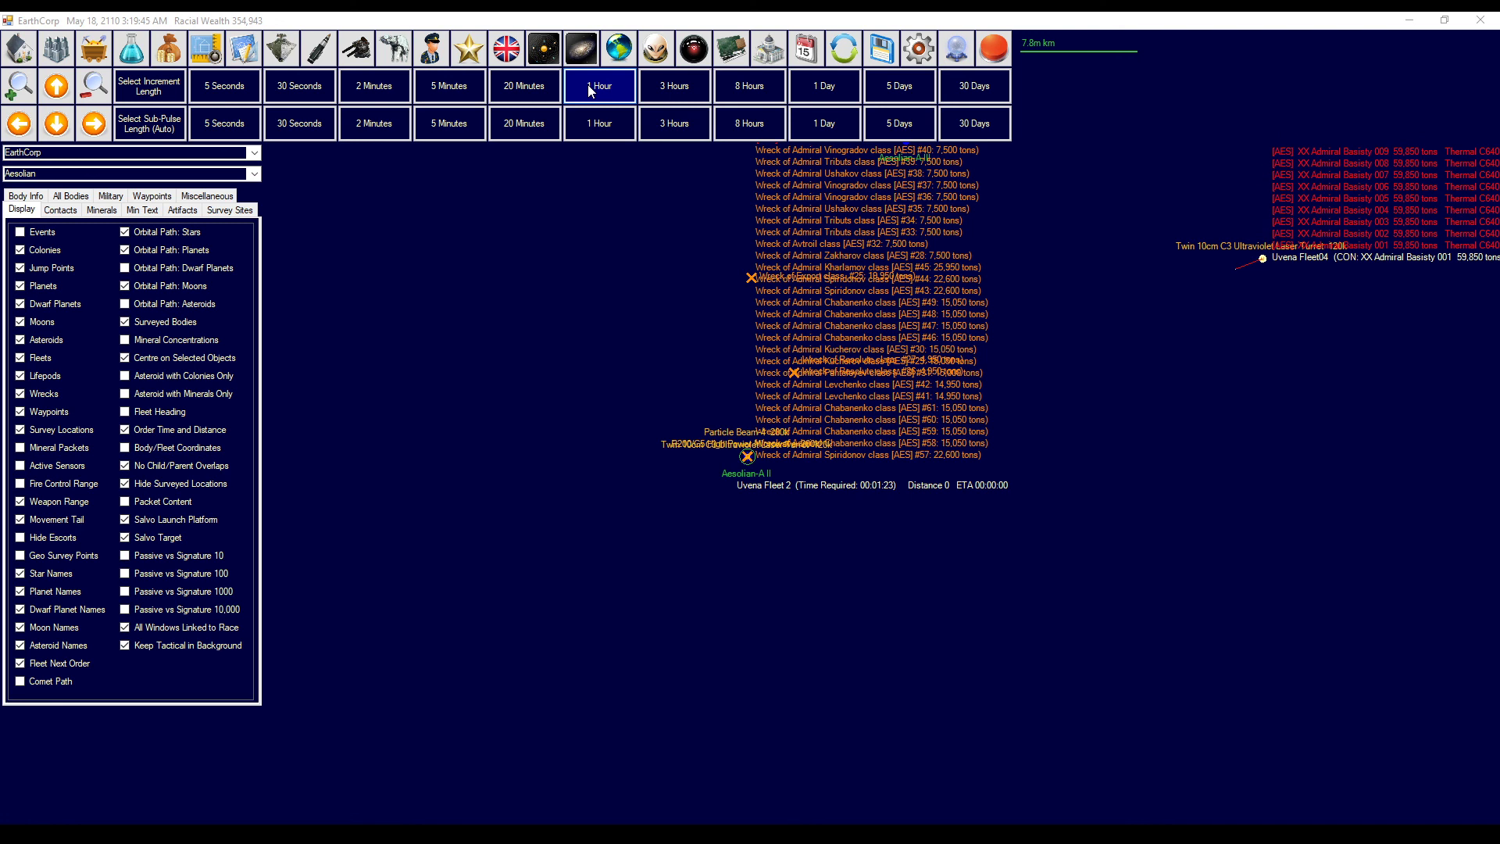
click(600, 85)
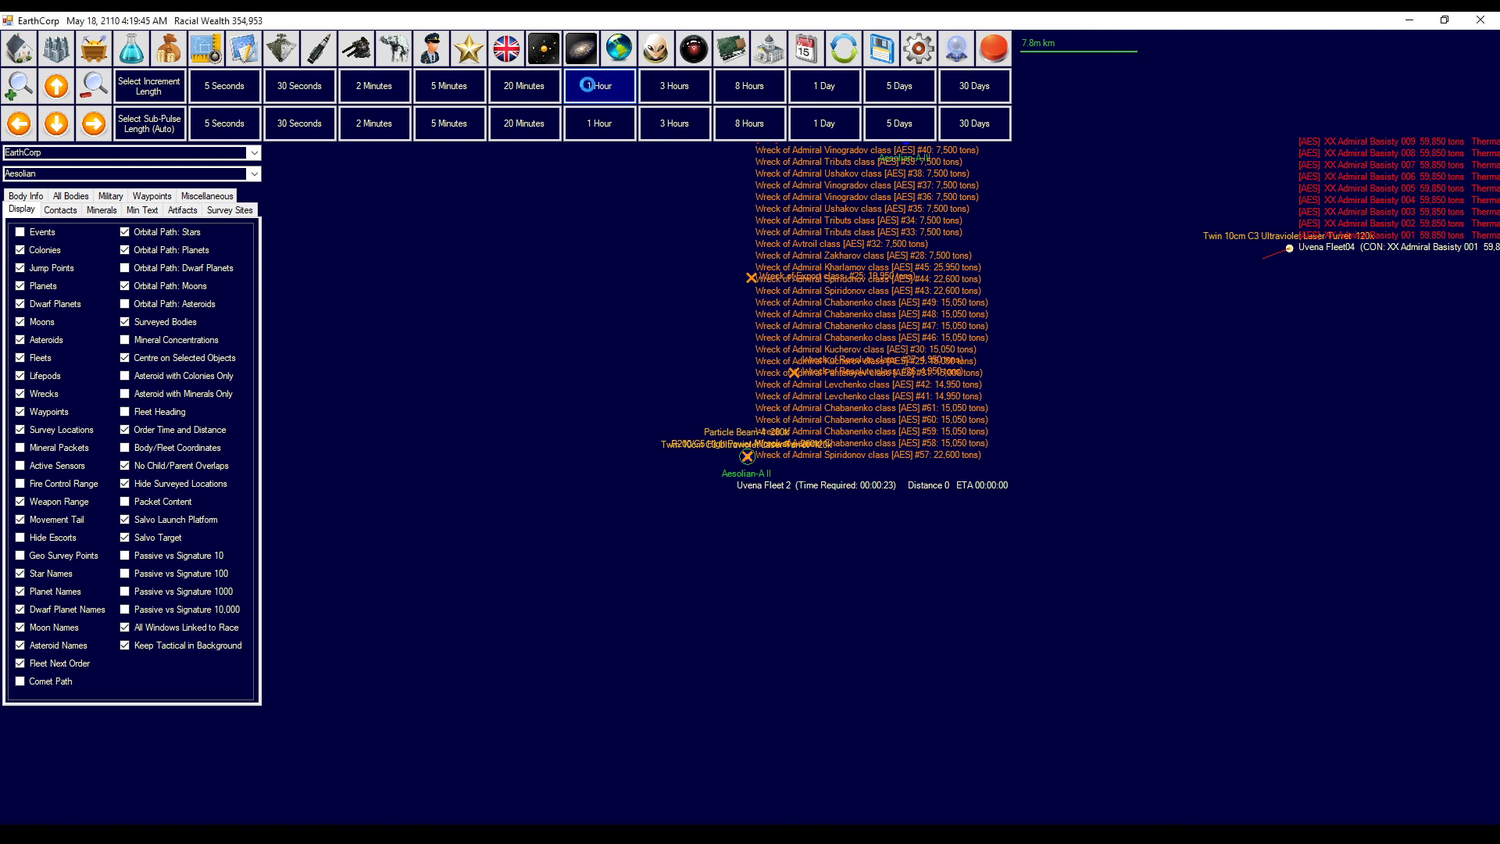
click(600, 85)
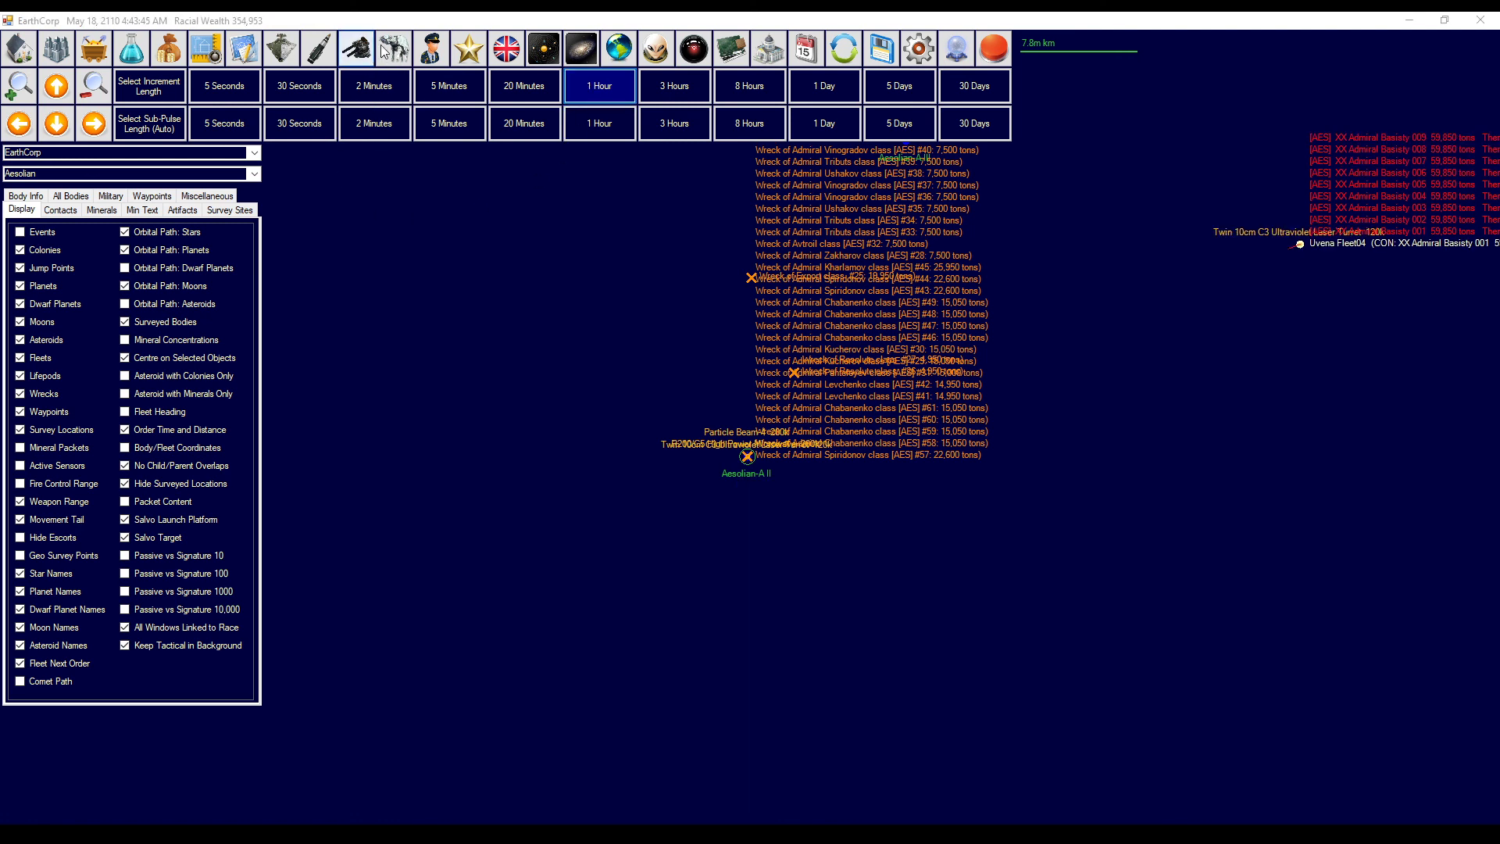
click(392, 48)
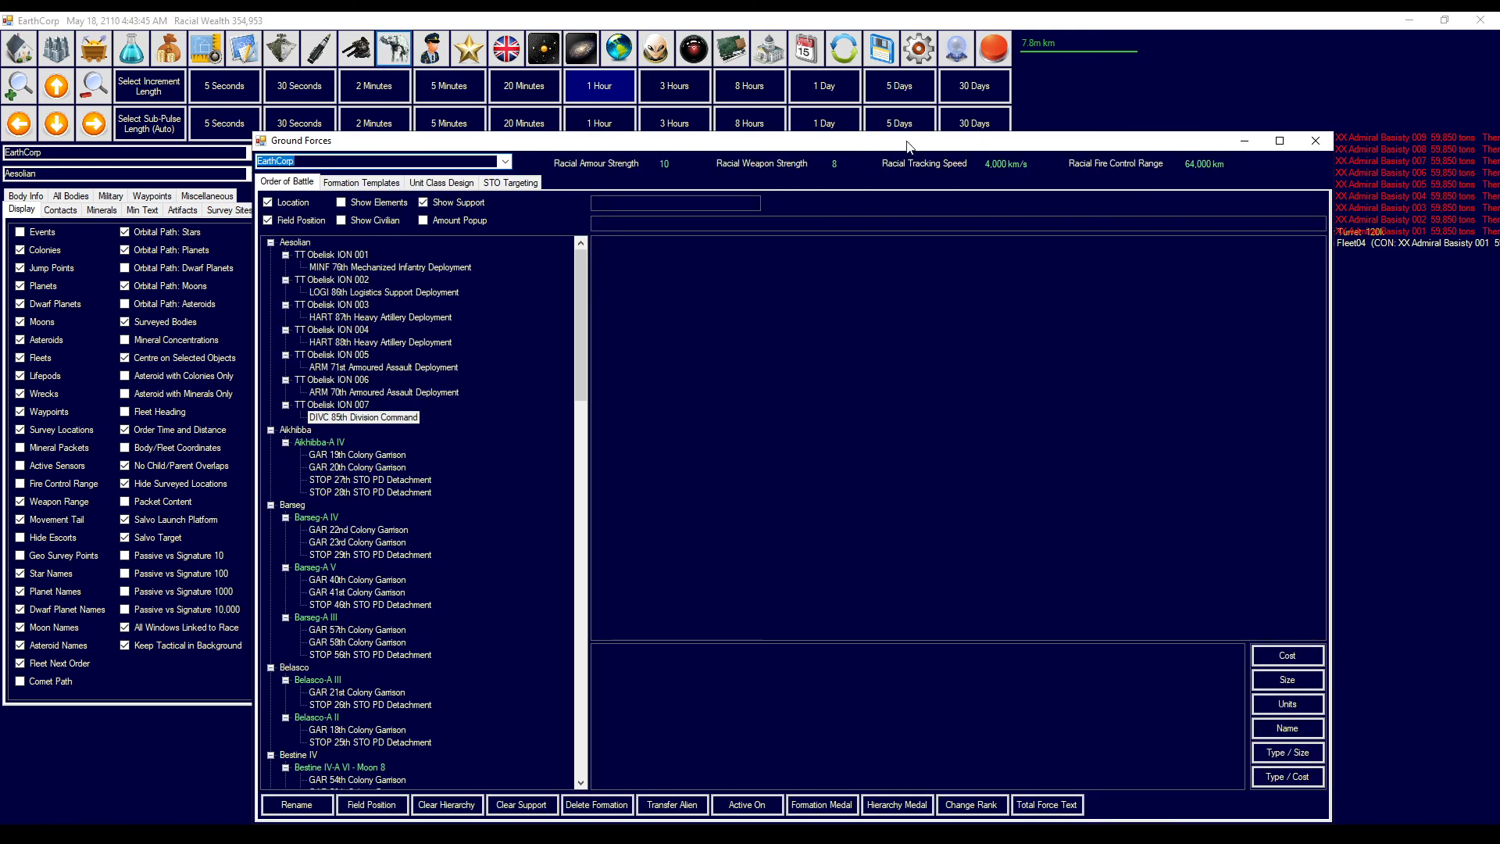
- Close the Ground Forces window after confirming formations ride aboard TT Obelisk ION transports
click(1313, 141)
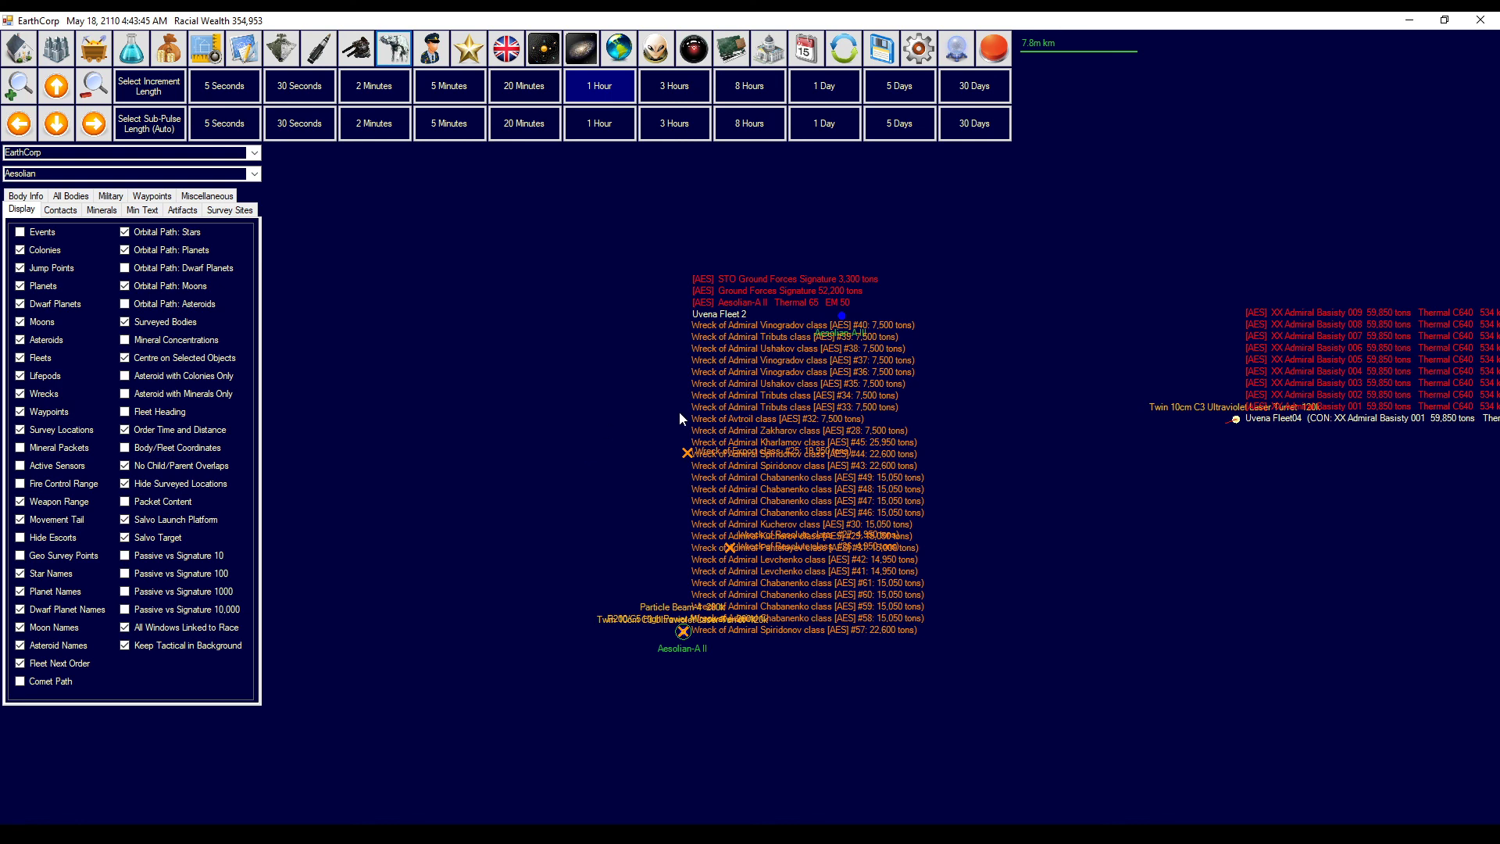
mouse_move(753, 439)
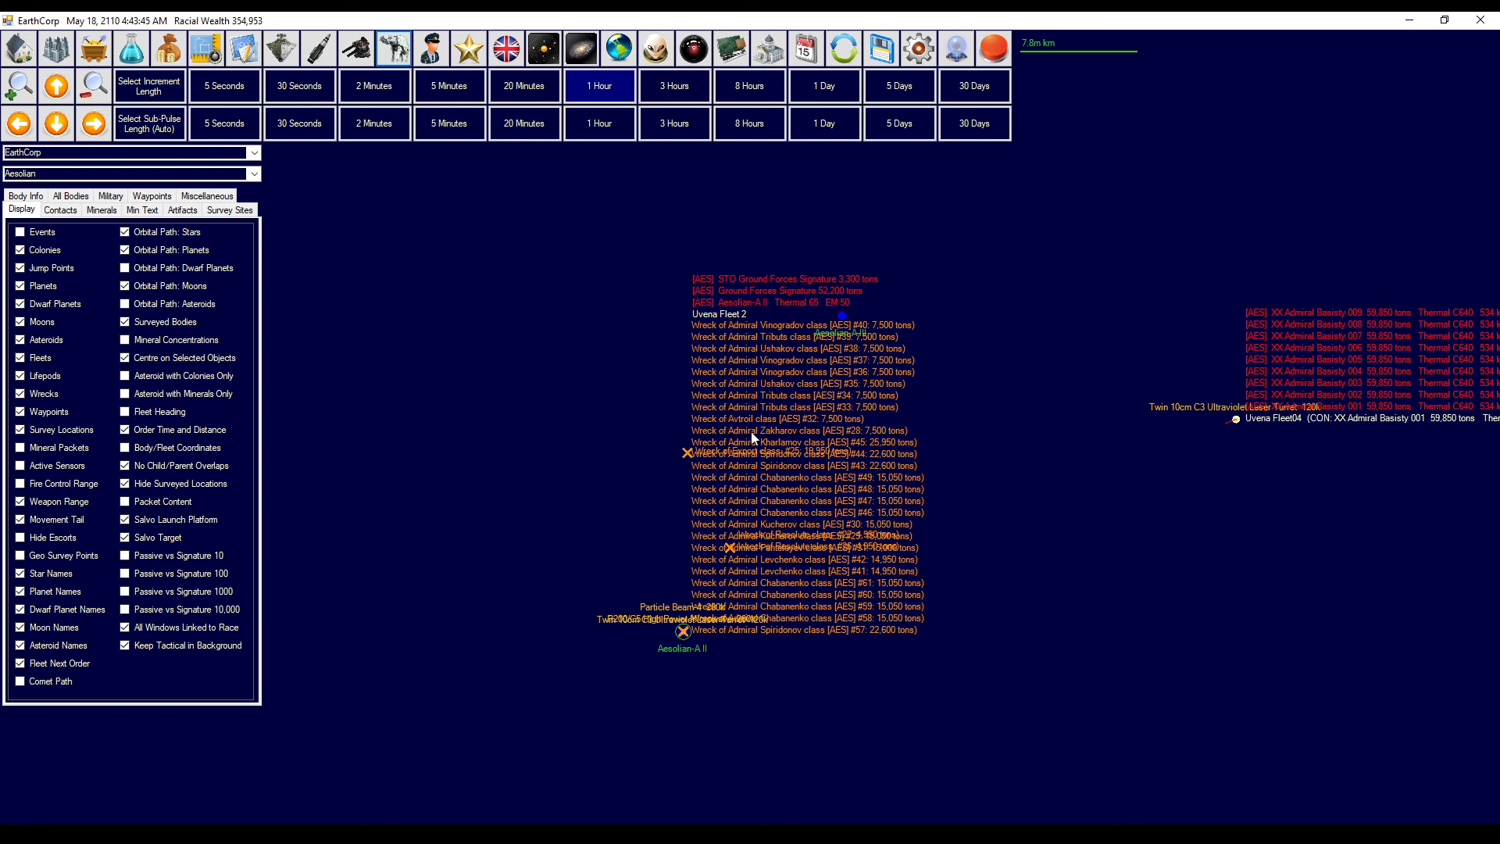
mouse_move(746, 427)
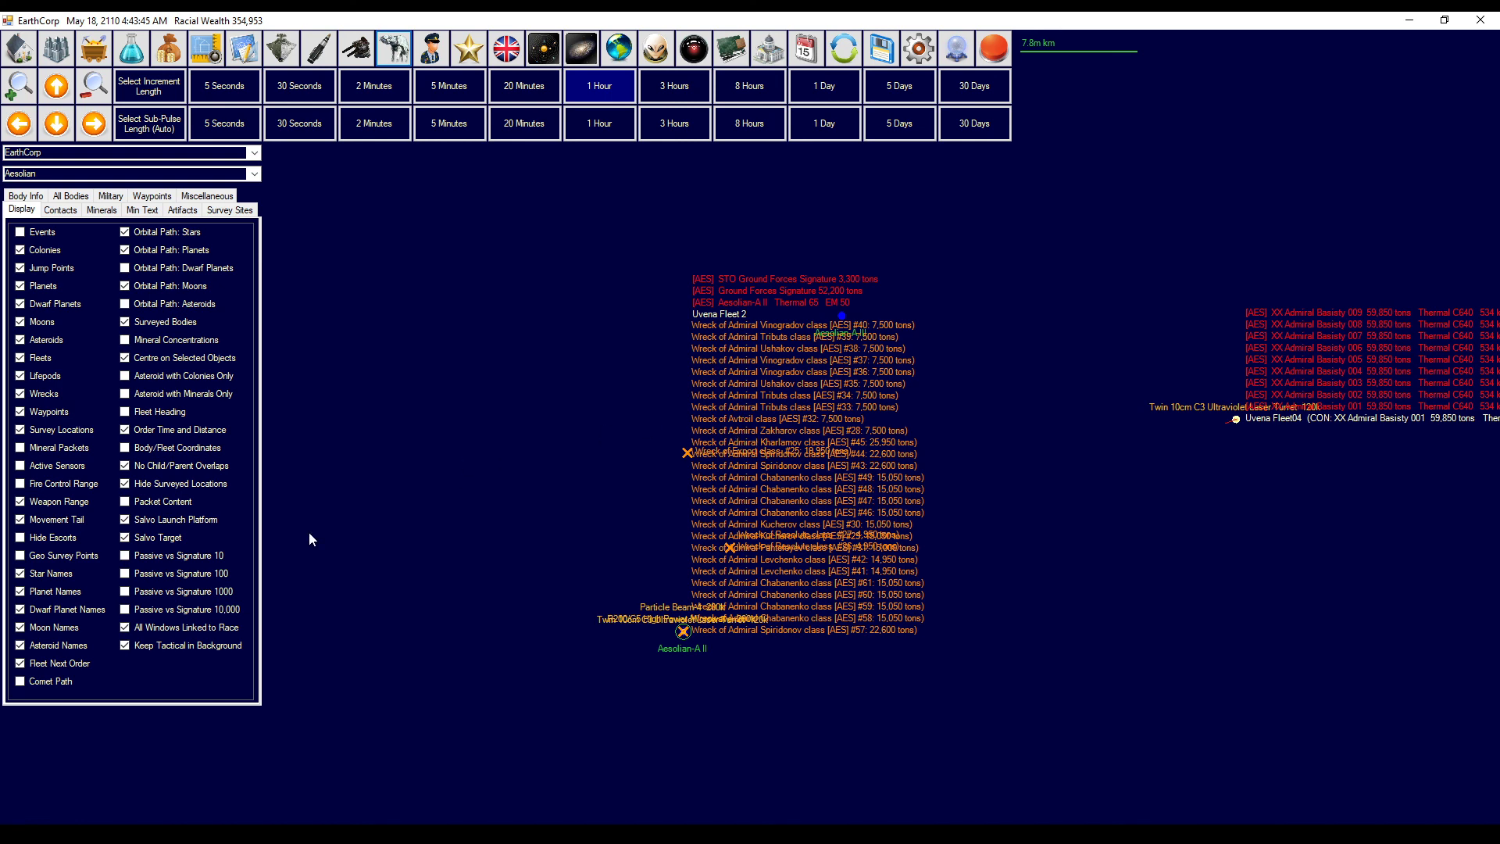
mouse_move(491, 574)
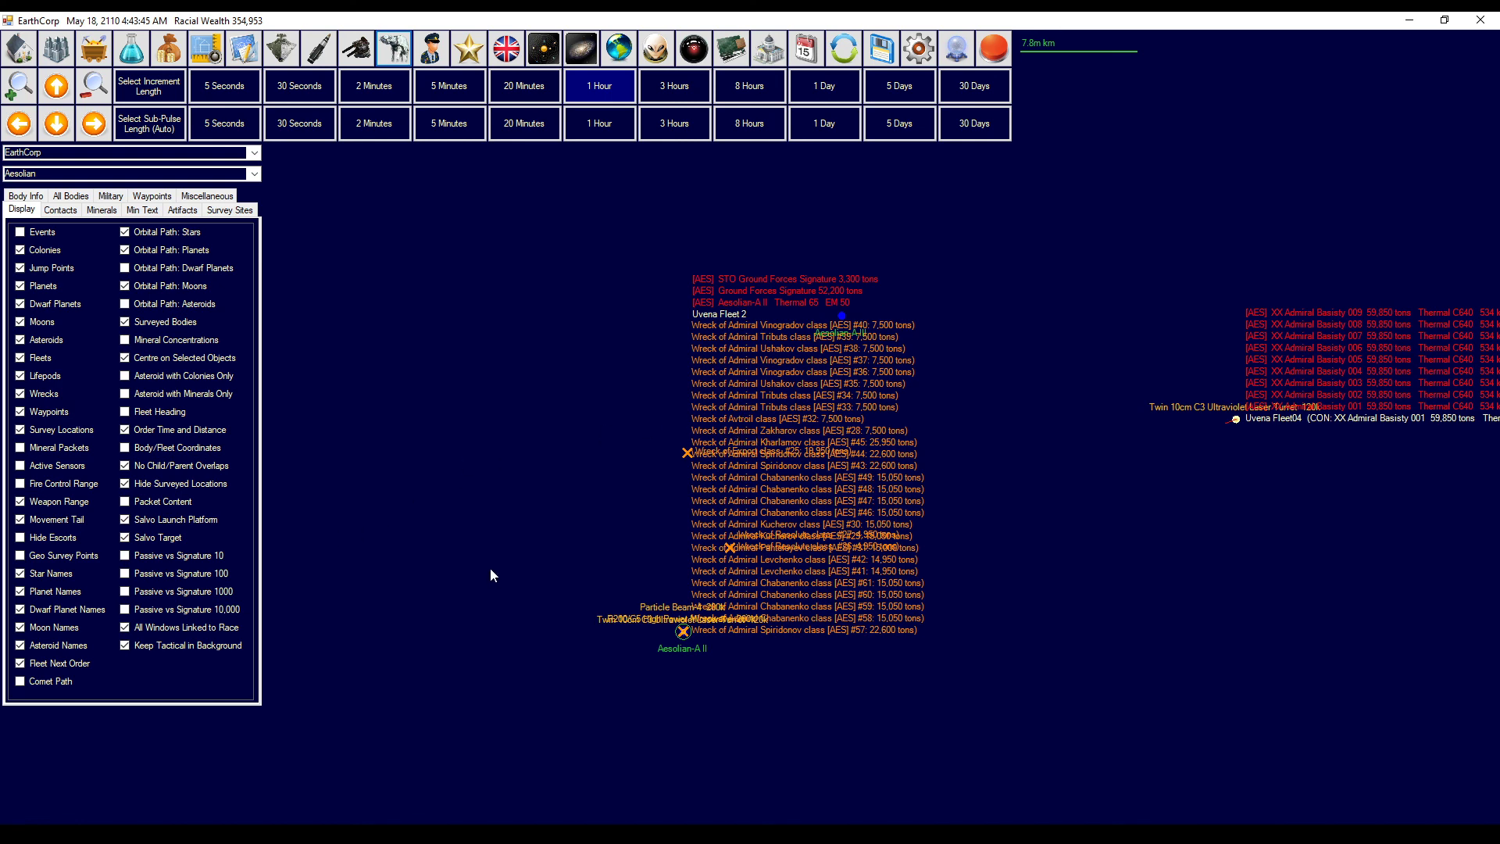